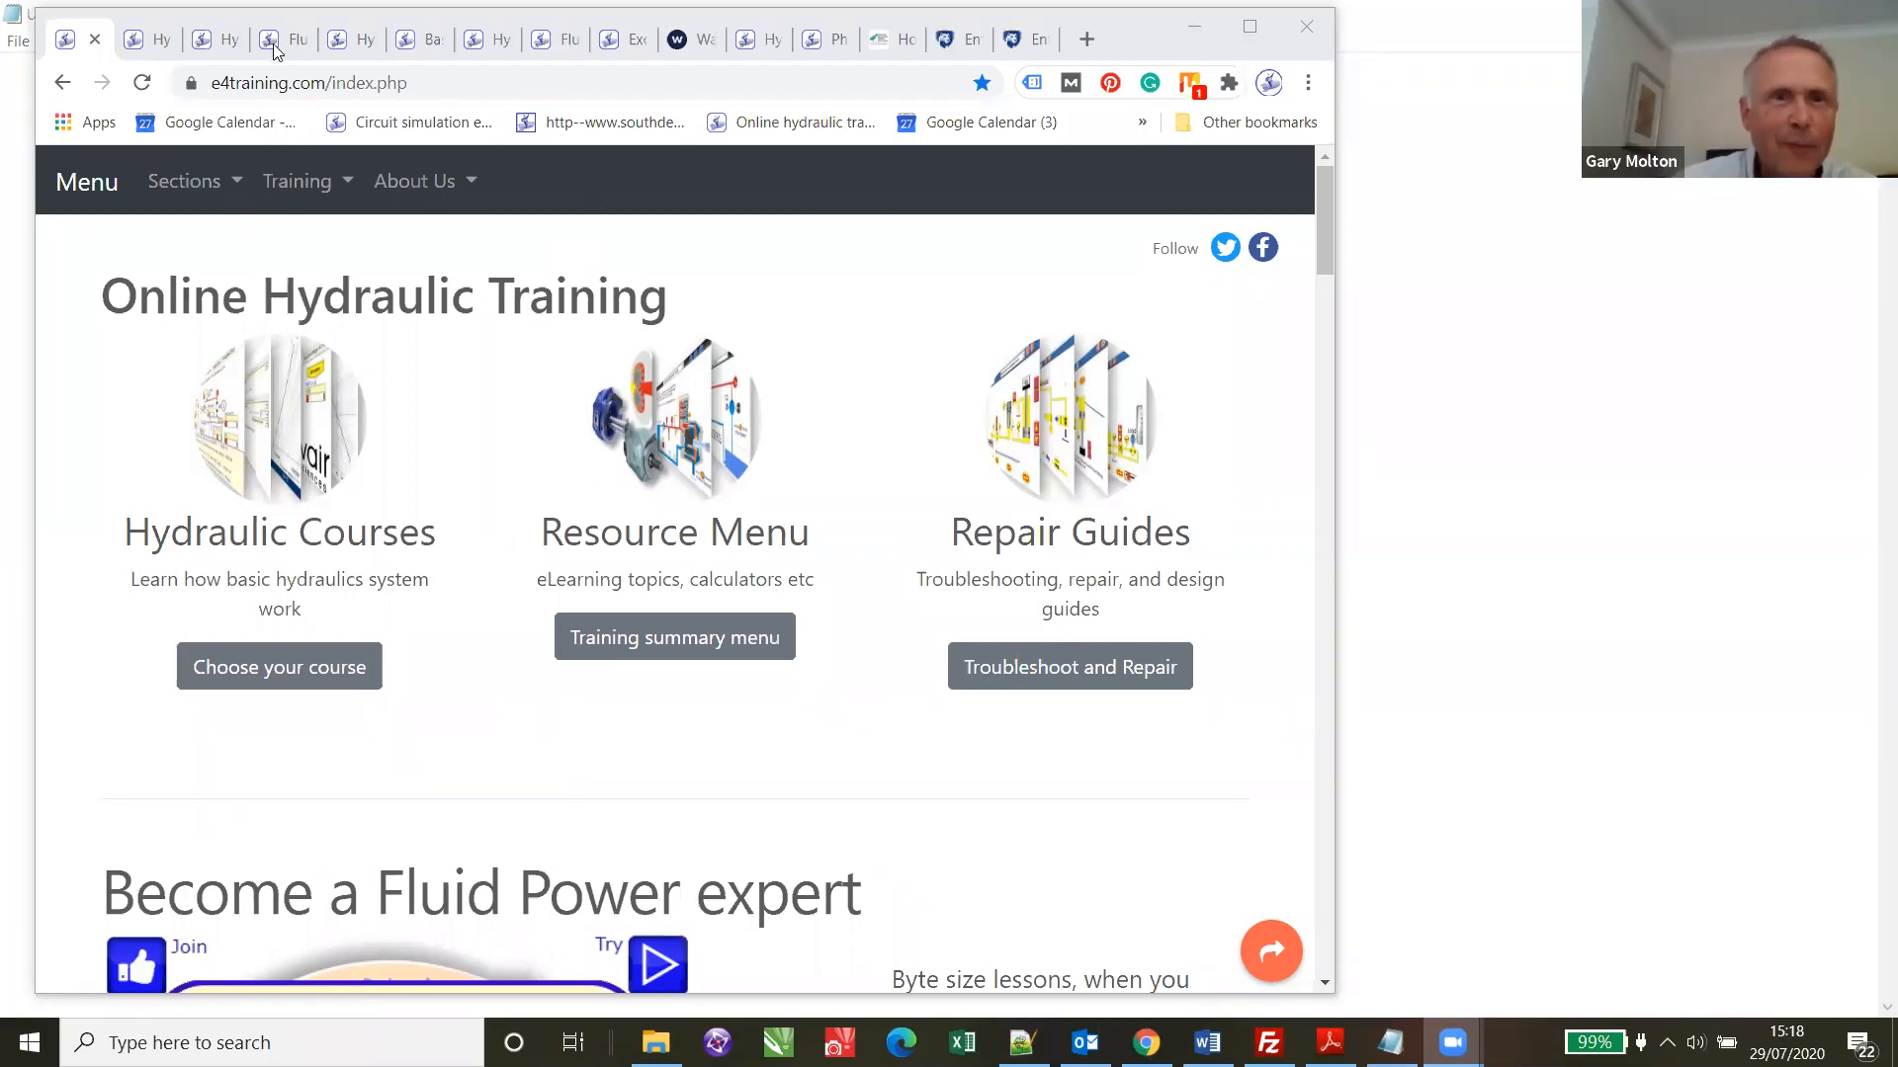
{"action": "mouse_move", "coordinate": [559, 206]}
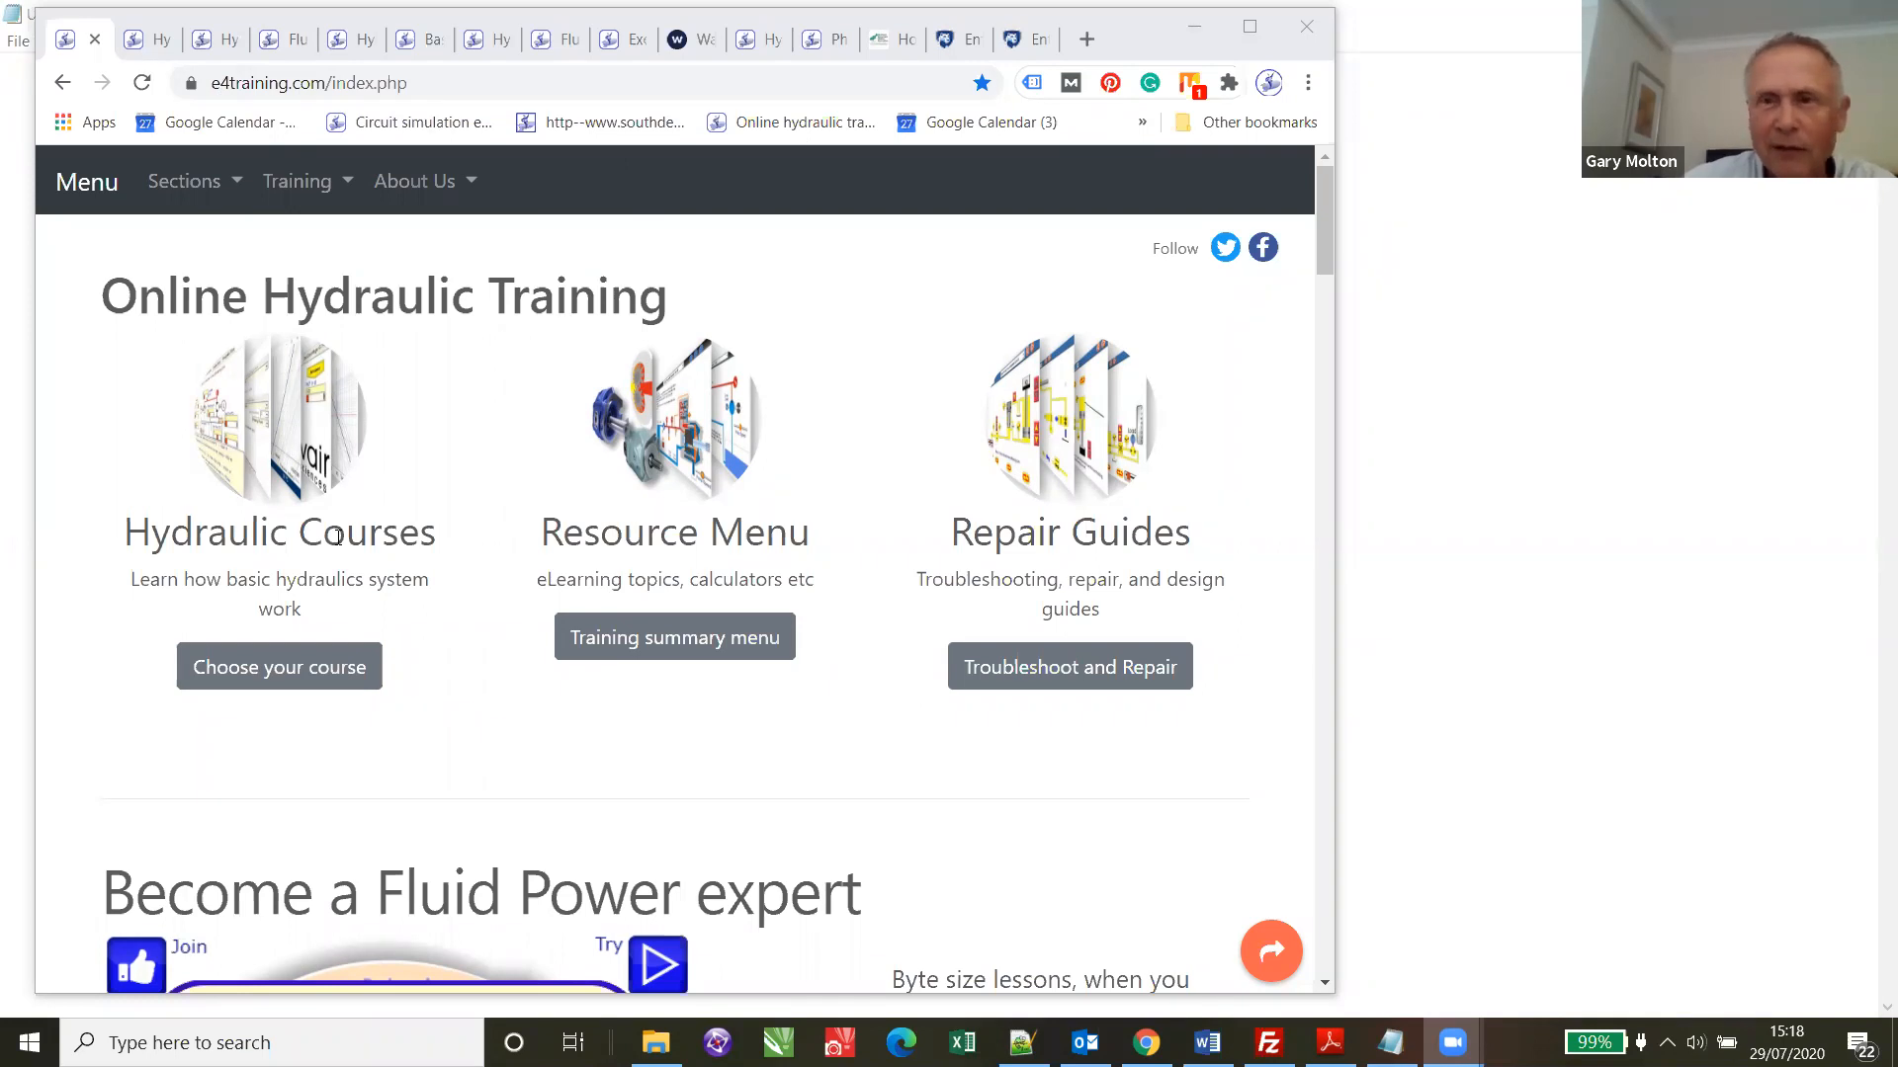
{"action": "mouse_move", "coordinate": [462, 545]}
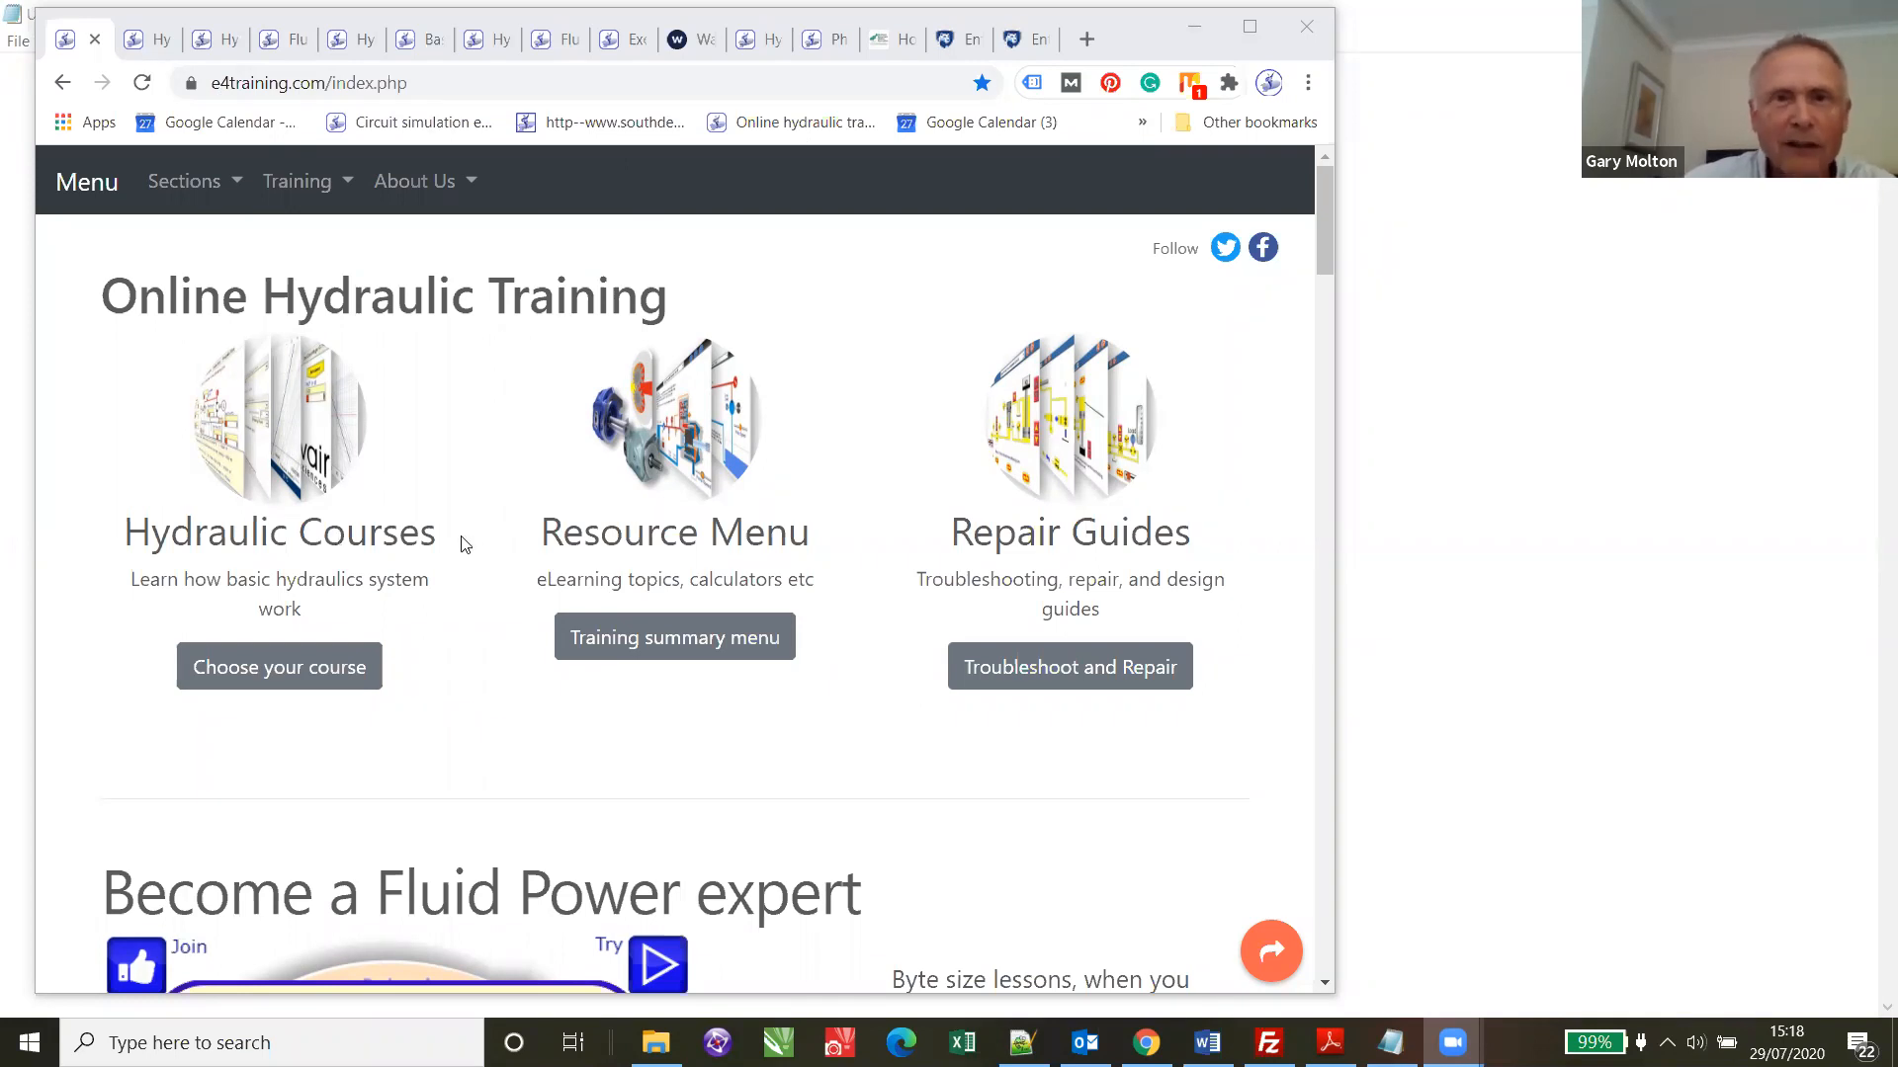
{"action": "mouse_move", "coordinate": [617, 514]}
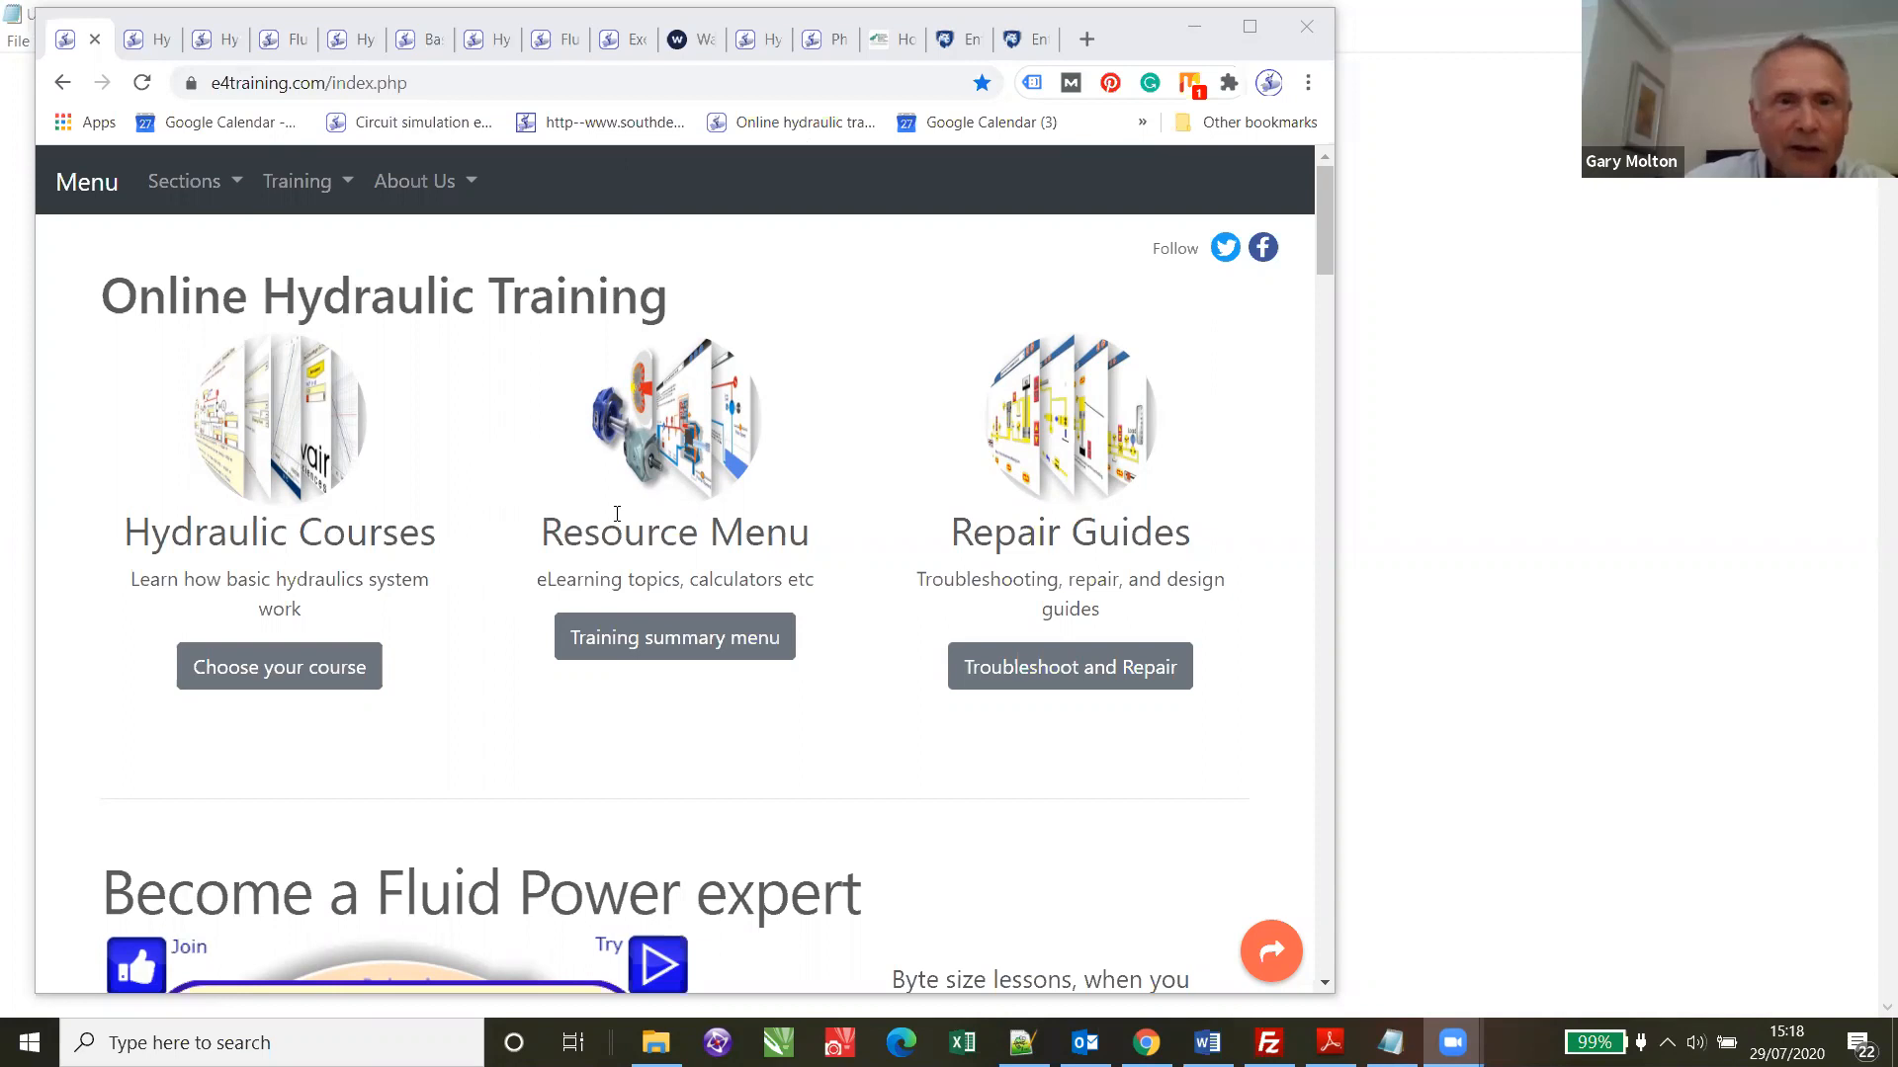
{"action": "mouse_move", "coordinate": [279, 666]}
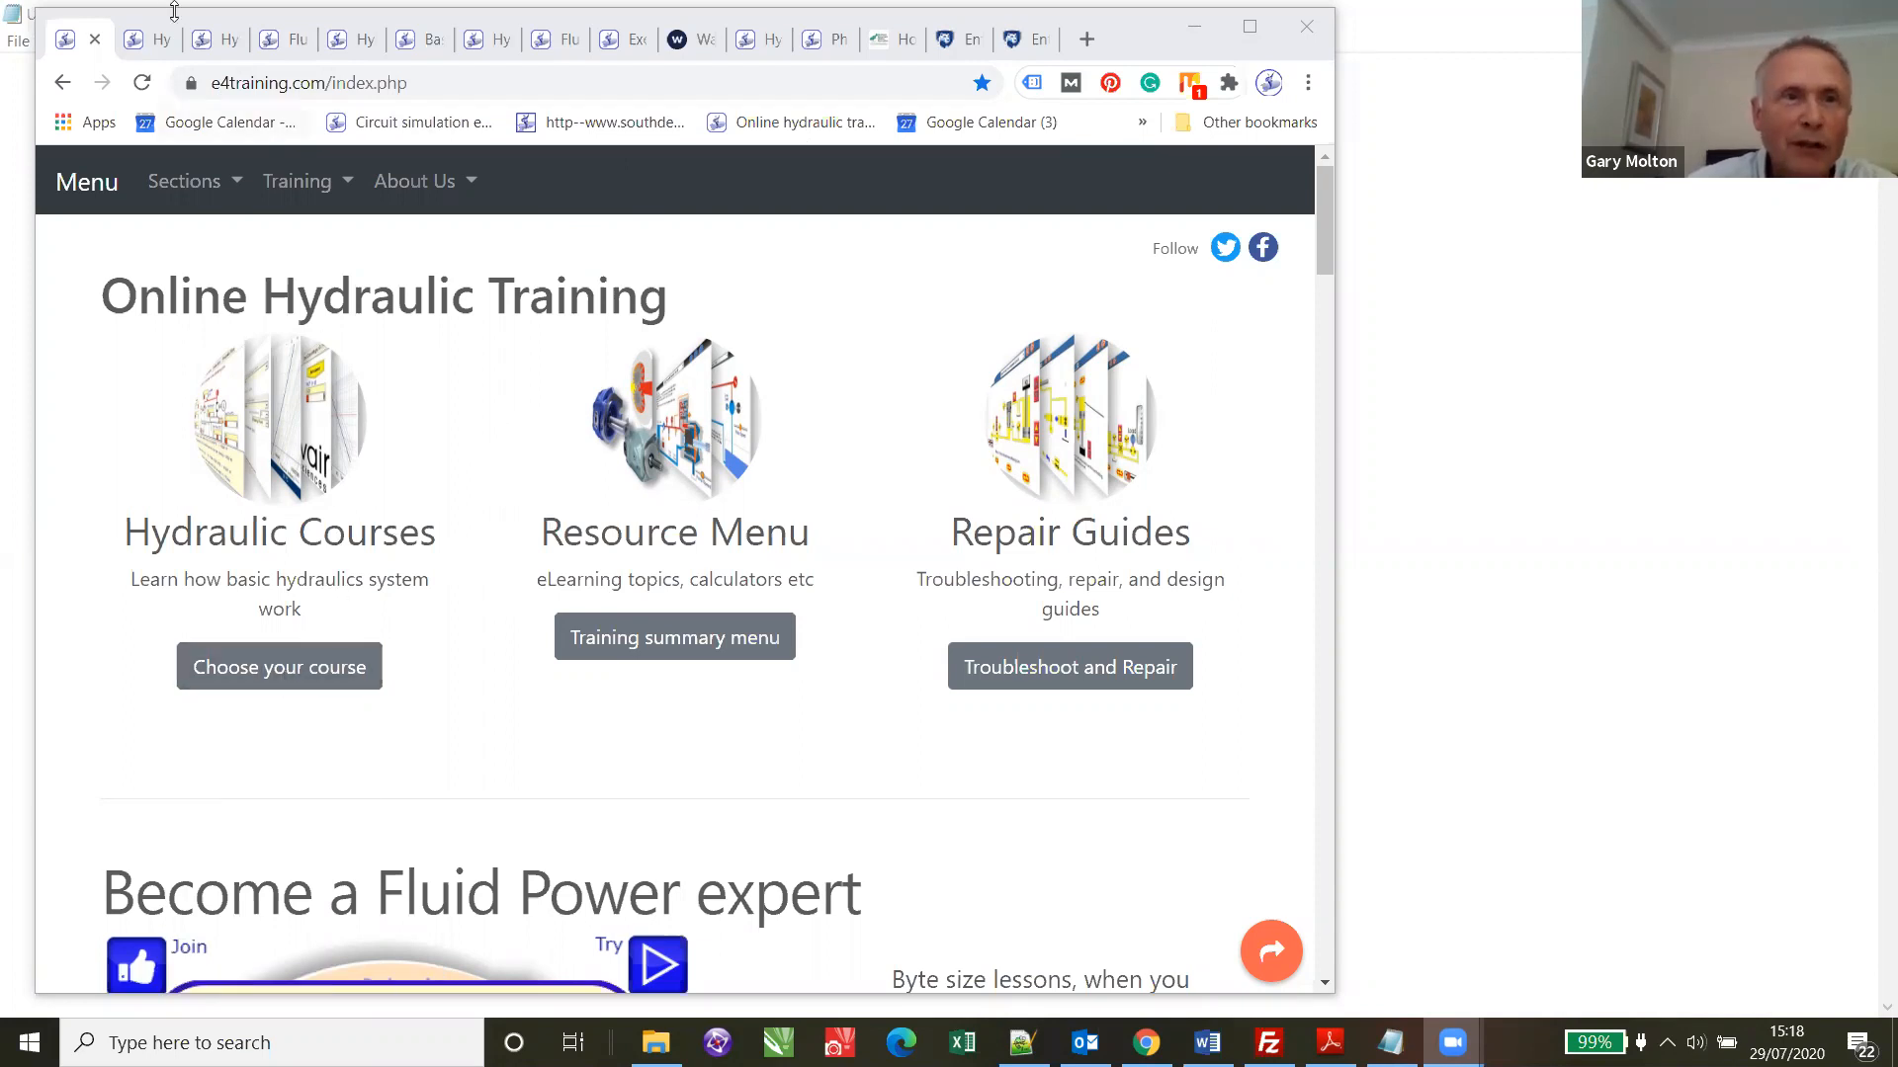
{"action": "mouse_move", "coordinate": [144, 39]}
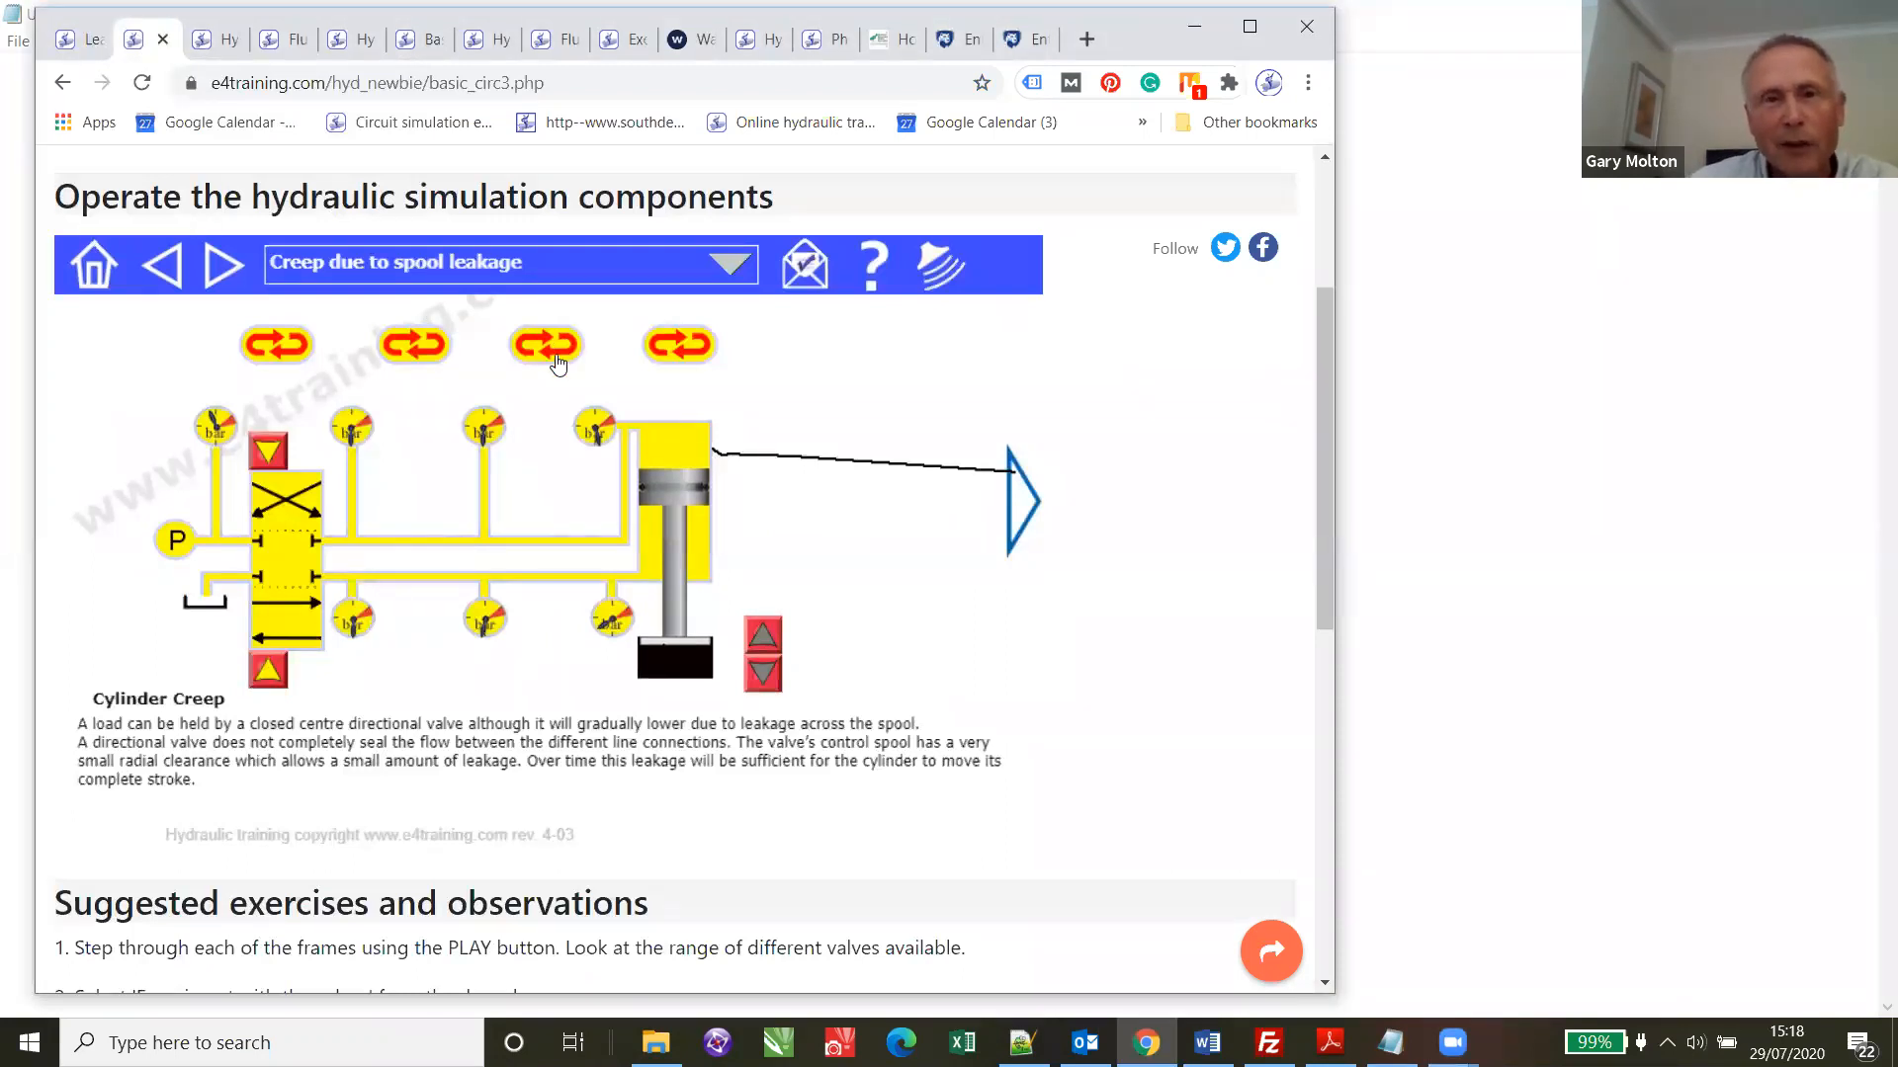
- Run the cylinder creep simulation, advance to the meter-out flow control circuit and drive its cylinder
{"action": "left_click", "coordinate": [415, 354]}
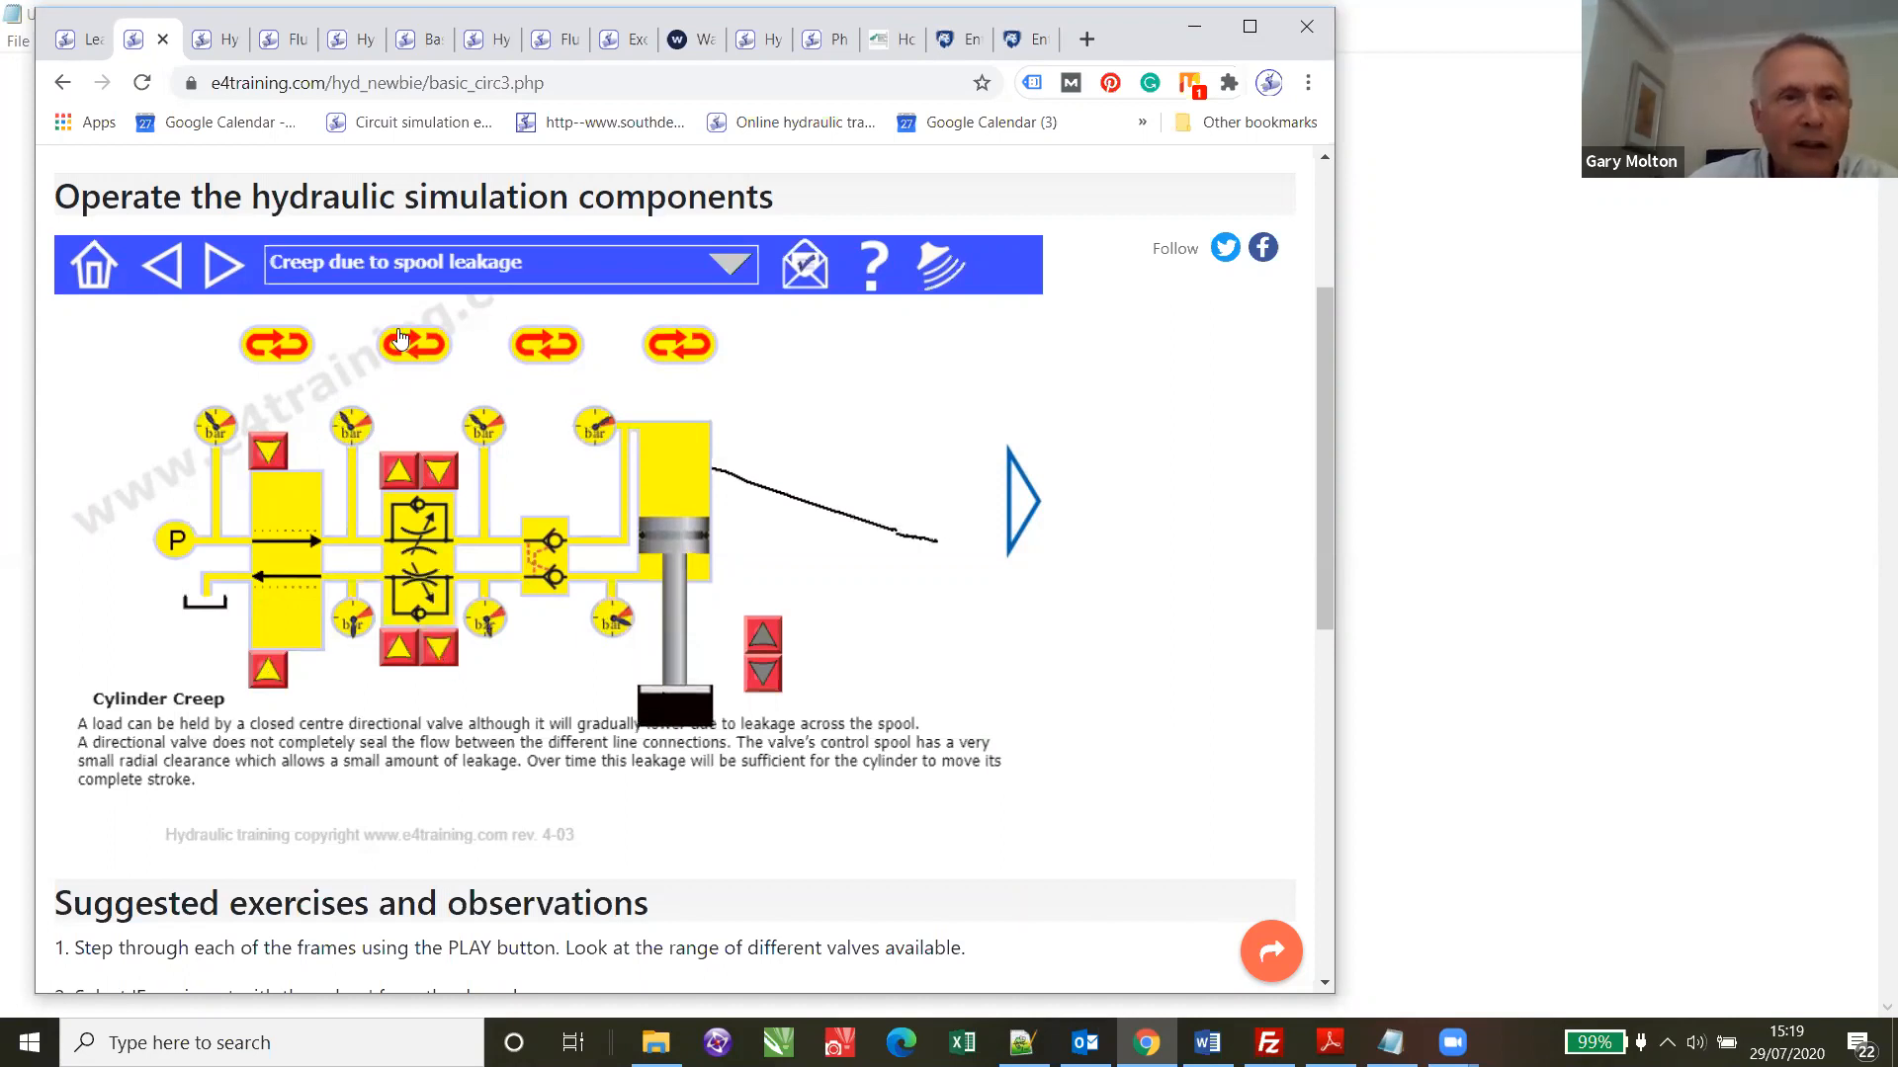
{"action": "left_click", "coordinate": [224, 263]}
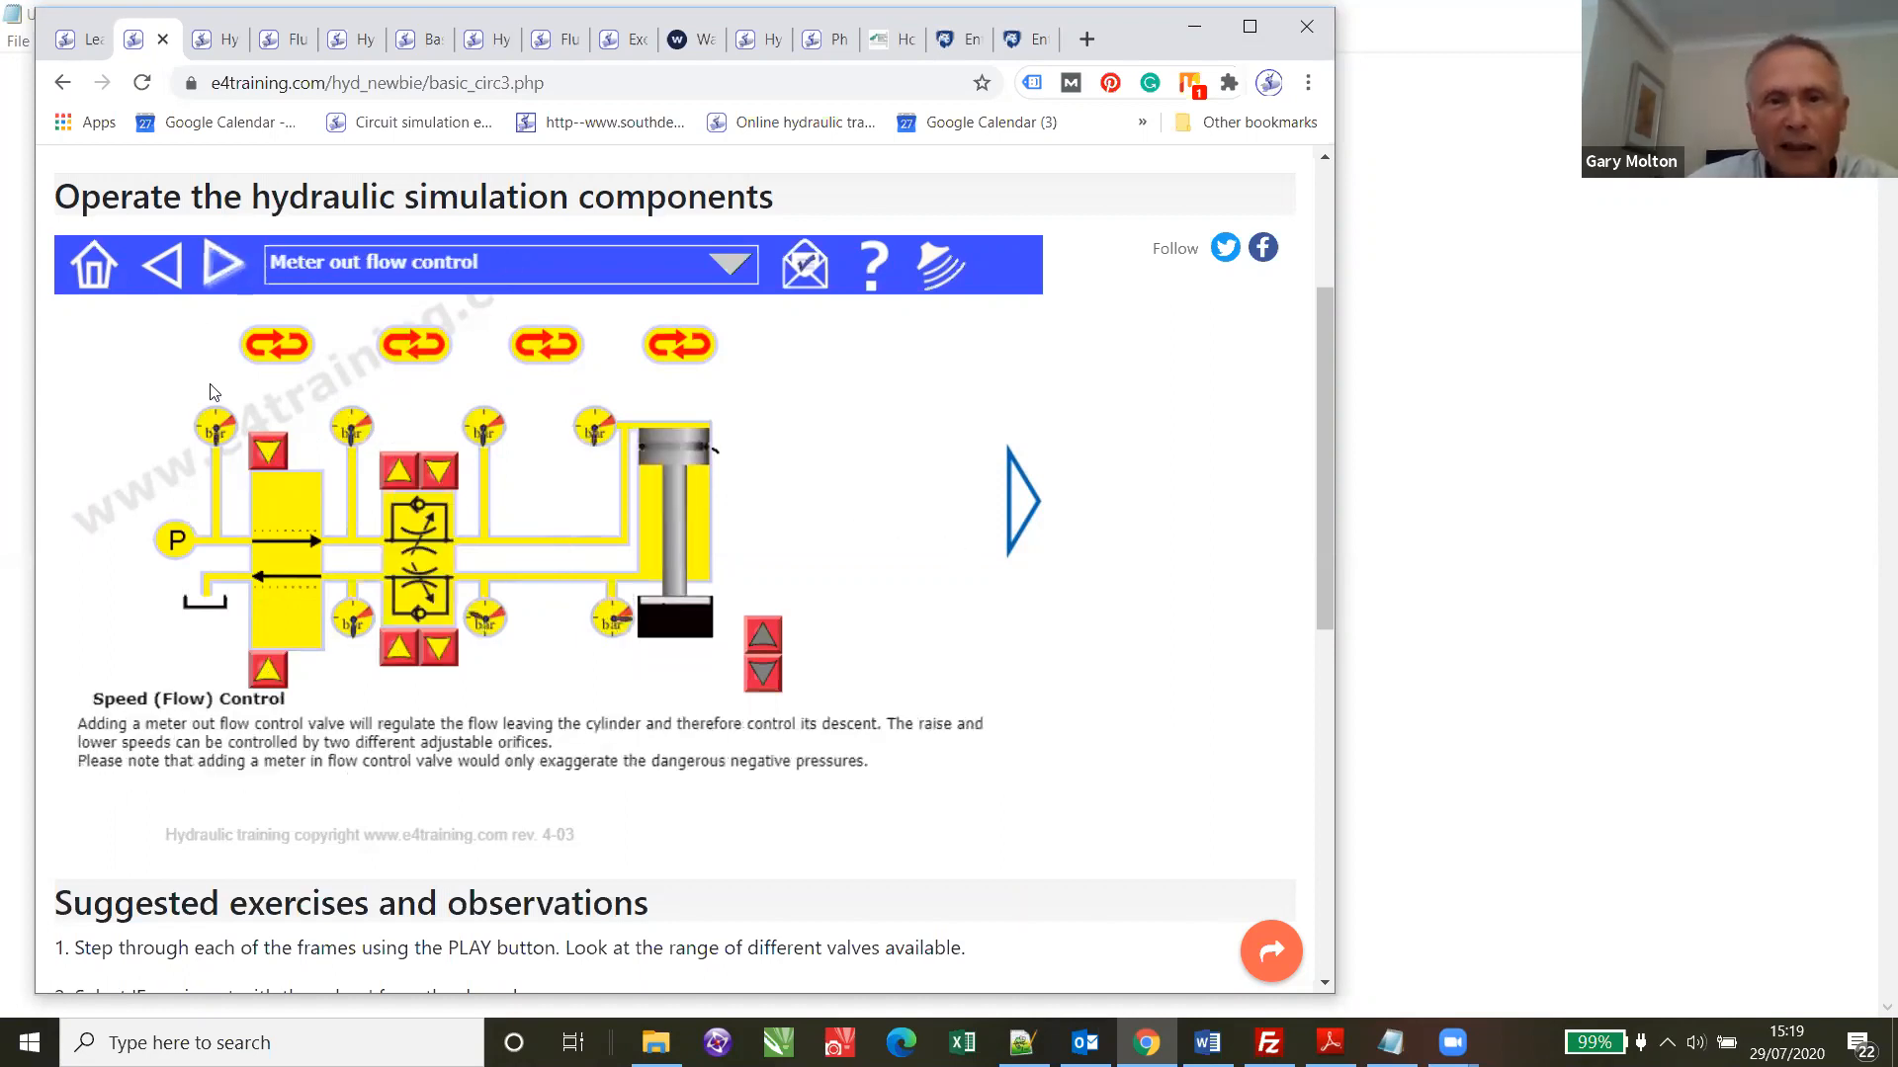
{"action": "left_click", "coordinate": [546, 344]}
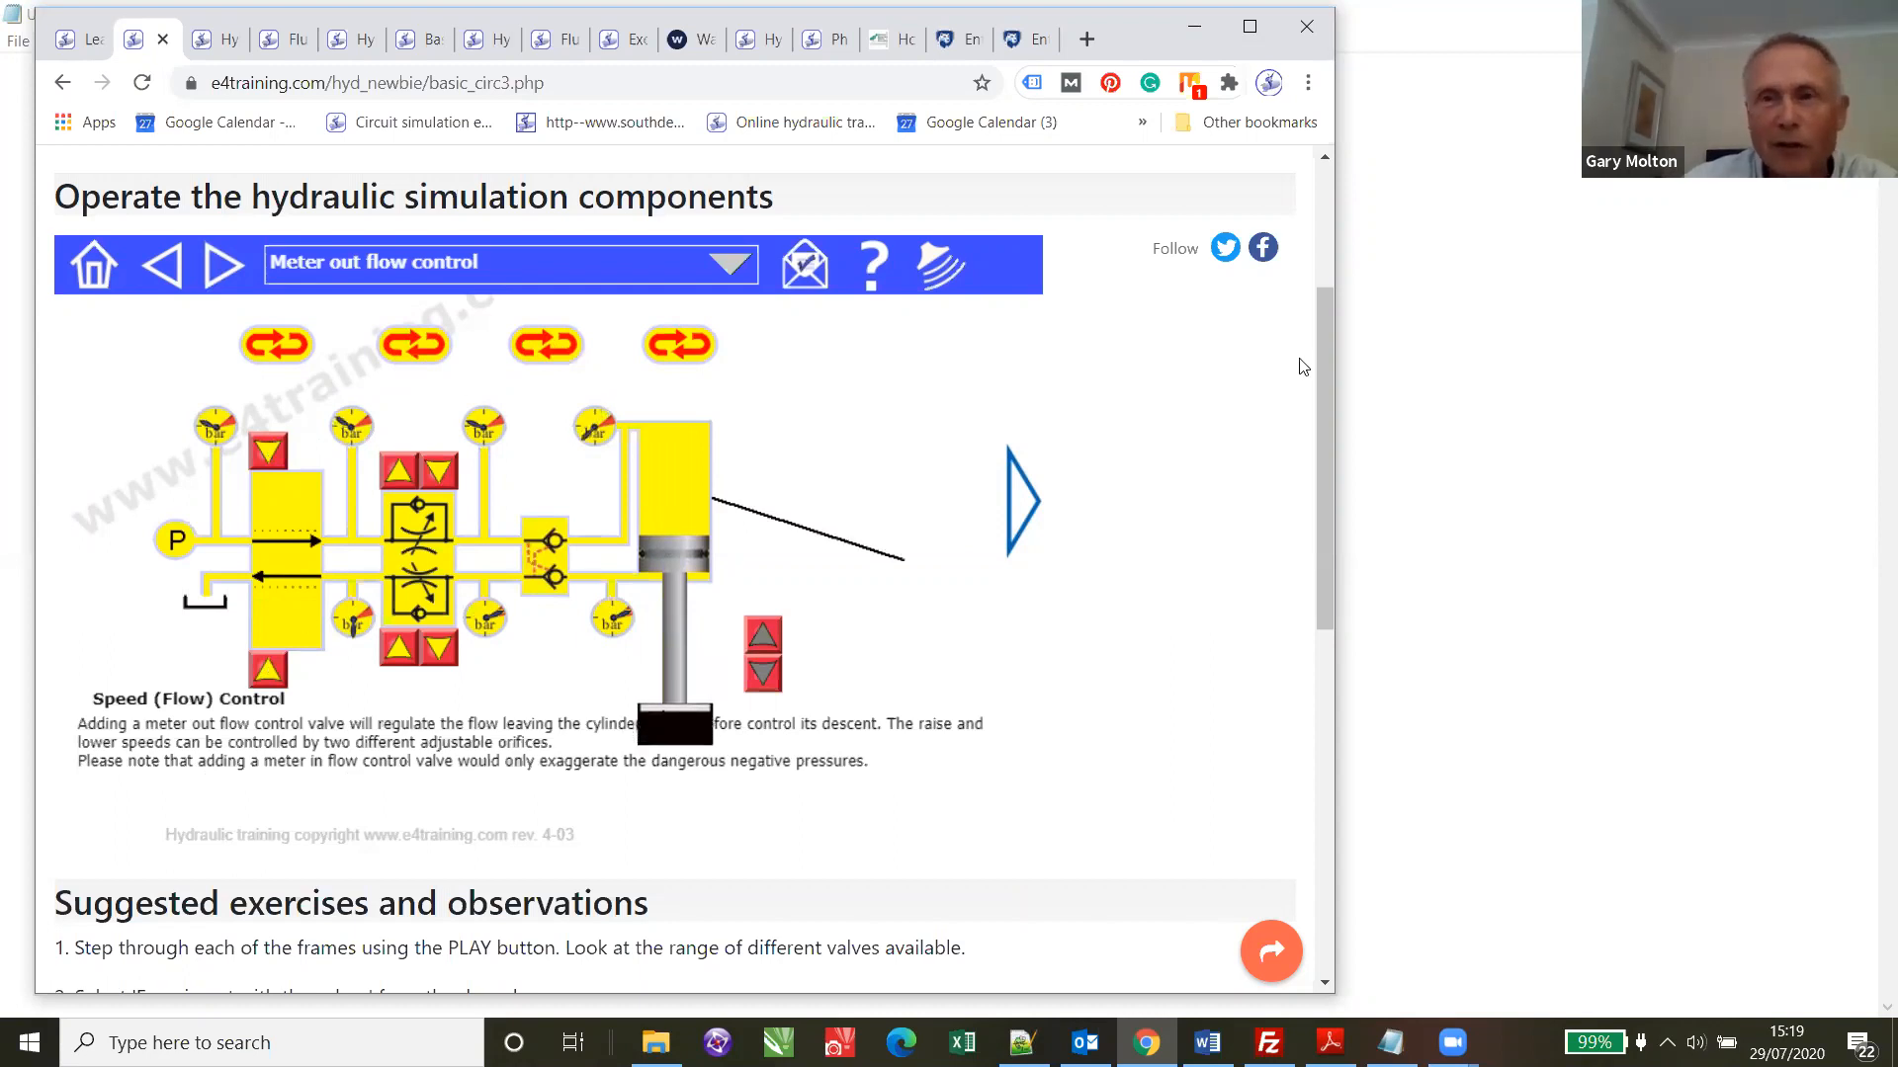
- Scroll through the suggested exercises and questions below the meter-out circuit
{"action": "scroll", "scroll_direction": "down", "scroll_amount": 3}
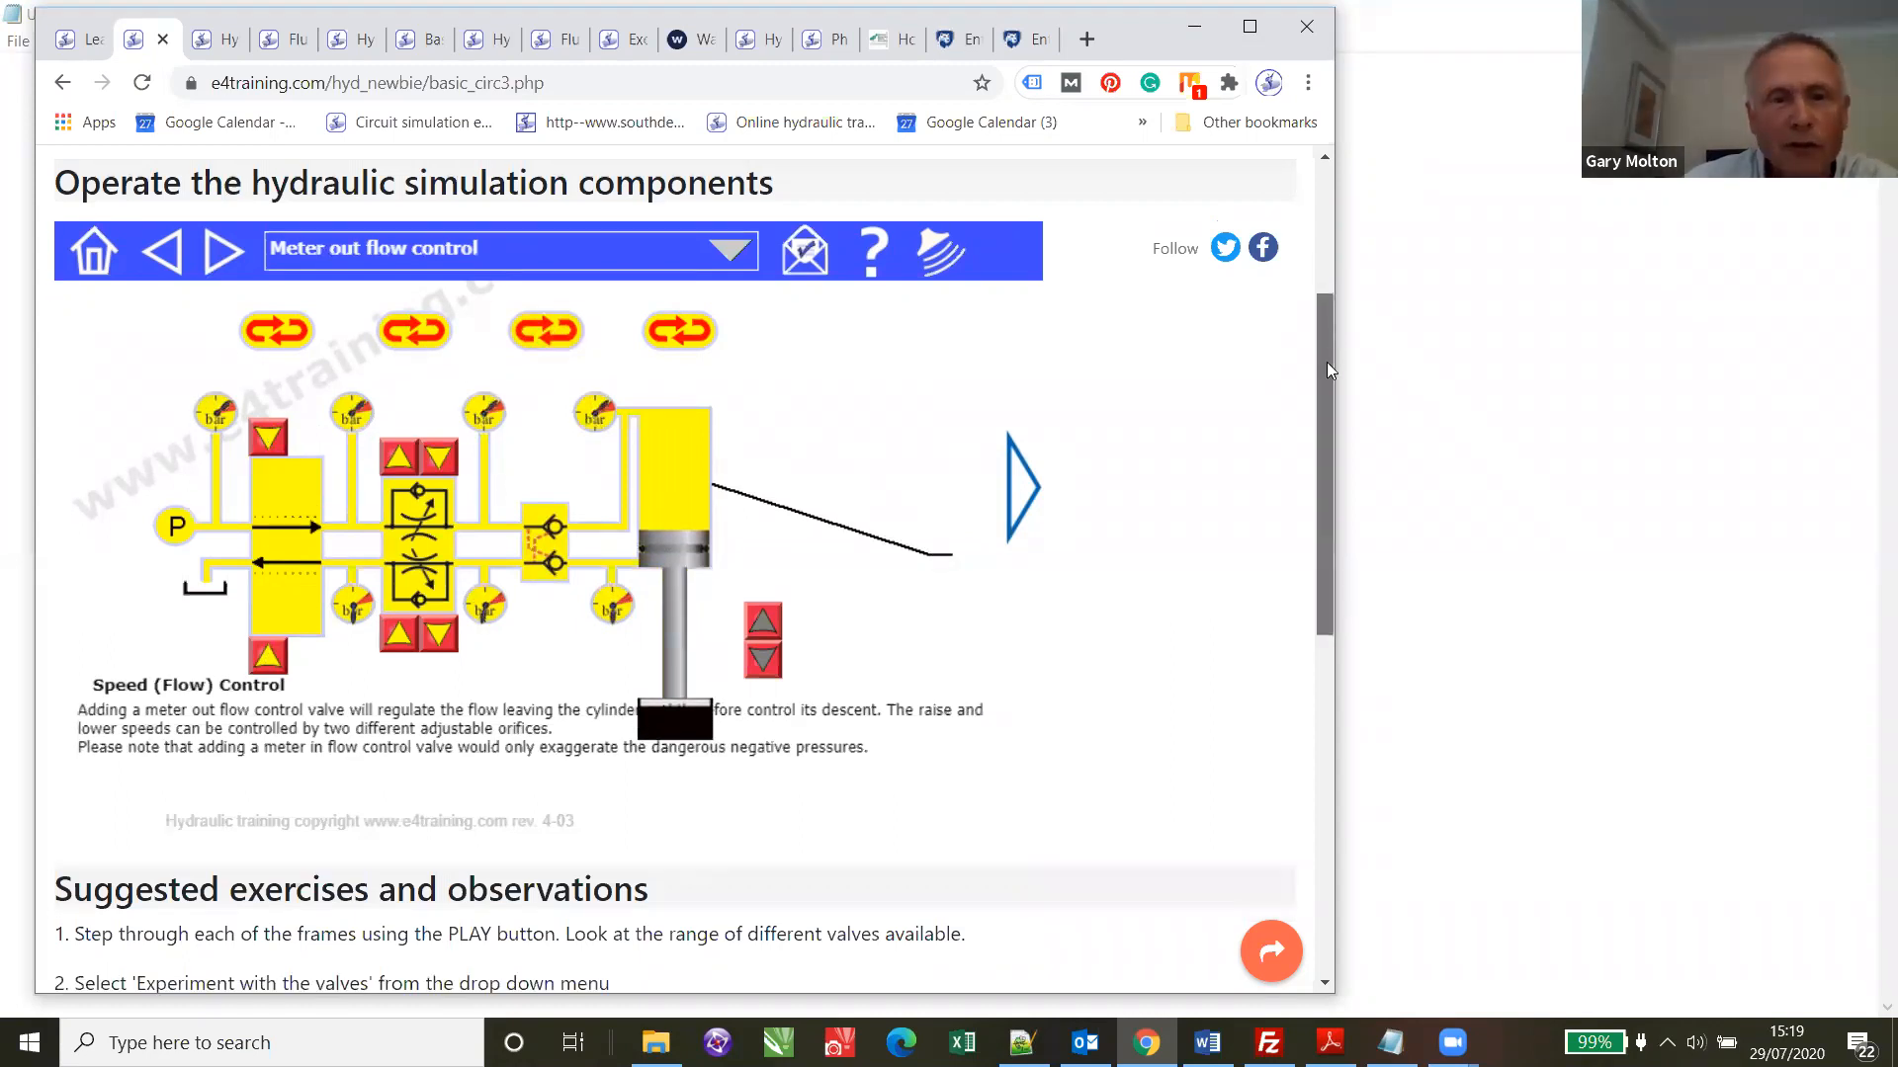
{"action": "scroll", "scroll_direction": "down", "scroll_amount": 3}
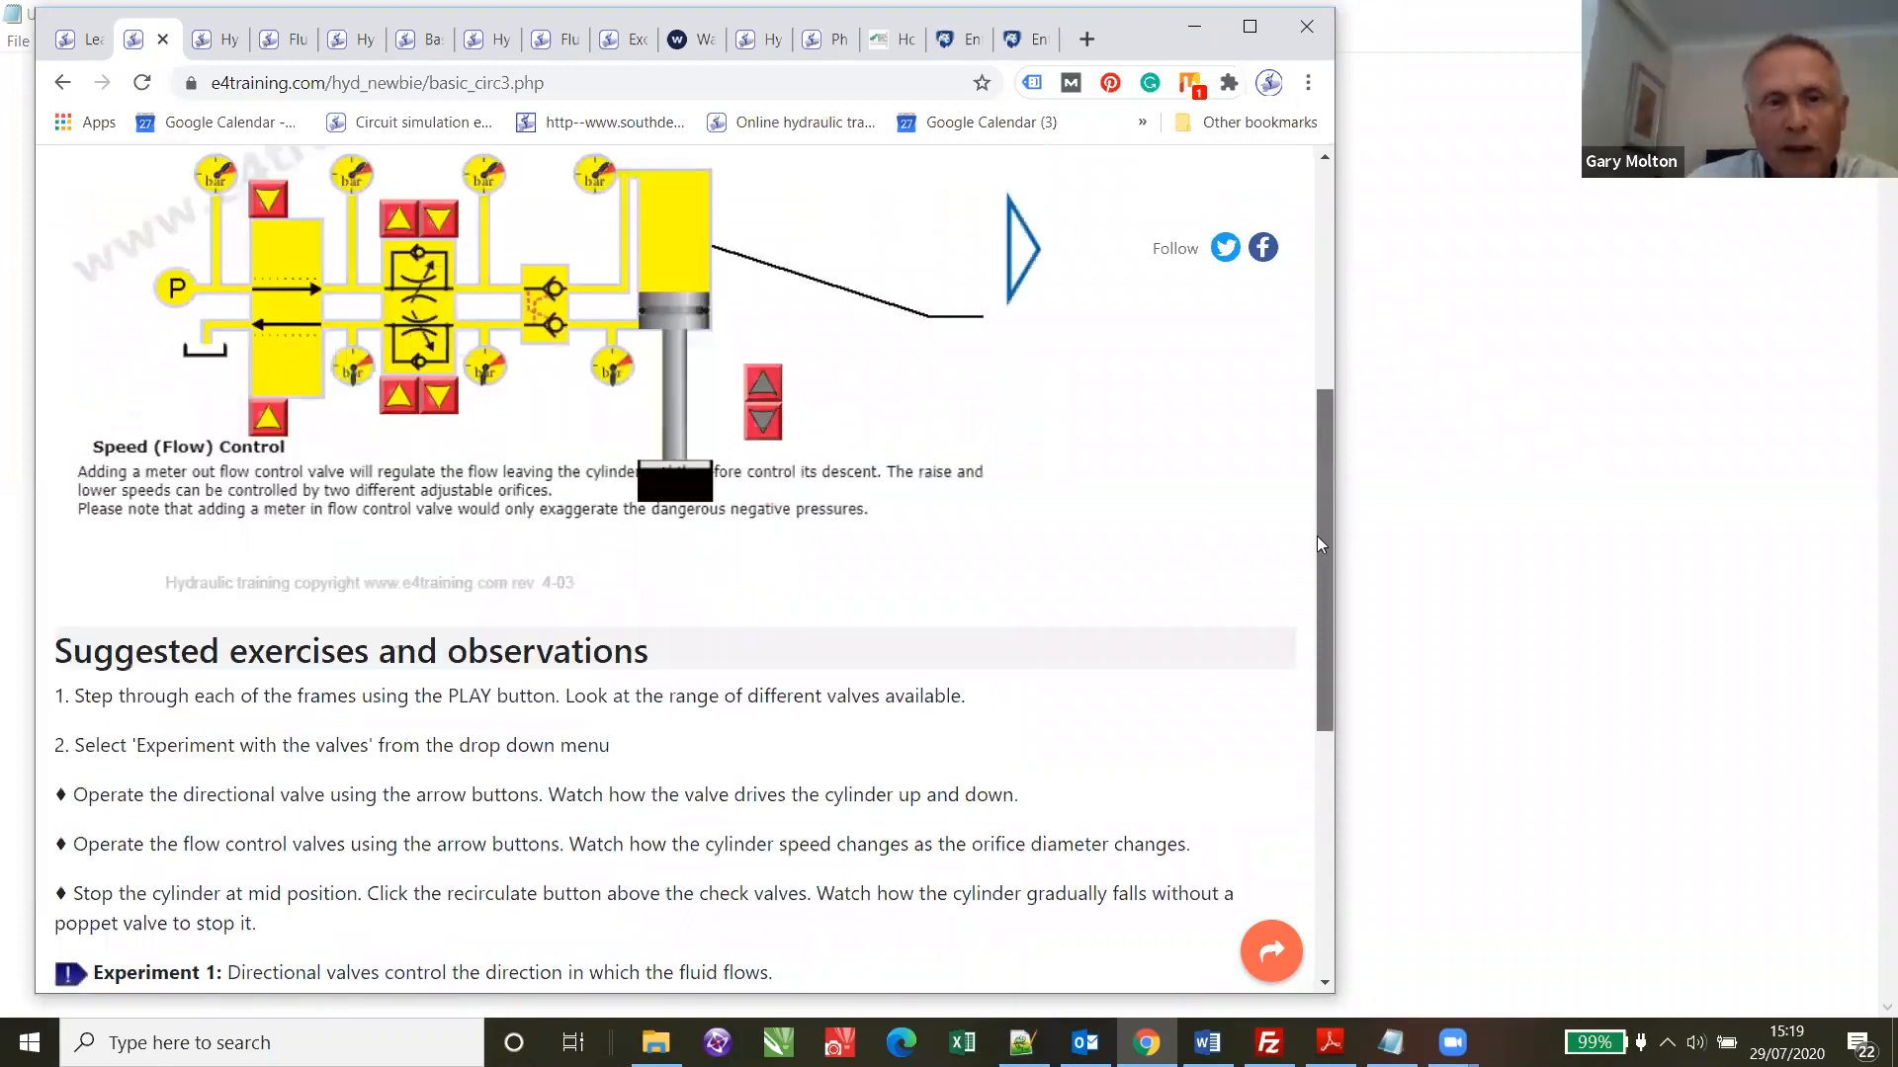
{"action": "scroll", "scroll_direction": "down", "scroll_amount": 3}
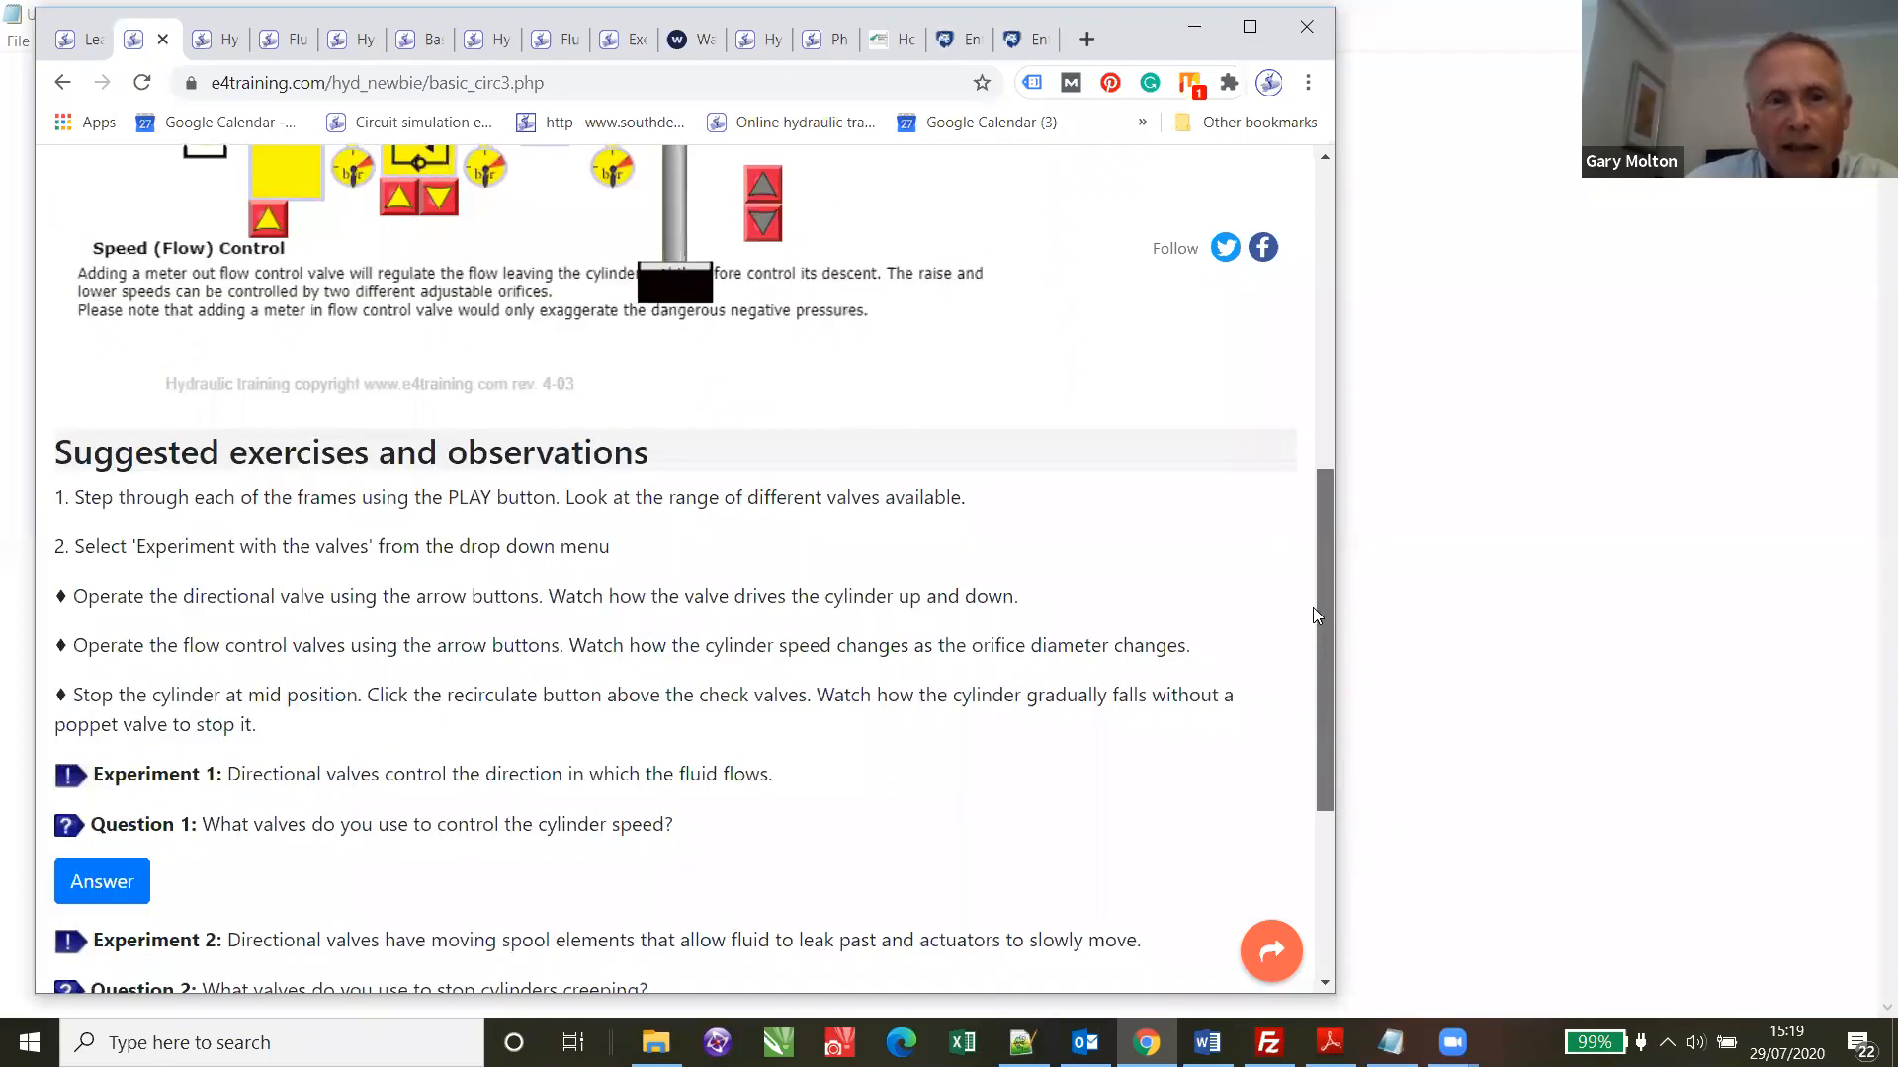
{"action": "scroll", "scroll_direction": "down", "scroll_amount": 3}
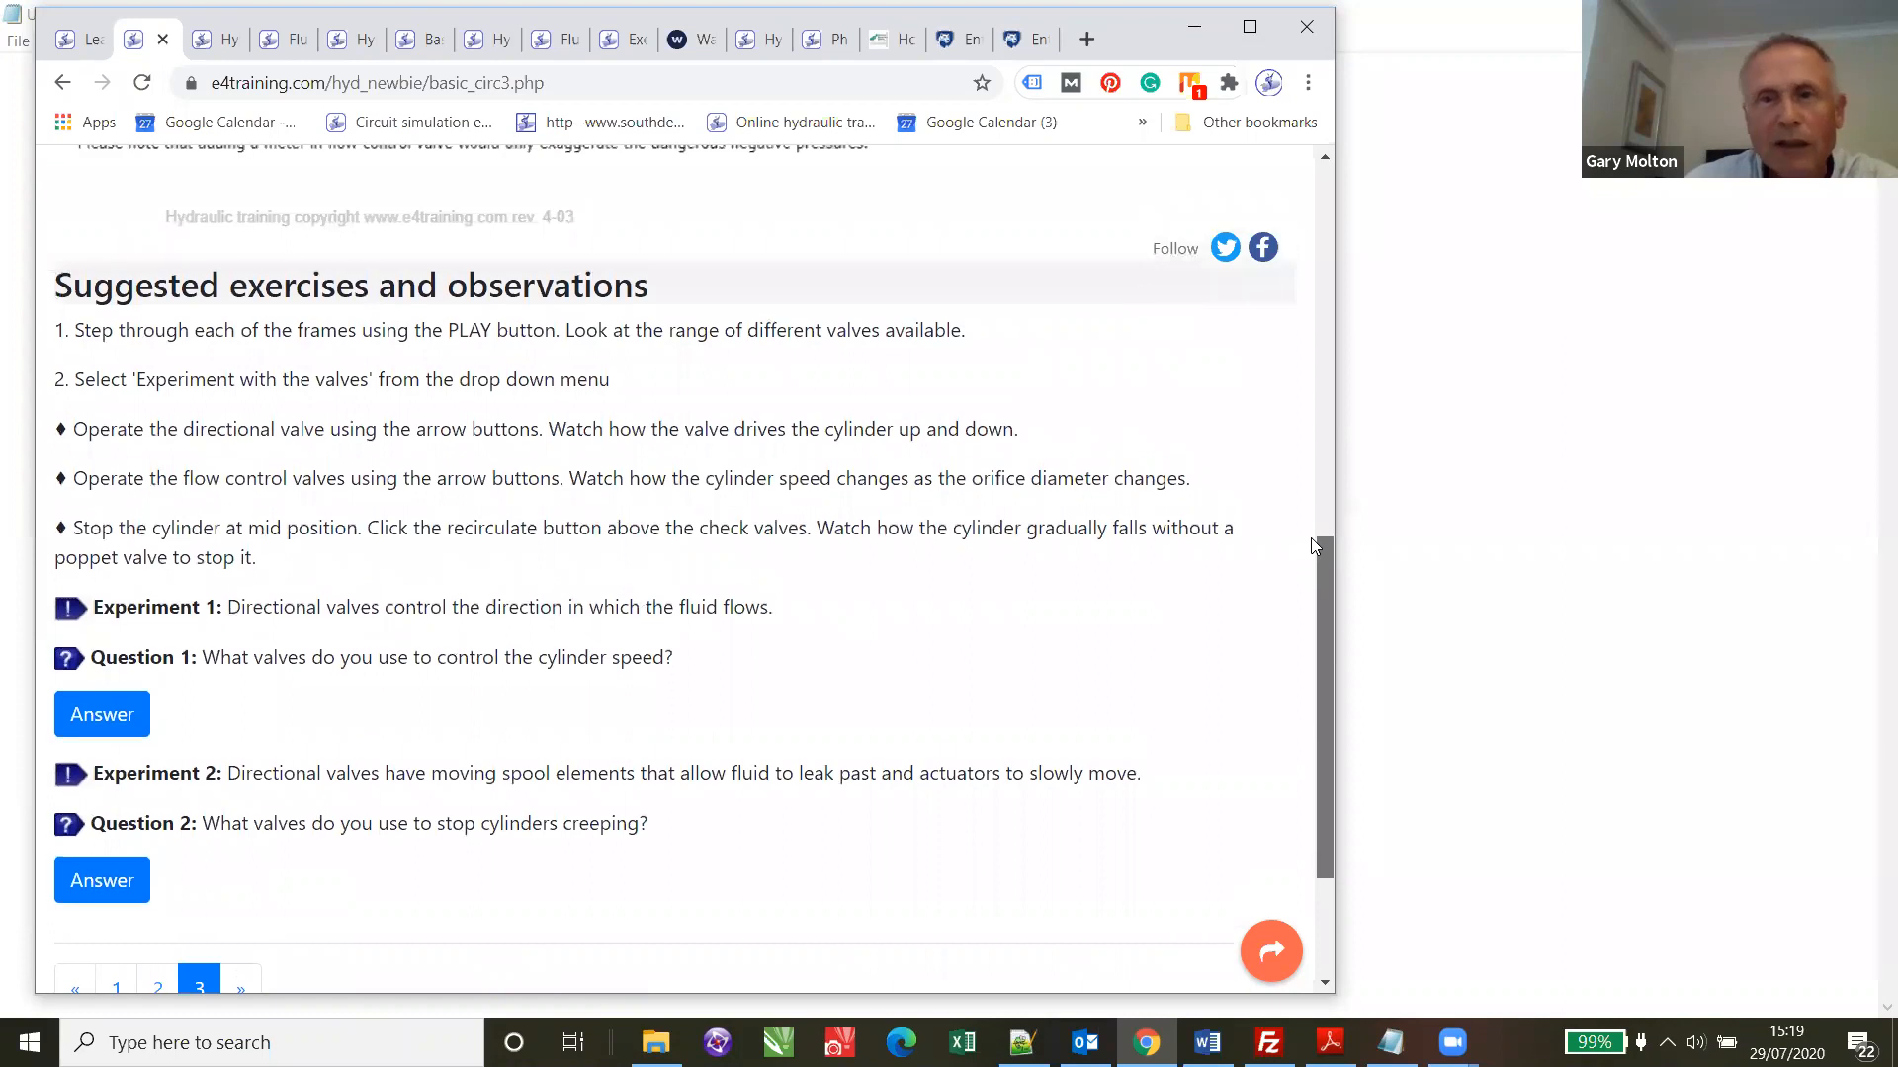
{"action": "scroll", "scroll_direction": "up", "scroll_amount": 3}
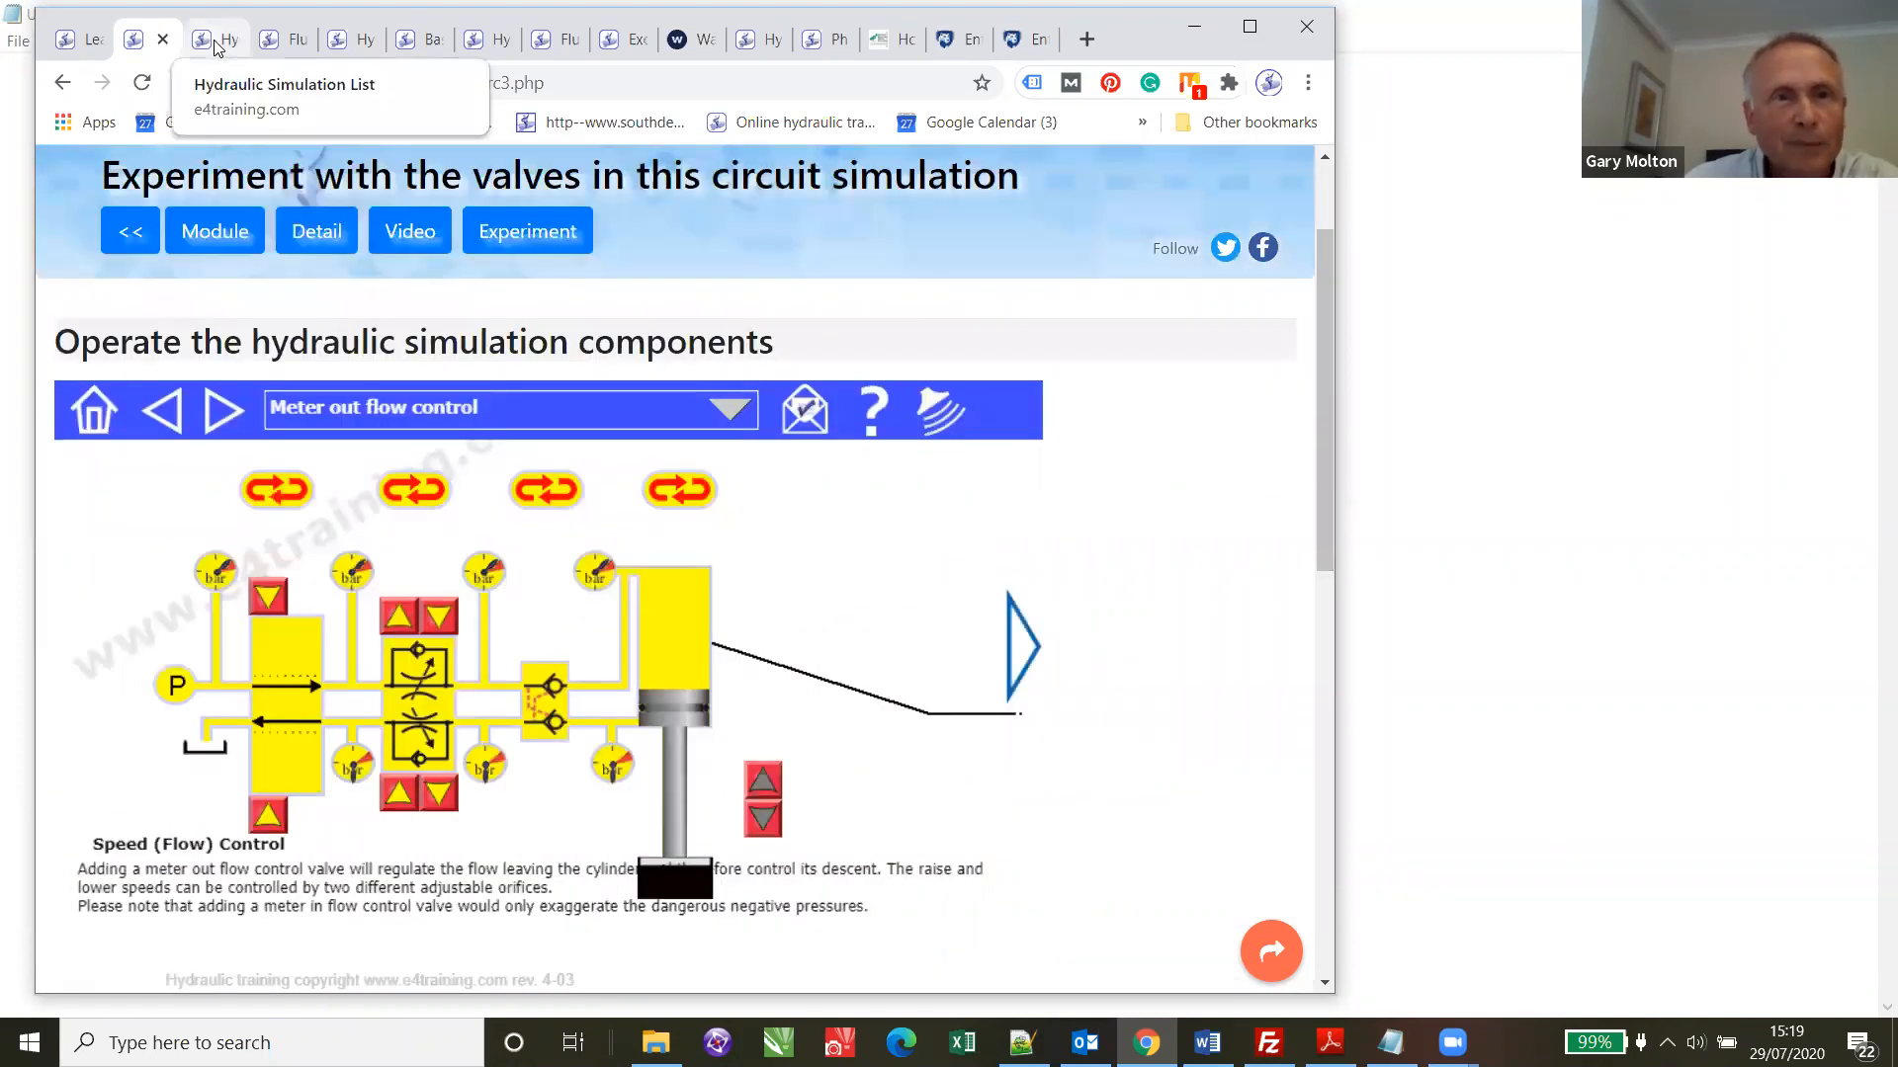
- Switch to the Hydraulic Simulation List tab and scroll up and down through its list
{"action": "left_click", "coordinate": [215, 39]}
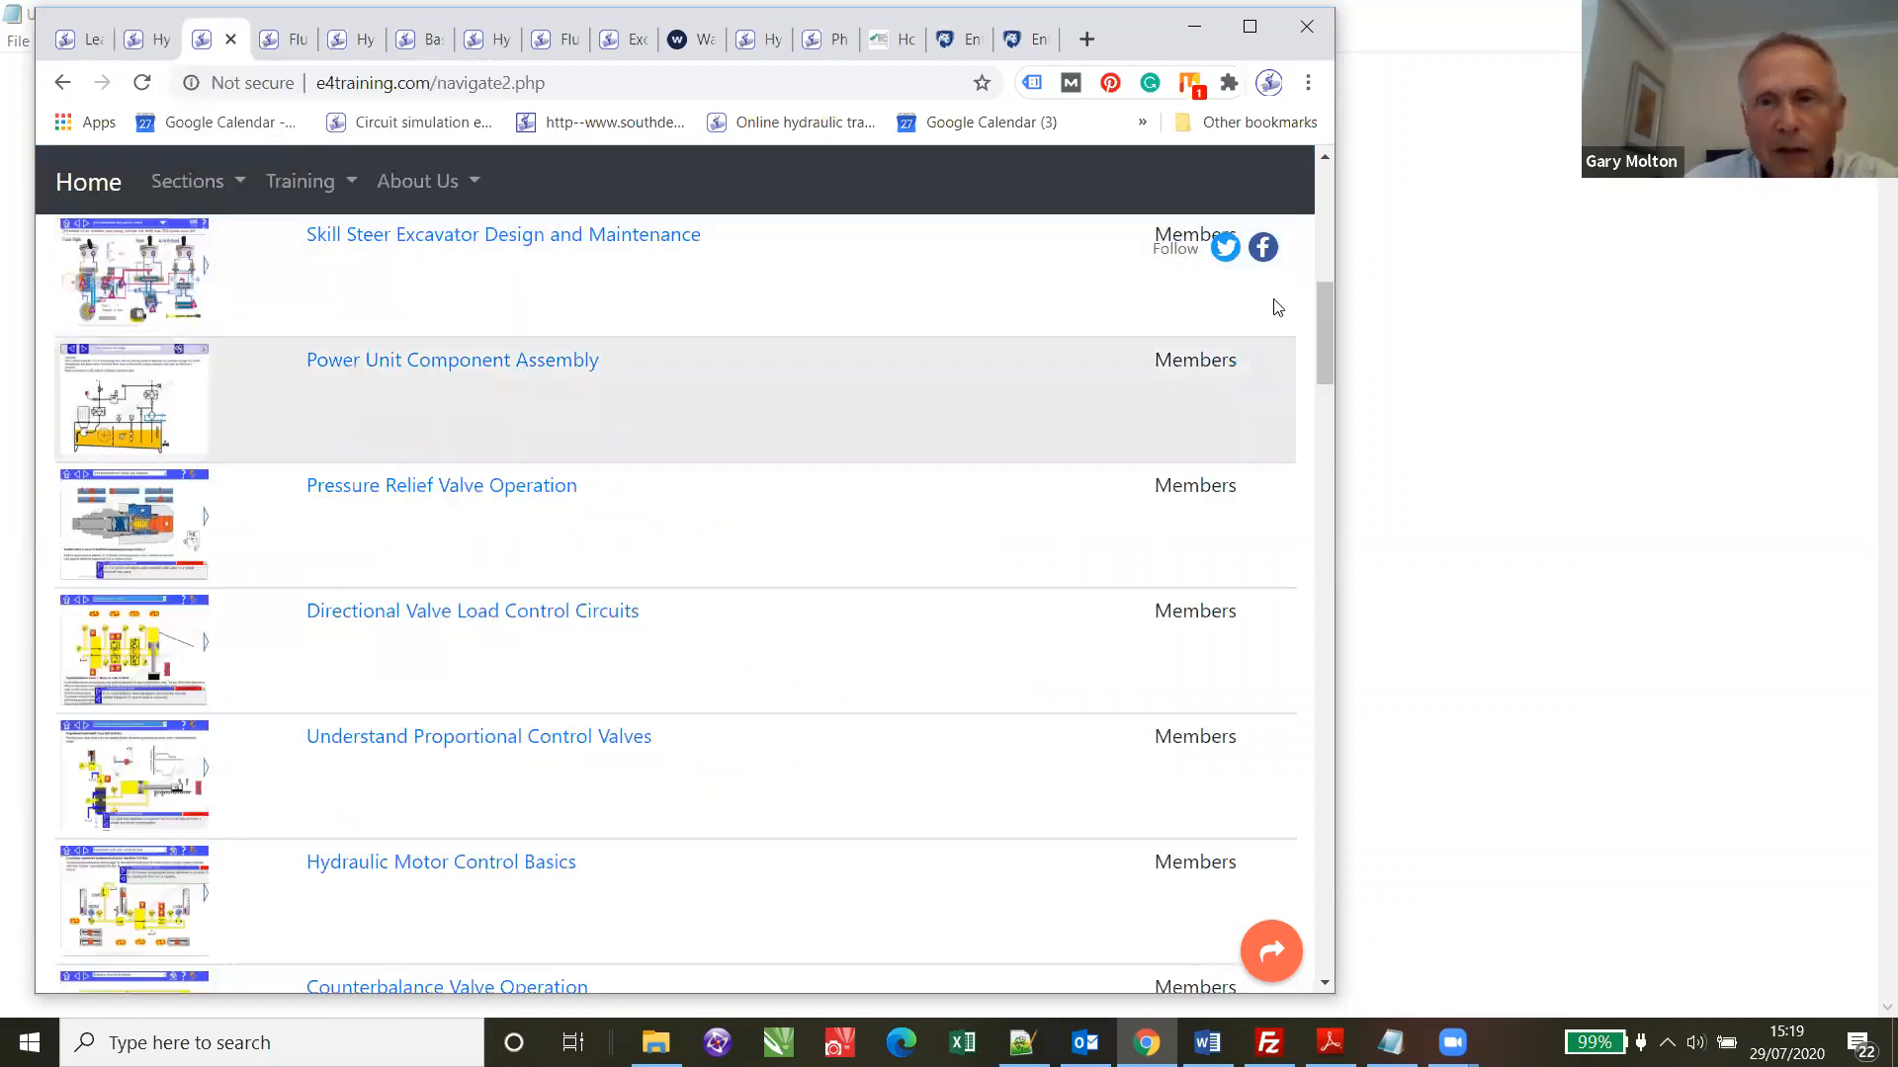
{"action": "scroll", "scroll_direction": "up", "scroll_amount": 3}
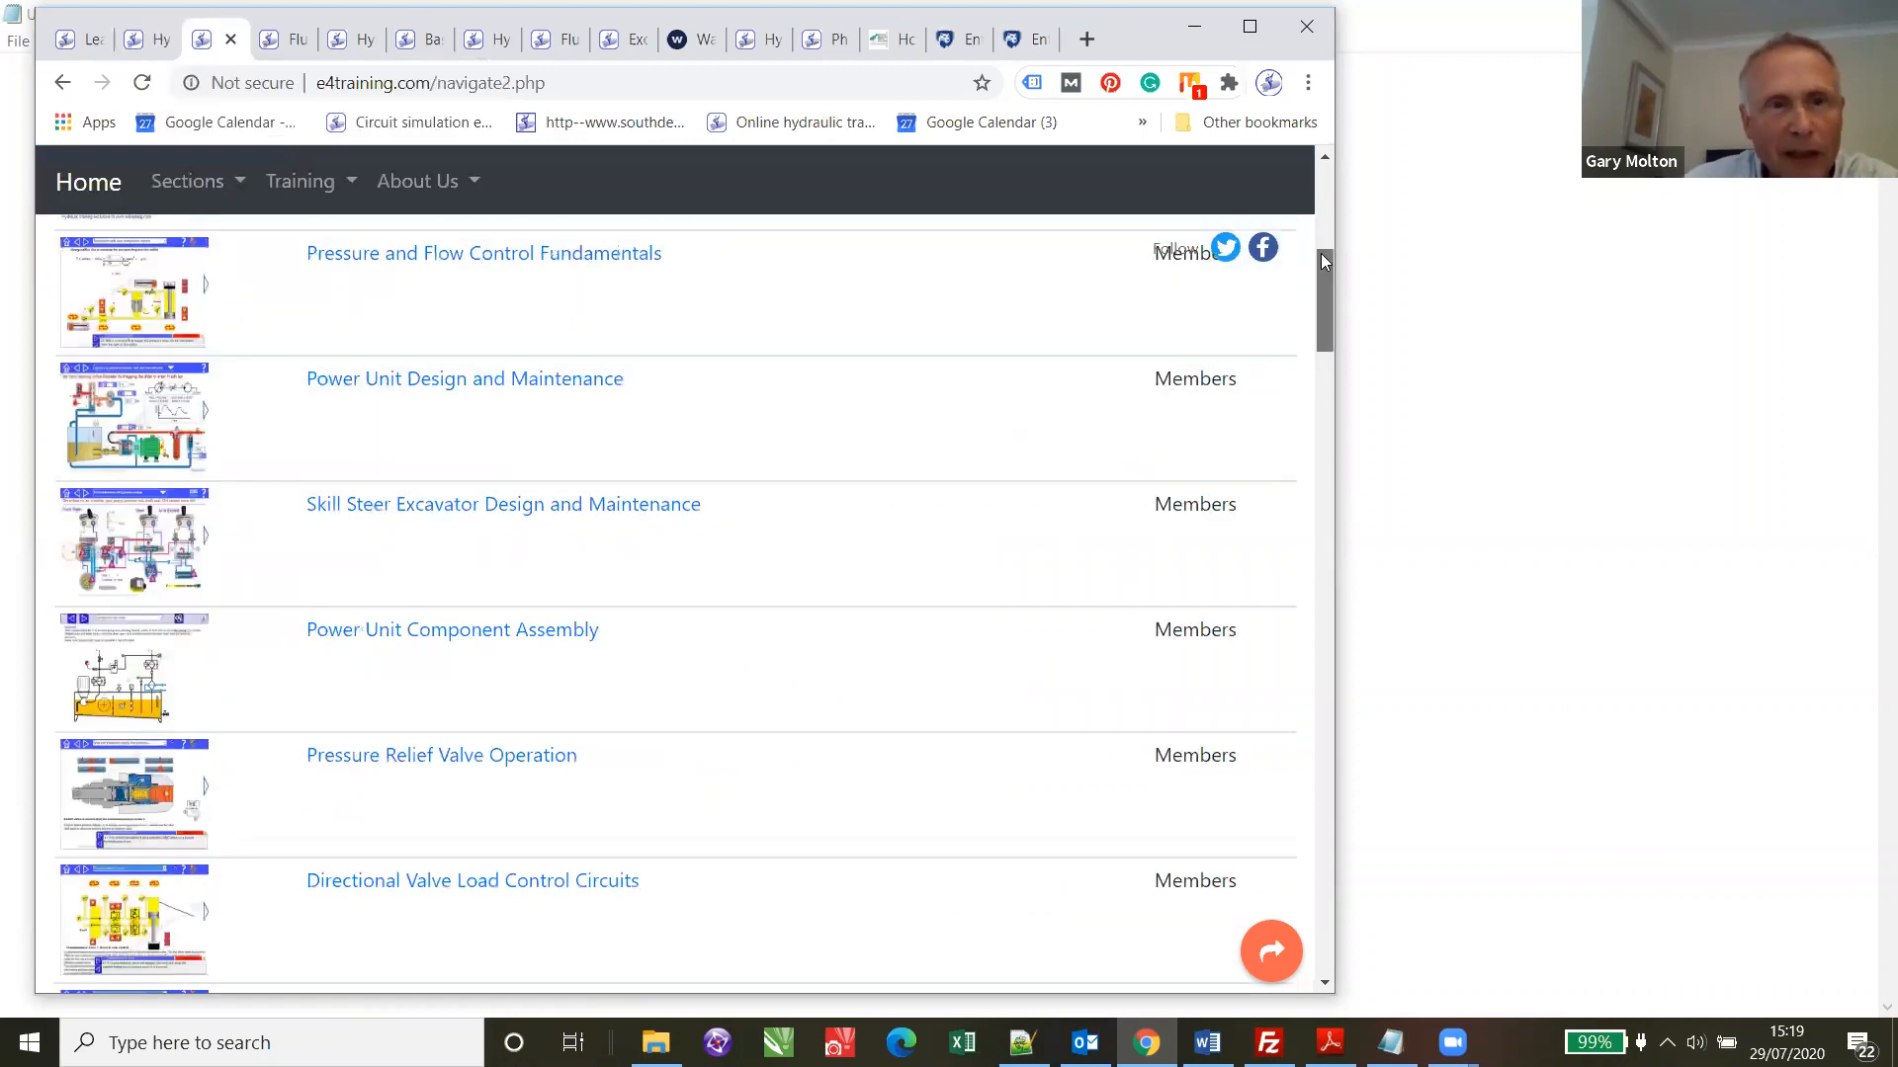
{"action": "scroll", "scroll_direction": "up", "scroll_amount": 3}
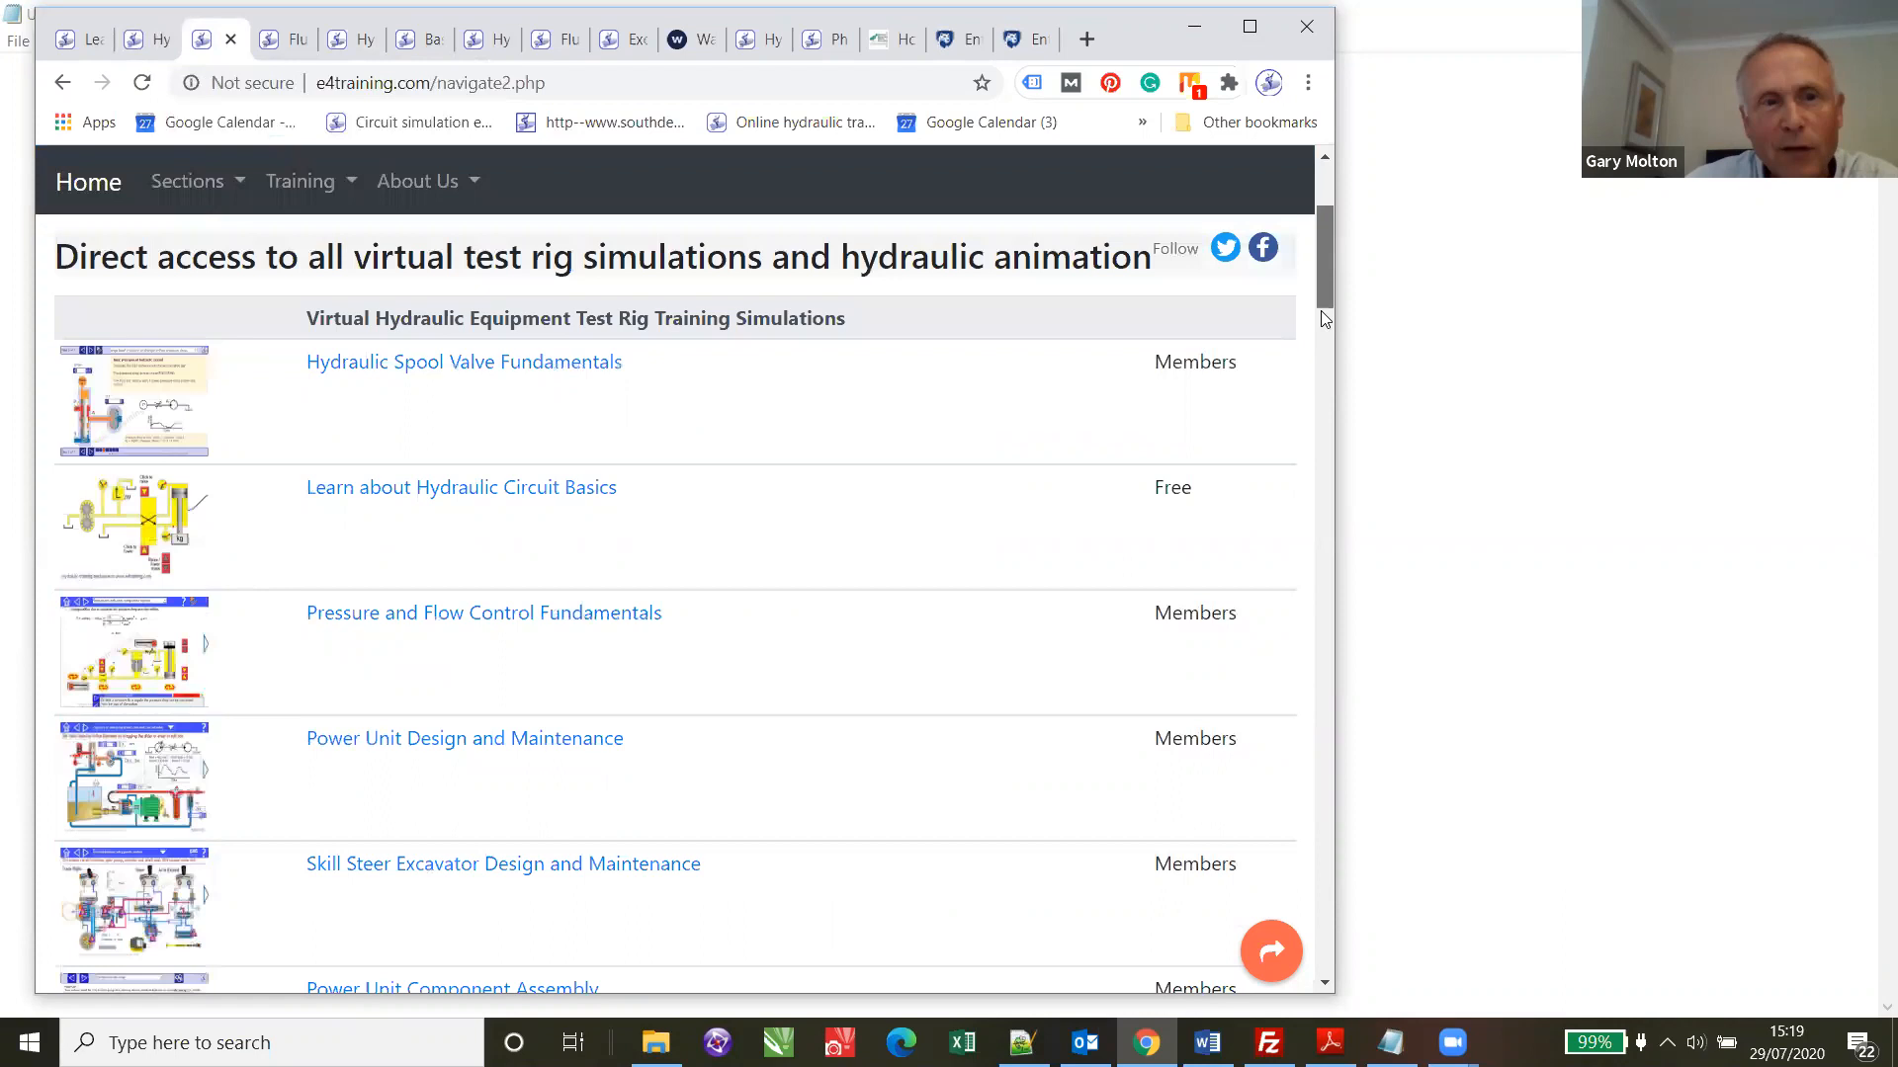
{"action": "scroll", "scroll_direction": "down", "scroll_amount": 3}
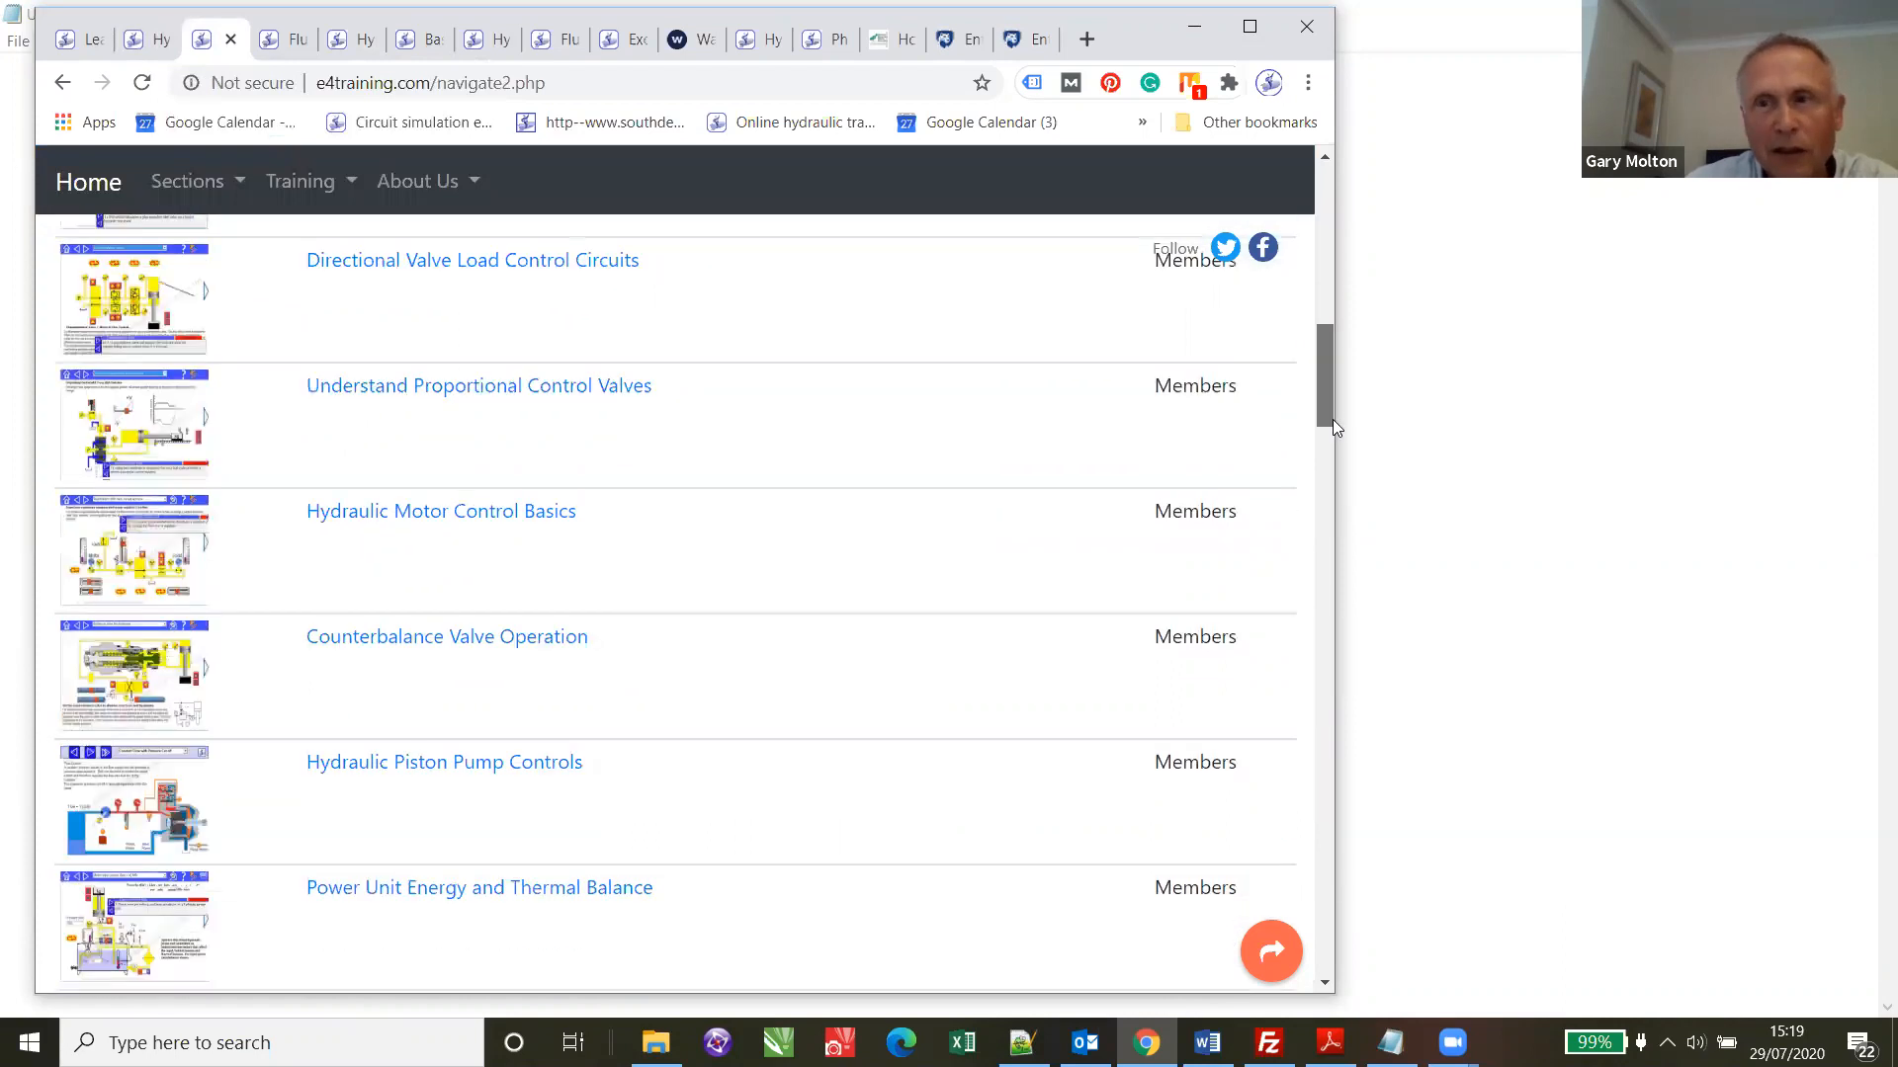
{"action": "scroll", "scroll_direction": "down", "scroll_amount": 3}
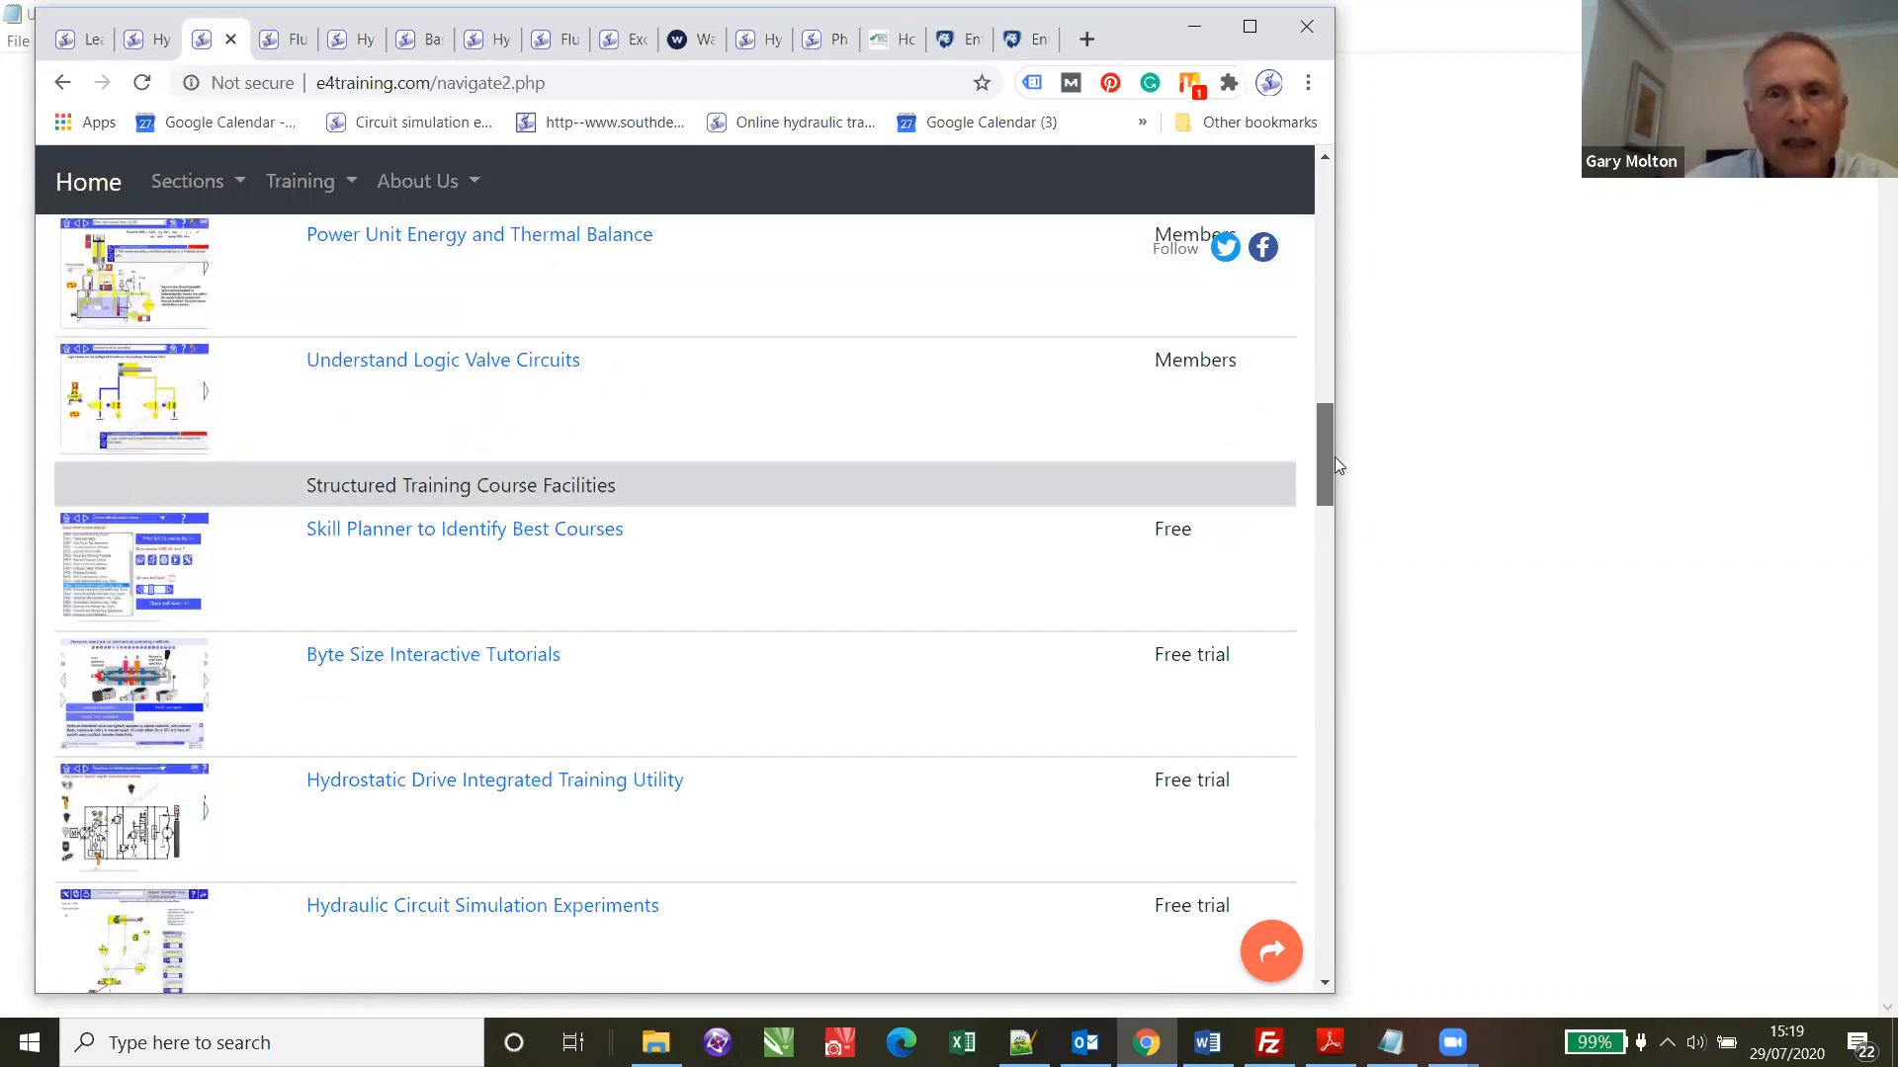
{"action": "scroll", "scroll_direction": "down", "scroll_amount": 3}
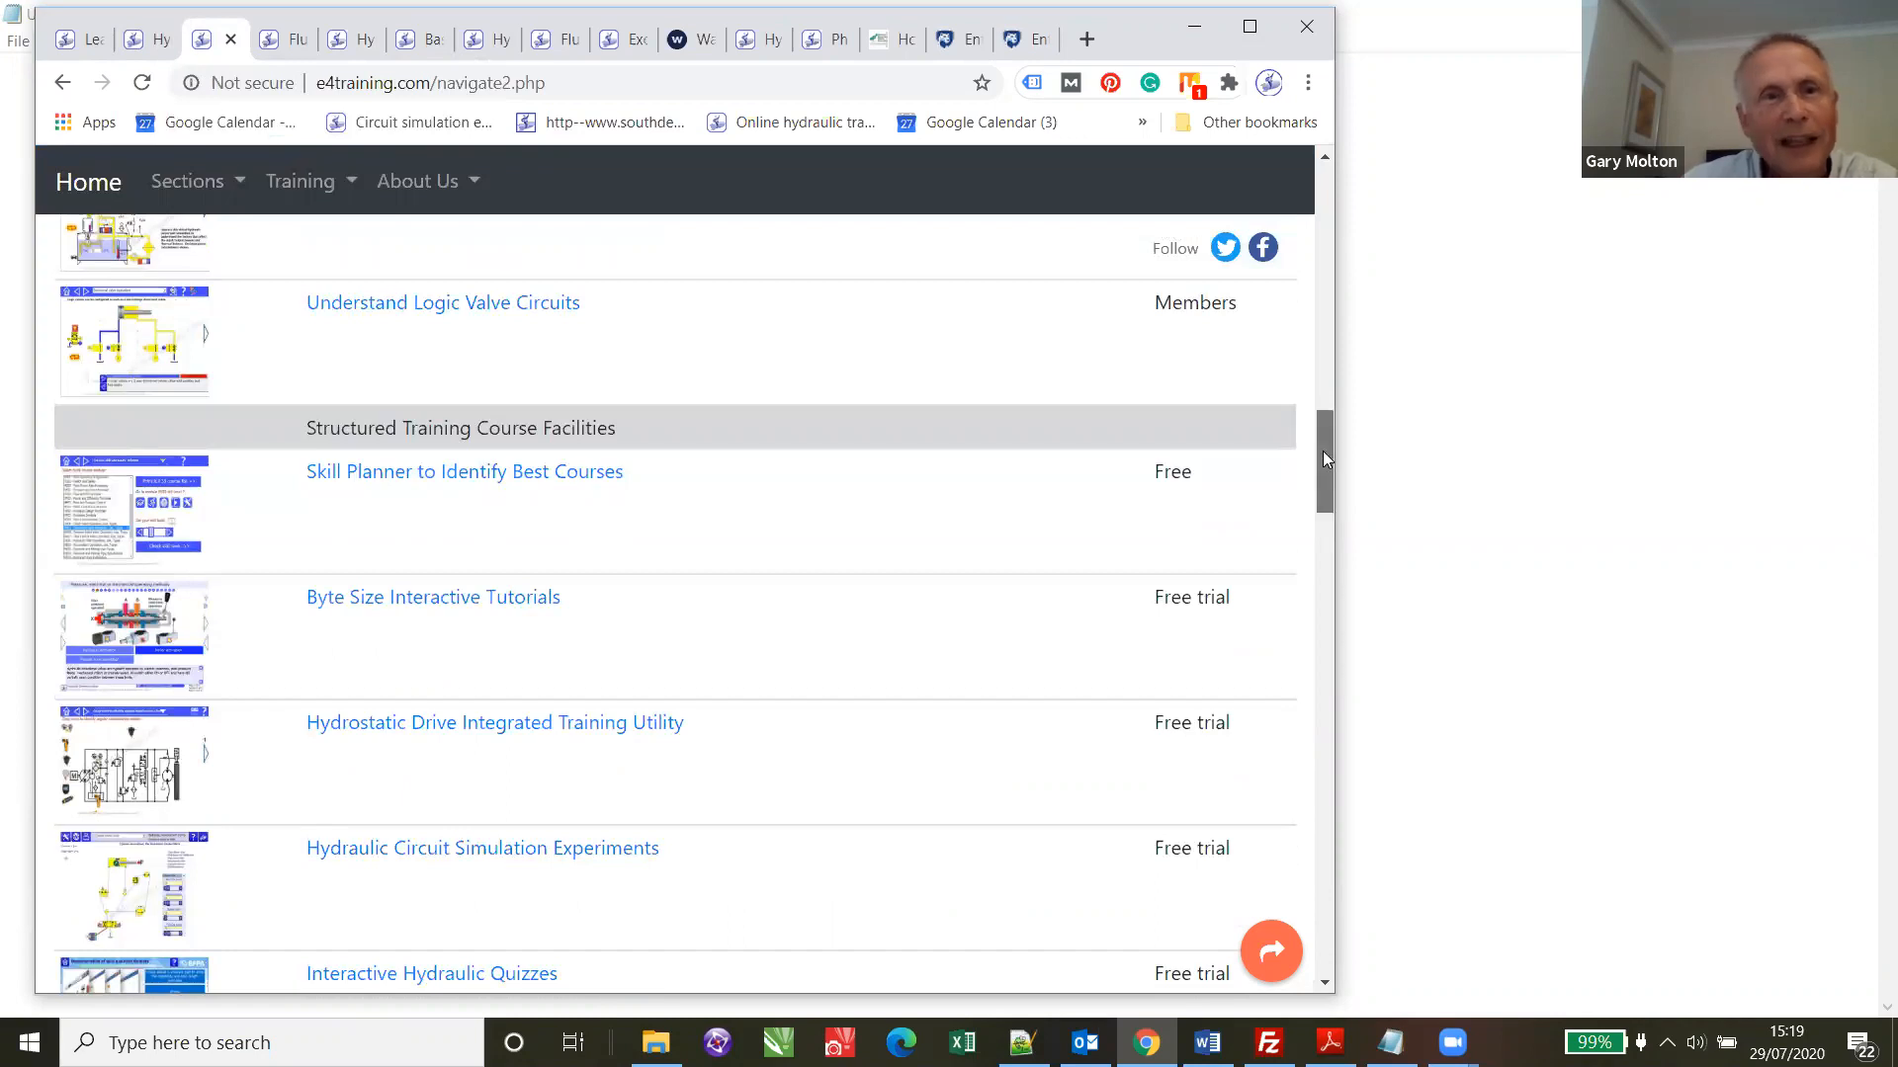
{"action": "scroll", "scroll_direction": "down", "scroll_amount": 3}
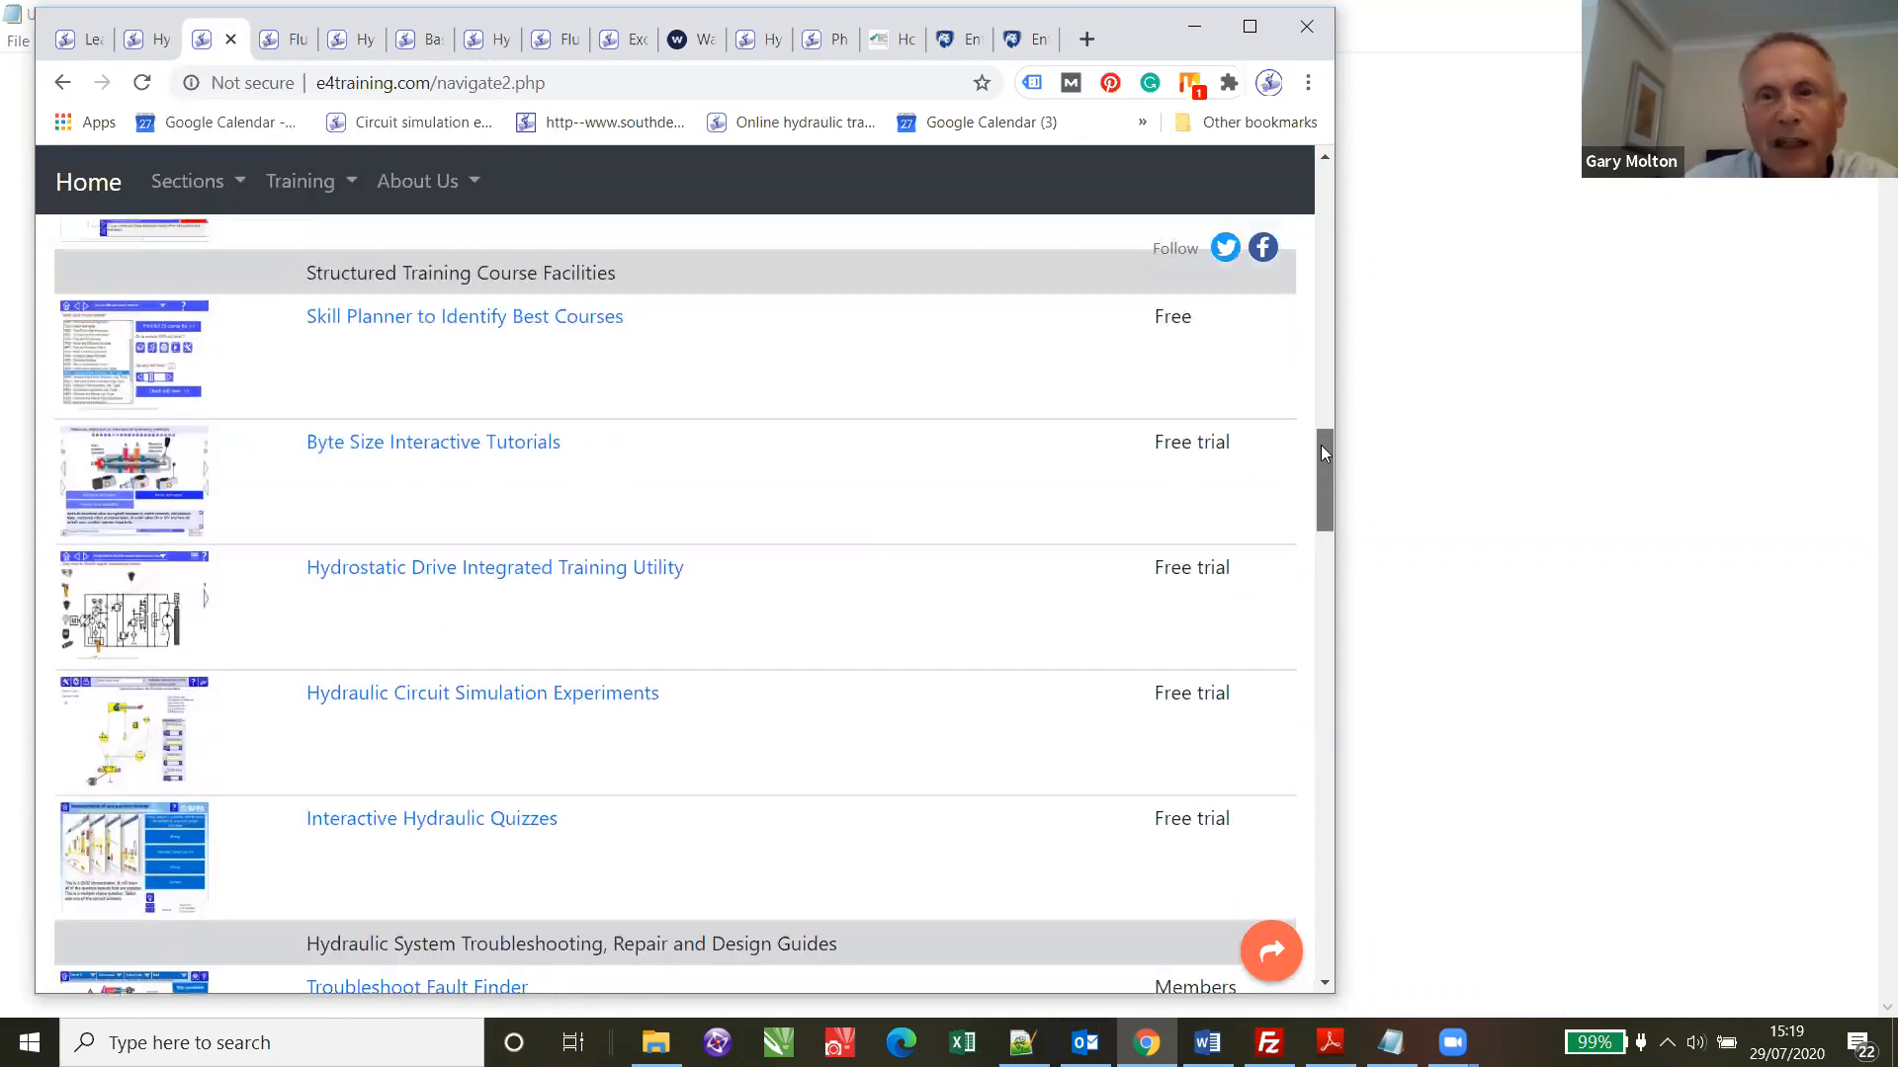
{"action": "scroll", "scroll_direction": "up", "scroll_amount": 3}
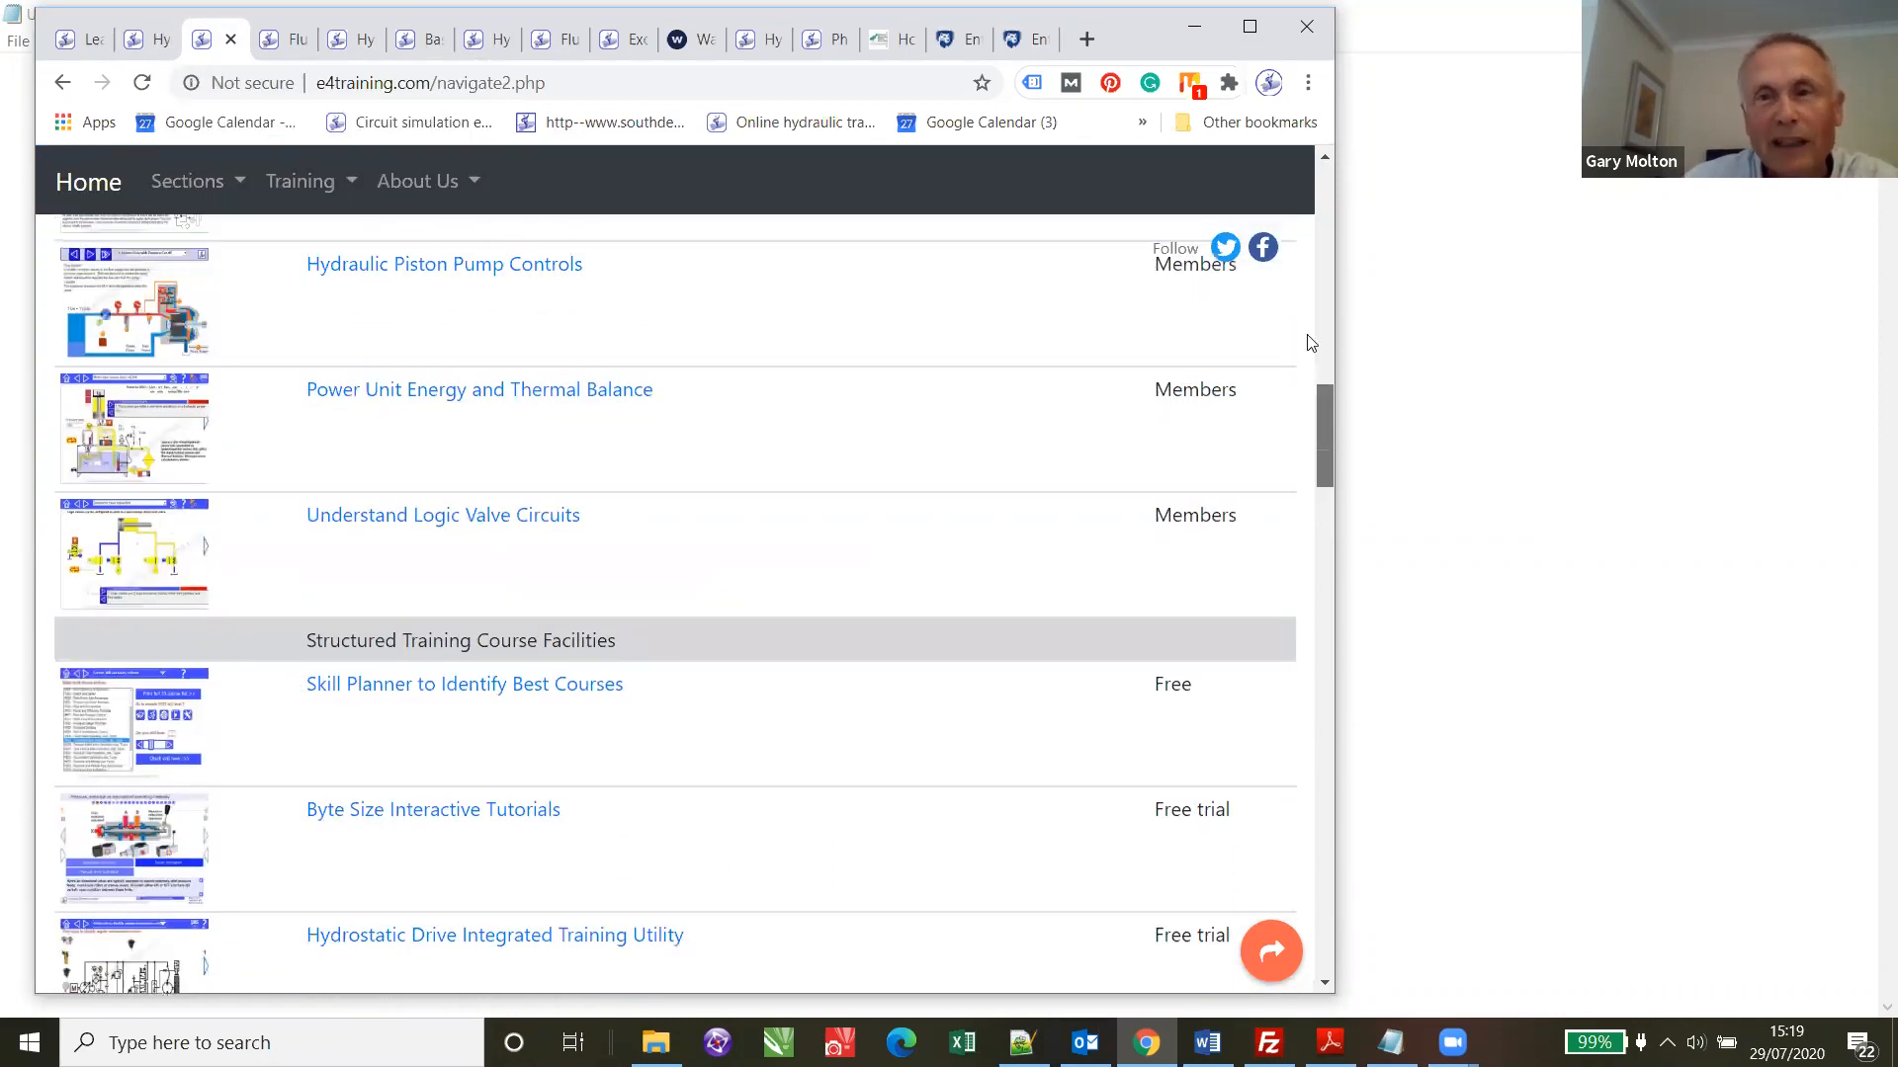
{"action": "scroll", "scroll_direction": "up", "scroll_amount": 3}
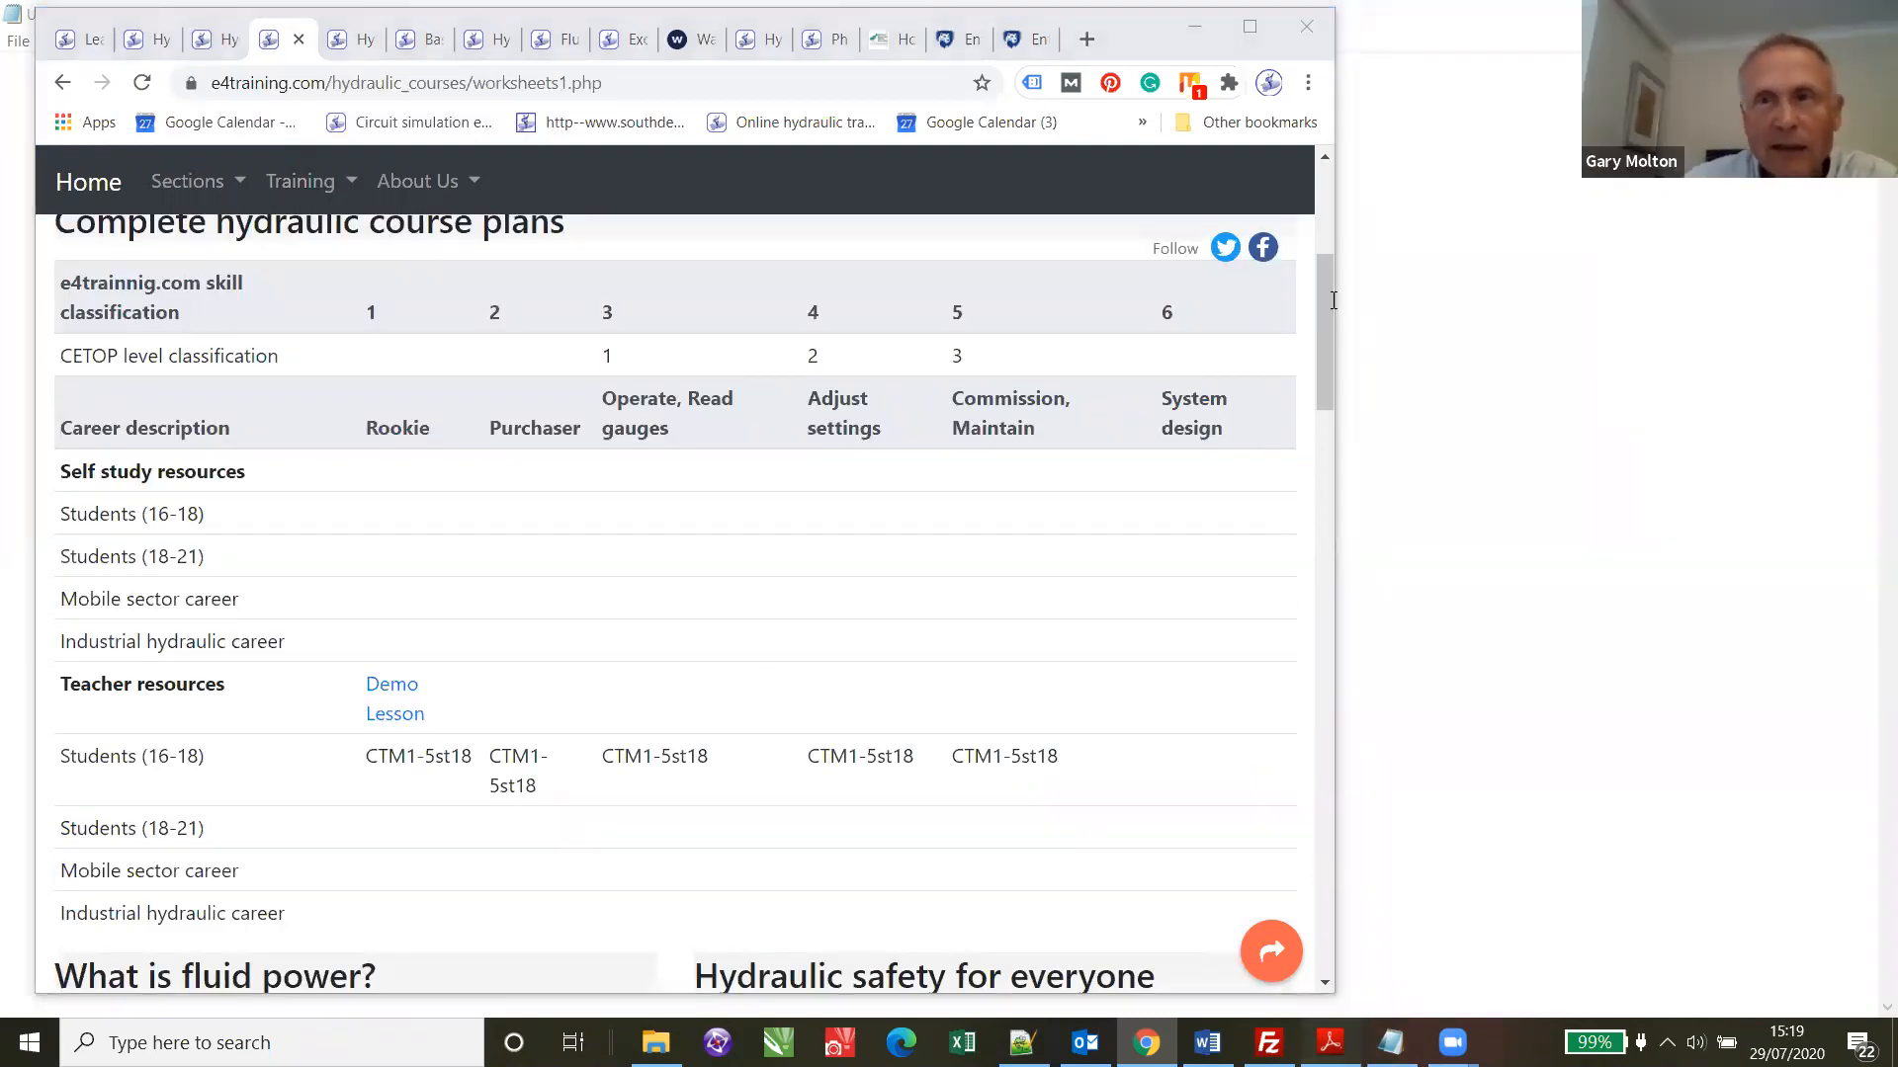
{"action": "left_click", "coordinate": [392, 684]}
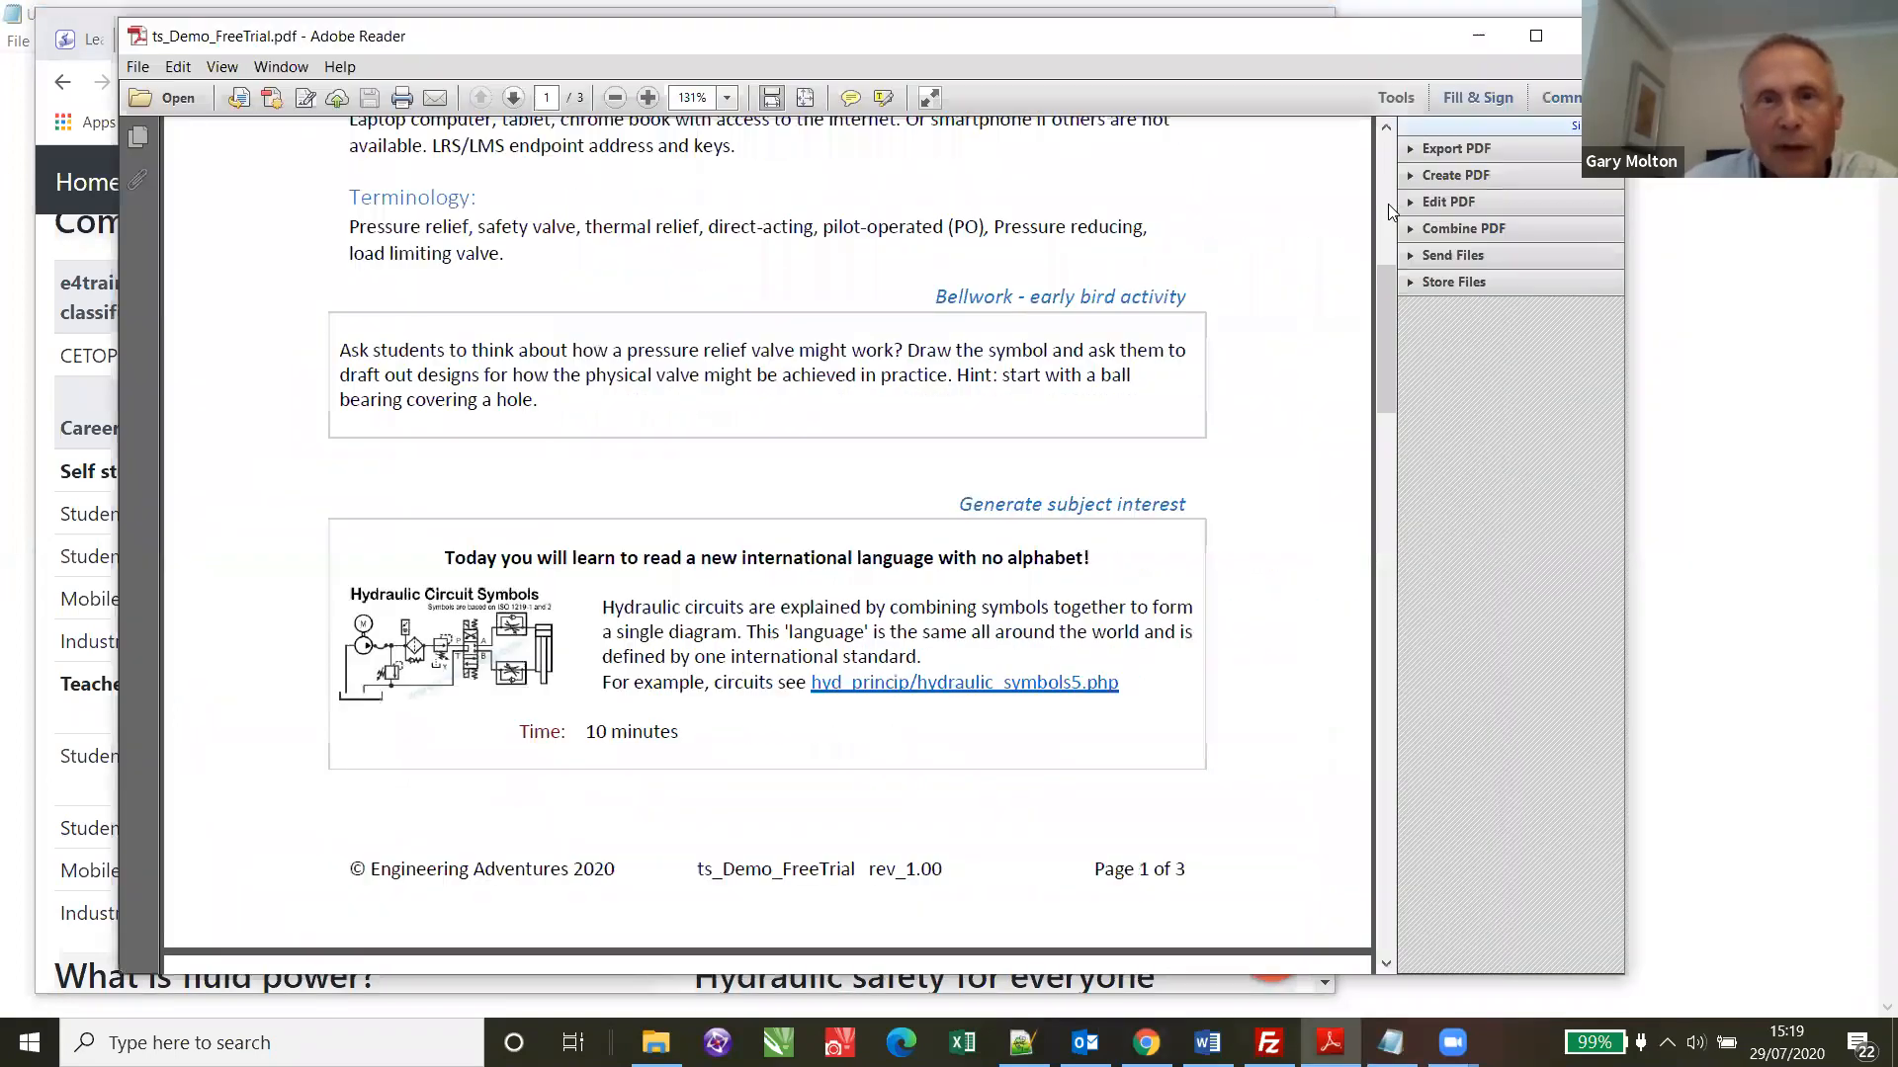
{"action": "scroll", "scroll_direction": "up", "scroll_amount": 3}
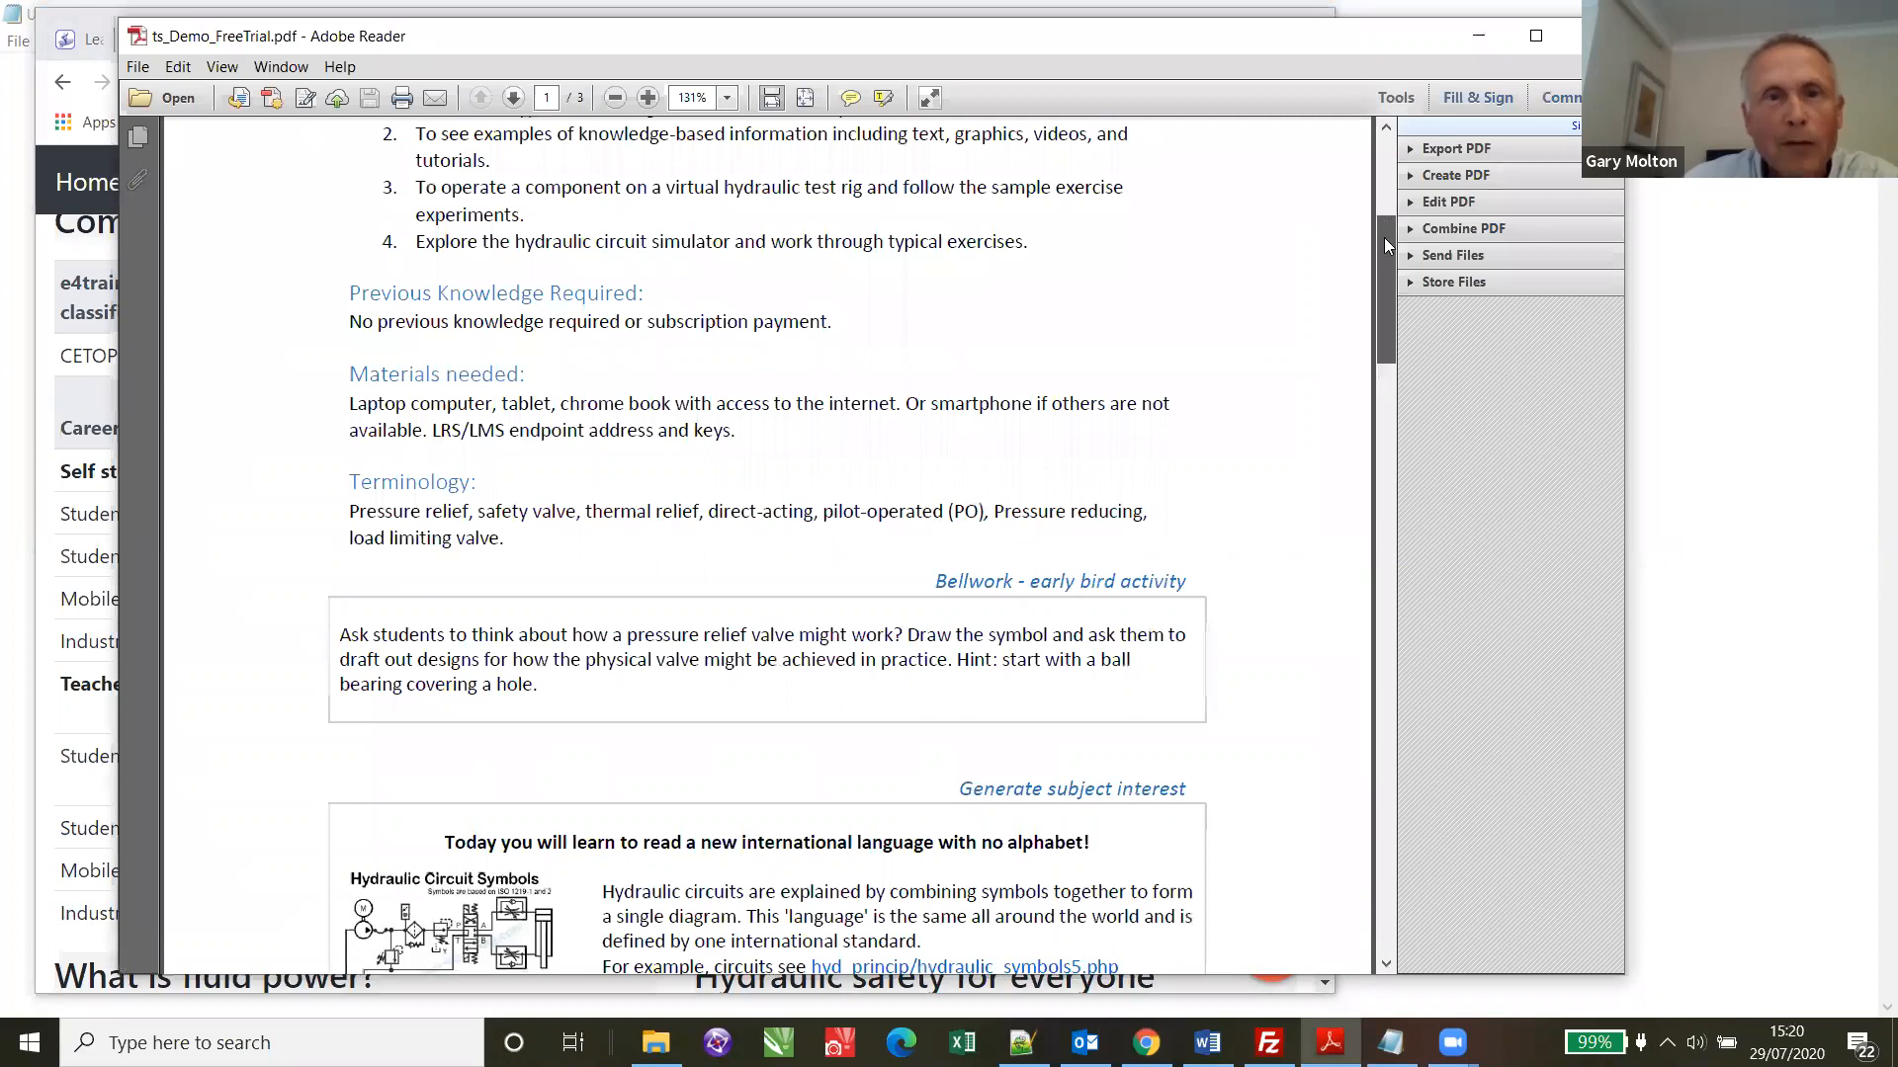
{"action": "scroll", "scroll_direction": "up", "scroll_amount": 3}
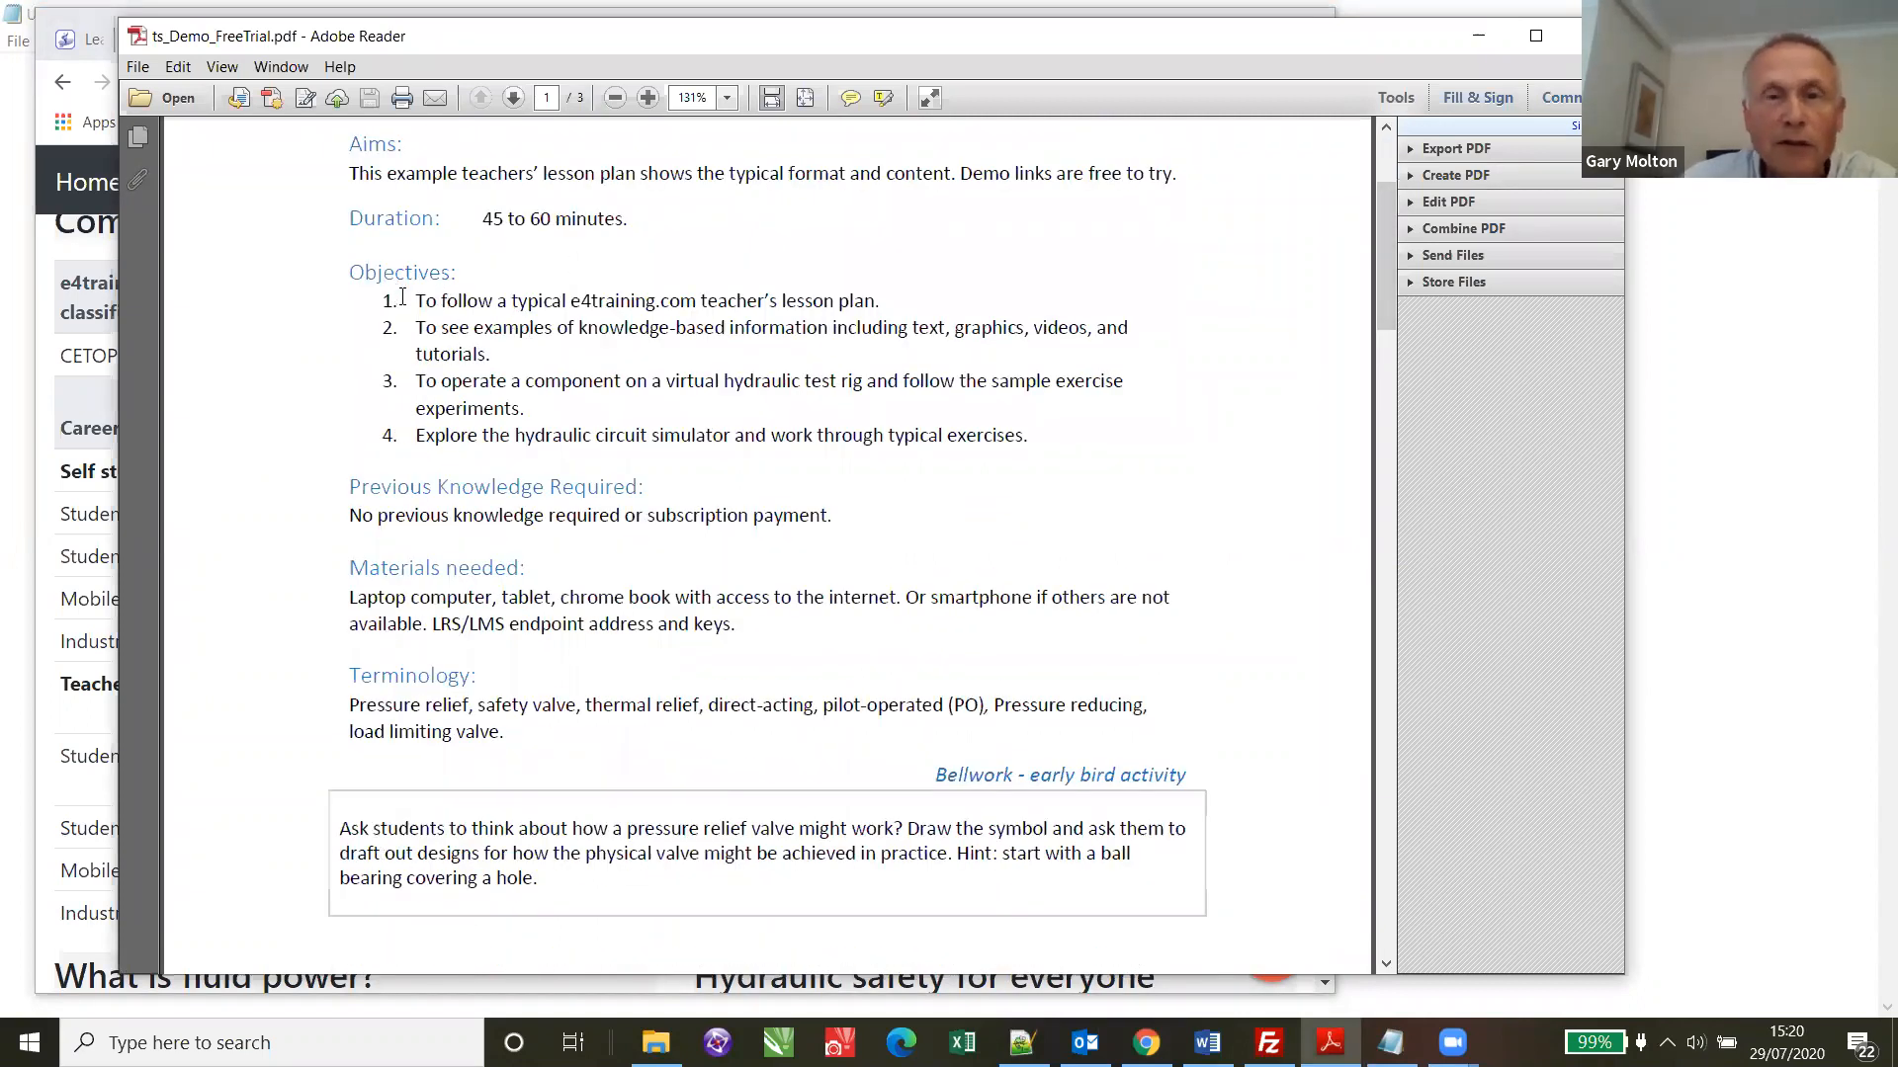
{"action": "double_click", "coordinate": [423, 270]}
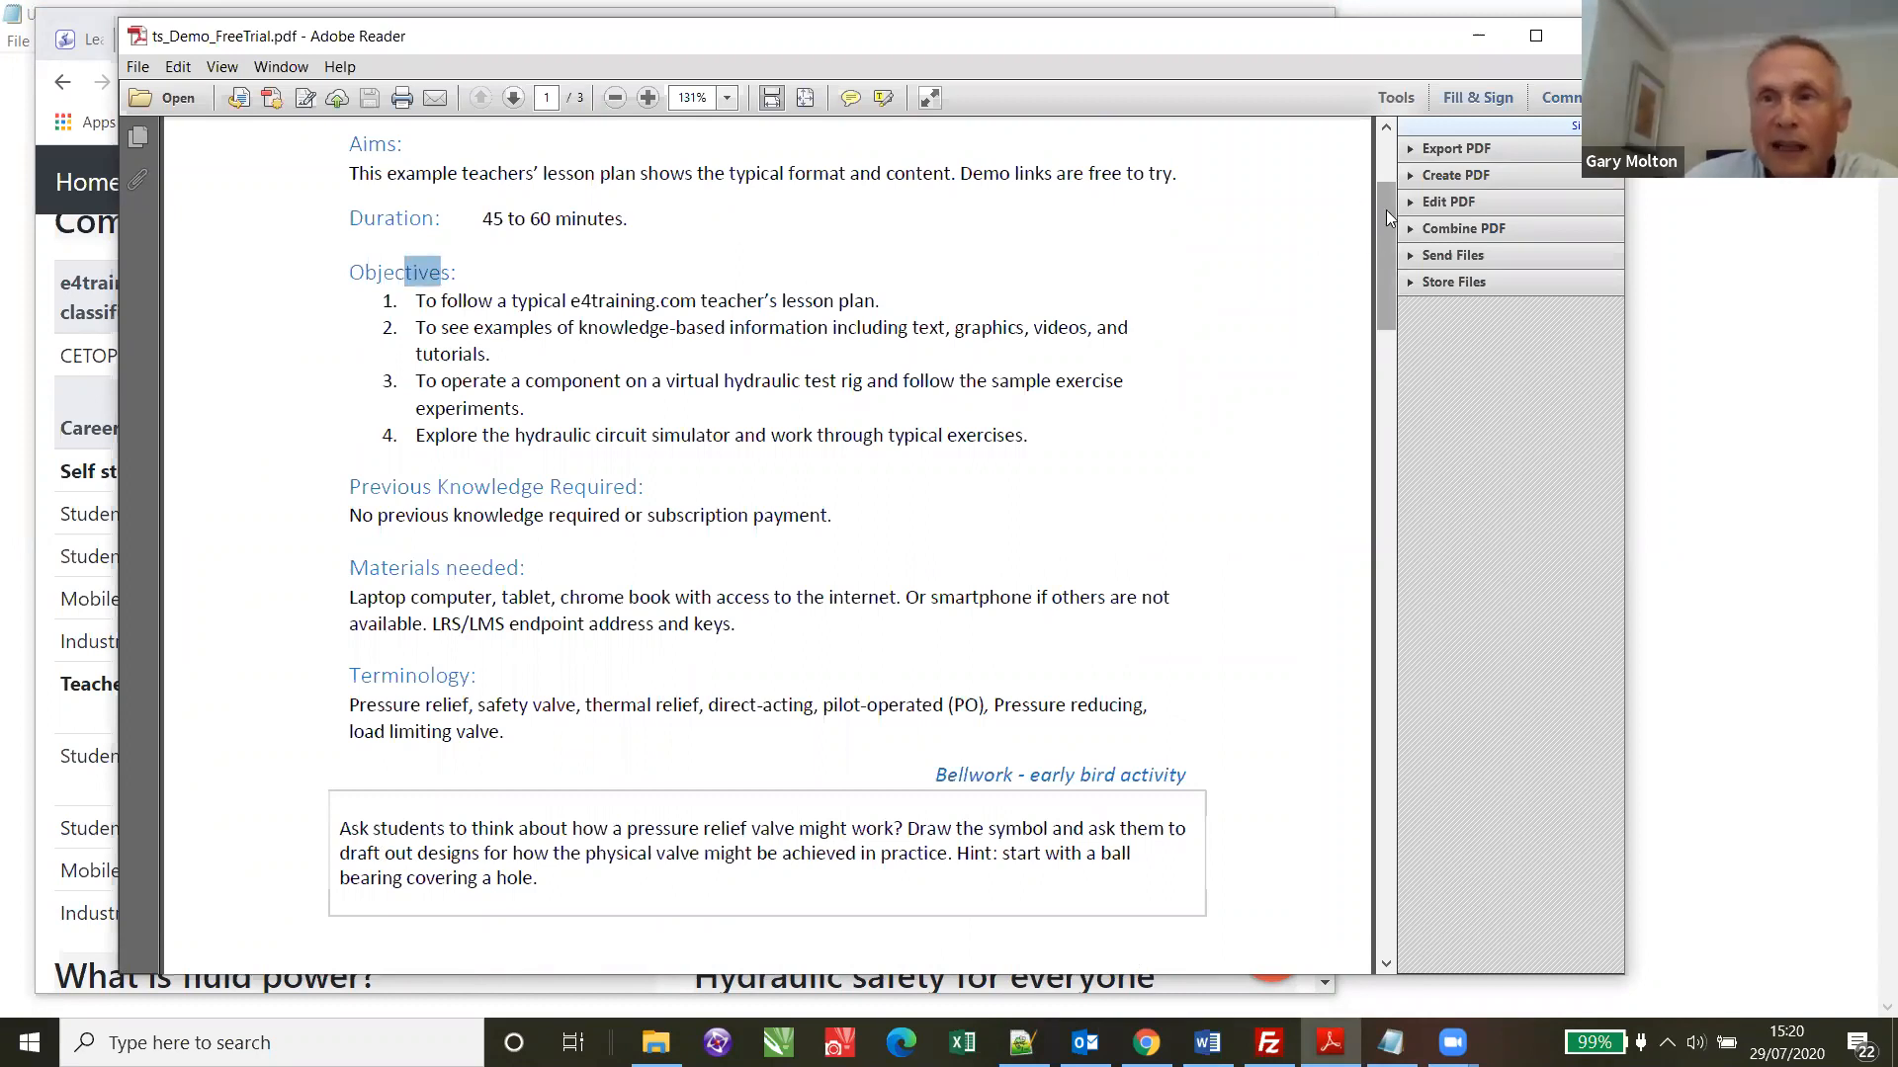
{"action": "scroll", "scroll_direction": "up", "scroll_amount": 3}
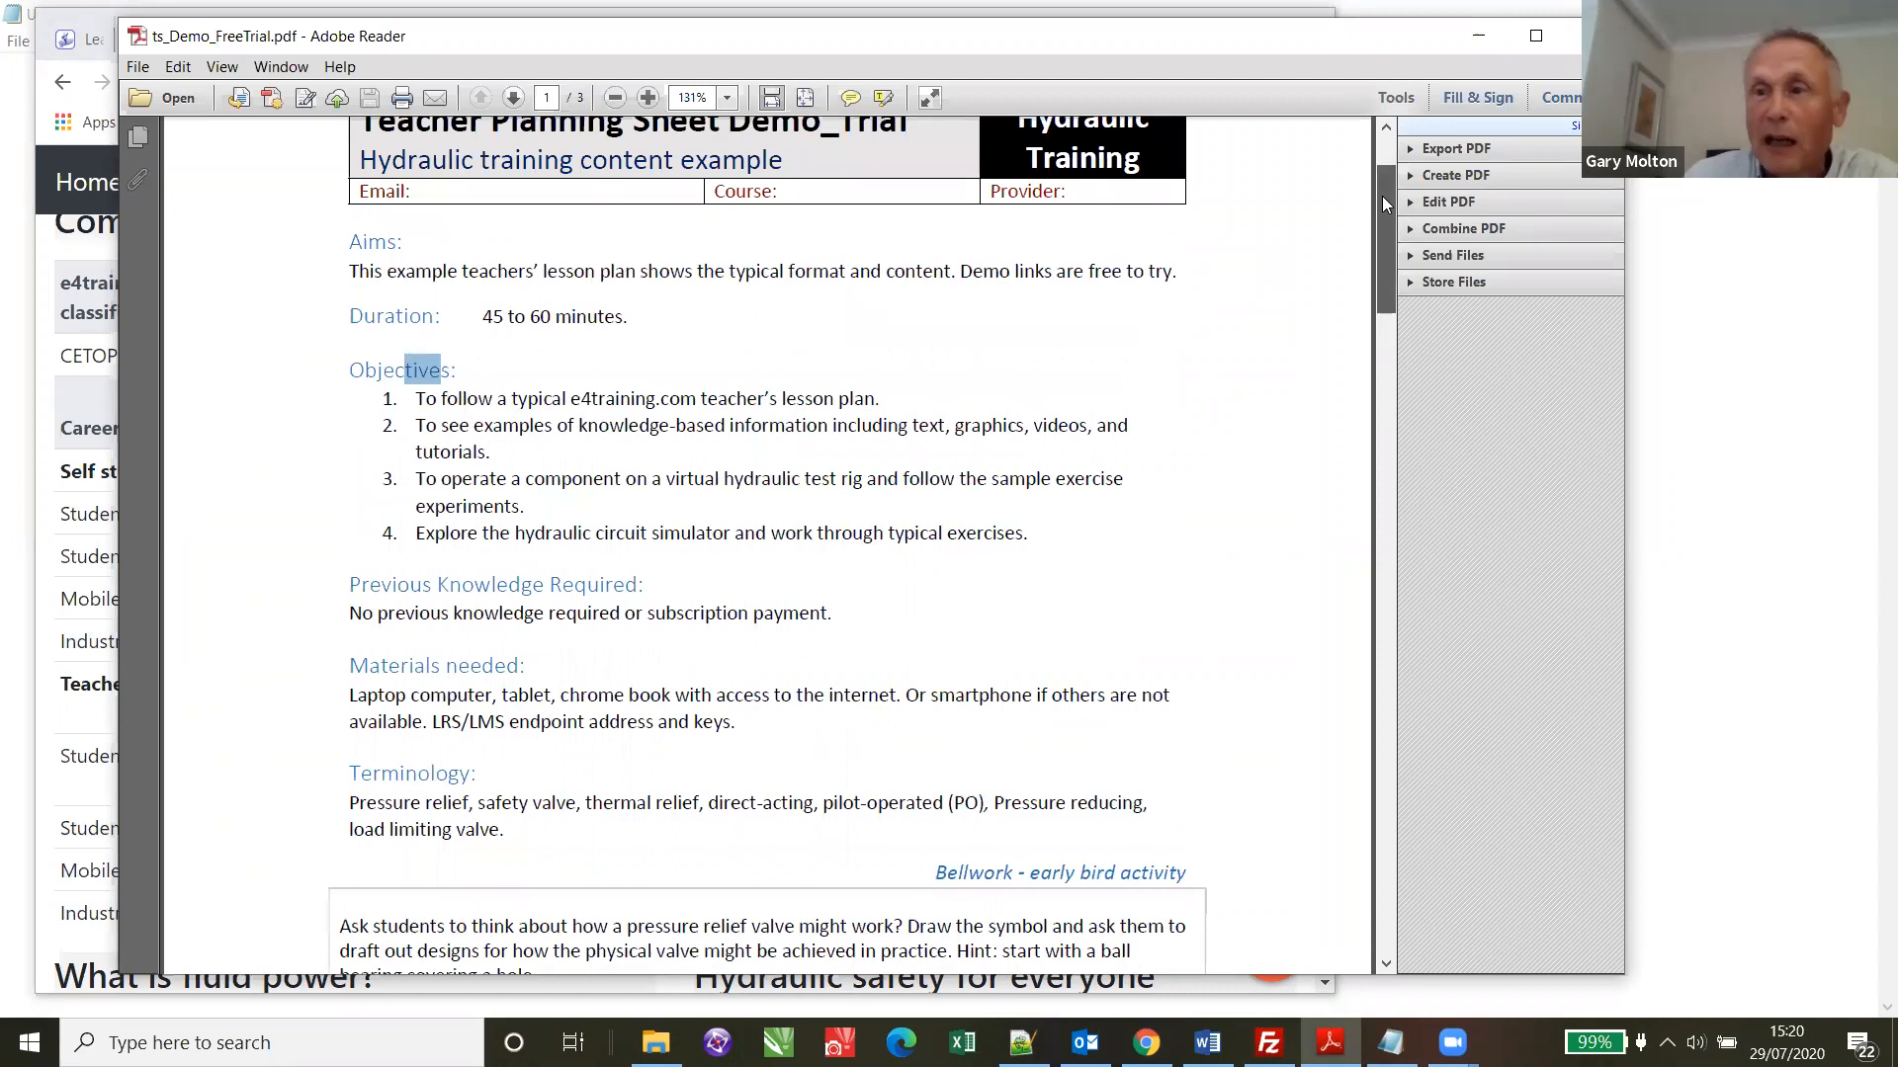
{"action": "scroll", "scroll_direction": "down", "scroll_amount": 3}
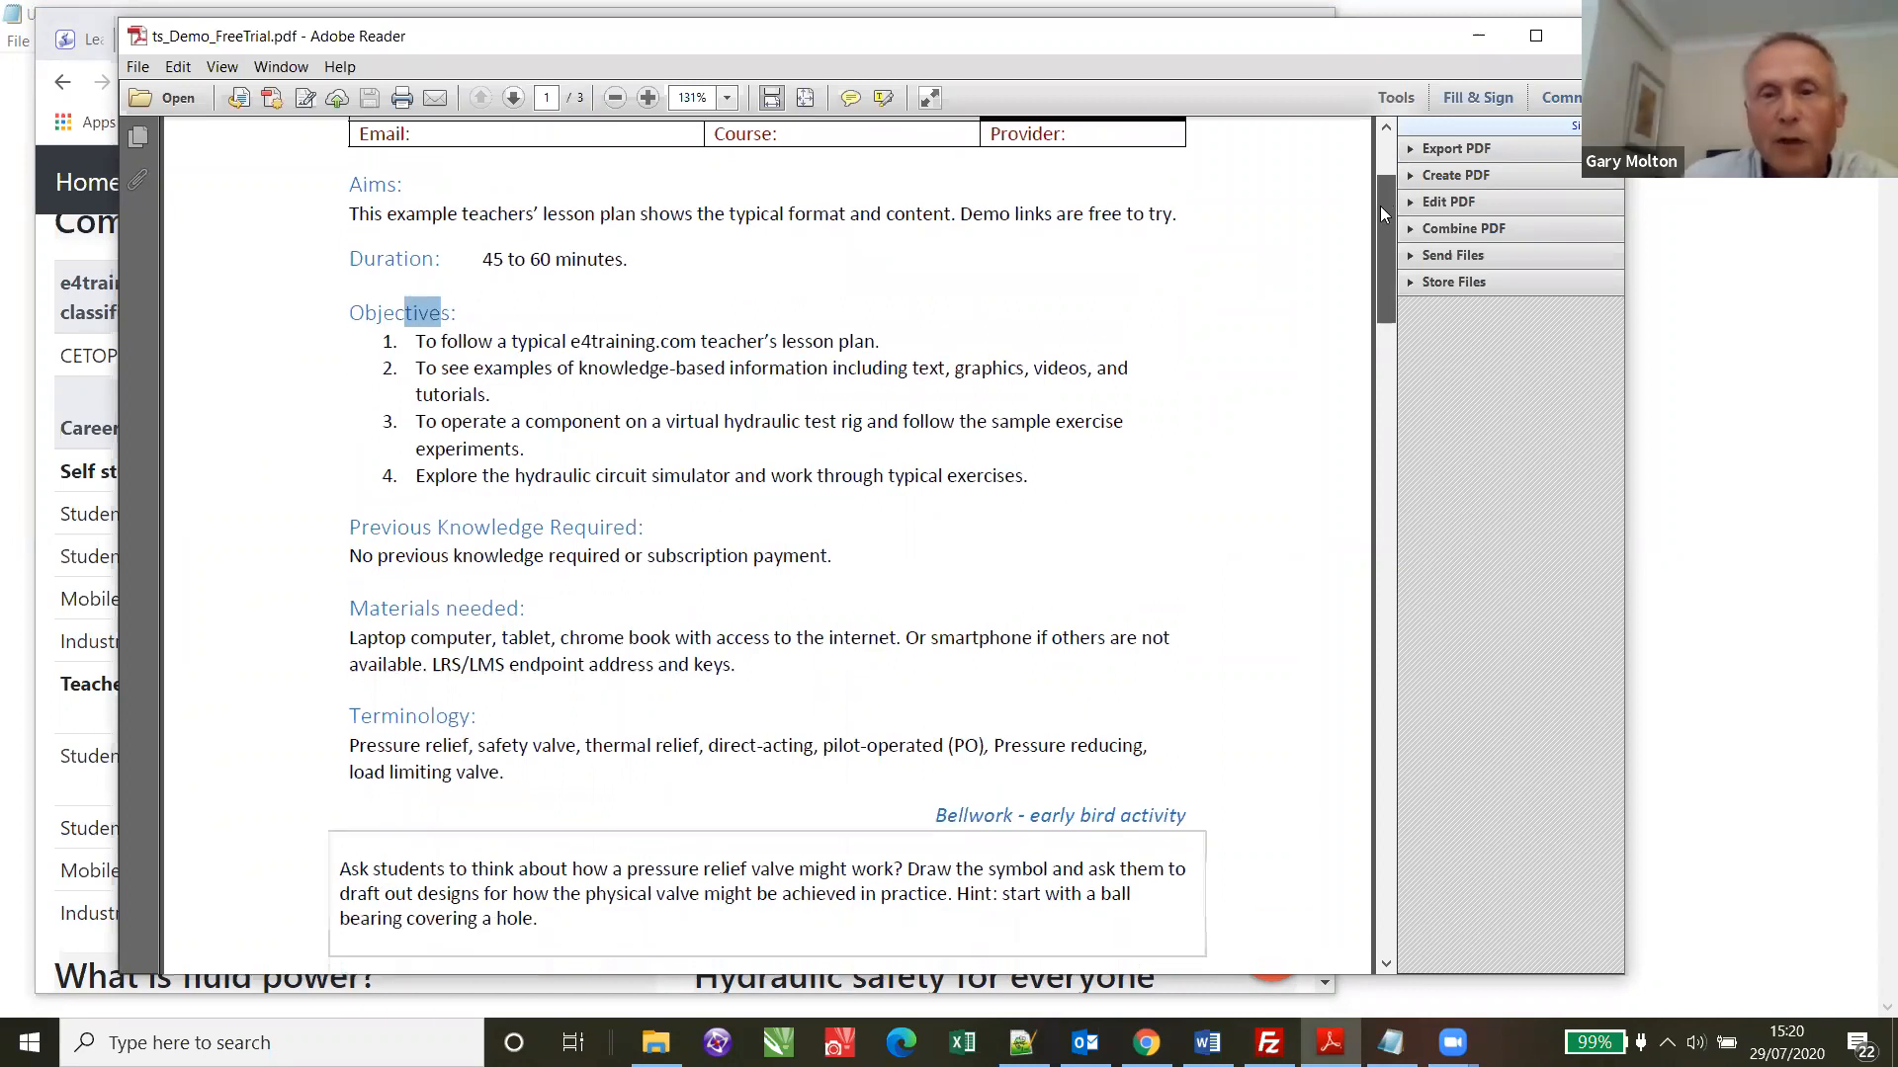
{"action": "scroll", "scroll_direction": "down", "scroll_amount": 3}
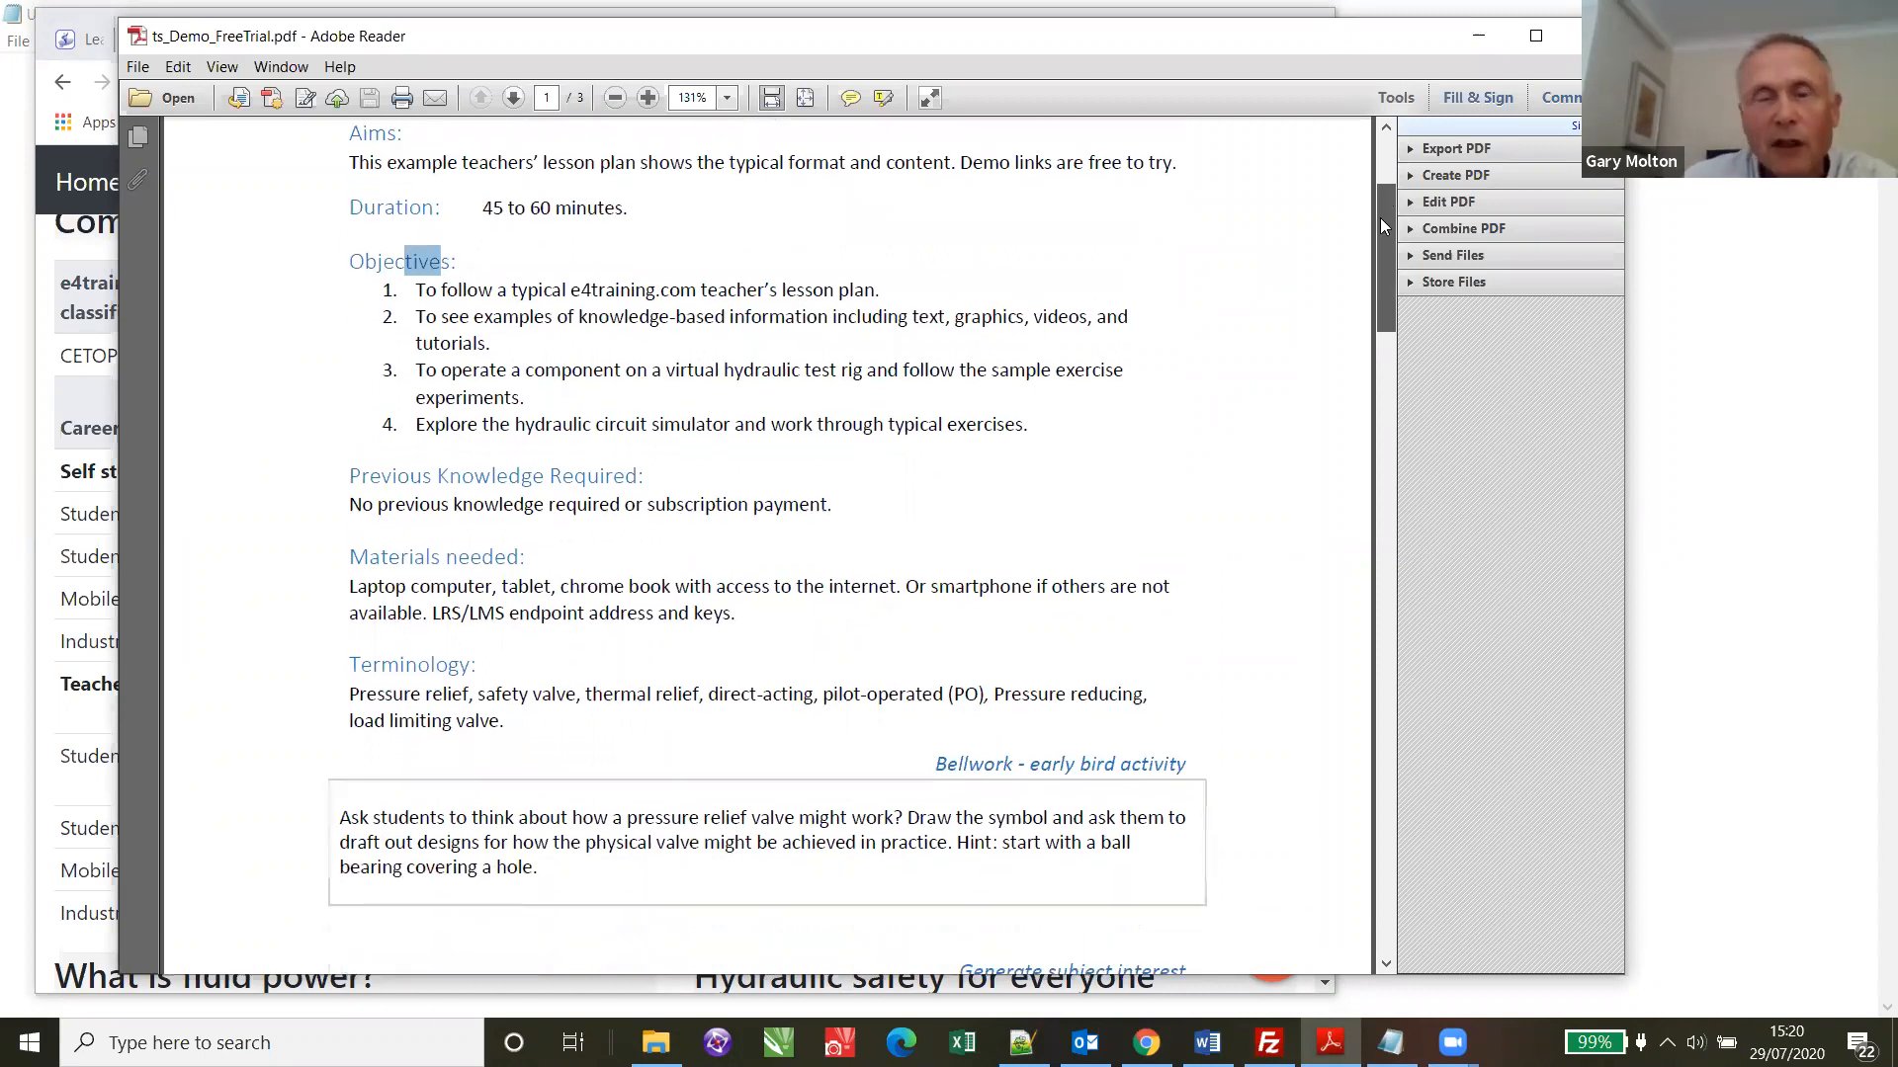
{"action": "scroll", "scroll_direction": "down", "scroll_amount": 3}
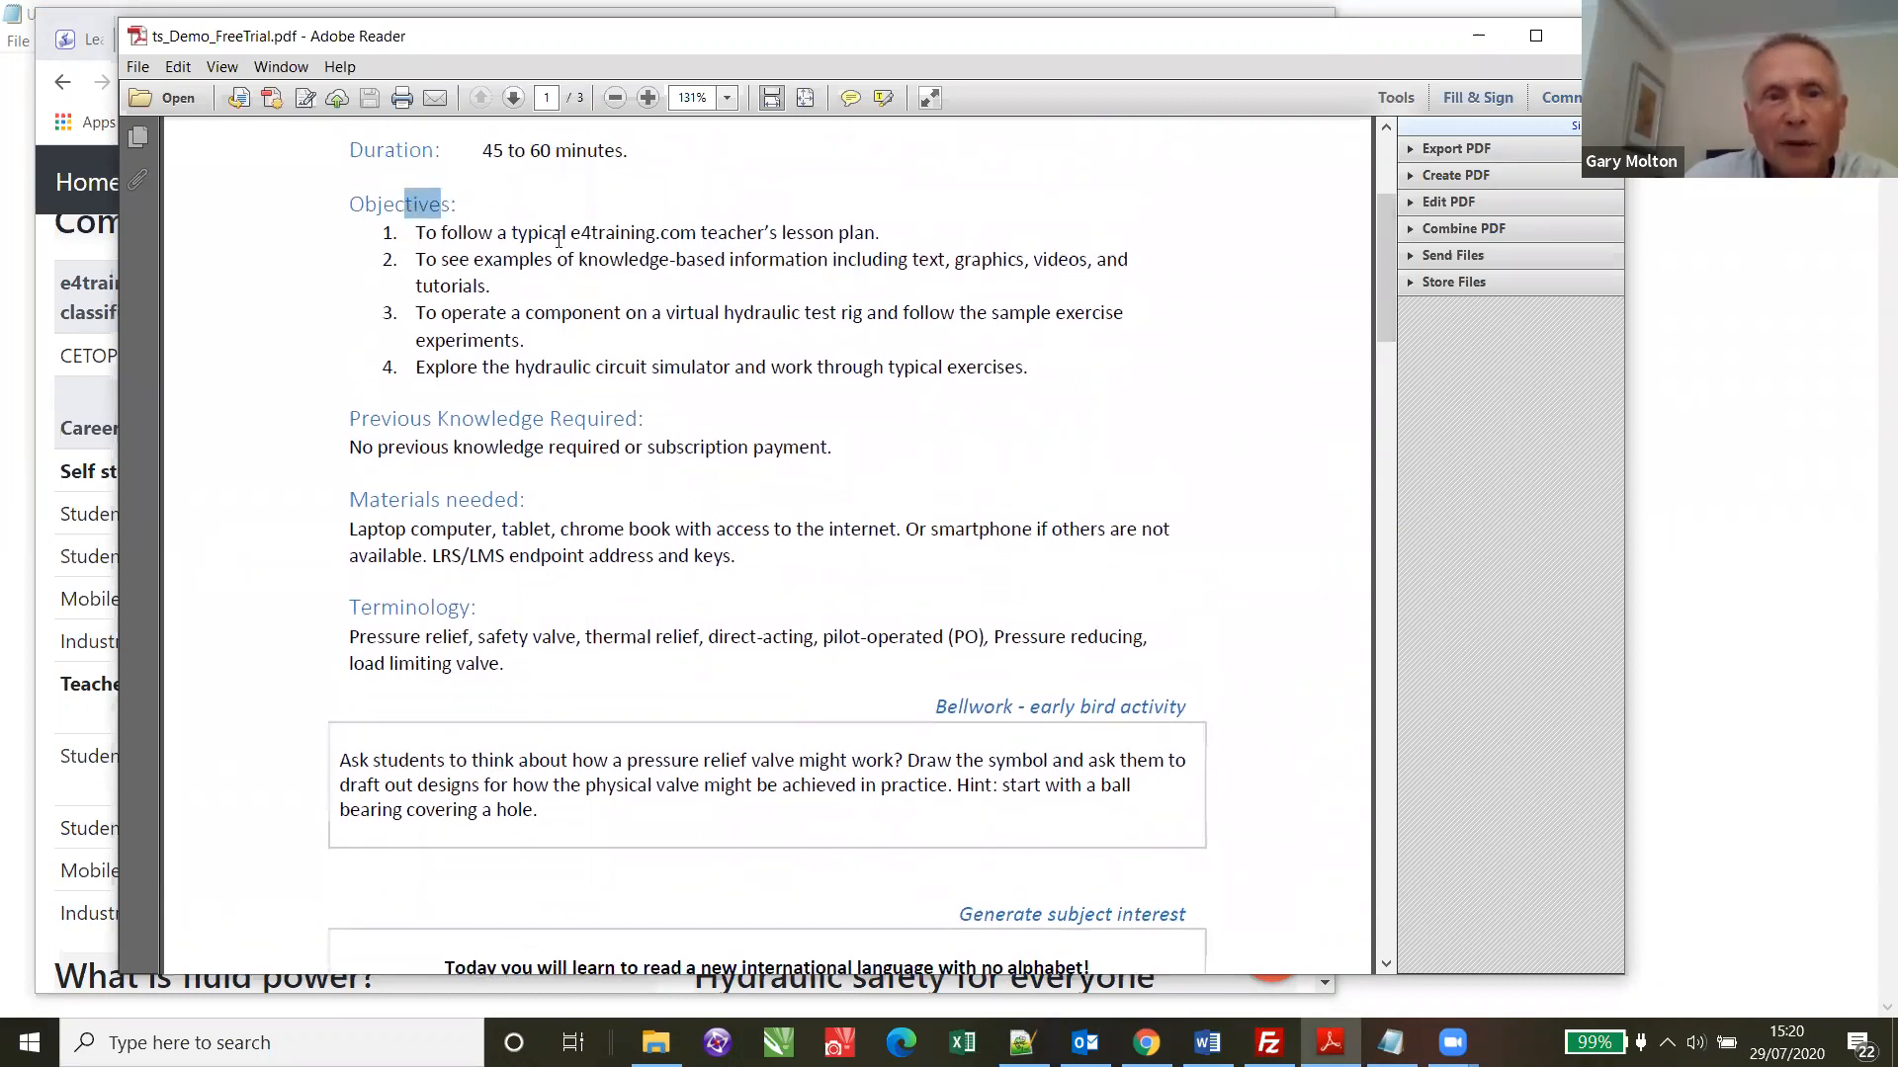
{"action": "left_click_drag", "start_coordinate": [415, 233], "coordinate": [565, 233]}
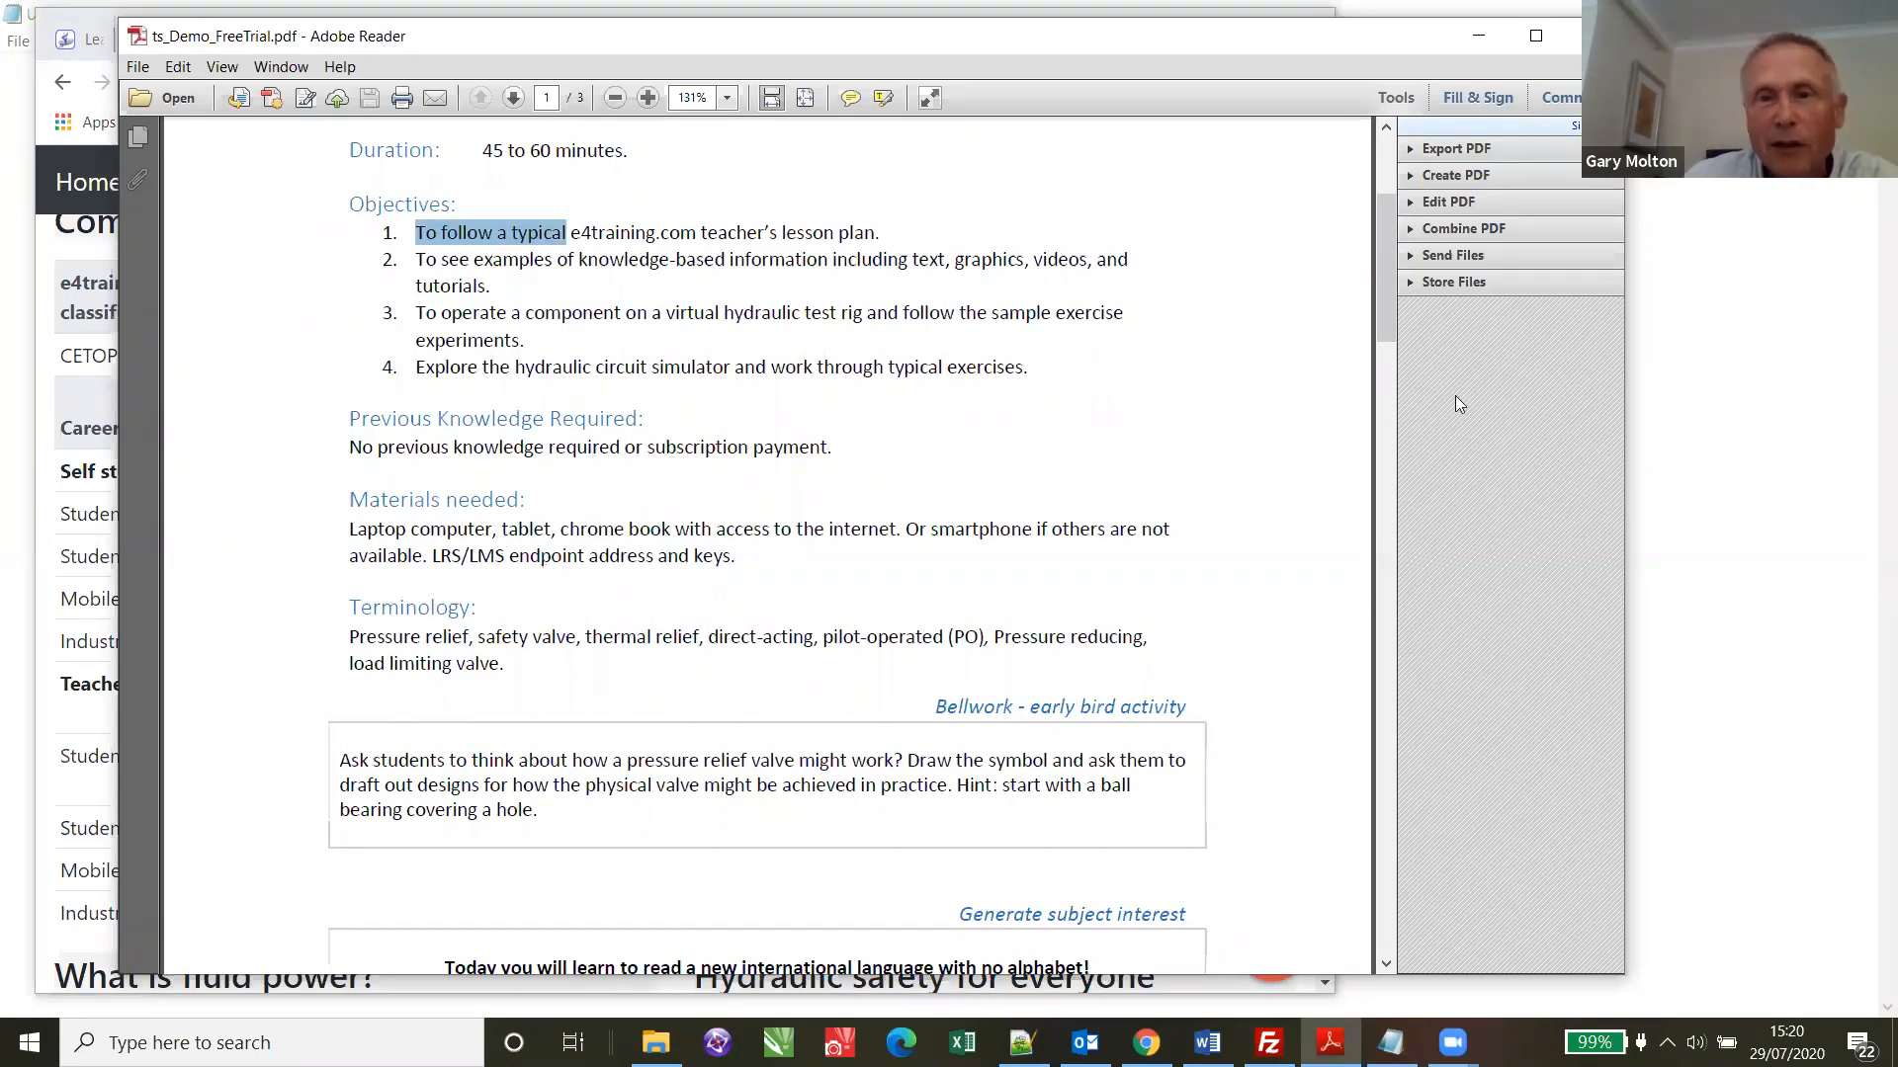
{"action": "scroll", "scroll_direction": "down", "scroll_amount": 3}
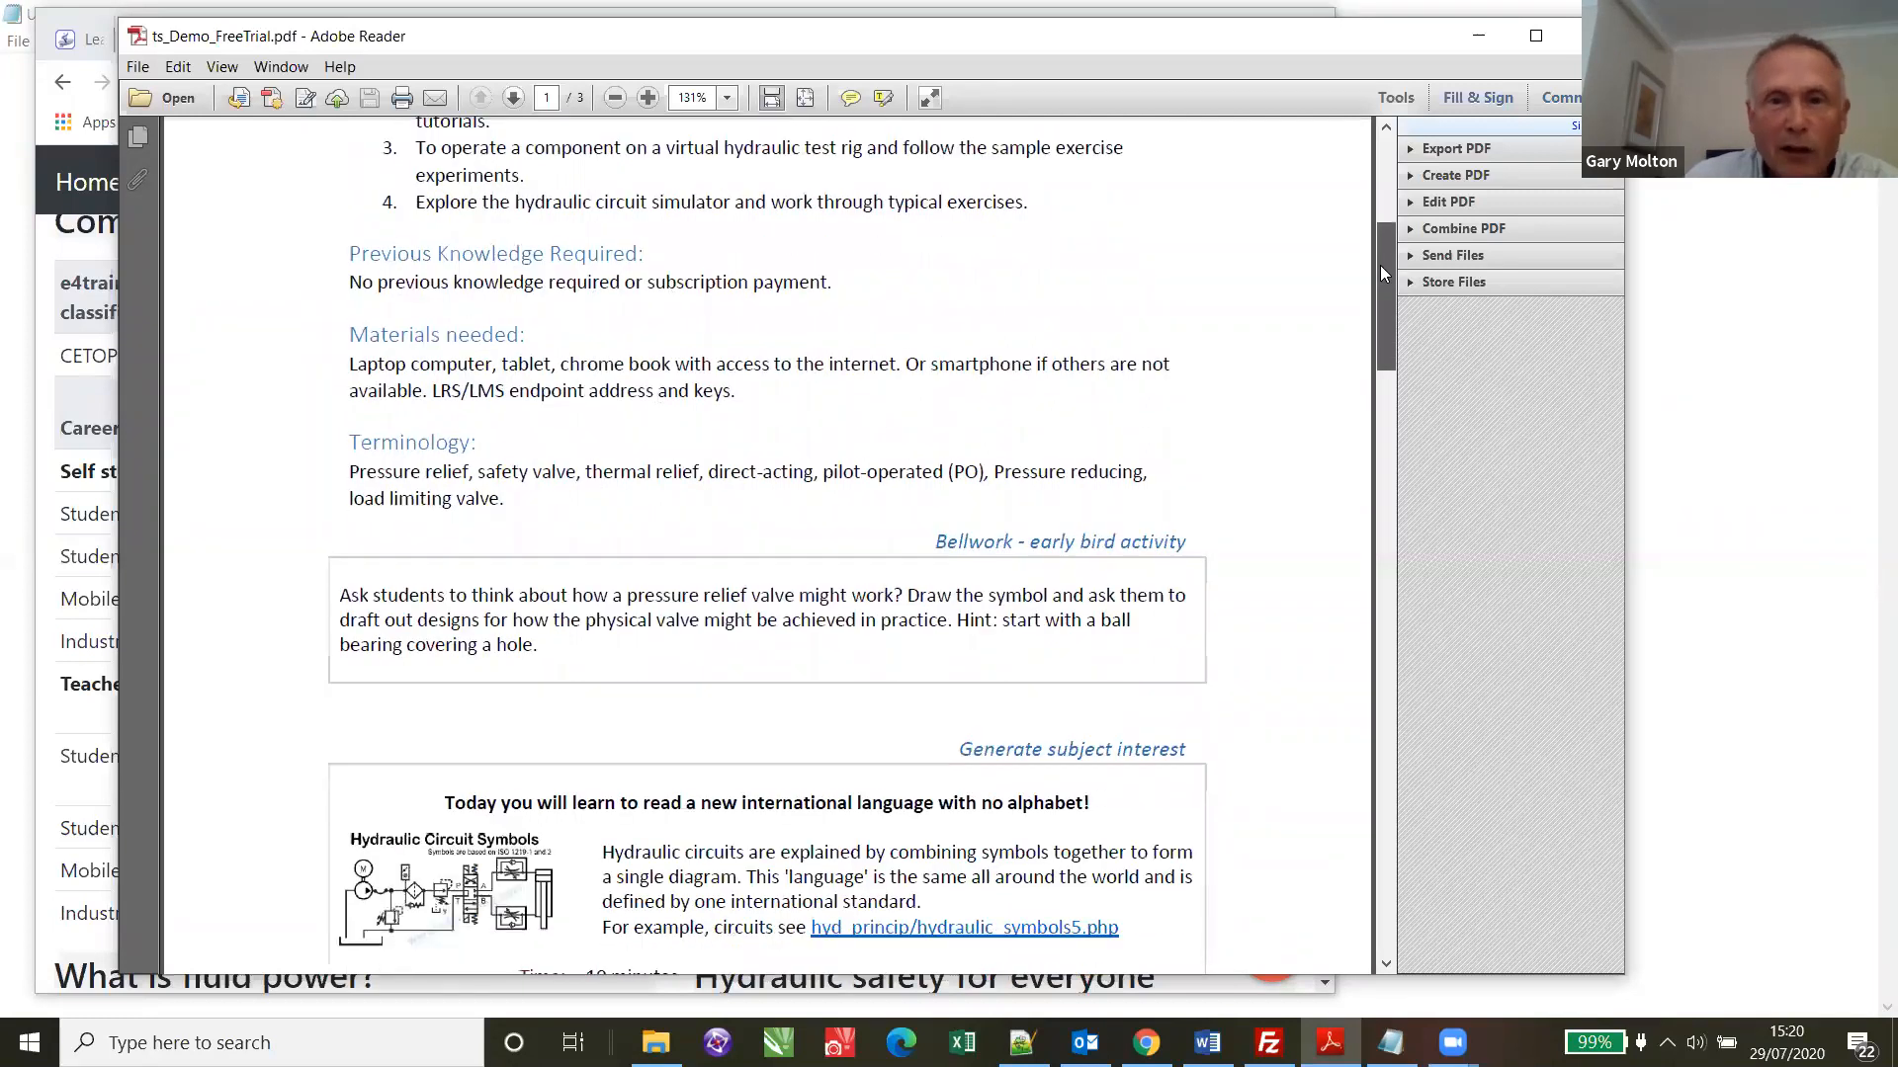
{"action": "scroll", "scroll_direction": "down", "scroll_amount": 3}
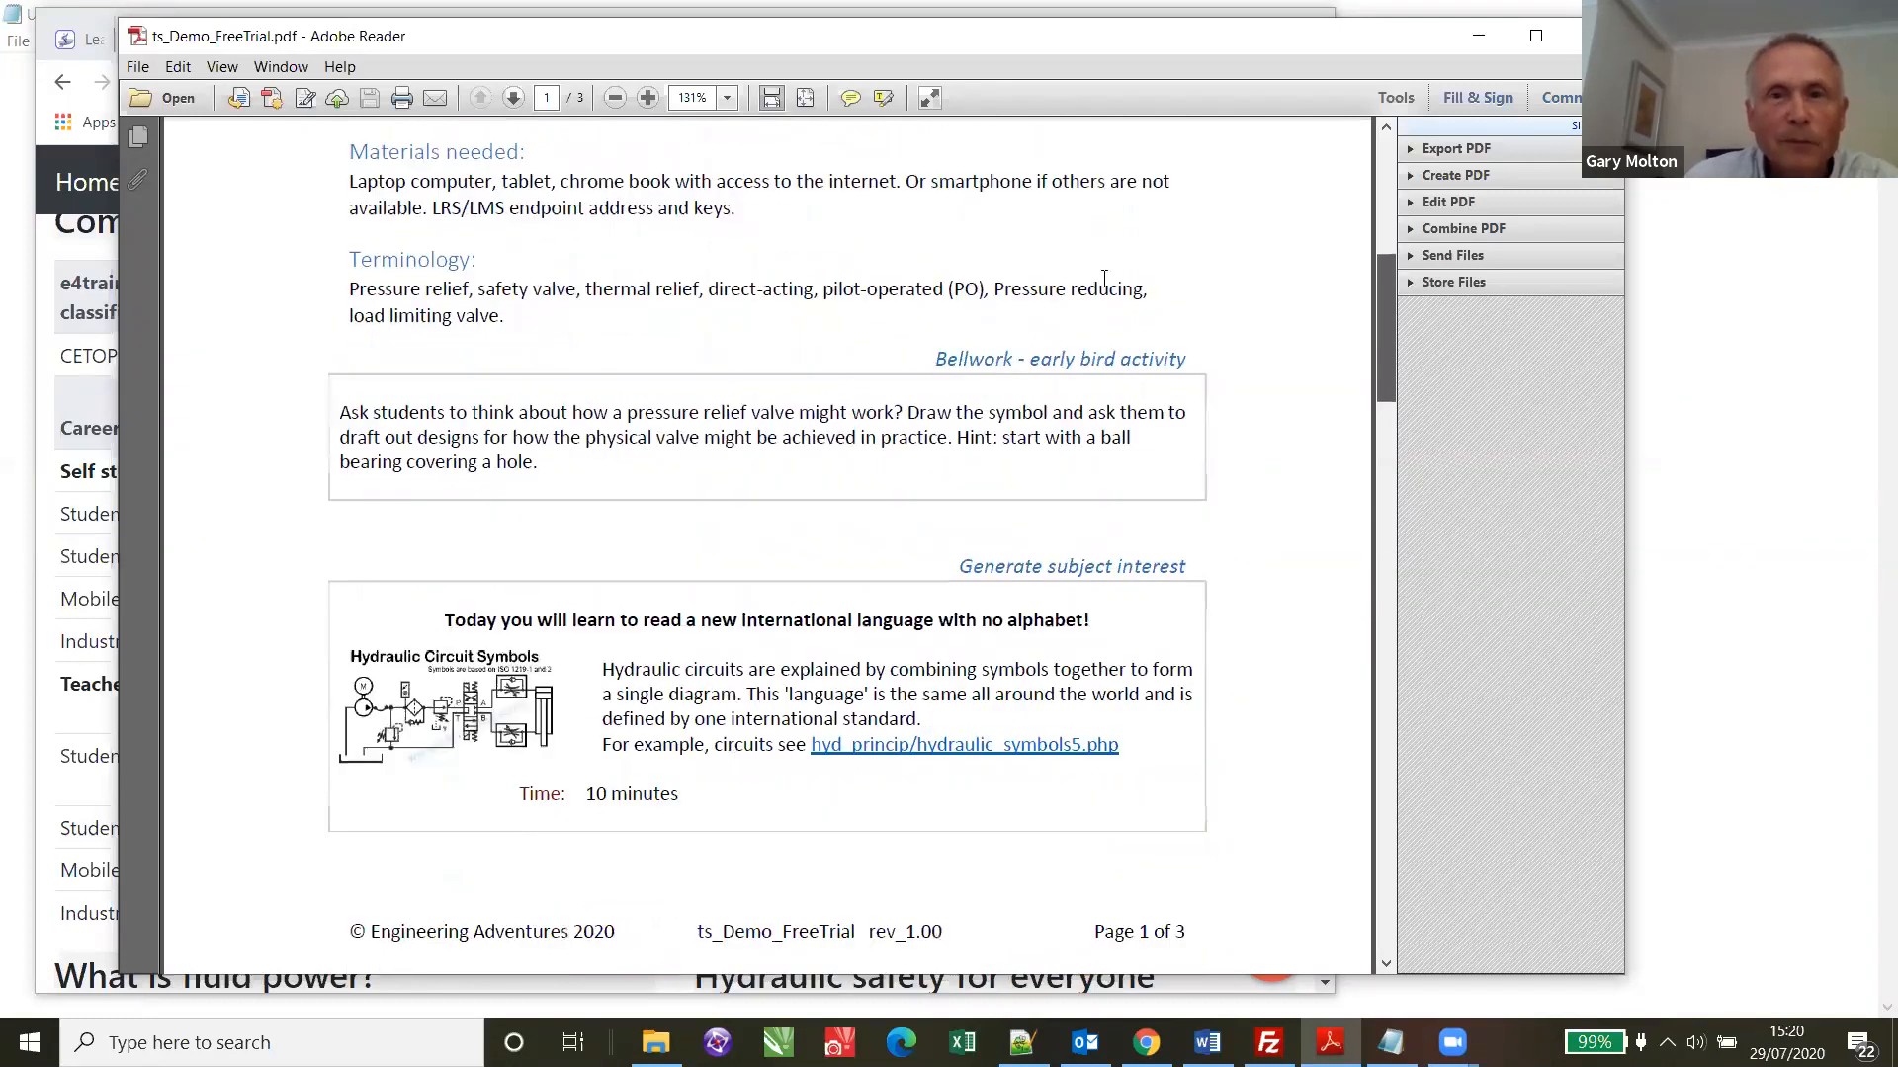
{"action": "scroll", "scroll_direction": "down", "scroll_amount": 3}
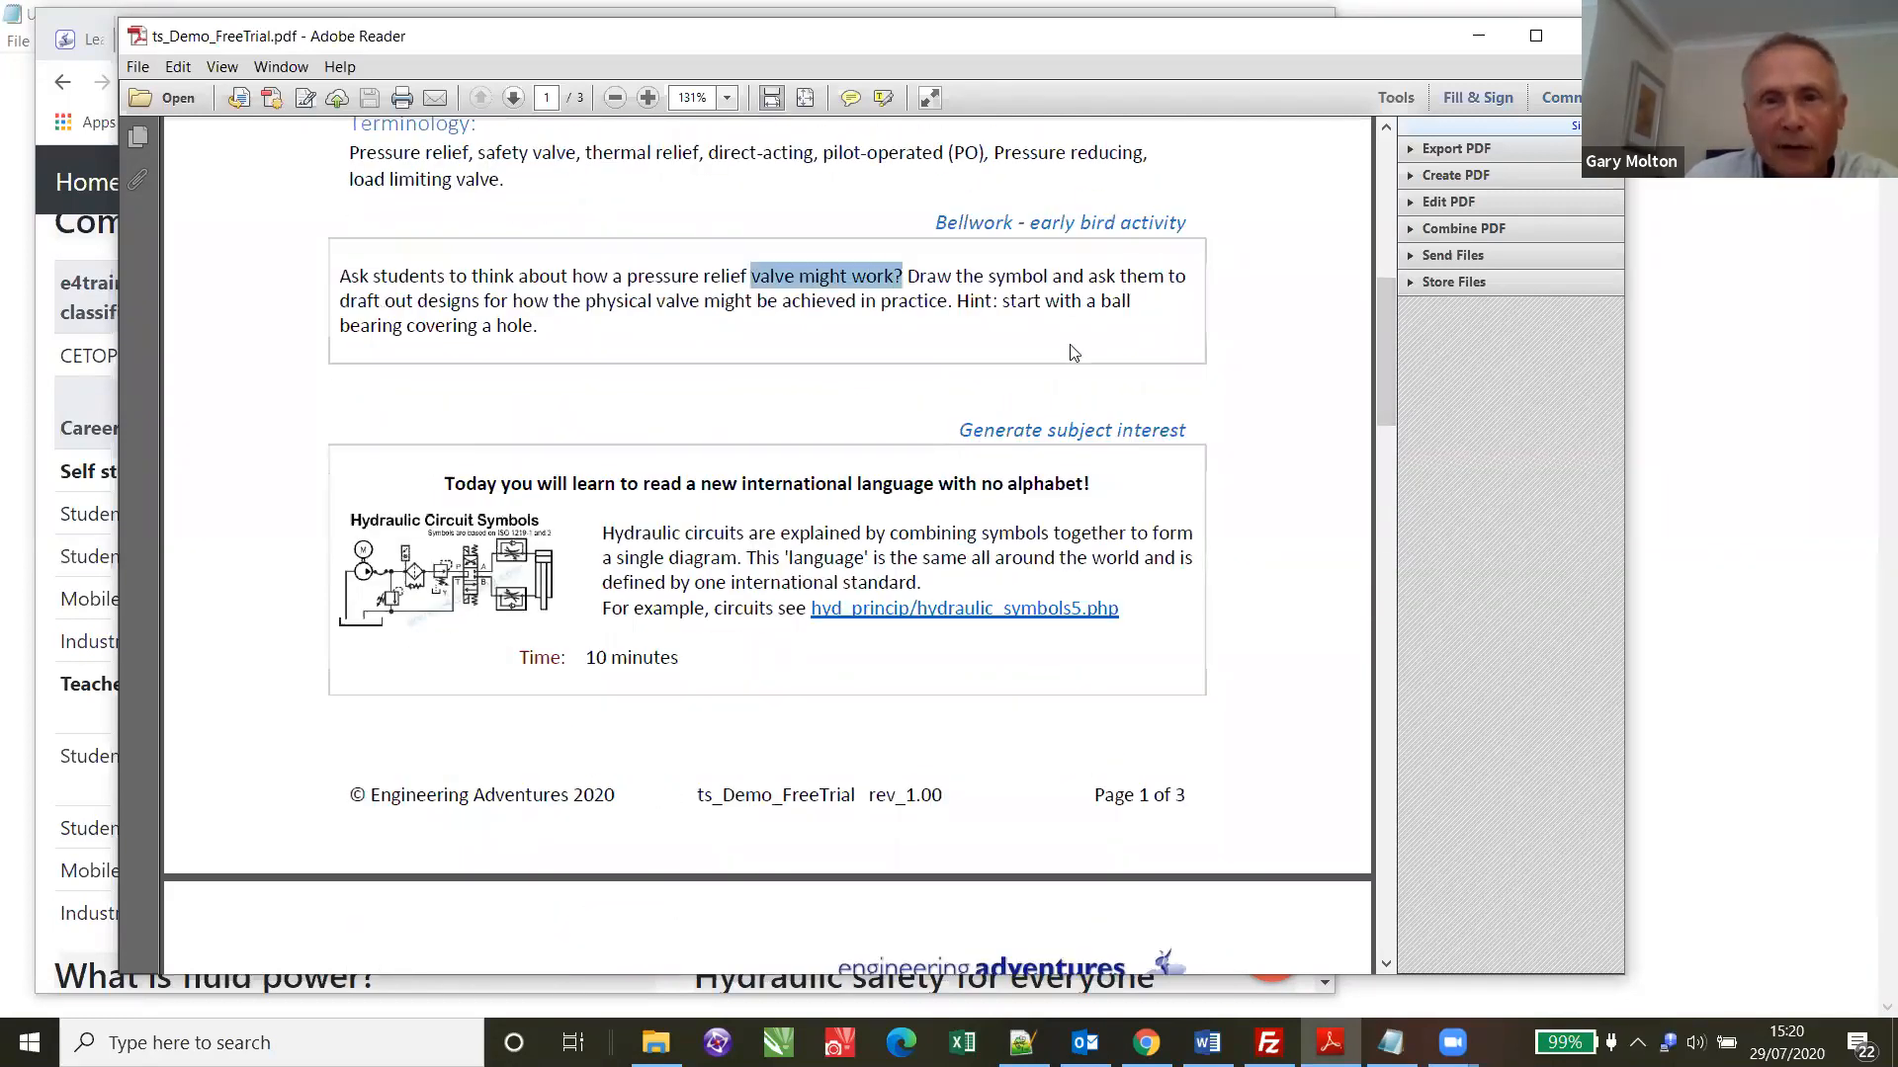
{"action": "scroll", "scroll_direction": "down", "scroll_amount": 3}
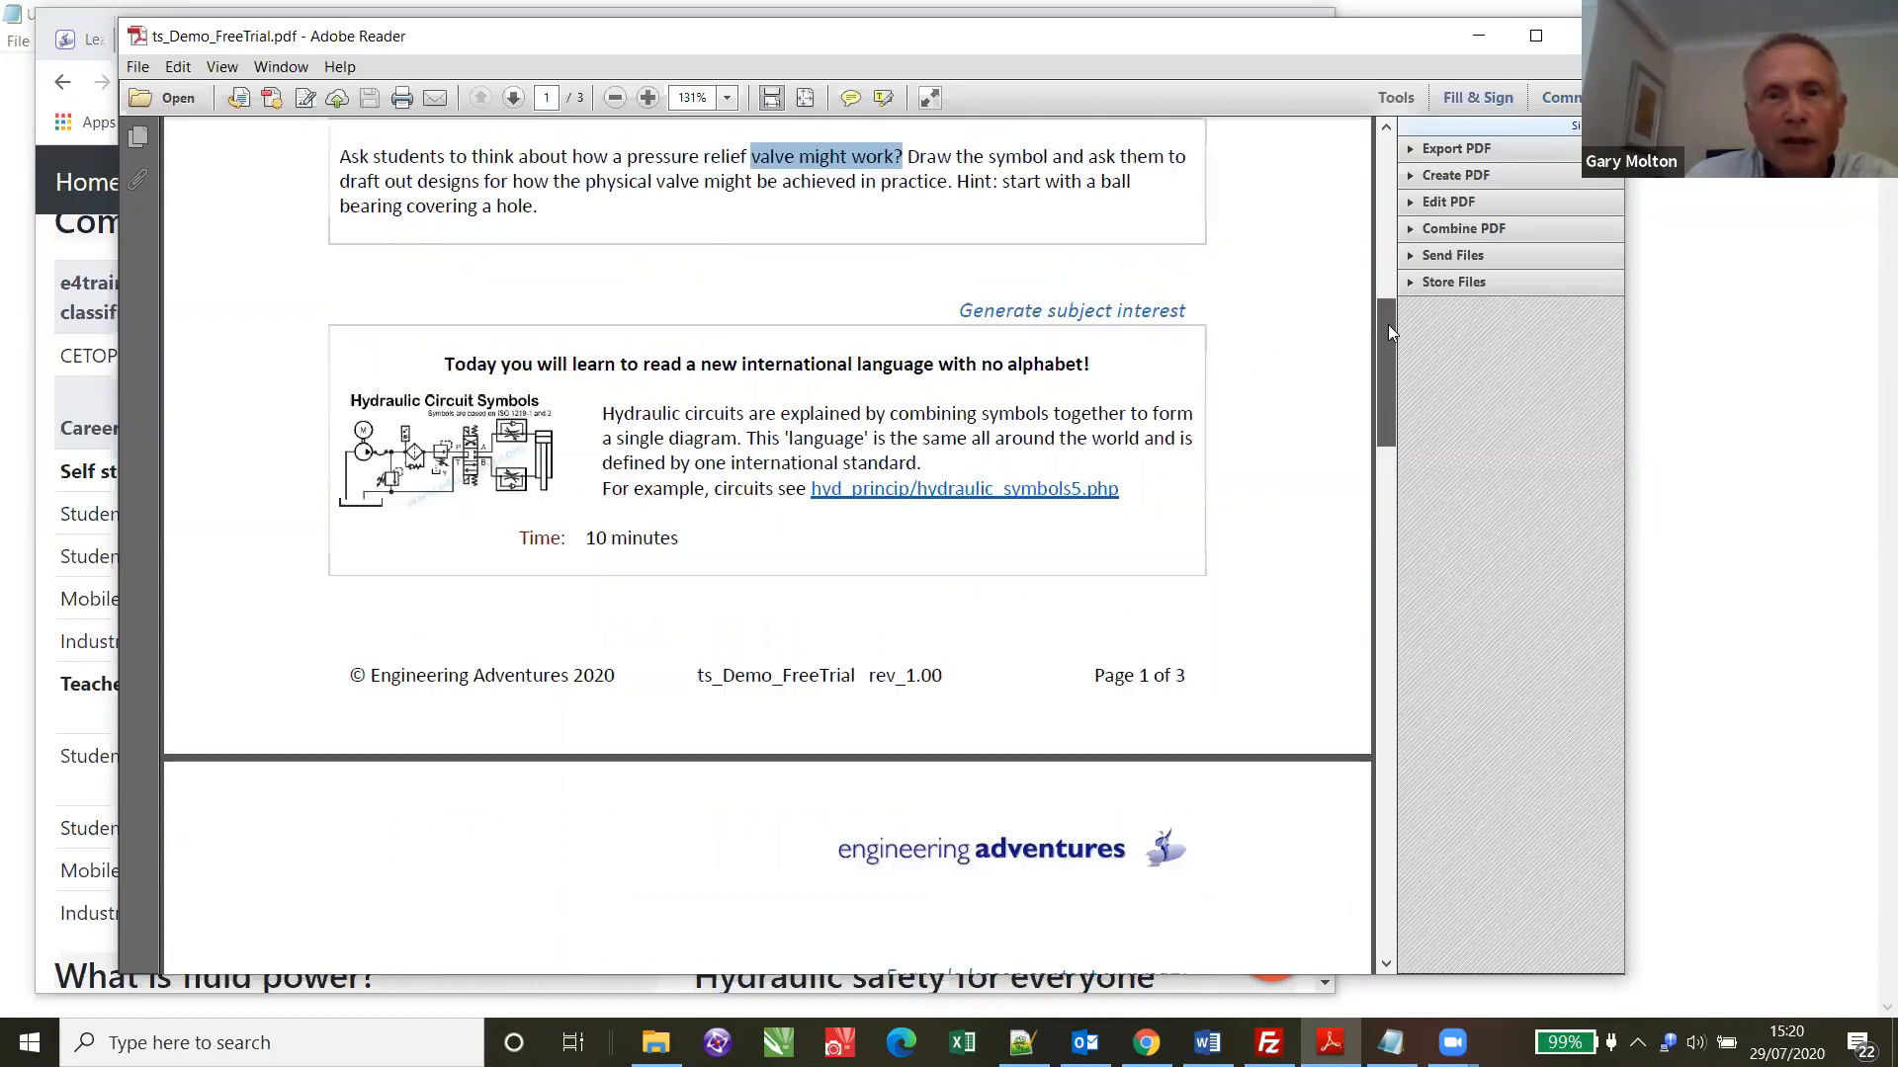
{"action": "scroll", "scroll_direction": "down", "scroll_amount": 3}
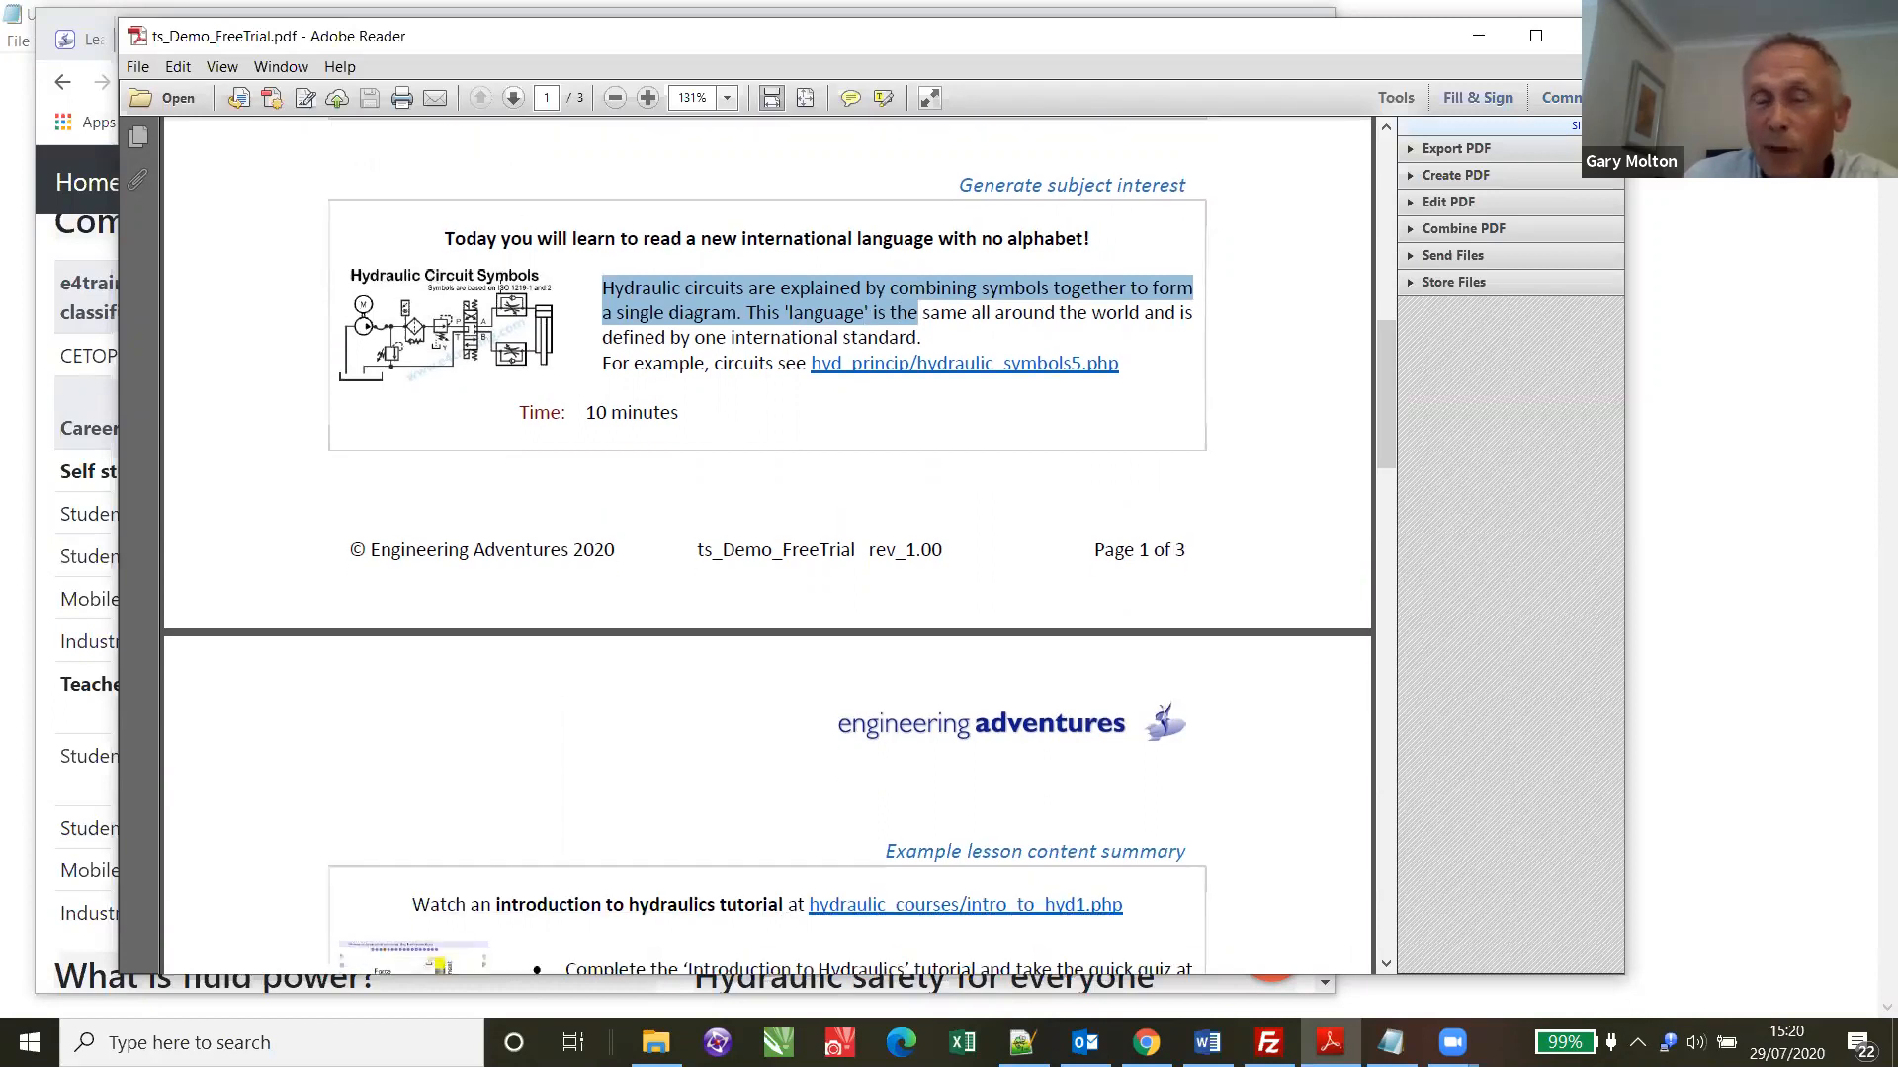
{"action": "mouse_move", "coordinate": [569, 316]}
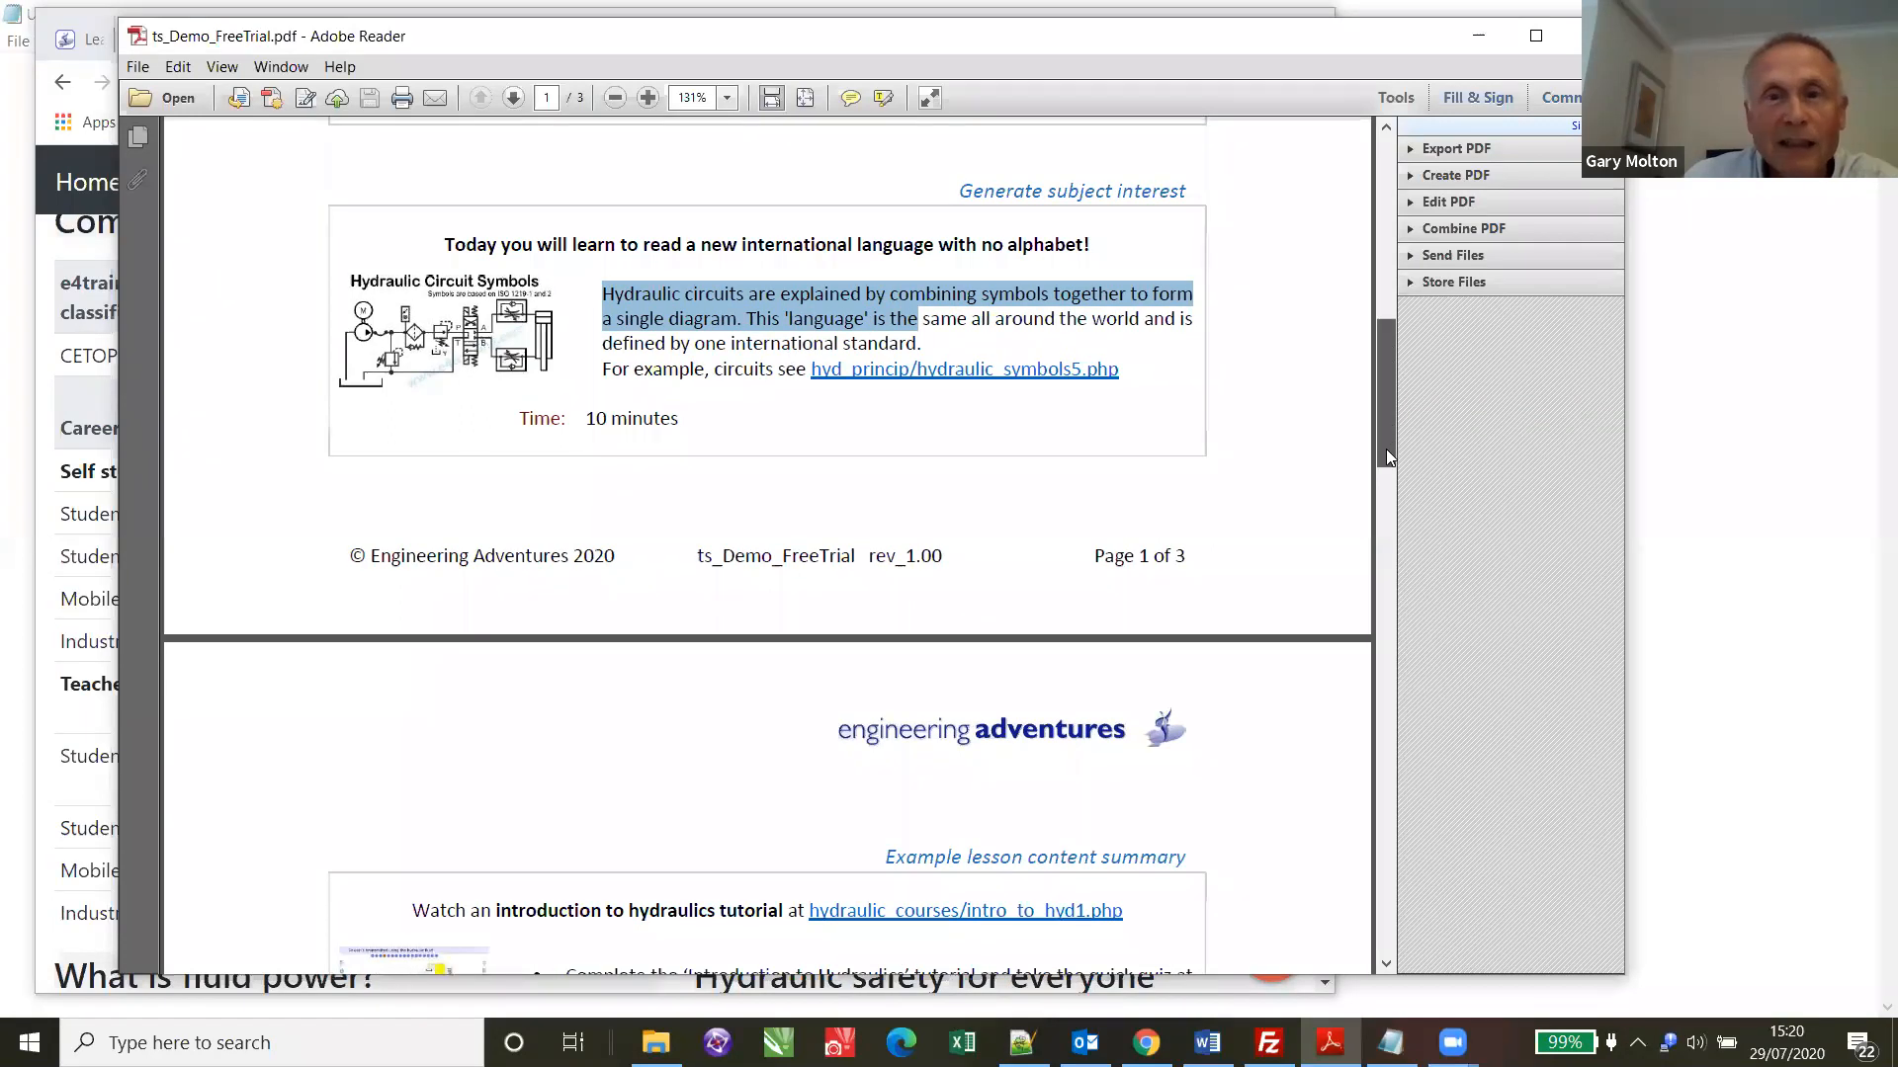
{"action": "scroll", "scroll_direction": "down", "scroll_amount": 3}
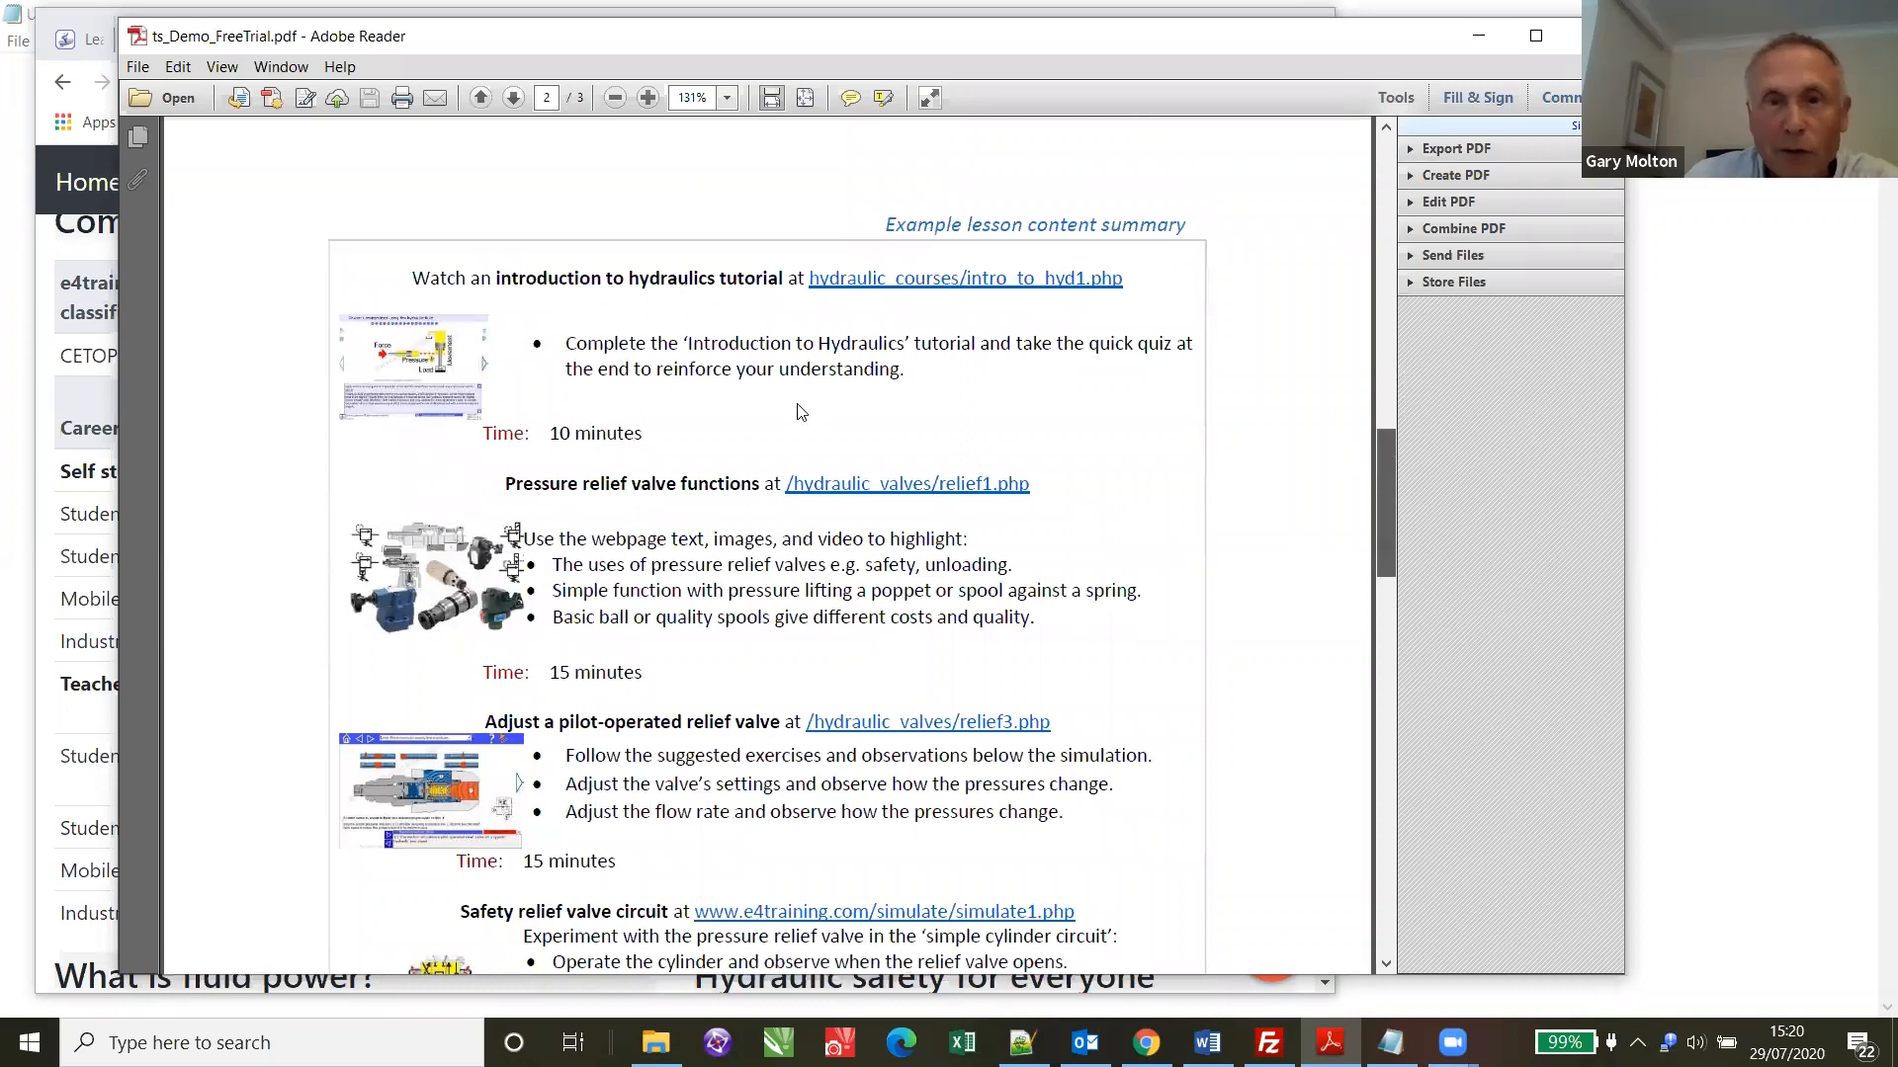
- Scroll down page 2 of the lesson plan PDF, then minimize the Adobe Reader window
{"action": "scroll", "scroll_direction": "down", "scroll_amount": 3}
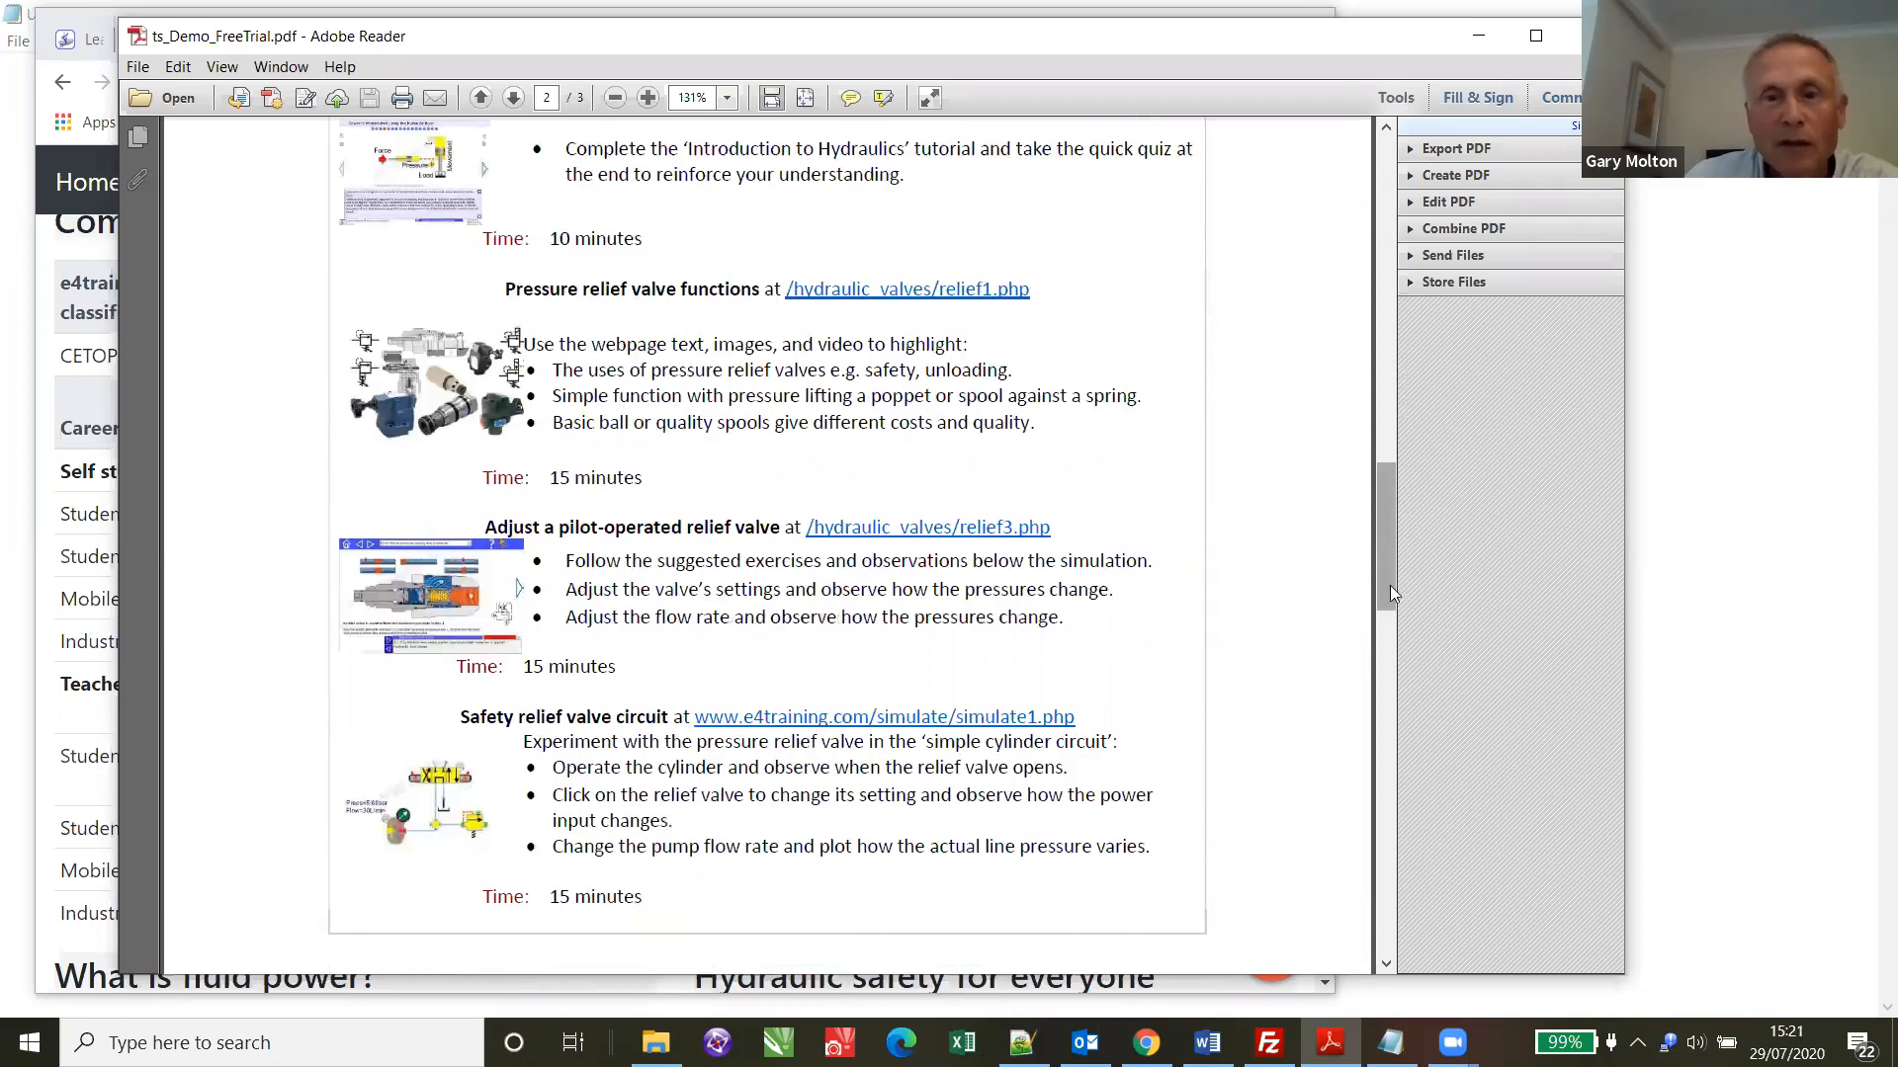
{"action": "scroll", "scroll_direction": "down", "scroll_amount": 3}
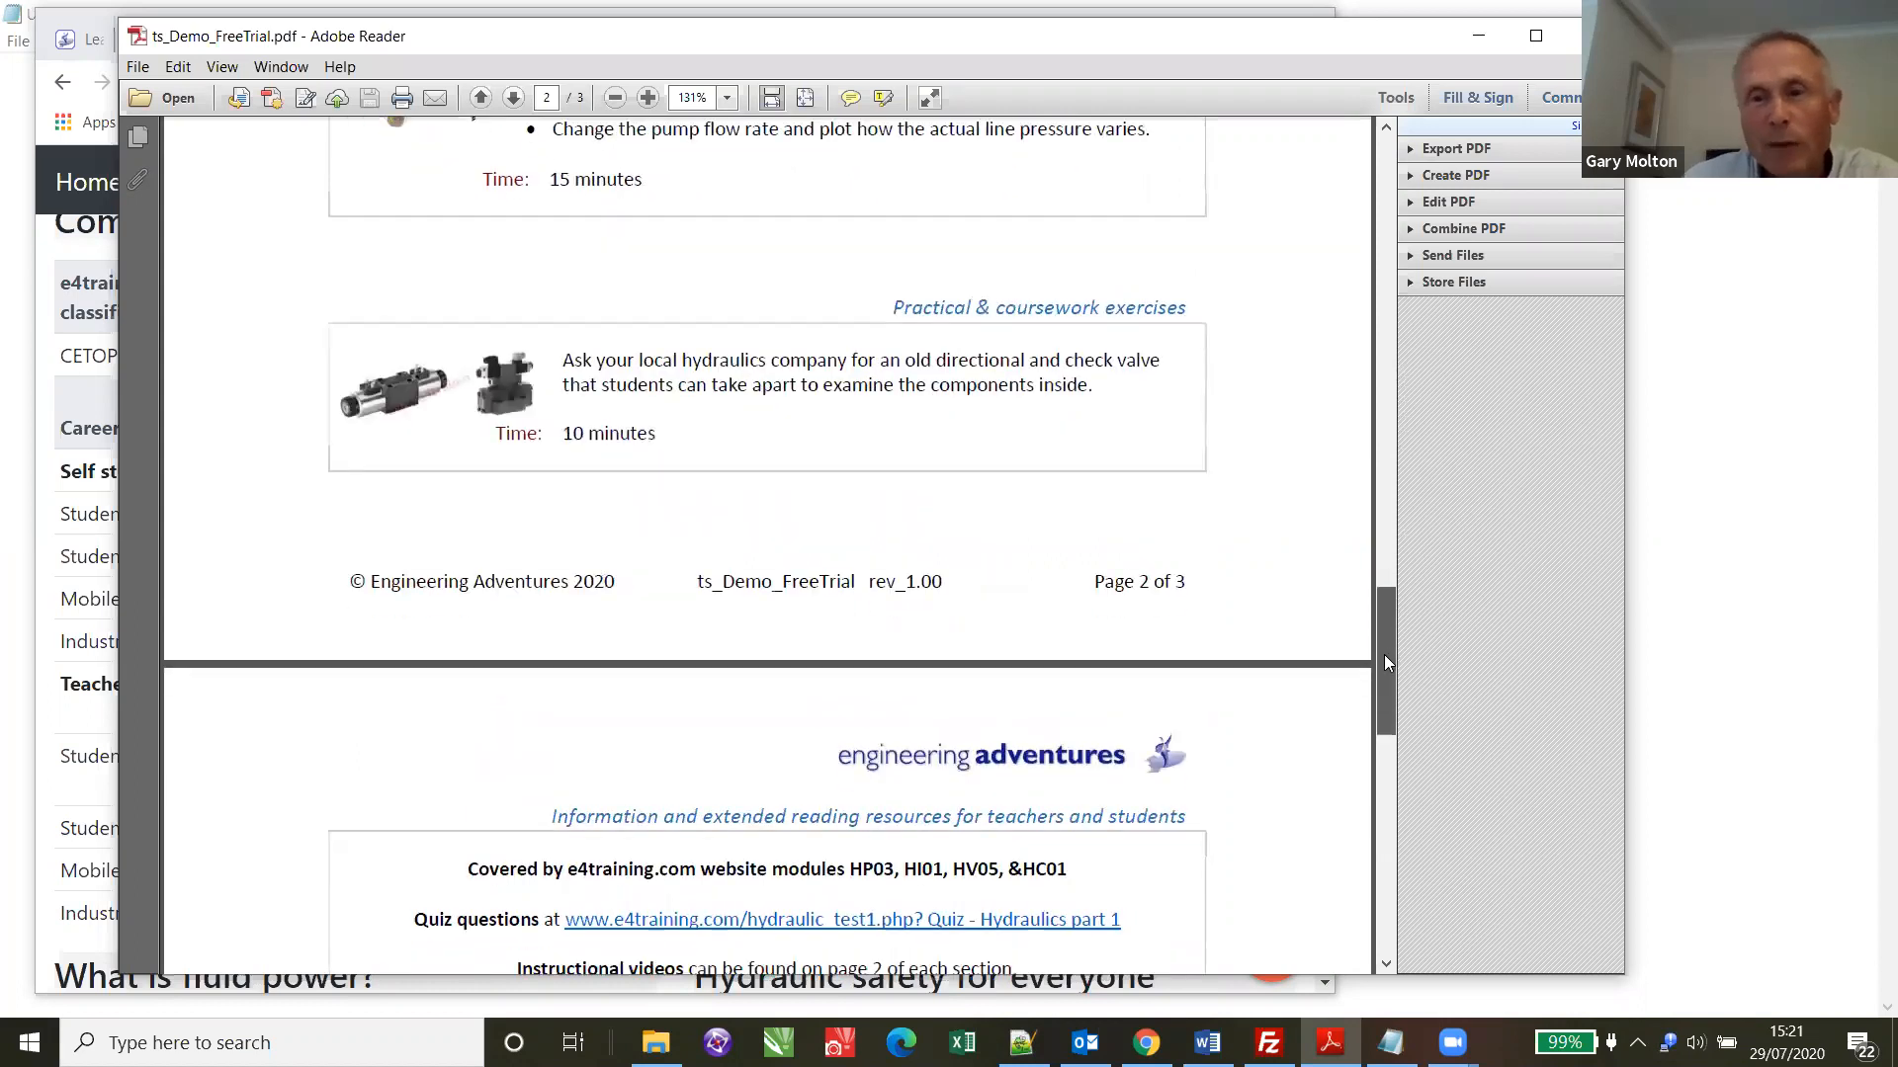
{"action": "scroll", "scroll_direction": "down", "scroll_amount": 3}
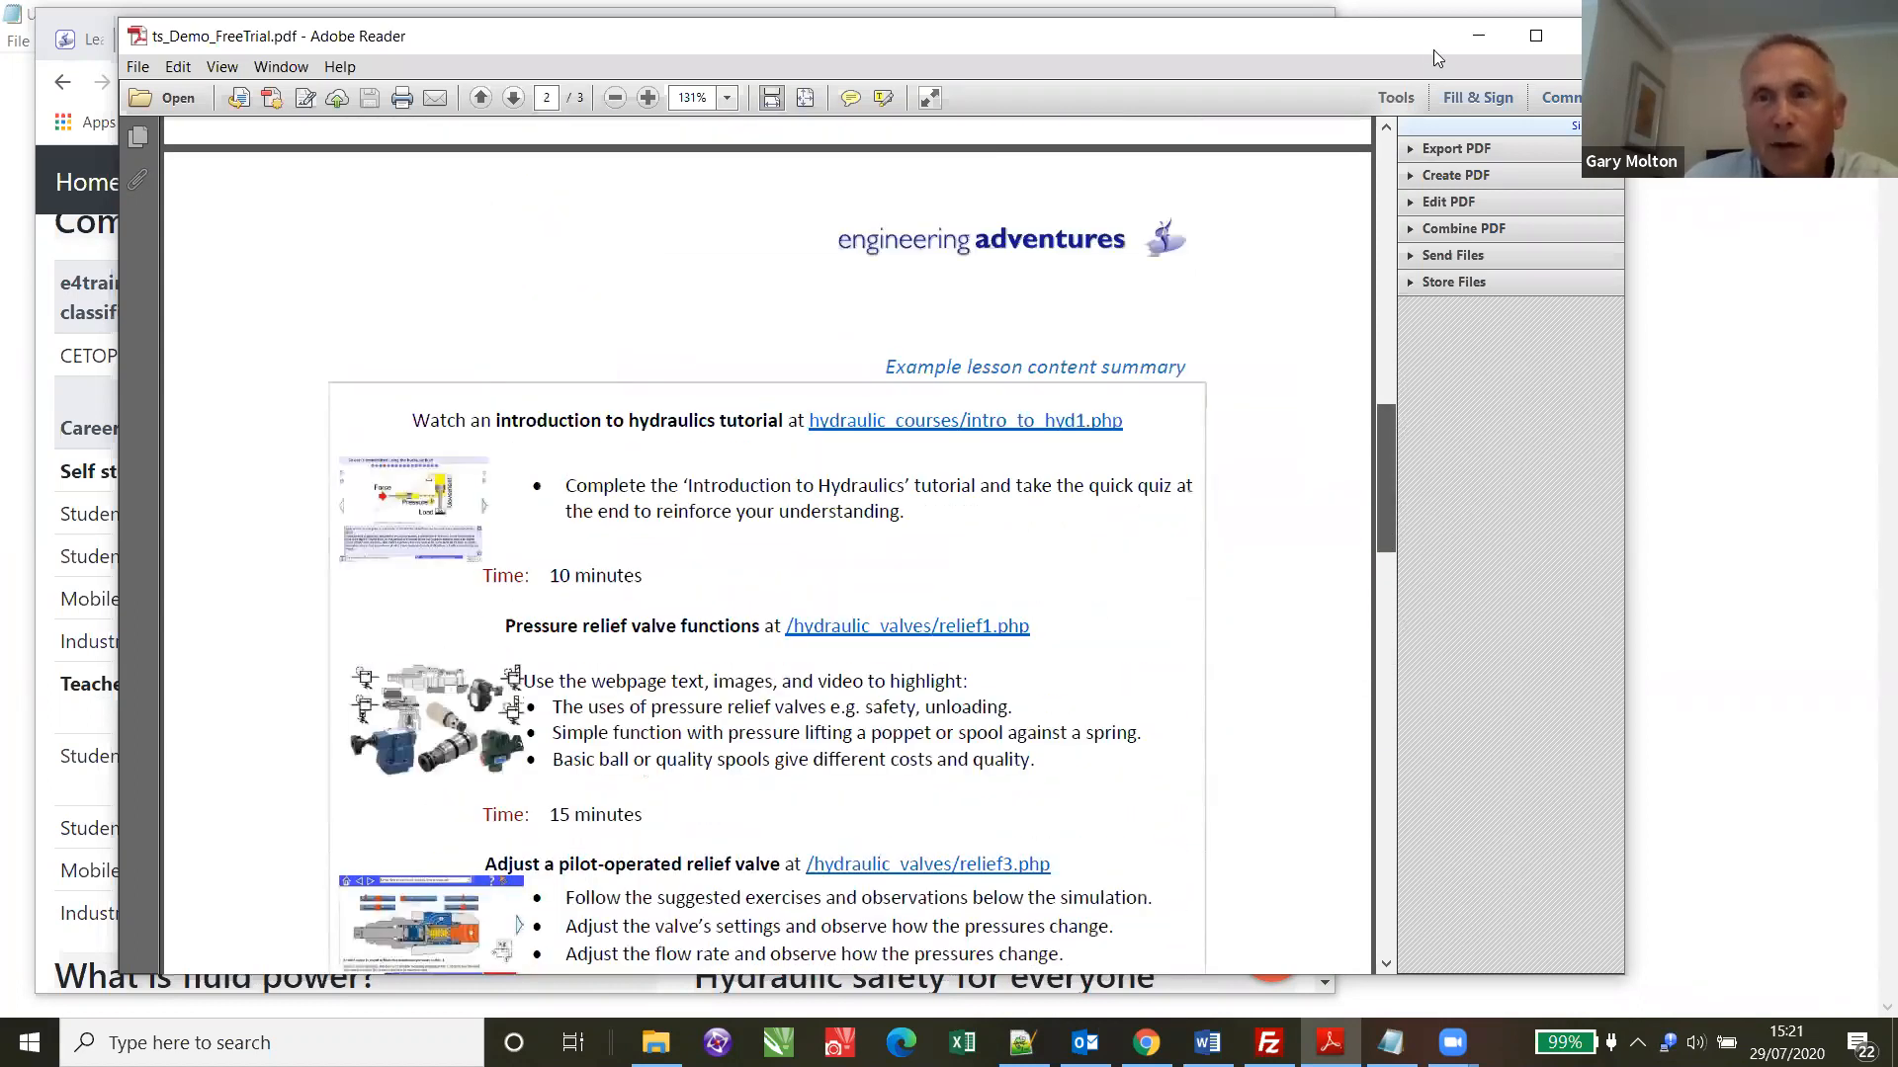
{"action": "left_click", "coordinate": [479, 99]}
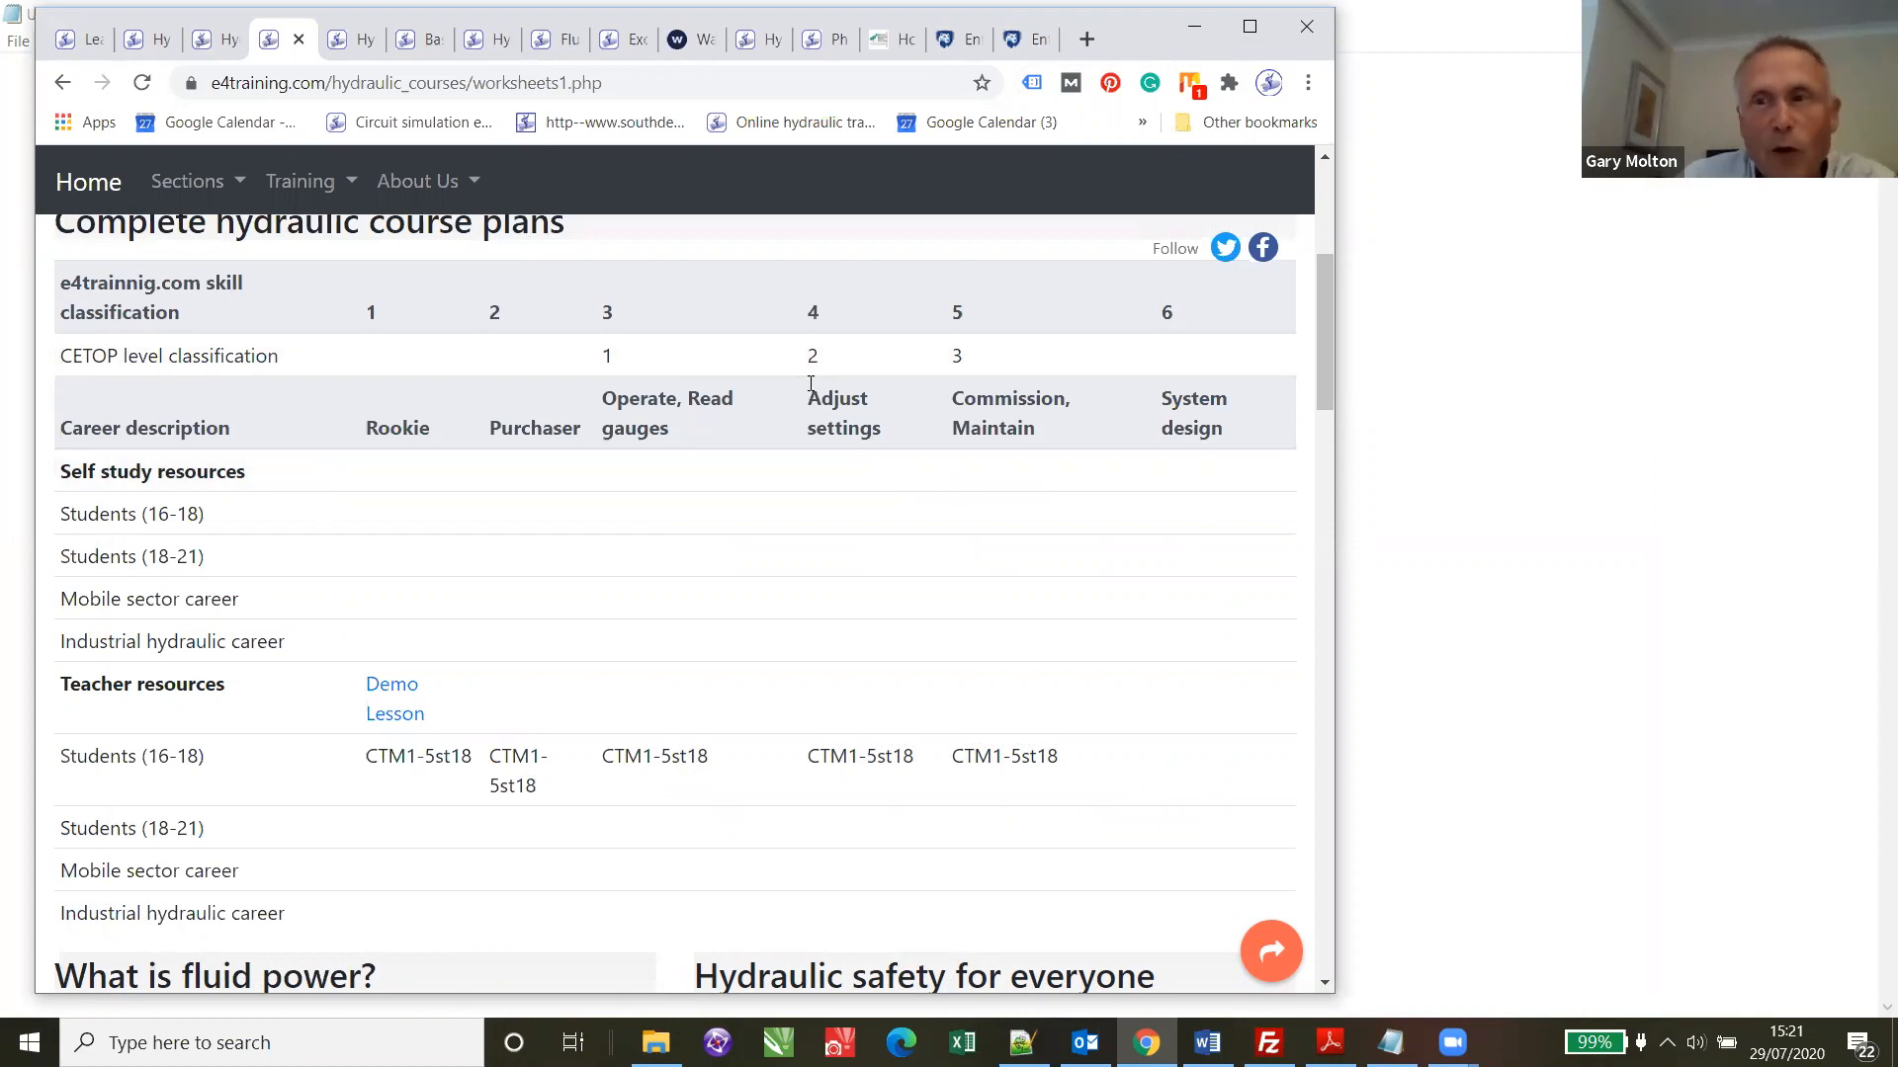
{"action": "mouse_move", "coordinate": [385, 338]}
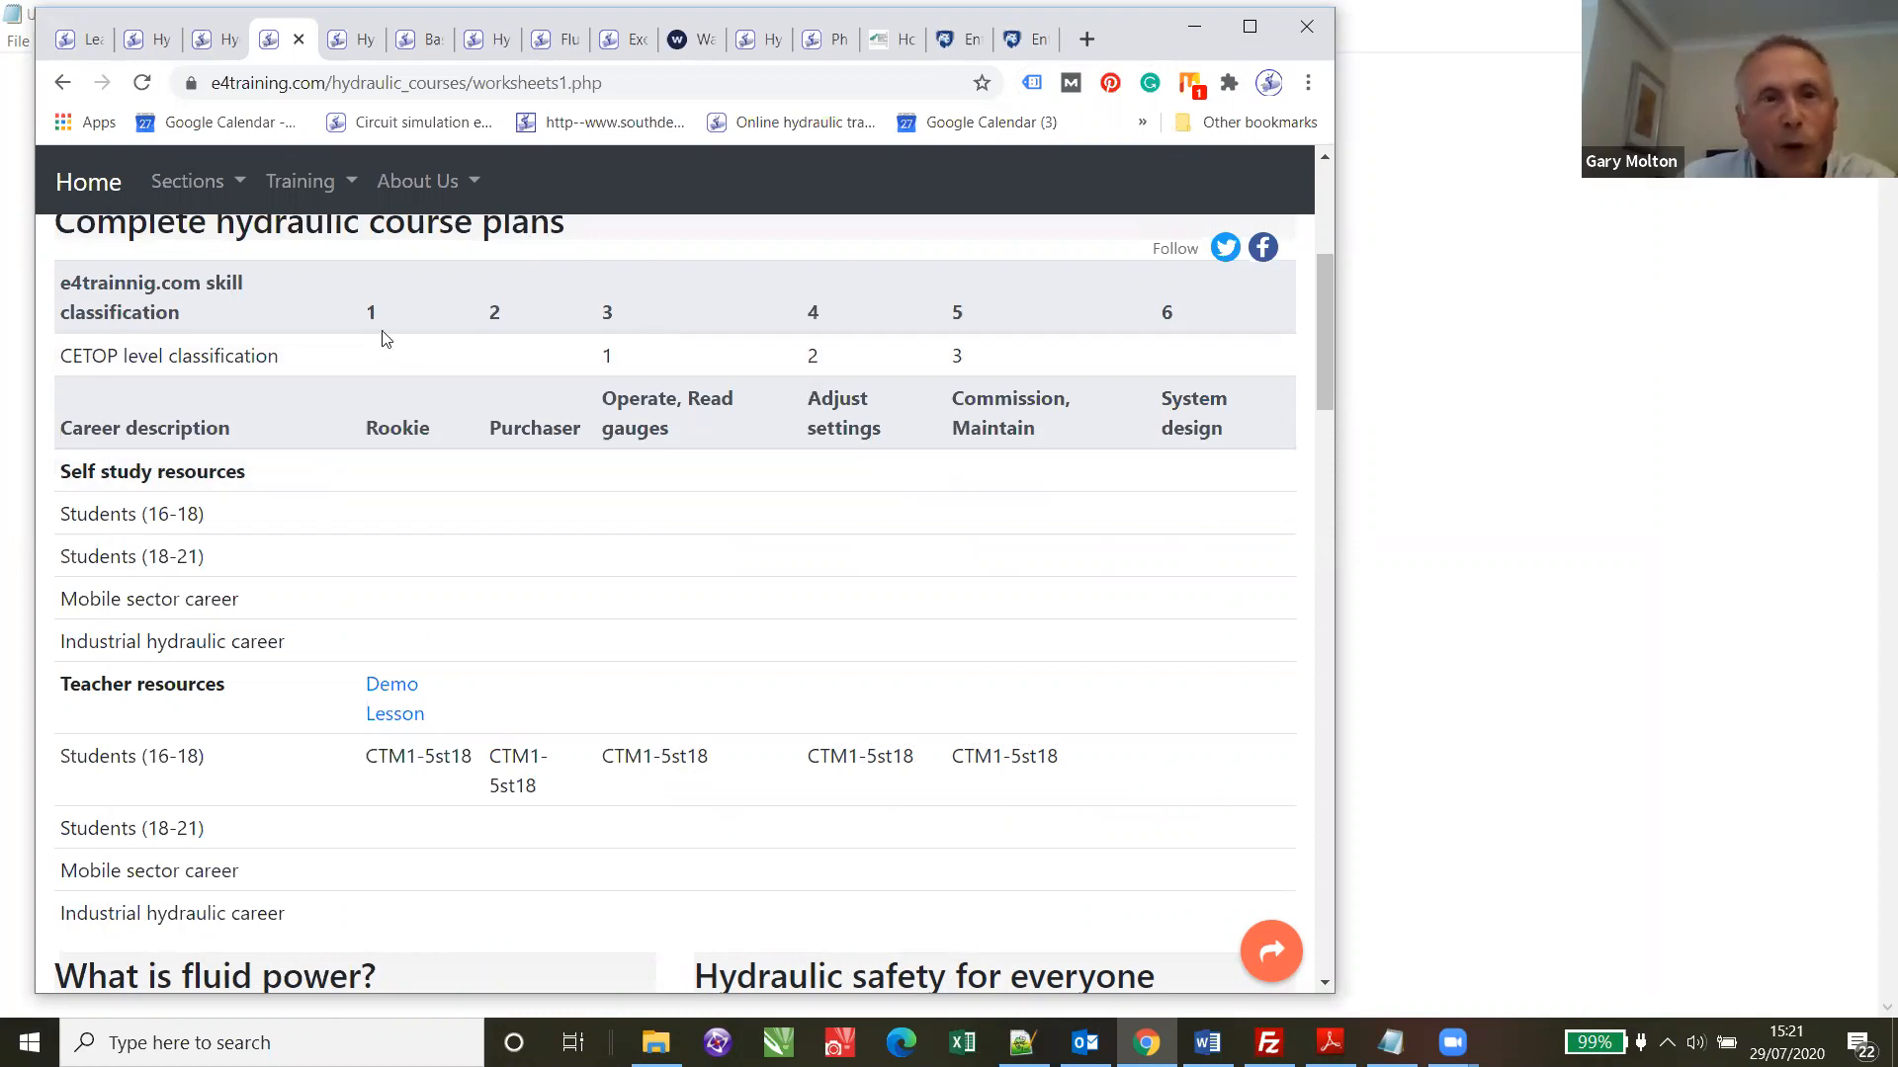
{"action": "mouse_move", "coordinate": [359, 318]}
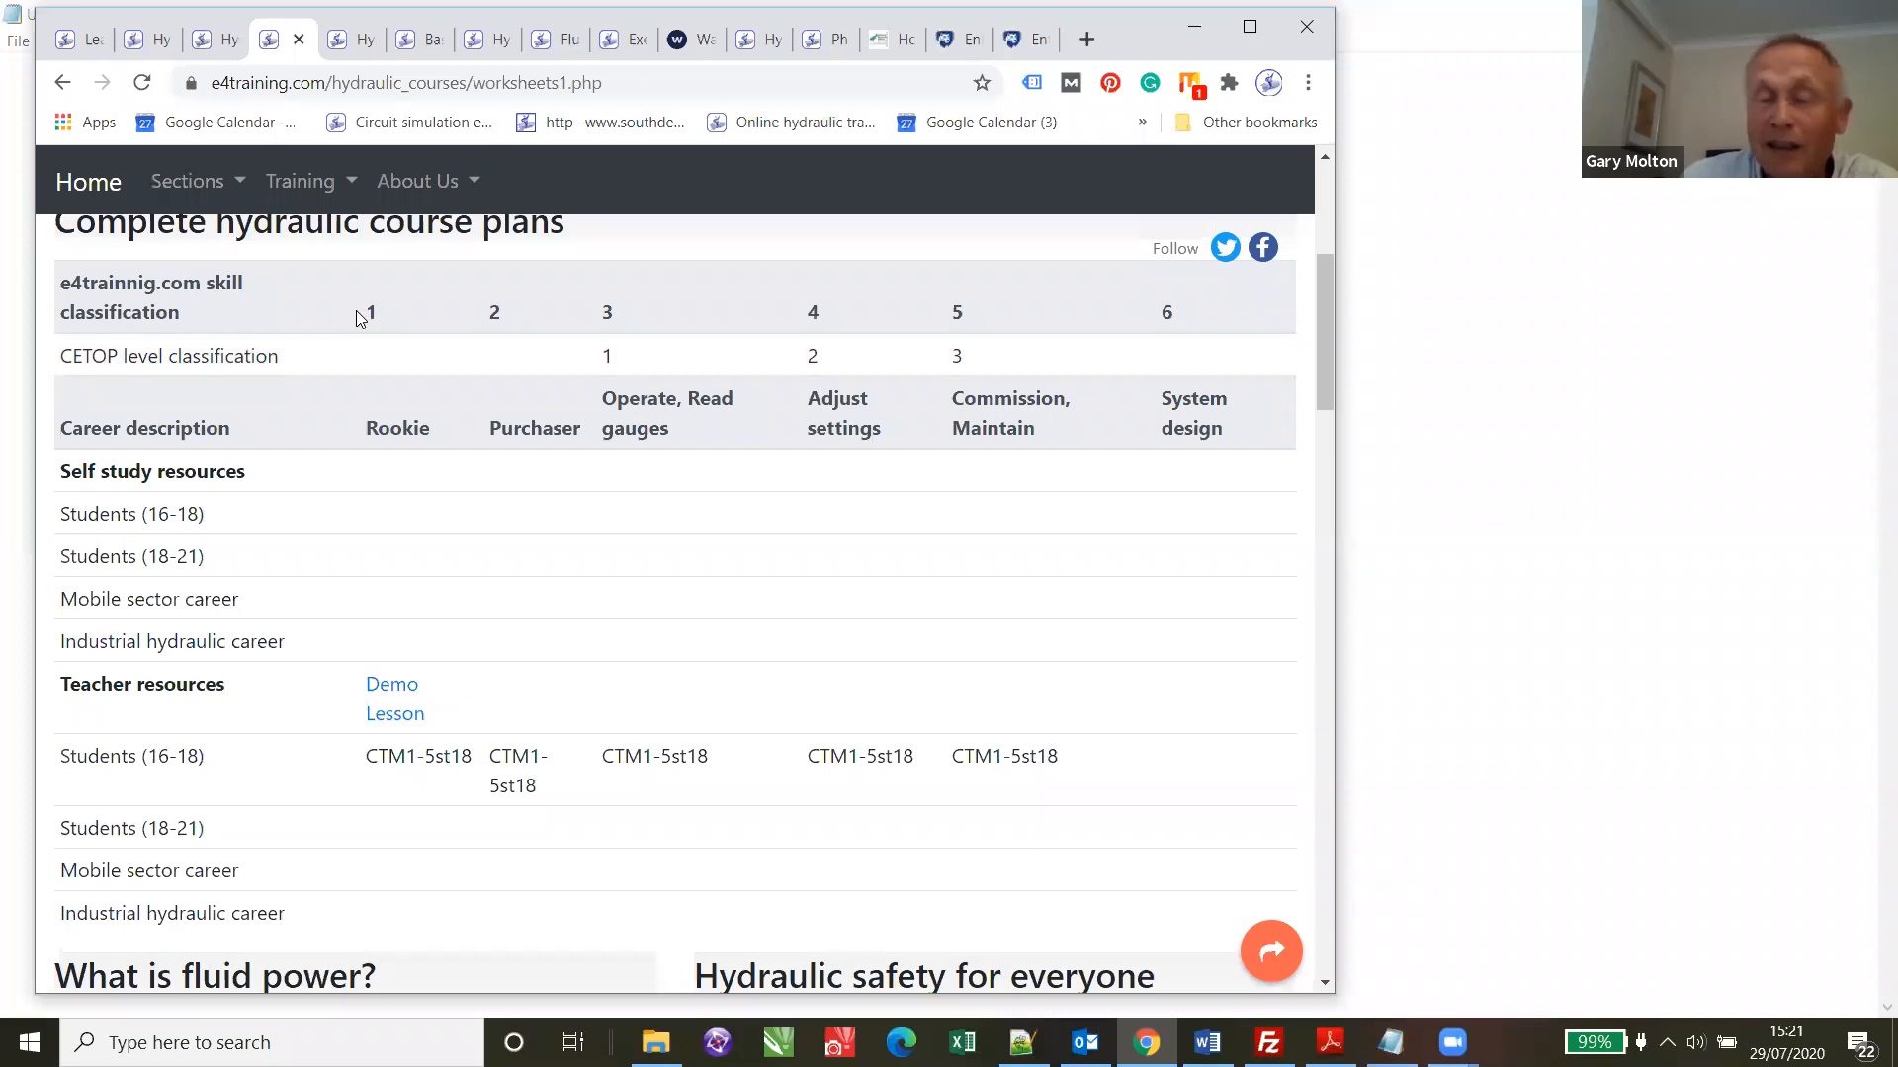
{"action": "mouse_move", "coordinate": [717, 316]}
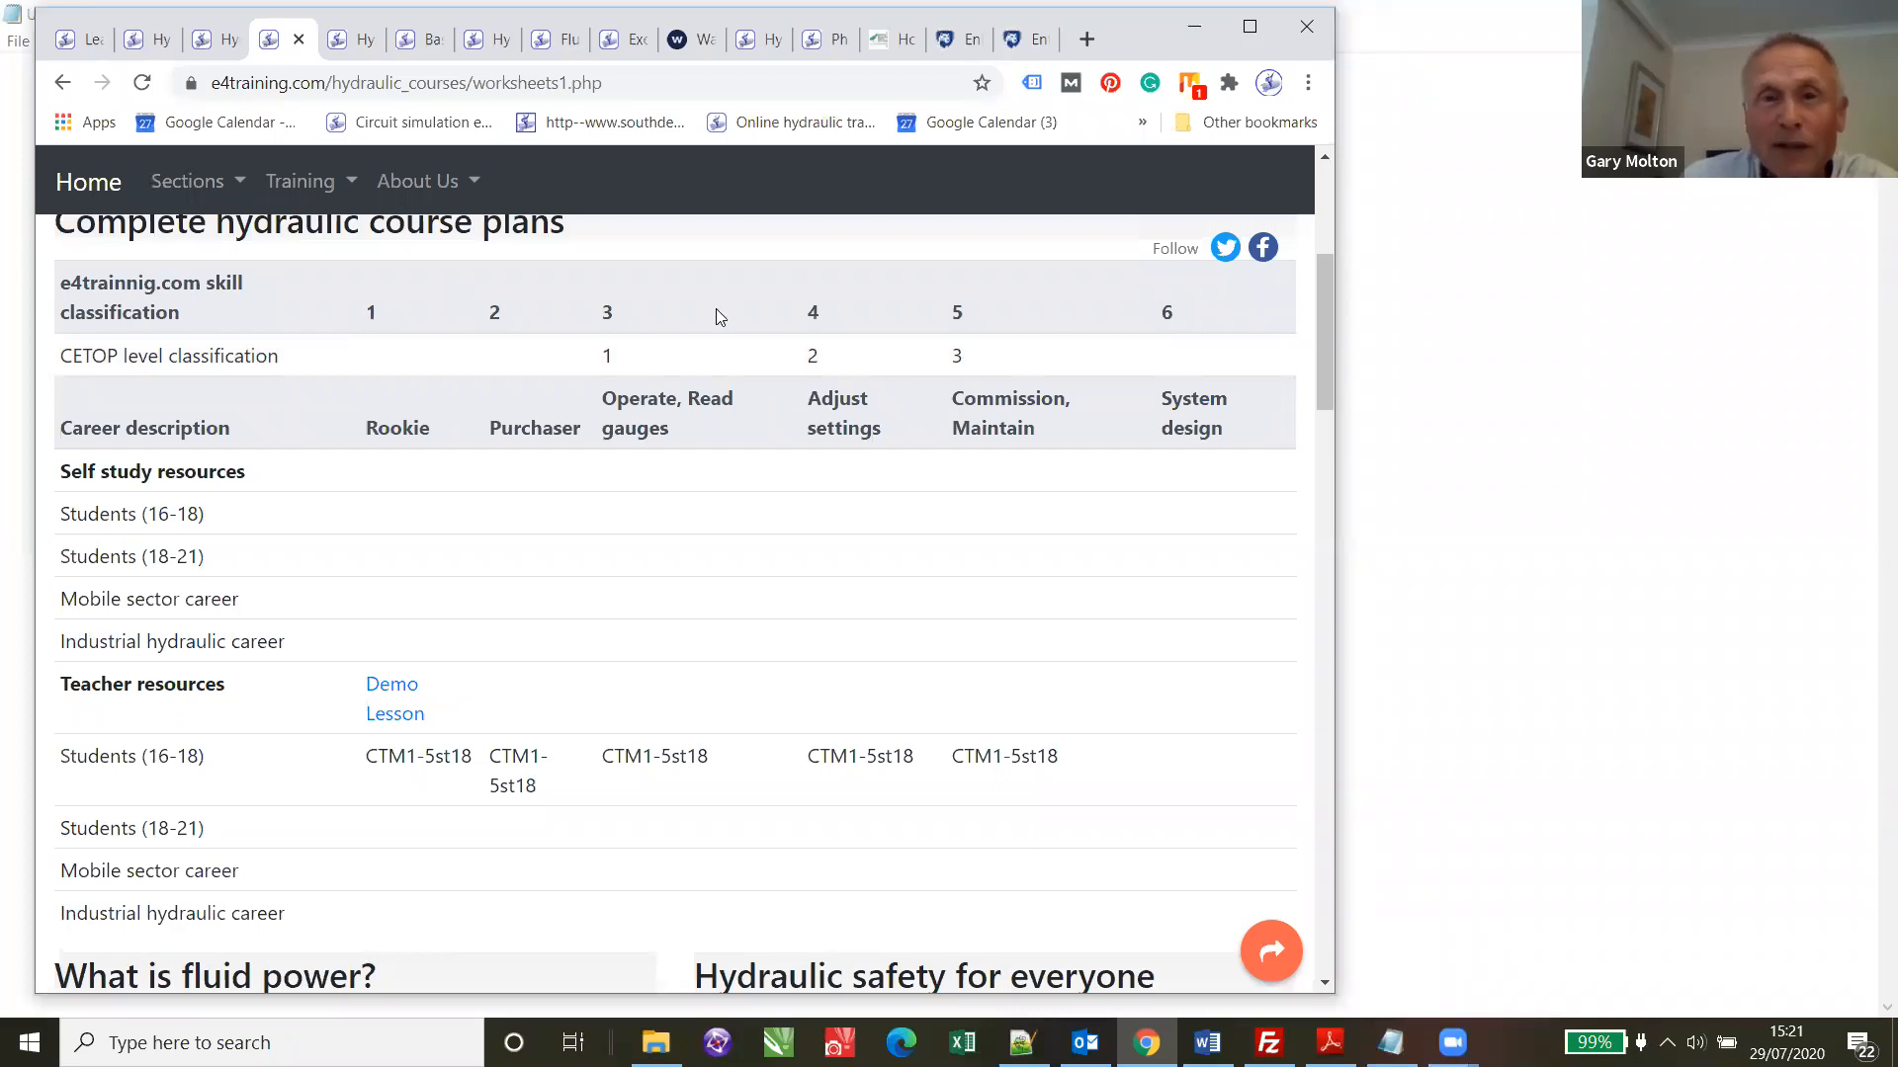
{"action": "mouse_move", "coordinate": [205, 320]}
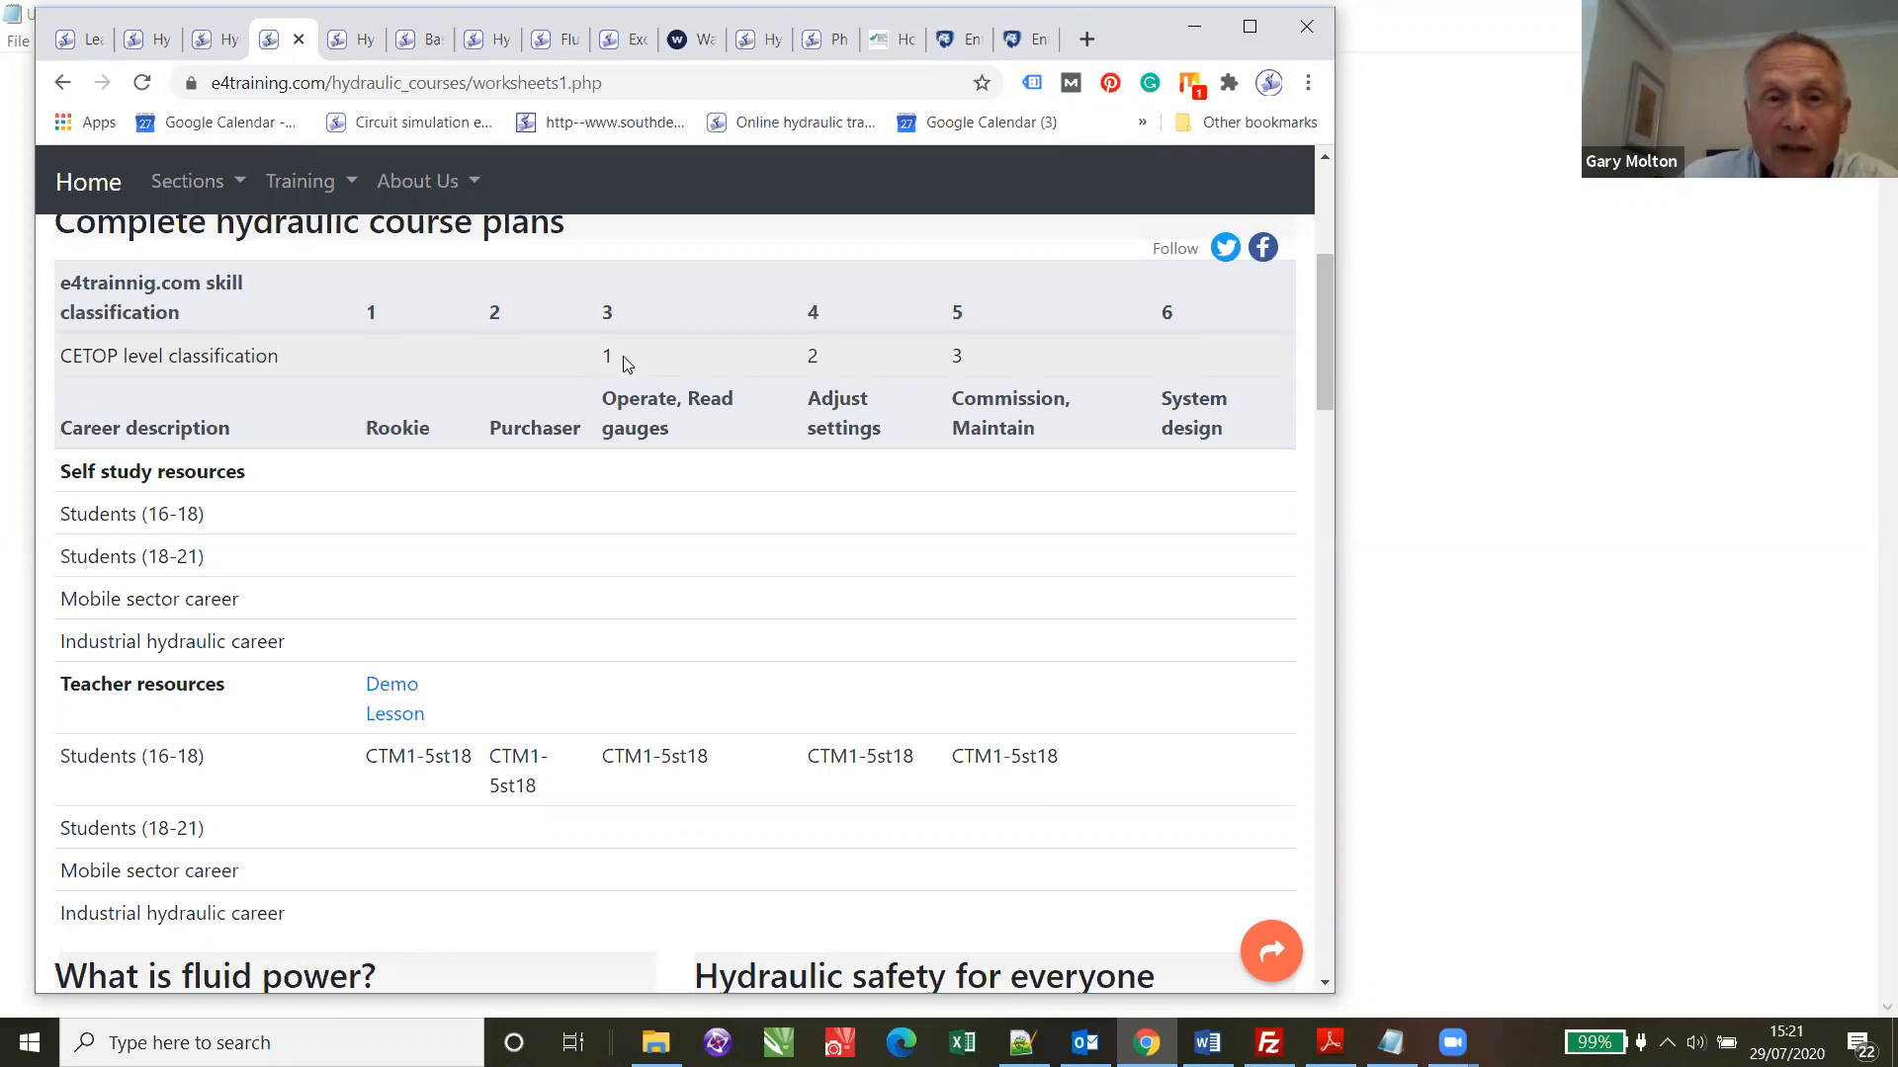
{"action": "mouse_move", "coordinate": [977, 364]}
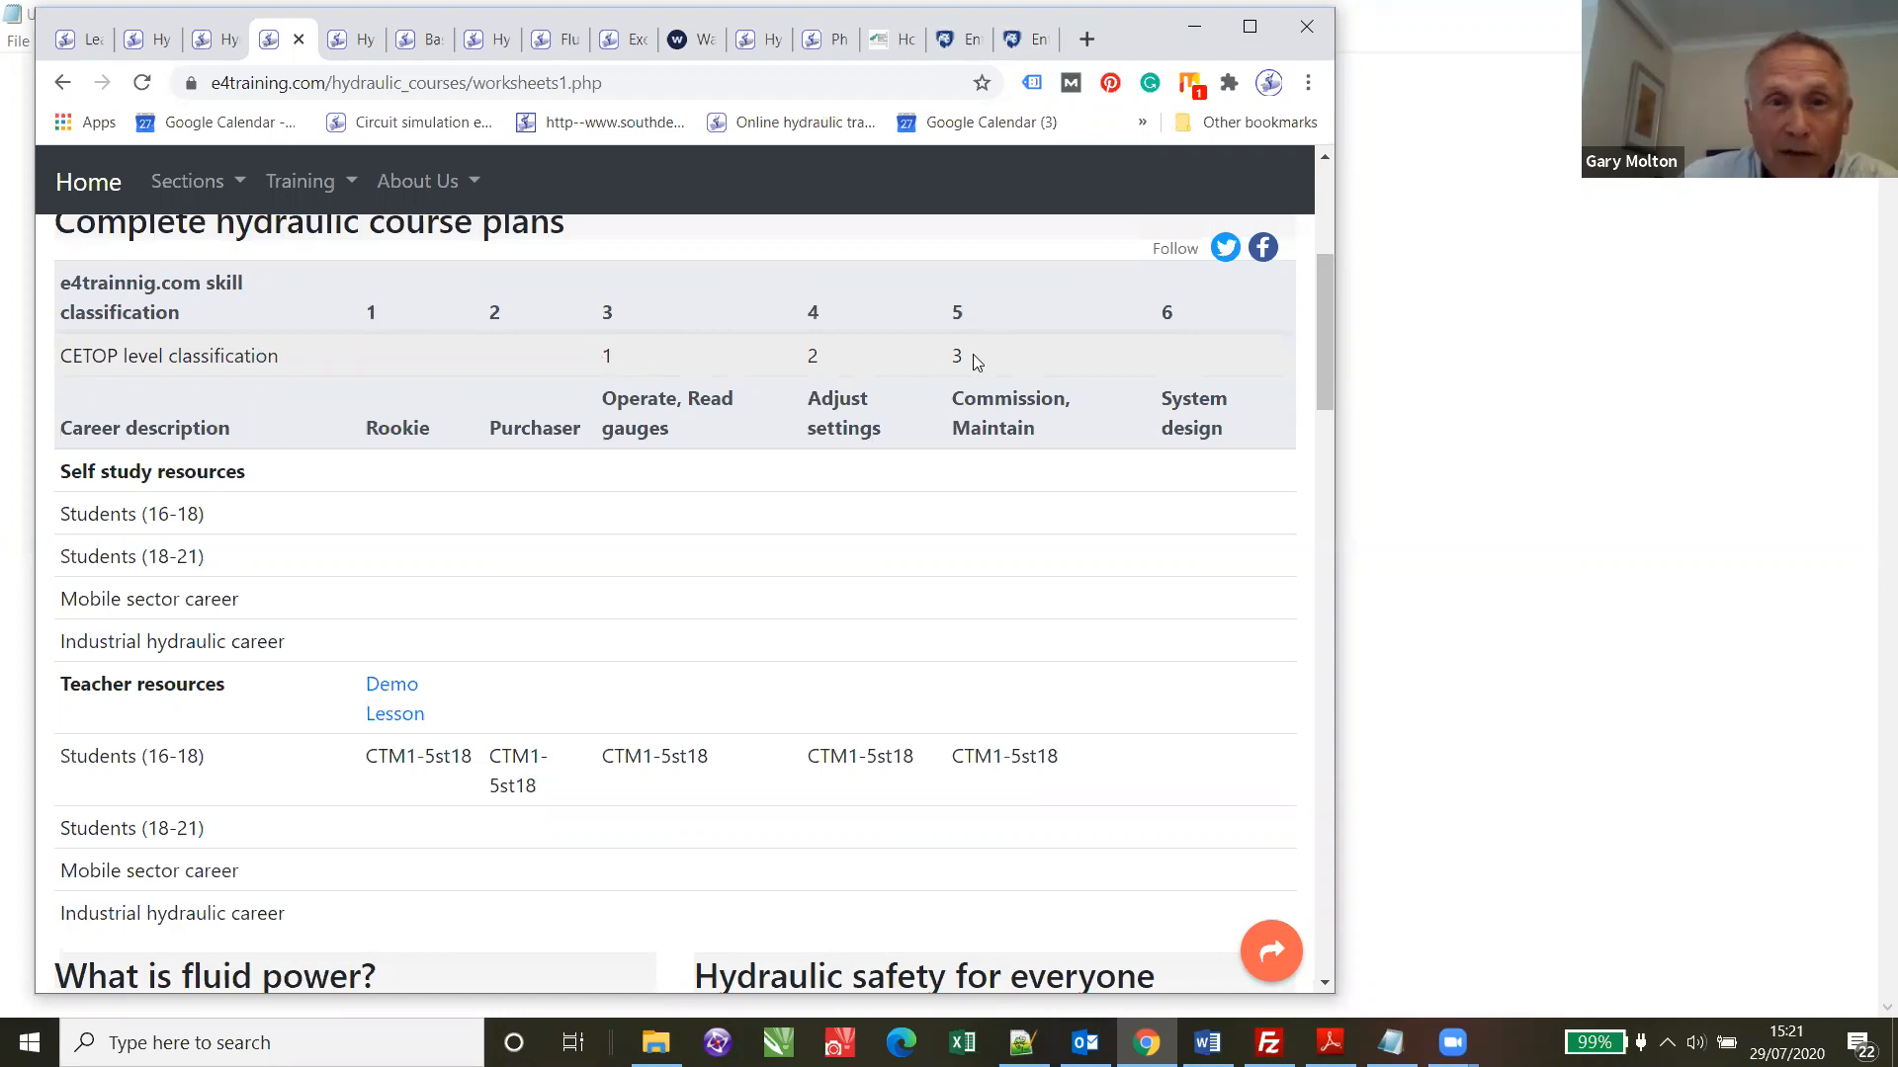
{"action": "mouse_move", "coordinate": [1319, 330]}
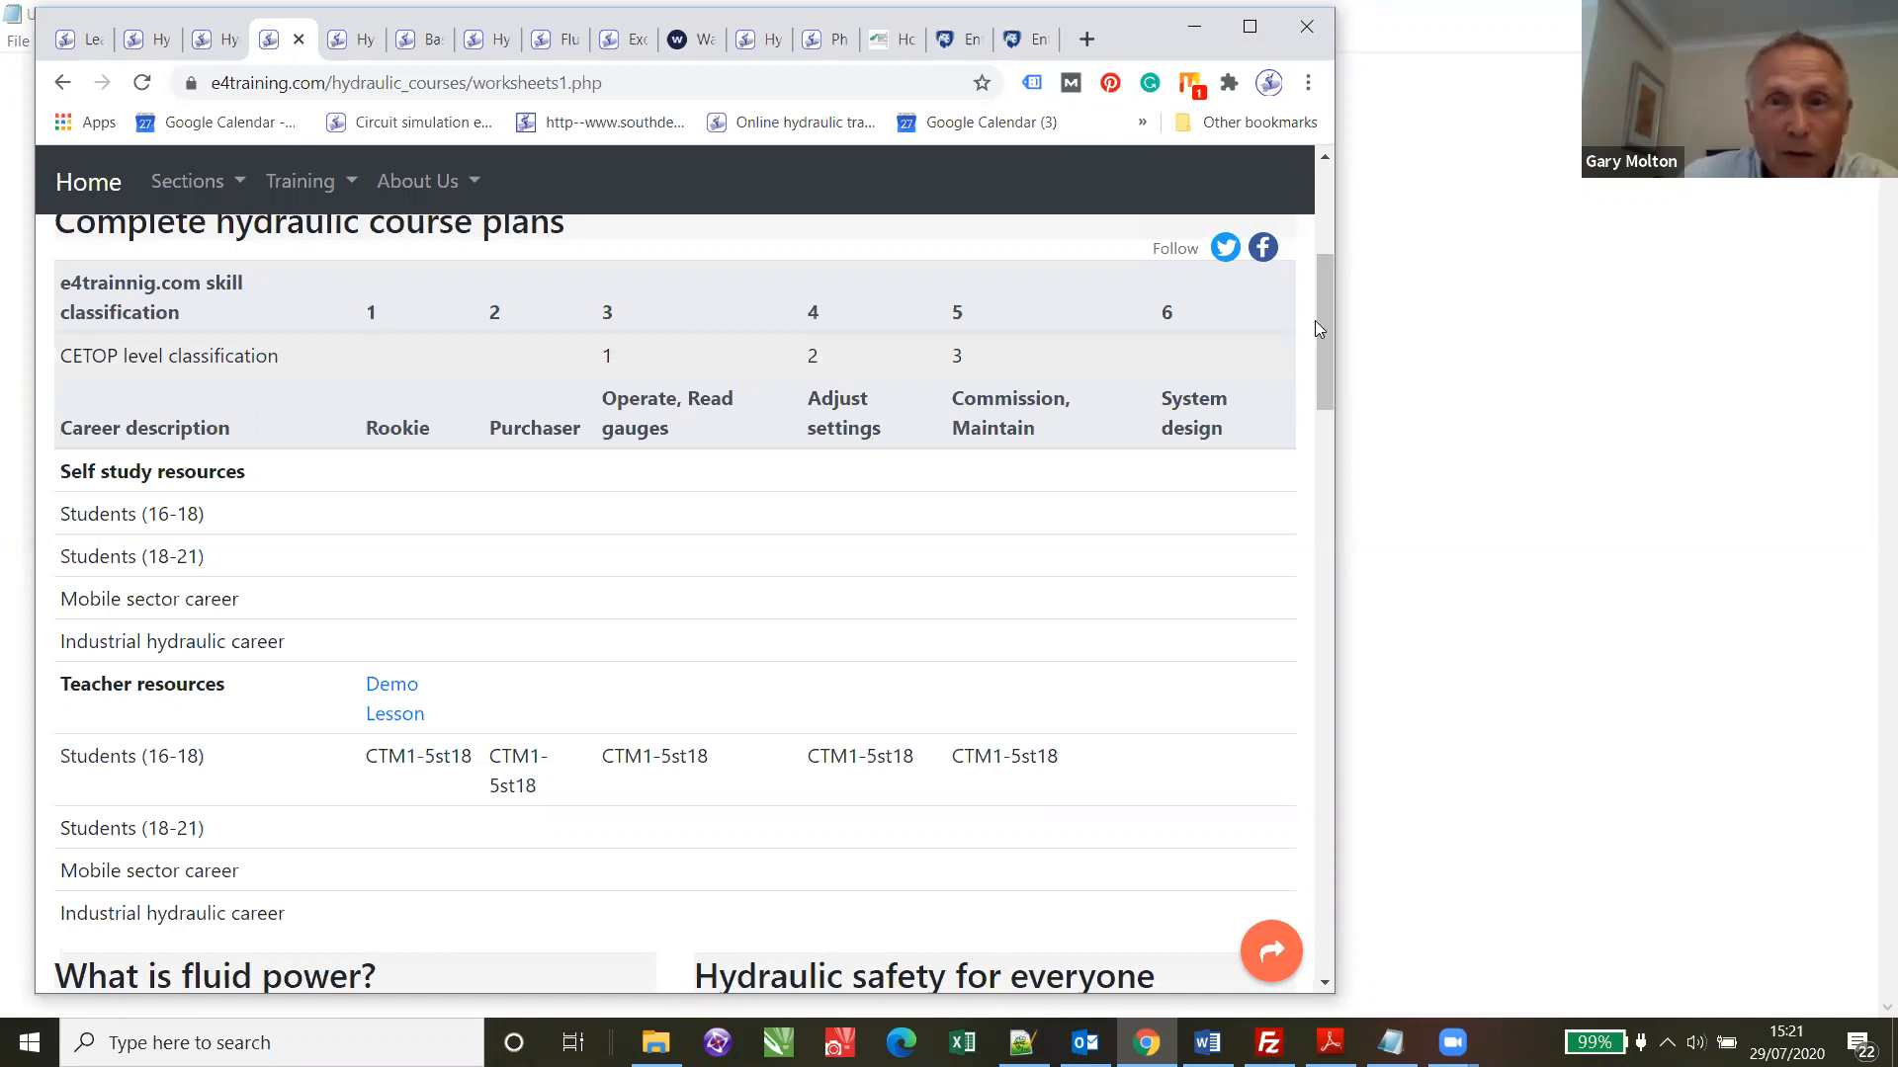
{"action": "scroll", "scroll_direction": "down", "scroll_amount": 3}
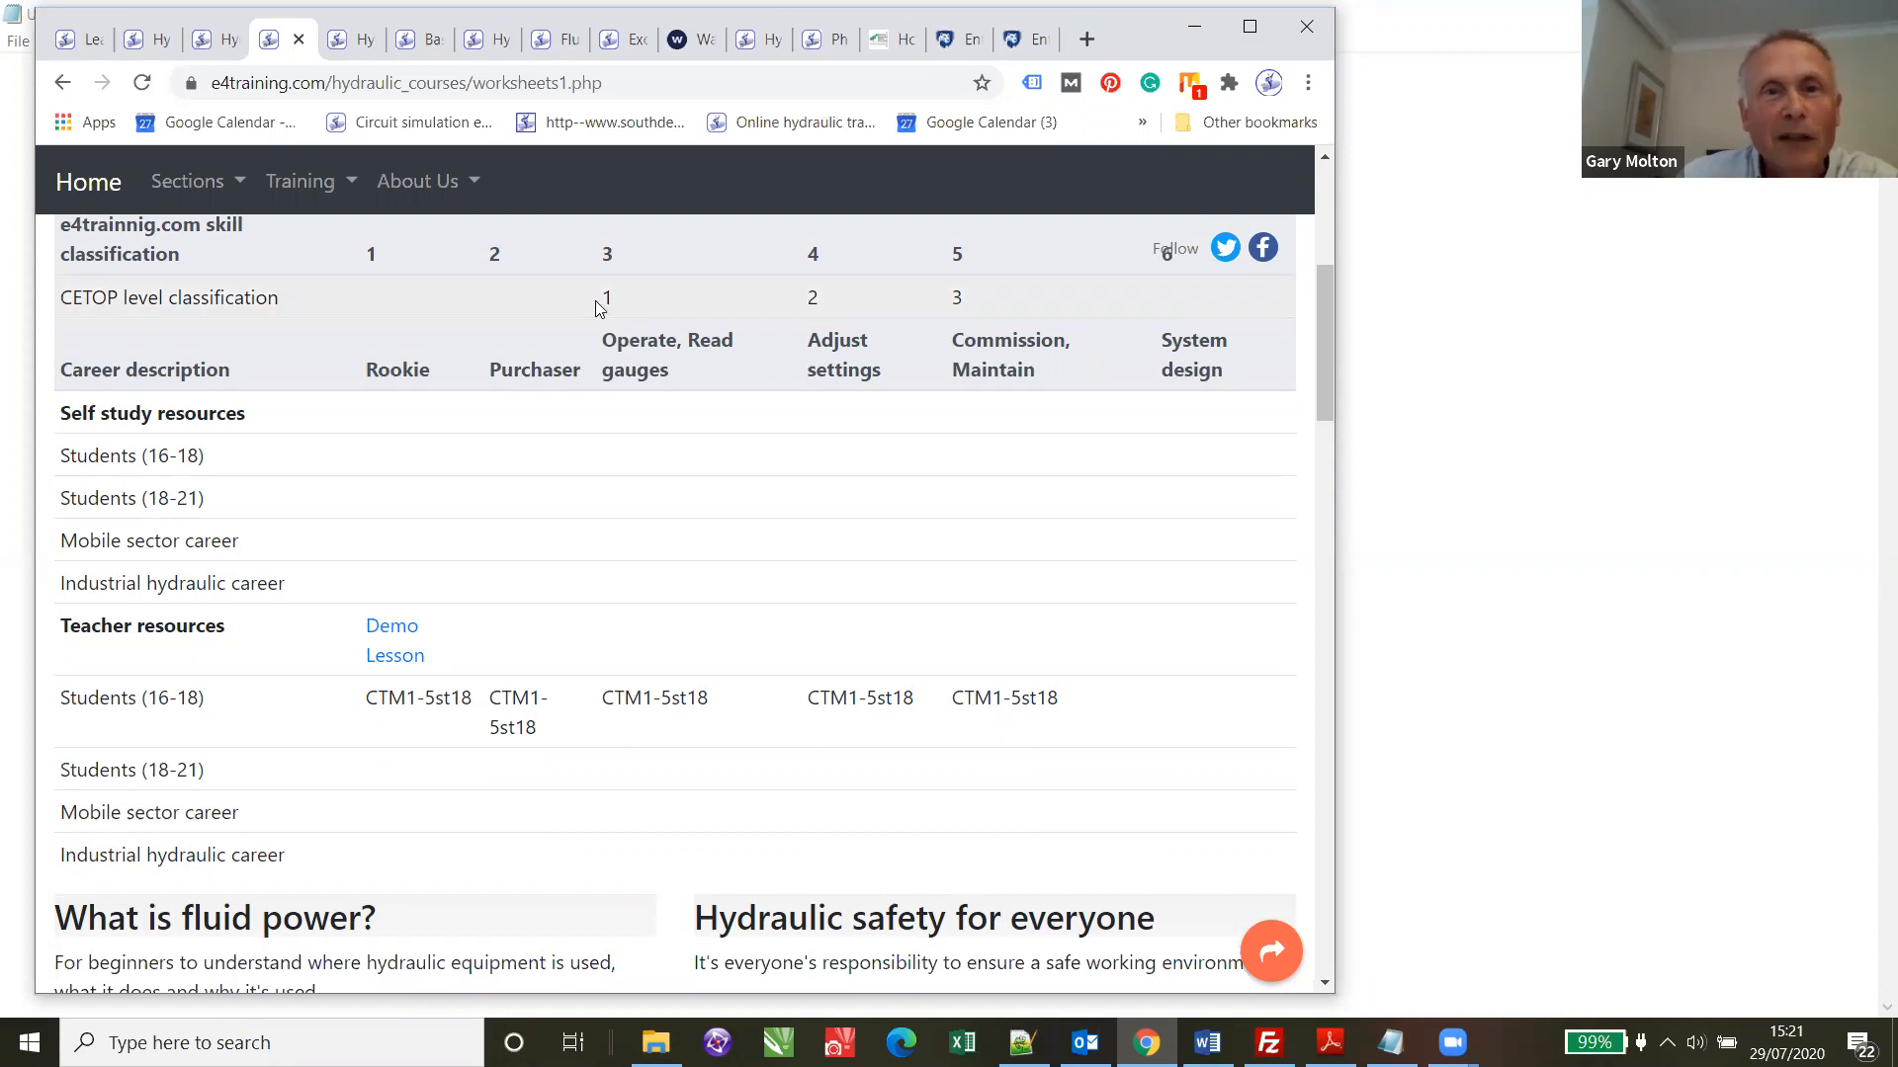
{"action": "mouse_move", "coordinate": [876, 383]}
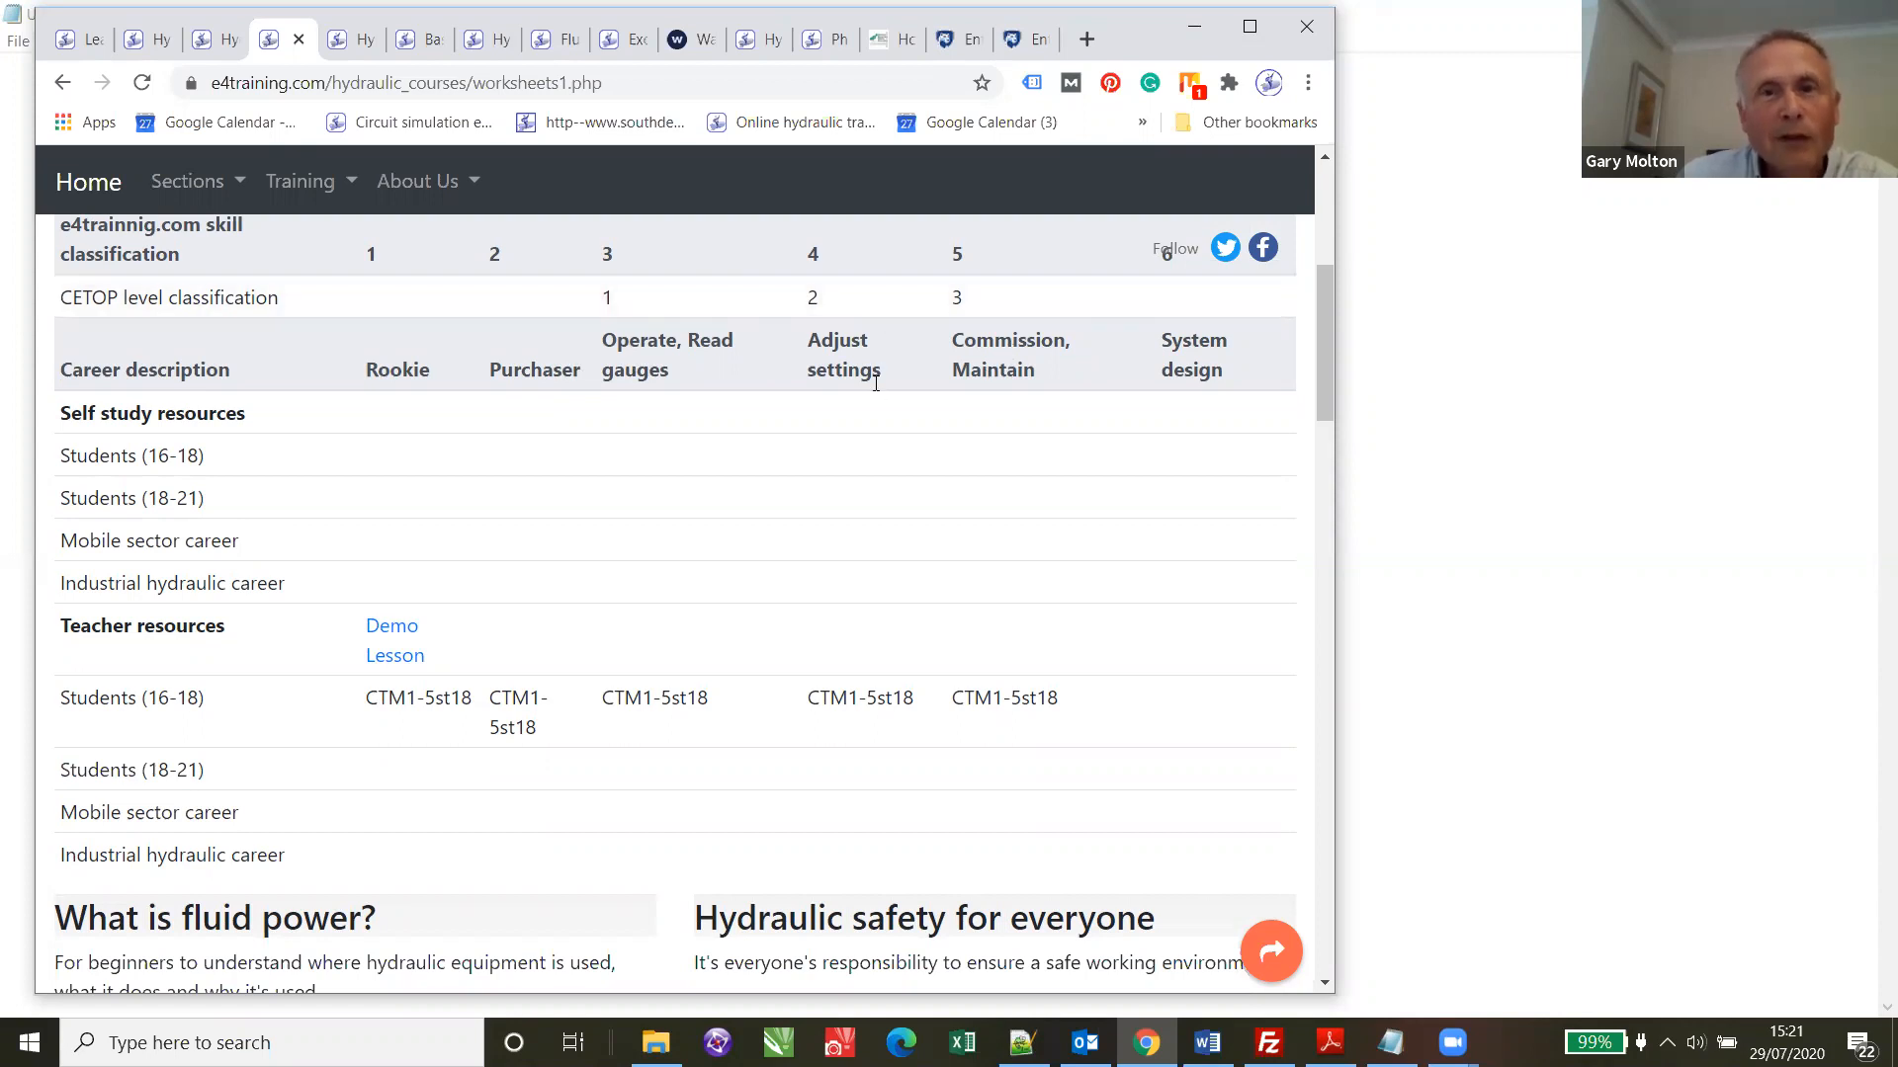
{"action": "mouse_move", "coordinate": [798, 332]}
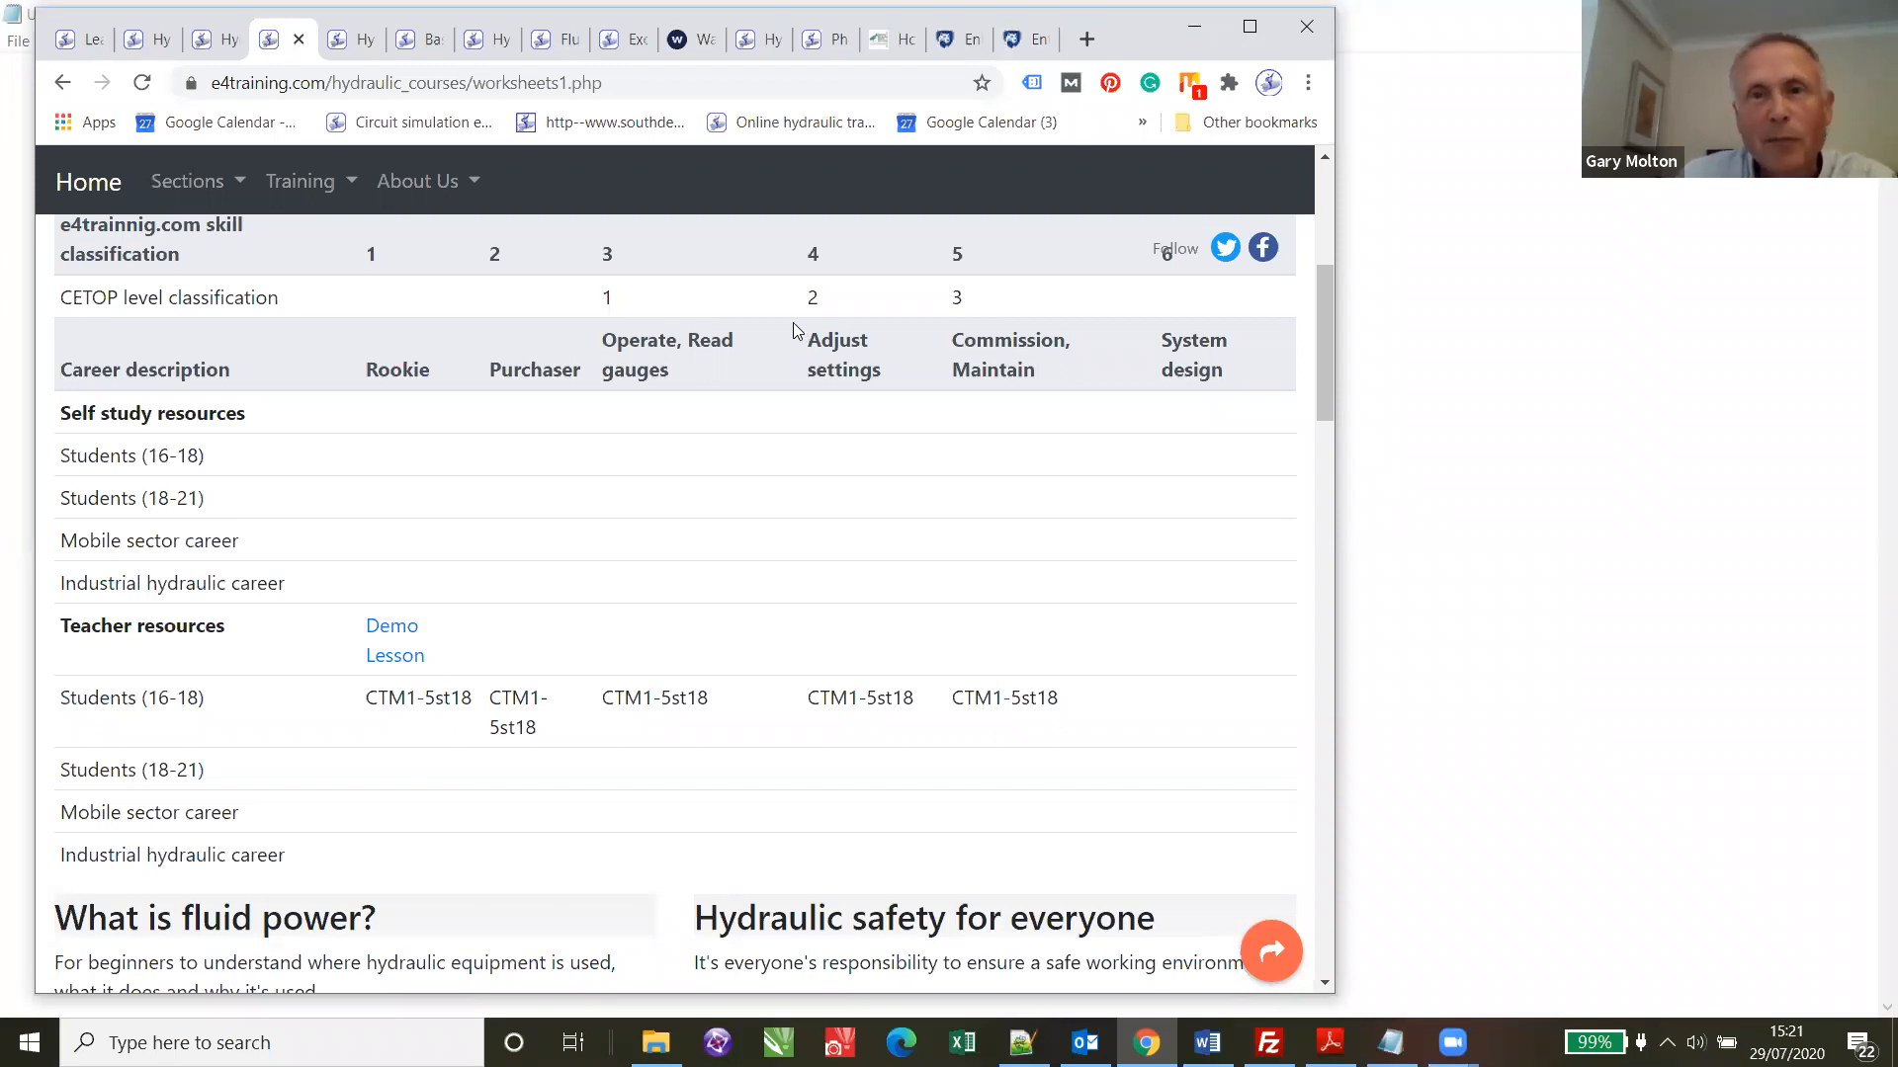
{"action": "mouse_move", "coordinate": [962, 475]}
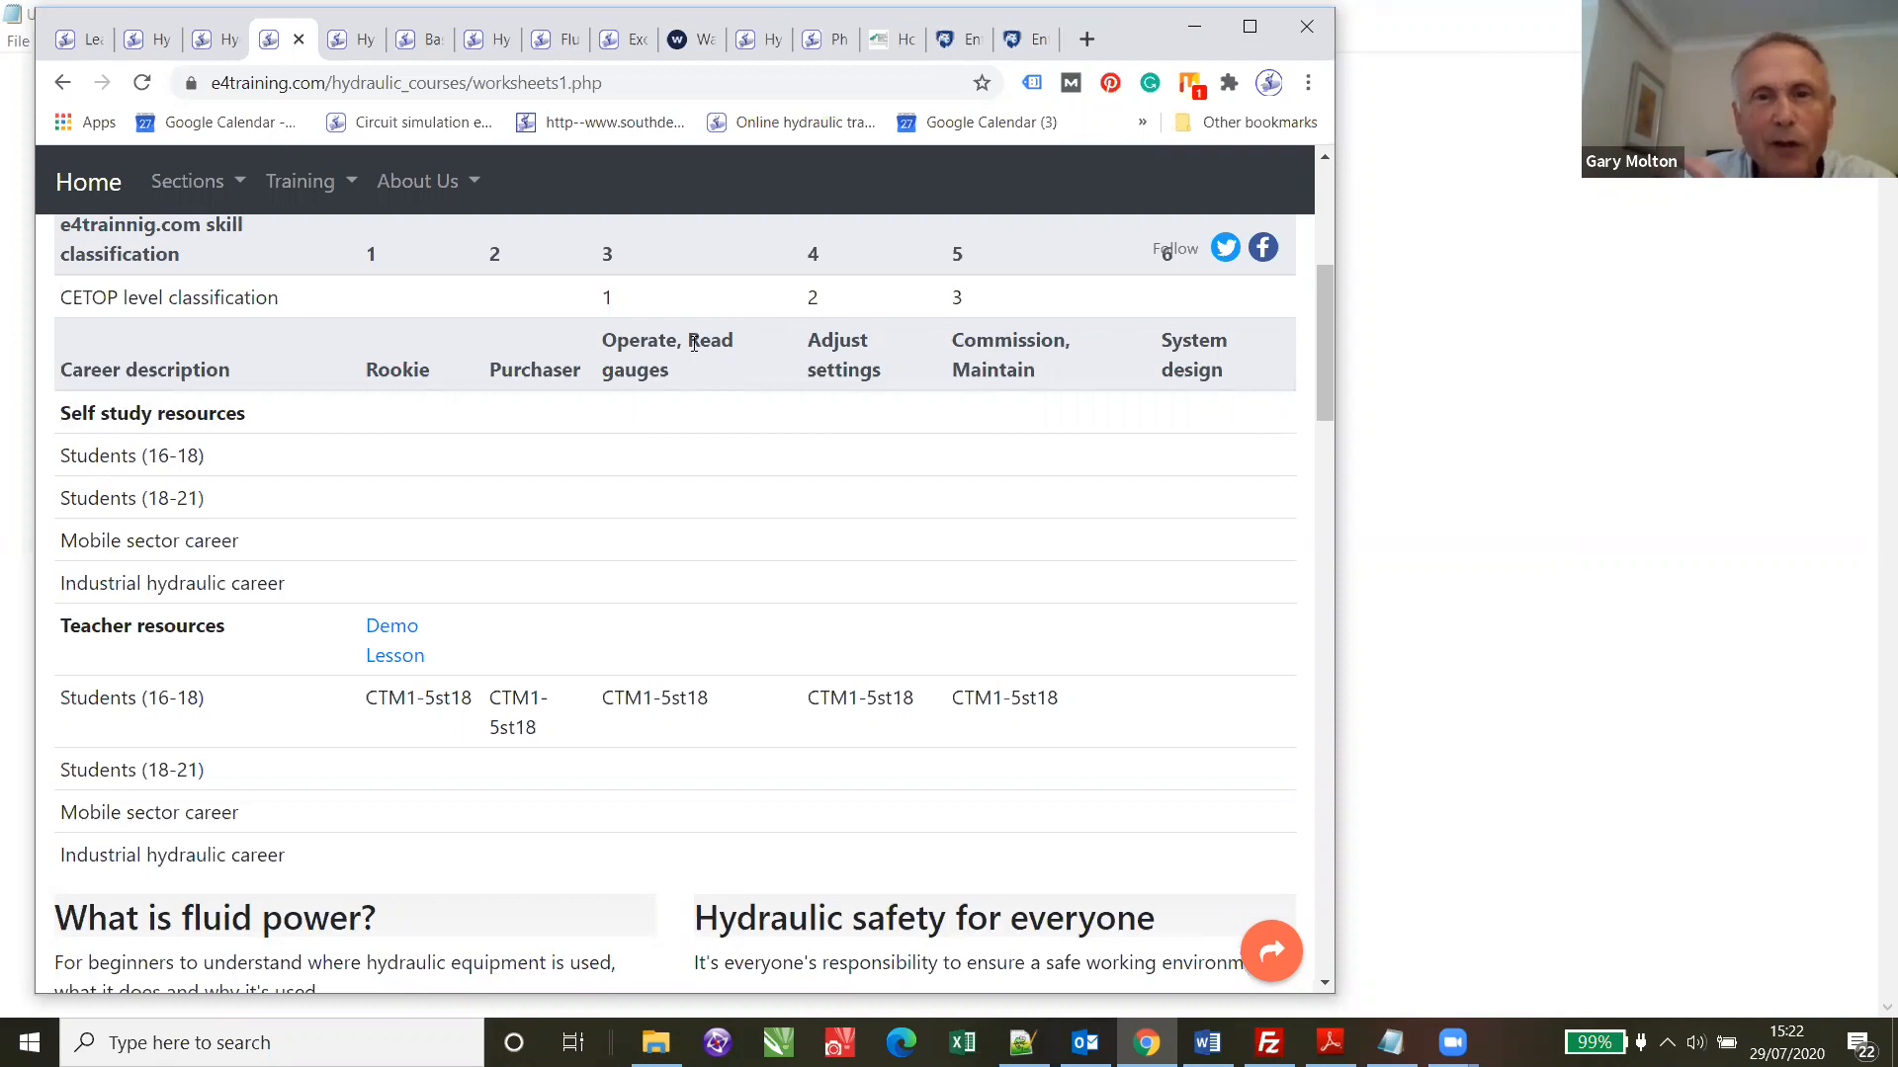
{"action": "mouse_move", "coordinate": [690, 352]}
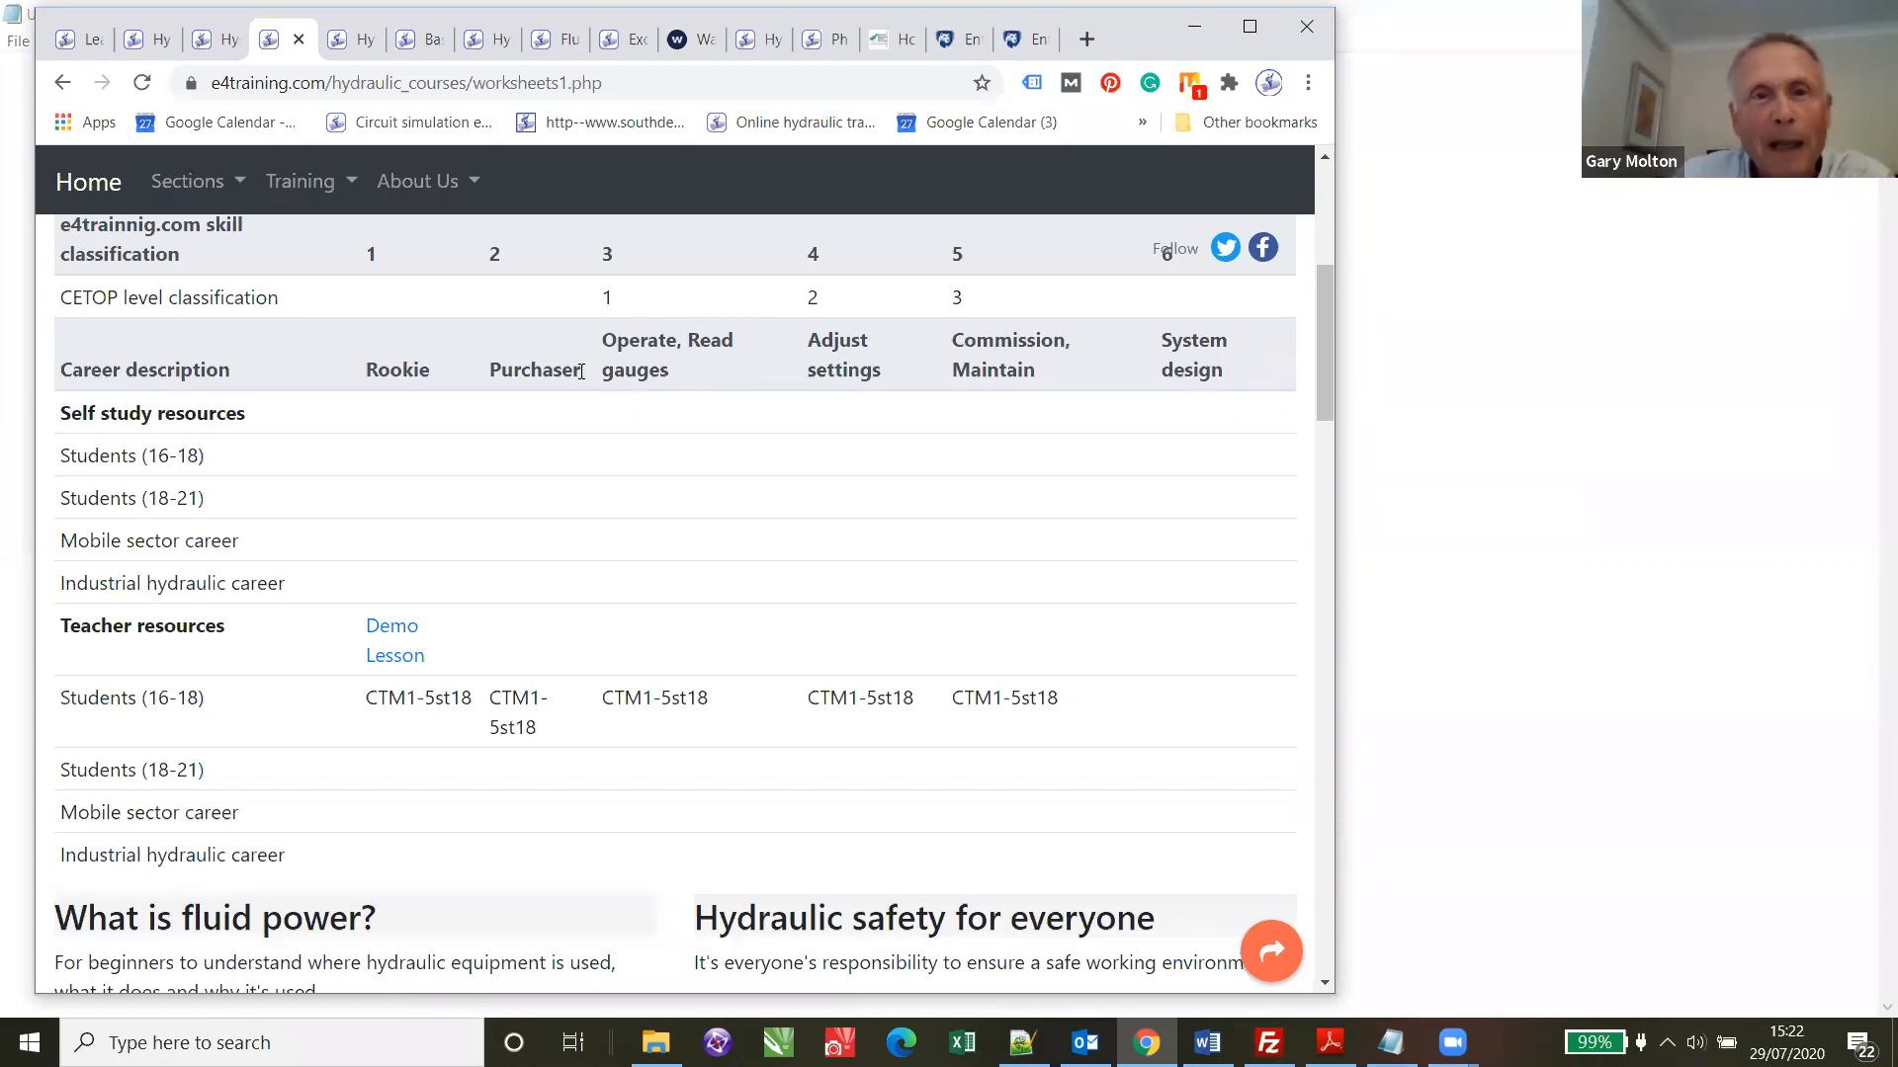
{"action": "mouse_move", "coordinate": [779, 359]}
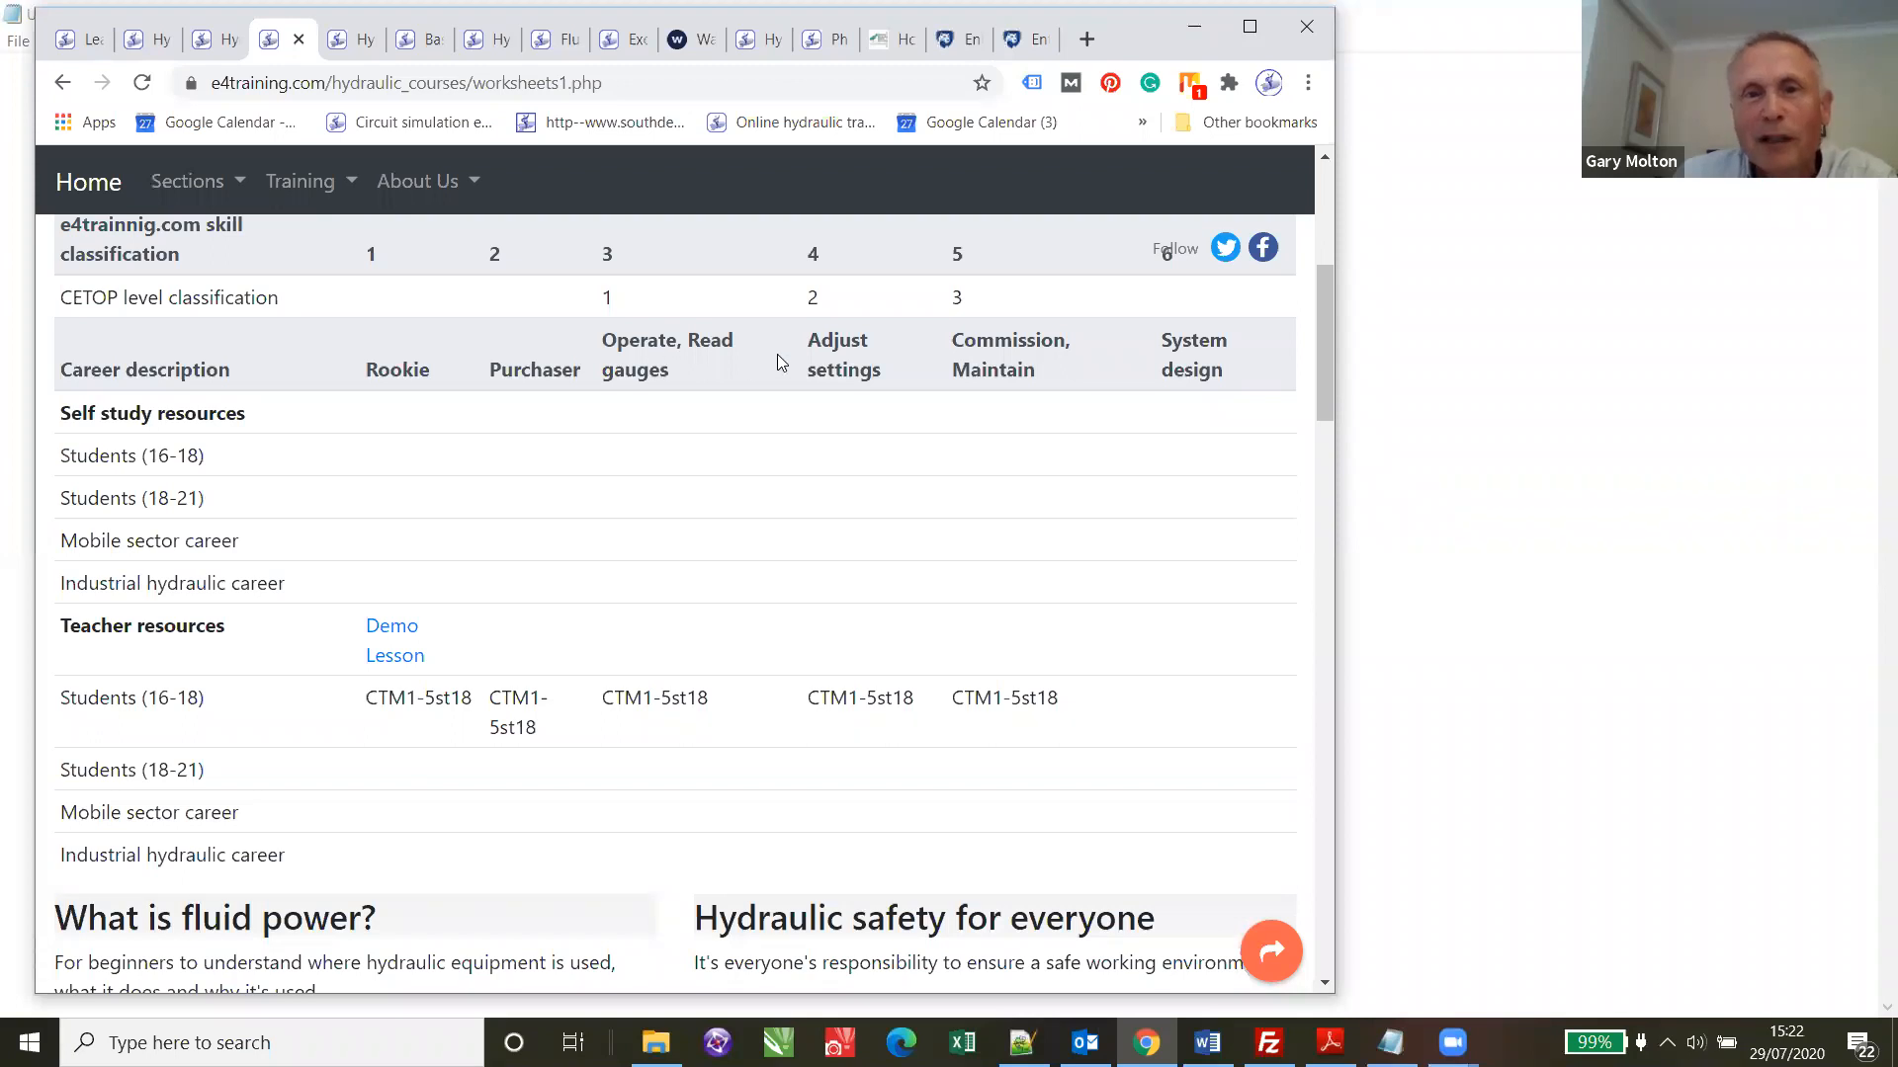
{"action": "double_click", "coordinate": [836, 353]}
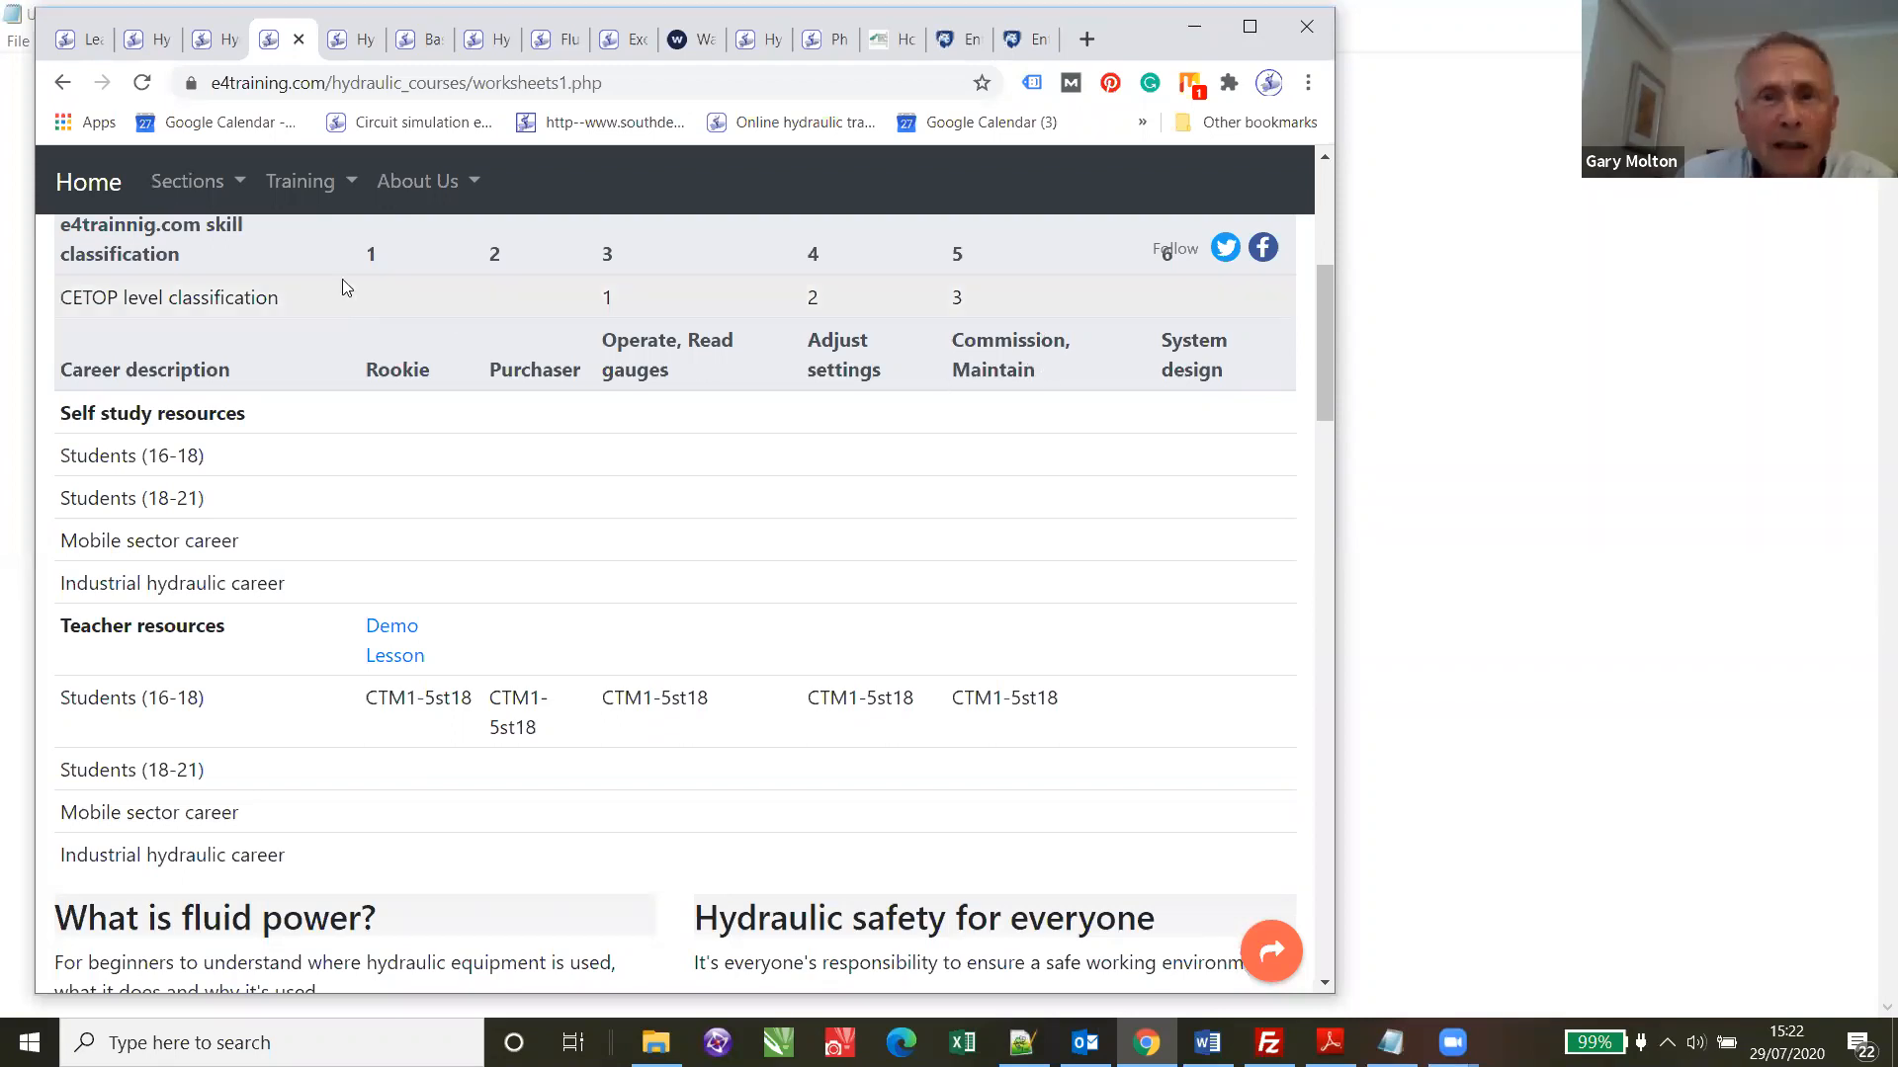
{"action": "mouse_move", "coordinate": [866, 461]}
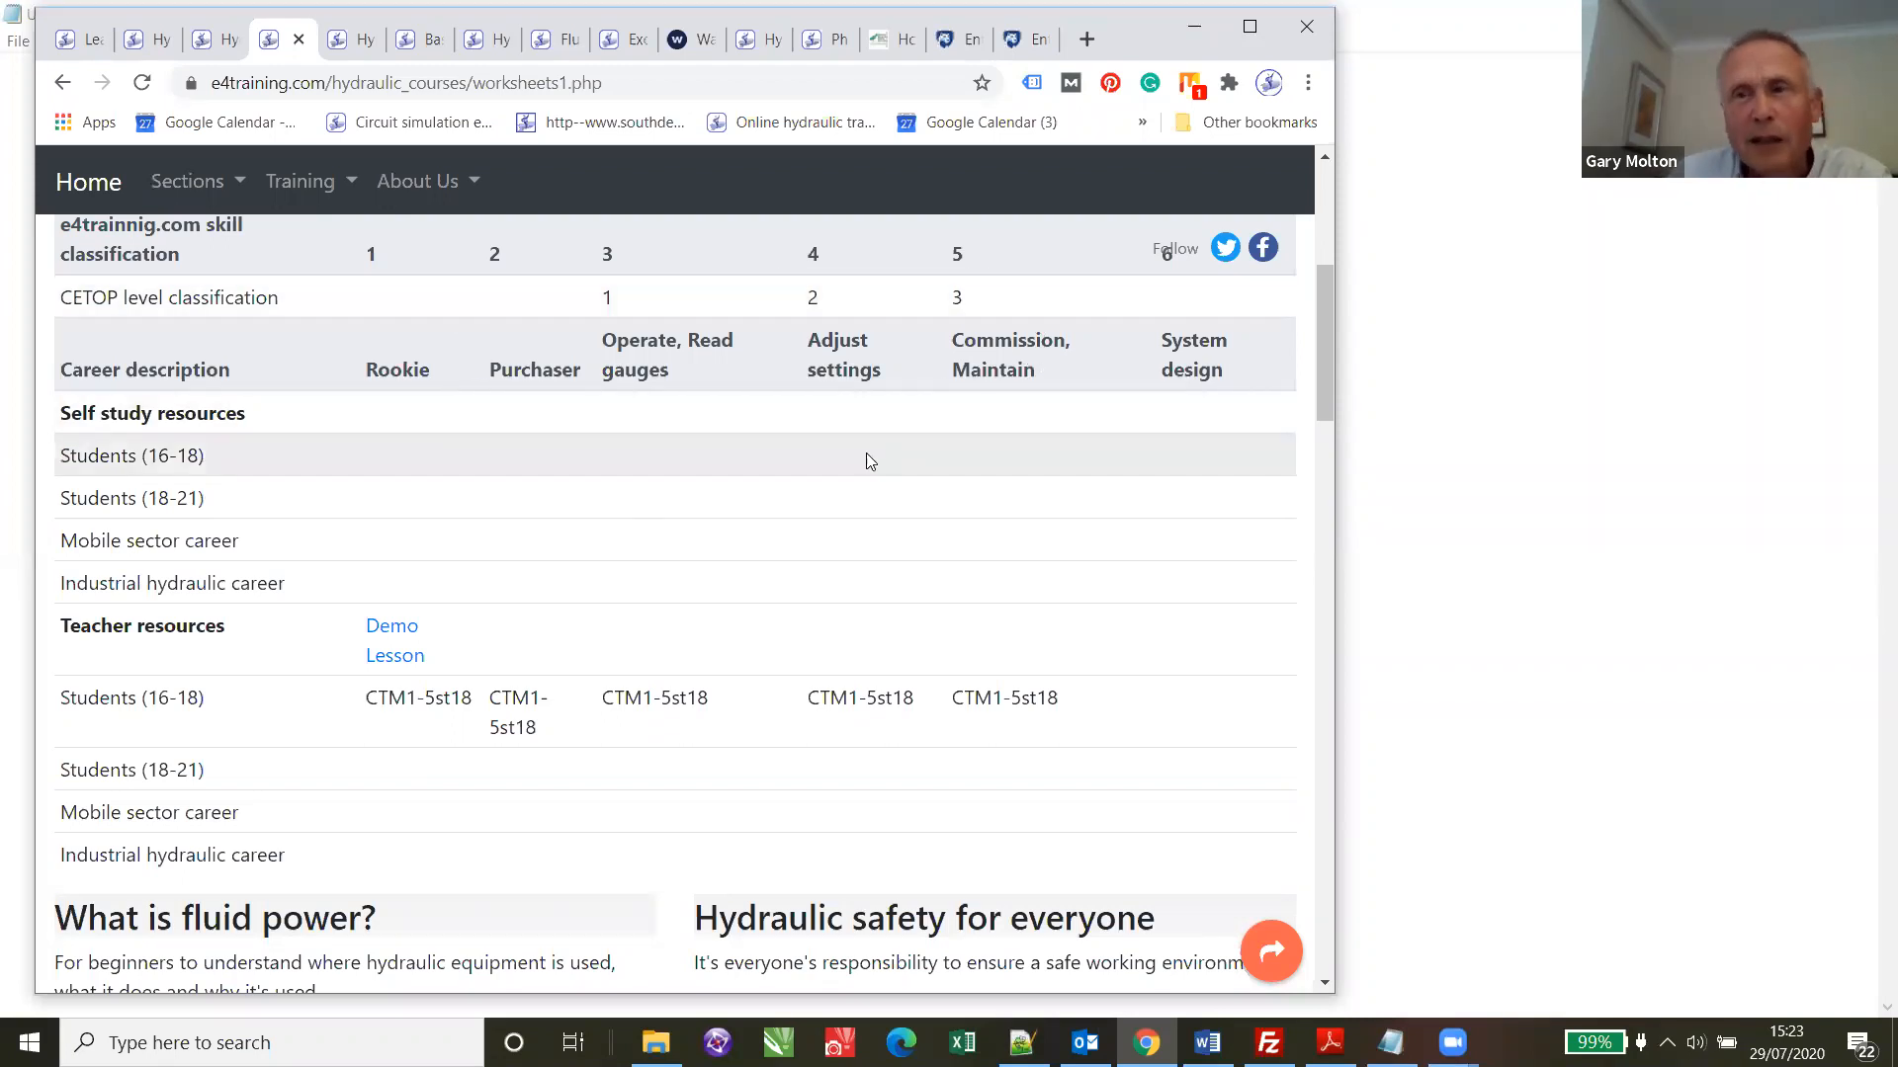
{"action": "mouse_move", "coordinate": [648, 392]}
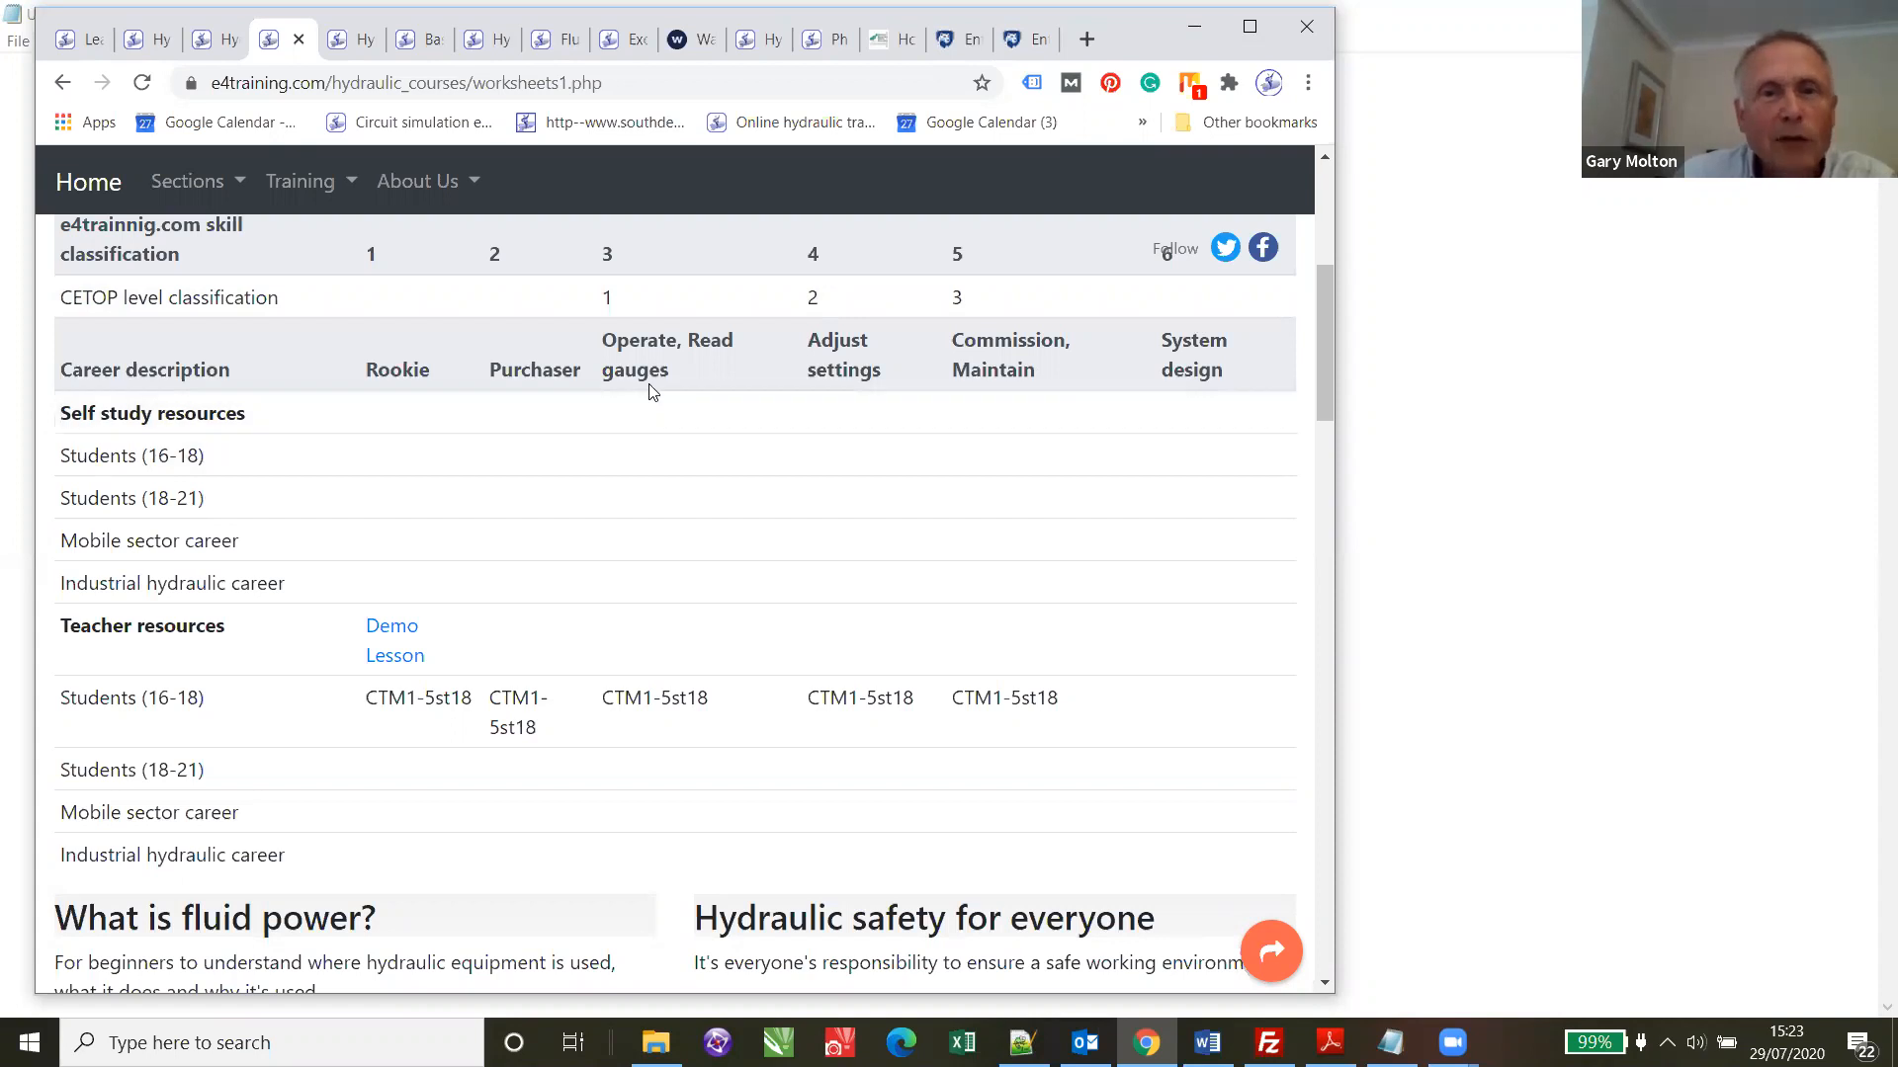
{"action": "scroll", "scroll_direction": "down", "scroll_amount": 3}
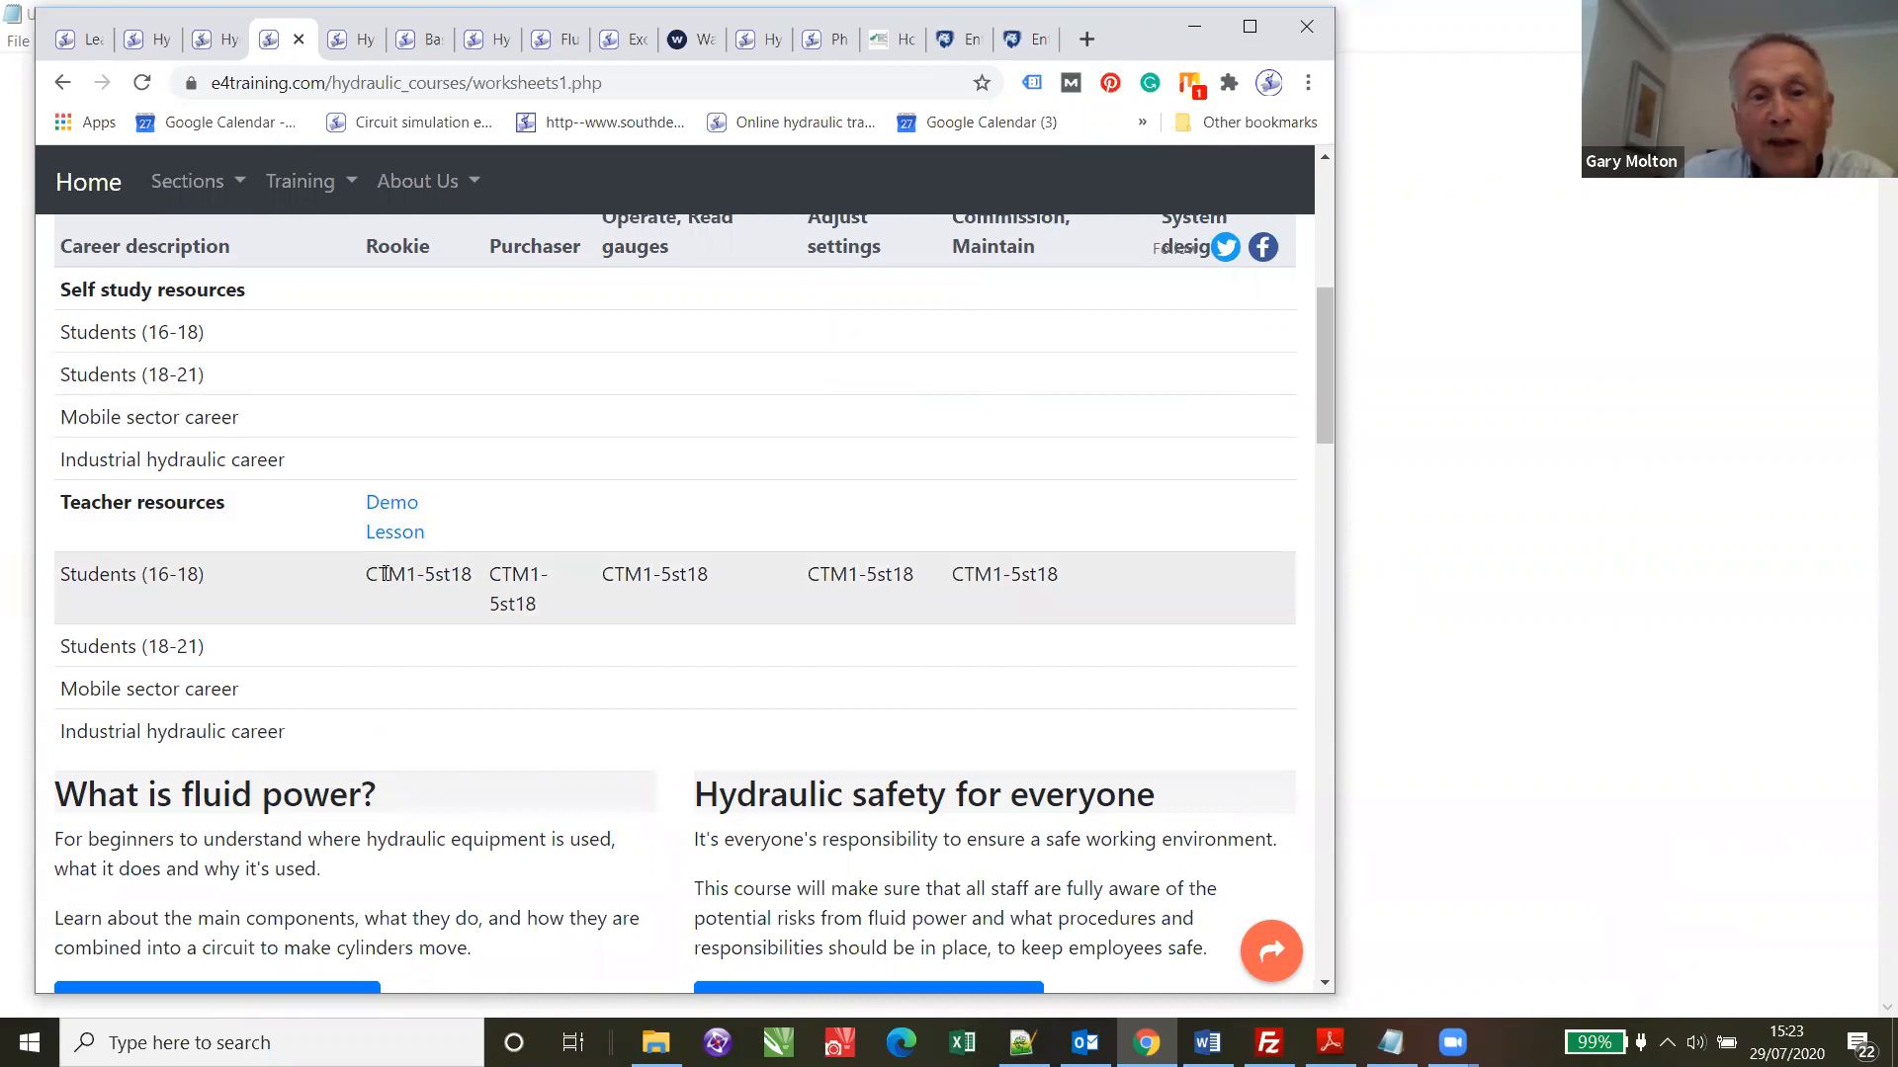
{"action": "double_click", "coordinate": [419, 573]}
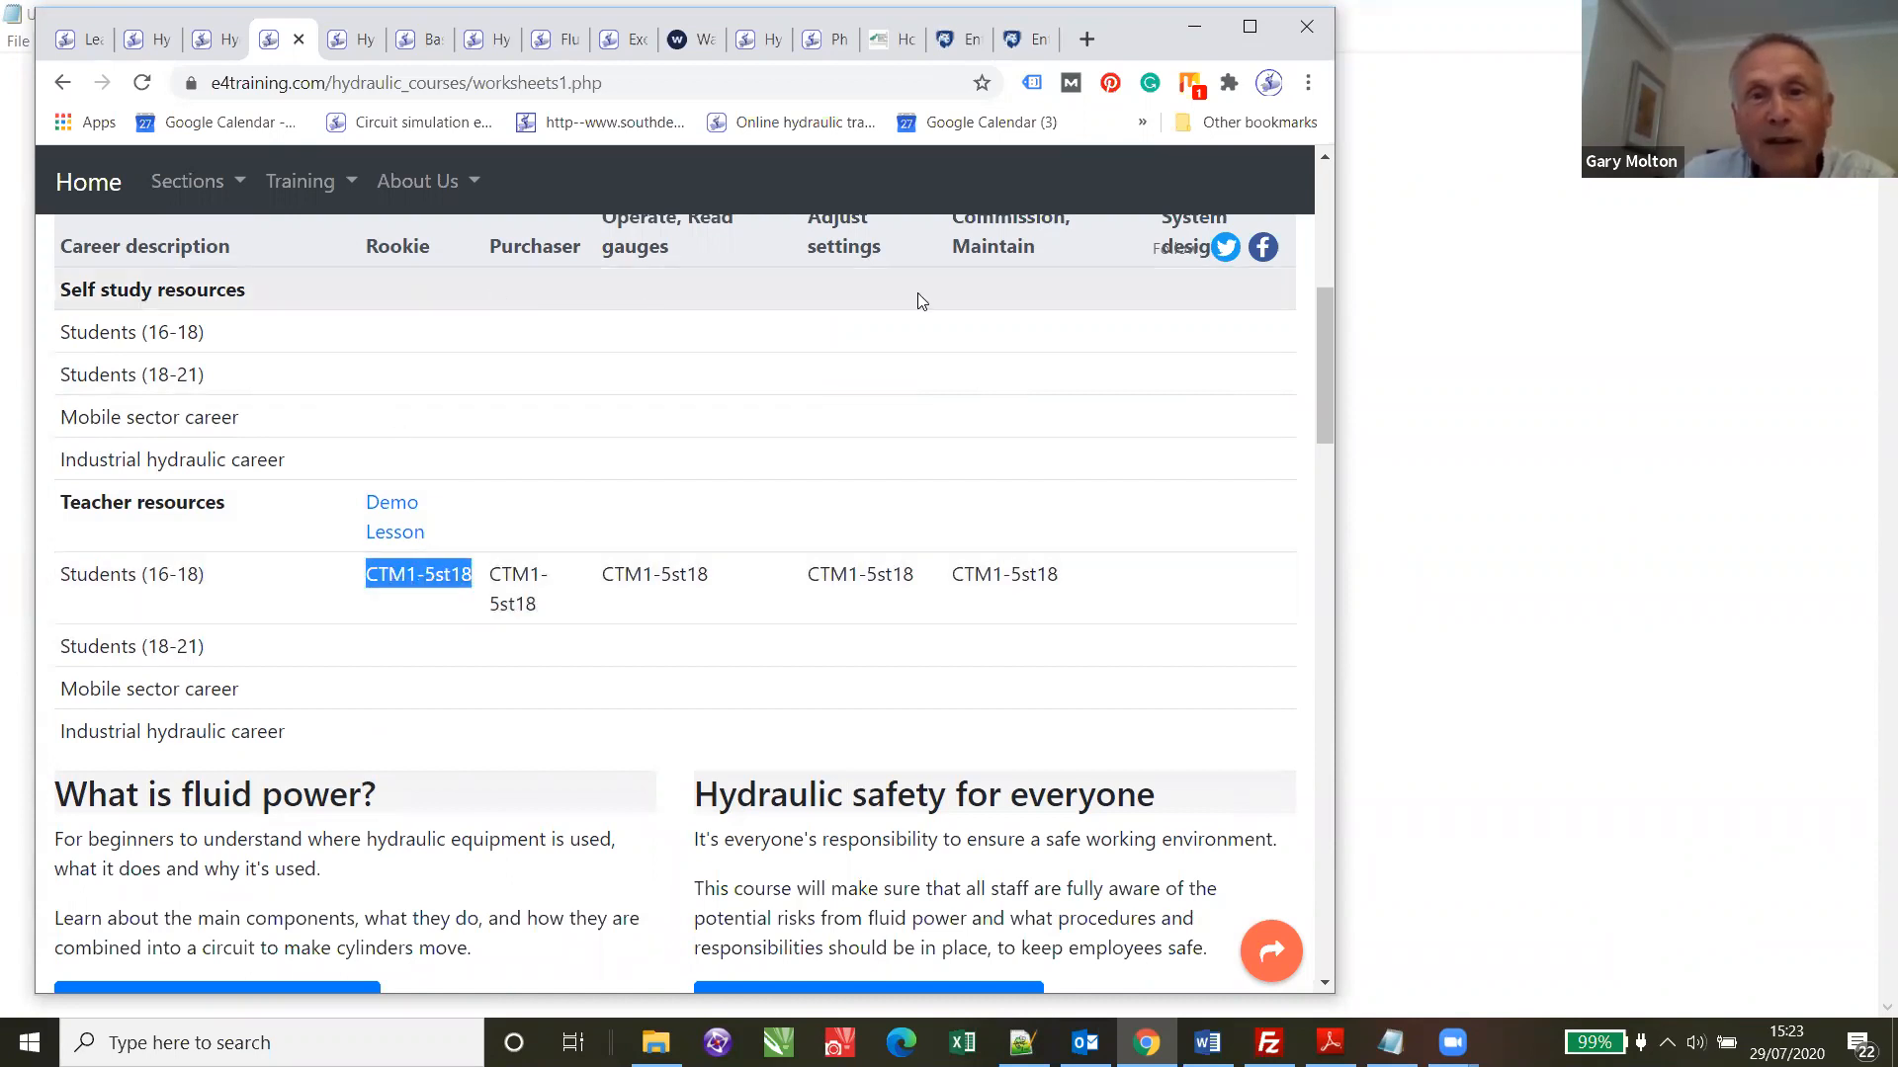
{"action": "mouse_move", "coordinate": [1055, 498]}
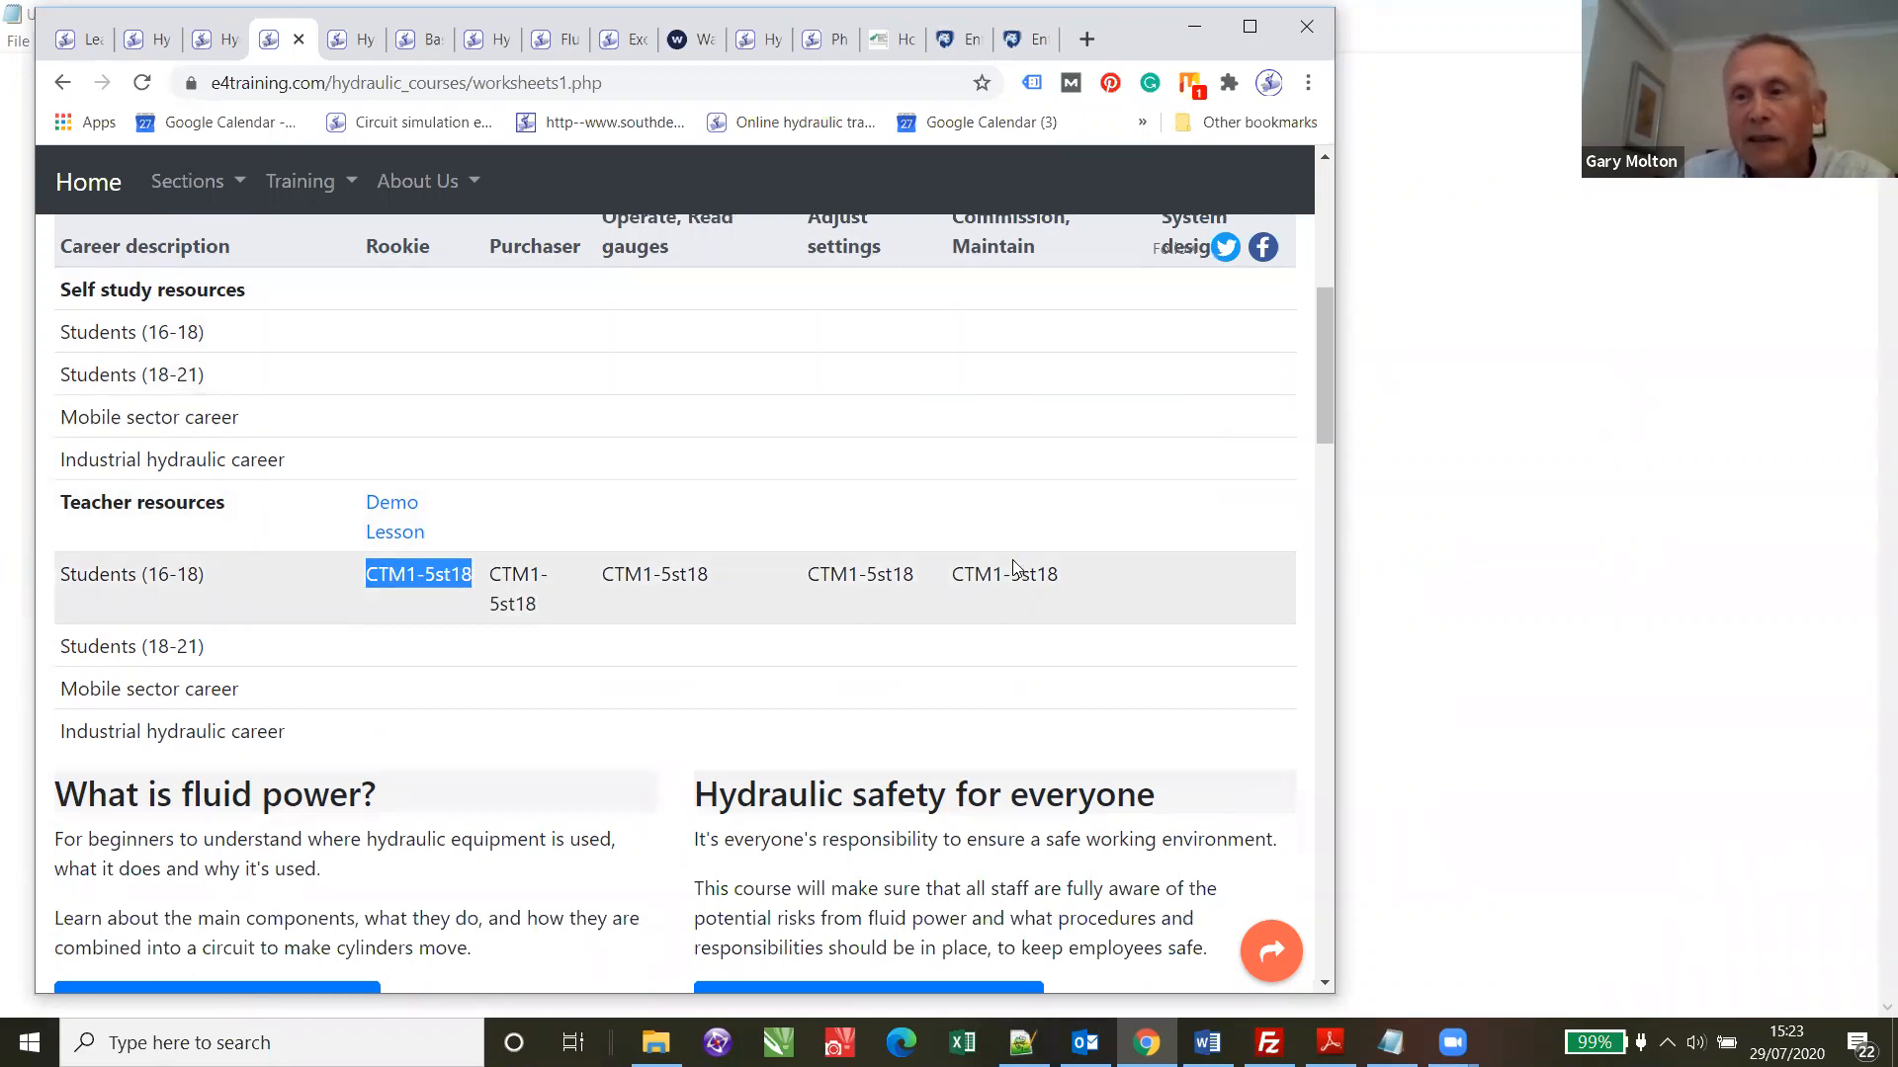
{"action": "mouse_move", "coordinate": [745, 593]}
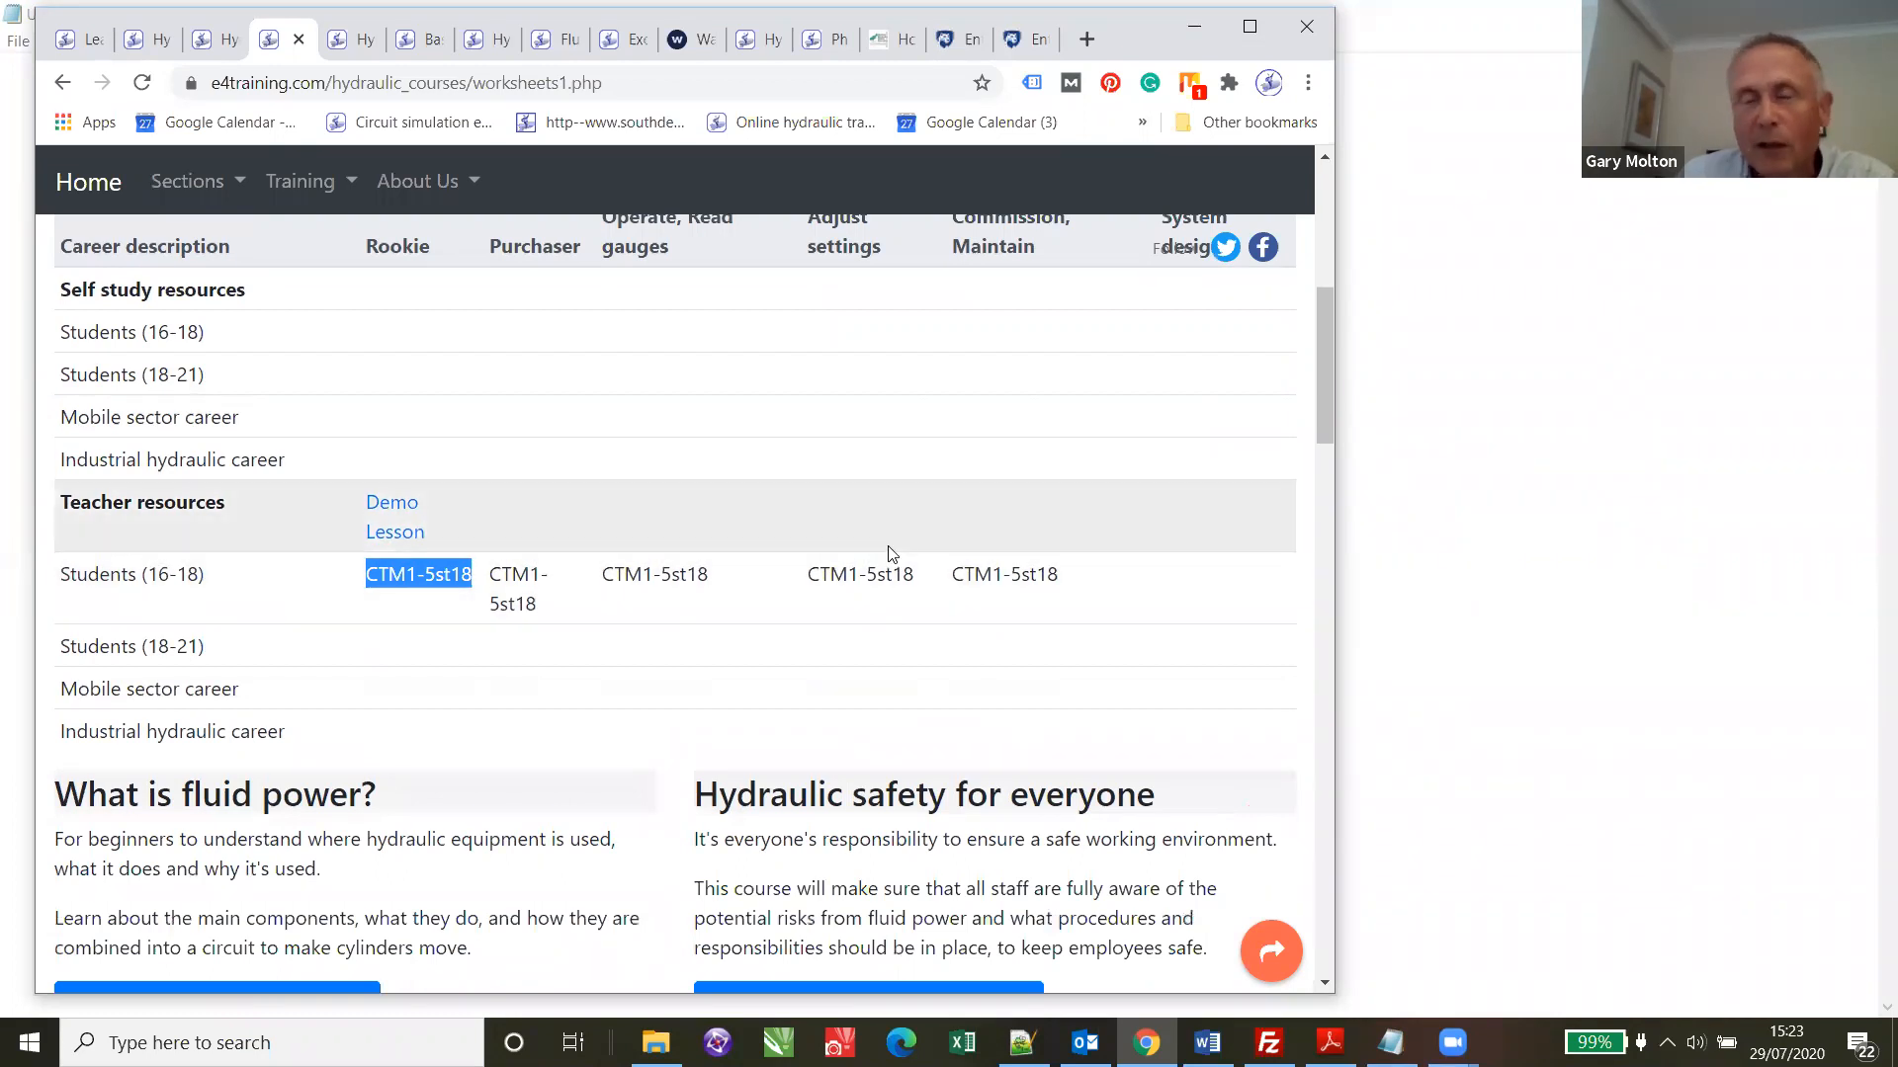
{"action": "mouse_move", "coordinate": [1022, 579]}
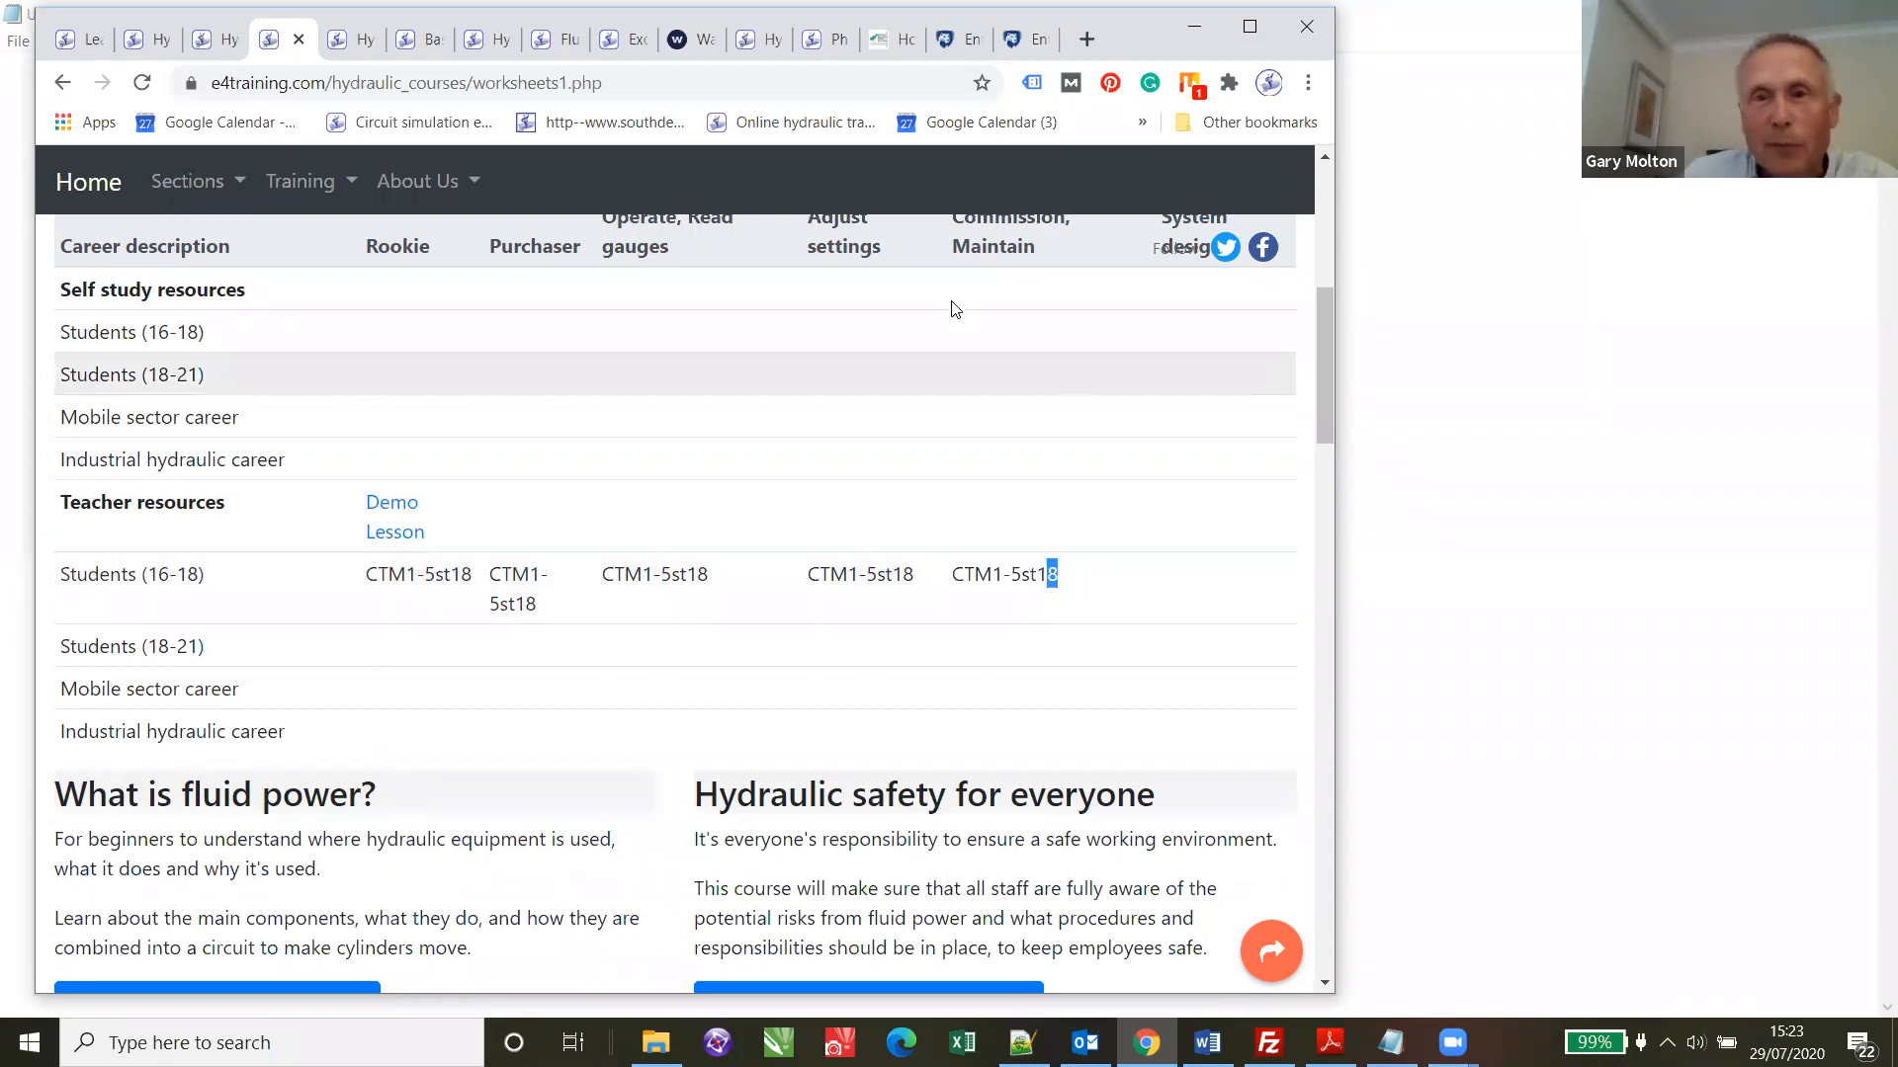
{"action": "scroll", "scroll_direction": "up", "scroll_amount": 3}
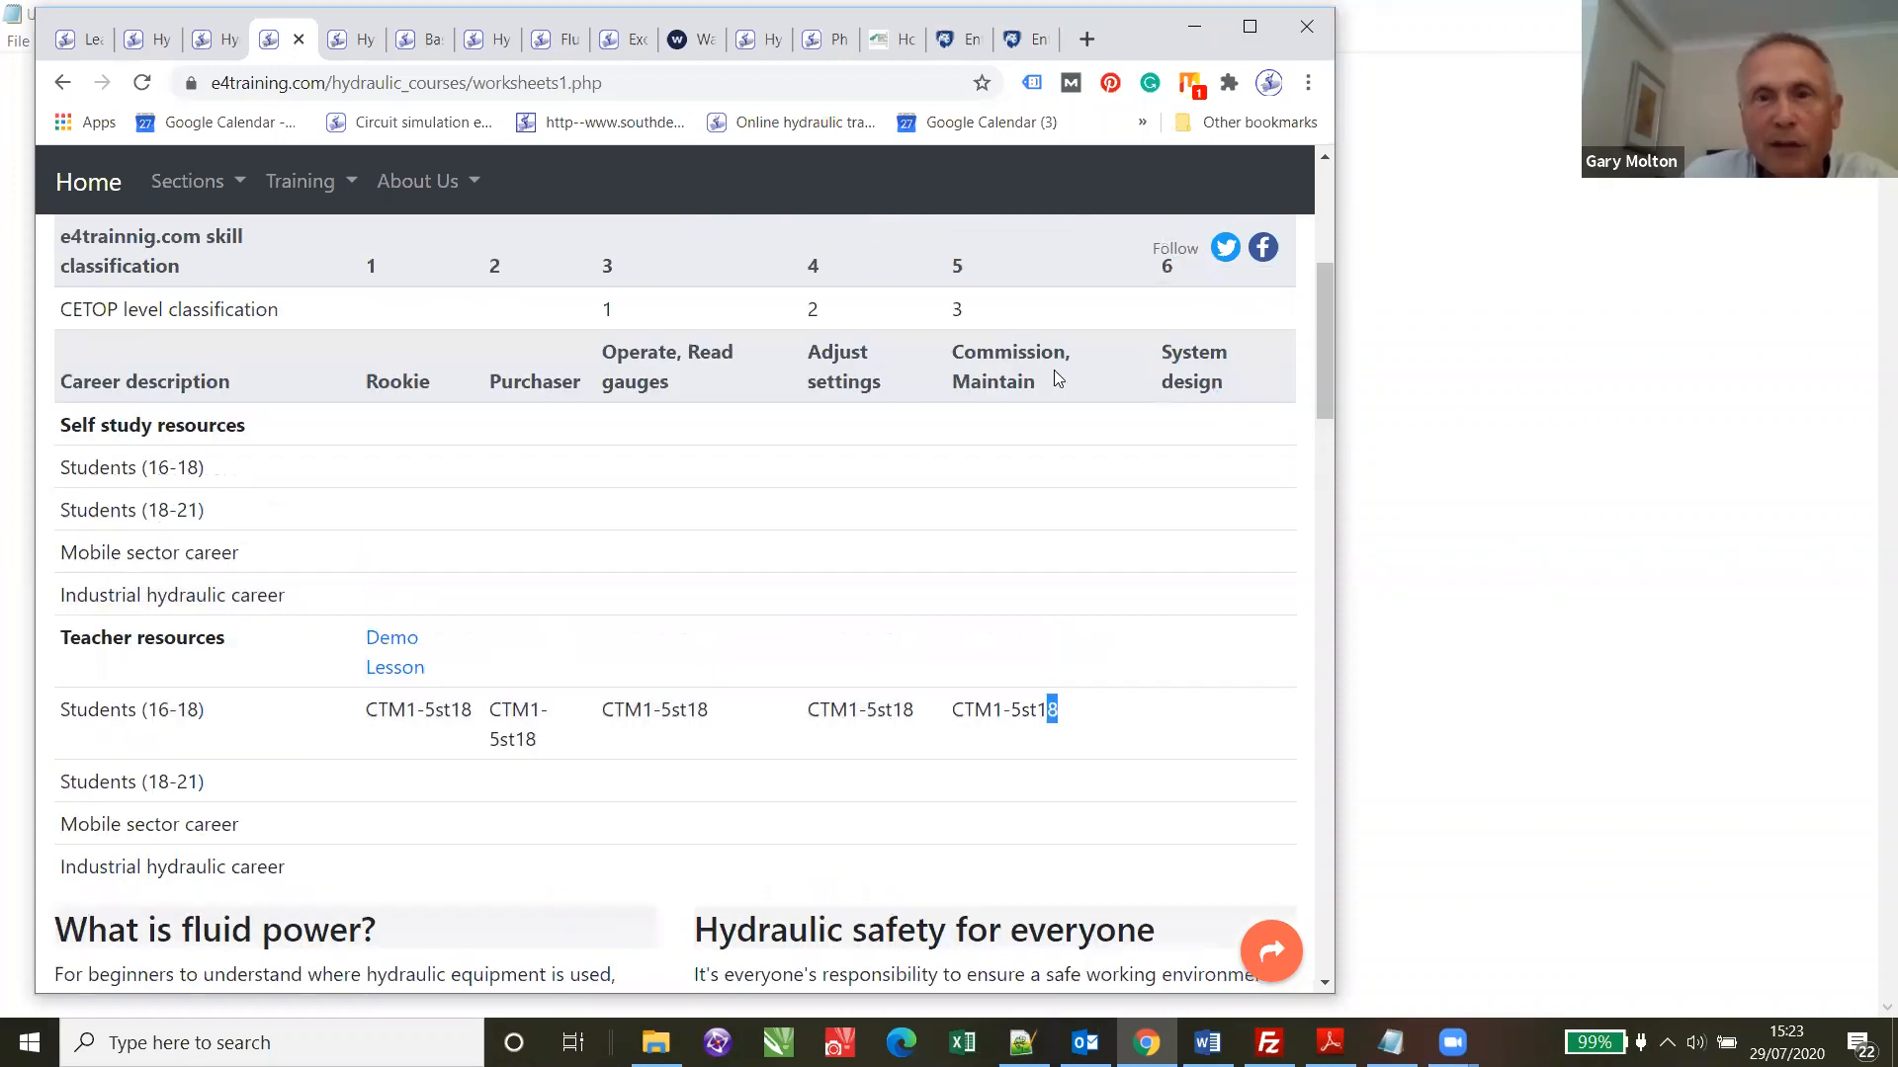
{"action": "mouse_move", "coordinate": [1384, 357]}
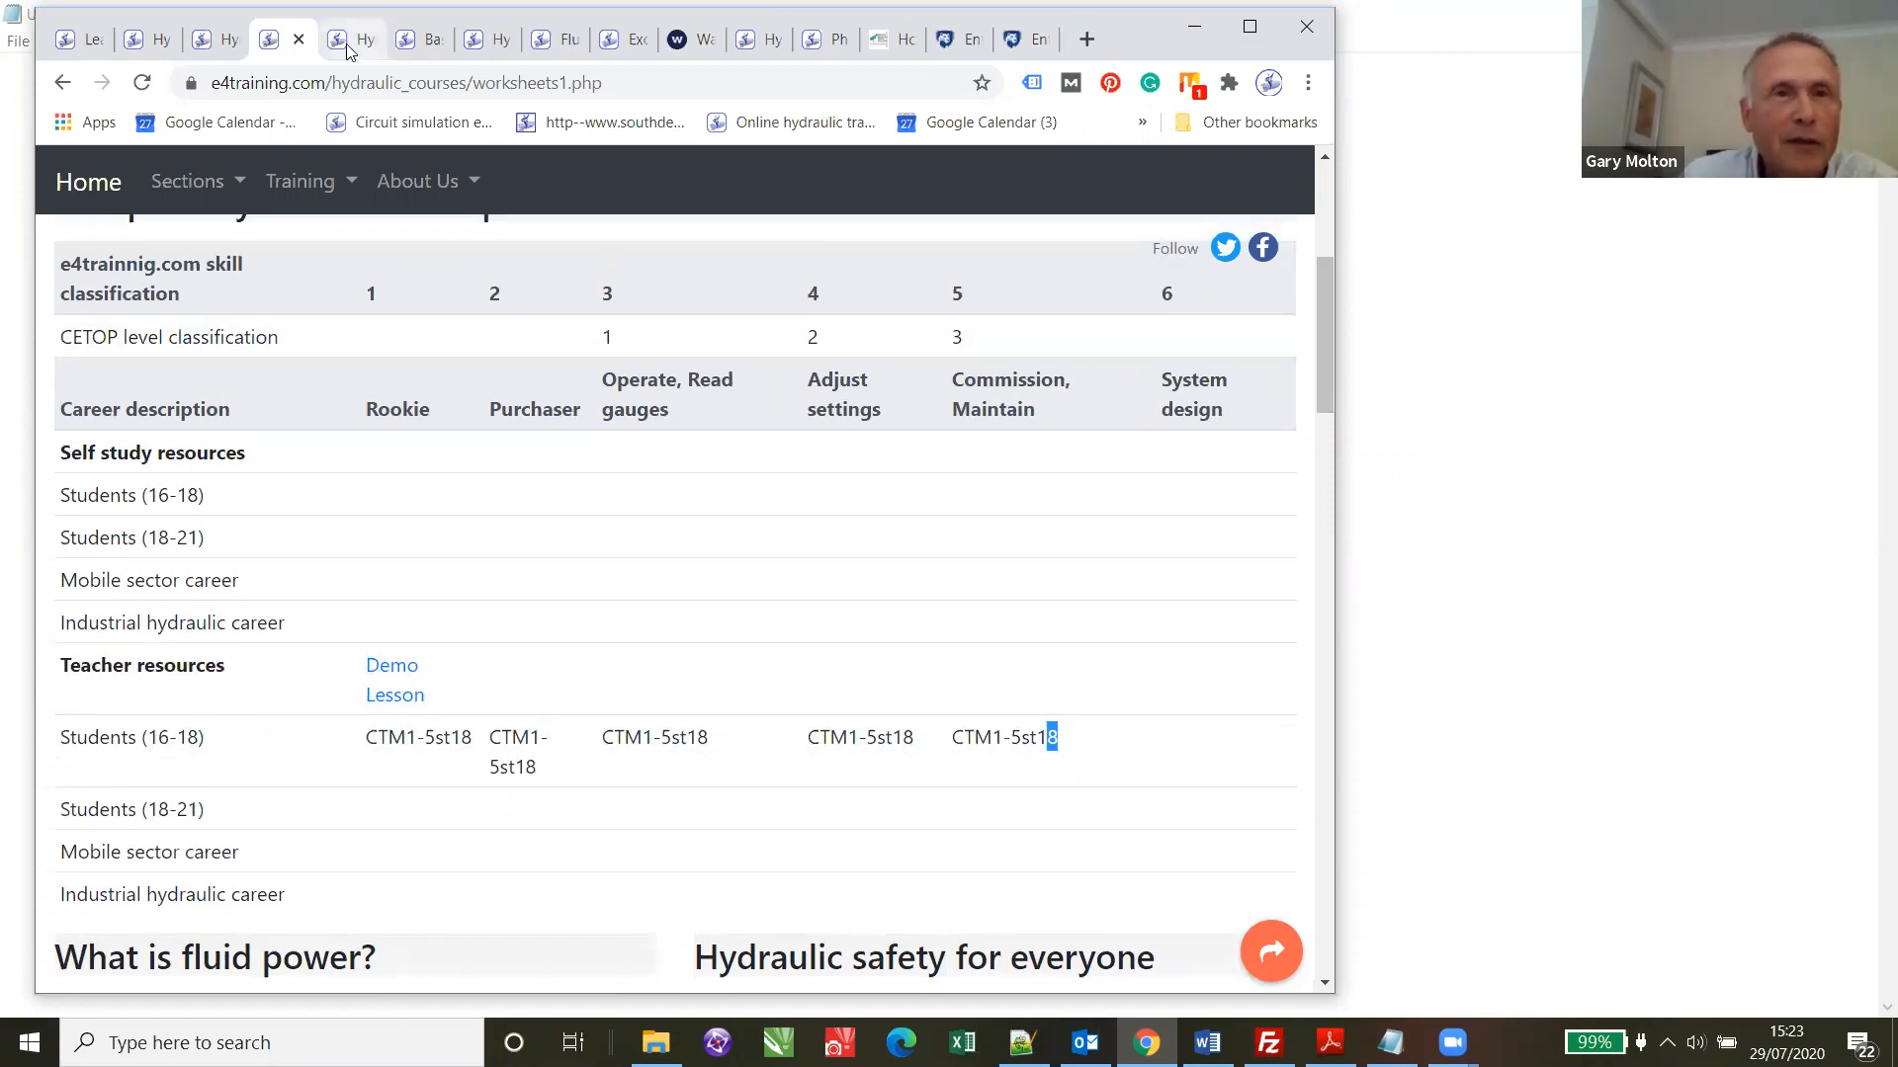
{"action": "mouse_move", "coordinate": [352, 40]}
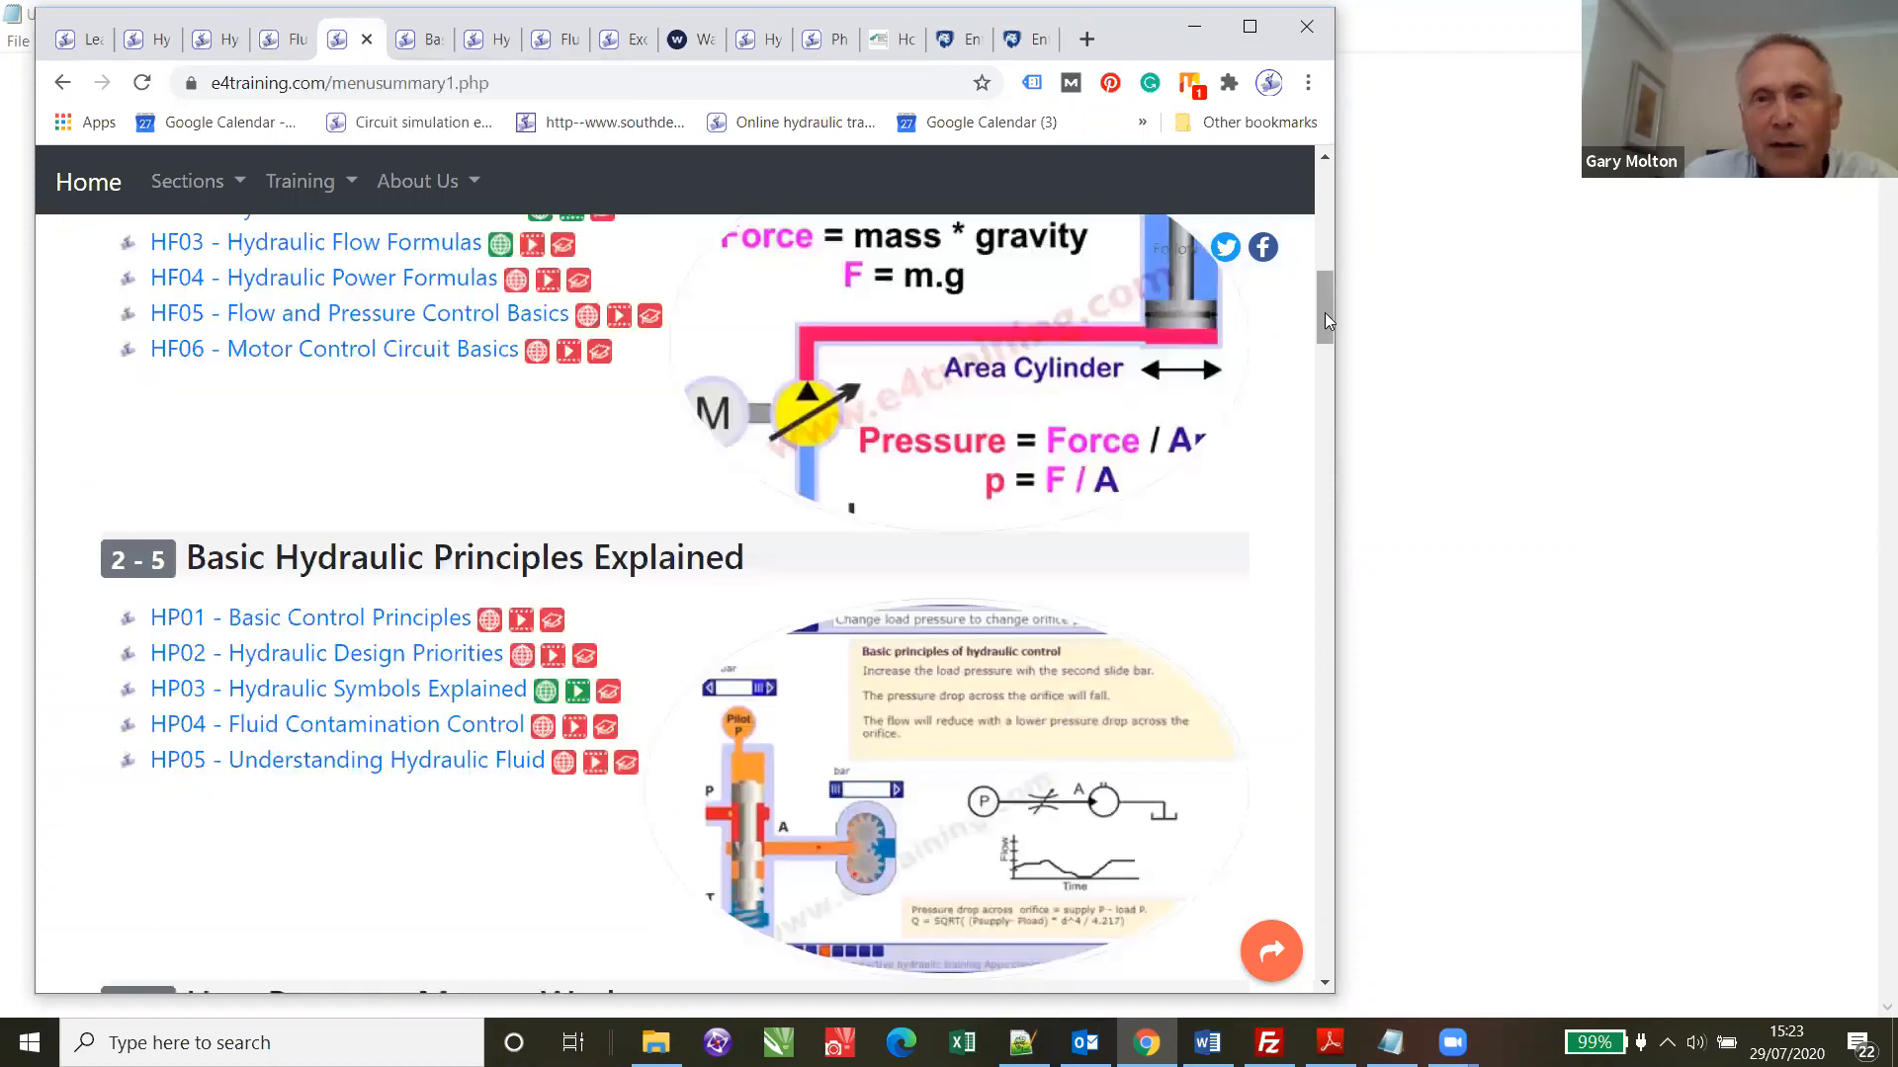
- Scroll the course summary lesson lists down to the How Cylinder Actuators Work section
{"action": "scroll", "scroll_direction": "up", "scroll_amount": 3}
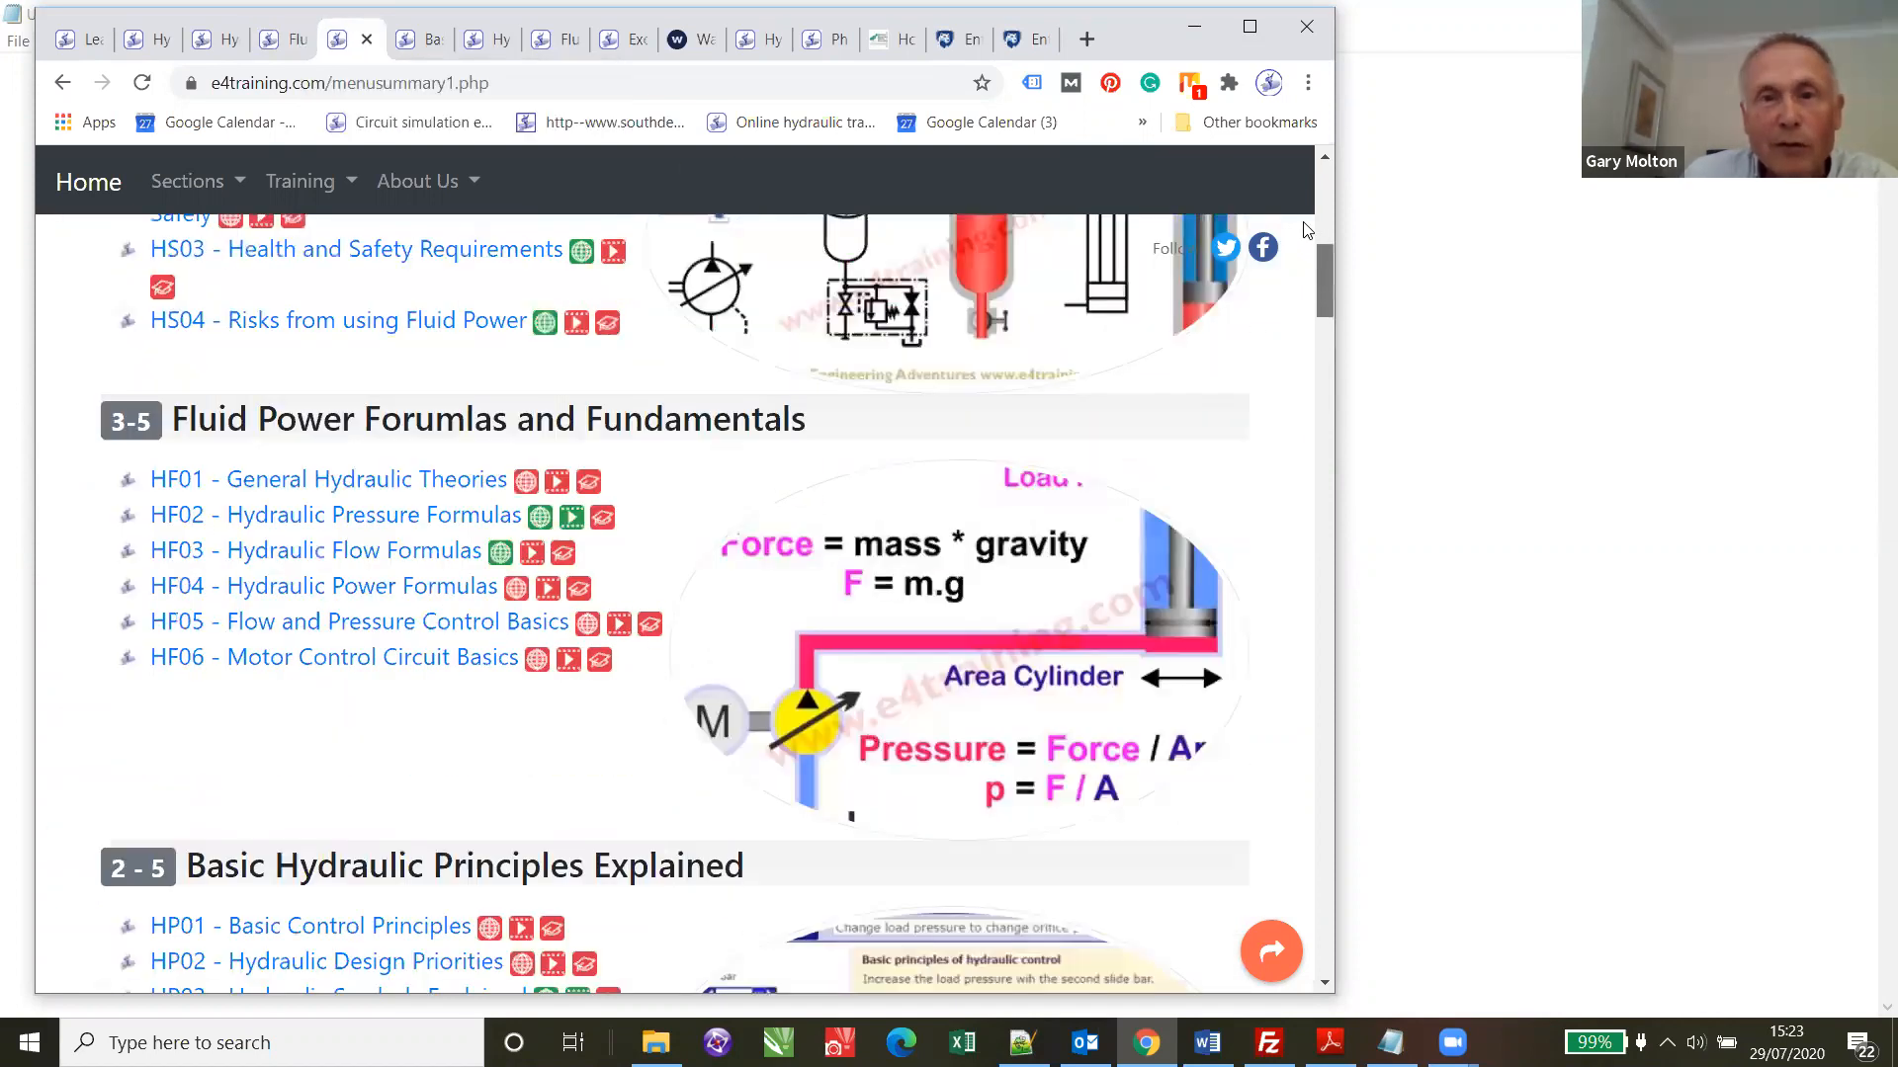
{"action": "scroll", "scroll_direction": "up", "scroll_amount": 3}
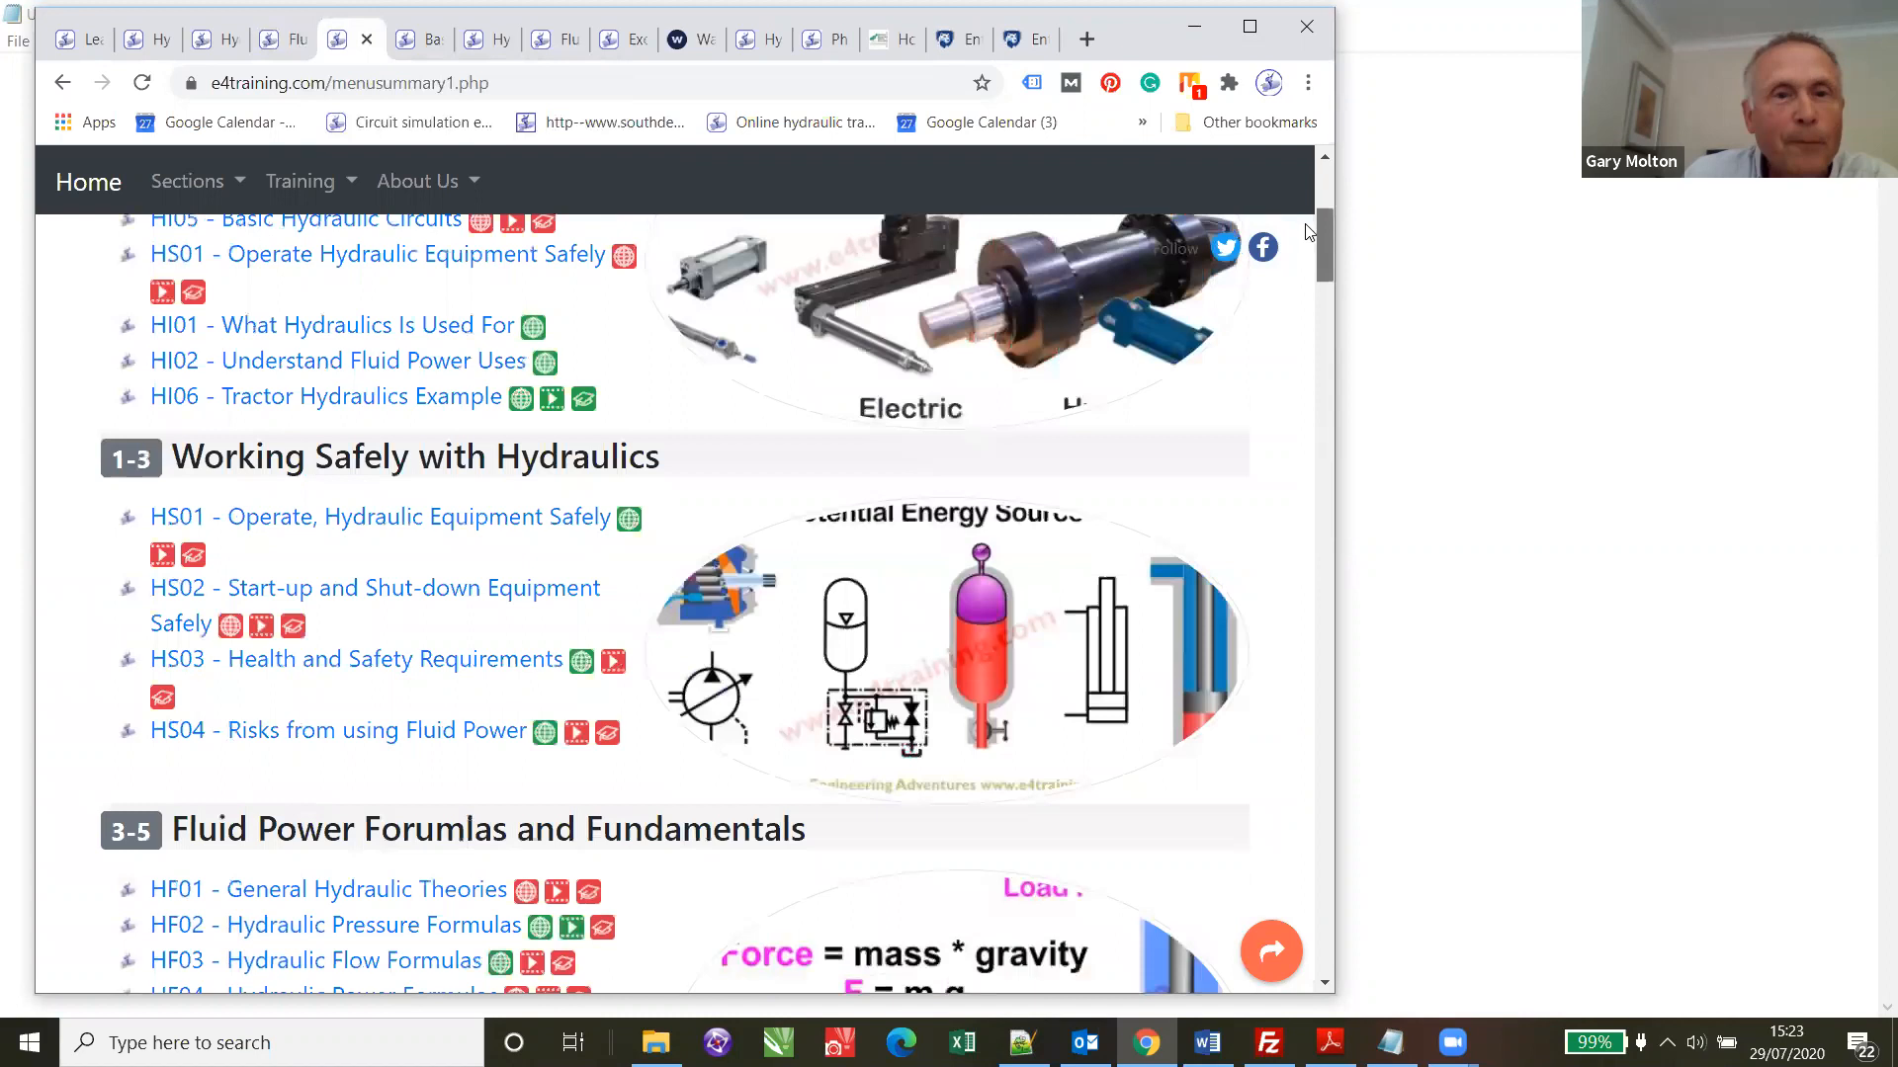
{"action": "scroll", "scroll_direction": "up", "scroll_amount": 3}
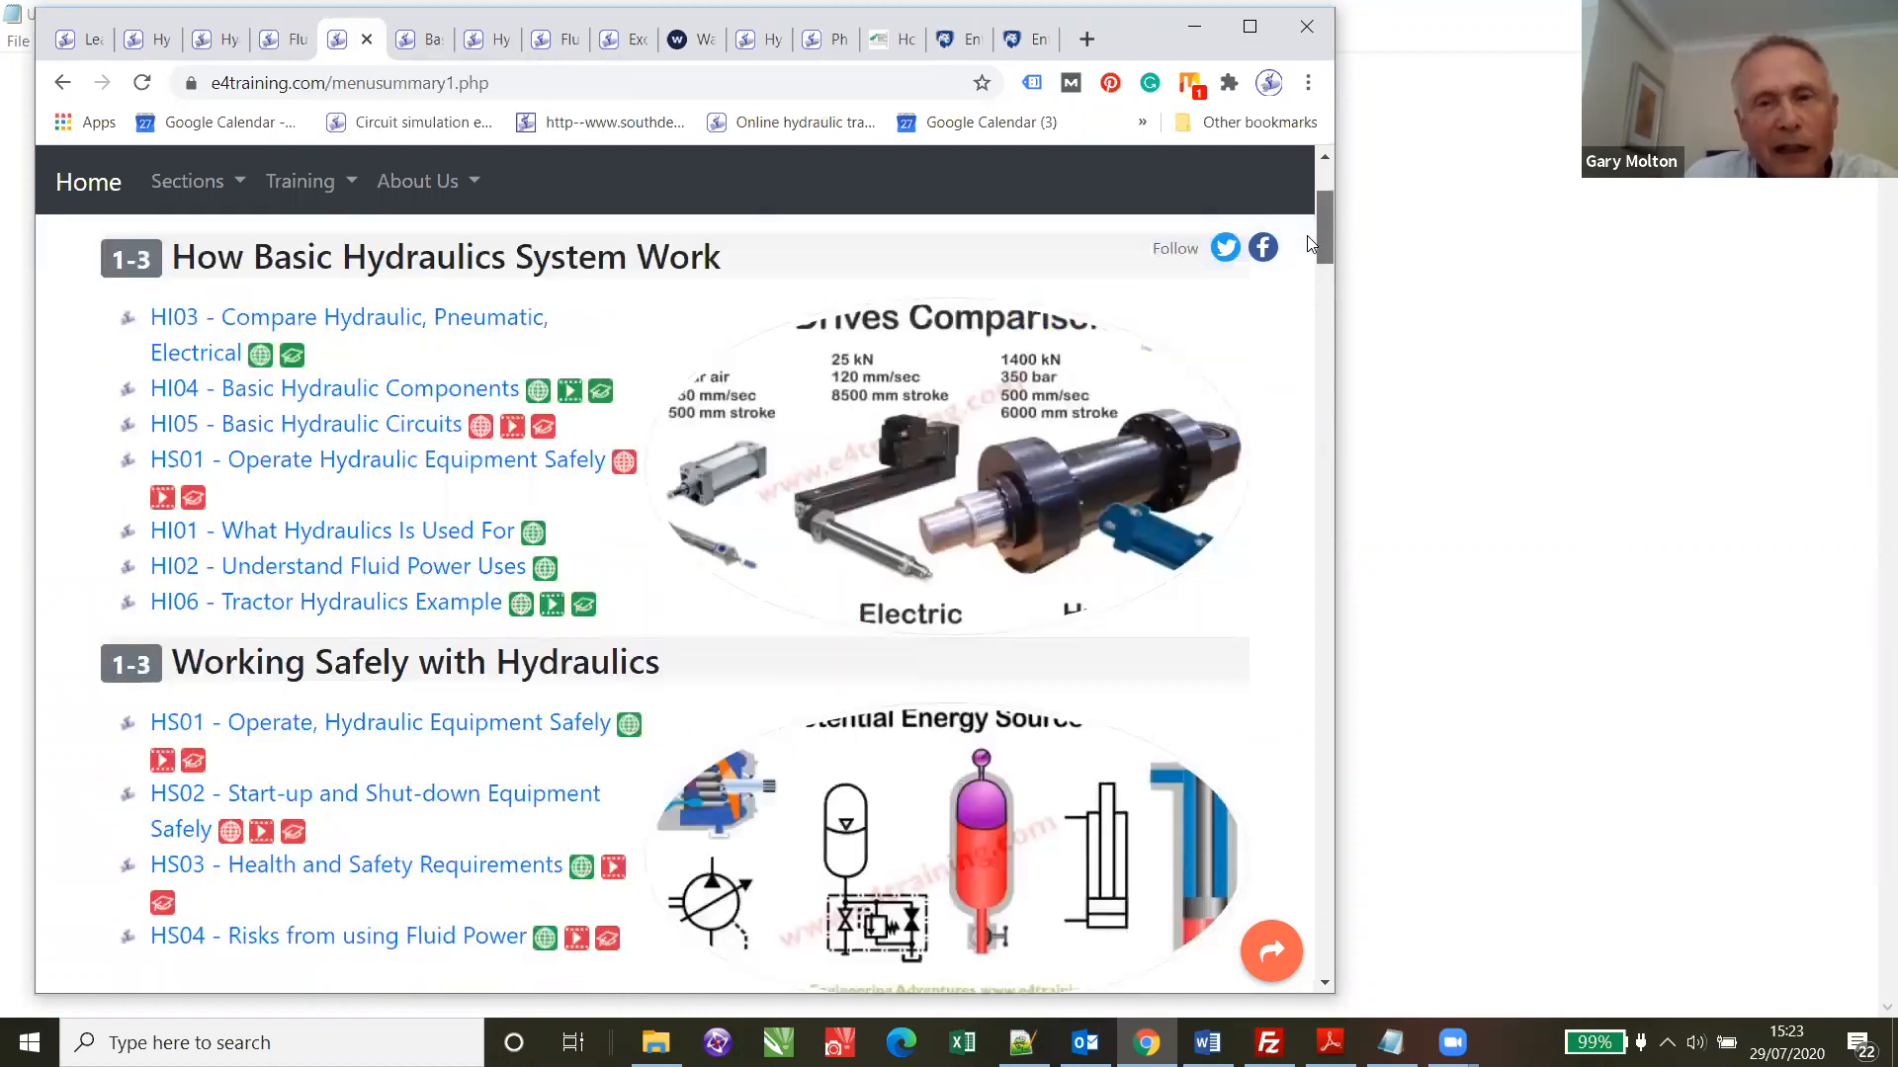
{"action": "scroll", "scroll_direction": "down", "scroll_amount": 3}
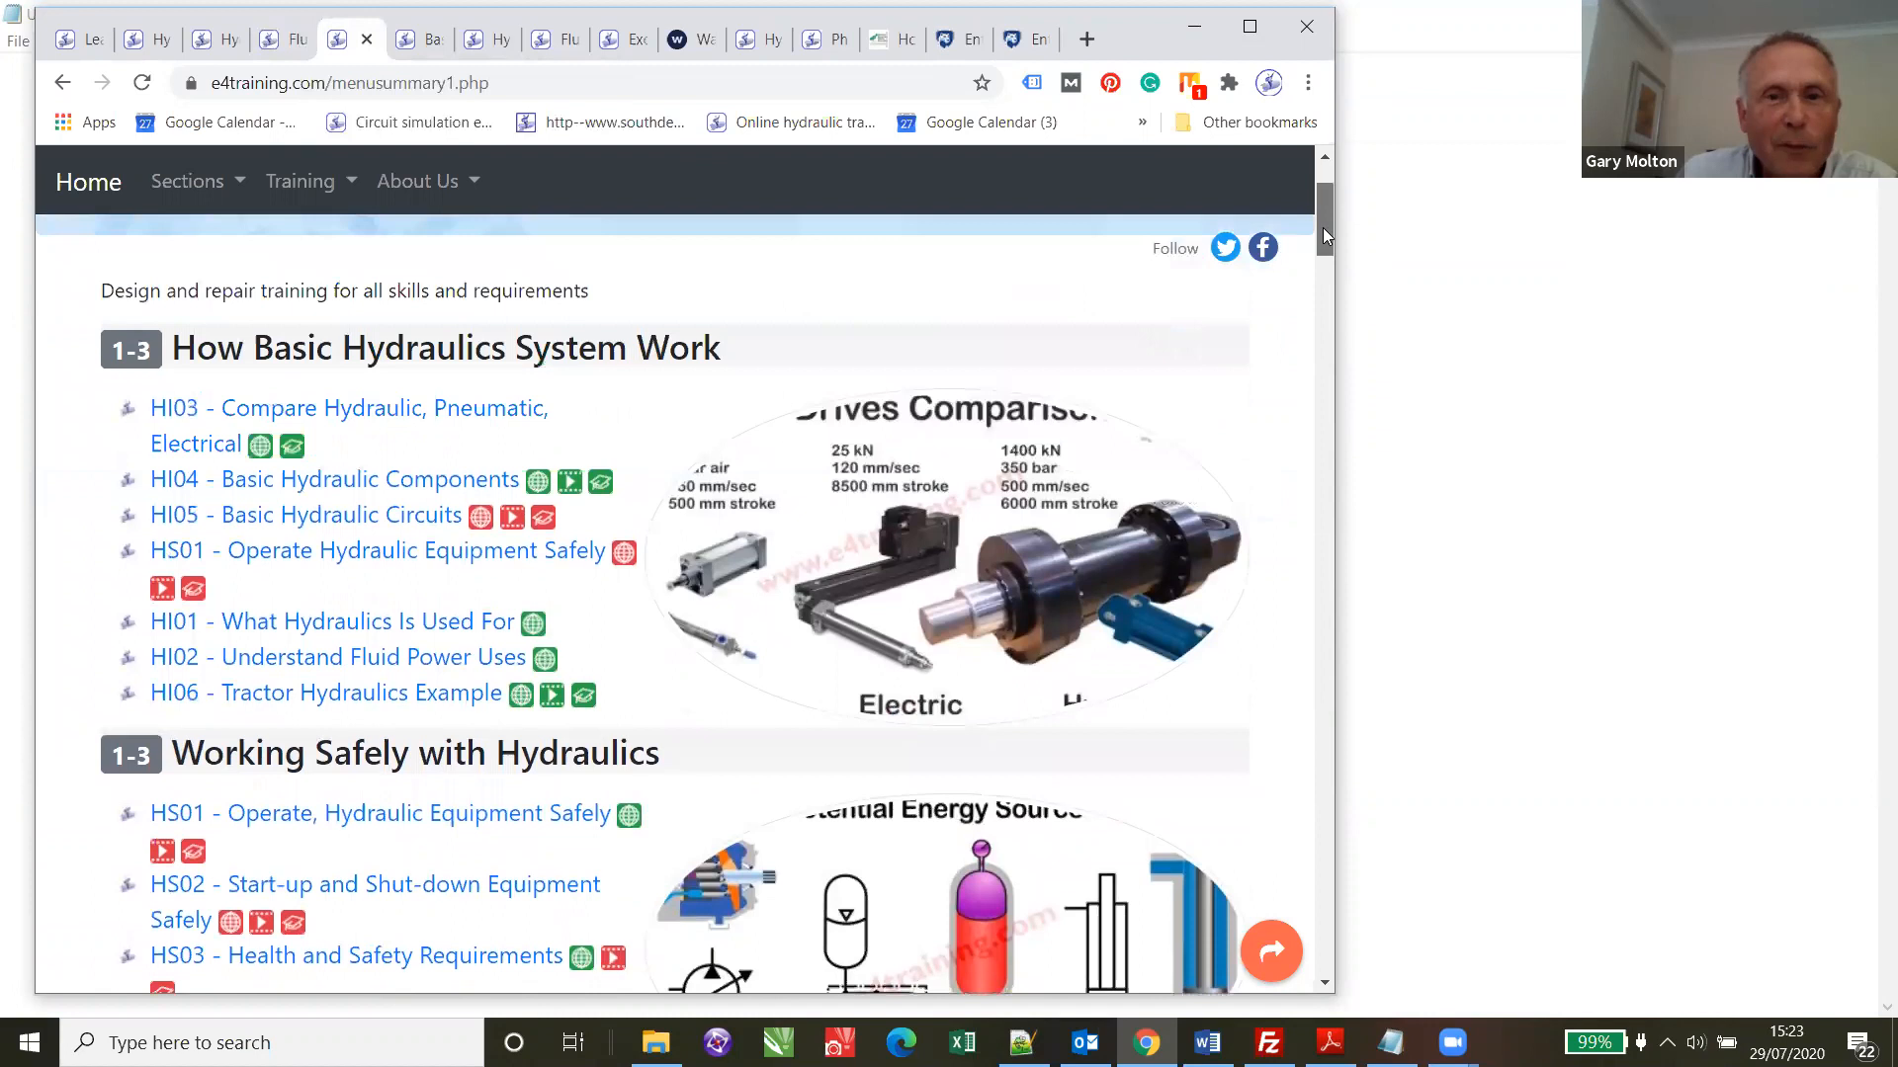
{"action": "scroll", "scroll_direction": "up", "scroll_amount": 3}
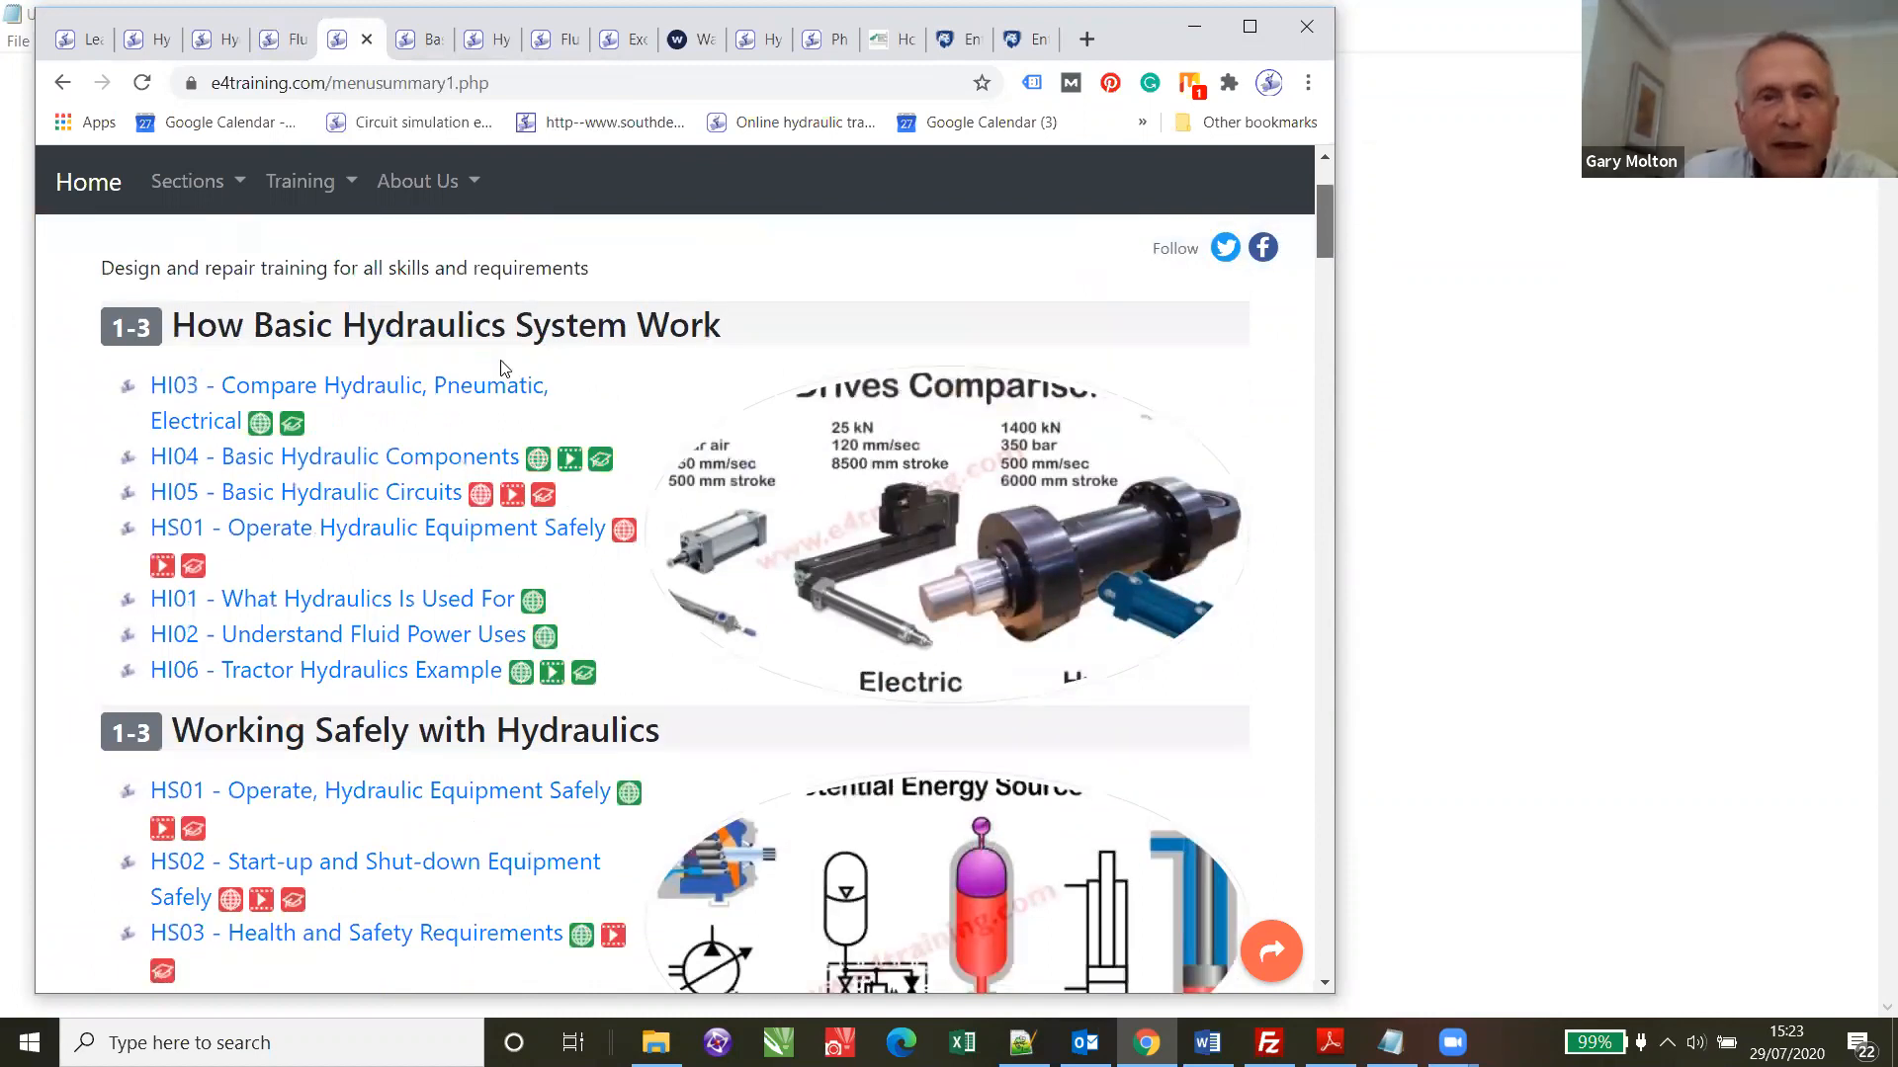
{"action": "scroll", "scroll_direction": "down", "scroll_amount": 3}
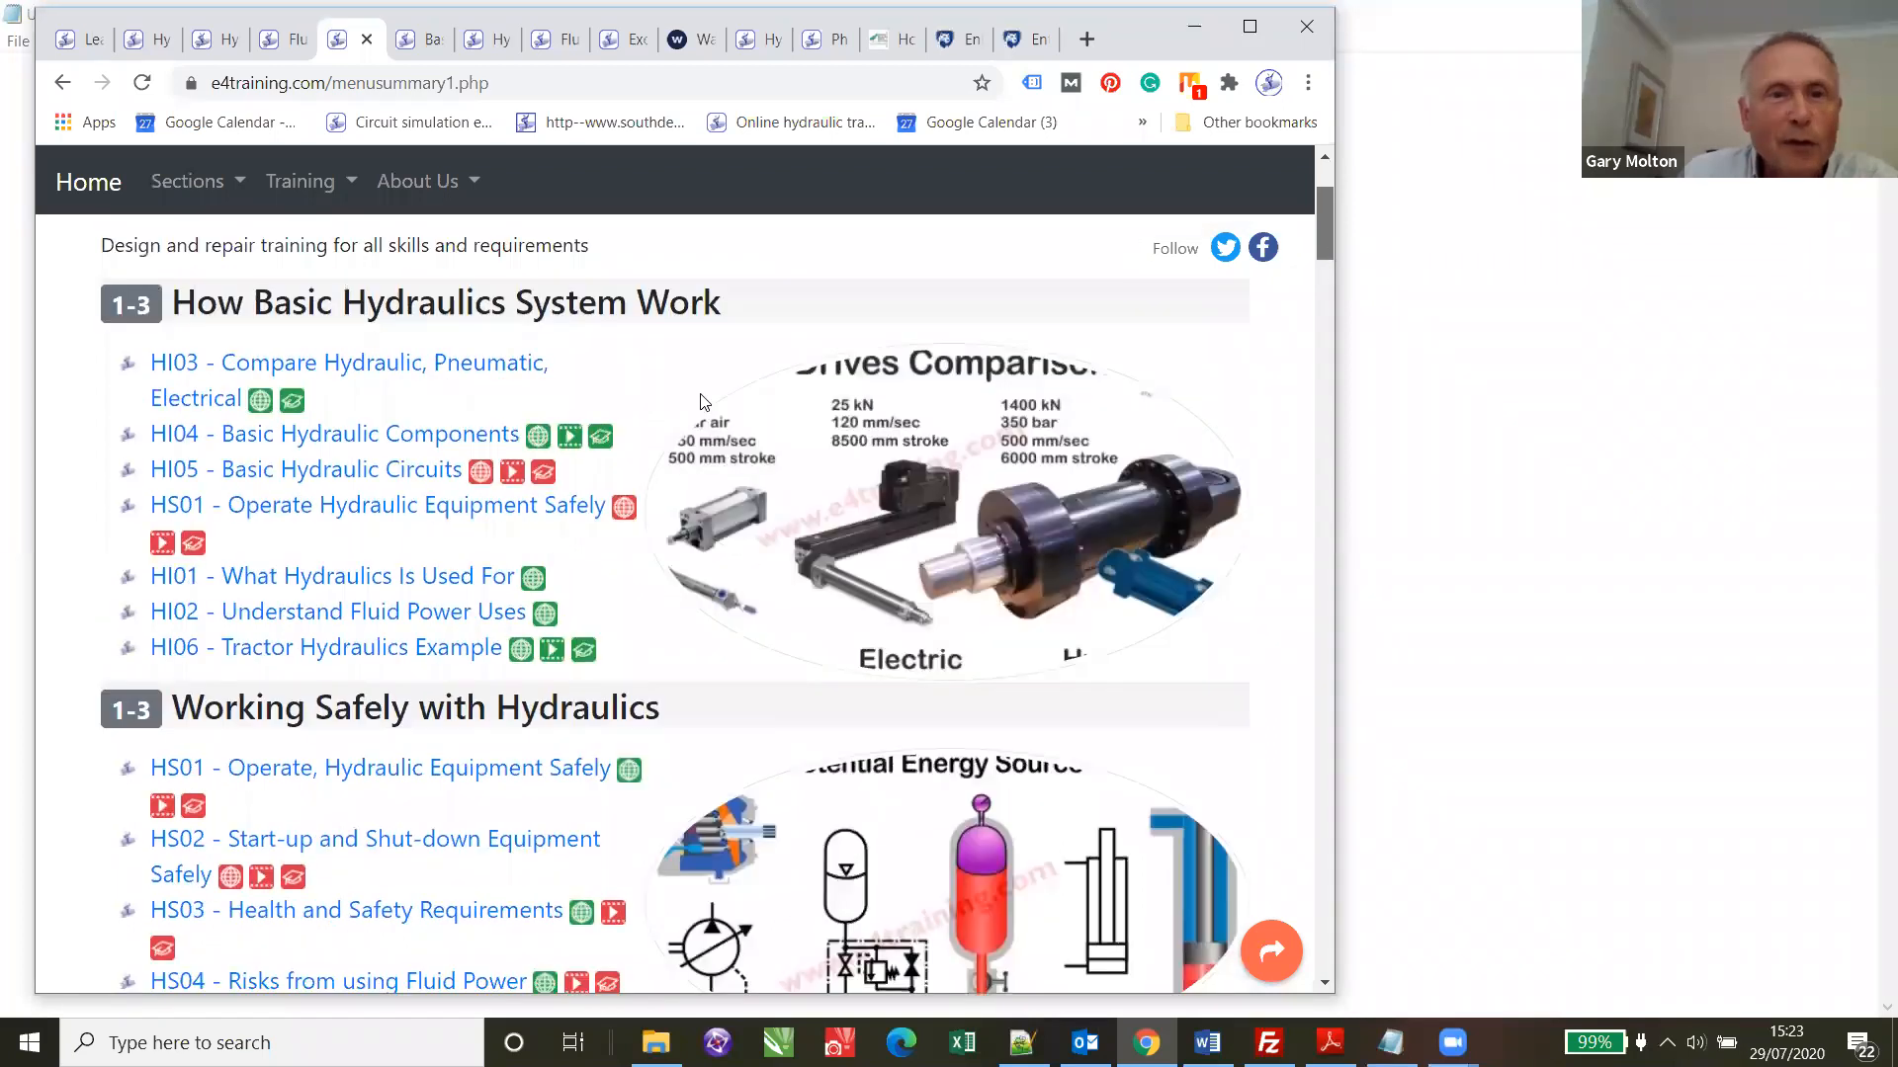
{"action": "scroll", "scroll_direction": "down", "scroll_amount": 3}
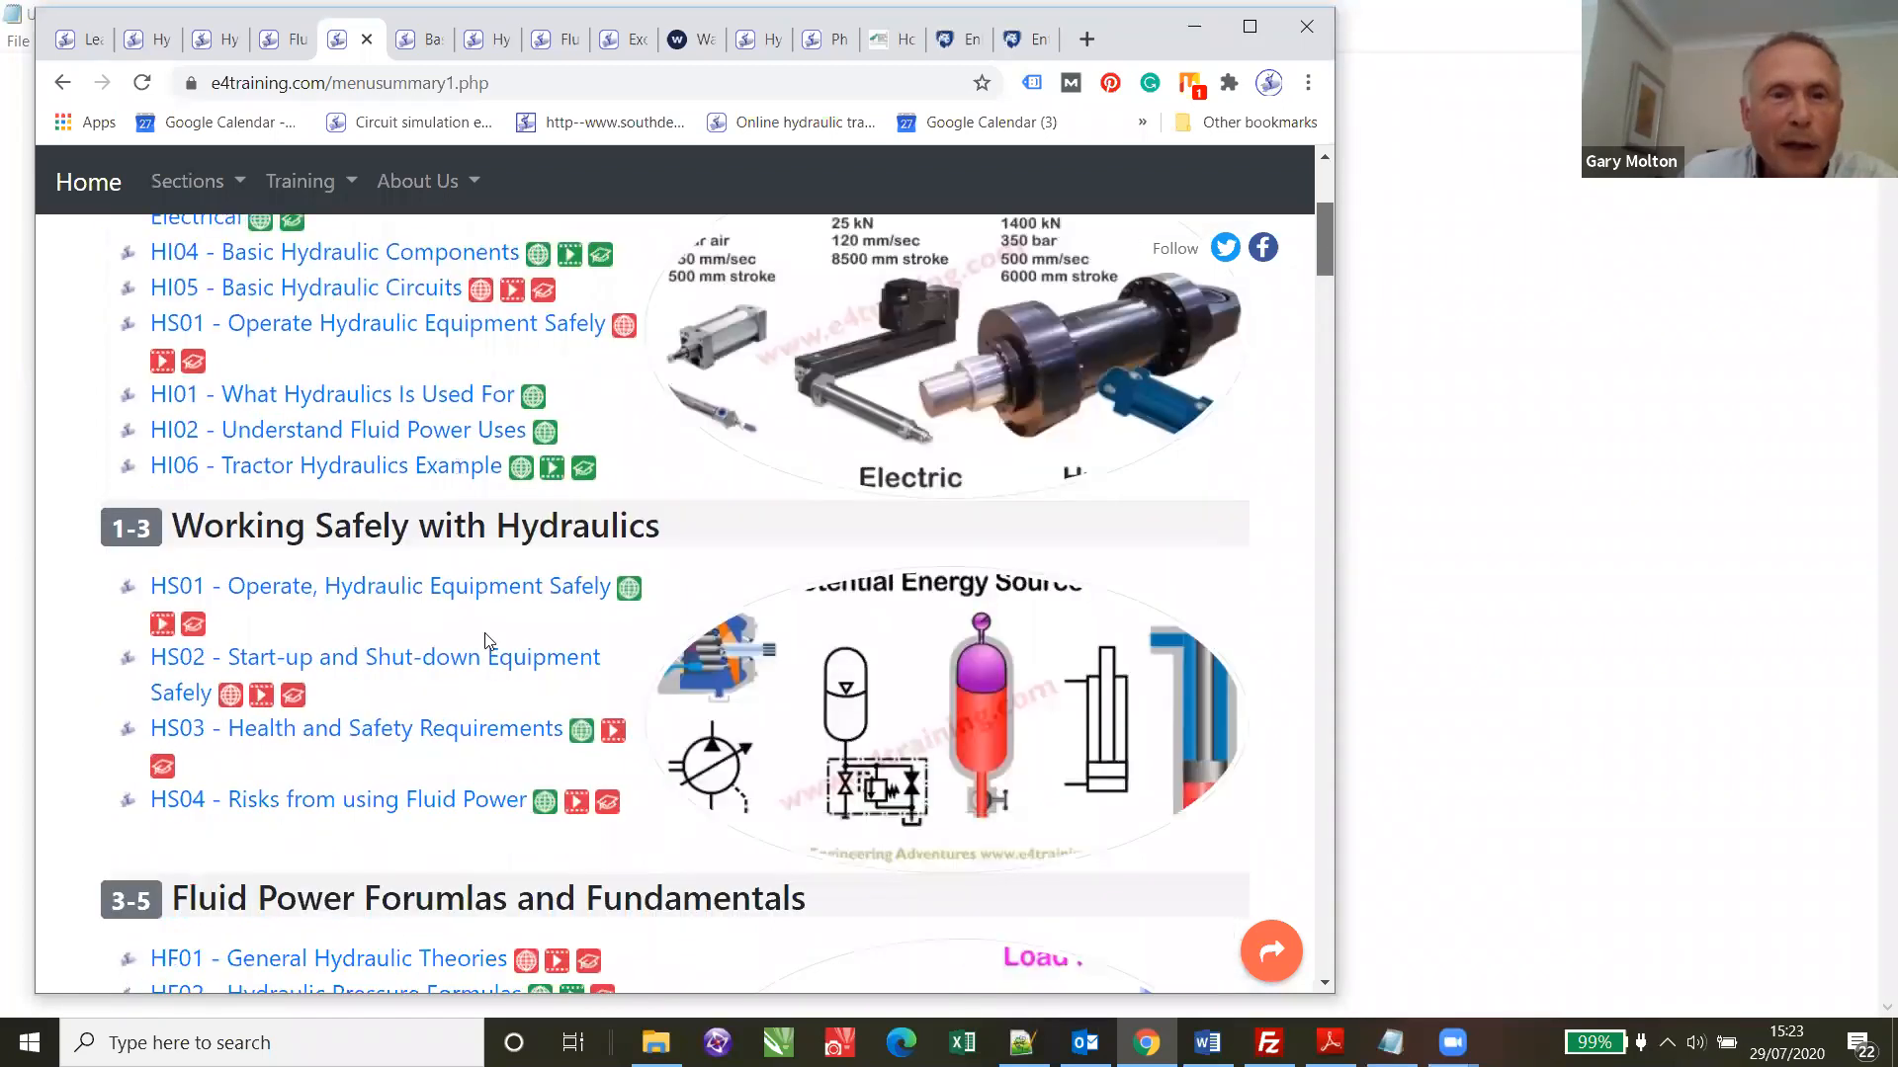
{"action": "scroll", "scroll_direction": "down", "scroll_amount": 3}
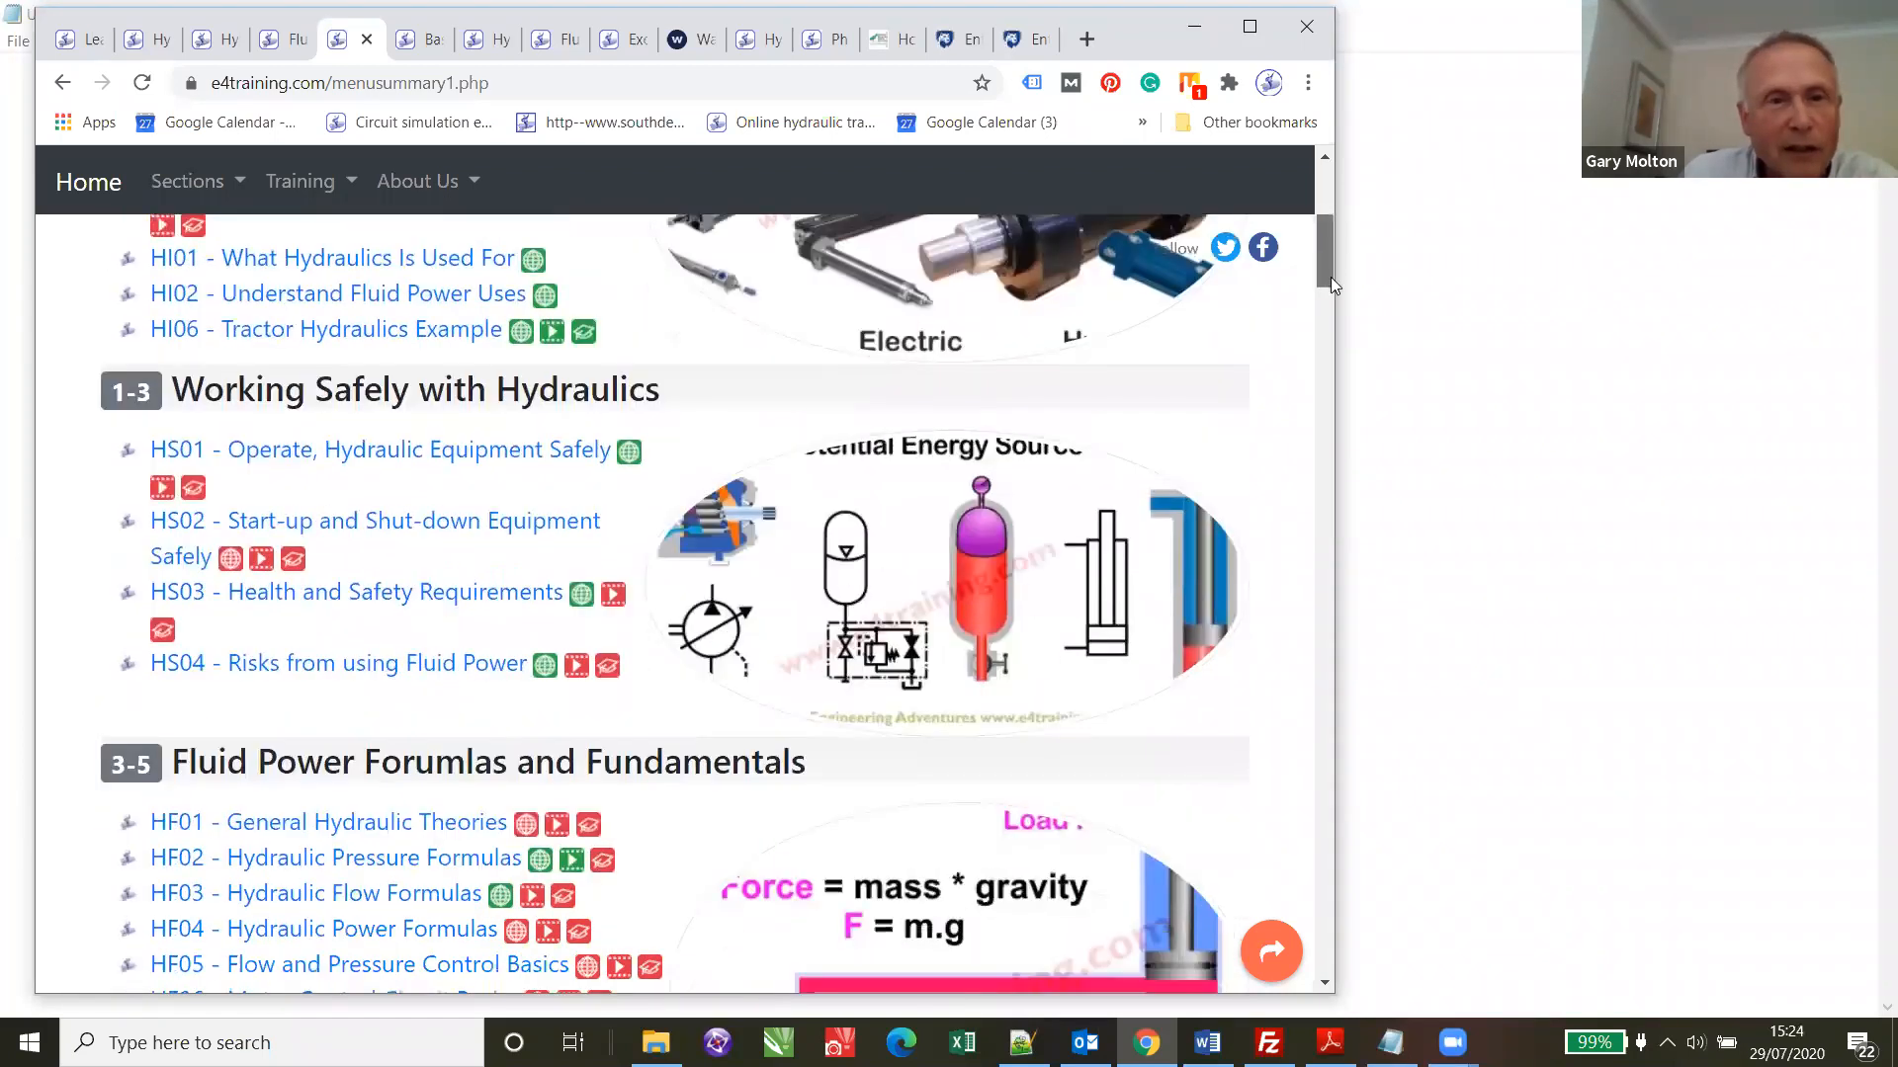
{"action": "scroll", "scroll_direction": "down", "scroll_amount": 3}
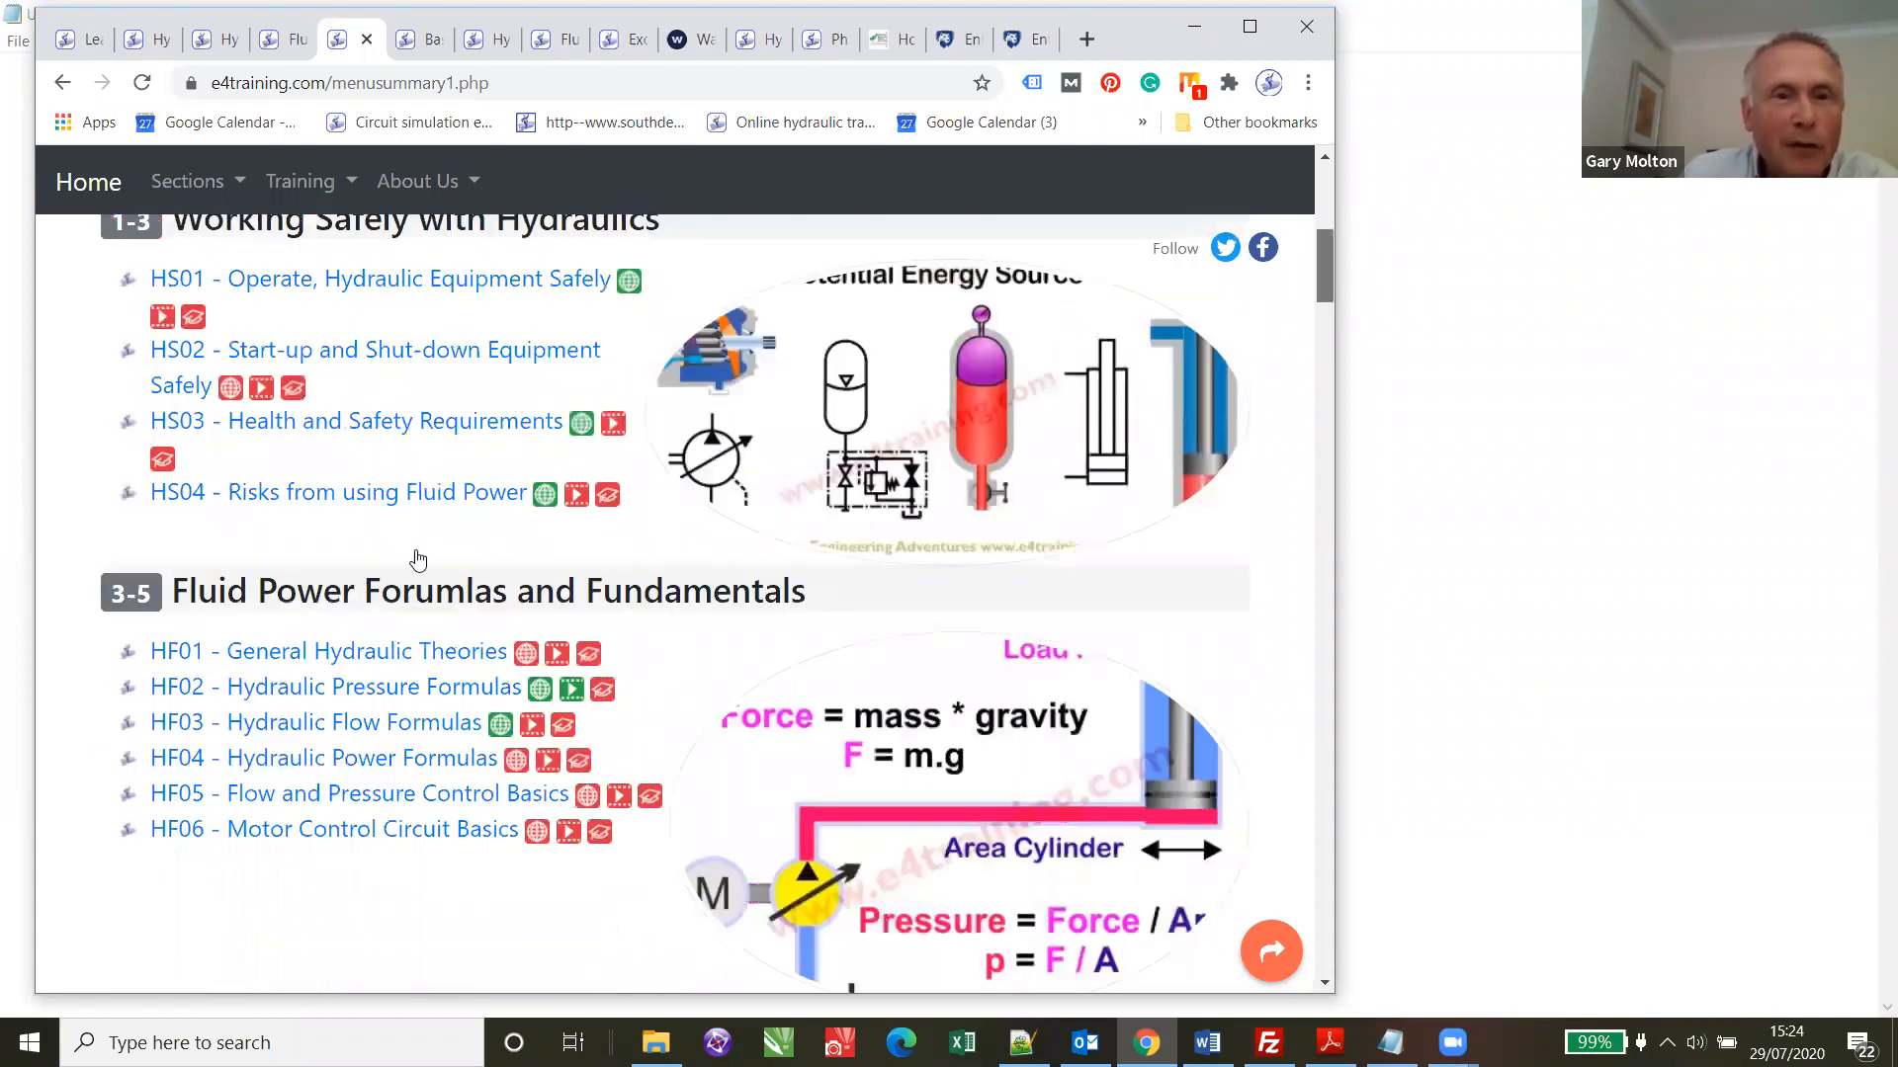
{"action": "scroll", "scroll_direction": "down", "scroll_amount": 3}
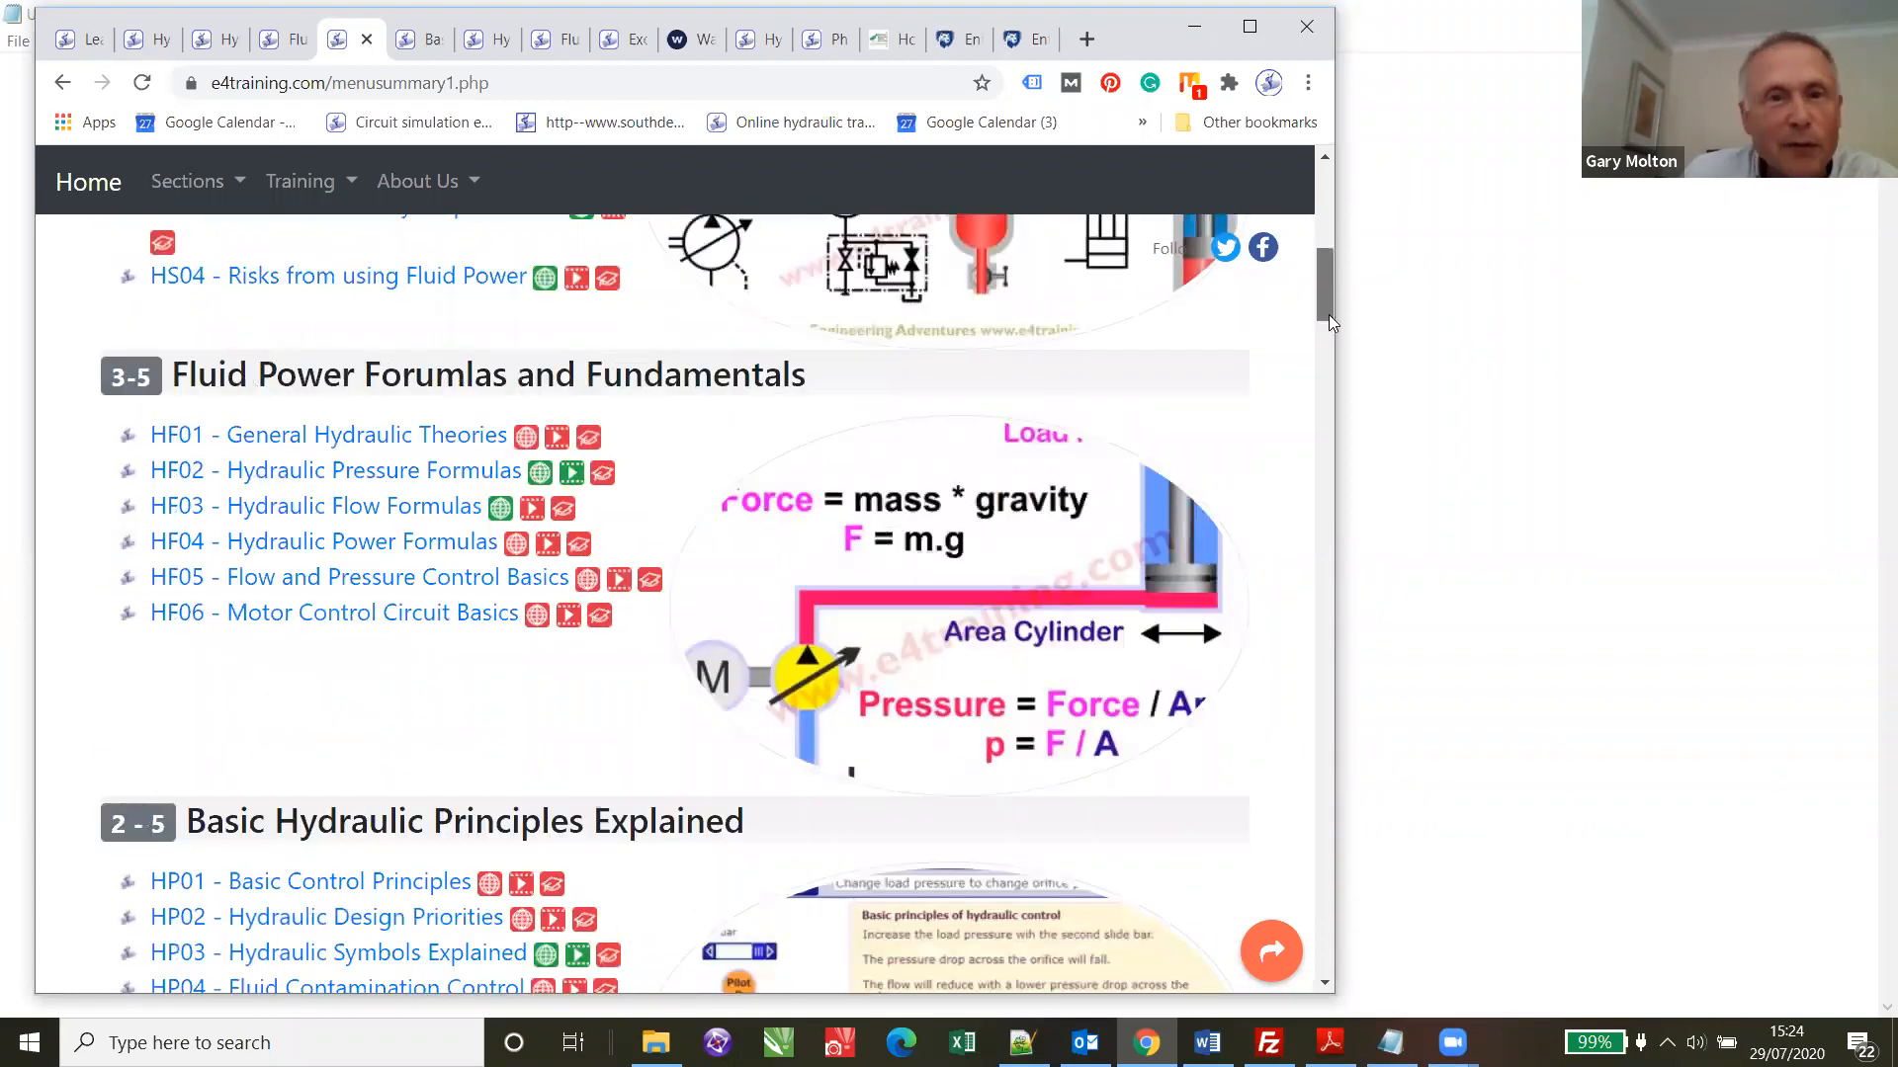
{"action": "scroll", "scroll_direction": "down", "scroll_amount": 3}
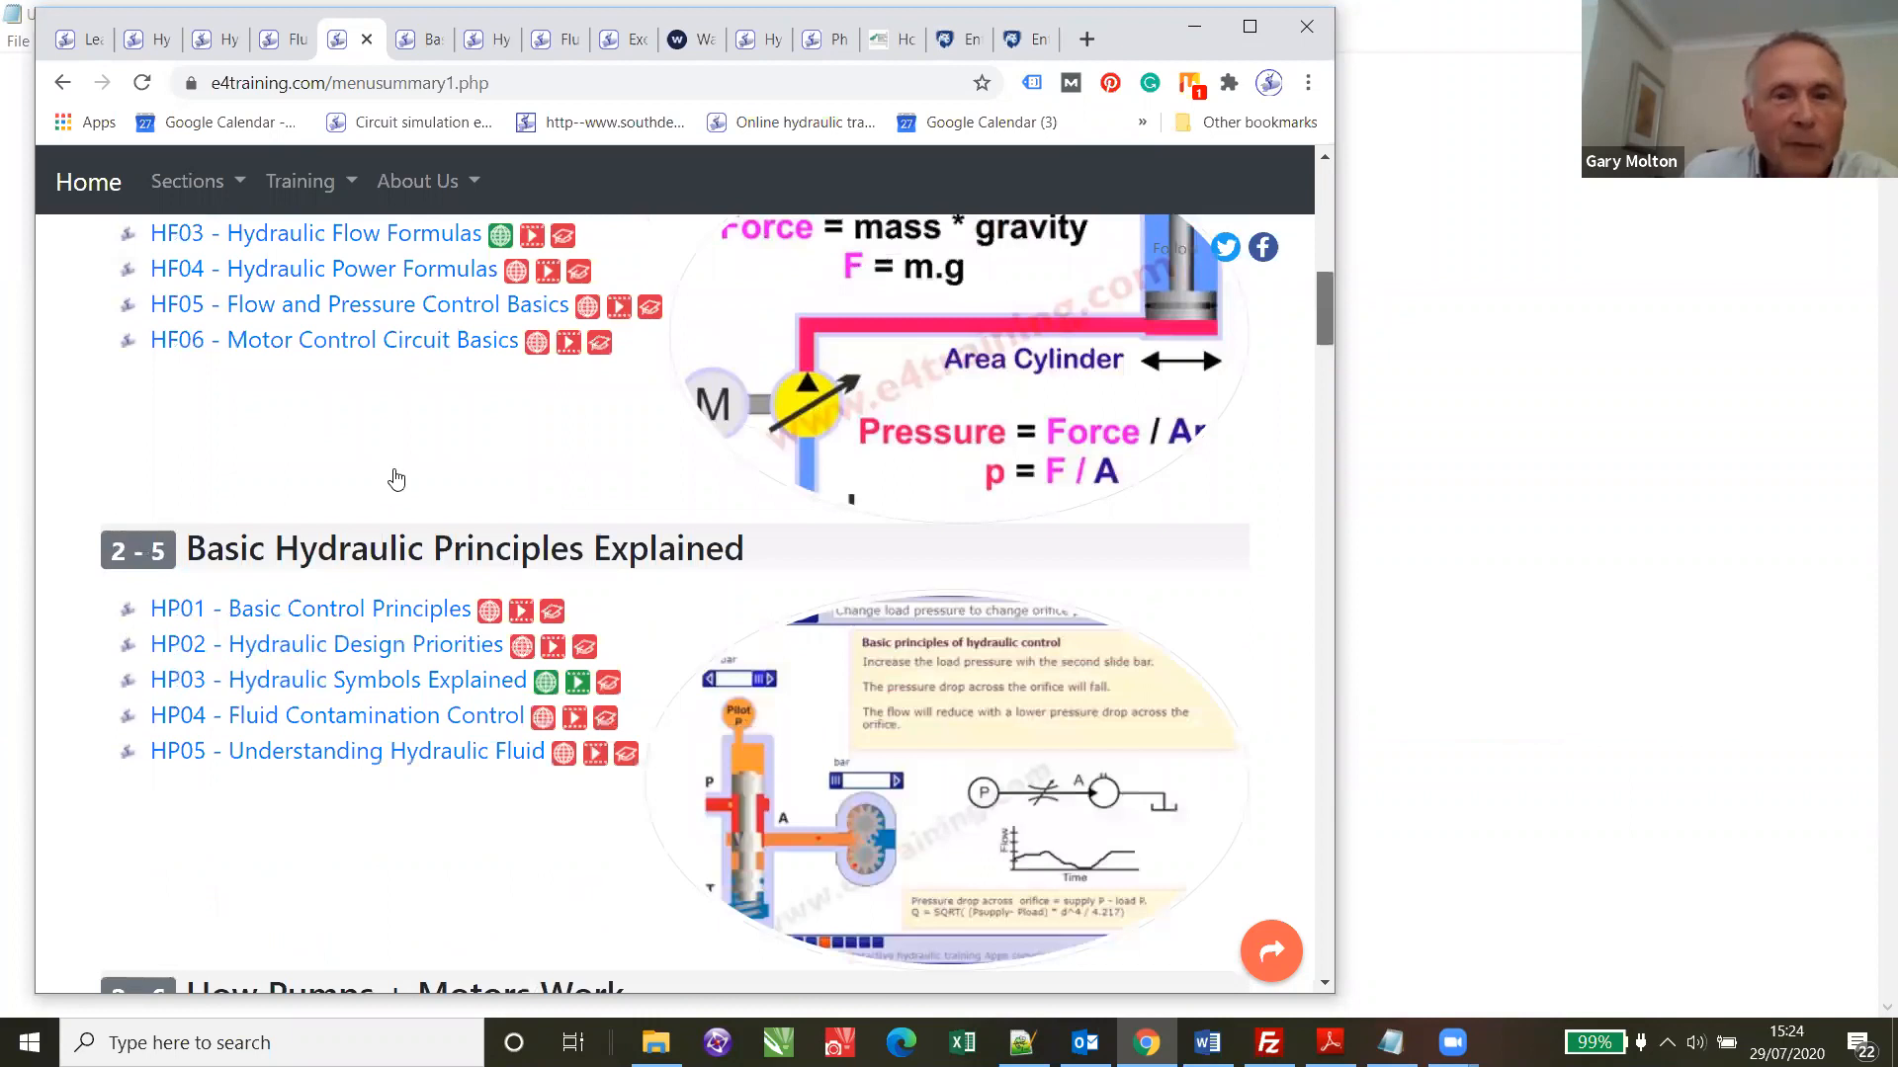
{"action": "scroll", "scroll_direction": "down", "scroll_amount": 3}
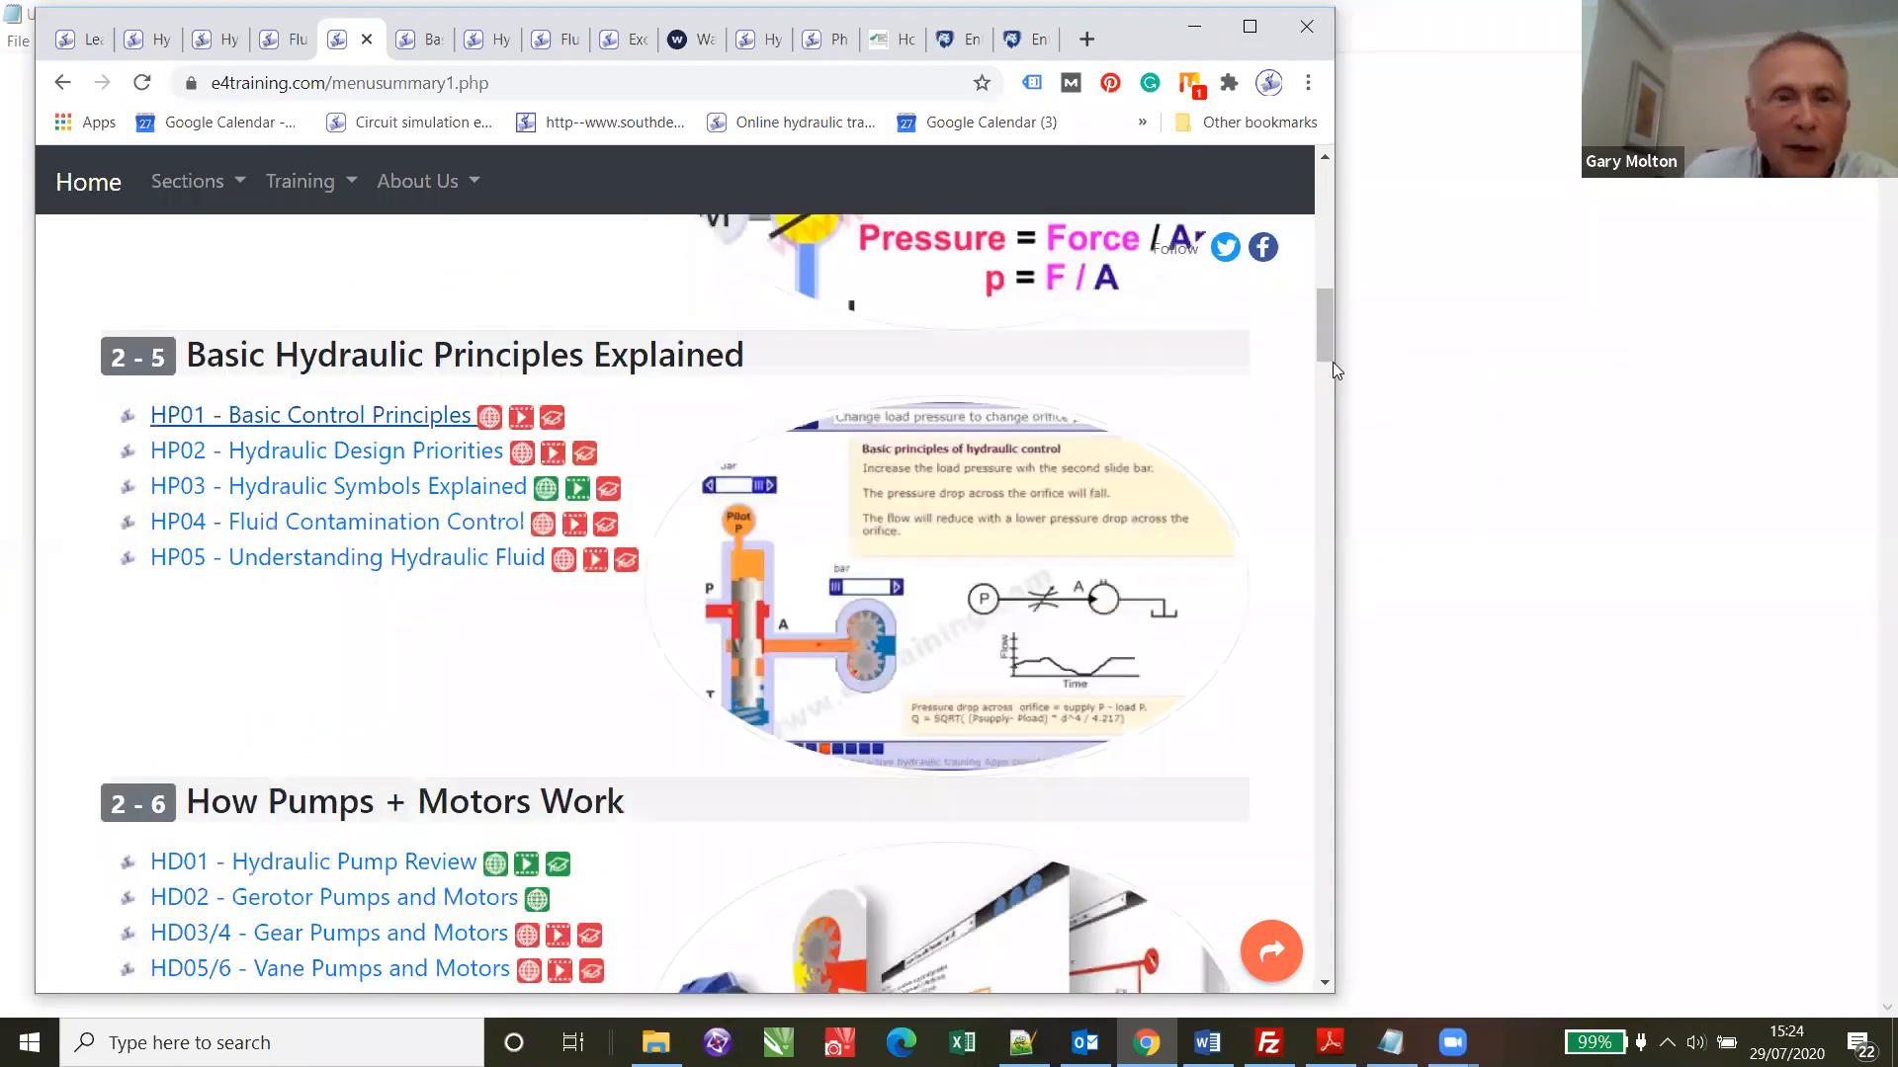
{"action": "mouse_move", "coordinate": [1346, 432]}
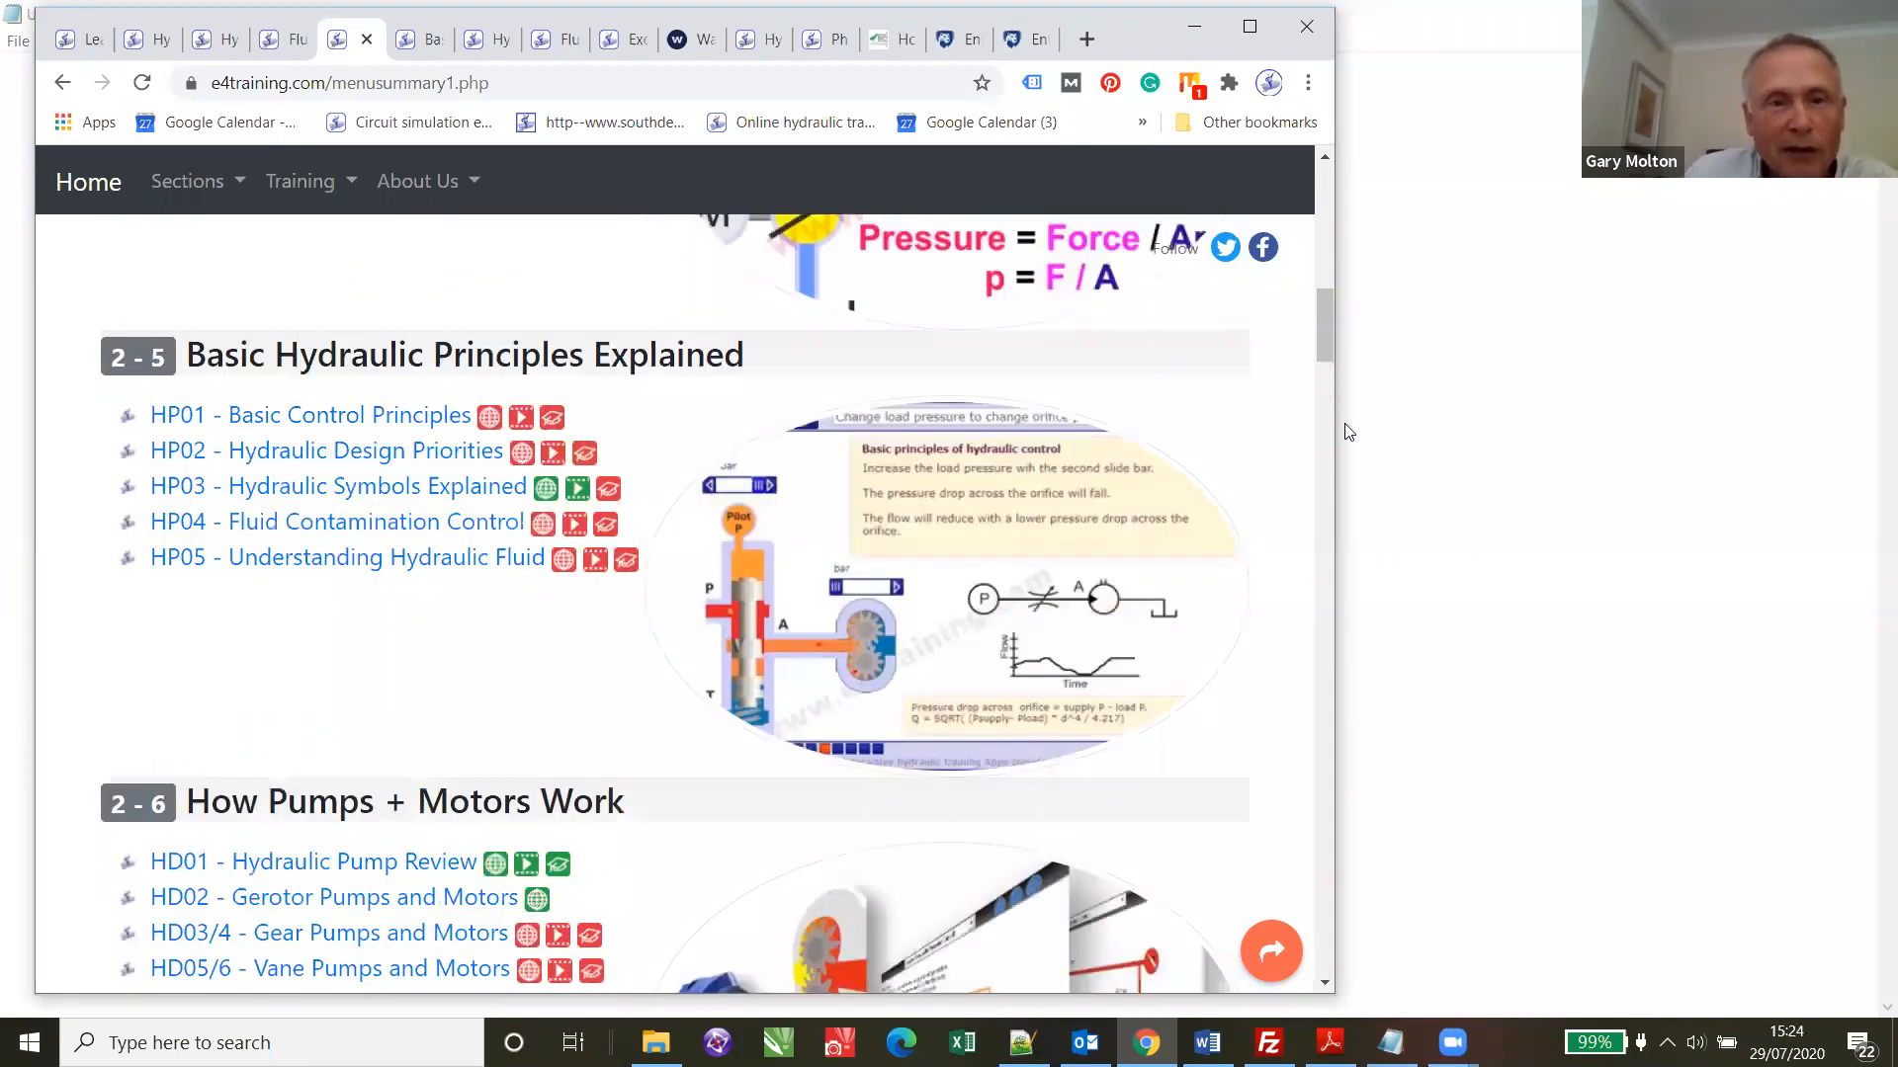
{"action": "mouse_move", "coordinate": [1347, 472]}
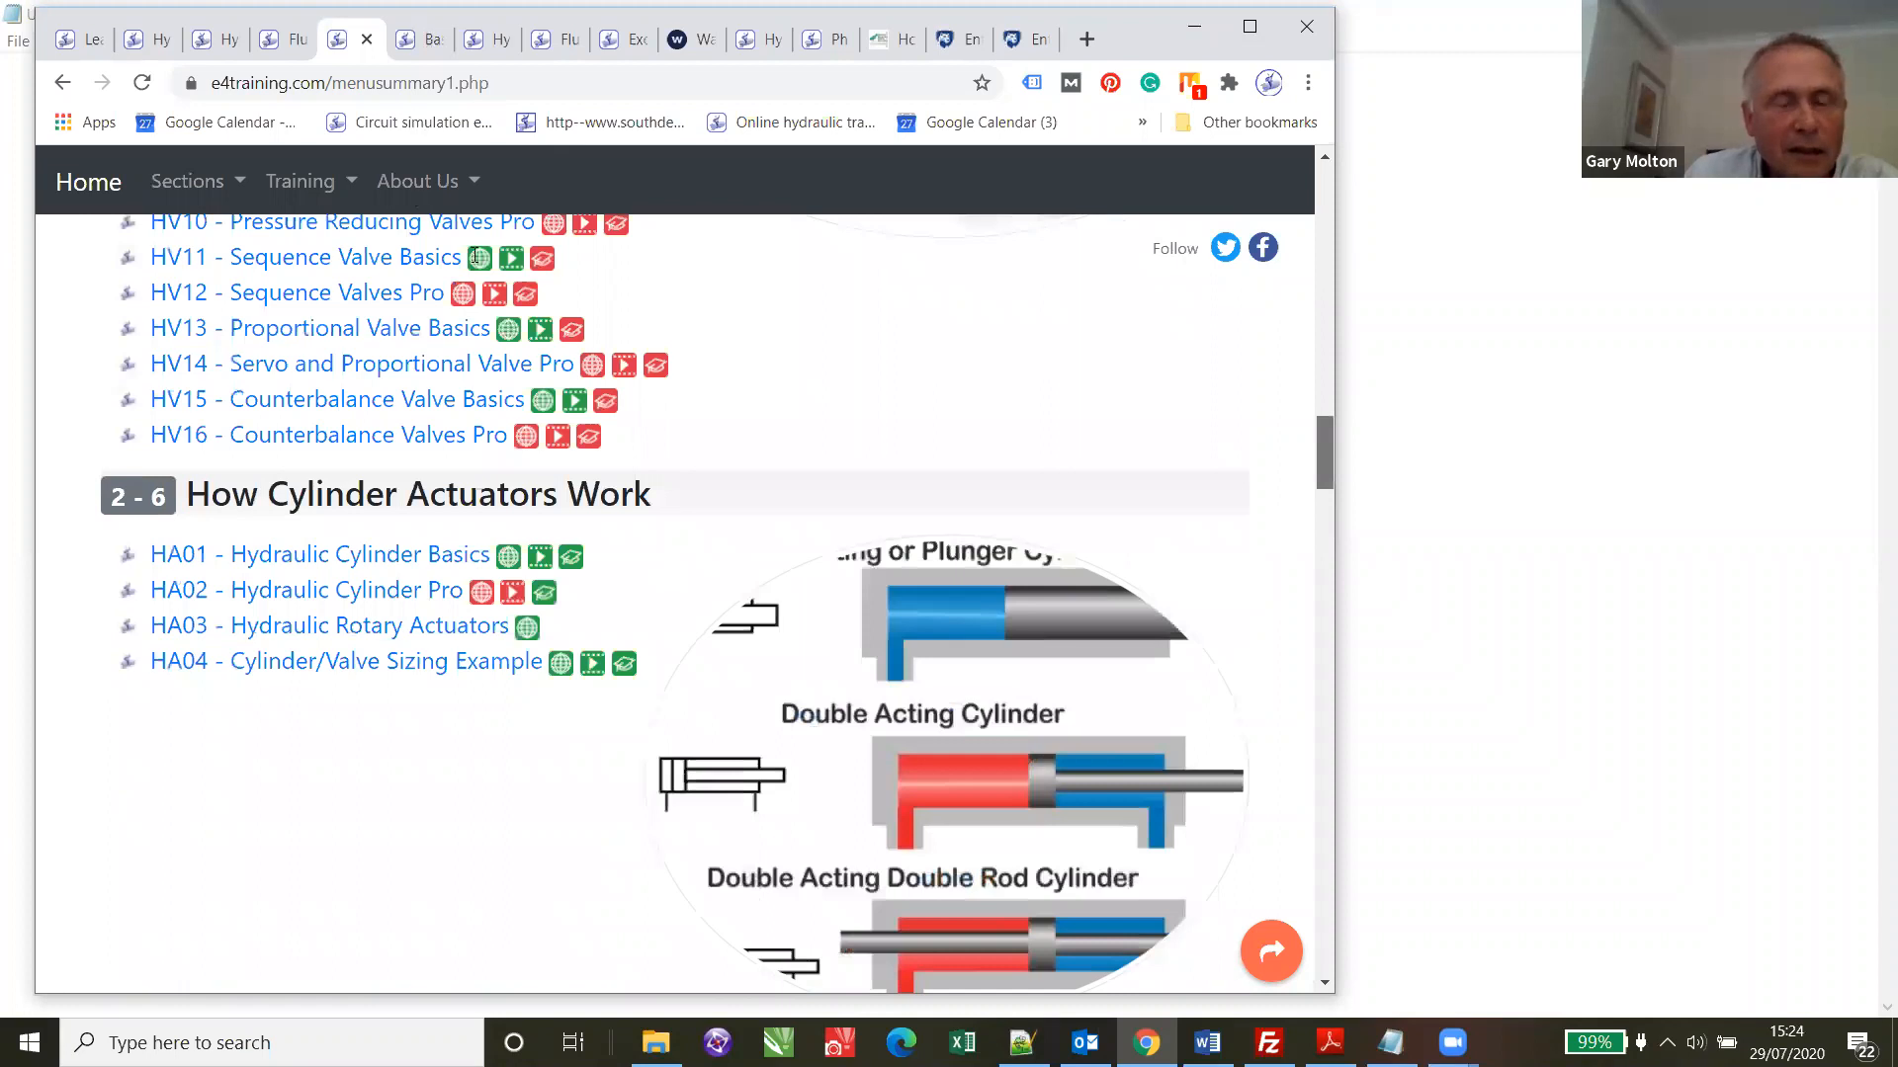
{"action": "scroll", "scroll_direction": "up", "scroll_amount": 3}
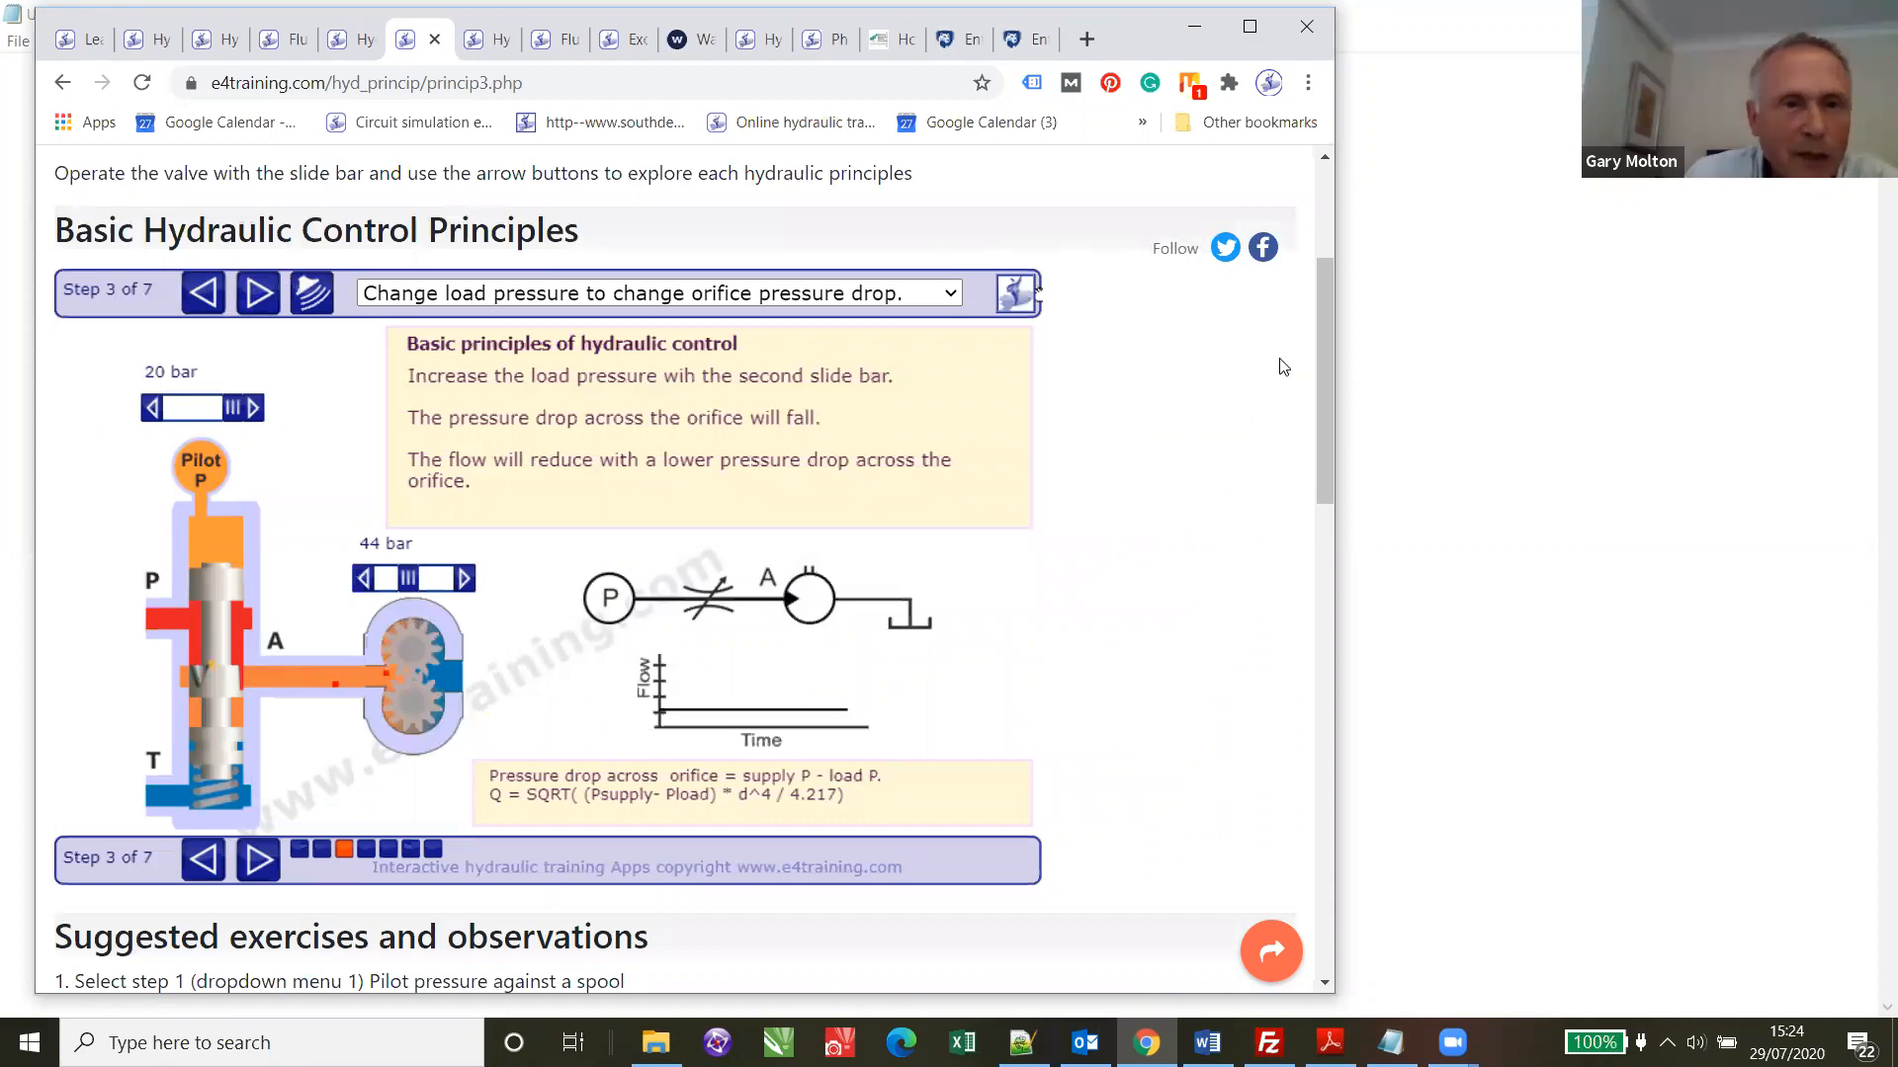
{"action": "mouse_move", "coordinate": [249, 623]}
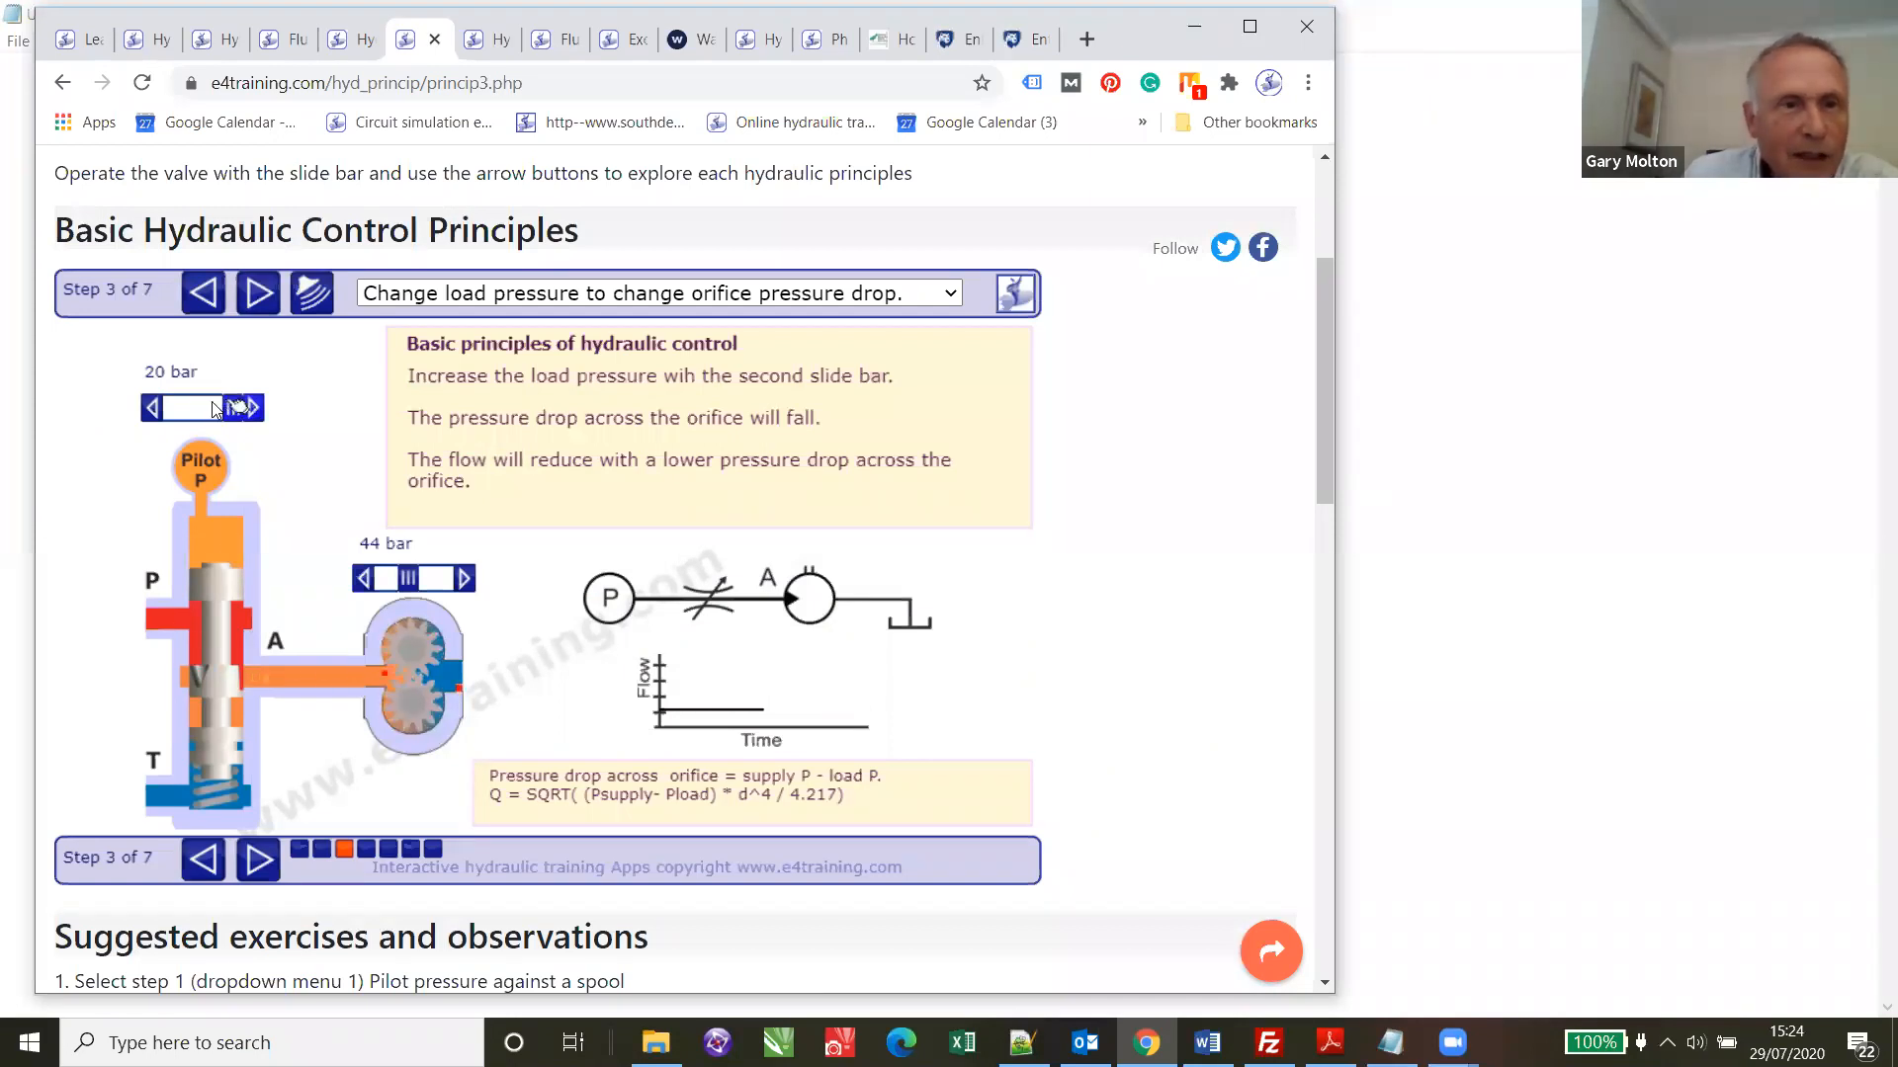
- Lower the pilot pressure on the valve and the load pressure on the motor in the control principles animation
{"action": "left_click", "coordinate": [150, 407]}
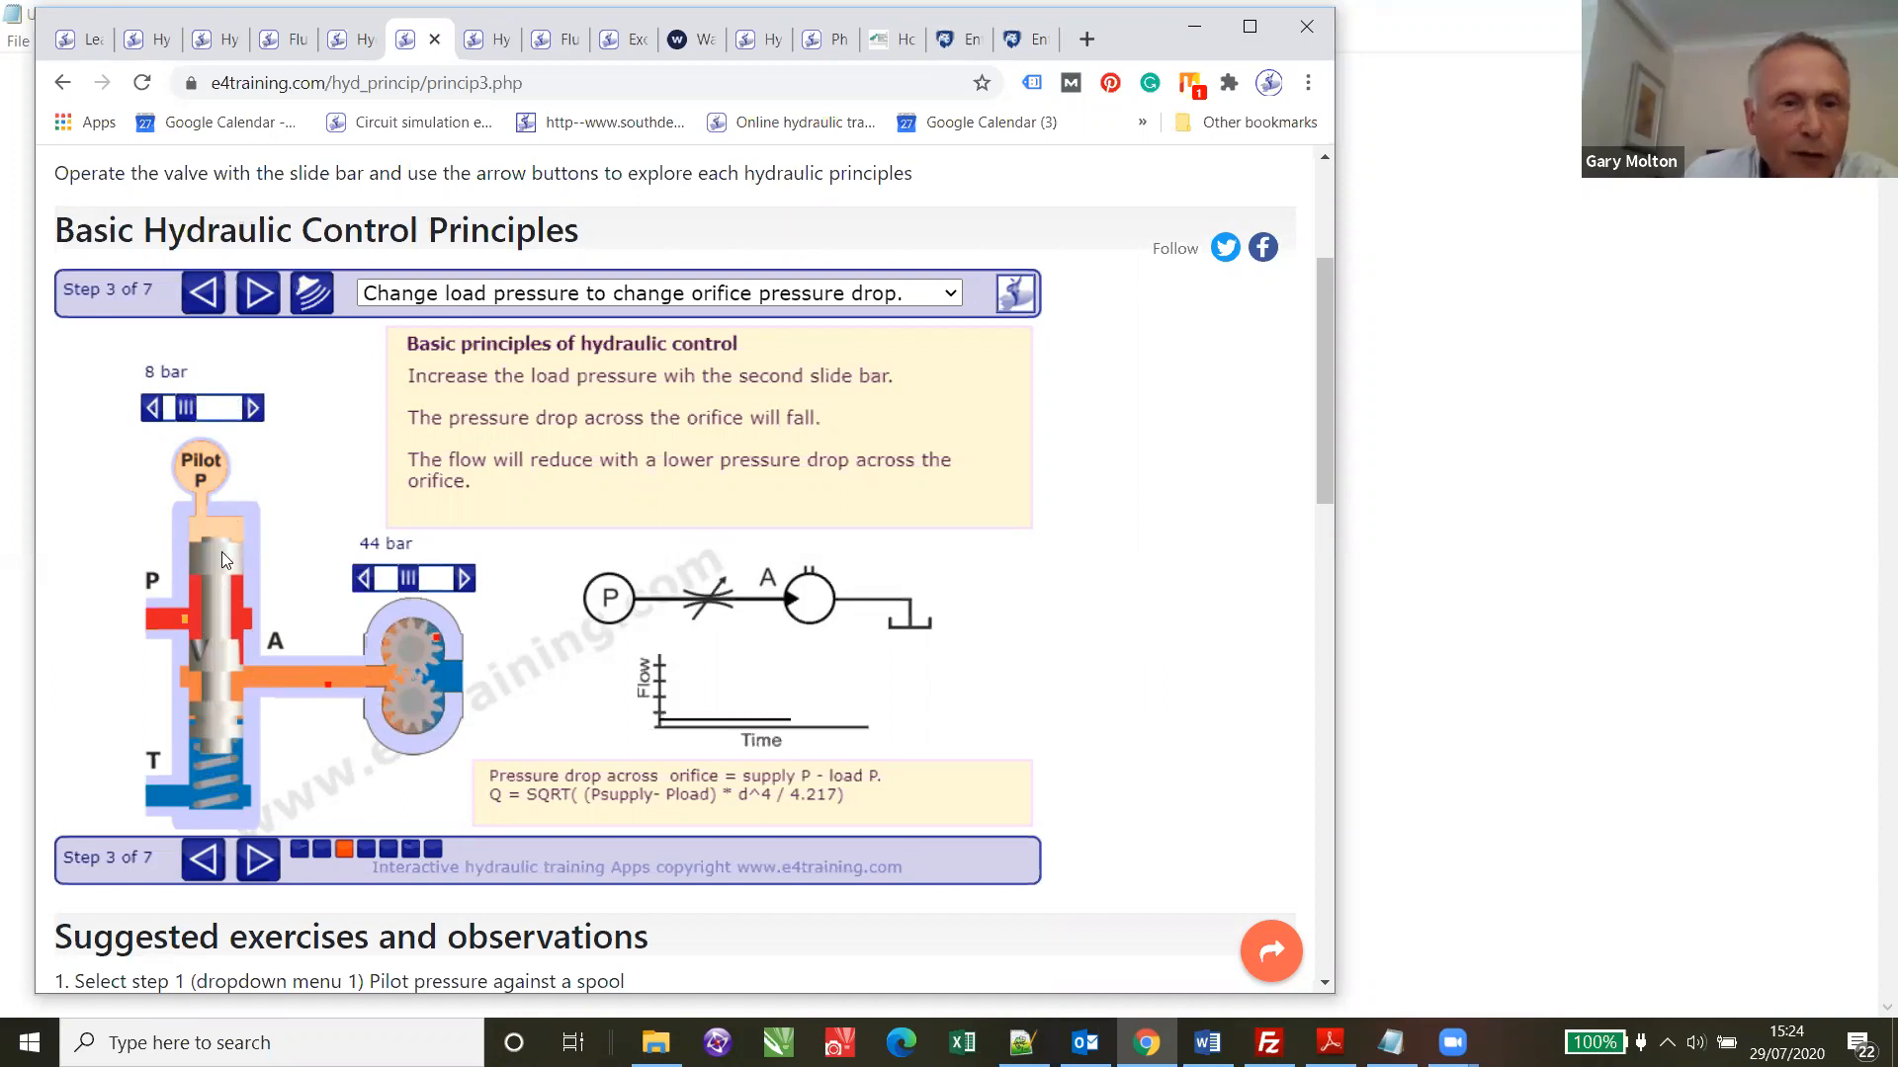
{"action": "mouse_move", "coordinate": [199, 473]}
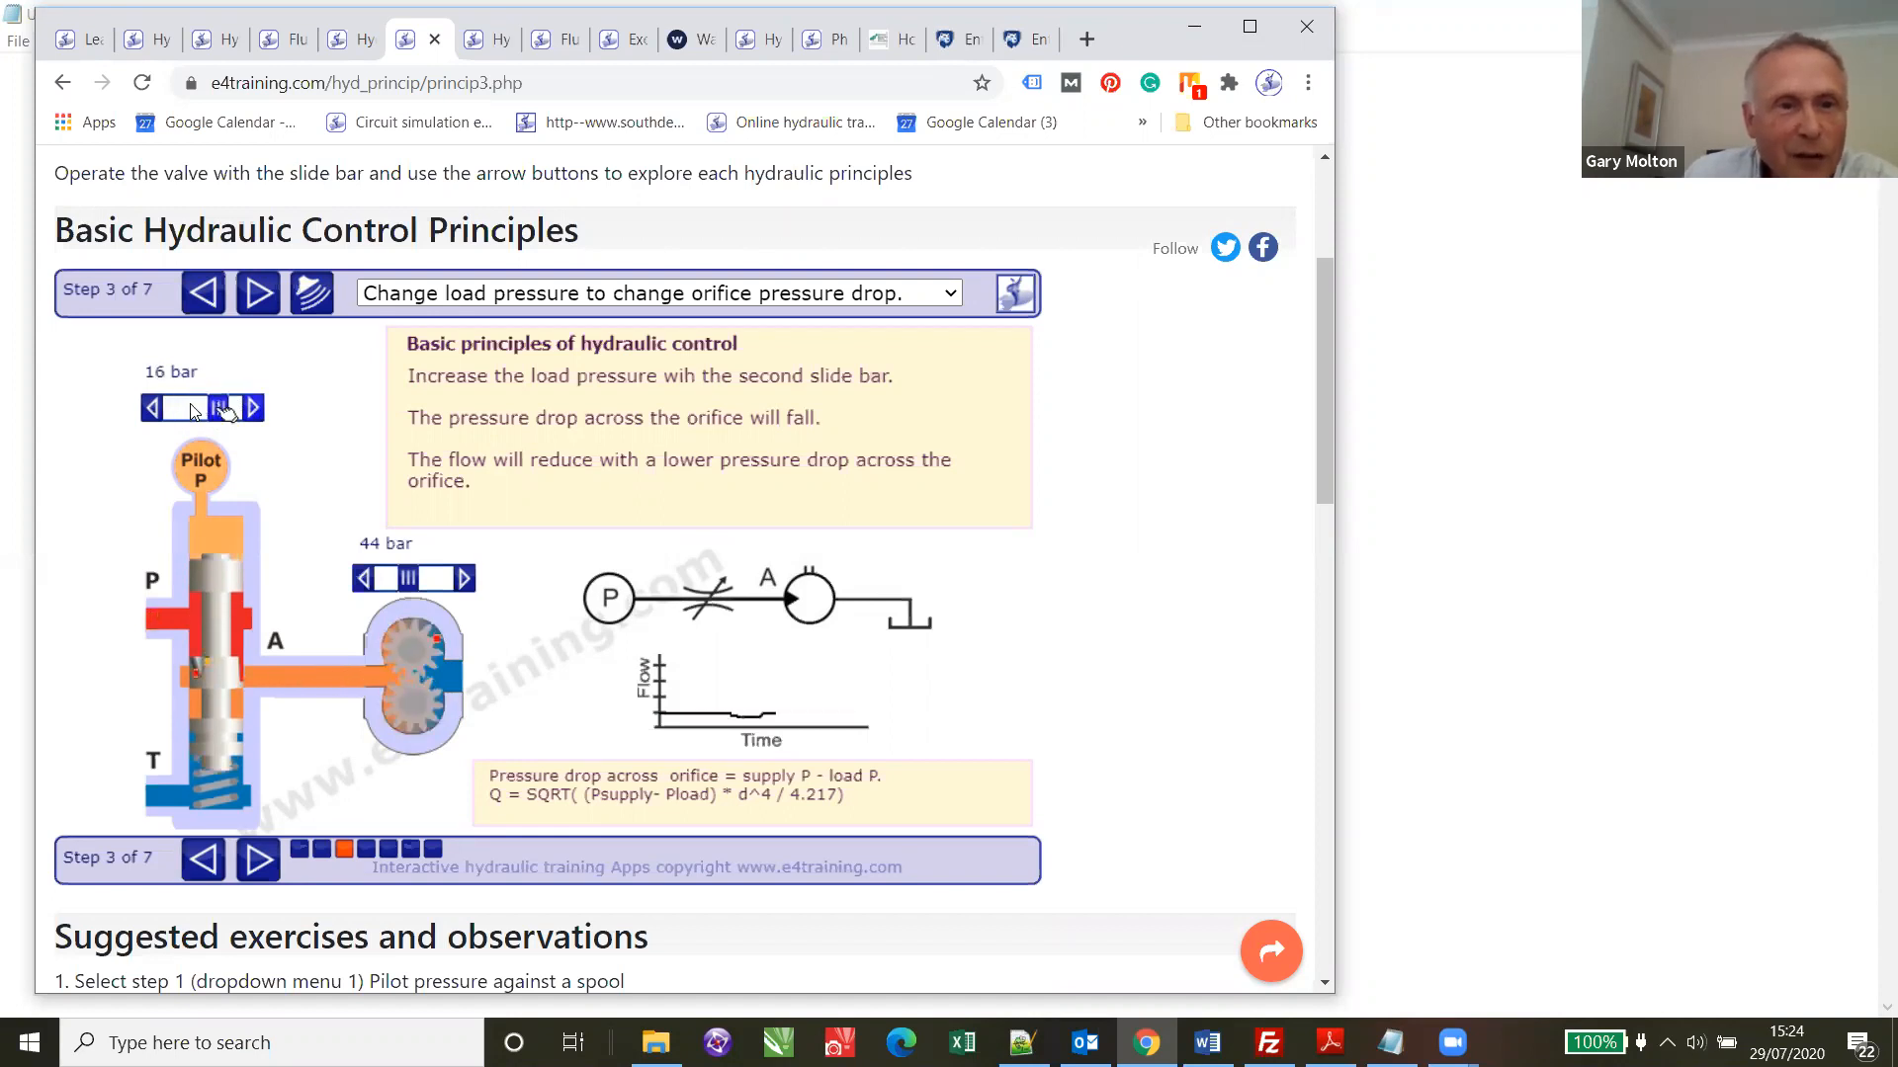
{"action": "left_click", "coordinate": [150, 407]}
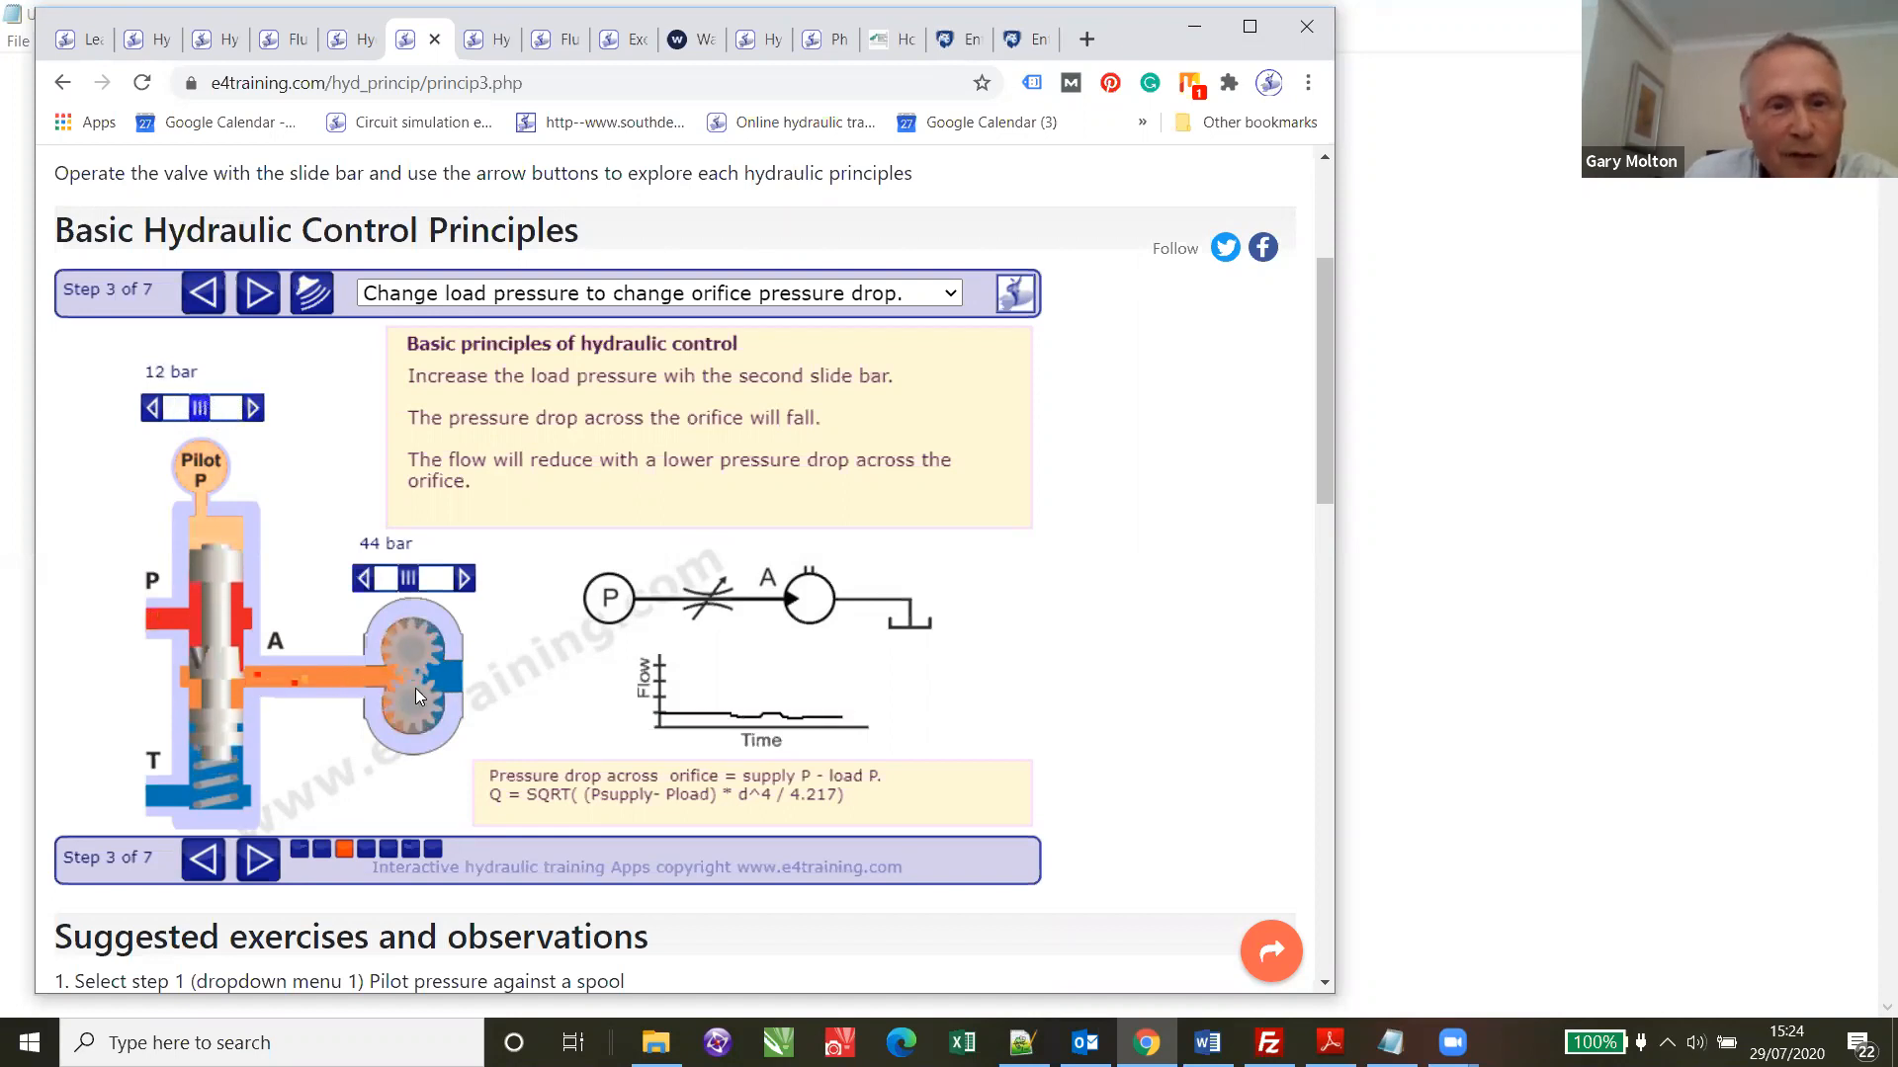
{"action": "left_click", "coordinate": [360, 577]}
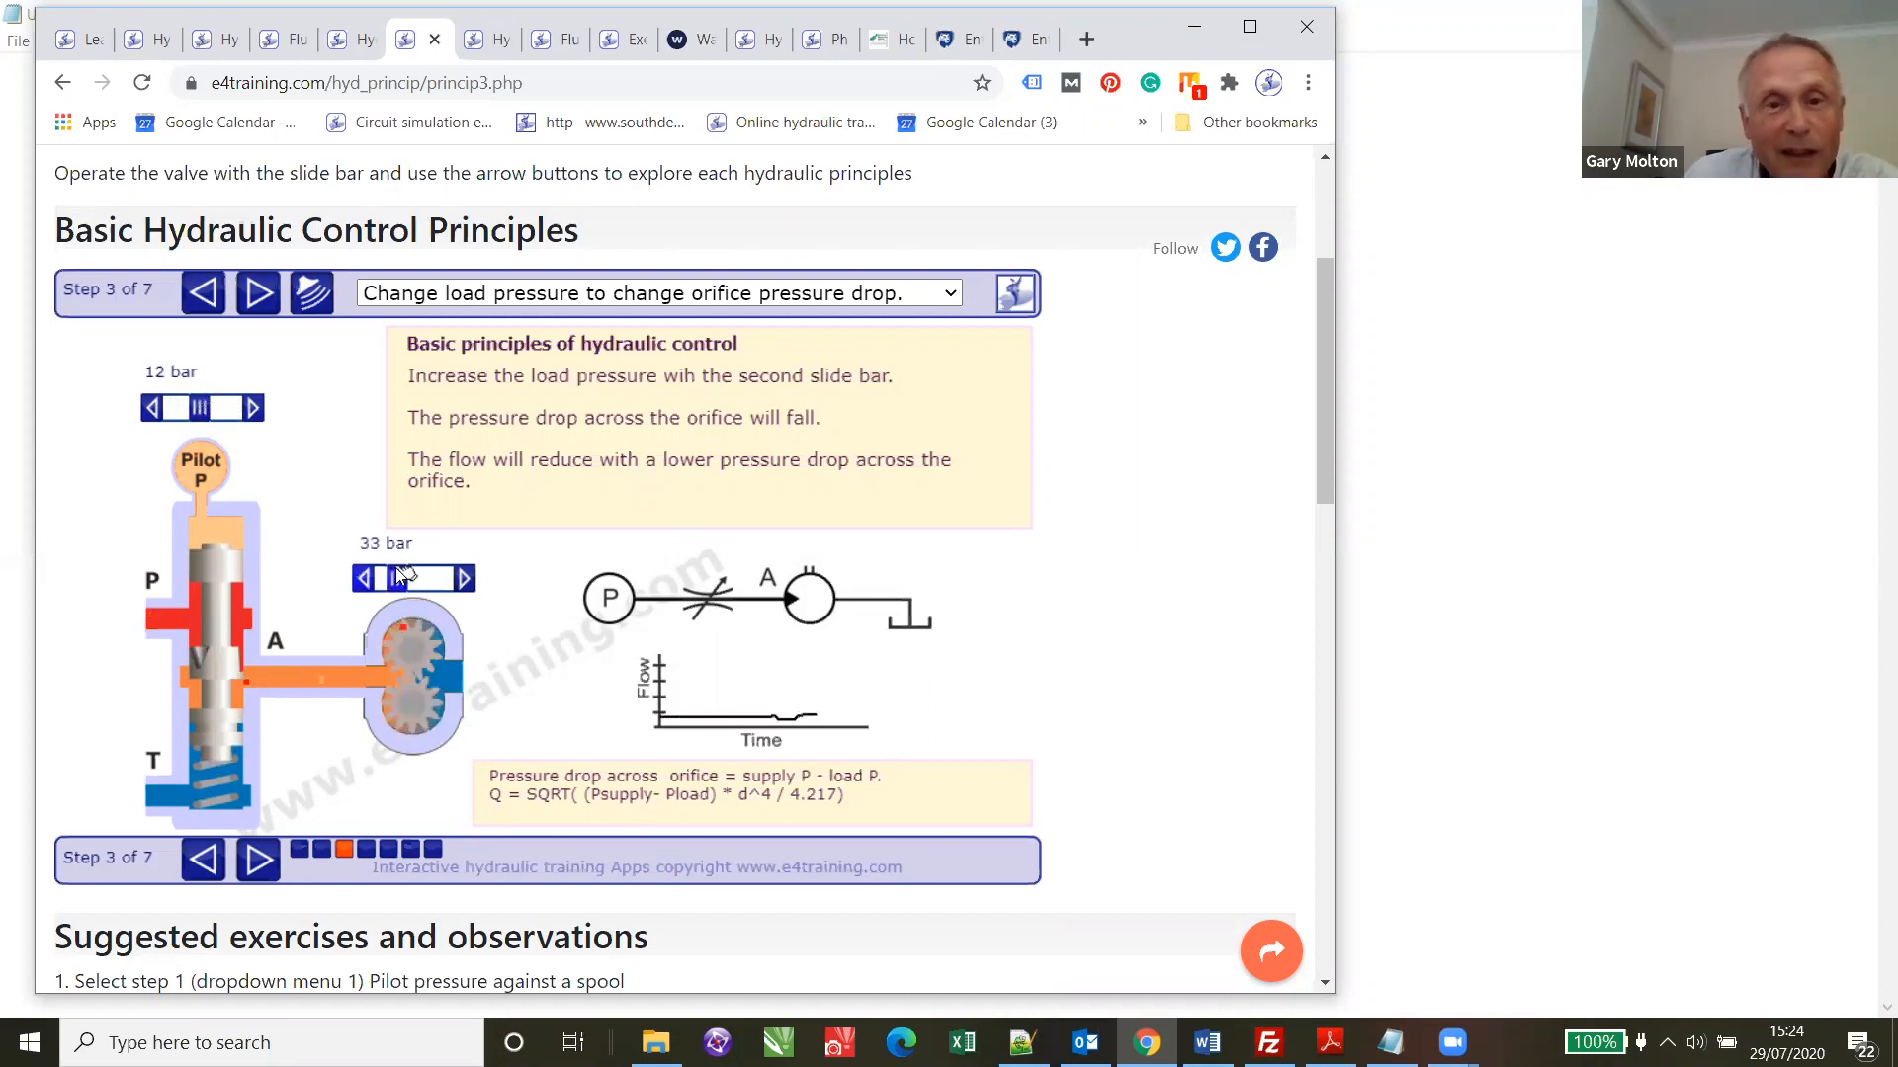
{"action": "left_click", "coordinate": [460, 579]}
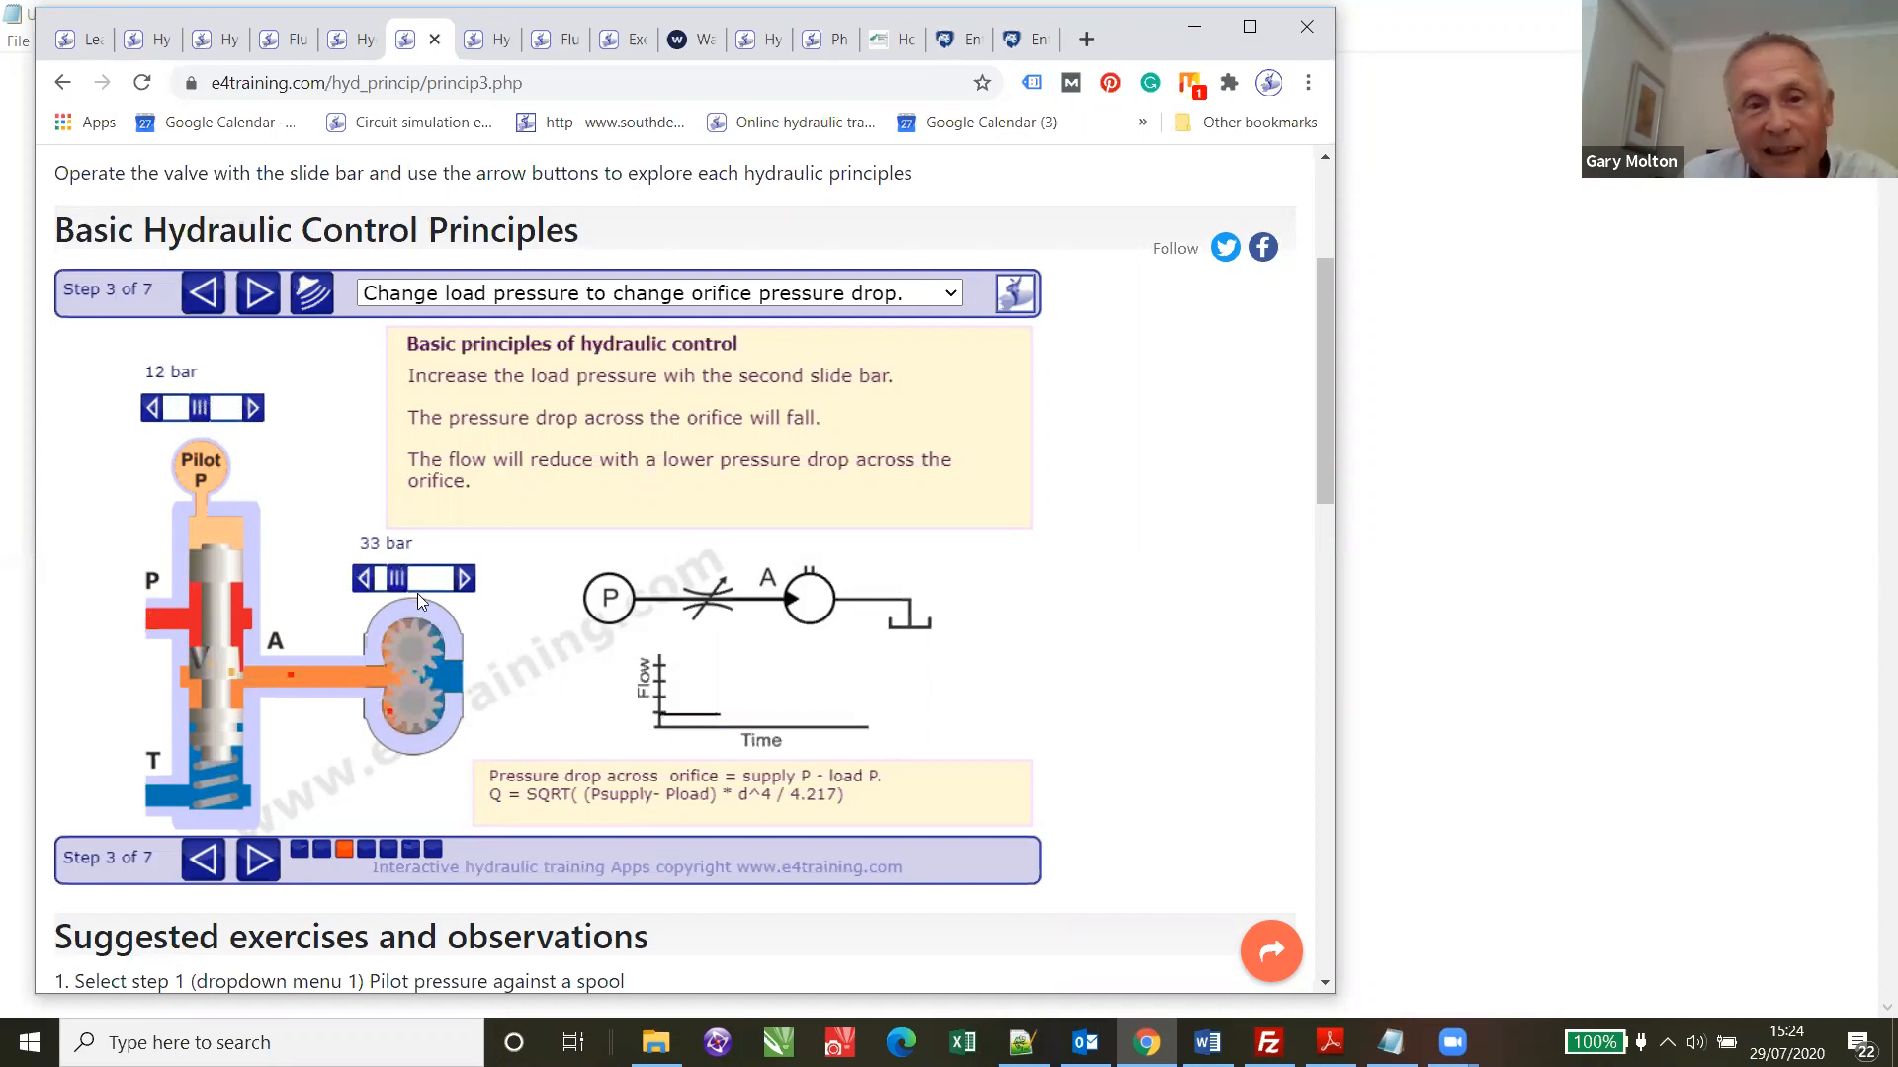
- Advance the control principles animation to step 6 of 7 on spool fluid flow damping
{"action": "left_click", "coordinate": [257, 292]}
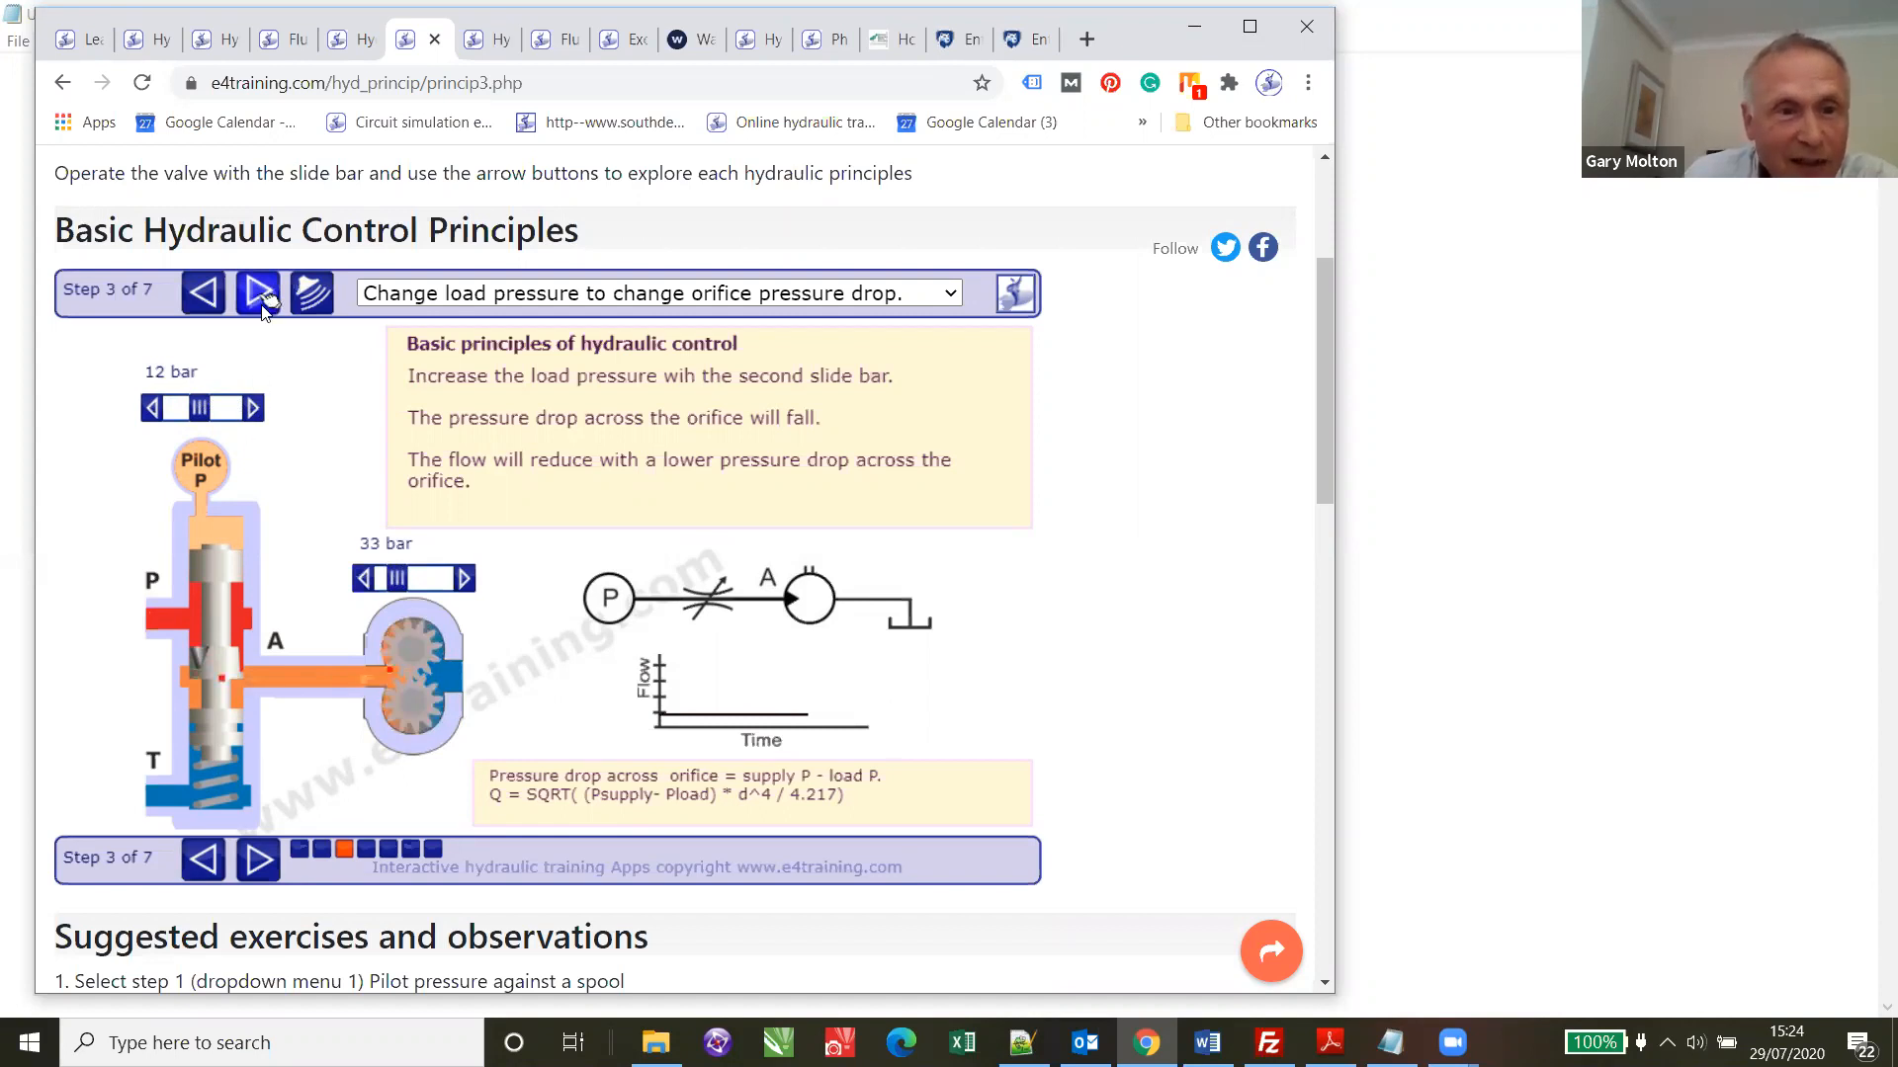
{"action": "mouse_move", "coordinate": [240, 747]}
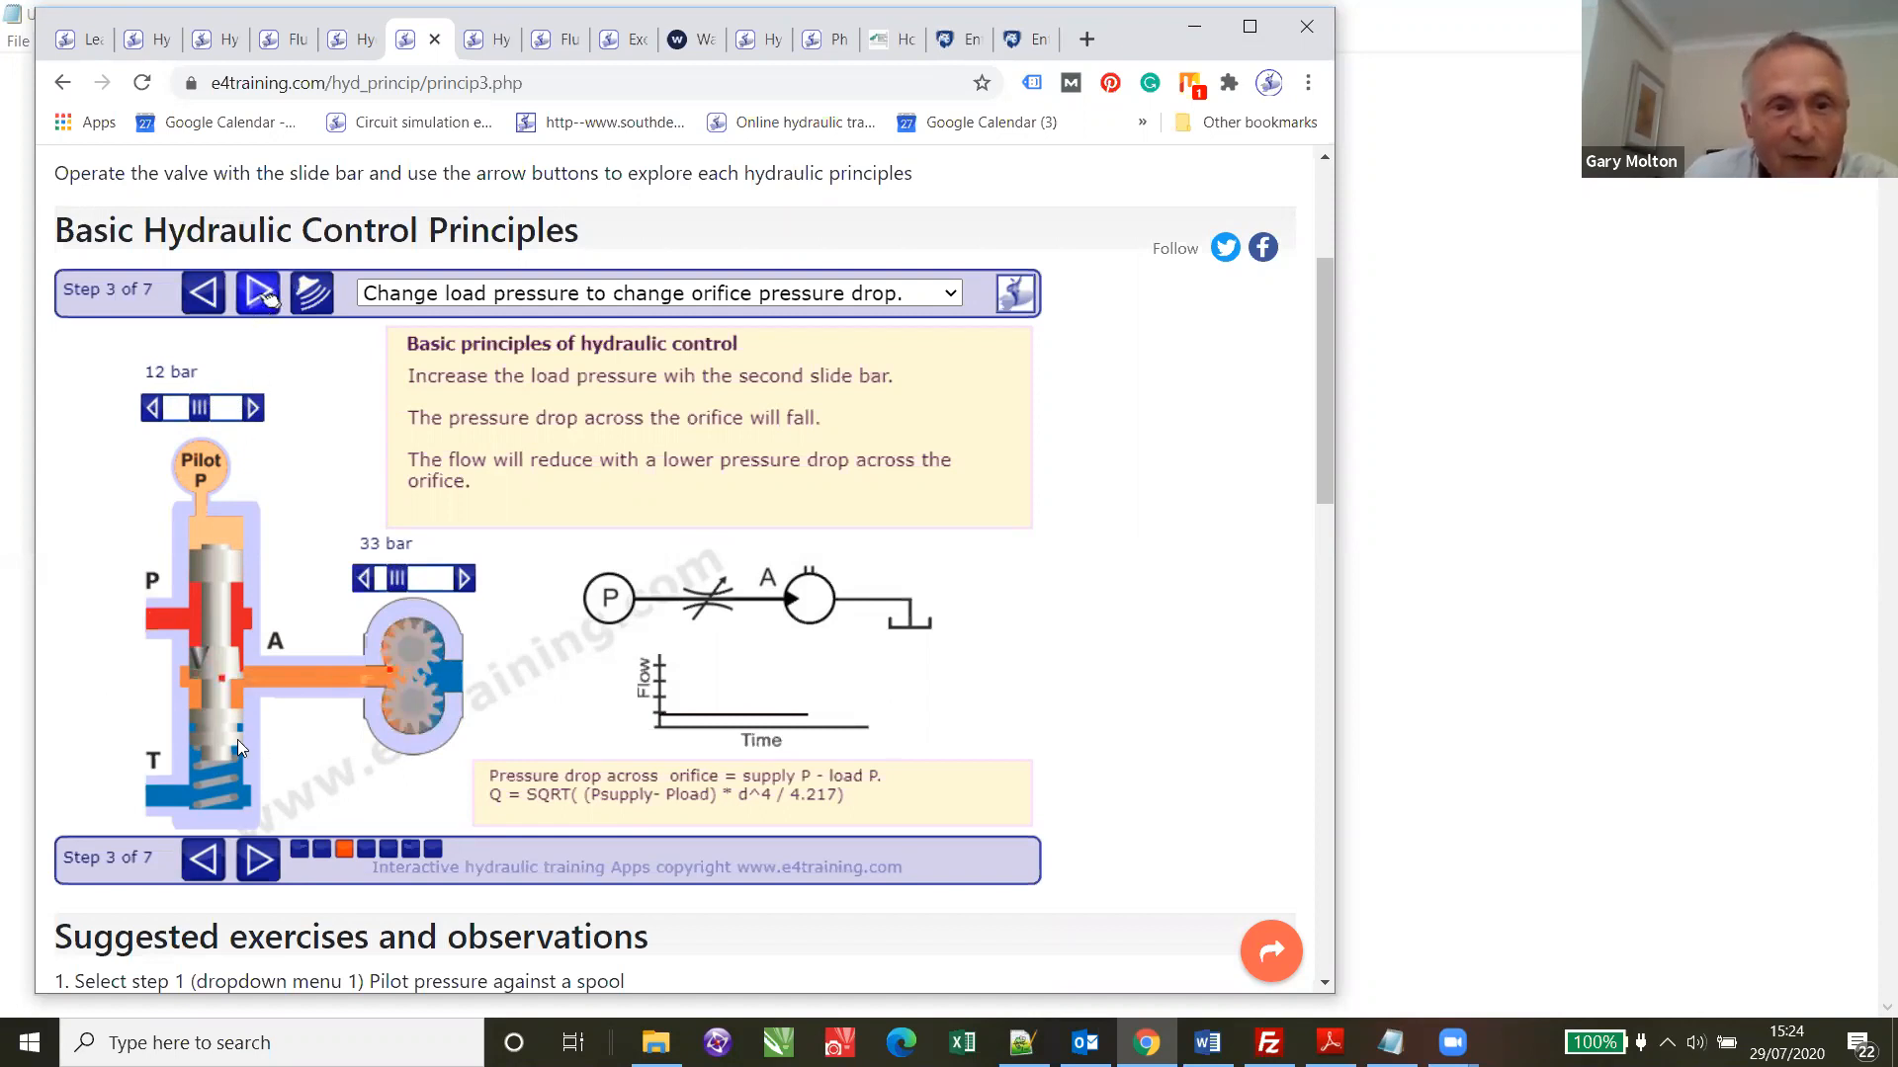
{"action": "left_click", "coordinate": [255, 293]}
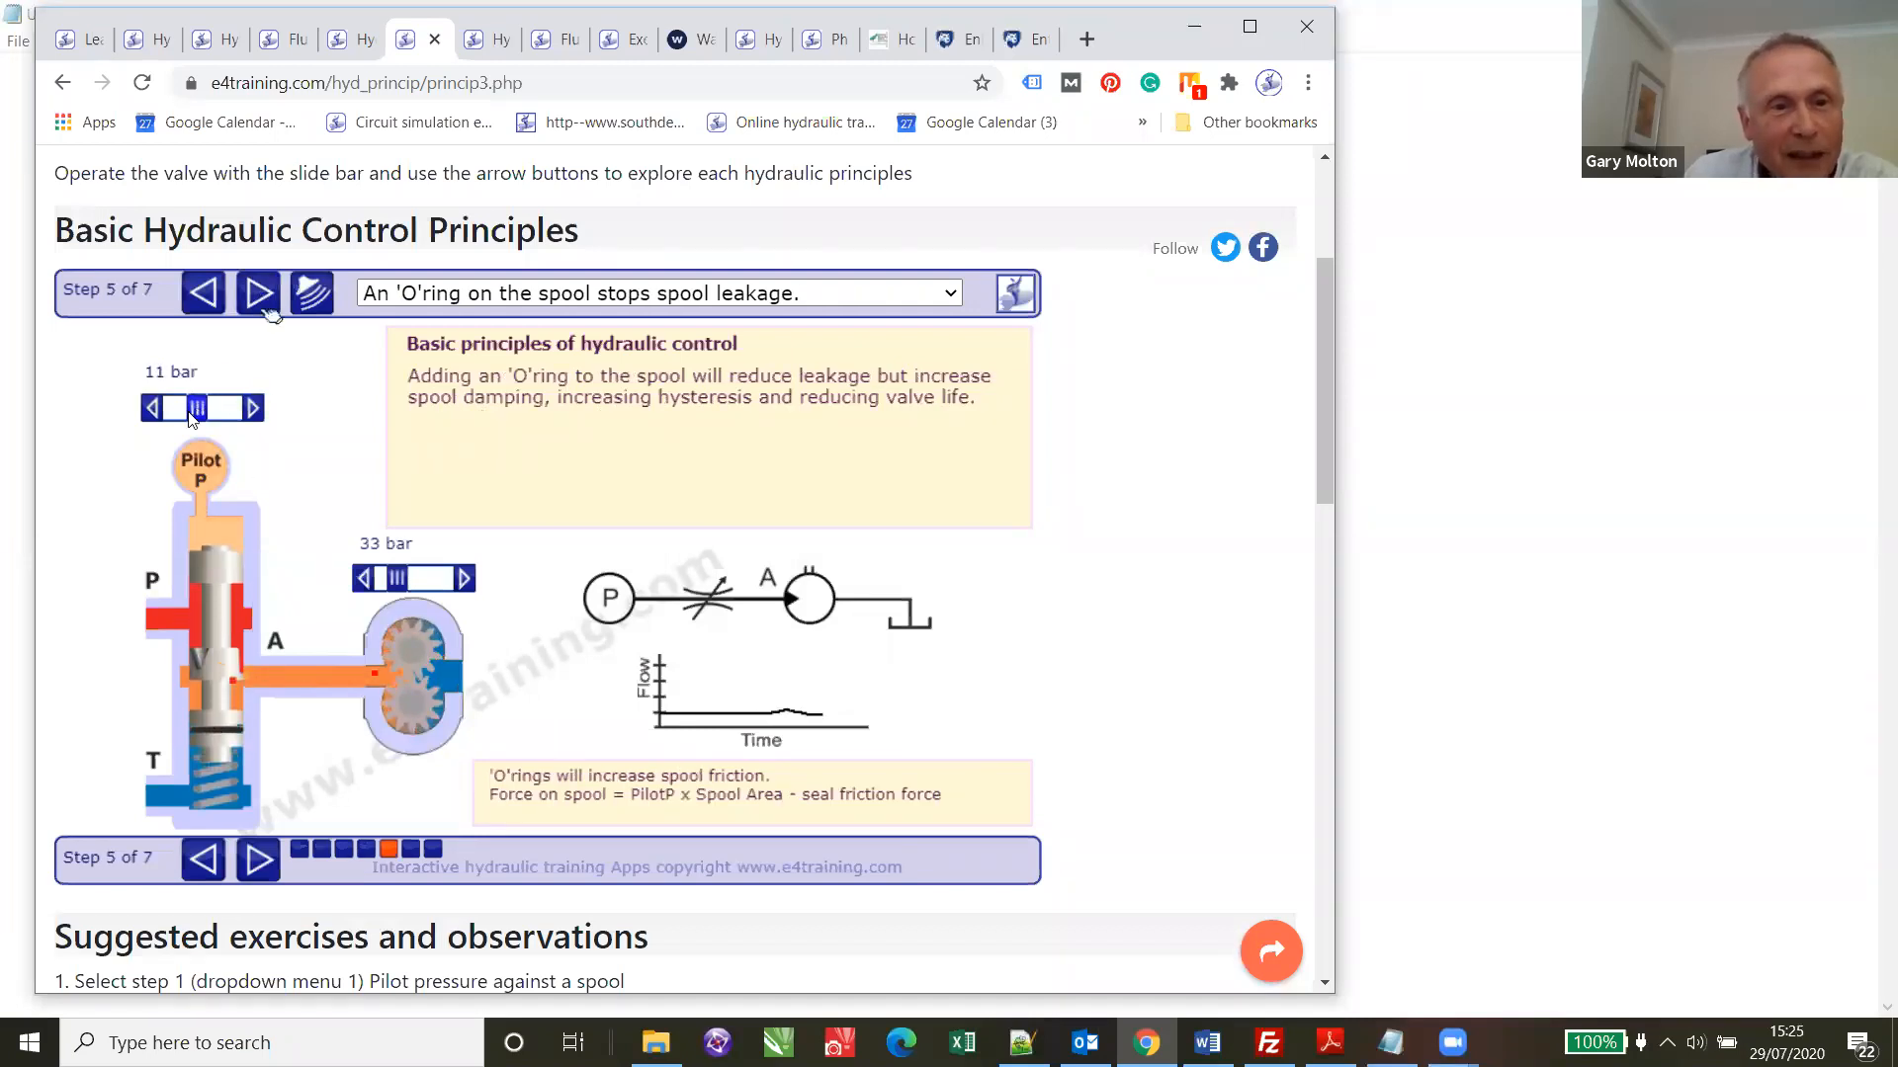
{"action": "left_click", "coordinate": [257, 293]}
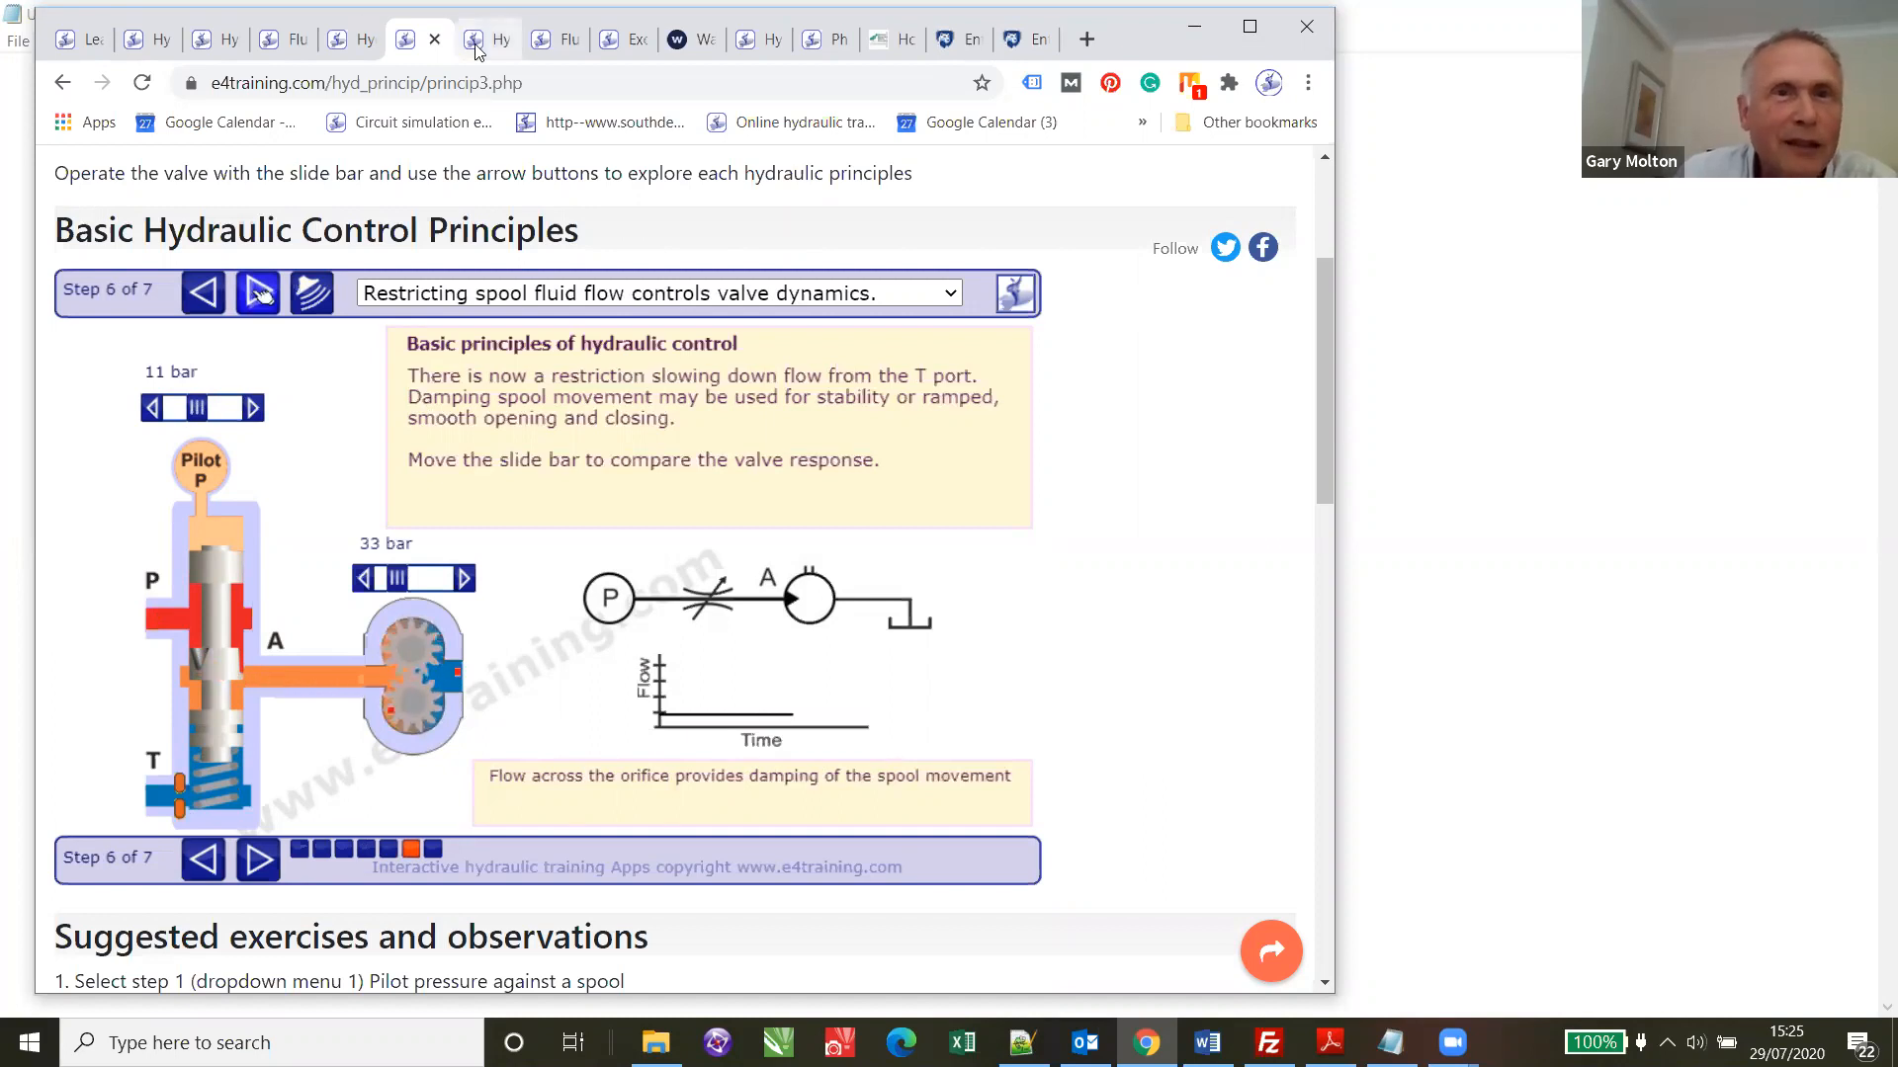
{"action": "mouse_move", "coordinate": [488, 40]}
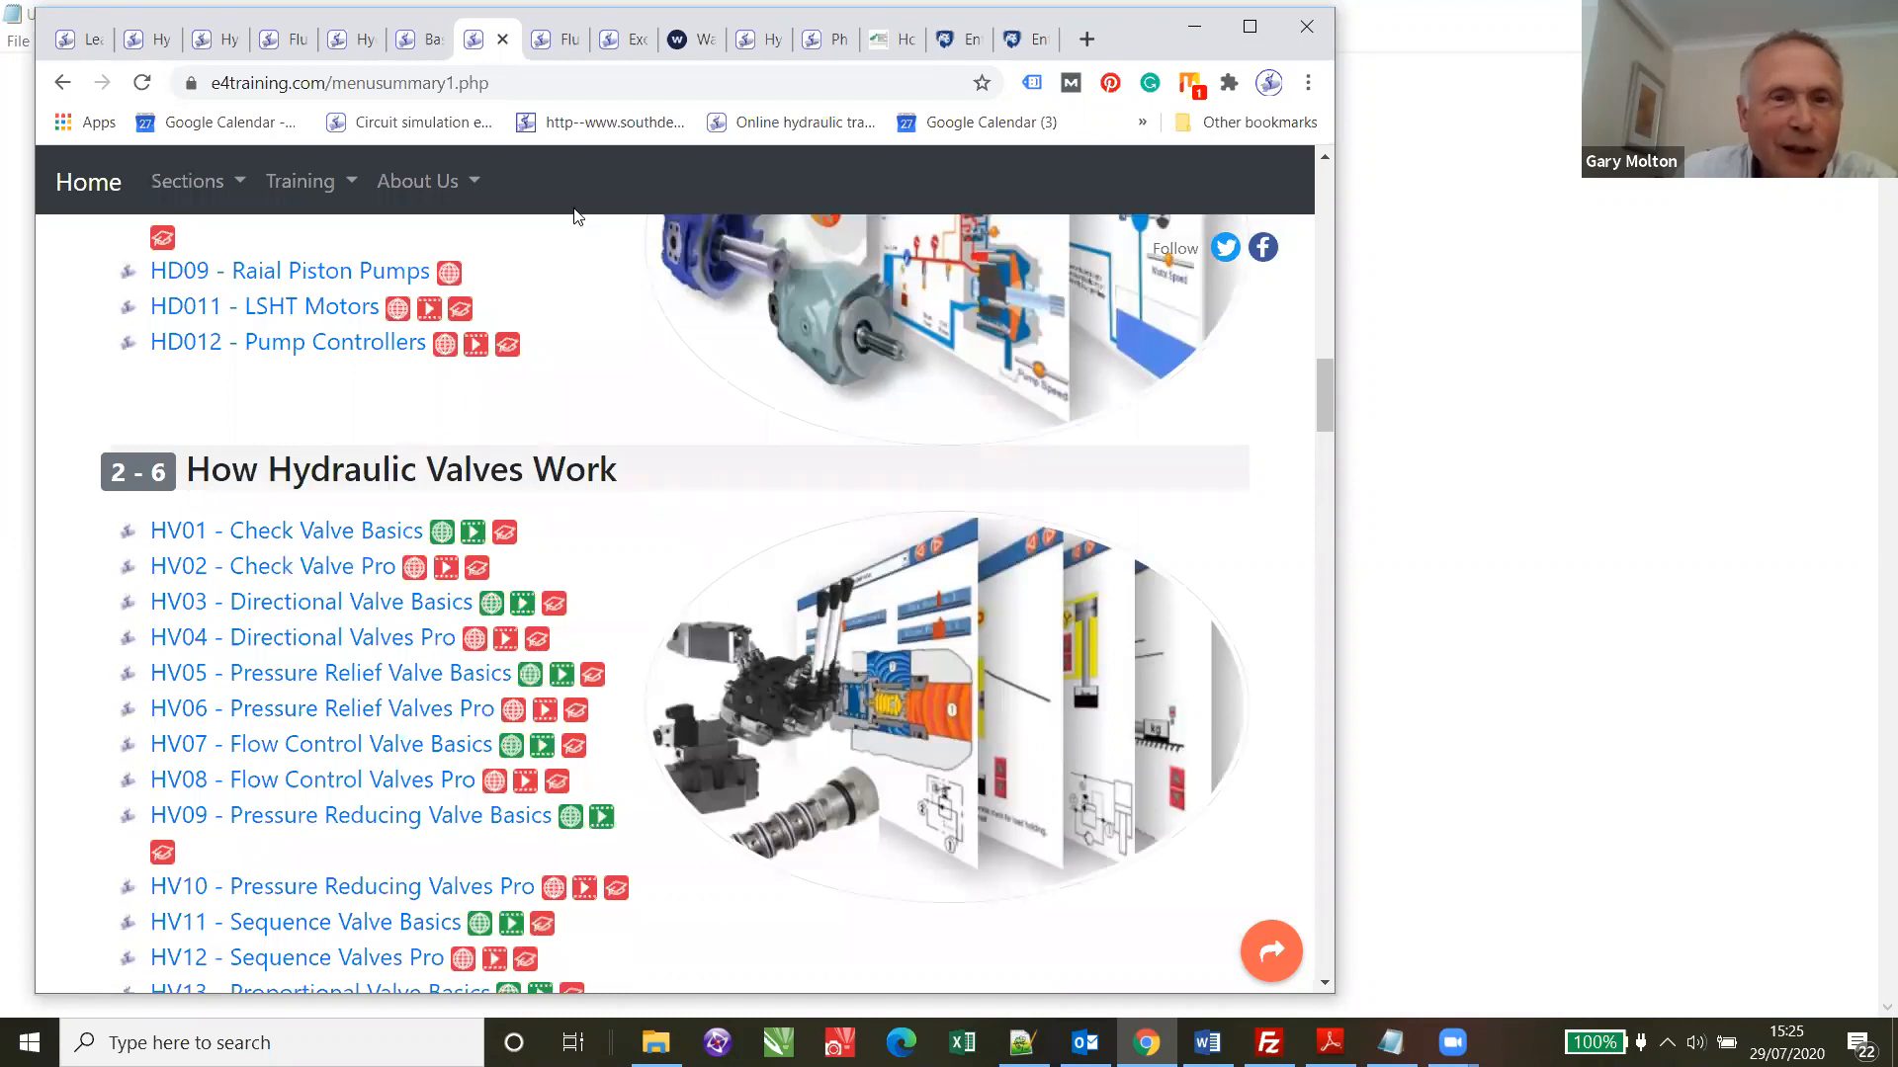
{"action": "mouse_move", "coordinate": [321, 743]}
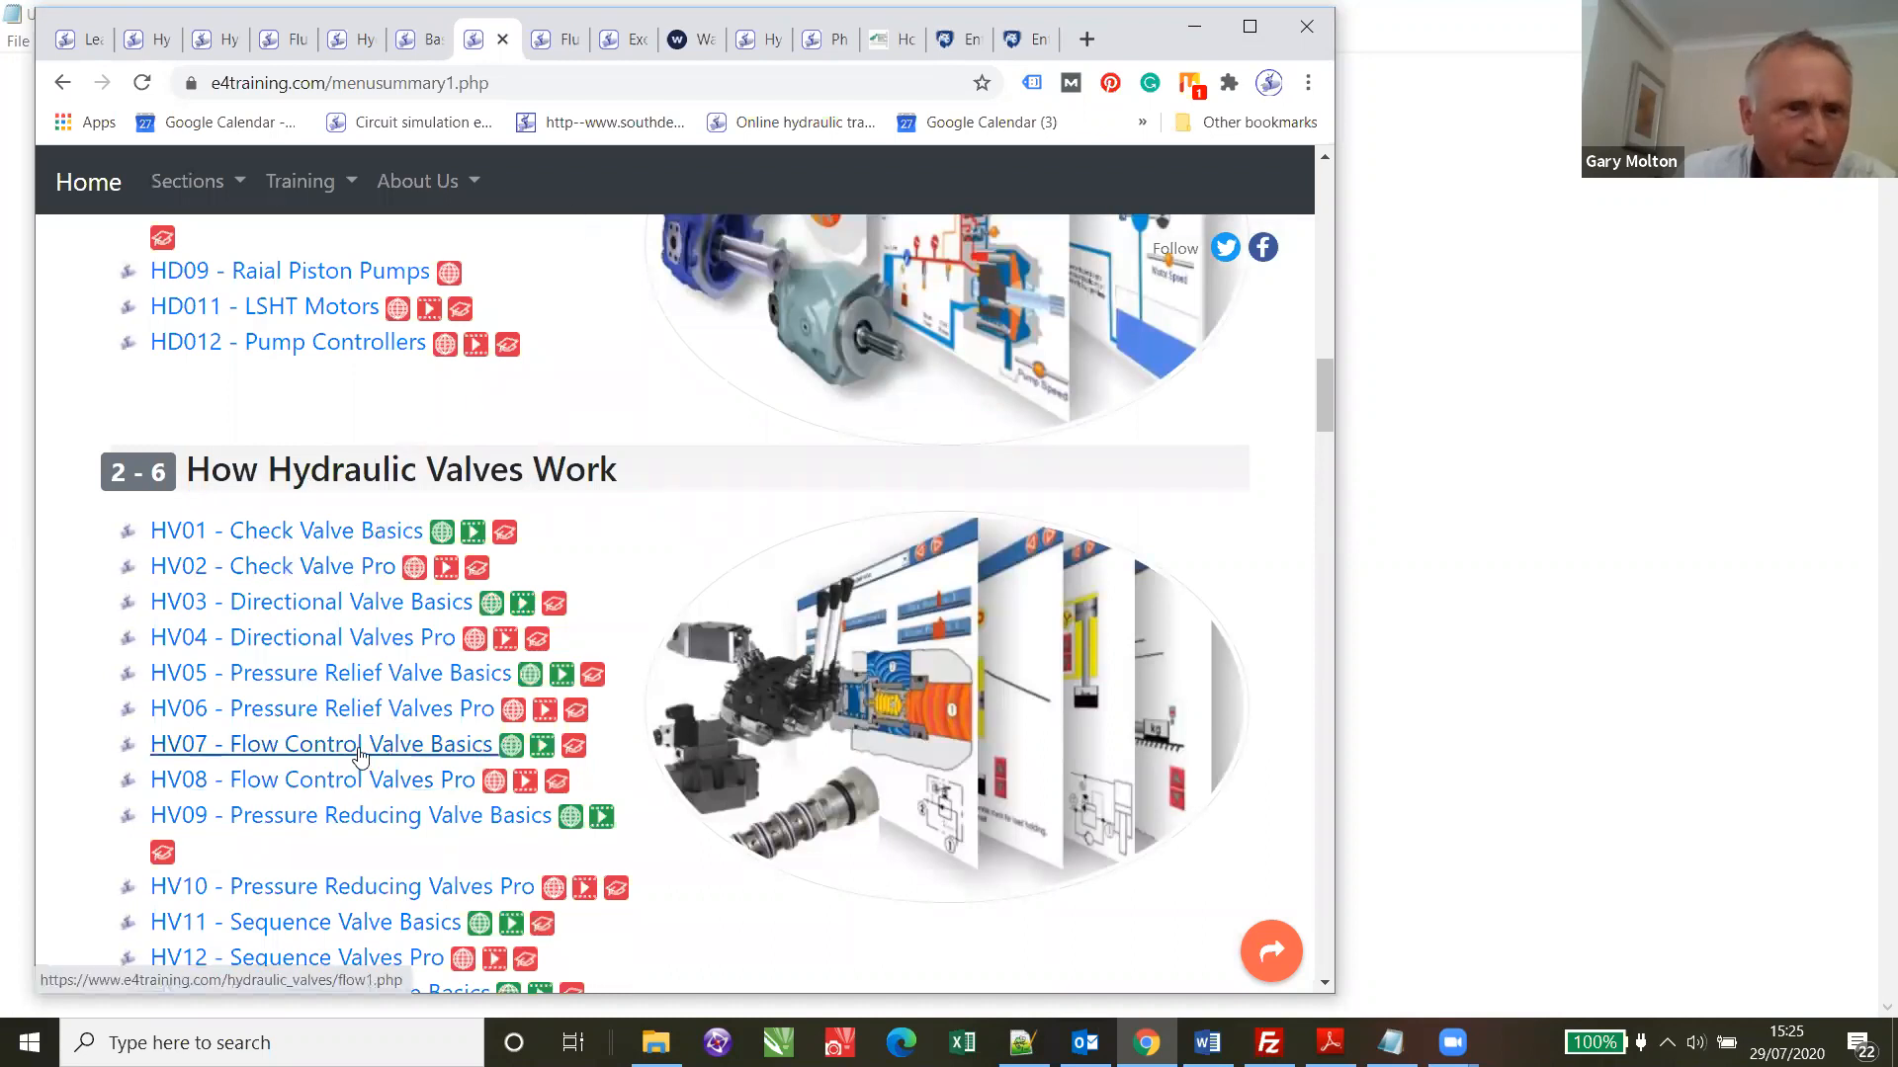
{"action": "mouse_move", "coordinate": [332, 672]}
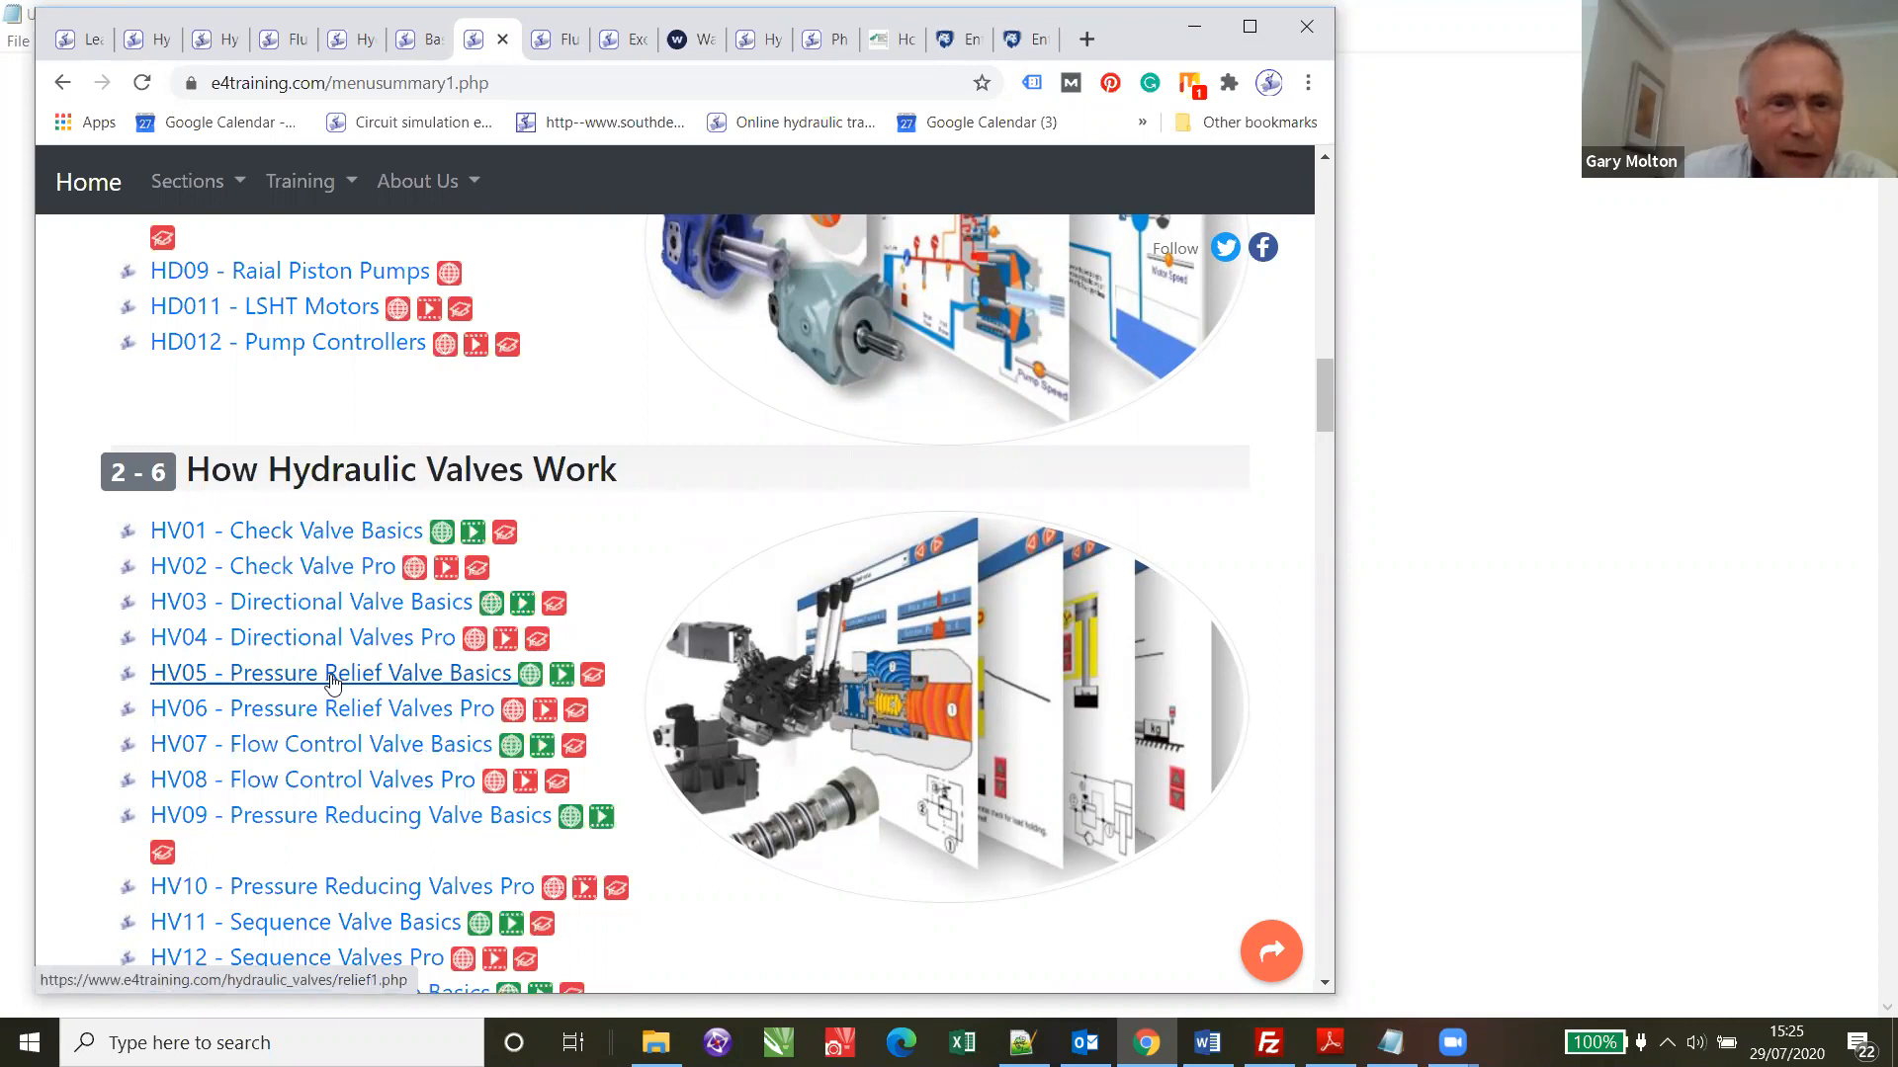
{"action": "mouse_move", "coordinate": [993, 638]}
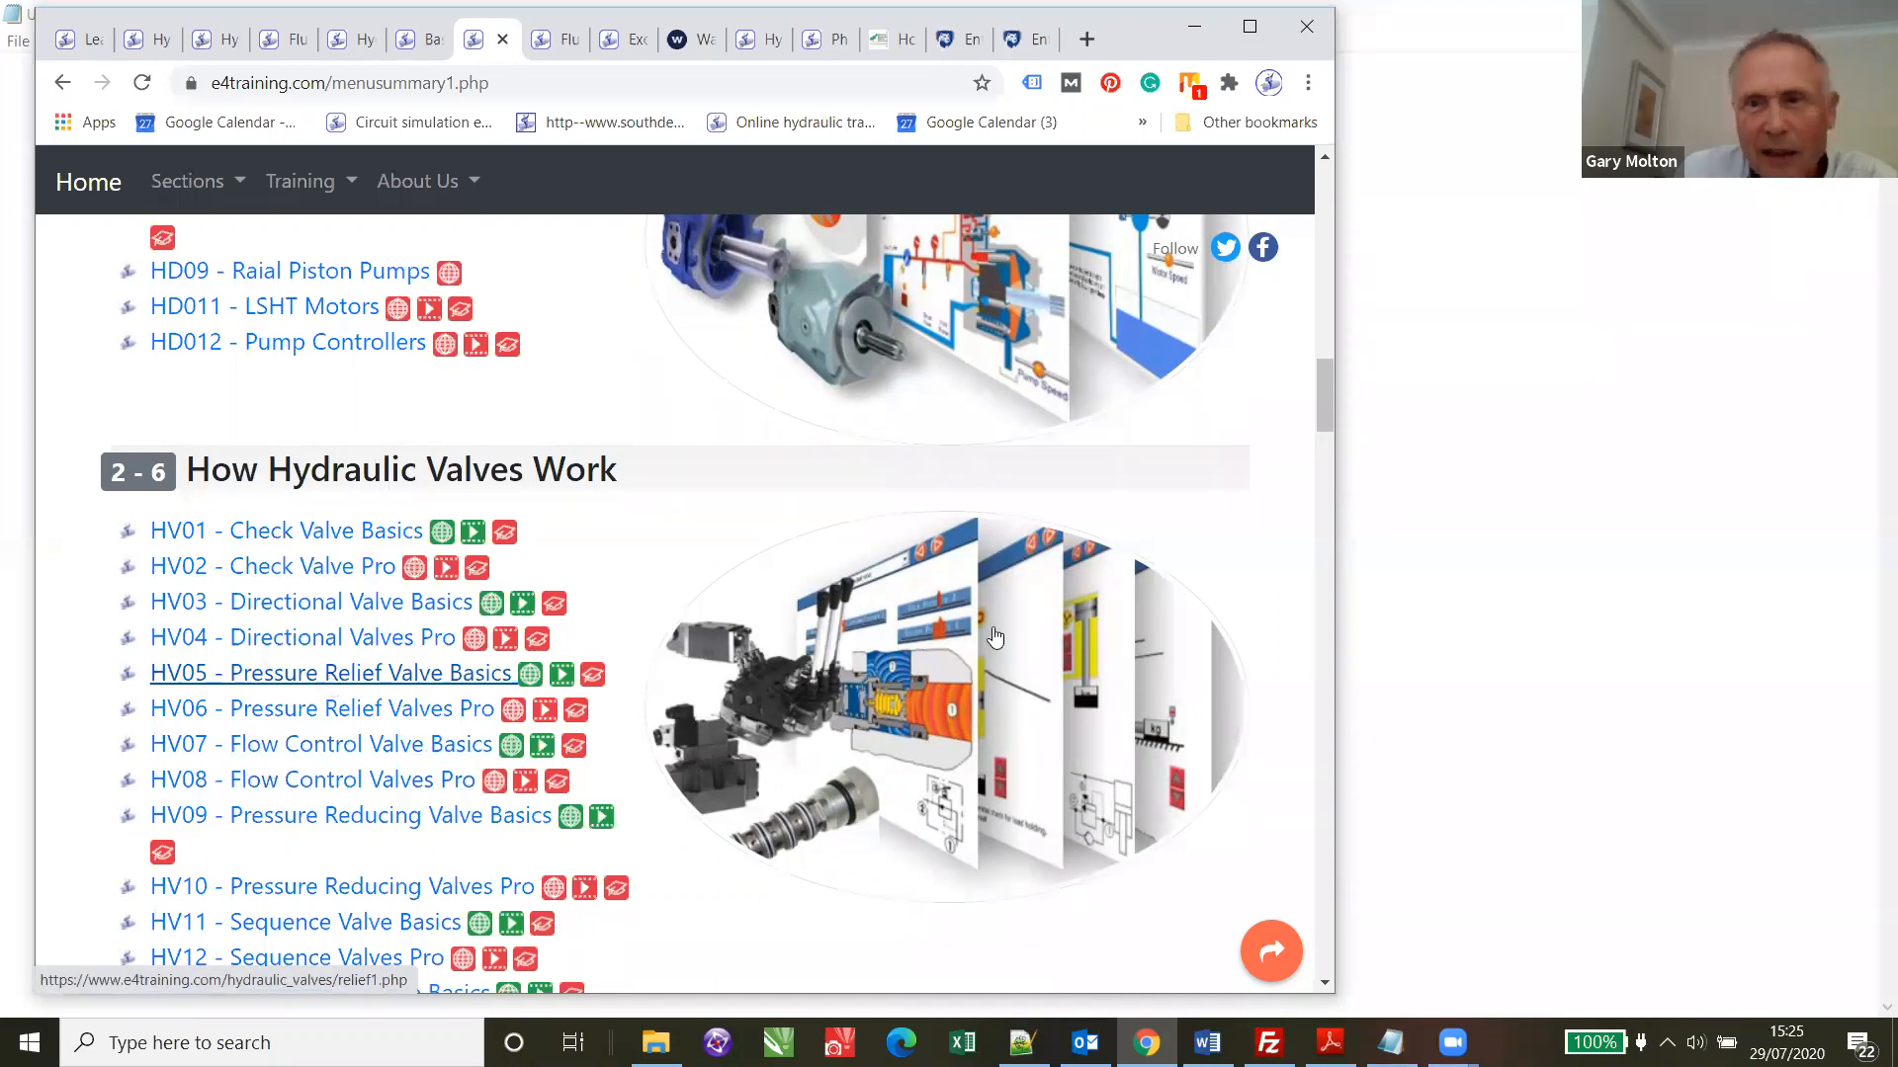
- Open the HV05 Pressure Relief Valve Basics lesson and read down through its types of relief valve
{"action": "left_click", "coordinate": [336, 672]}
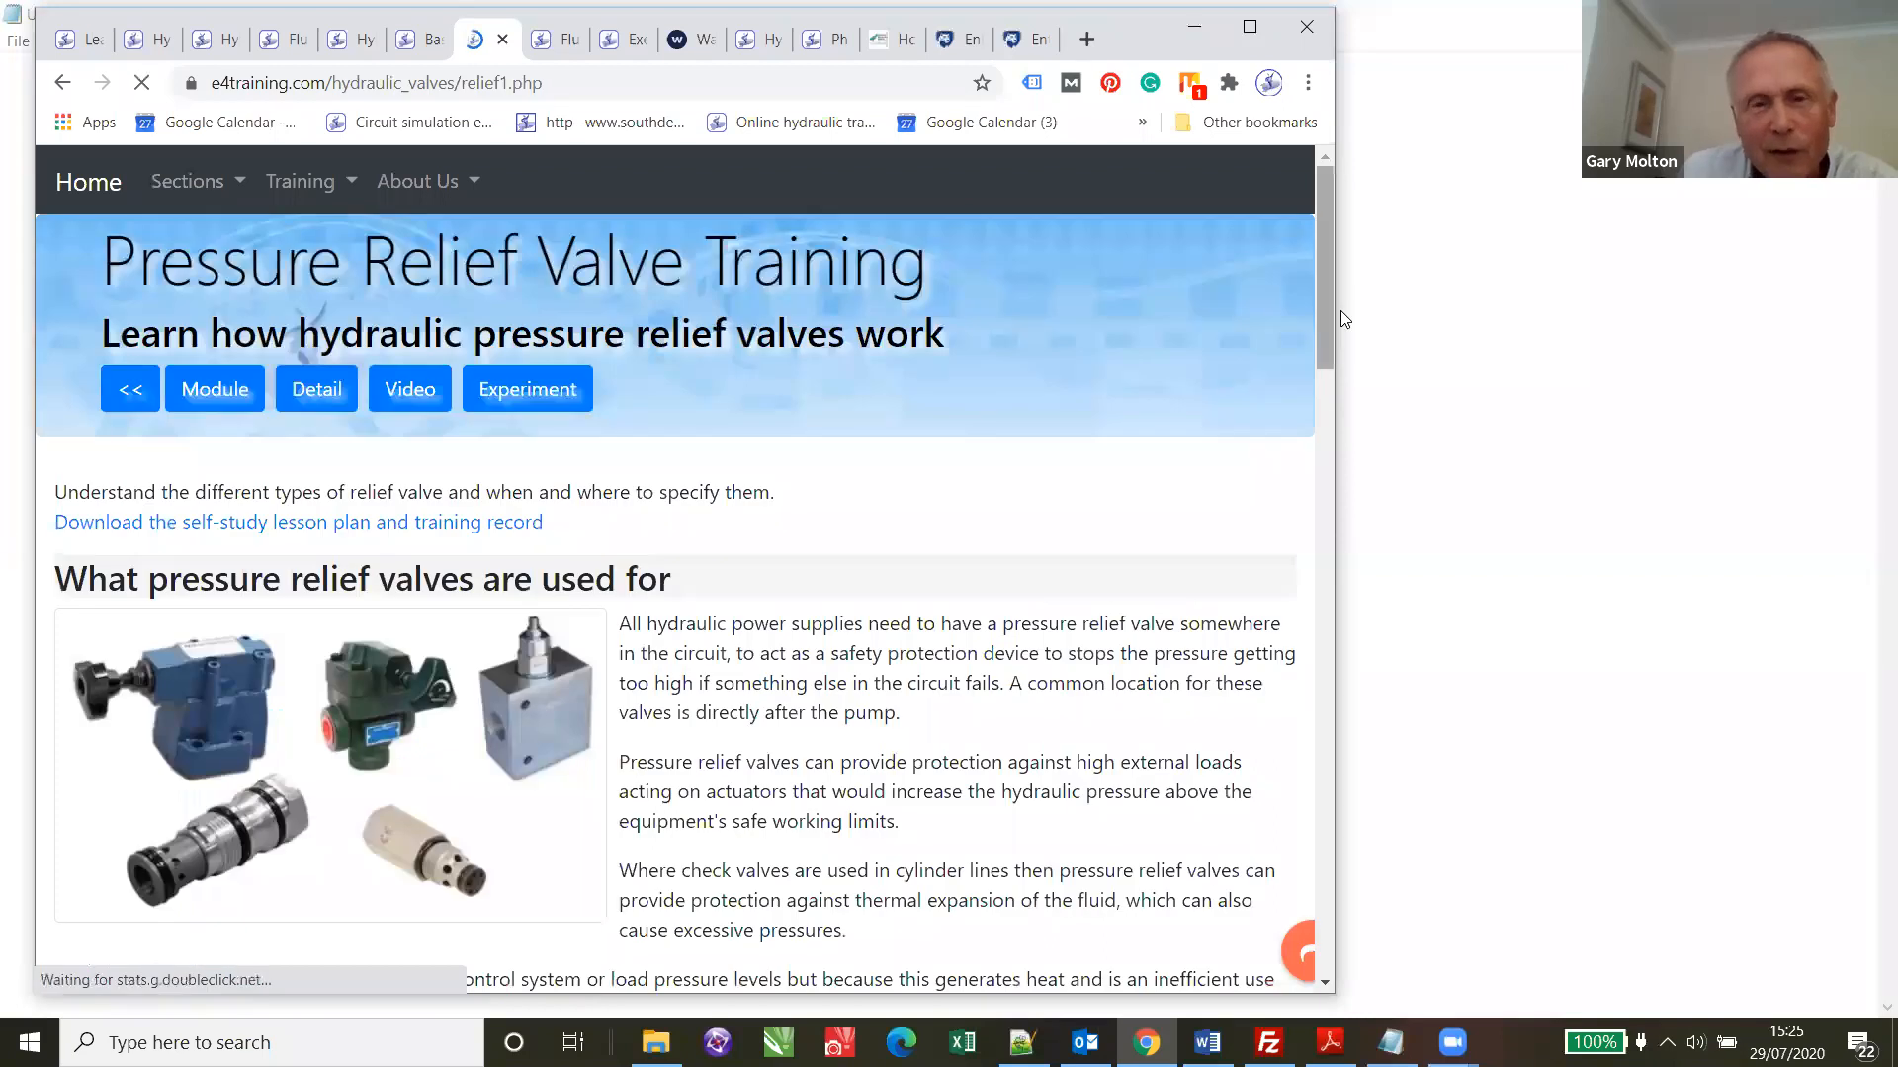
{"action": "scroll", "scroll_direction": "down", "scroll_amount": 3}
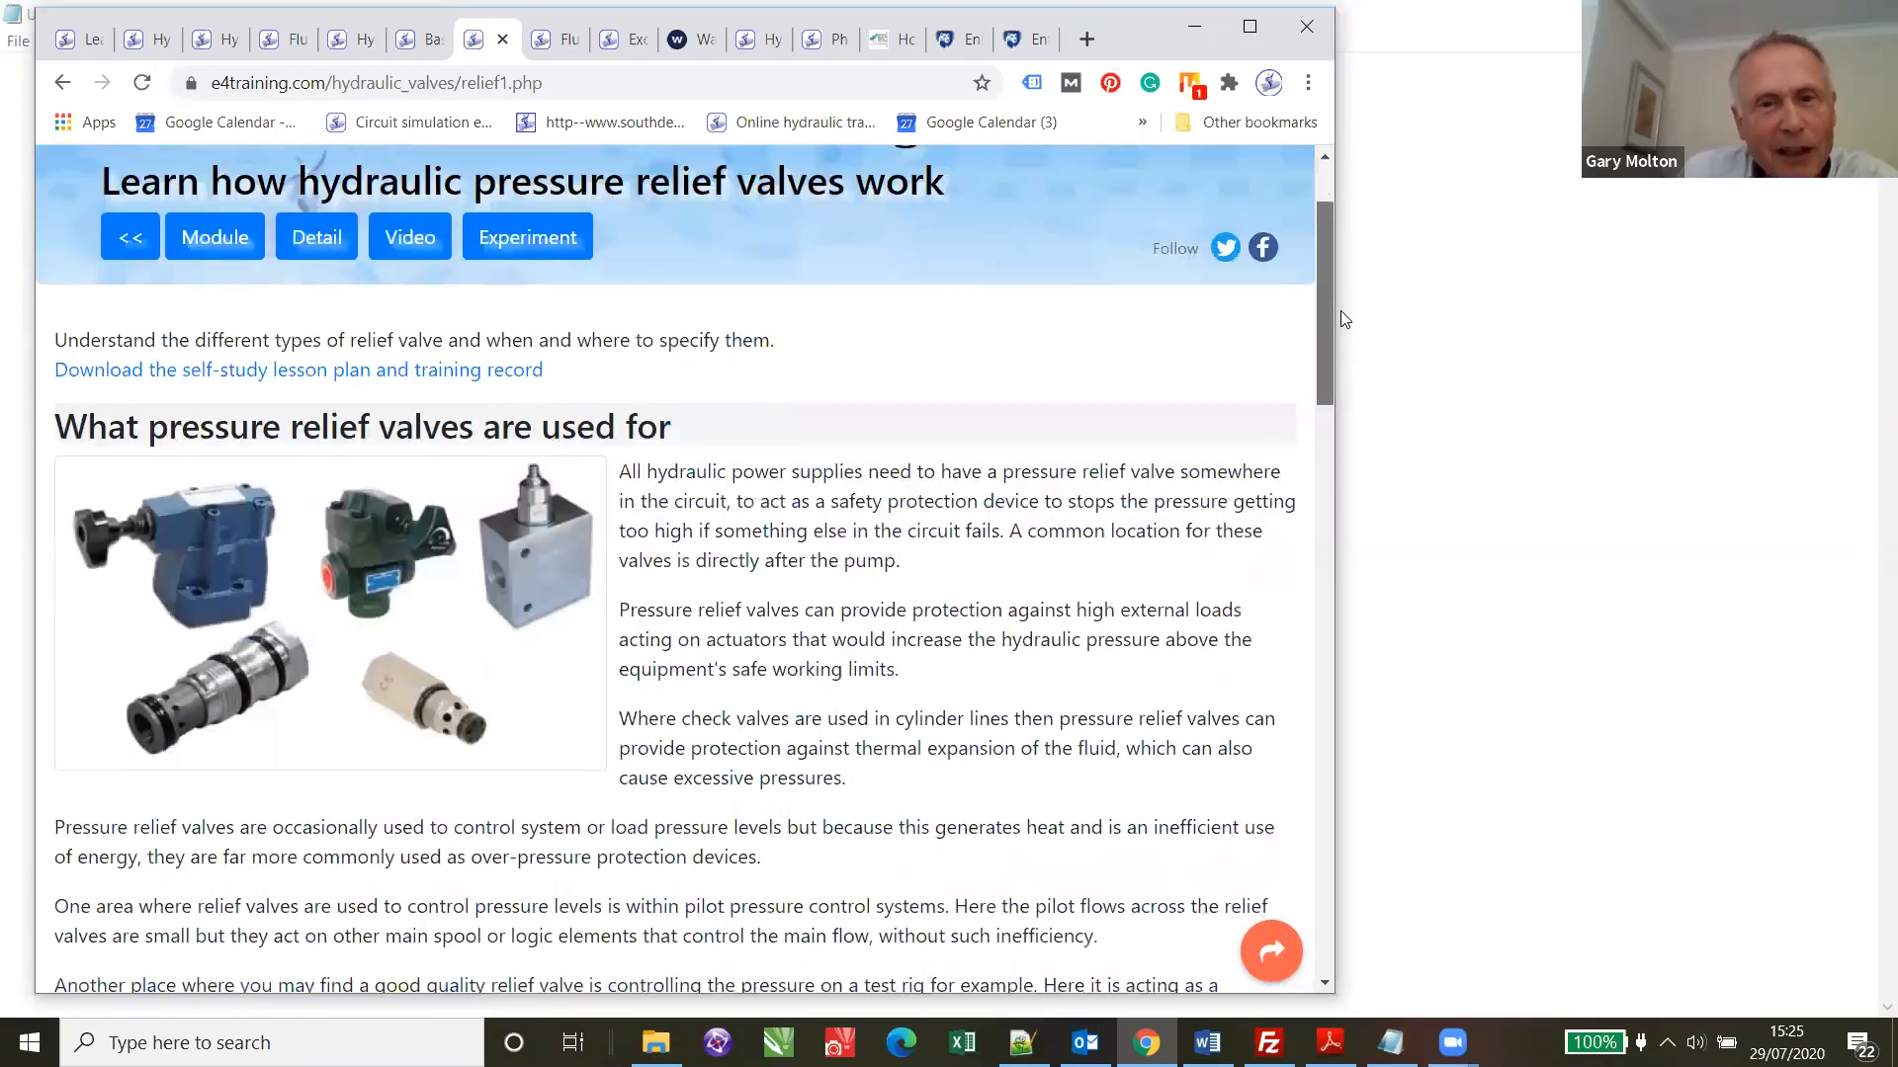
{"action": "scroll", "scroll_direction": "down", "scroll_amount": 3}
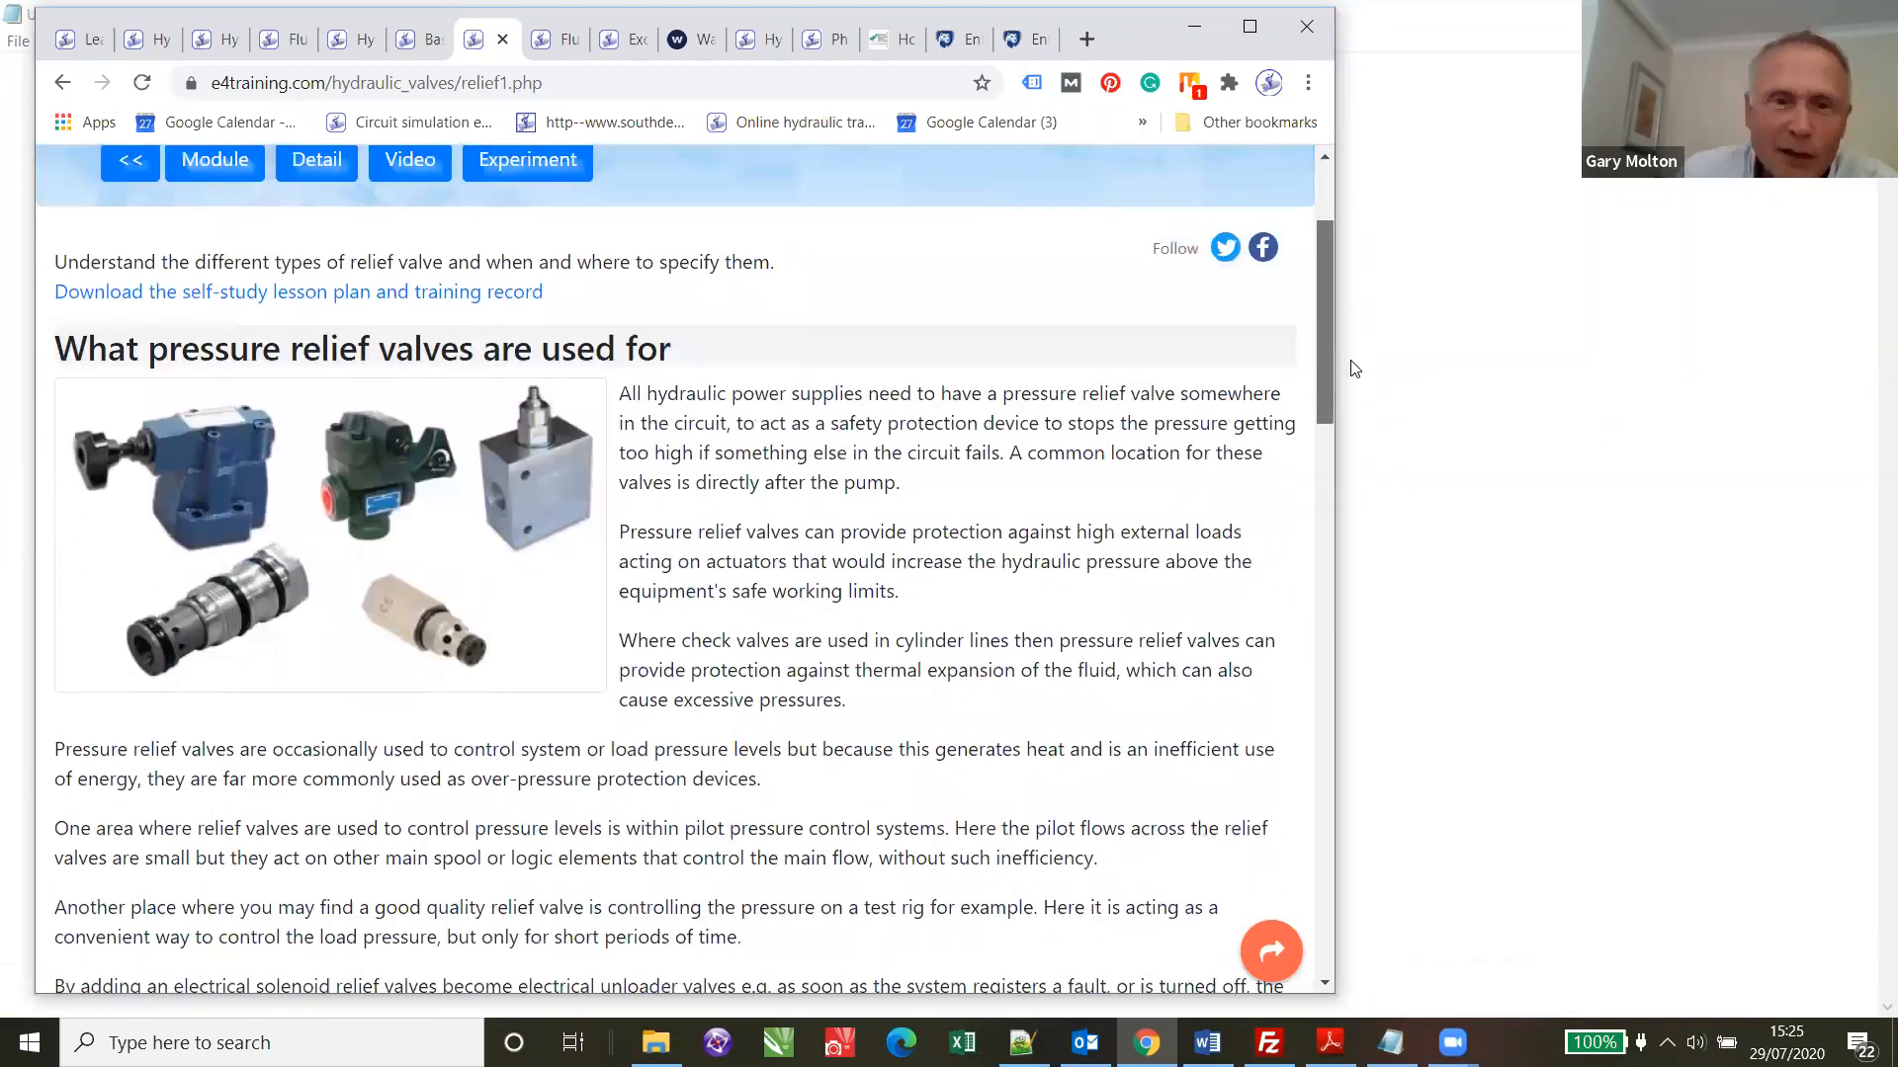
{"action": "scroll", "scroll_direction": "down", "scroll_amount": 3}
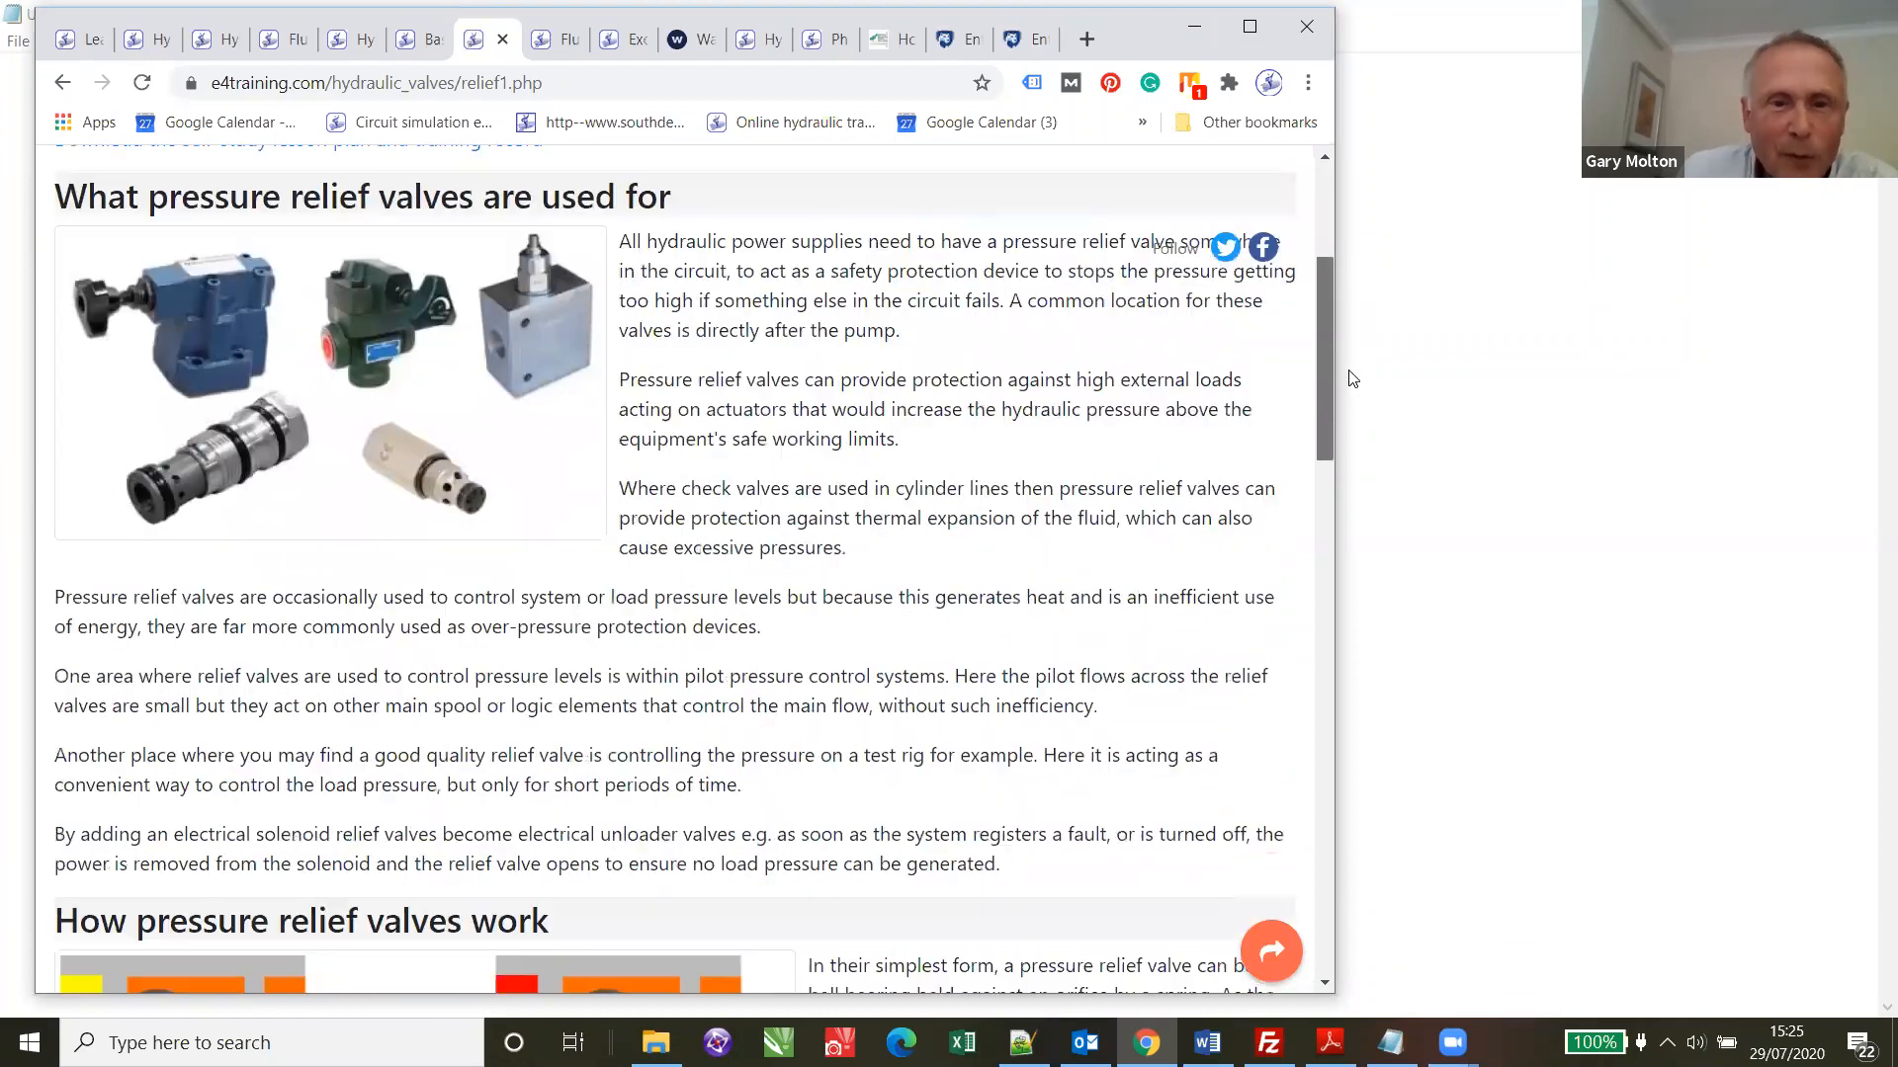
{"action": "scroll", "scroll_direction": "down", "scroll_amount": 3}
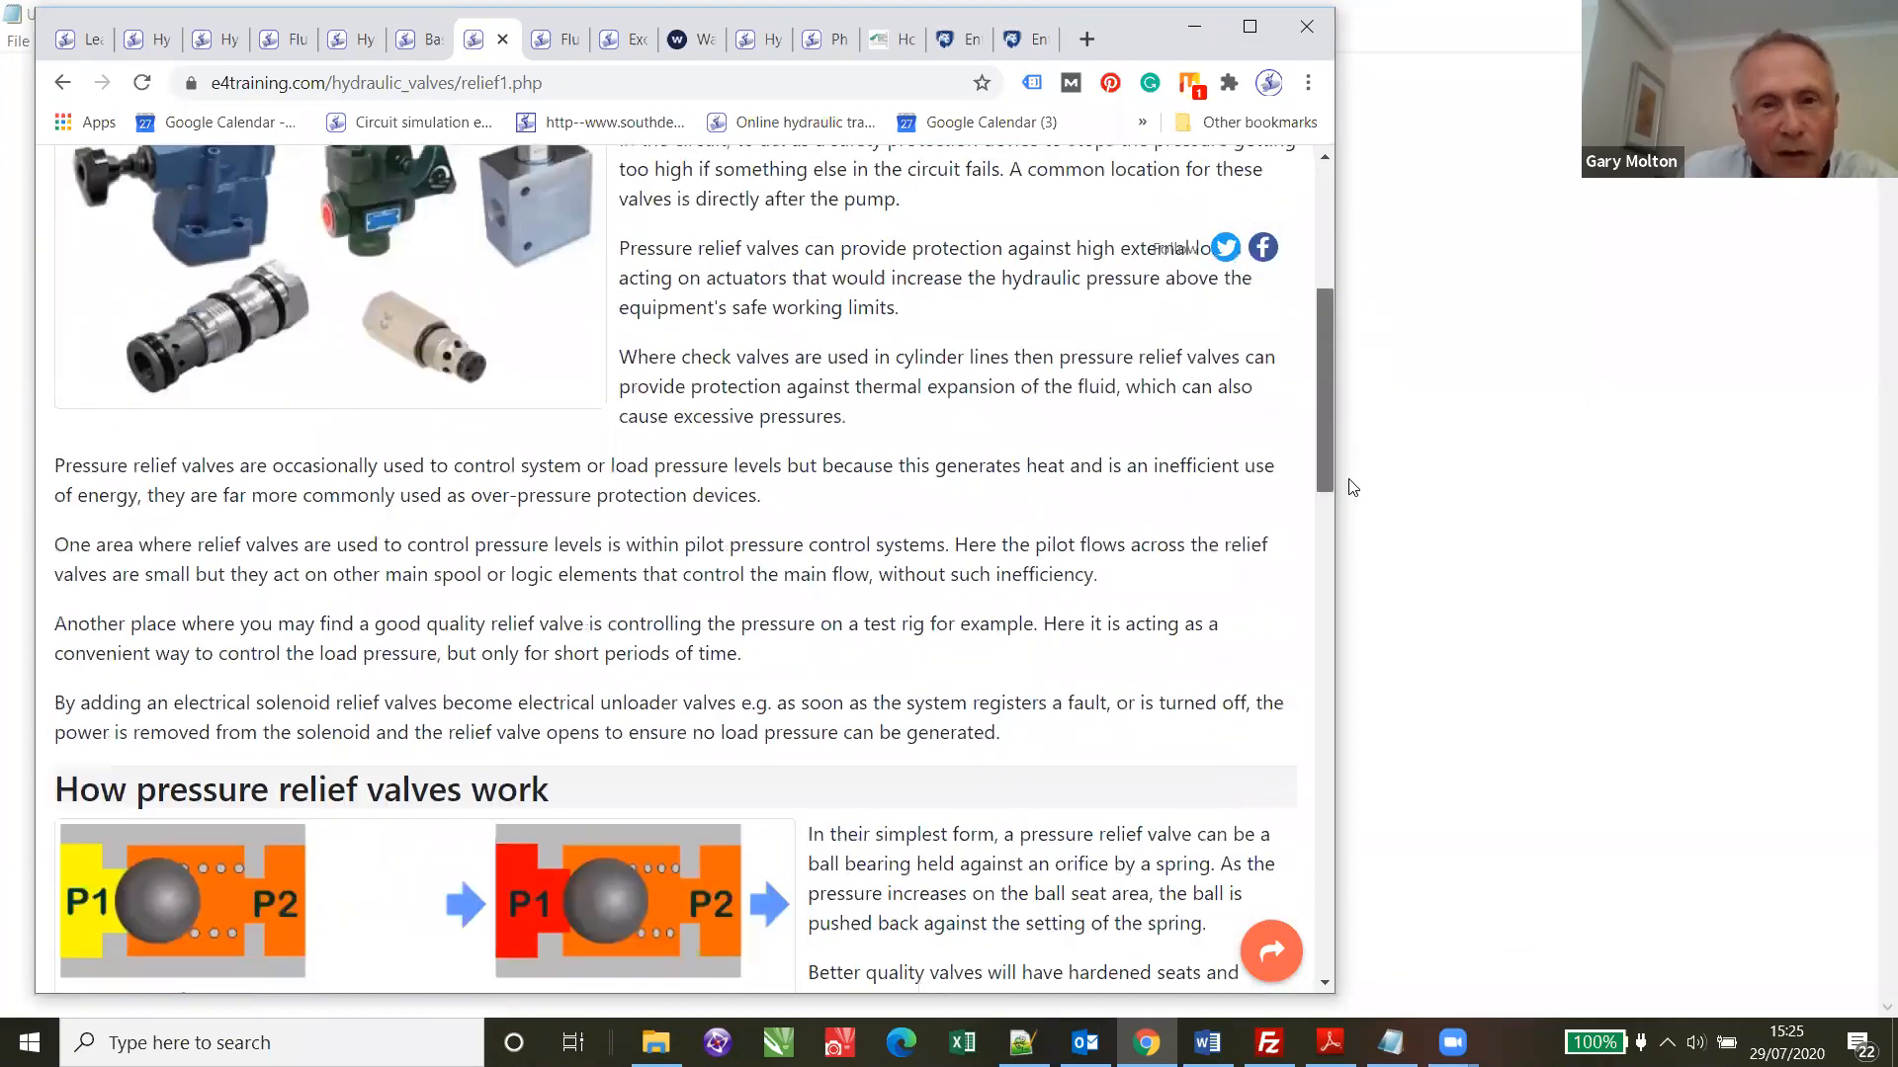
{"action": "scroll", "scroll_direction": "down", "scroll_amount": 3}
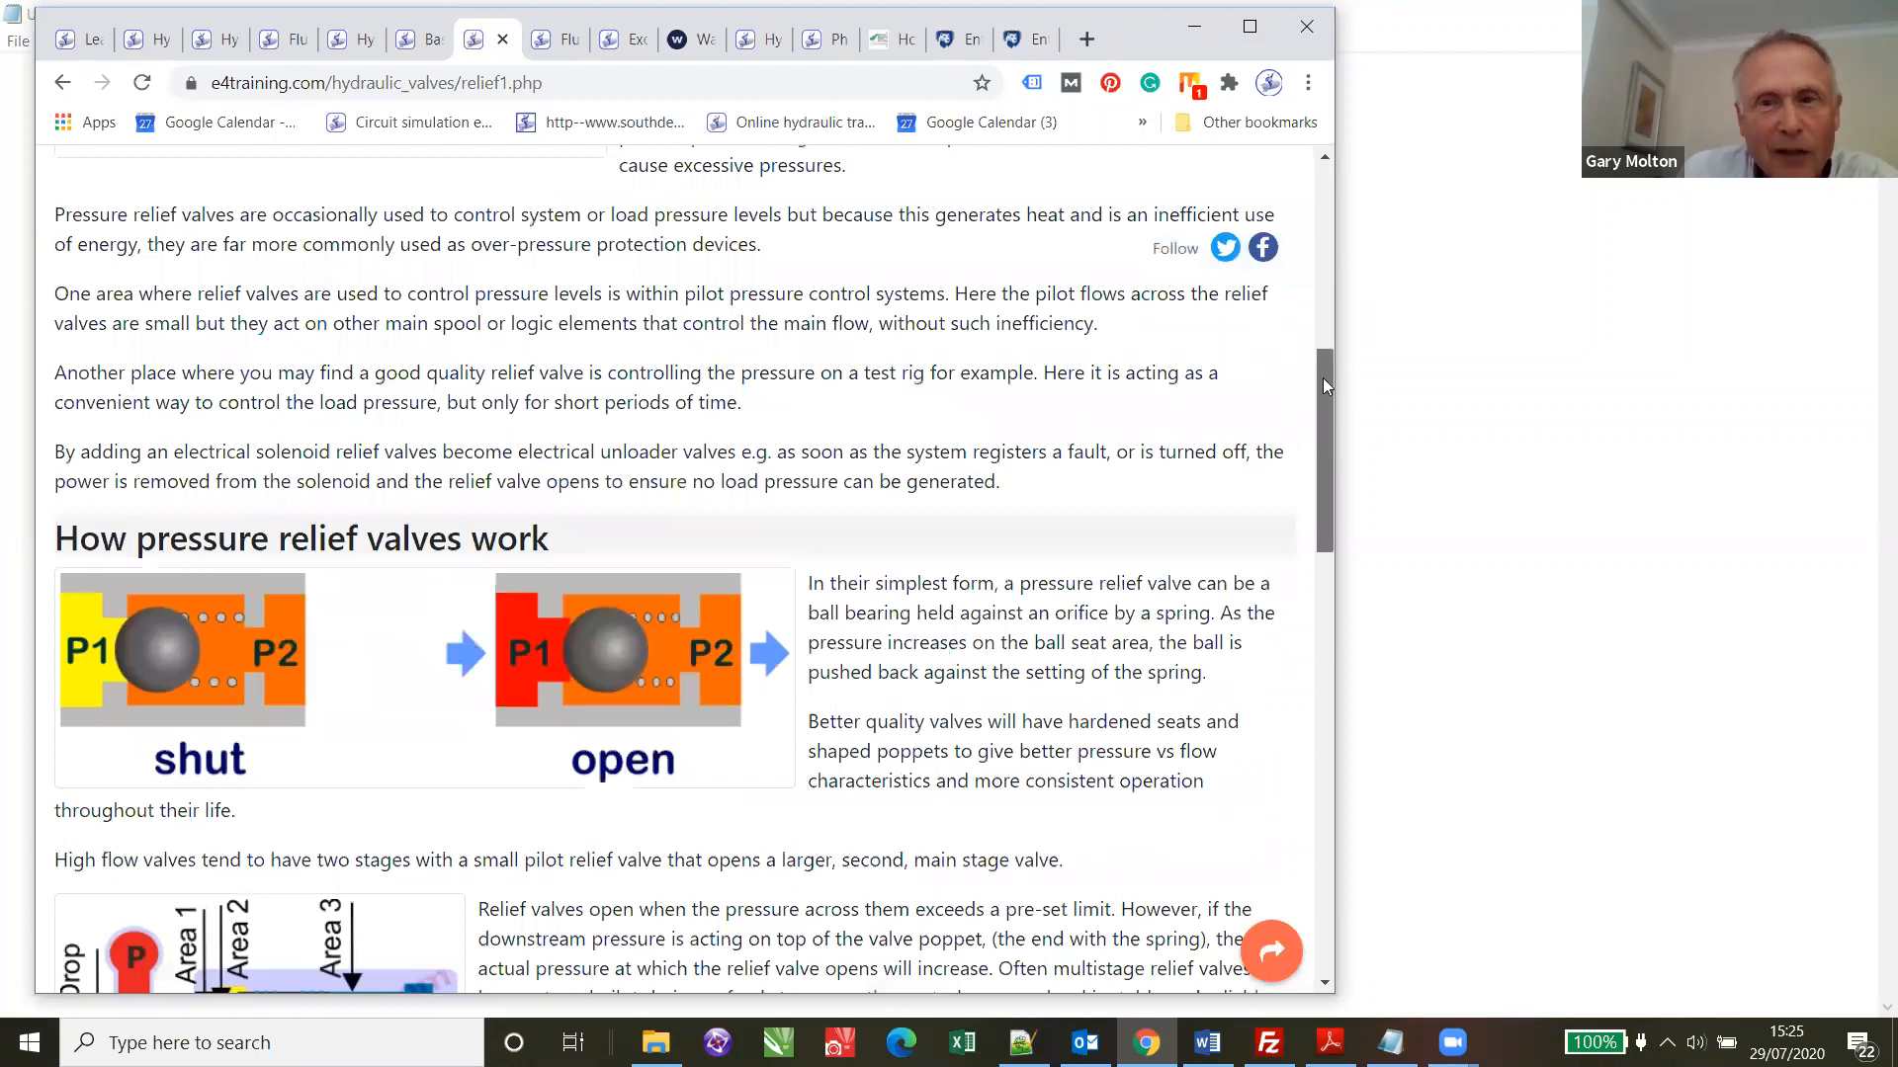
{"action": "scroll", "scroll_direction": "down", "scroll_amount": 3}
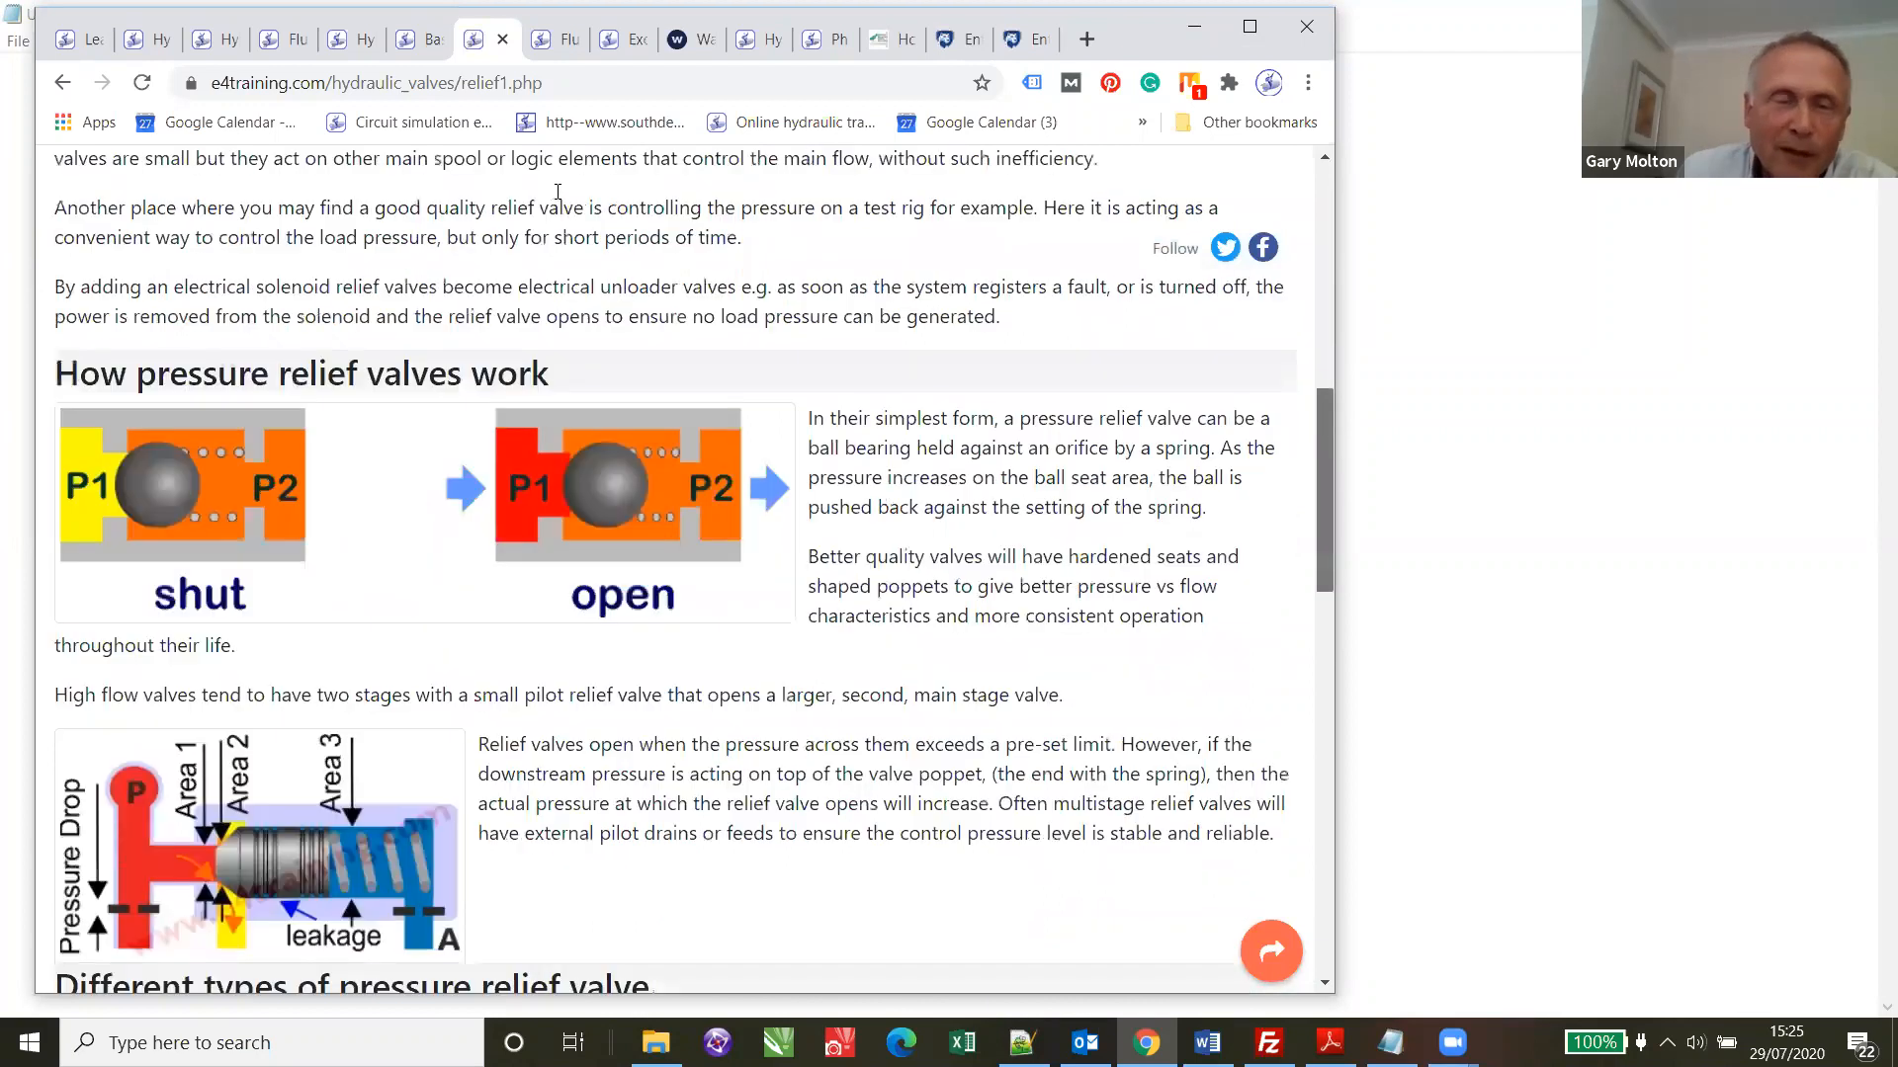
{"action": "scroll", "scroll_direction": "up", "scroll_amount": 3}
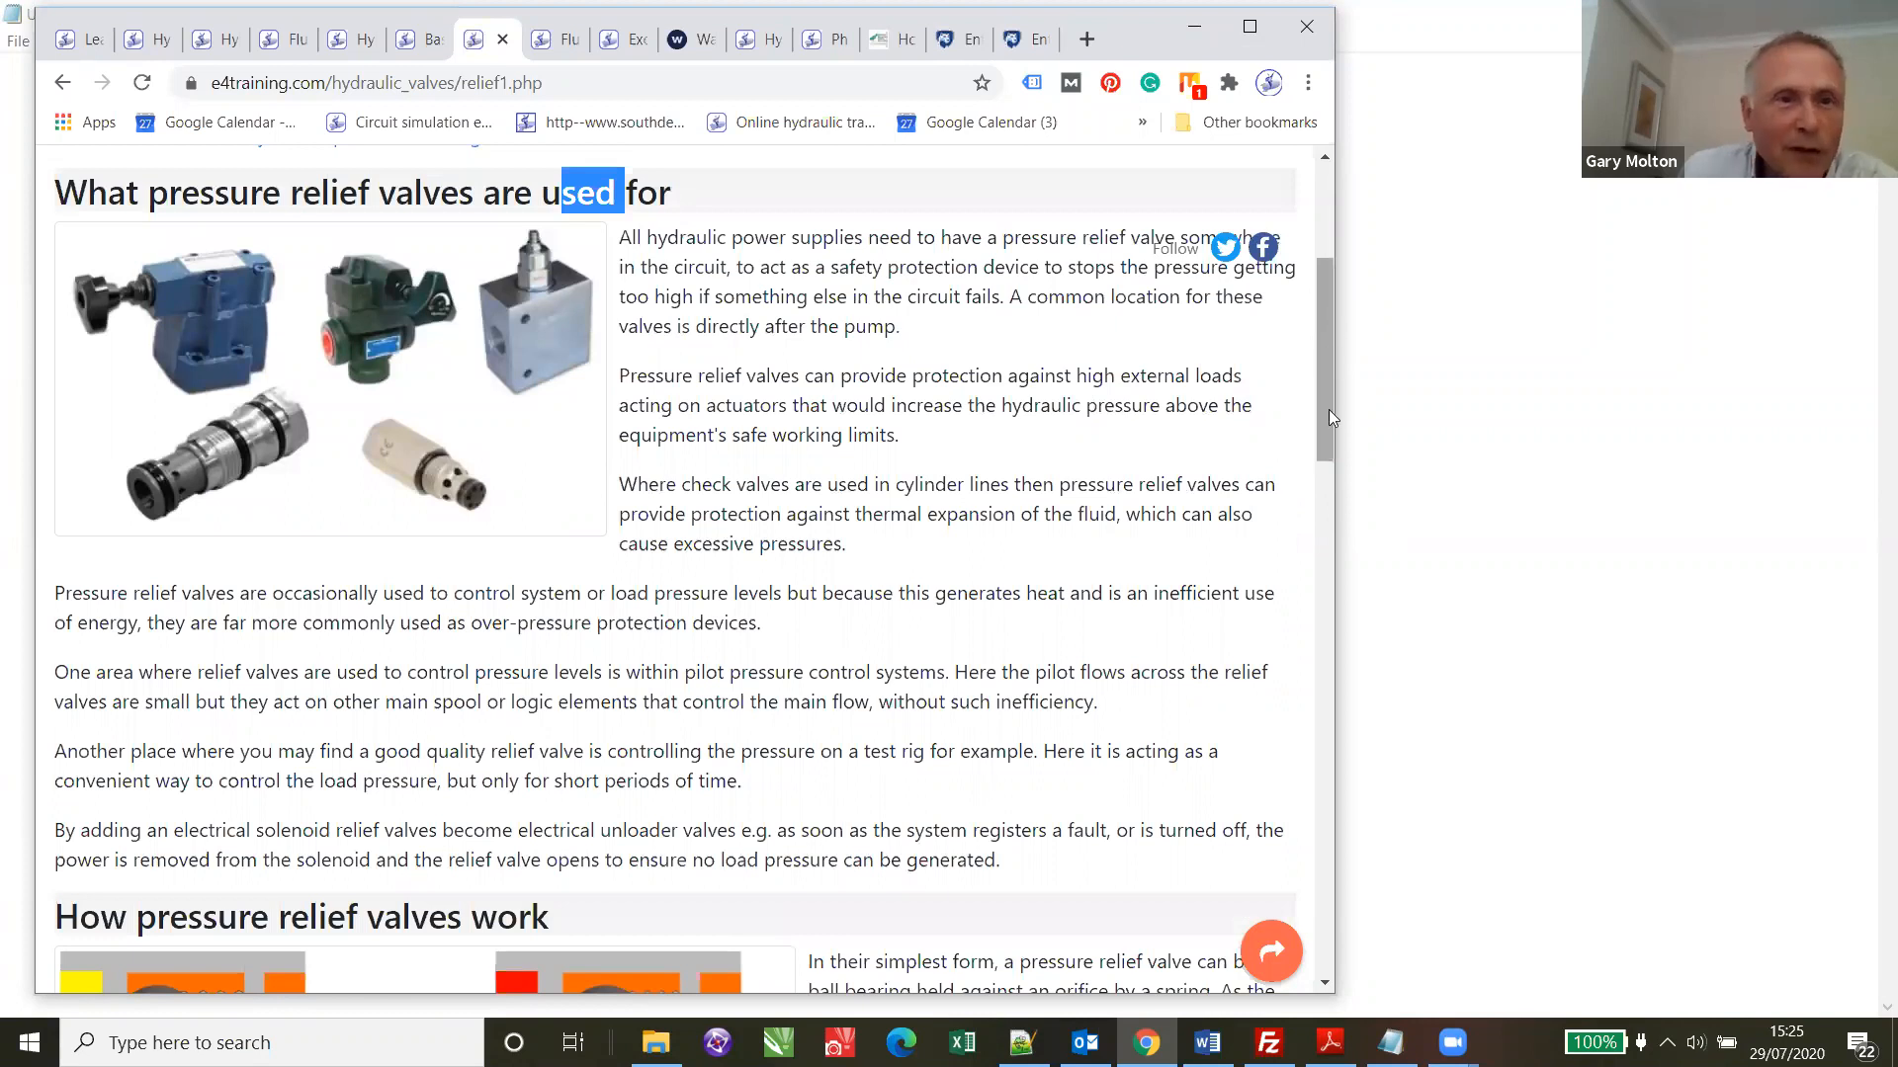
- Scroll on to the valve types cross-sections and the advanced relief valve training section
{"action": "scroll", "scroll_direction": "down", "scroll_amount": 3}
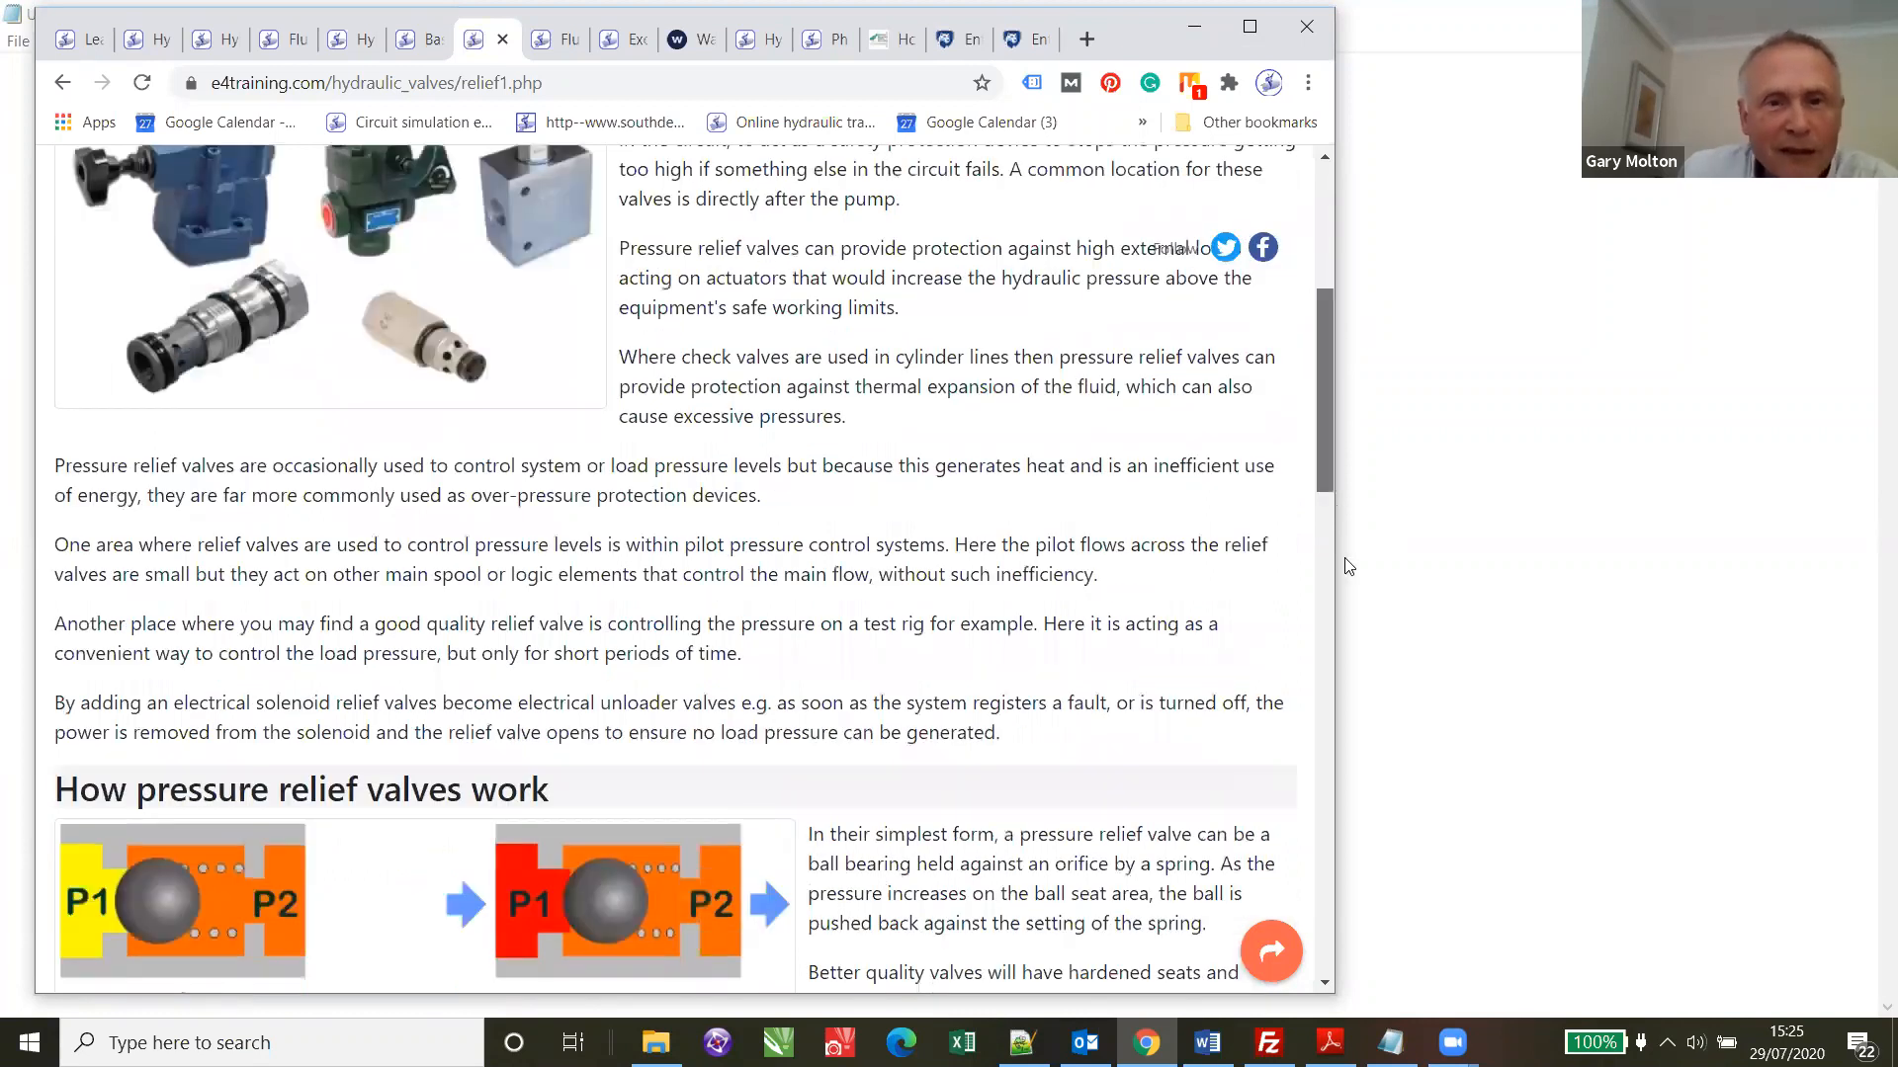
{"action": "scroll", "scroll_direction": "down", "scroll_amount": 3}
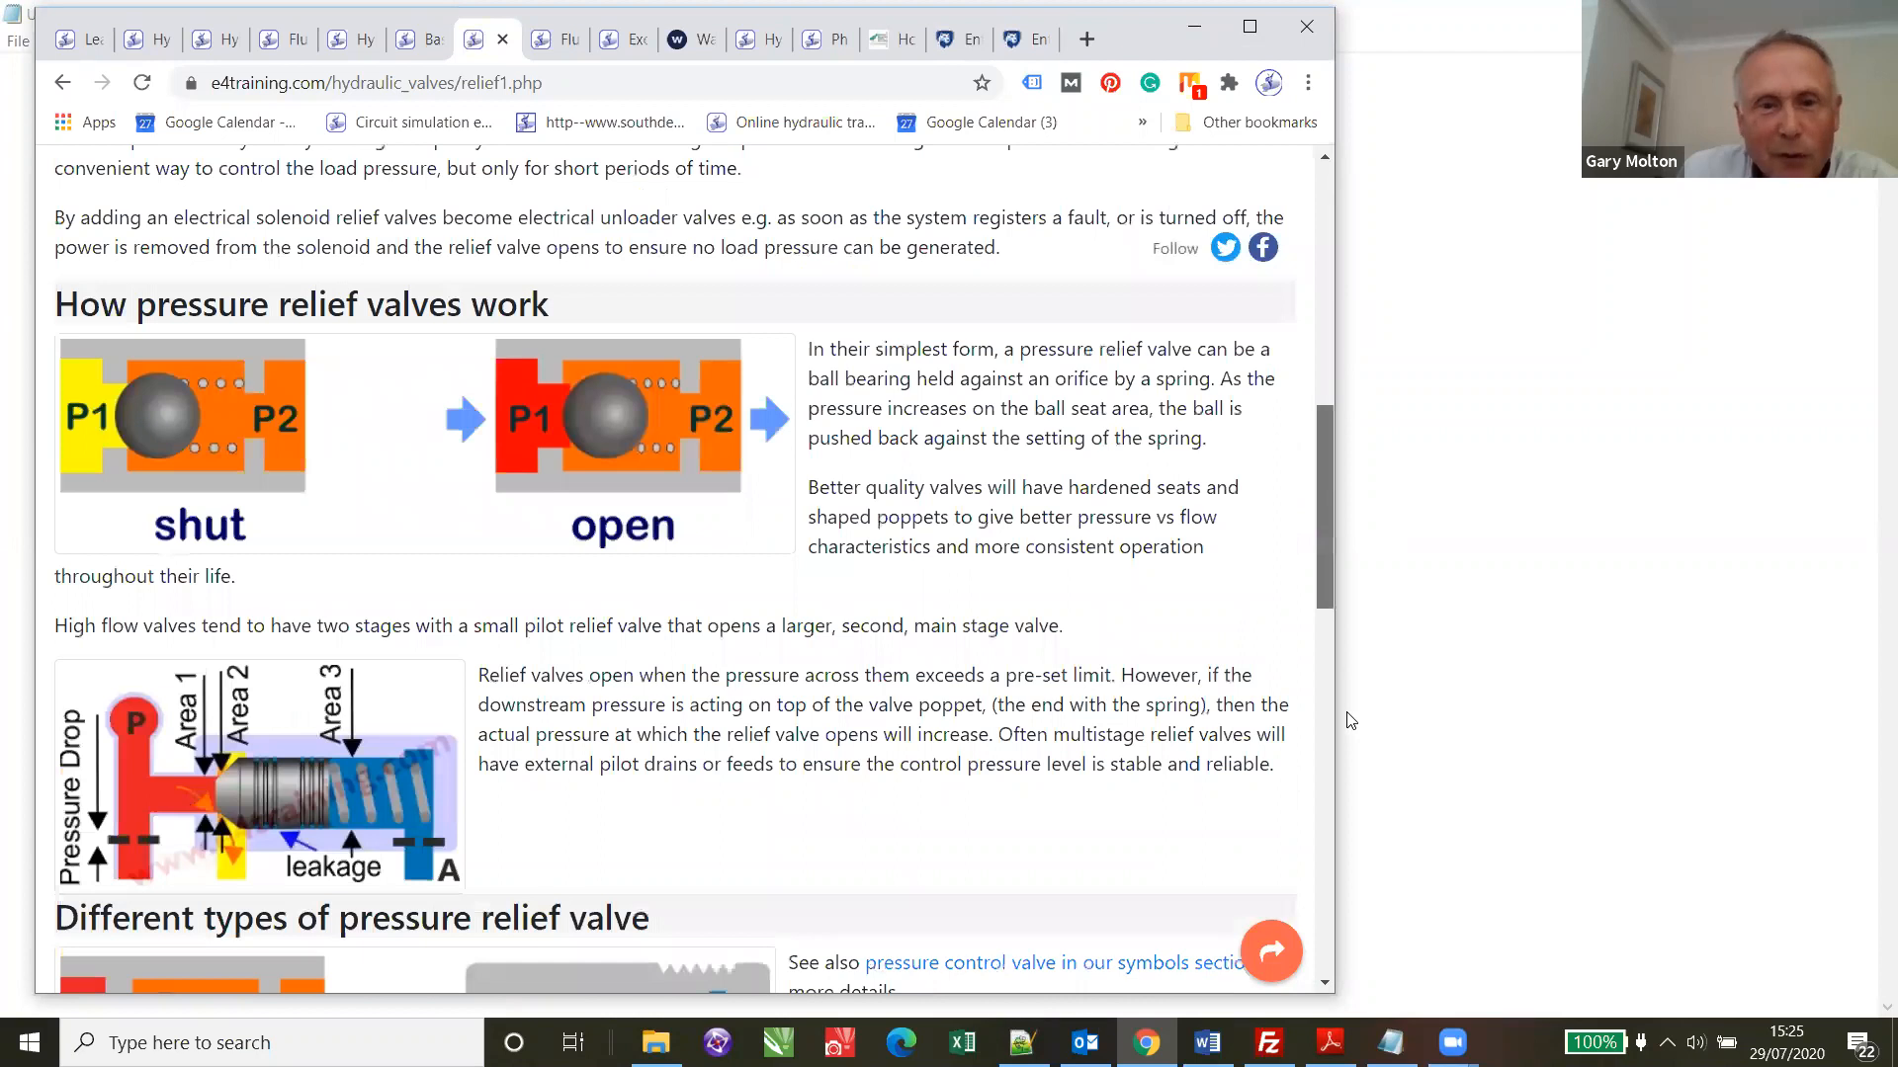
{"action": "scroll", "scroll_direction": "down", "scroll_amount": 3}
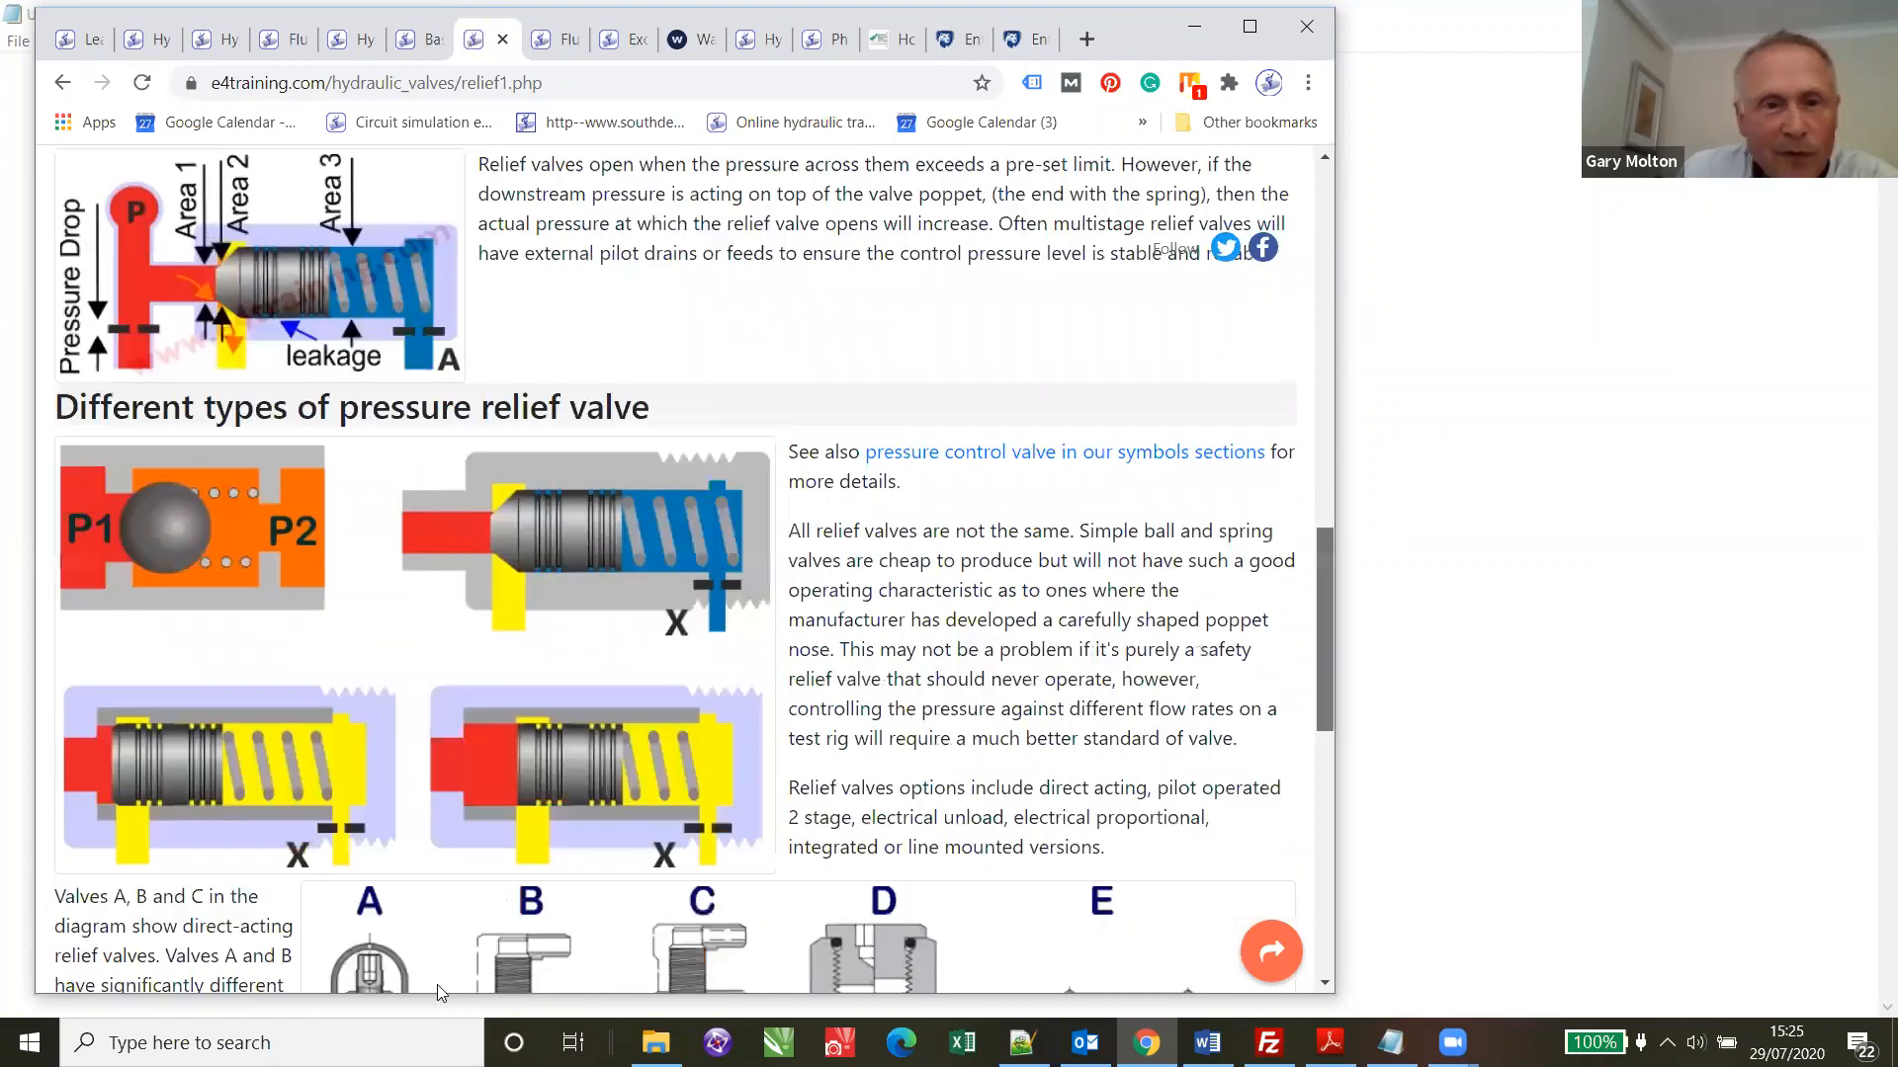
{"action": "scroll", "scroll_direction": "down", "scroll_amount": 3}
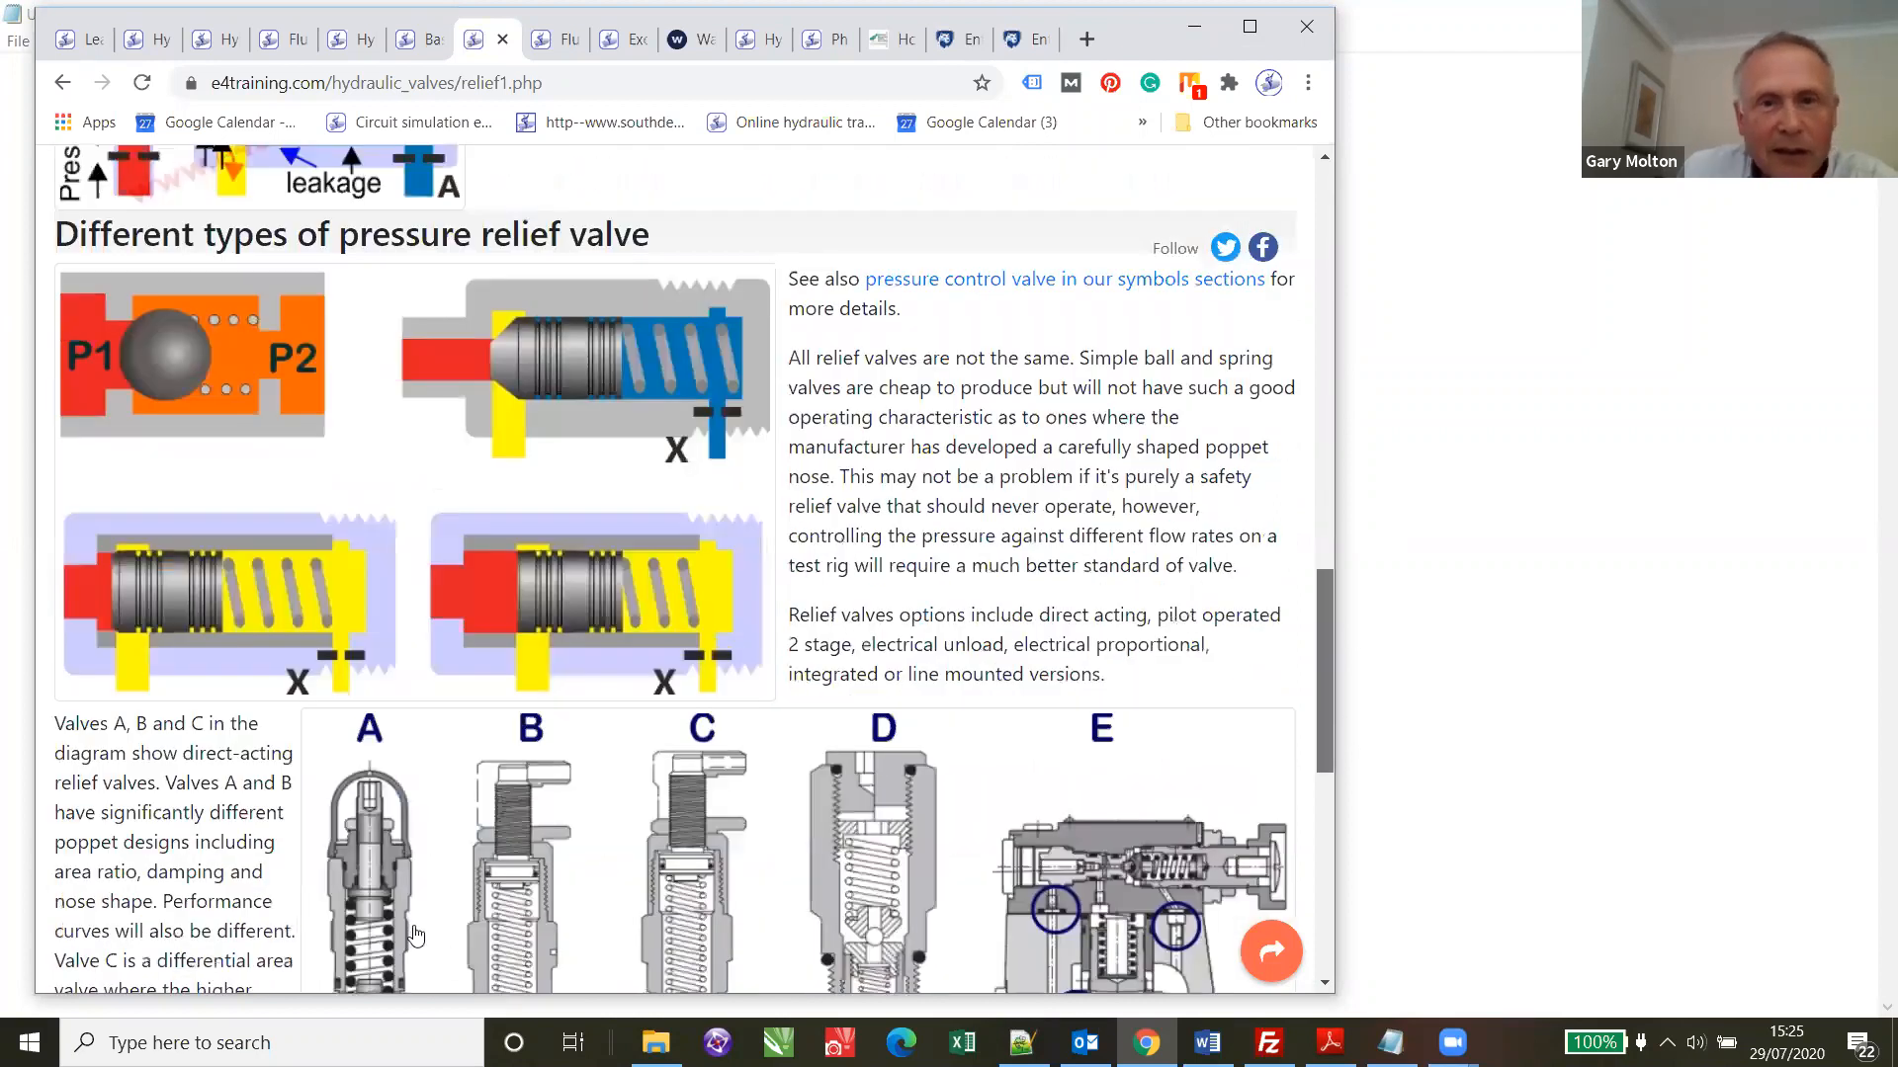
{"action": "scroll", "scroll_direction": "down", "scroll_amount": 3}
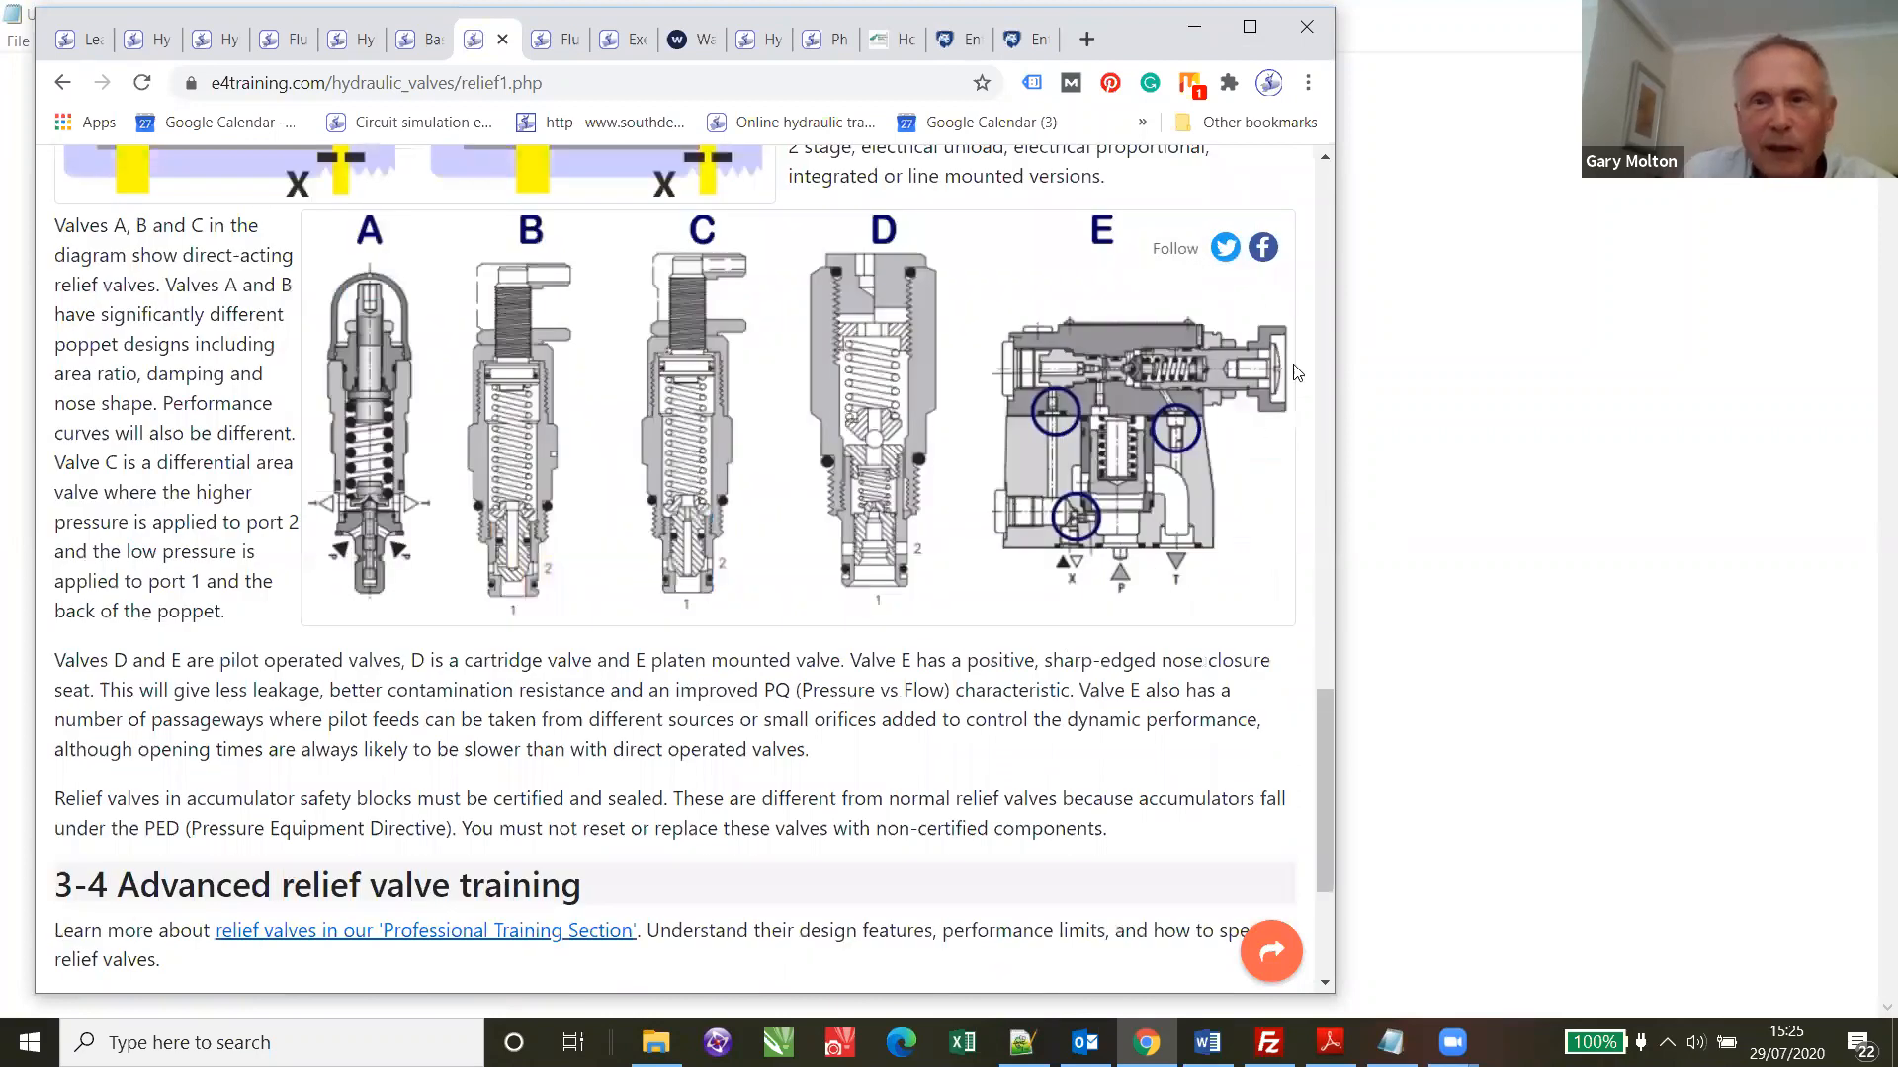
- Open the Professional Training Section's Advanced Relief Valve lesson and scroll through the page
{"action": "left_click", "coordinate": [425, 929]}
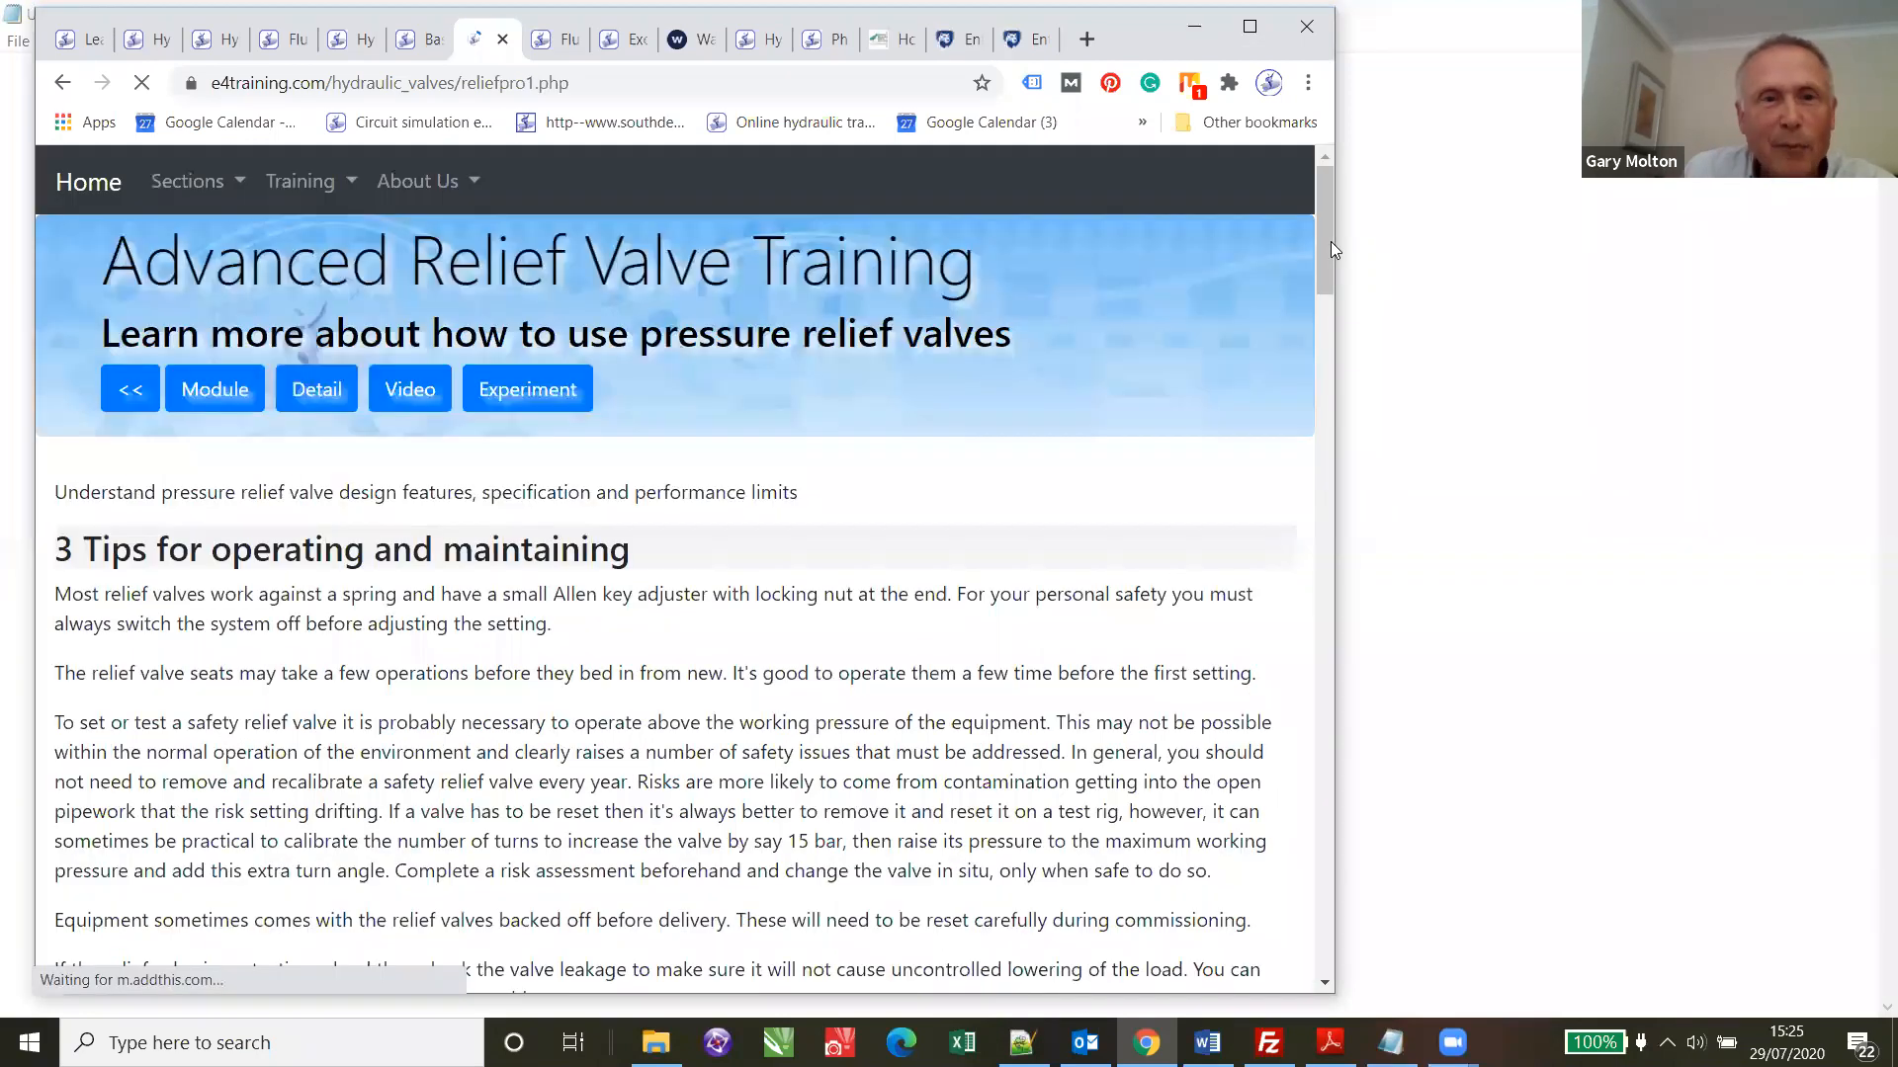
{"action": "scroll", "scroll_direction": "down", "scroll_amount": 3}
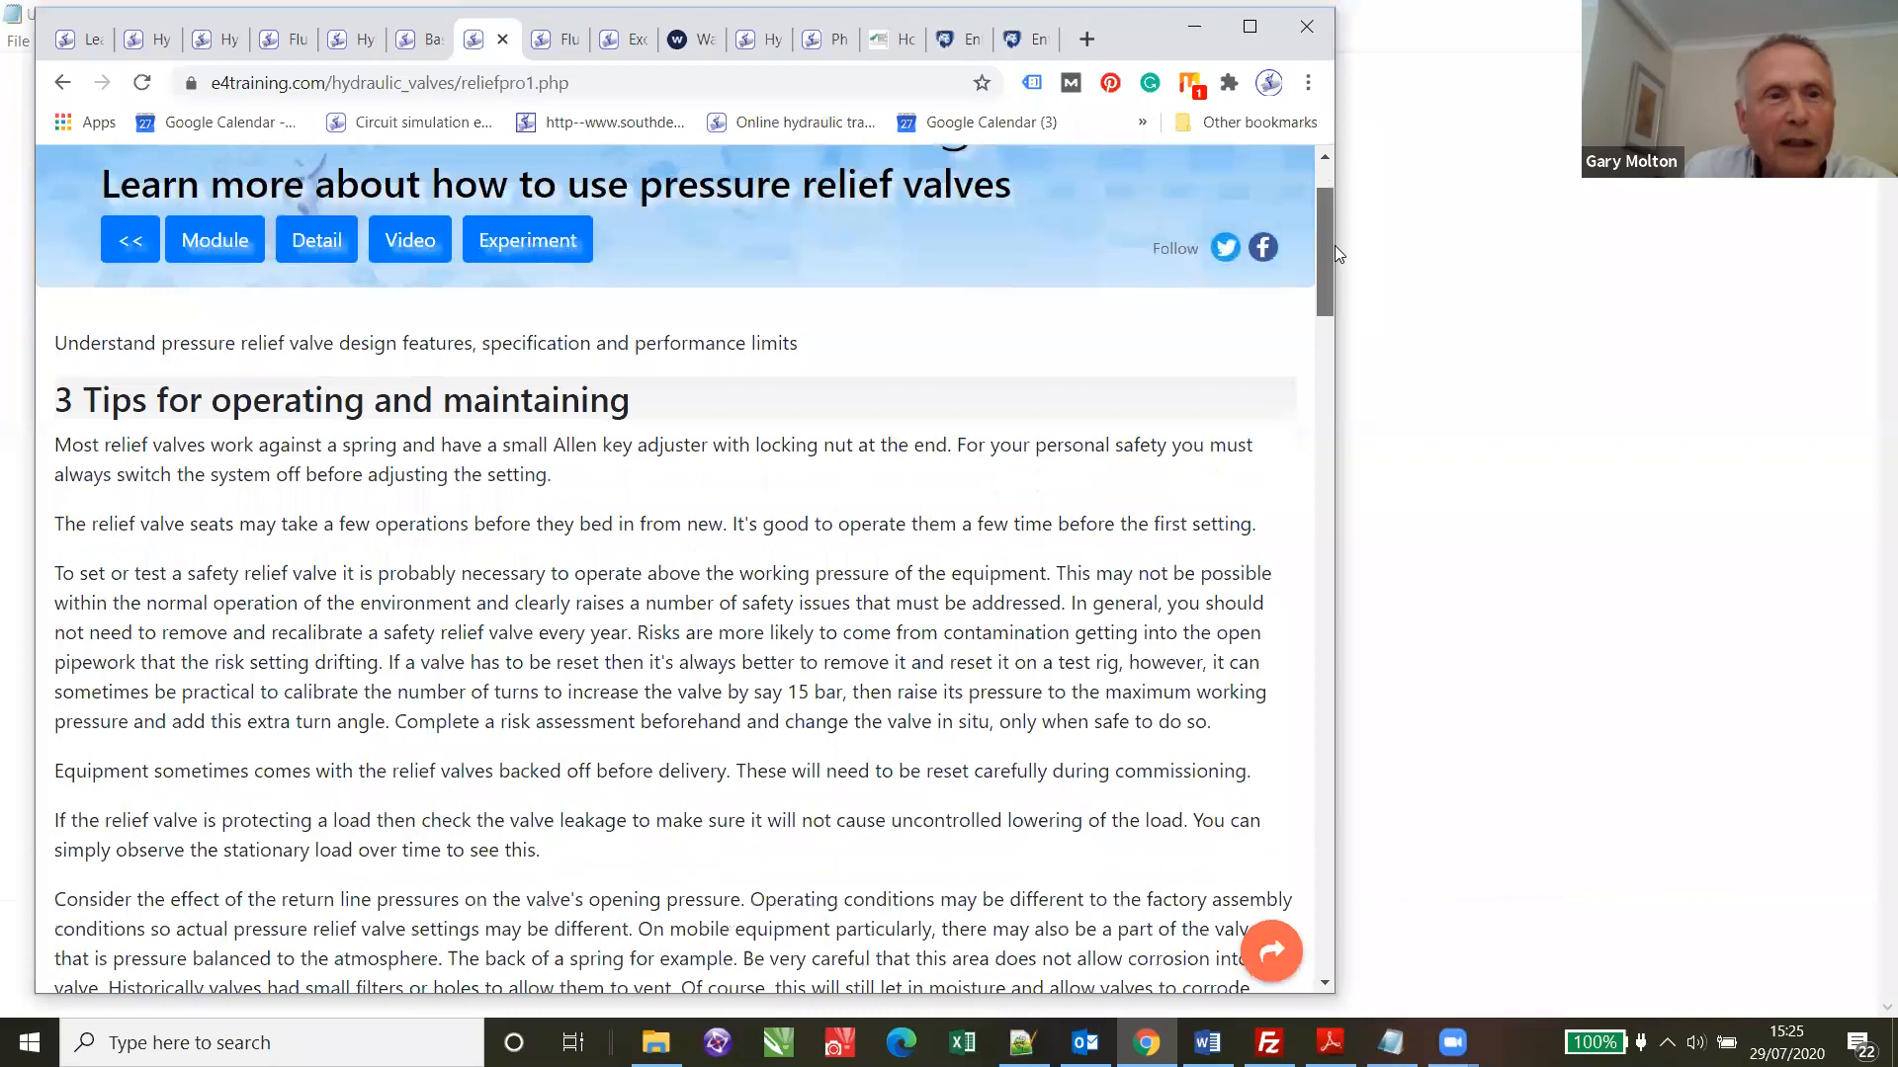
{"action": "mouse_move", "coordinate": [1352, 283]}
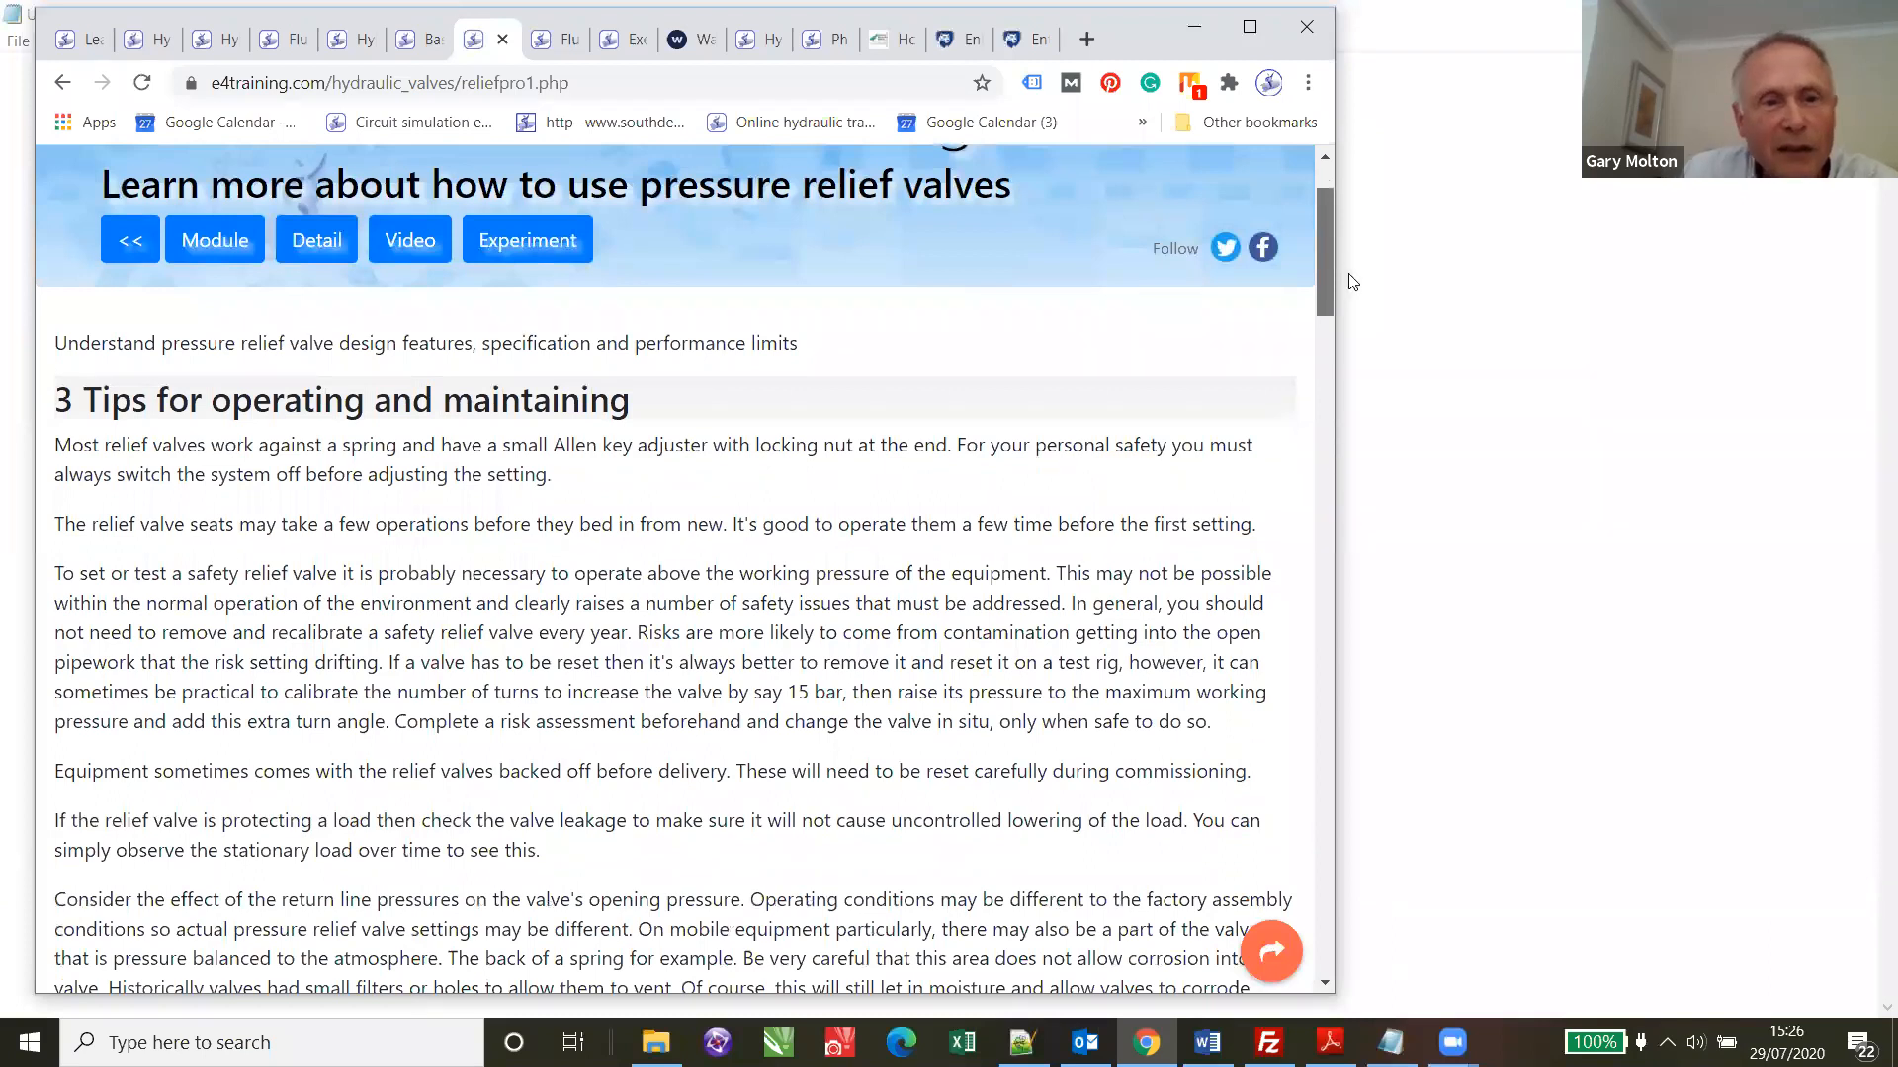
{"action": "scroll", "scroll_direction": "down", "scroll_amount": 3}
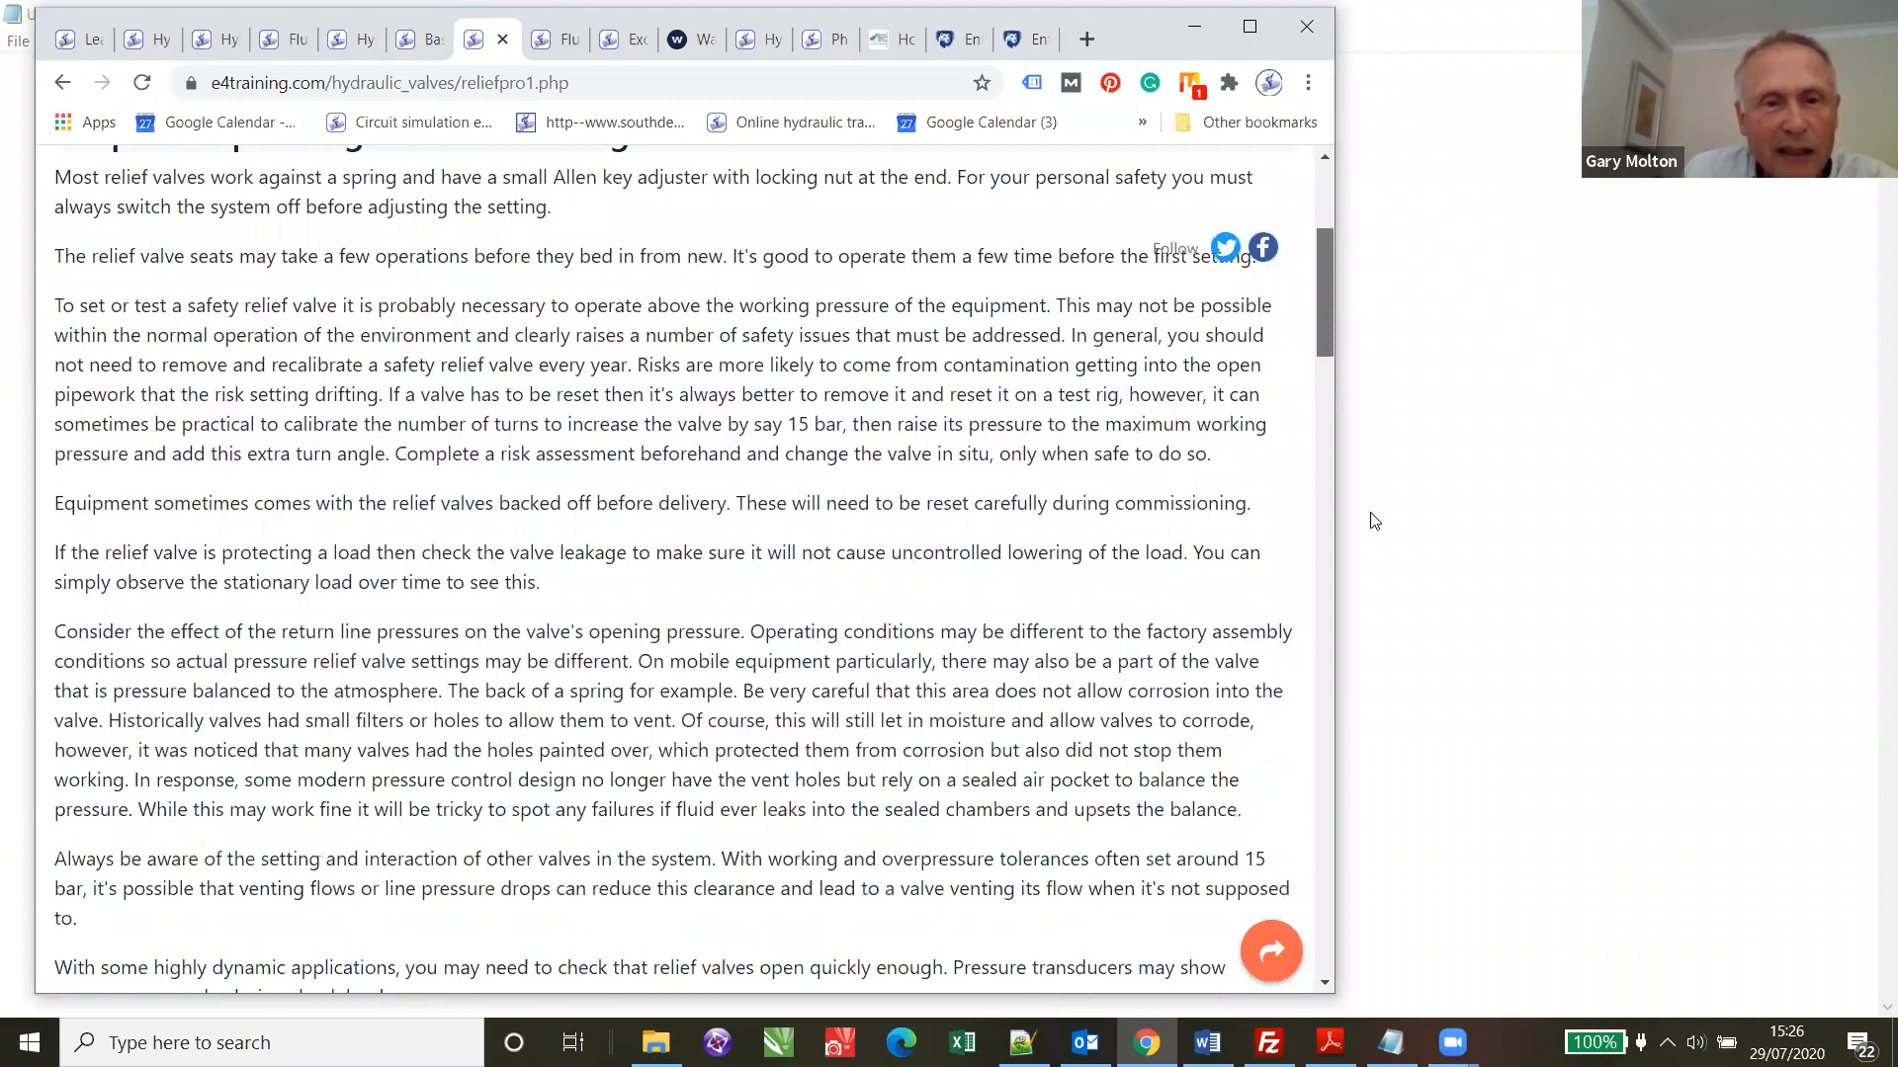
{"action": "scroll", "scroll_direction": "down", "scroll_amount": 3}
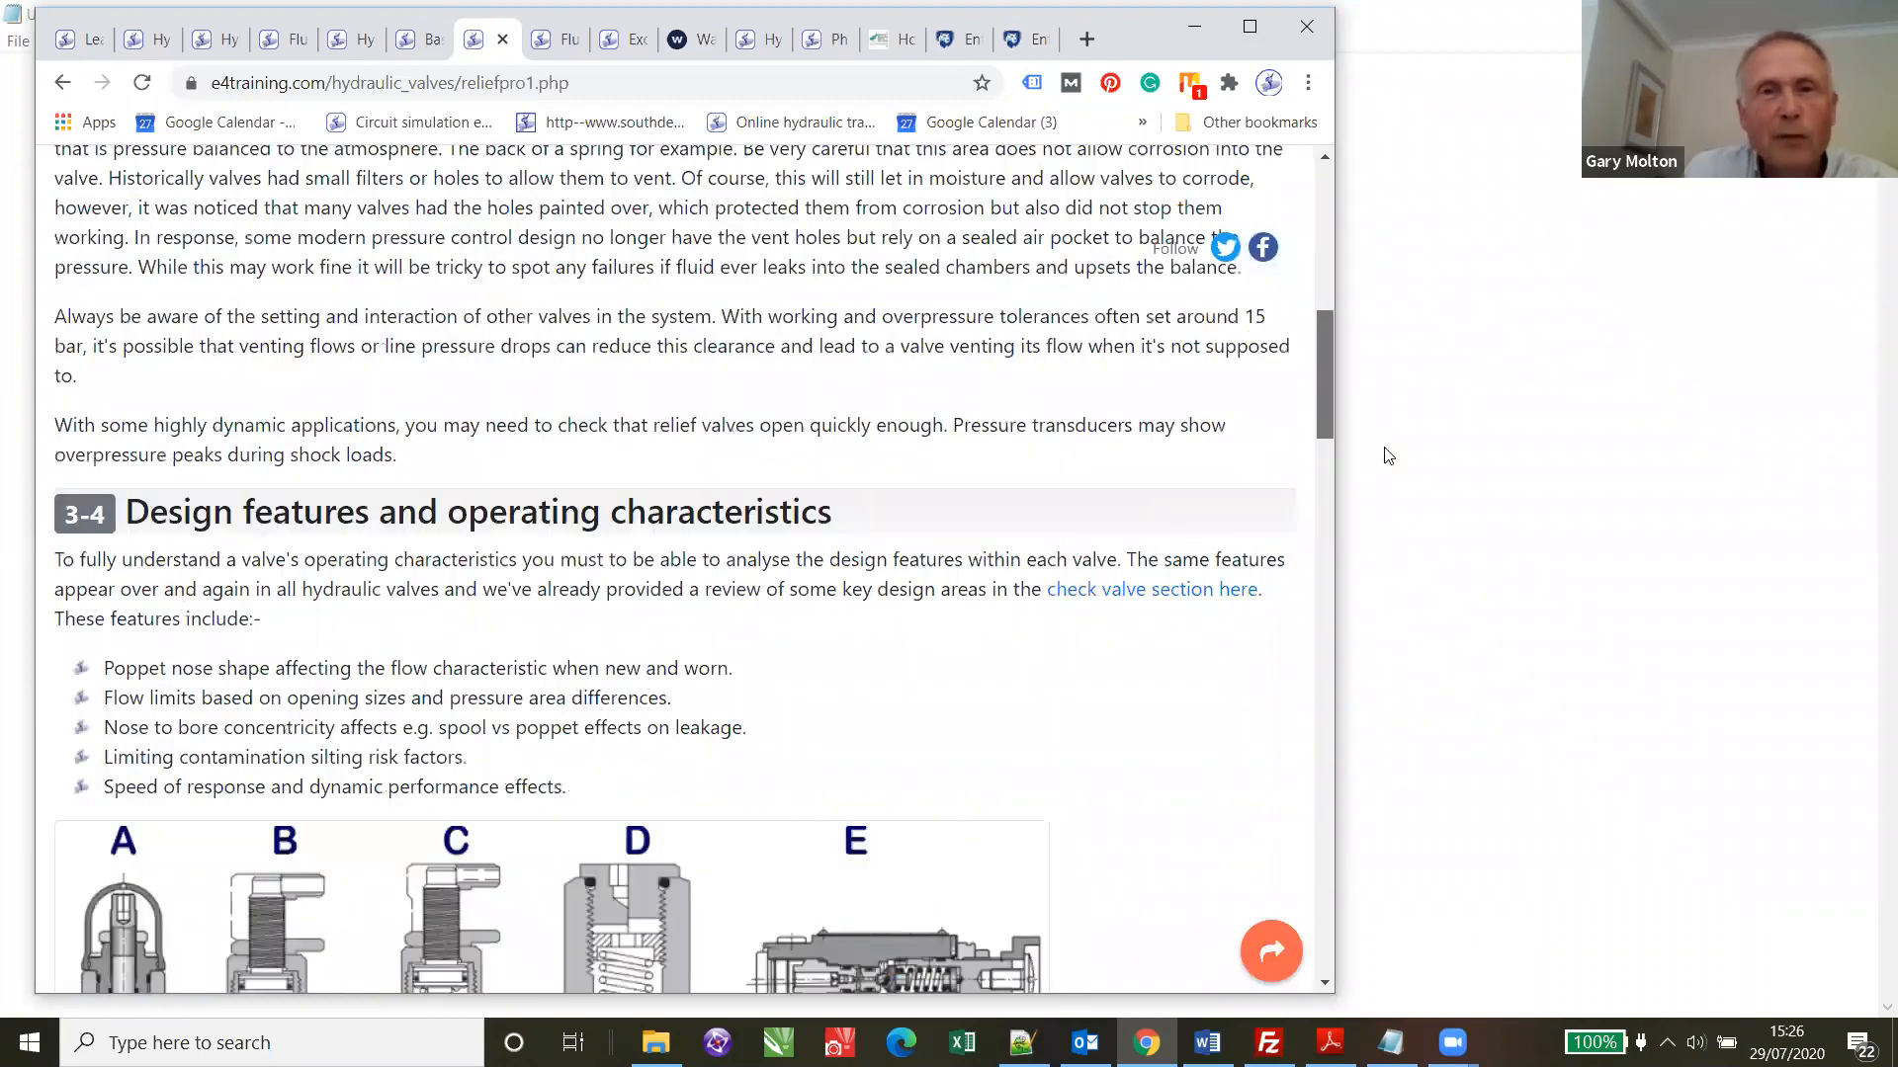
{"action": "mouse_move", "coordinate": [676, 372]}
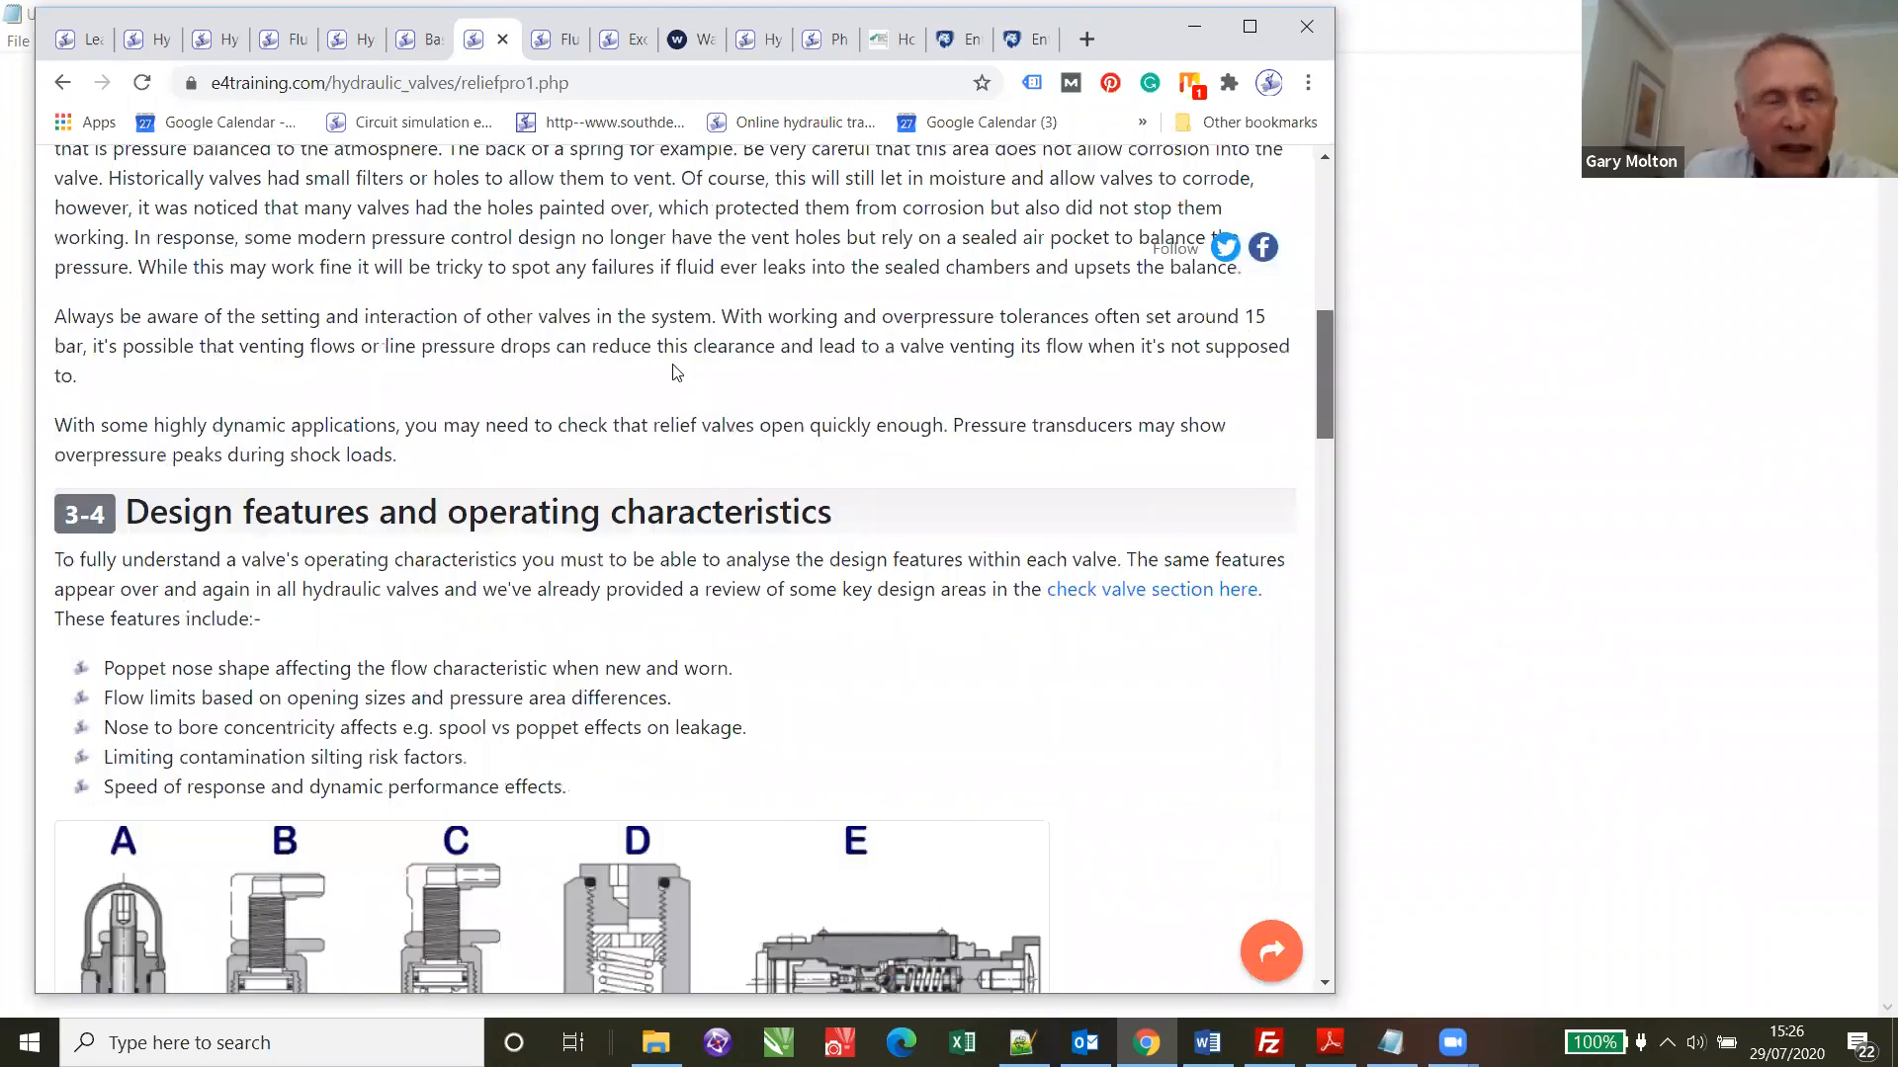
{"action": "scroll", "scroll_direction": "up", "scroll_amount": 3}
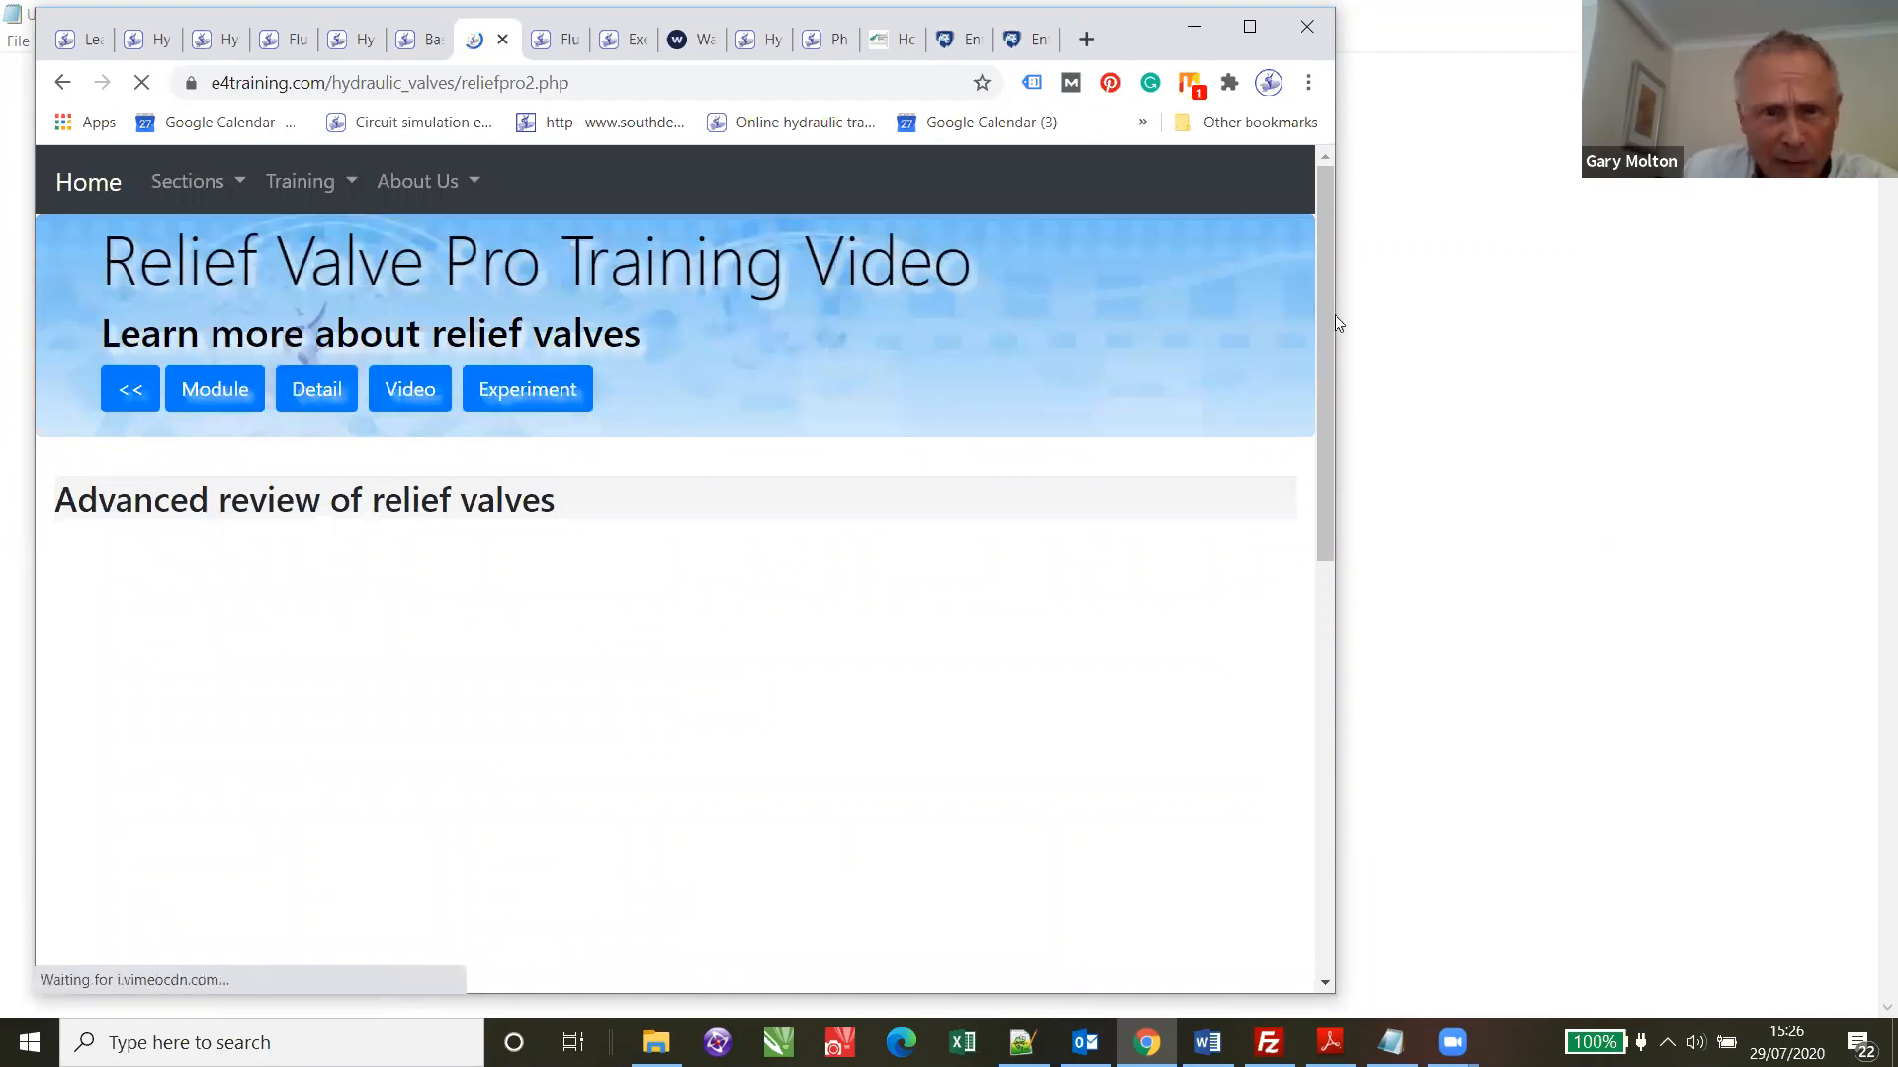
{"action": "scroll", "scroll_direction": "down", "scroll_amount": 3}
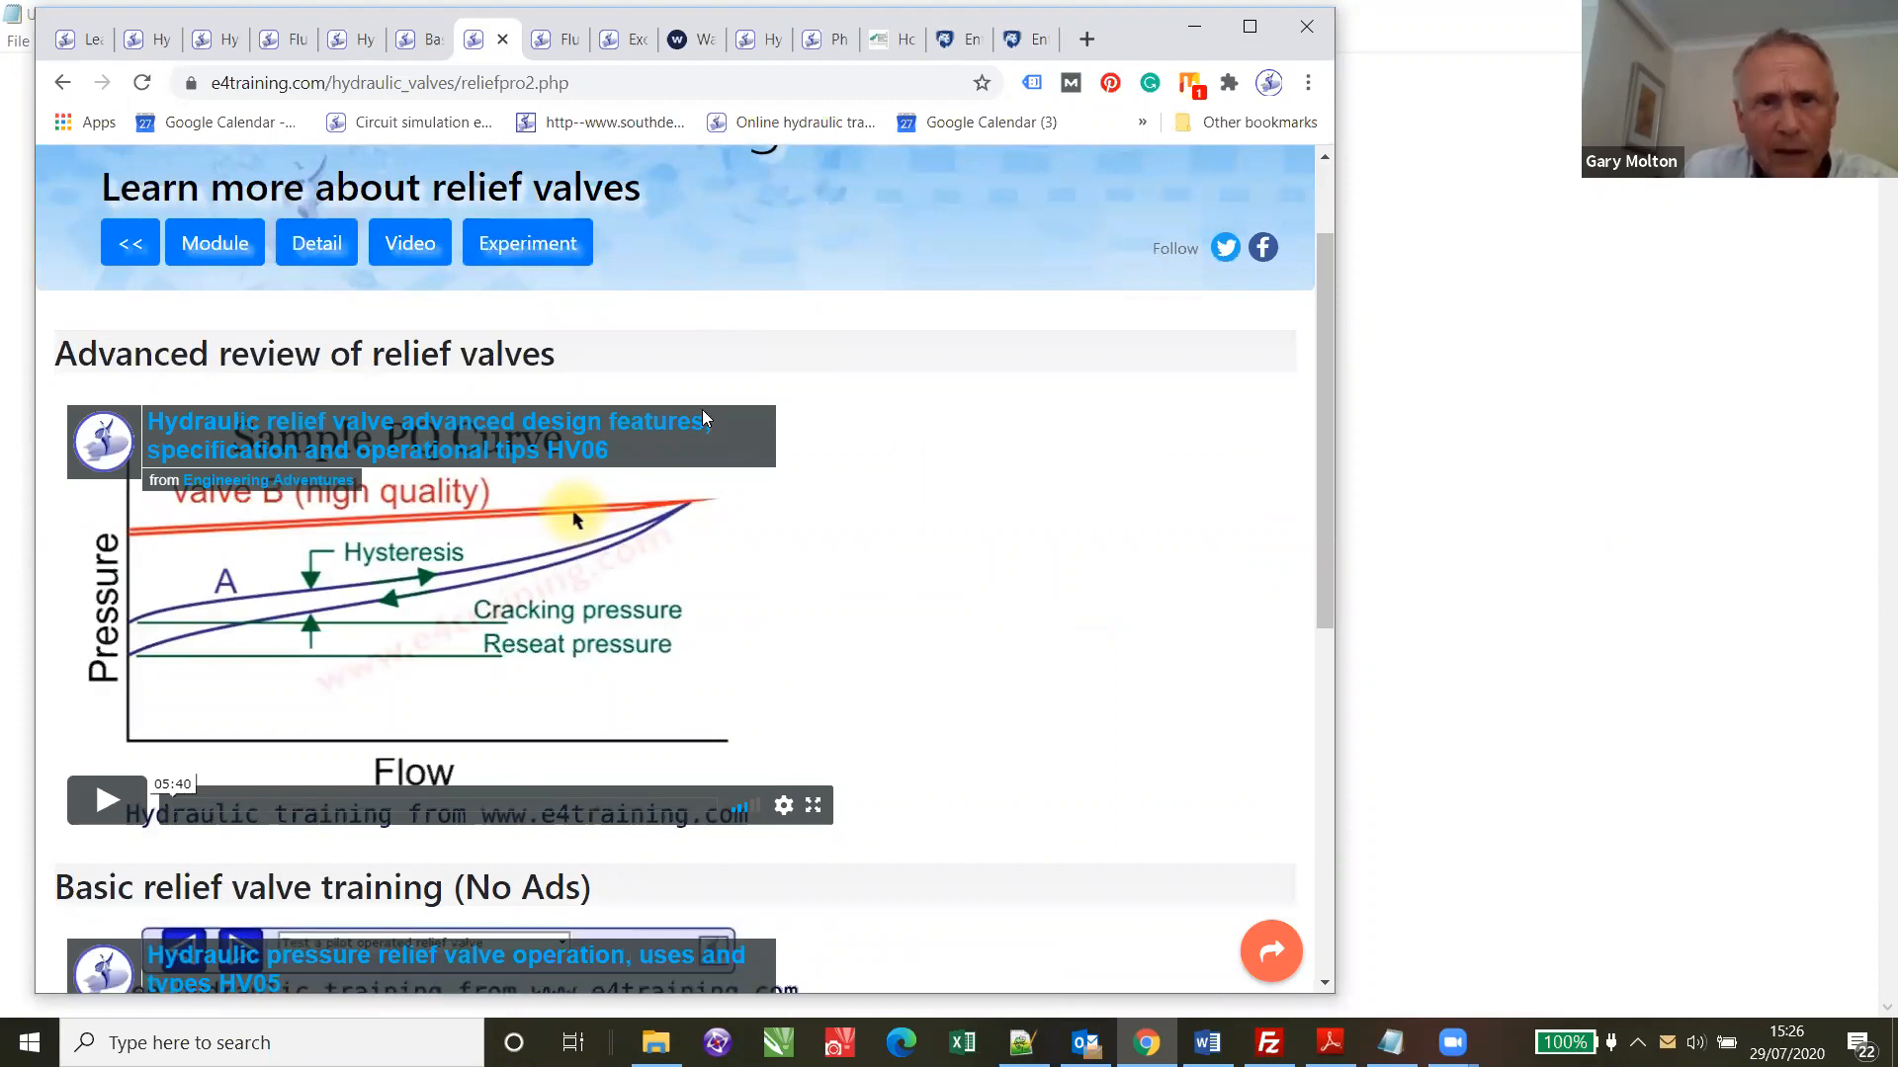
- Open the pressure relief valve experiment and raise the system pressure to watch the valve open
{"action": "left_click", "coordinate": [526, 243]}
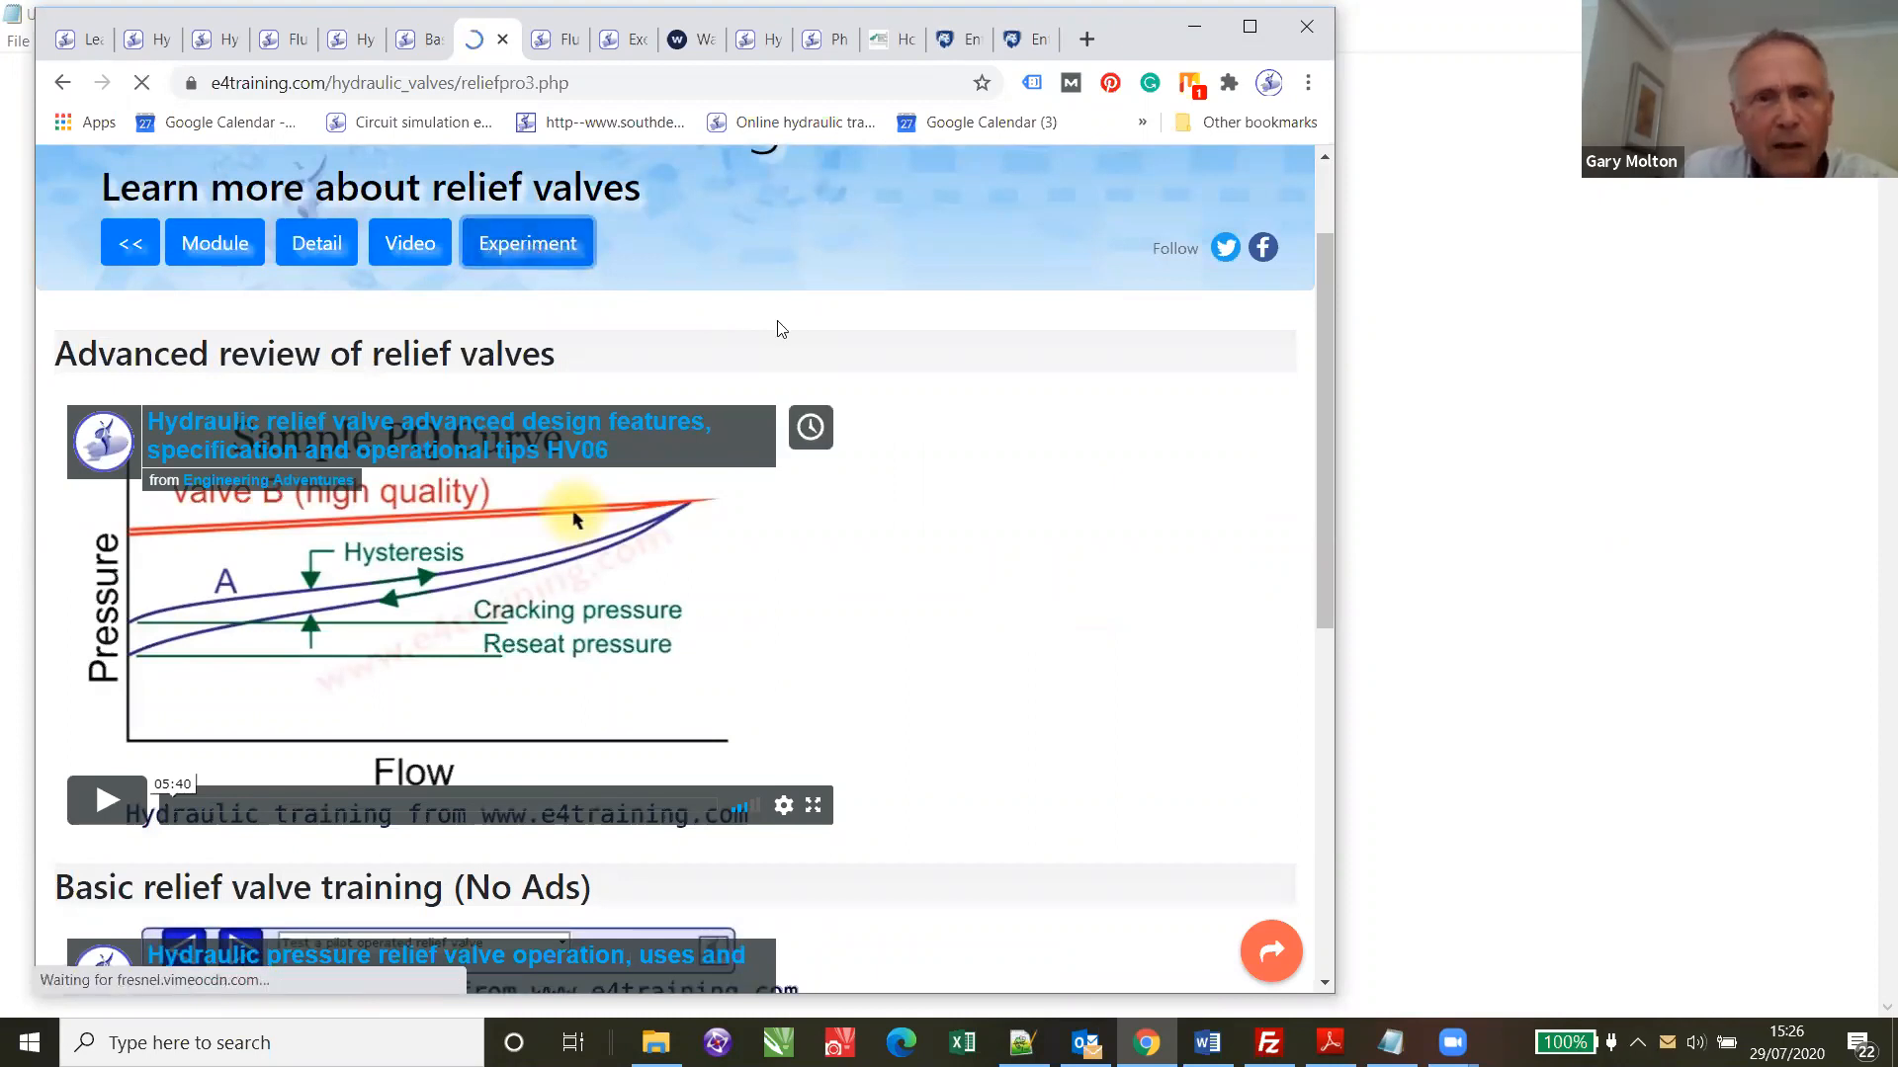
{"action": "left_click", "coordinate": [526, 242]}
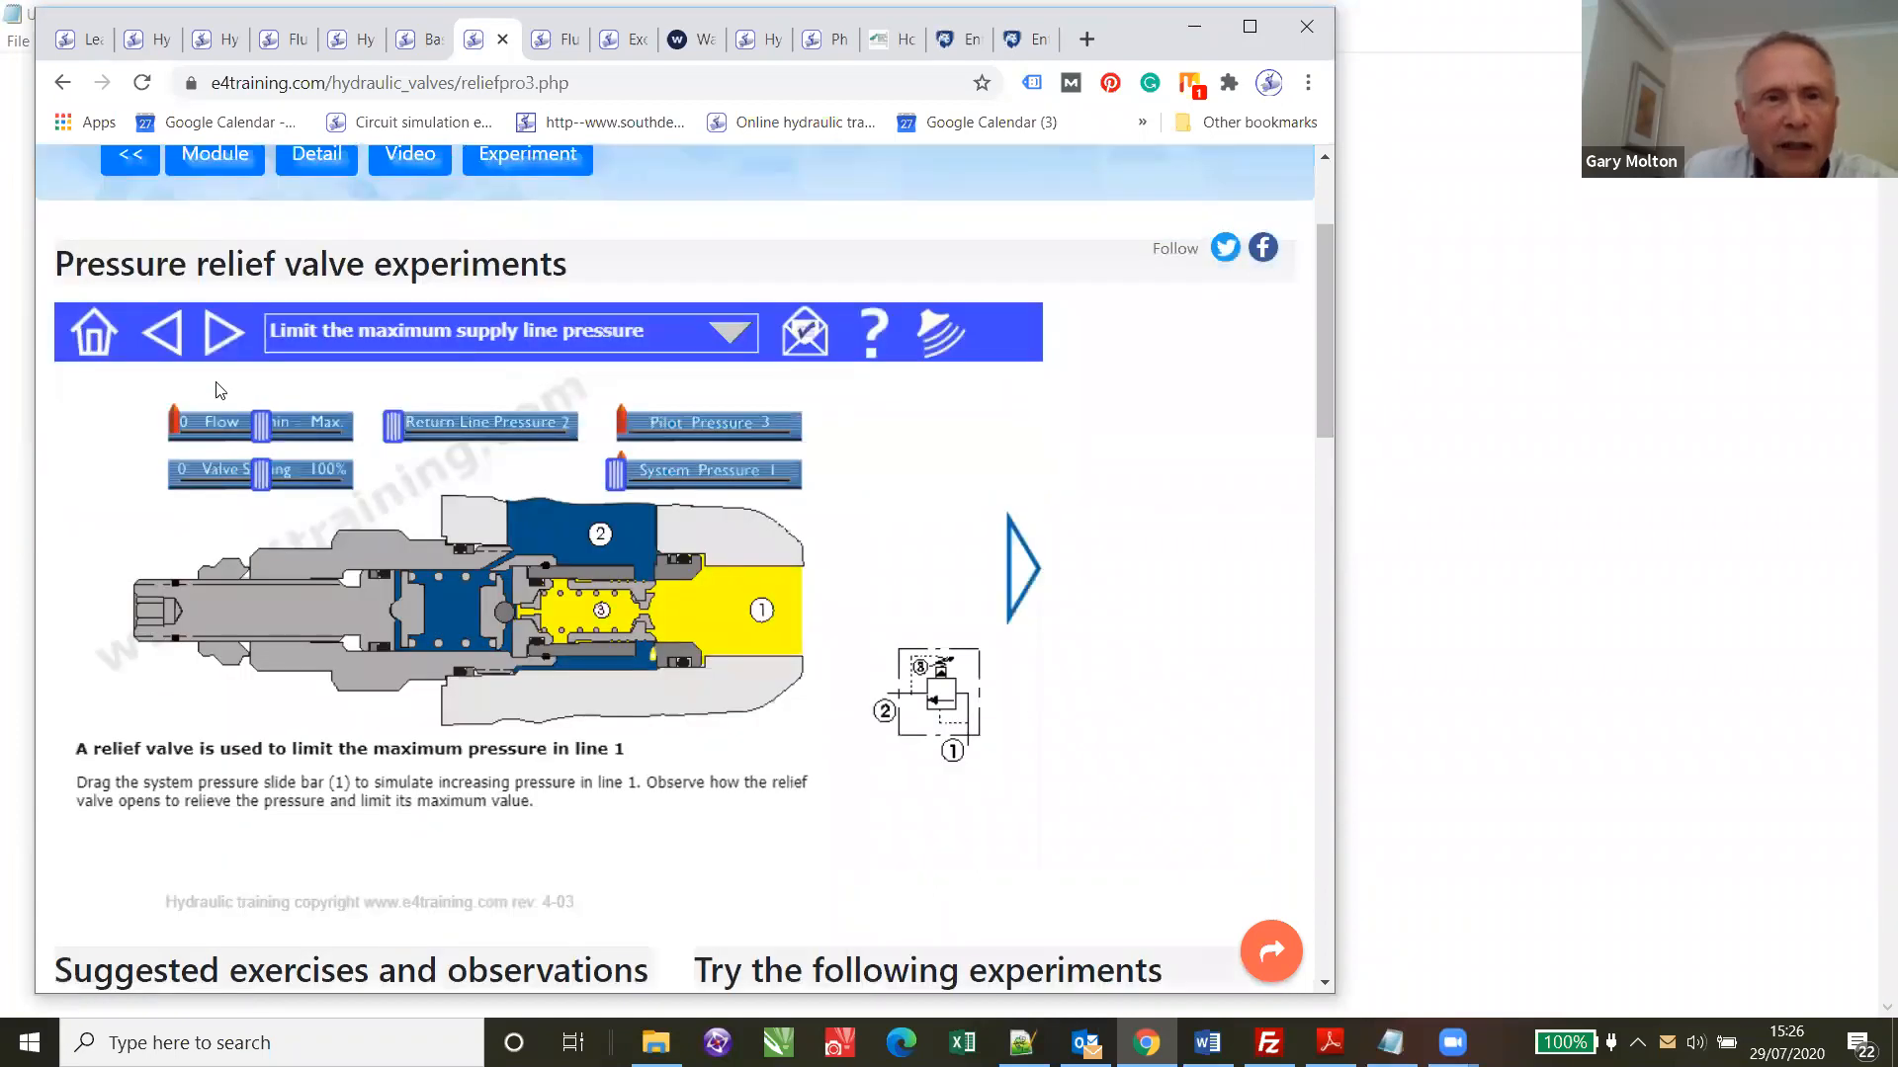
{"action": "mouse_move", "coordinate": [644, 522]}
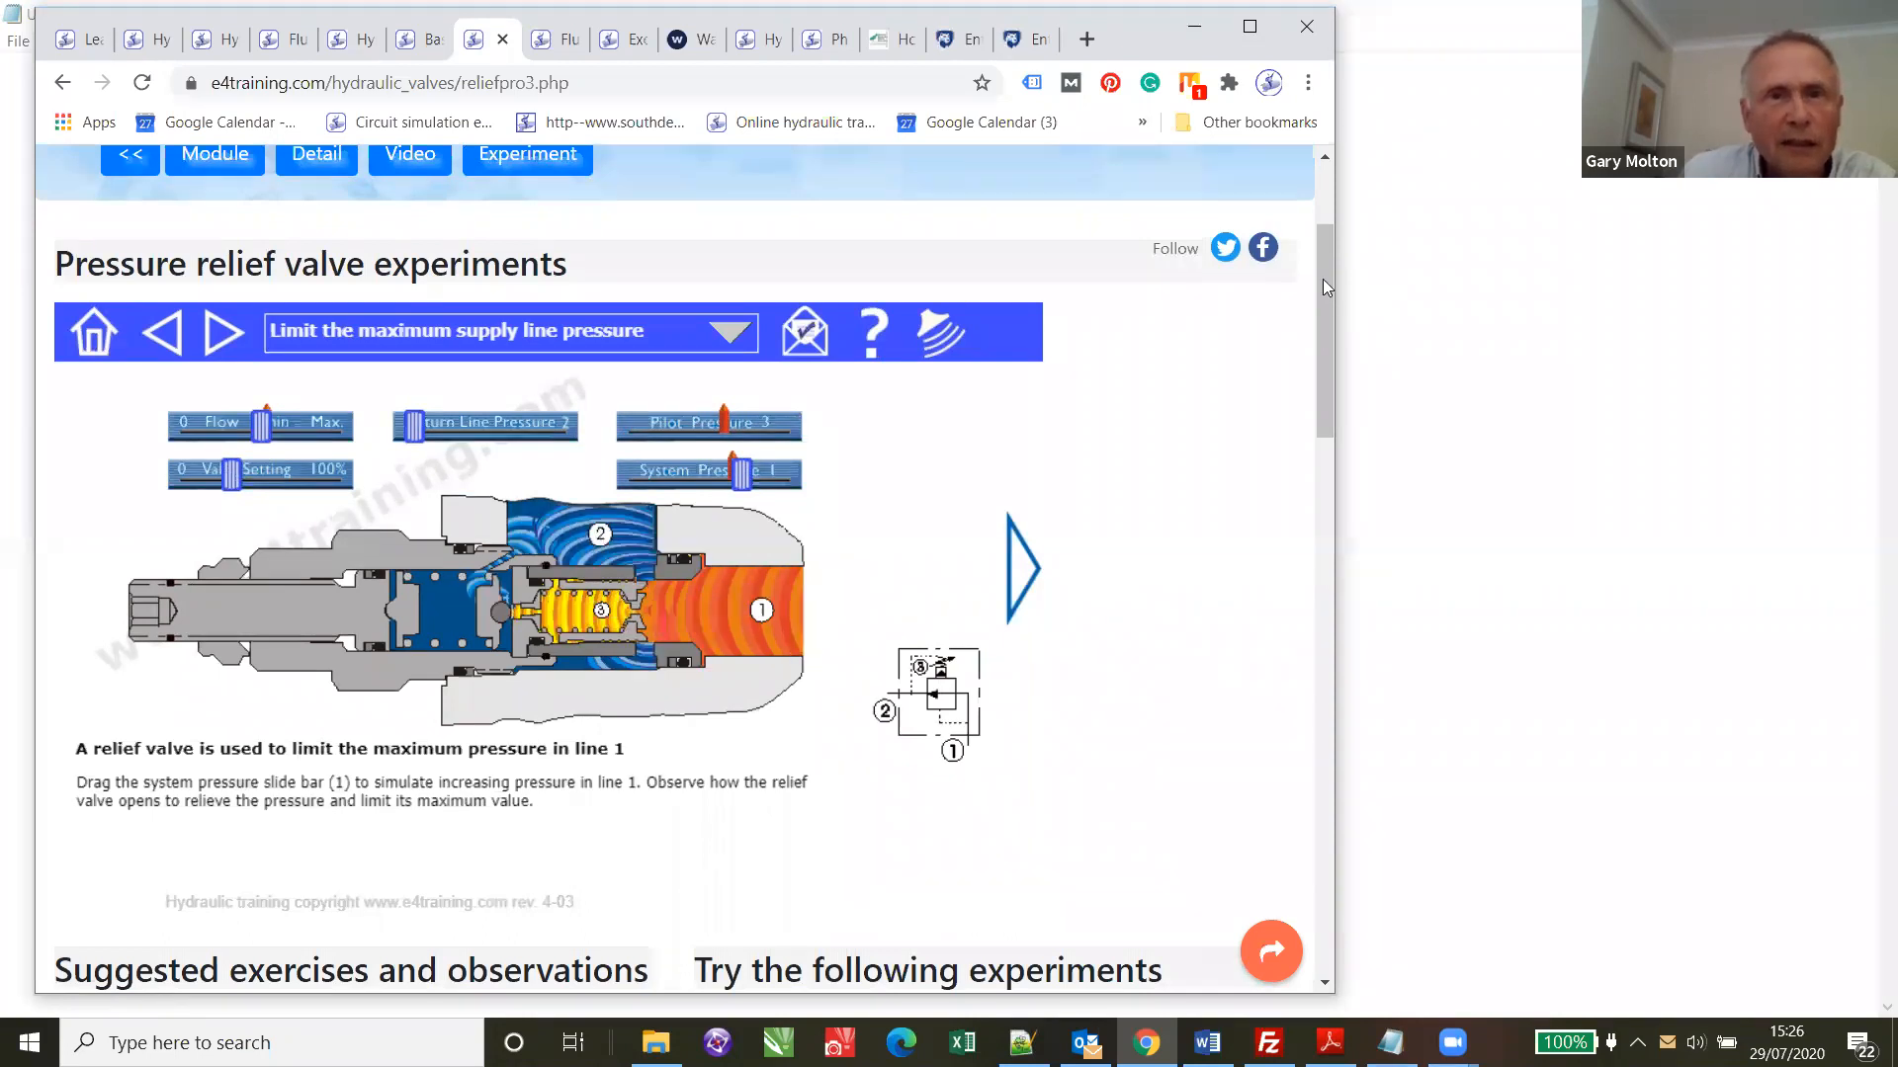
{"action": "scroll", "scroll_direction": "up", "scroll_amount": 3}
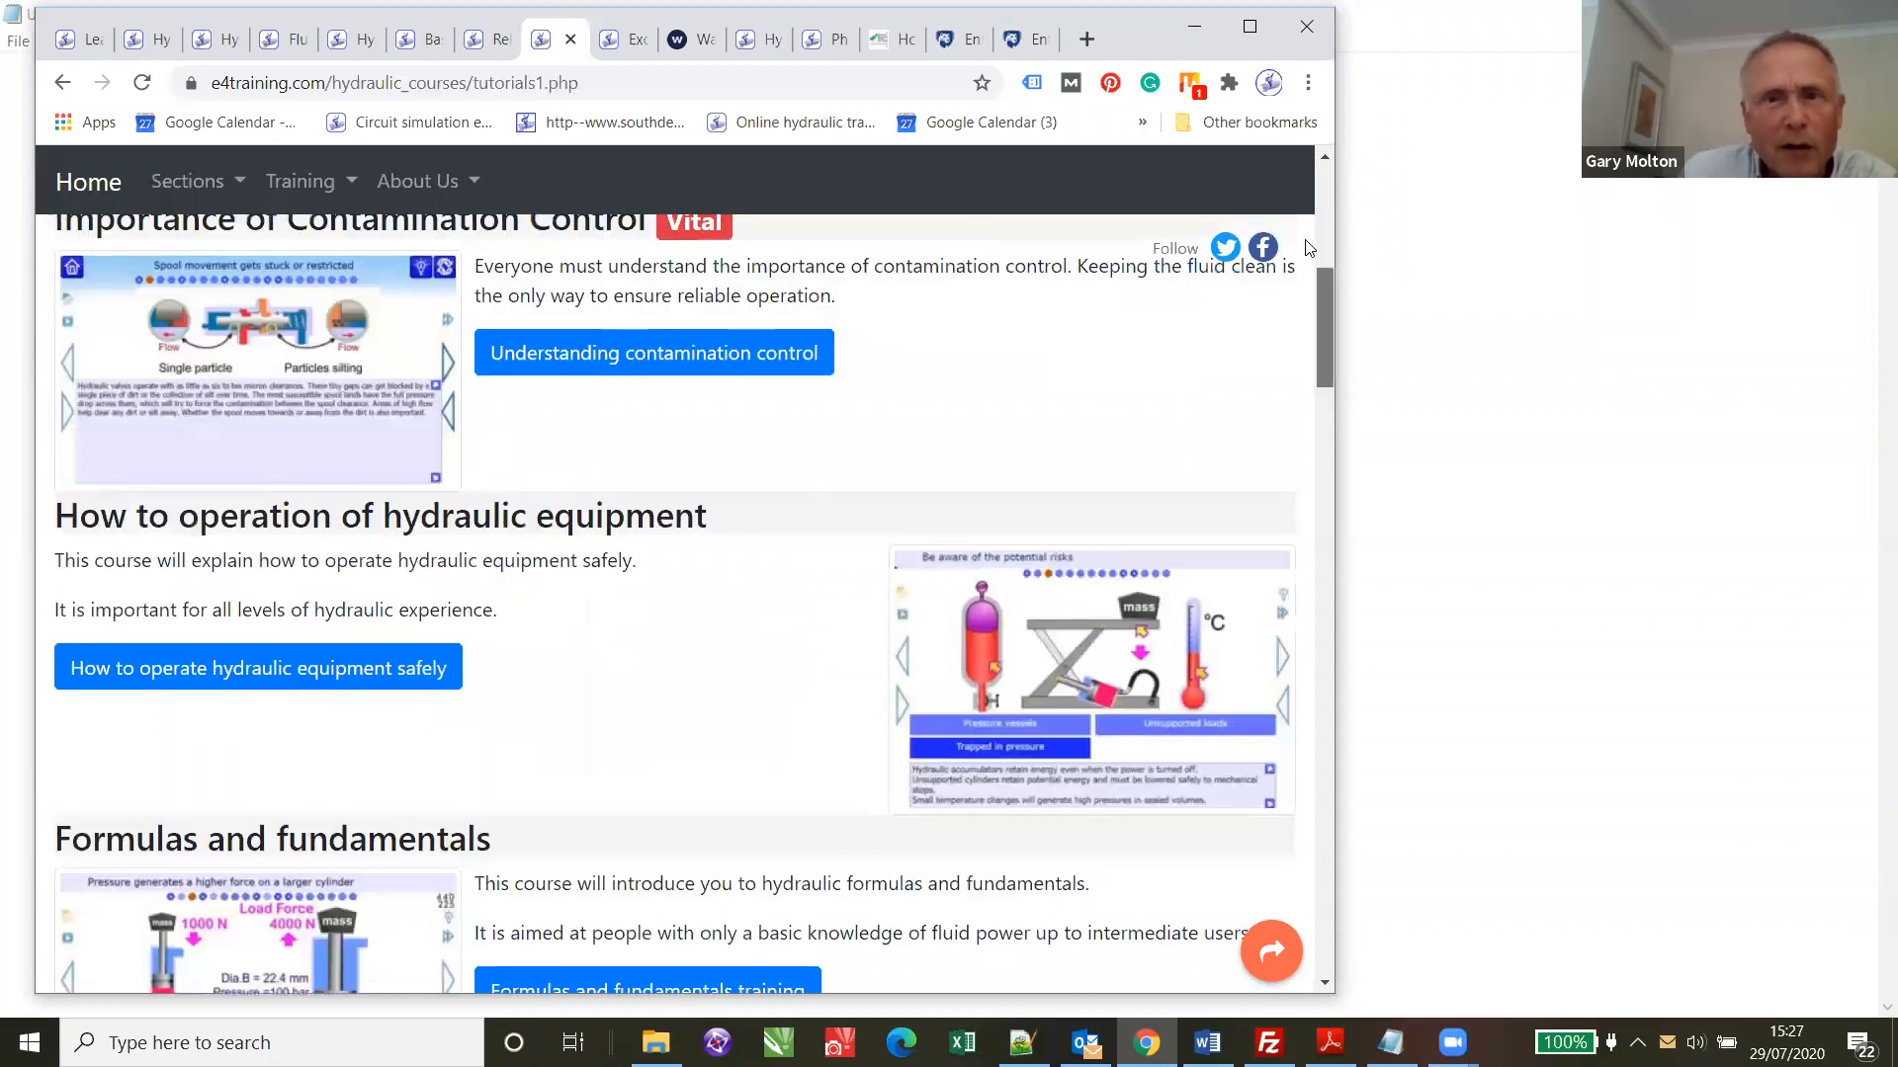
{"action": "mouse_move", "coordinate": [650, 569]}
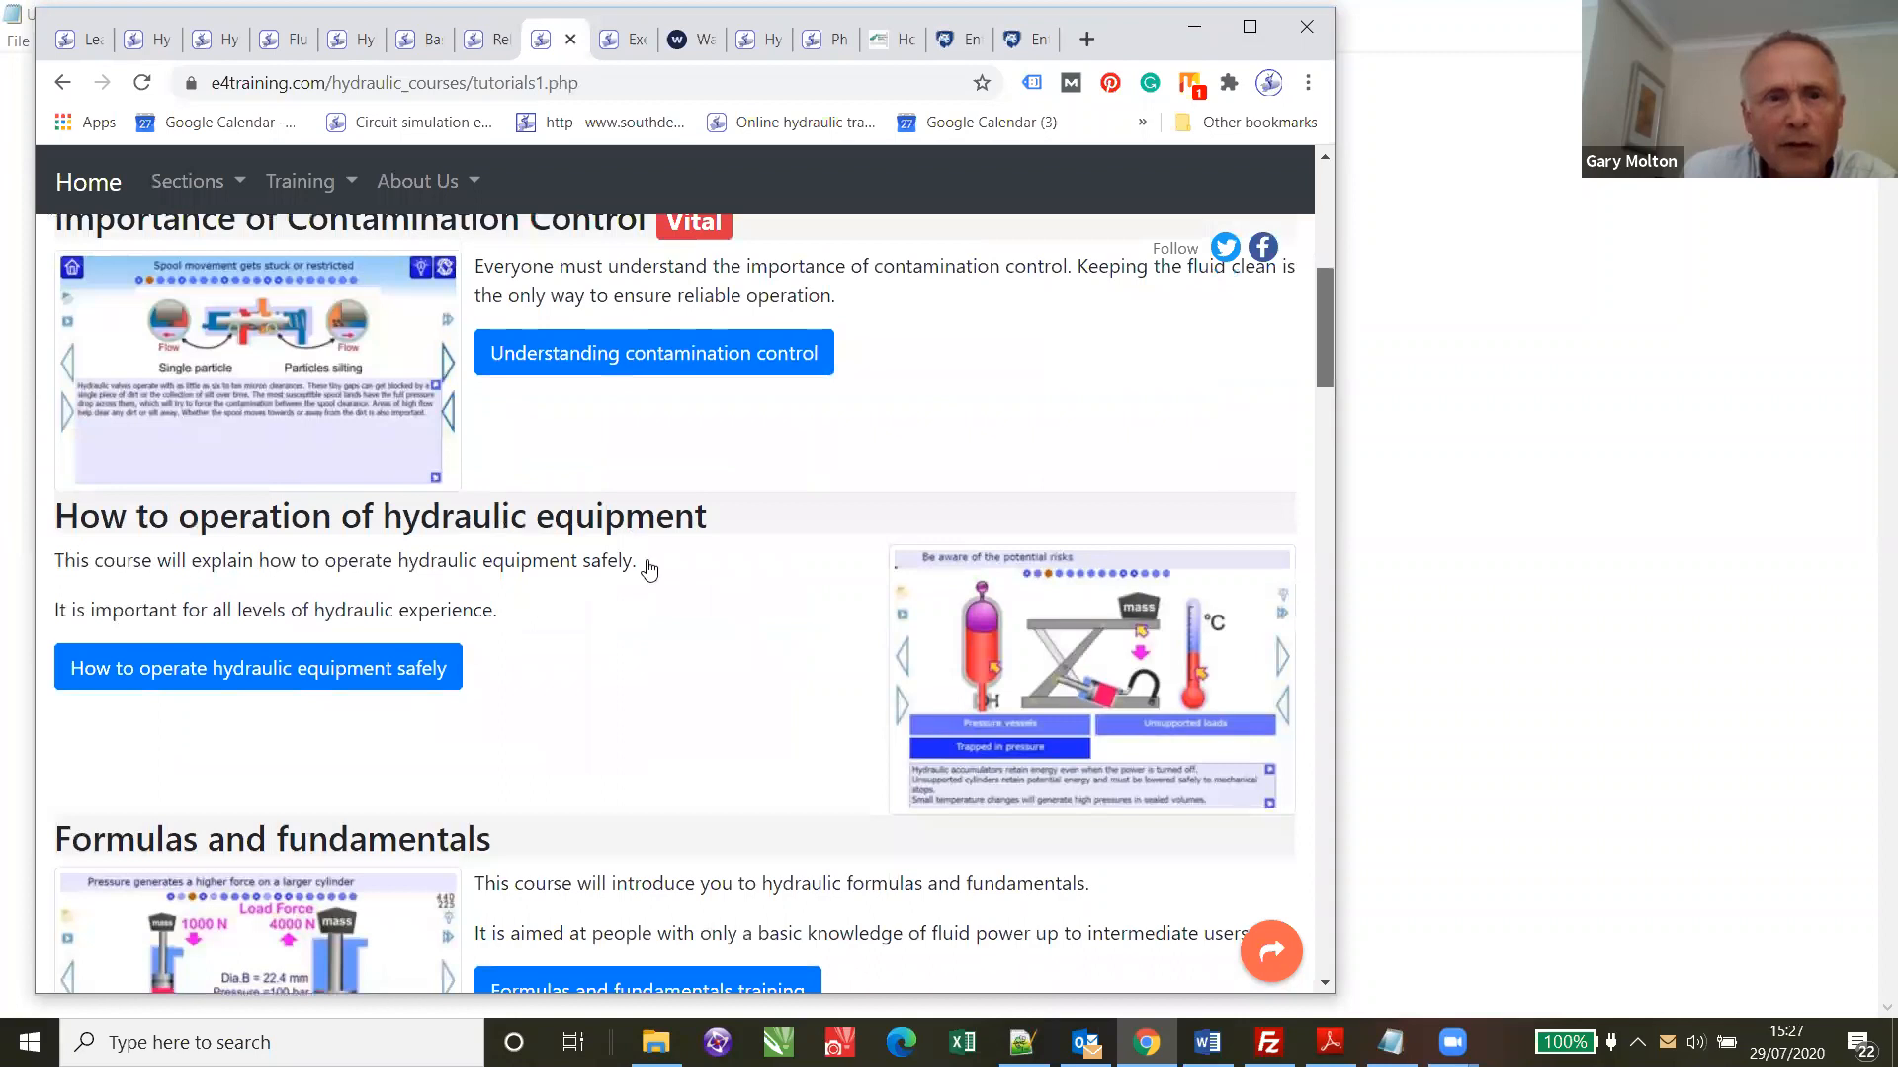
- Open the contamination control micro-learning tutor and step to its spool movement slide
{"action": "left_click", "coordinate": [653, 352]}
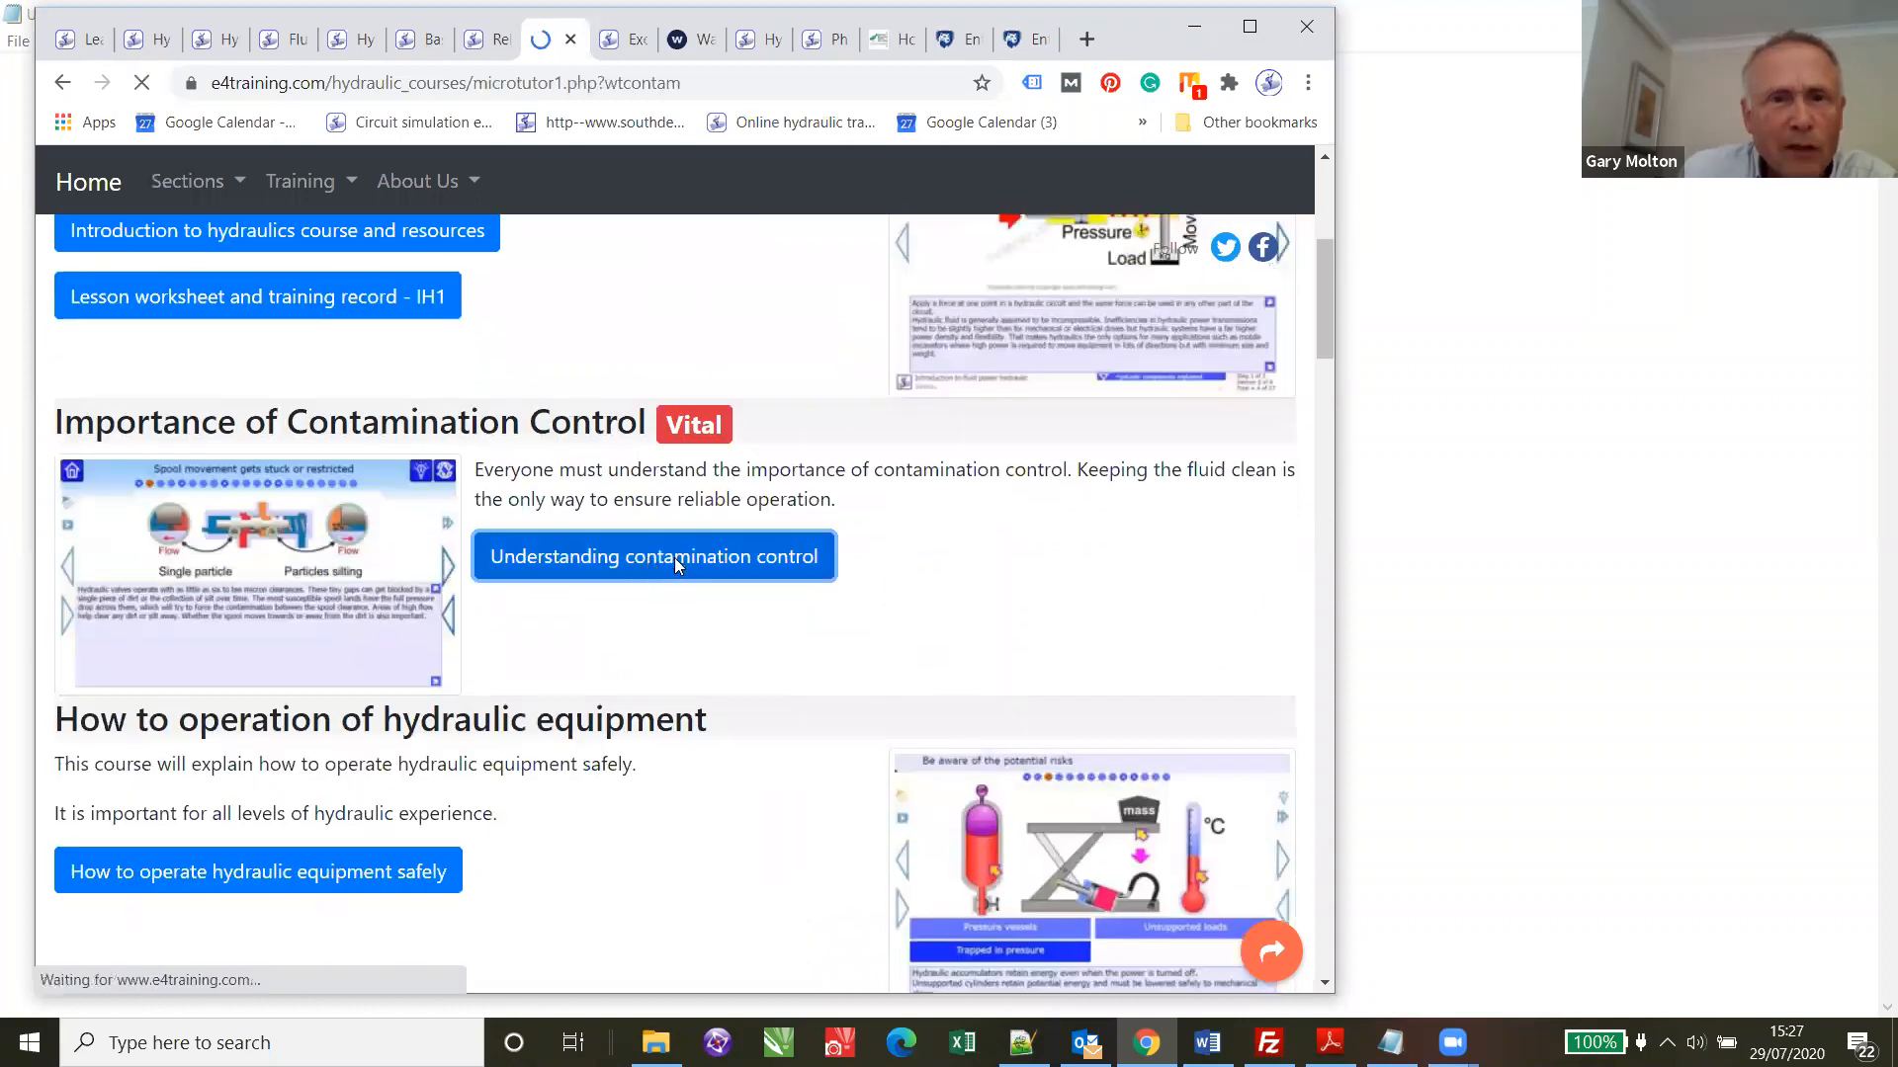
{"action": "left_click", "coordinate": [654, 556]}
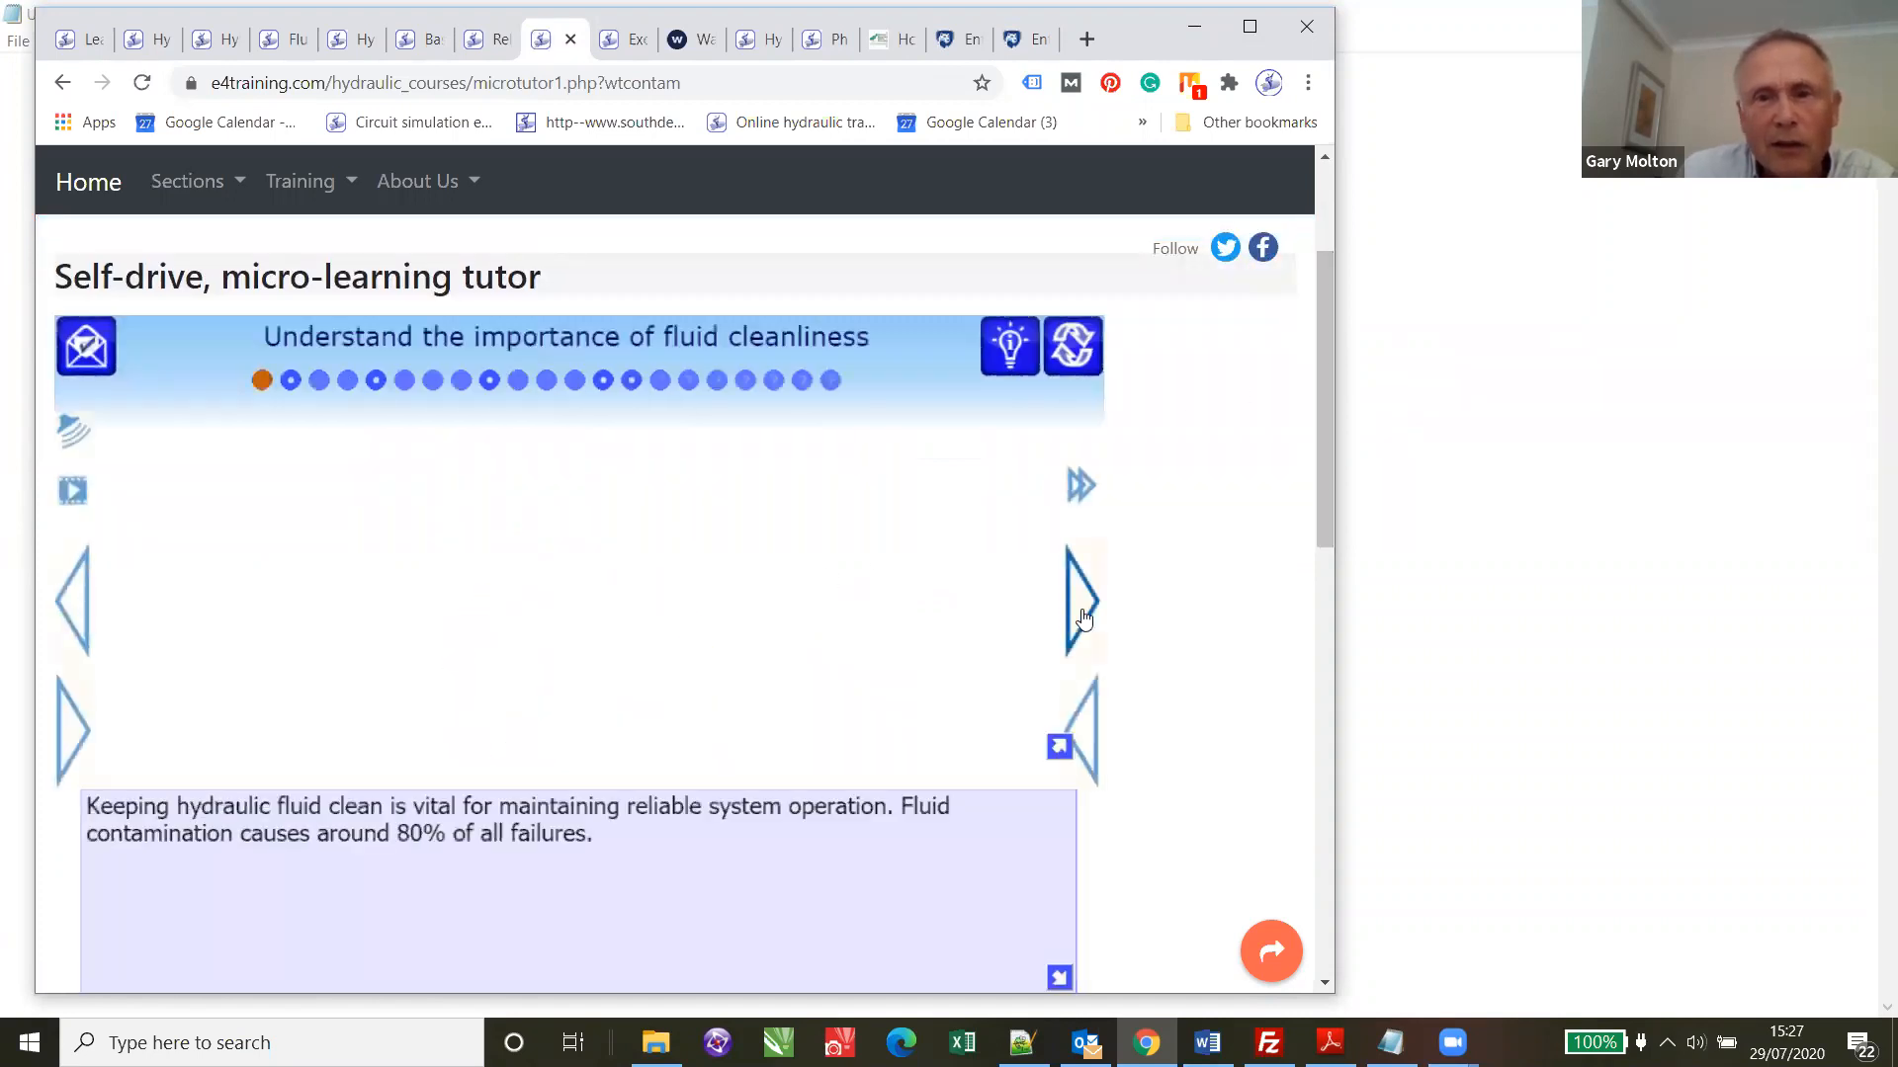
{"action": "left_click", "coordinate": [1081, 600]}
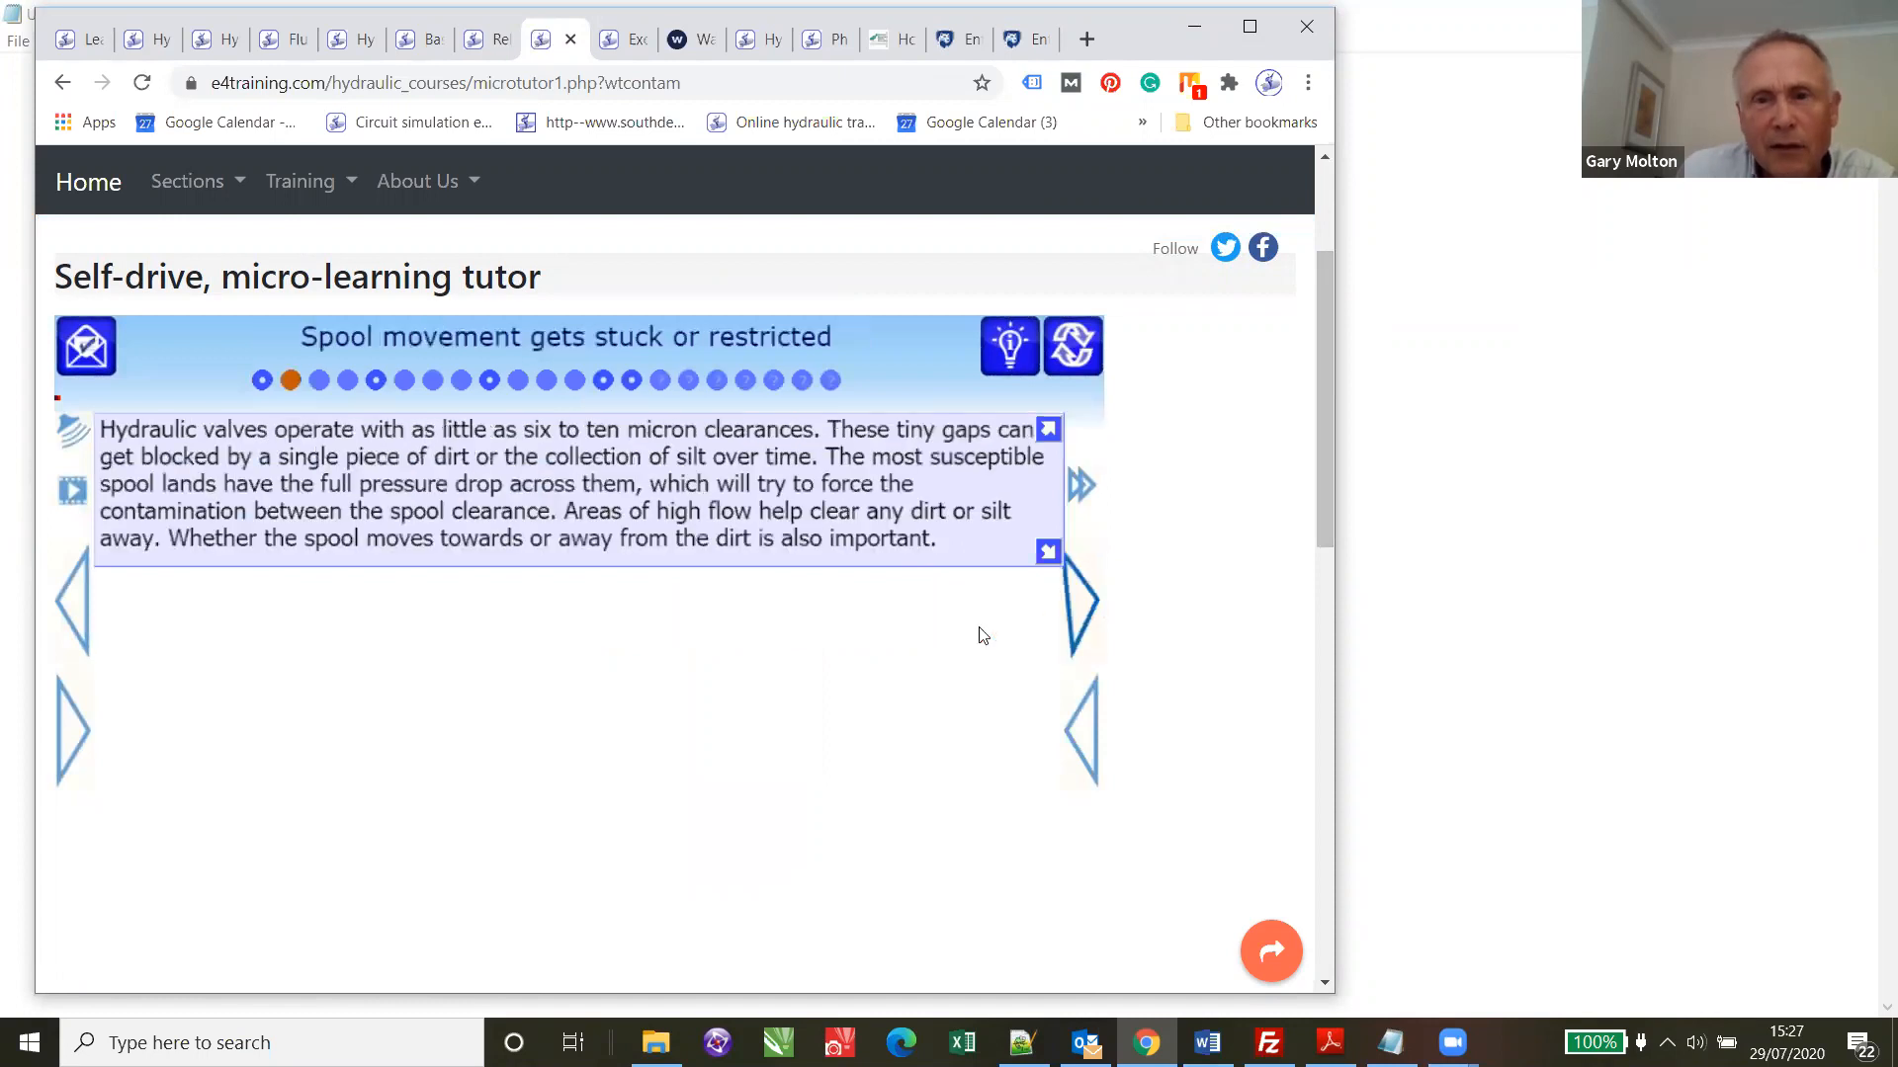
{"action": "mouse_move", "coordinate": [1075, 610]}
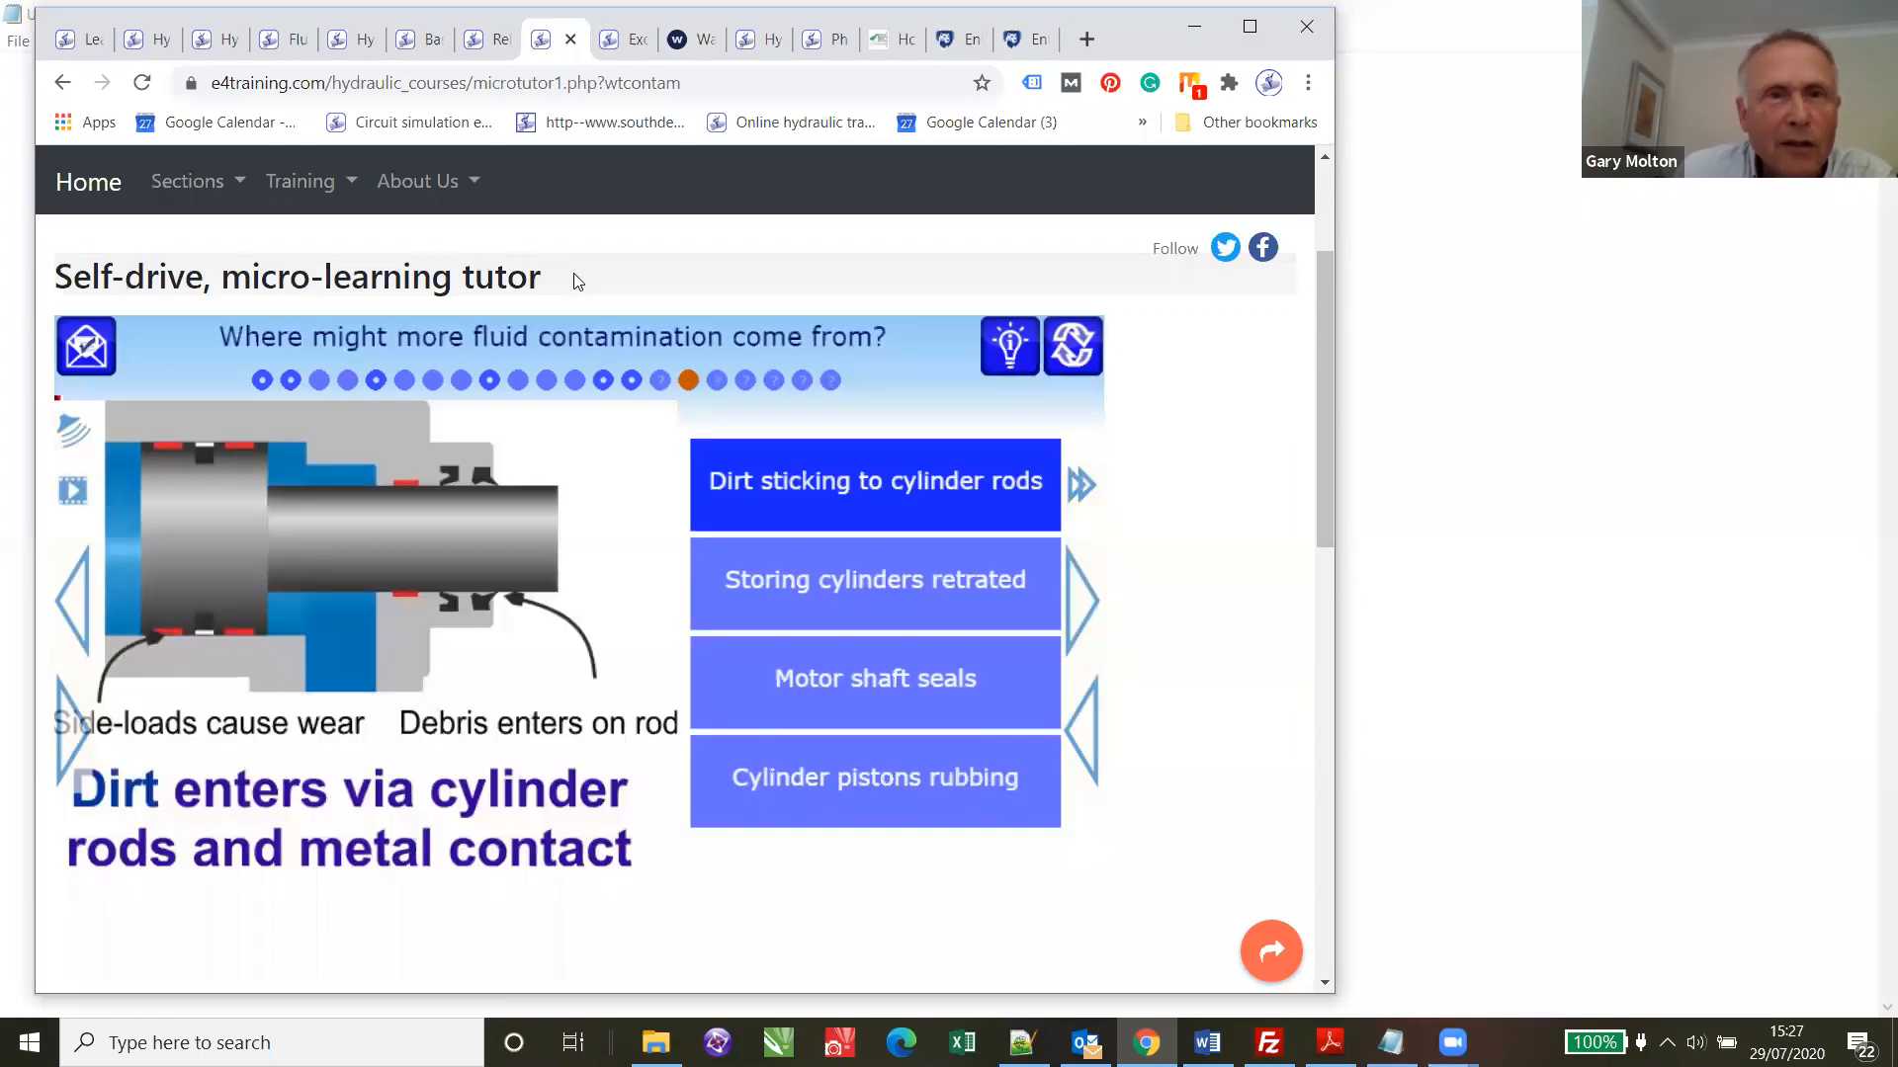
{"action": "mouse_move", "coordinate": [626, 39]}
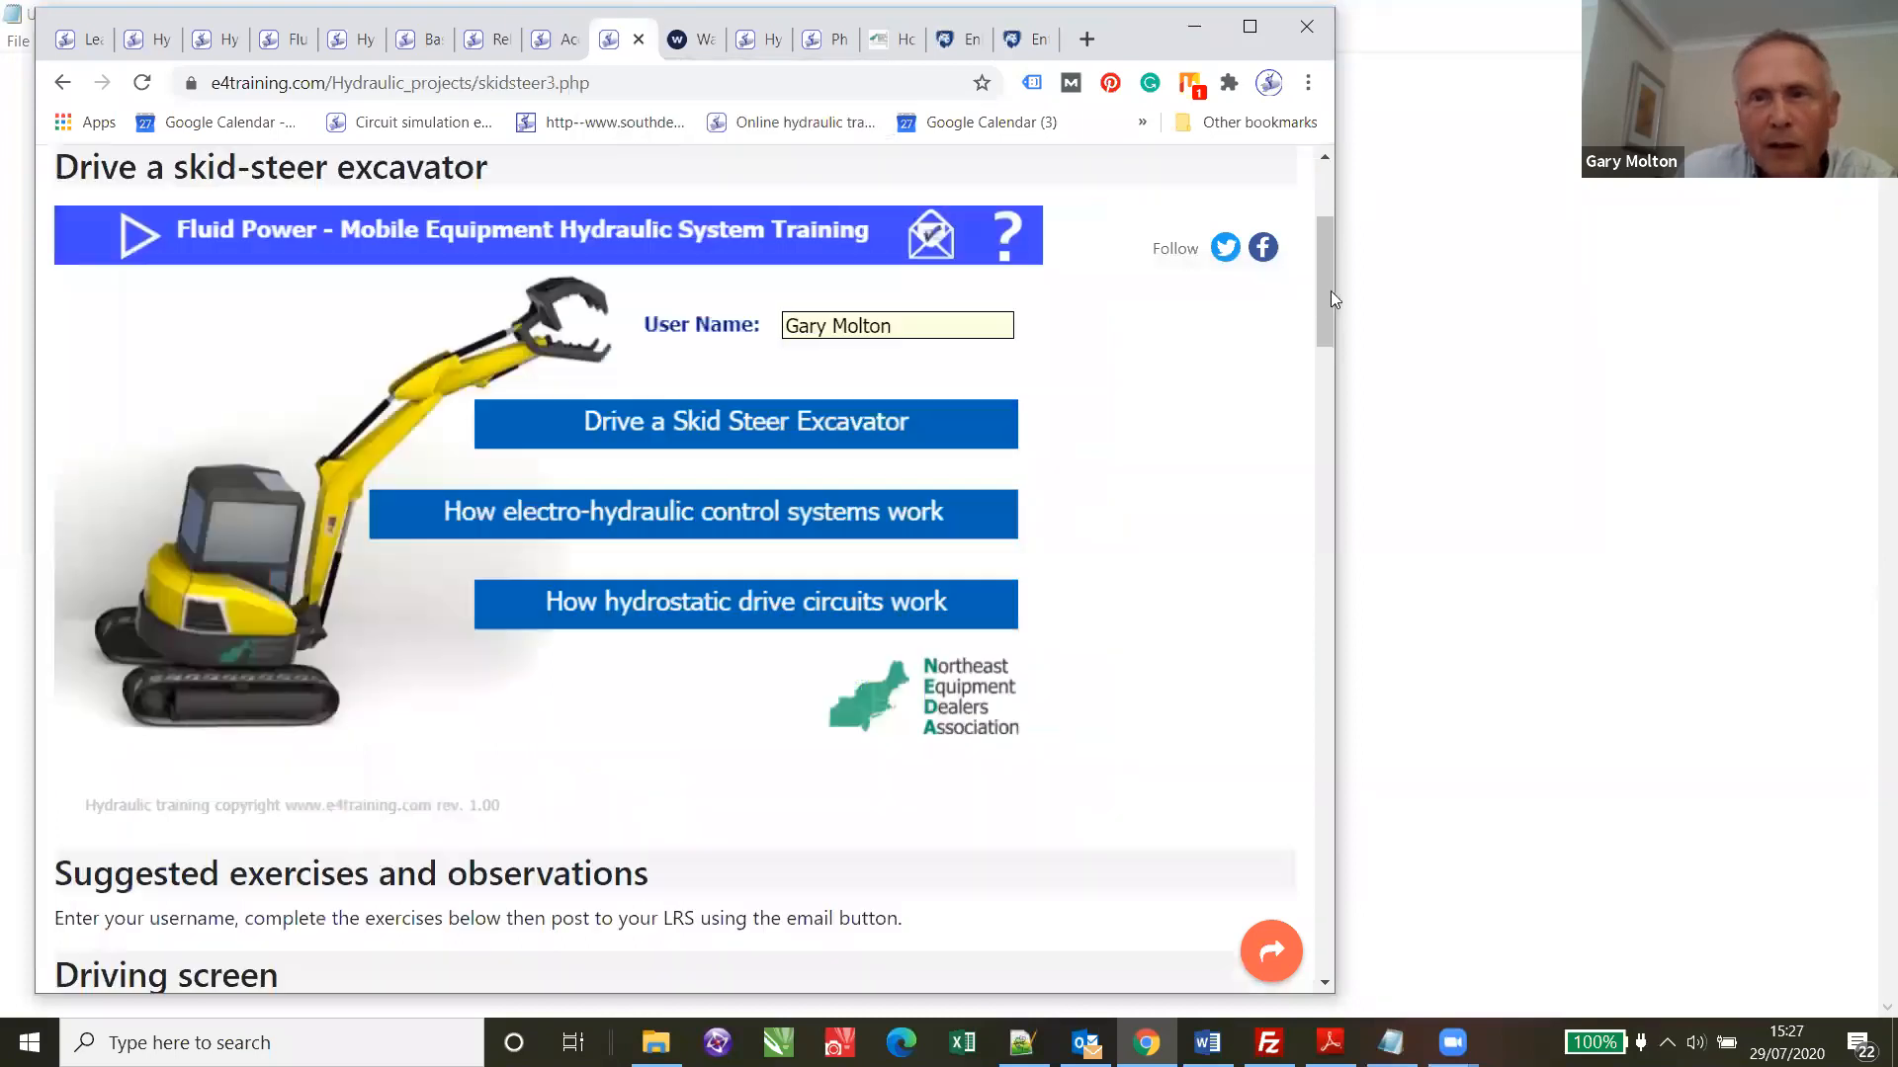
- Launch the Drive a Skid Steer Excavator simulation from the courses page
{"action": "scroll", "scroll_direction": "up", "scroll_amount": 3}
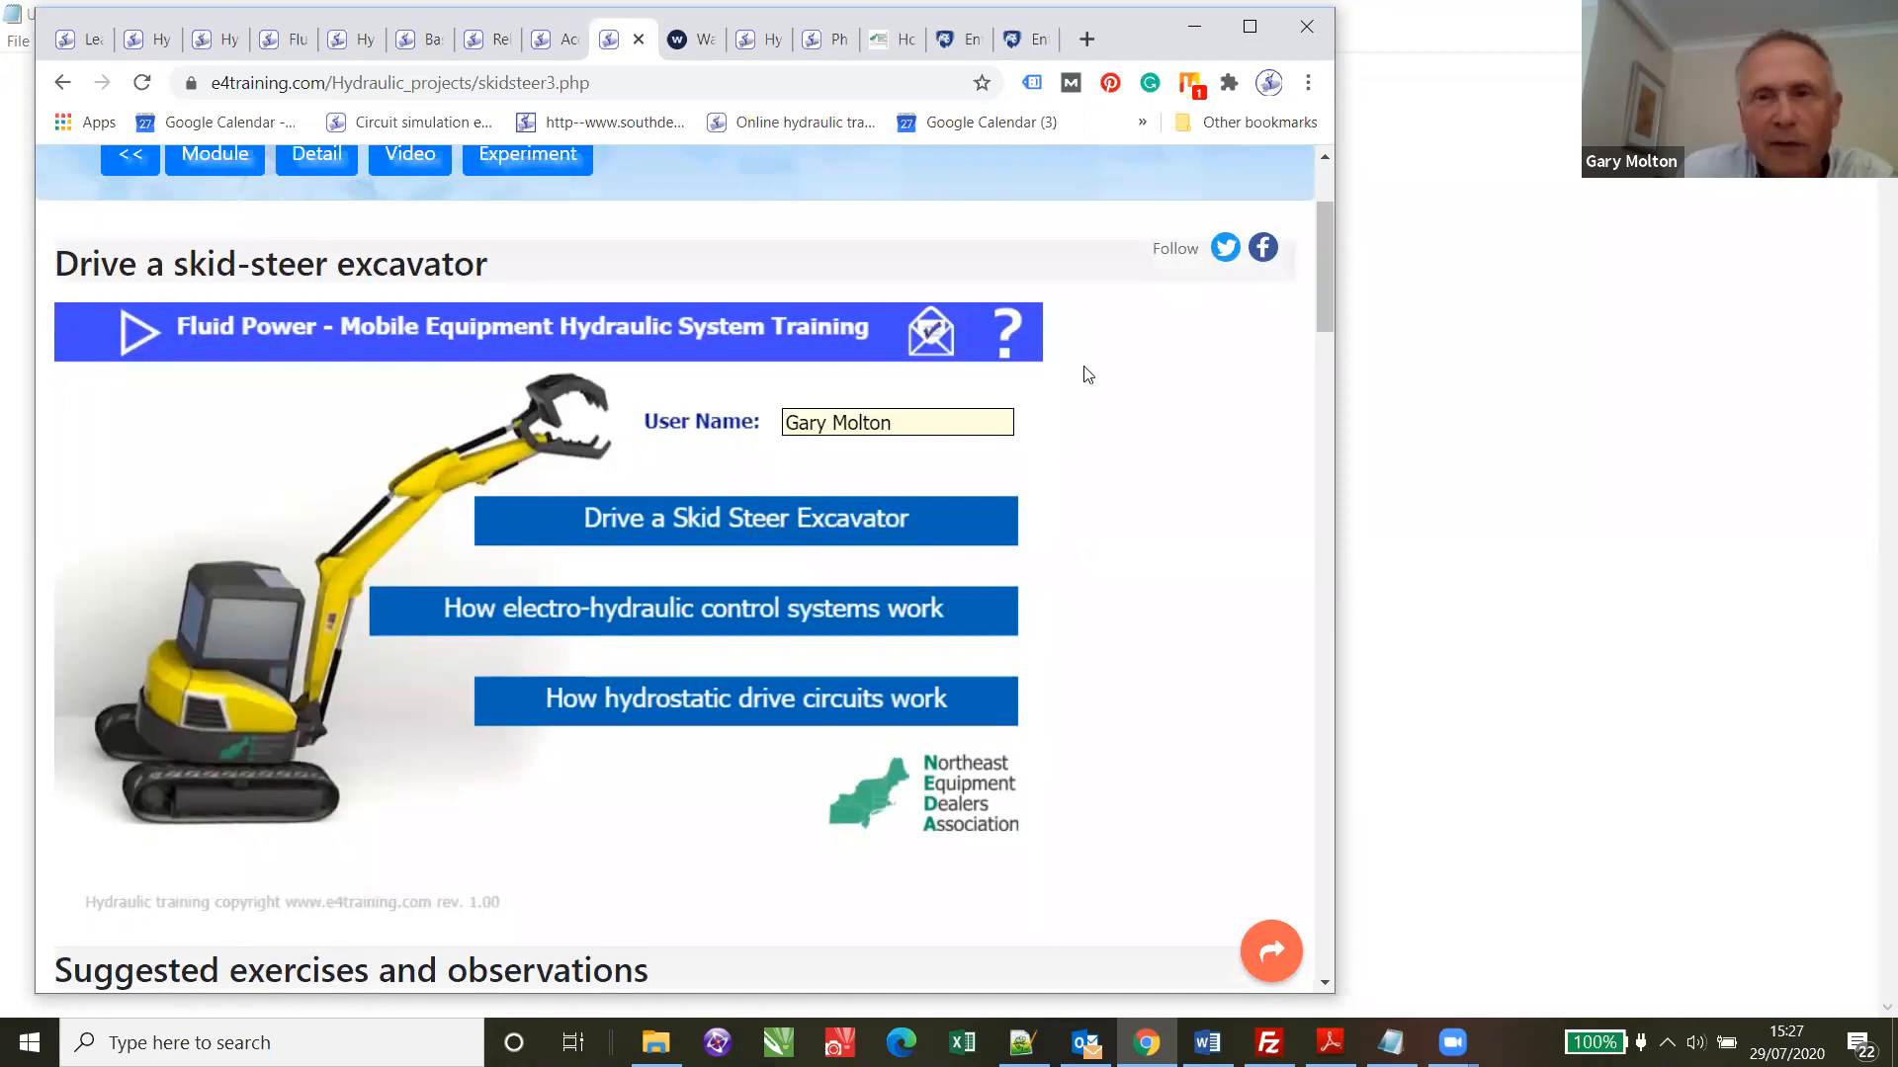
{"action": "mouse_move", "coordinate": [979, 610]}
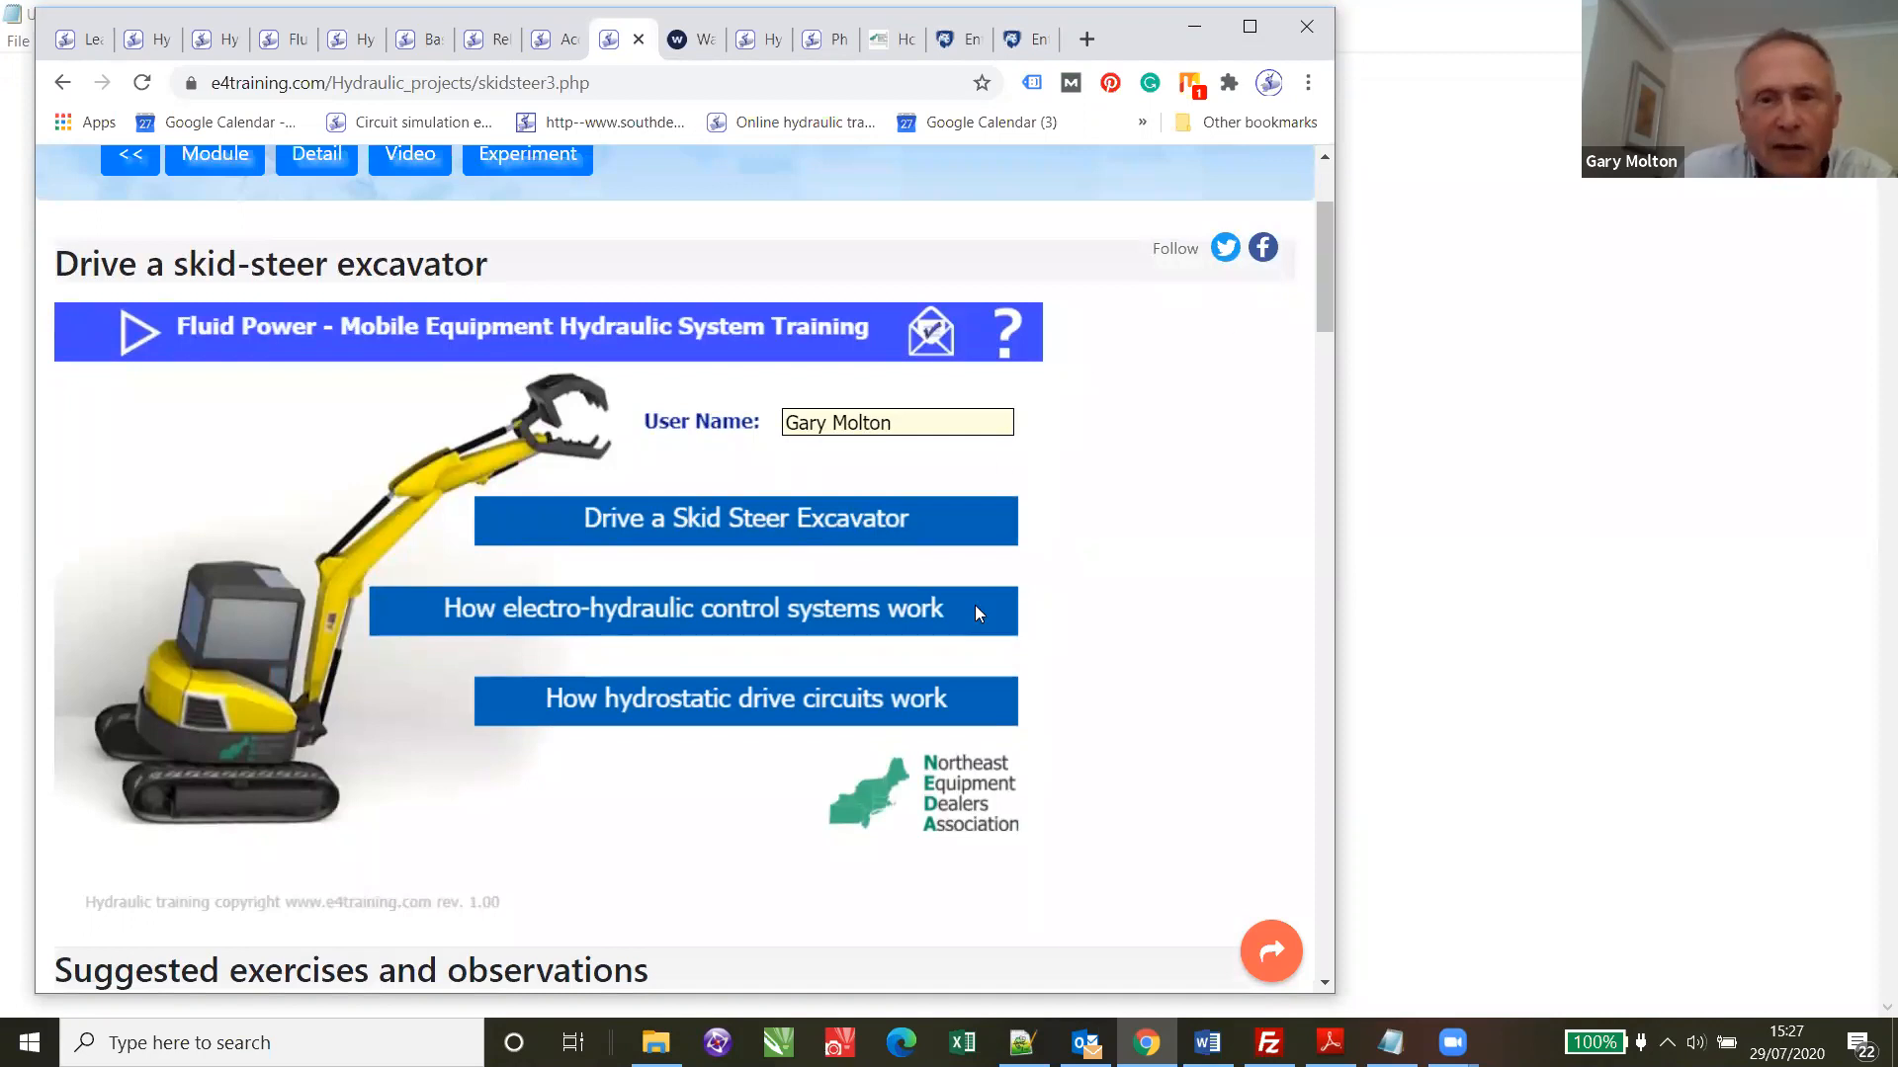
{"action": "mouse_move", "coordinate": [969, 793]}
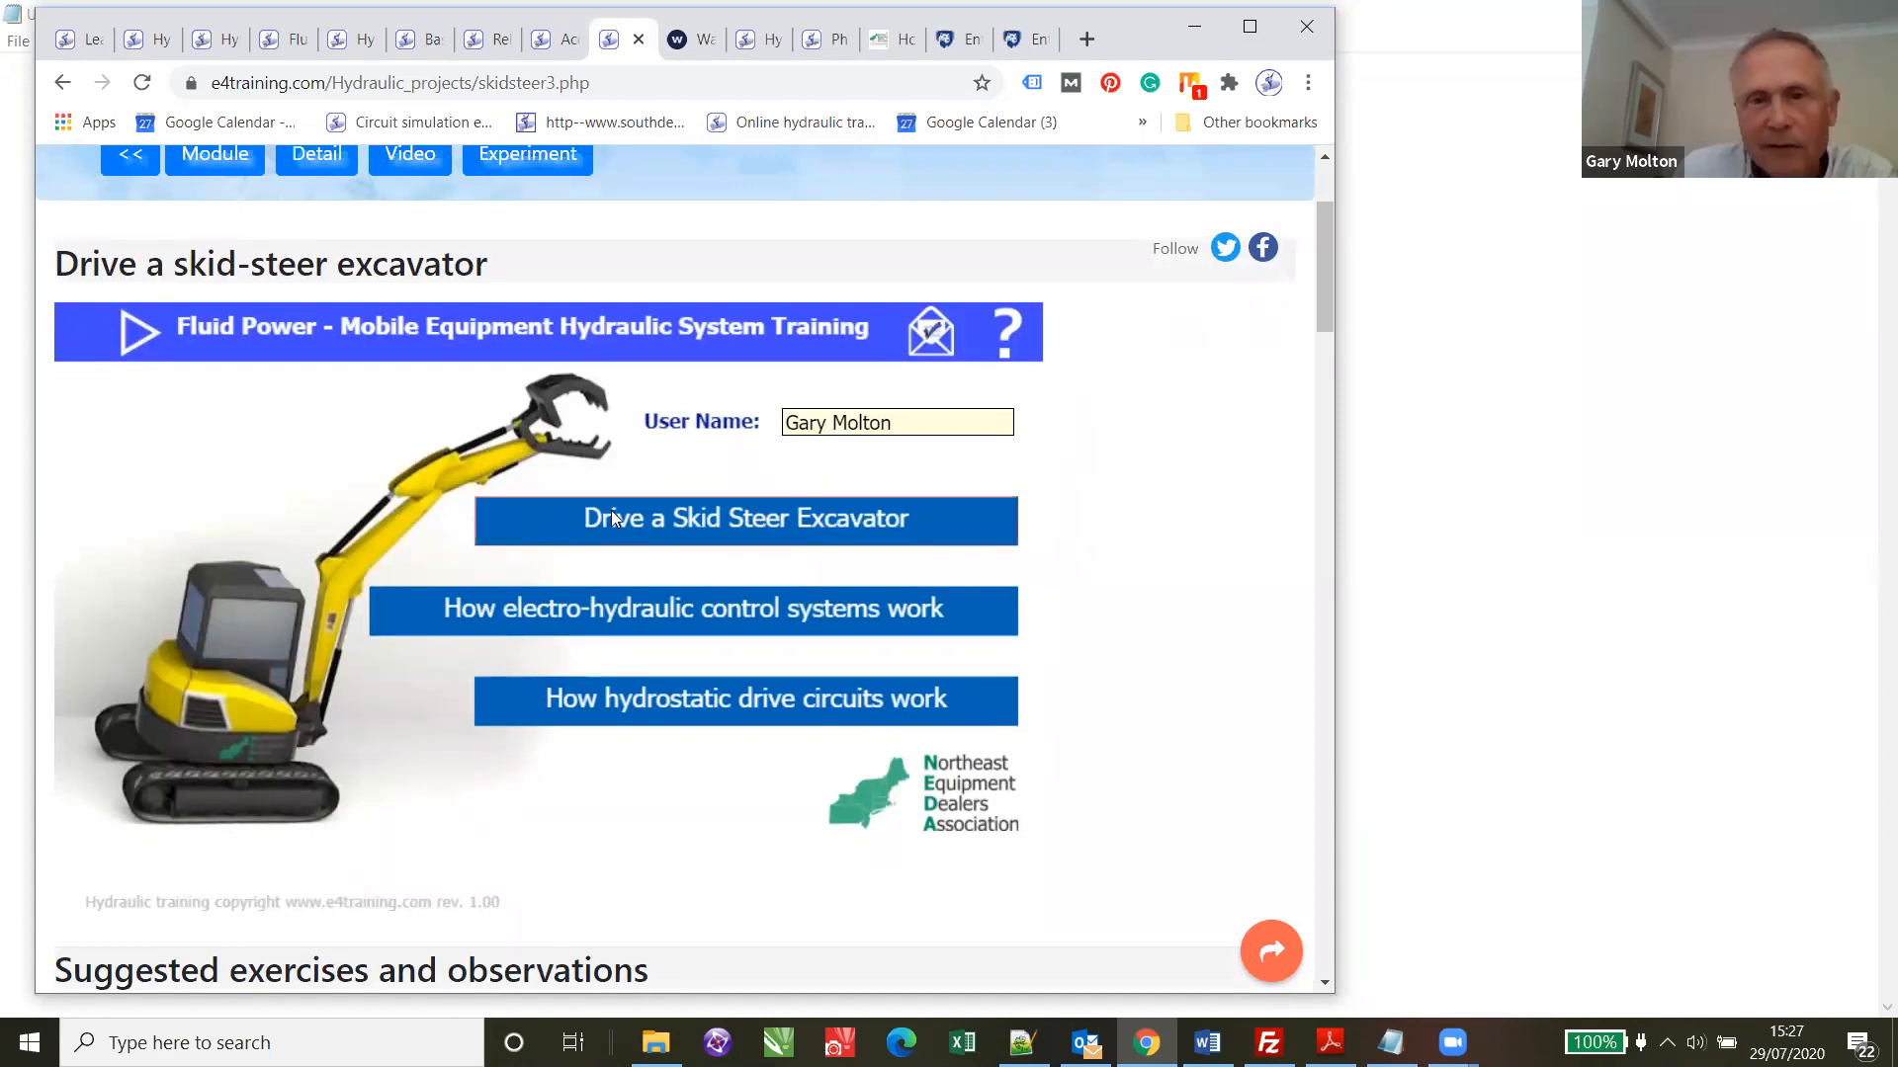
{"action": "mouse_move", "coordinate": [707, 531]}
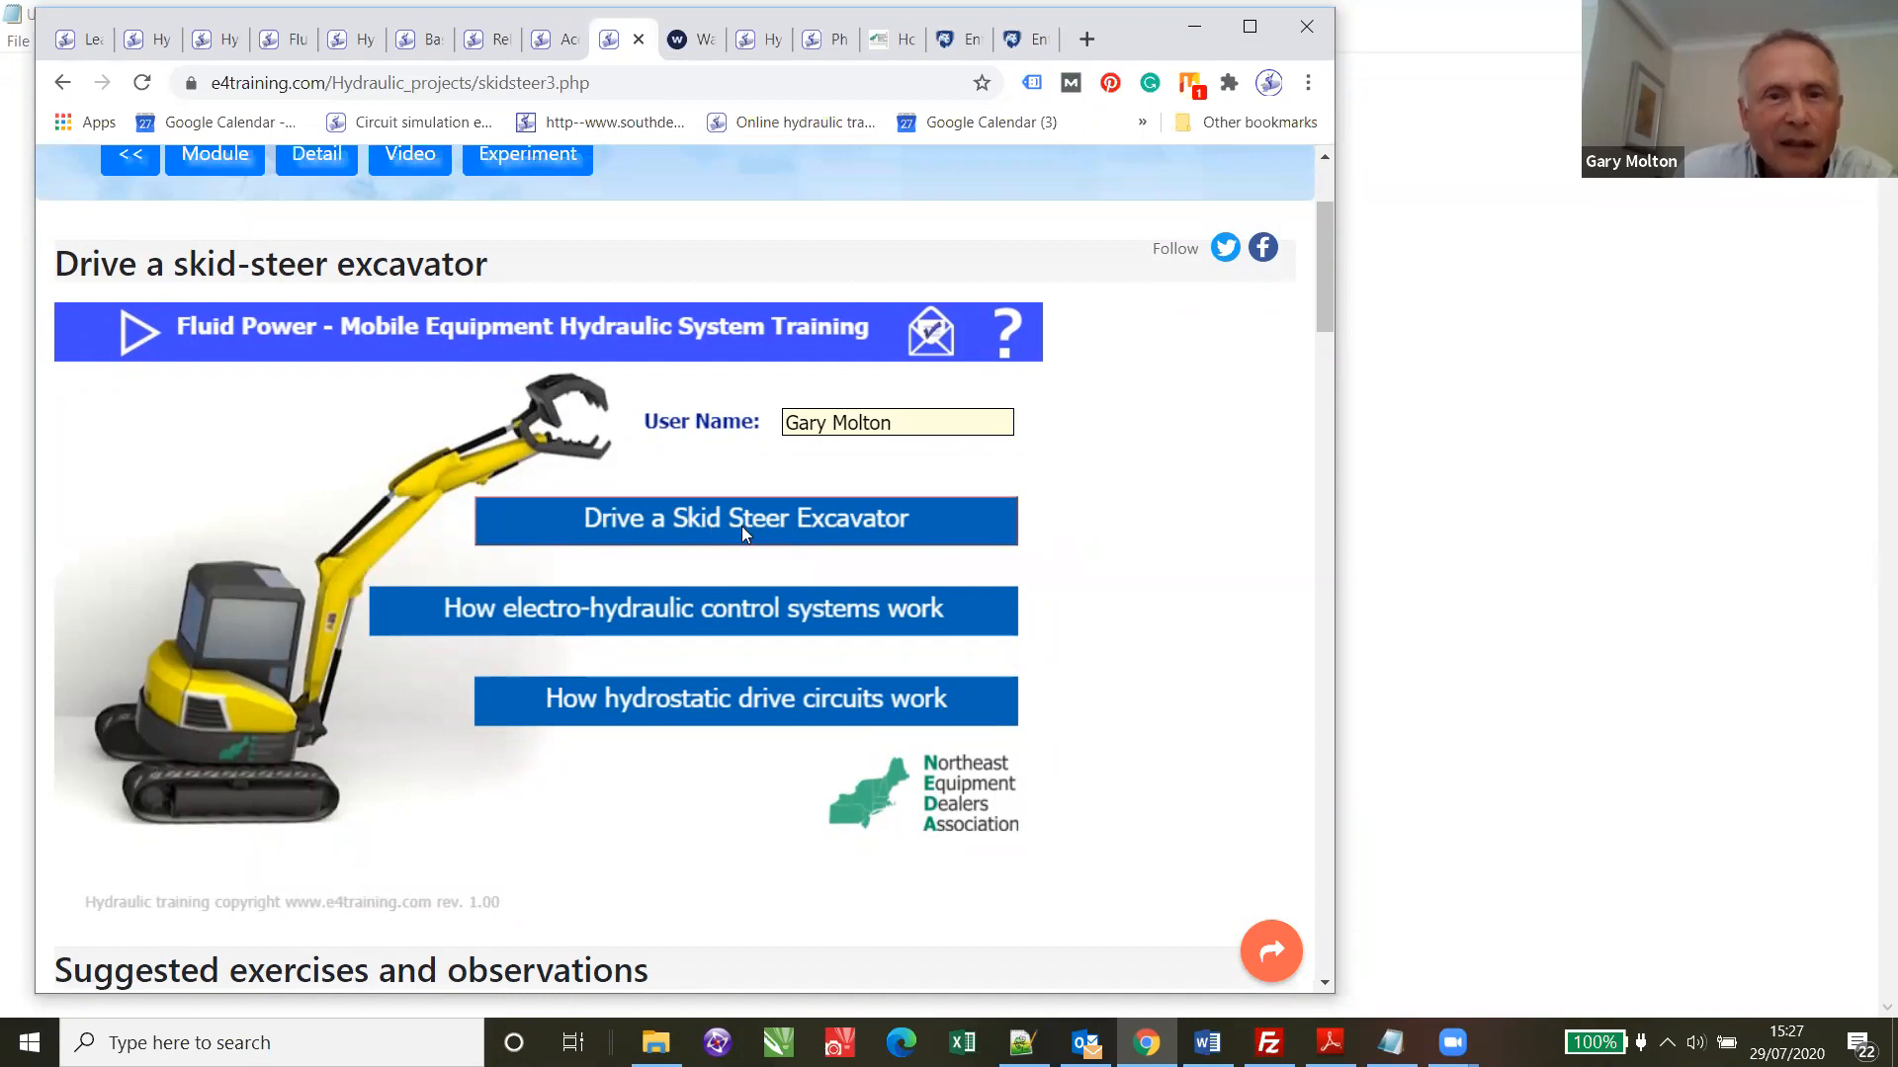
{"action": "left_click", "coordinate": [745, 520]}
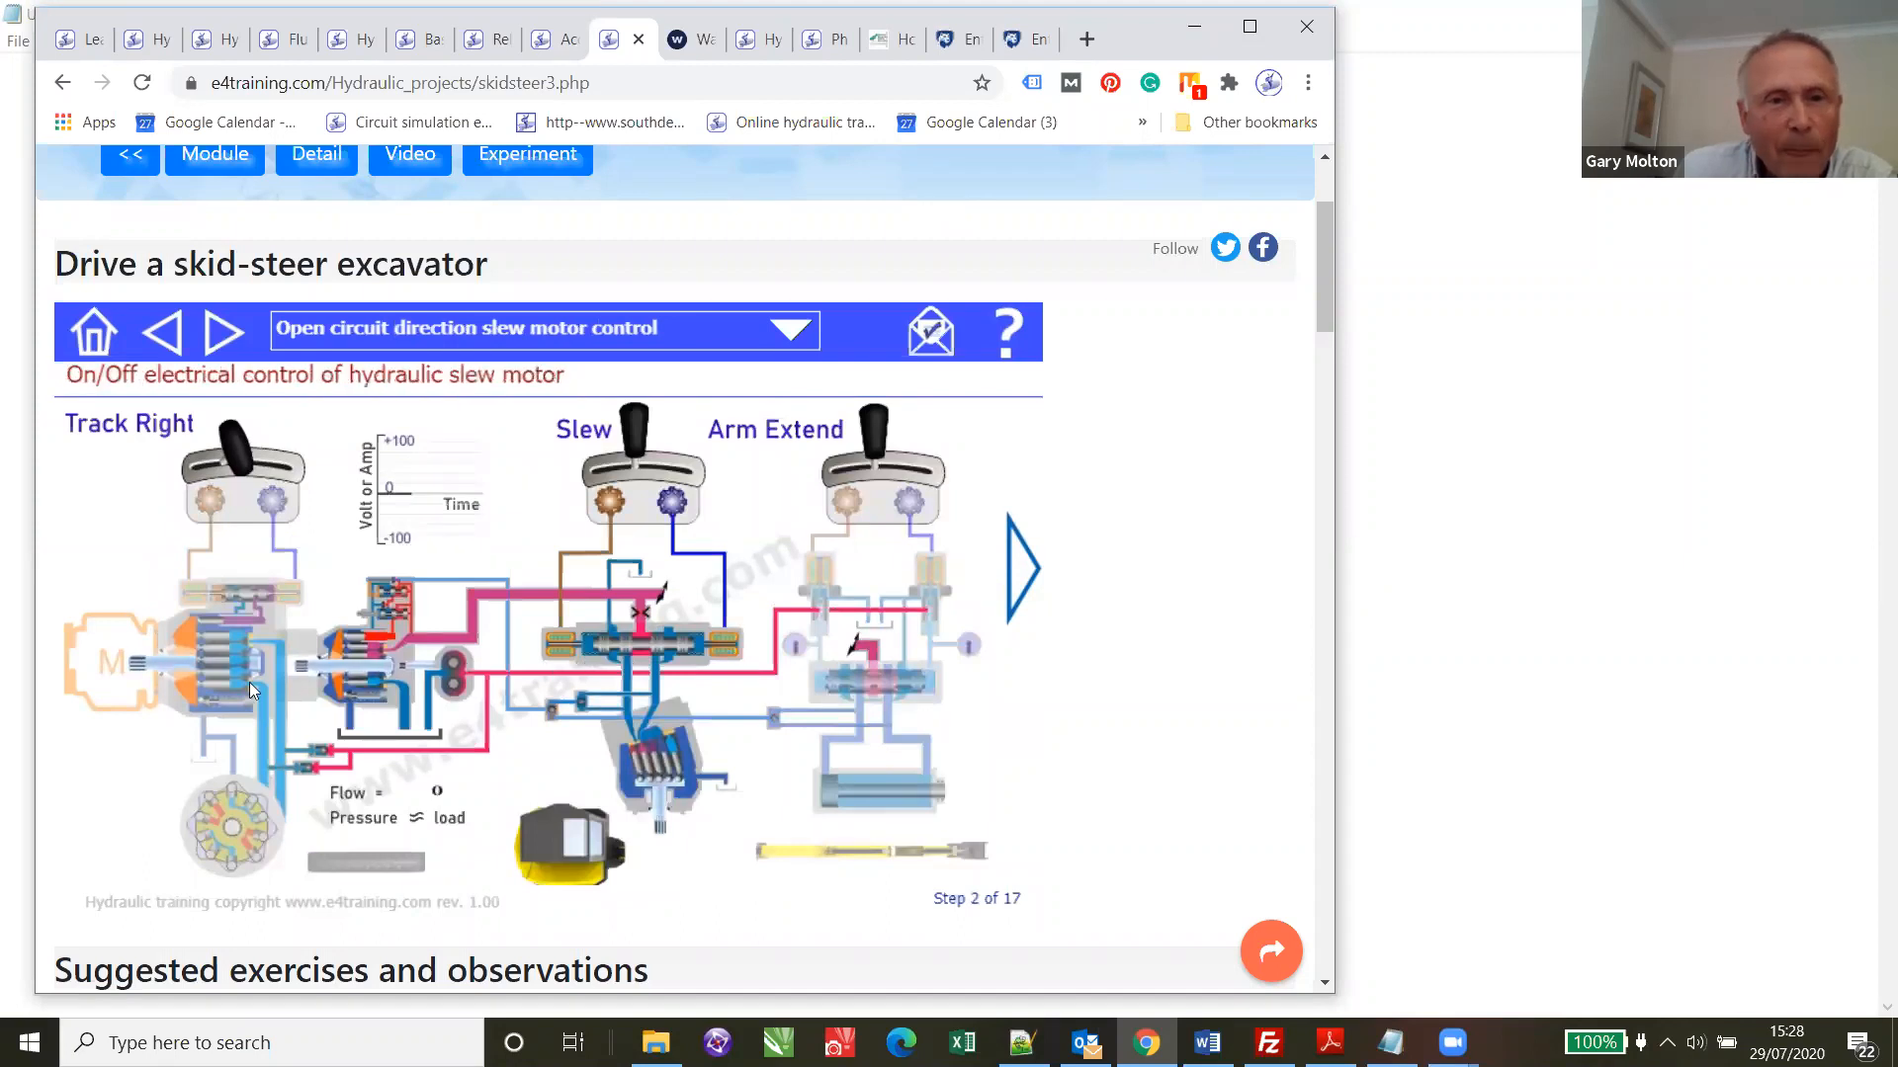
- Step through the simulator's circuit descriptions: hydrostatic steering, lift cylinder, slew motor control, gear pump pilot supply and piston pump drive
{"action": "left_click", "coordinate": [160, 330]}
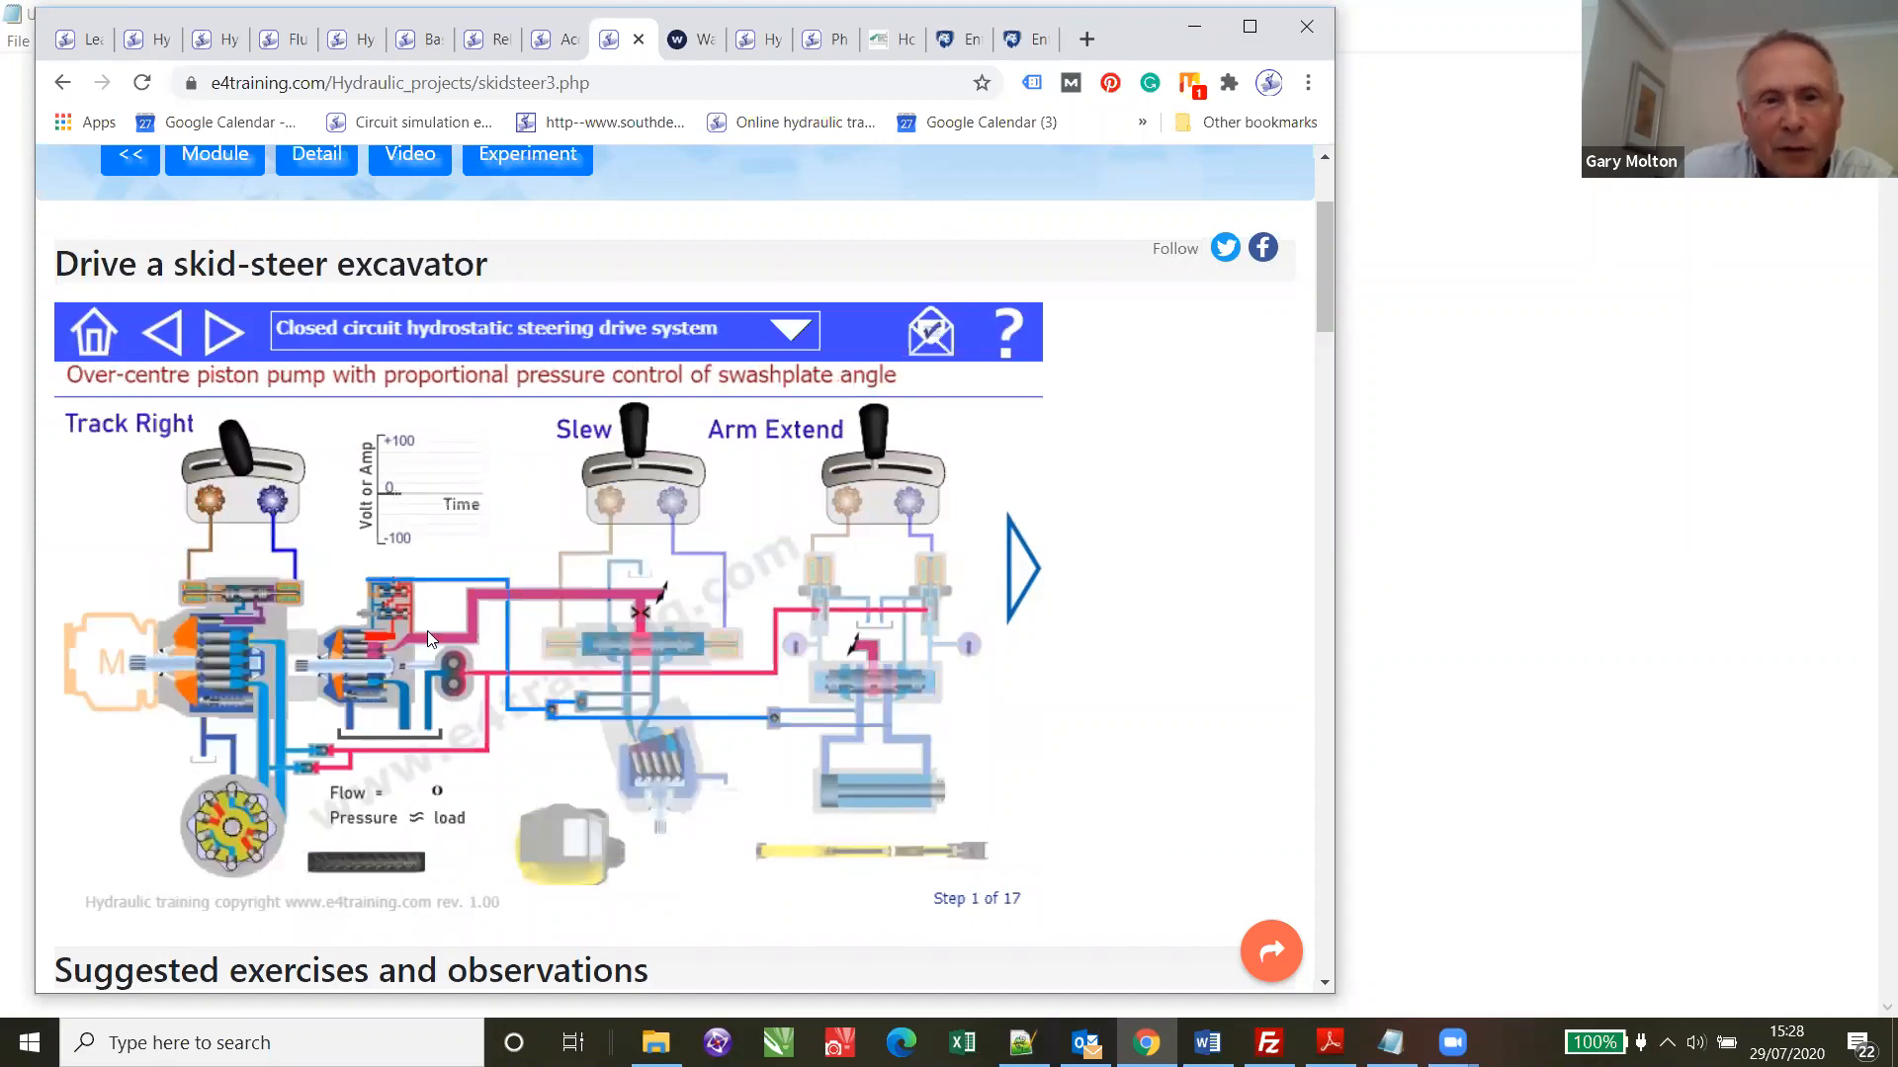
{"action": "left_click", "coordinate": [221, 330]}
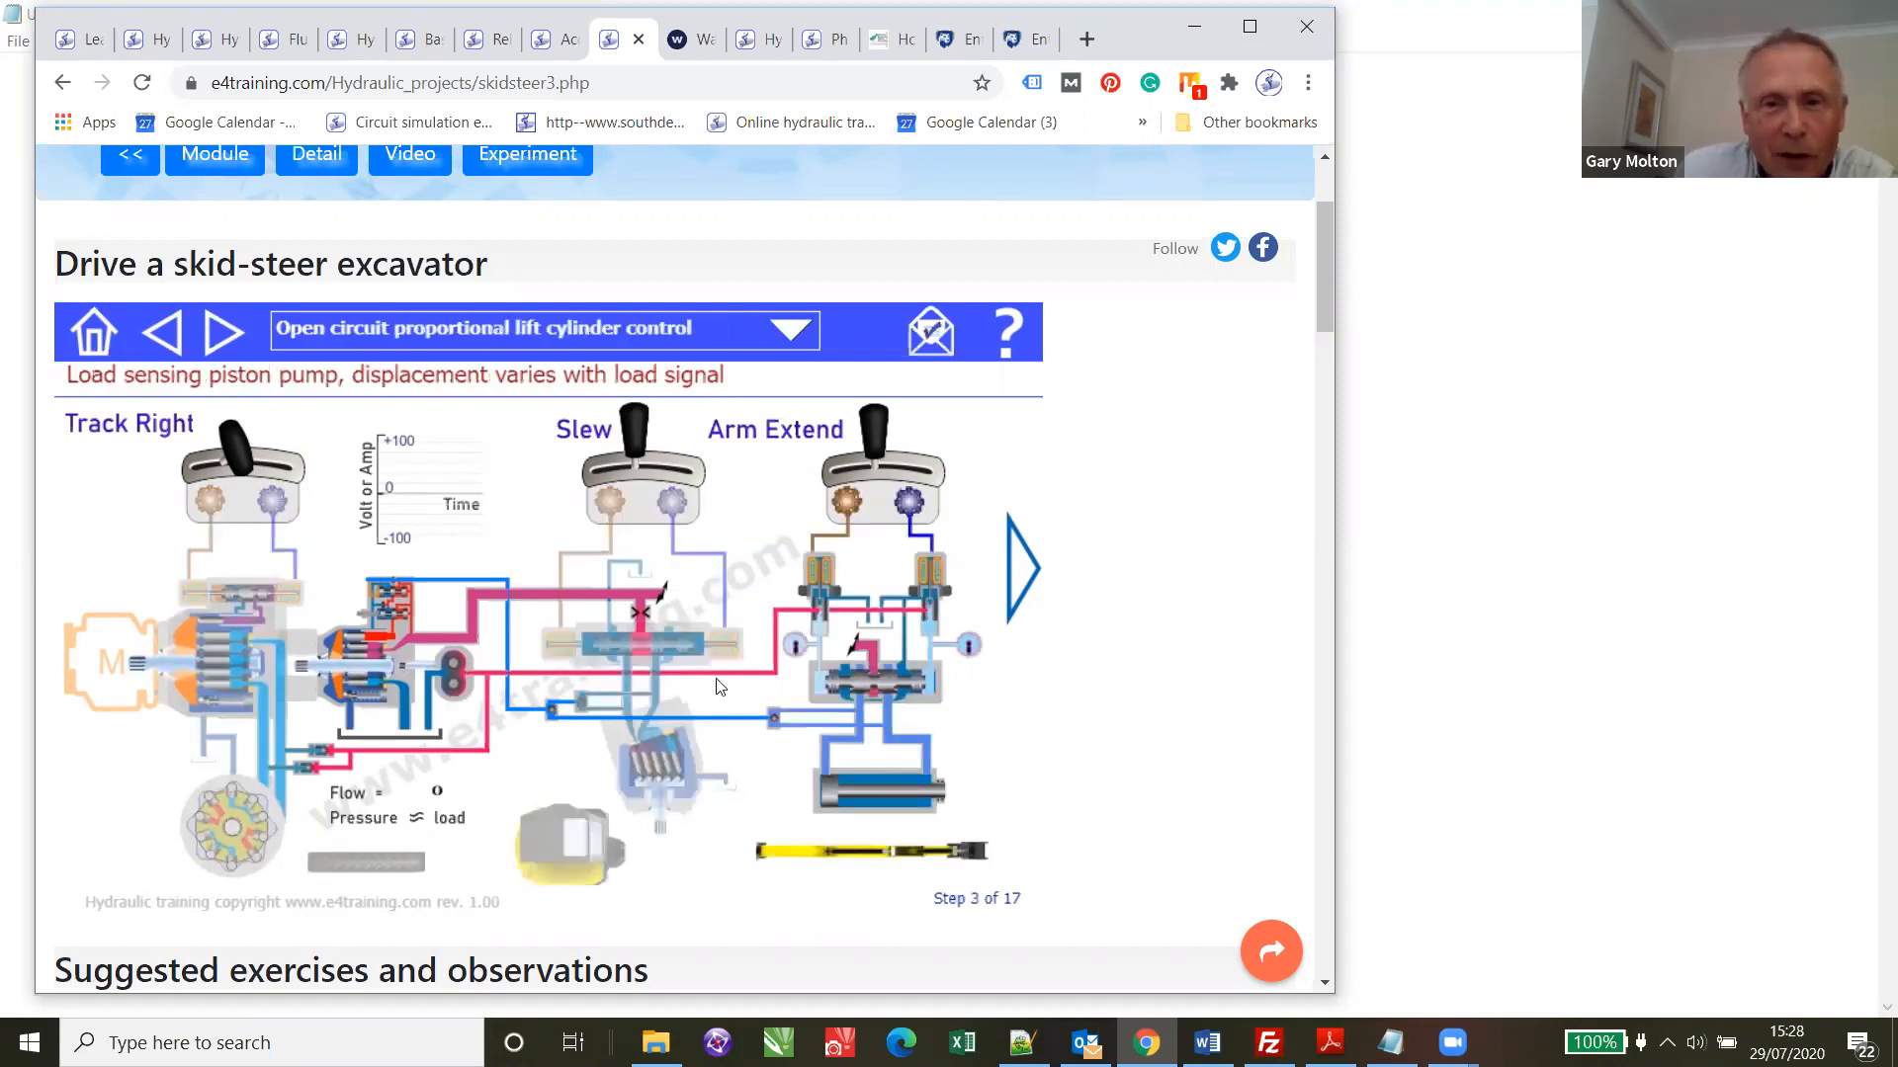
{"action": "left_click", "coordinate": [160, 331]}
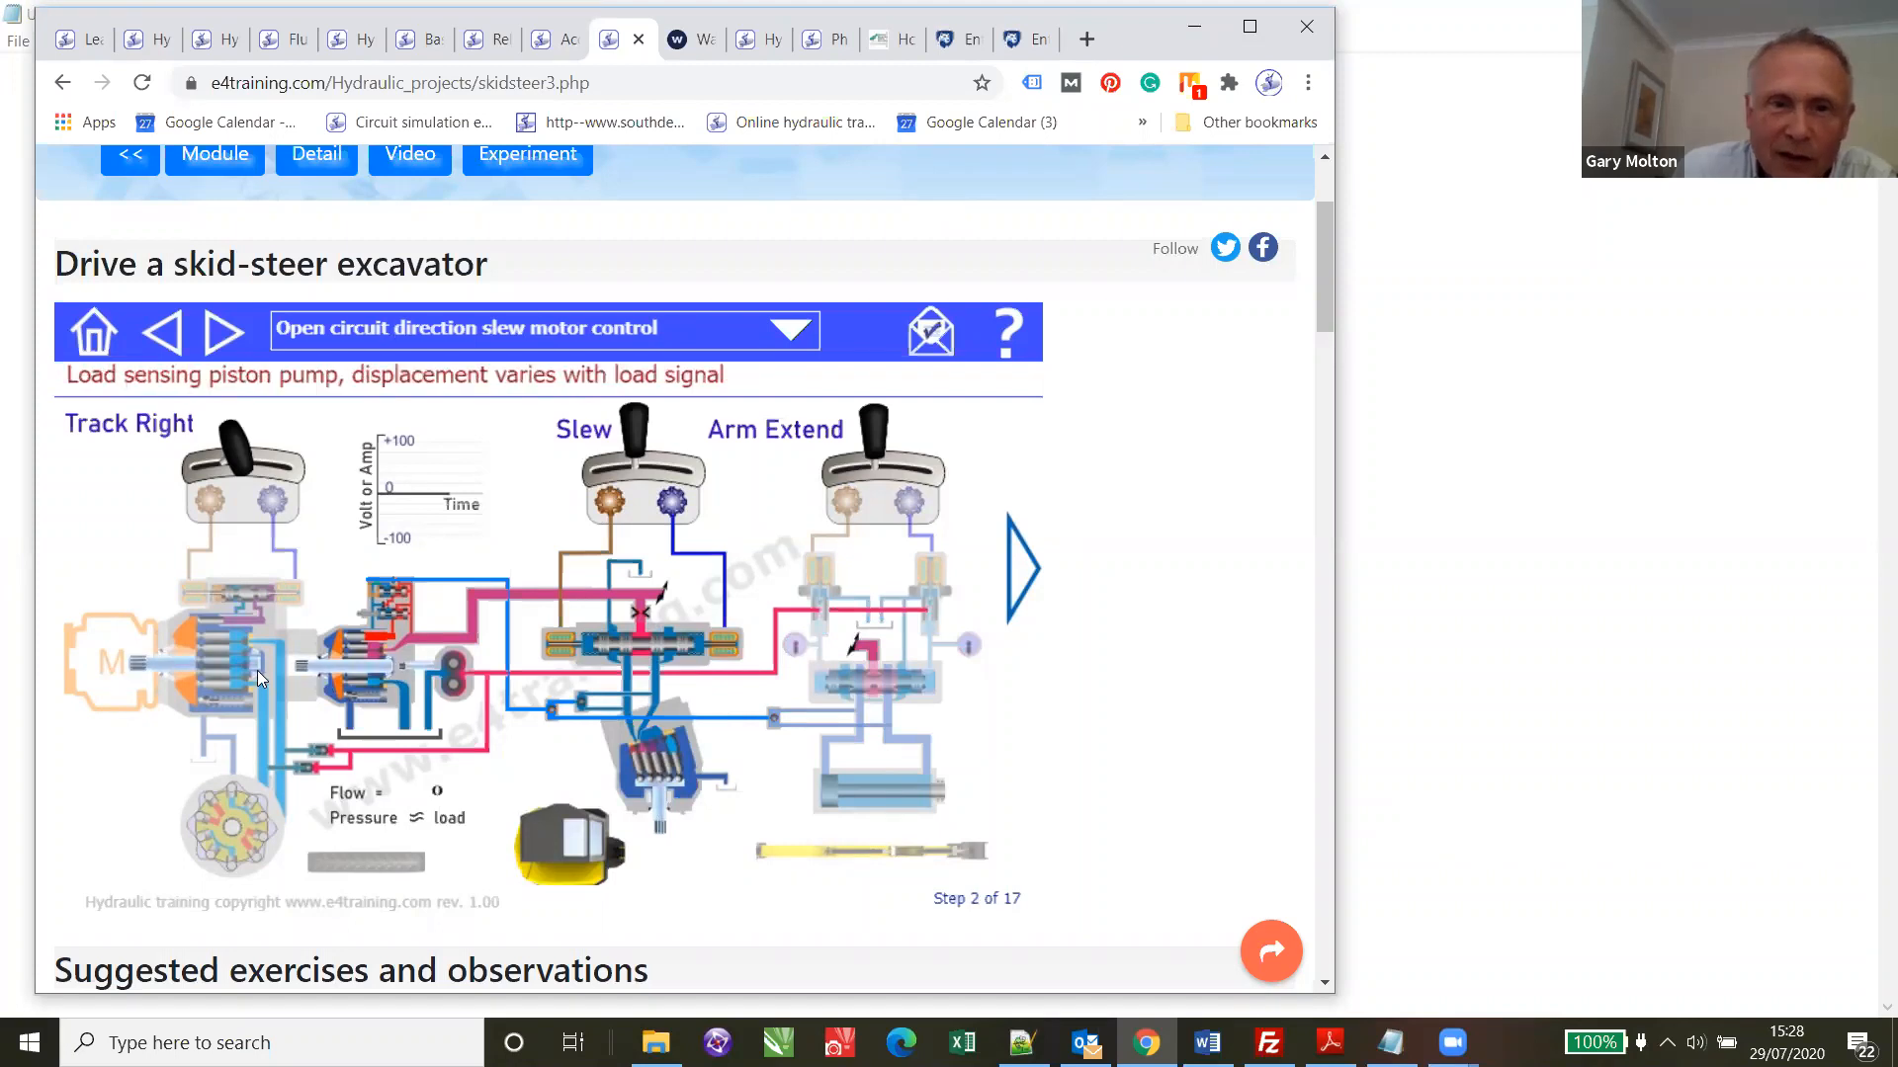
{"action": "left_click", "coordinate": [165, 332]}
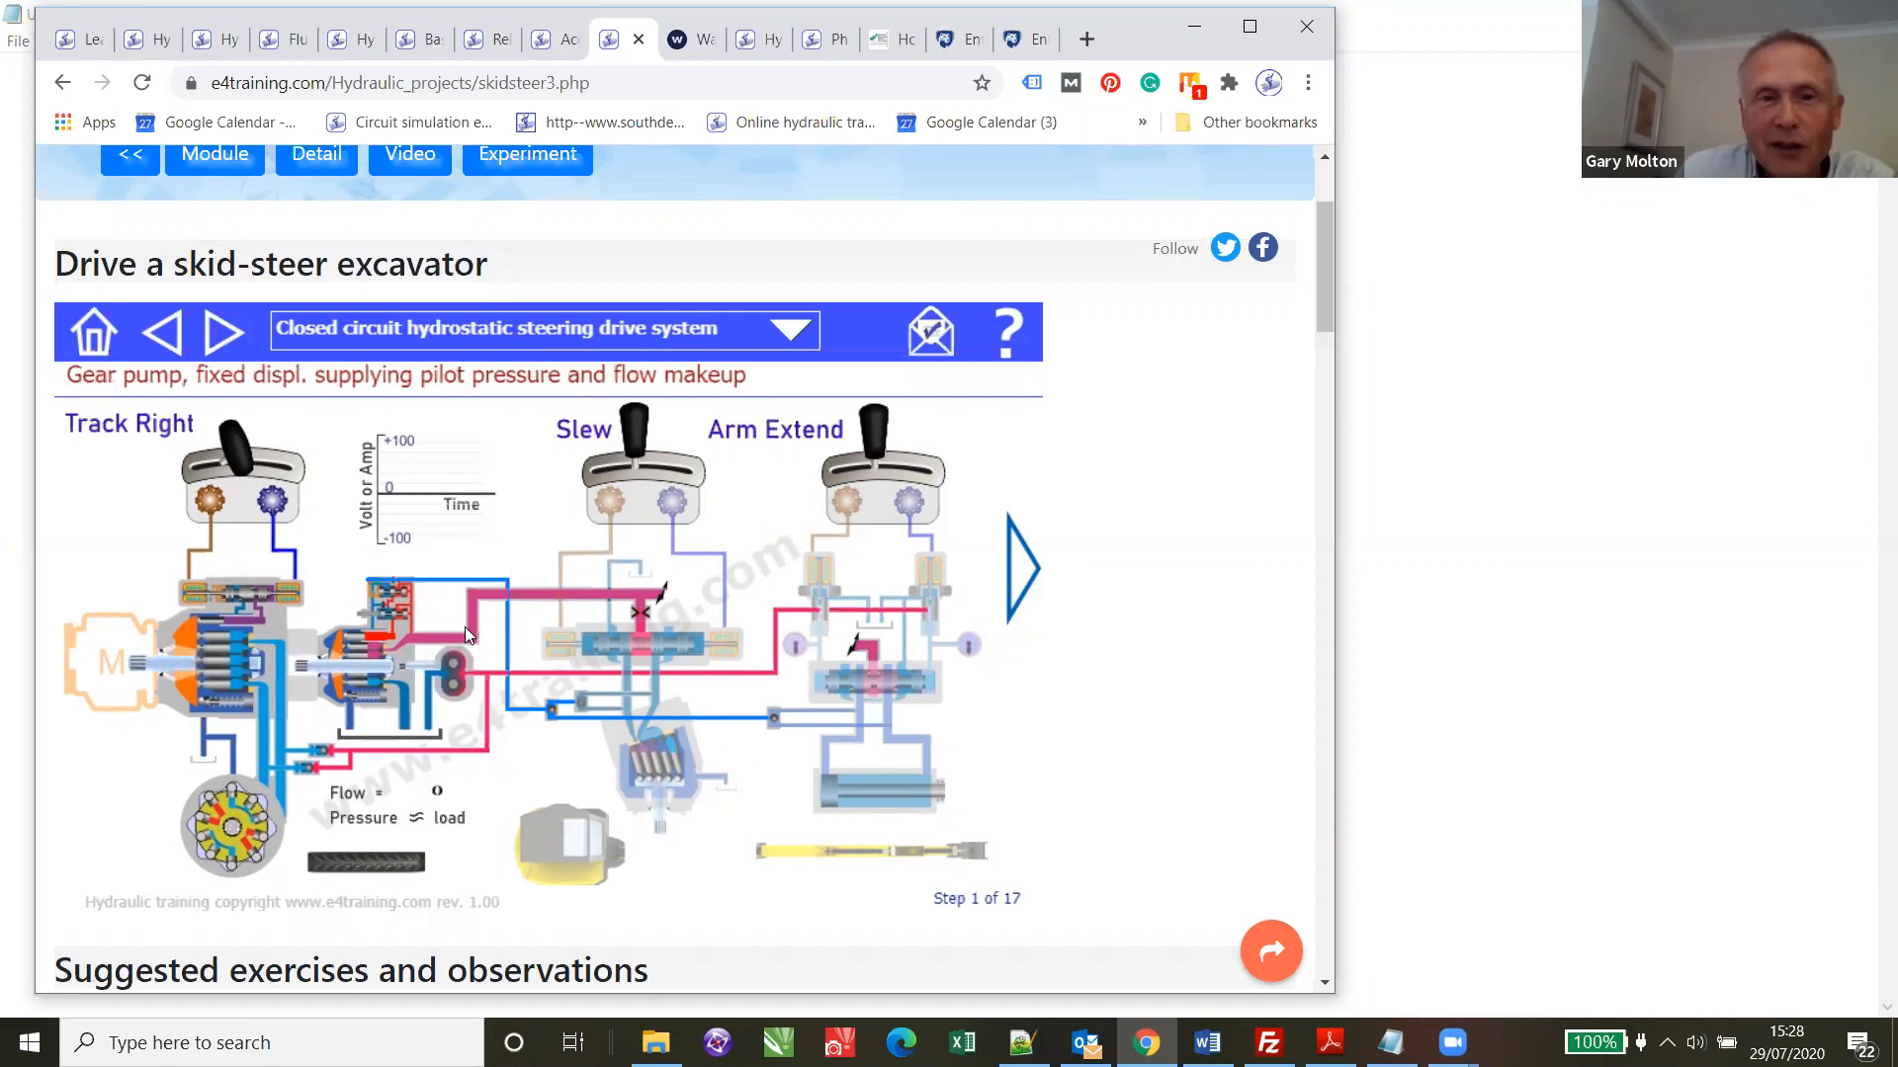
{"action": "left_click", "coordinate": [223, 332]}
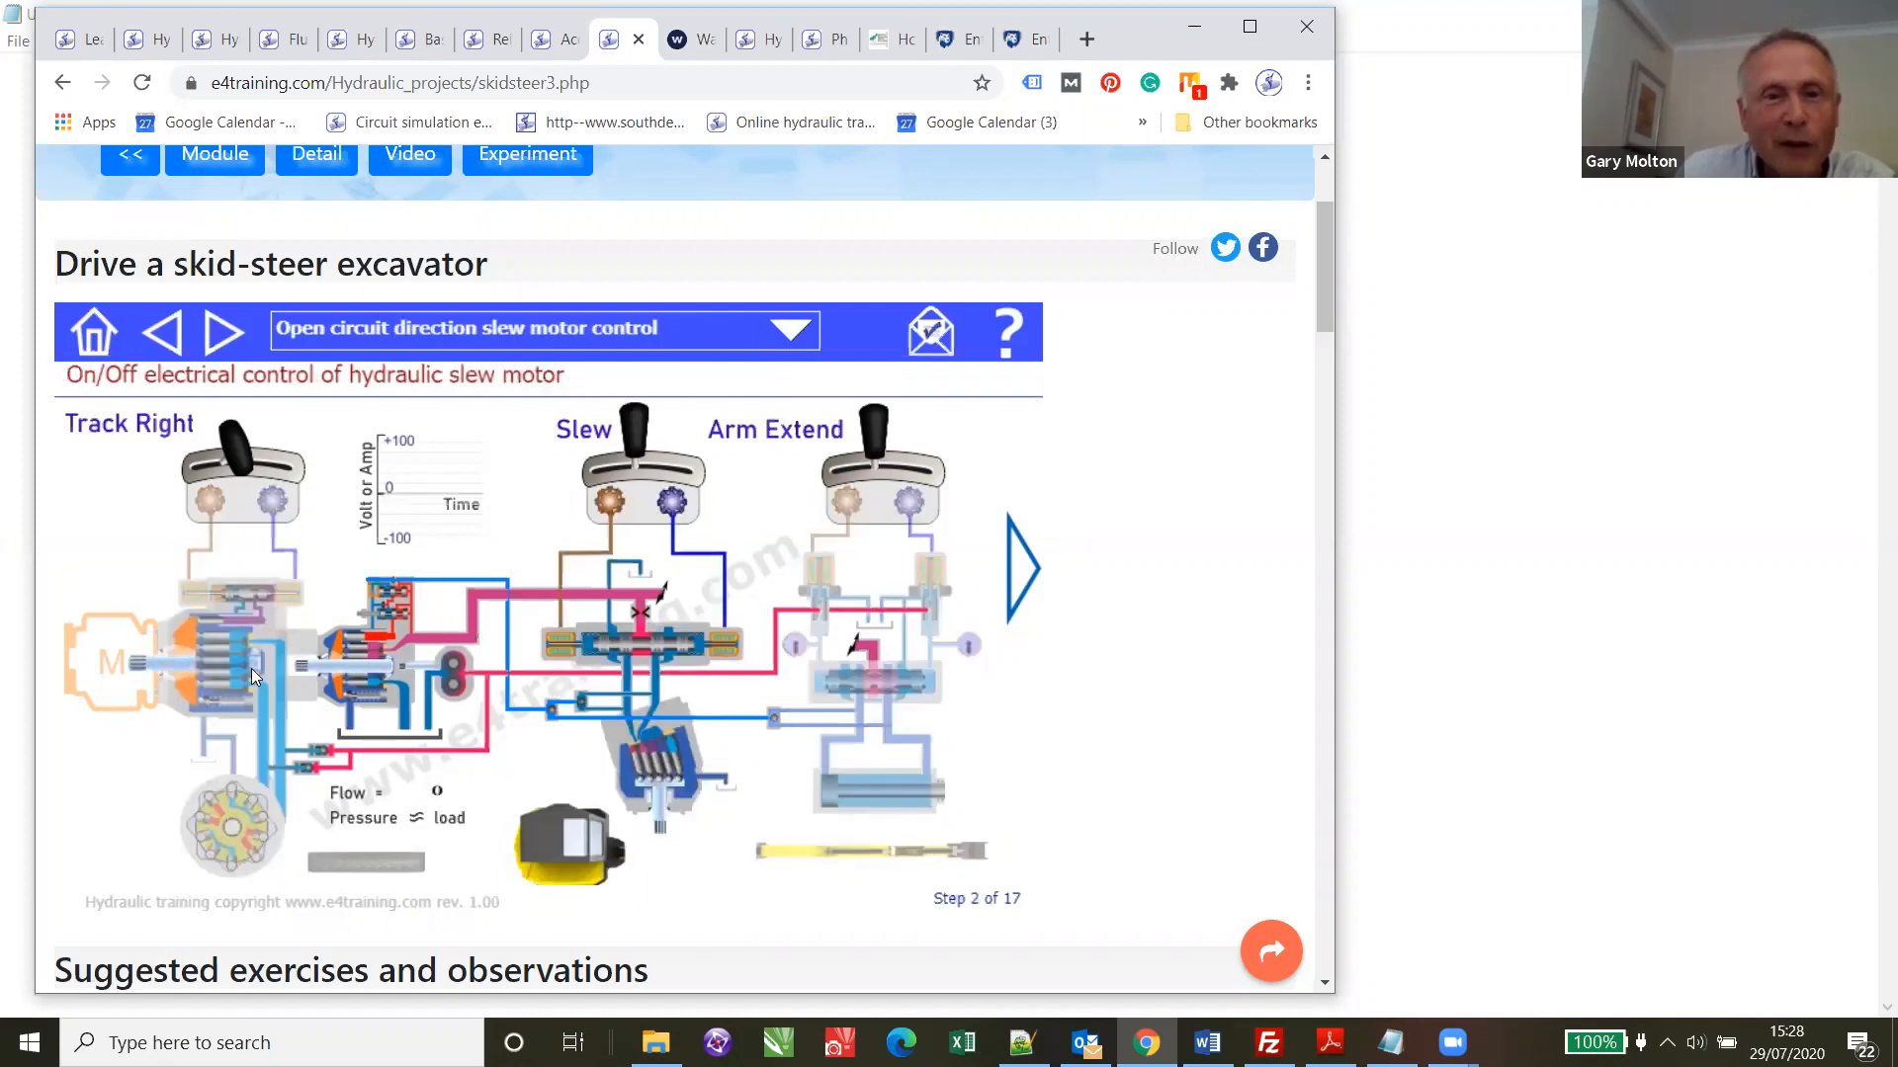
{"action": "left_click", "coordinate": [160, 330]}
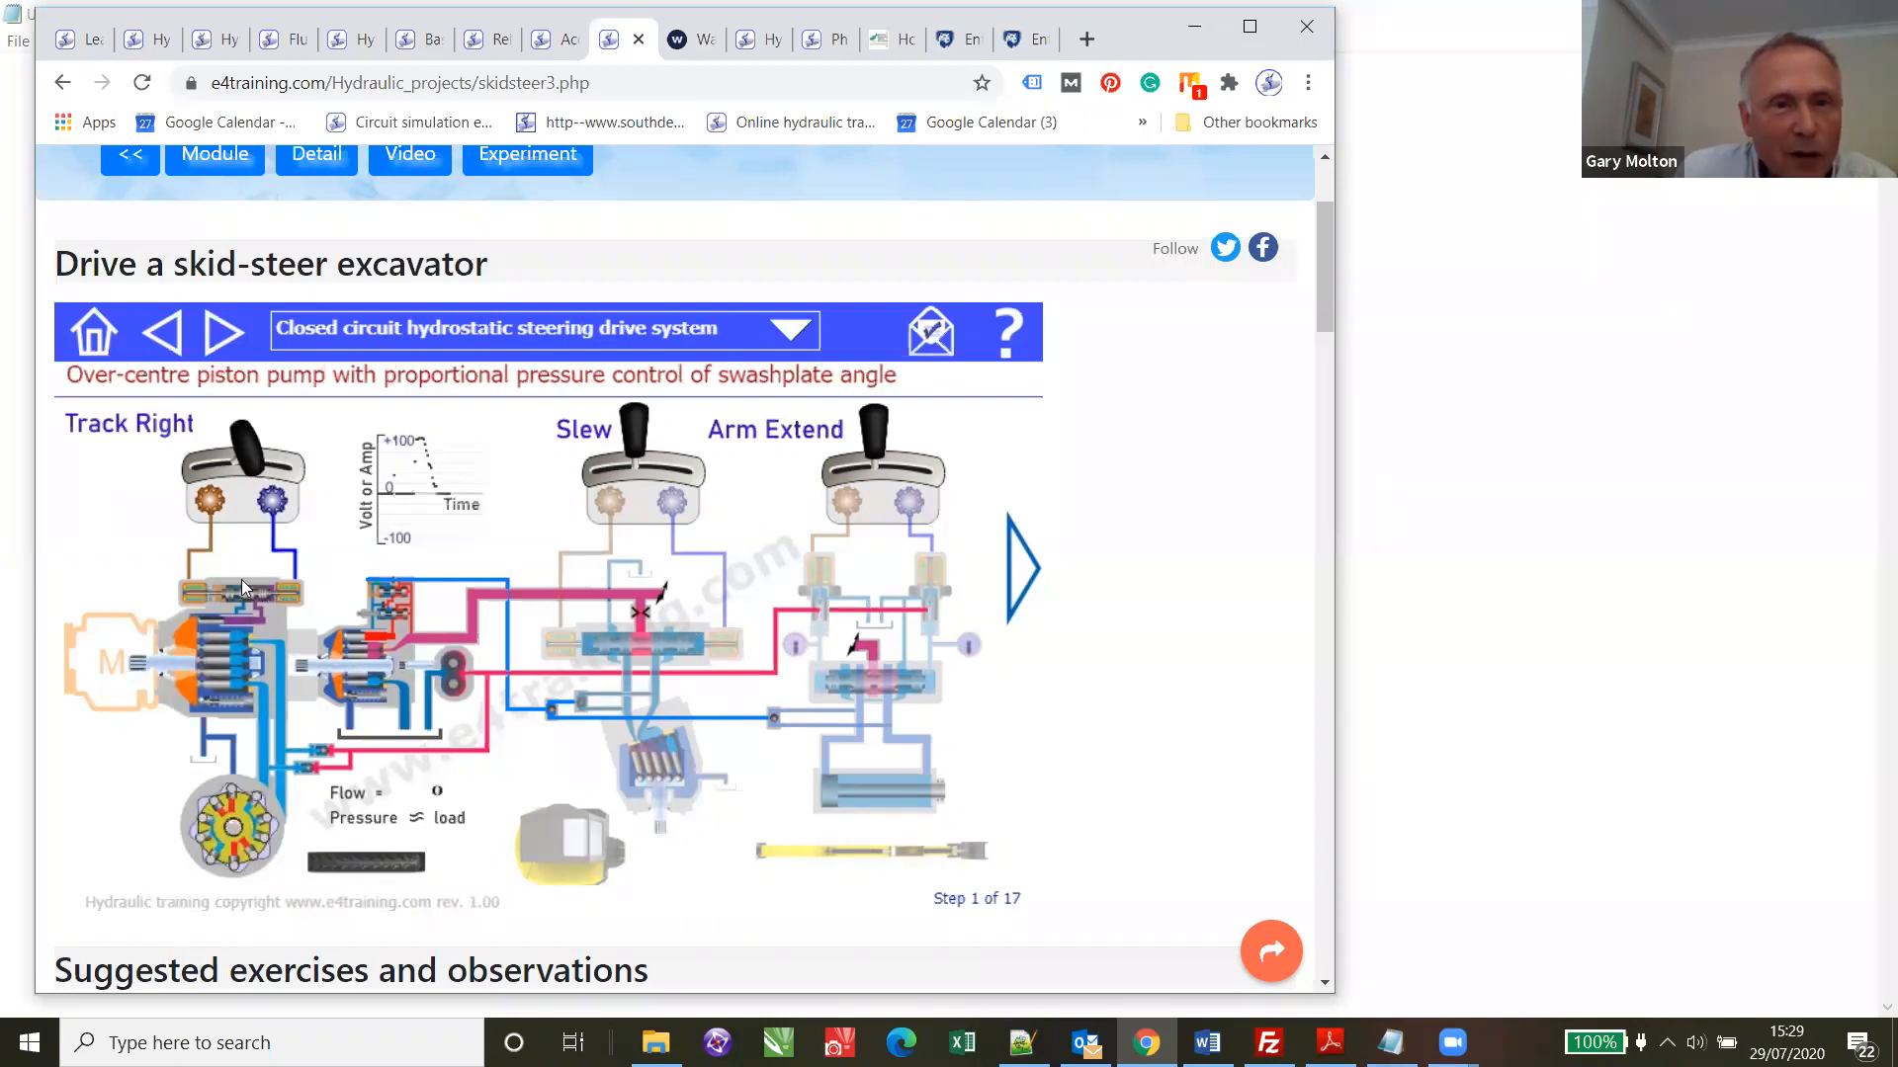
{"action": "mouse_move", "coordinate": [271, 597]}
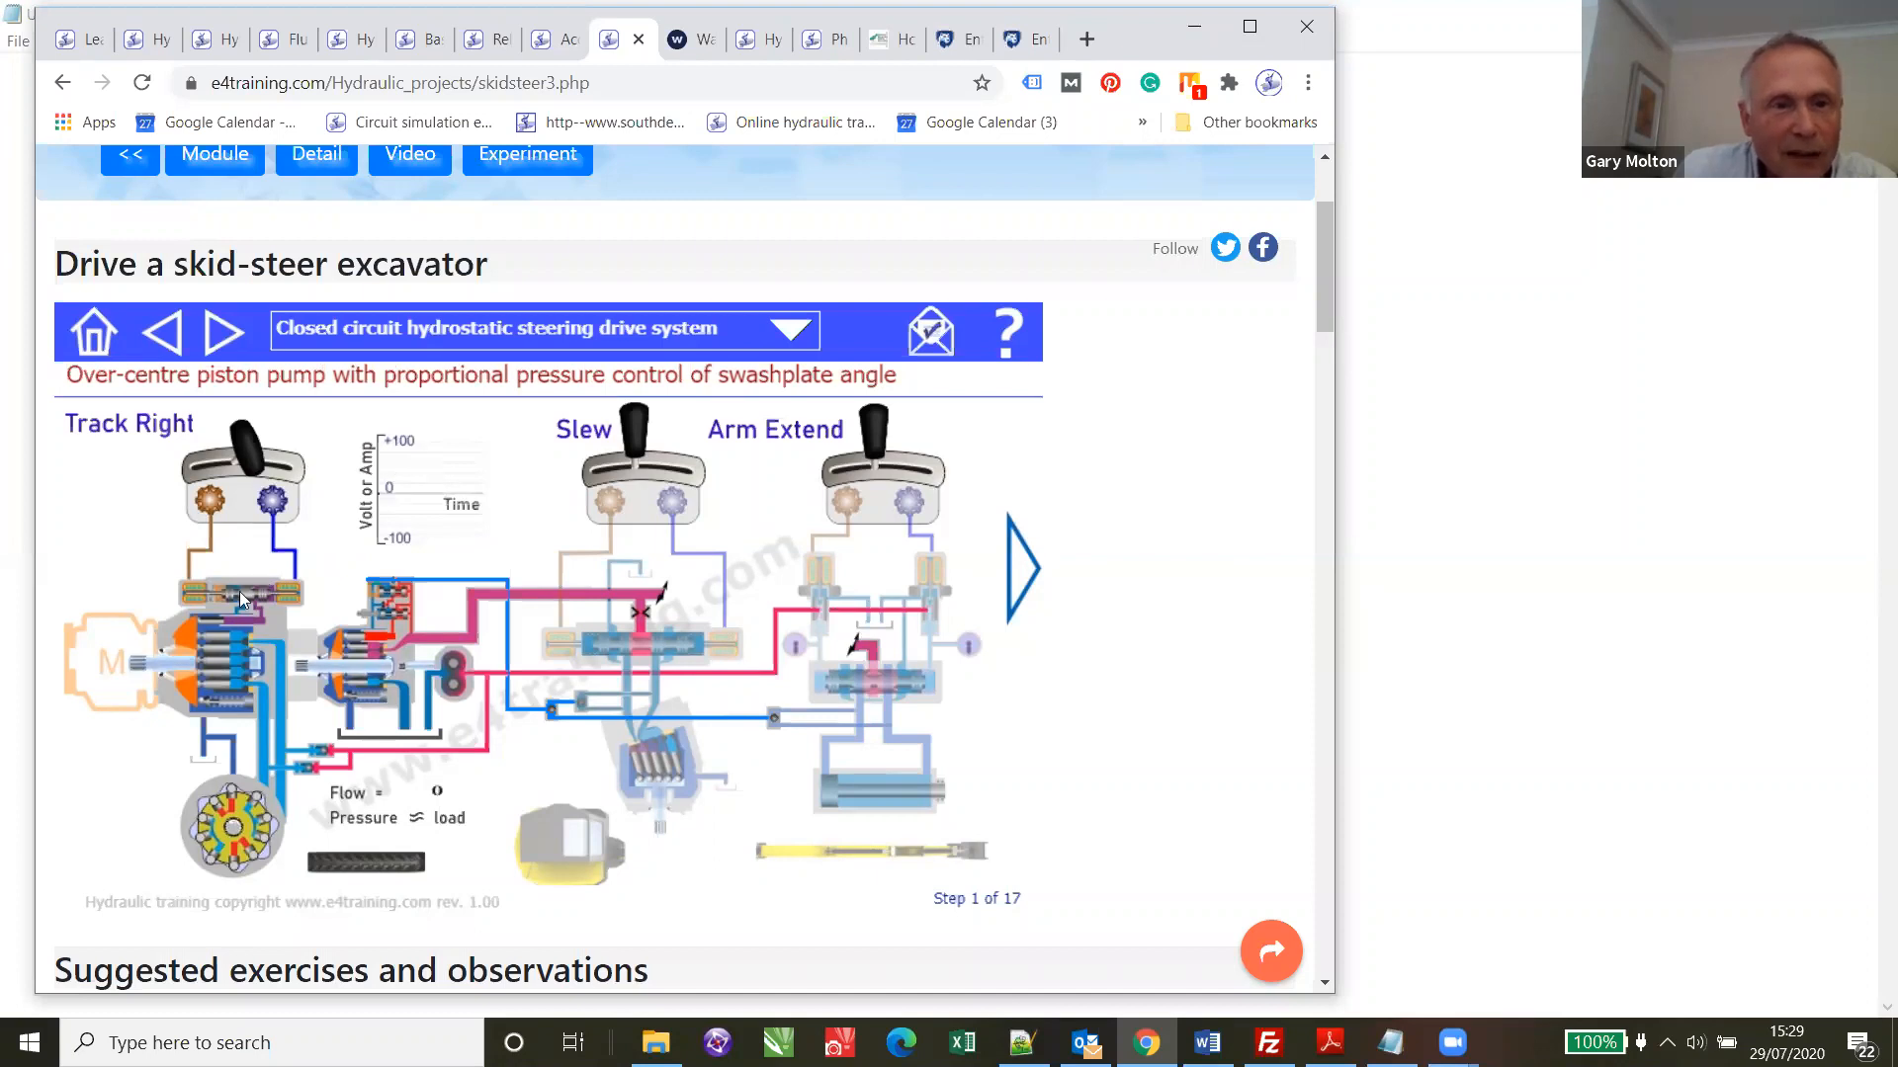
{"action": "mouse_move", "coordinate": [192, 712]}
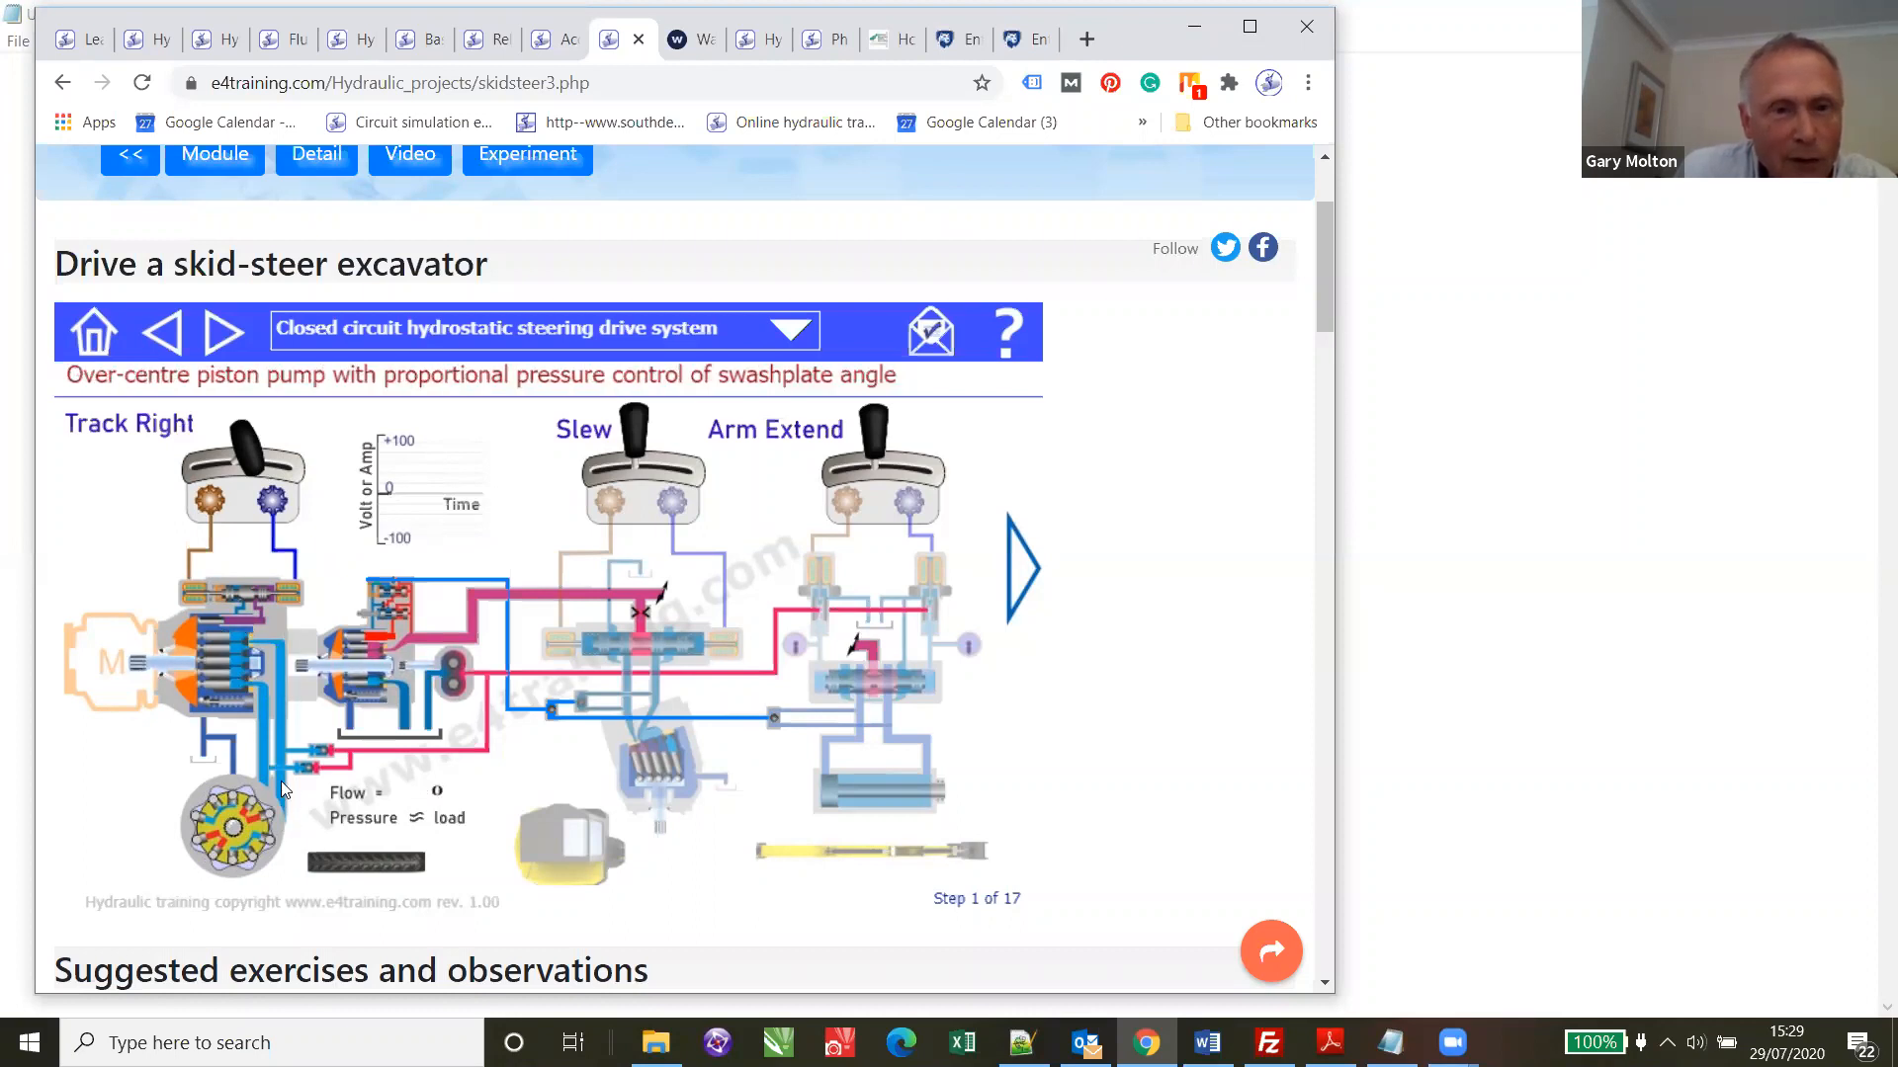
{"action": "mouse_move", "coordinate": [202, 821]}
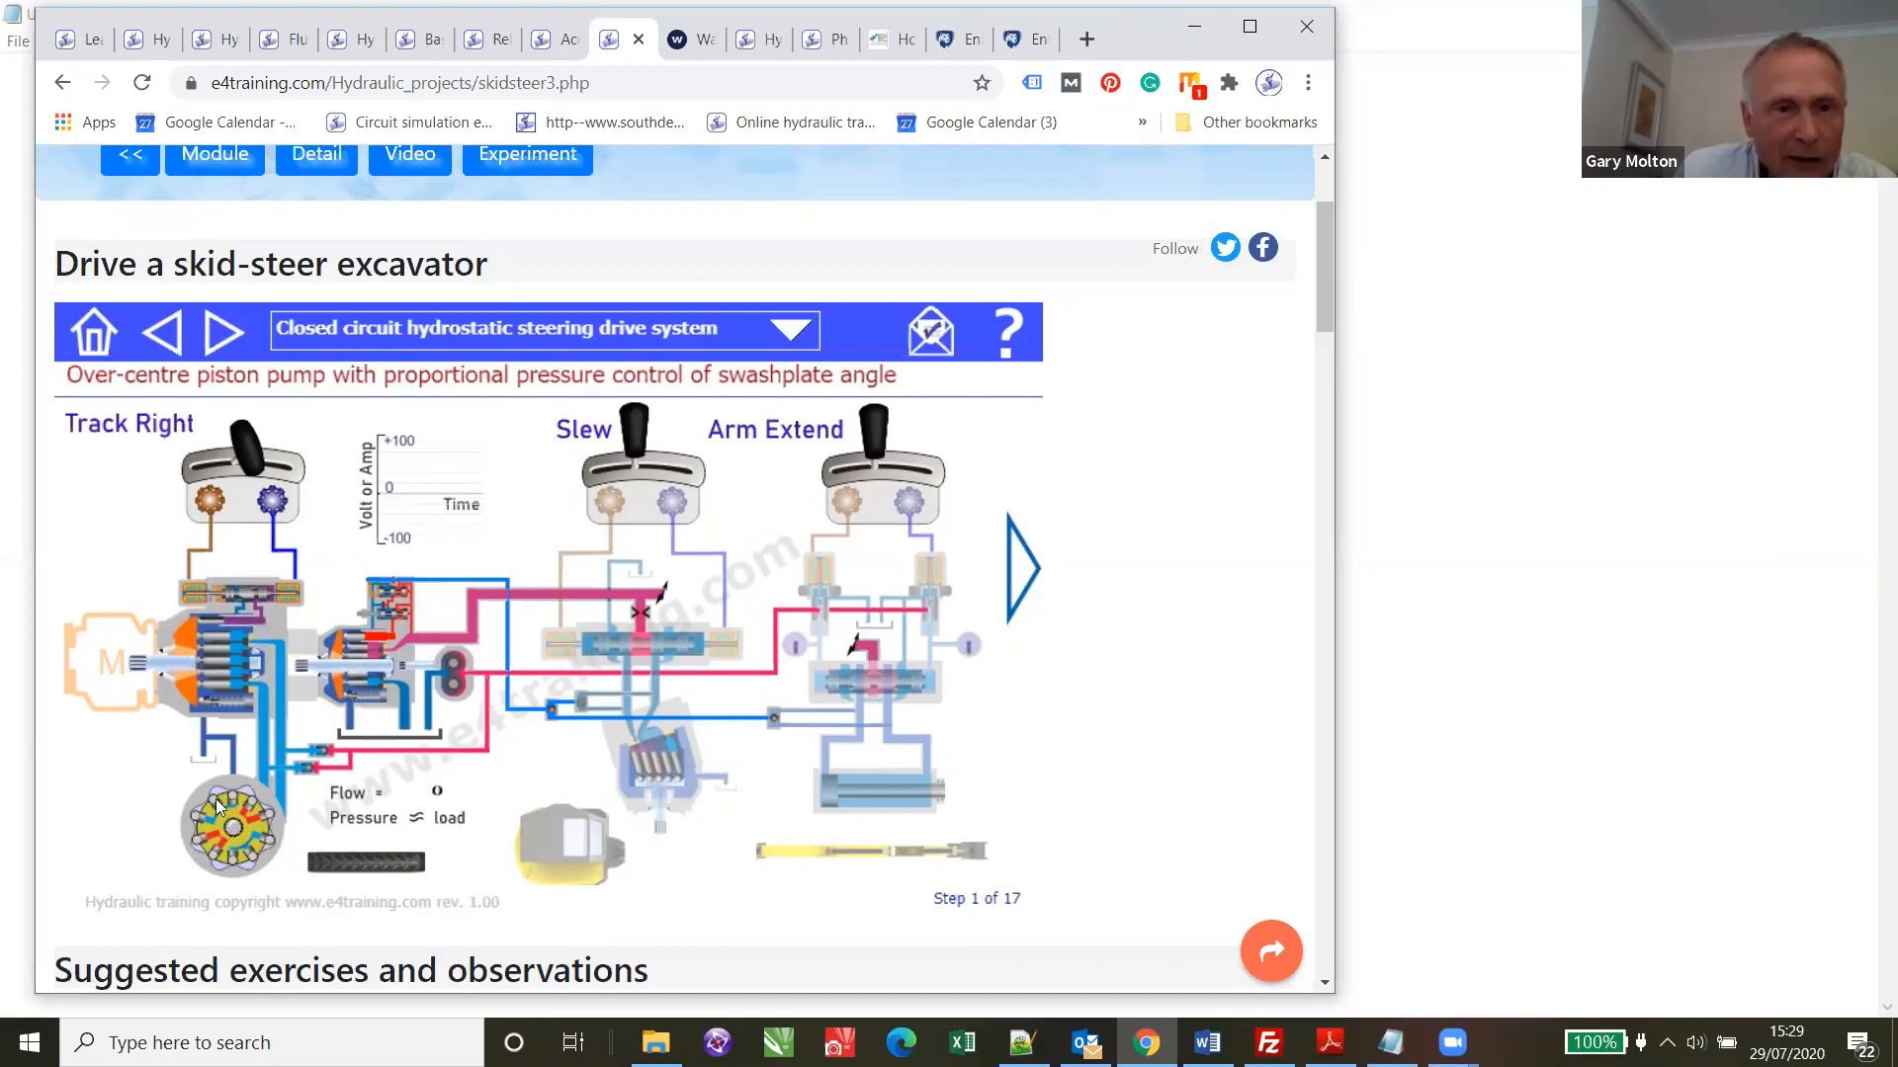
{"action": "mouse_move", "coordinate": [239, 614]}
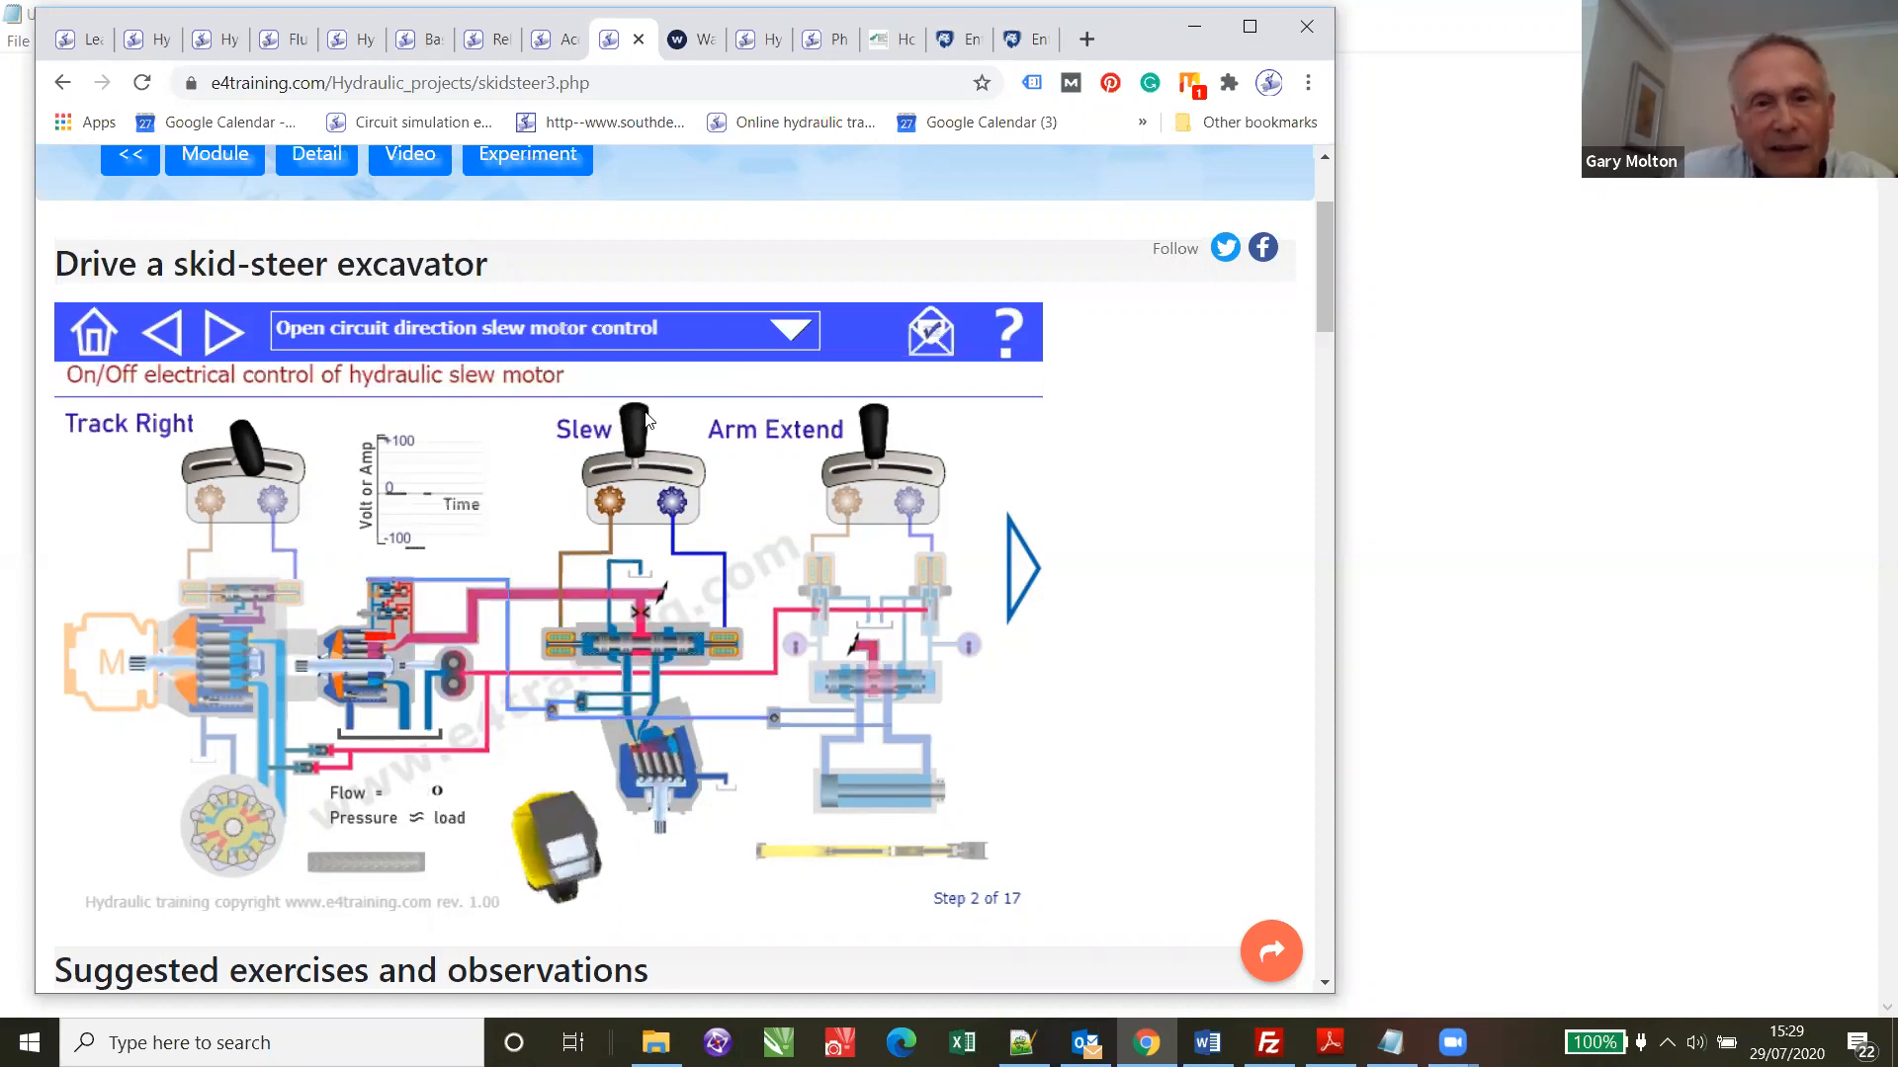
- Step through proportional lift cylinder control to step 2, the load sensing pump slew motor animation
{"action": "left_click", "coordinate": [635, 435]}
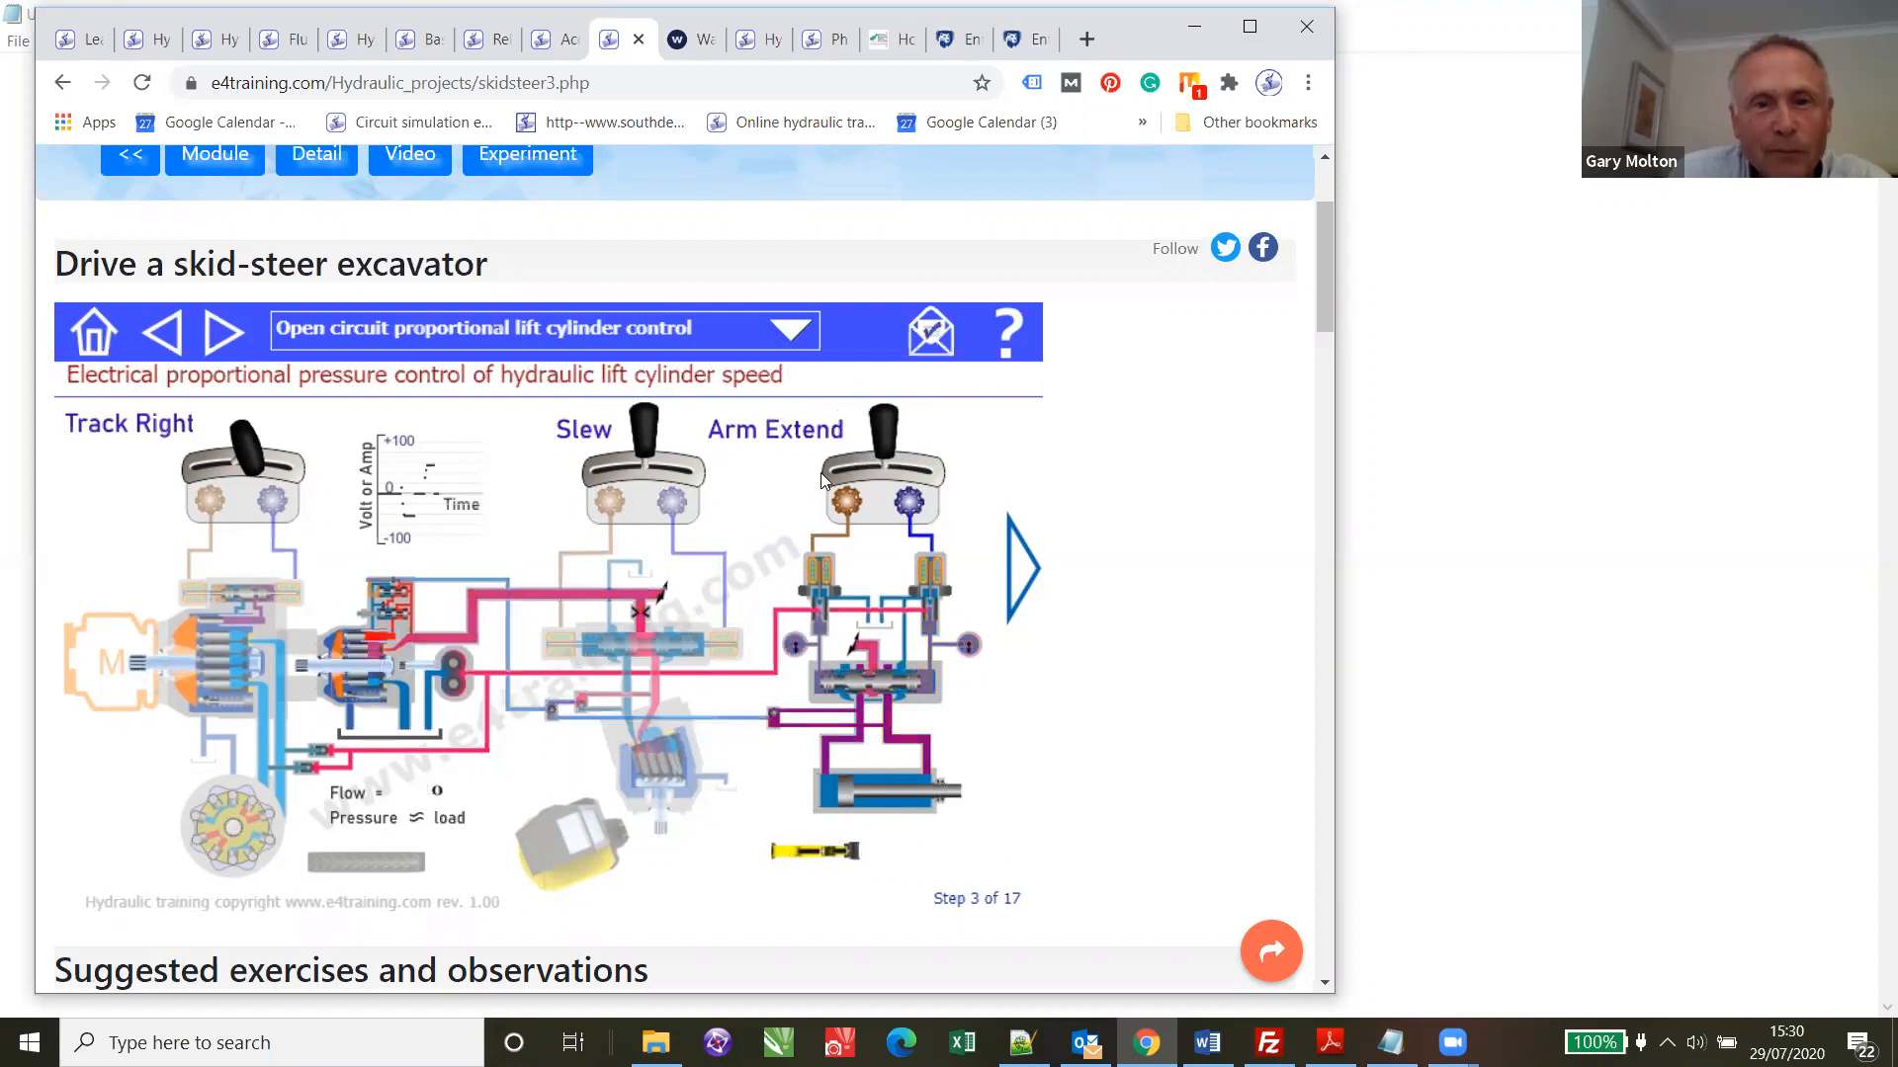
{"action": "mouse_move", "coordinate": [695, 520]}
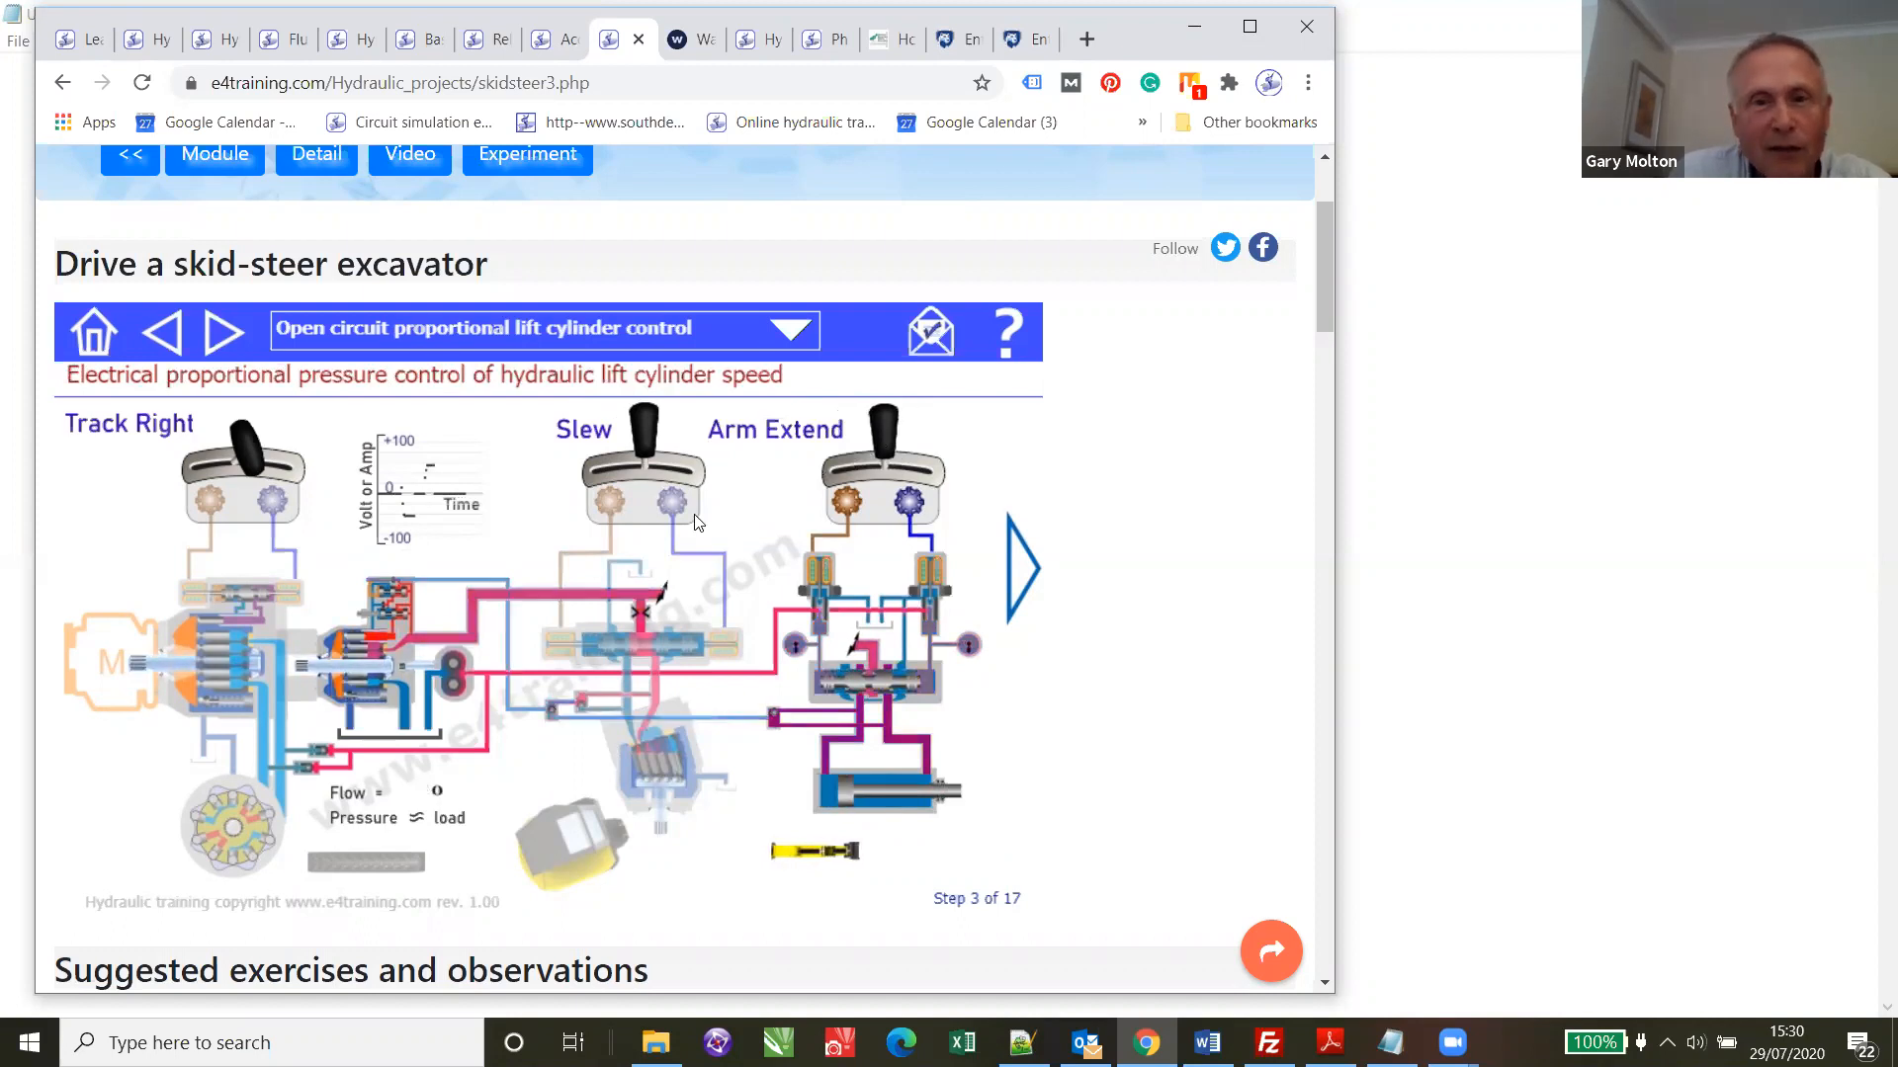
{"action": "left_click", "coordinate": [160, 332]}
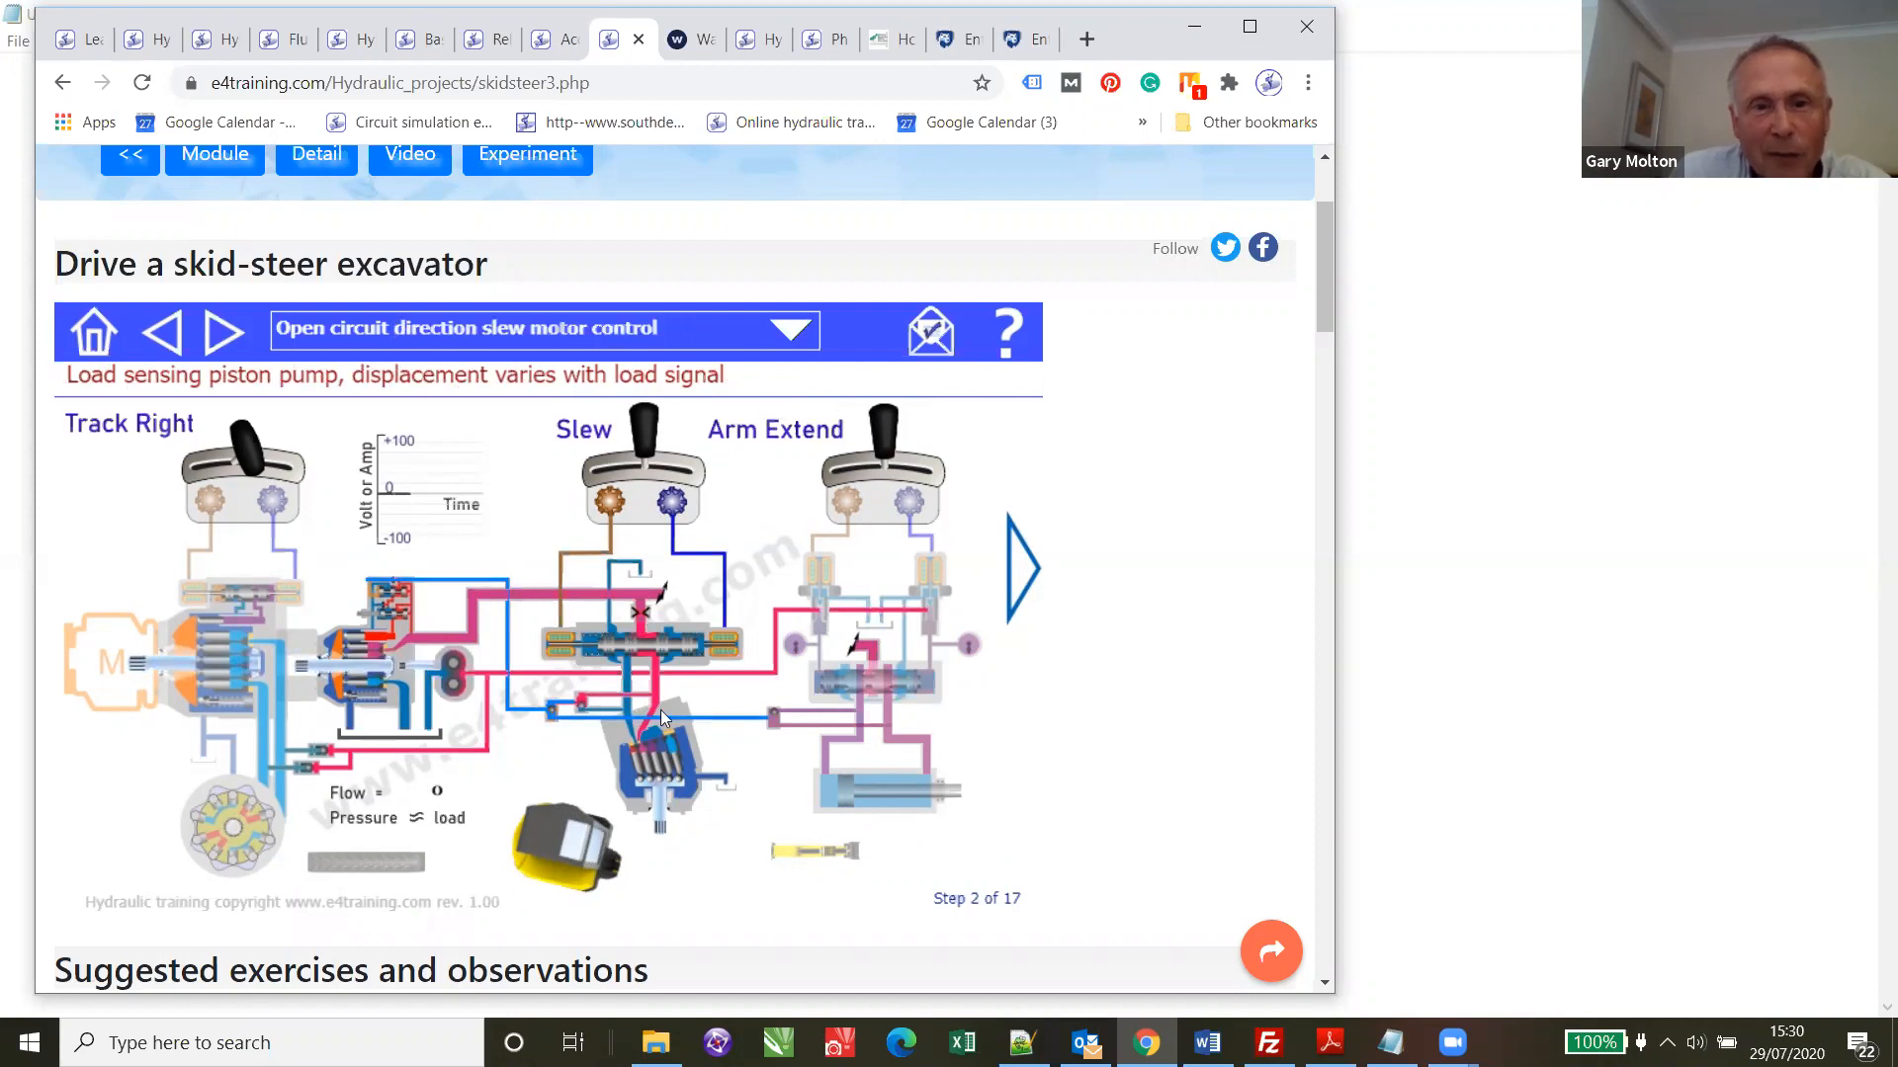
{"action": "mouse_move", "coordinate": [640, 788]}
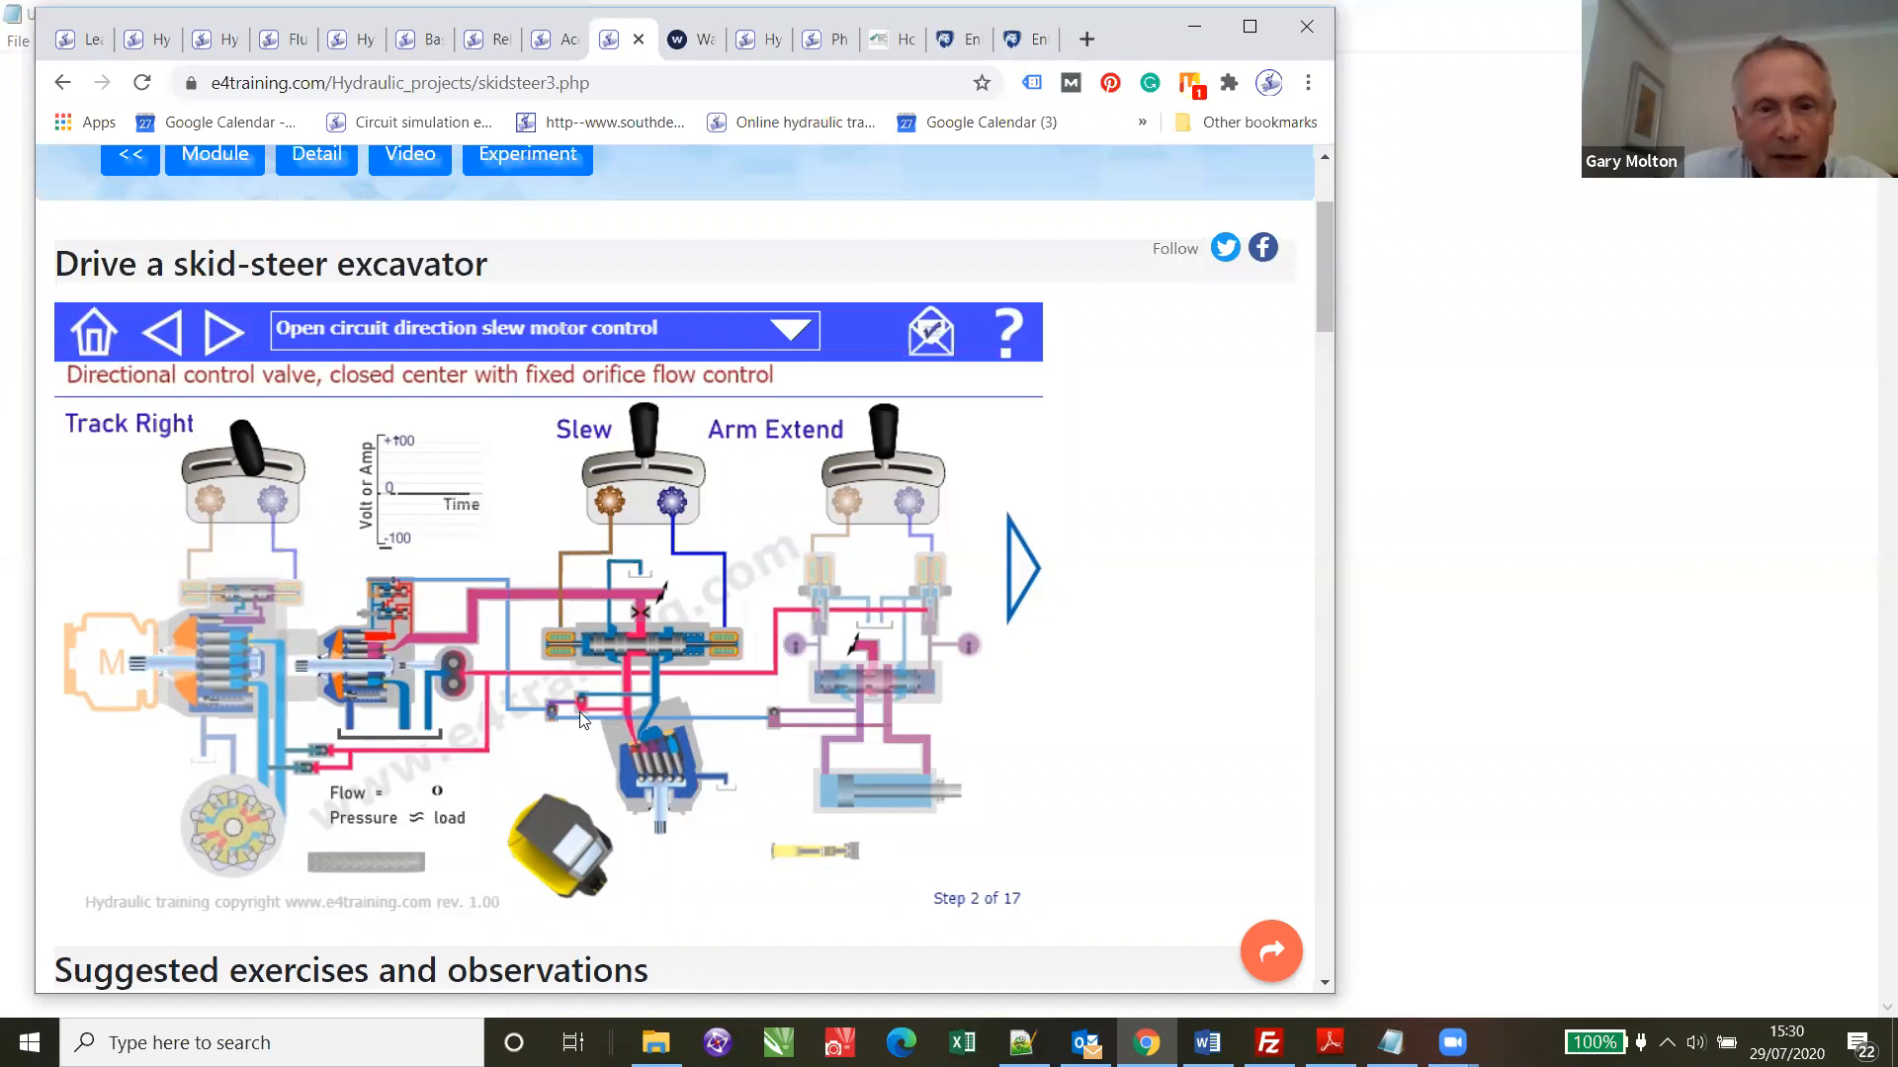
{"action": "left_click", "coordinate": [394, 599]}
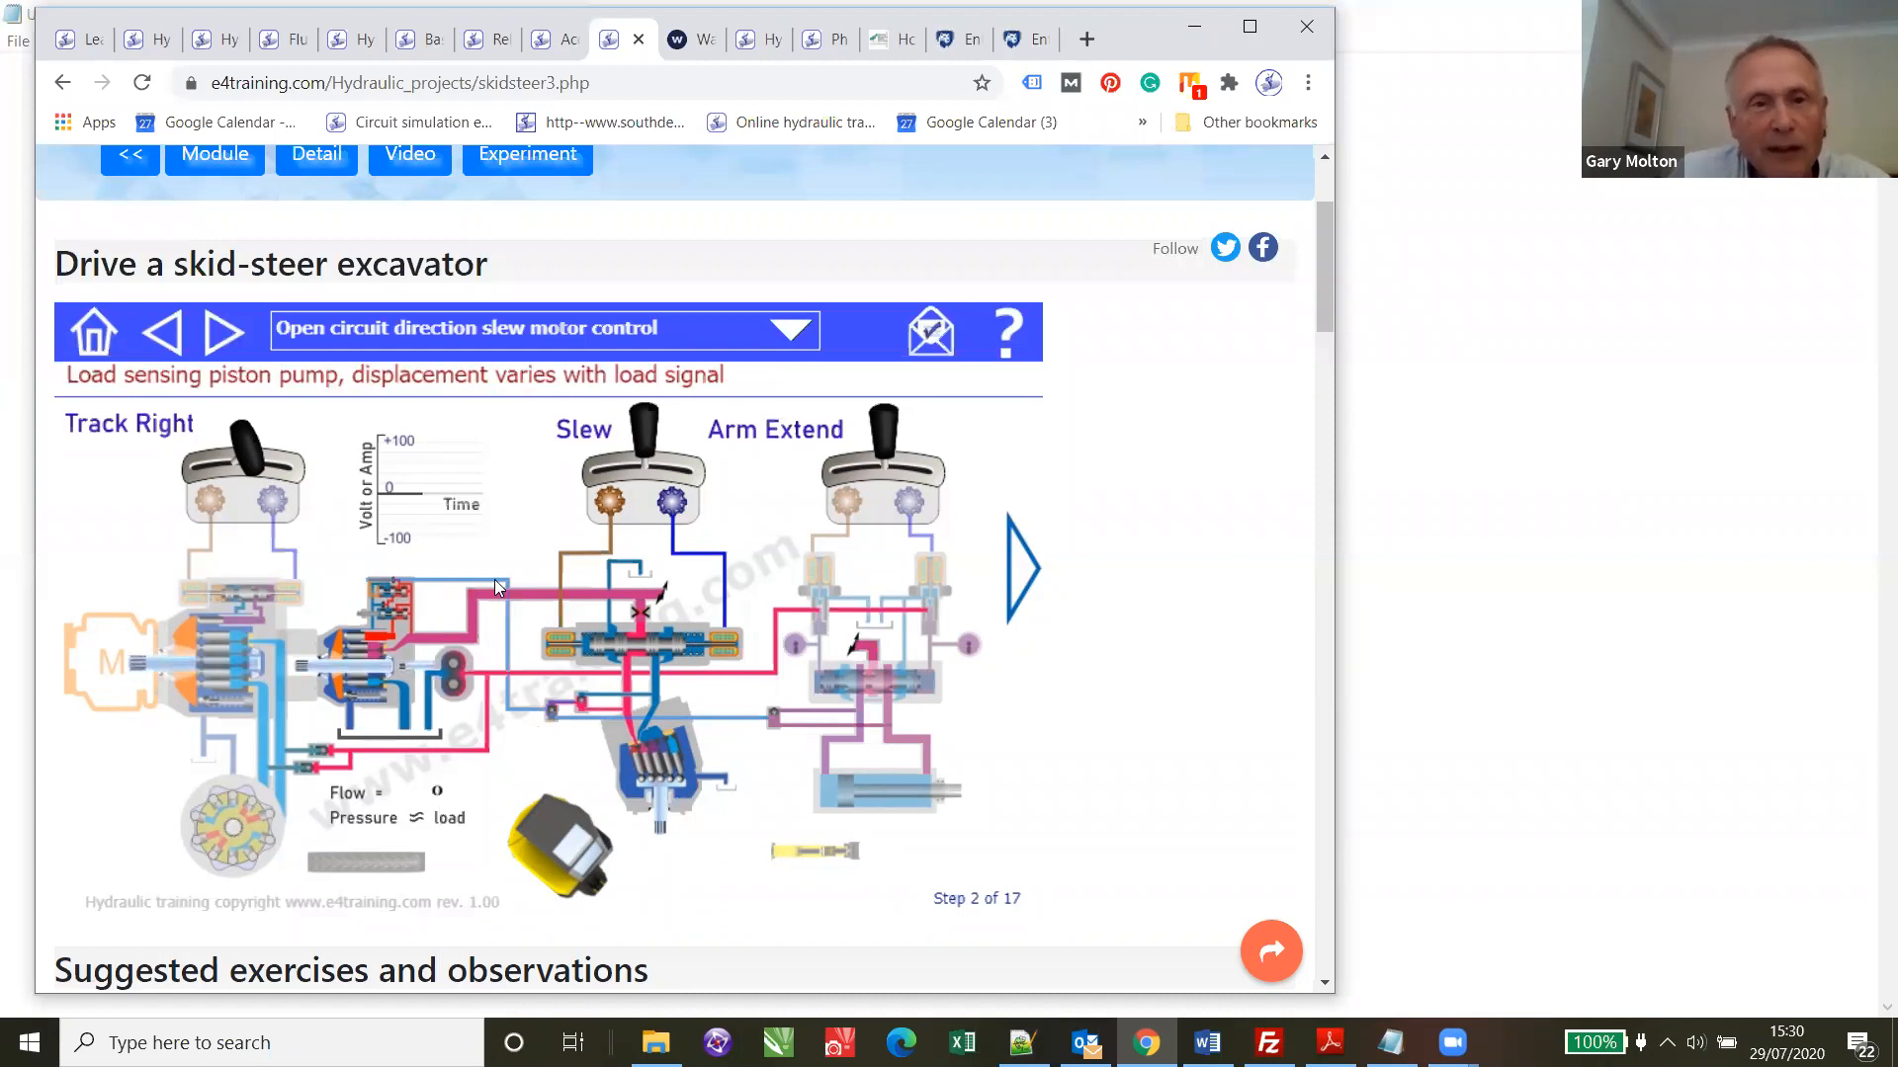
{"action": "mouse_move", "coordinate": [483, 613]}
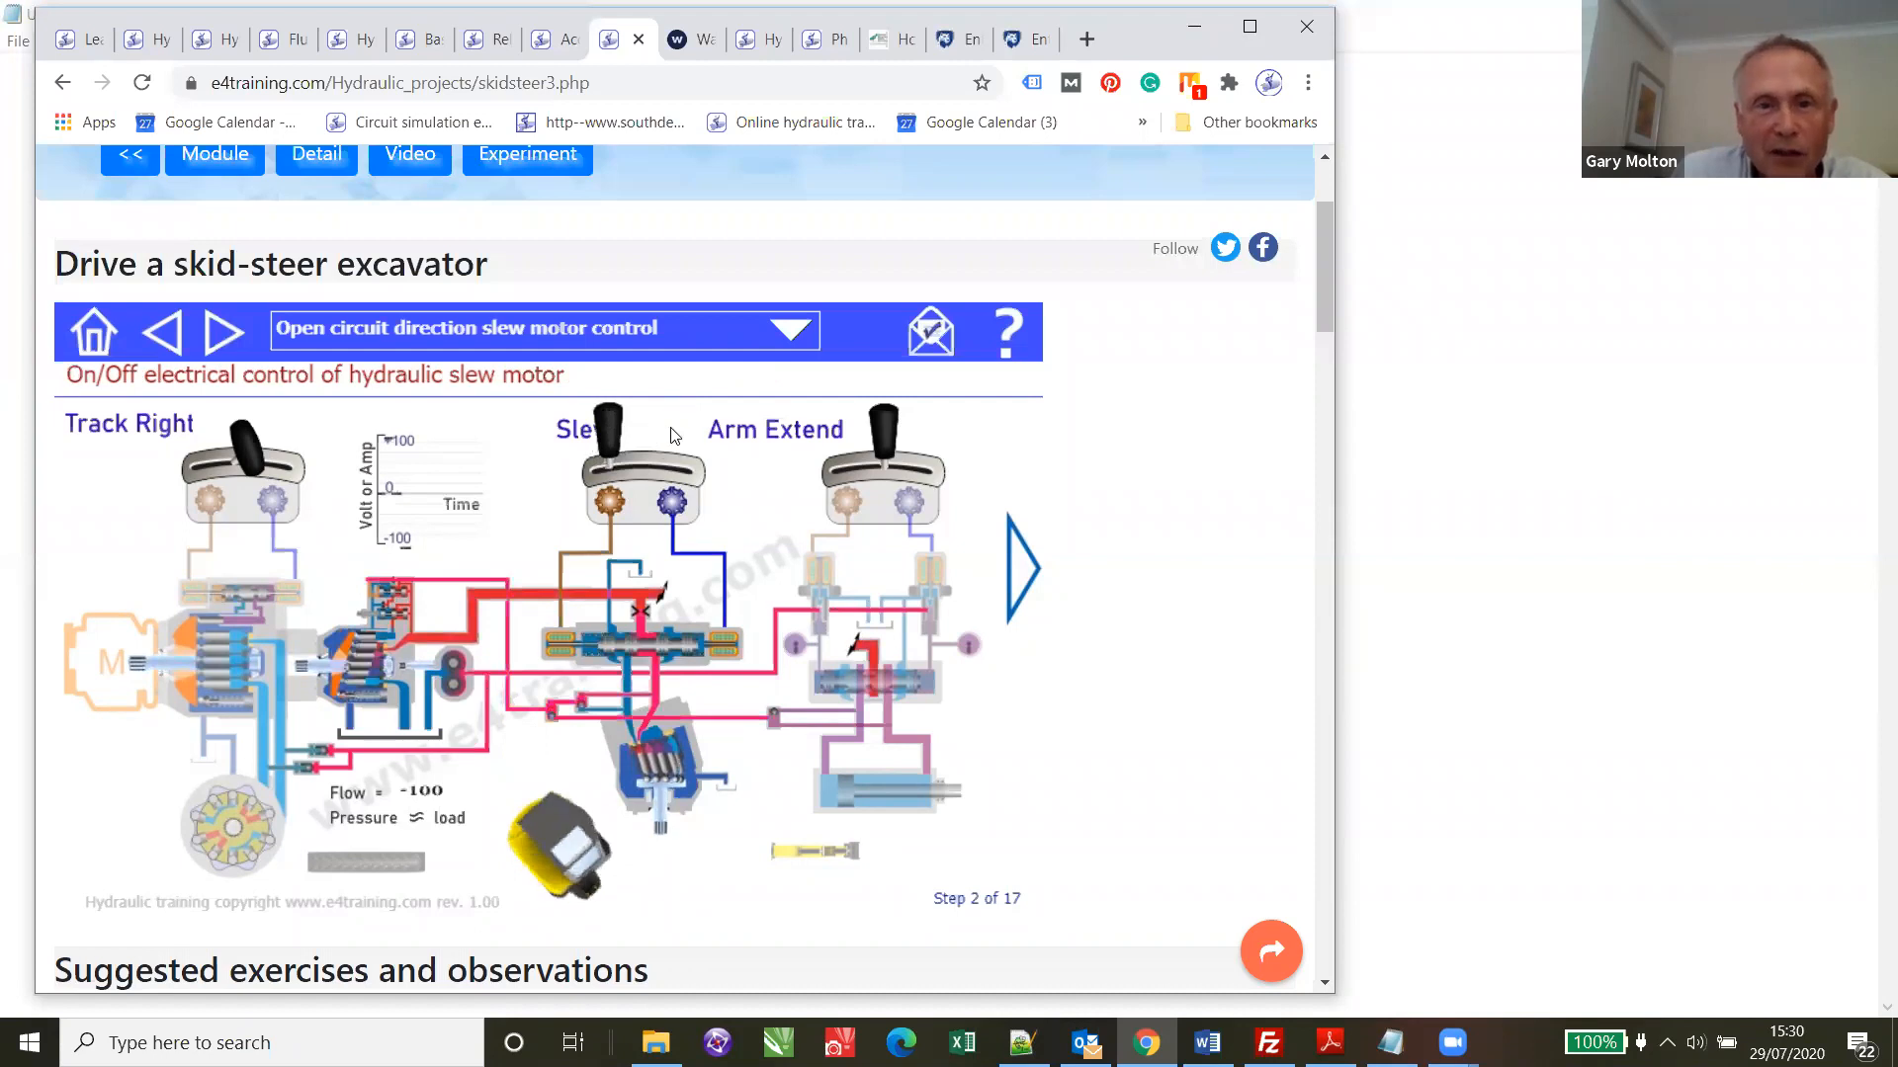
{"action": "mouse_move", "coordinate": [628, 489]}
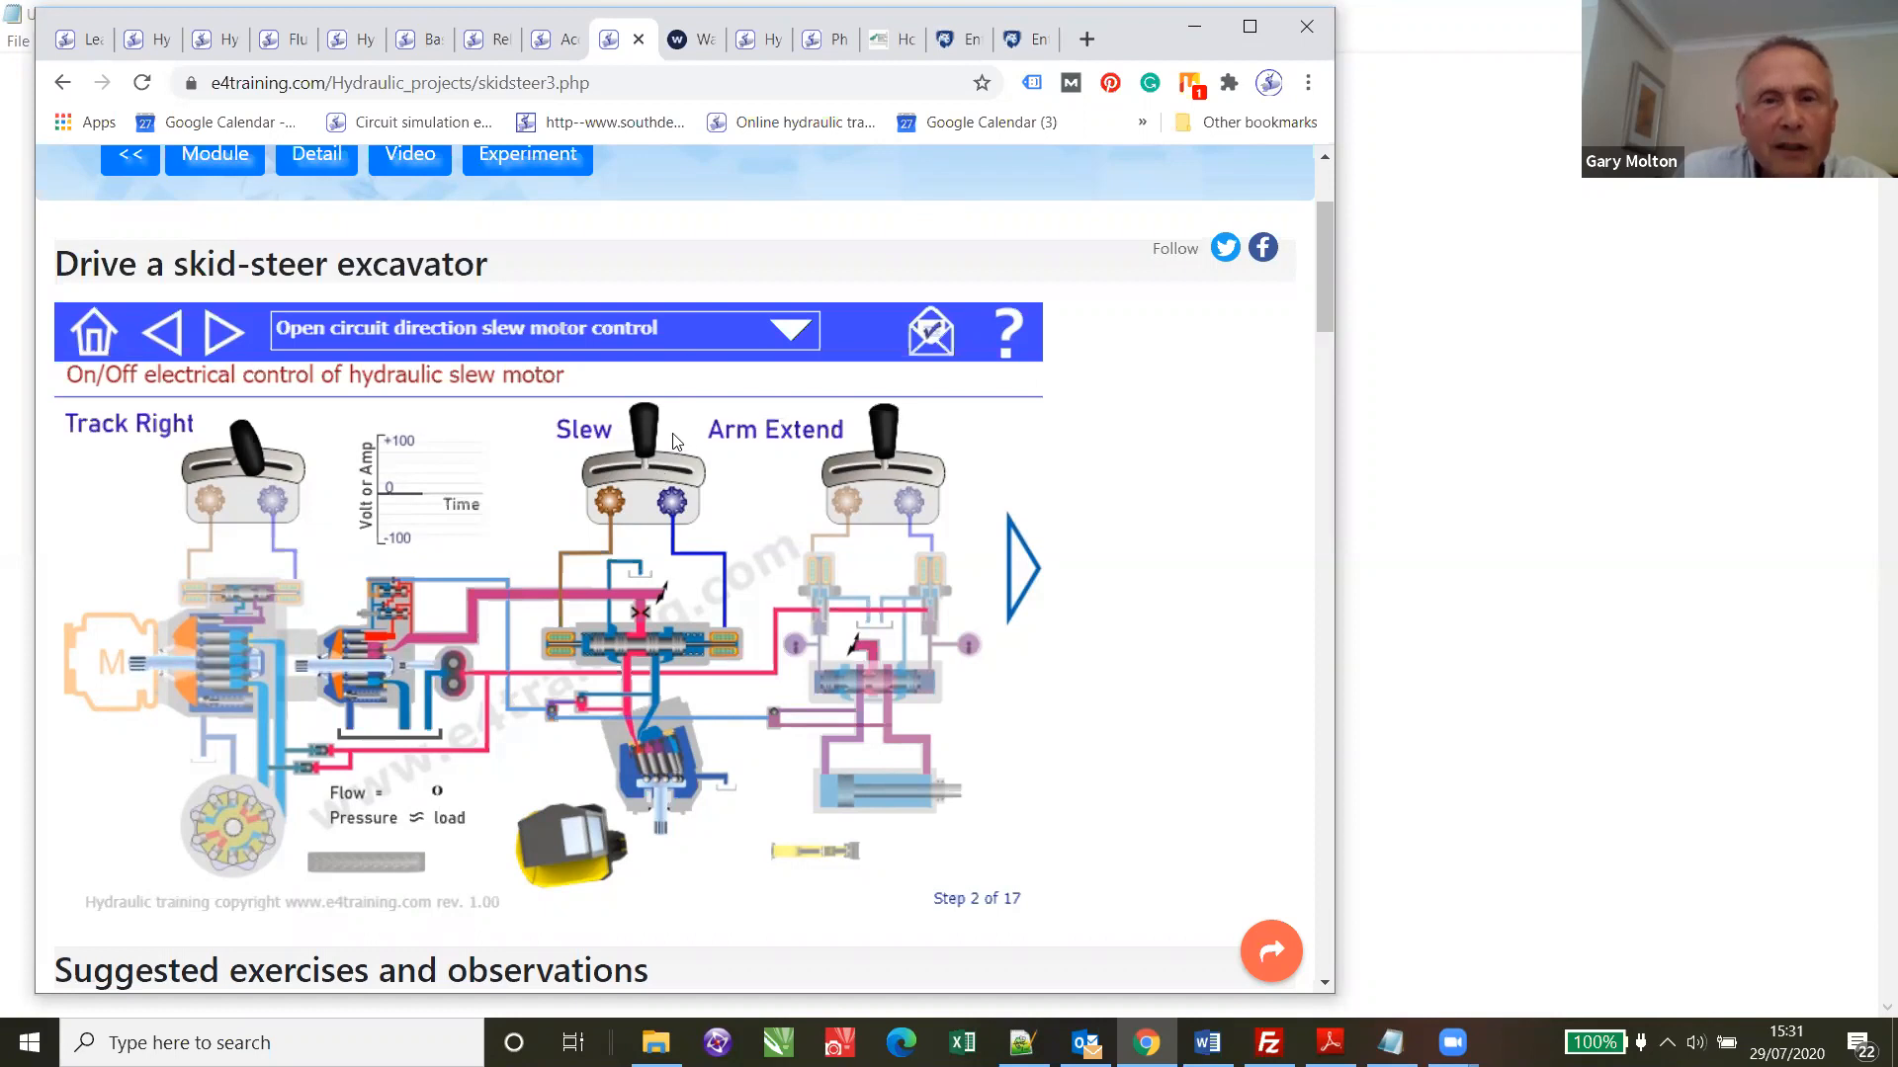
{"action": "mouse_move", "coordinate": [338, 330]}
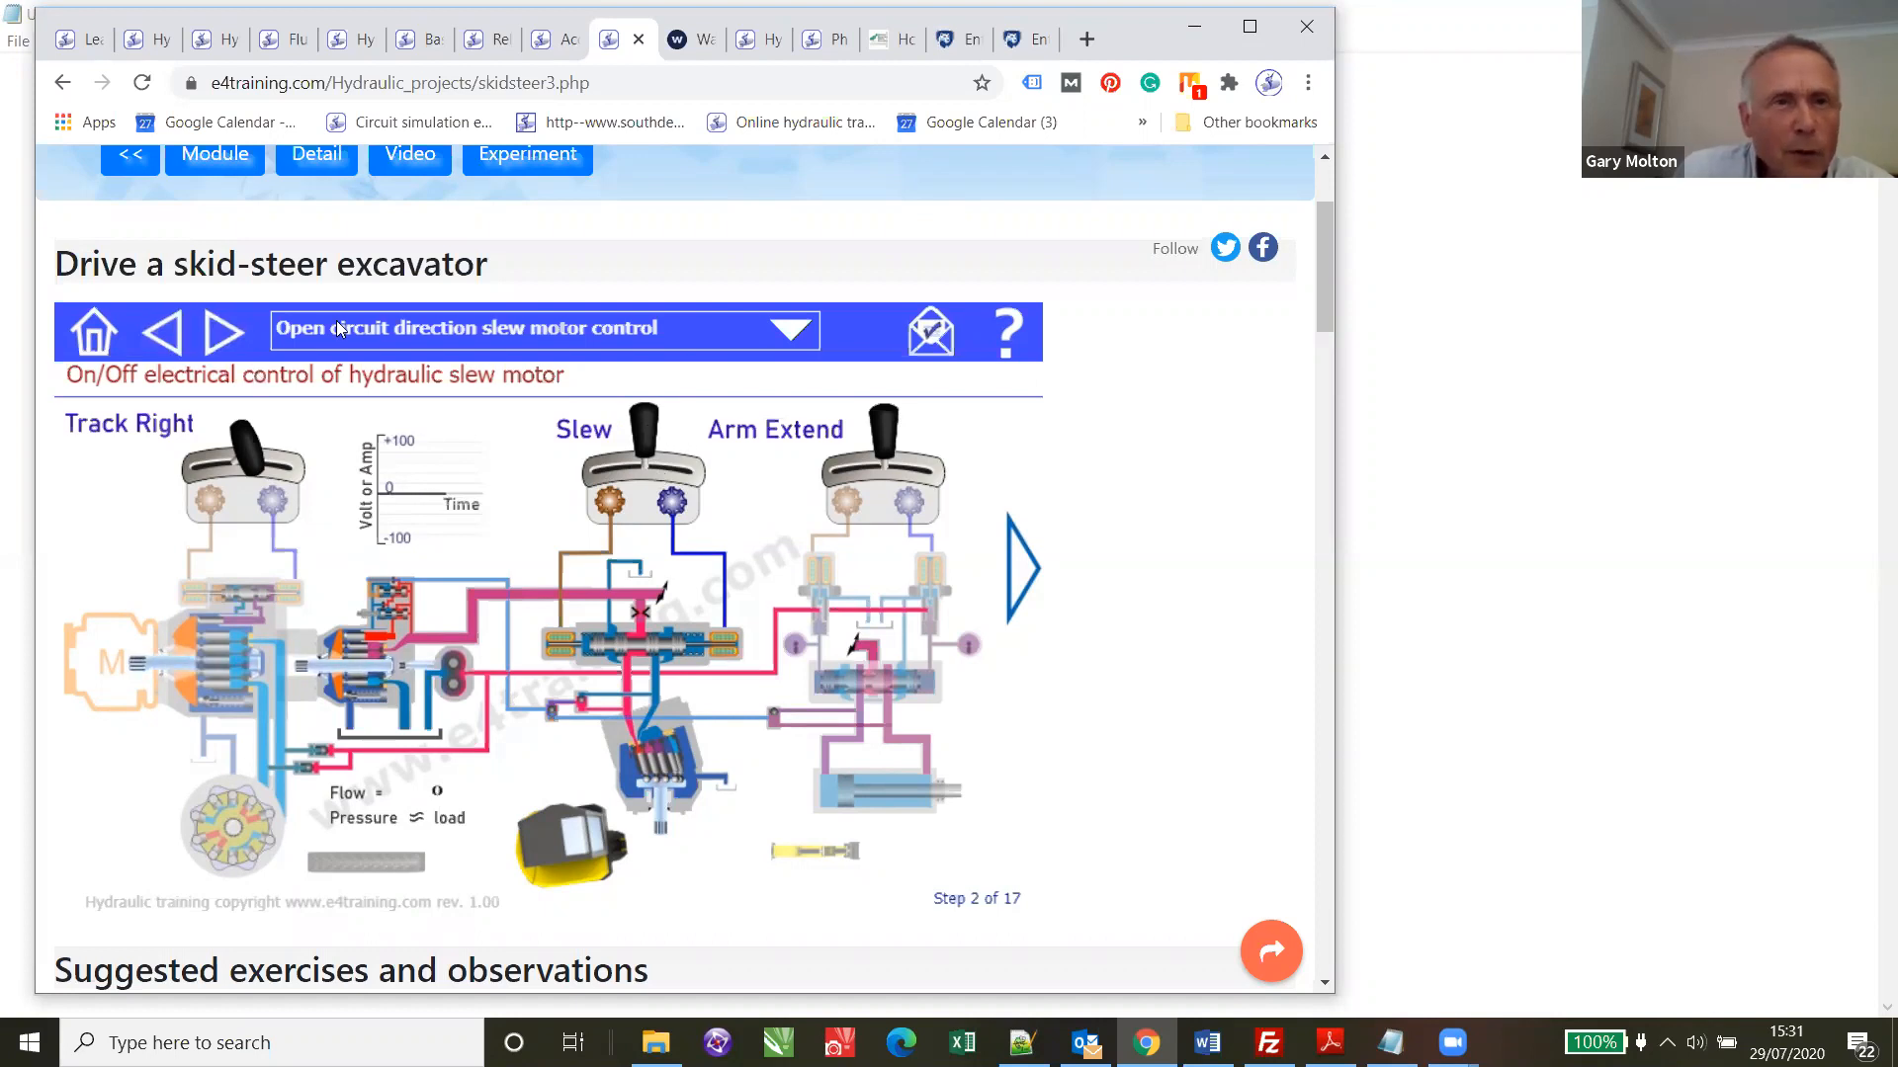
- Jump to the leakage or flow loss points review, then step back and forward to reach step 11
{"action": "left_click", "coordinate": [791, 328]}
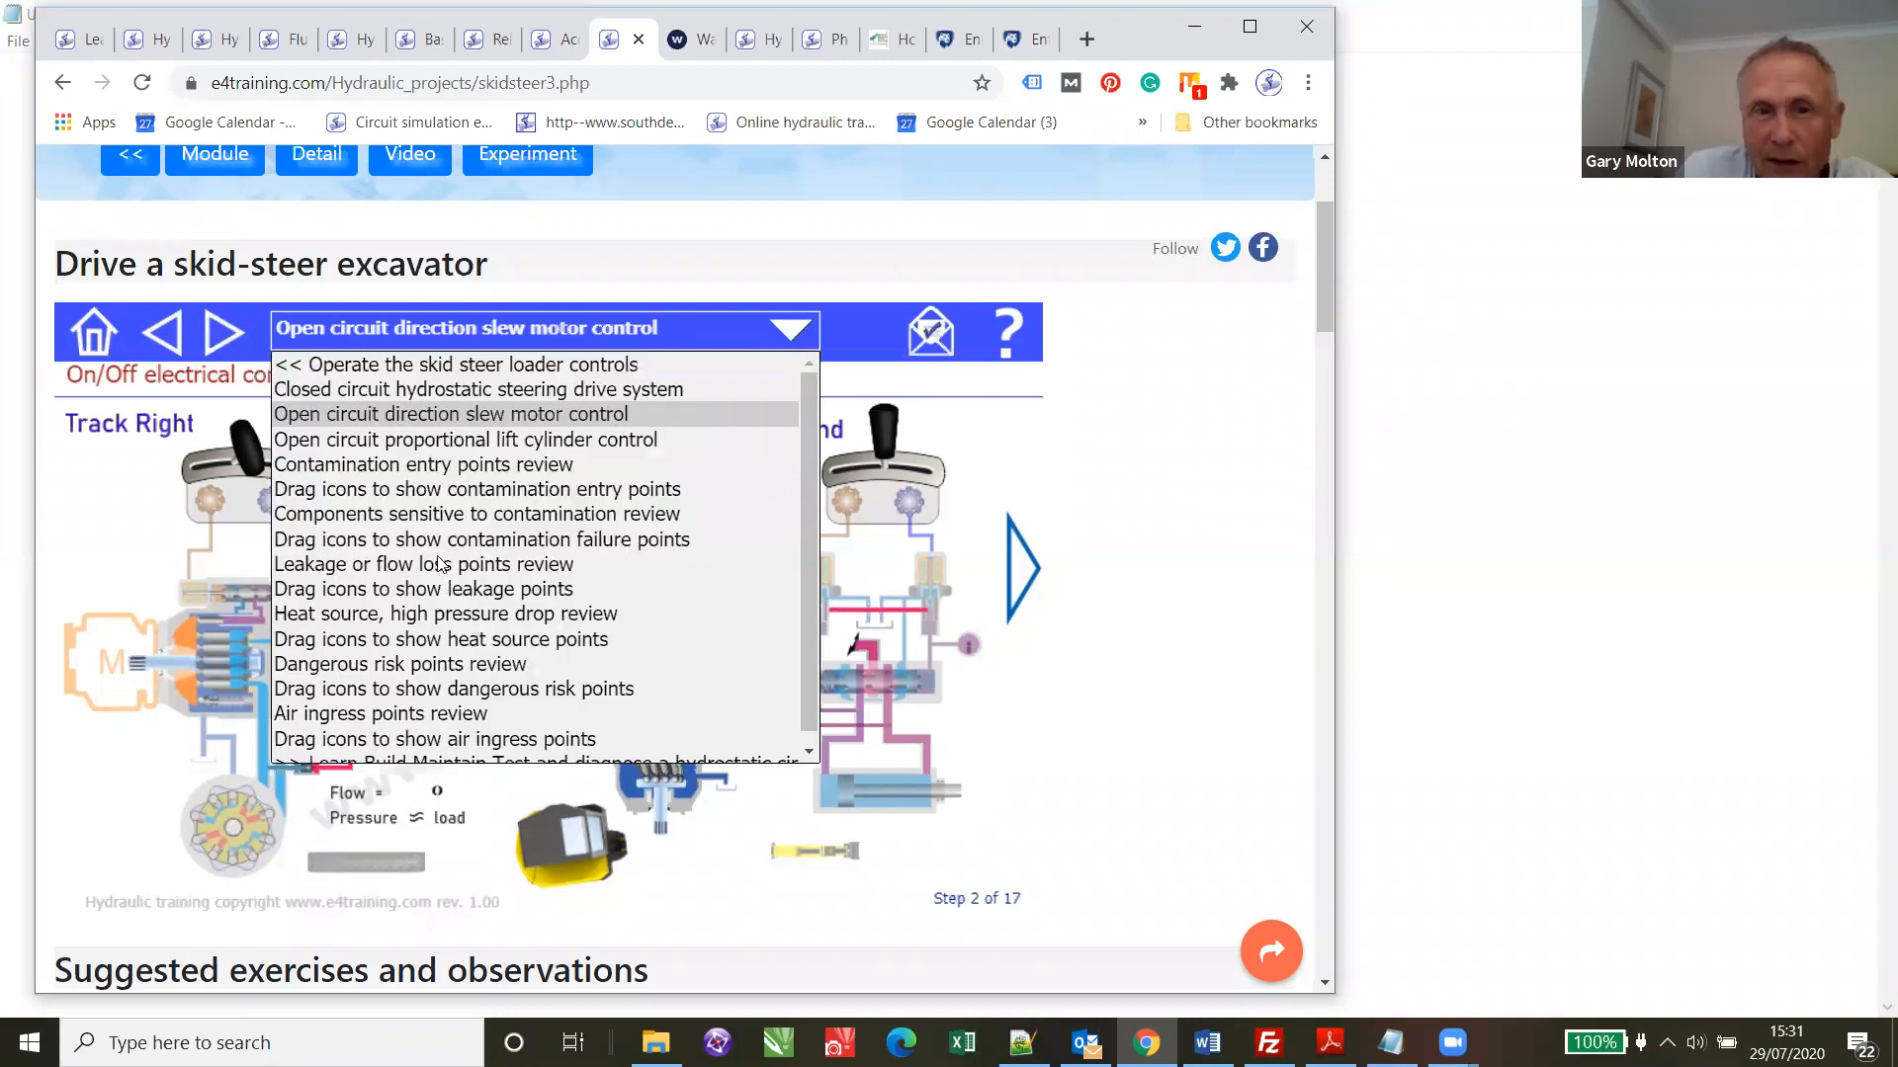
{"action": "mouse_move", "coordinate": [423, 563]}
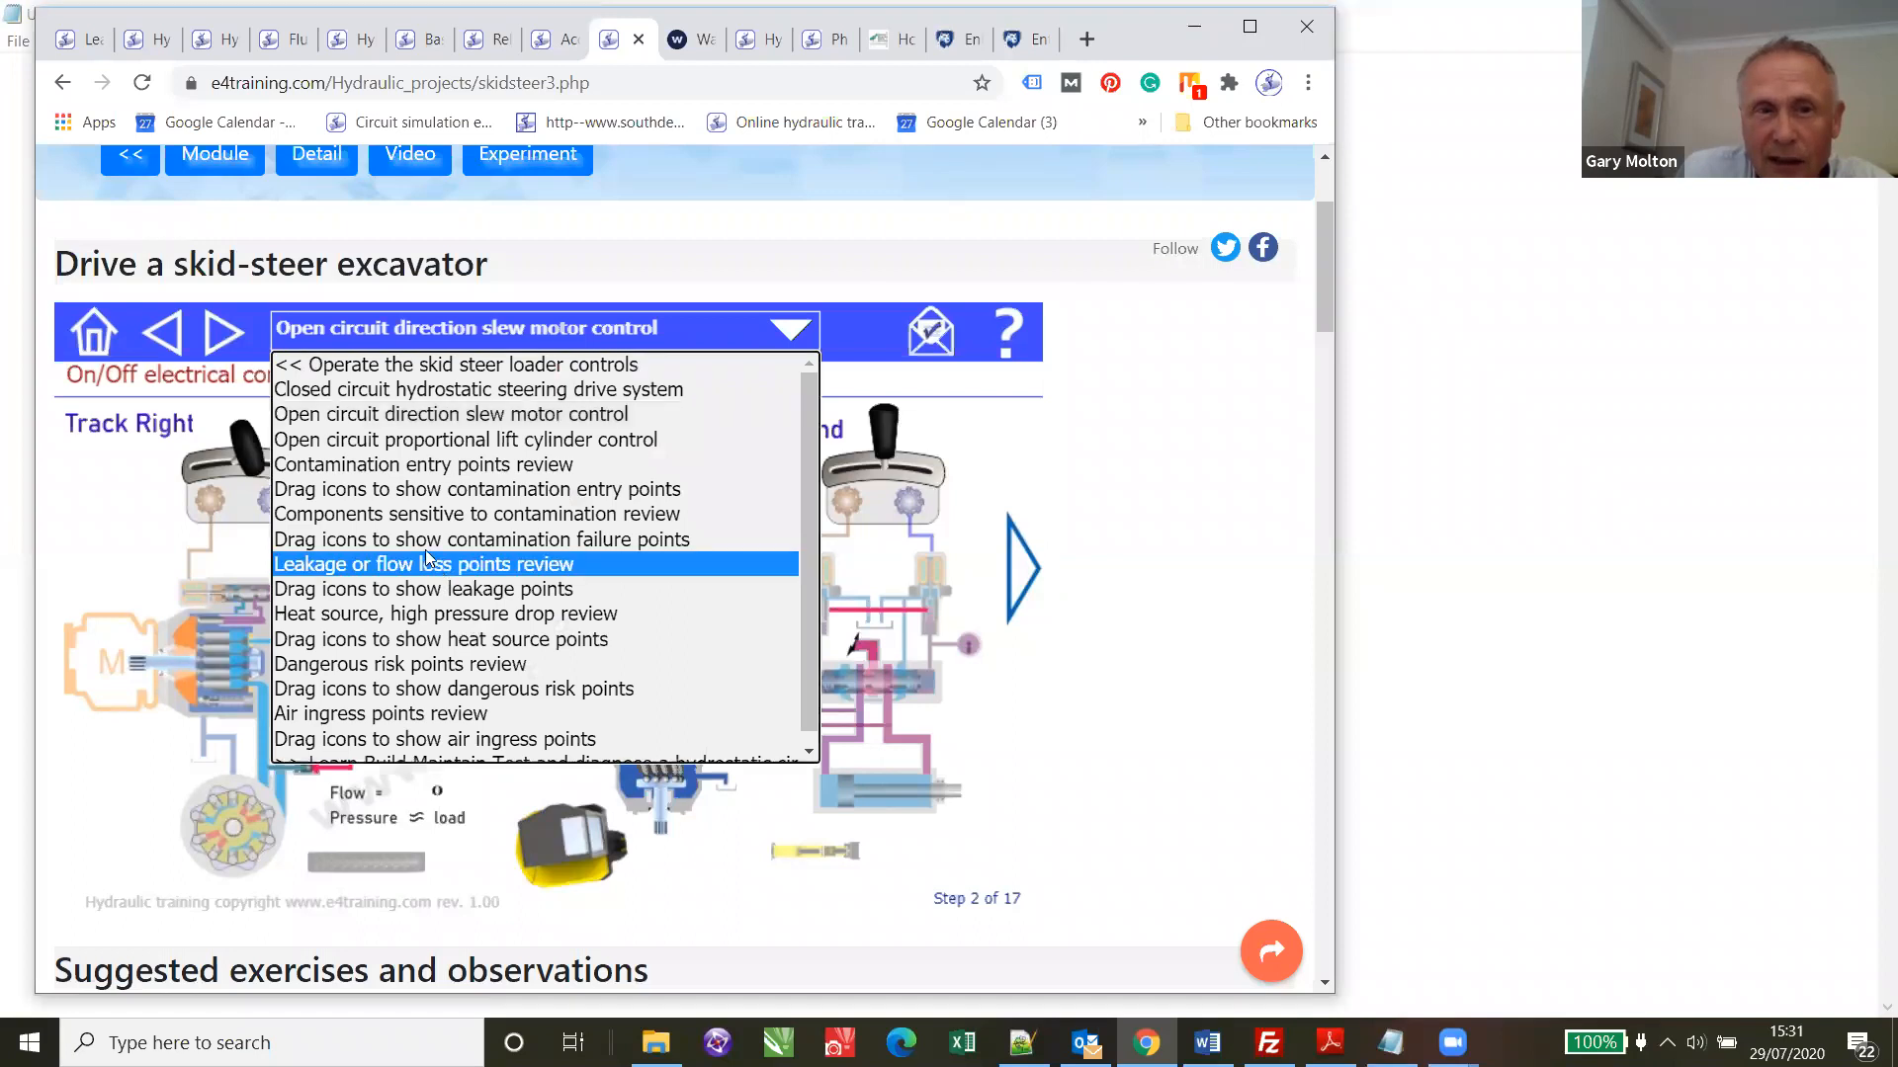
{"action": "left_click", "coordinate": [423, 564]}
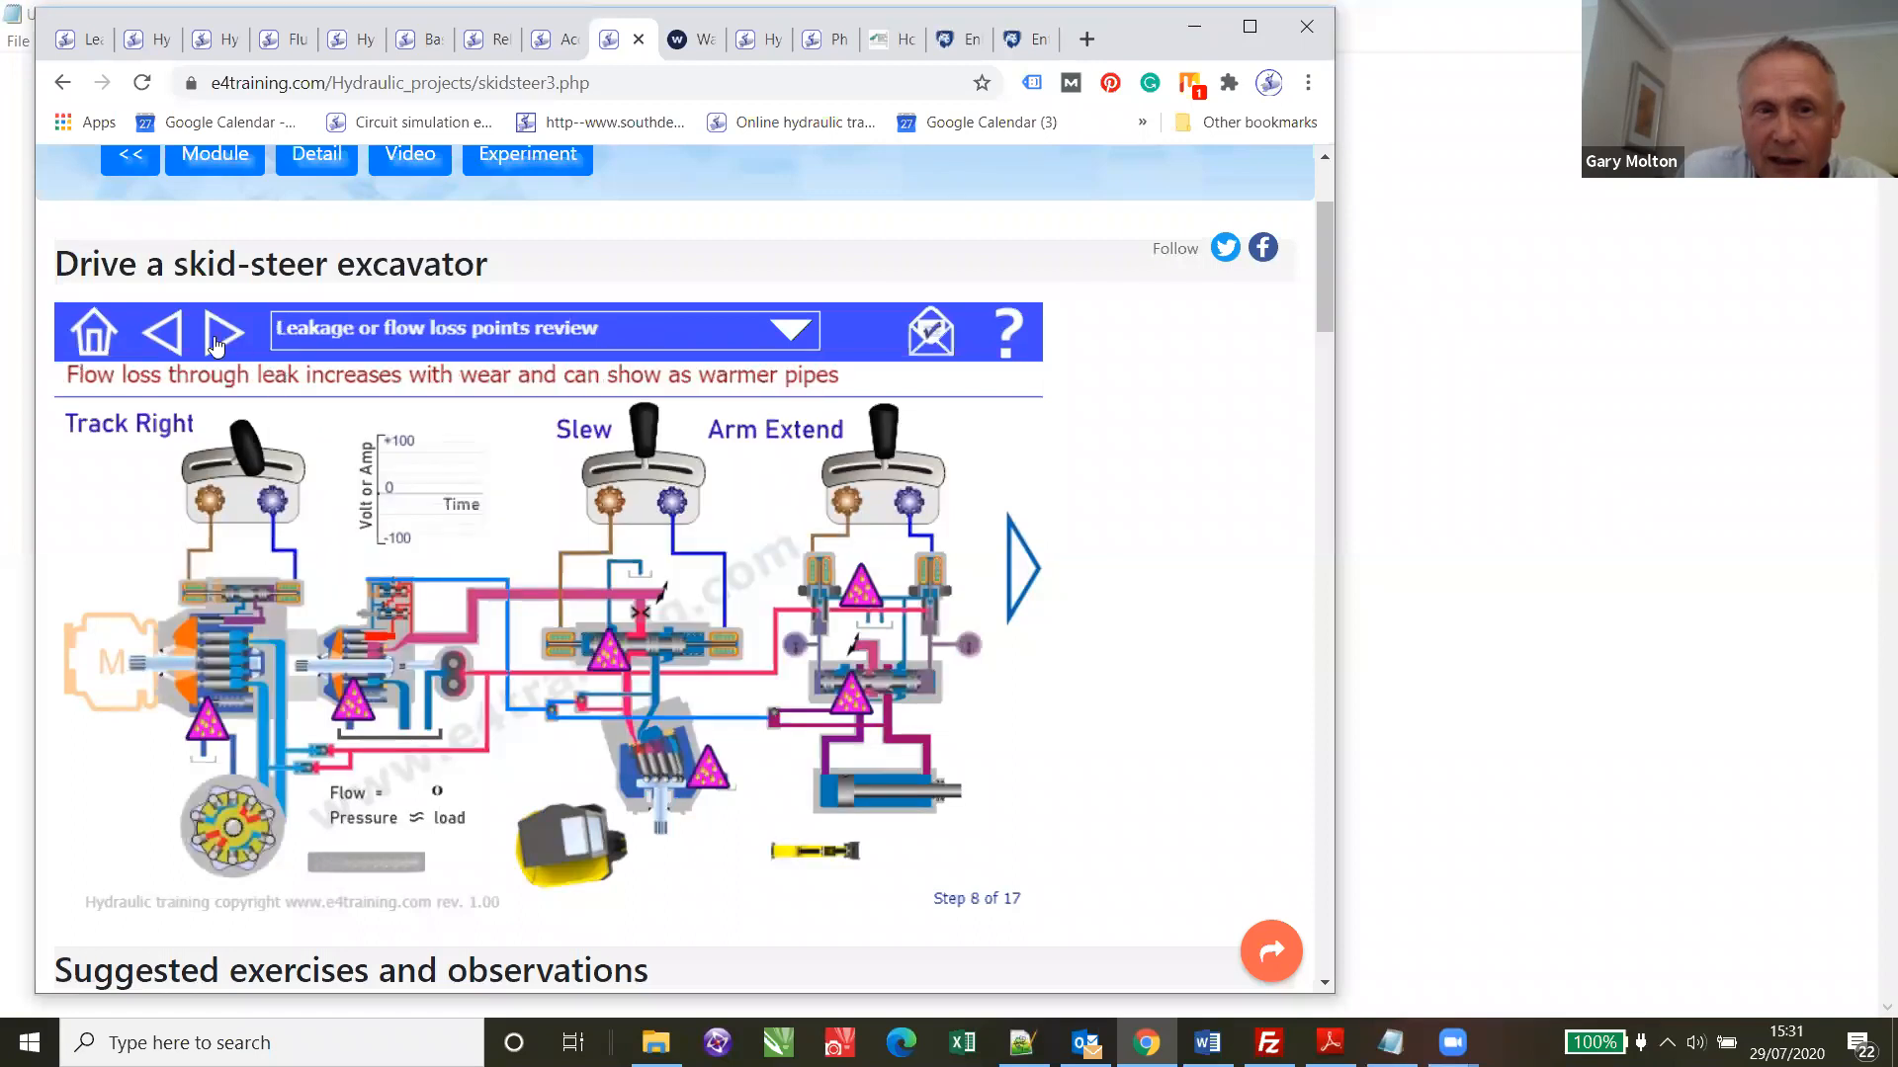
{"action": "left_click", "coordinate": [223, 332]}
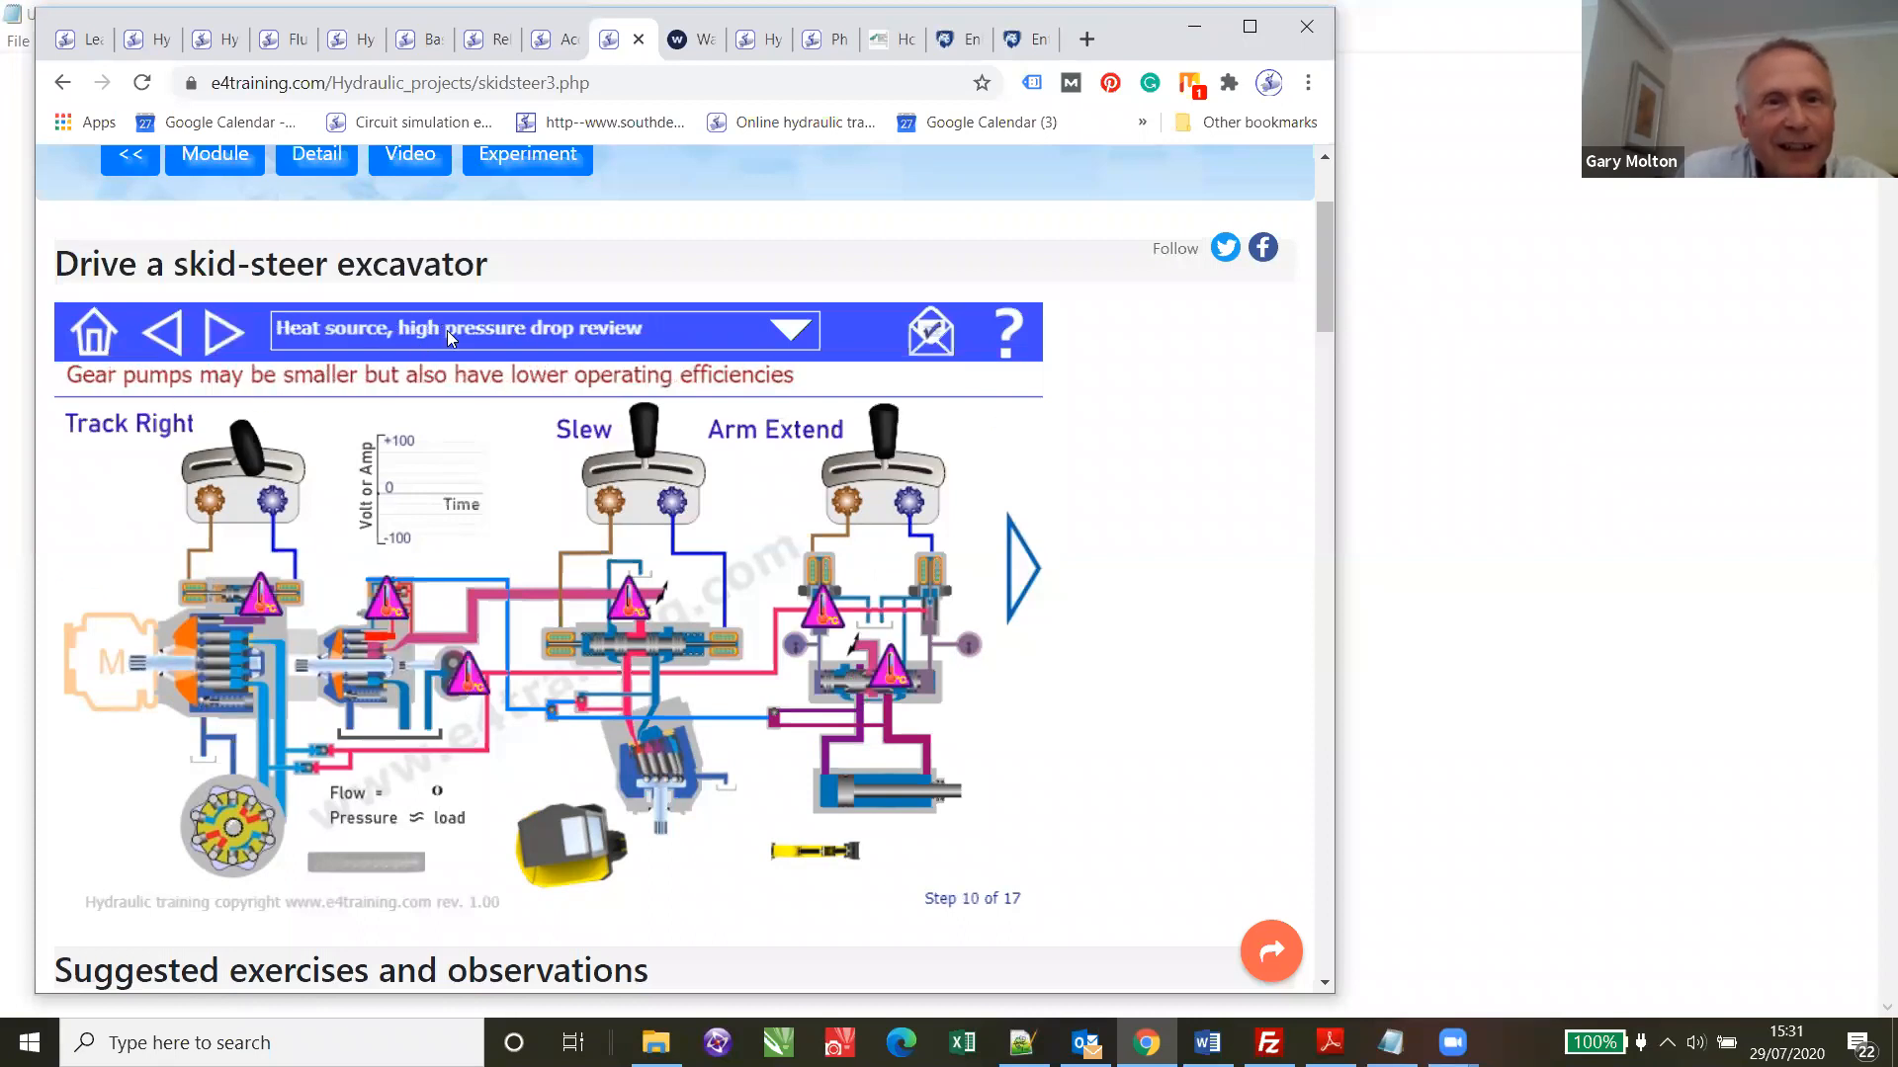
{"action": "mouse_move", "coordinate": [223, 332]}
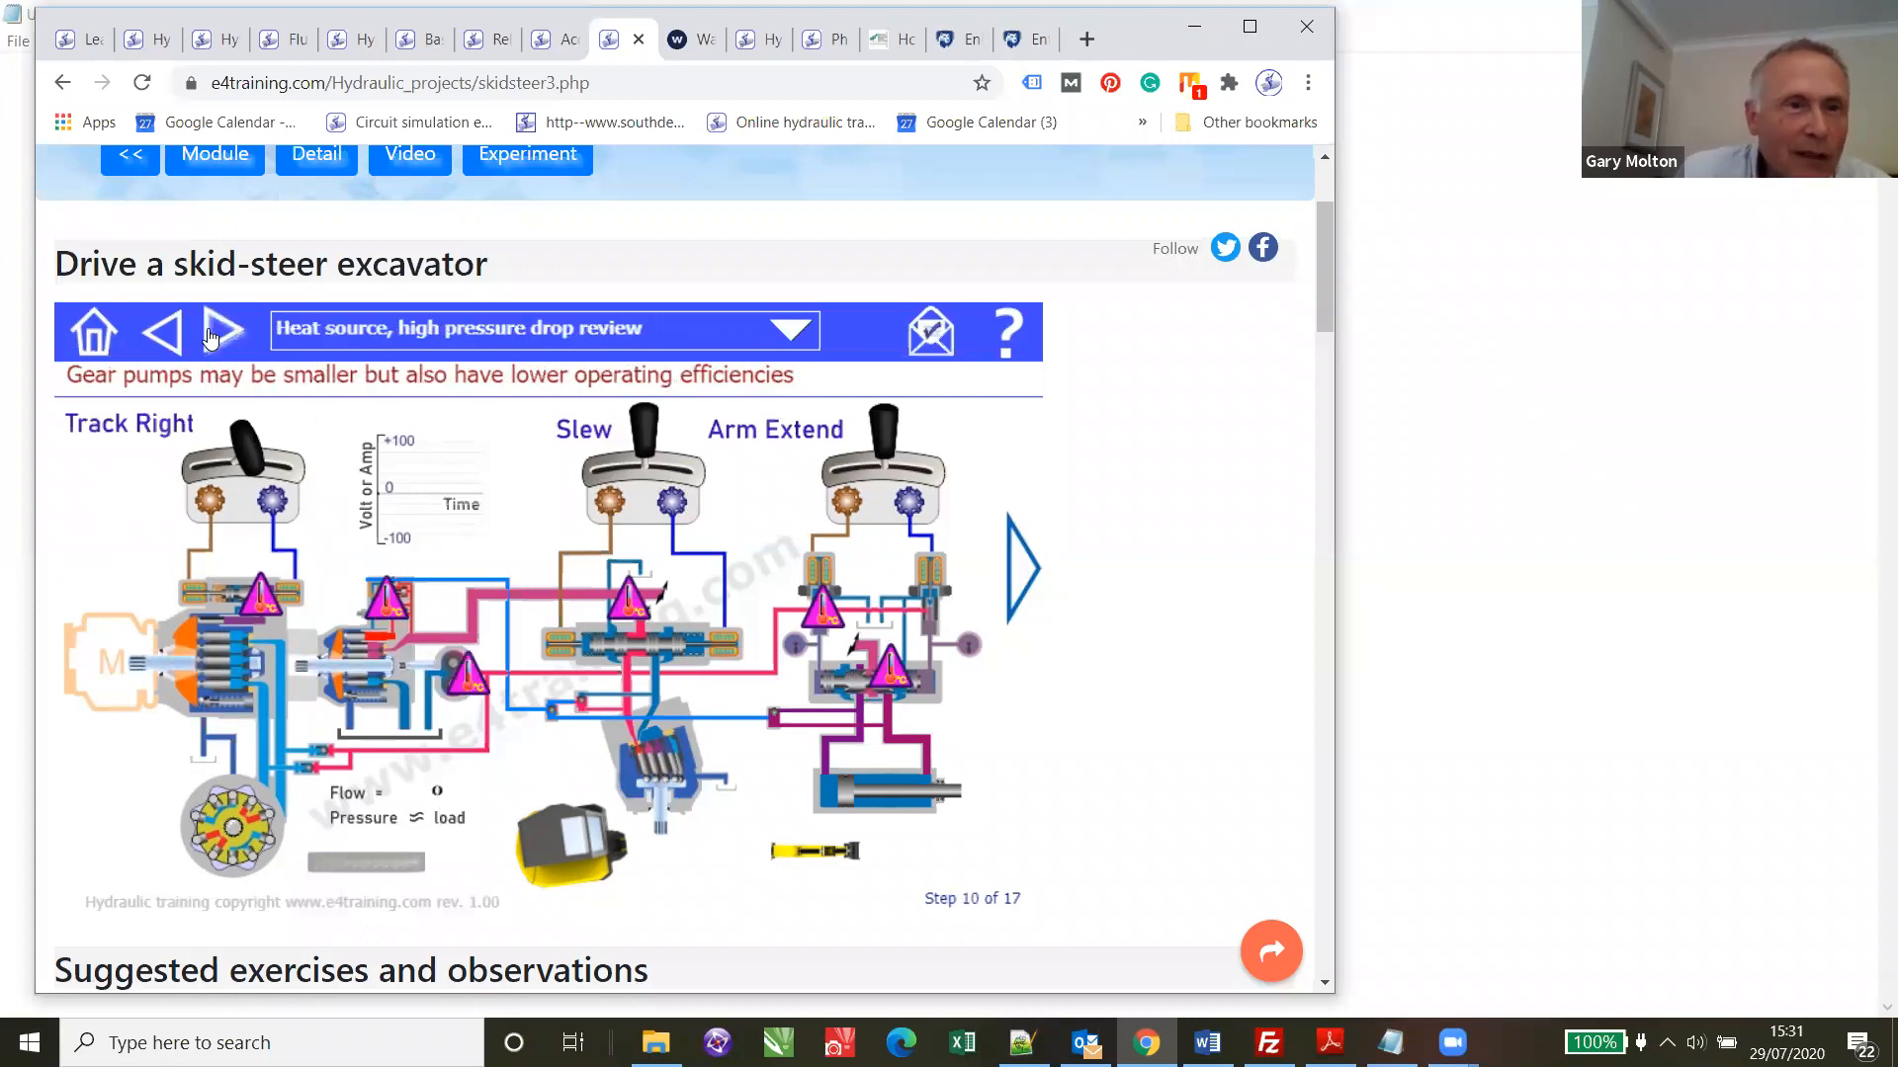
{"action": "left_click", "coordinate": [224, 330]}
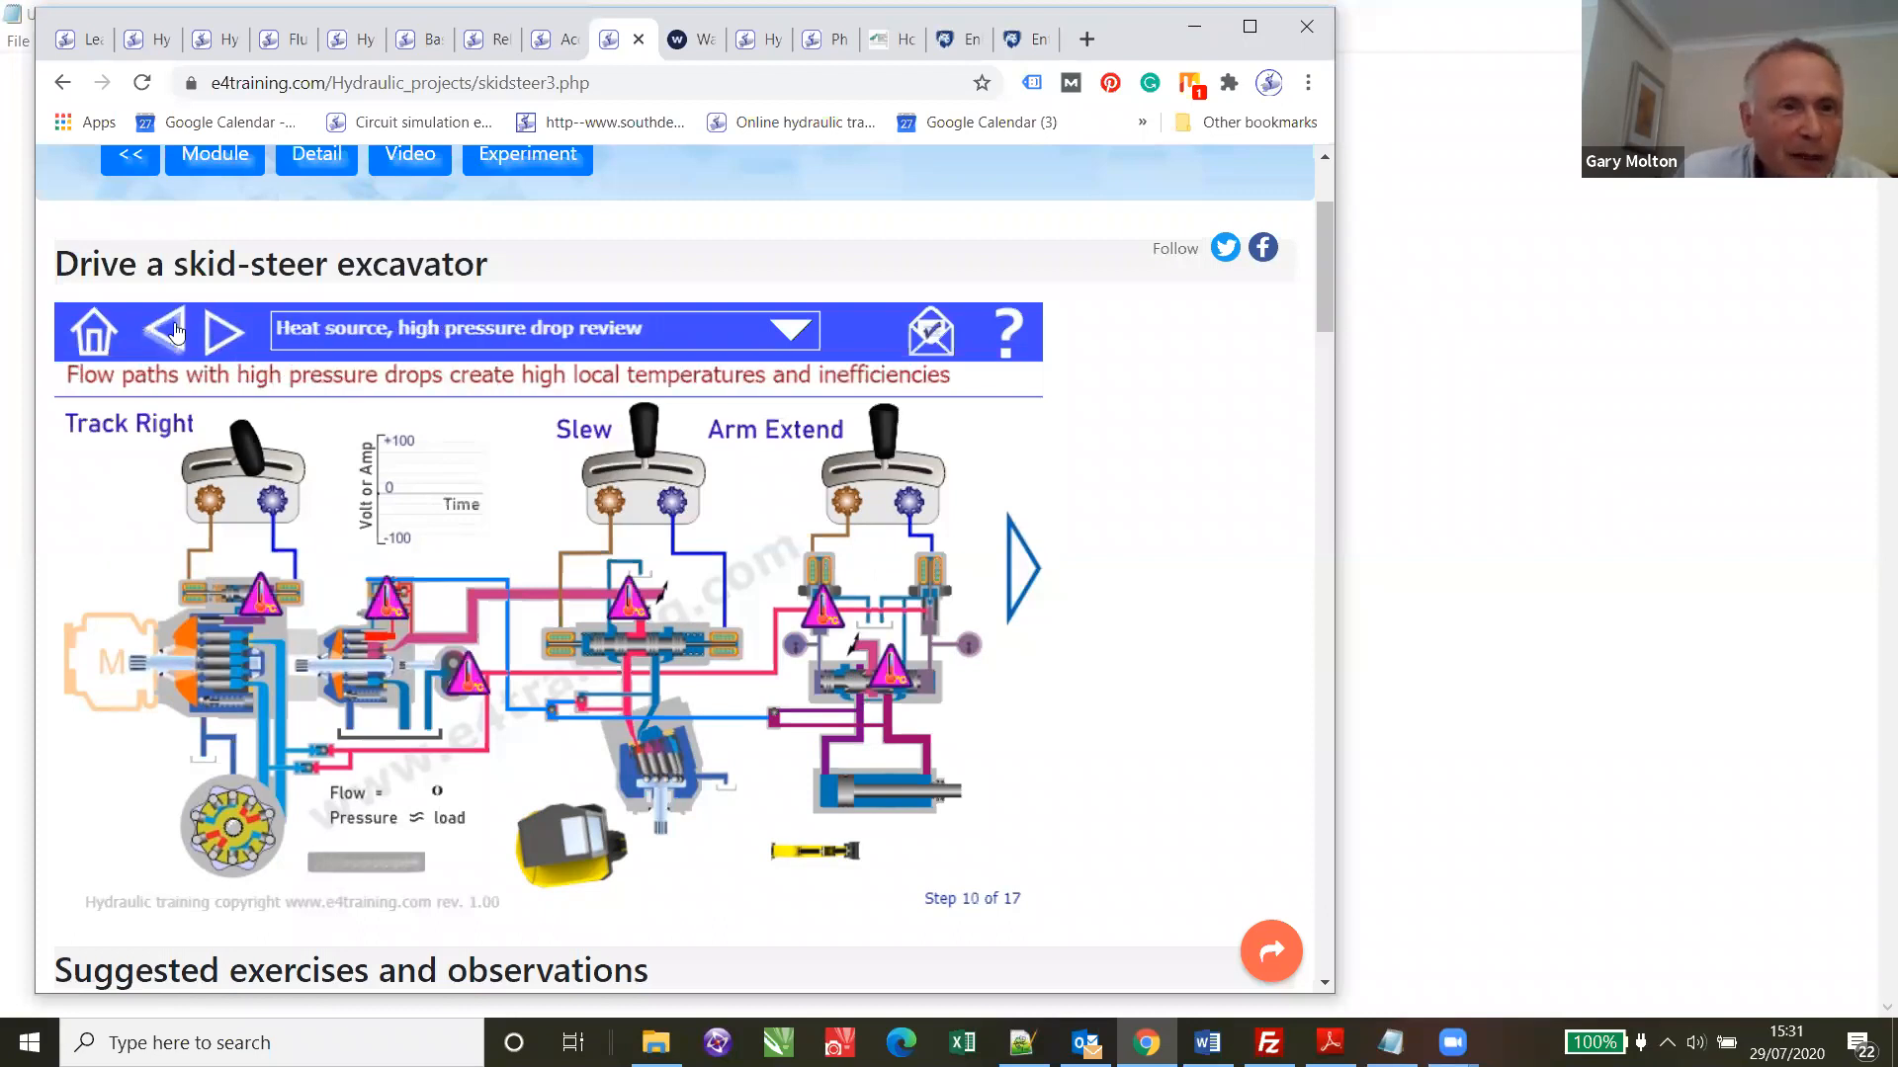
{"action": "left_click", "coordinate": [164, 330]}
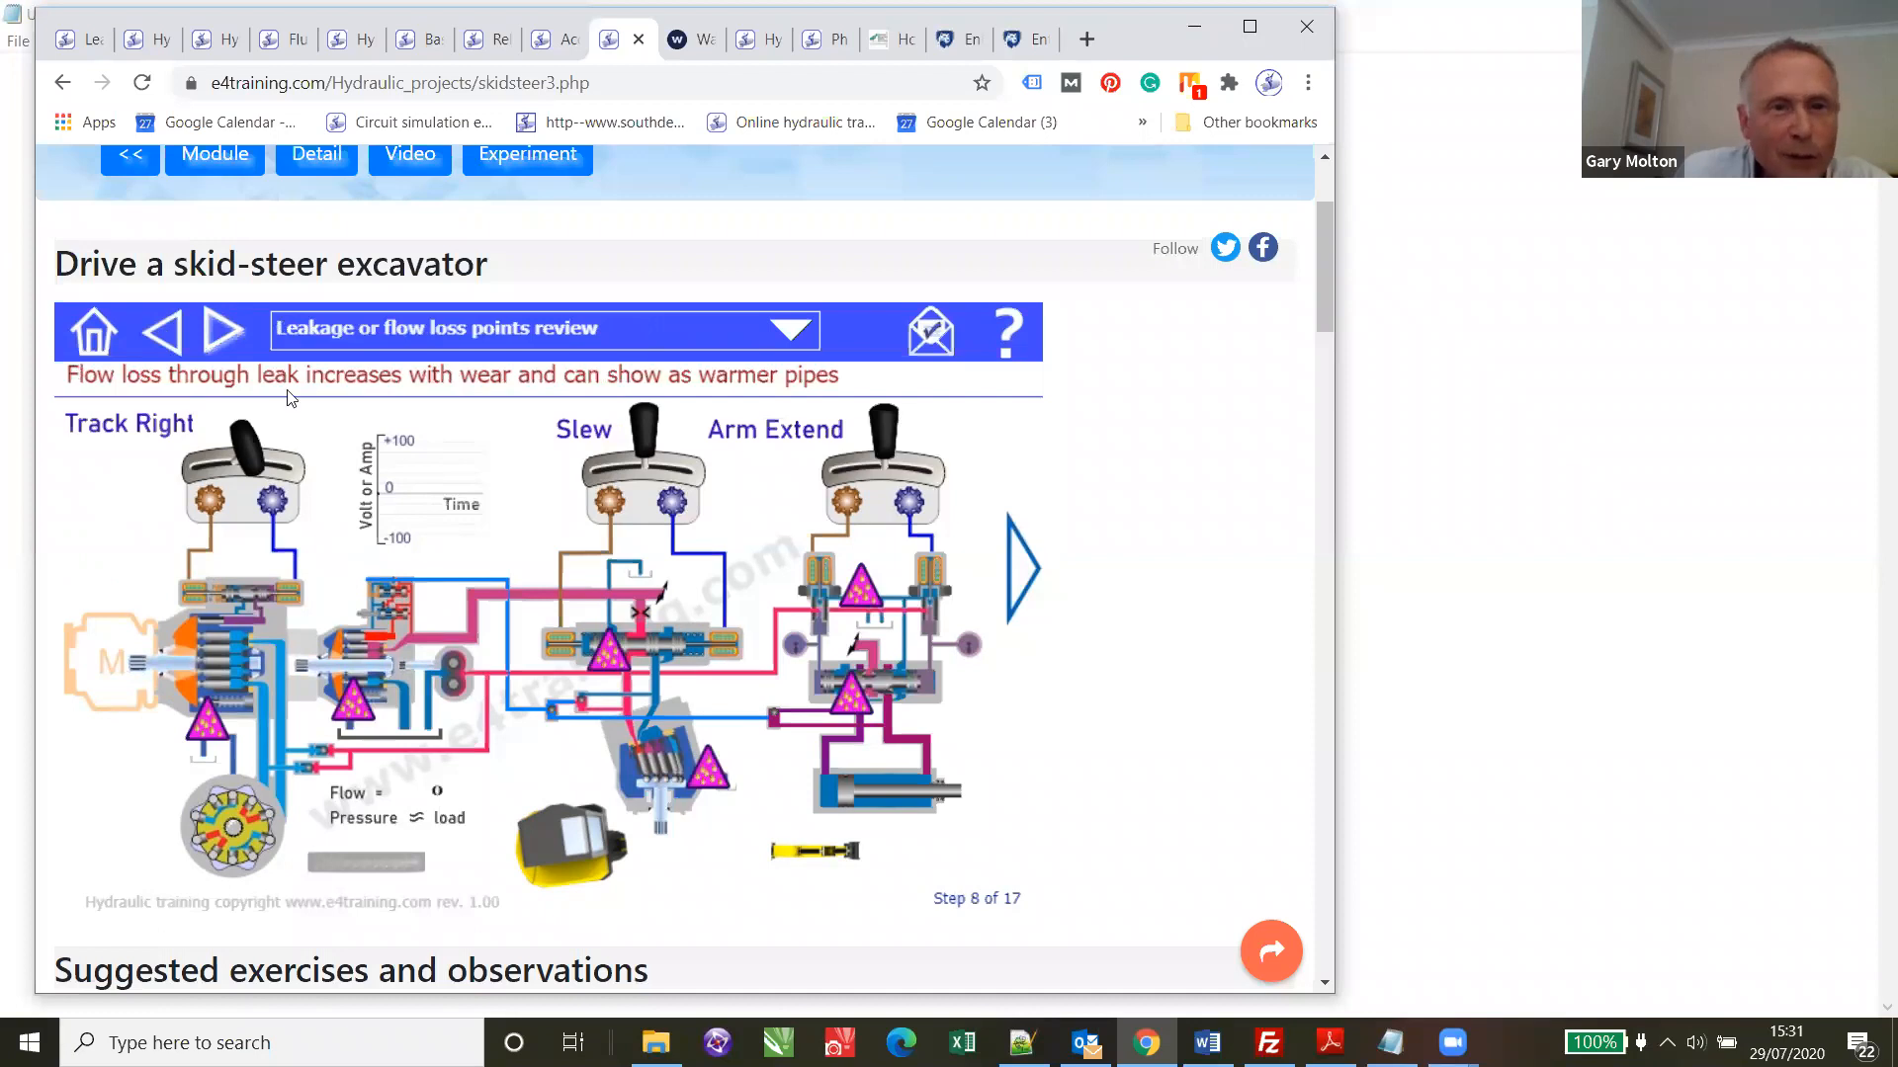
{"action": "mouse_move", "coordinate": [718, 379]}
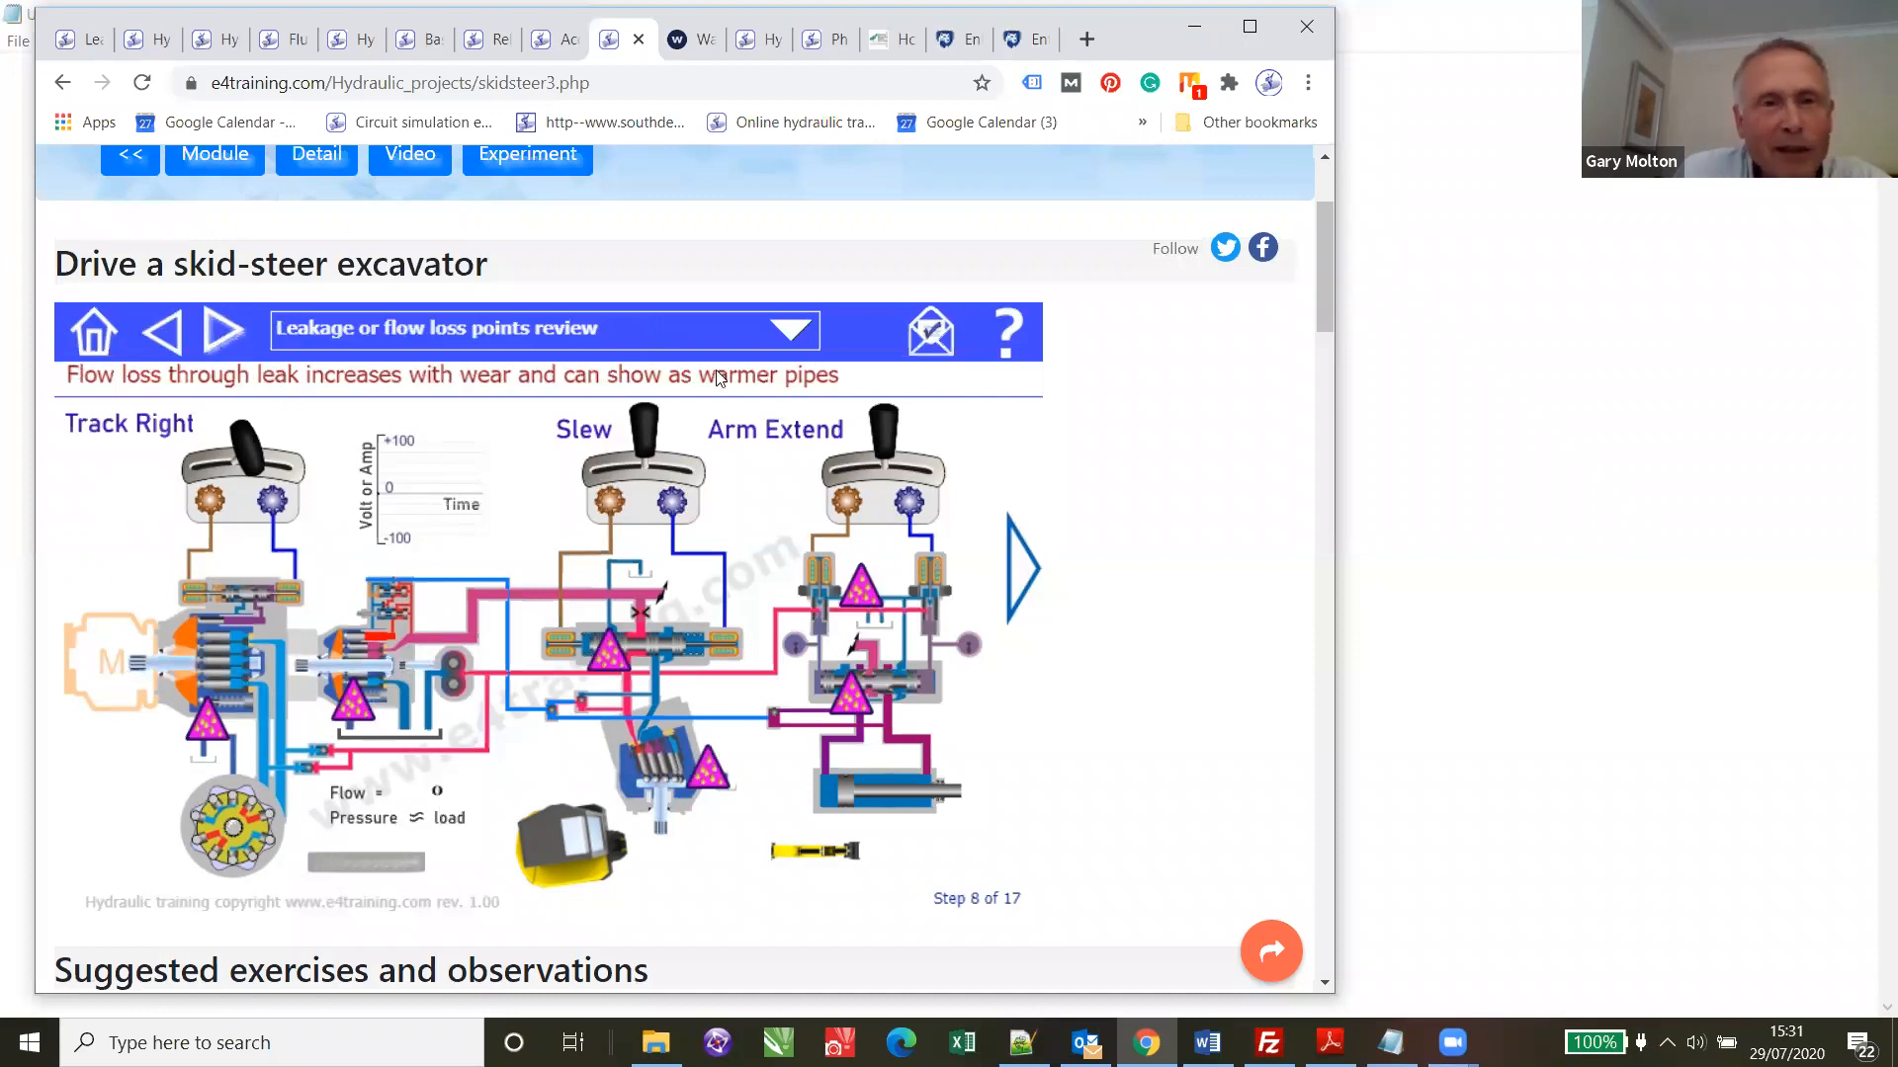
{"action": "mouse_move", "coordinate": [103, 559]}
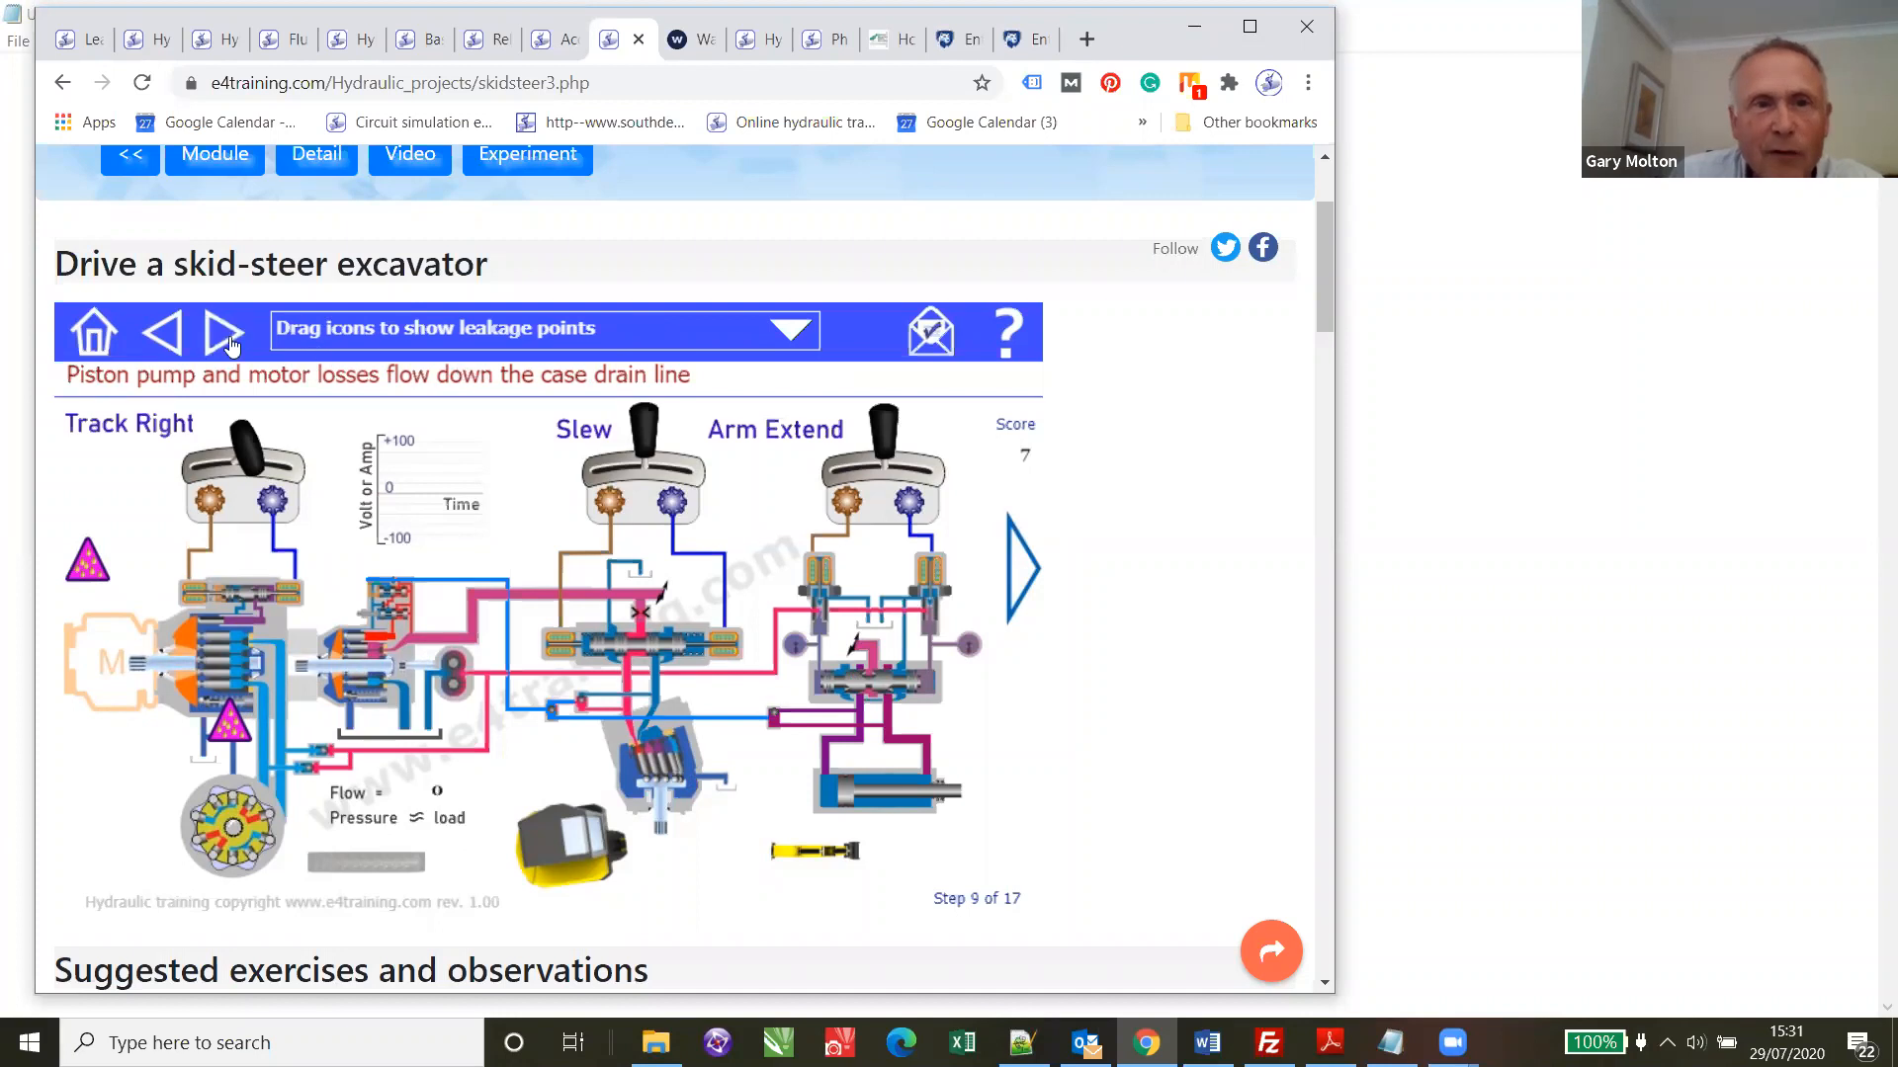
{"action": "left_click", "coordinate": [223, 332]}
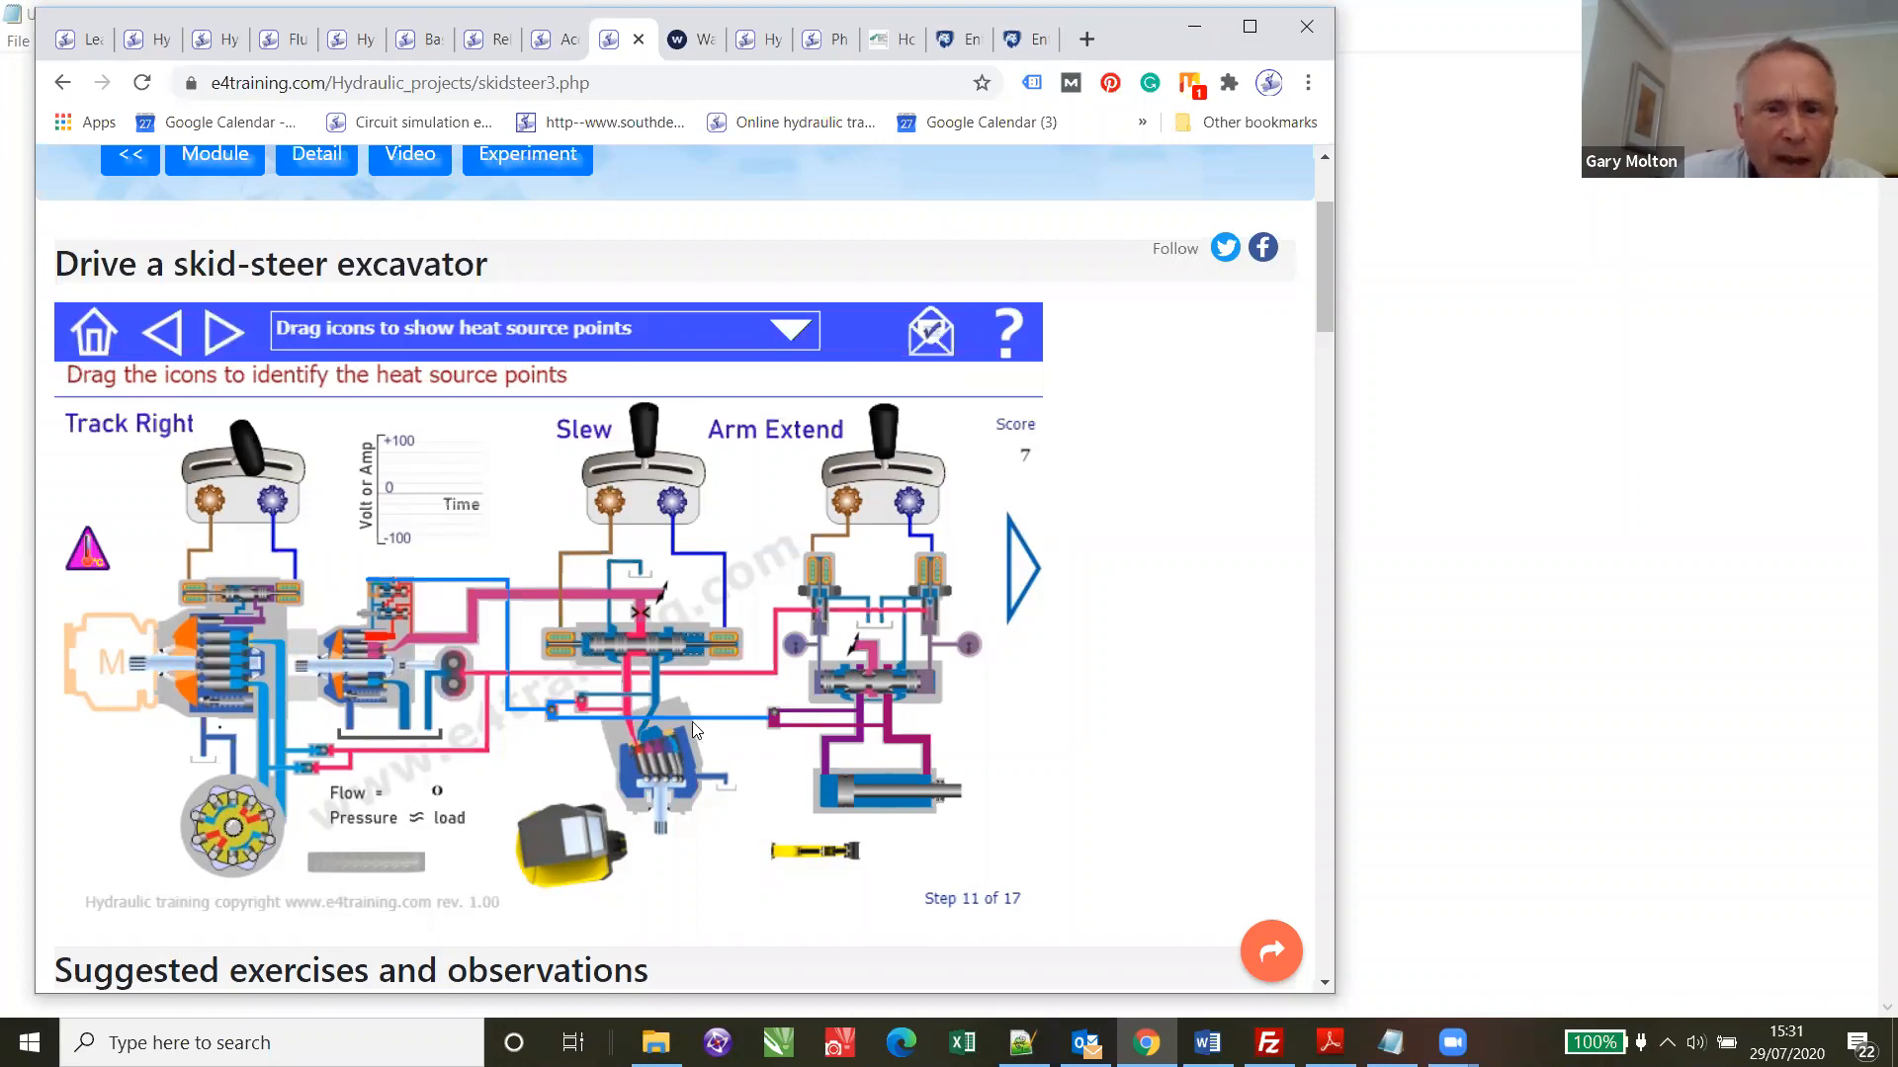
- Enter the closed circuit drive lesson and advance through the pressure control and flow control exercises
{"action": "left_click", "coordinate": [791, 331]}
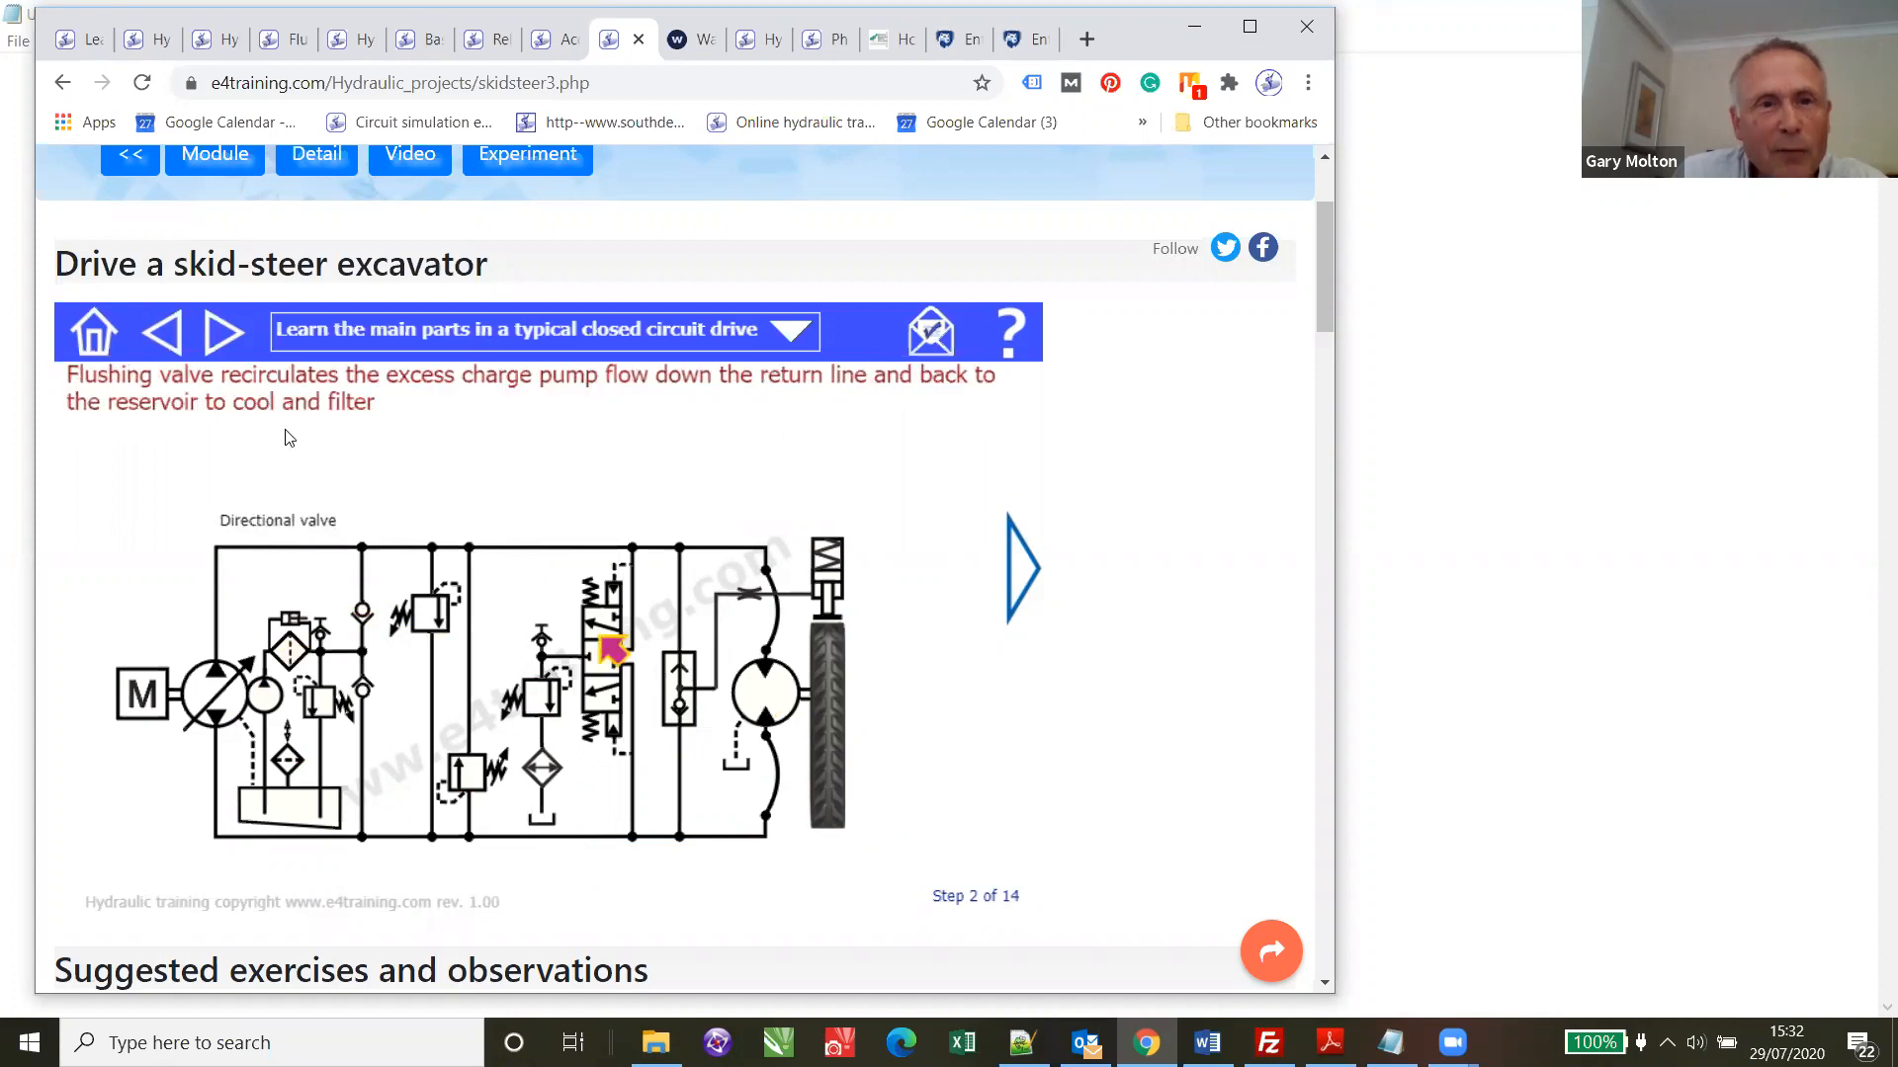
{"action": "left_click", "coordinate": [223, 332]}
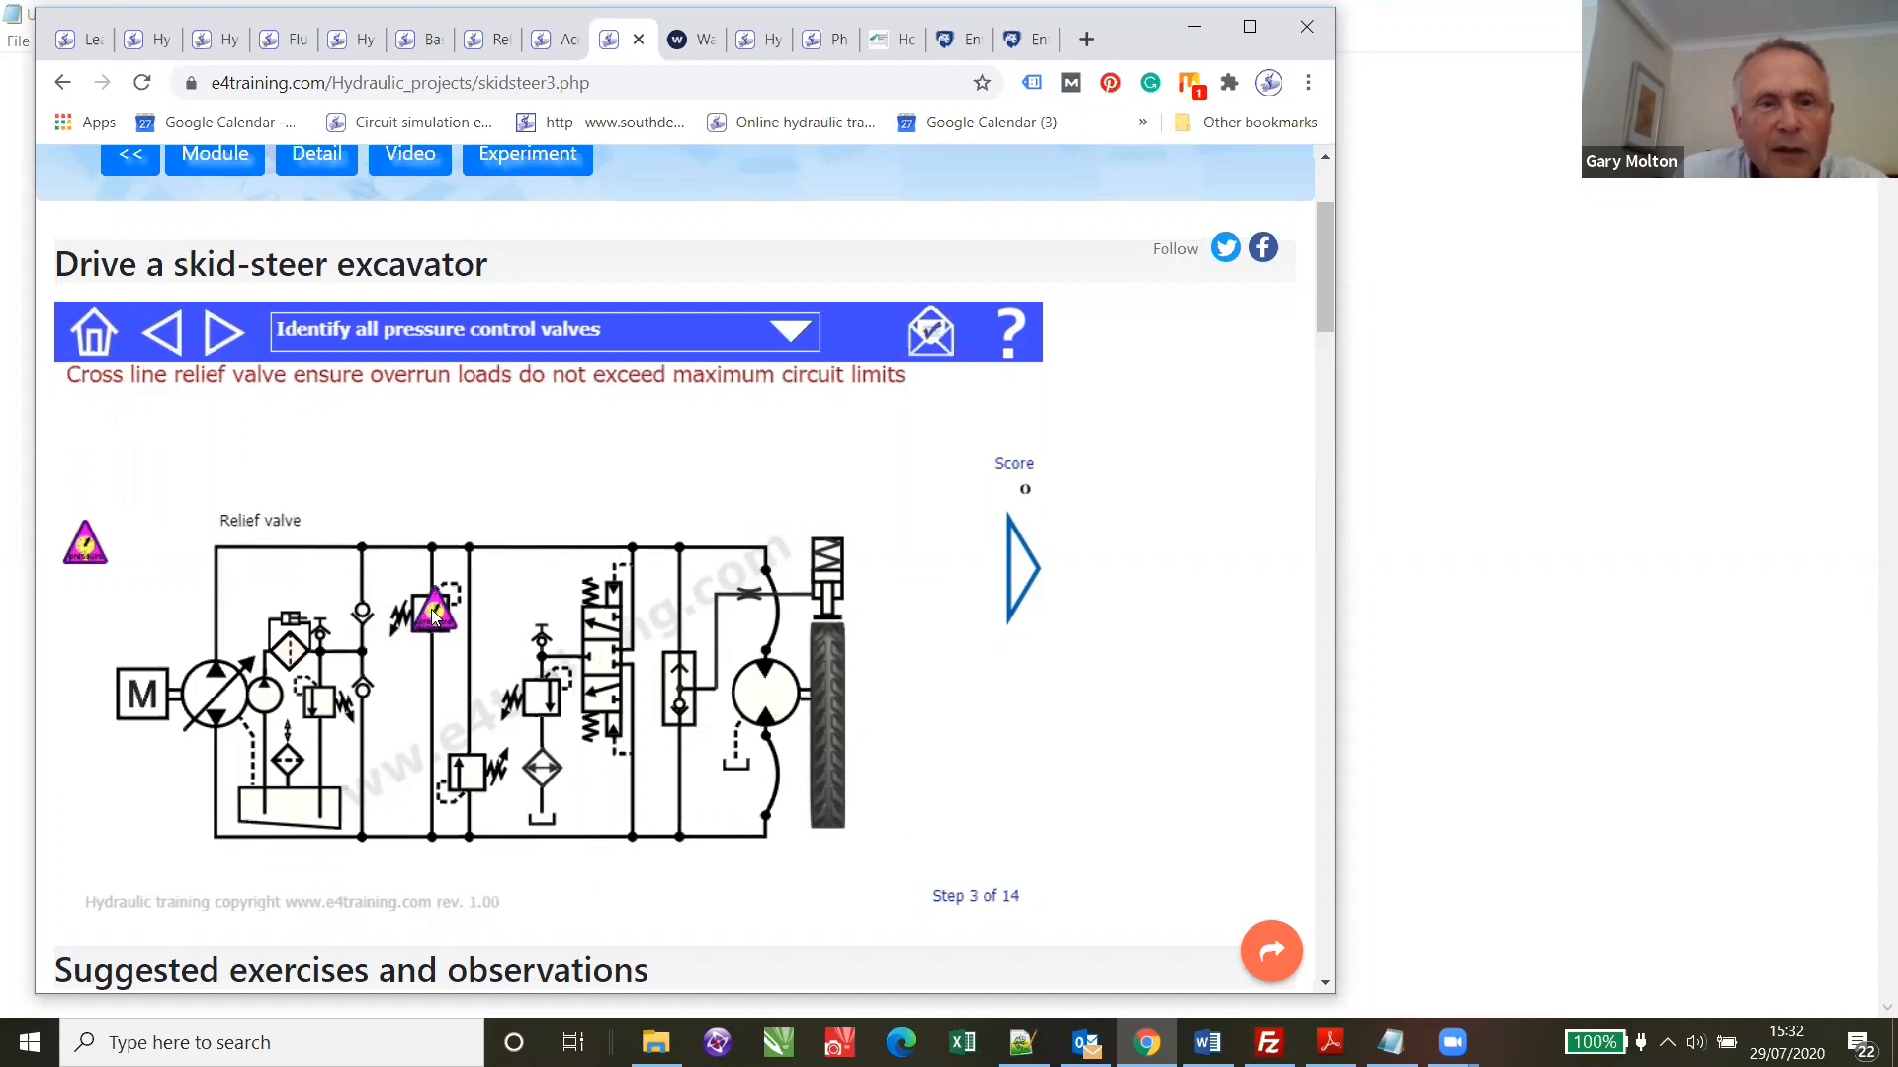
{"action": "left_click", "coordinate": [433, 608]}
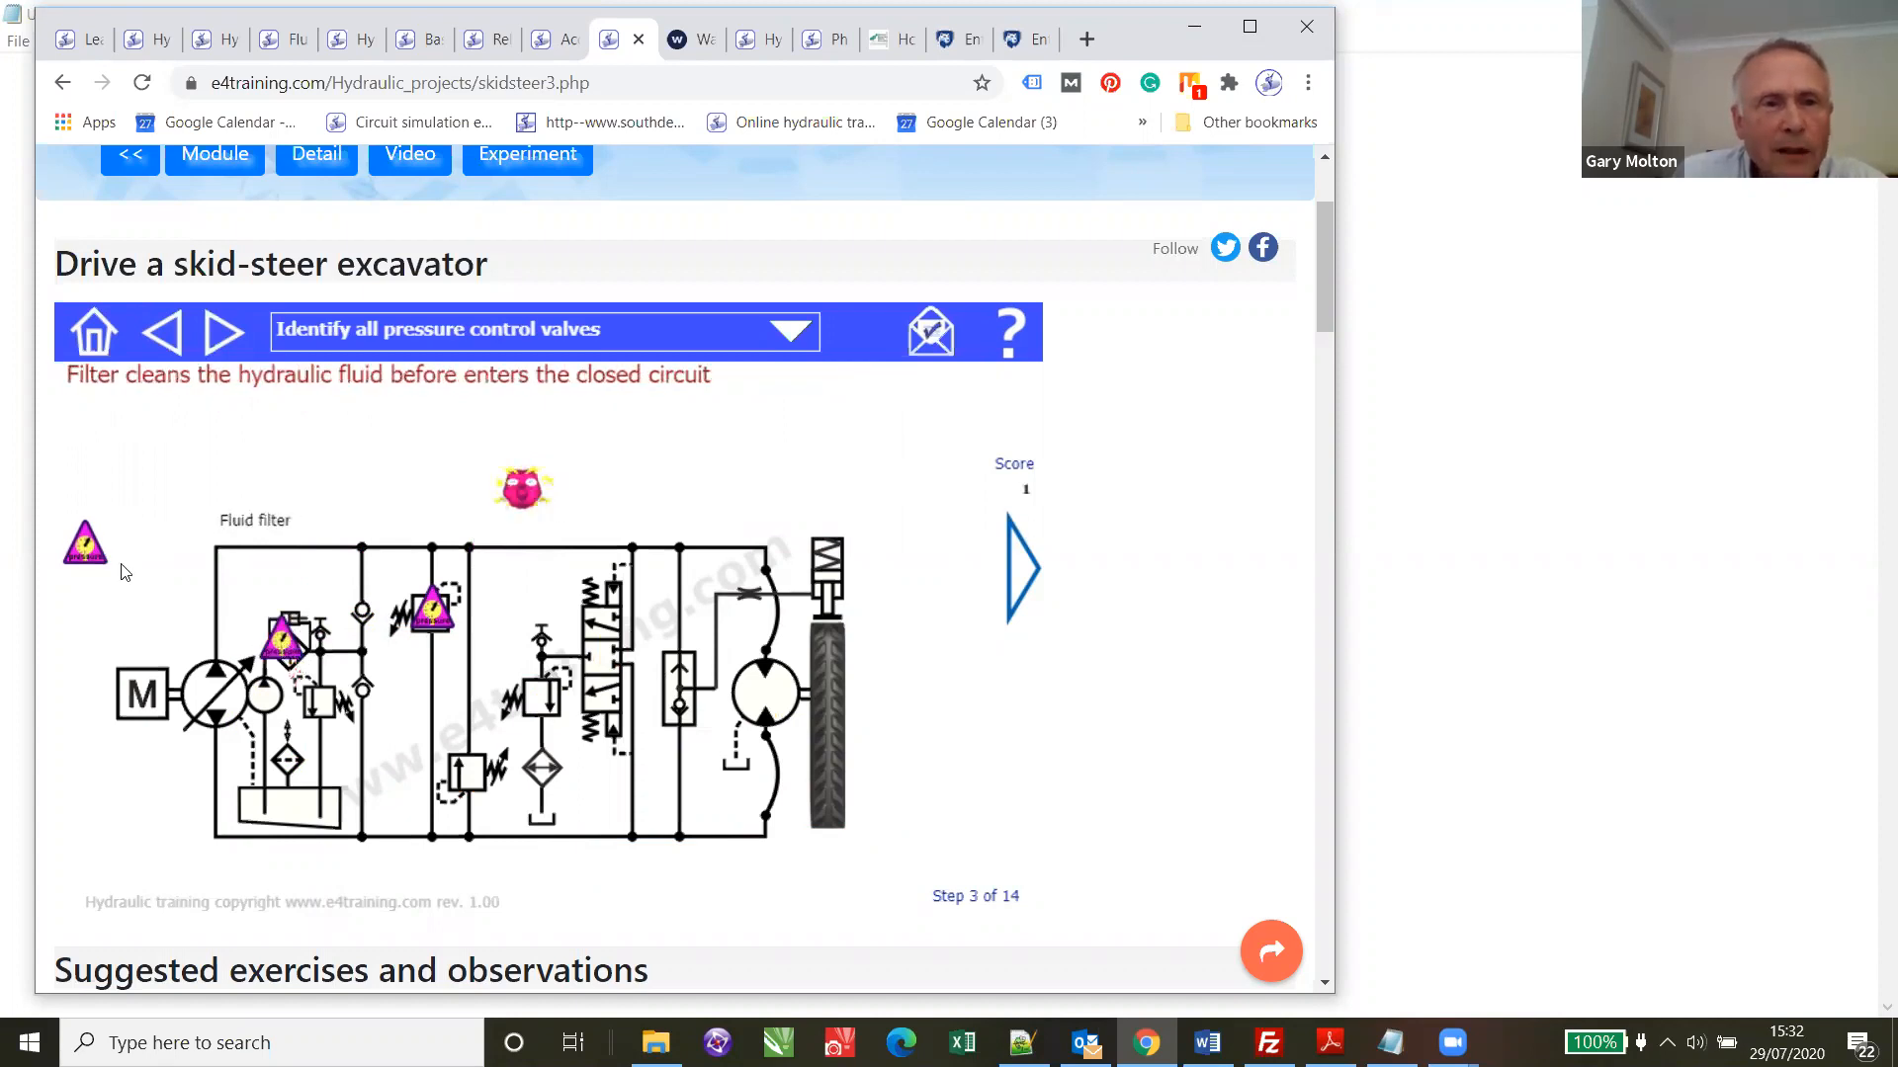
{"action": "mouse_move", "coordinate": [223, 330]}
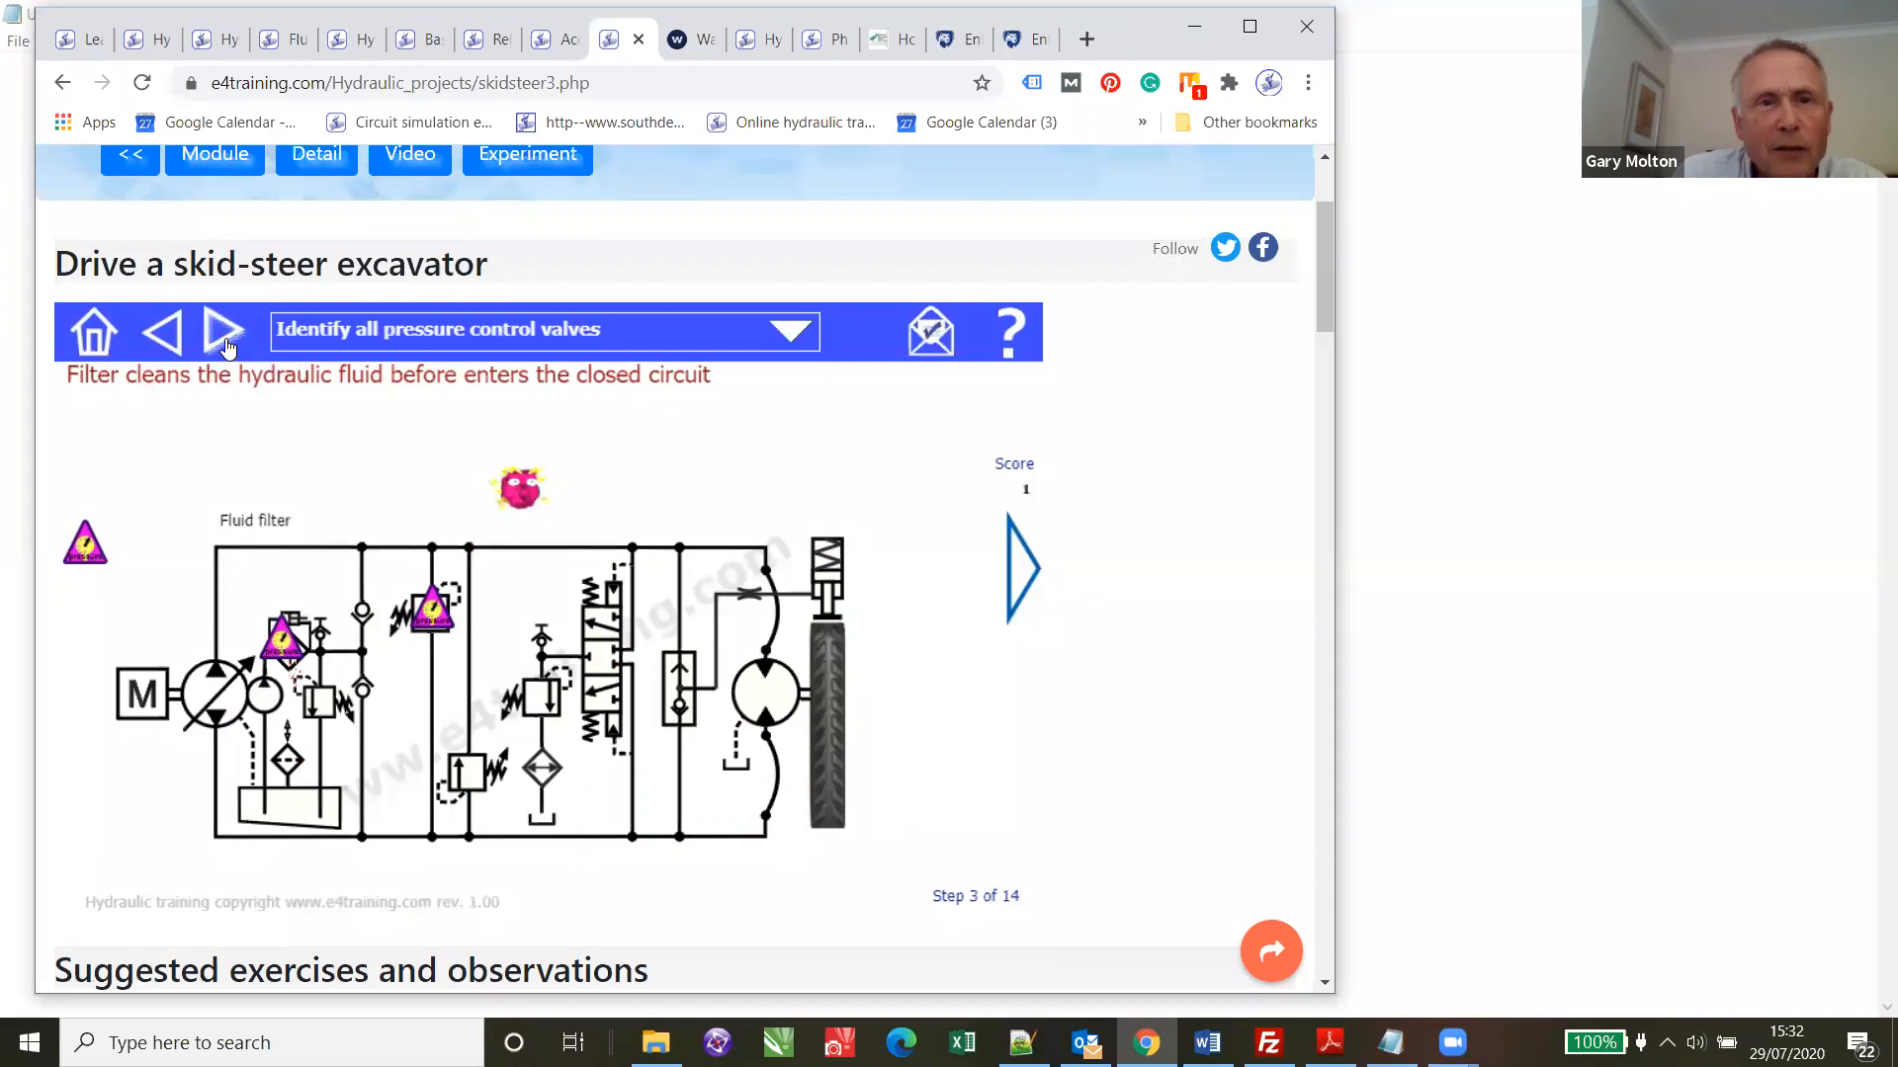
{"action": "left_click", "coordinate": [224, 332]}
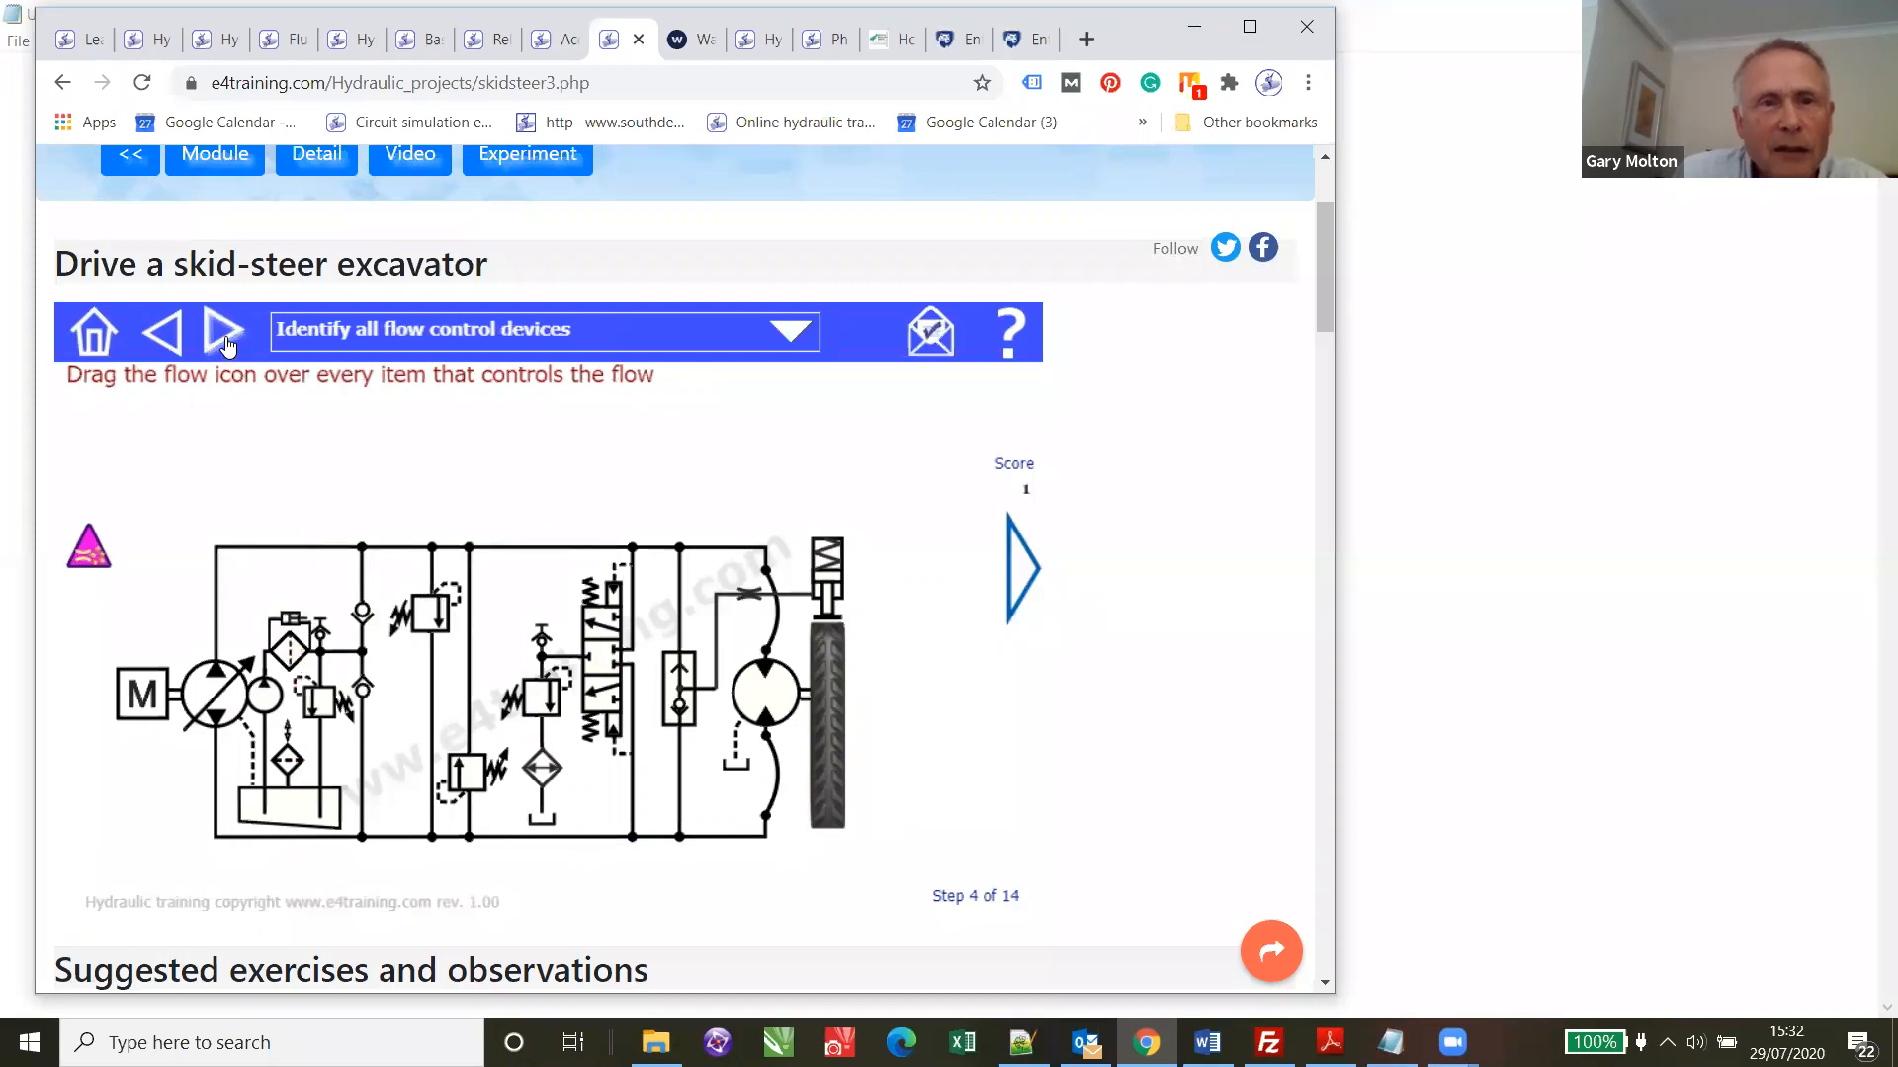
- Advance through the filters, build closed circuit and maintenance steps to step 8, regular maintenance checks
{"action": "left_click", "coordinate": [223, 330]}
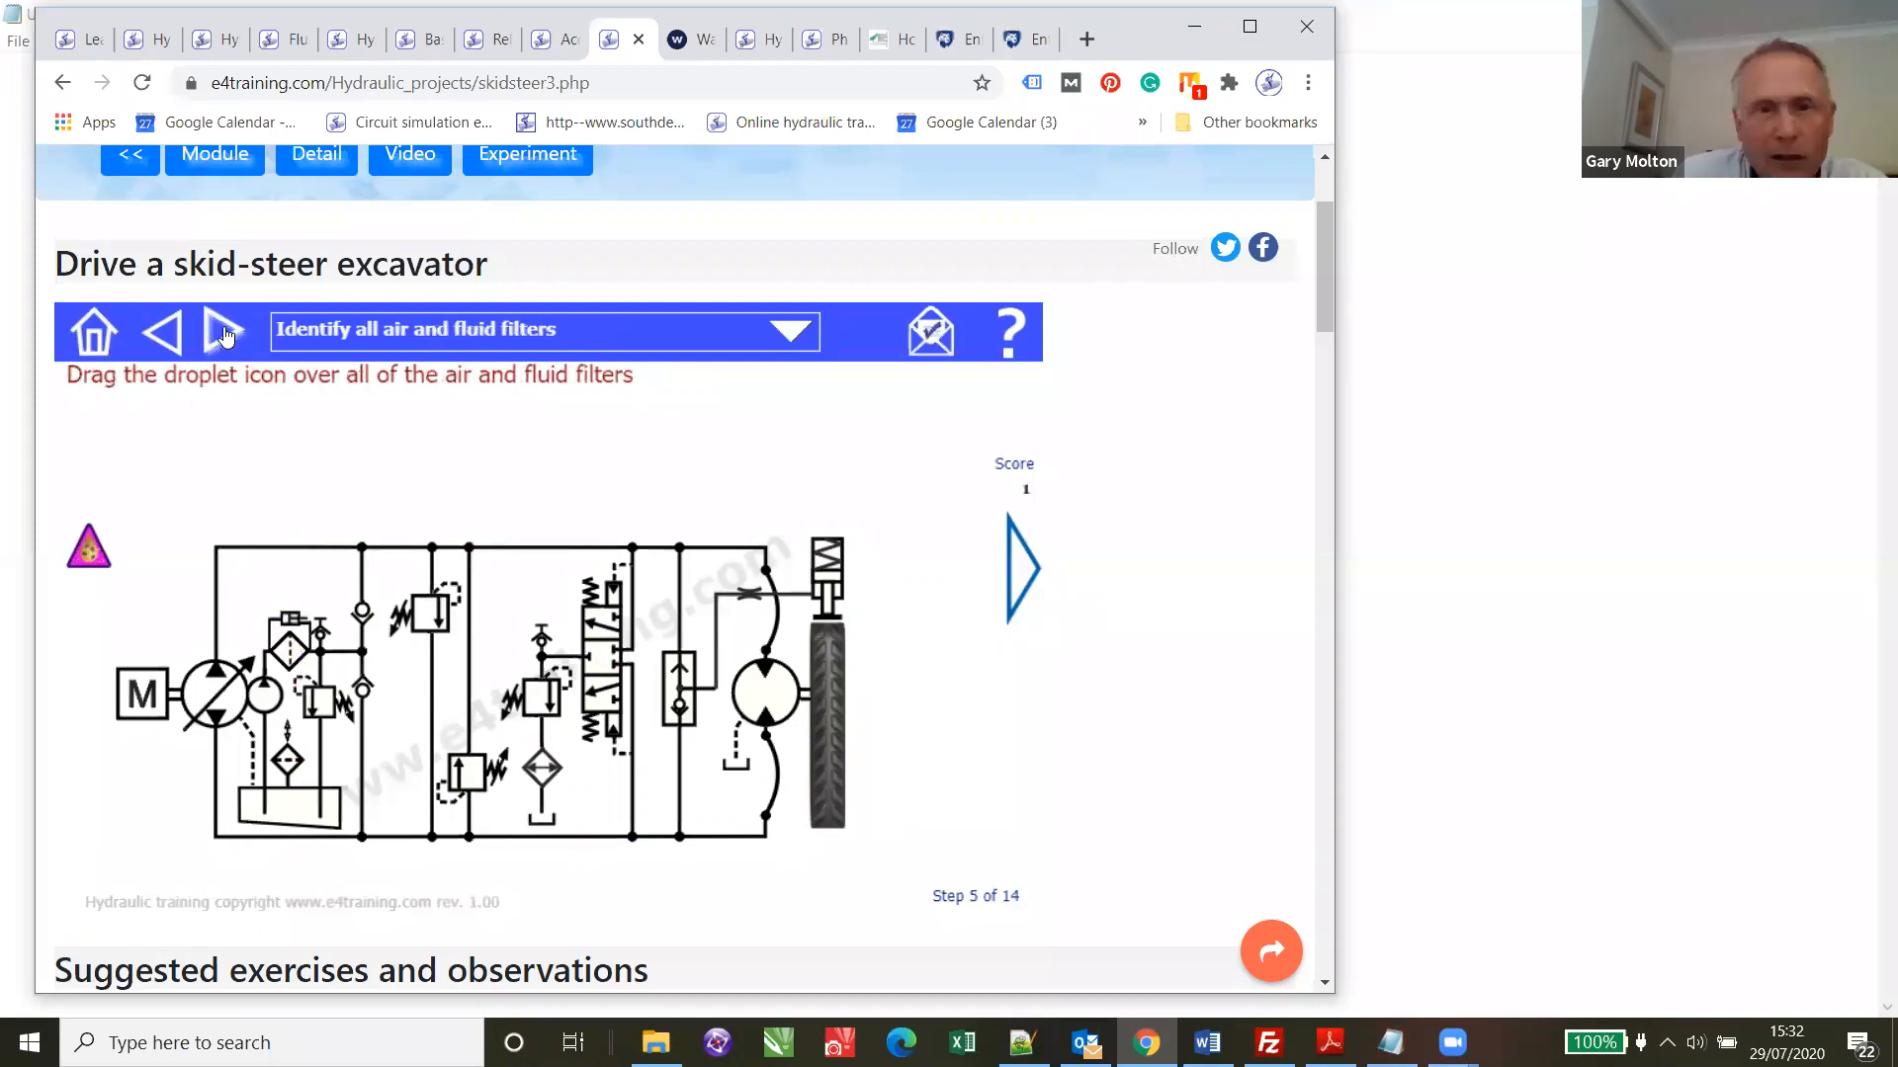
{"action": "left_click", "coordinate": [223, 332]}
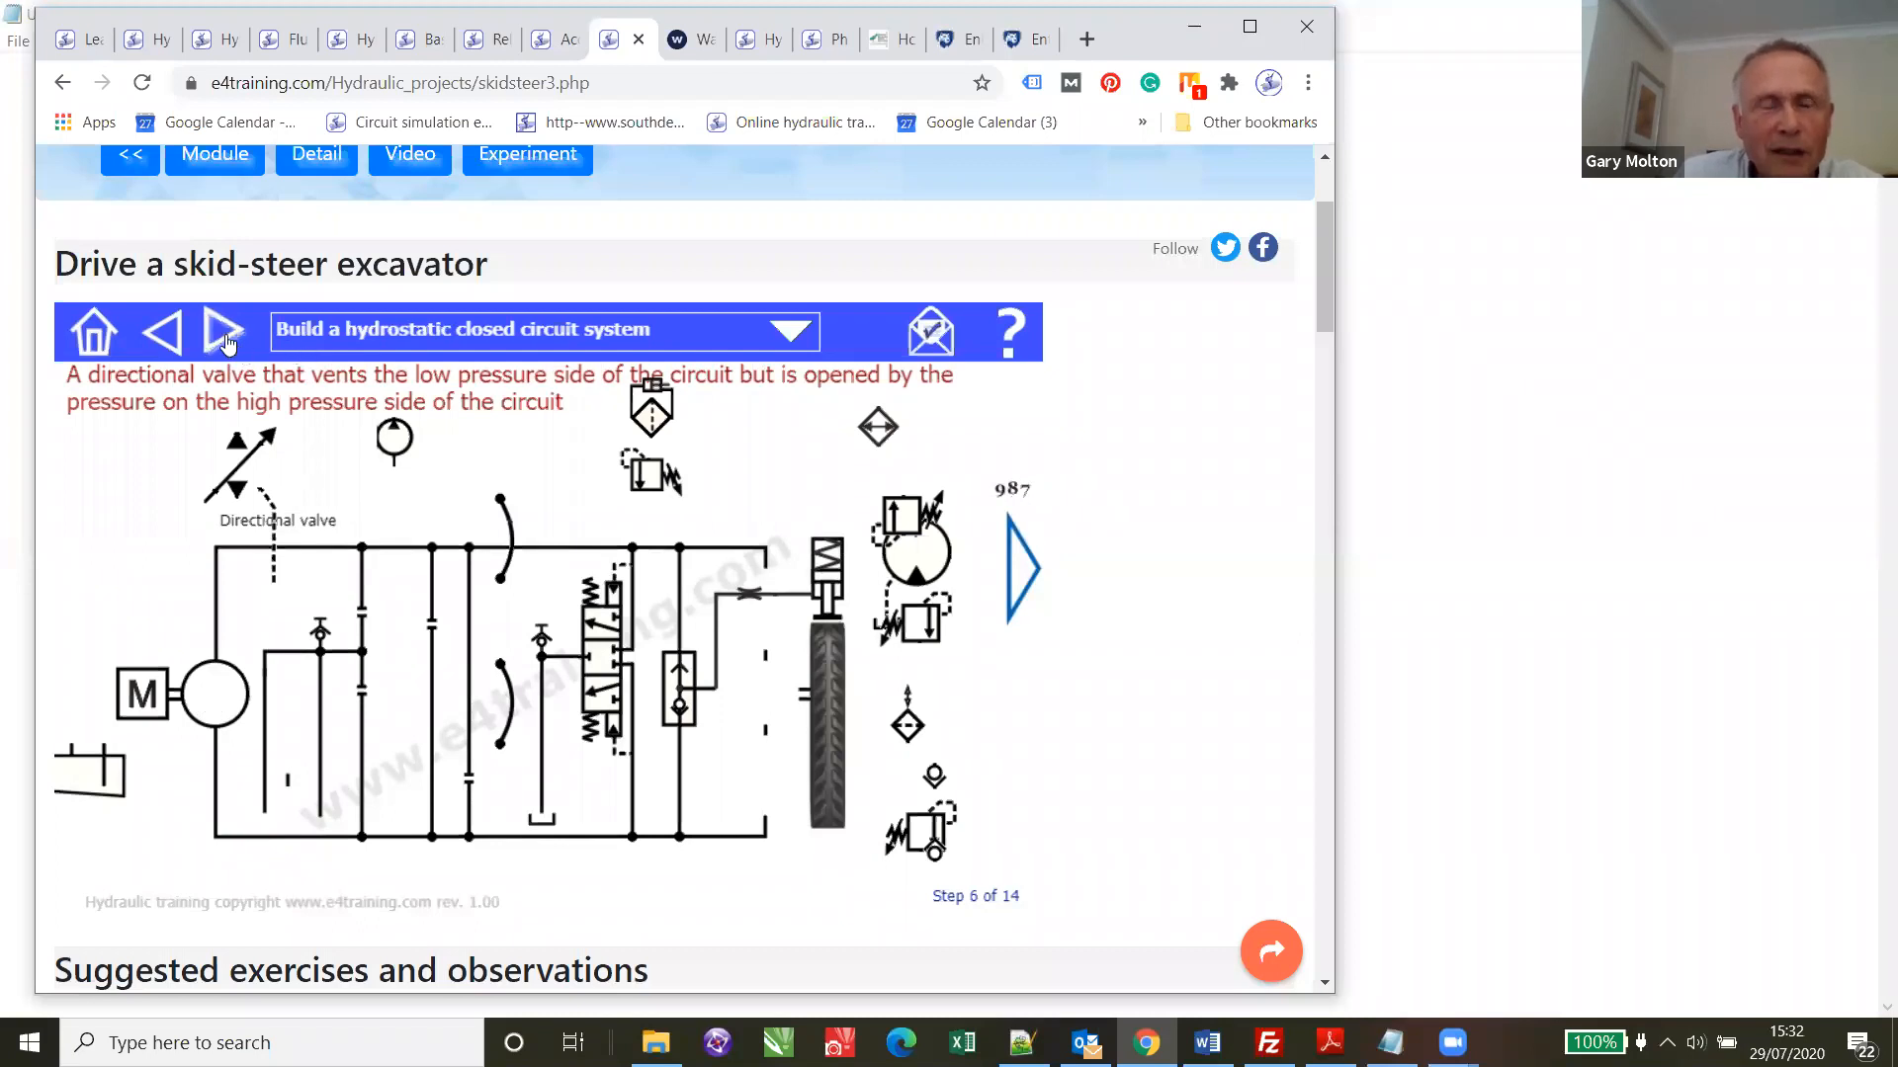
{"action": "left_click", "coordinate": [226, 332]}
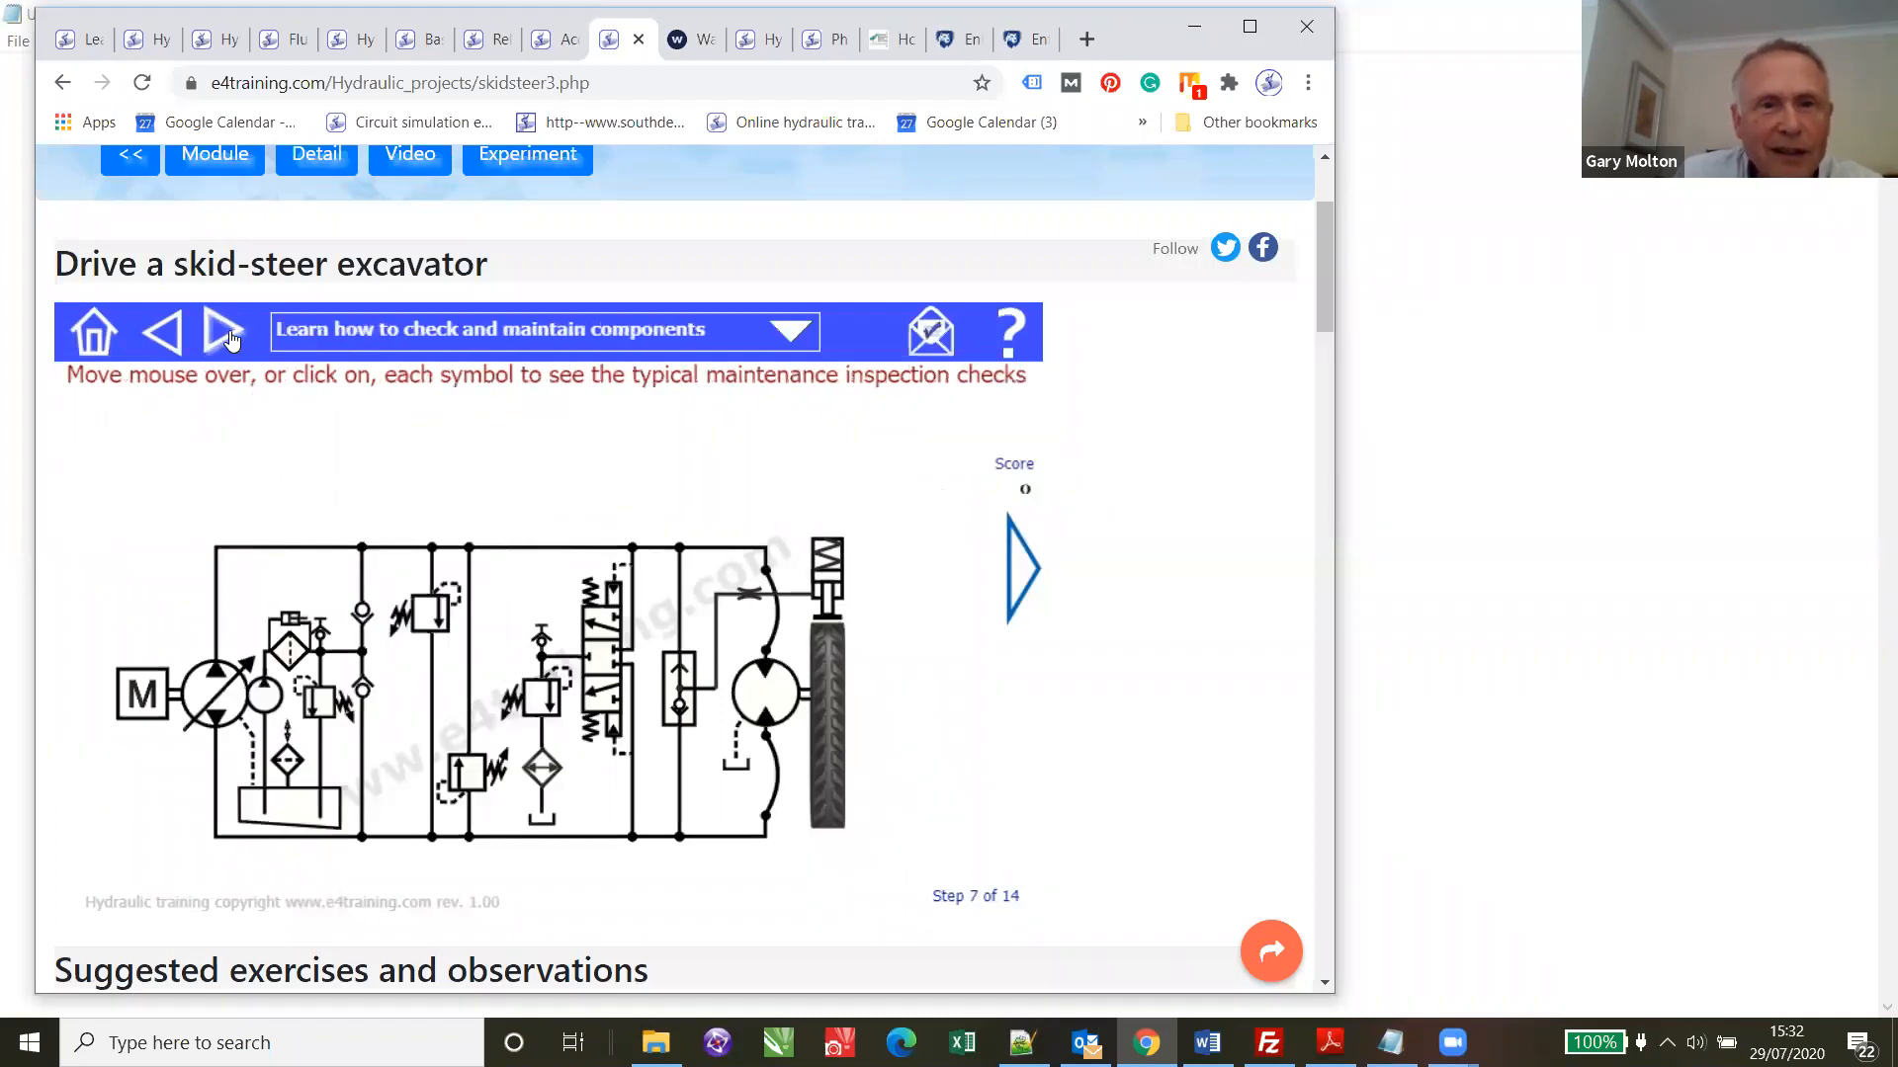
{"action": "left_click", "coordinate": [223, 332]}
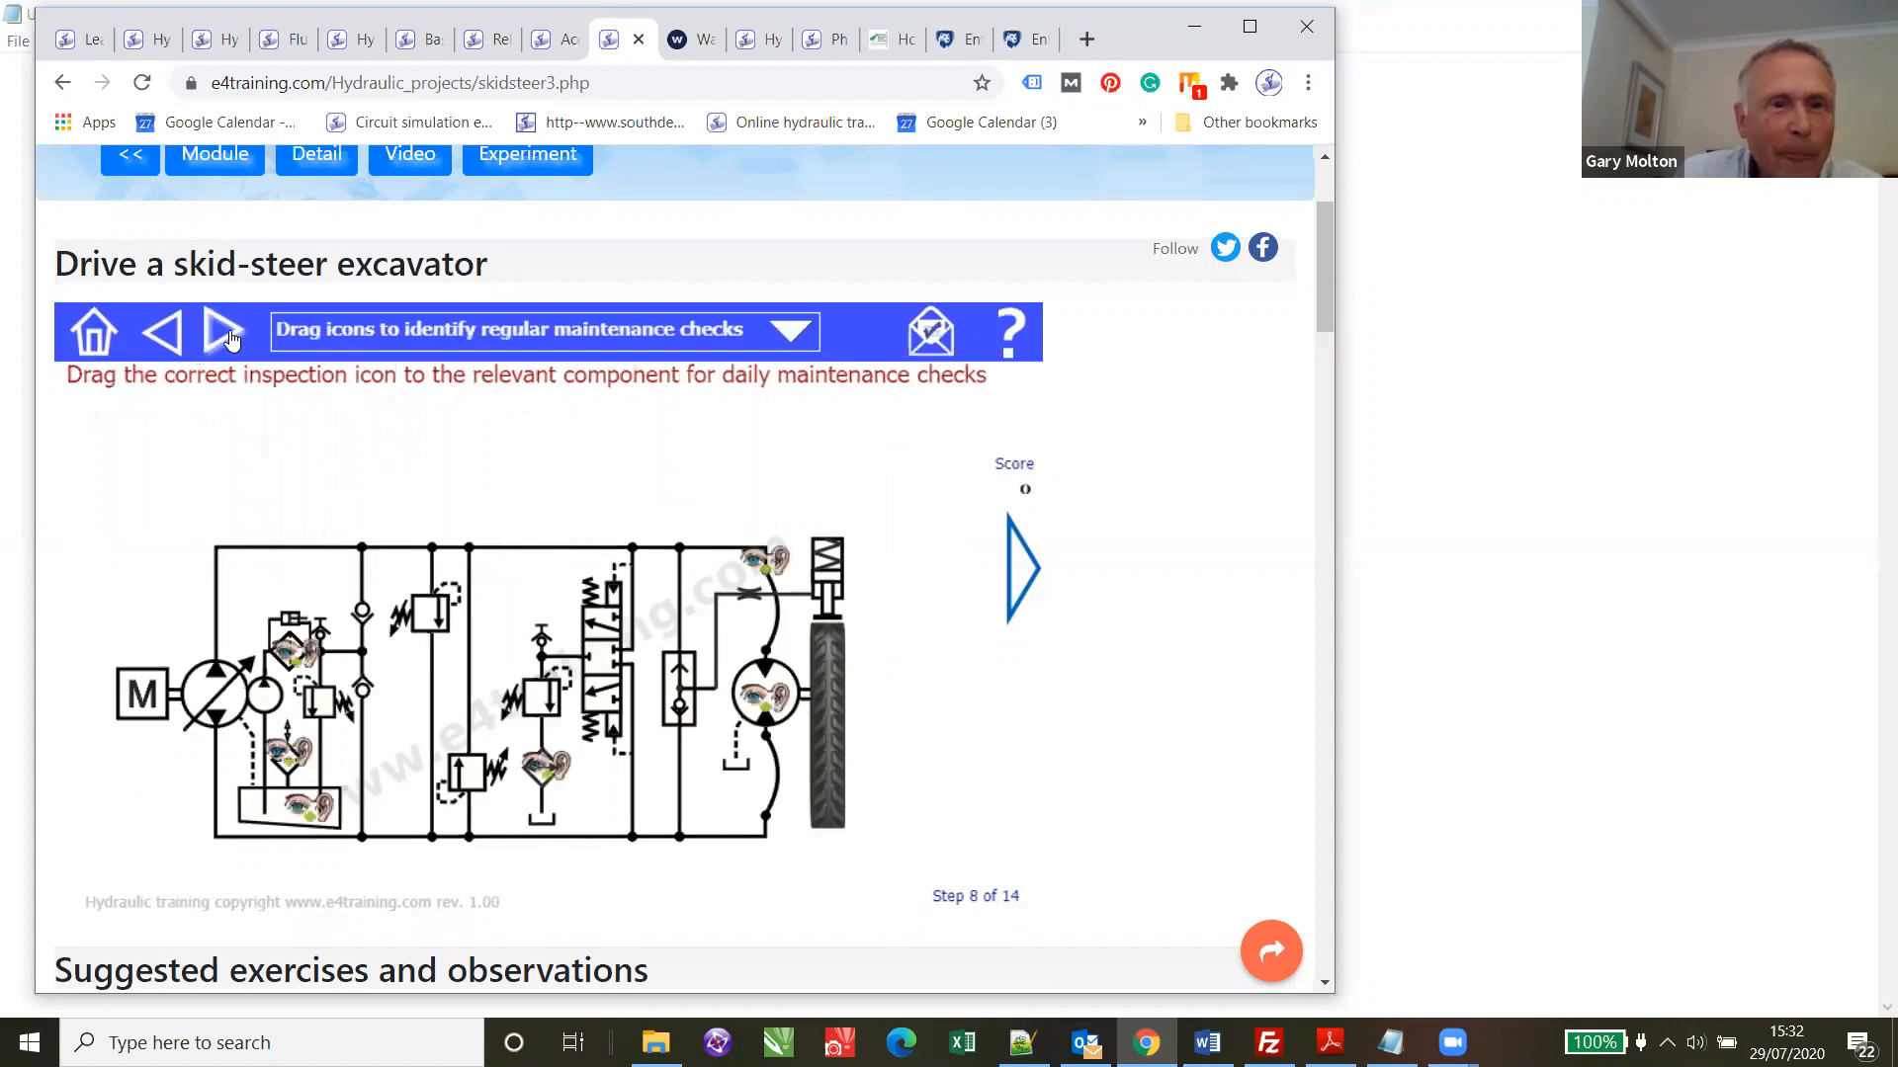
- Advance through planned maintenance checks and commissioning to step 11, the Diagnose 1 fault step
{"action": "left_click", "coordinate": [224, 330]}
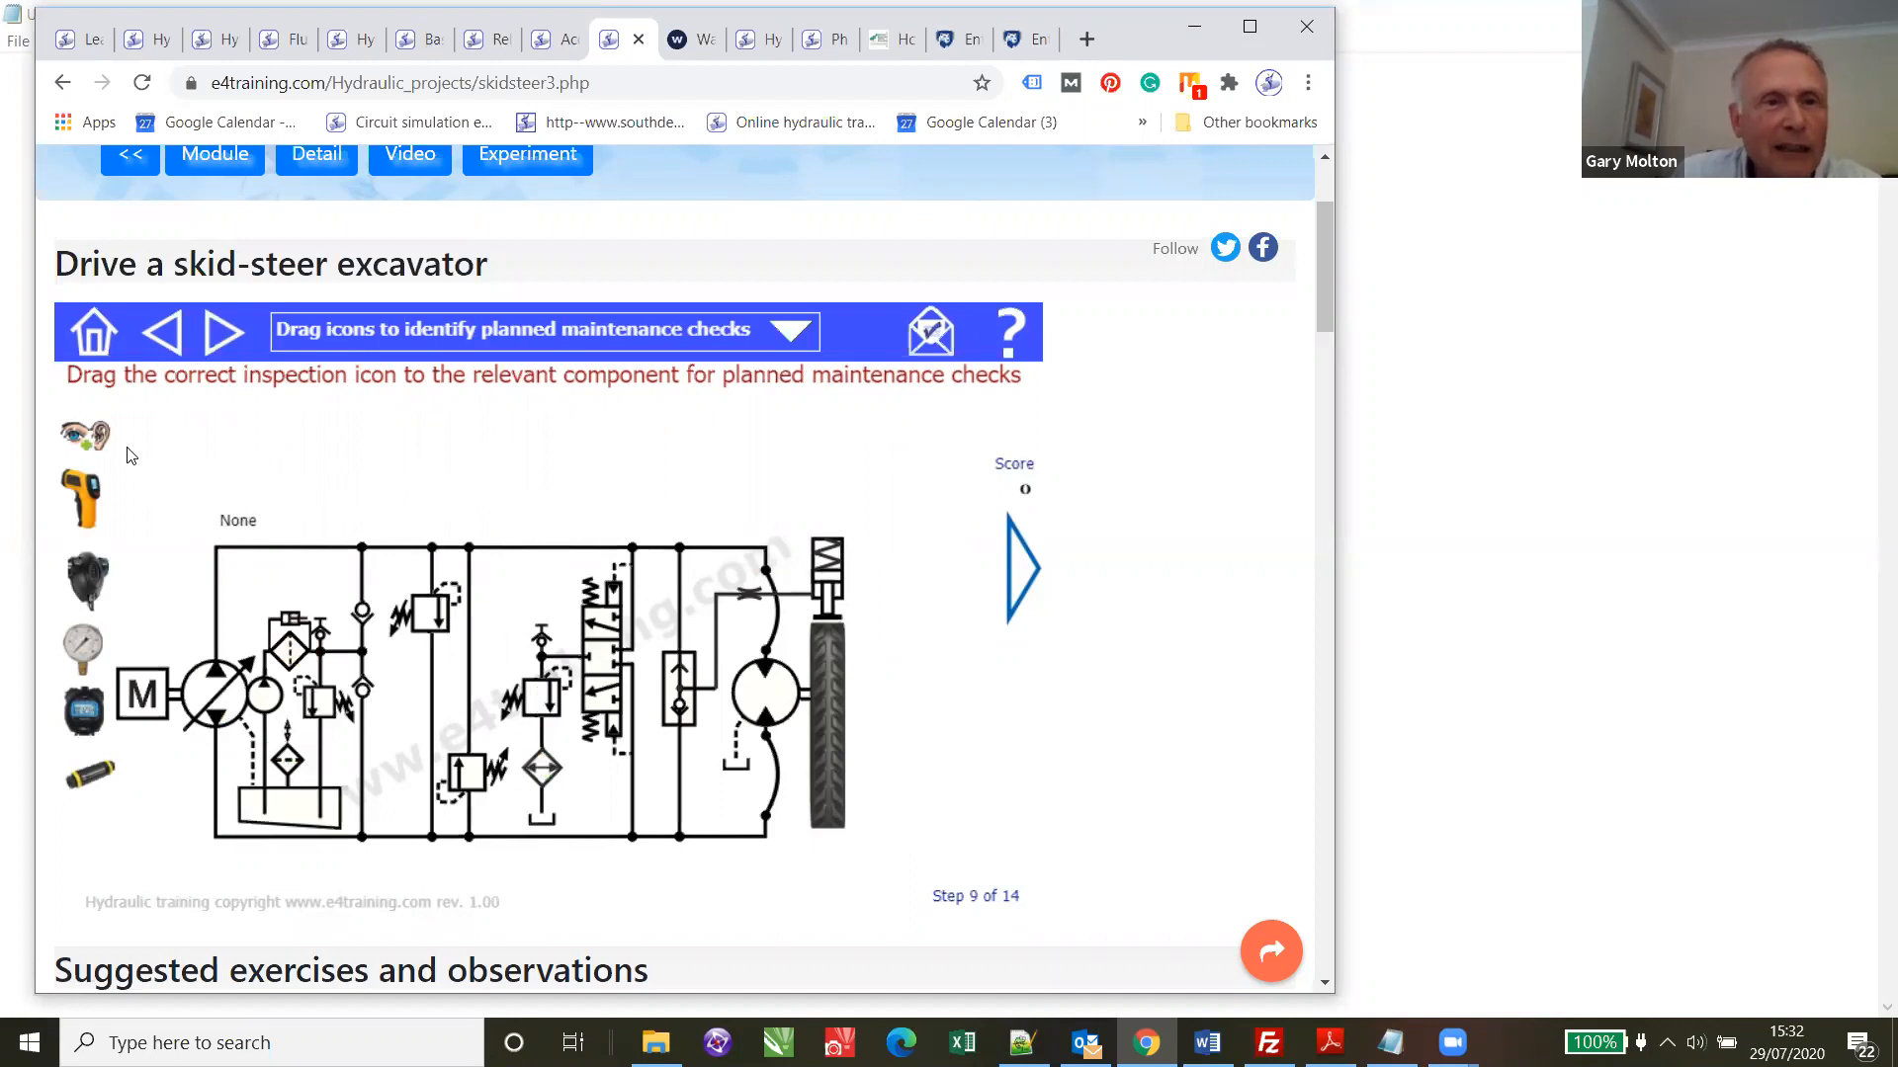
{"action": "mouse_move", "coordinate": [95, 435]}
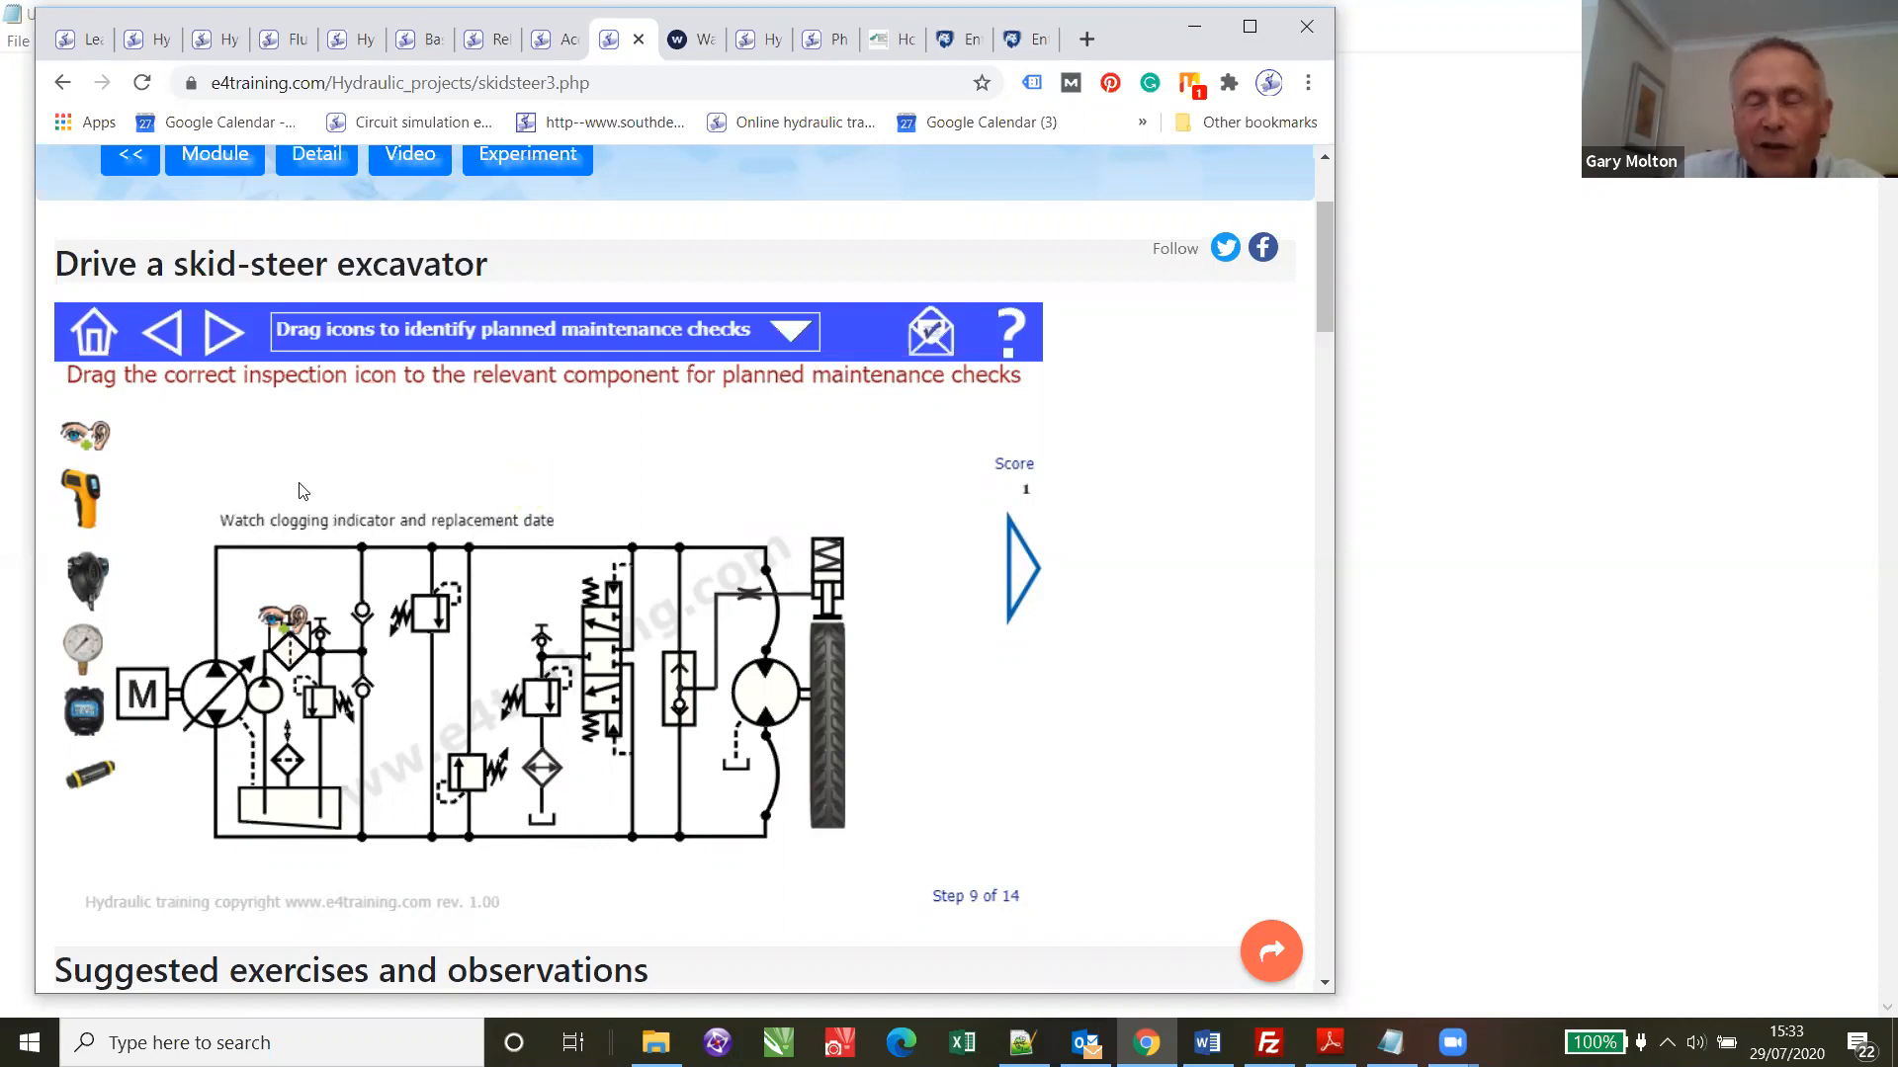
{"action": "mouse_move", "coordinate": [468, 654]}
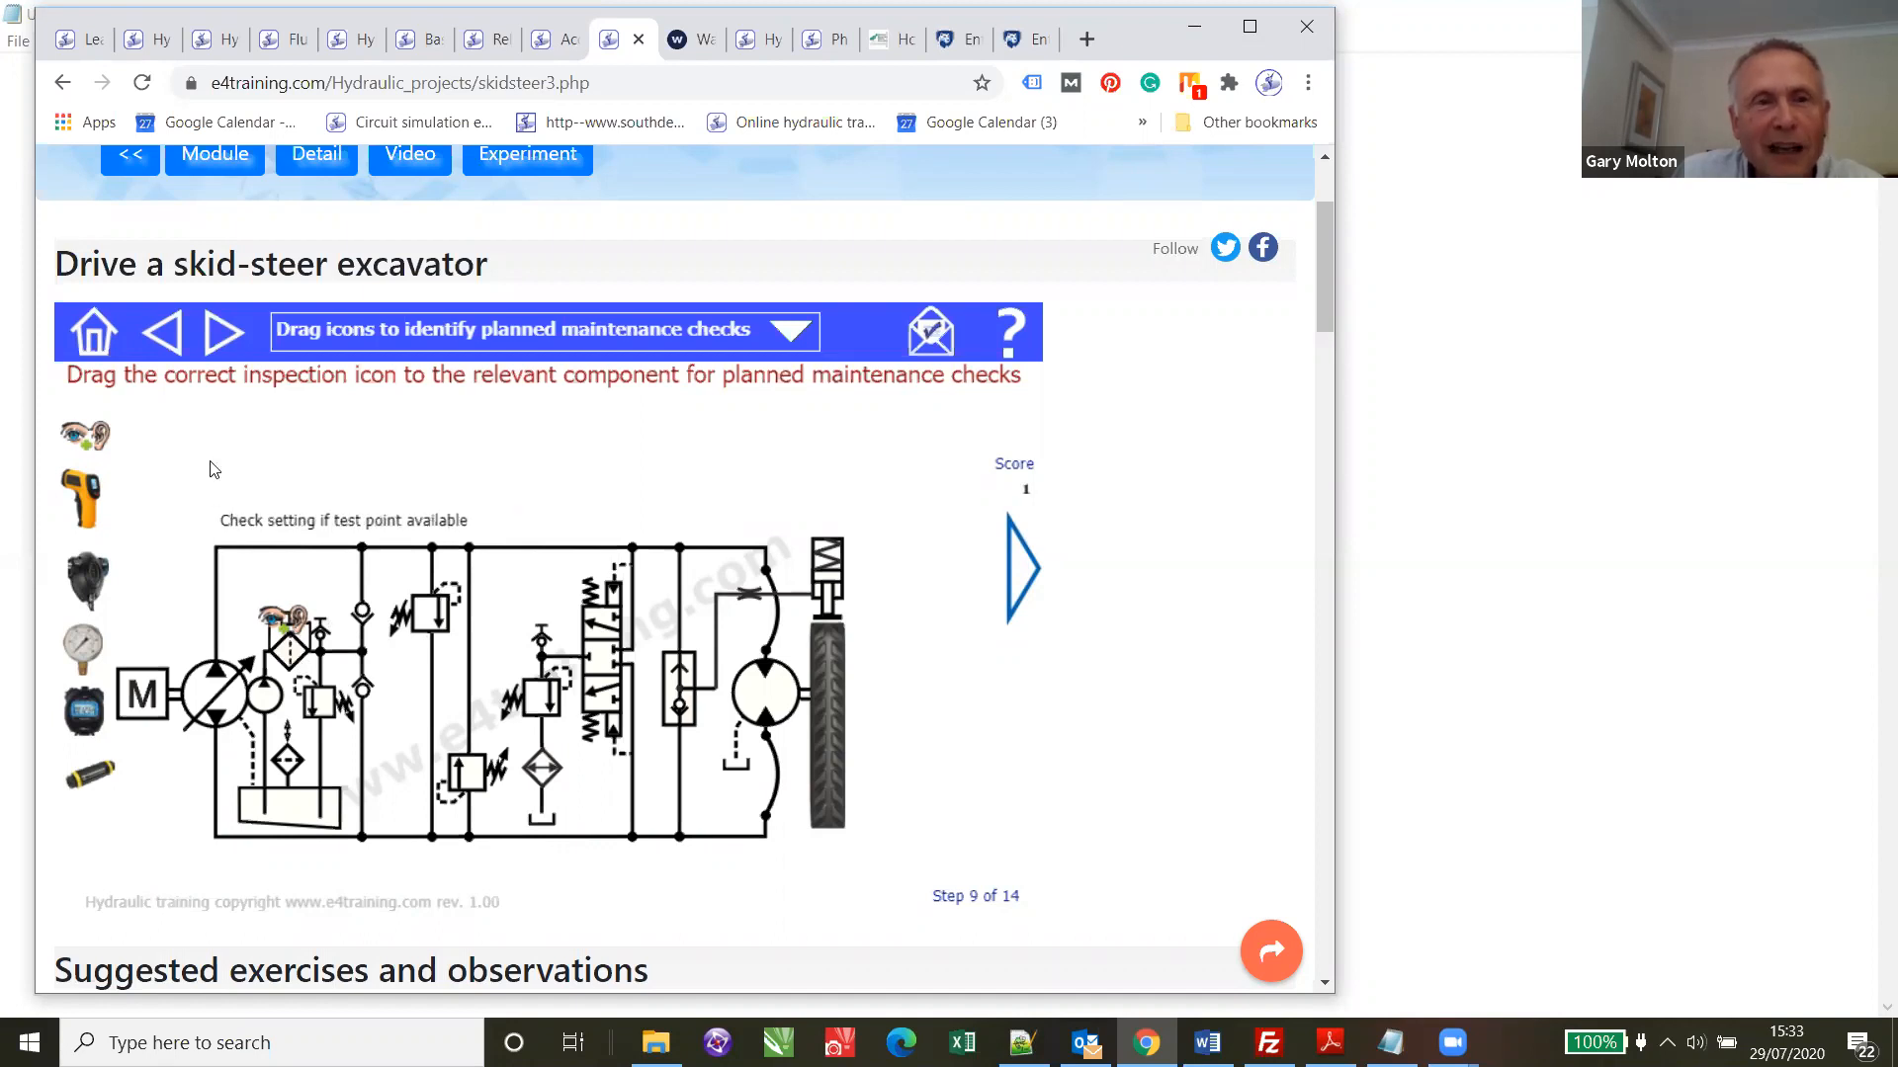
{"action": "mouse_move", "coordinate": [132, 494]}
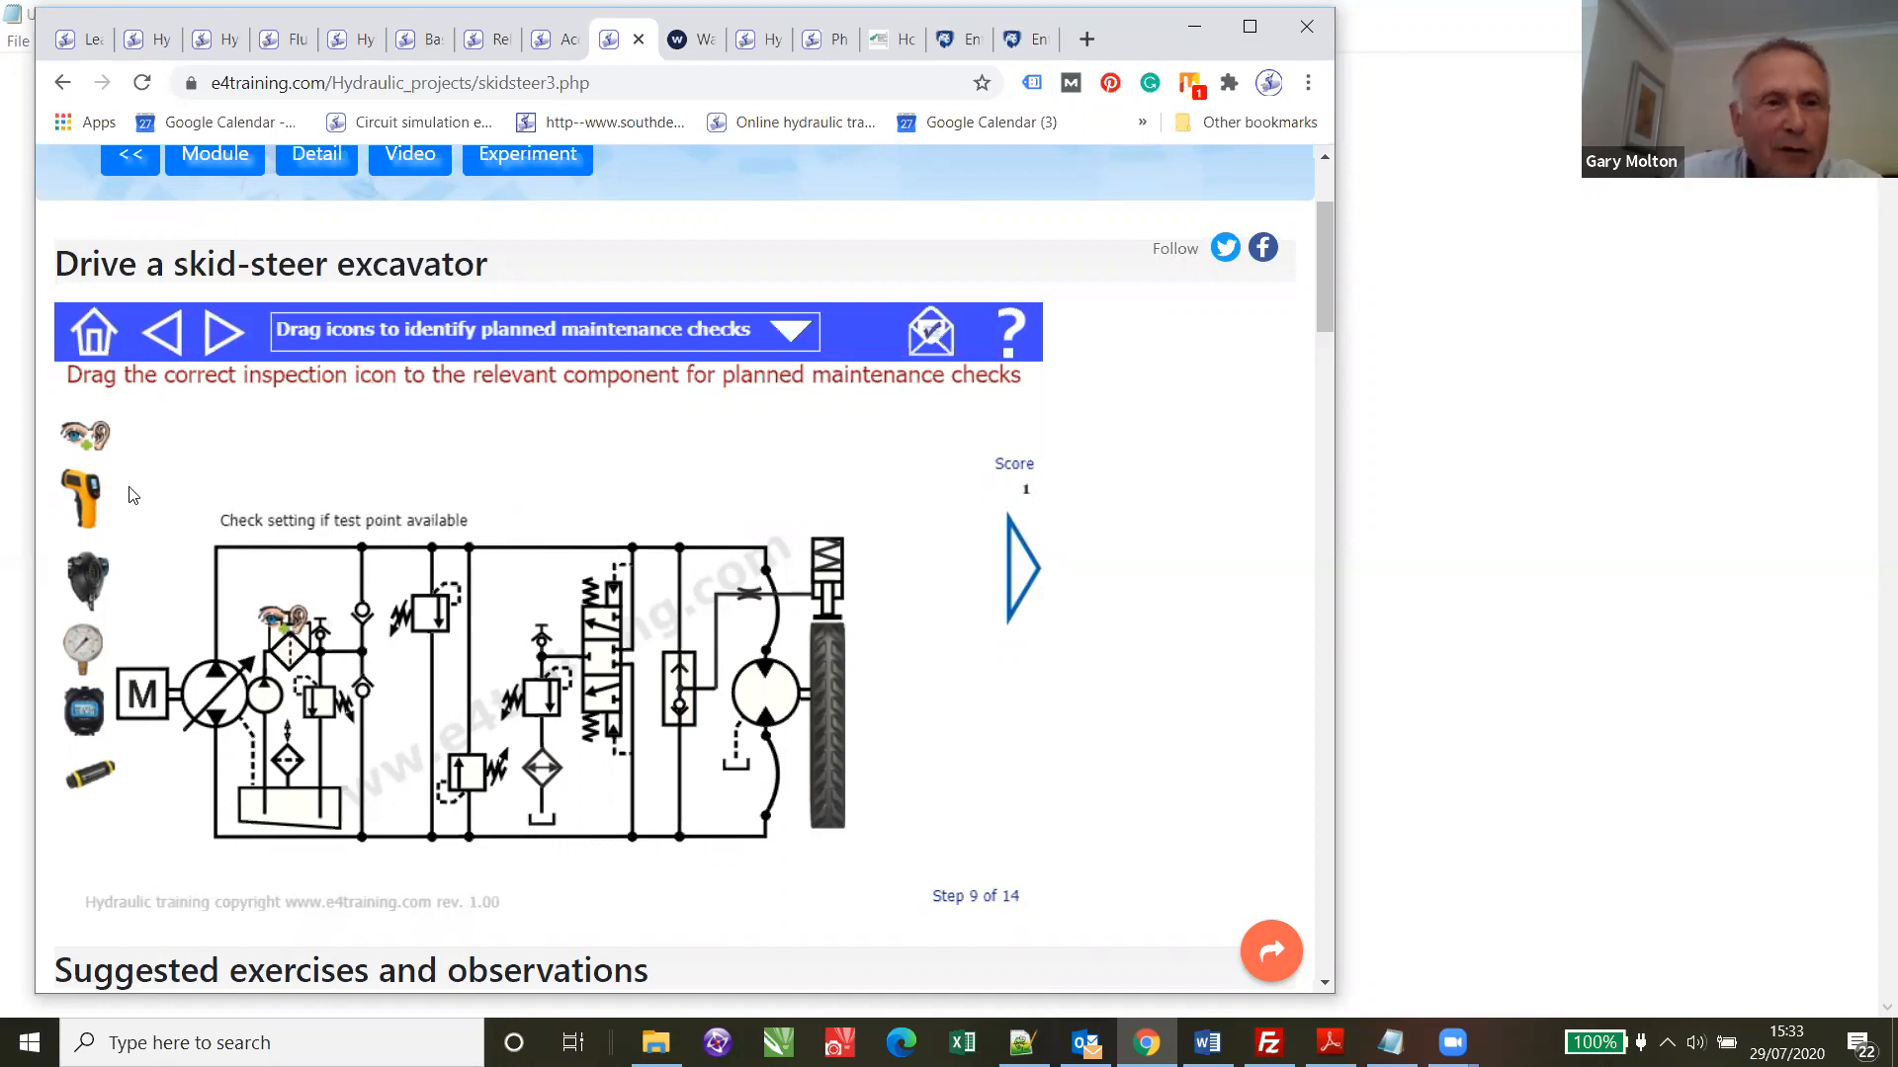
{"action": "mouse_move", "coordinate": [75, 530]}
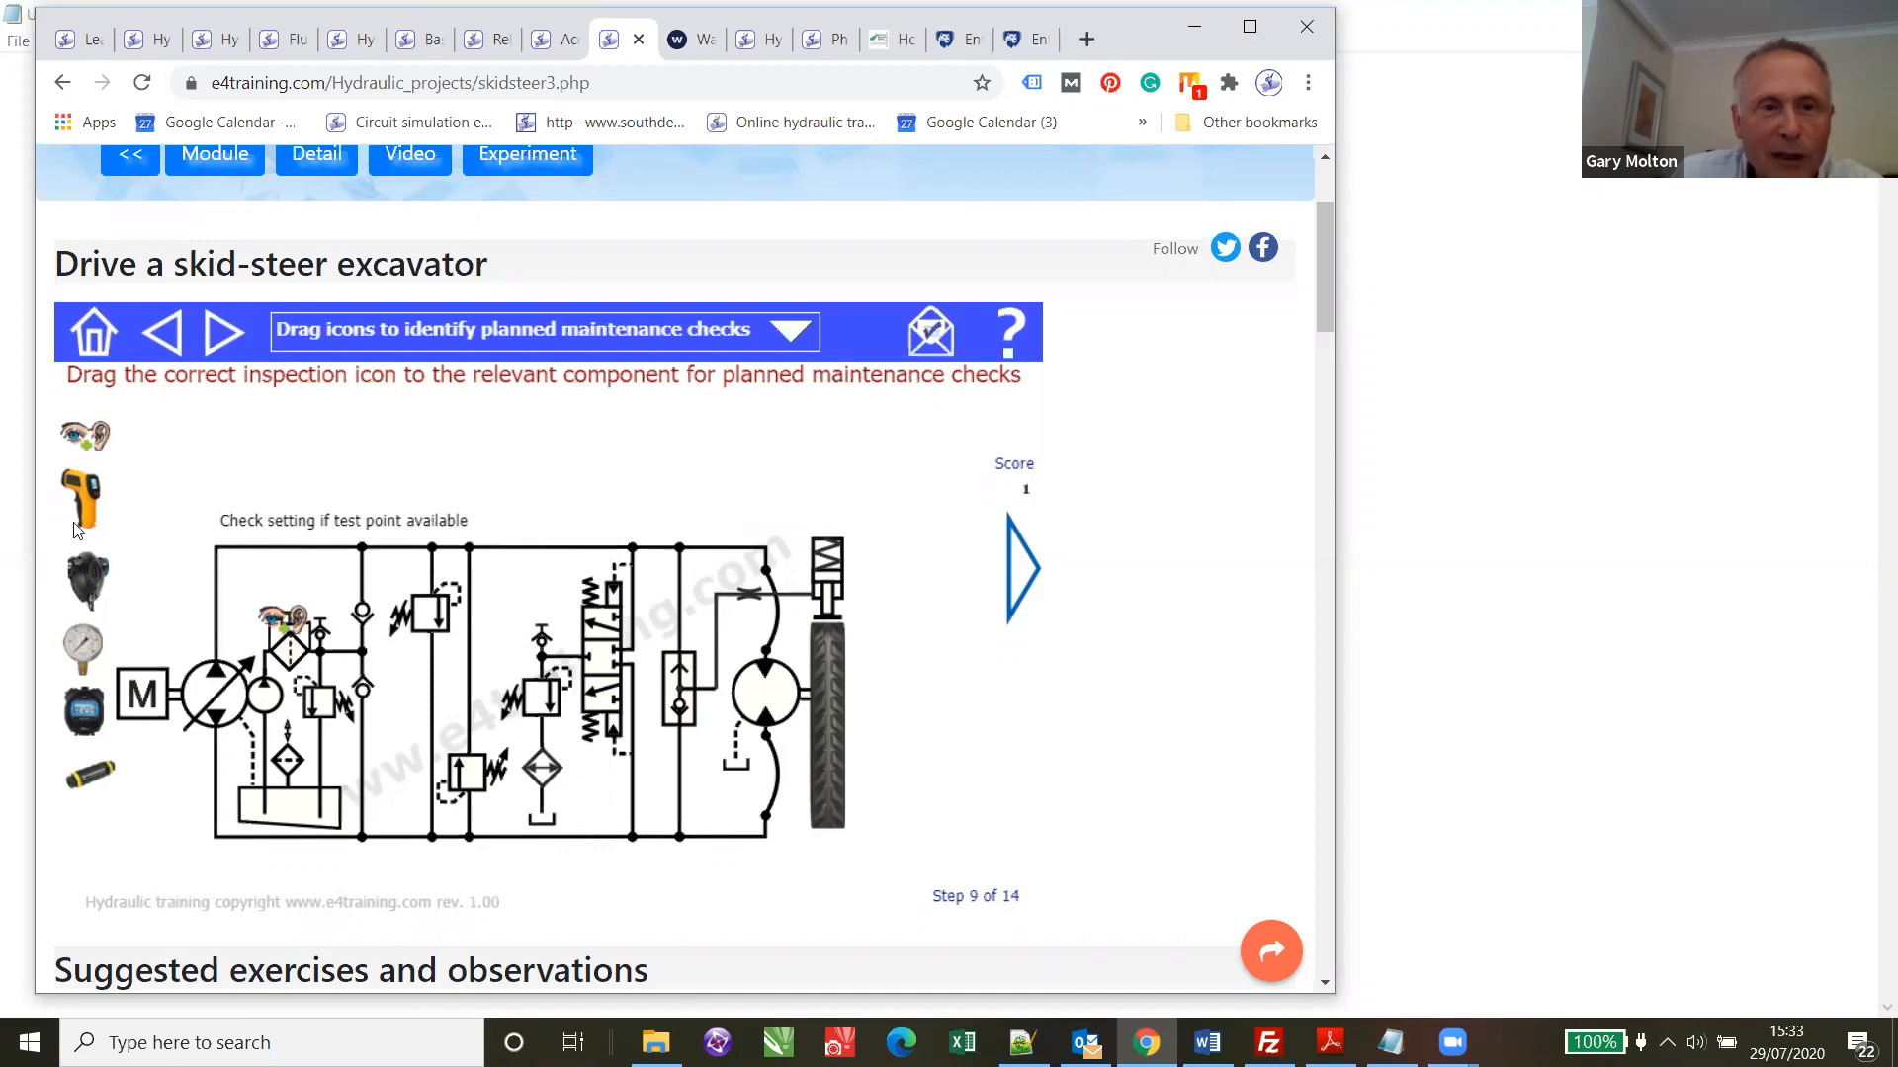
{"action": "mouse_move", "coordinate": [664, 629]}
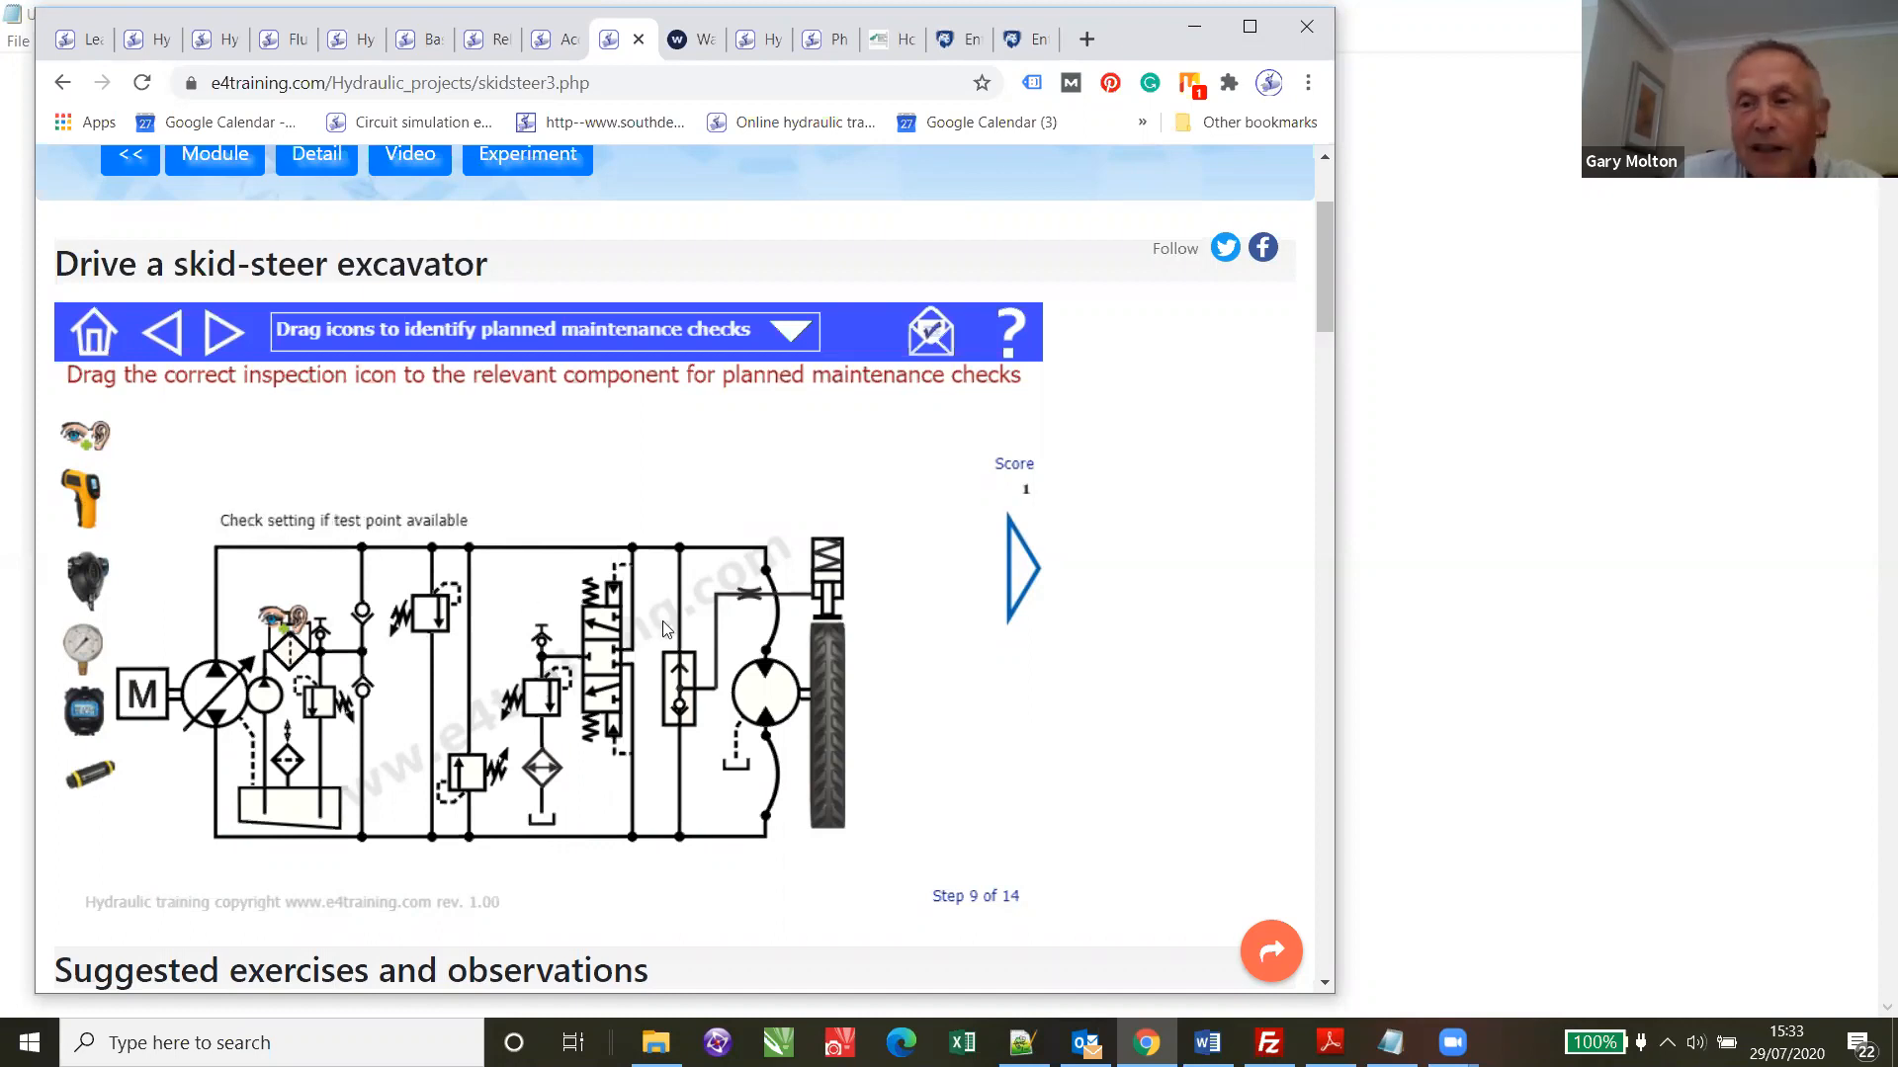
{"action": "mouse_move", "coordinate": [223, 332]}
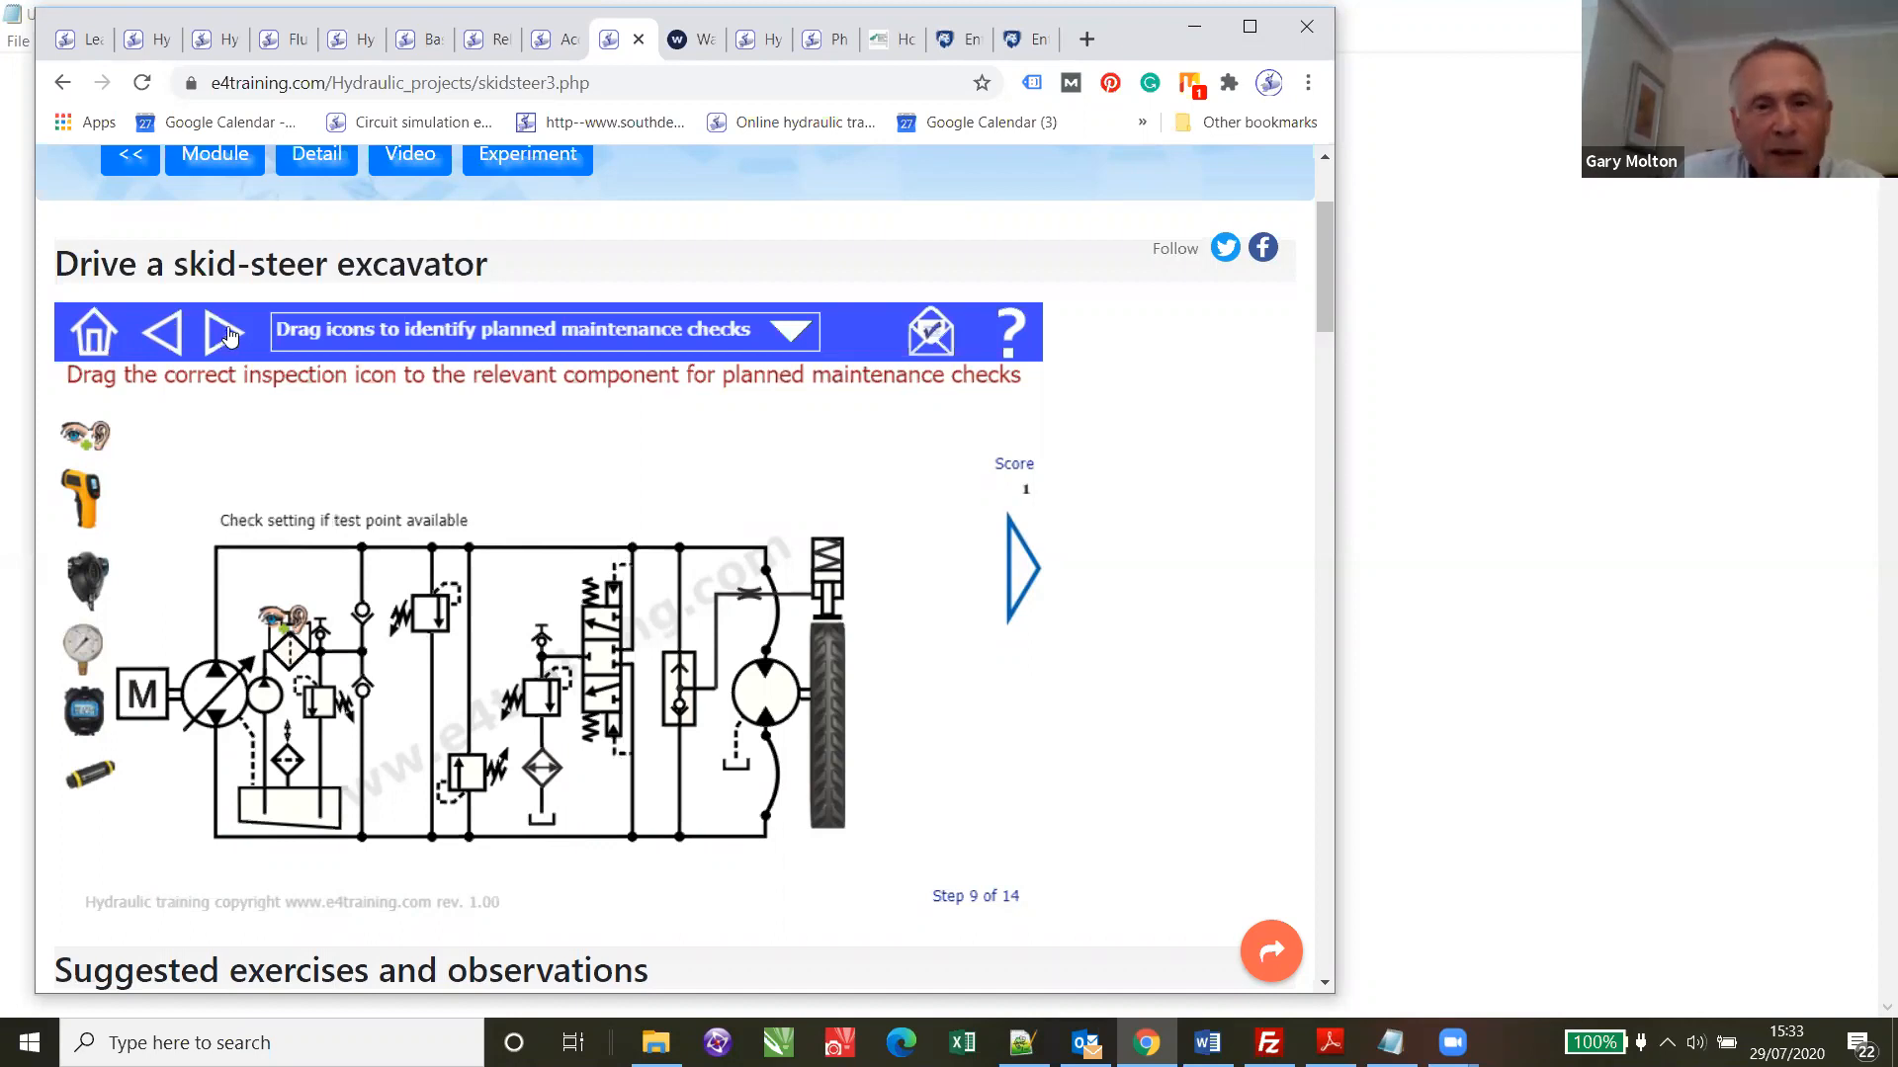
{"action": "left_click", "coordinate": [223, 332]}
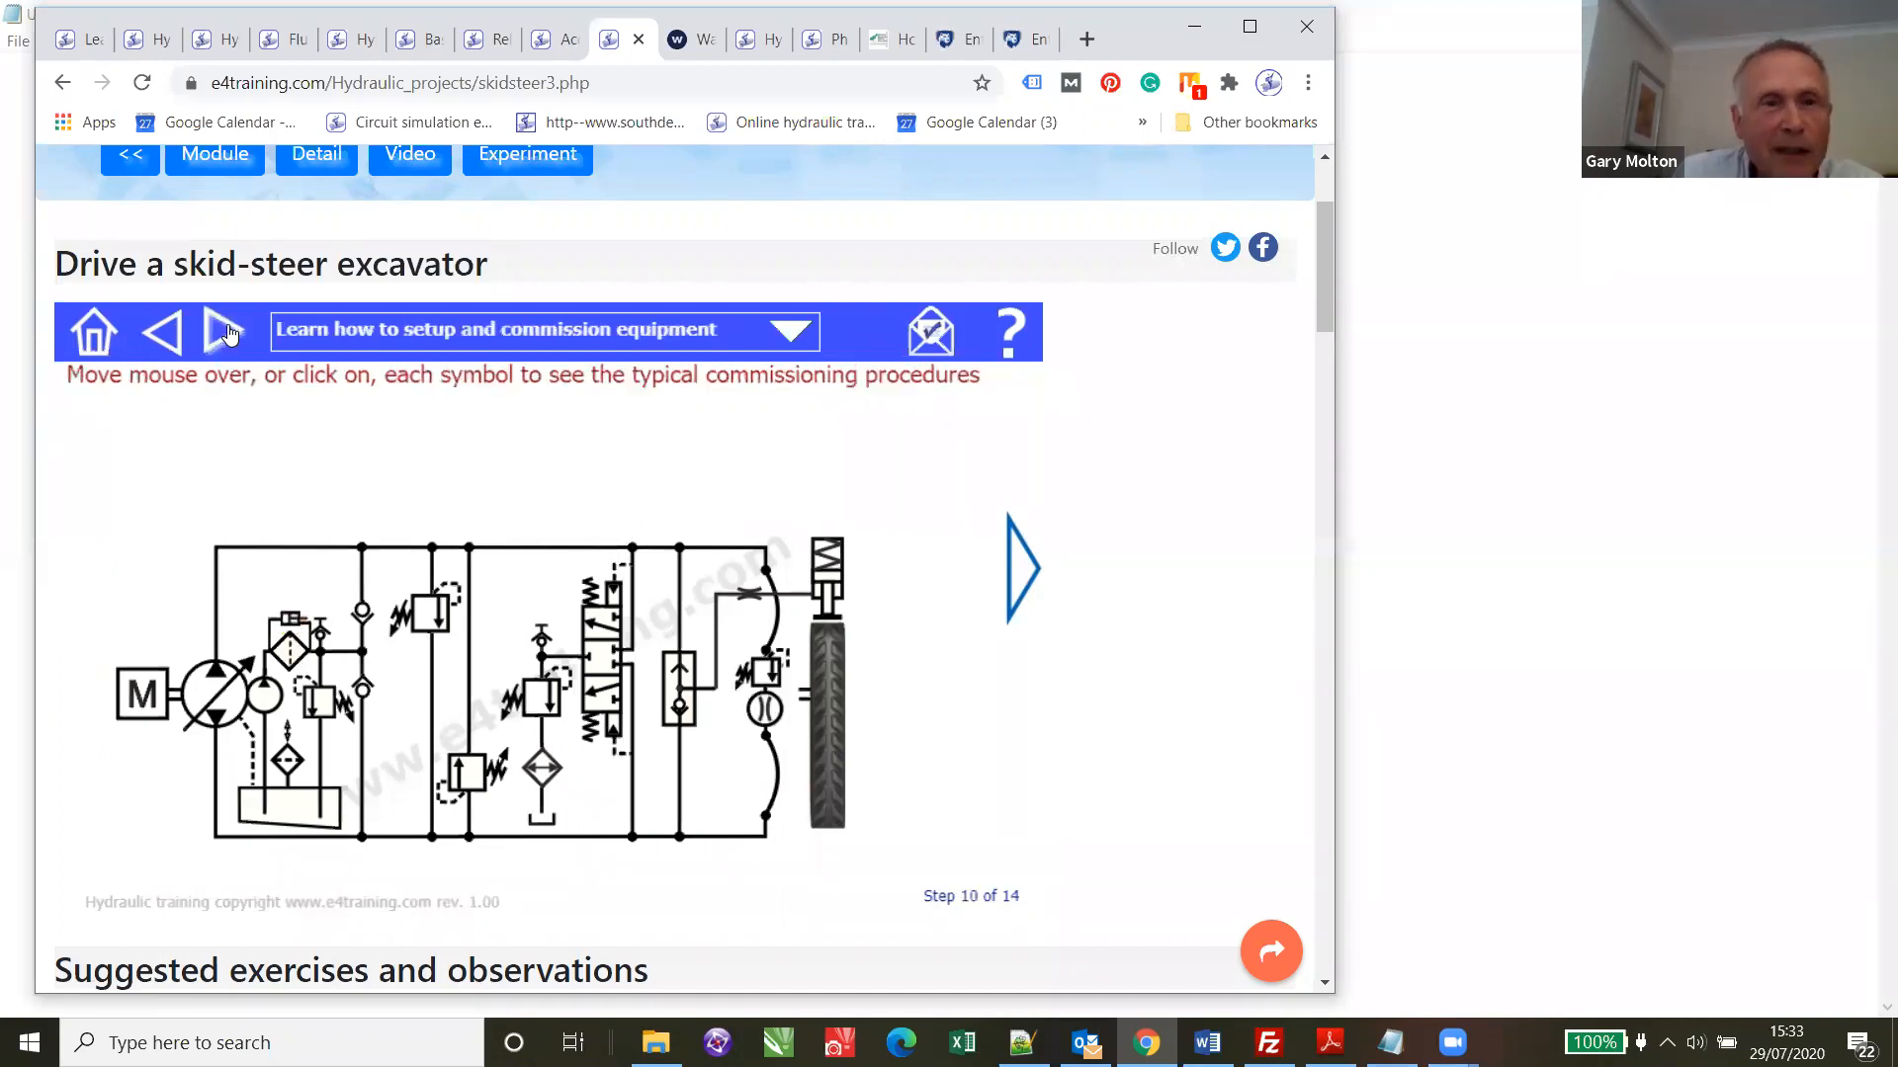
{"action": "left_click", "coordinate": [223, 332]}
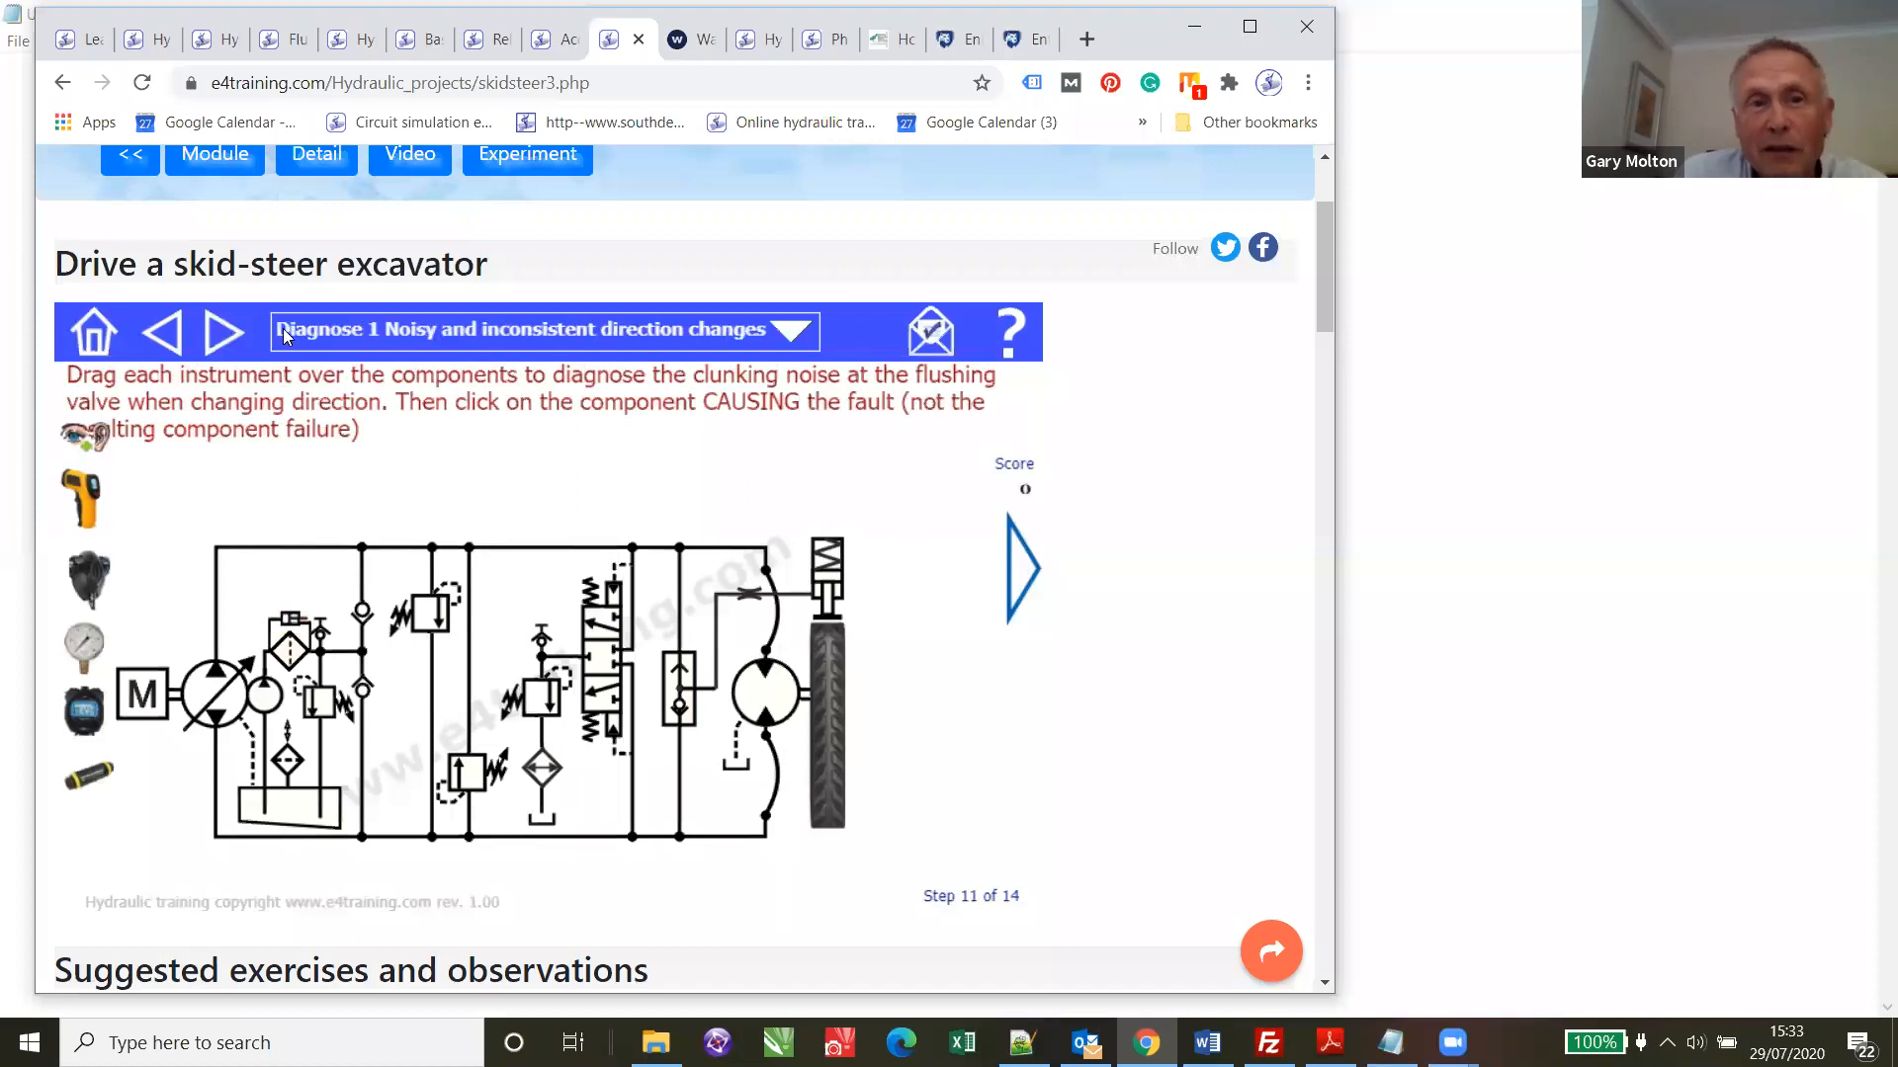
{"action": "mouse_move", "coordinate": [654, 330]}
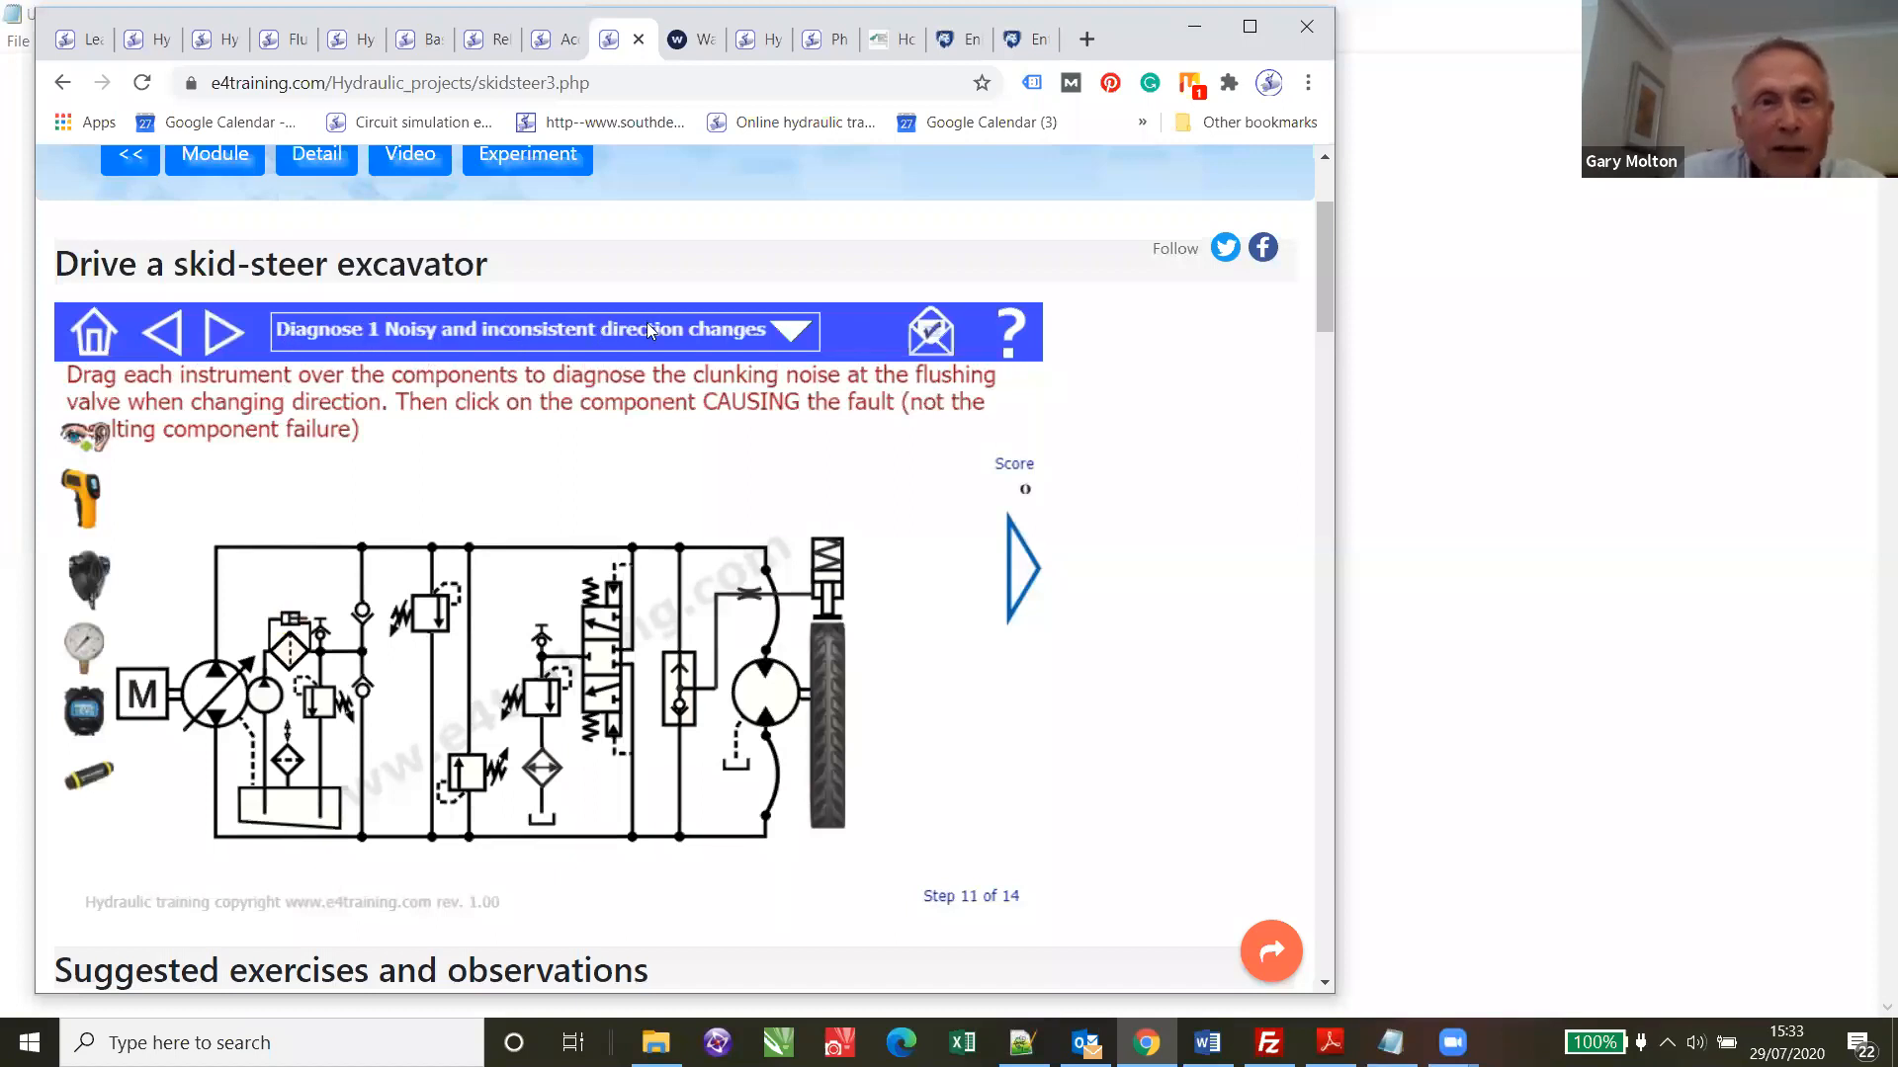
{"action": "mouse_move", "coordinate": [751, 407]}
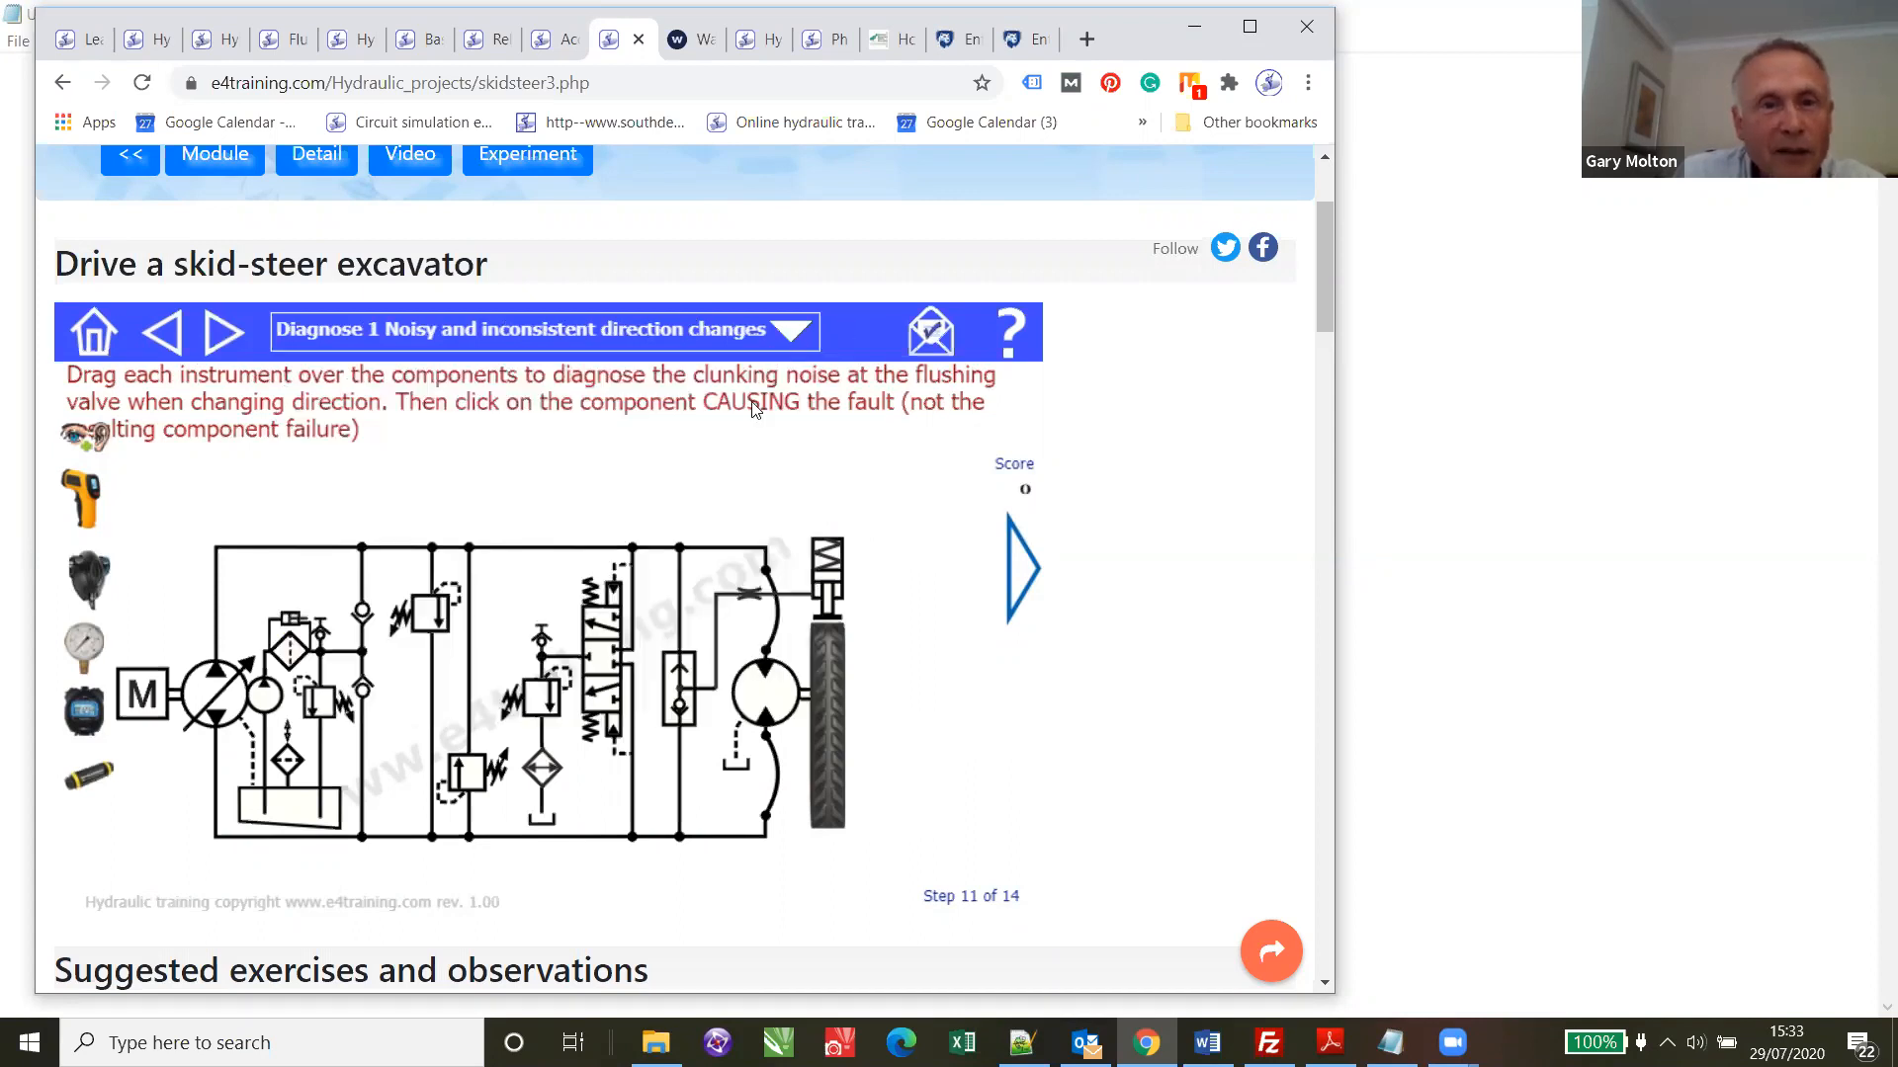
{"action": "mouse_move", "coordinate": [152, 472]}
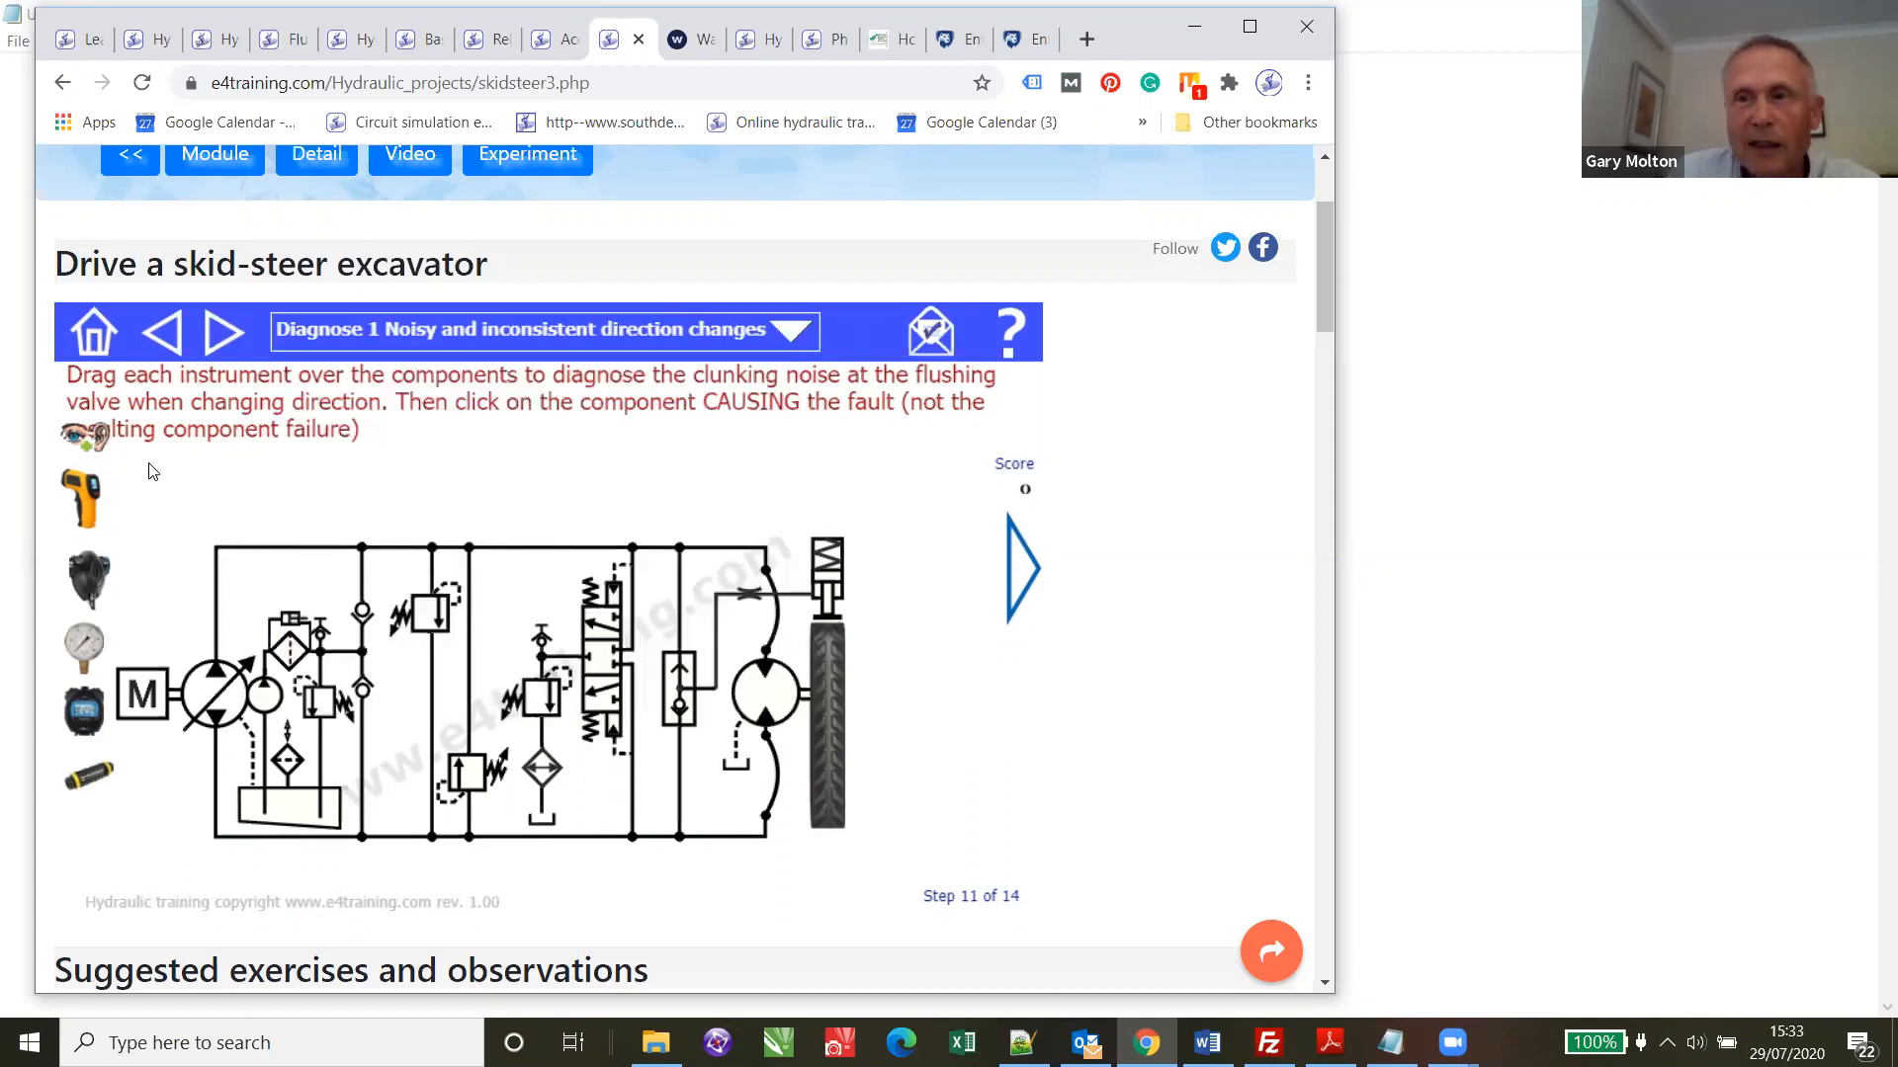
{"action": "mouse_move", "coordinate": [79, 419]}
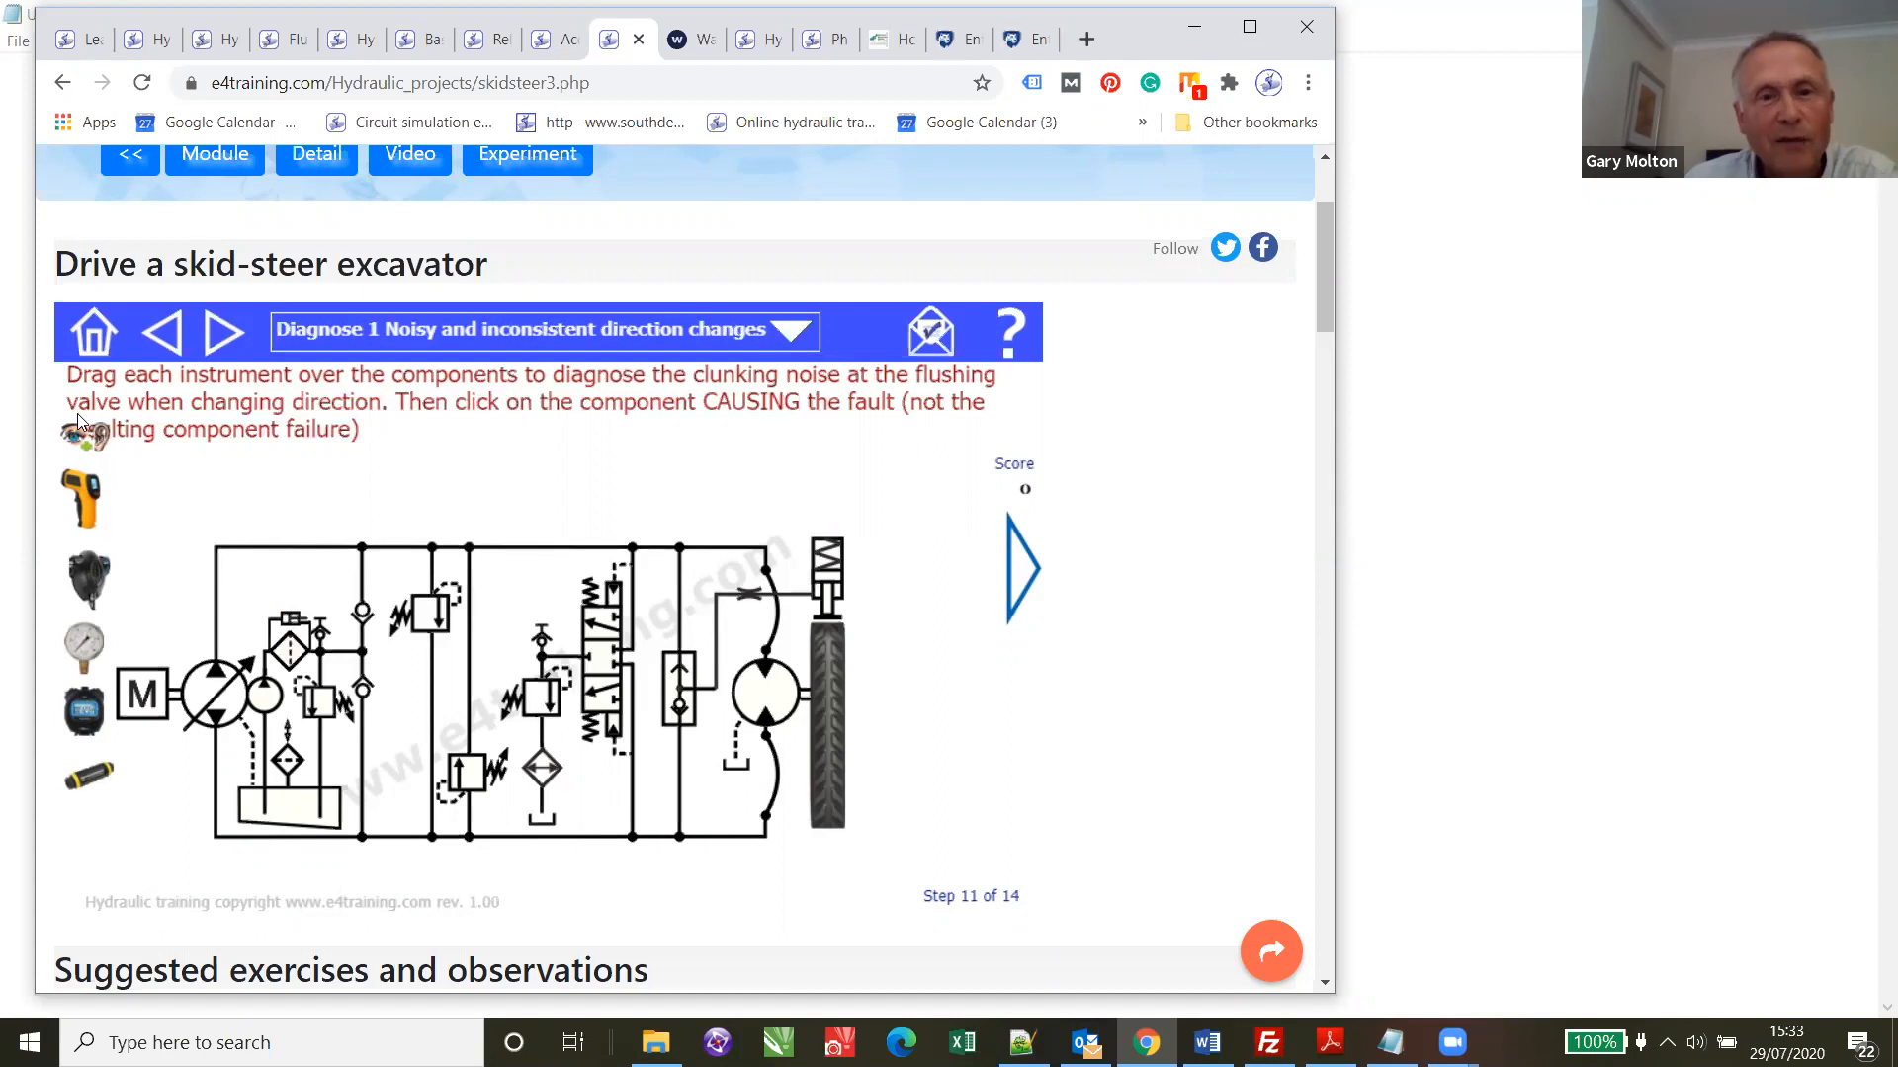
{"action": "mouse_move", "coordinate": [89, 445]}
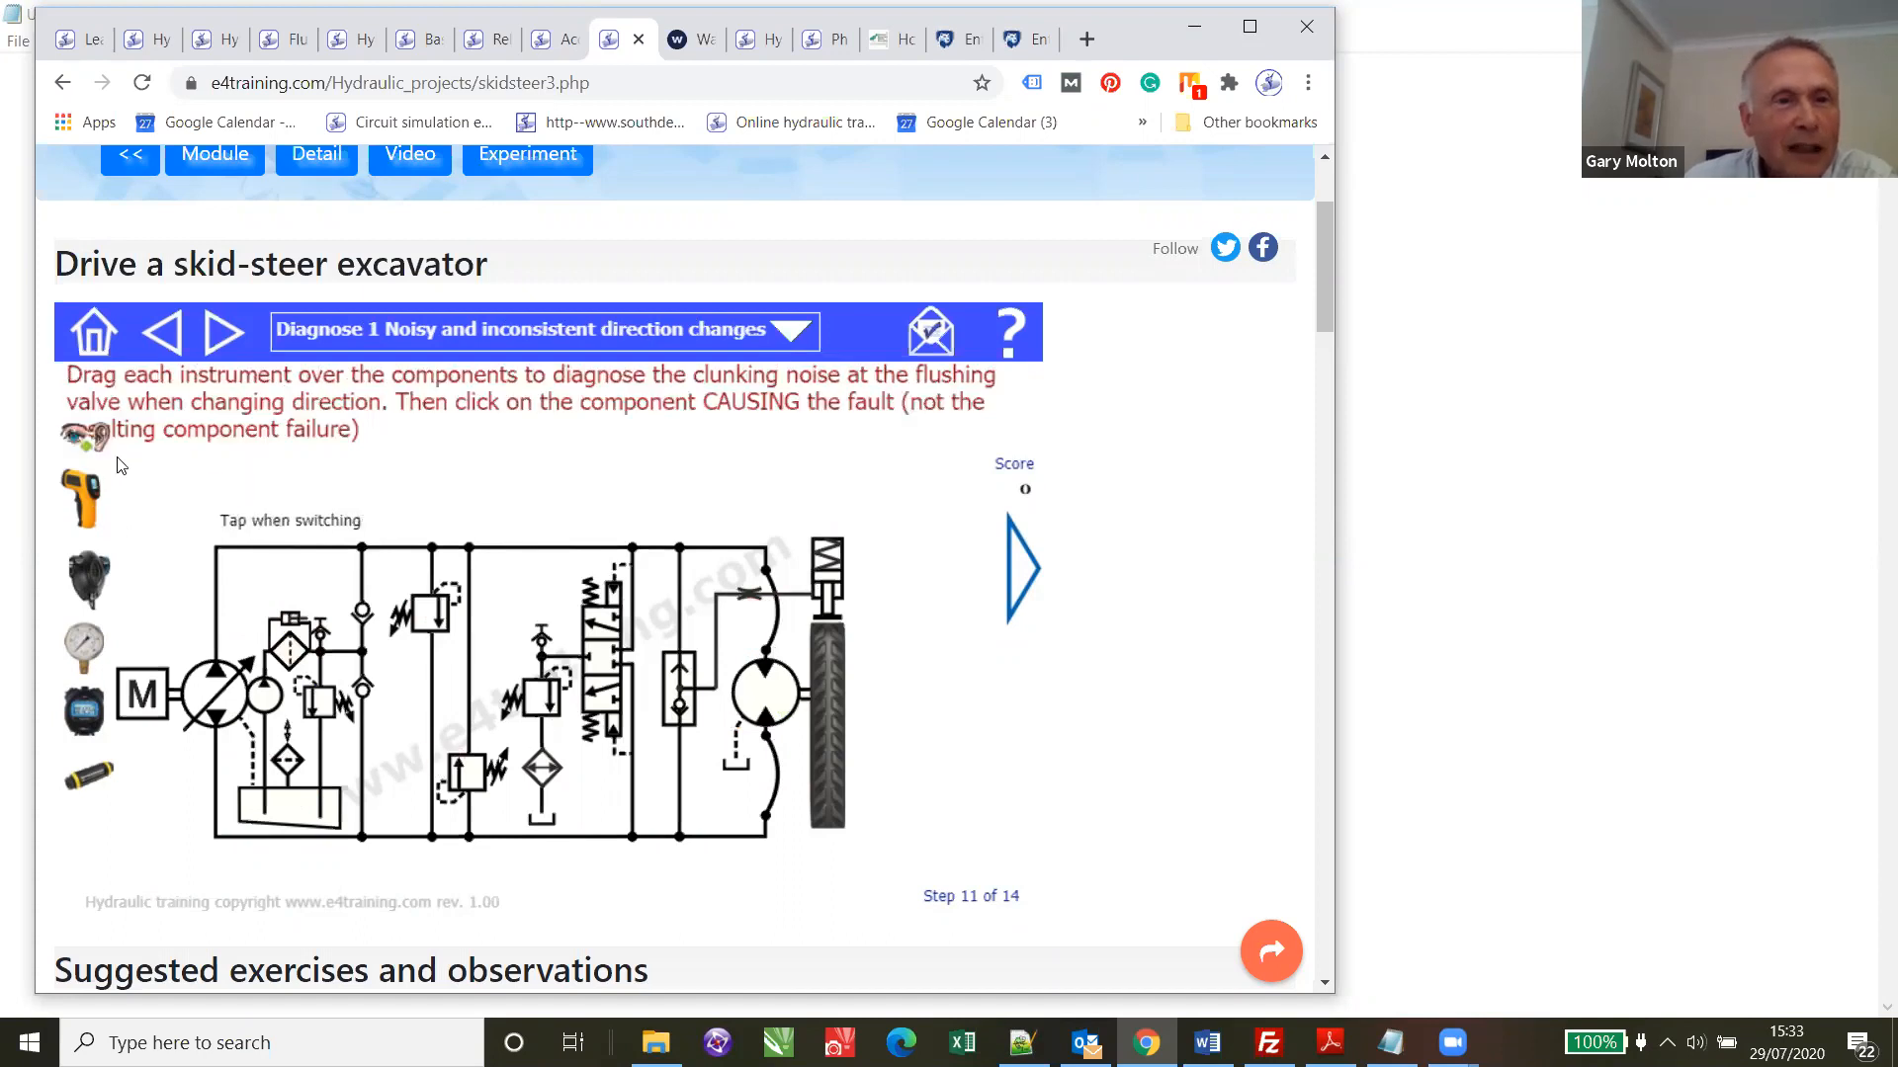
{"action": "mouse_move", "coordinate": [378, 692]}
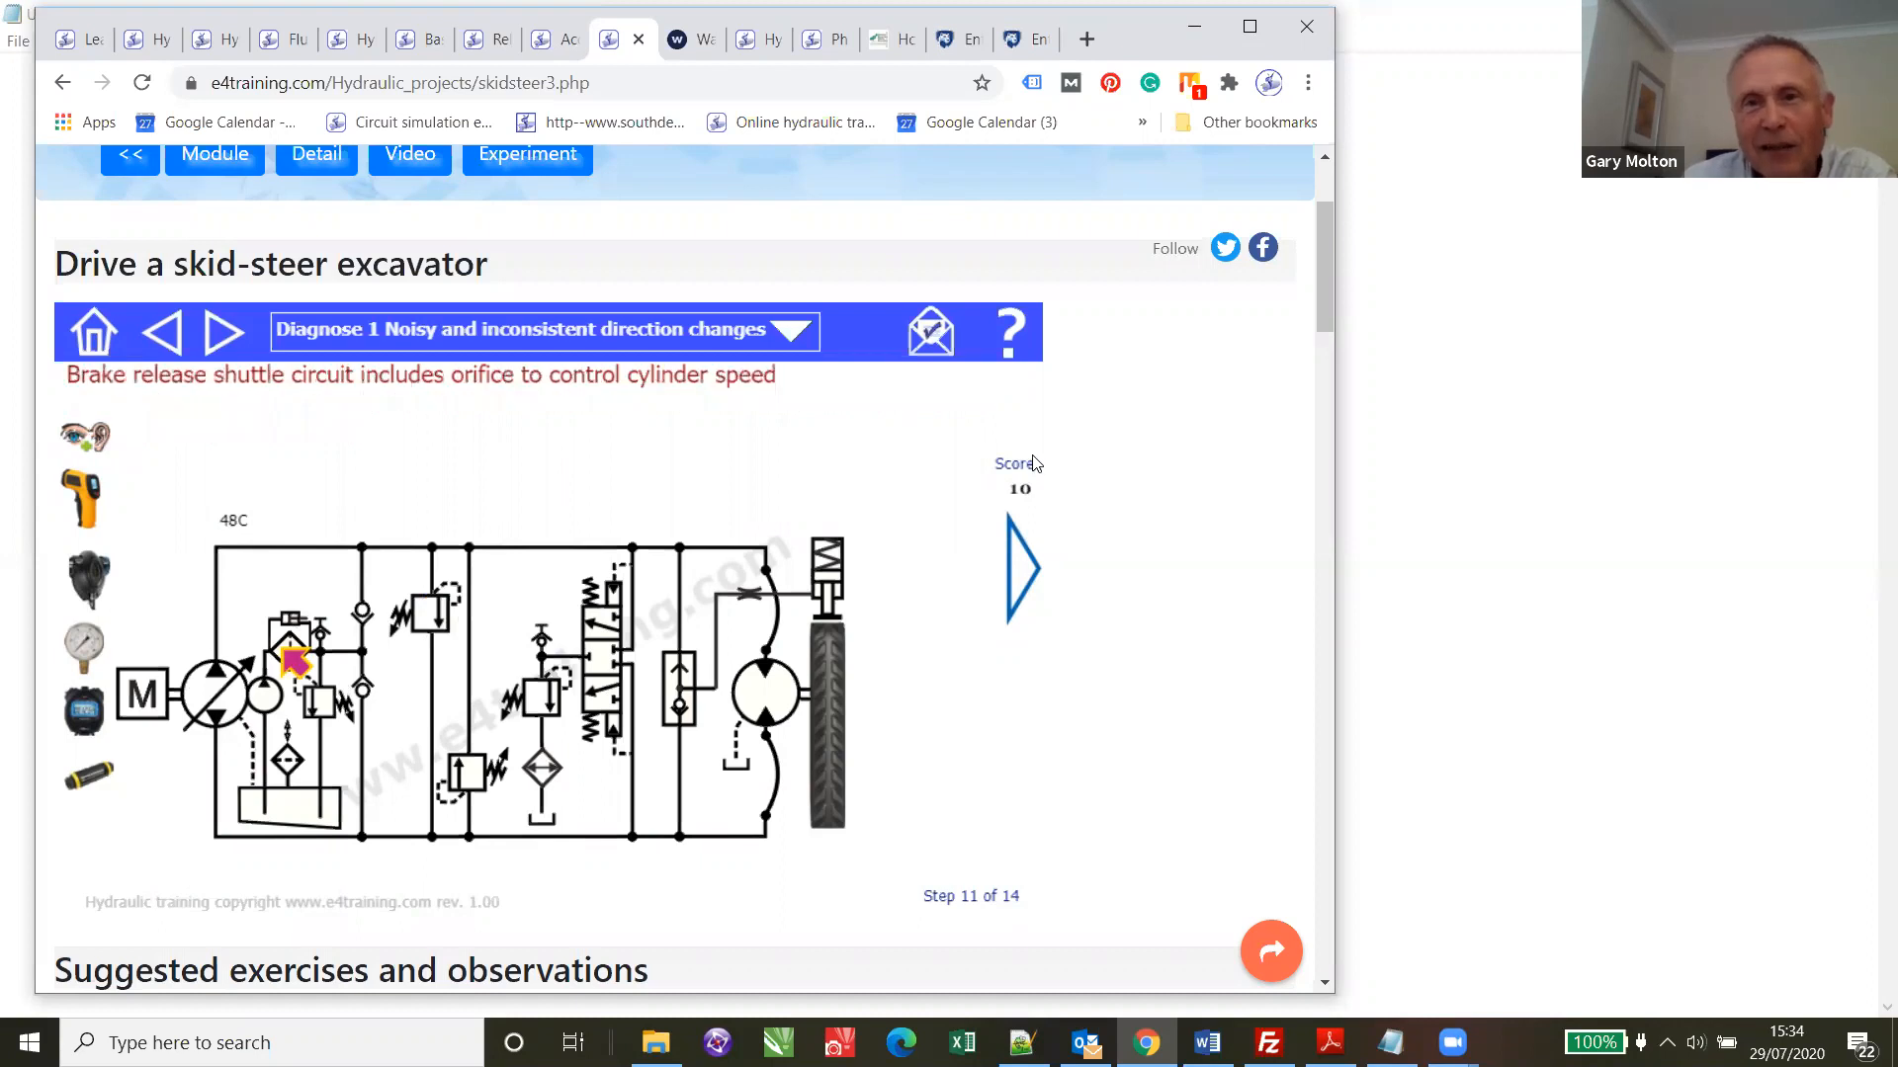
- Bring up the results posting form after scoring 10 on the noisy direction-change diagnosis
{"action": "left_click", "coordinate": [931, 330]}
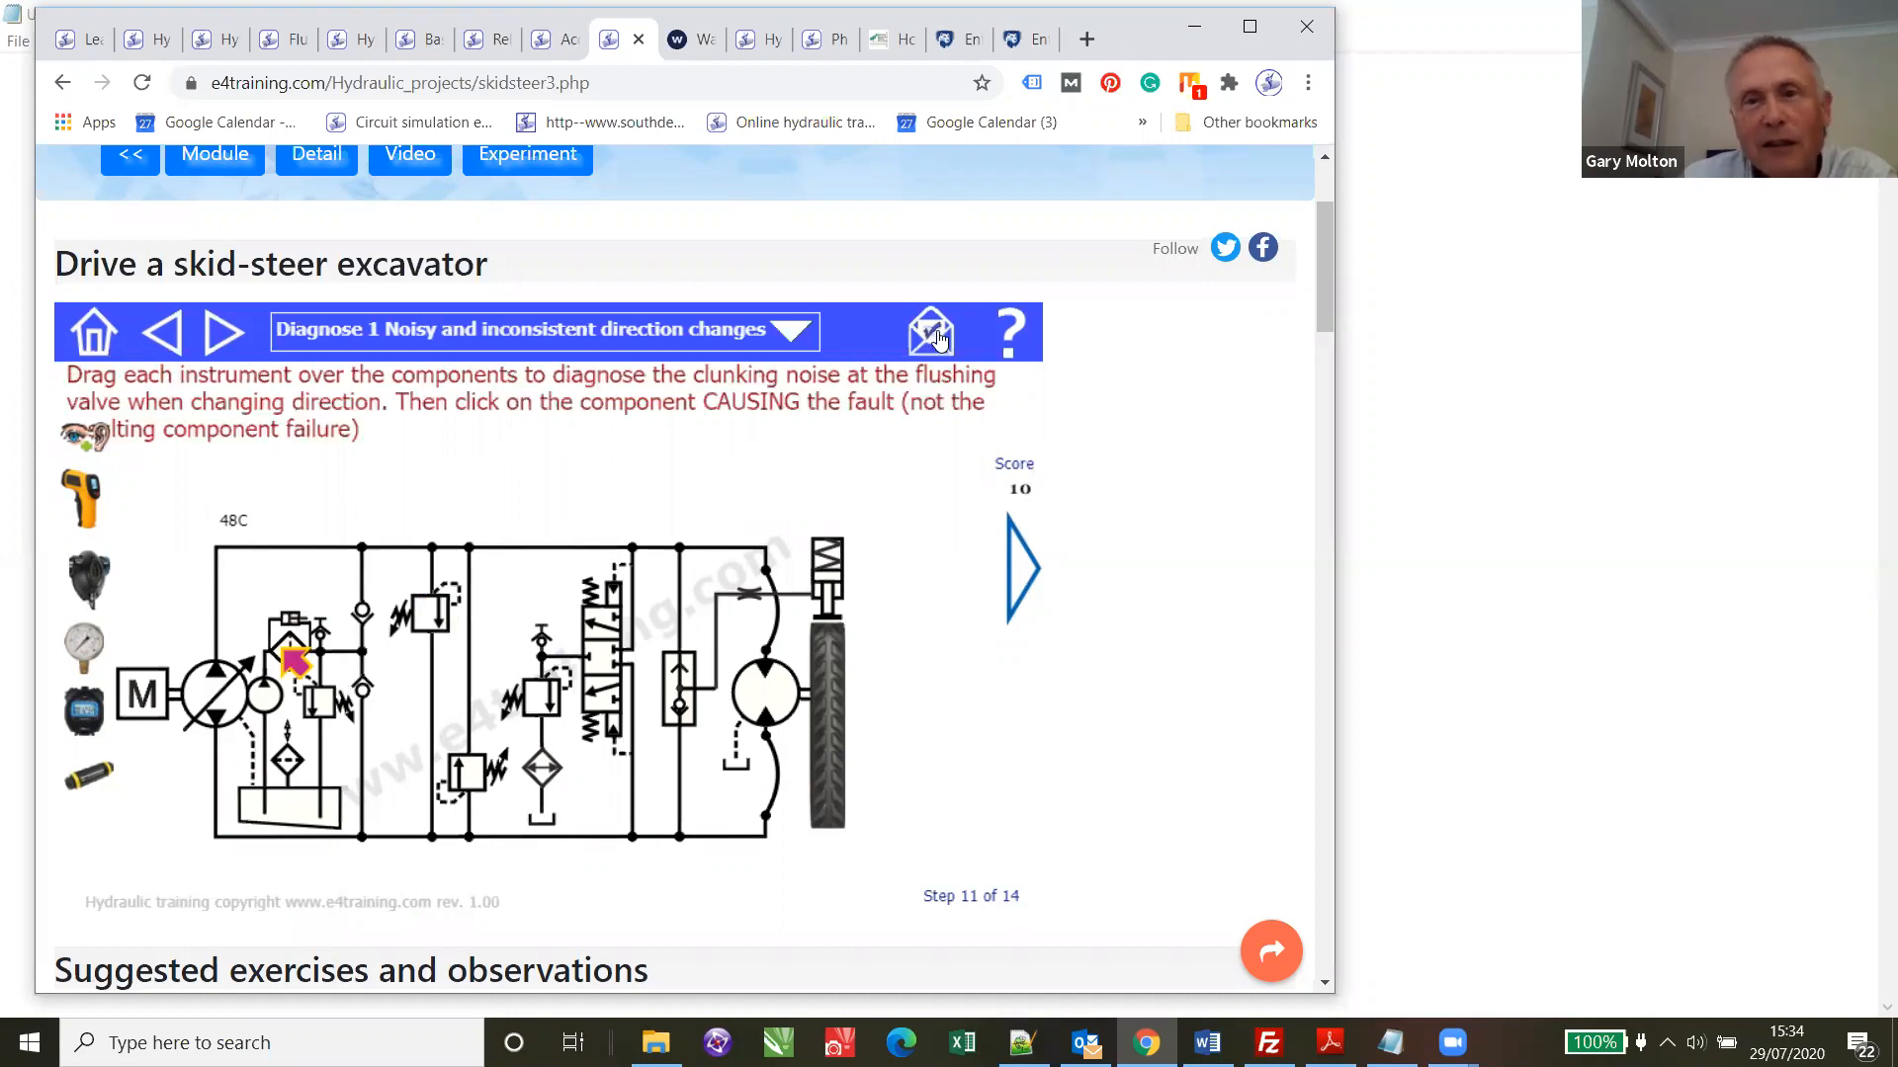
- Show the Learning Record Store posting form and select the whole LRS endpoint address
{"action": "left_click", "coordinate": [931, 332]}
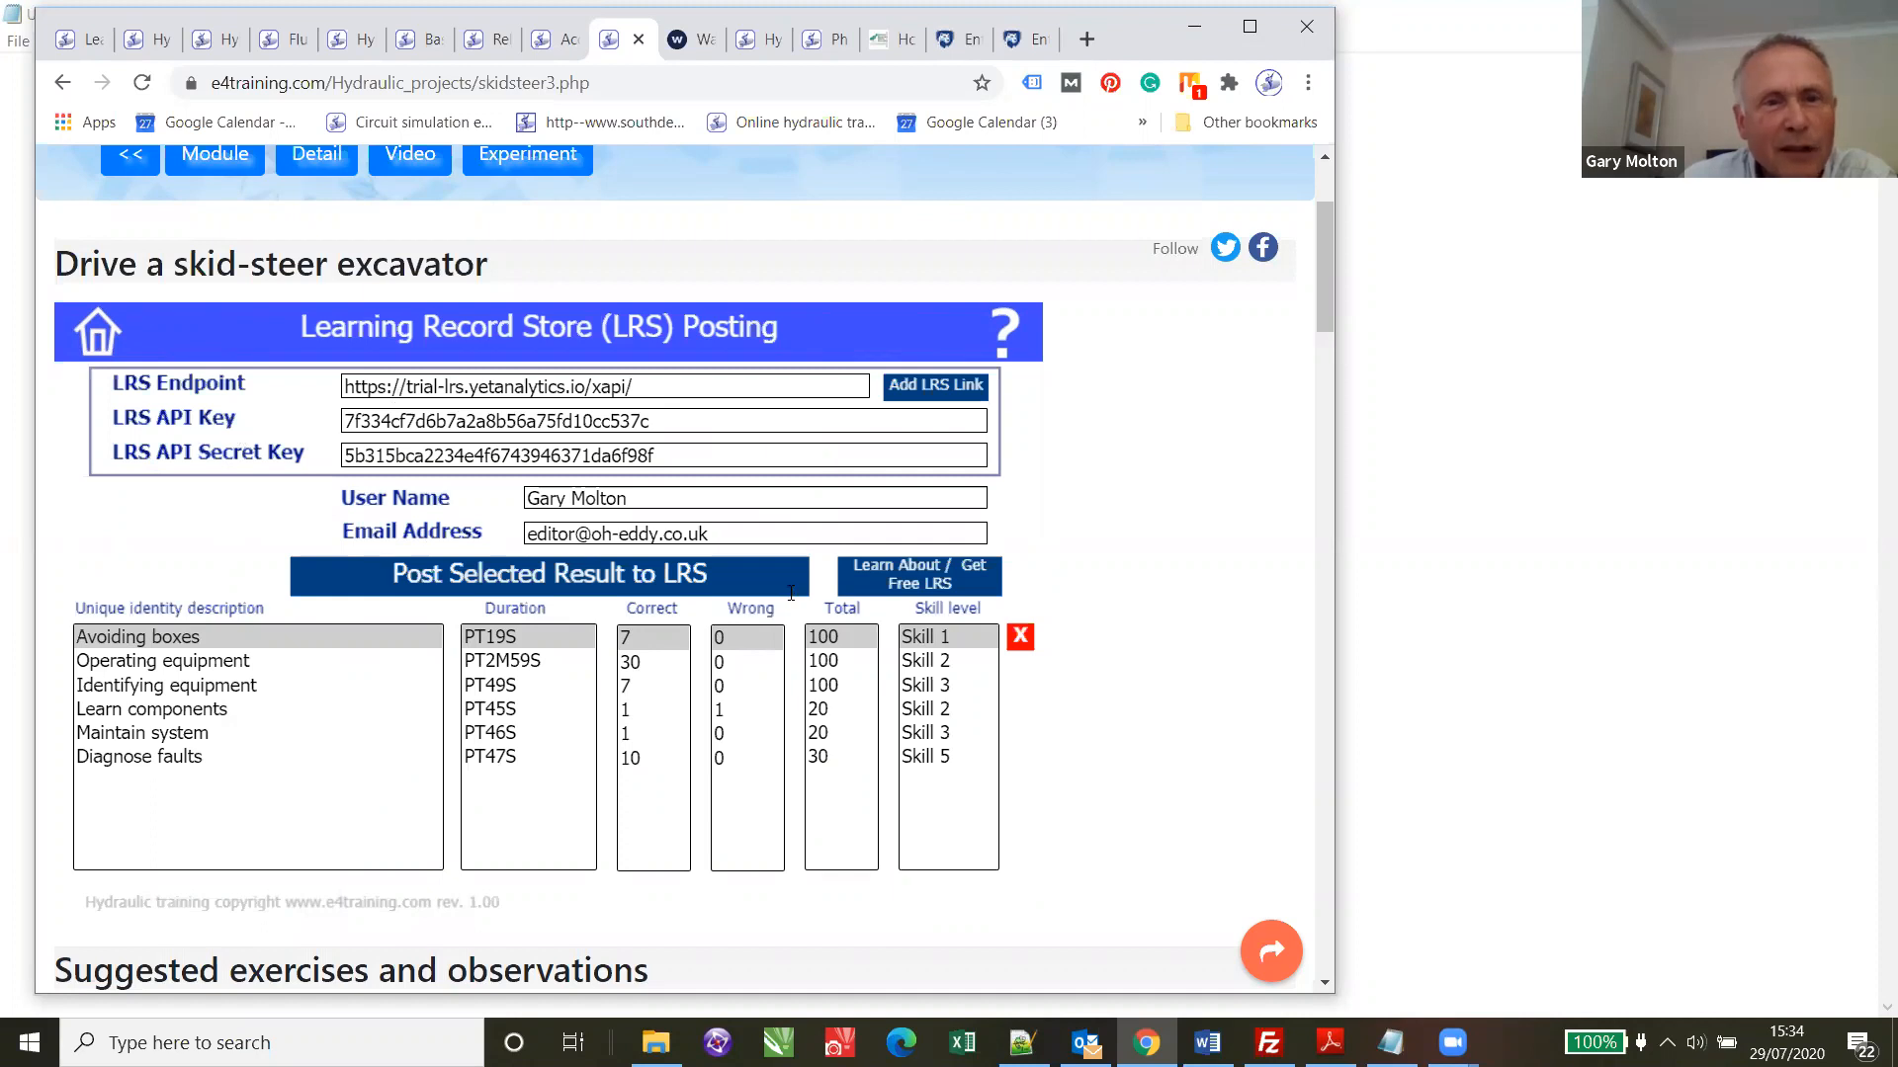
{"action": "mouse_move", "coordinate": [627, 707]}
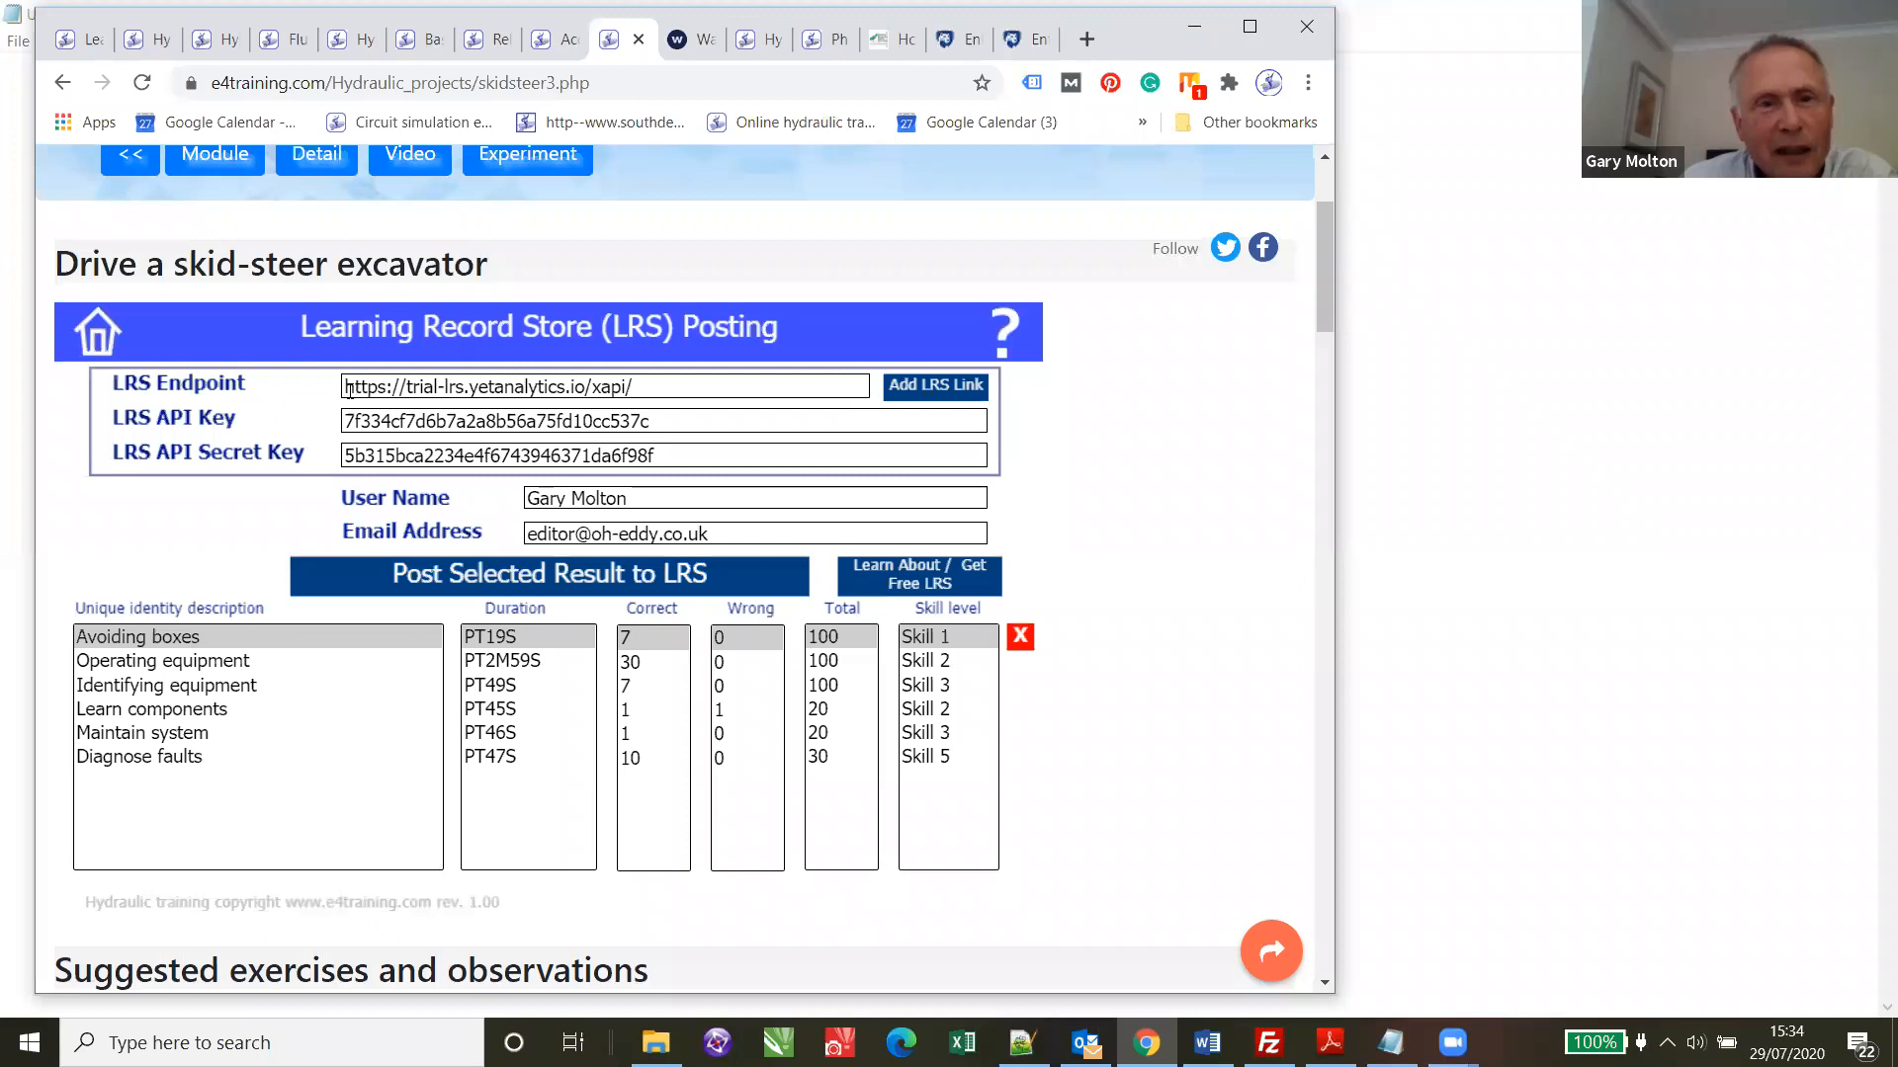
{"action": "triple_click", "coordinate": [605, 386]}
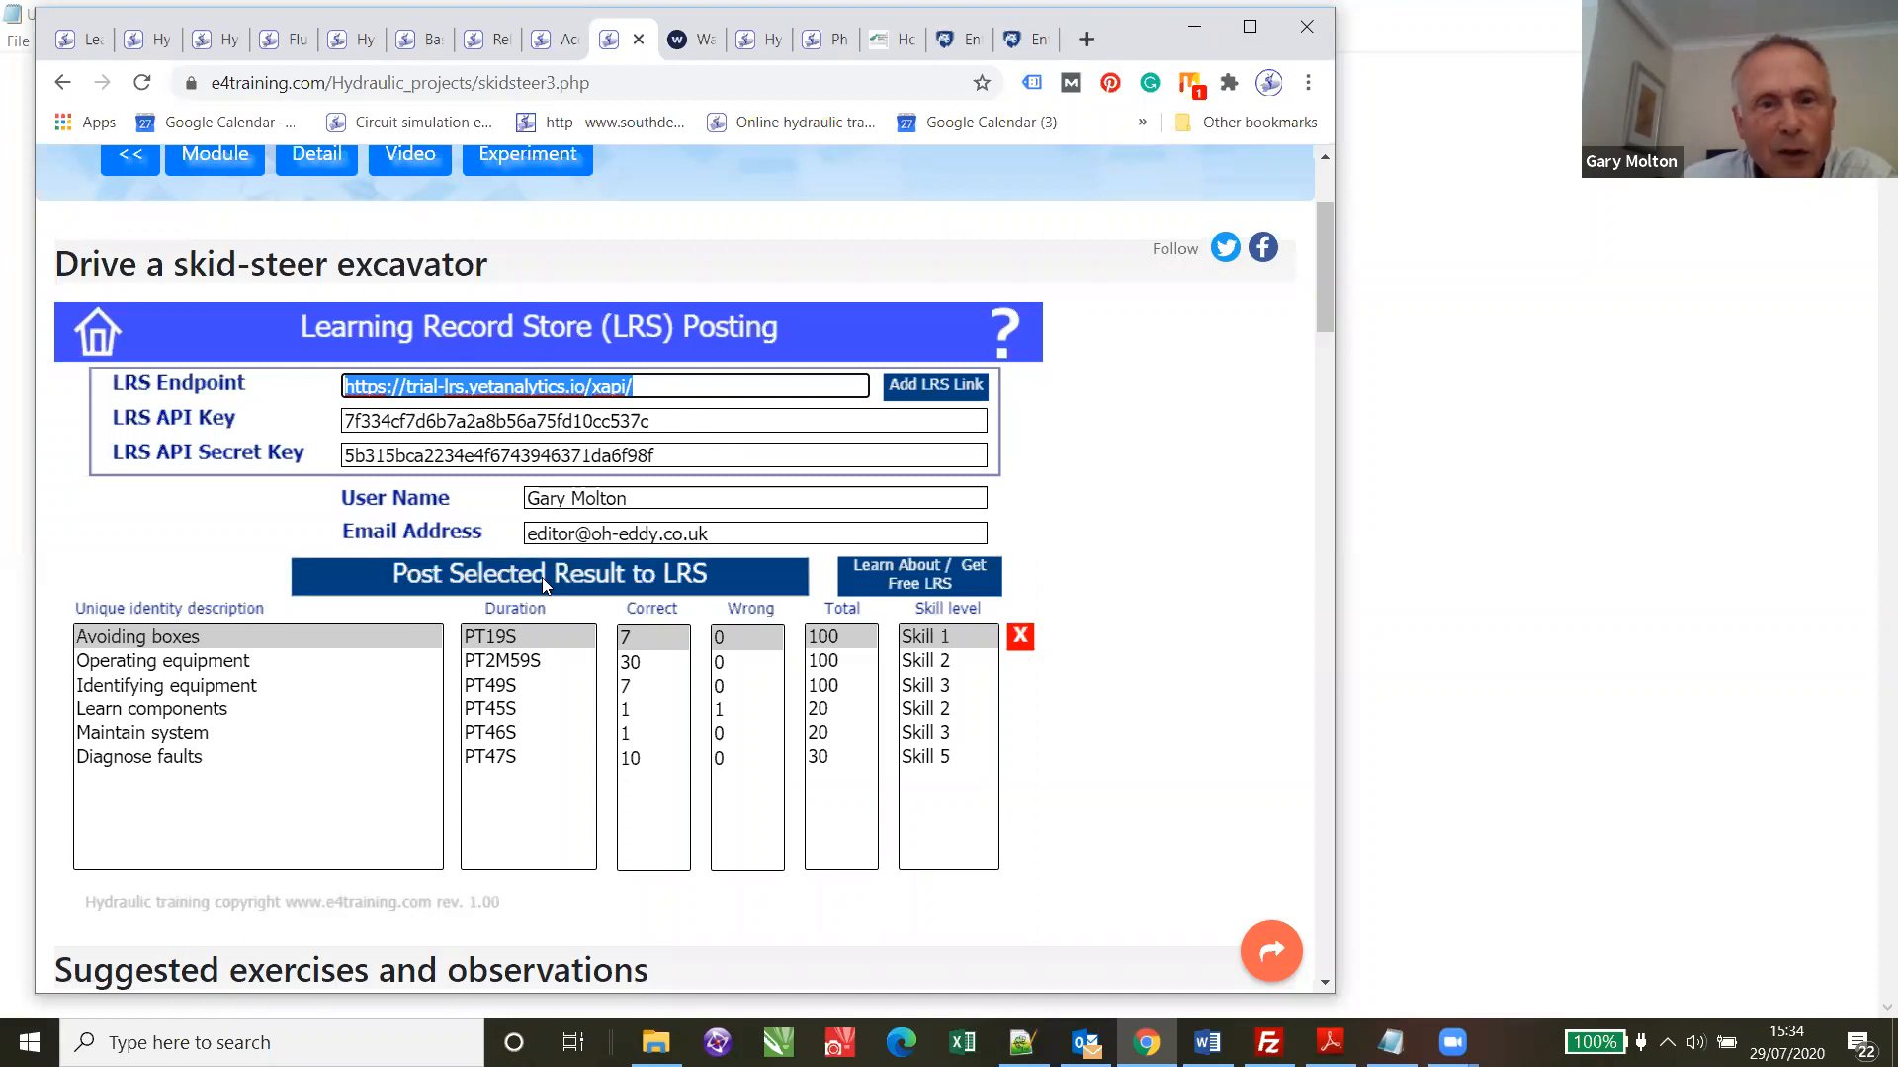
{"action": "mouse_move", "coordinate": [464, 595]}
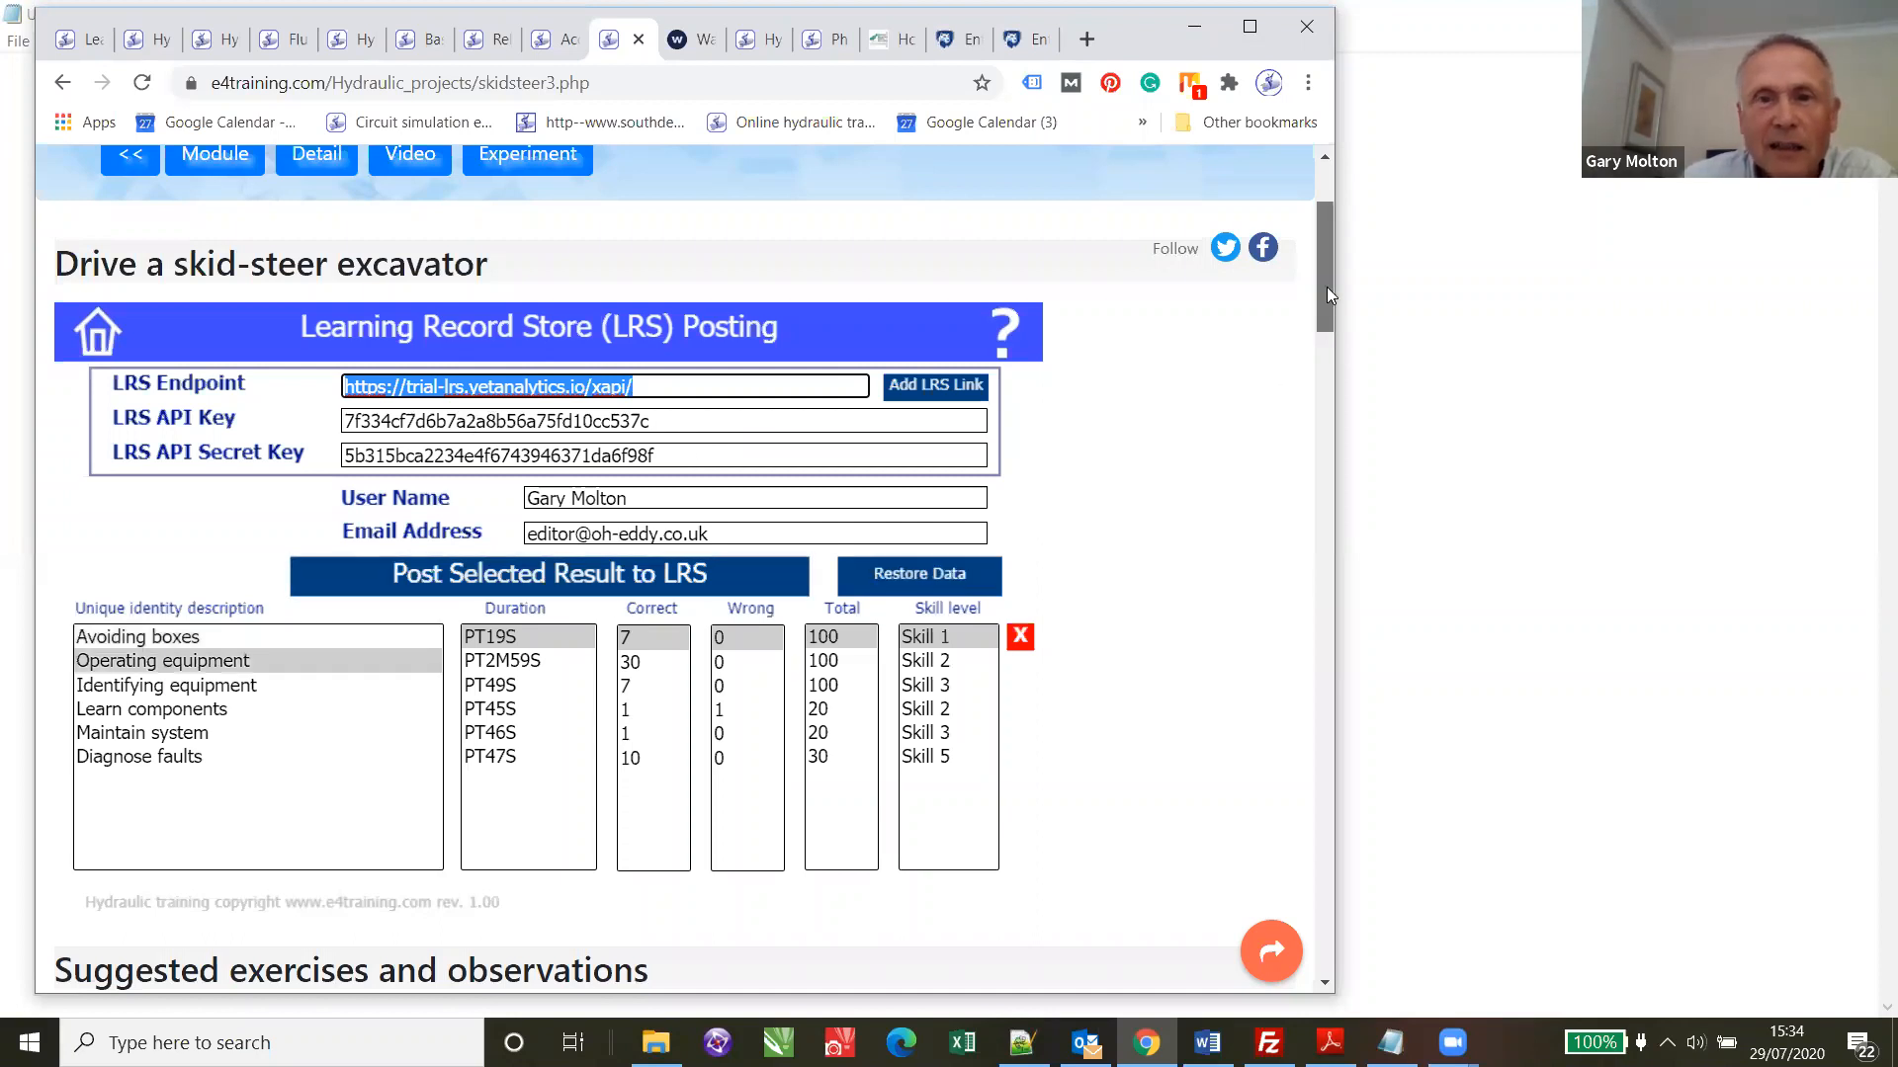
{"action": "scroll", "scroll_direction": "up", "scroll_amount": 3}
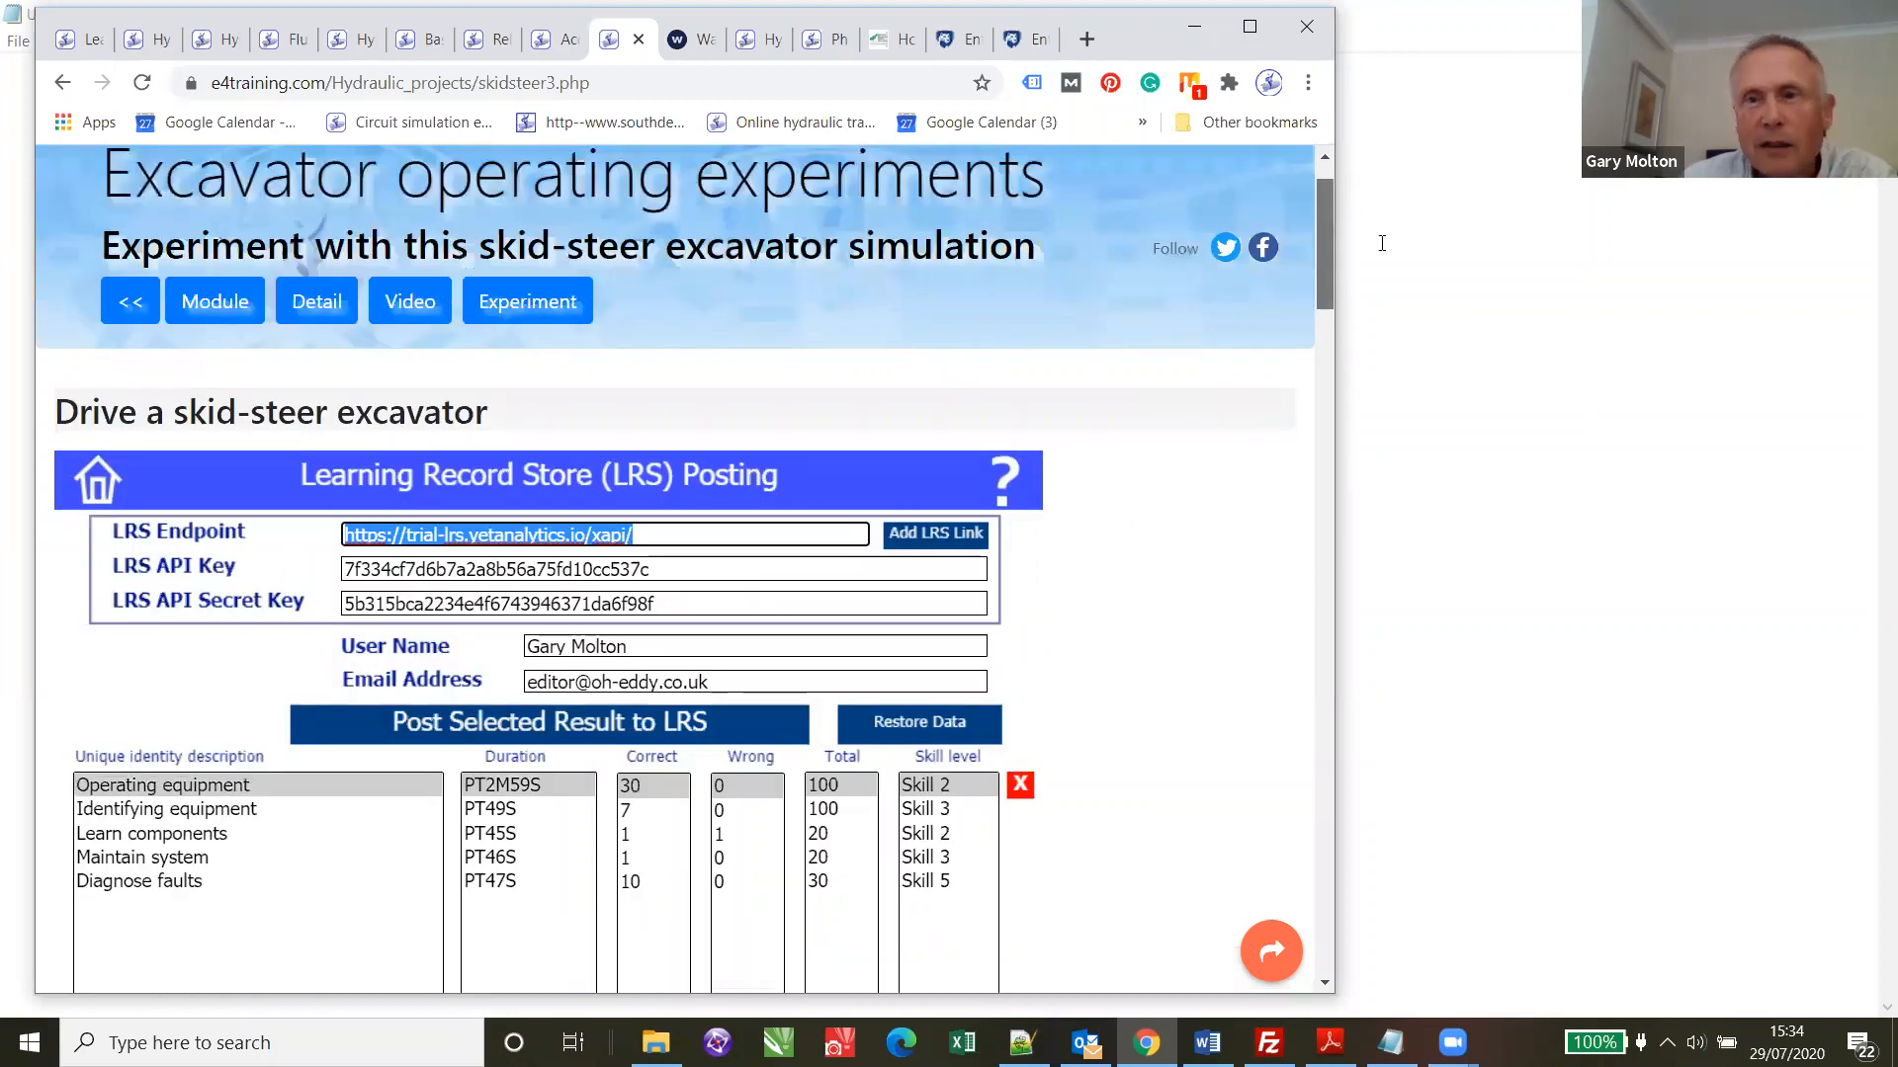
{"action": "scroll", "scroll_direction": "up", "scroll_amount": 3}
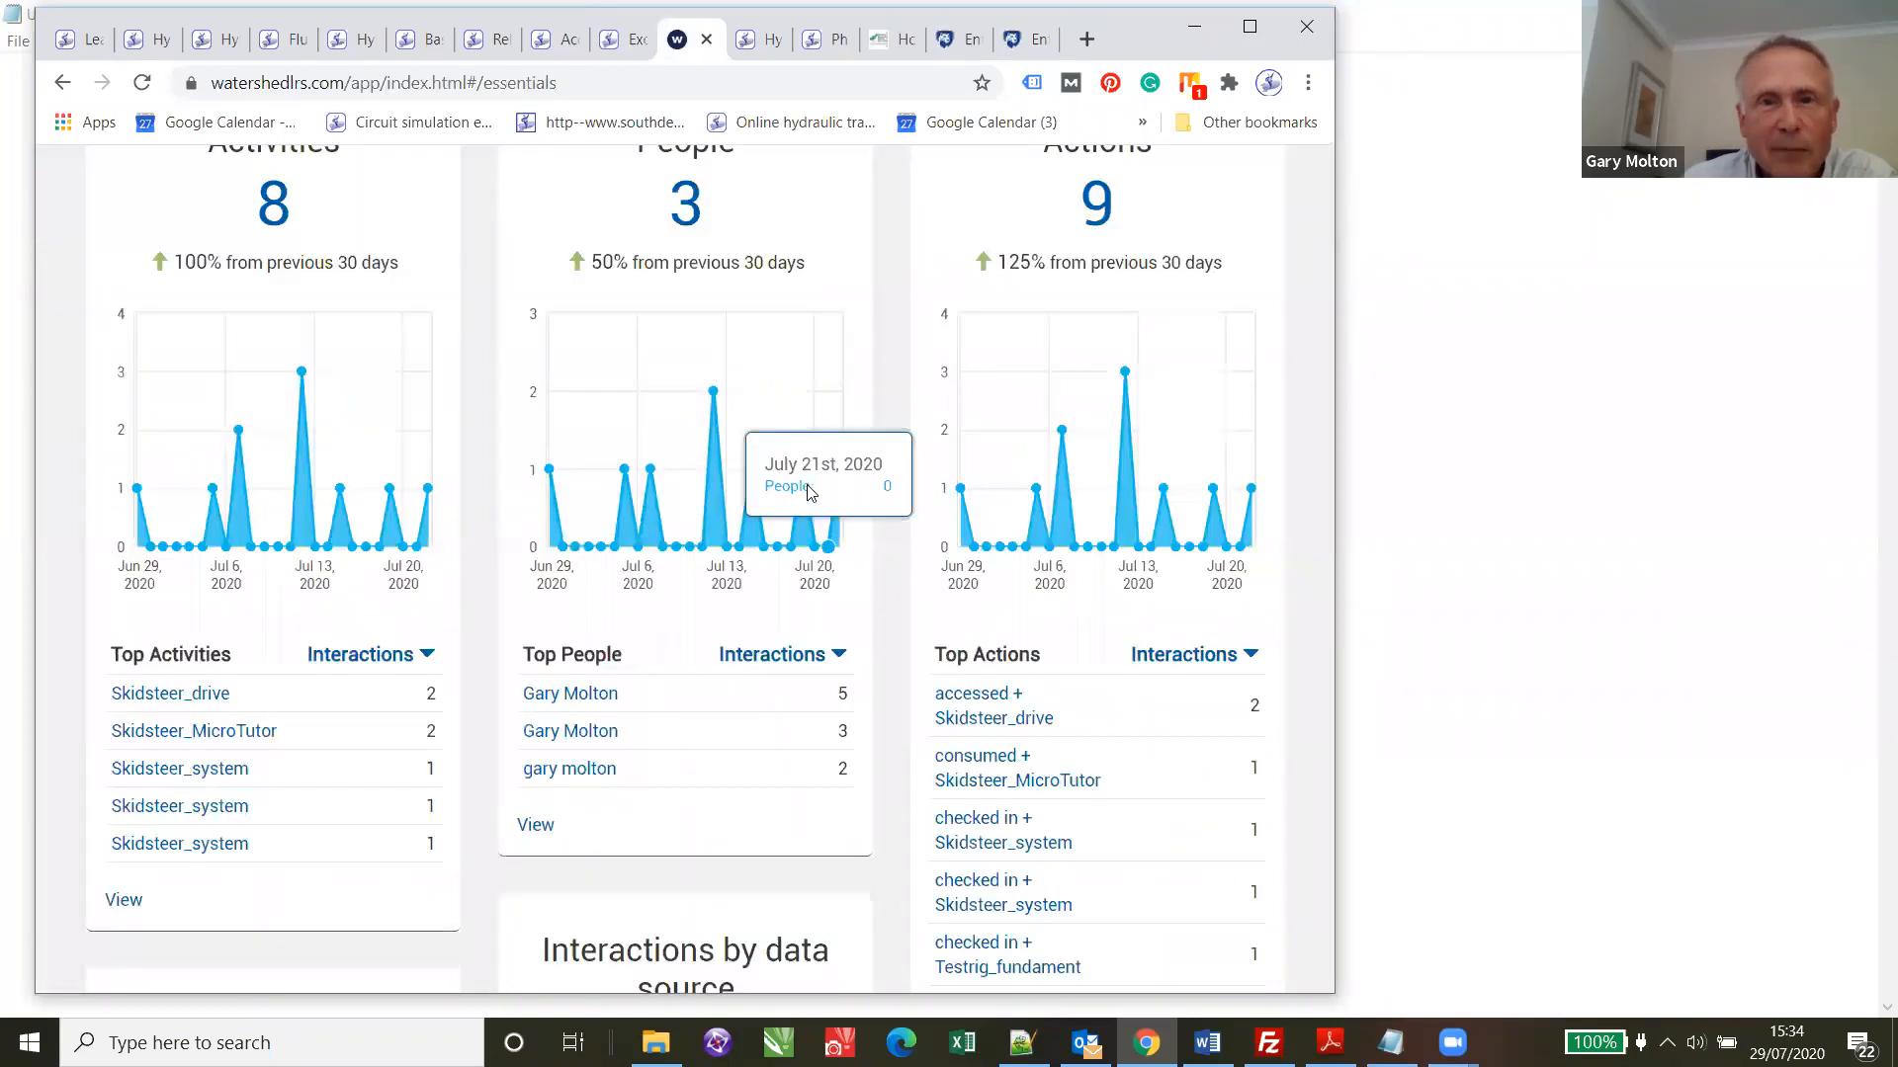
{"action": "mouse_move", "coordinate": [810, 492]}
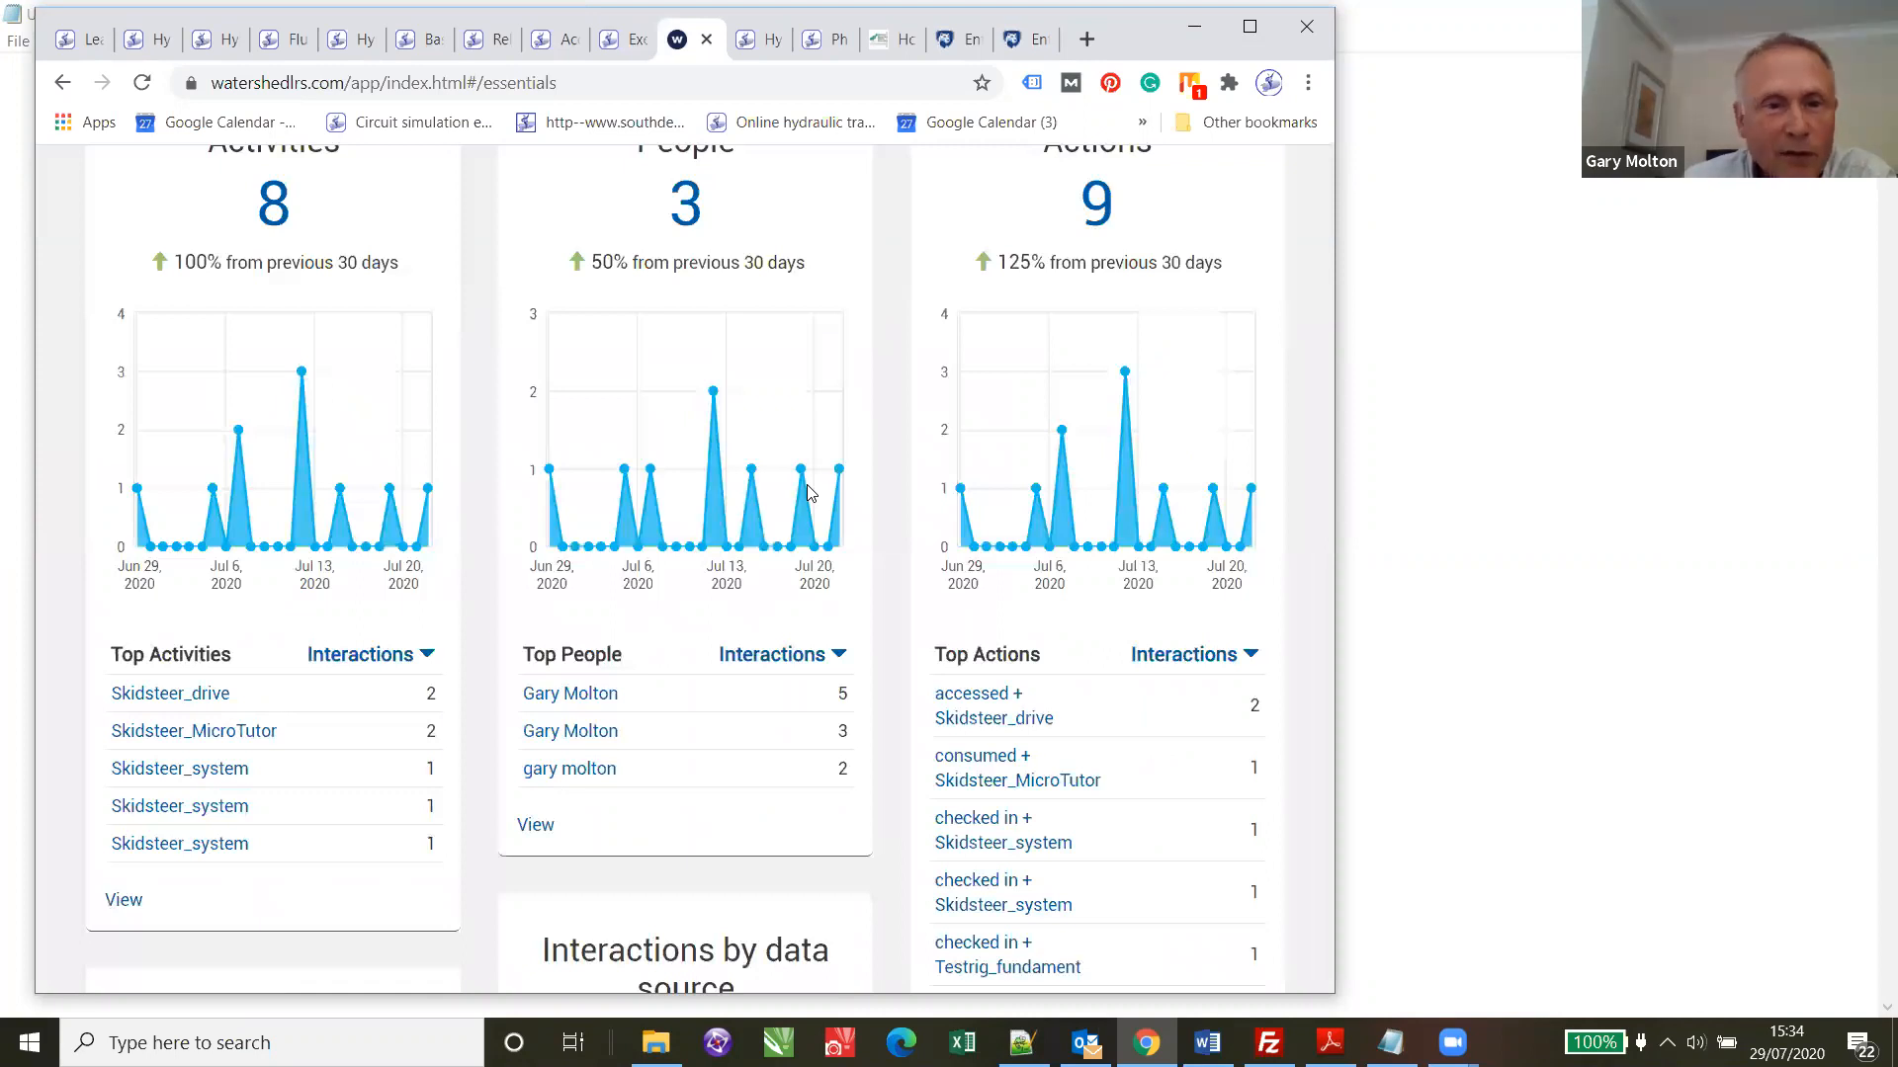
- Scroll through the Watershed LRS Essentials dashboard charts and recent interactions panel
{"action": "scroll", "scroll_direction": "down", "scroll_amount": 3}
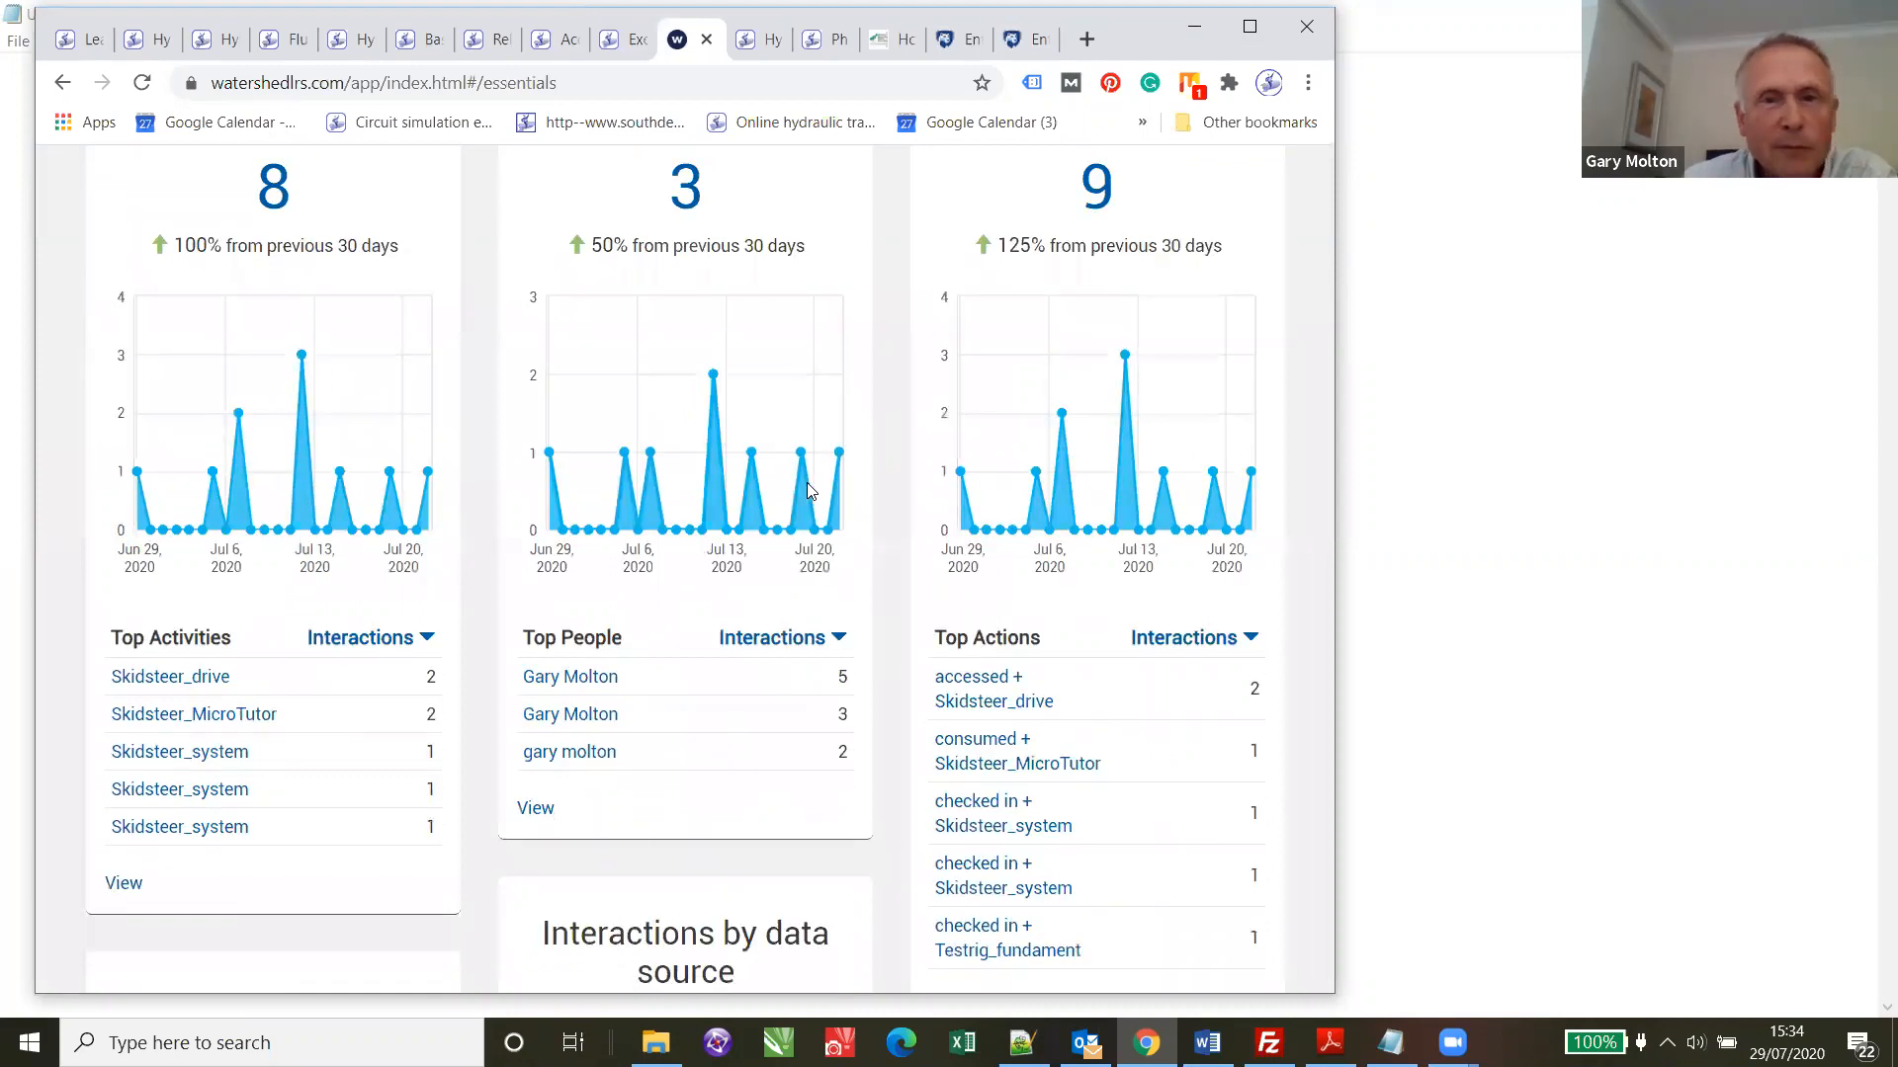
{"action": "scroll", "scroll_direction": "down", "scroll_amount": 3}
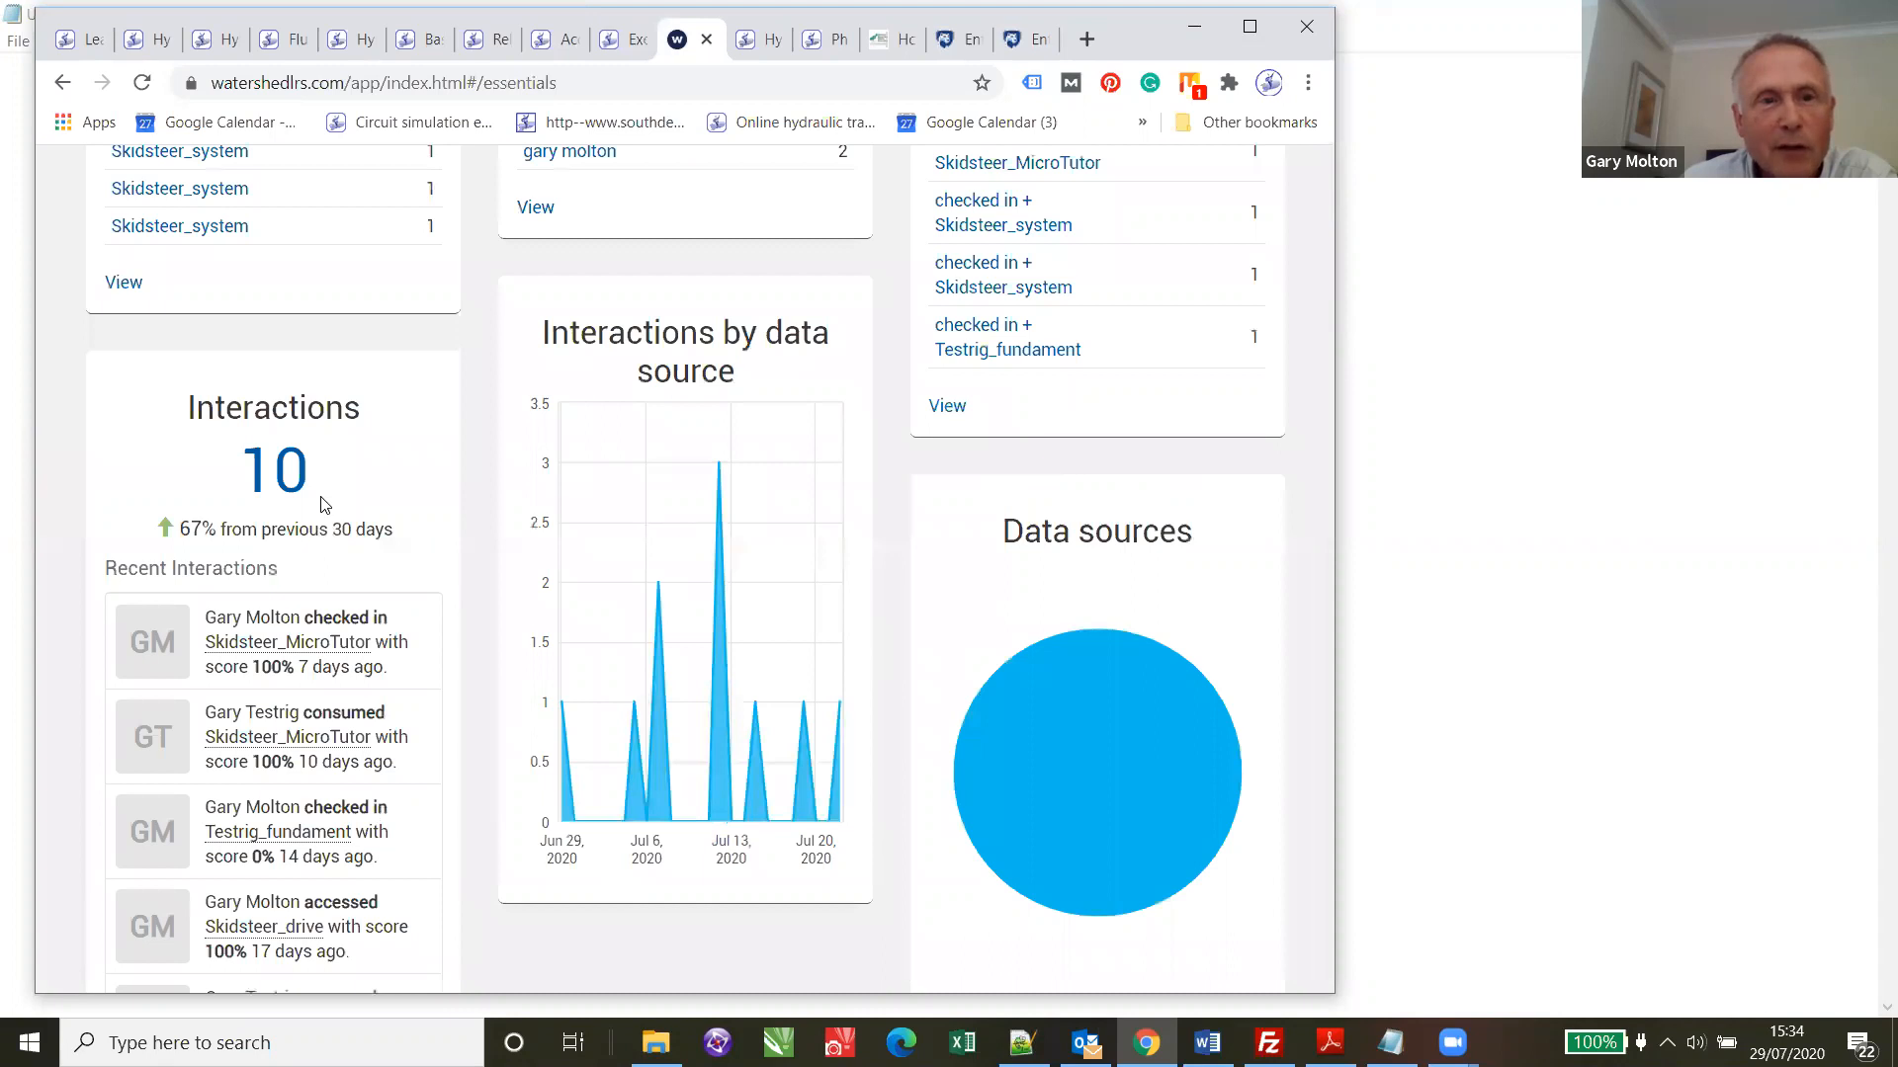
{"action": "scroll", "scroll_direction": "down", "scroll_amount": 3}
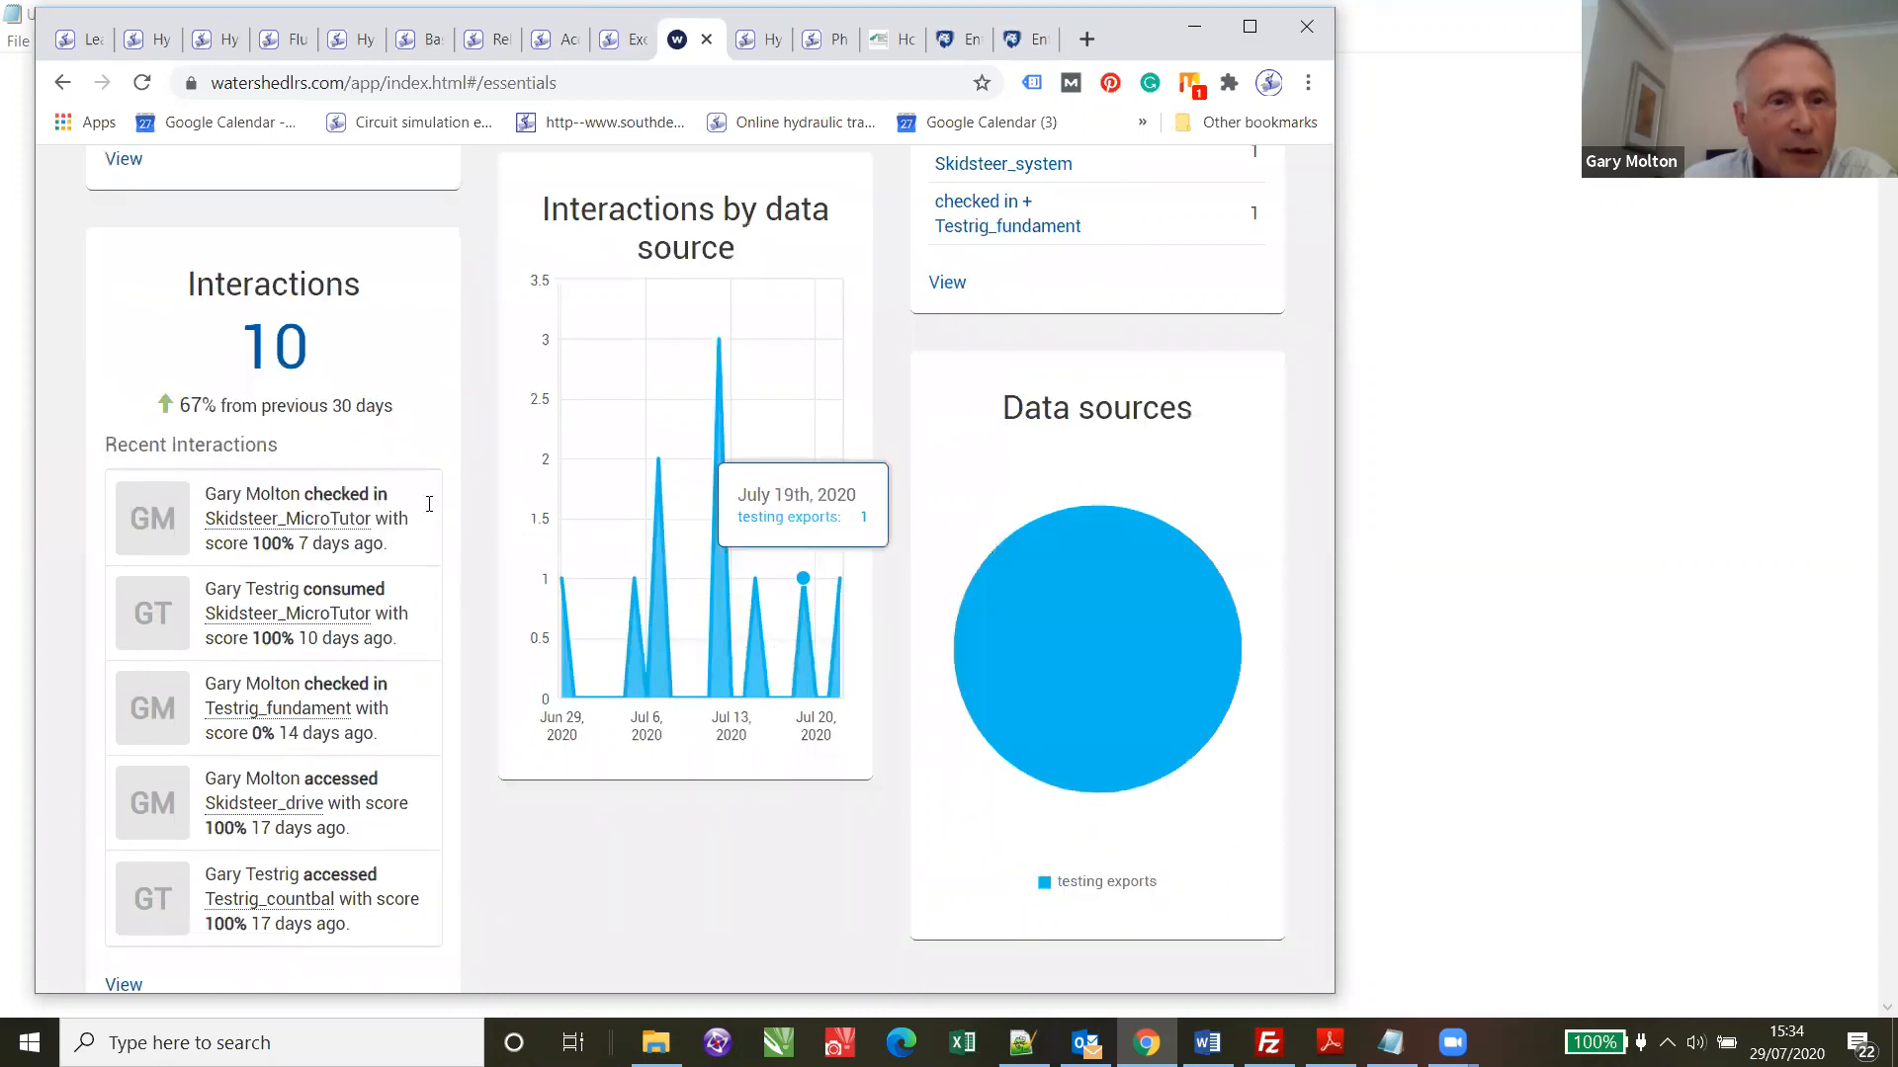
{"action": "mouse_move", "coordinate": [1056, 550]}
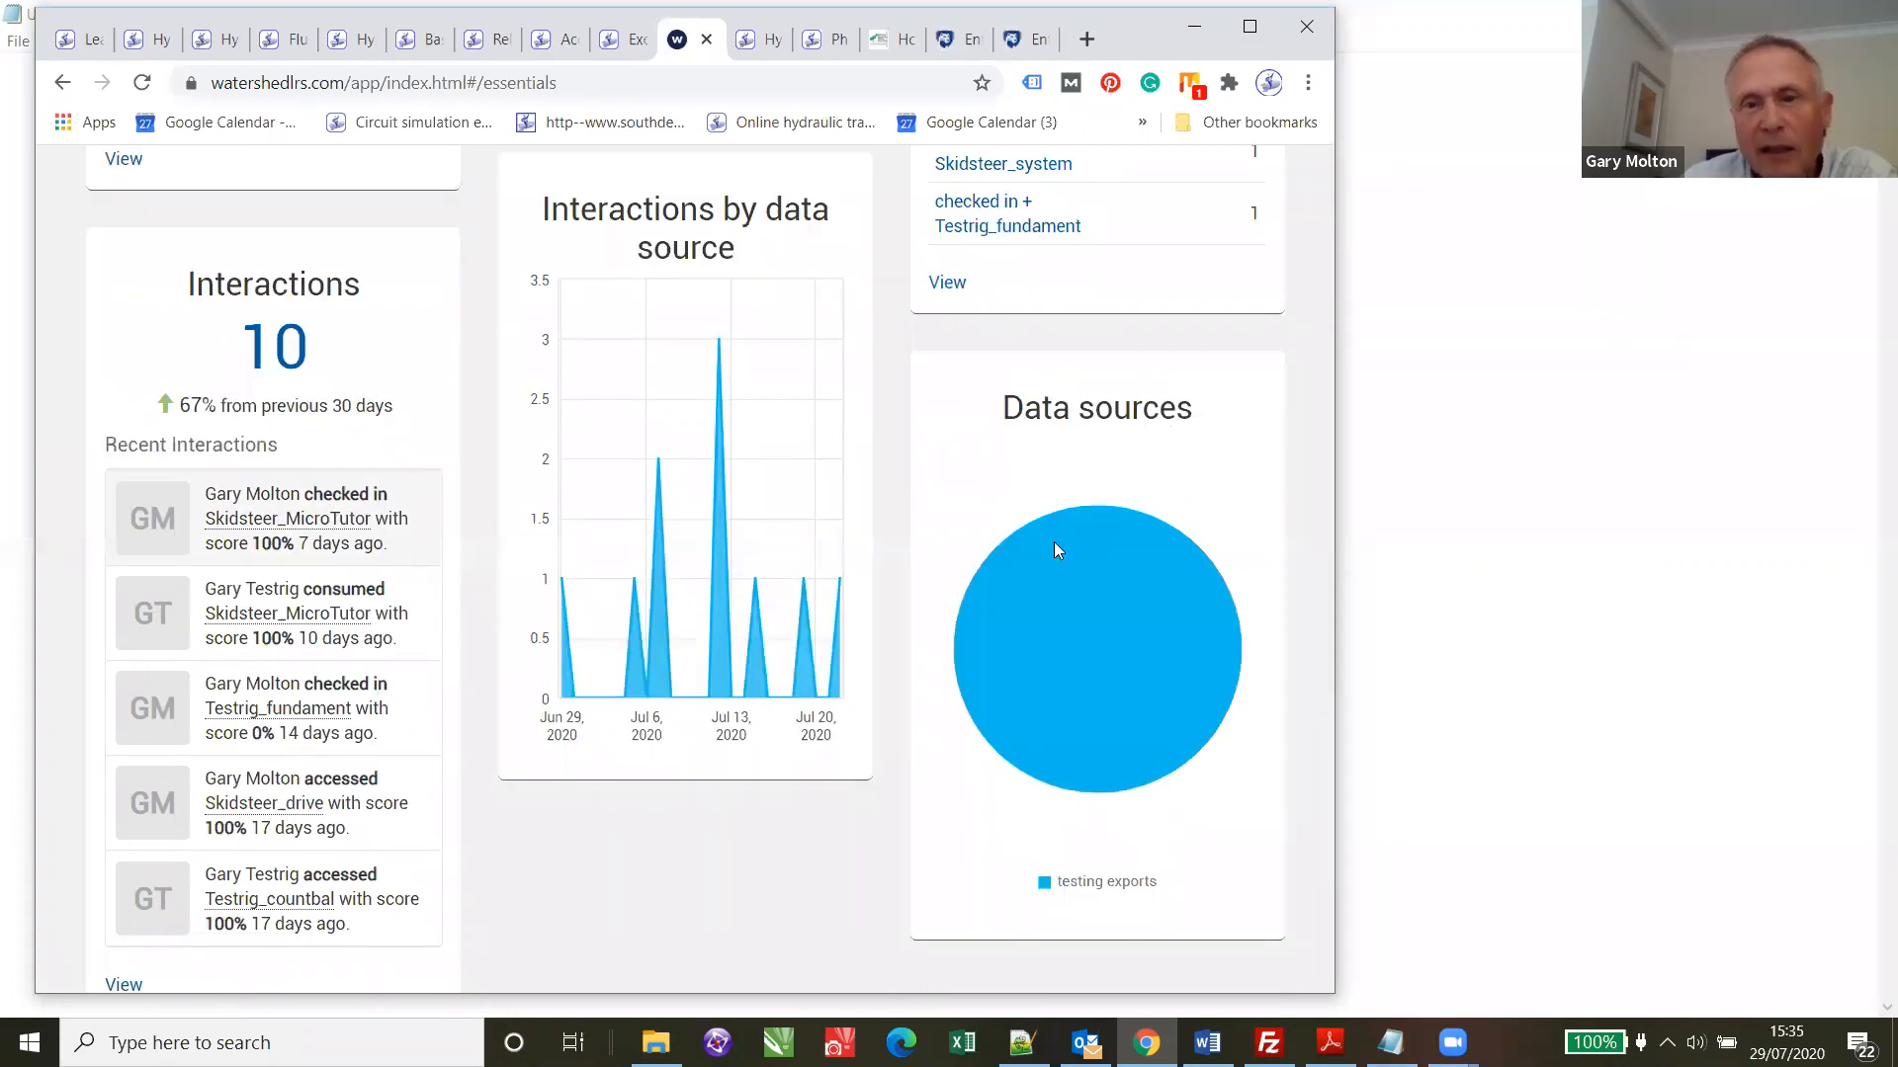
{"action": "scroll", "scroll_direction": "up", "scroll_amount": 3}
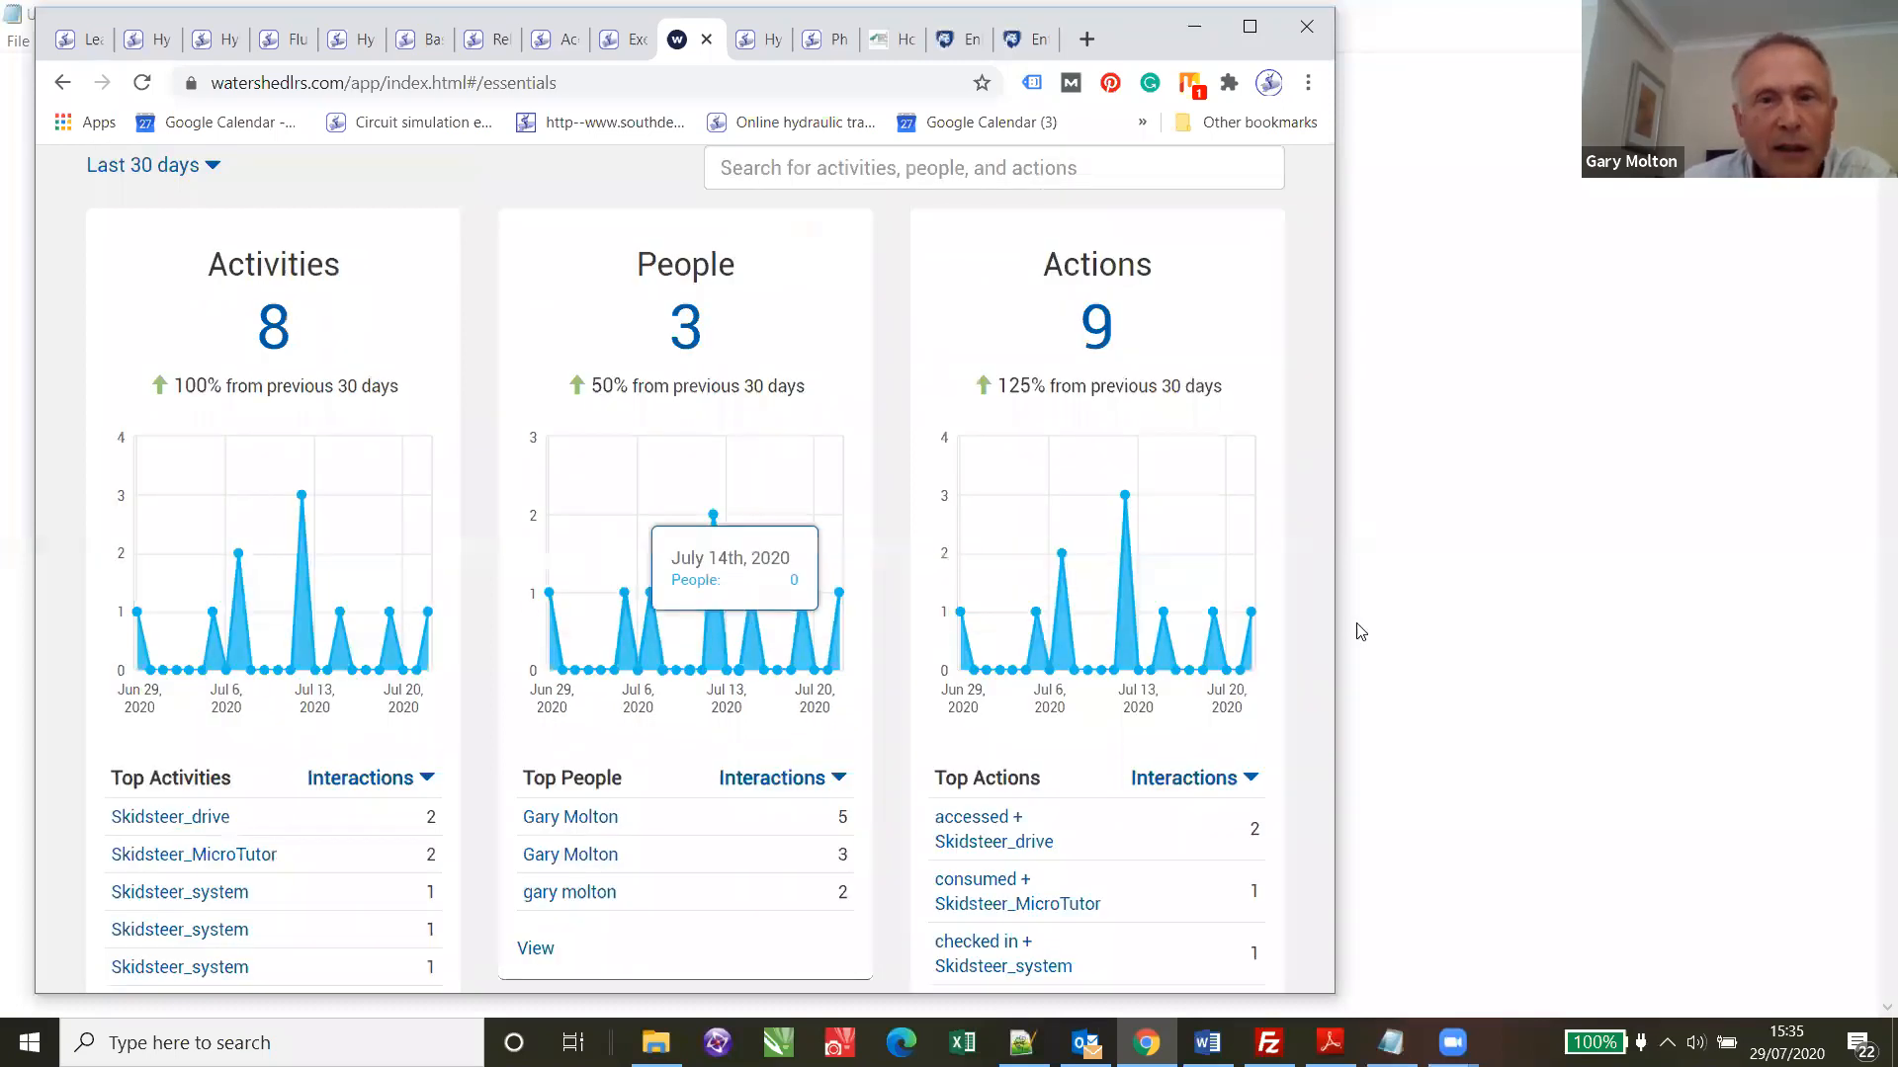
{"action": "mouse_move", "coordinate": [783, 295]}
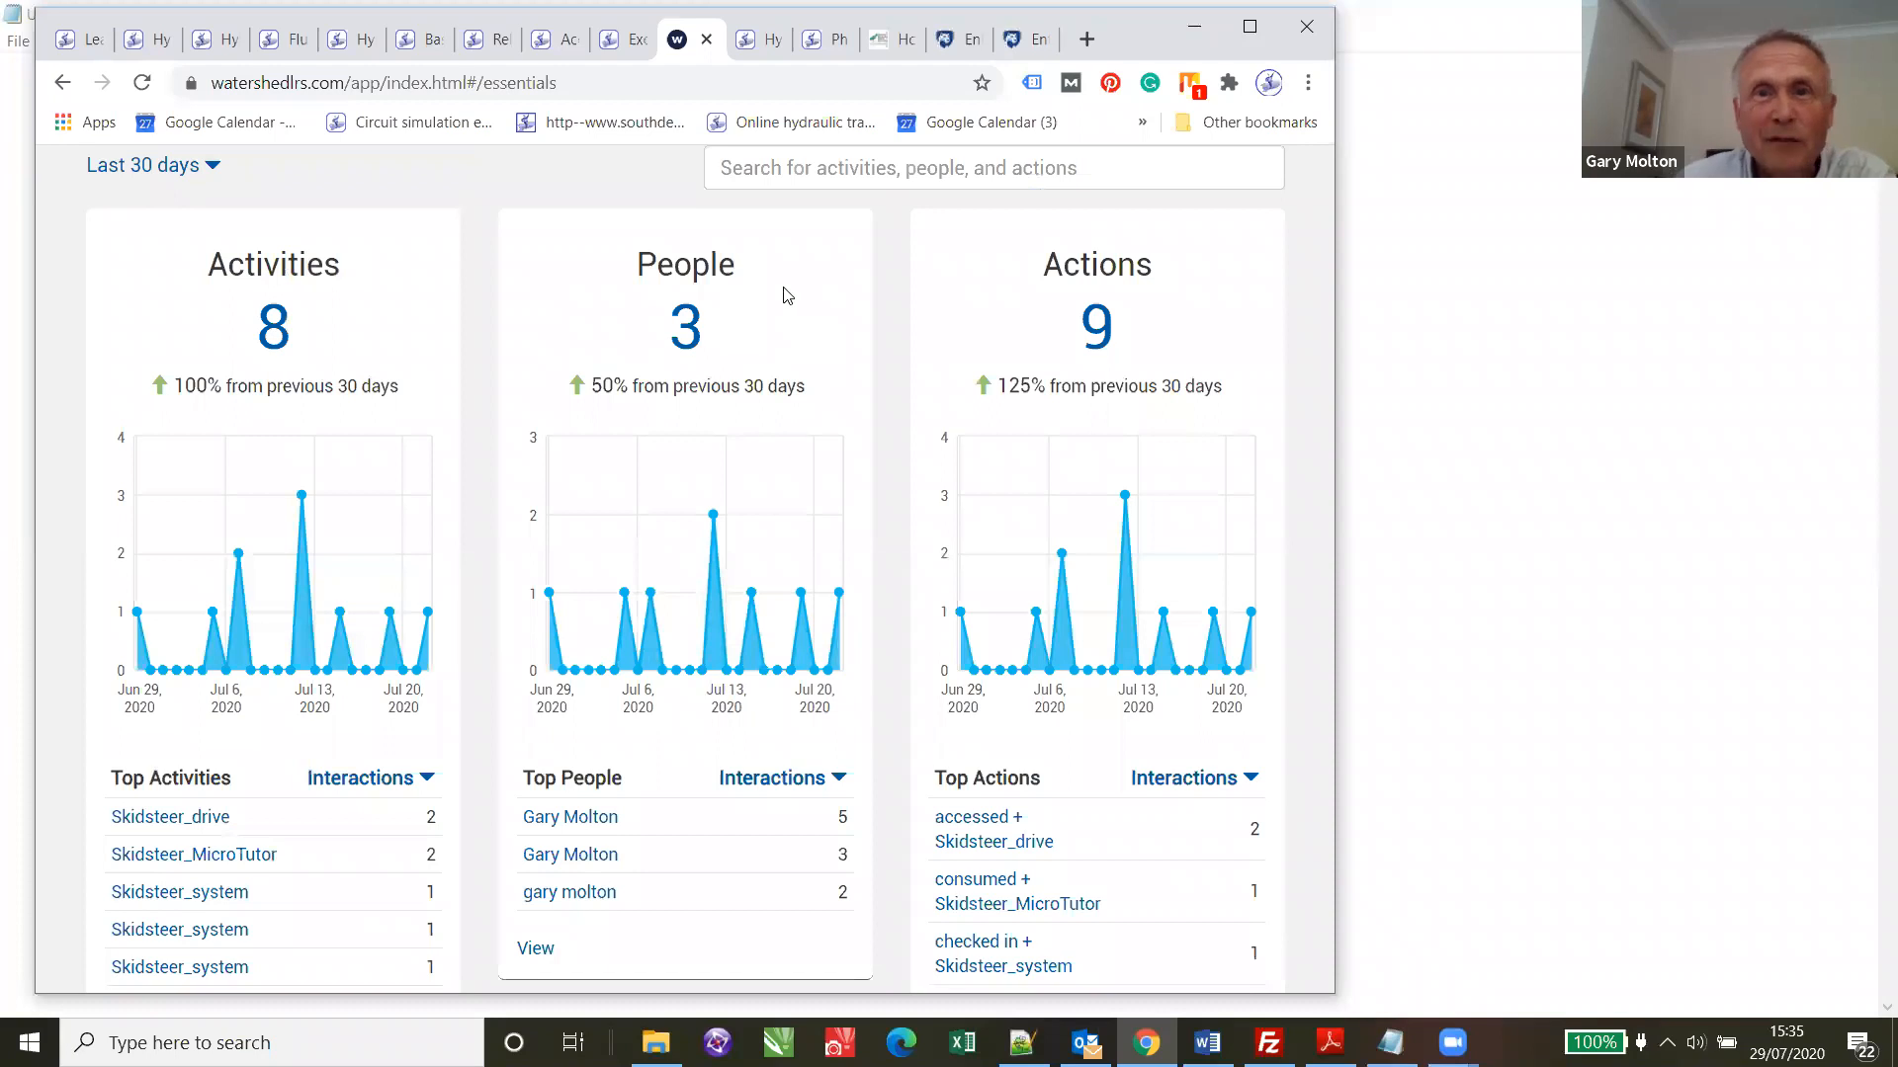
{"action": "mouse_move", "coordinate": [629, 40]}
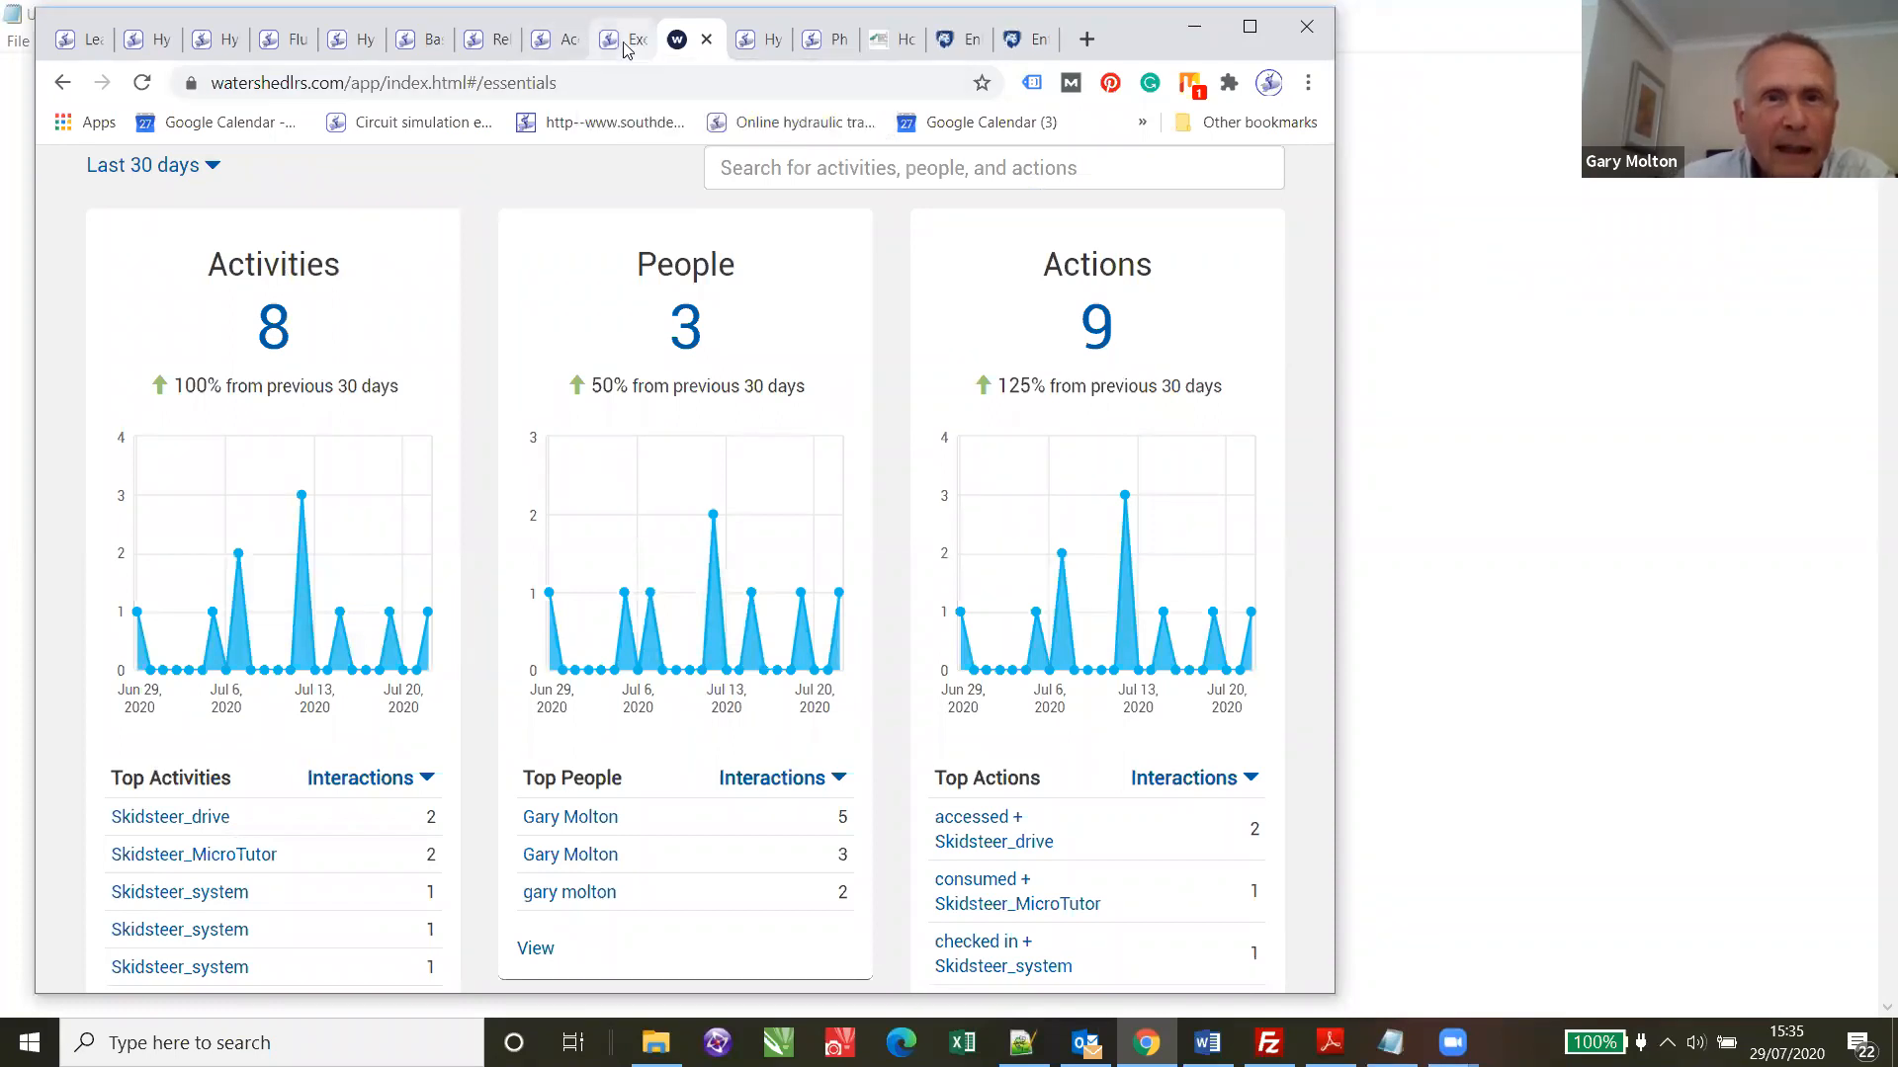
{"action": "mouse_move", "coordinate": [769, 40]}
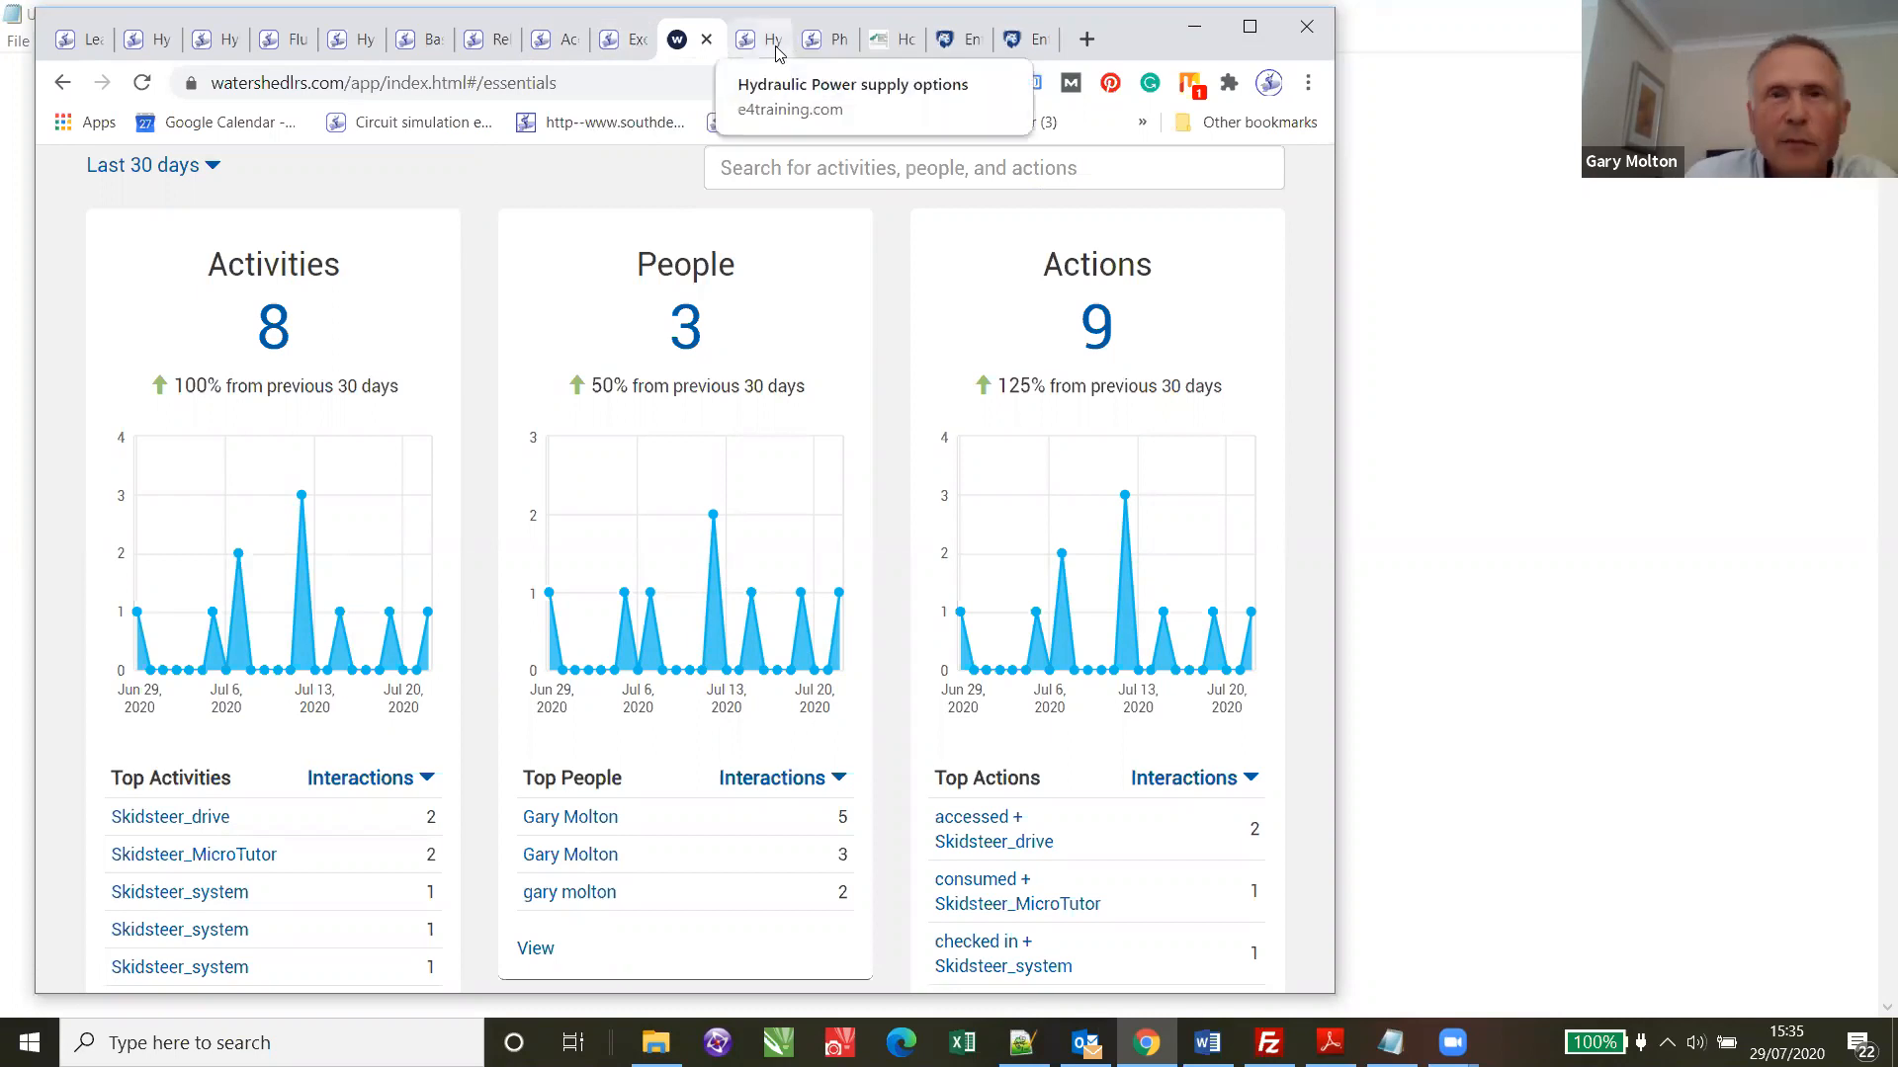
{"action": "mouse_move", "coordinate": [1330, 356]}
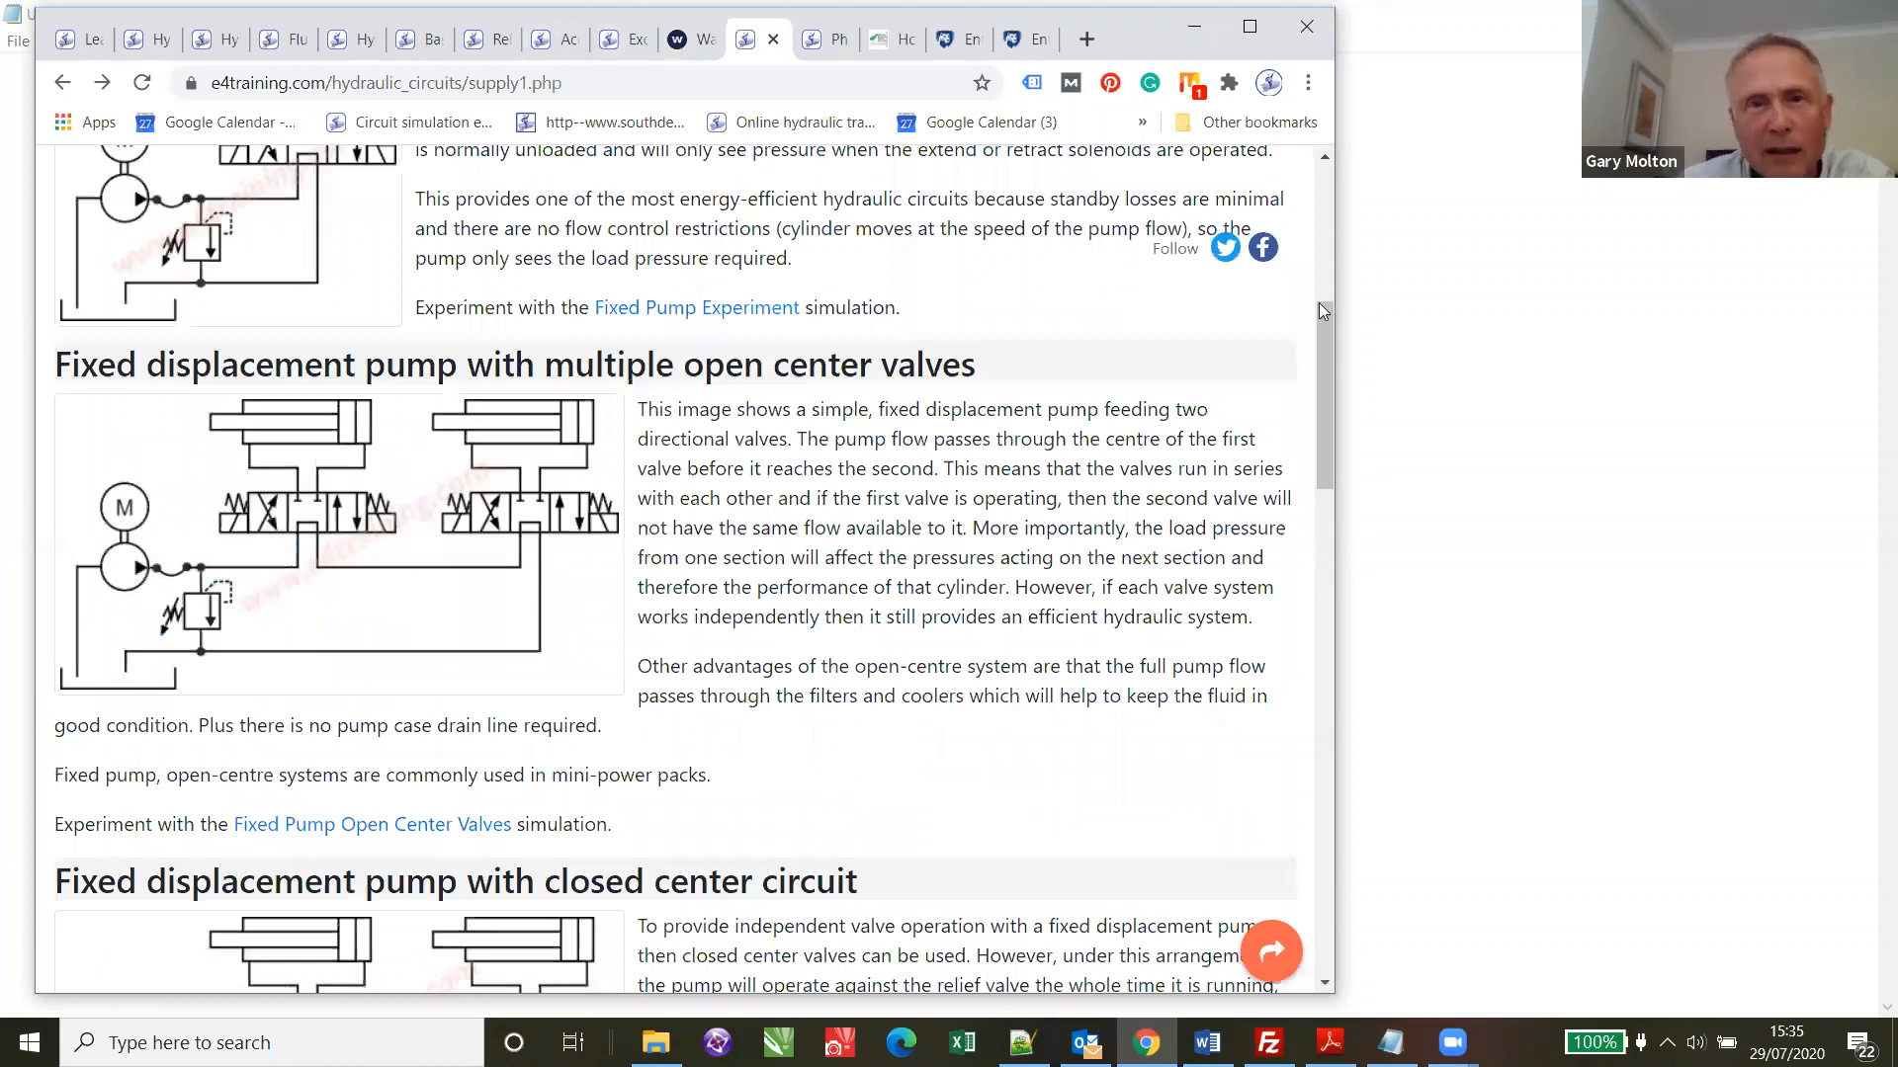
- Scroll up and down through the hydraulic circuits supply page content
{"action": "scroll", "scroll_direction": "up", "scroll_amount": 3}
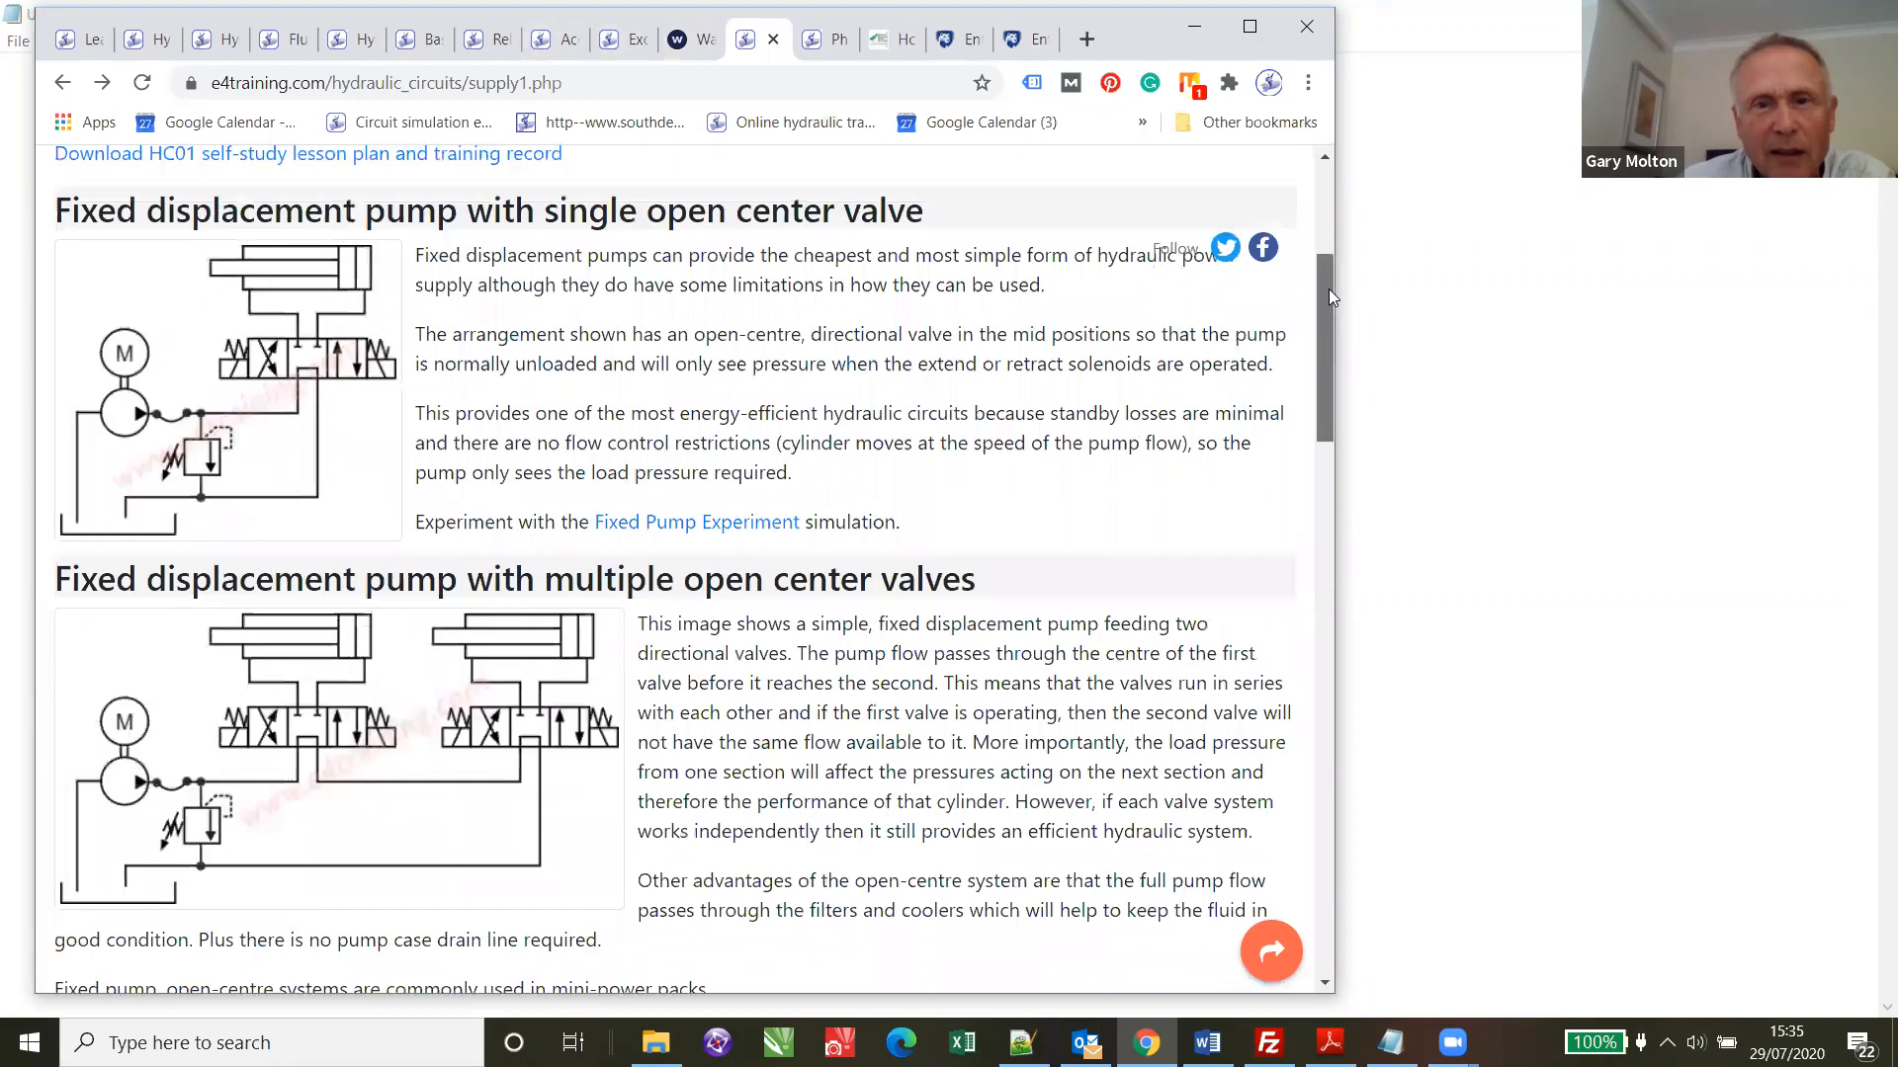
{"action": "scroll", "scroll_direction": "up", "scroll_amount": 3}
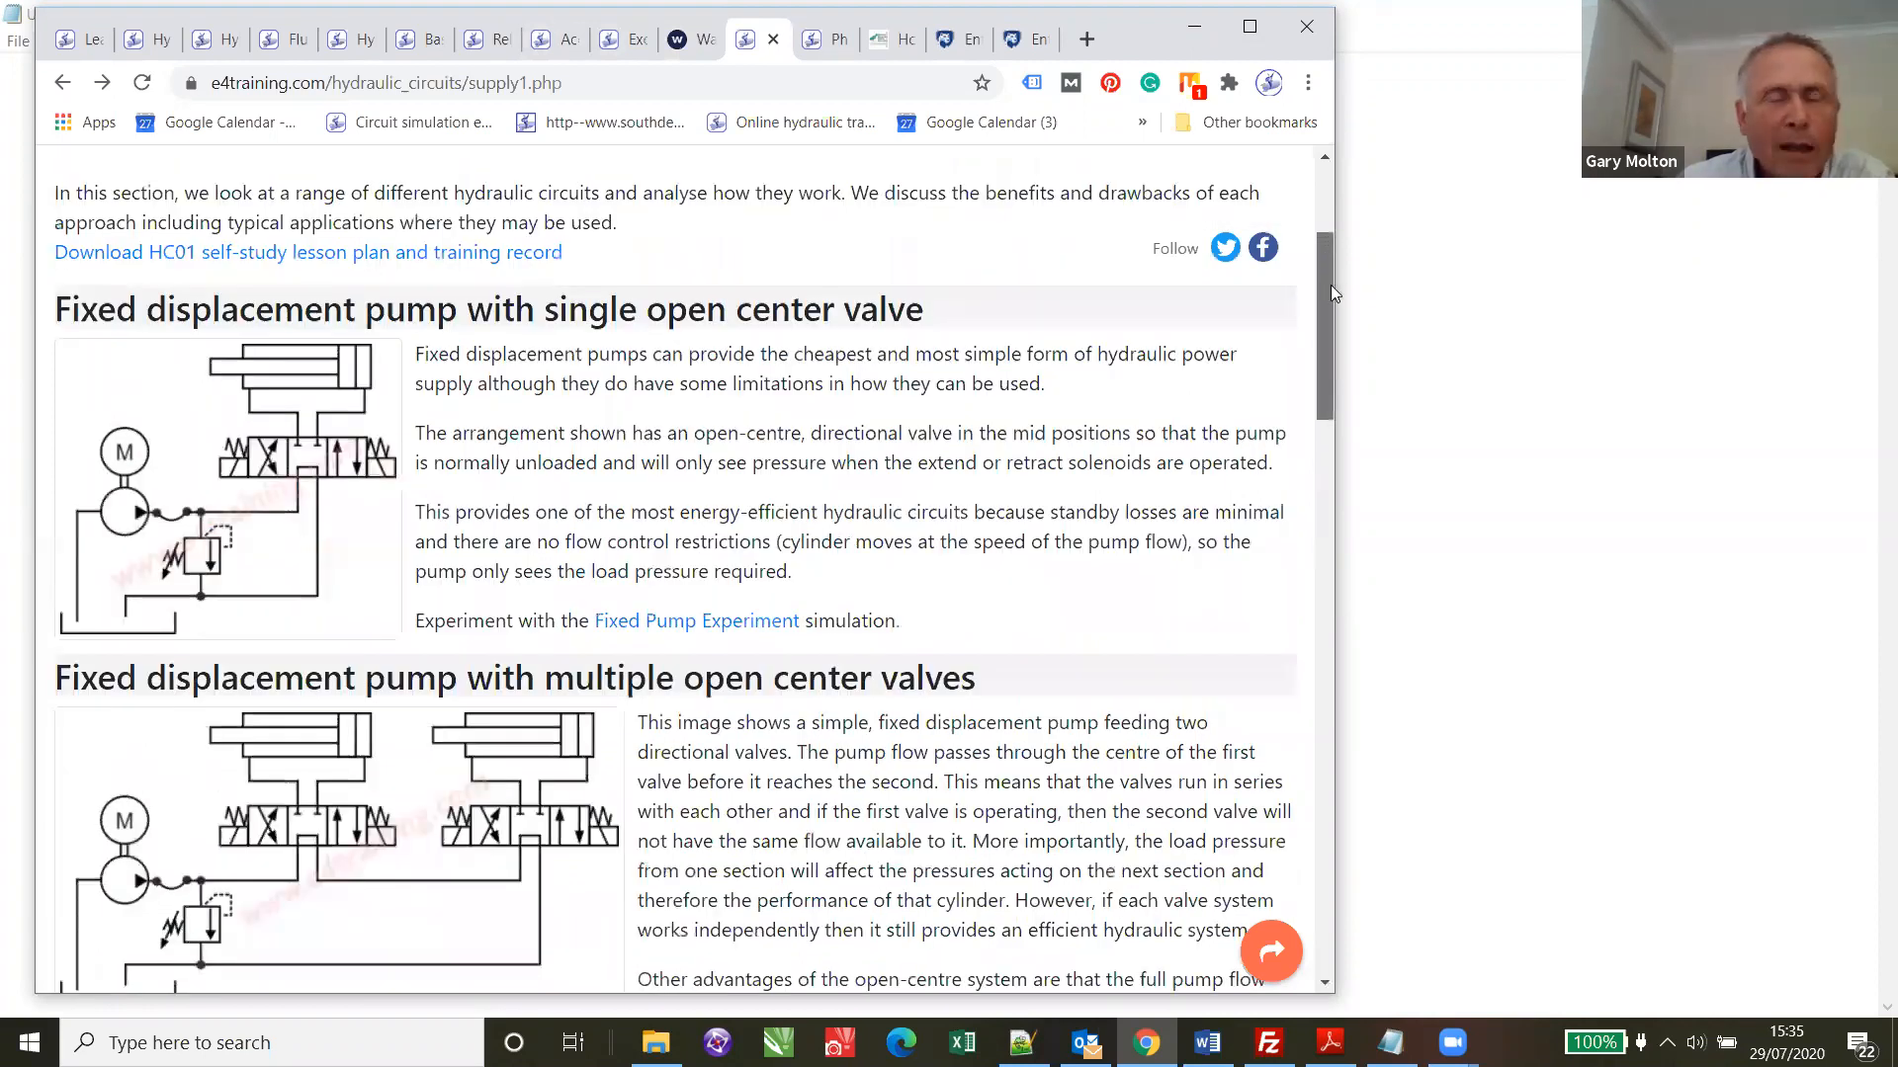
{"action": "scroll", "scroll_direction": "up", "scroll_amount": 3}
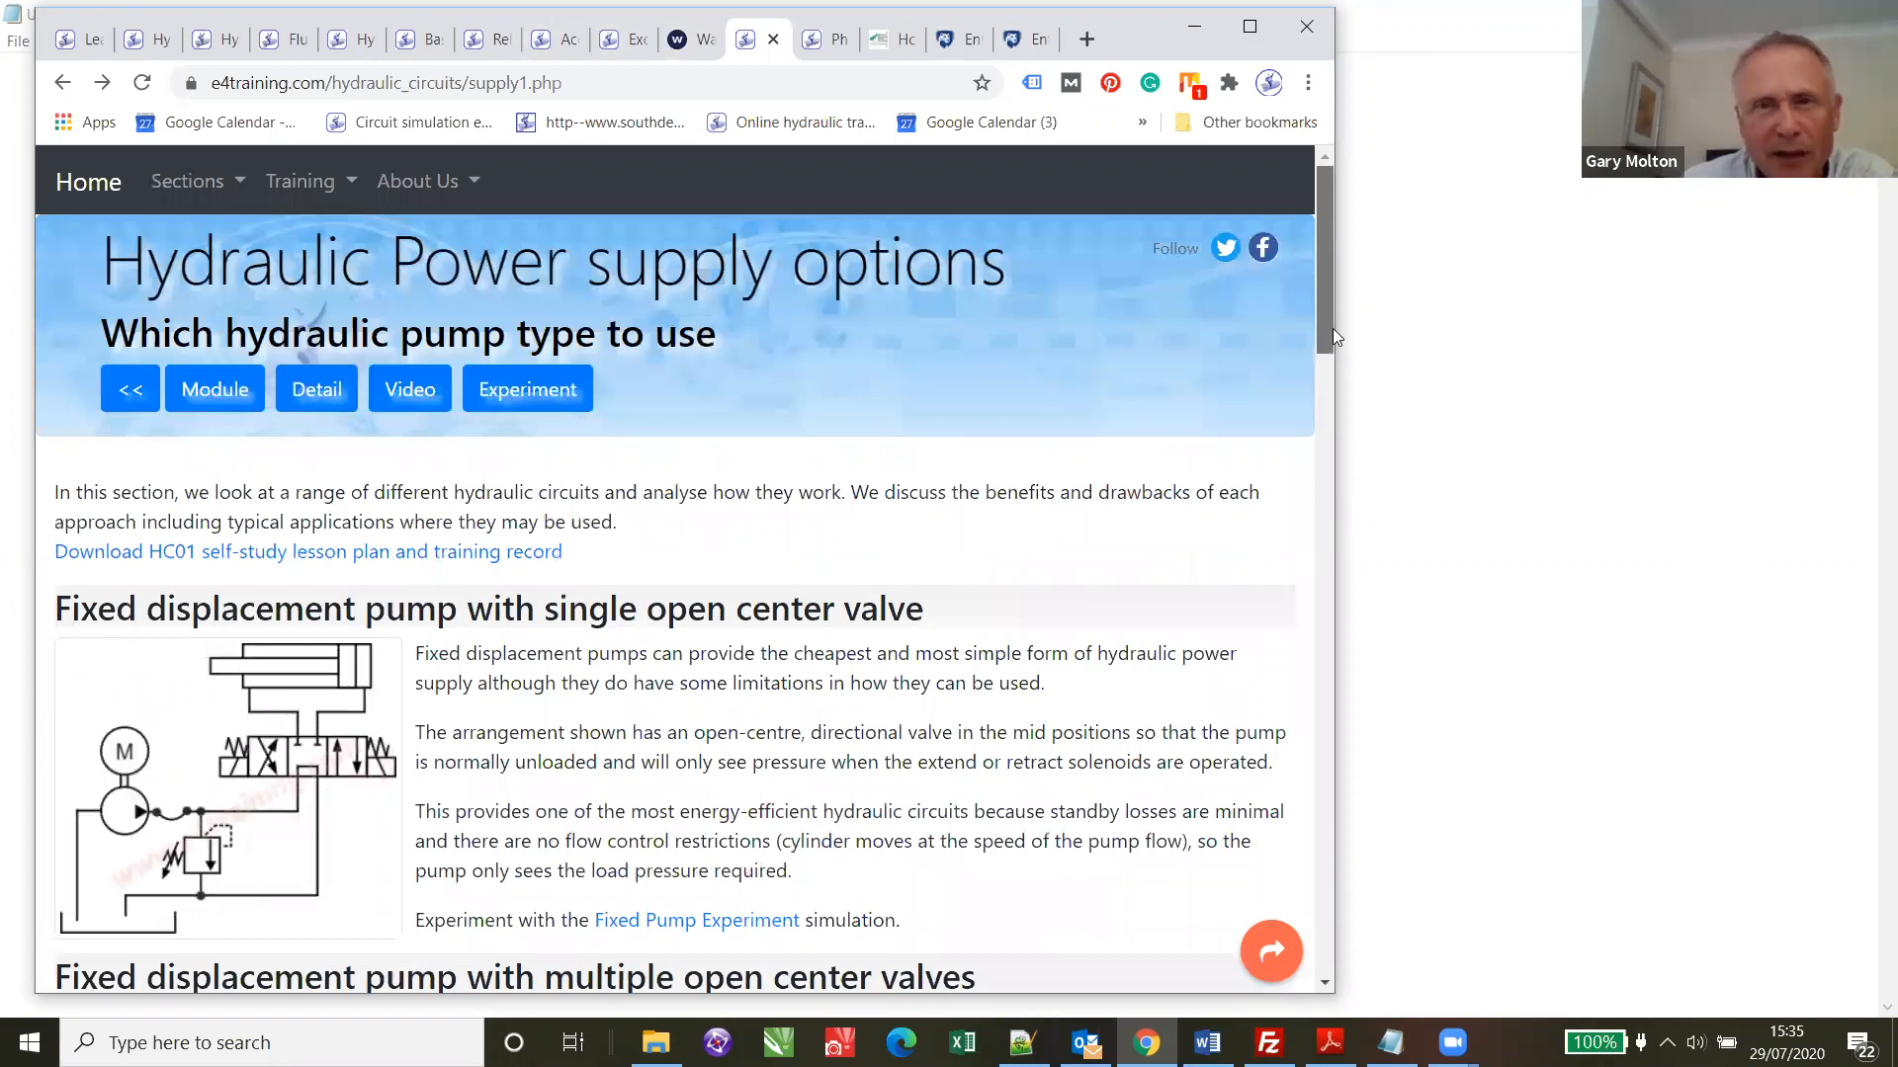
{"action": "scroll", "scroll_direction": "down", "scroll_amount": 3}
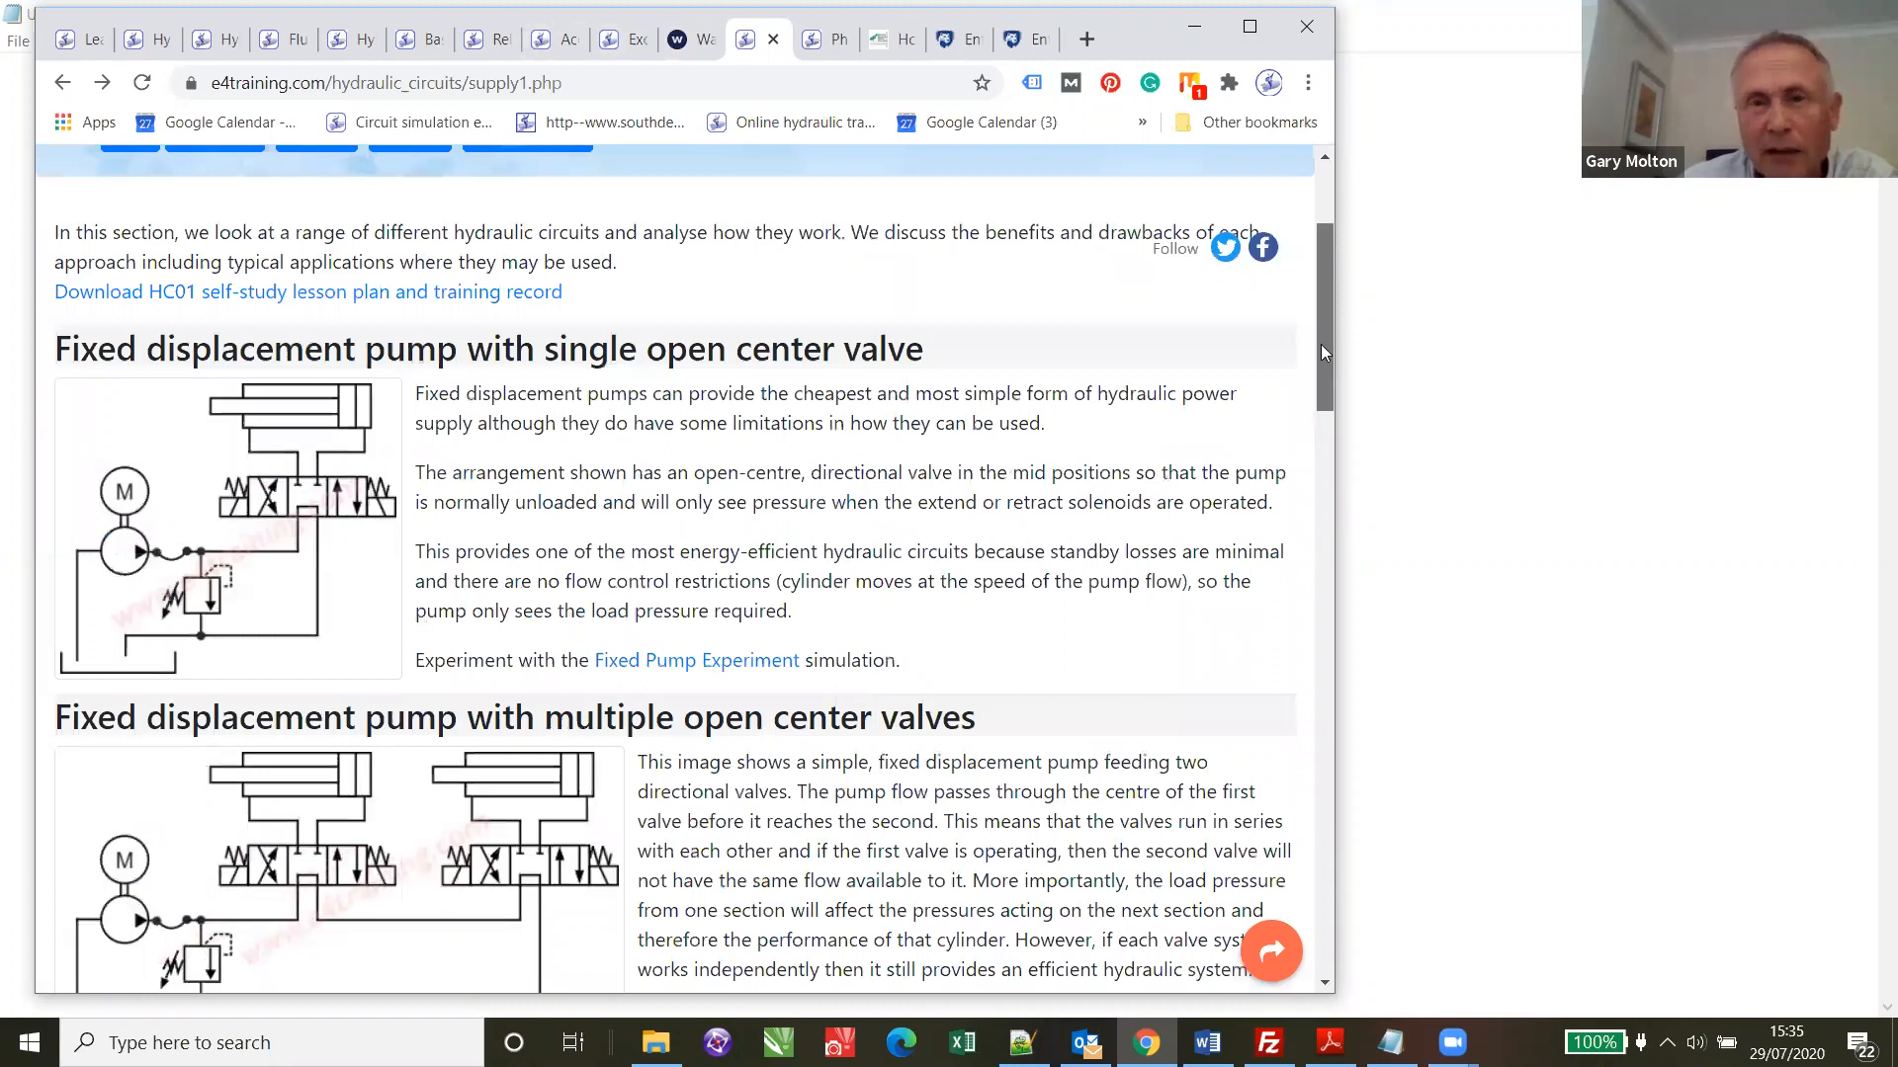
{"action": "scroll", "scroll_direction": "down", "scroll_amount": 3}
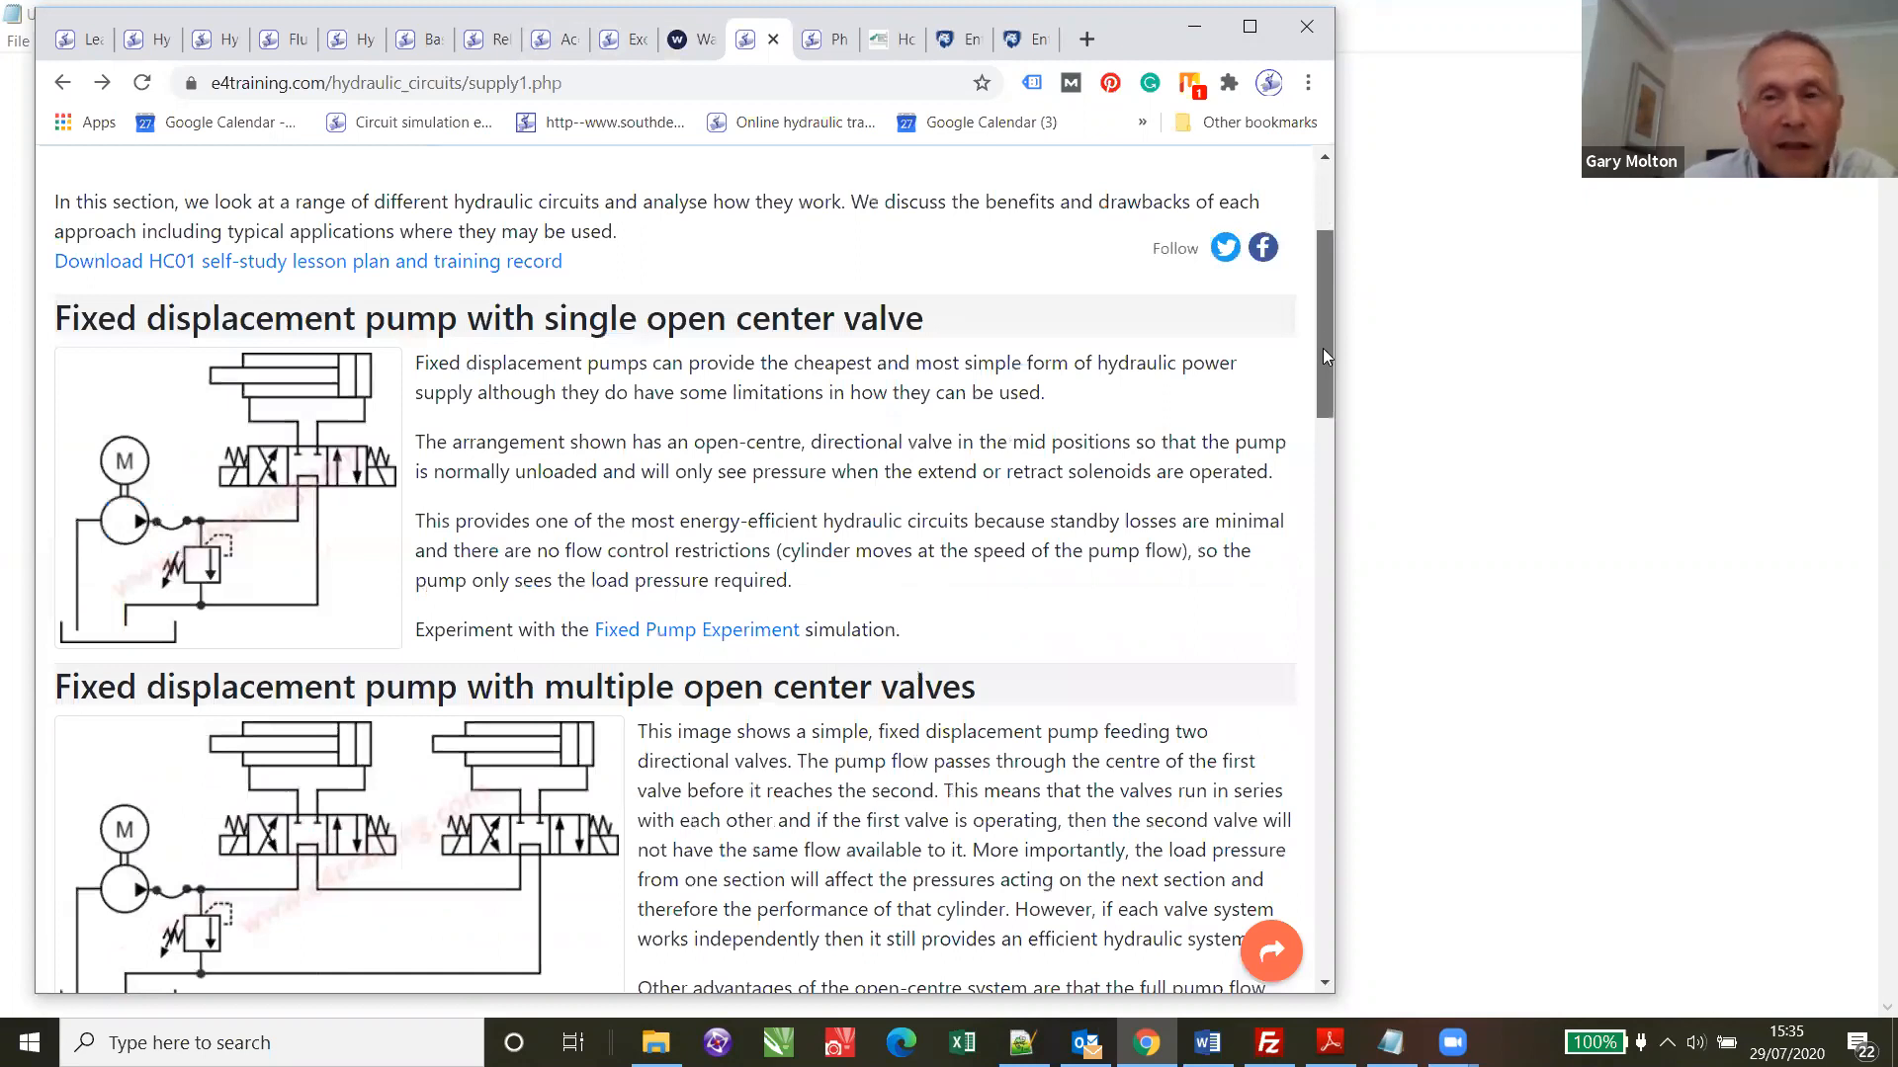
{"action": "scroll", "scroll_direction": "down", "scroll_amount": 3}
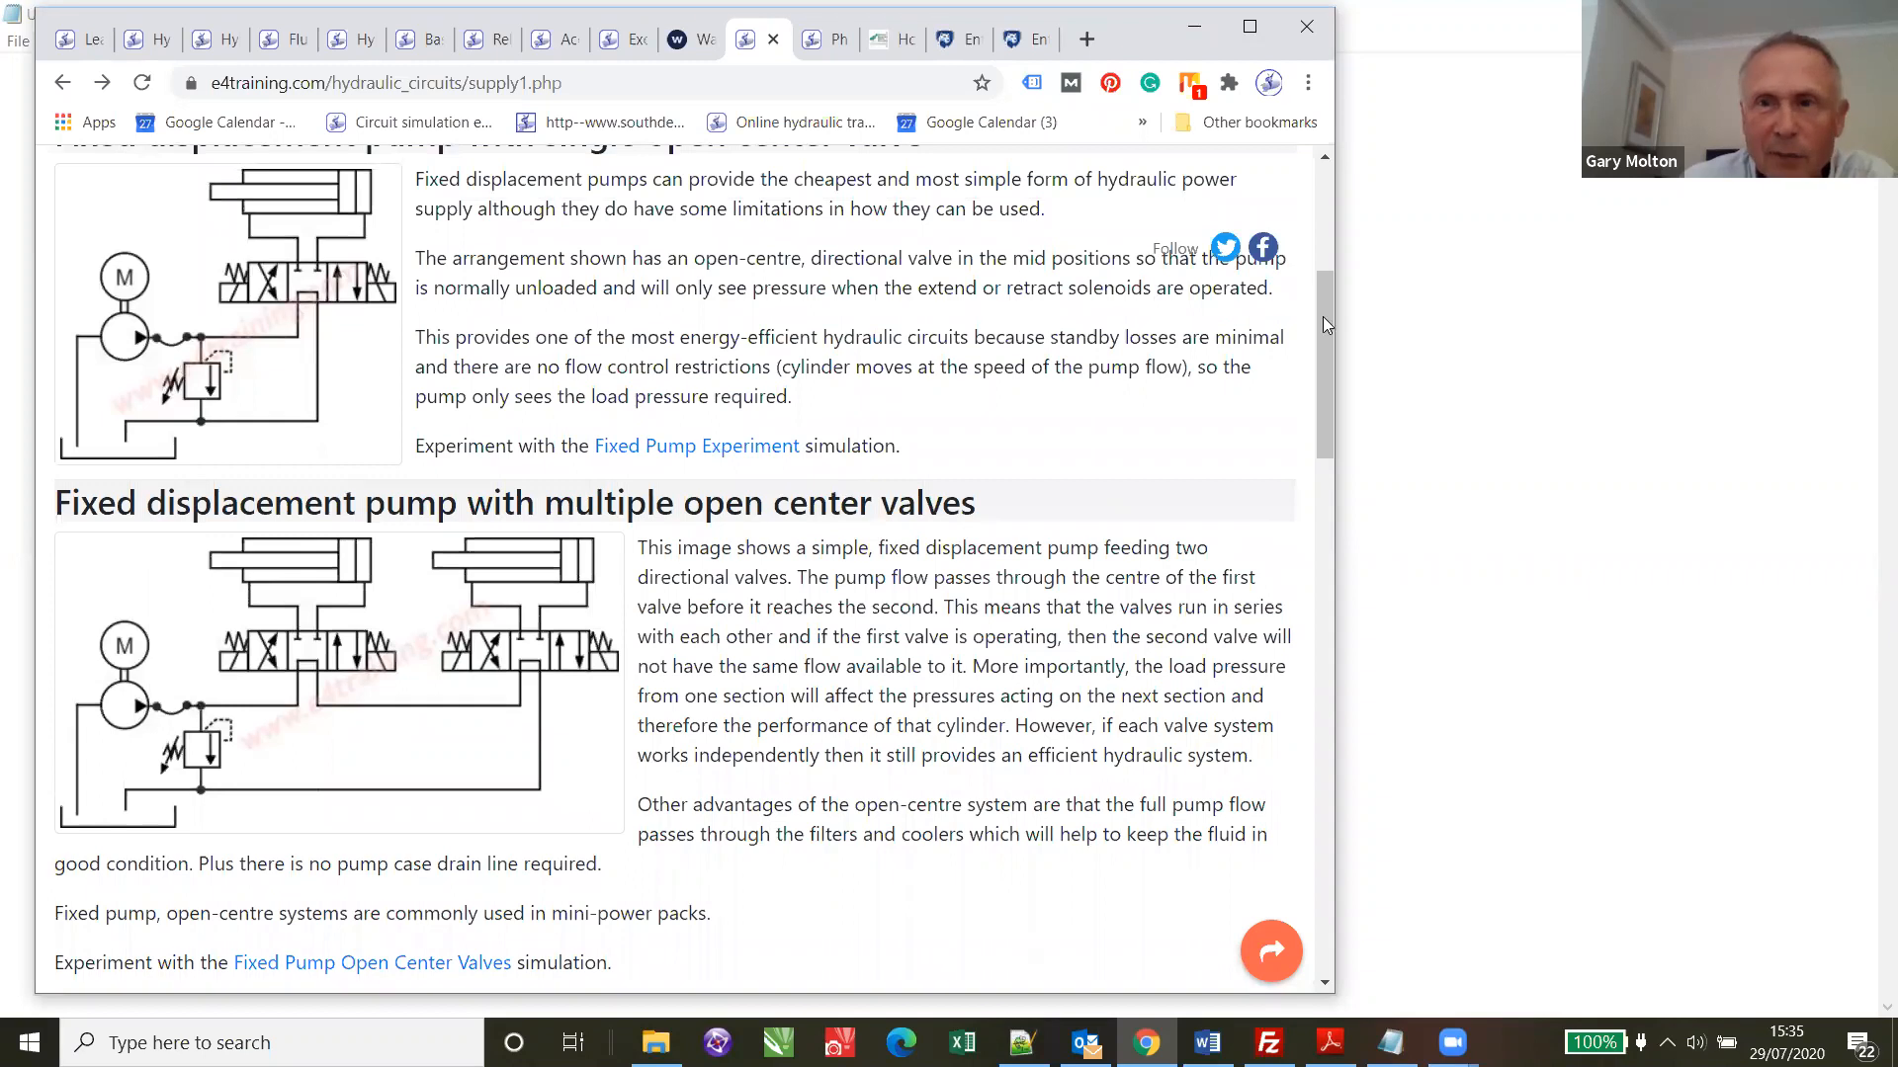
{"action": "scroll", "scroll_direction": "down", "scroll_amount": 3}
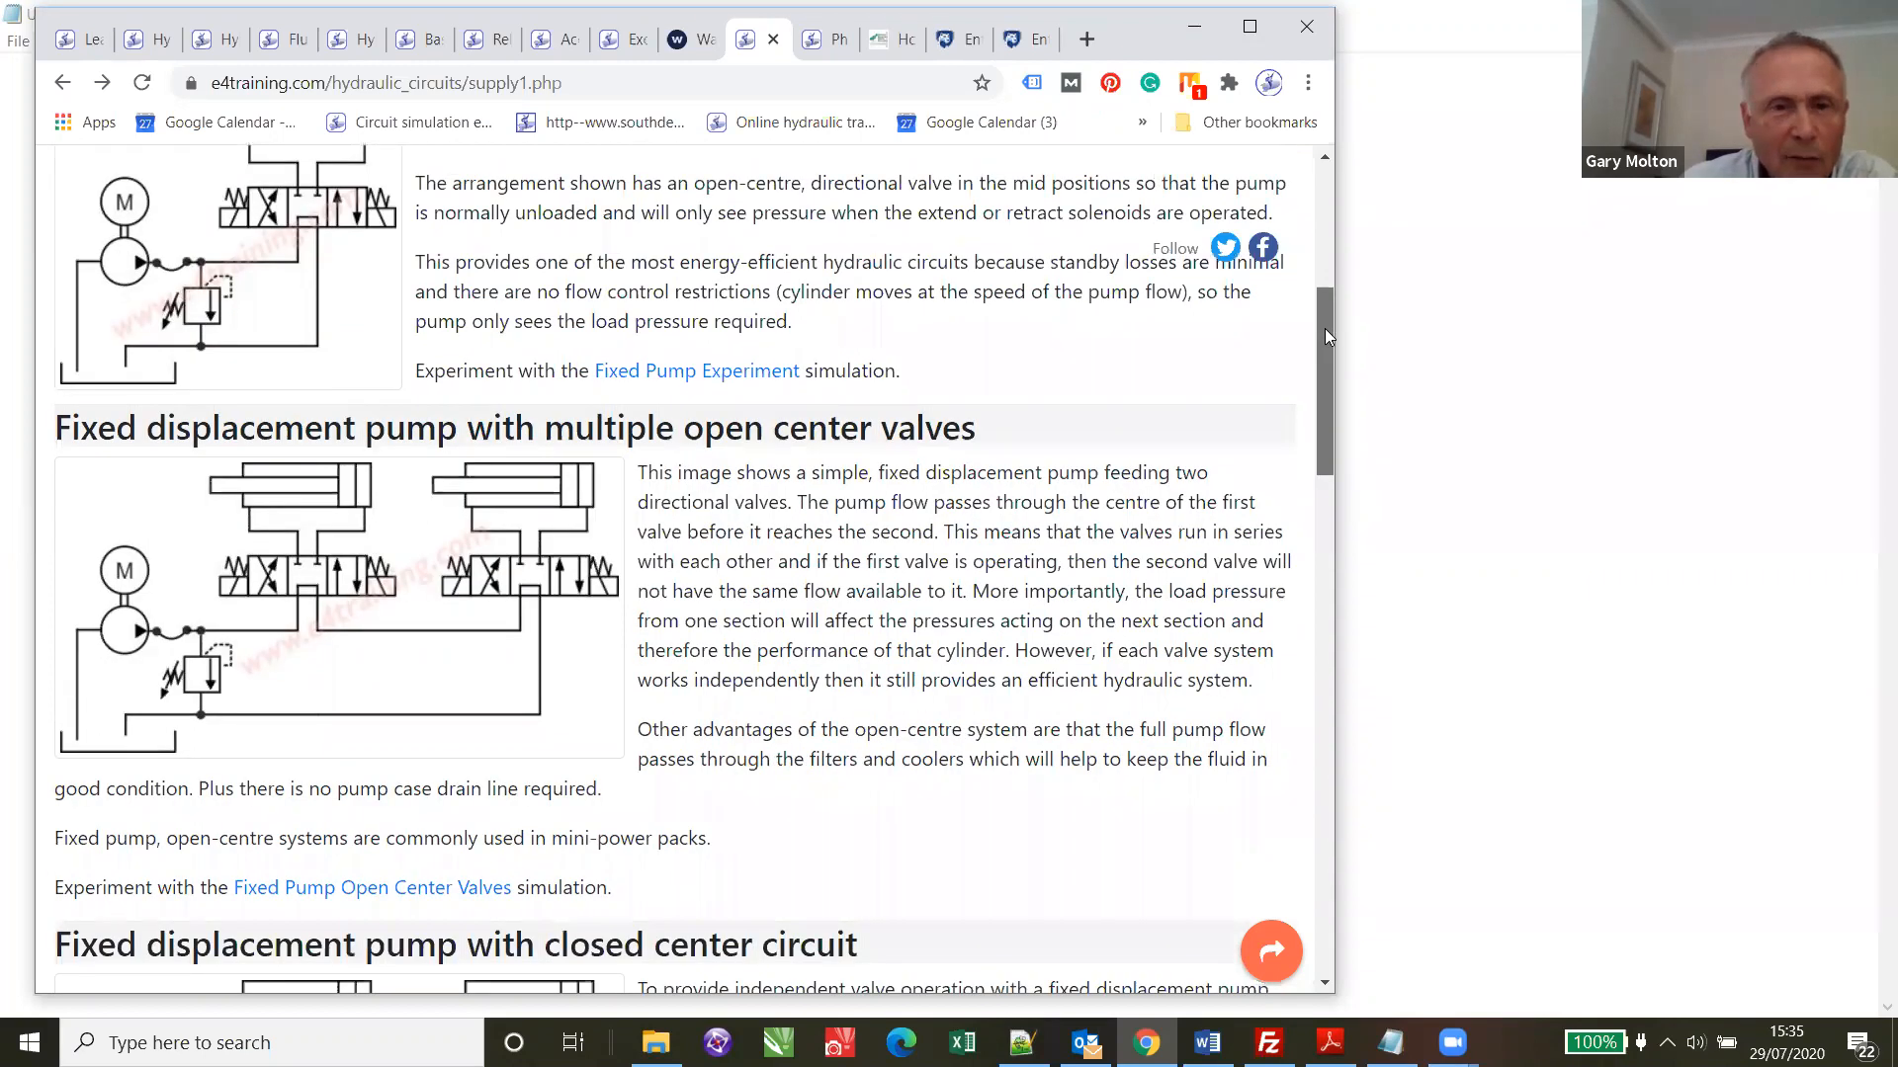
{"action": "scroll", "scroll_direction": "down", "scroll_amount": 3}
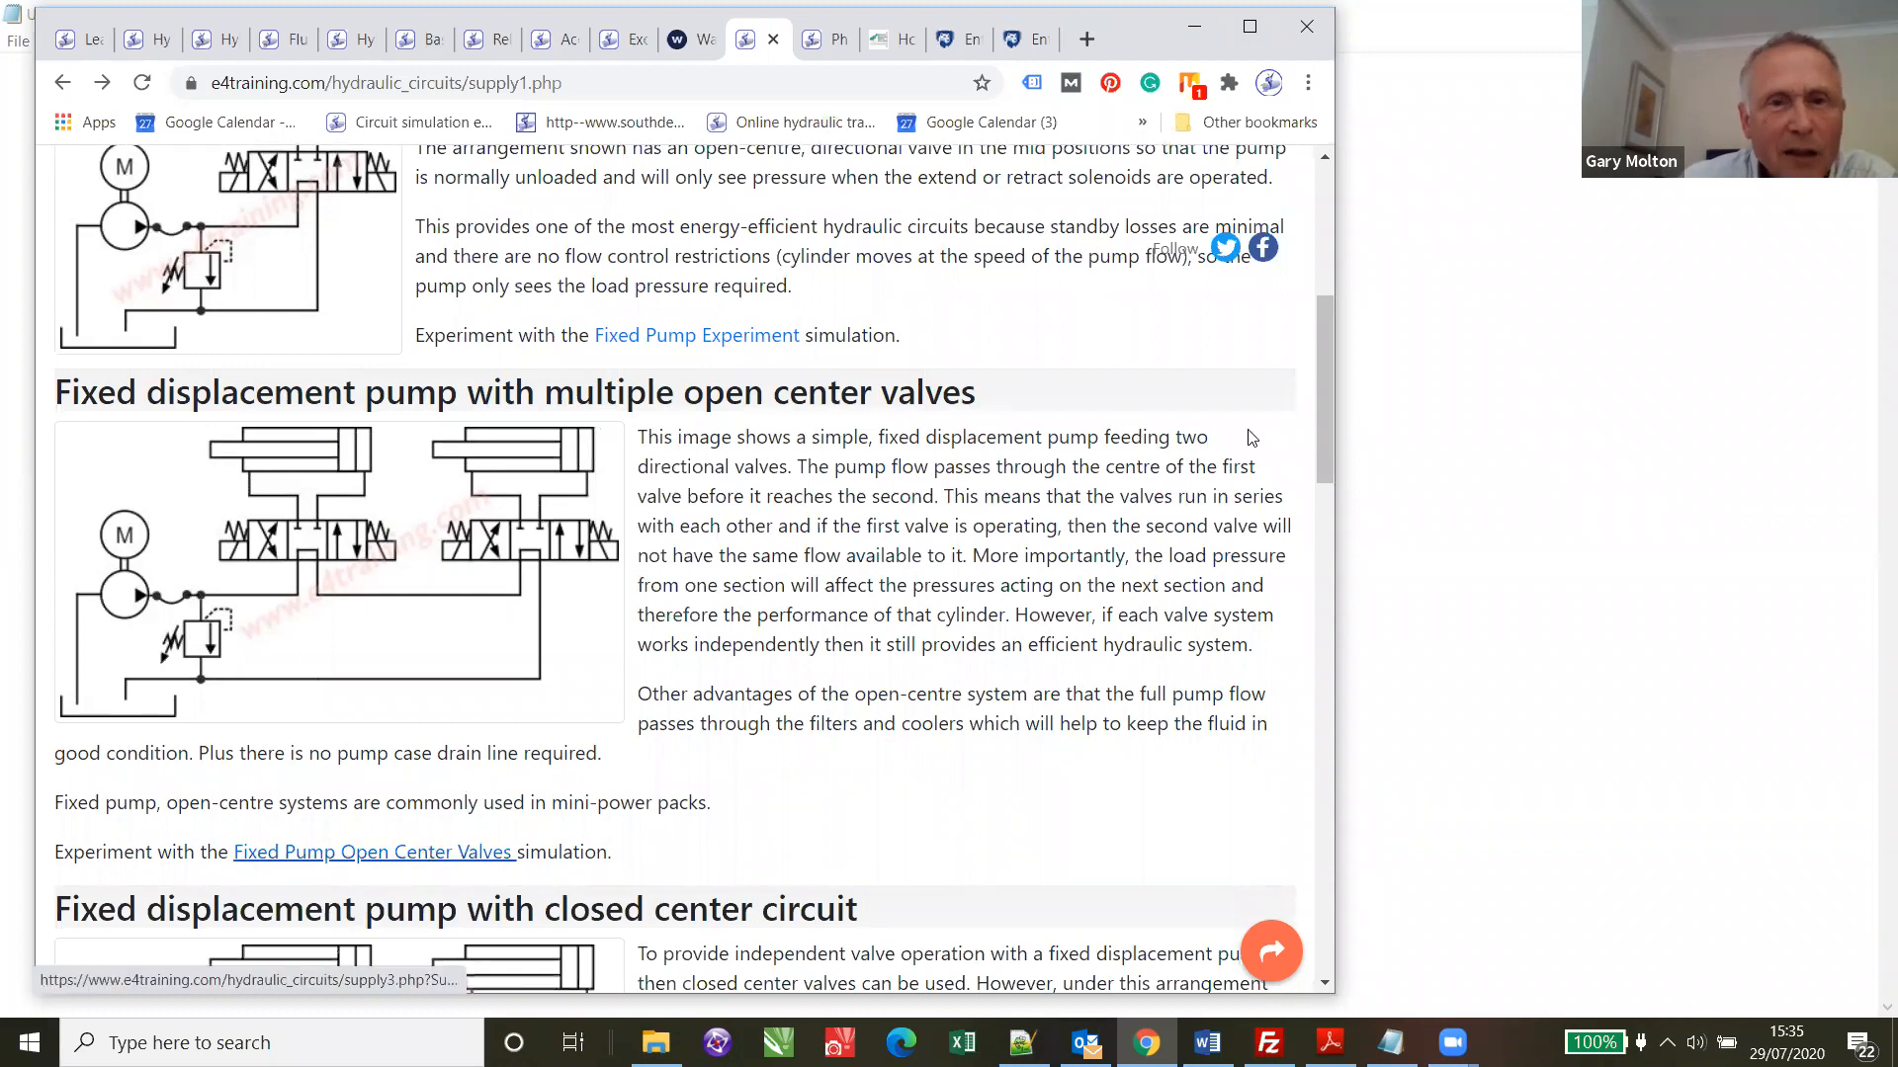
{"action": "mouse_move", "coordinate": [1328, 368]}
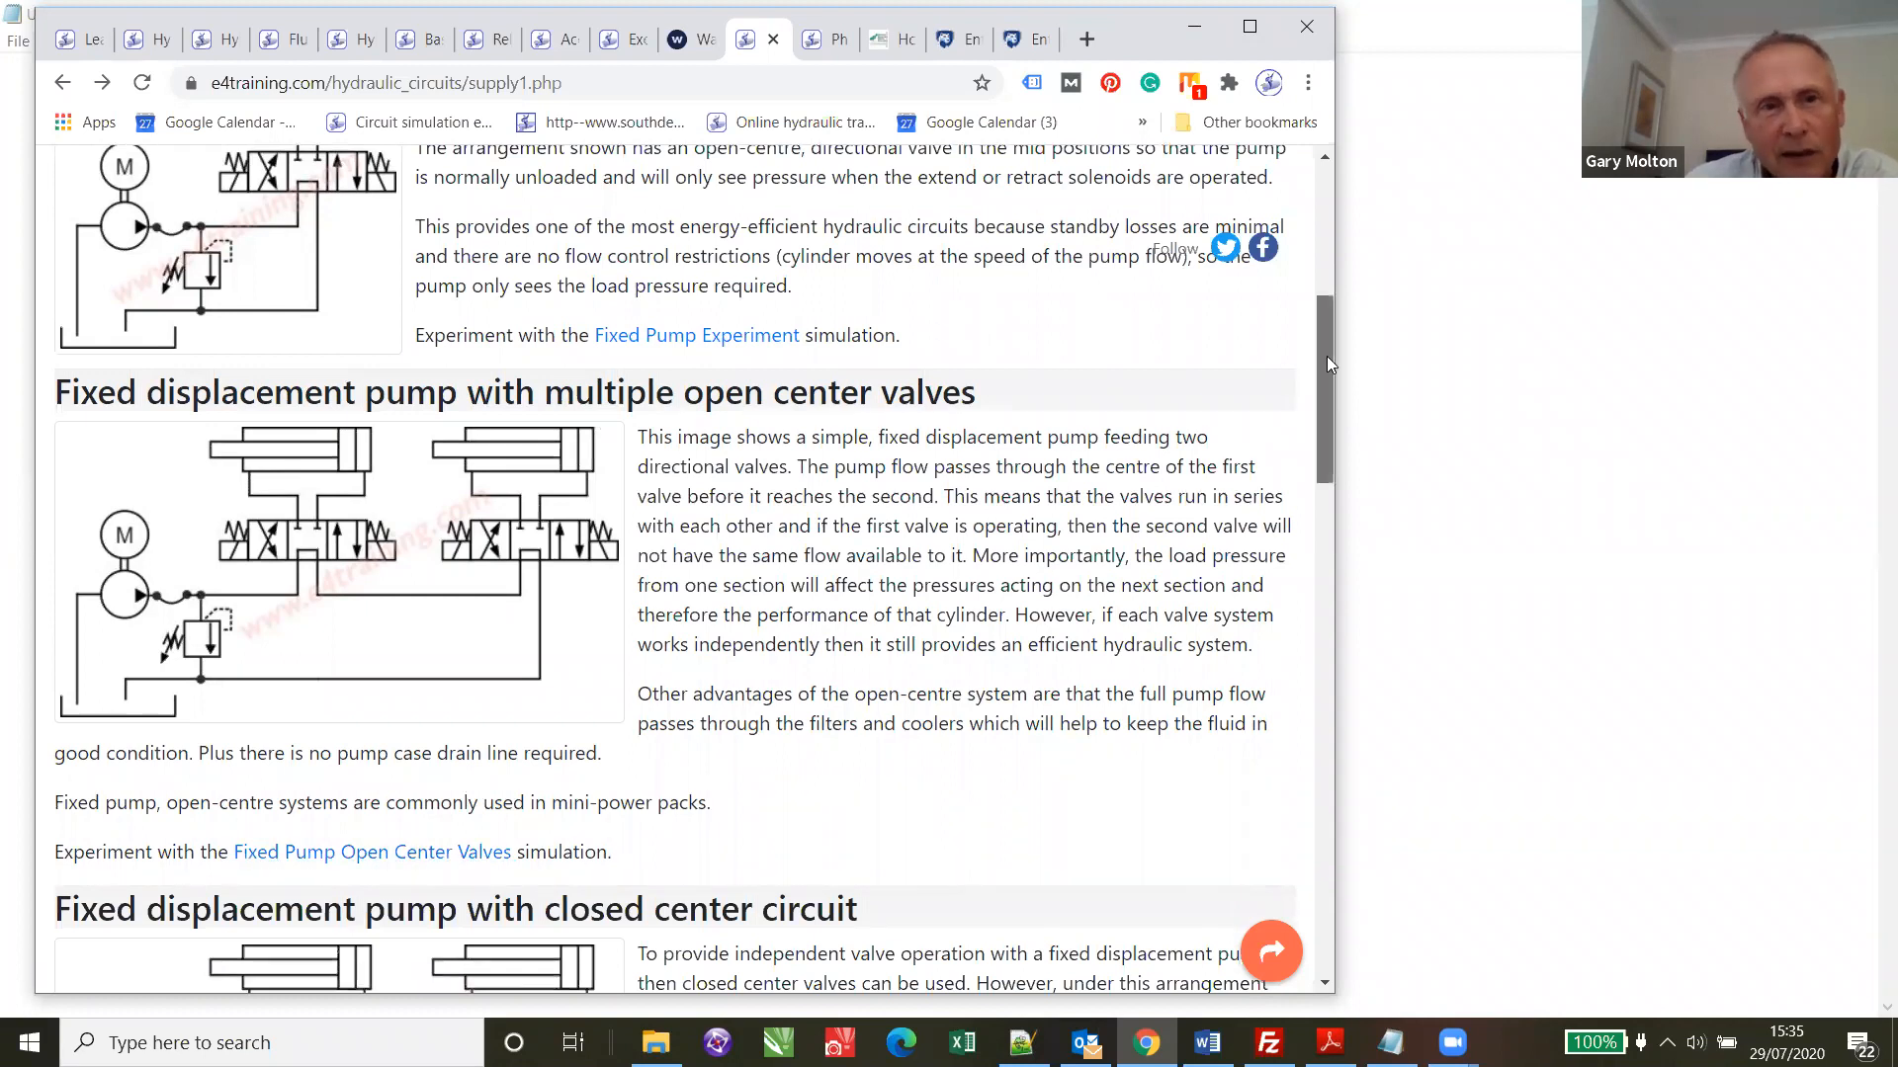
{"action": "scroll", "scroll_direction": "up", "scroll_amount": 3}
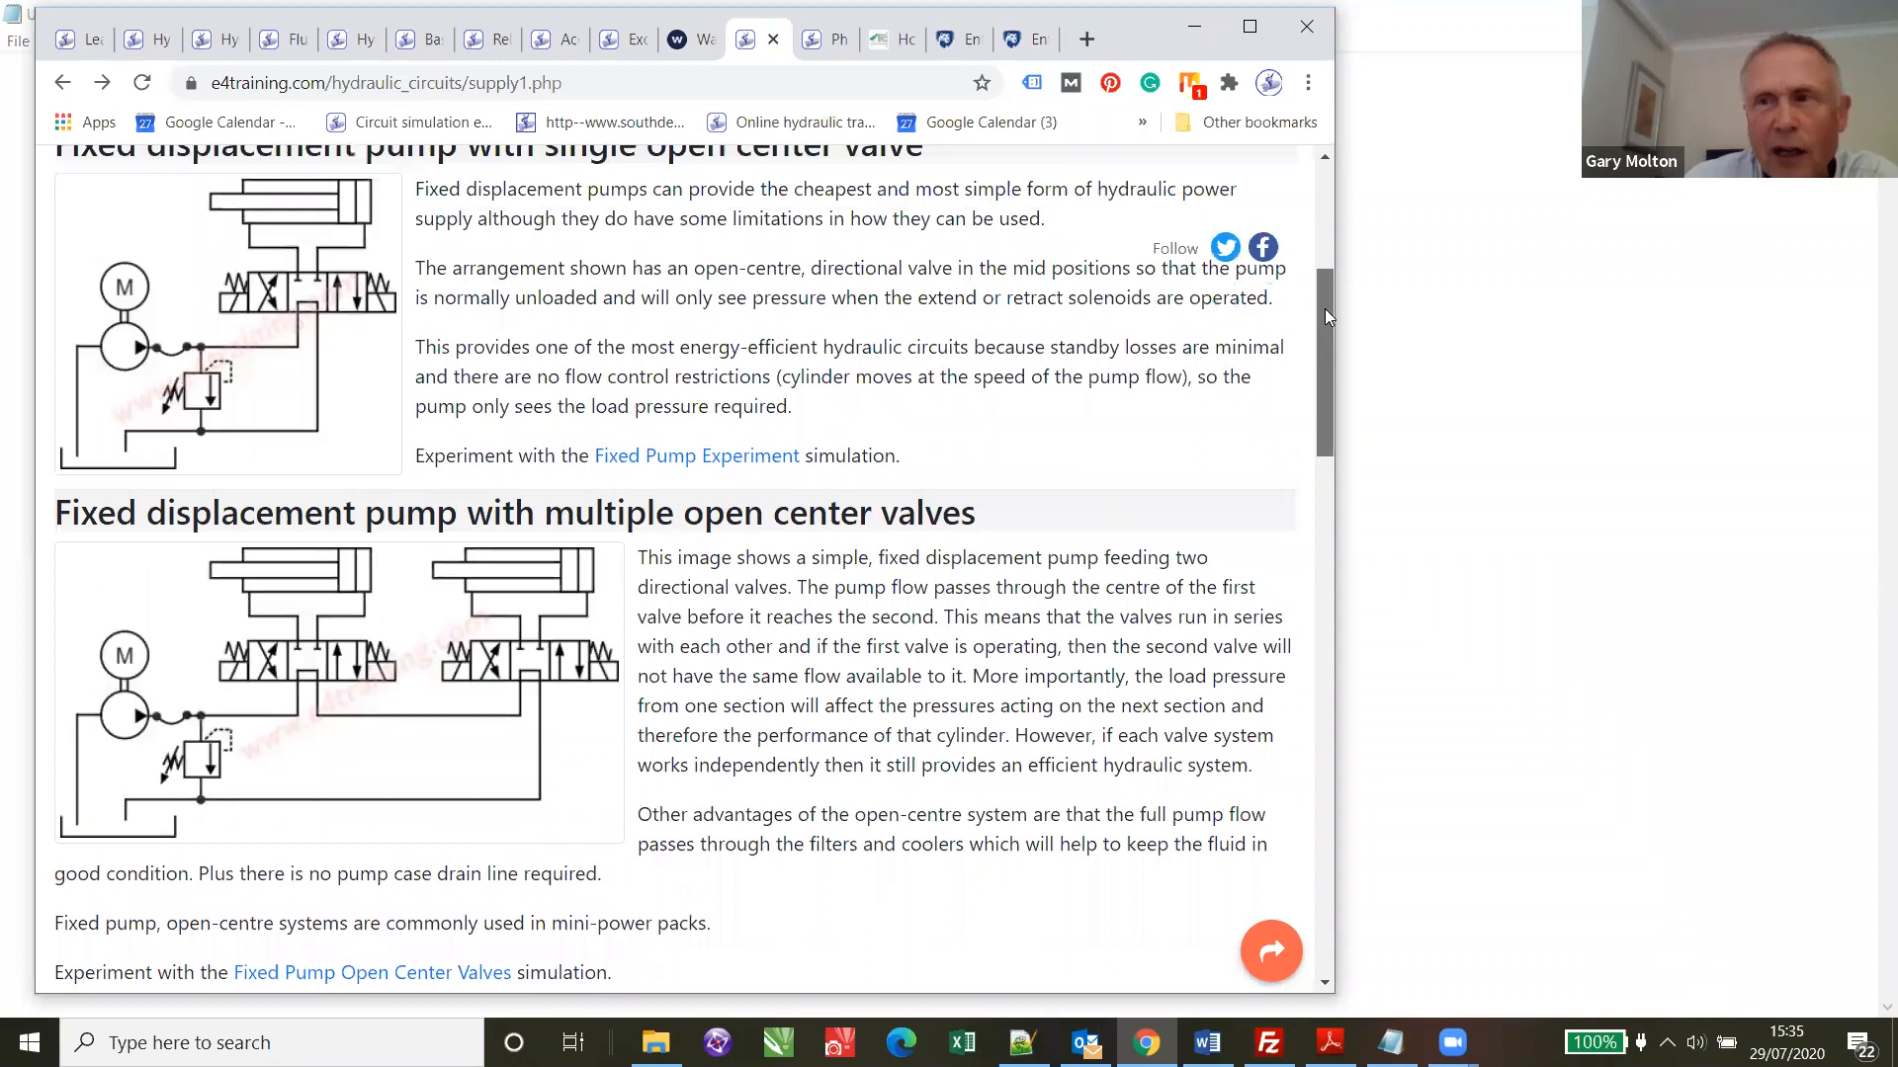
{"action": "mouse_move", "coordinate": [1340, 312]}
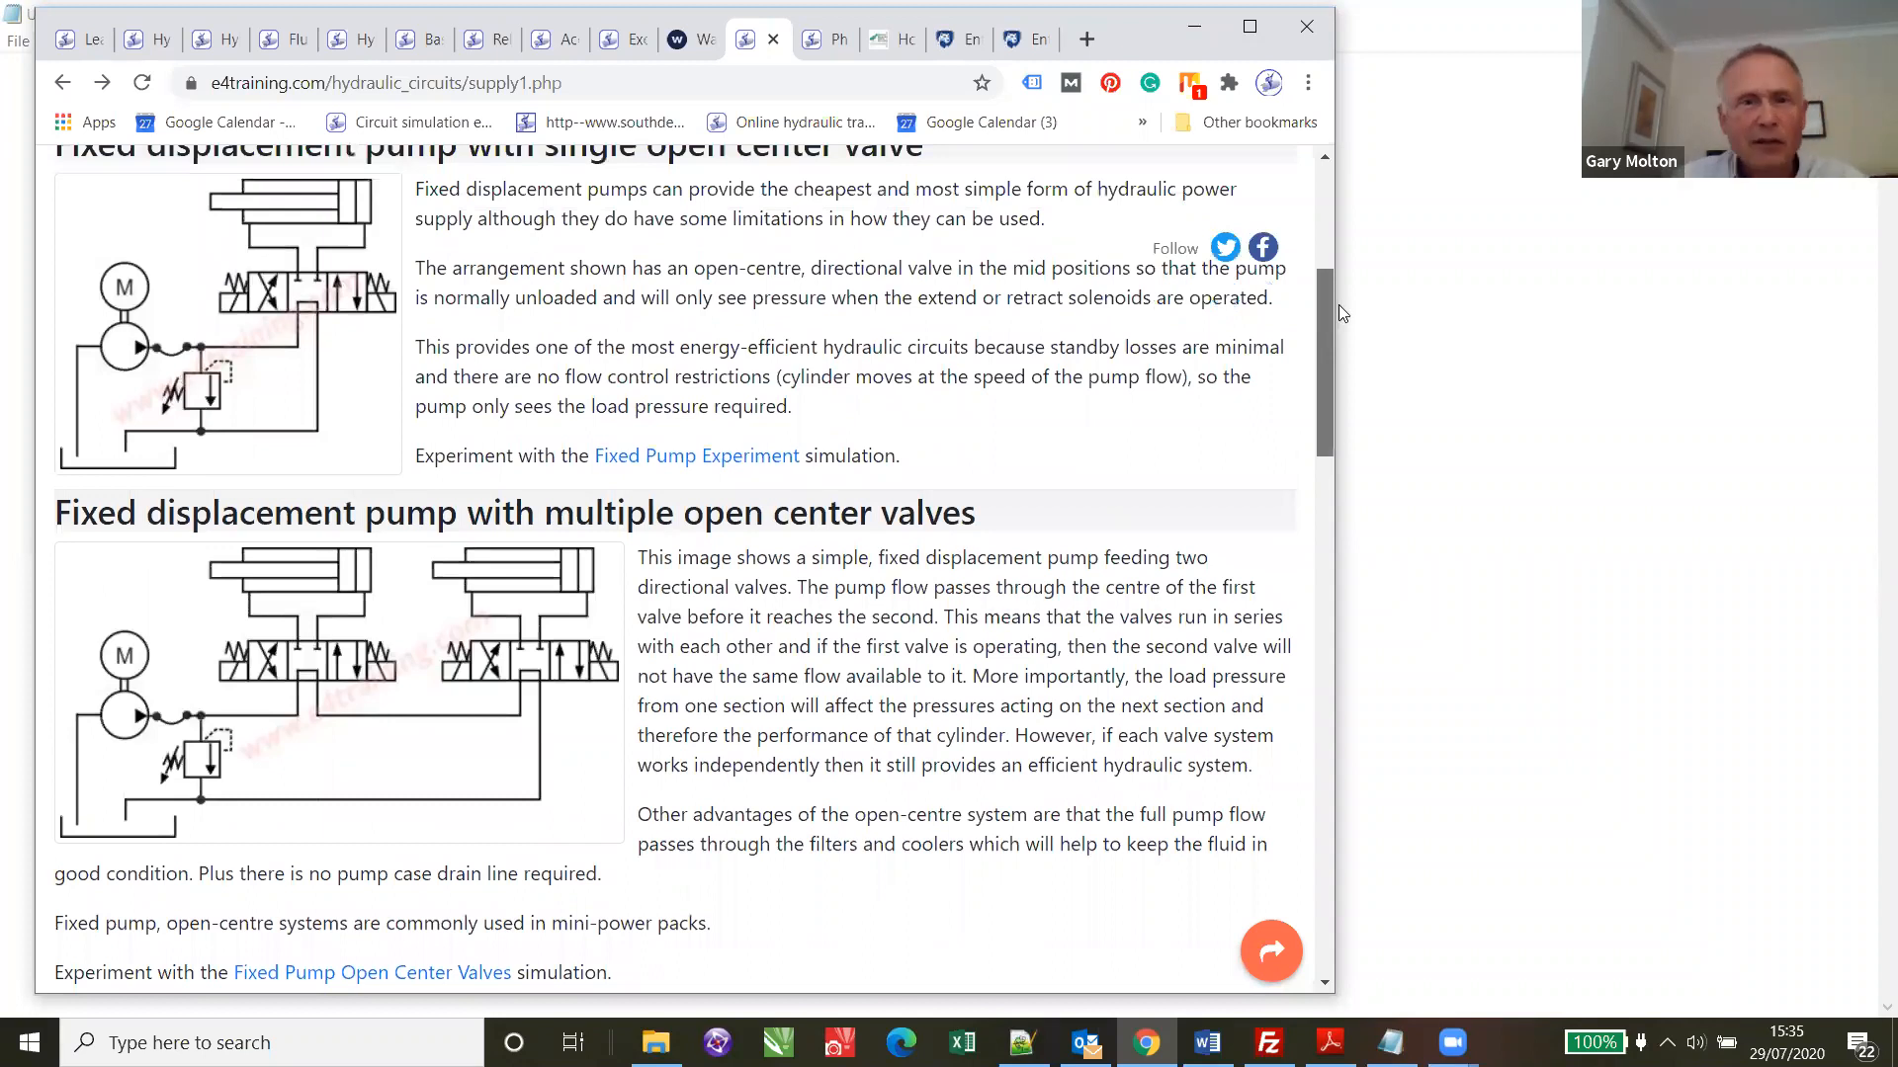
{"action": "scroll", "scroll_direction": "up", "scroll_amount": 3}
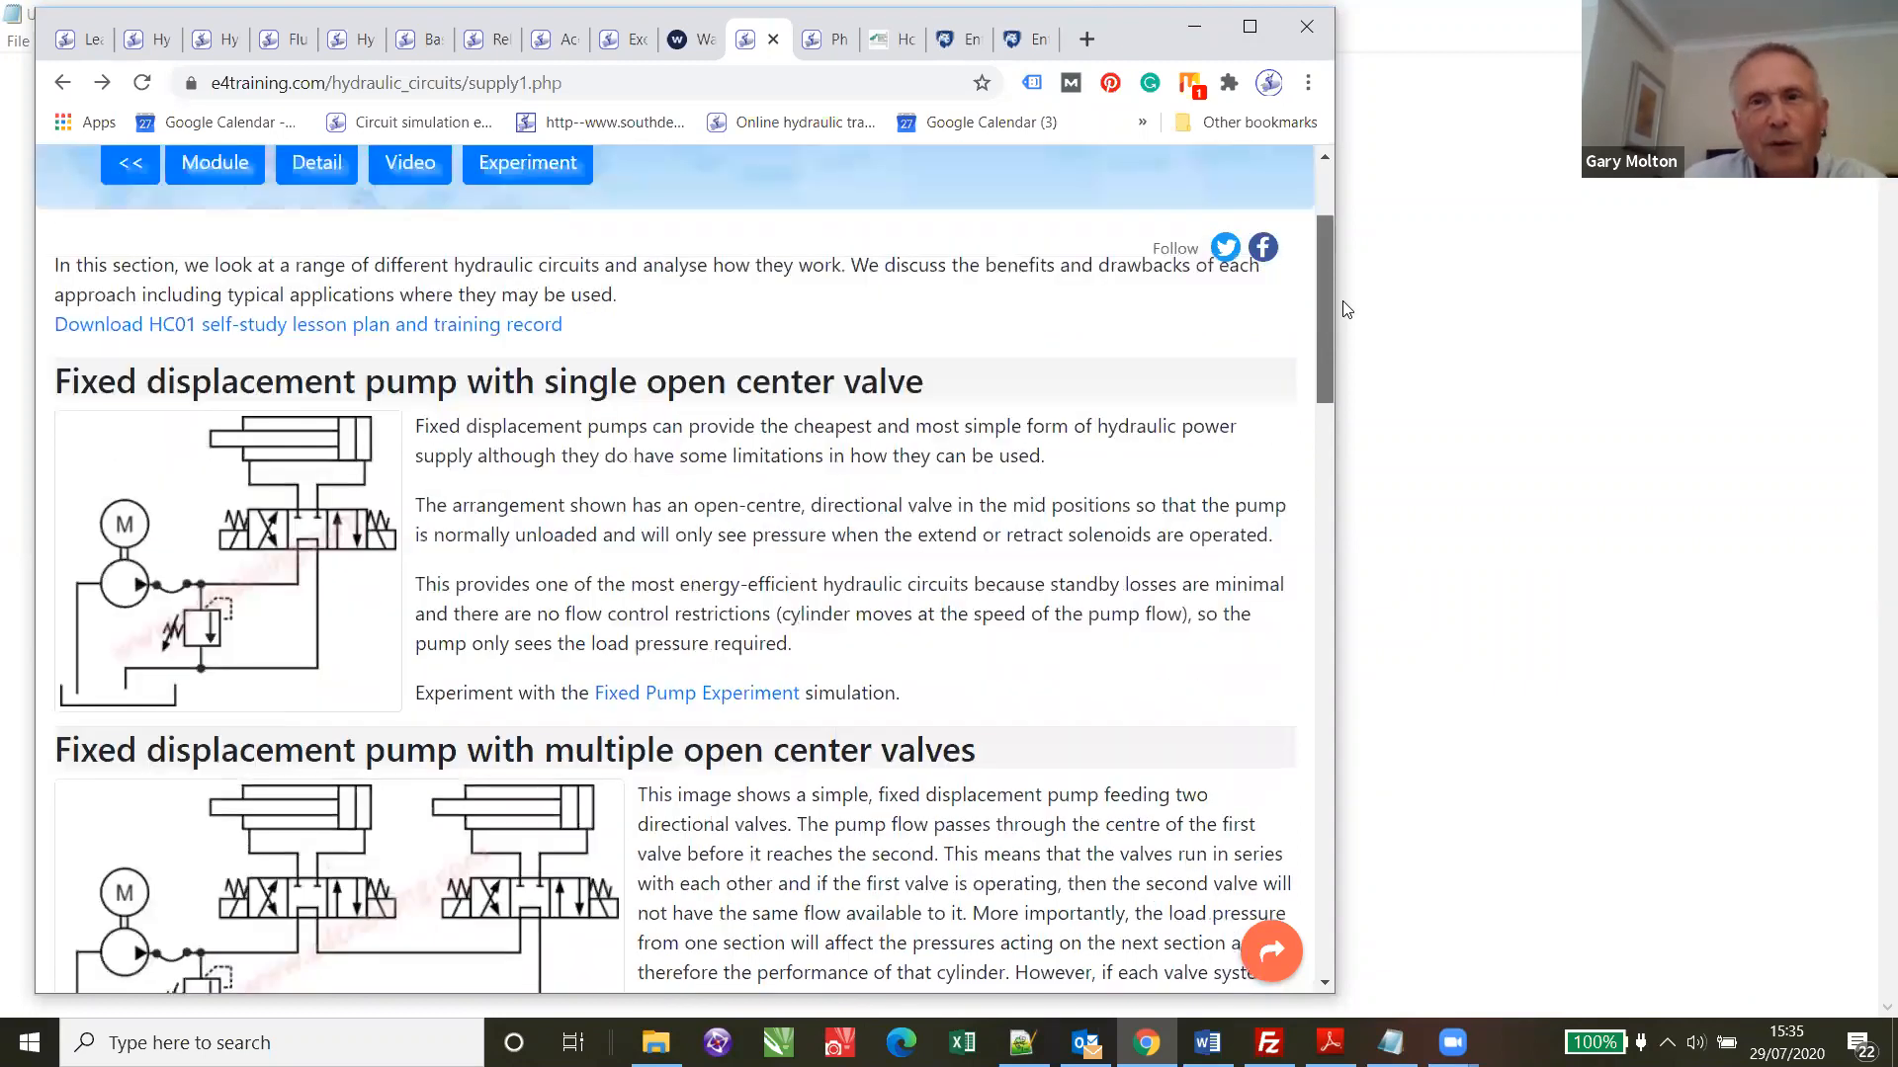
{"action": "scroll", "scroll_direction": "down", "scroll_amount": 3}
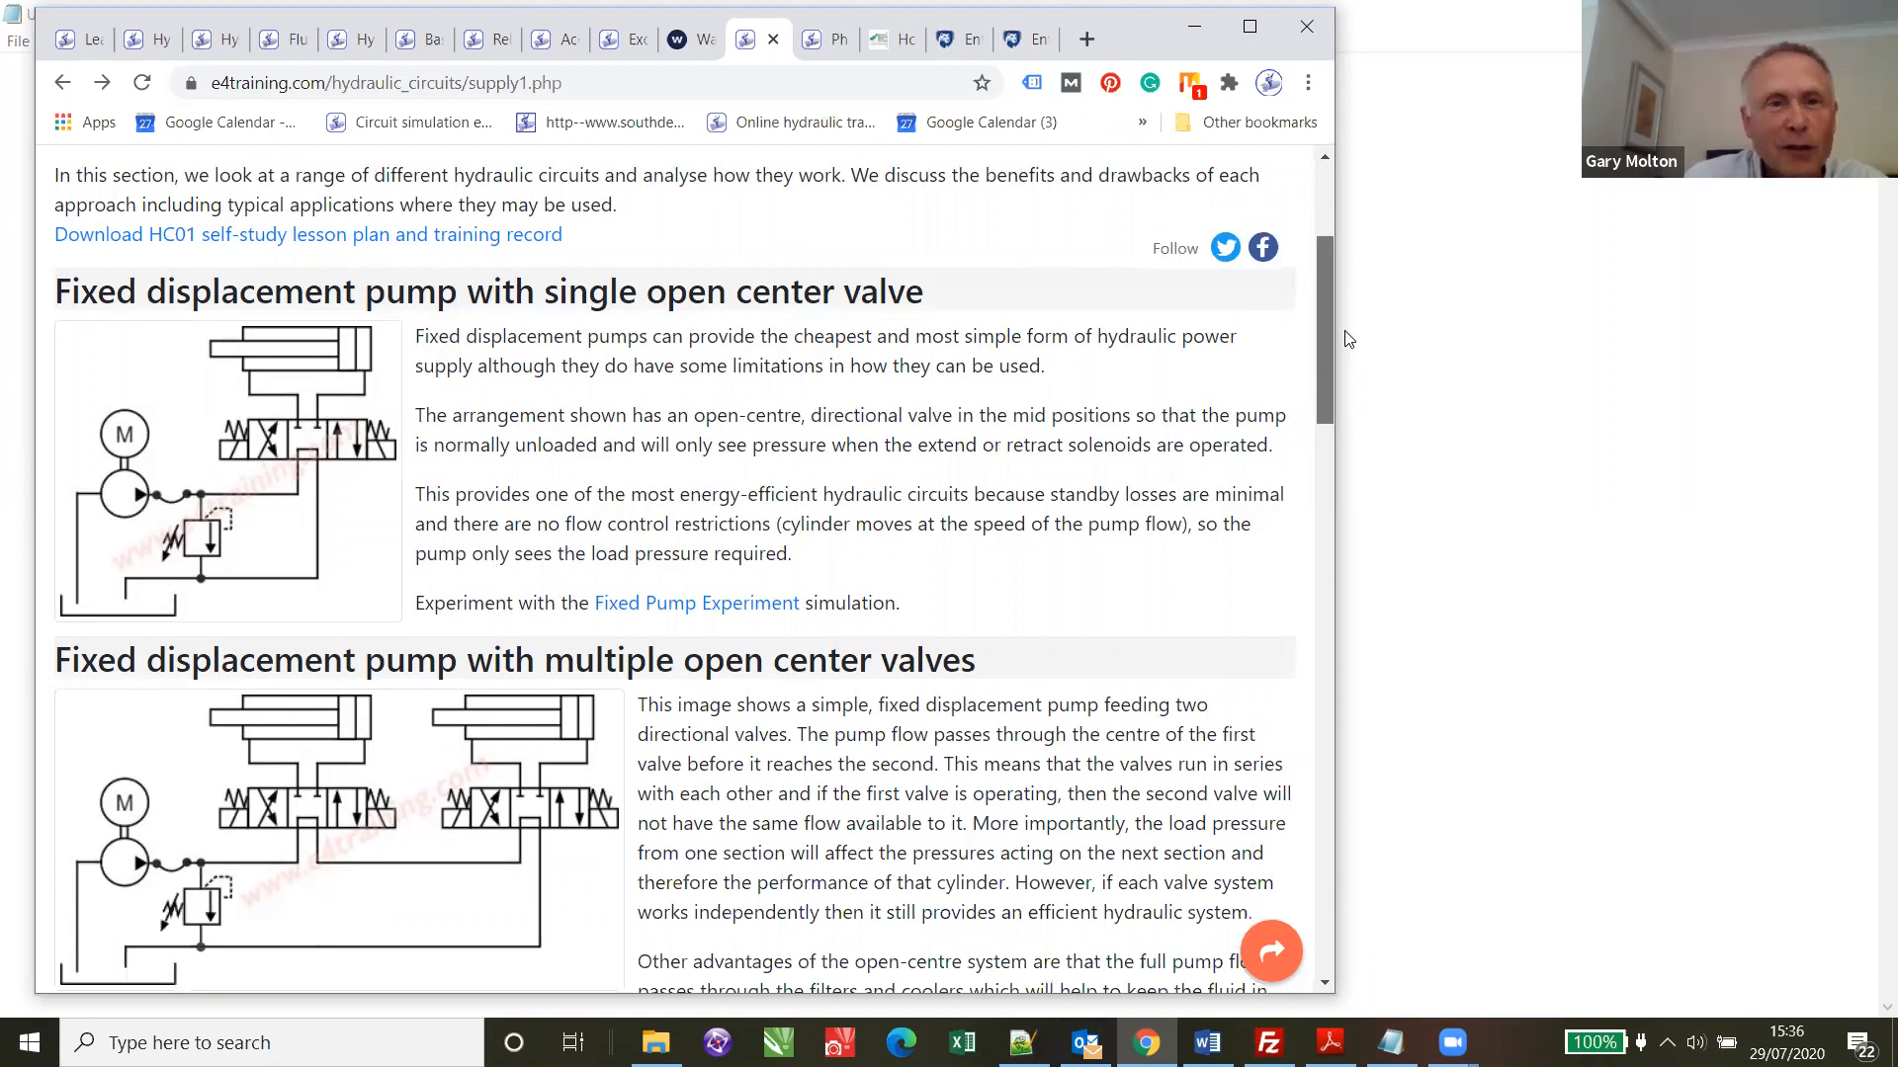
- Browse the fixed displacement pump circuits section and launch the Fixed Pump Open Center Valves simulation
{"action": "scroll", "scroll_direction": "down", "scroll_amount": 3}
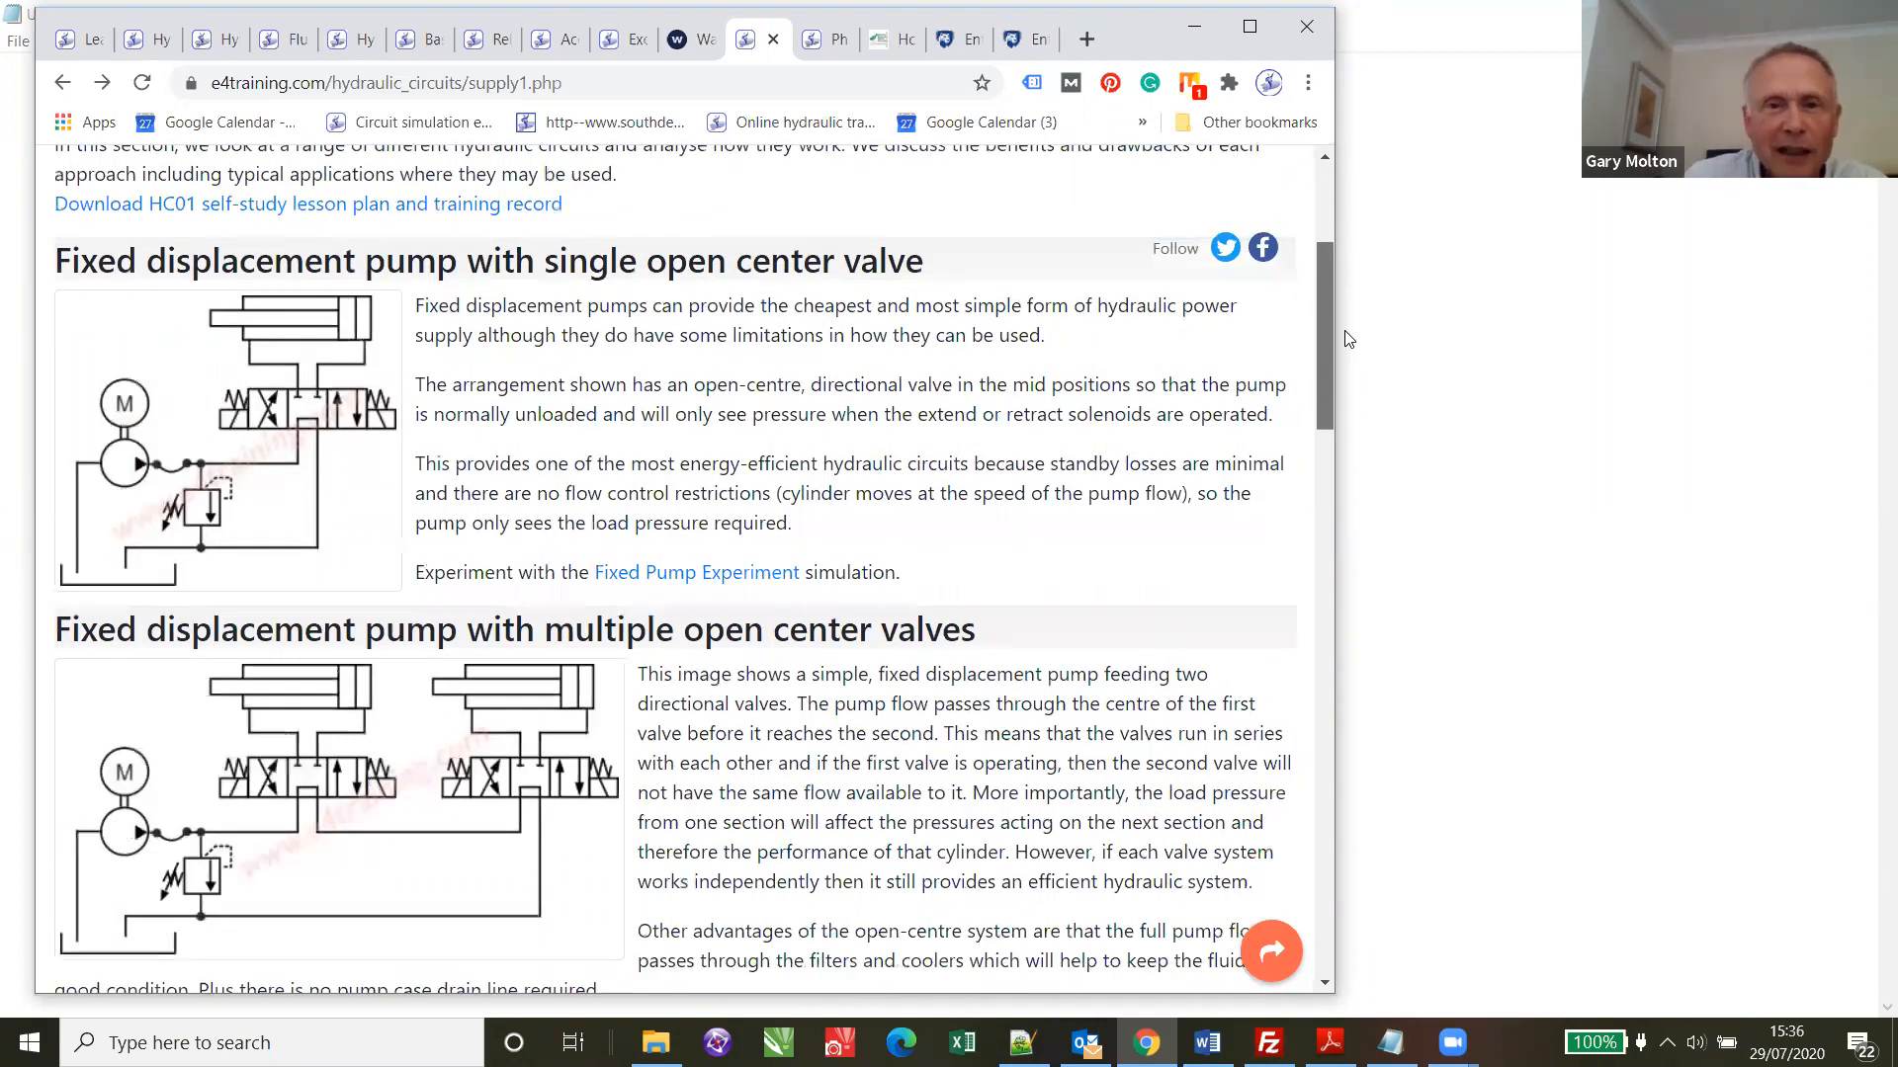
{"action": "mouse_move", "coordinate": [1356, 369]}
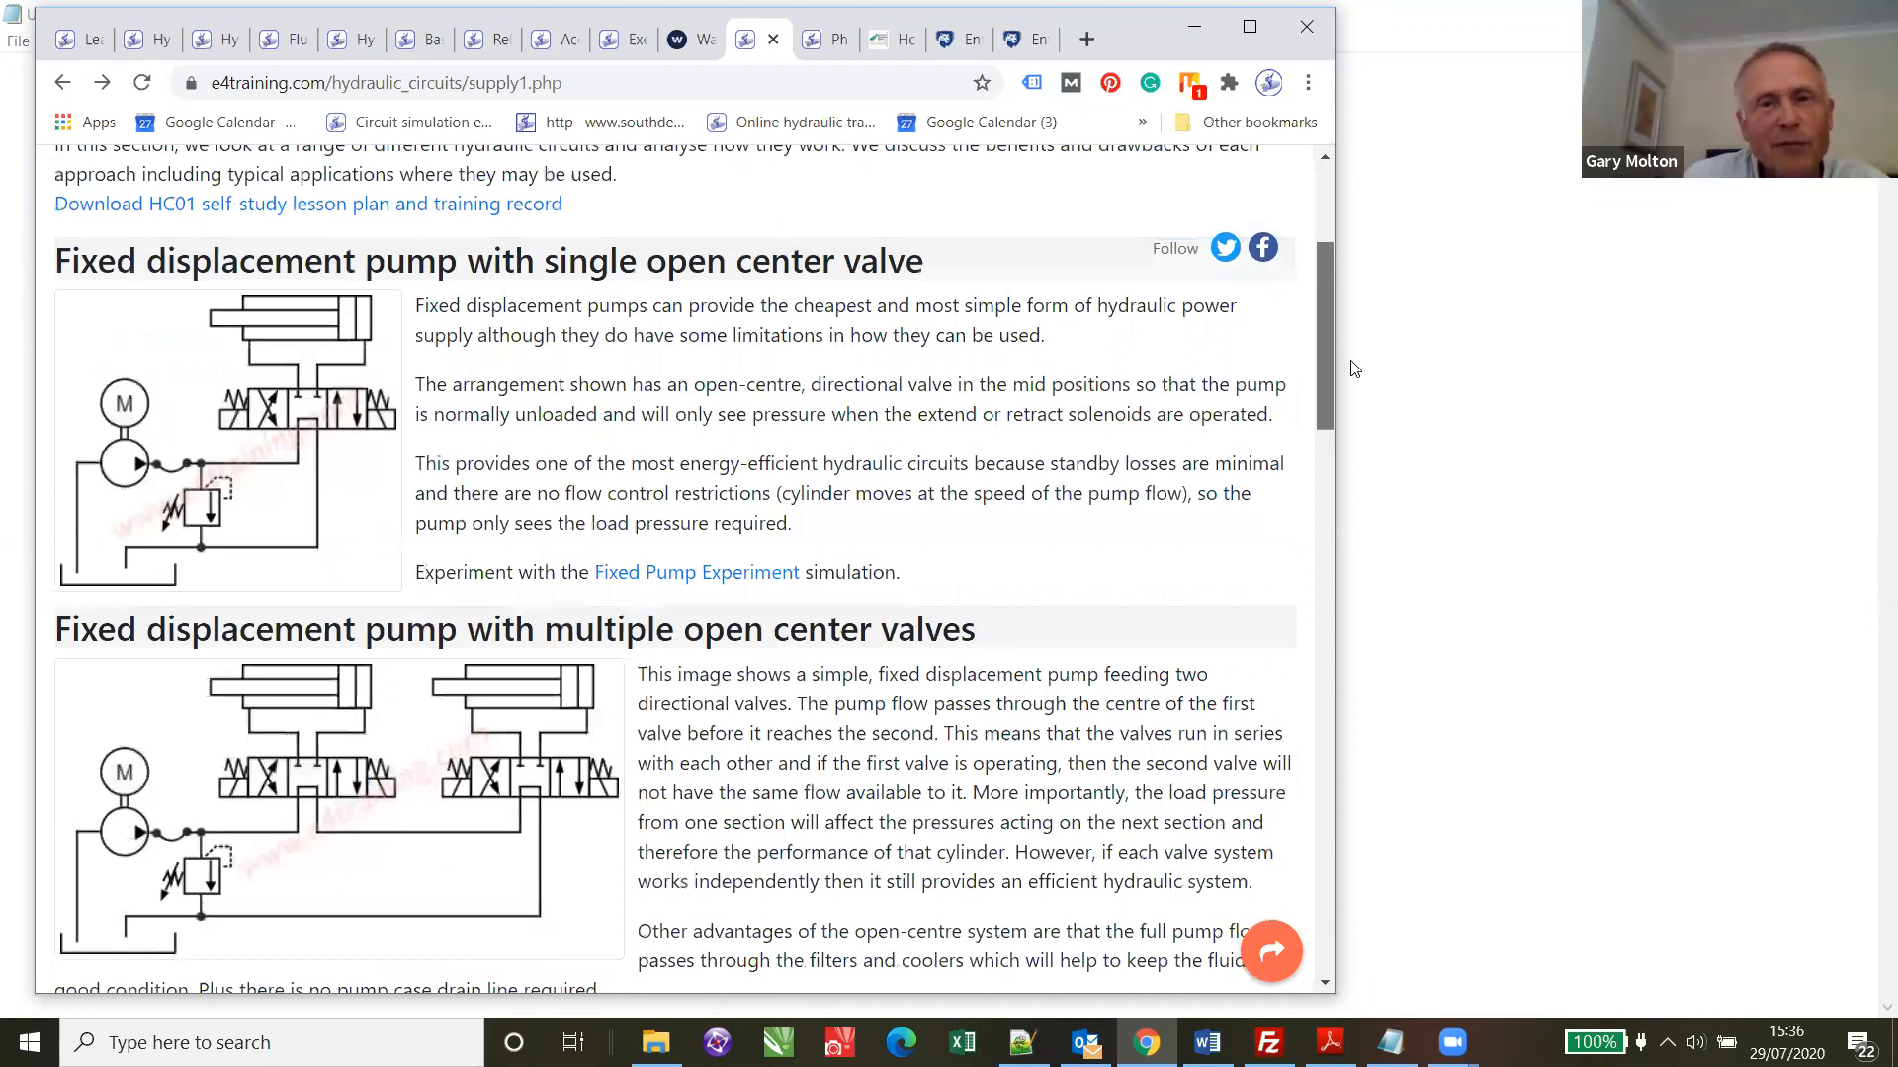
{"action": "scroll", "scroll_direction": "down", "scroll_amount": 3}
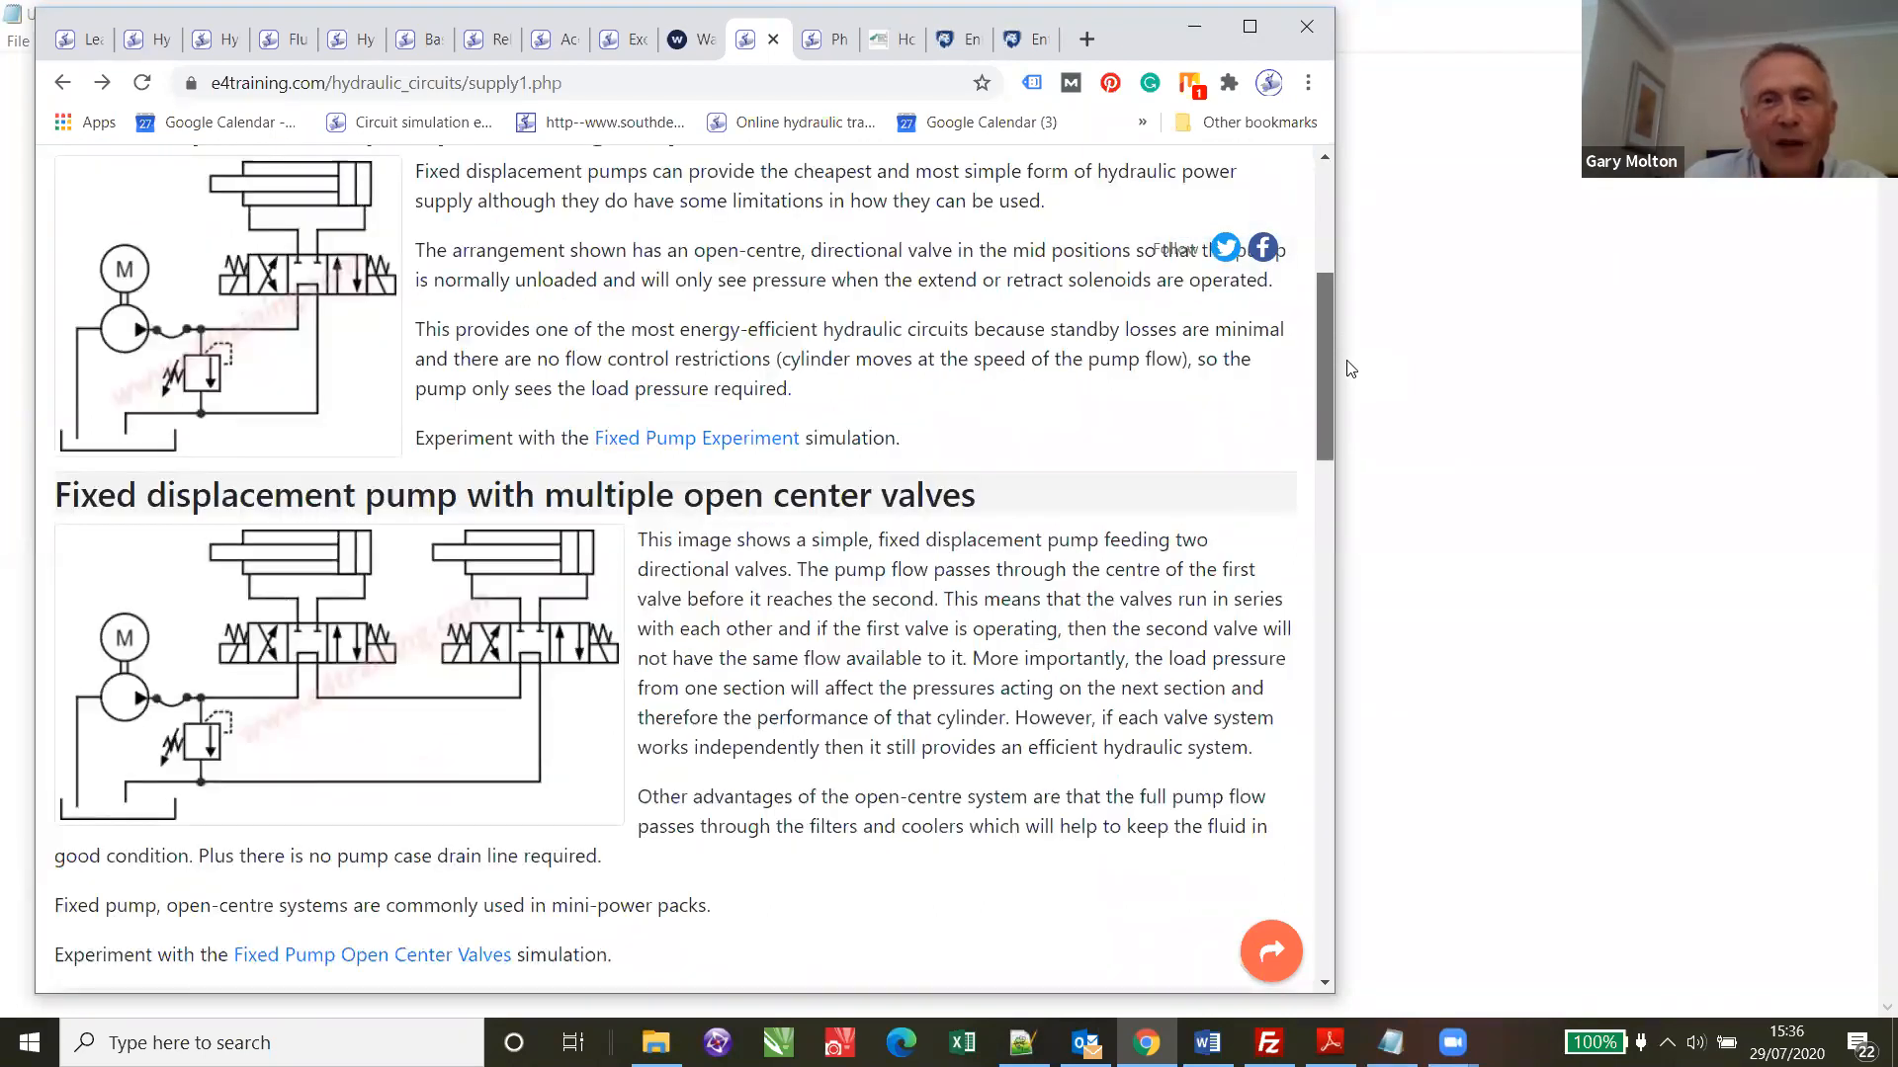
{"action": "scroll", "scroll_direction": "up", "scroll_amount": 3}
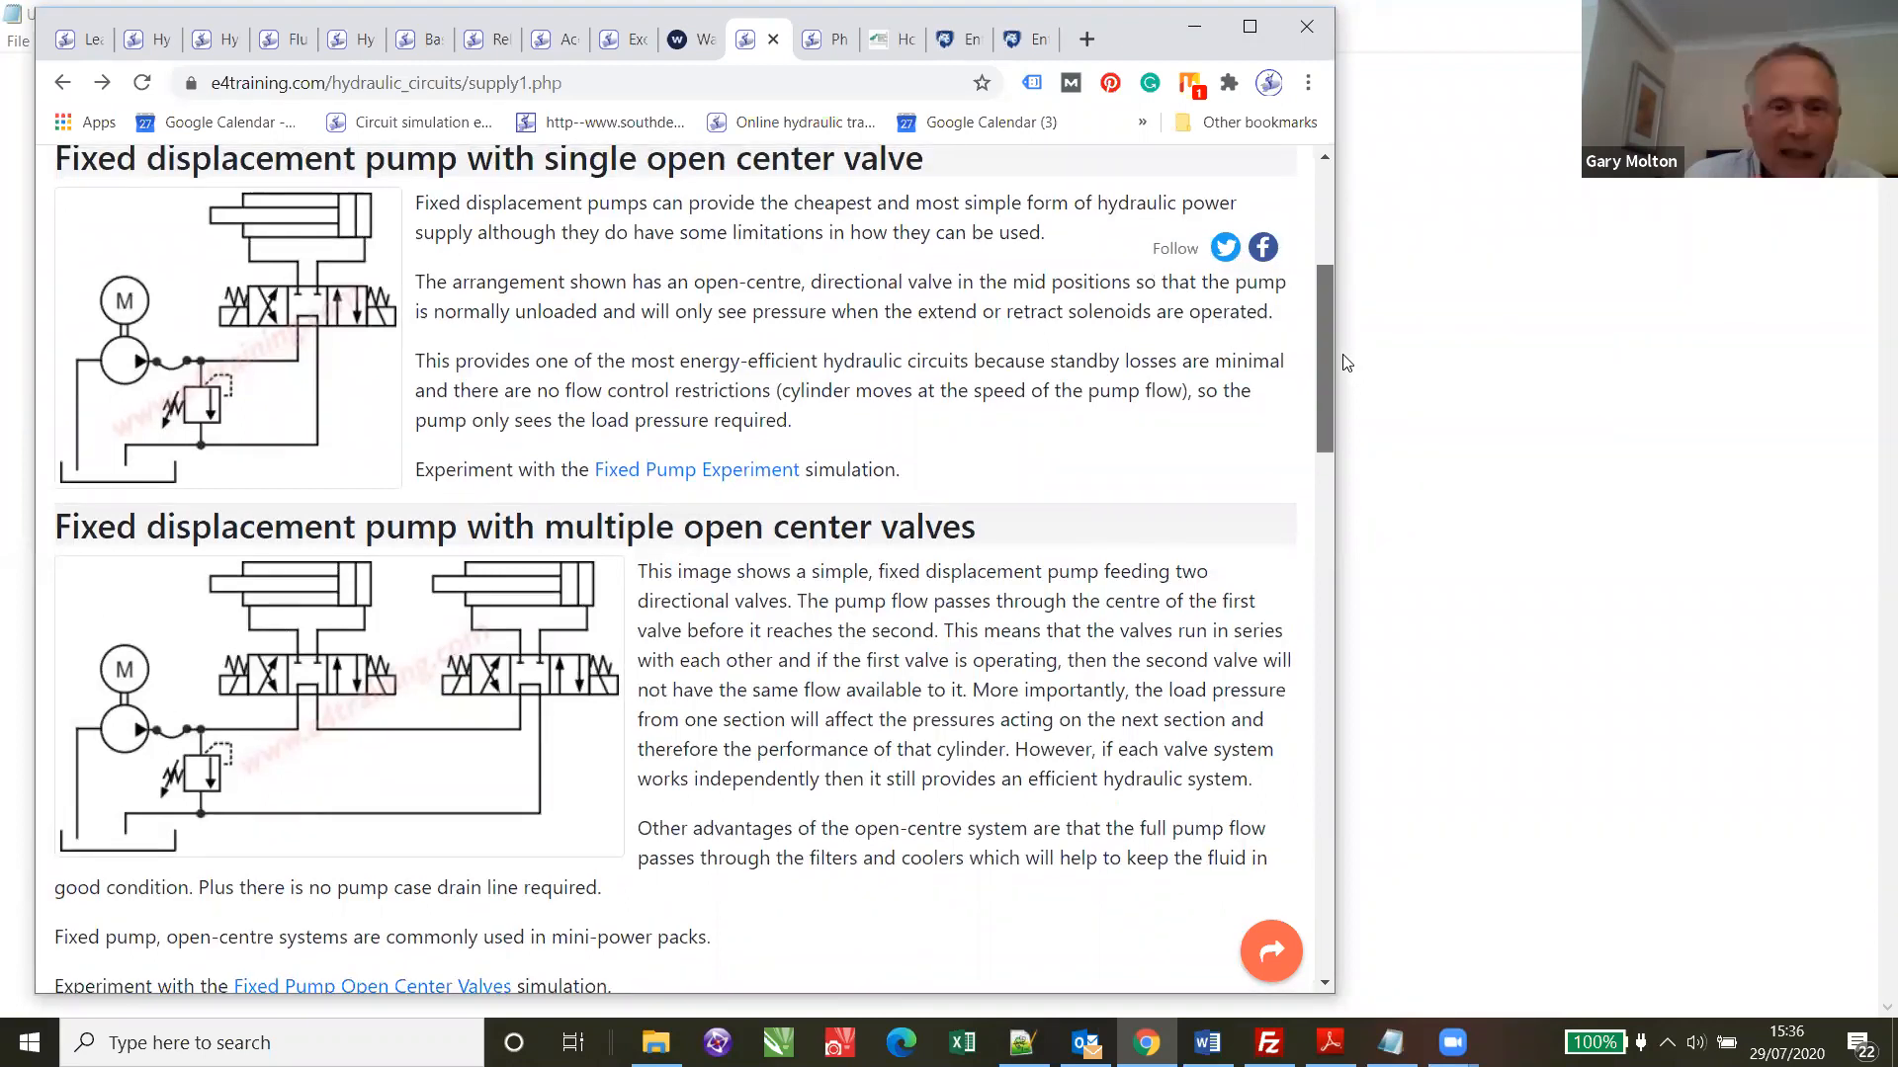
{"action": "scroll", "scroll_direction": "up", "scroll_amount": 3}
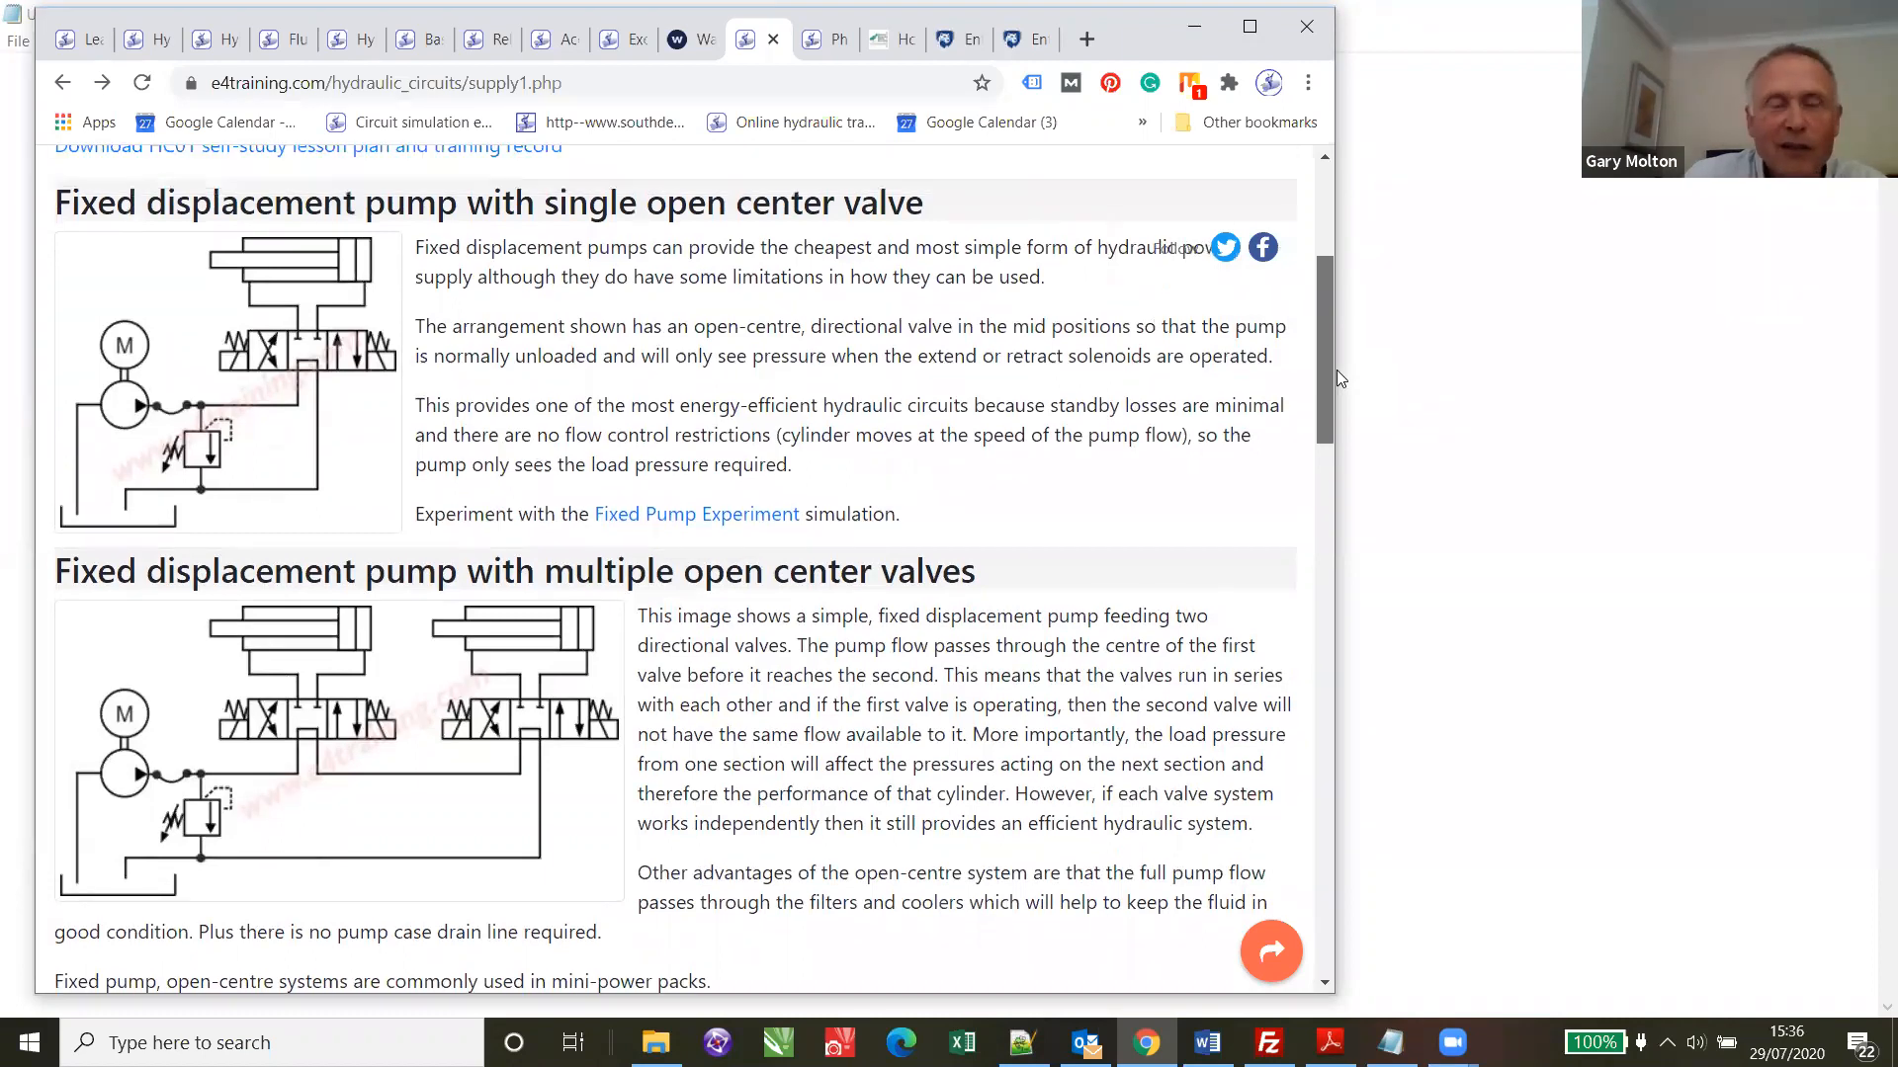
{"action": "scroll", "scroll_direction": "down", "scroll_amount": 3}
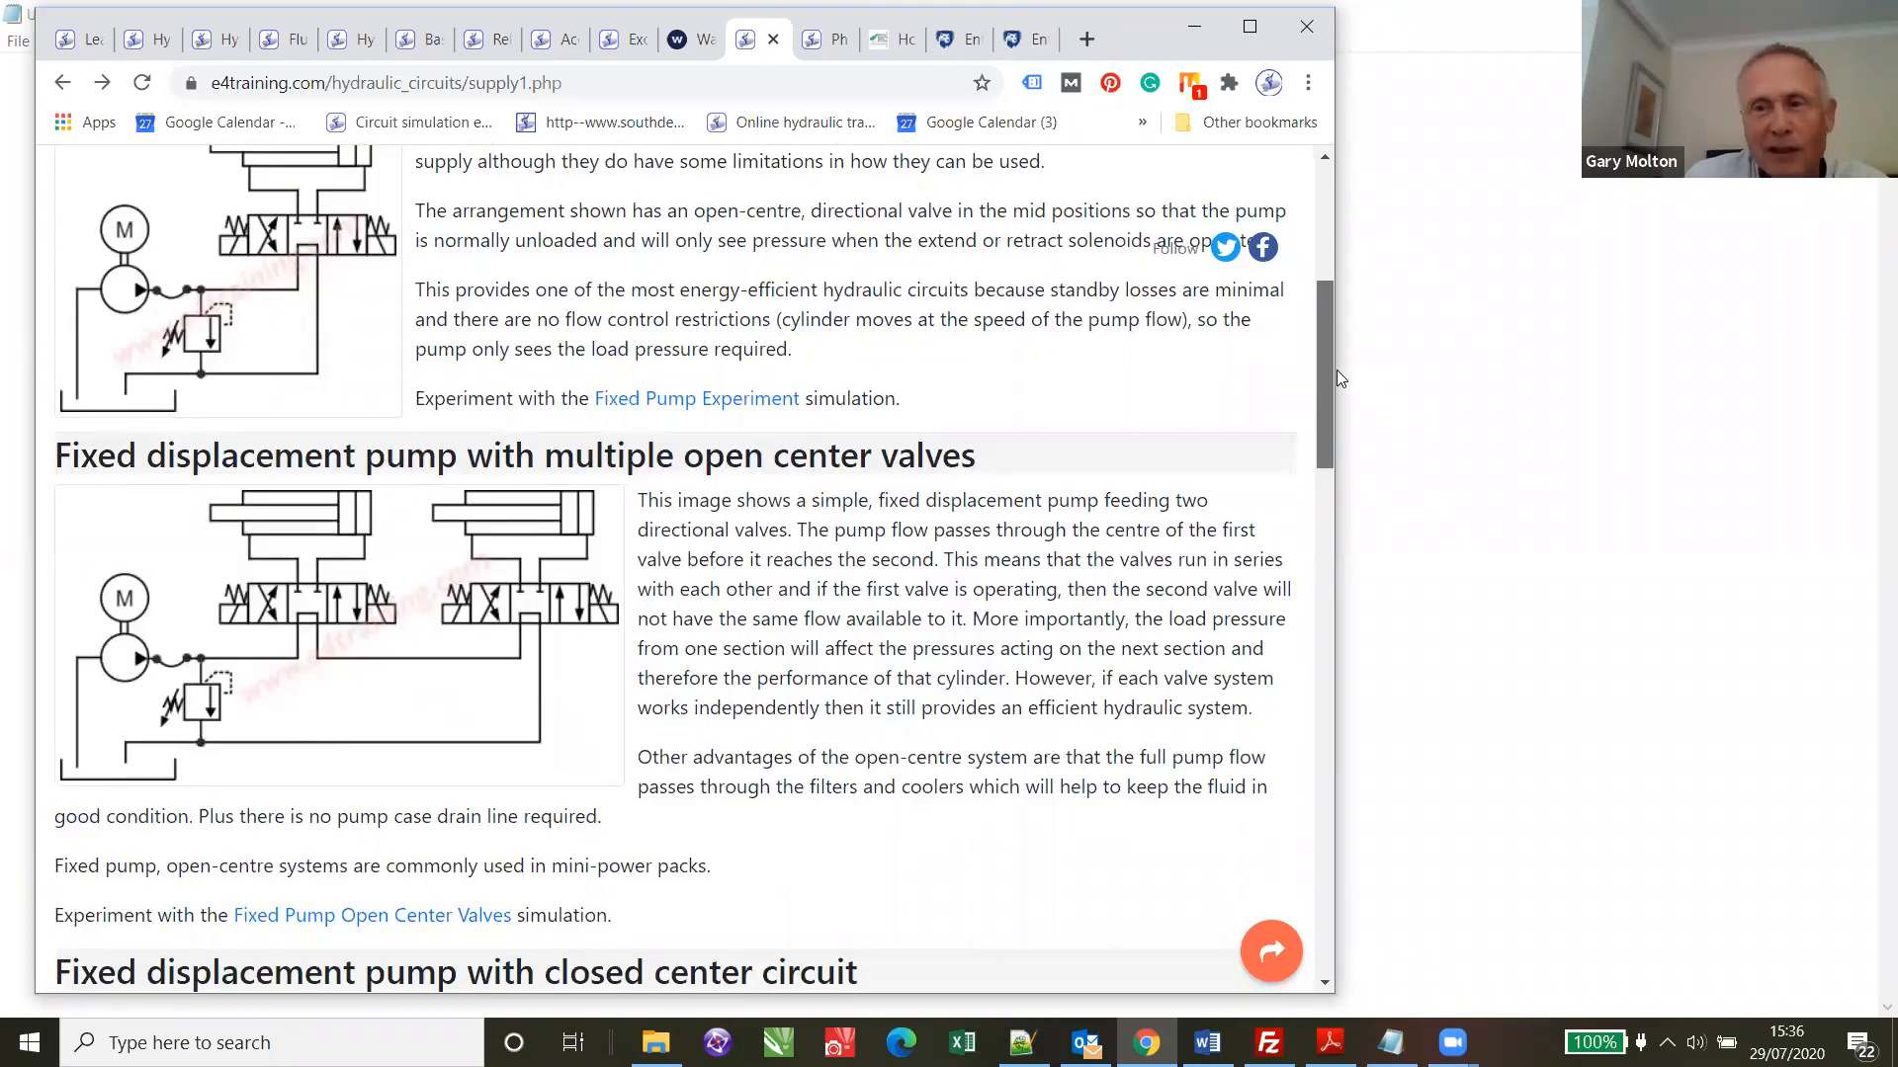
{"action": "mouse_move", "coordinate": [1346, 409]}
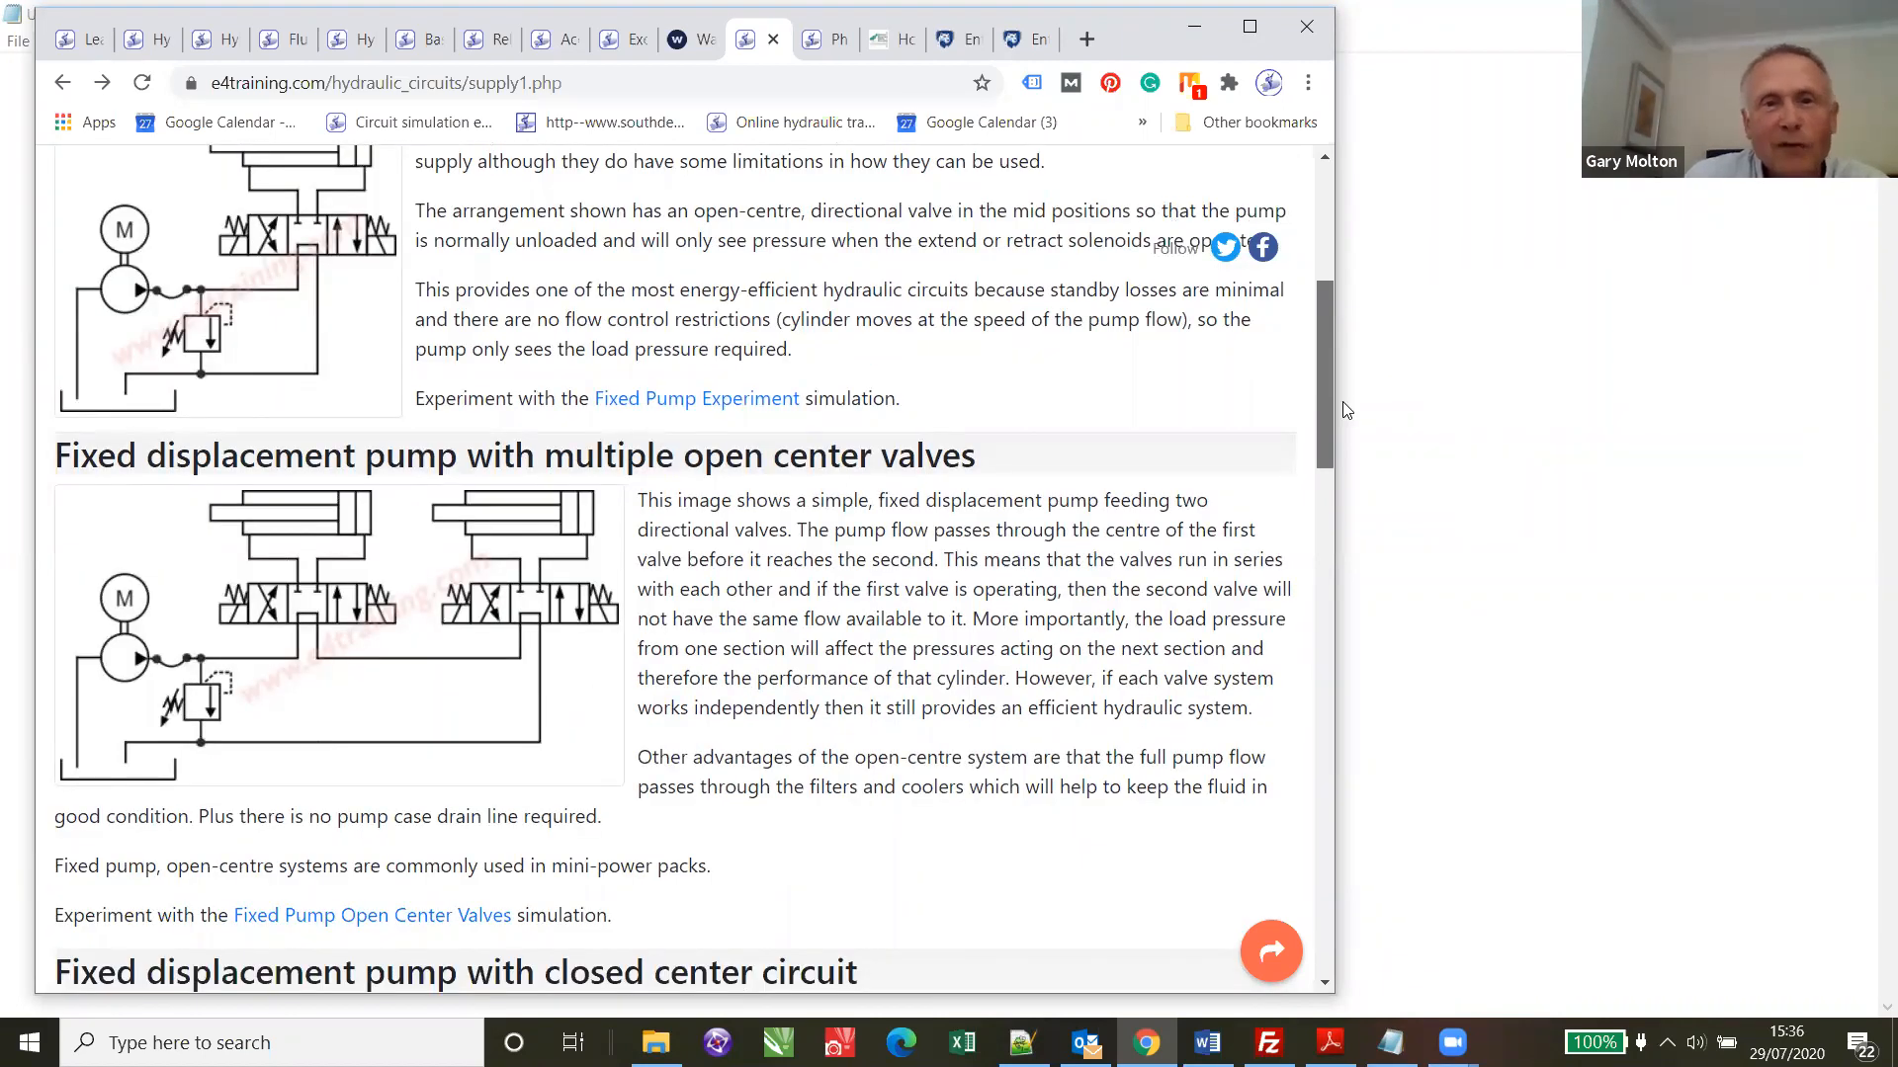
{"action": "mouse_move", "coordinate": [1362, 449]}
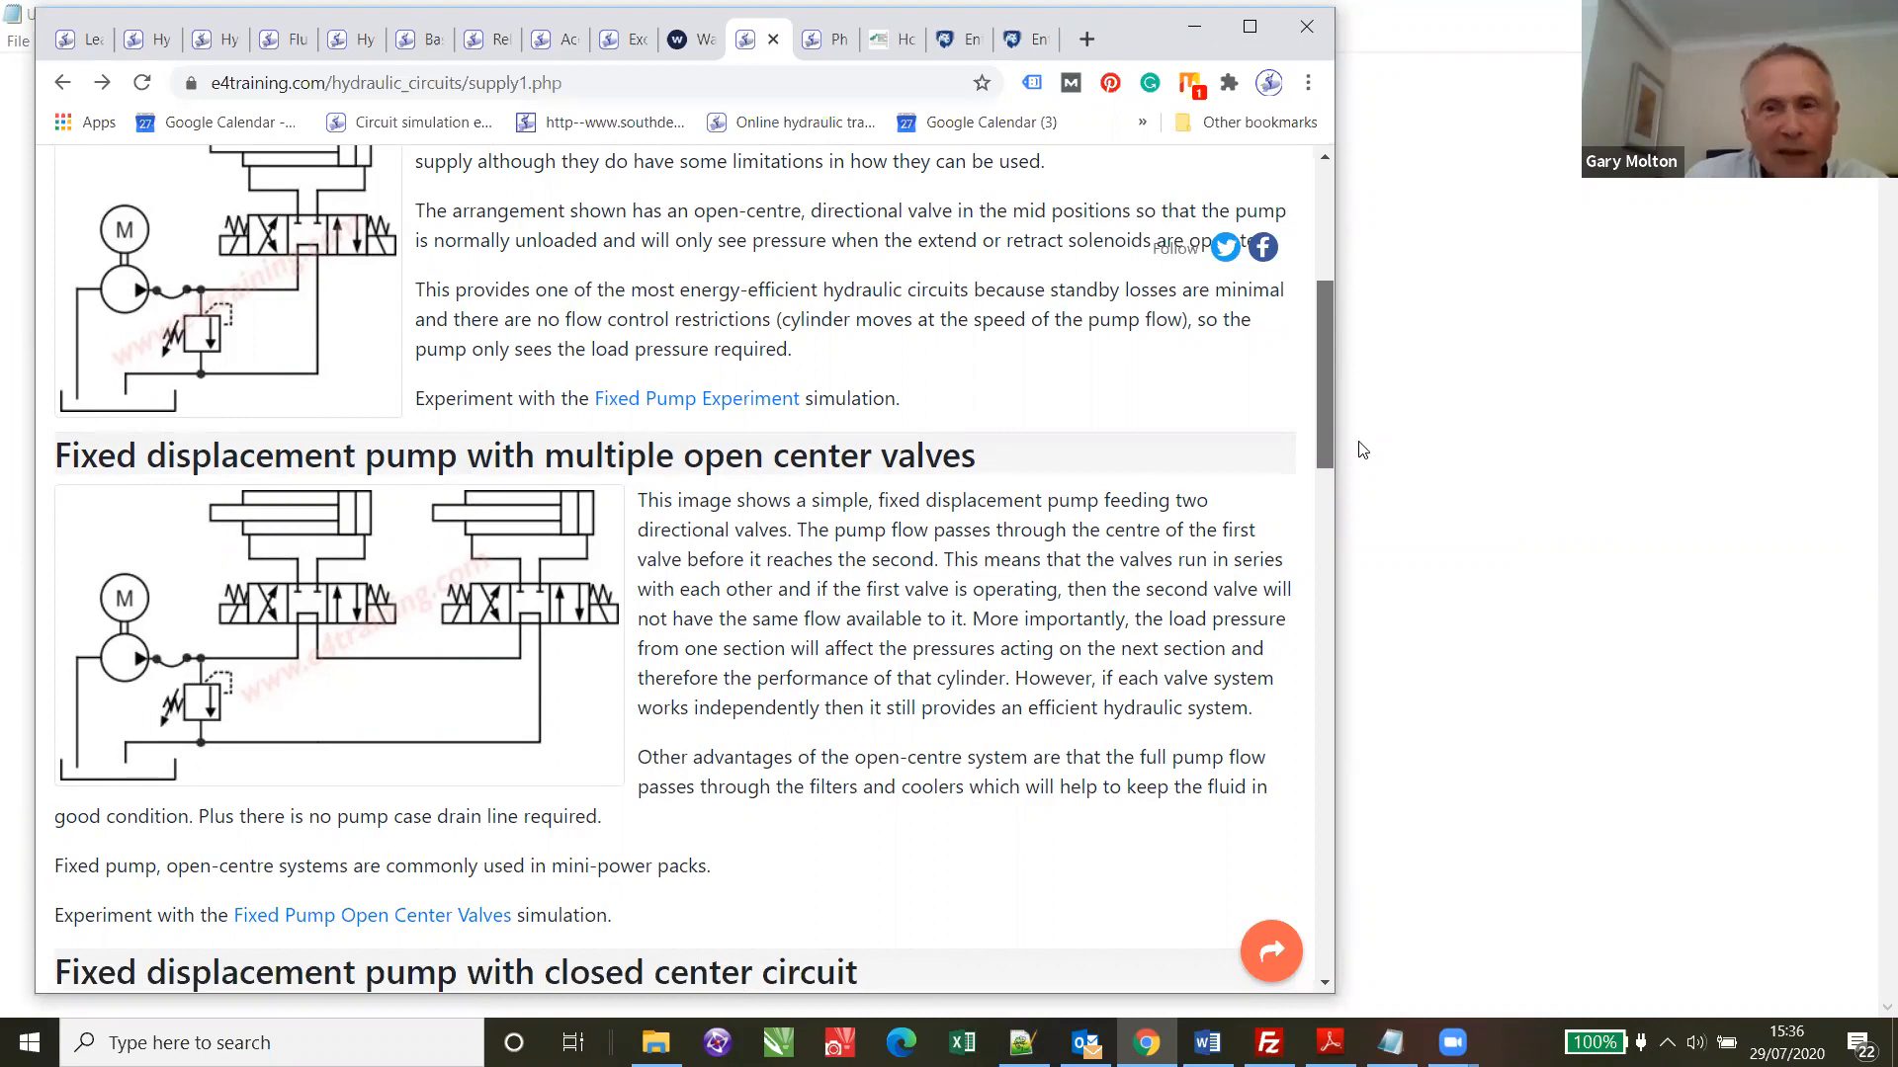
{"action": "mouse_move", "coordinate": [1339, 445]}
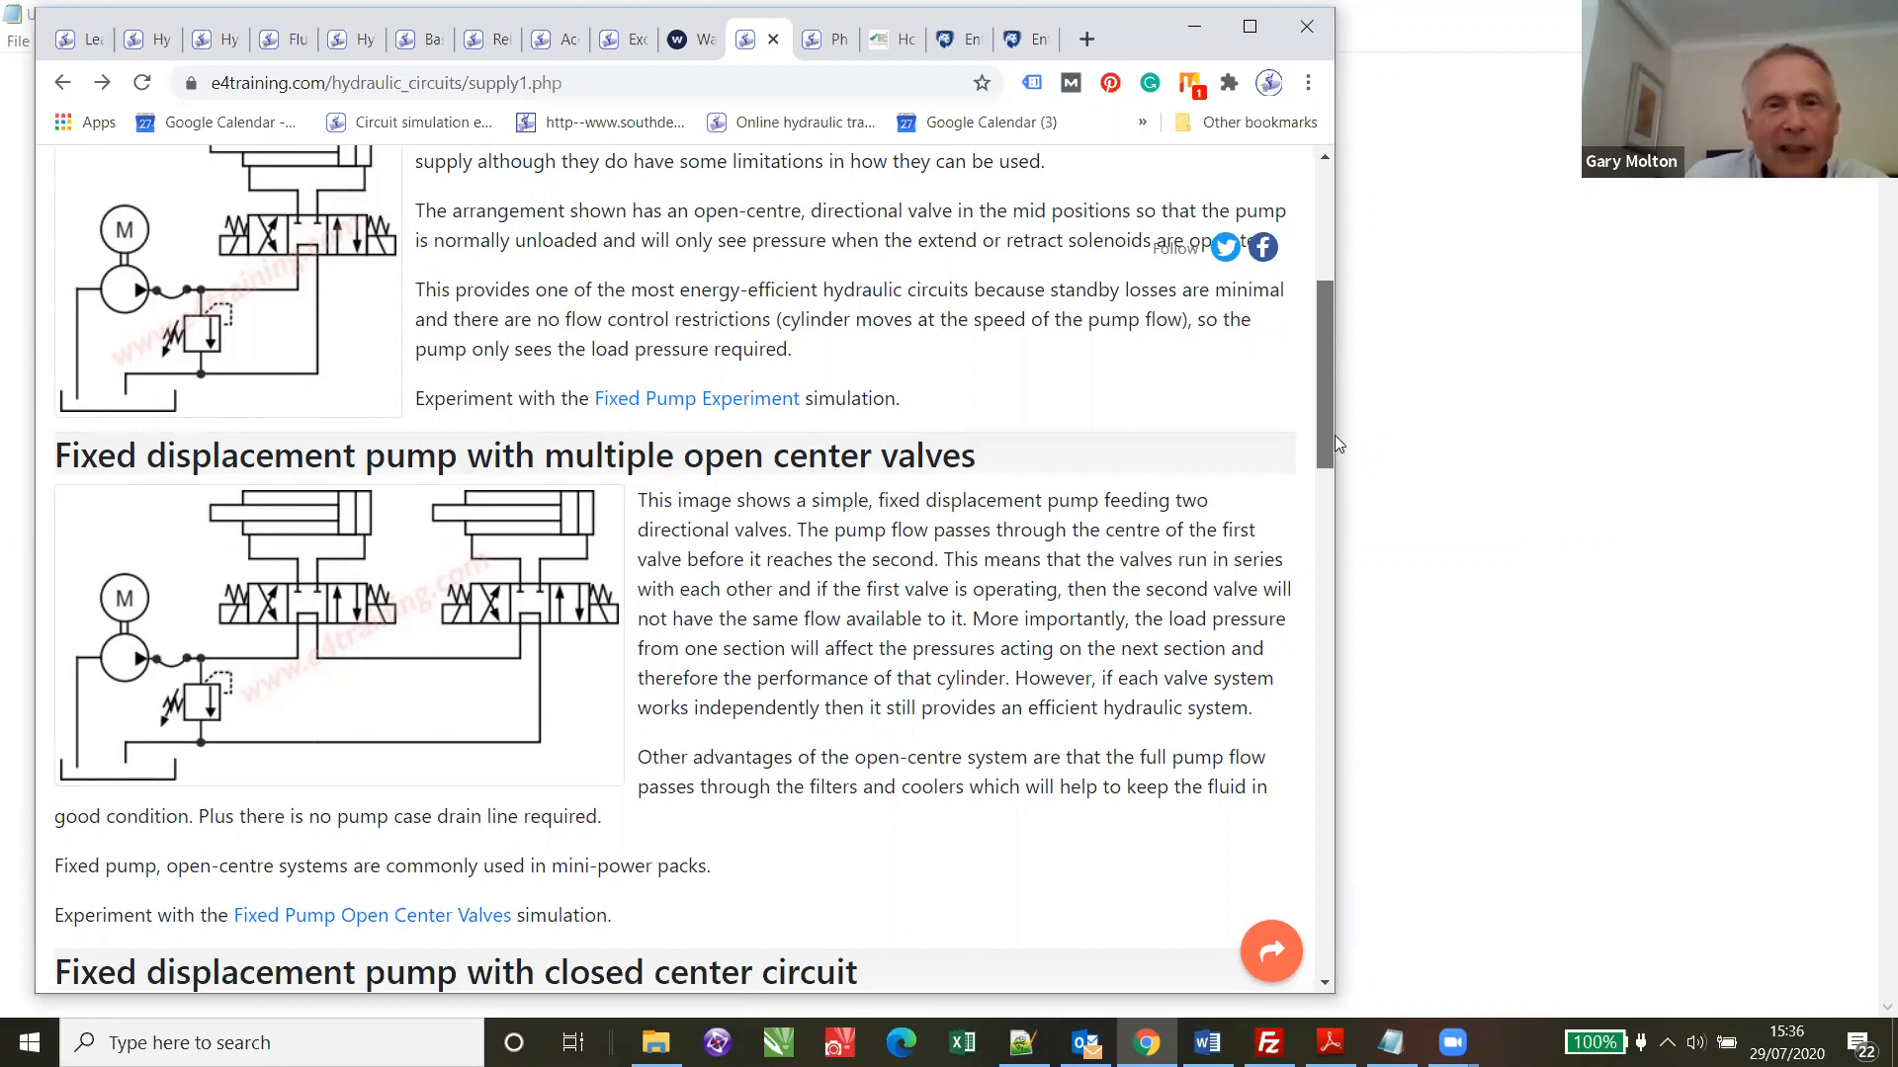
{"action": "scroll", "scroll_direction": "down", "scroll_amount": 3}
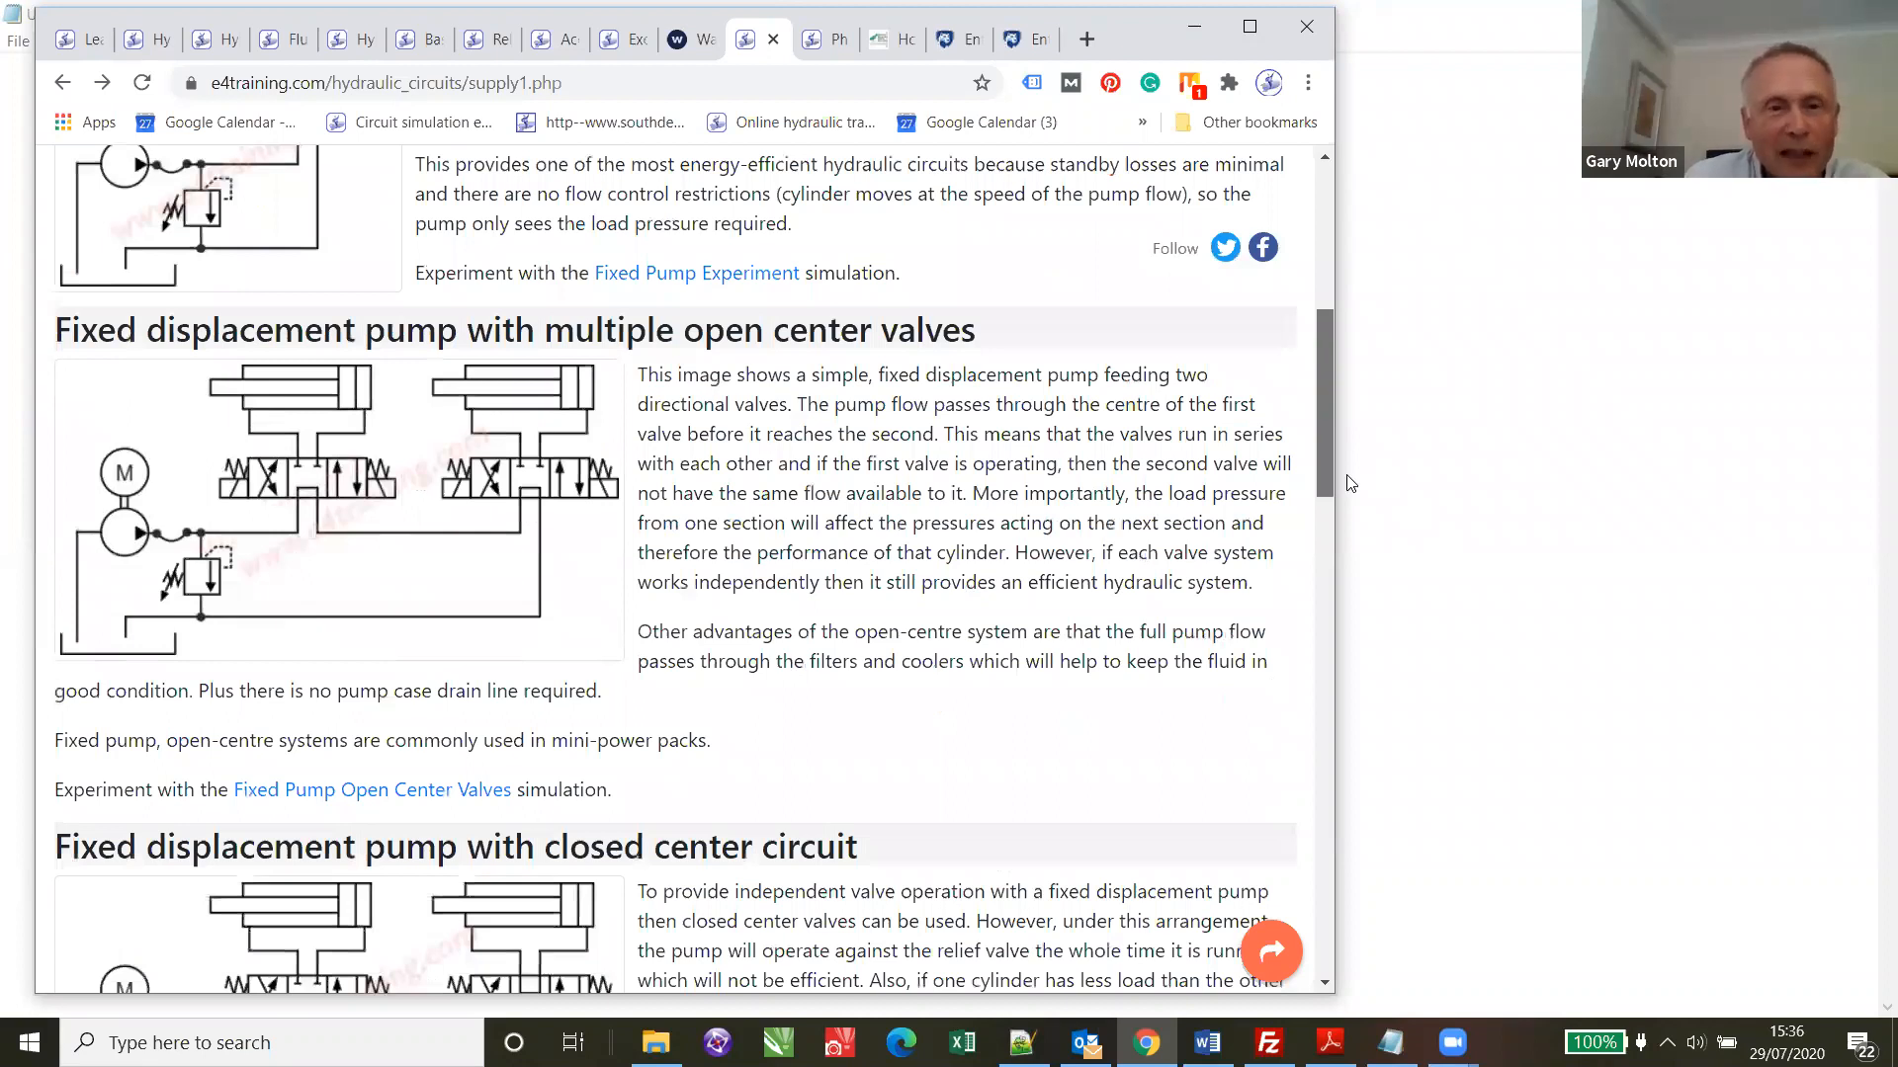
{"action": "scroll", "scroll_direction": "down", "scroll_amount": 3}
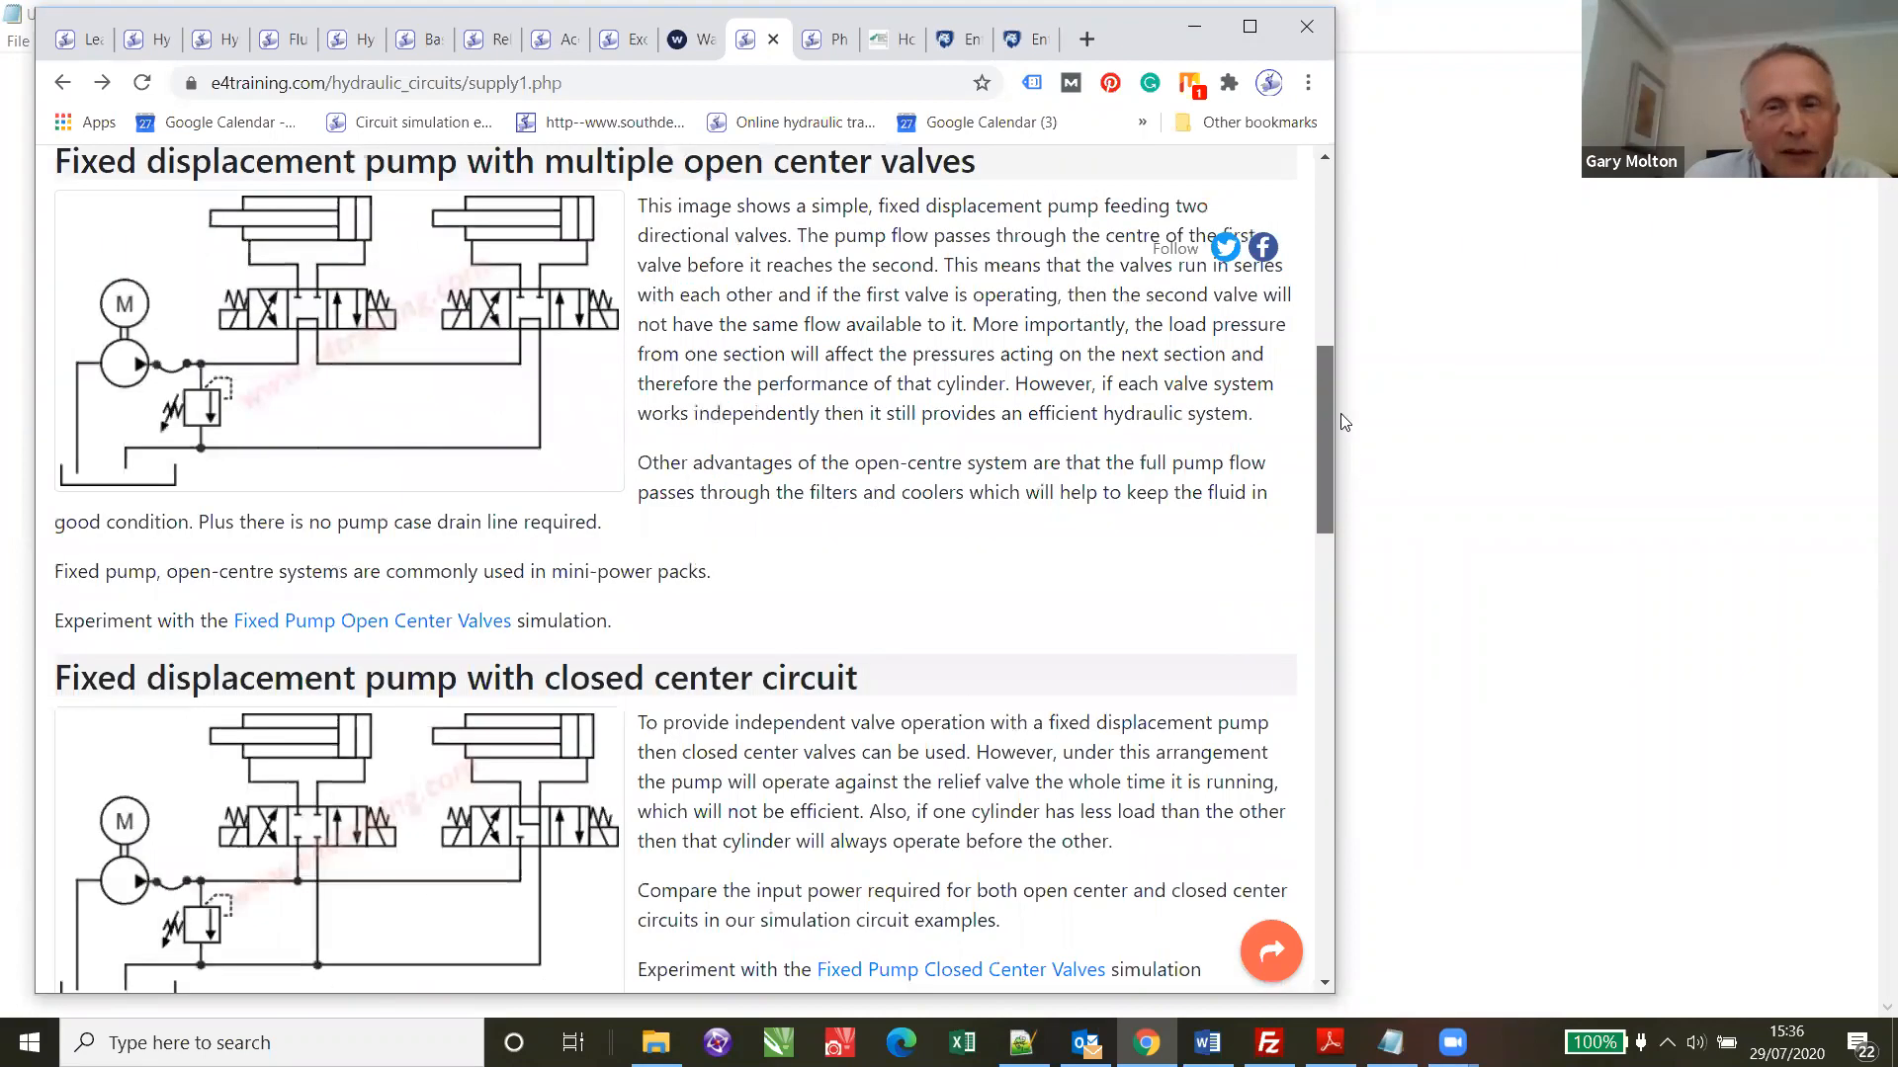
{"action": "scroll", "scroll_direction": "up", "scroll_amount": 3}
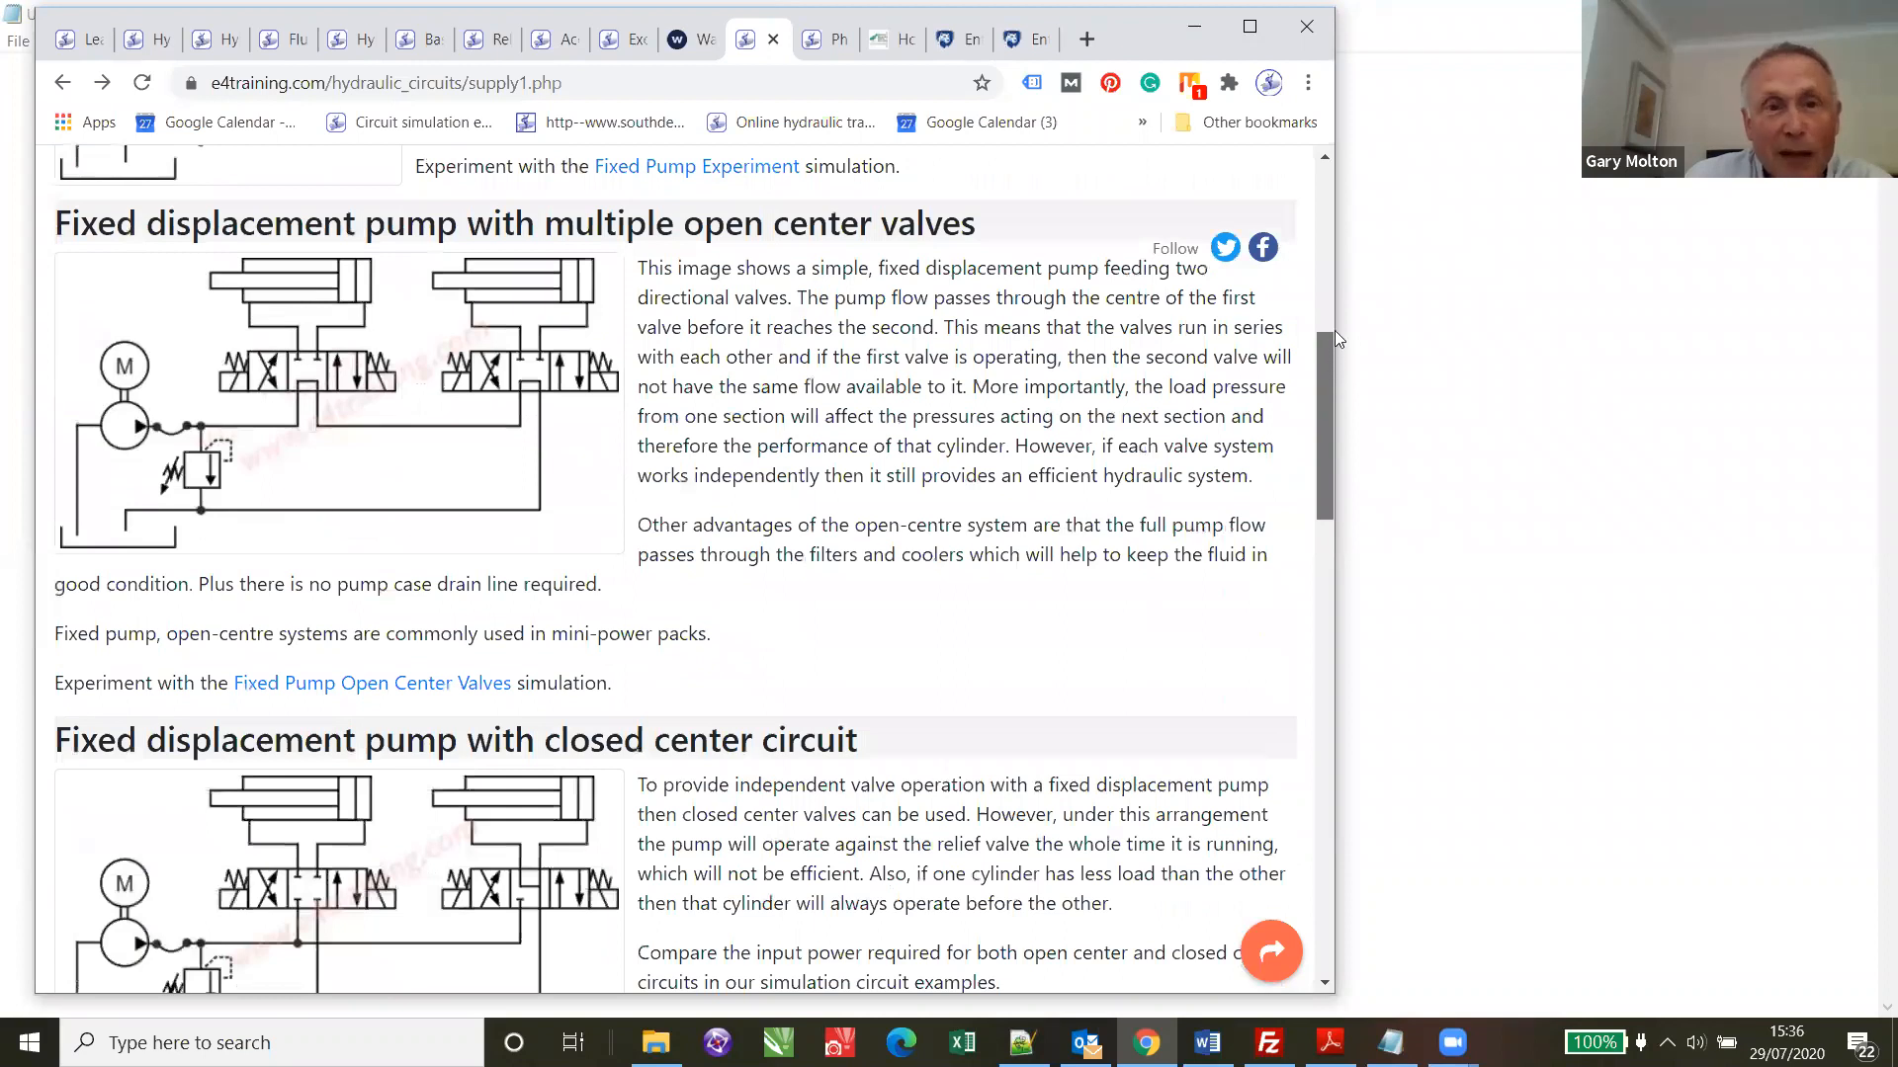
{"action": "mouse_move", "coordinate": [1354, 417]}
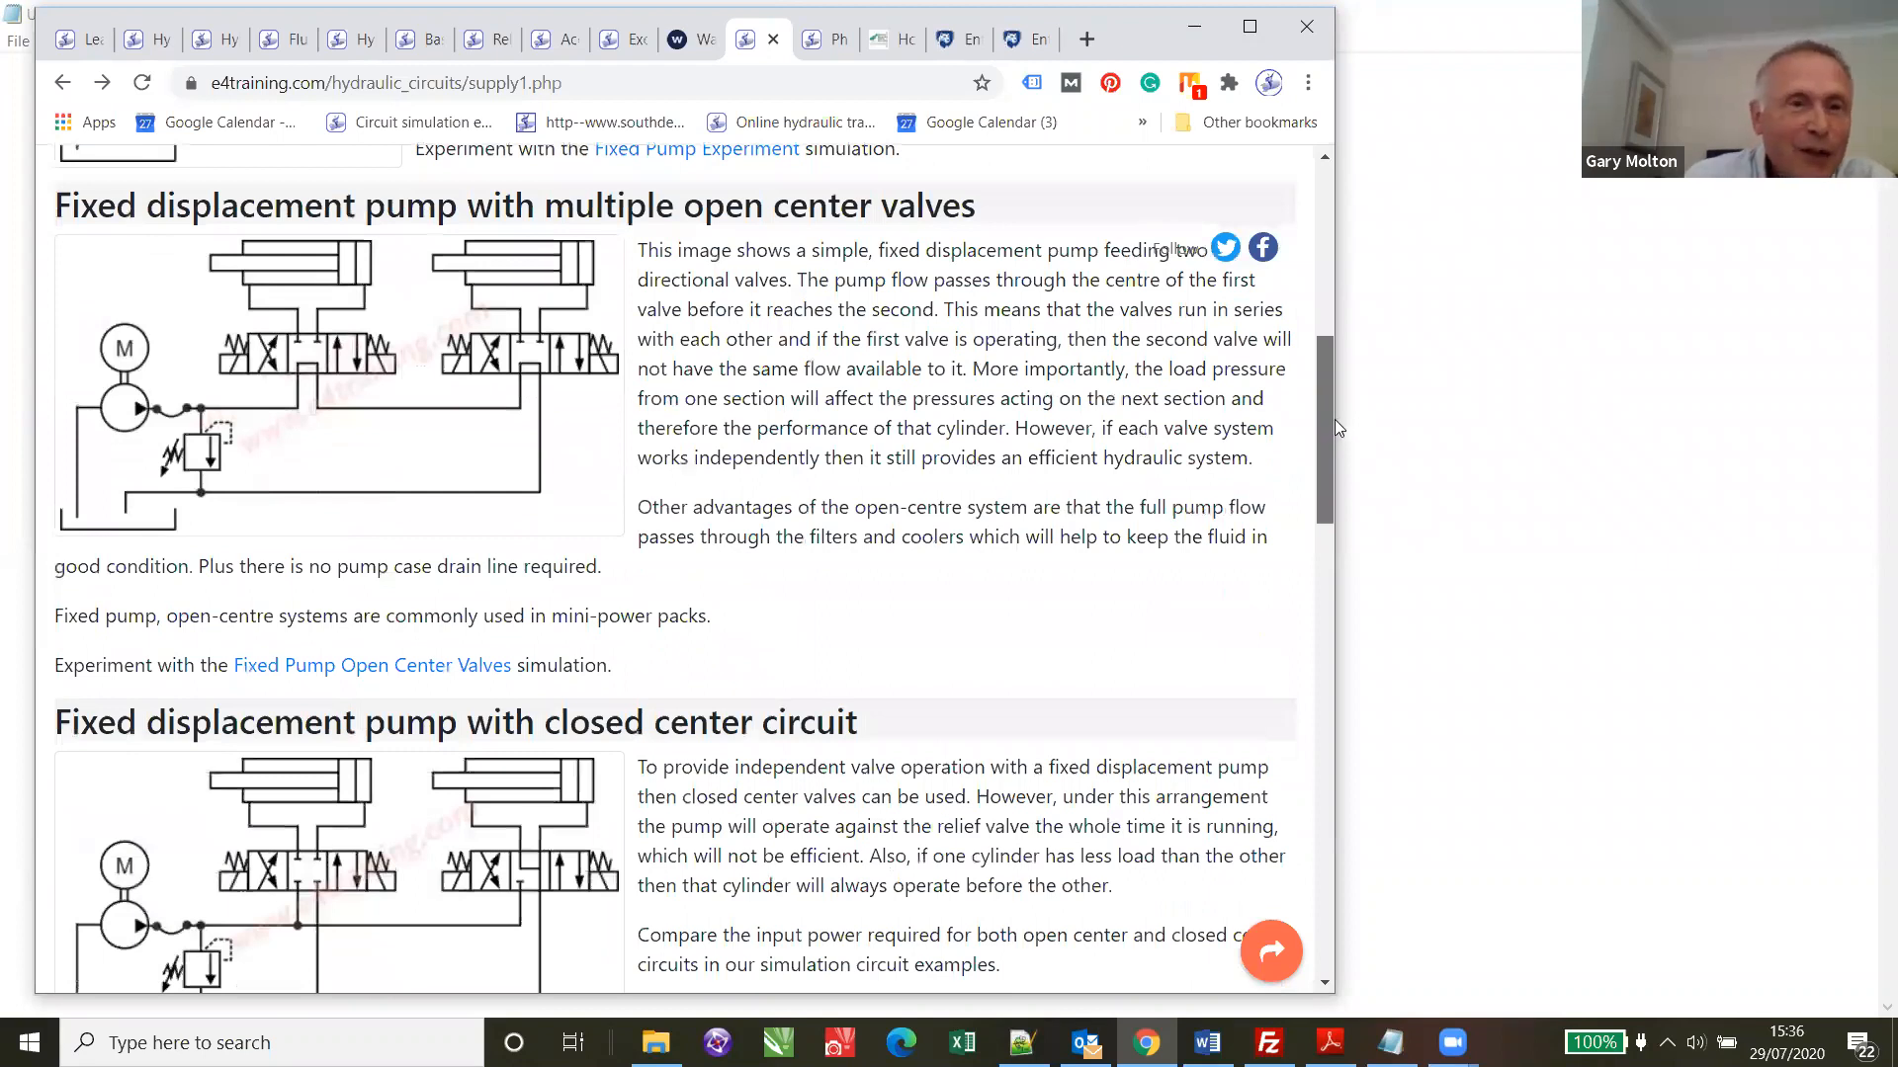
{"action": "scroll", "scroll_direction": "down", "scroll_amount": 3}
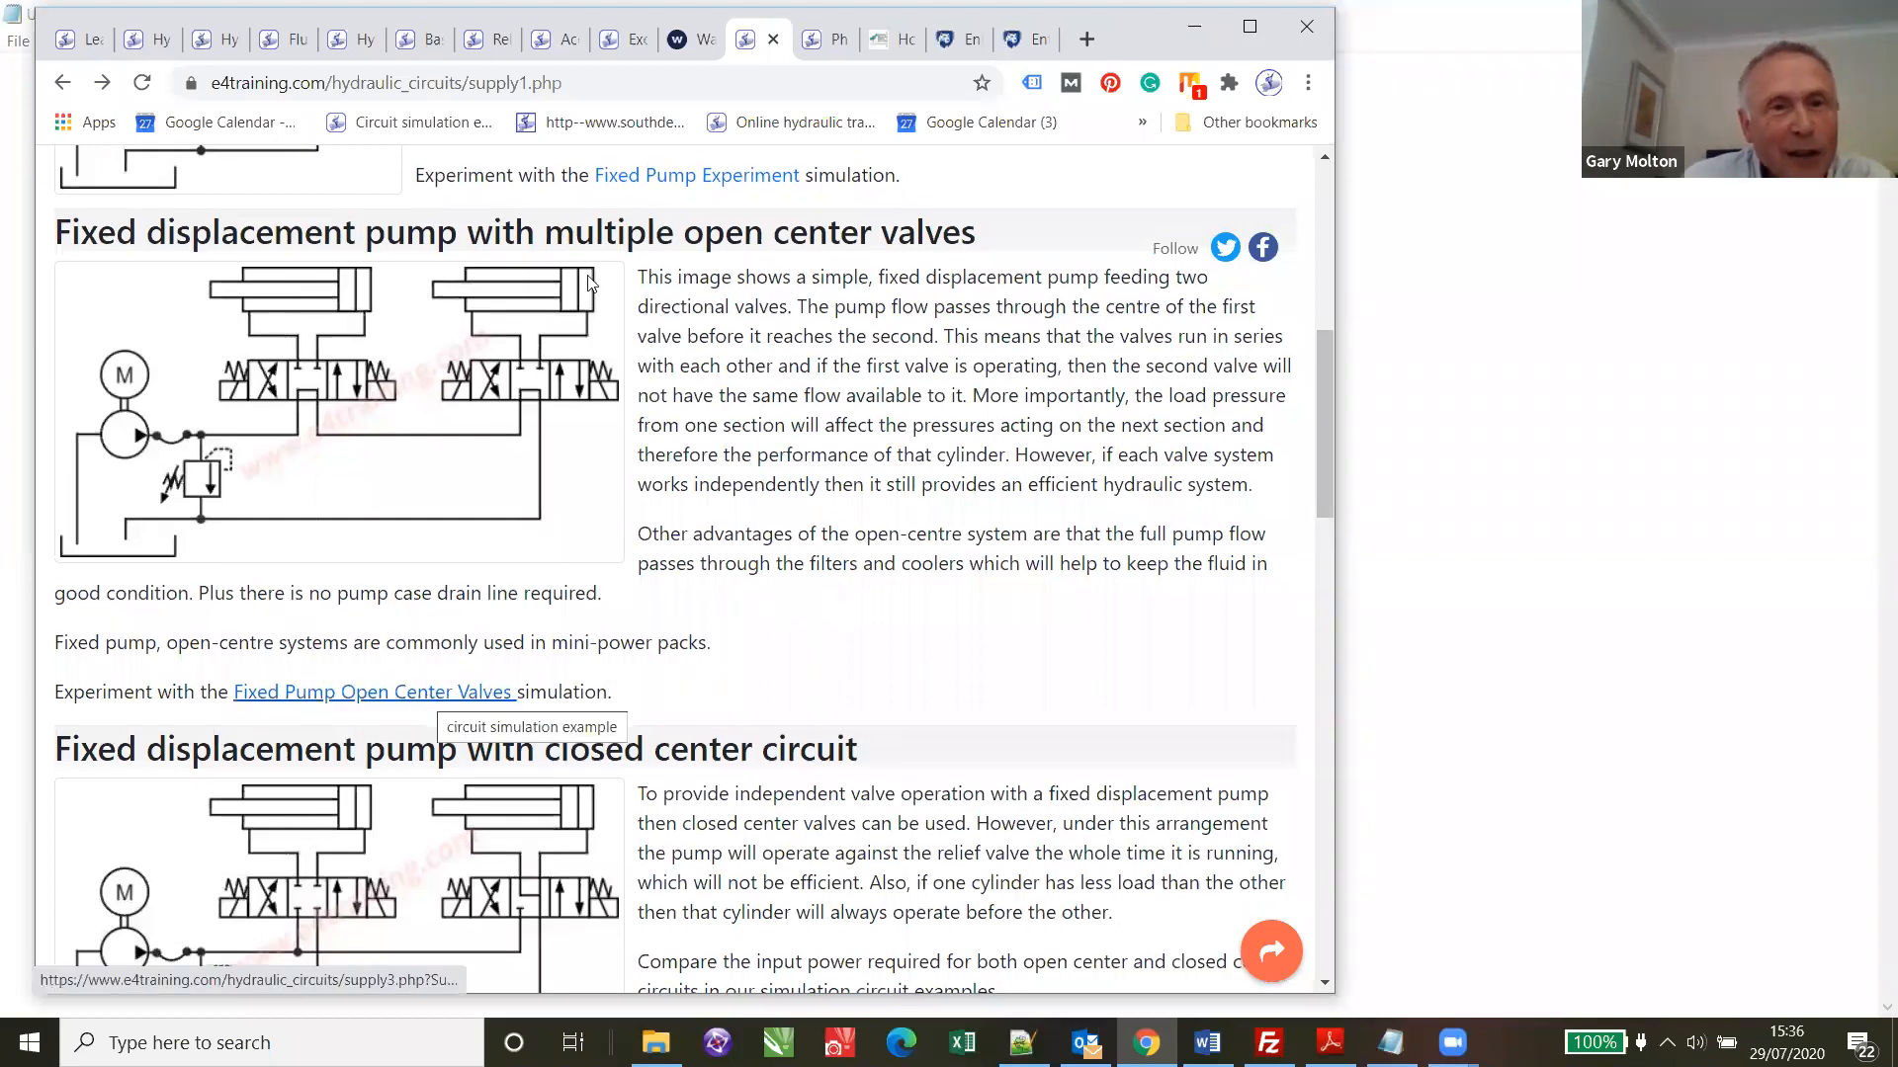
{"action": "mouse_move", "coordinate": [530, 397]}
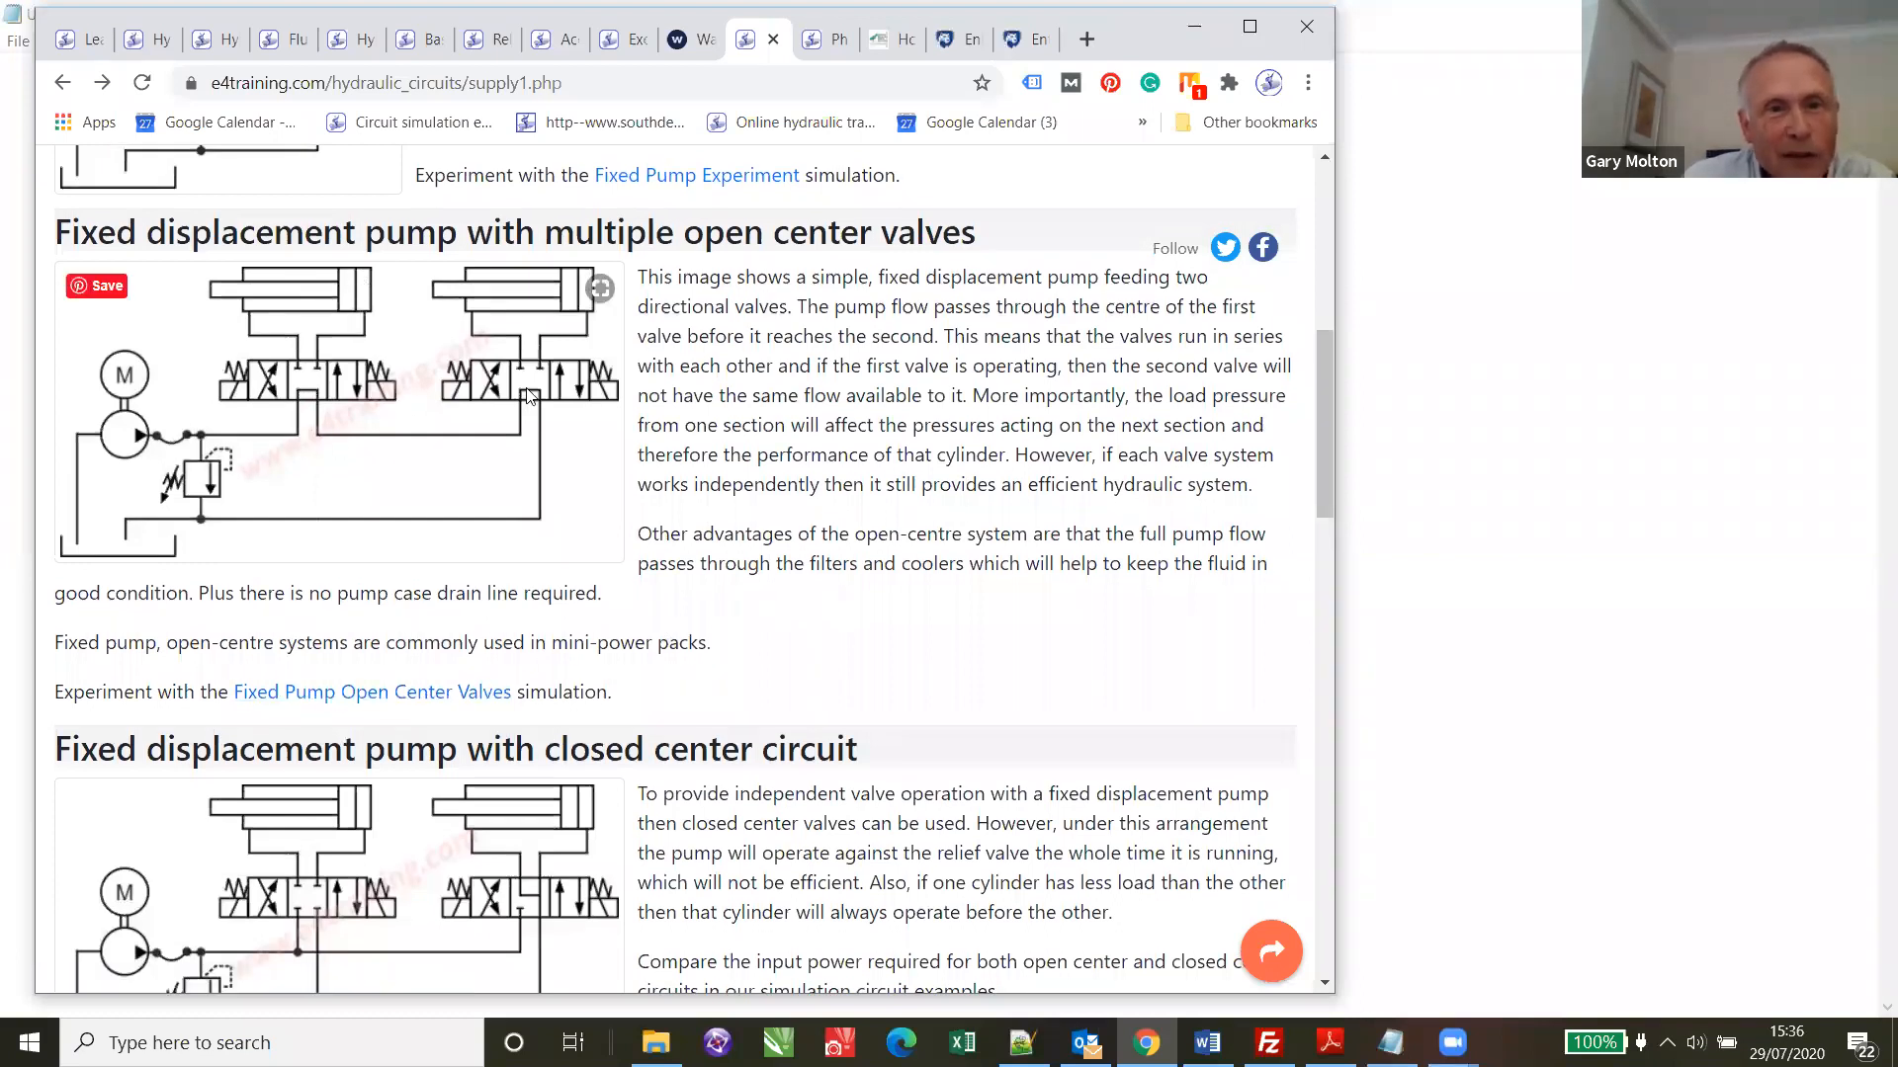
{"action": "mouse_move", "coordinate": [374, 692]}
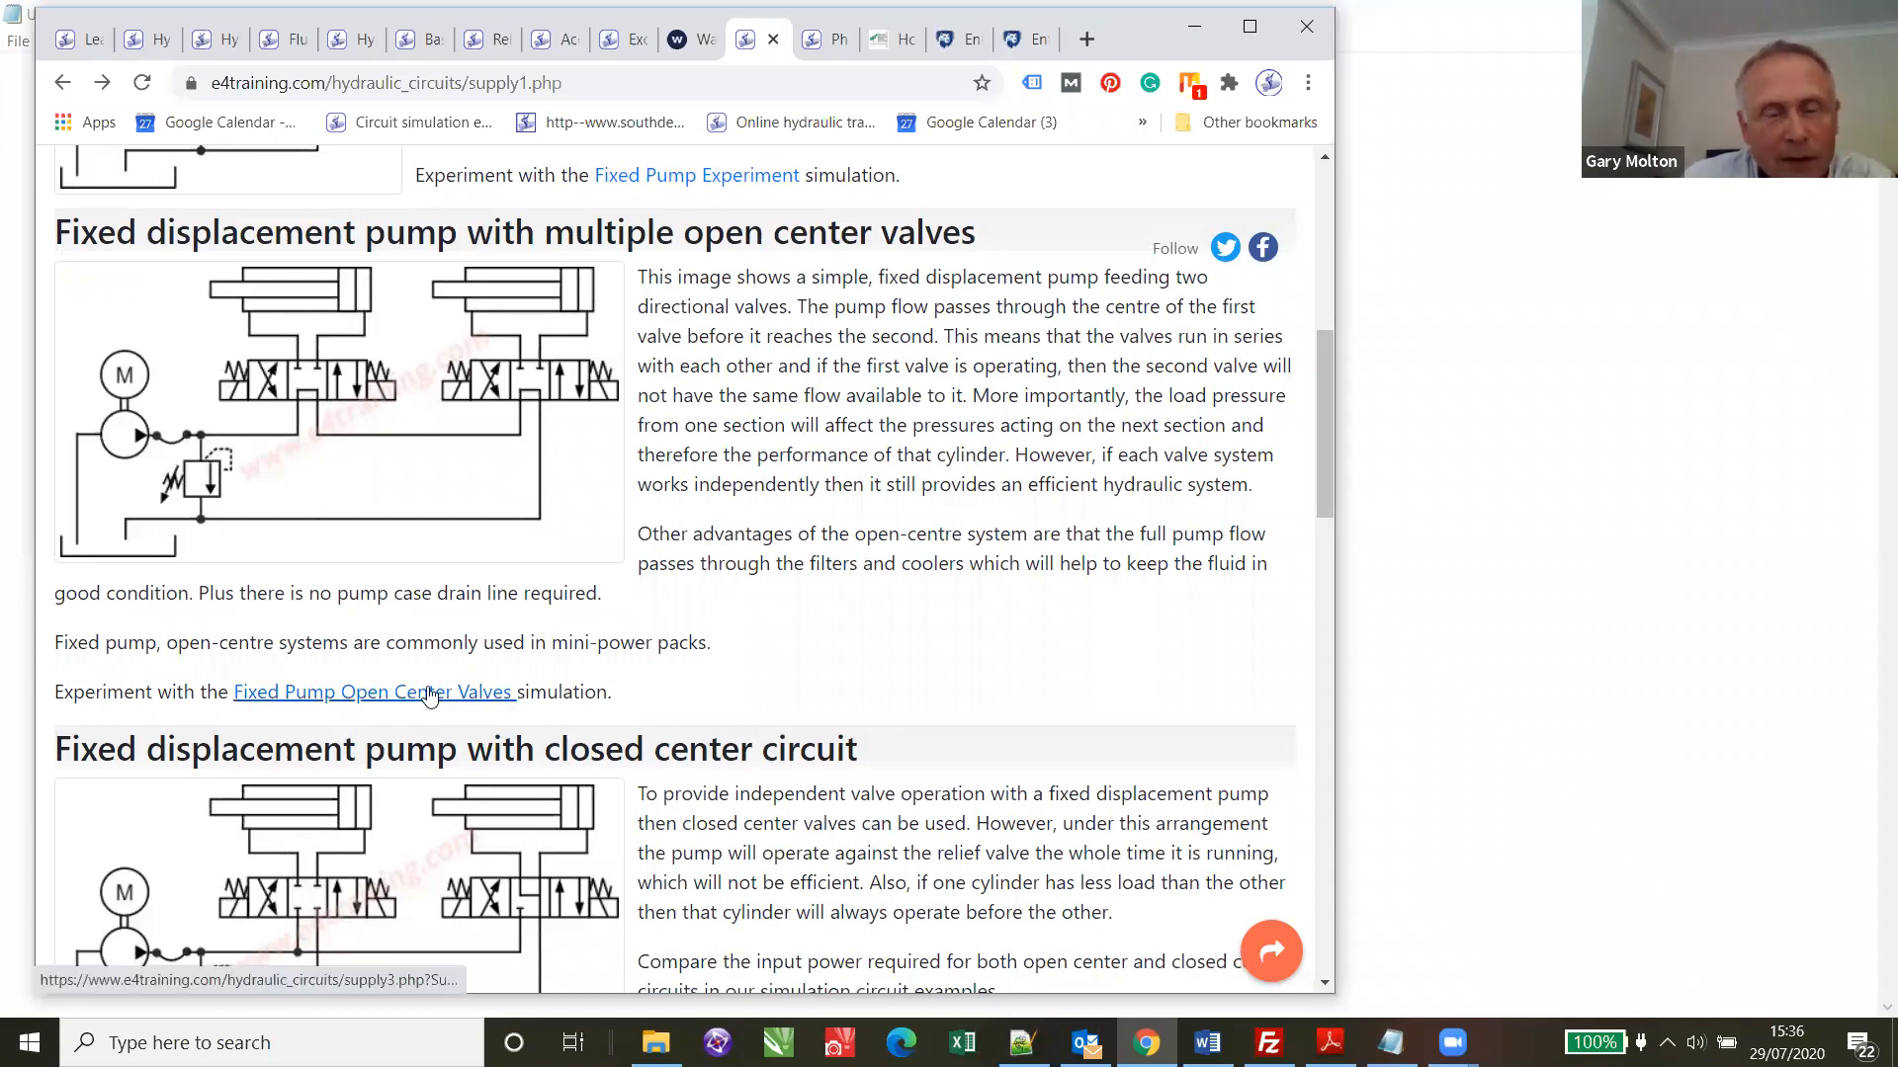
{"action": "mouse_move", "coordinate": [429, 699]}
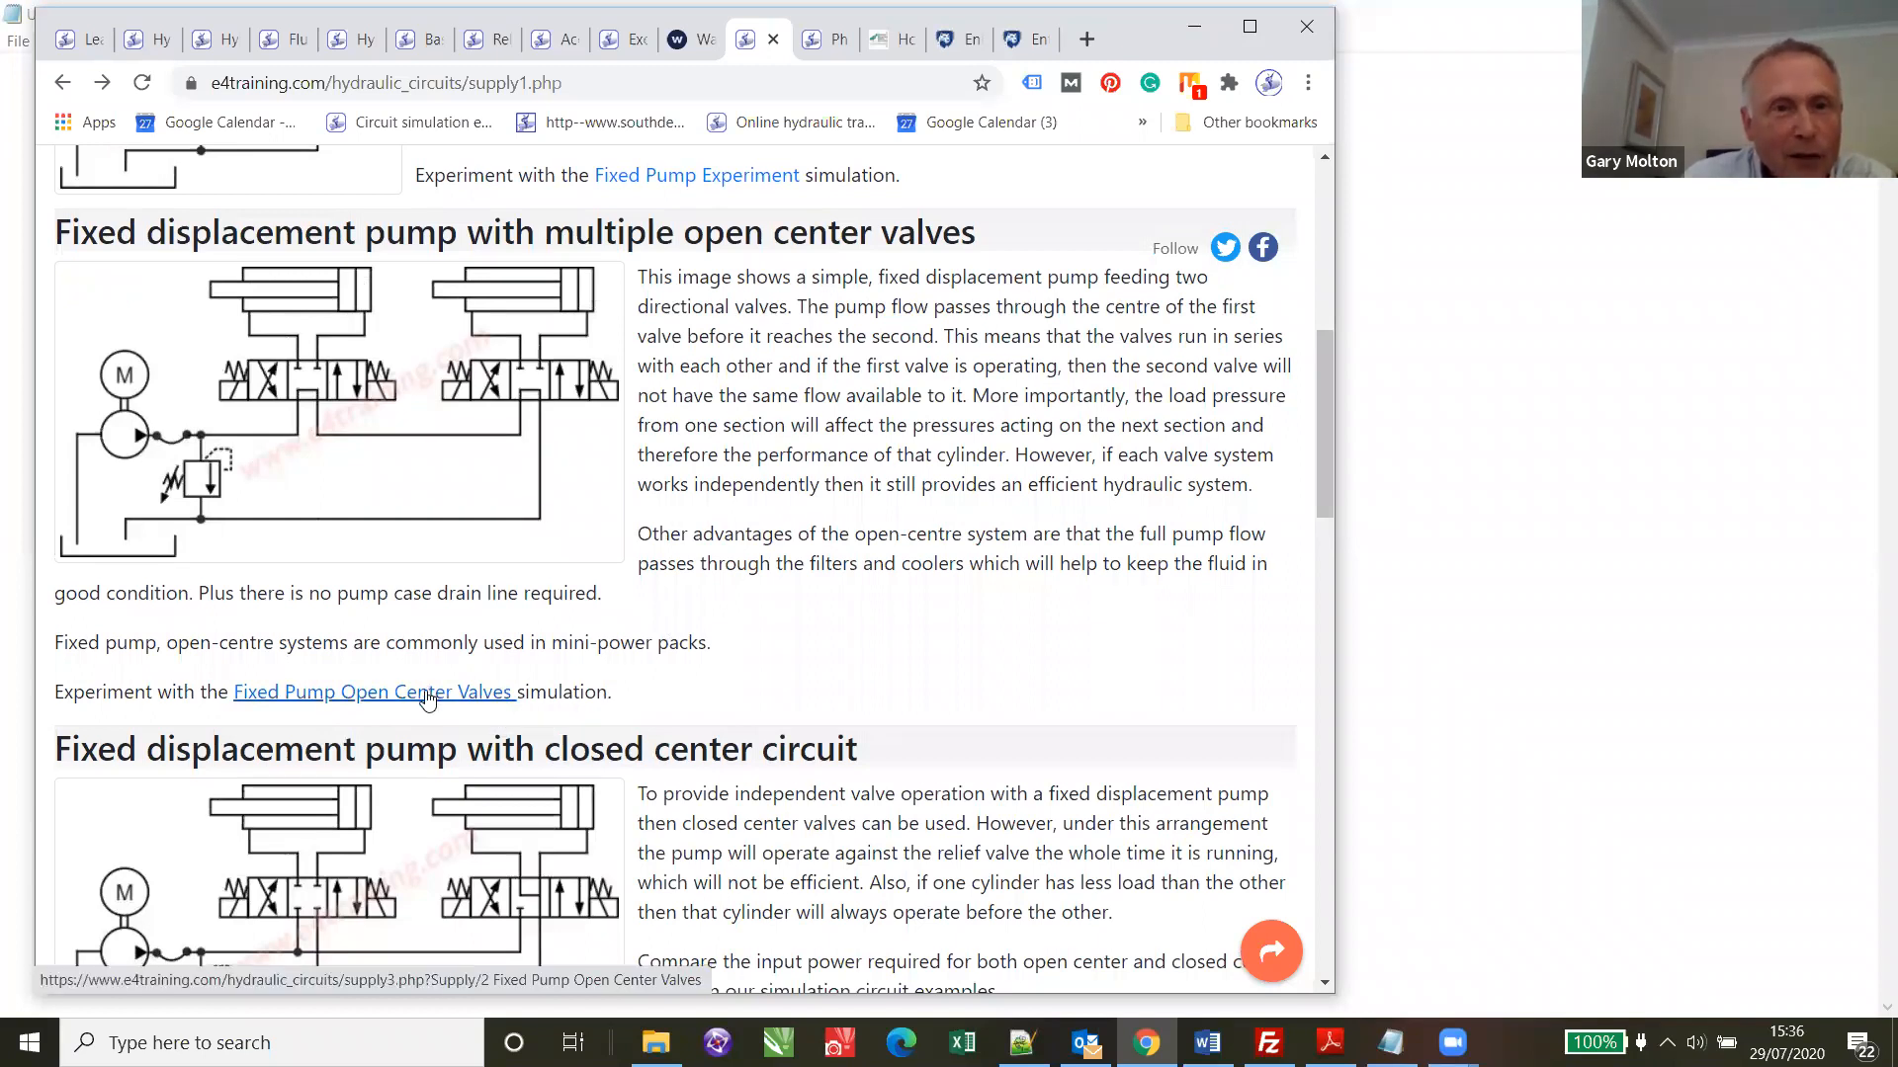
{"action": "left_click", "coordinate": [374, 691]}
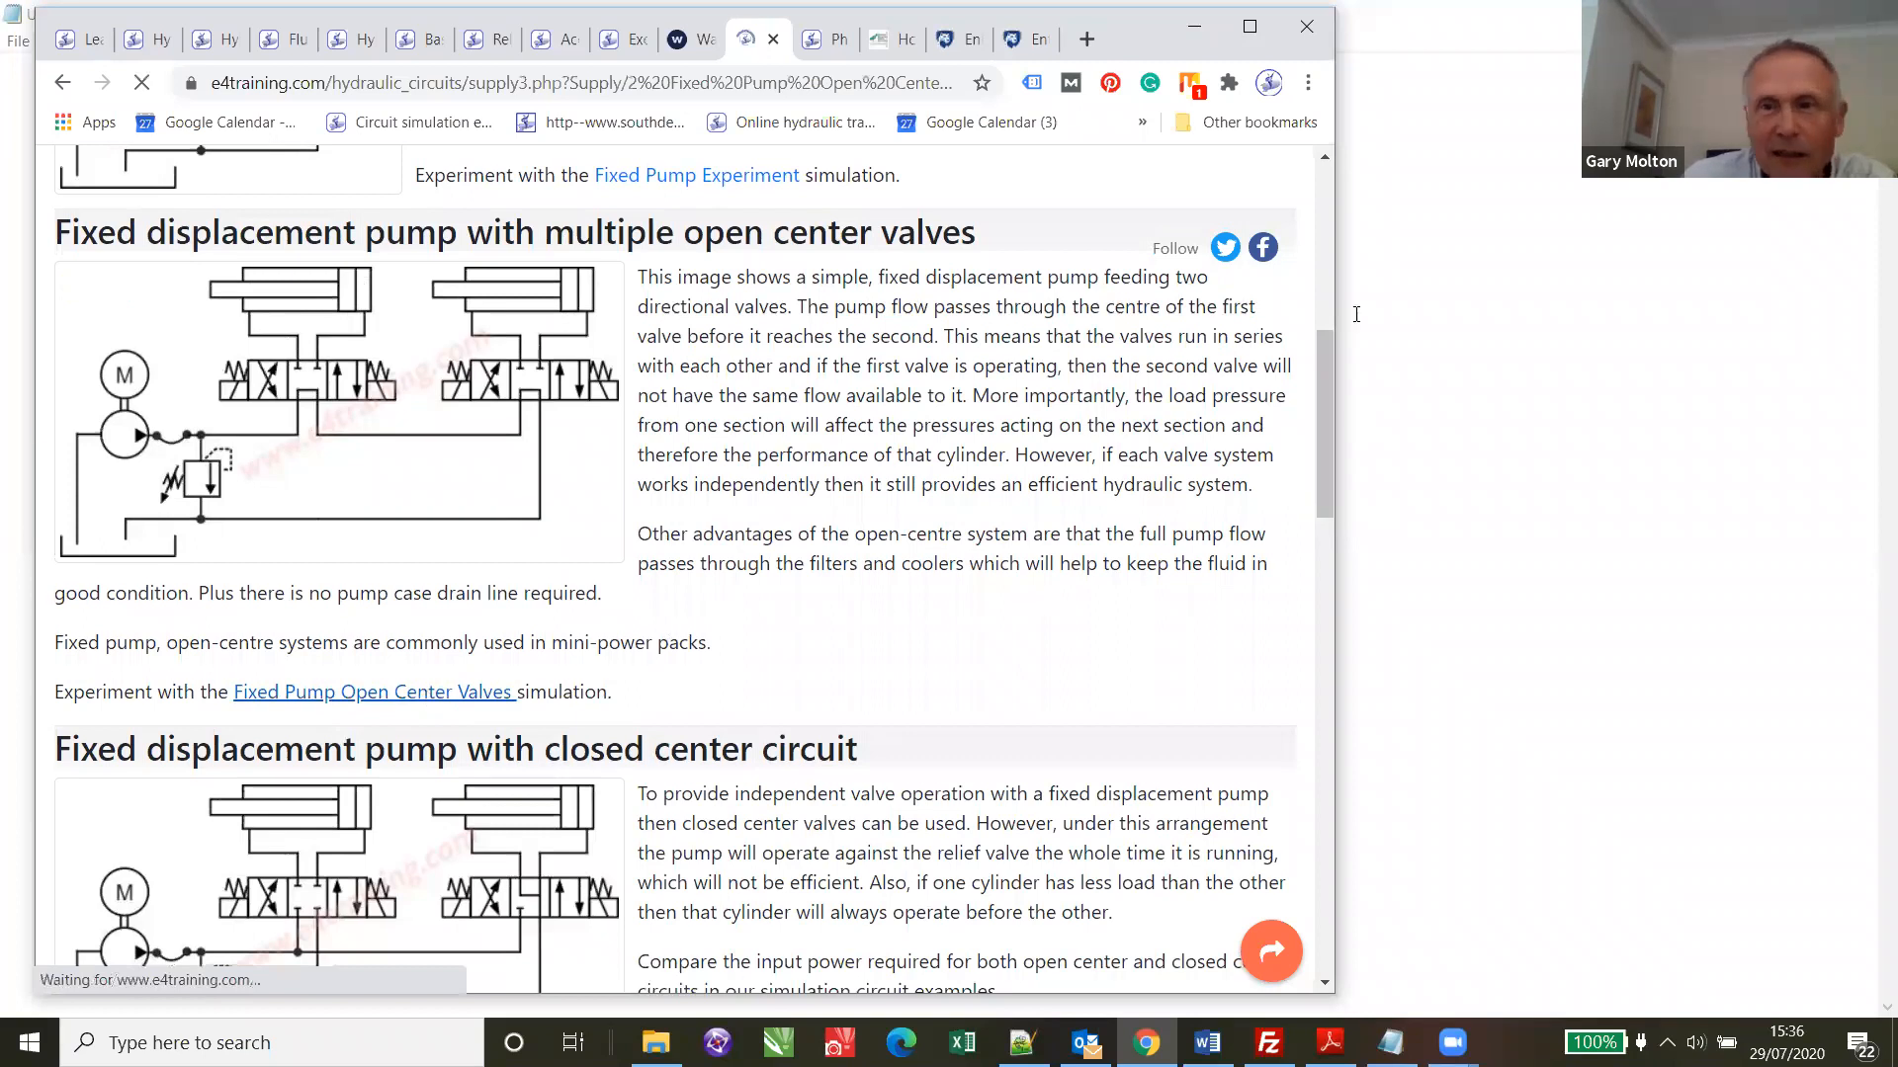
- Shift the right and left directional valve solenoids so both cylinders extend in the open-centre circuit
{"action": "left_click", "coordinate": [374, 692]}
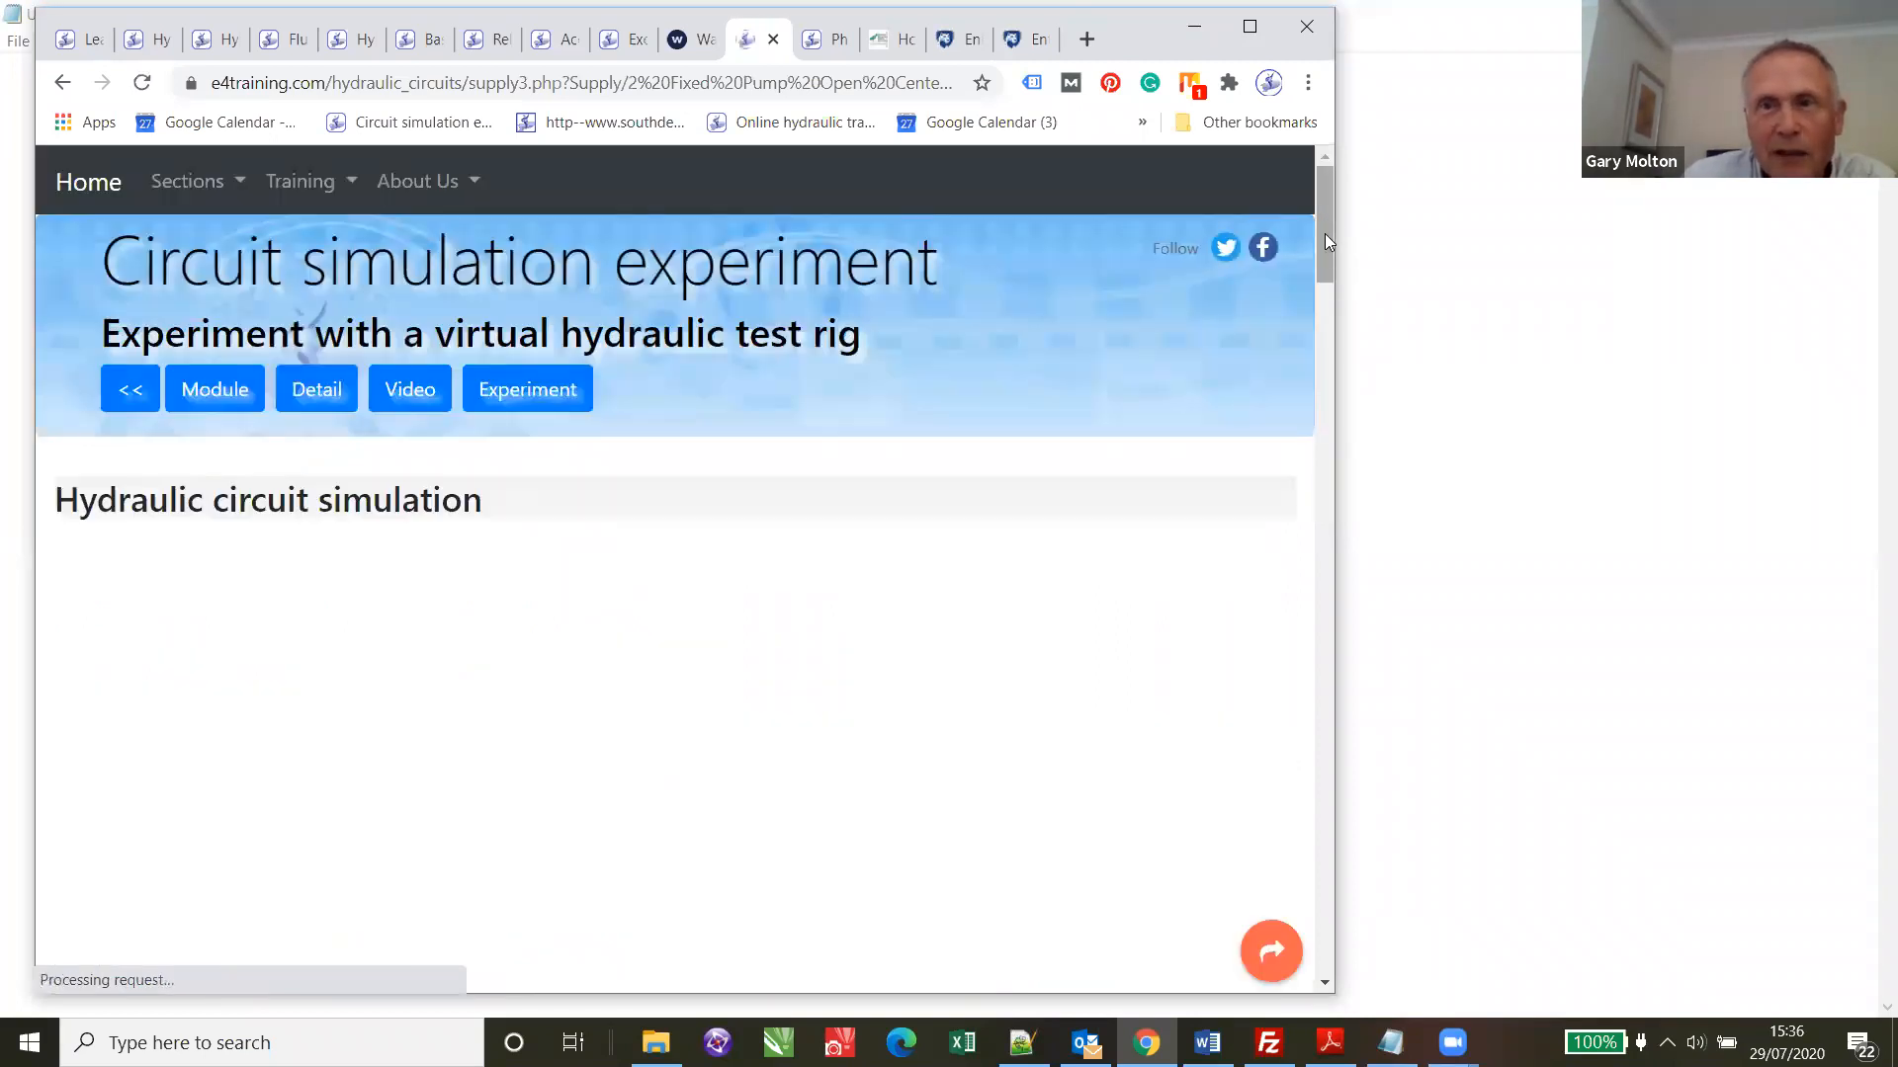
{"action": "scroll", "scroll_direction": "down", "scroll_amount": 3}
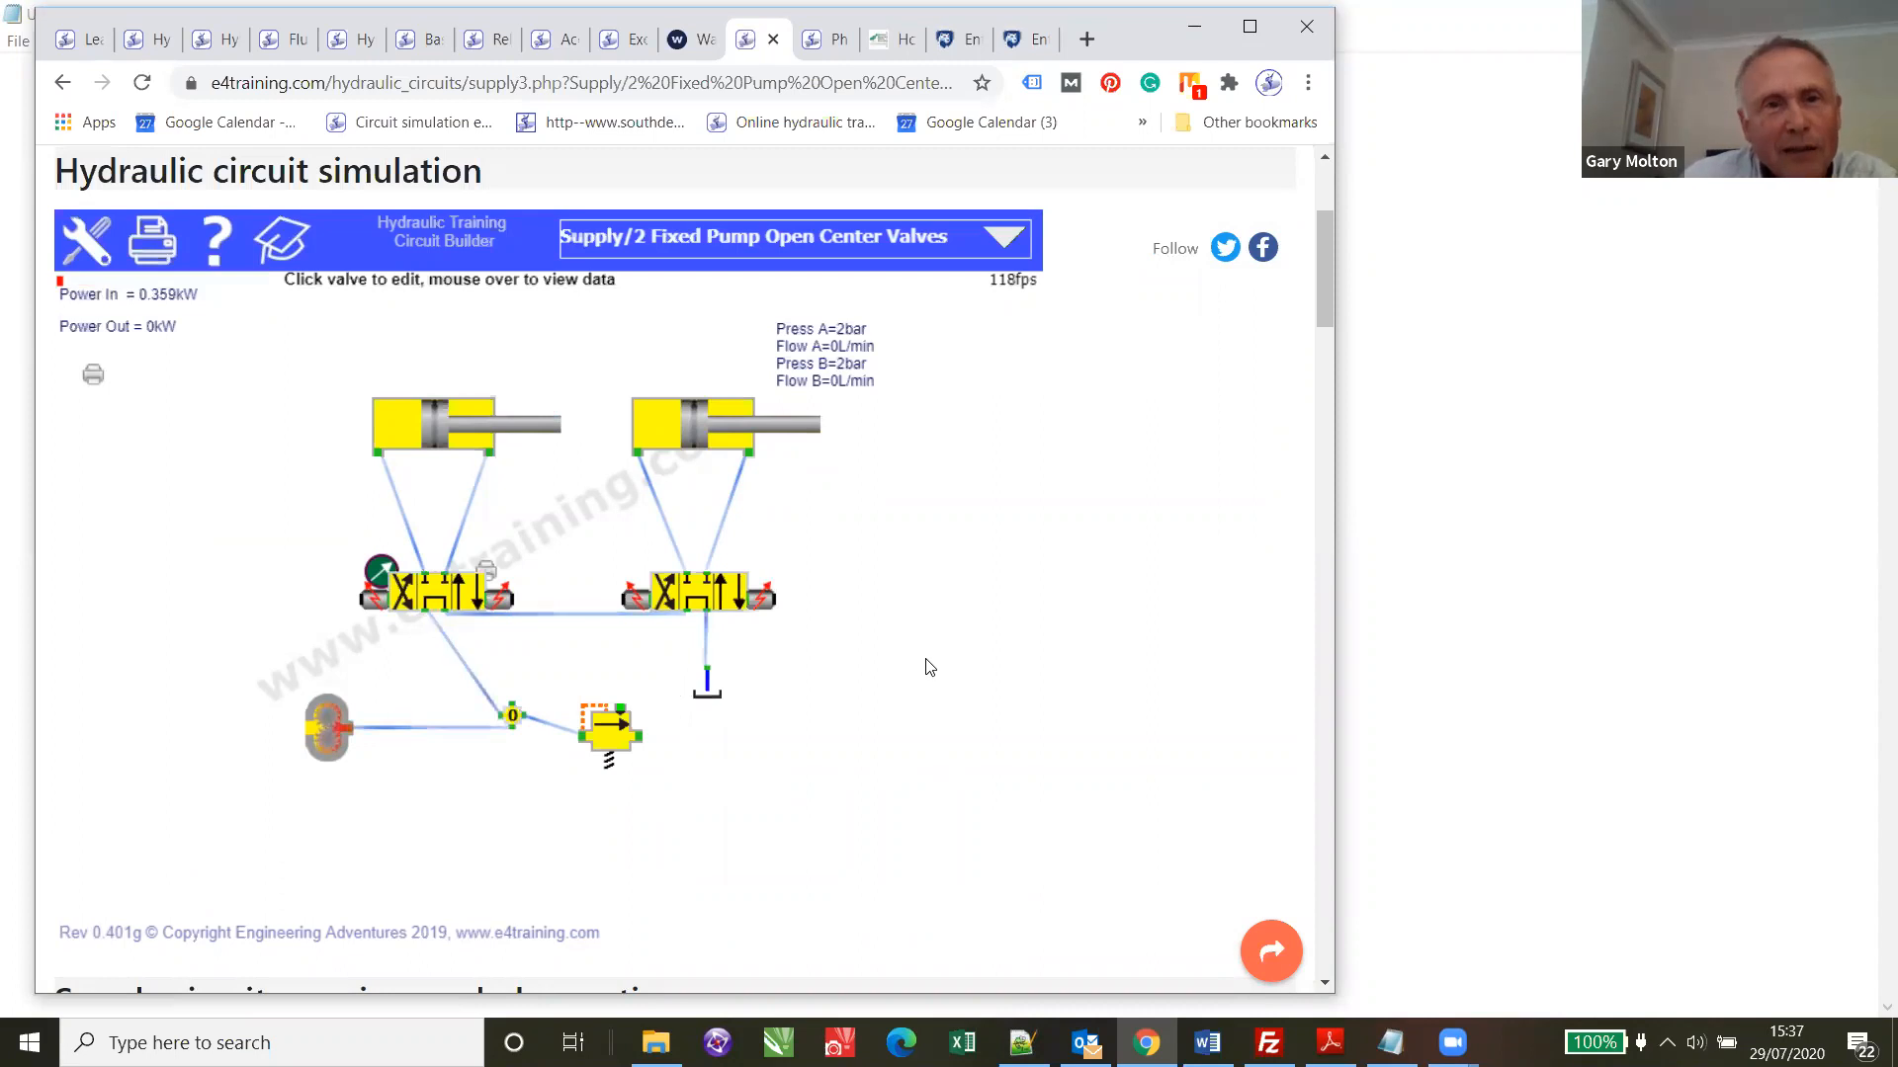
{"action": "mouse_move", "coordinate": [816, 638]}
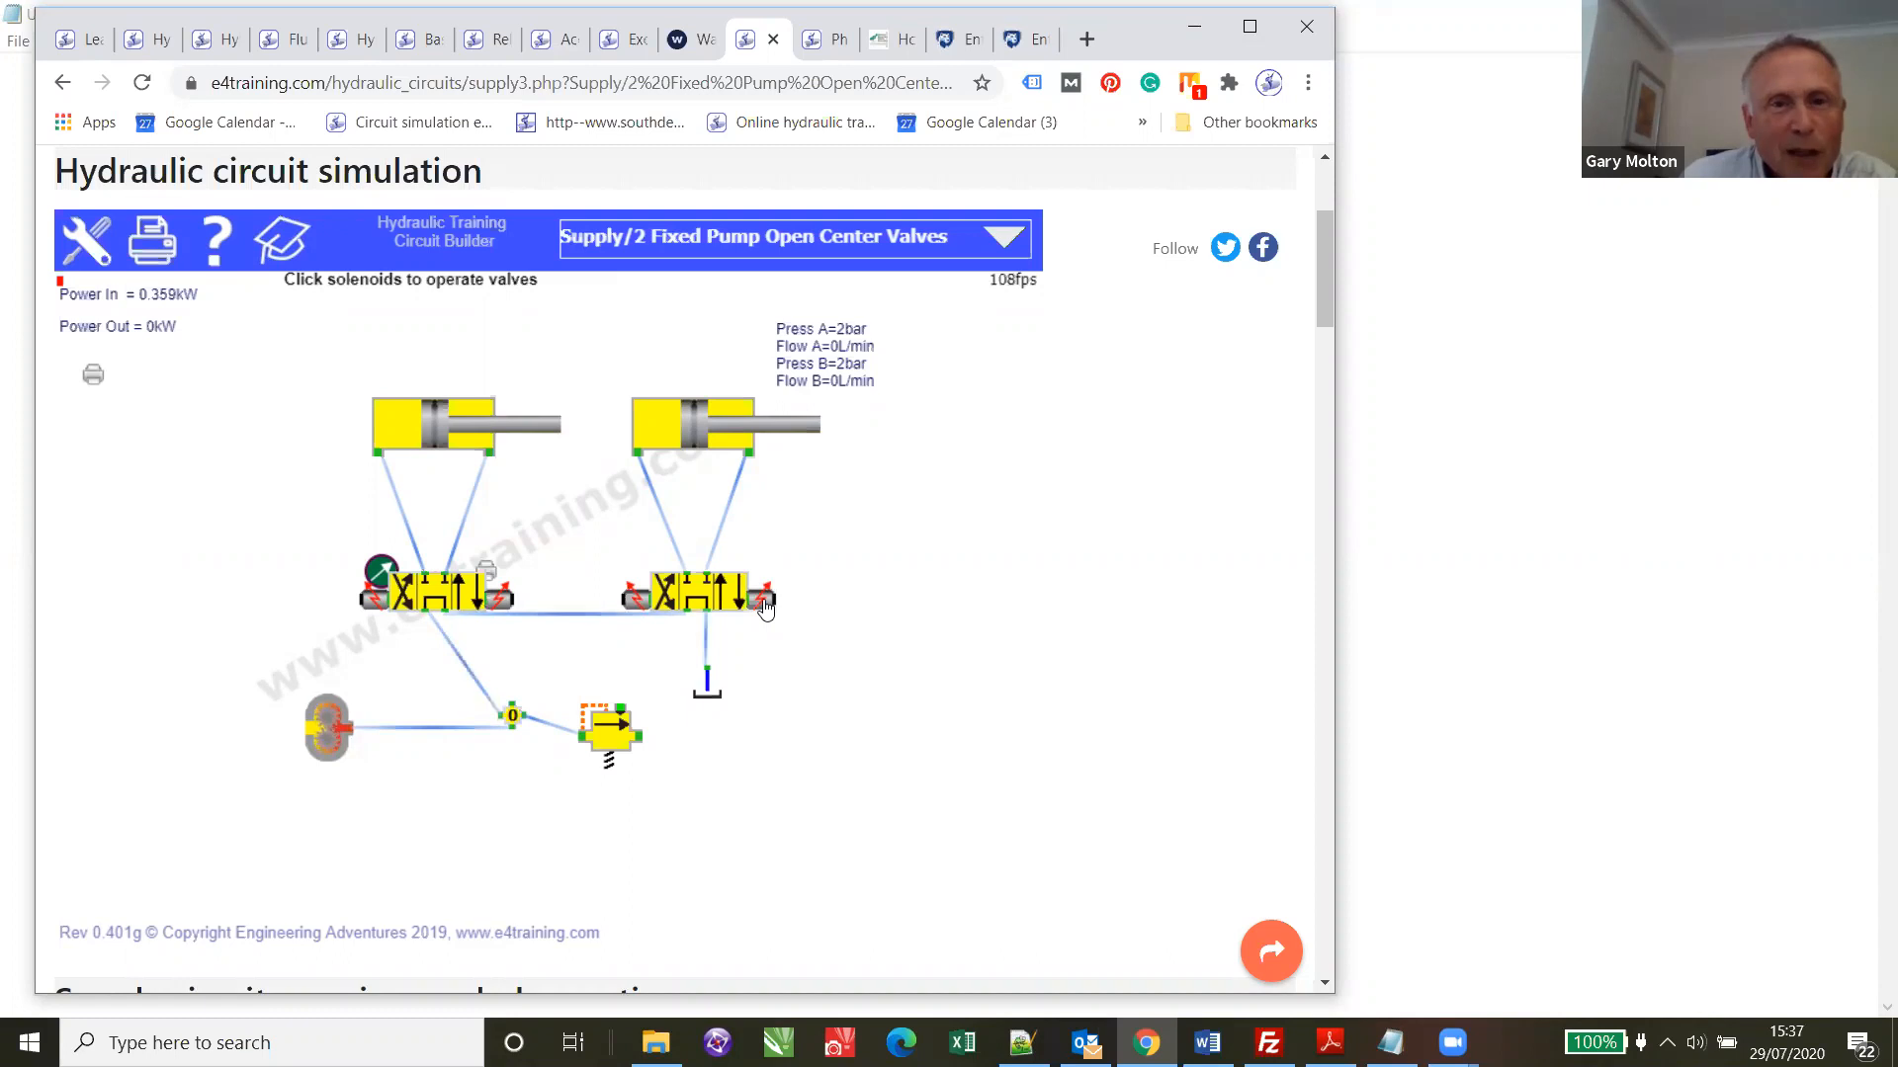
{"action": "left_click", "coordinate": [765, 595]}
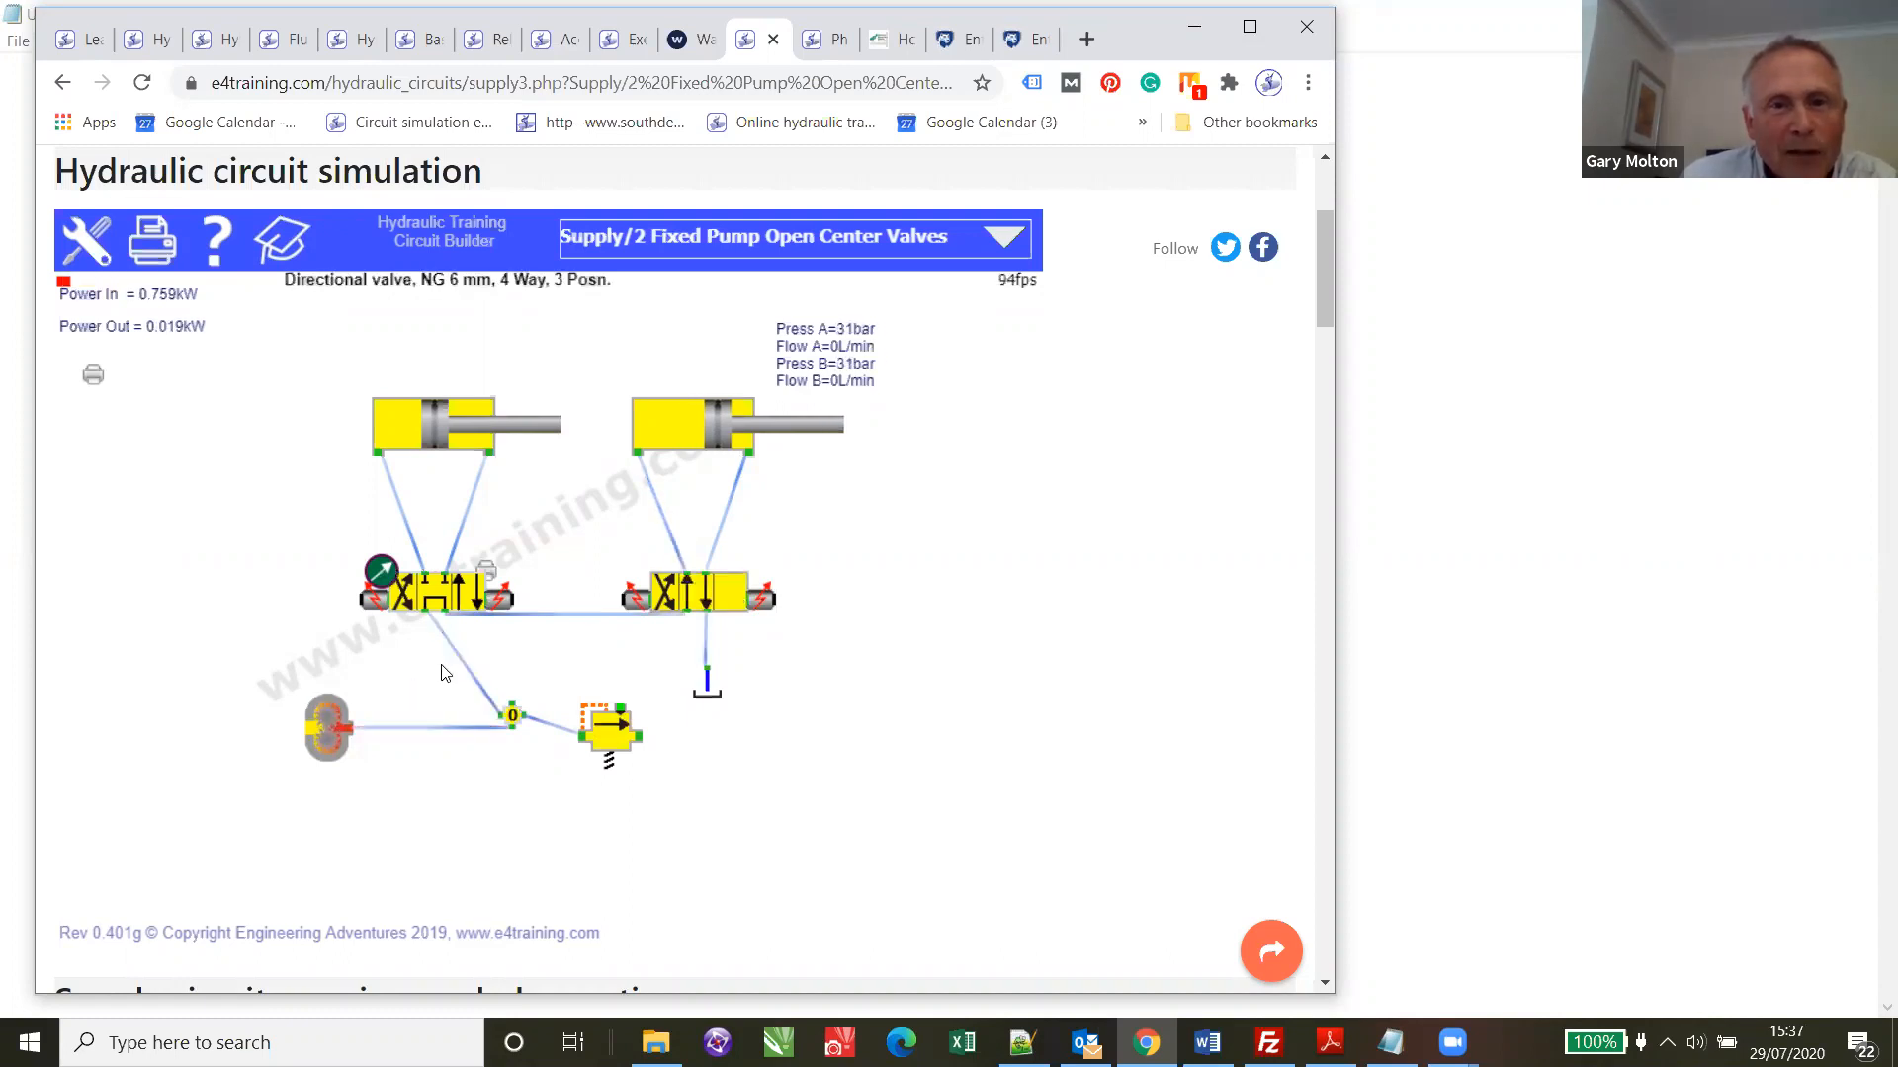
{"action": "left_click", "coordinate": [380, 573]}
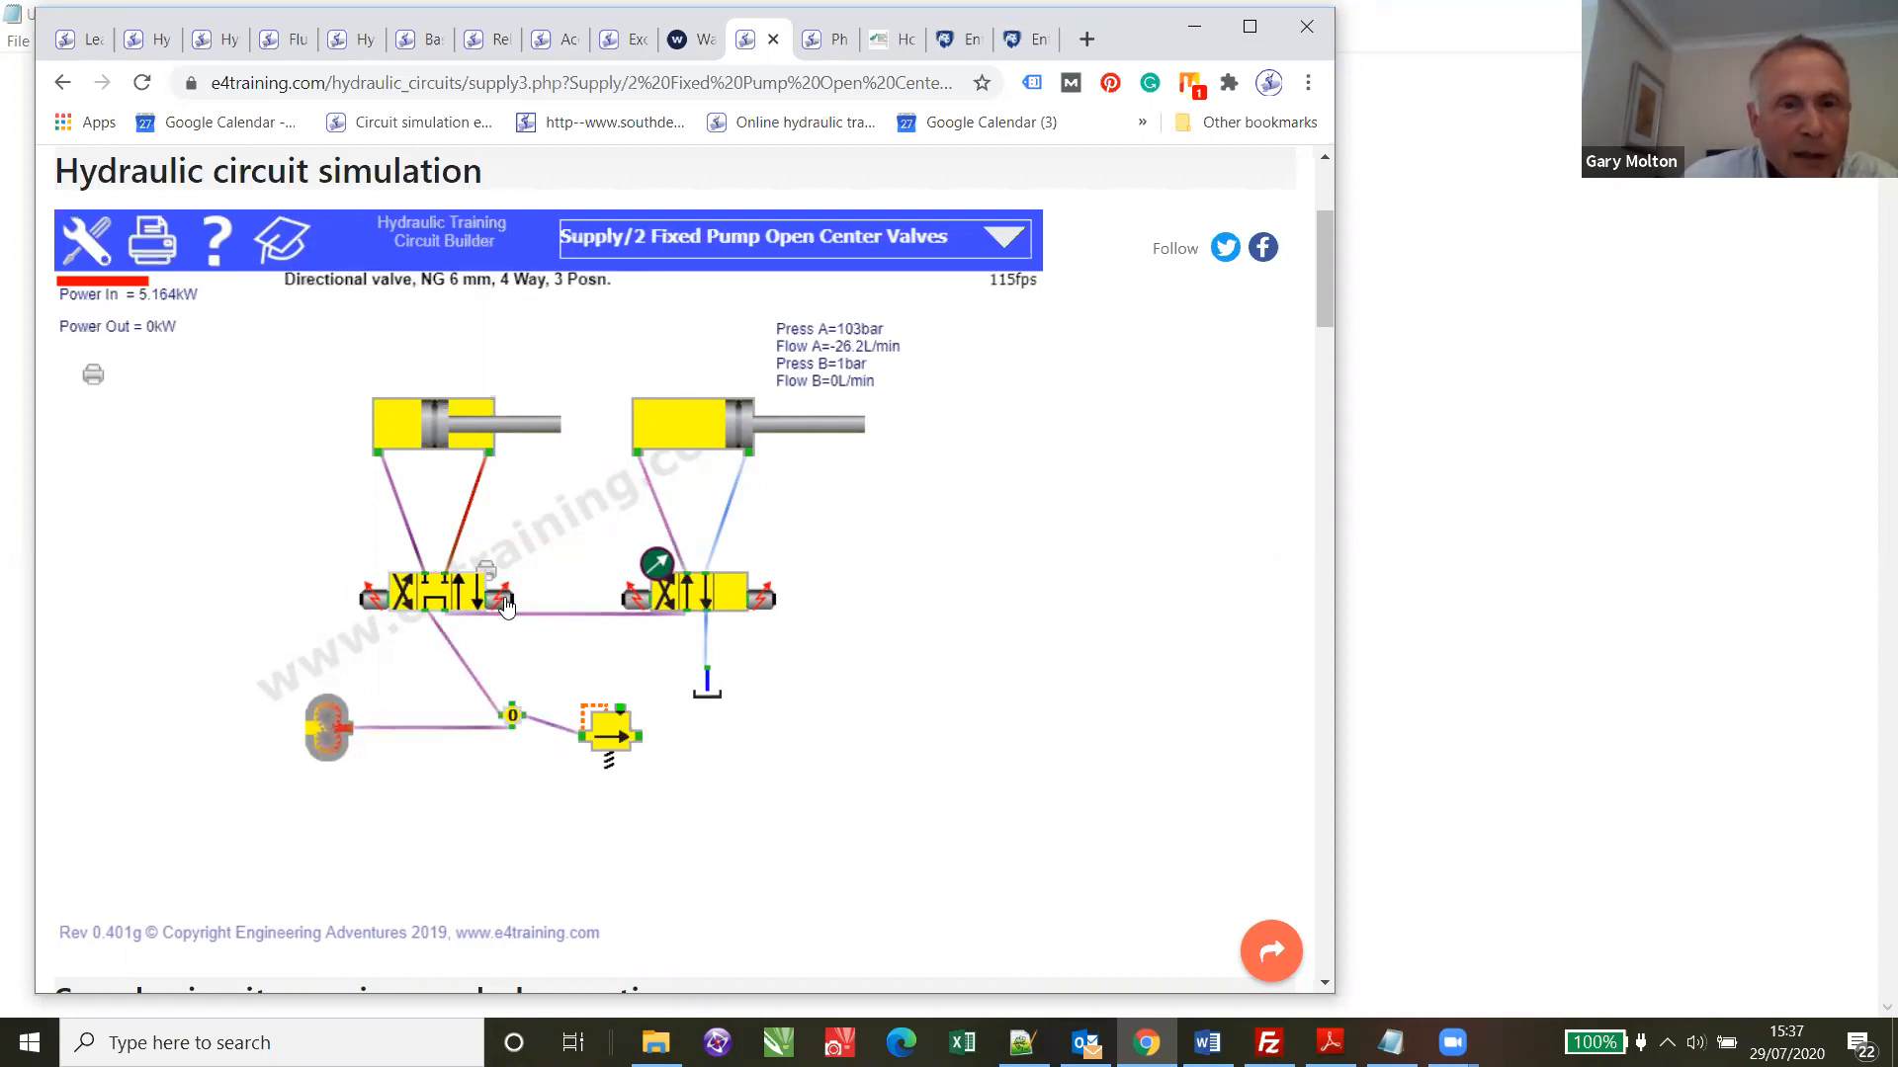
{"action": "left_click", "coordinate": [502, 595]}
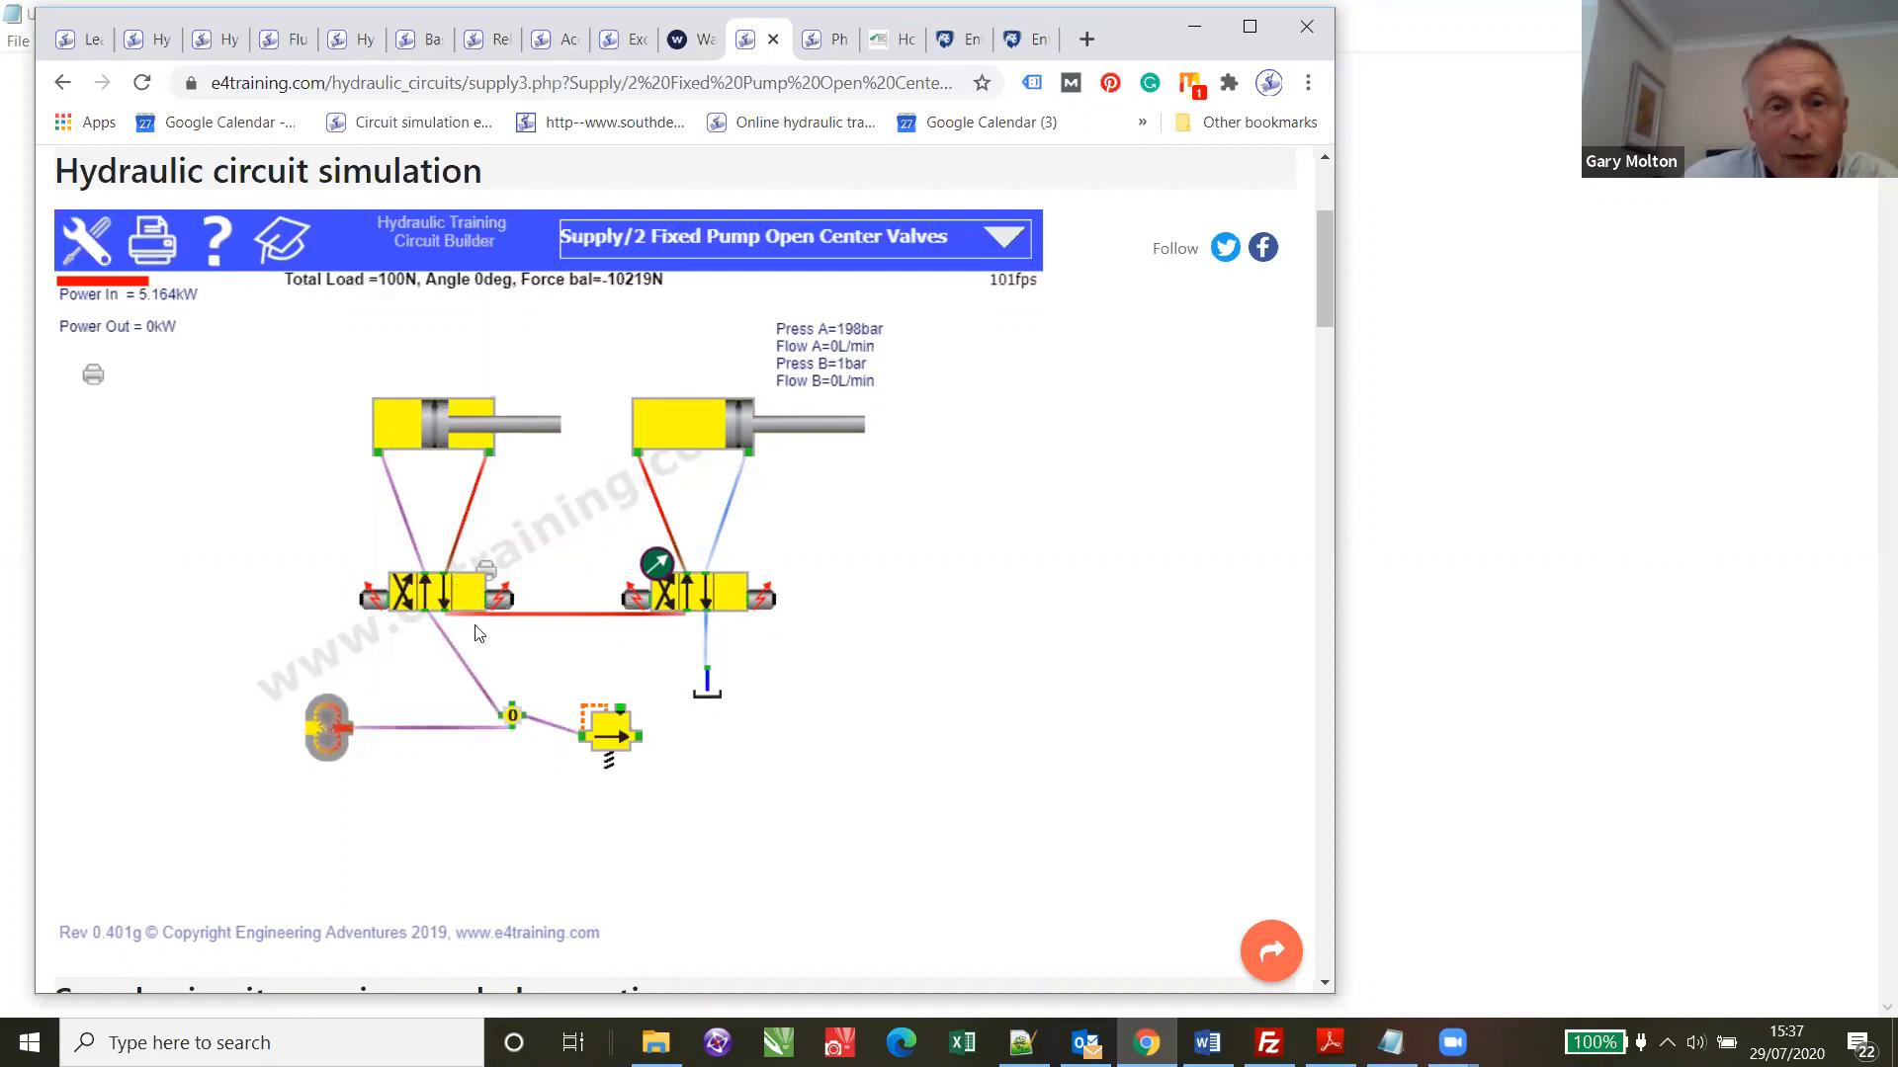
{"action": "left_click", "coordinate": [696, 593]}
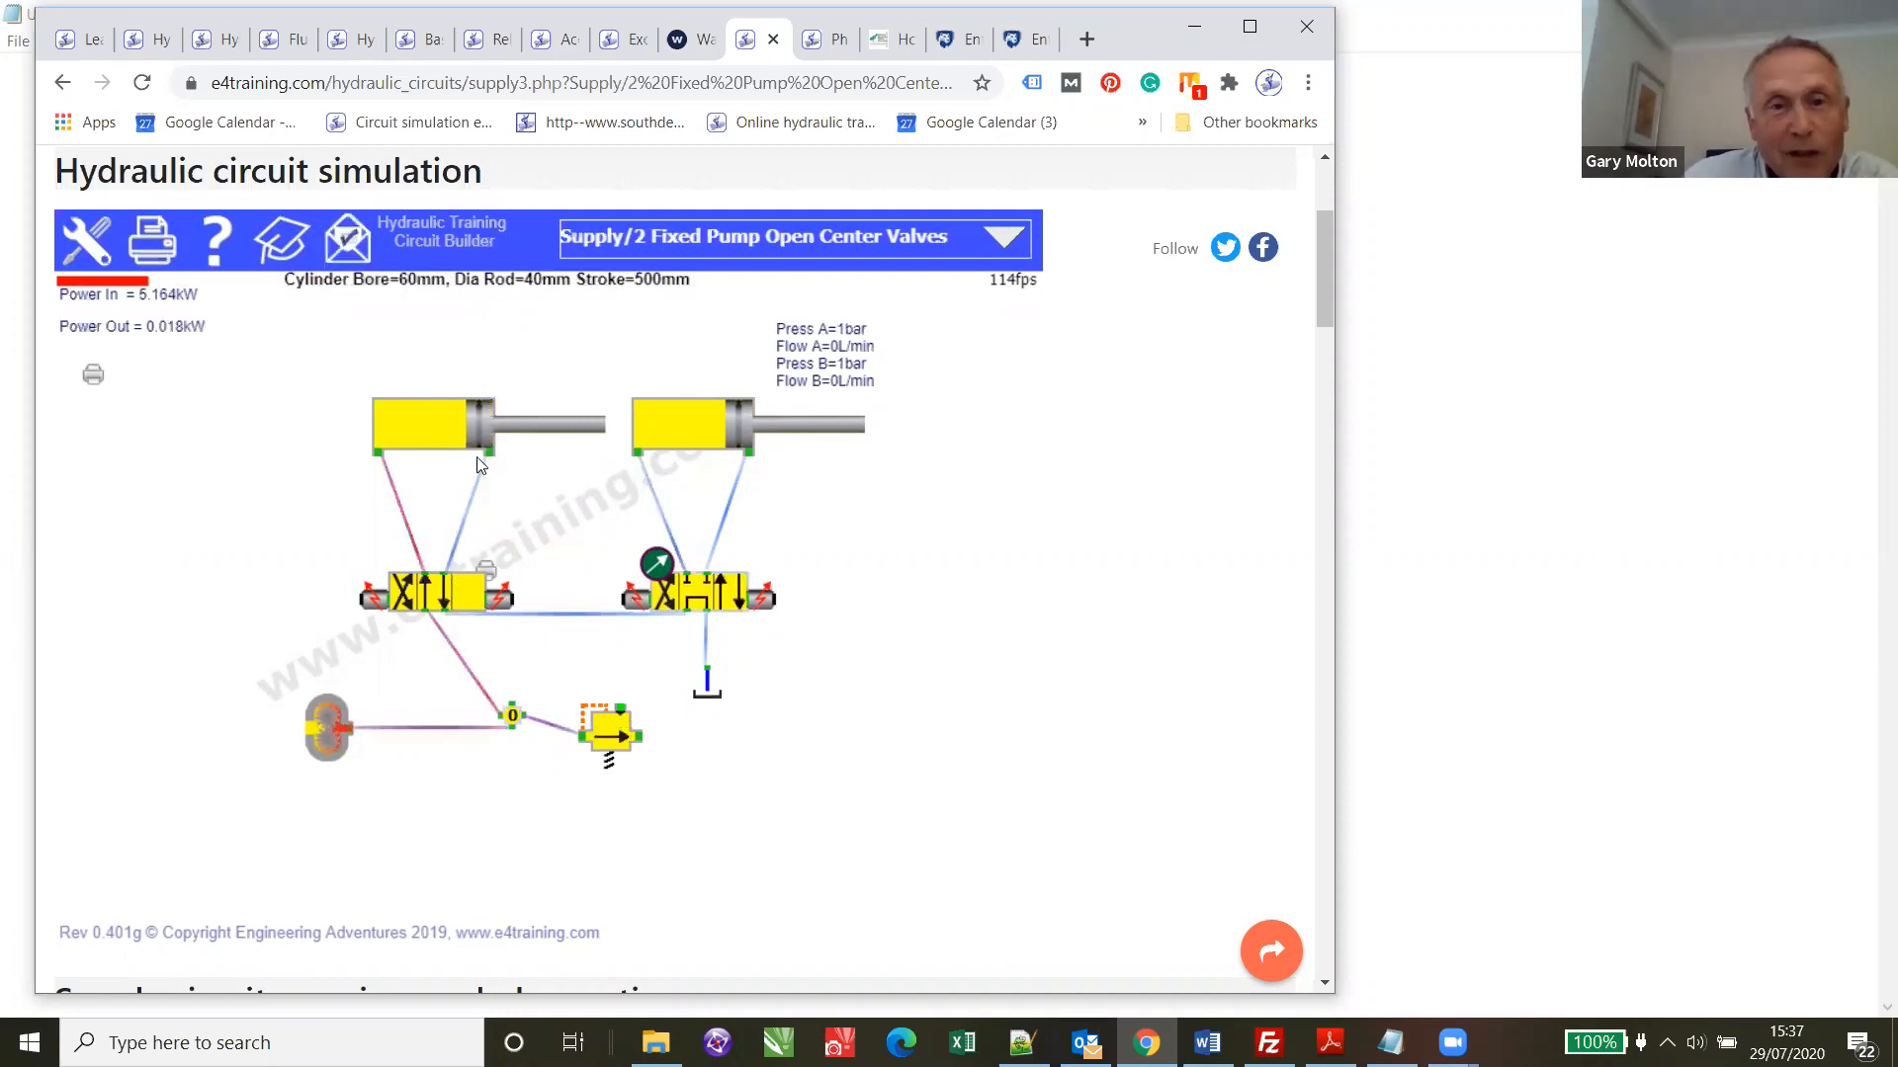
{"action": "mouse_move", "coordinate": [546, 546]}
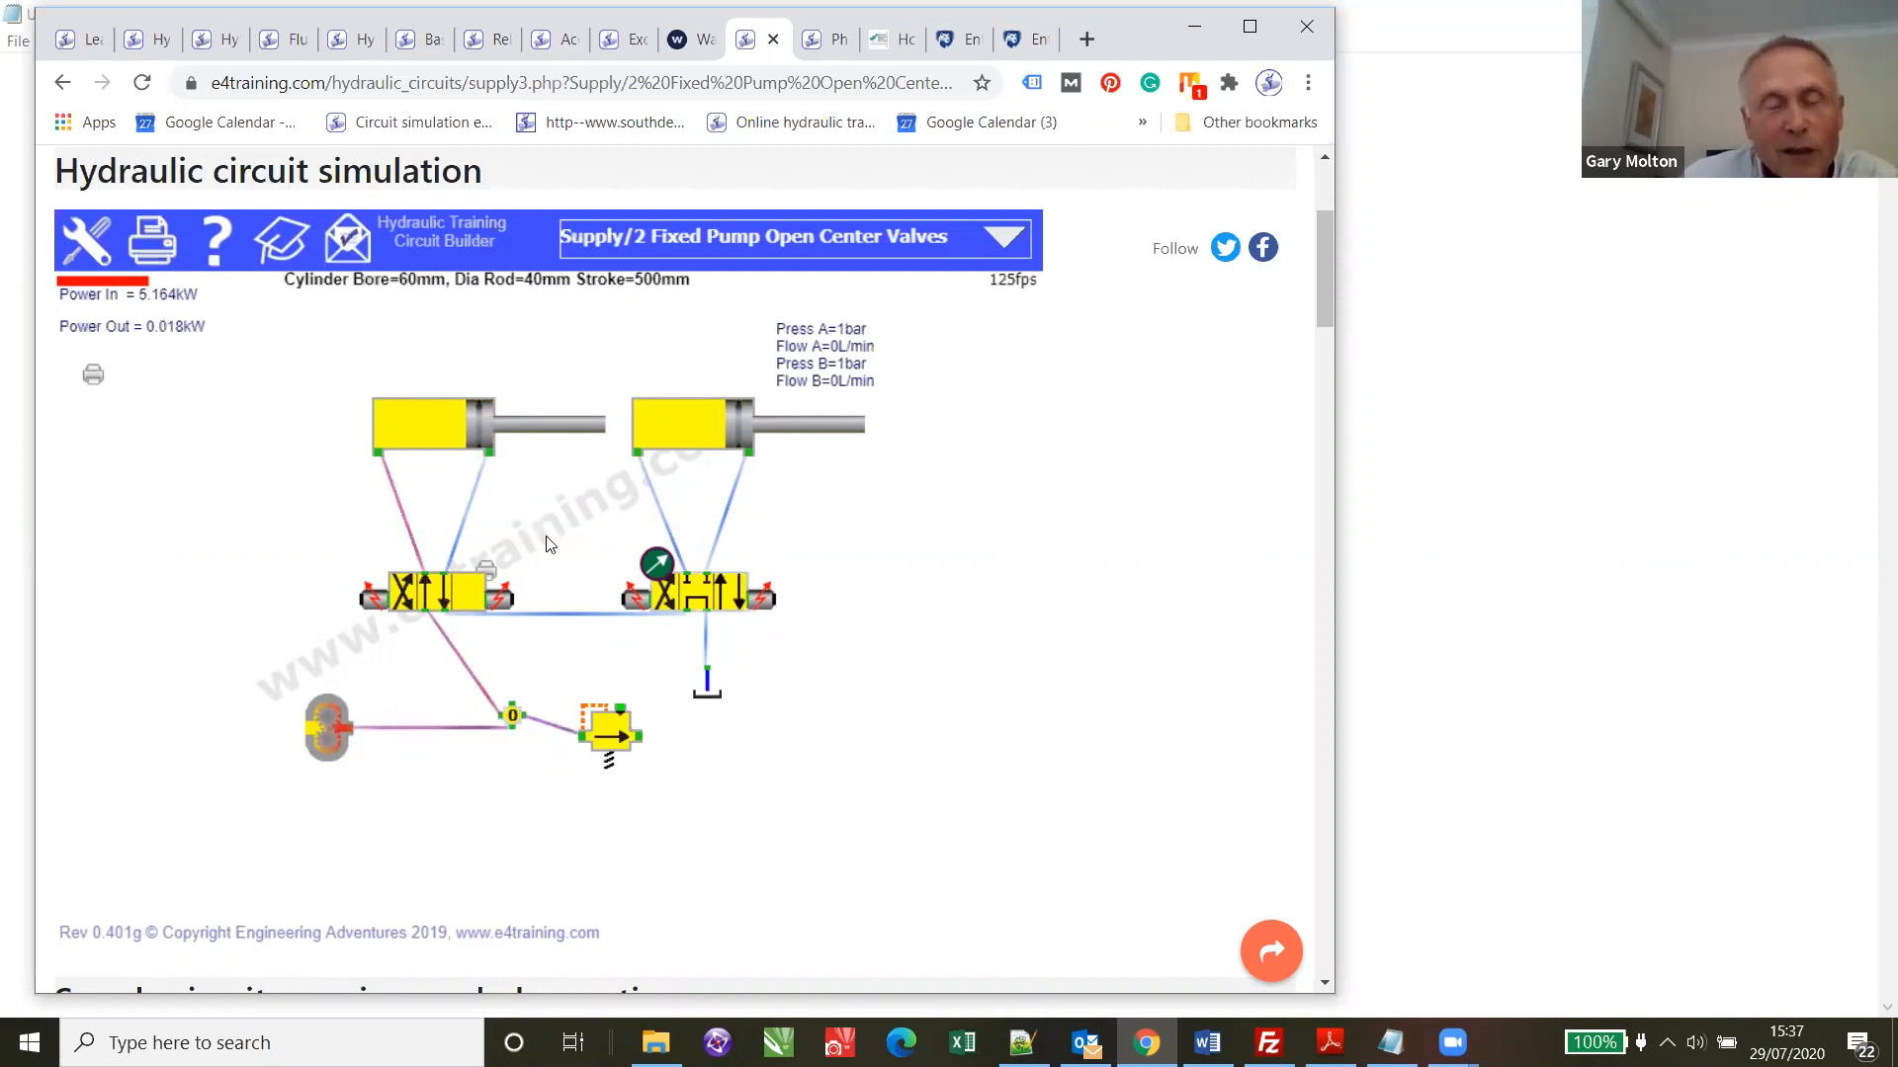
{"action": "mouse_move", "coordinate": [631, 569]}
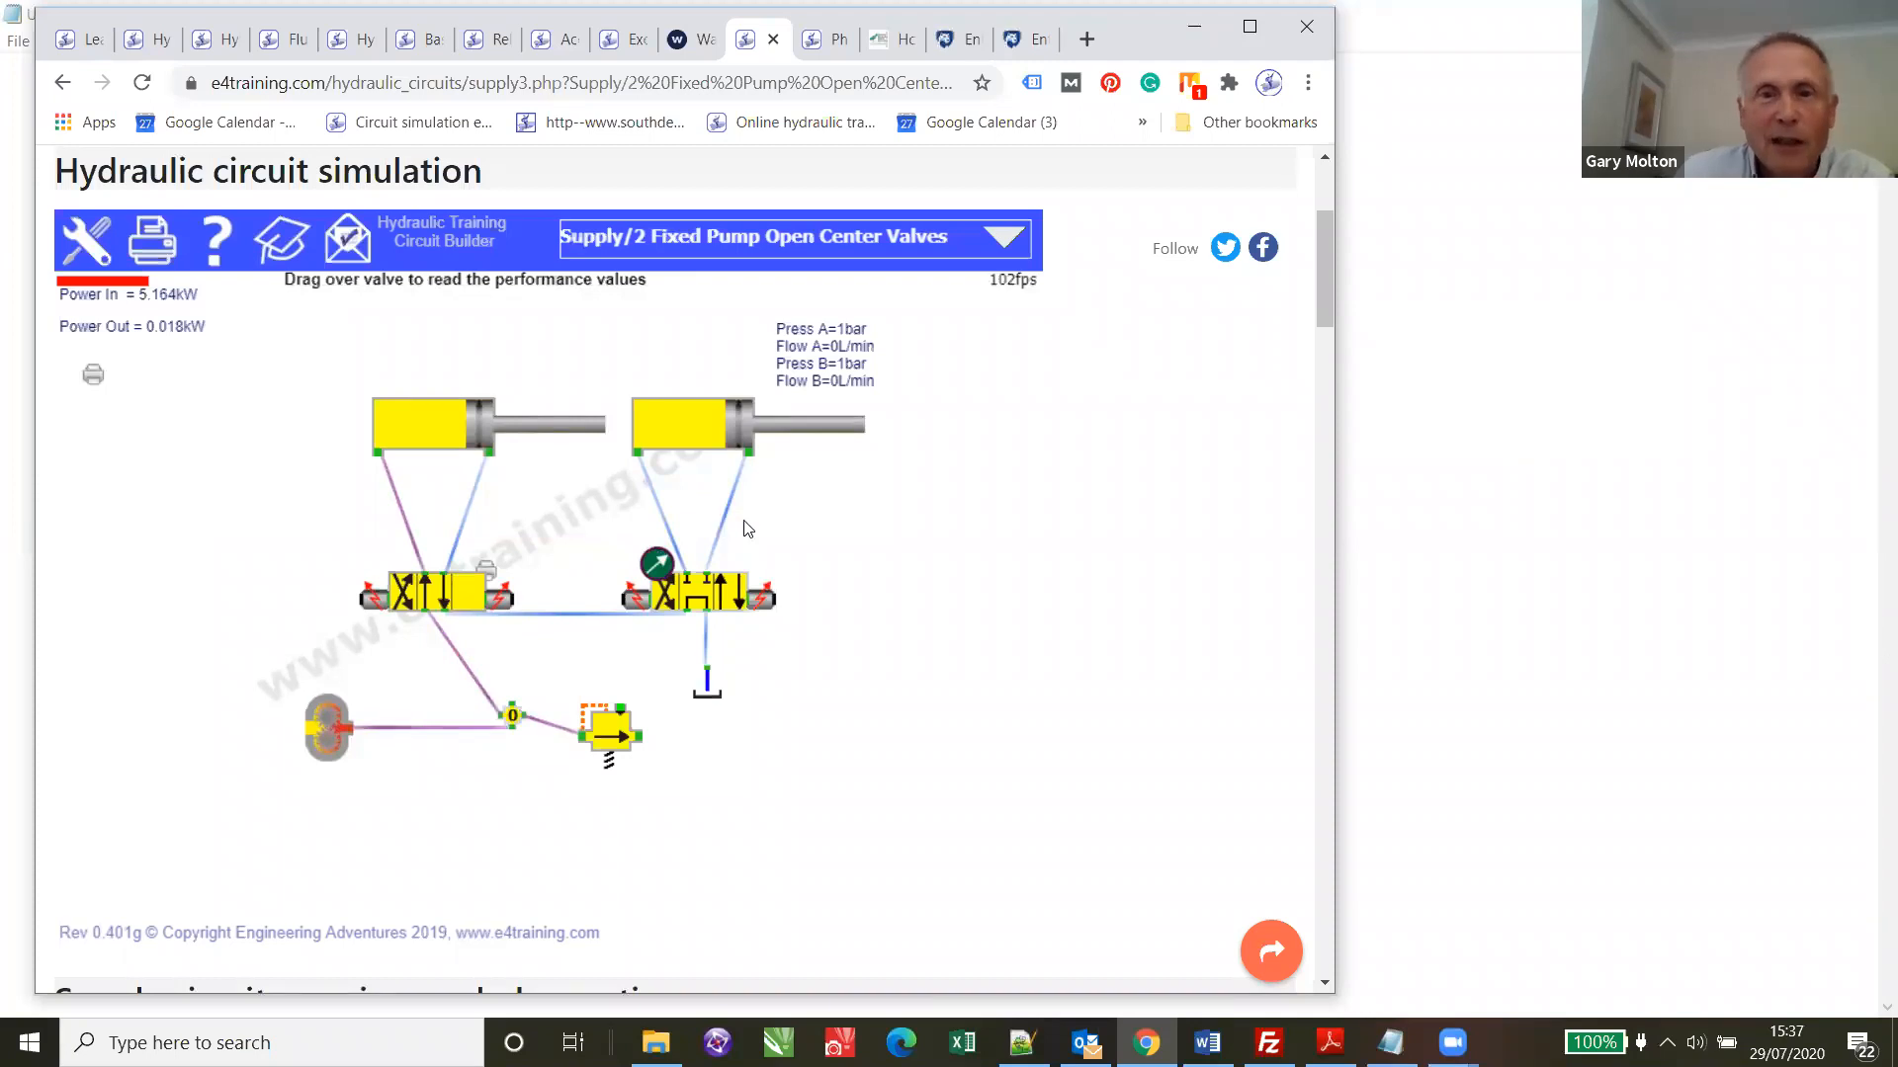
{"action": "mouse_move", "coordinate": [656, 564]}
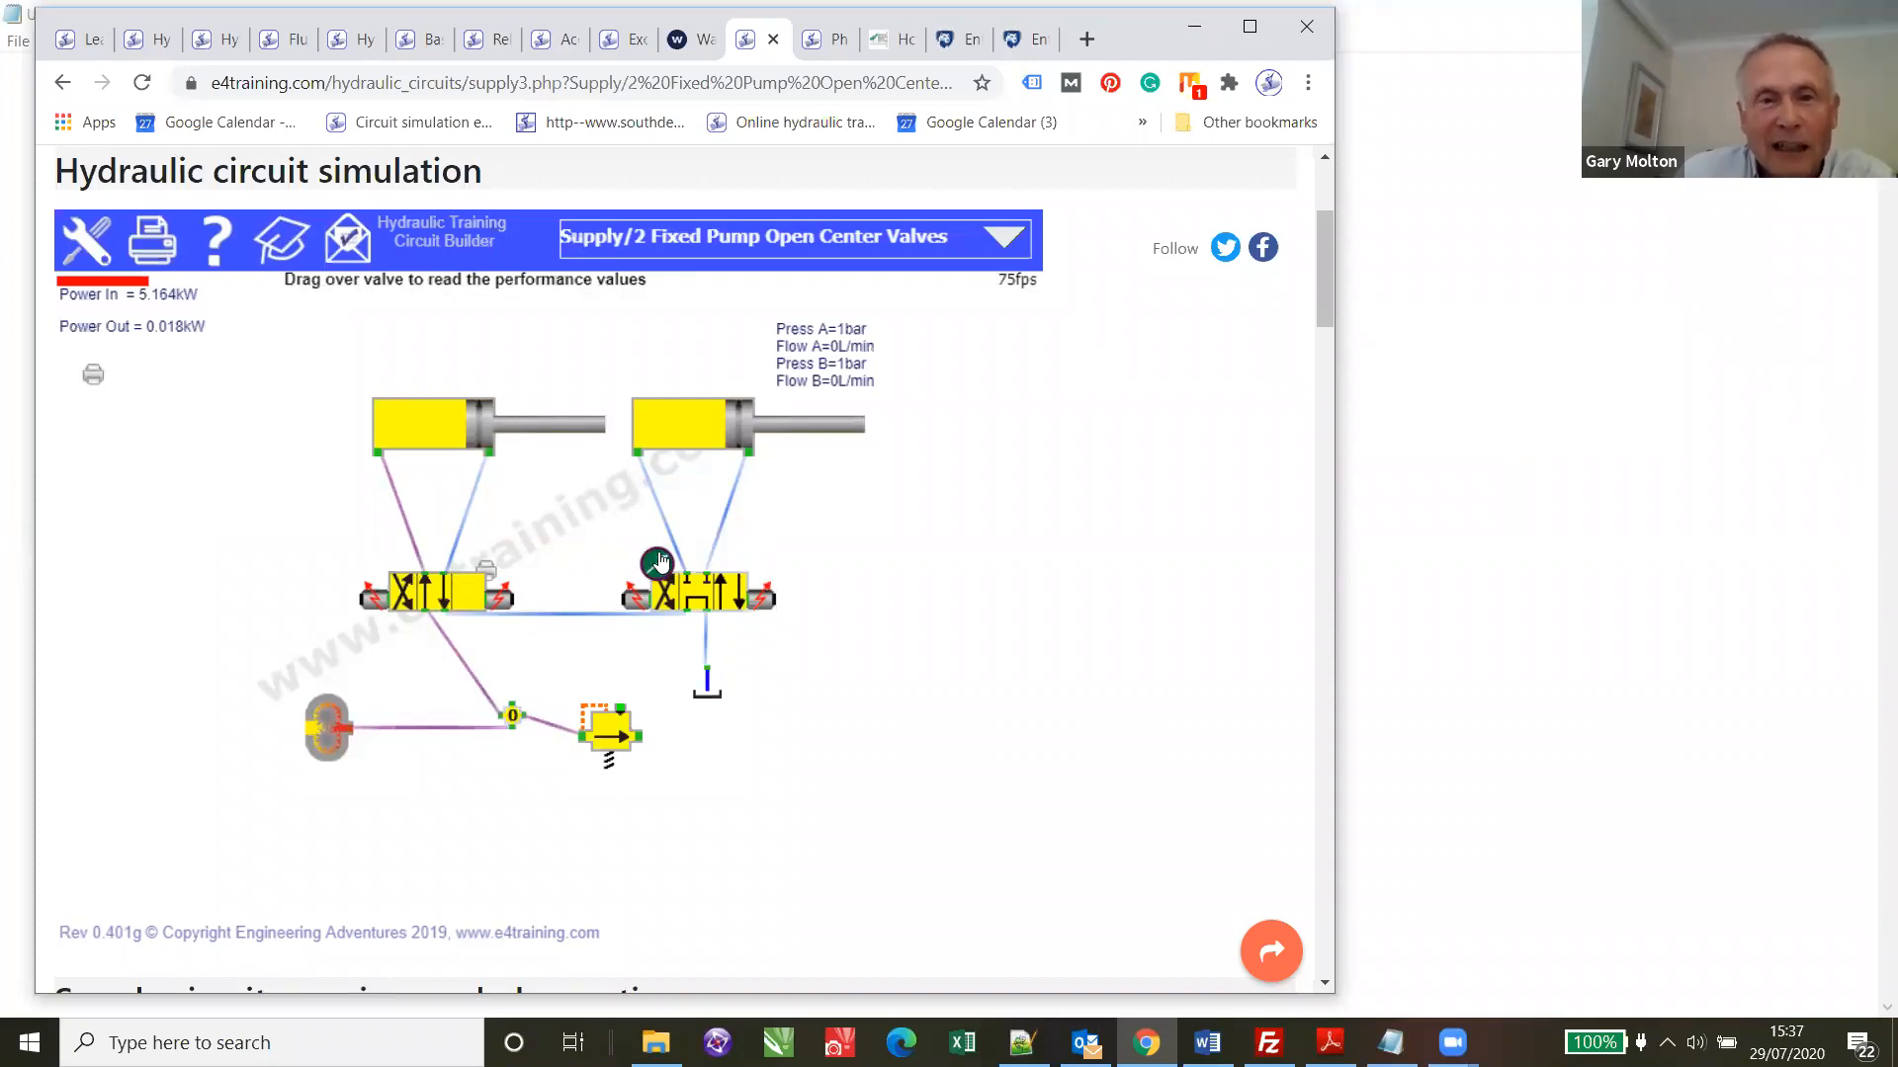
{"action": "mouse_move", "coordinate": [369, 408]}
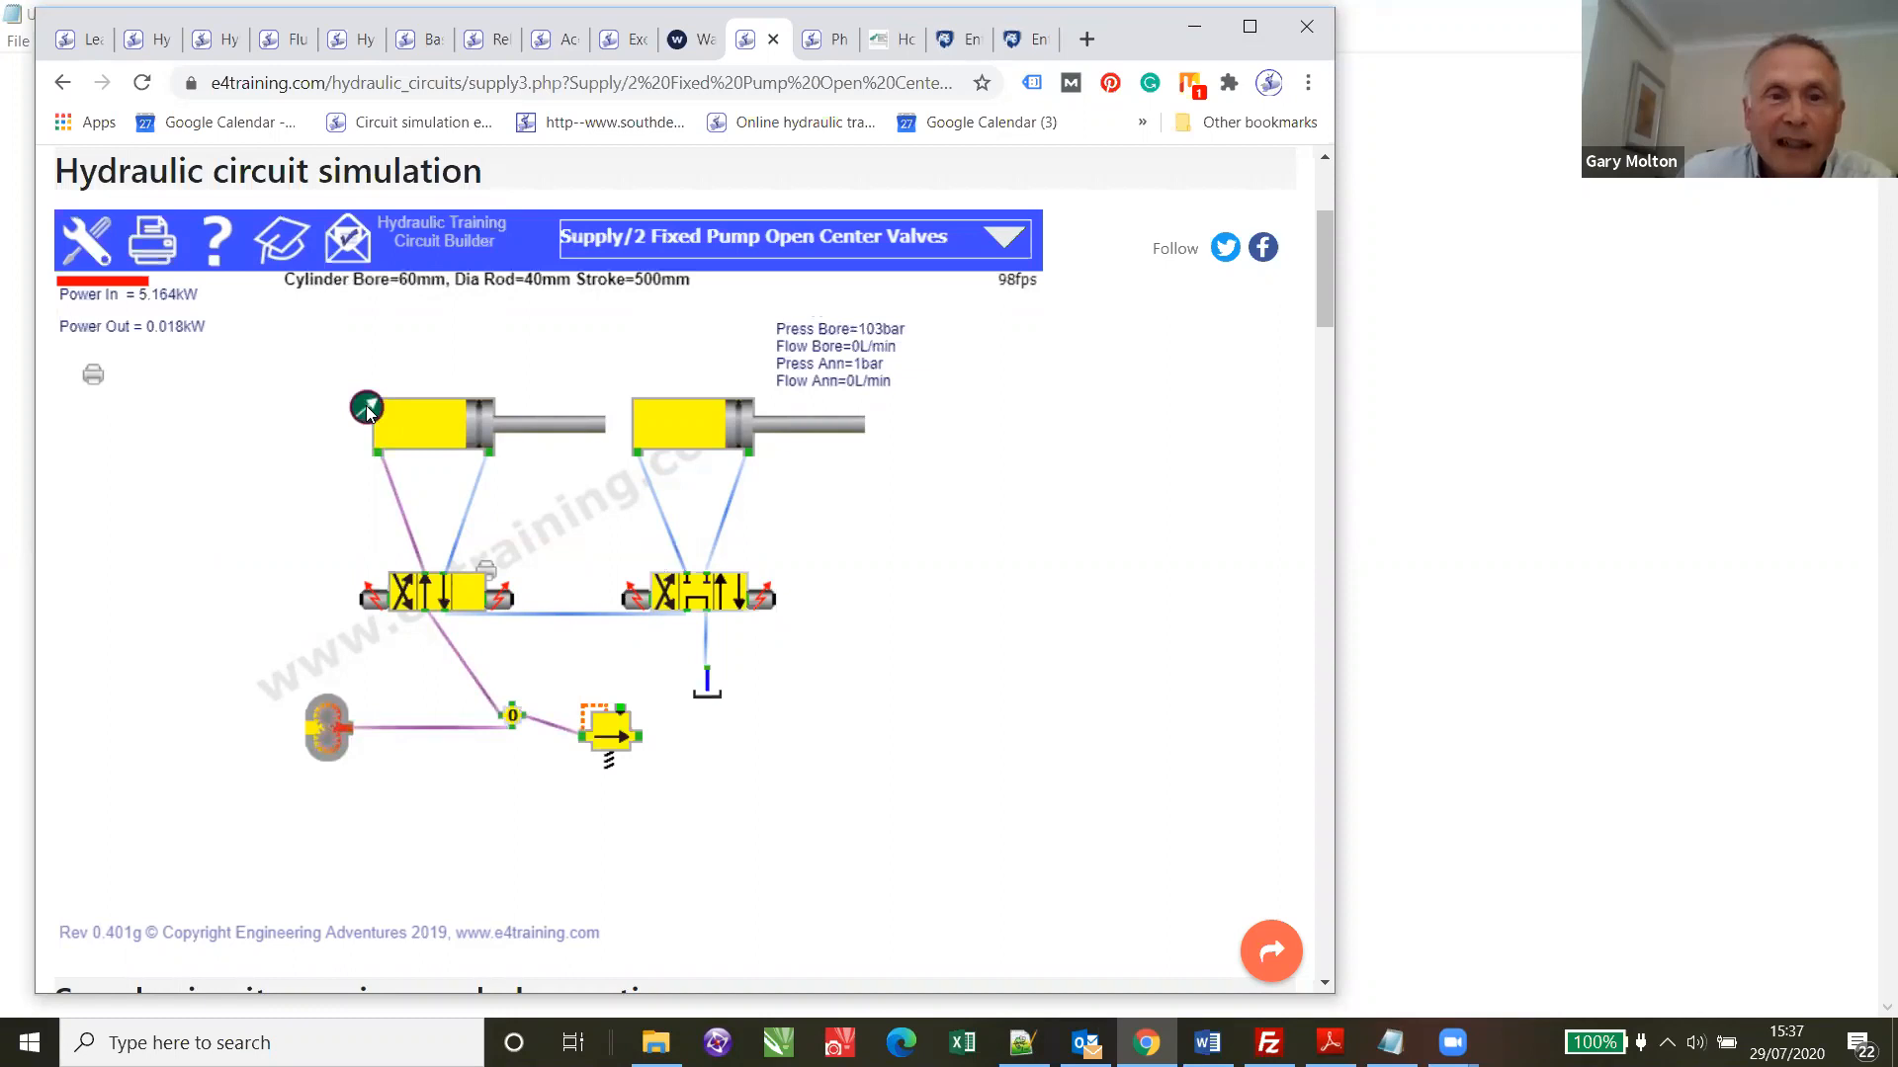
- Load the Directional 3_Directional with PO Checks circuit and shift its valve both ways to move the cylinder
{"action": "left_click", "coordinate": [1004, 238]}
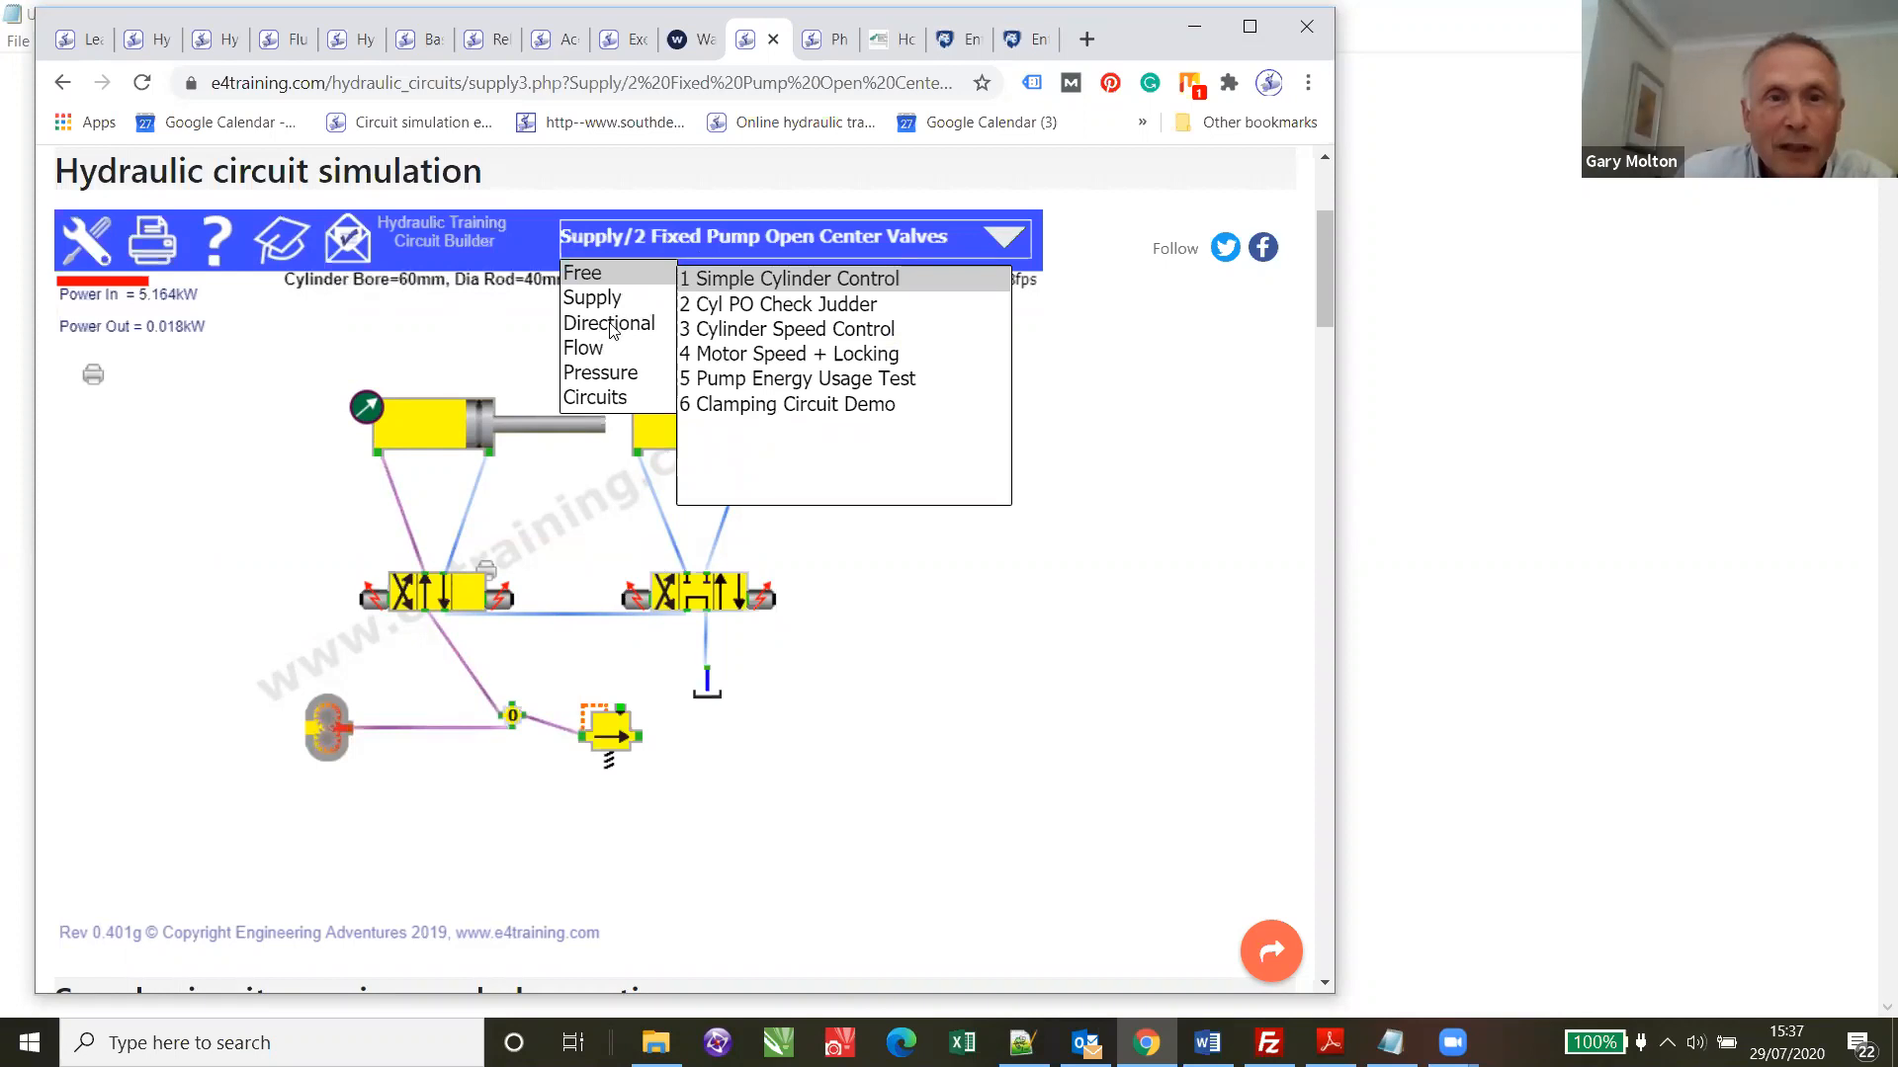
{"action": "left_click", "coordinate": [607, 322]}
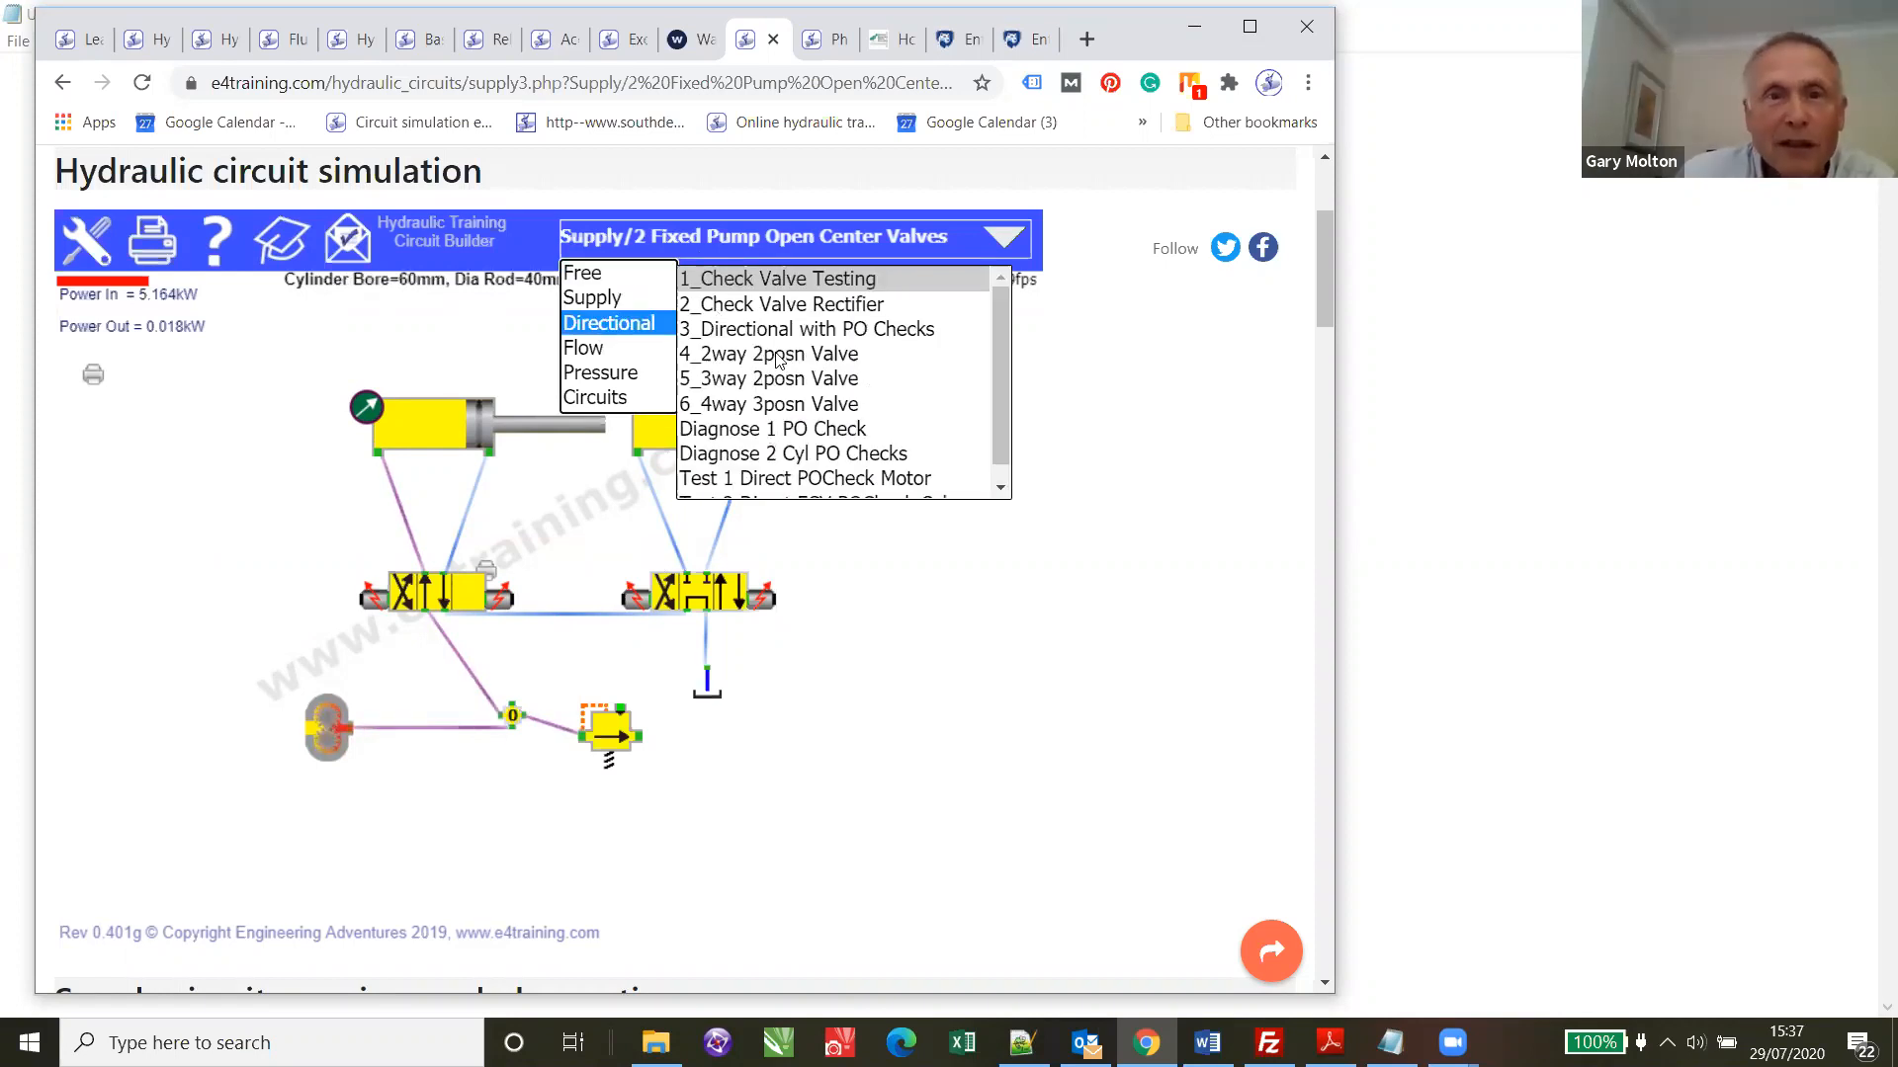
{"action": "left_click", "coordinate": [807, 330]}
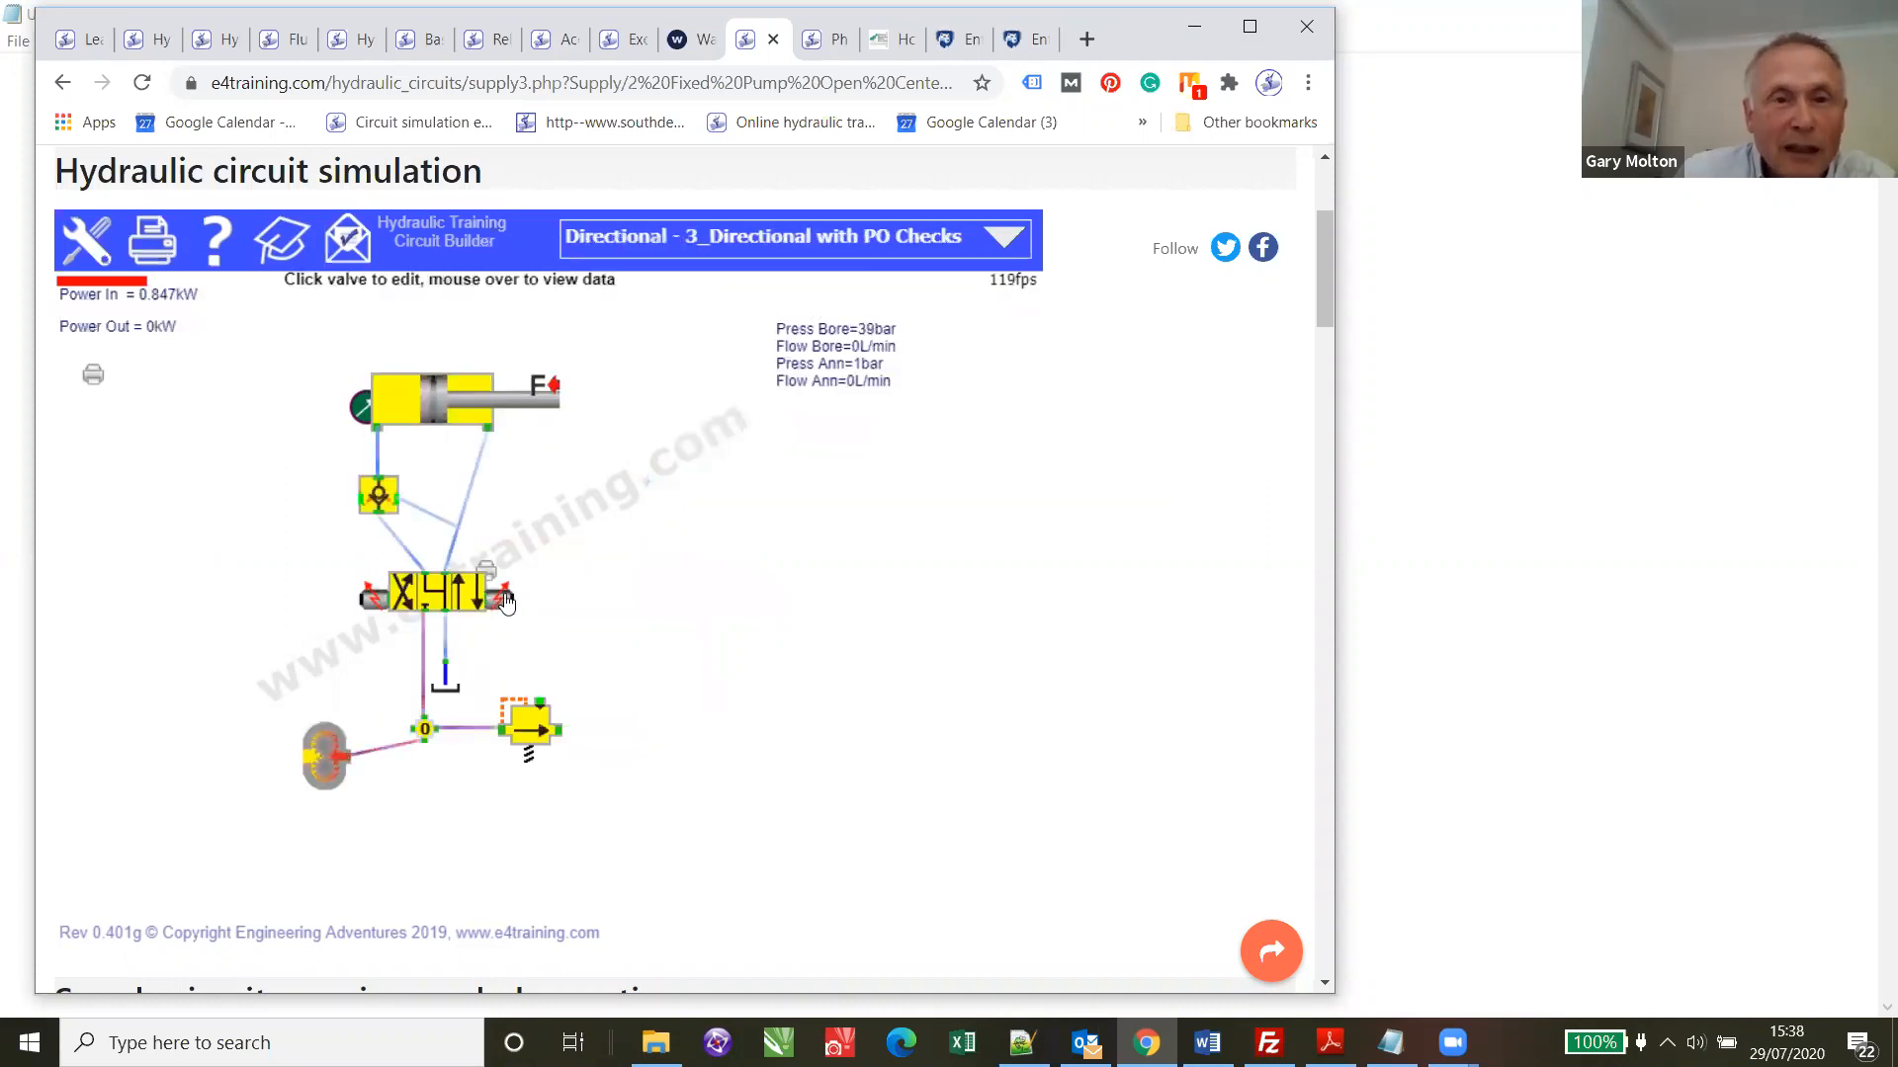
{"action": "left_click", "coordinate": [369, 595]}
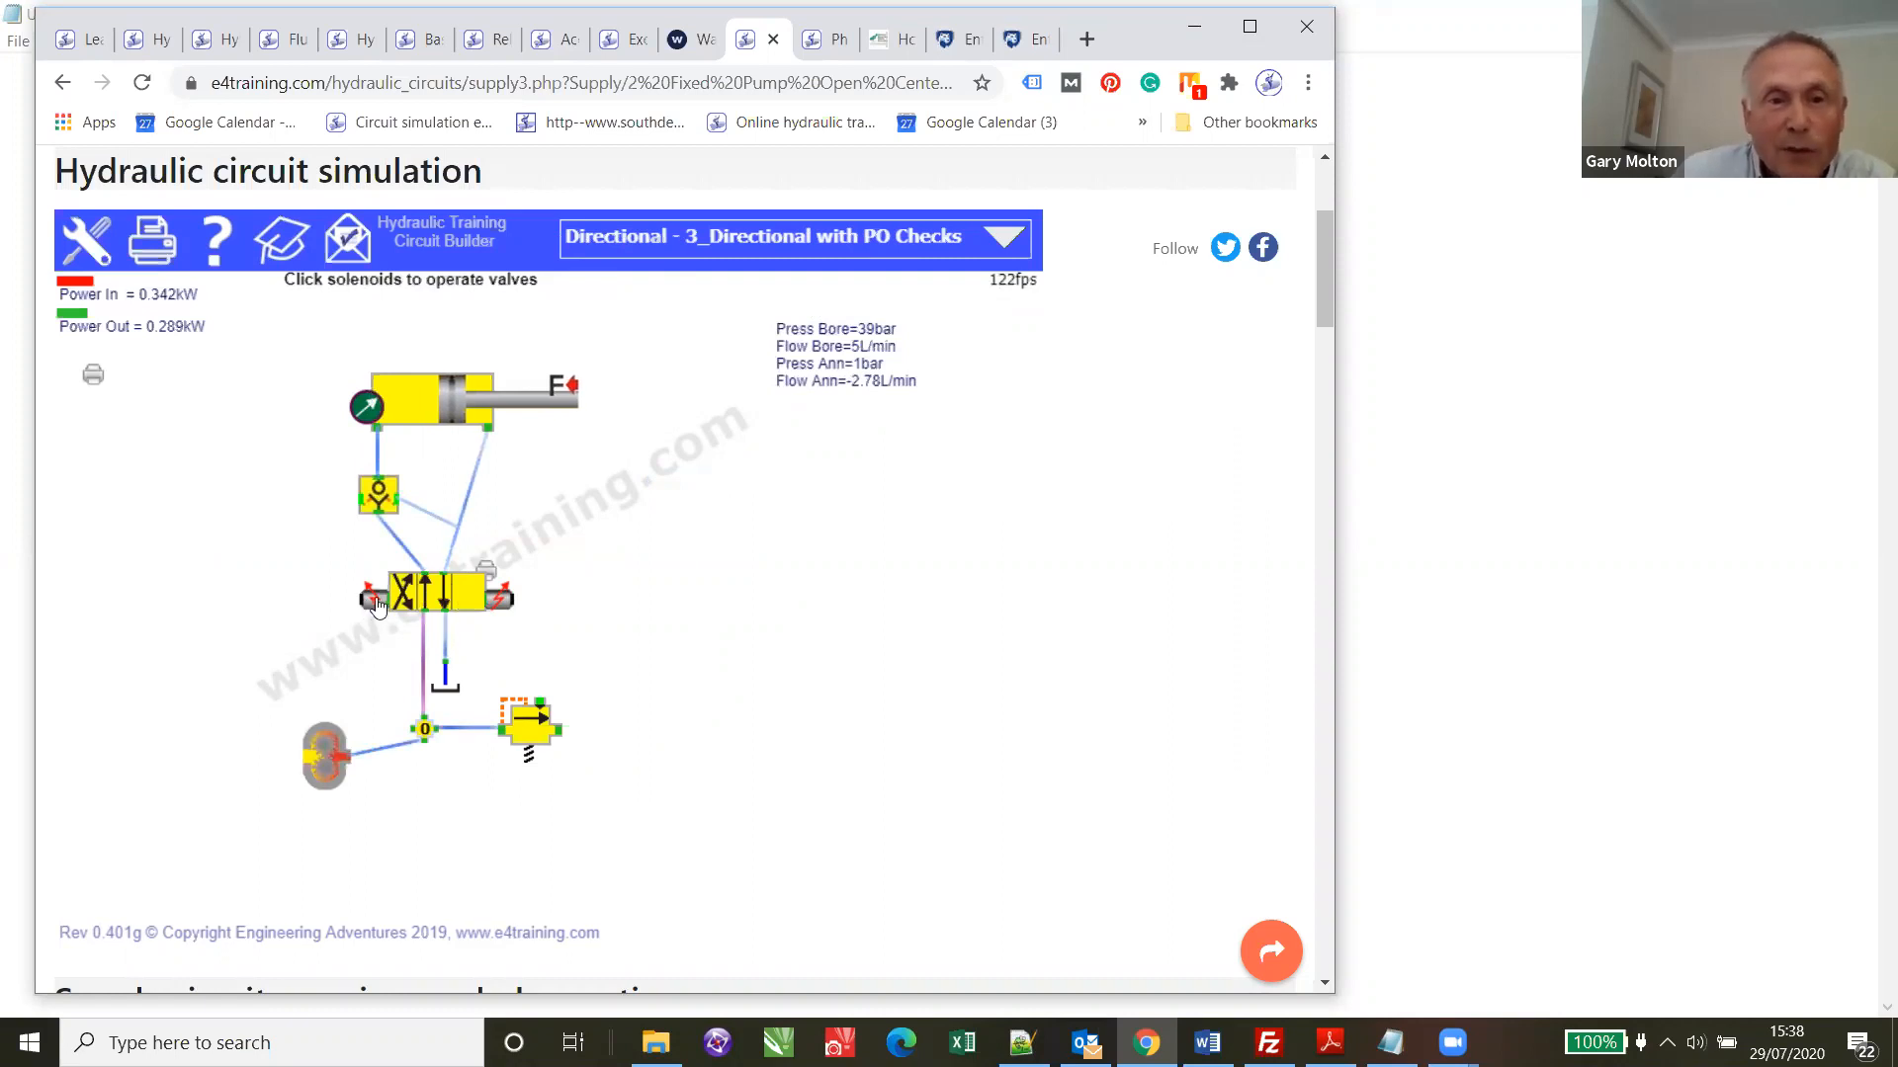
{"action": "left_click", "coordinate": [374, 595]}
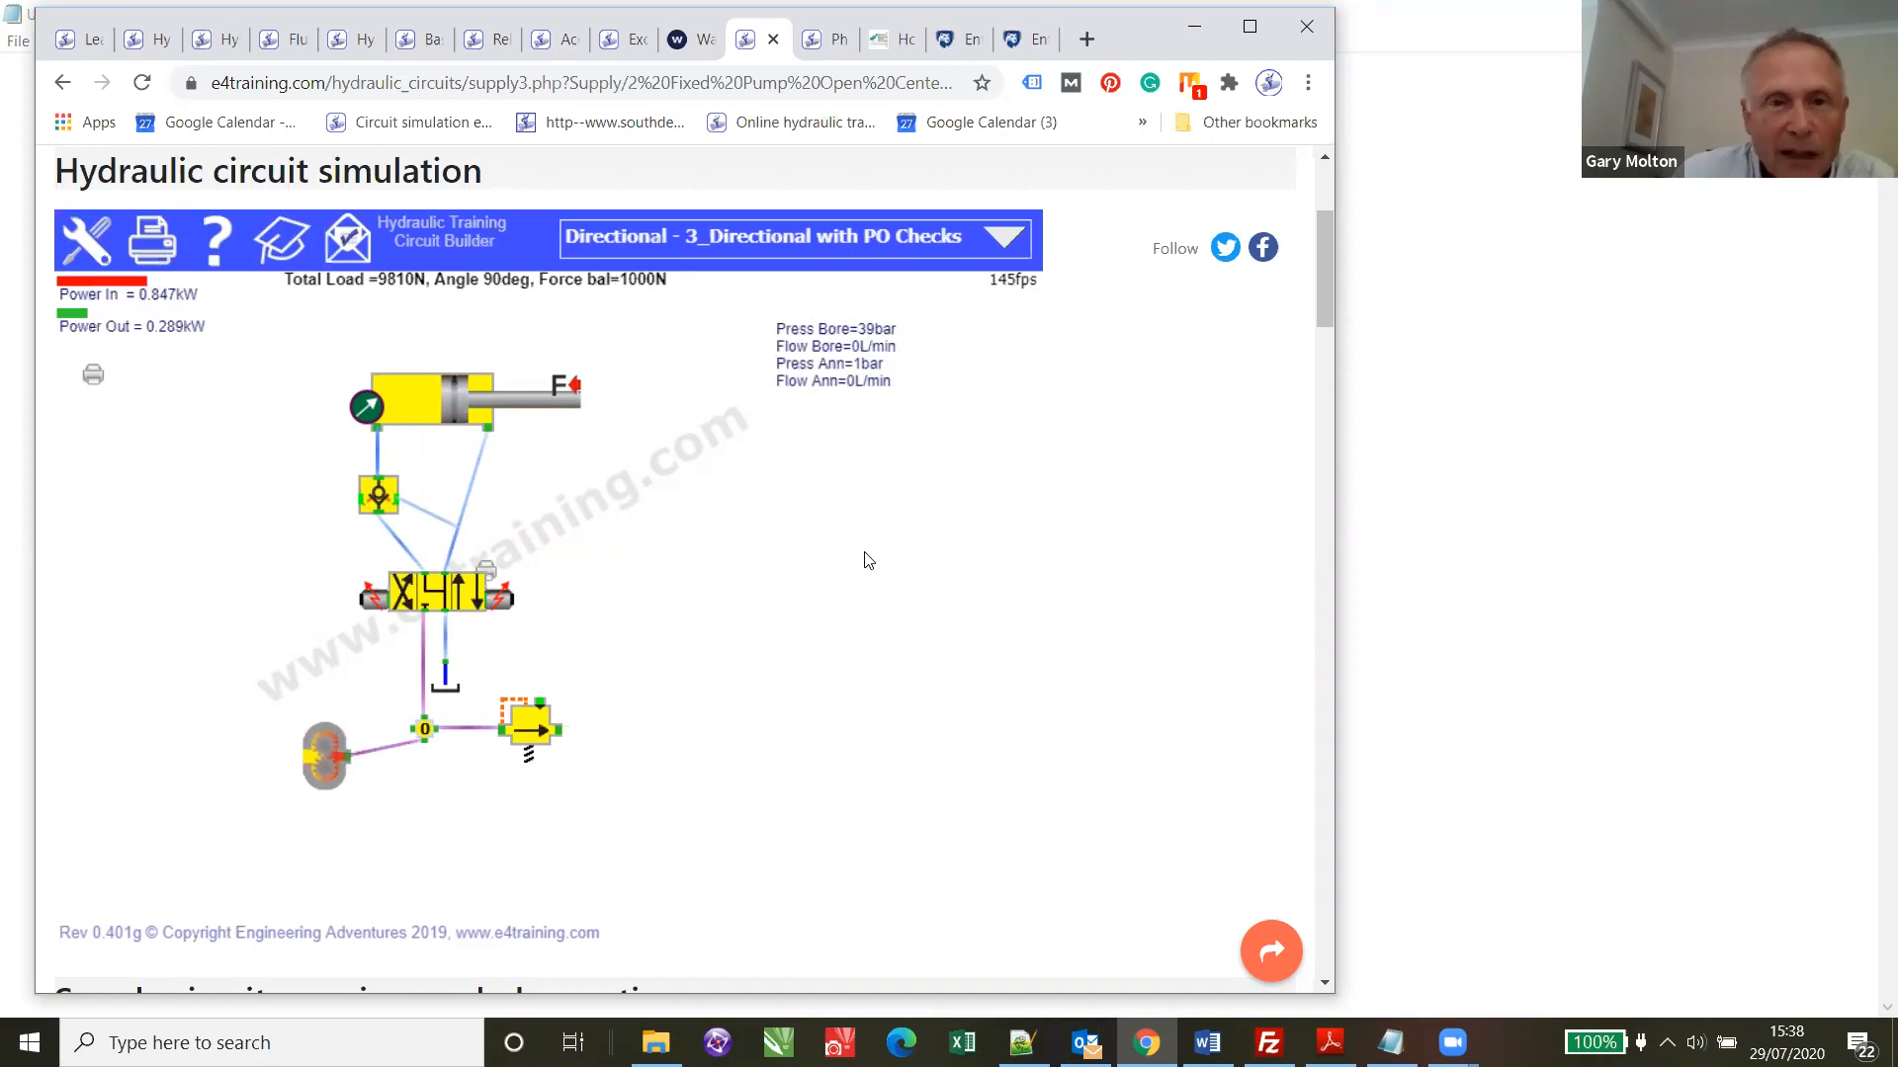
{"action": "mouse_move", "coordinate": [643, 607]}
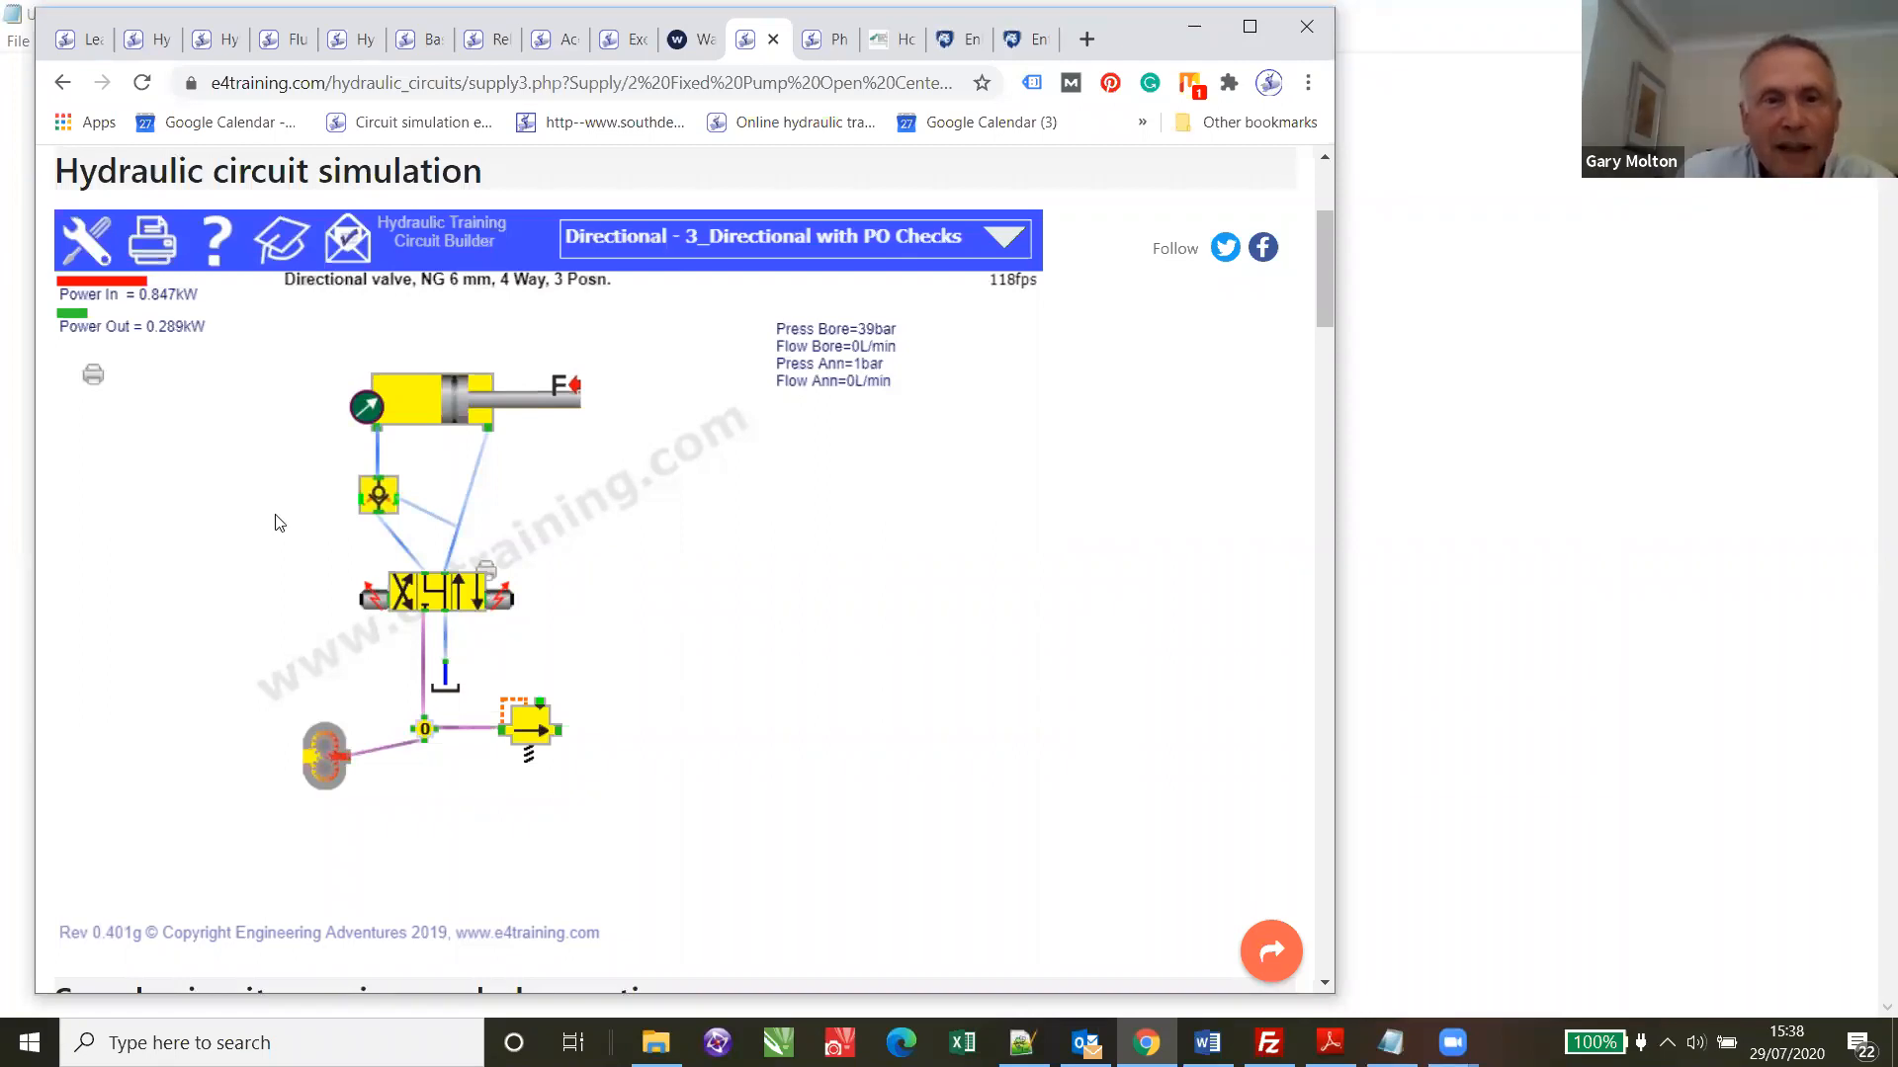
{"action": "mouse_move", "coordinate": [627, 492]}
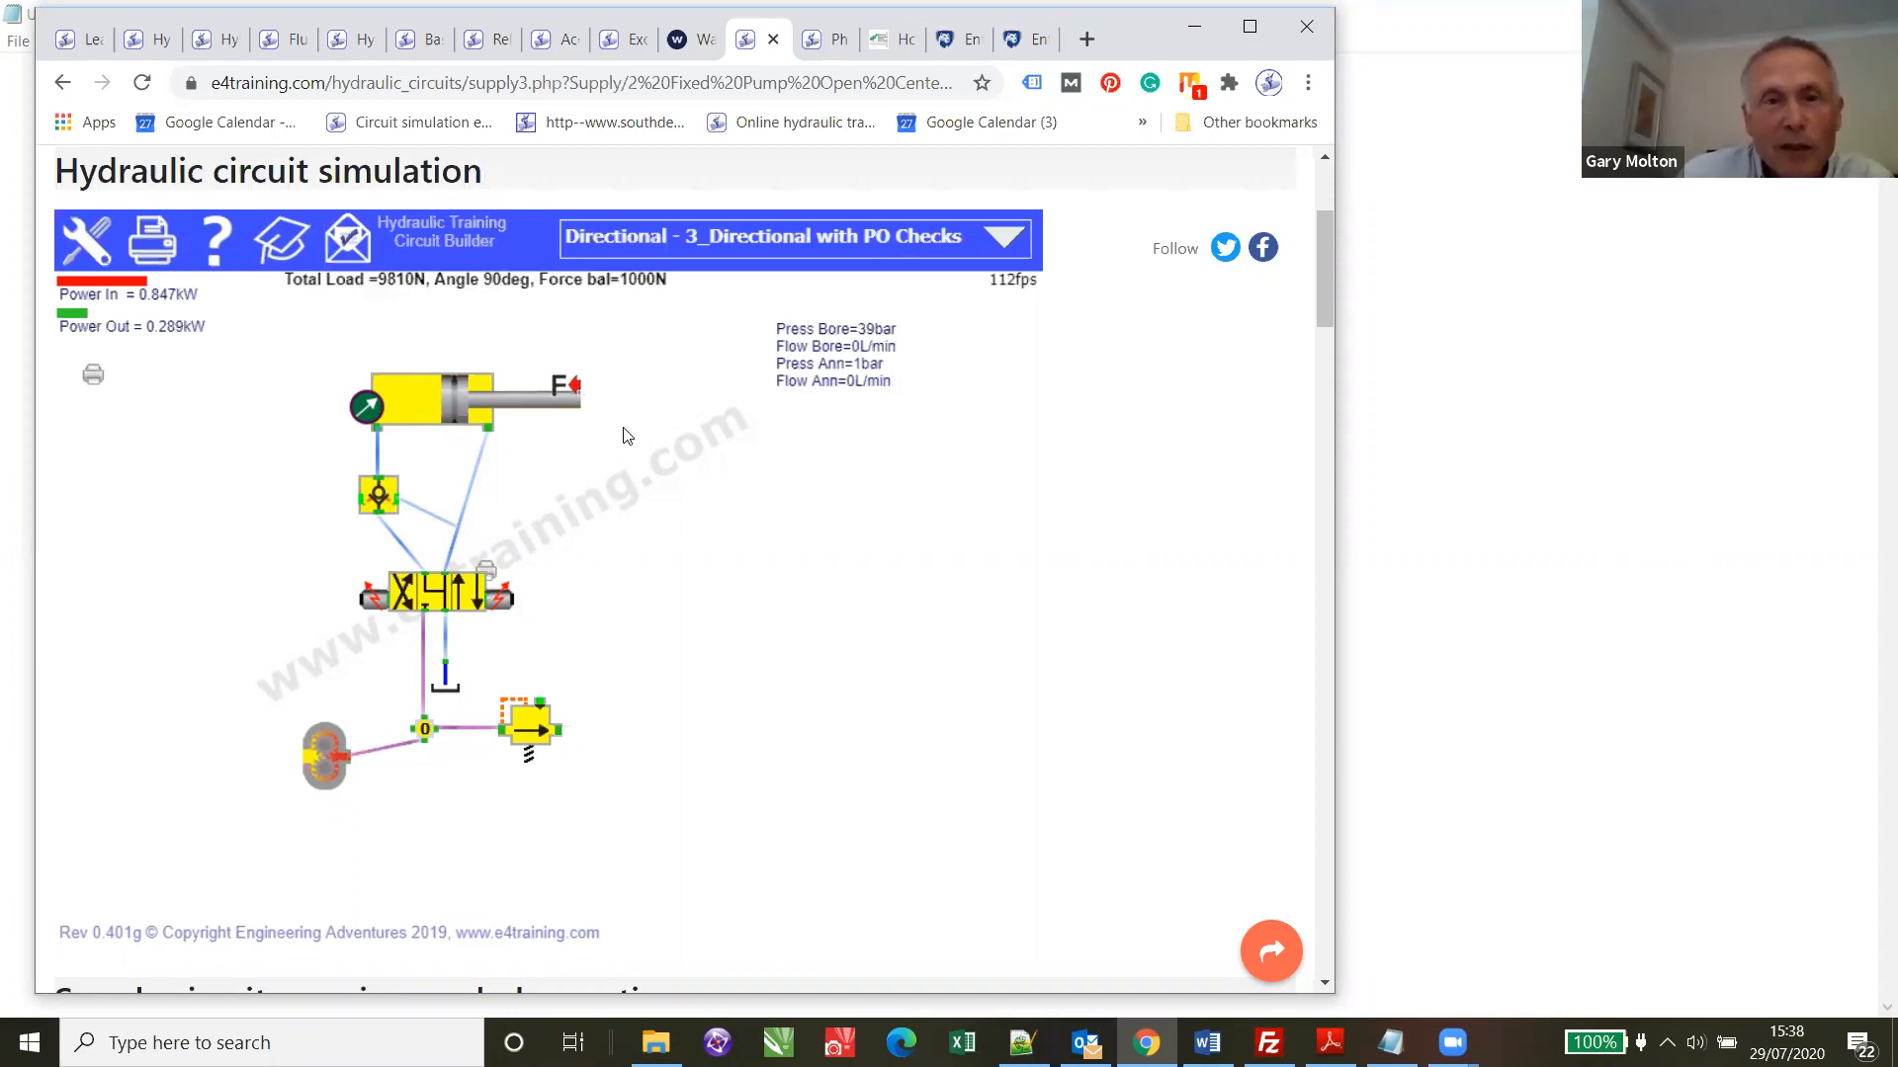
{"action": "mouse_move", "coordinate": [559, 411]}
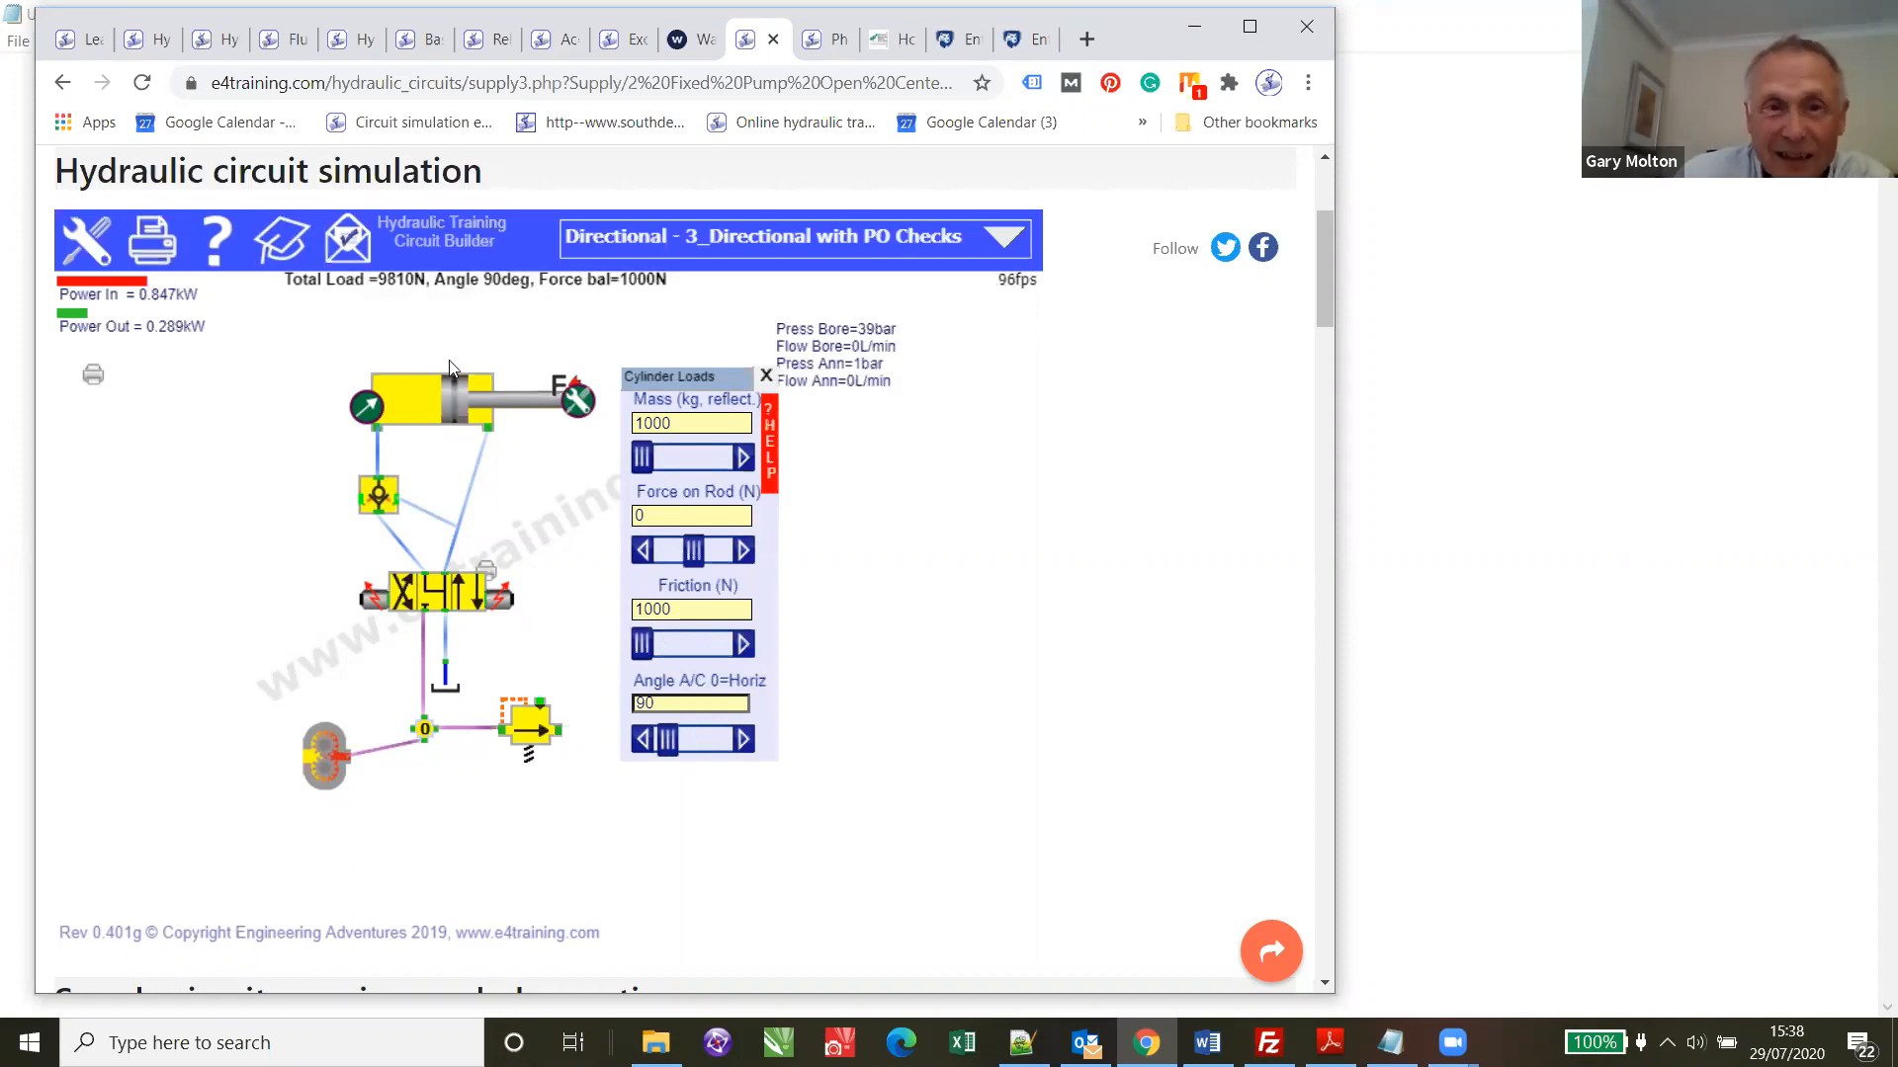
{"action": "mouse_move", "coordinate": [445, 428]}
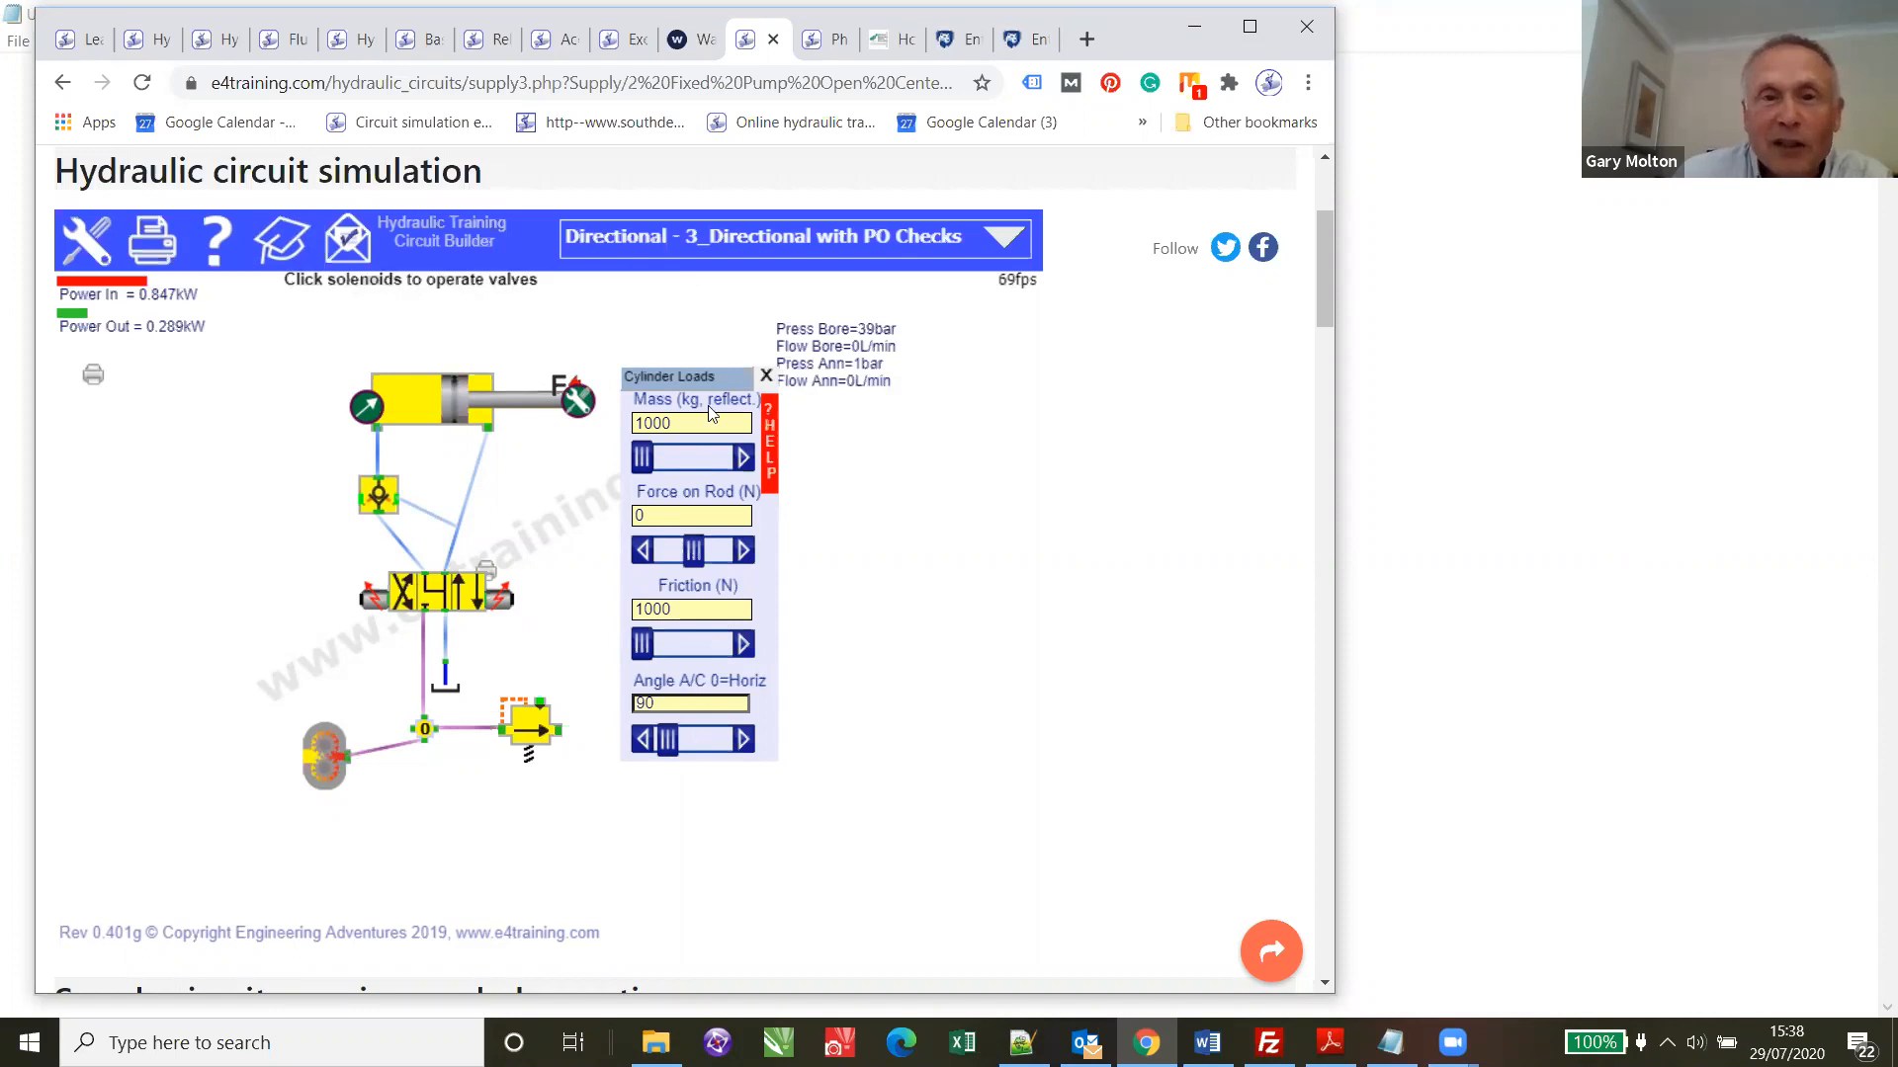
{"action": "mouse_move", "coordinate": [500, 609]}
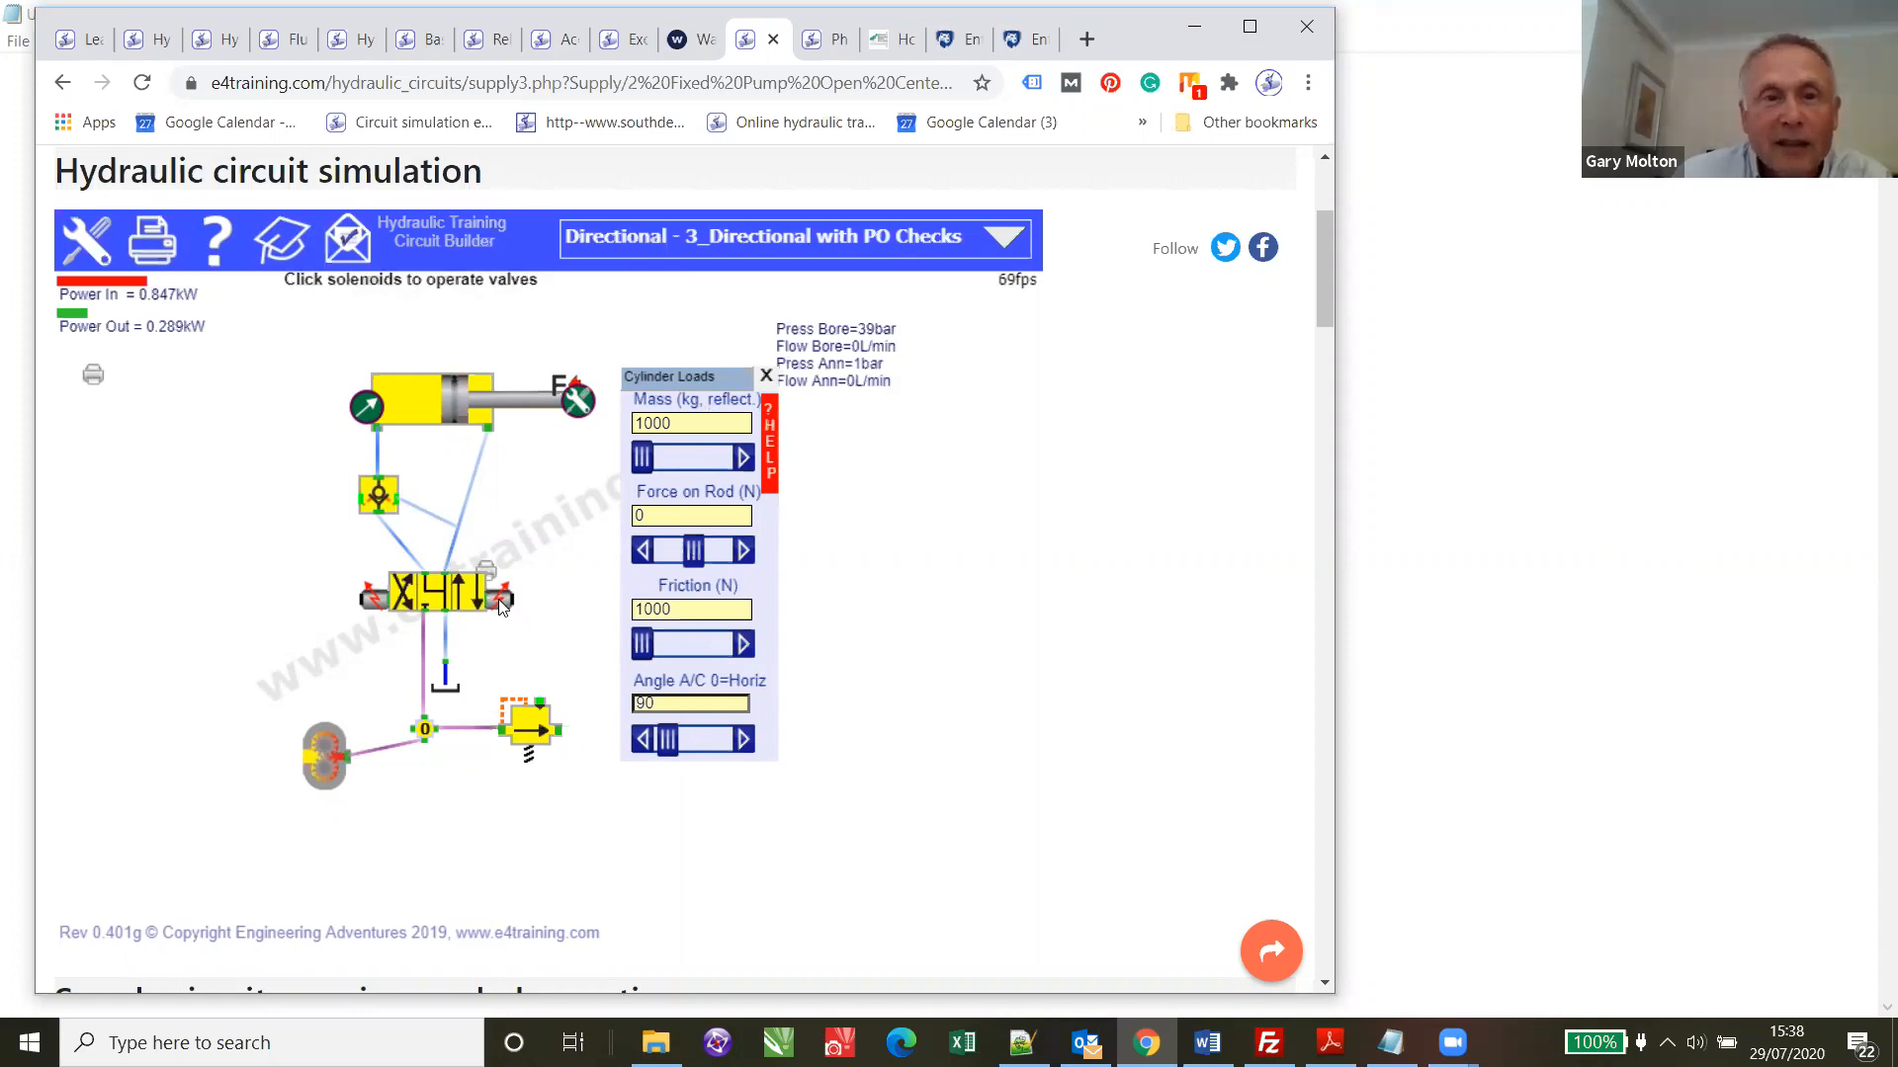
- Shift the valve solenoids back and forth to drive the loaded cylinder out and reverse it
{"action": "left_click", "coordinate": [498, 597]}
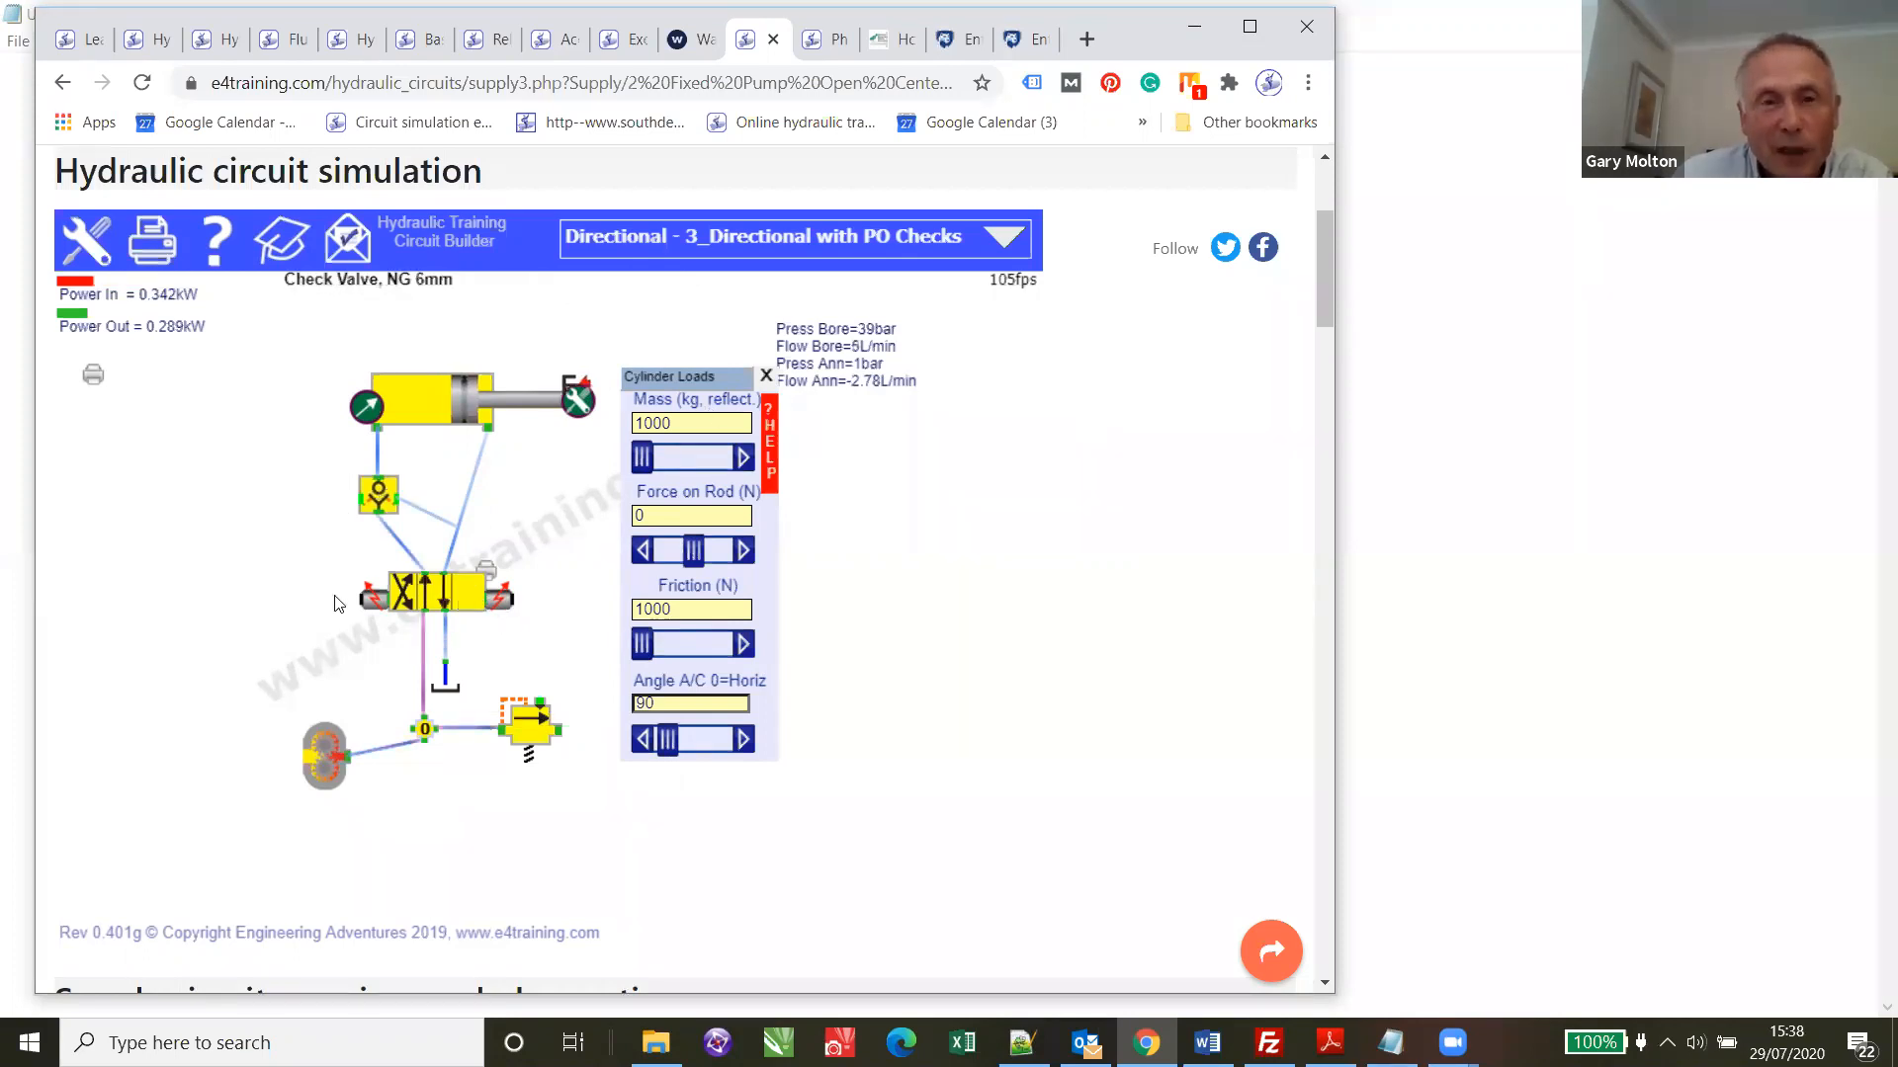
{"action": "left_click", "coordinate": [370, 599]}
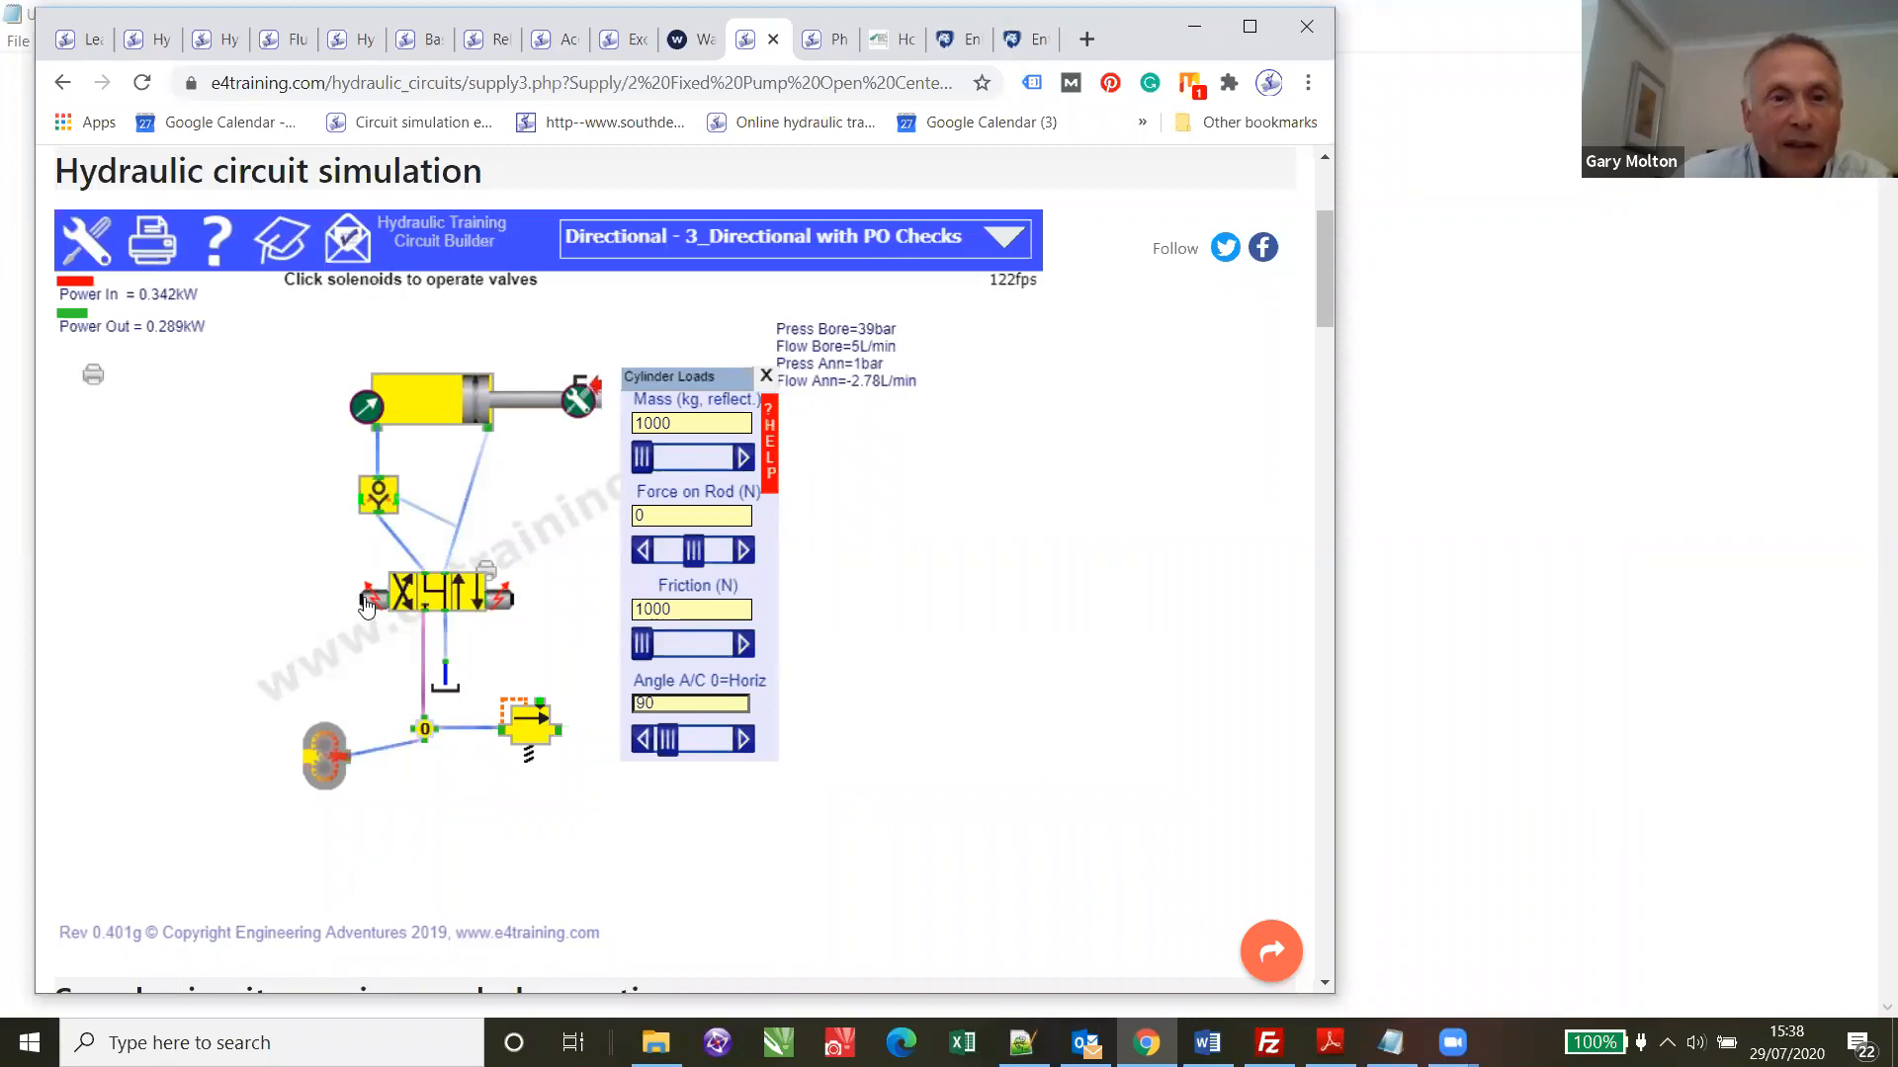
{"action": "left_click", "coordinate": [369, 595]}
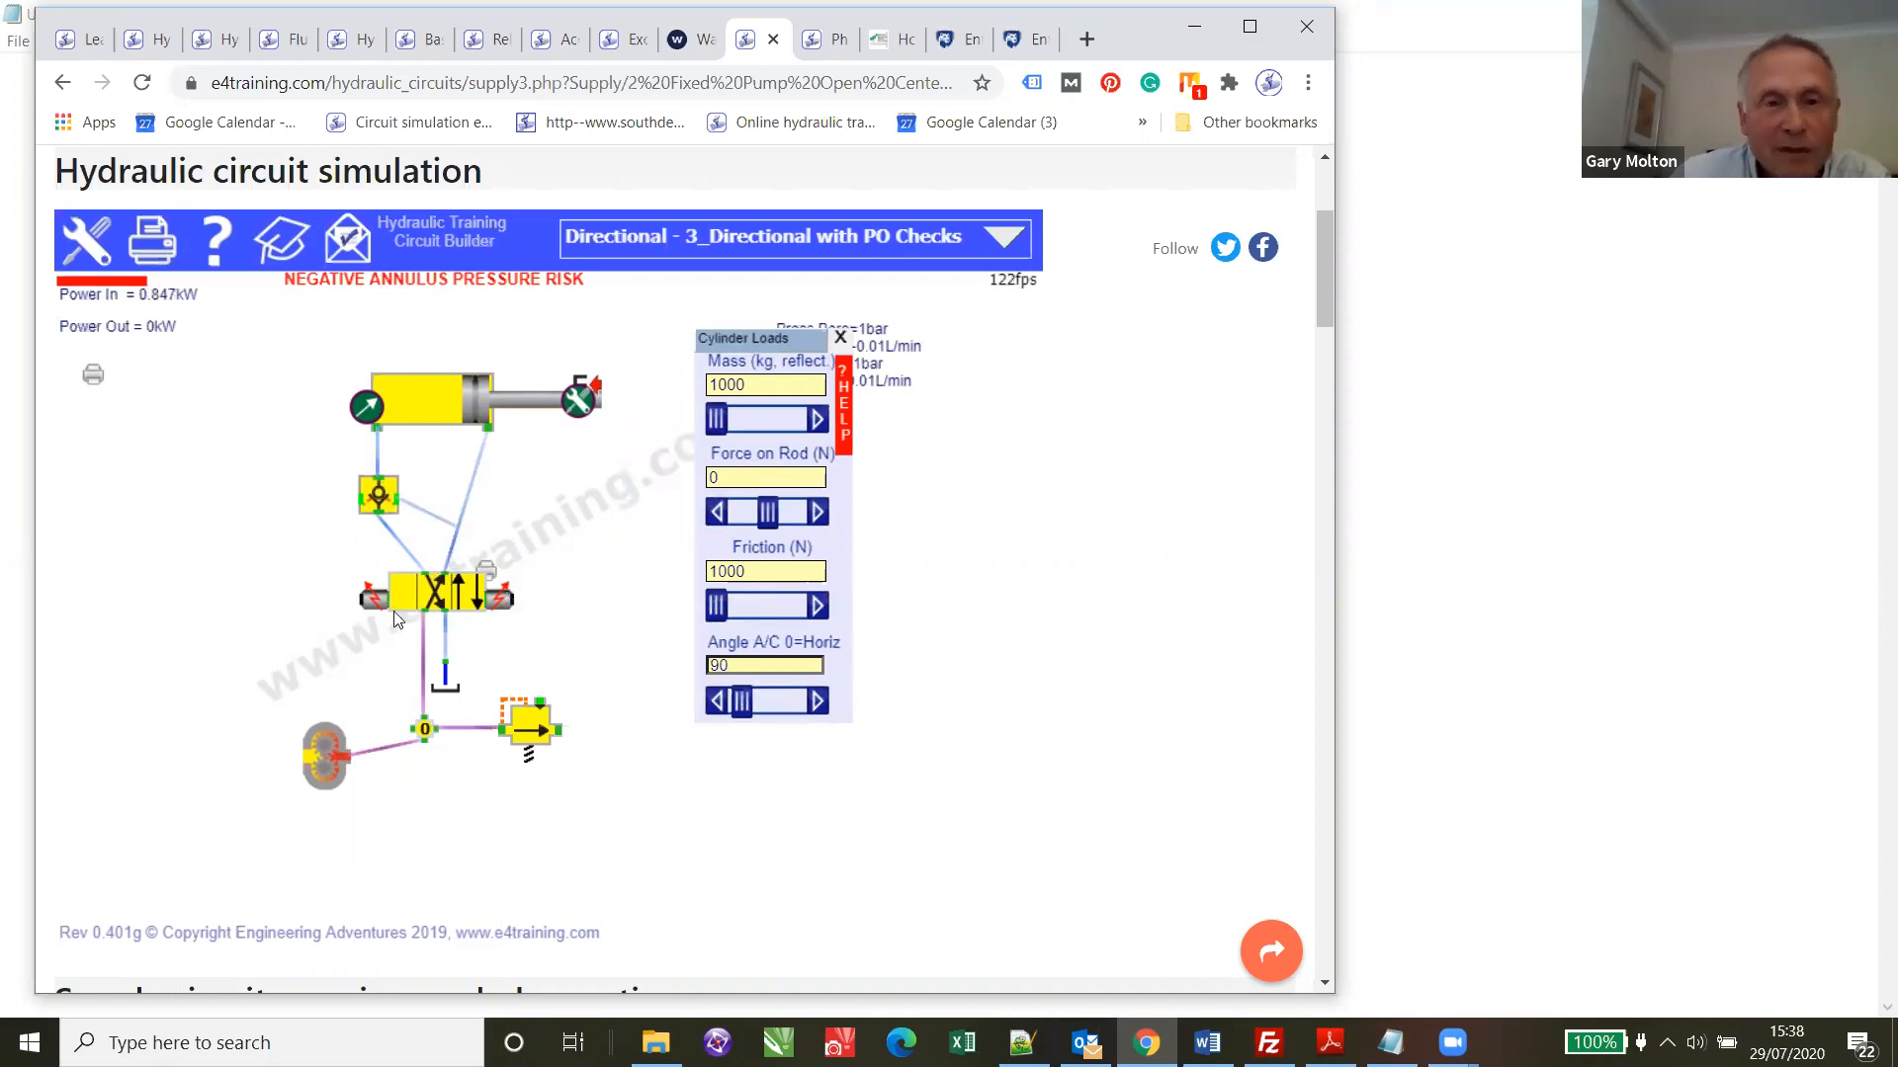
{"action": "left_click", "coordinate": [448, 593]}
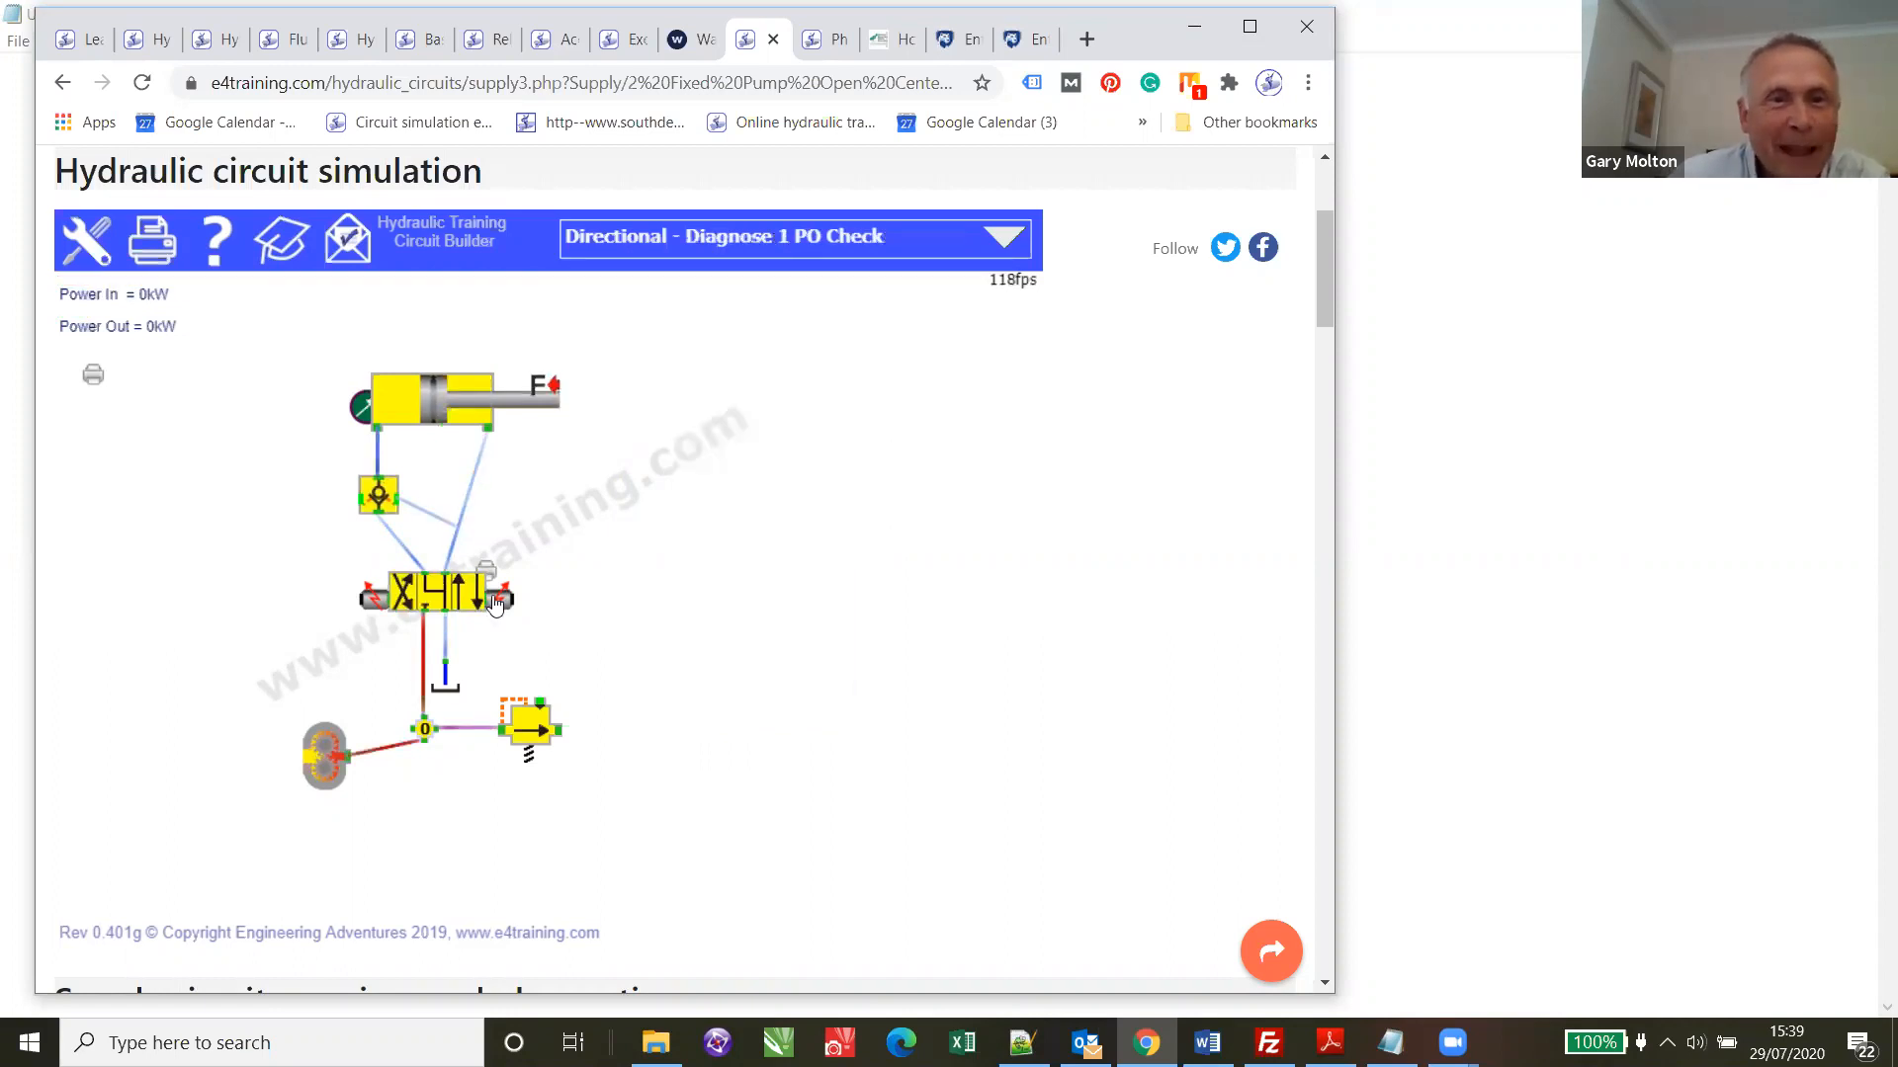
- Operate the valve solenoid in the Diagnose 1 PO Check circuit
{"action": "left_click", "coordinate": [490, 599]}
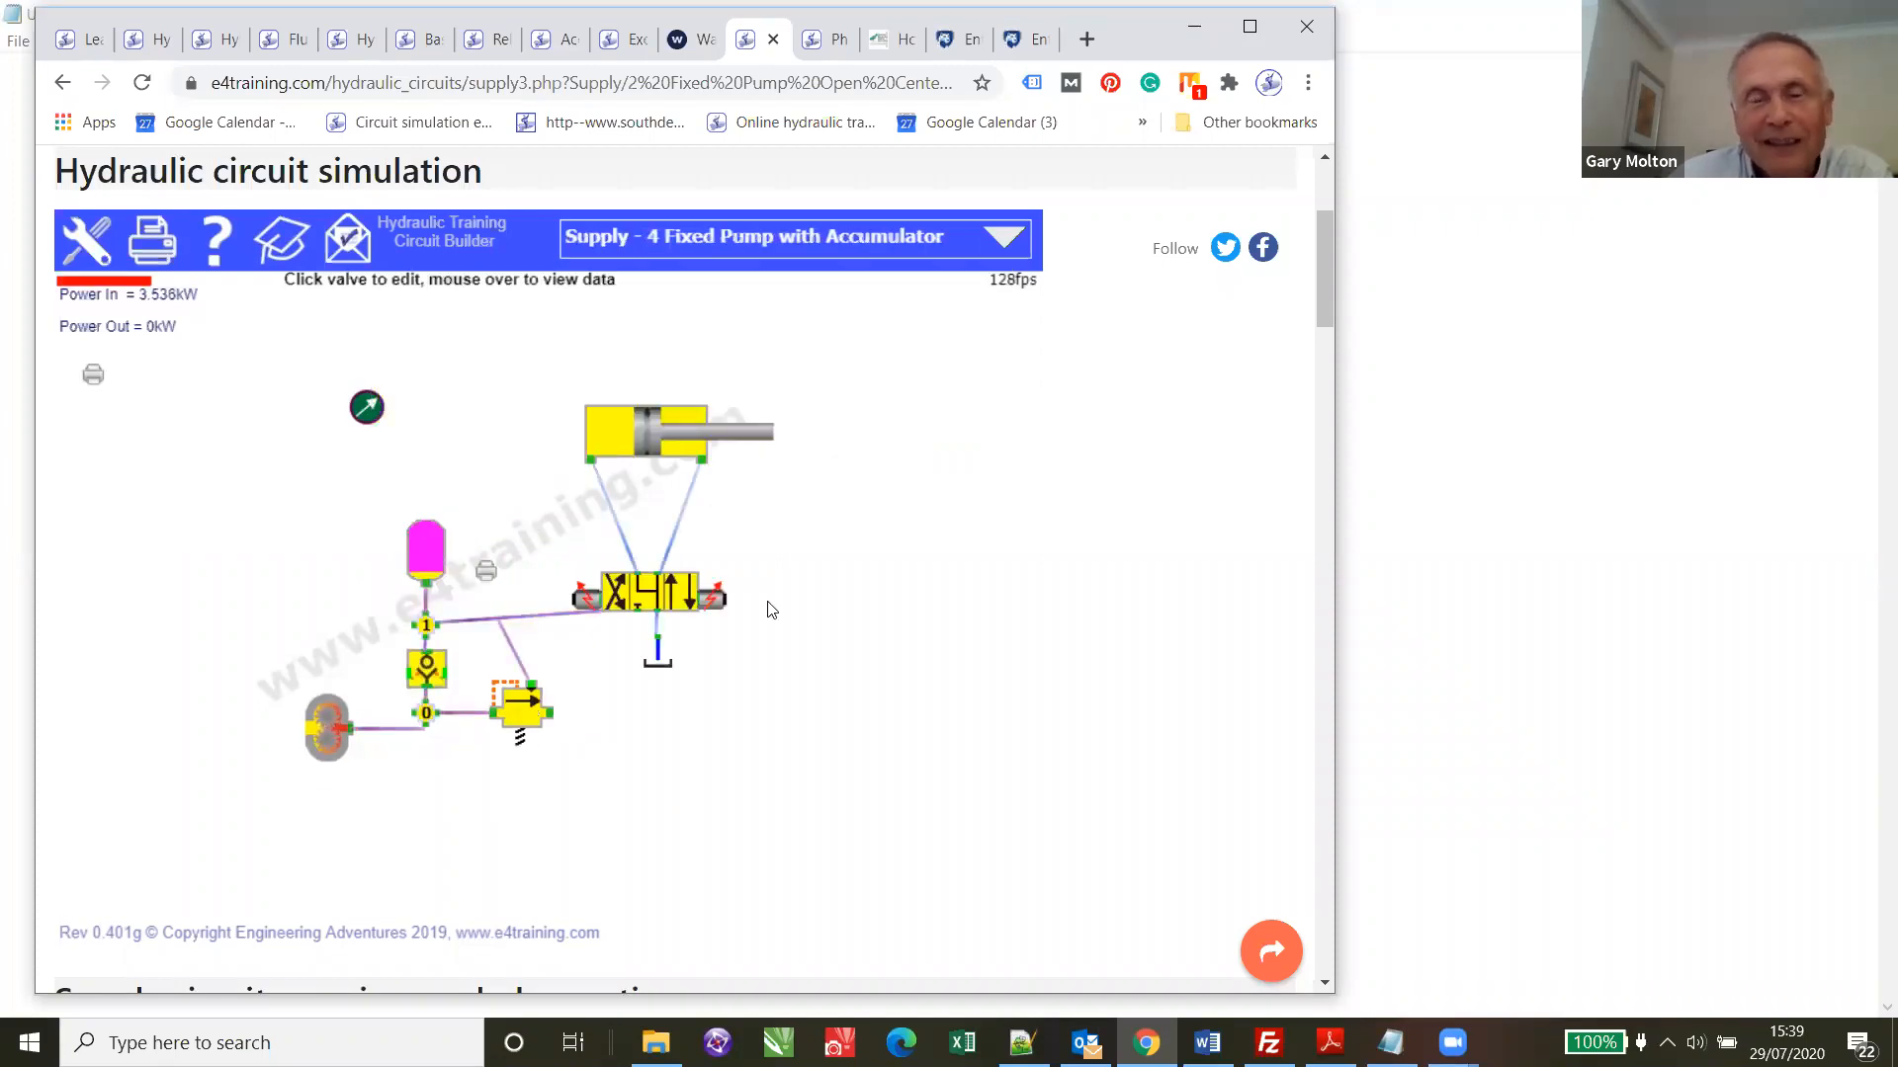
{"action": "mouse_move", "coordinate": [814, 629]}
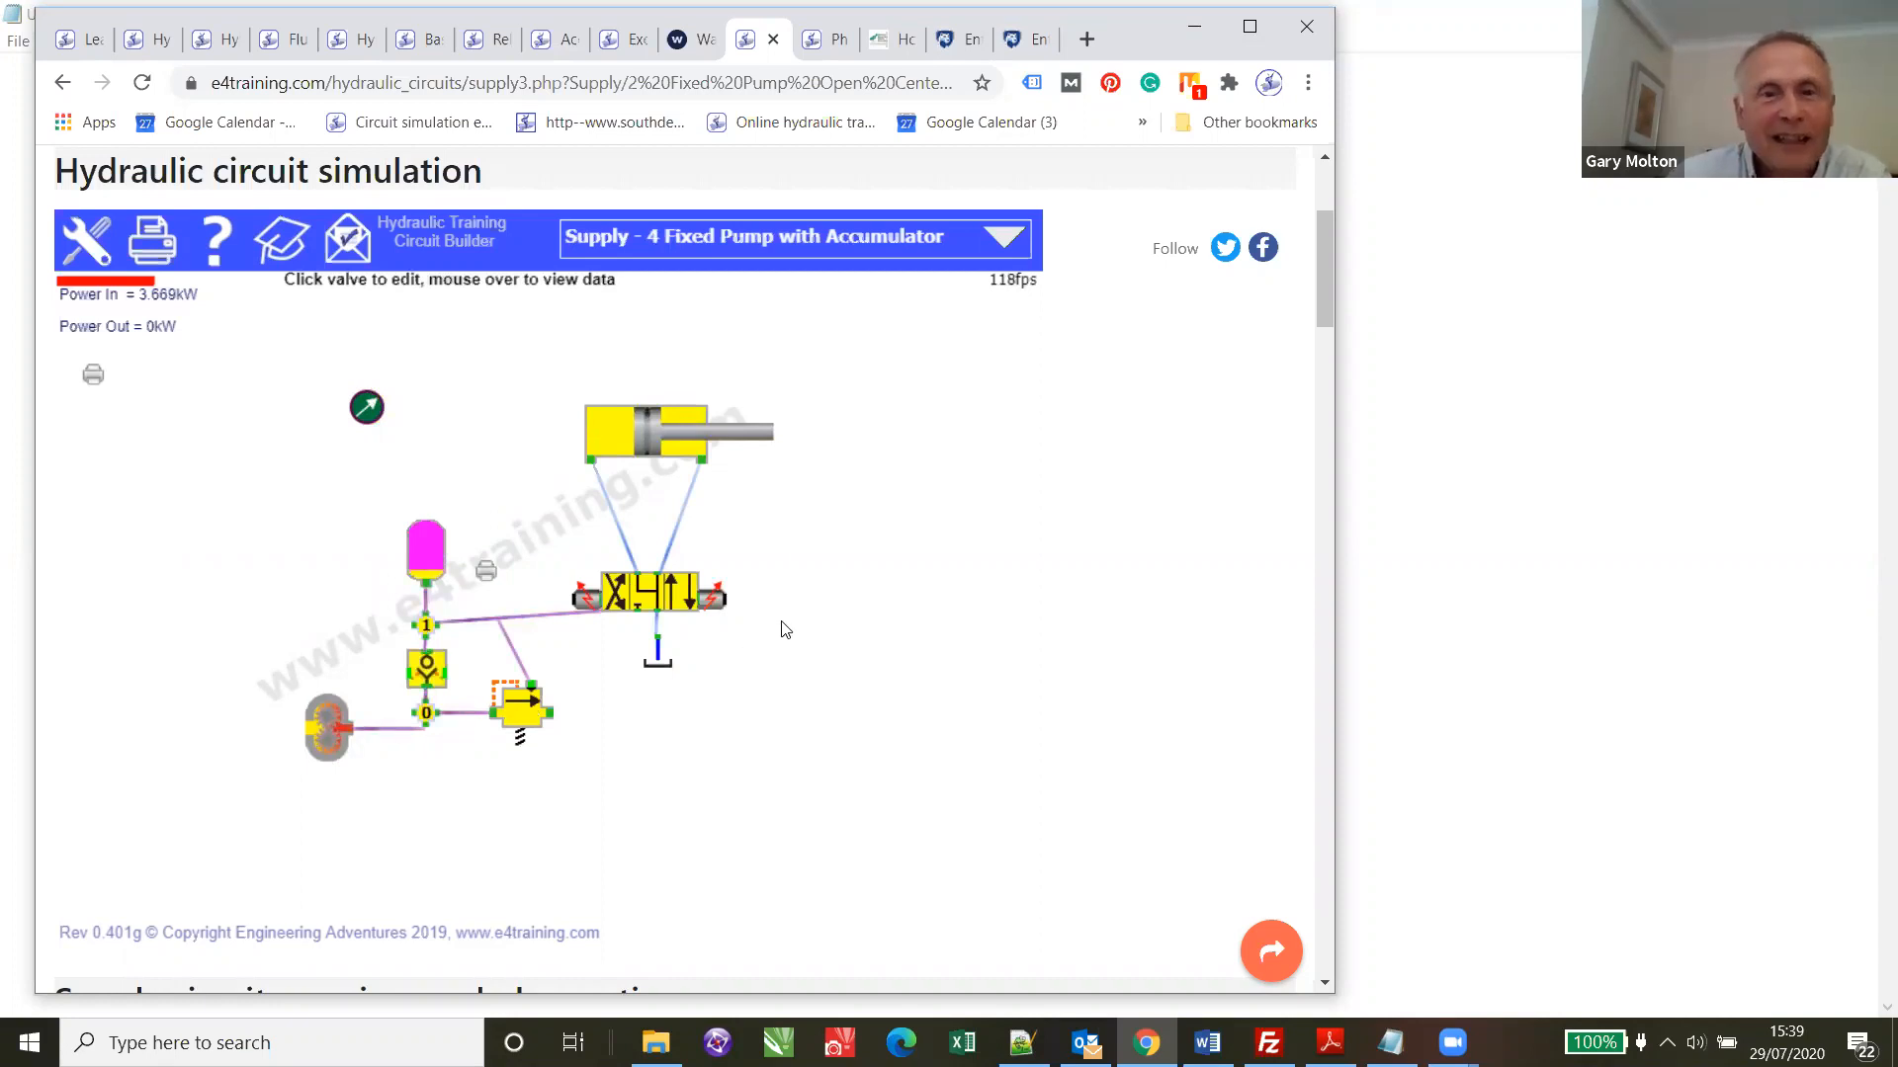
{"action": "mouse_move", "coordinate": [554, 617]}
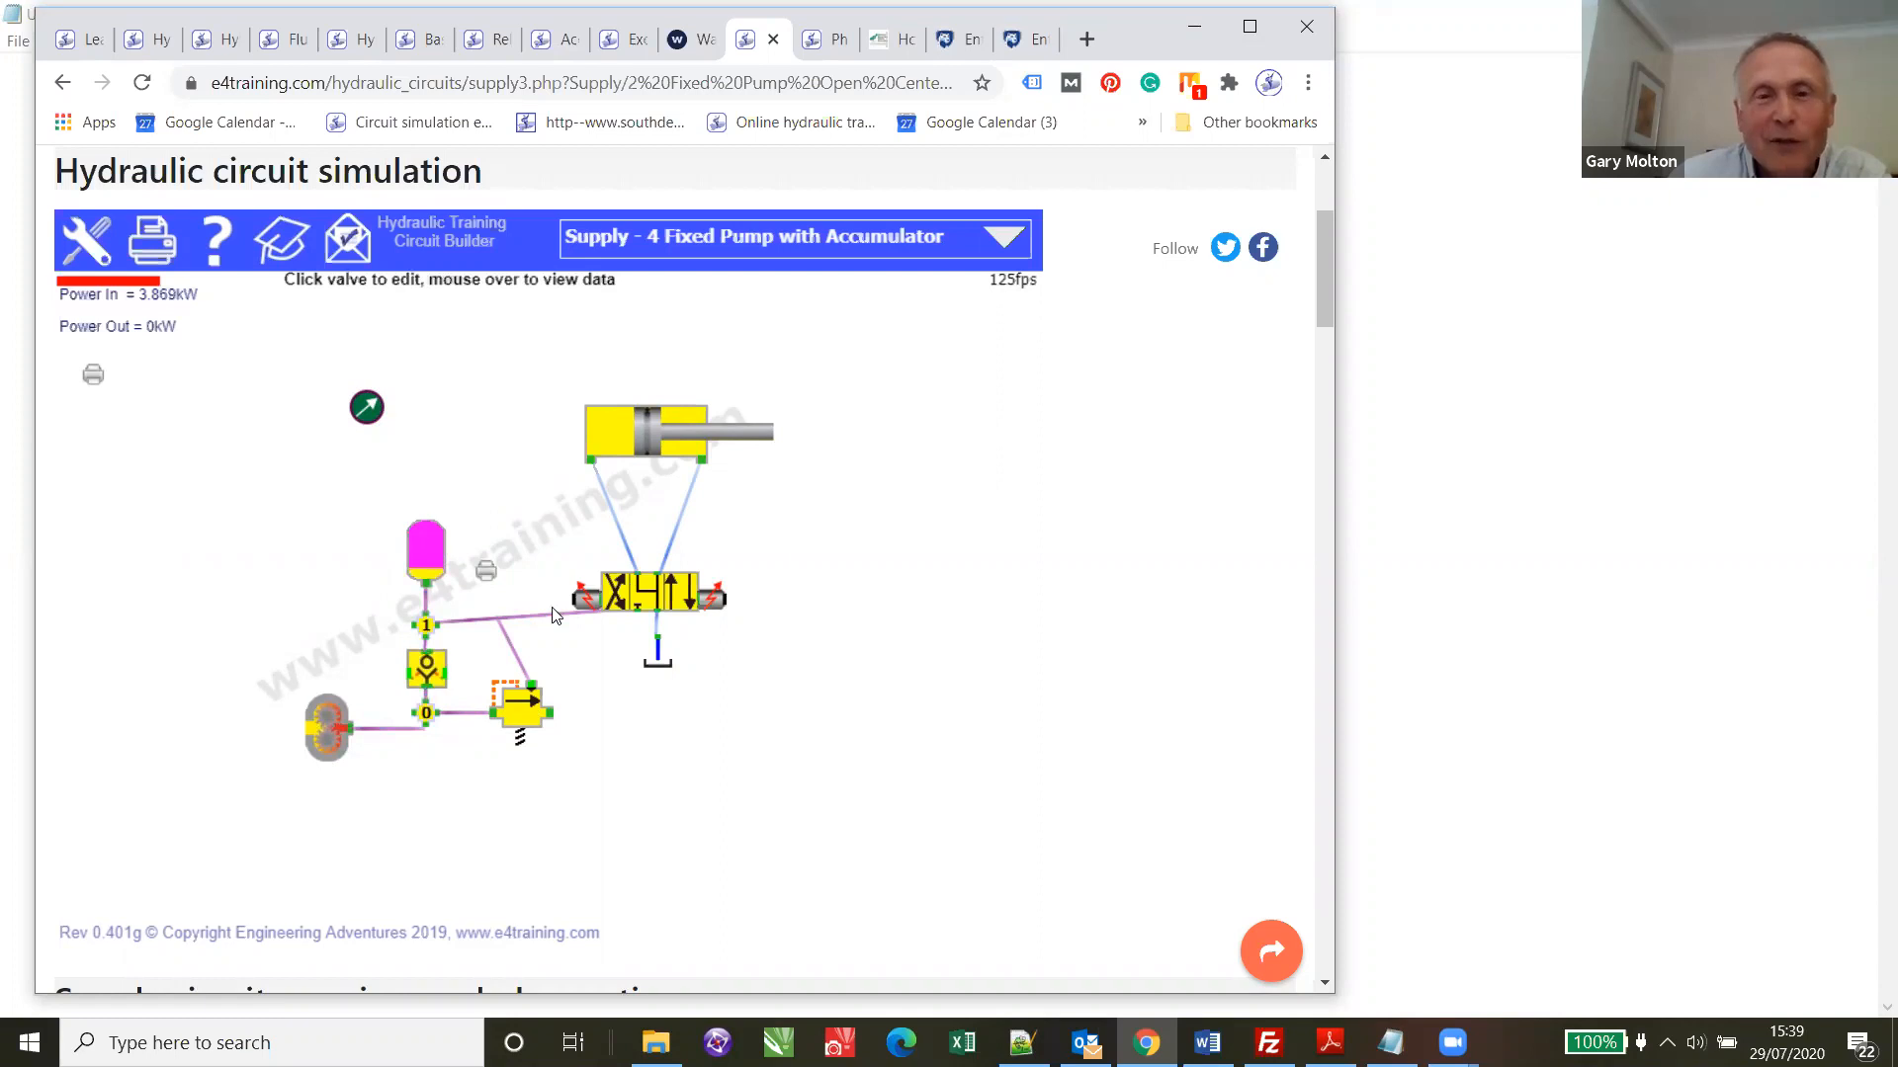
{"action": "mouse_move", "coordinate": [708, 603]}
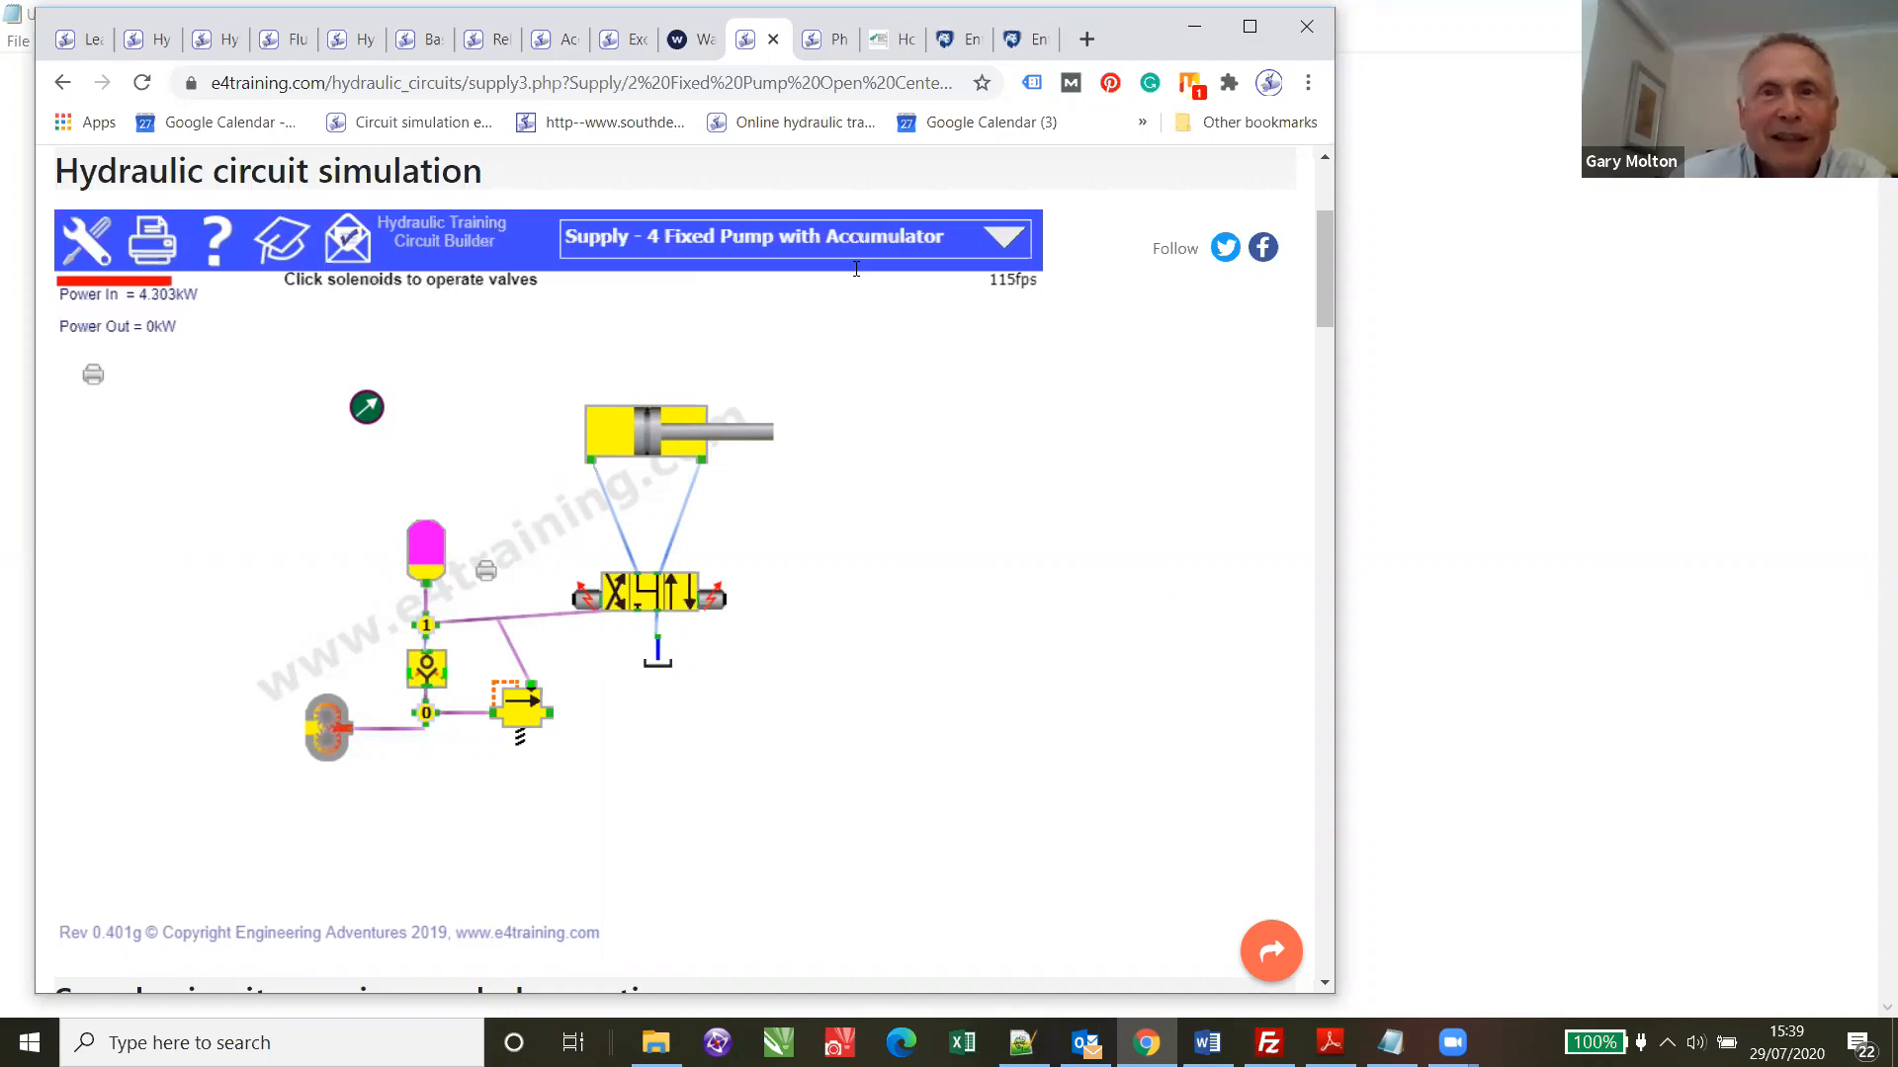
{"action": "mouse_move", "coordinate": [829, 39]}
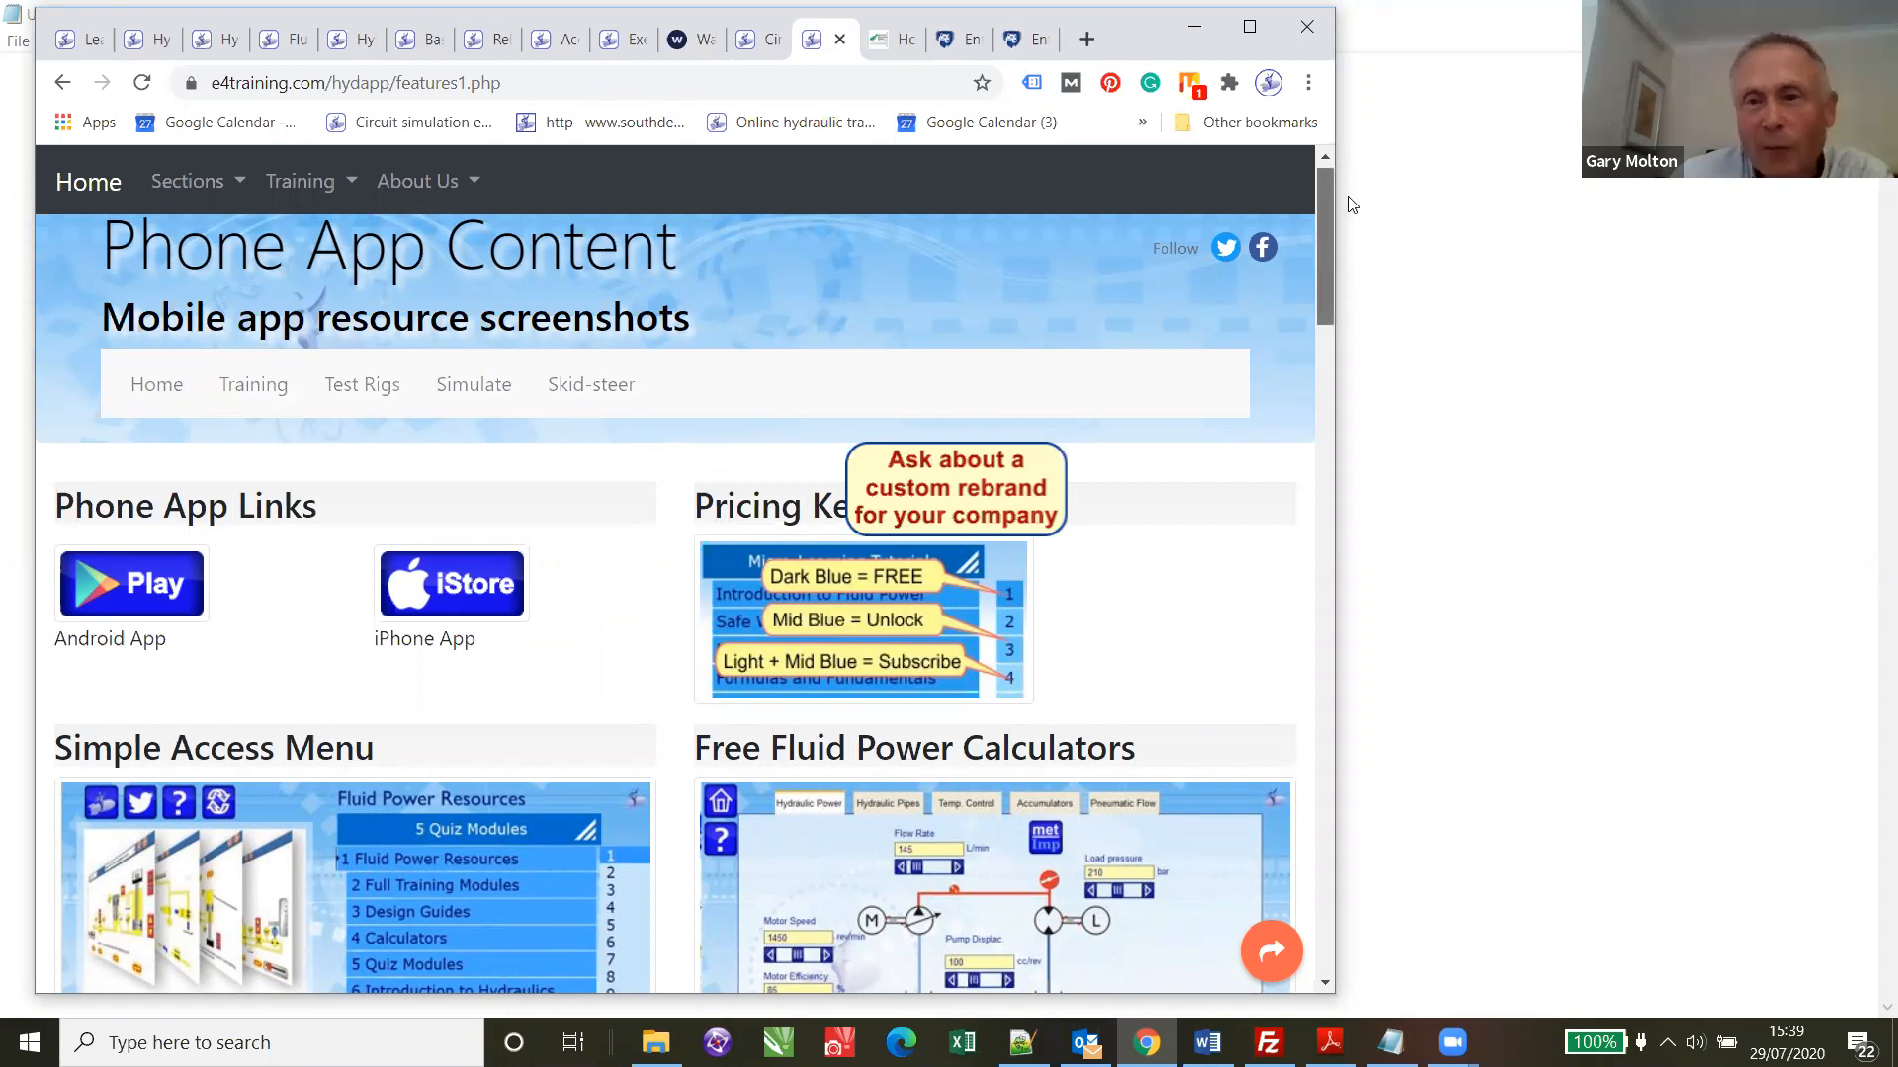
- Look through the Phone App Content page and go to the Skid-steer Excavator Hydraulics page
{"action": "scroll", "scroll_direction": "down", "scroll_amount": 3}
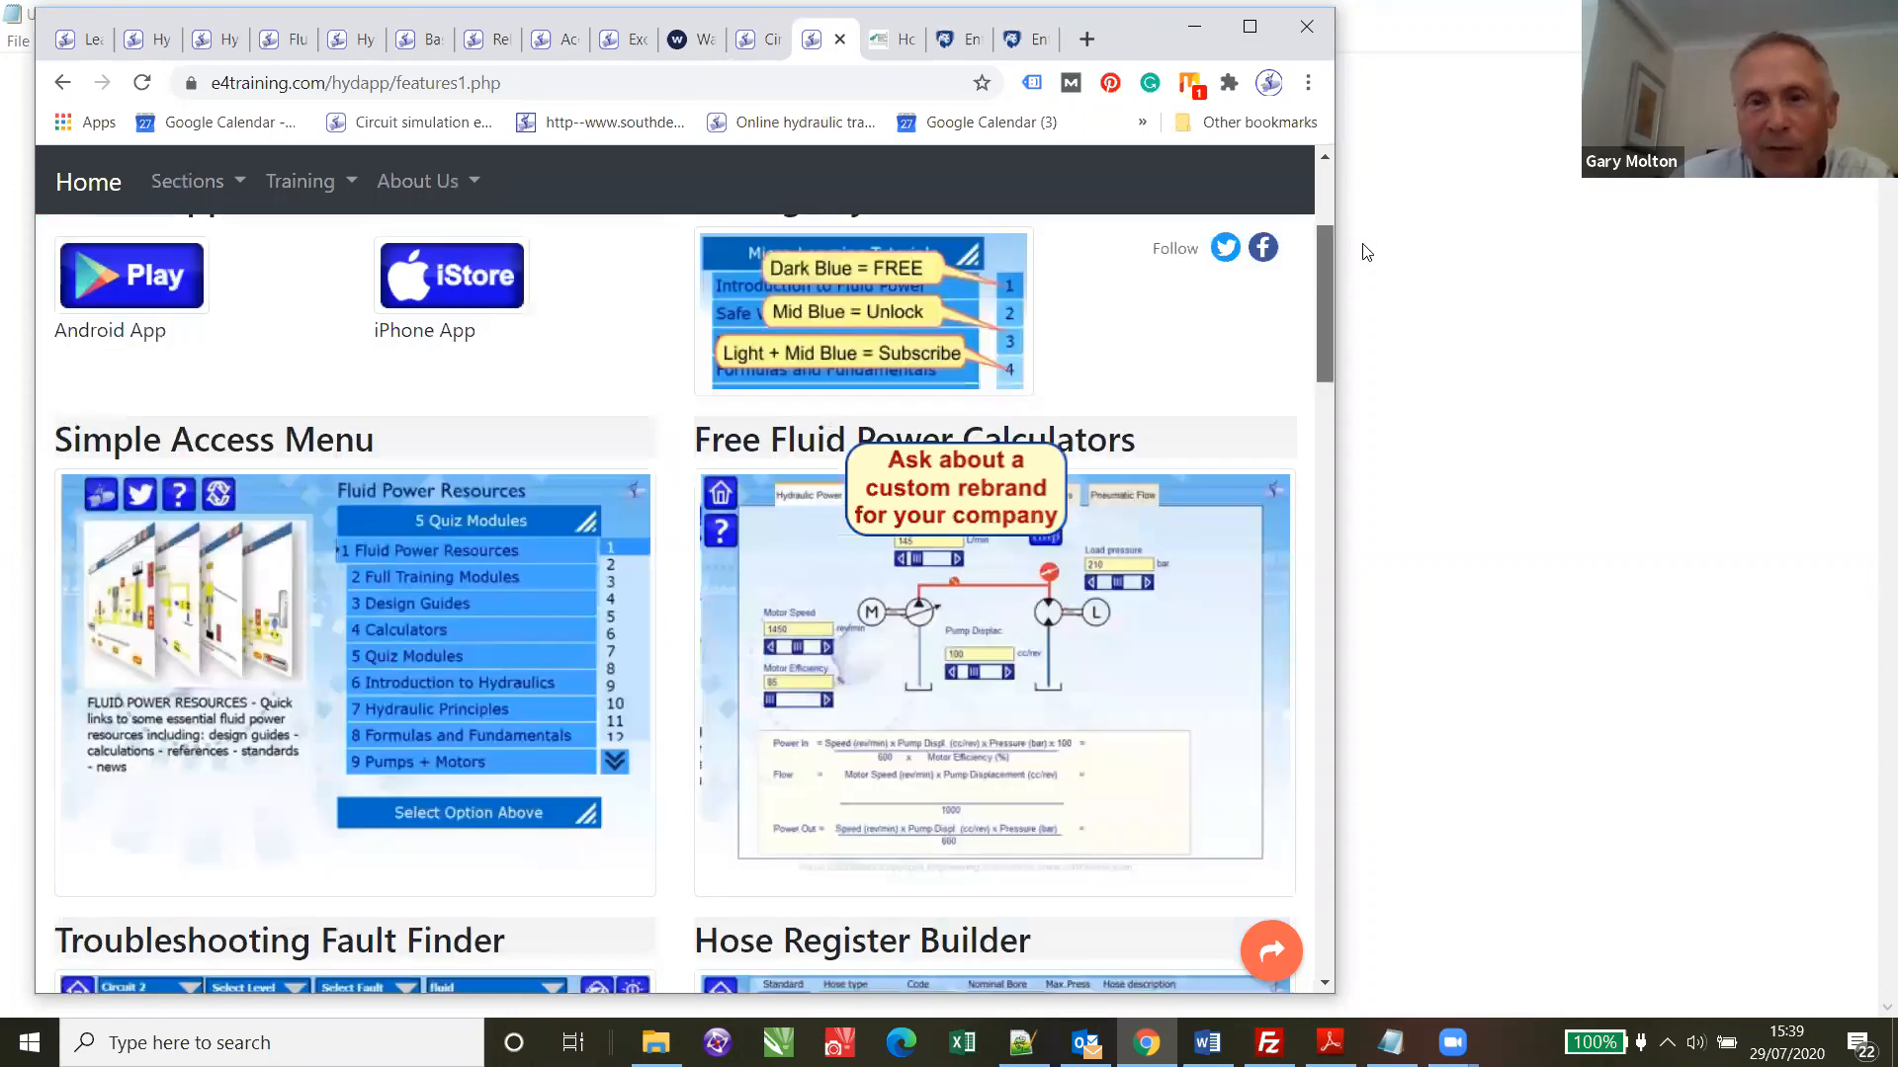
{"action": "scroll", "scroll_direction": "up", "scroll_amount": 3}
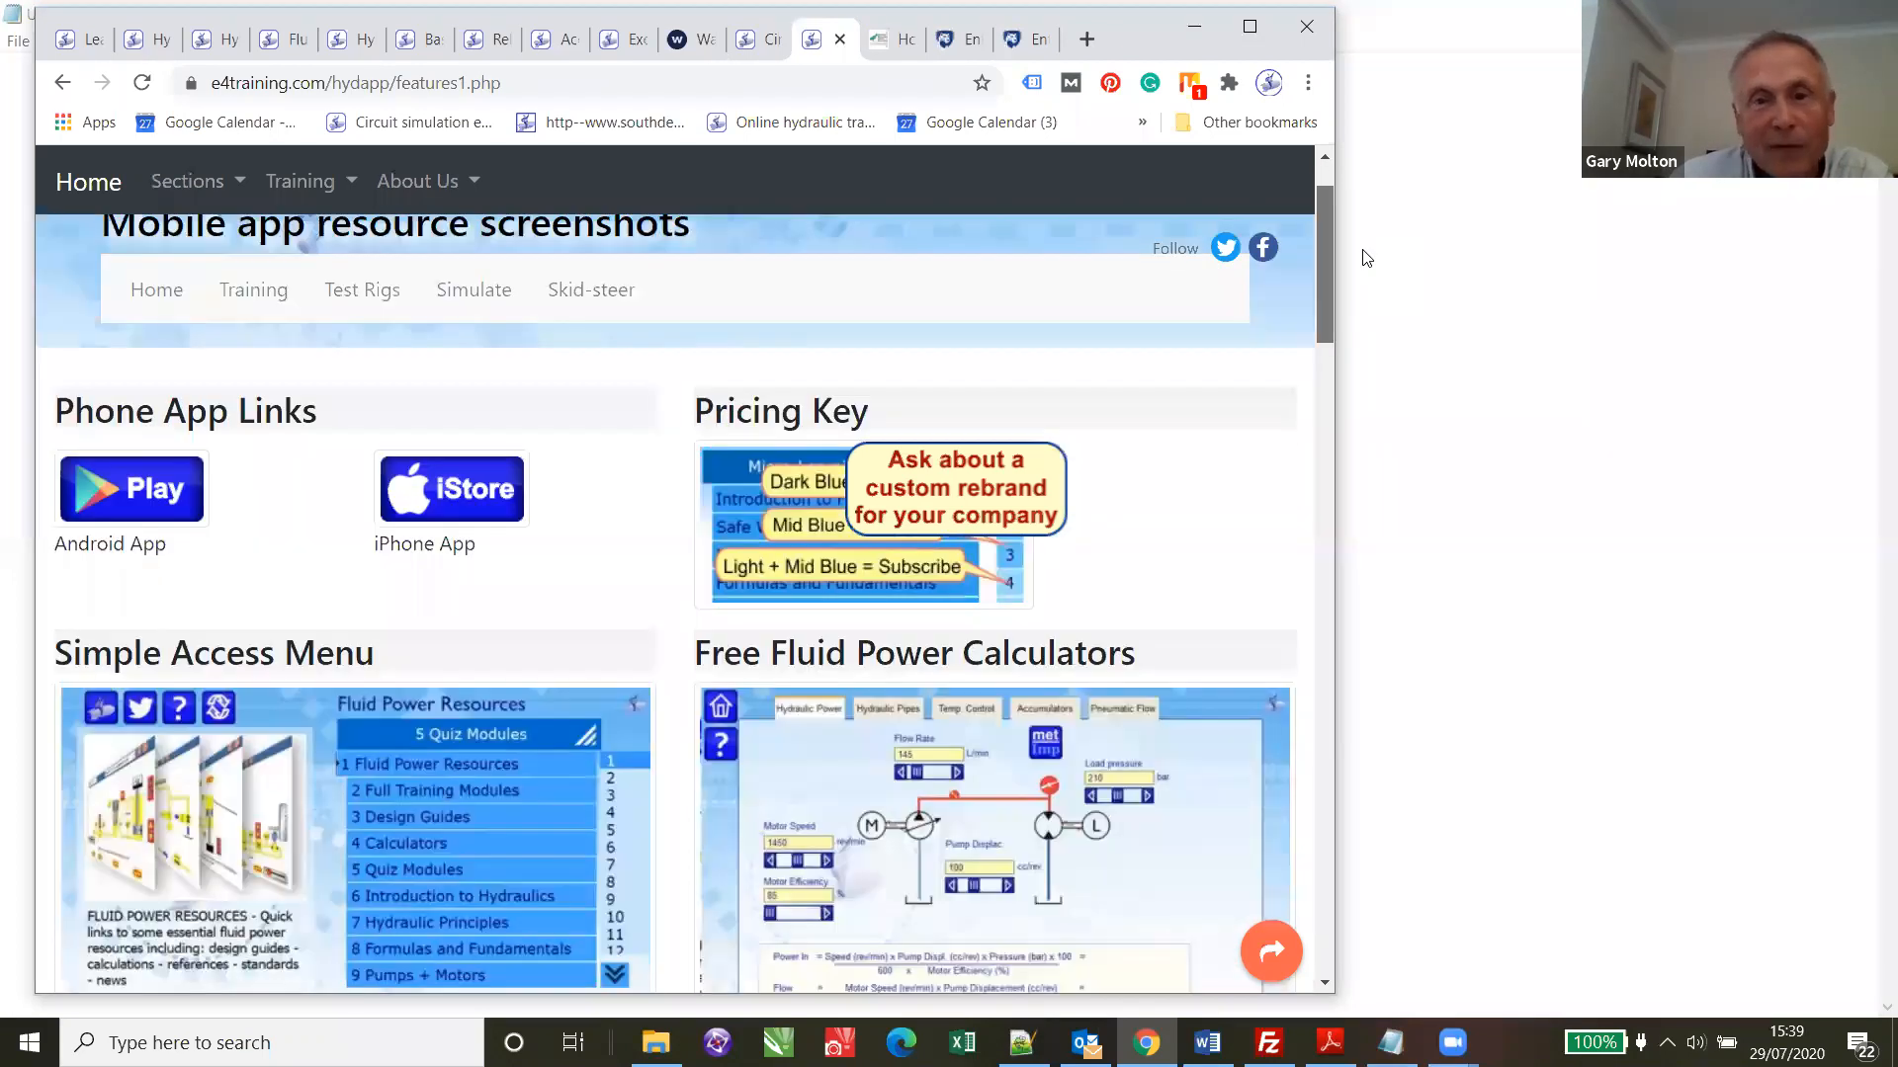
{"action": "scroll", "scroll_direction": "down", "scroll_amount": 3}
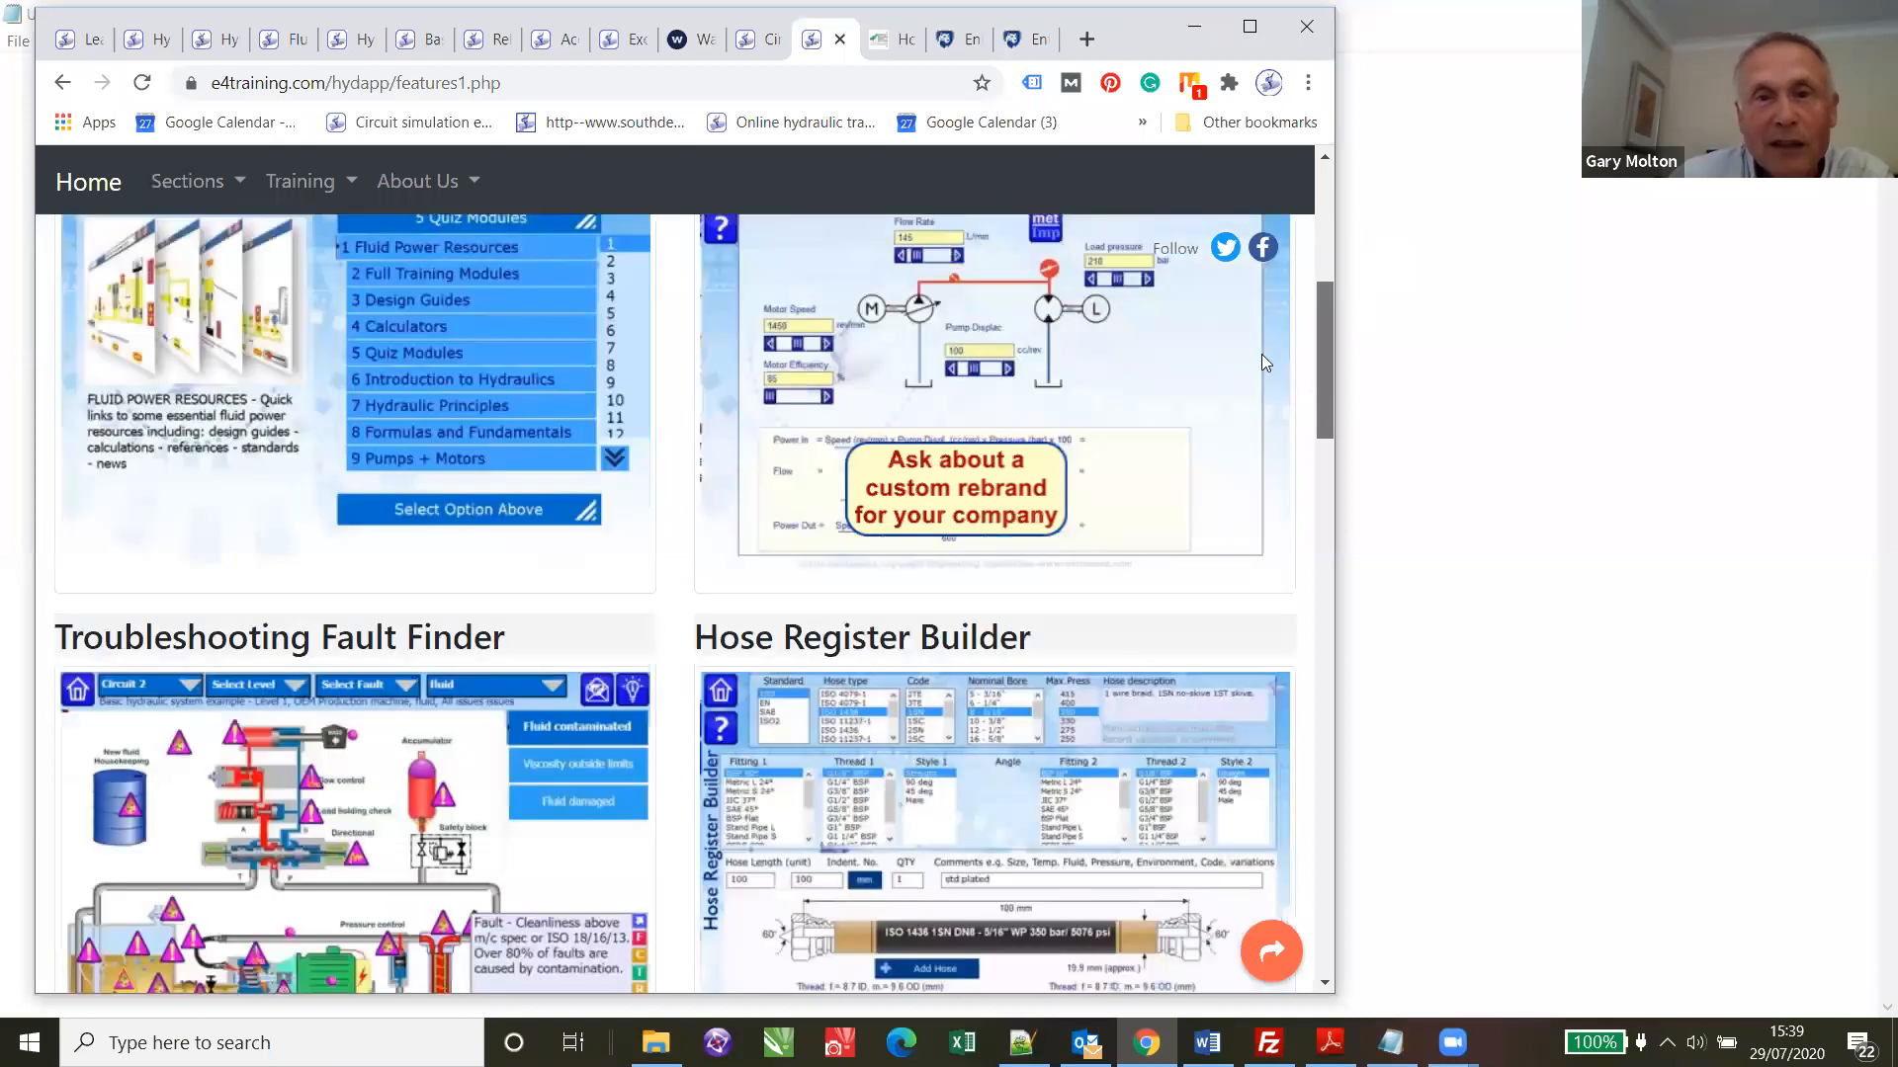
{"action": "scroll", "scroll_direction": "down", "scroll_amount": 3}
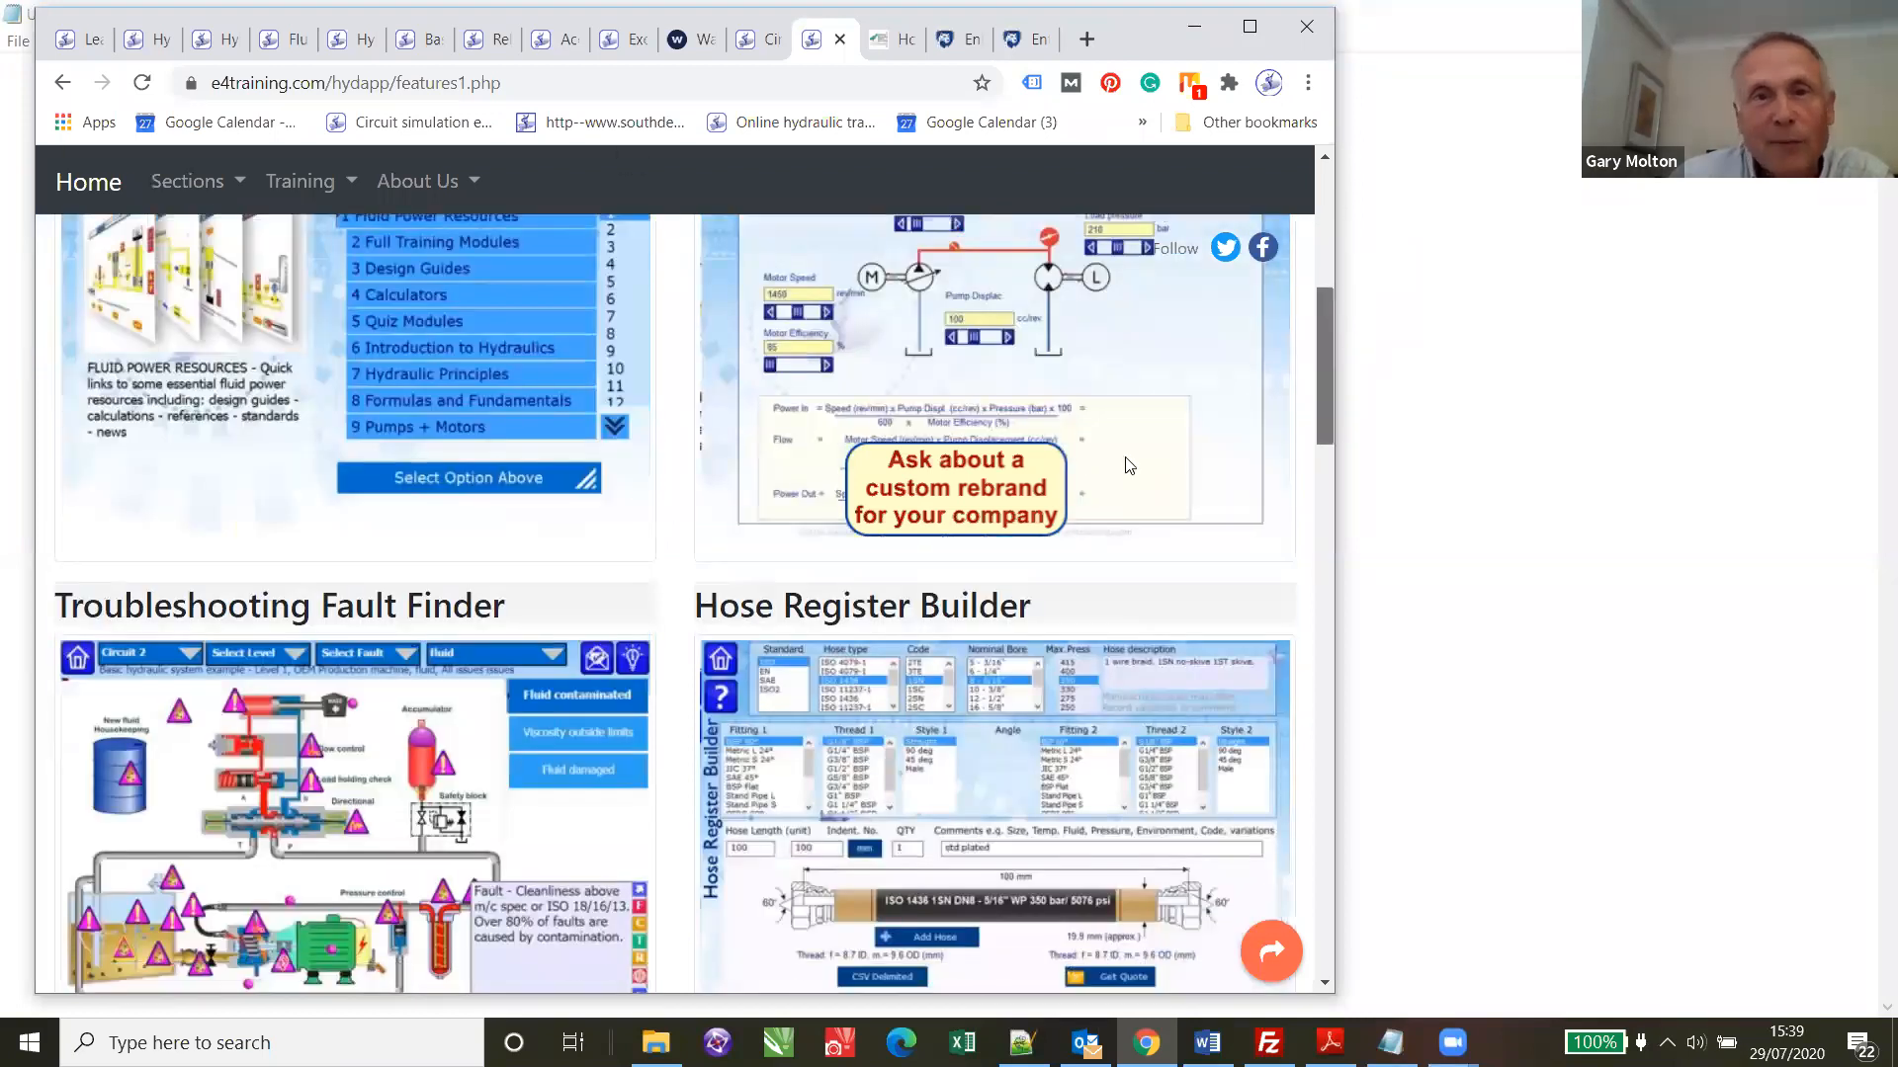
{"action": "scroll", "scroll_direction": "up", "scroll_amount": 3}
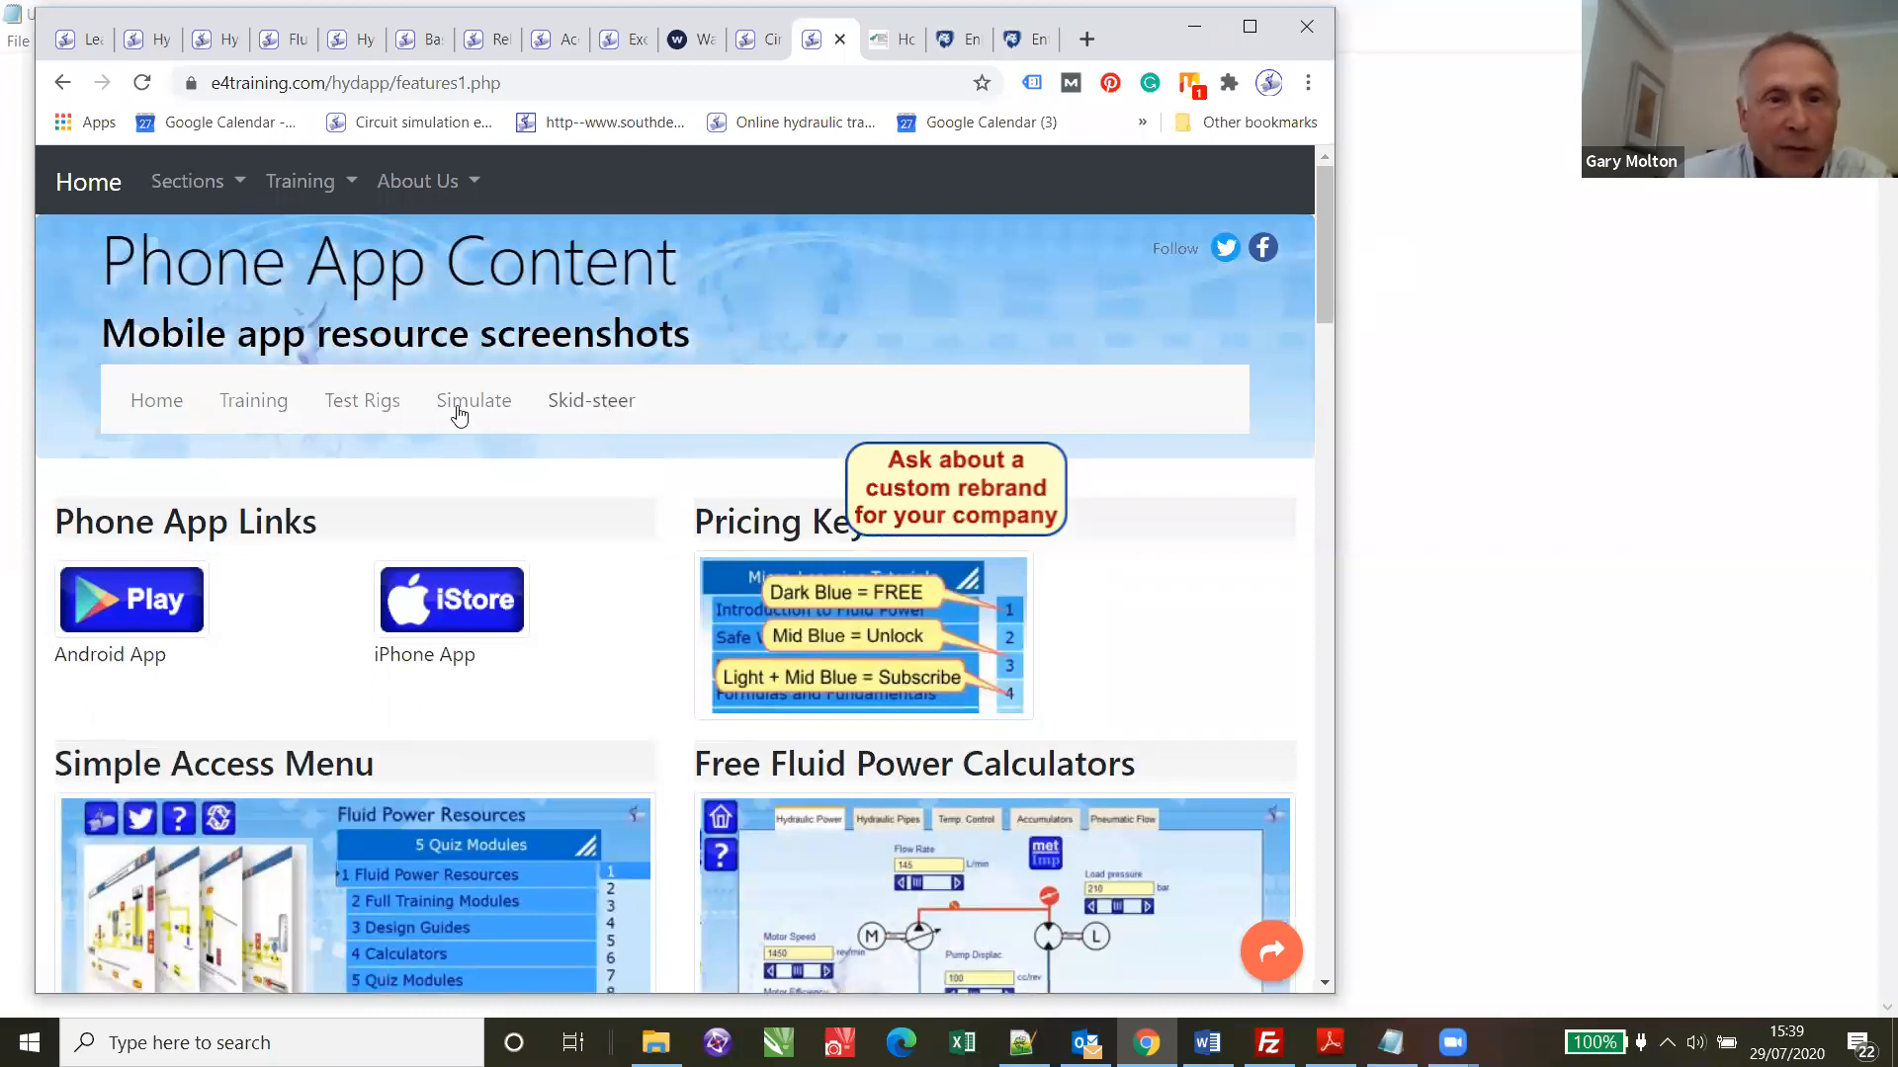
{"action": "left_click", "coordinate": [591, 402]}
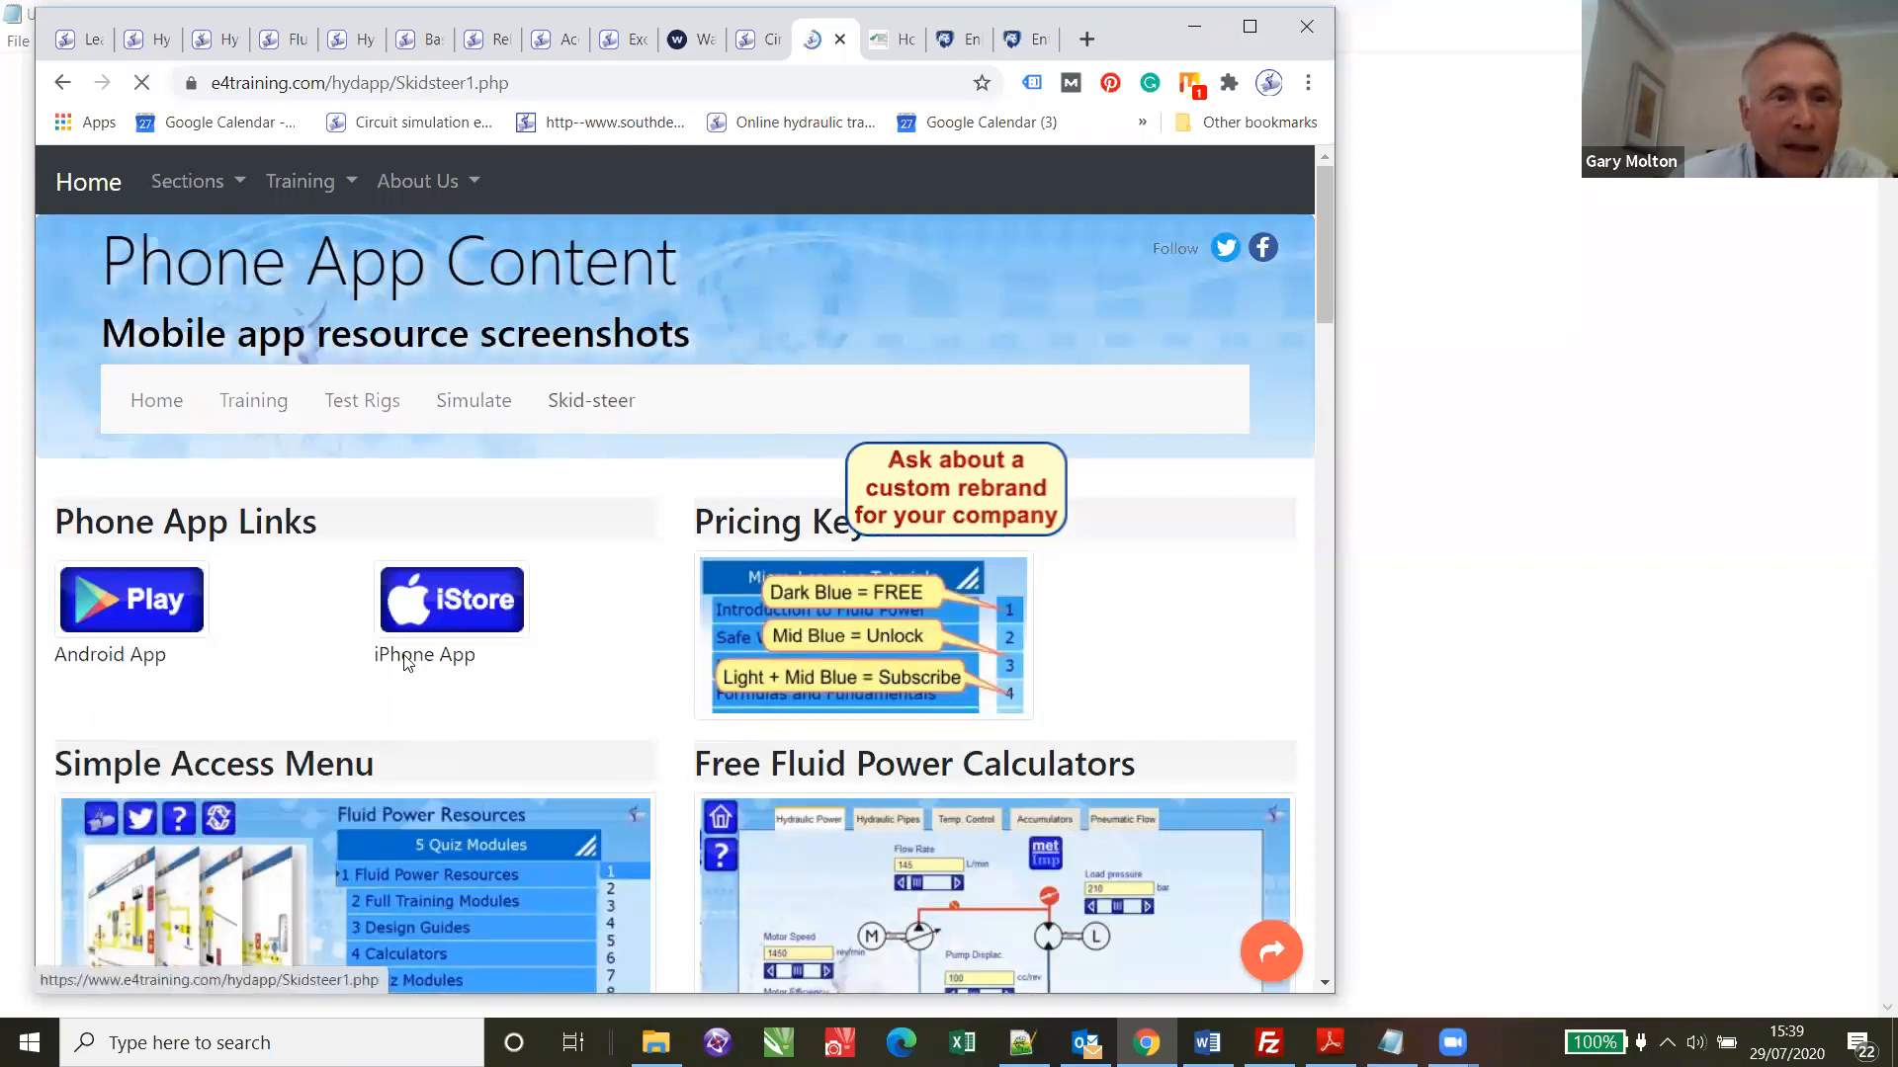
- Review the Skid-steer page down to the Operate sections and back to the app links
{"action": "left_click", "coordinate": [591, 401]}
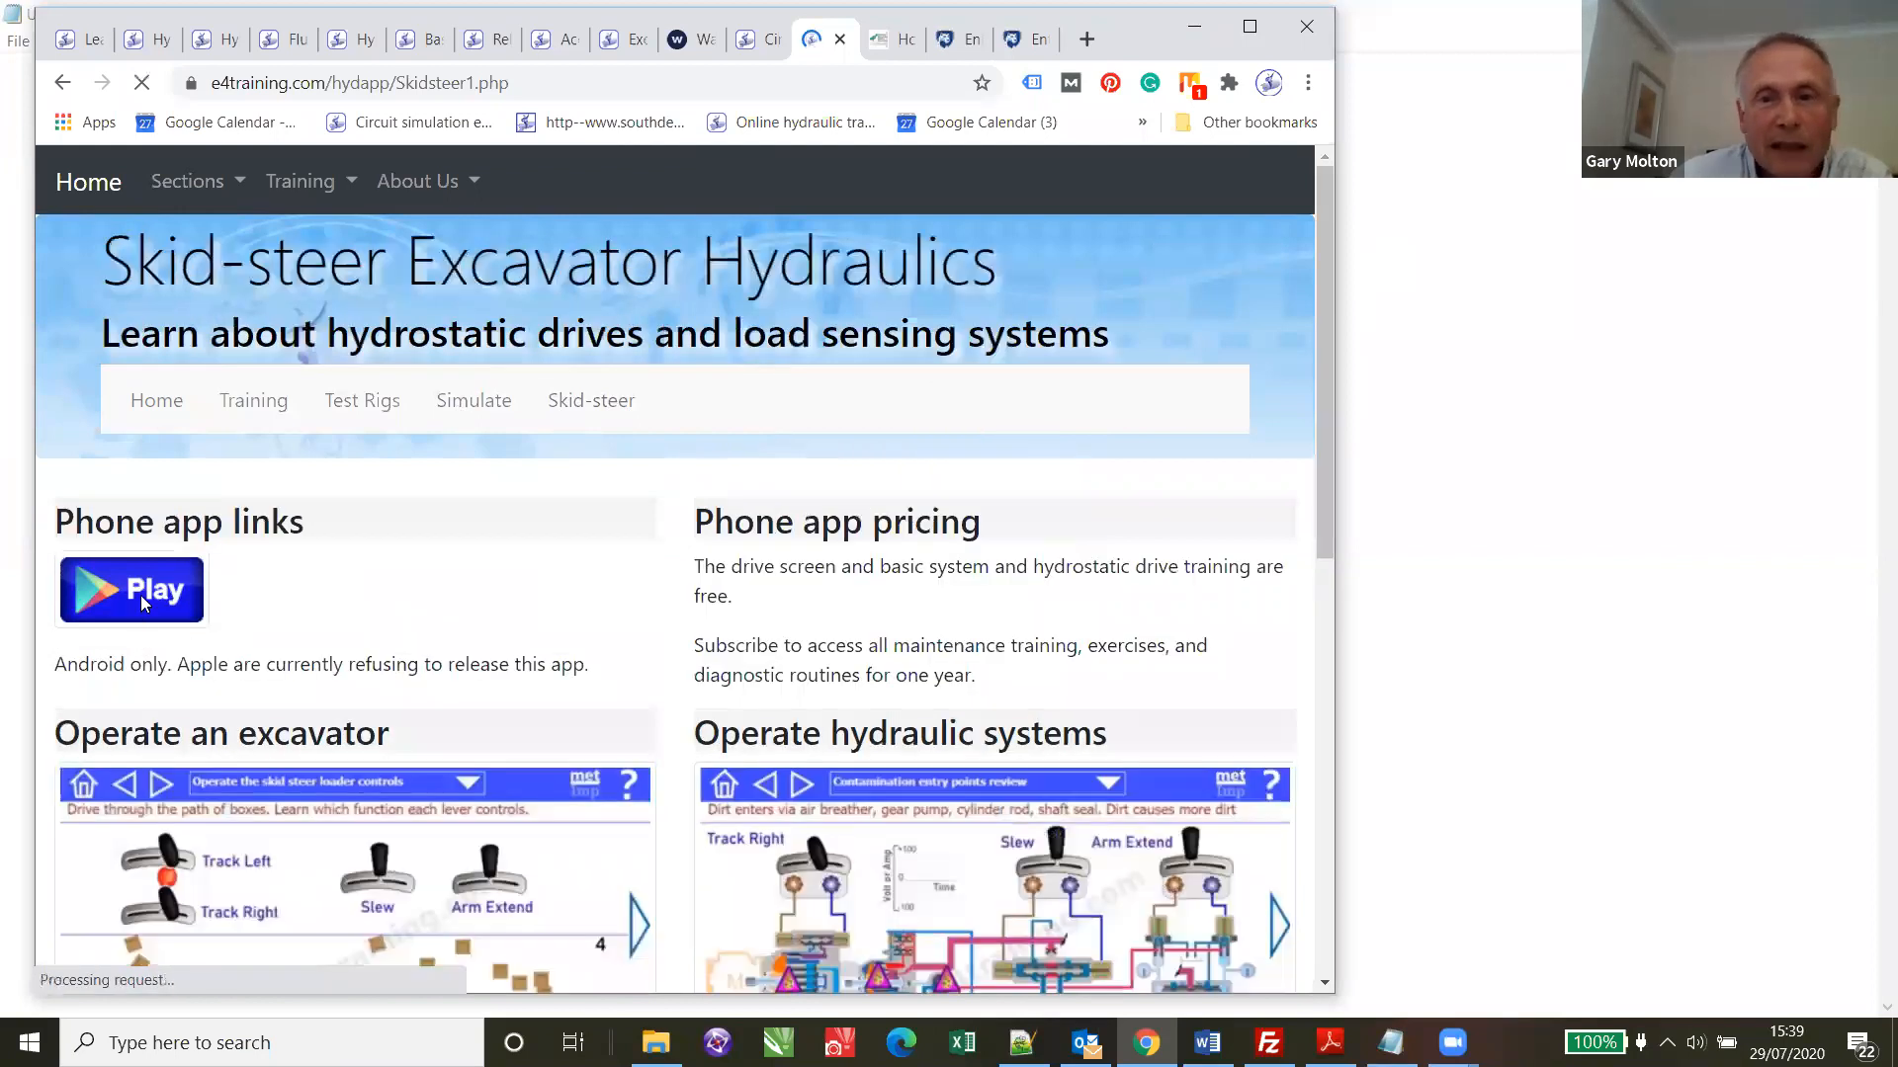
{"action": "scroll", "scroll_direction": "down", "scroll_amount": 3}
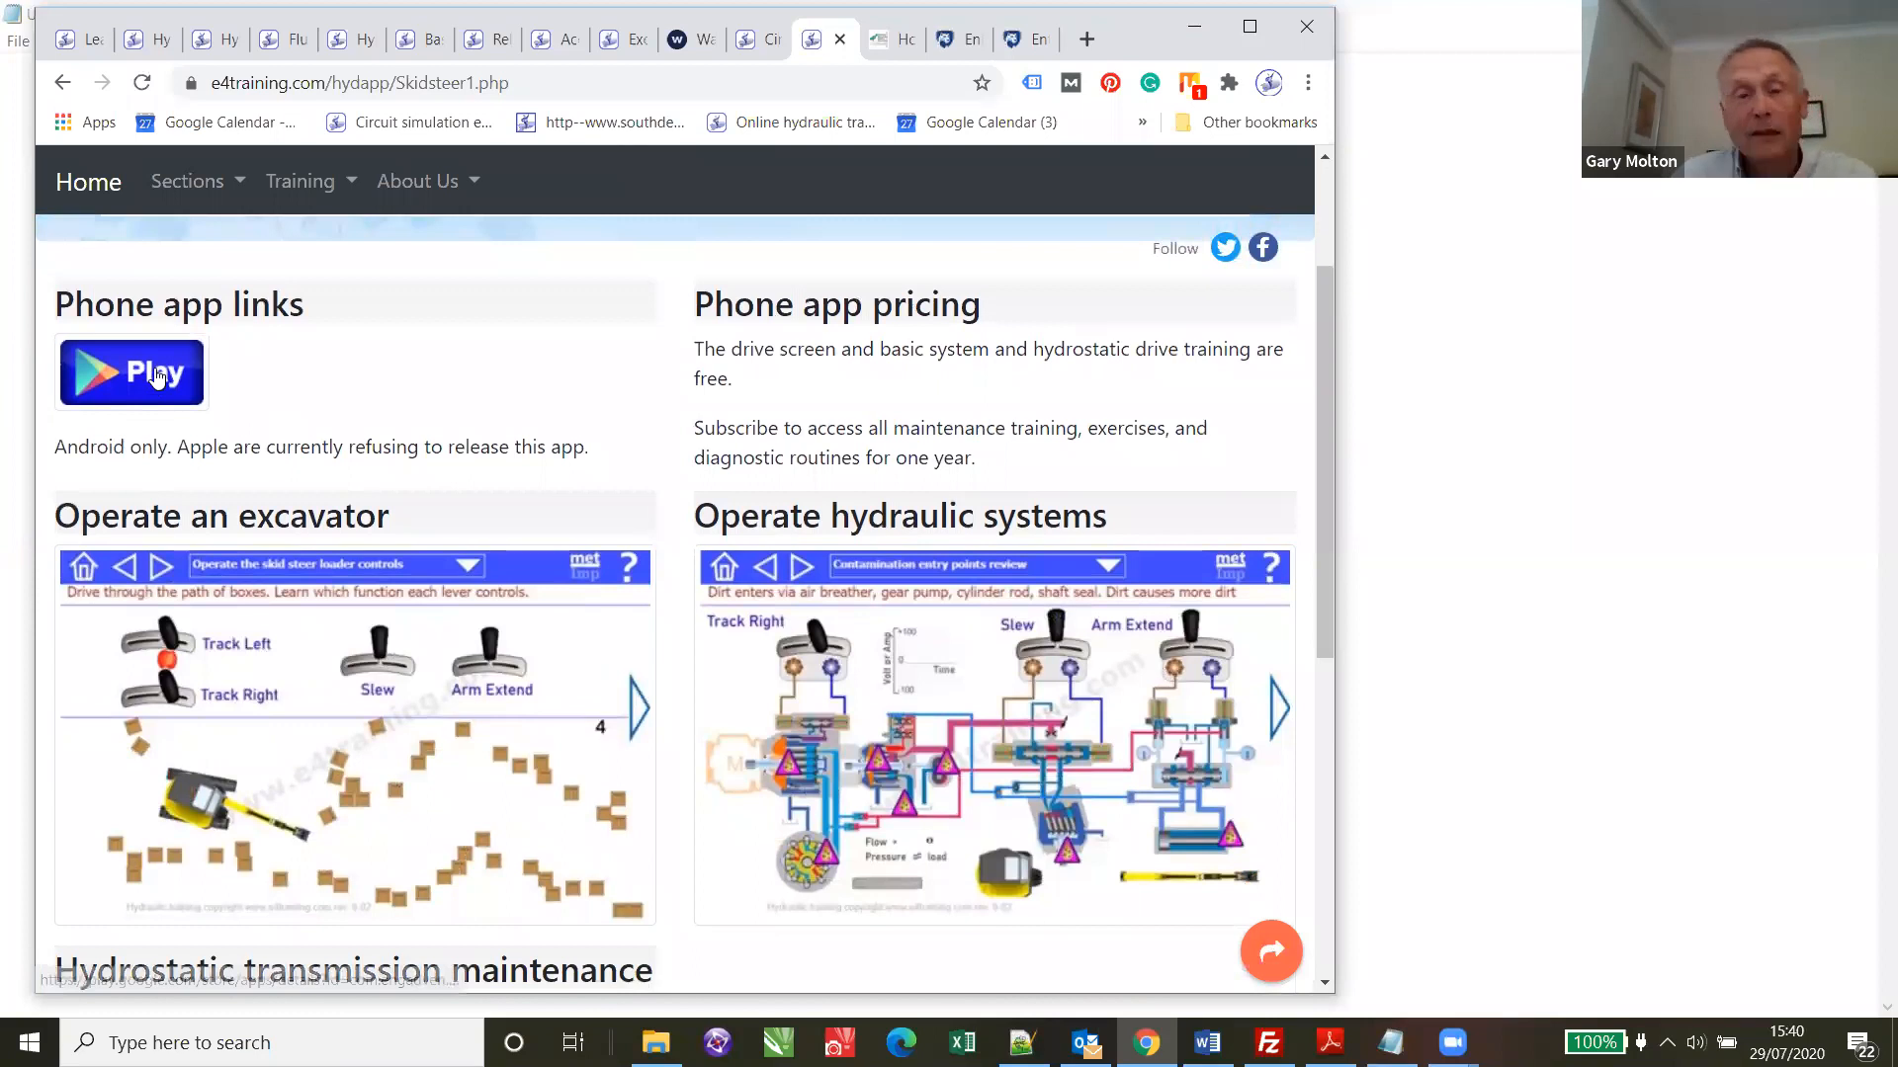
{"action": "mouse_move", "coordinate": [1324, 399]}
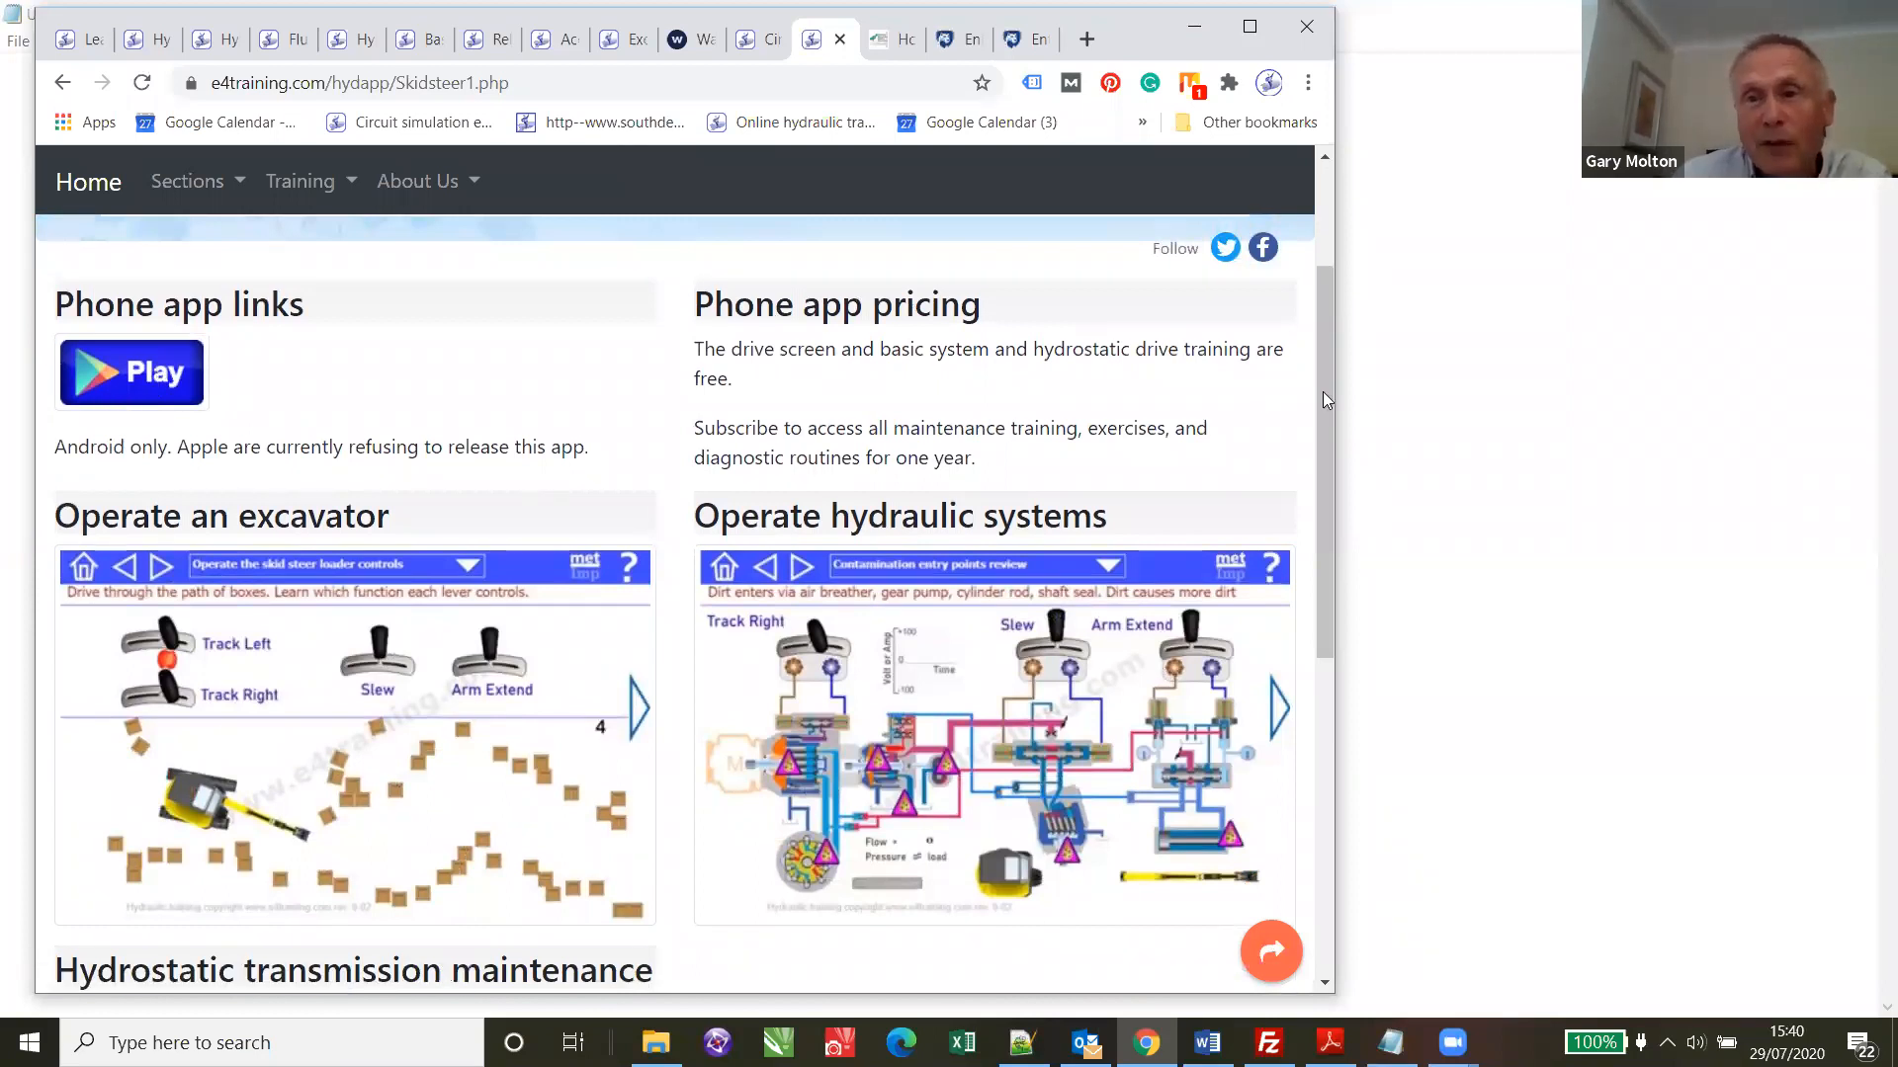
{"action": "scroll", "scroll_direction": "up", "scroll_amount": 3}
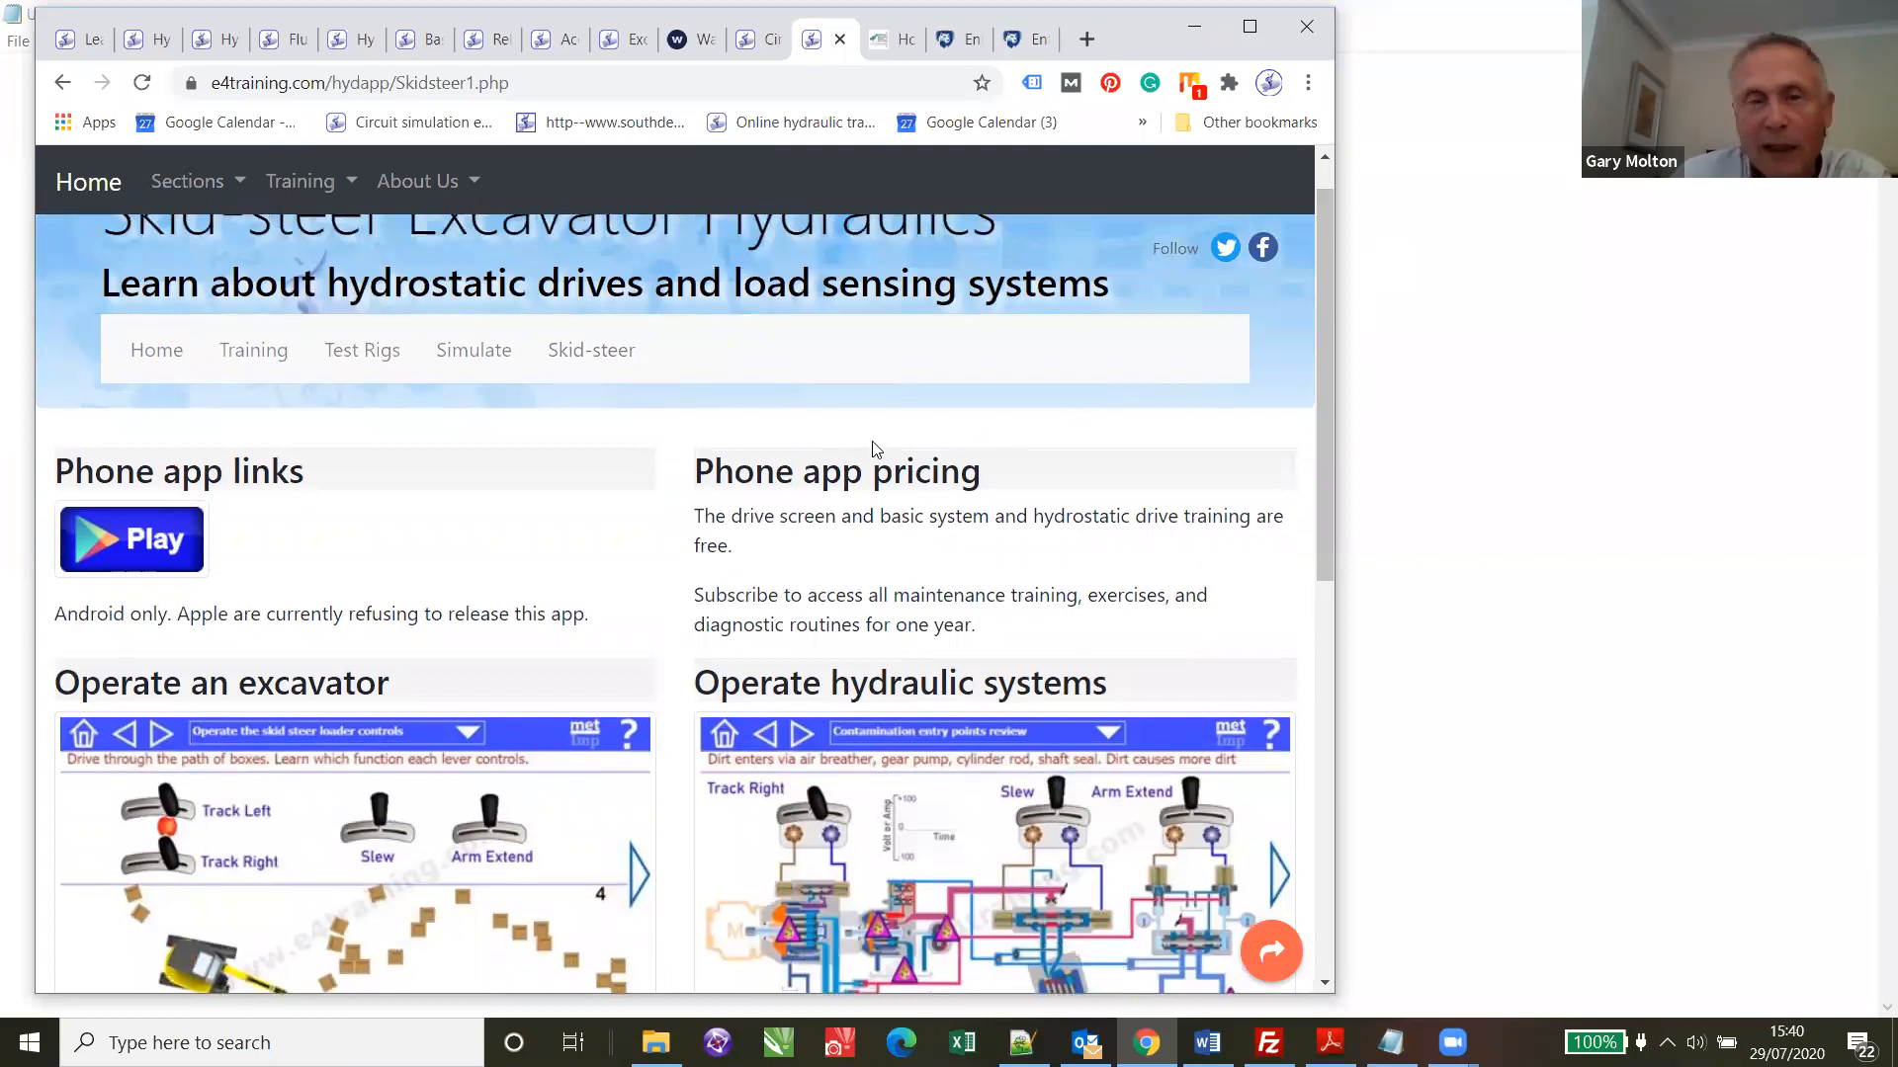
{"action": "mouse_move", "coordinate": [473, 349]}
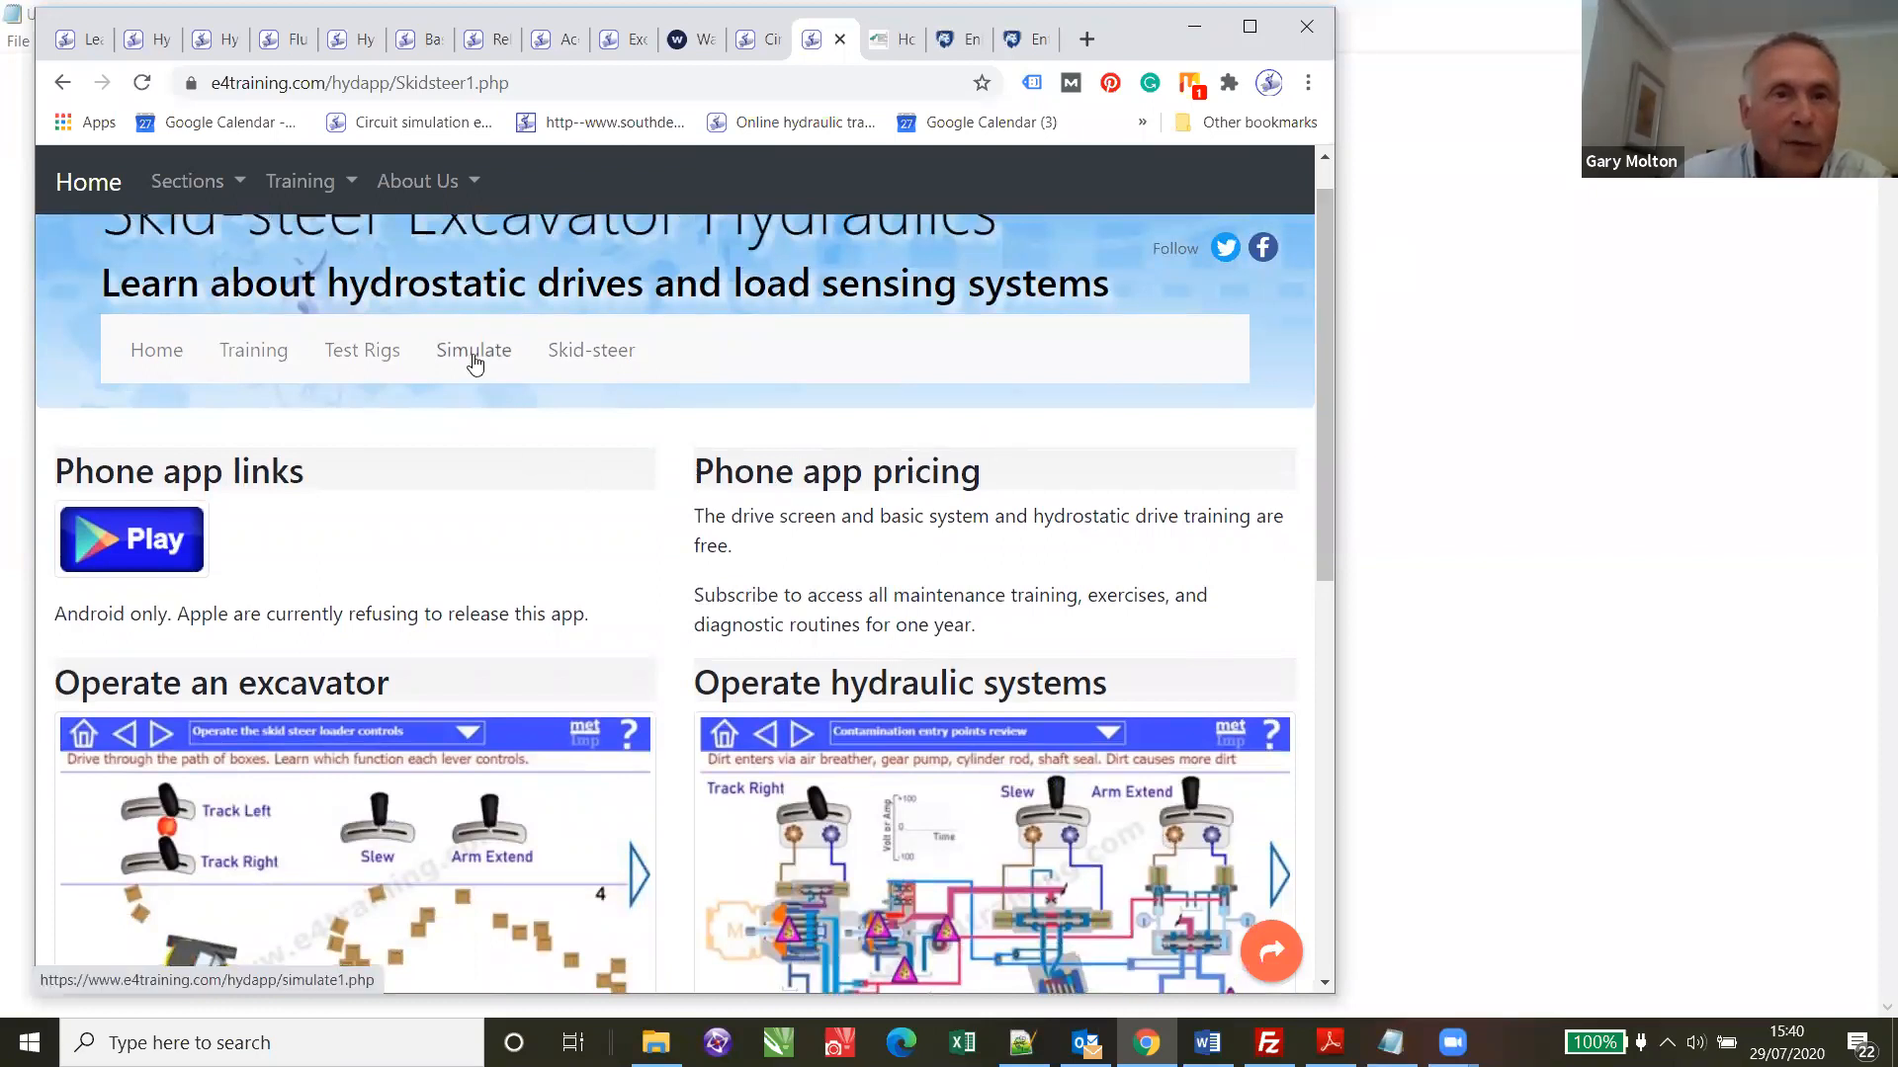
{"action": "mouse_move", "coordinate": [591, 350]}
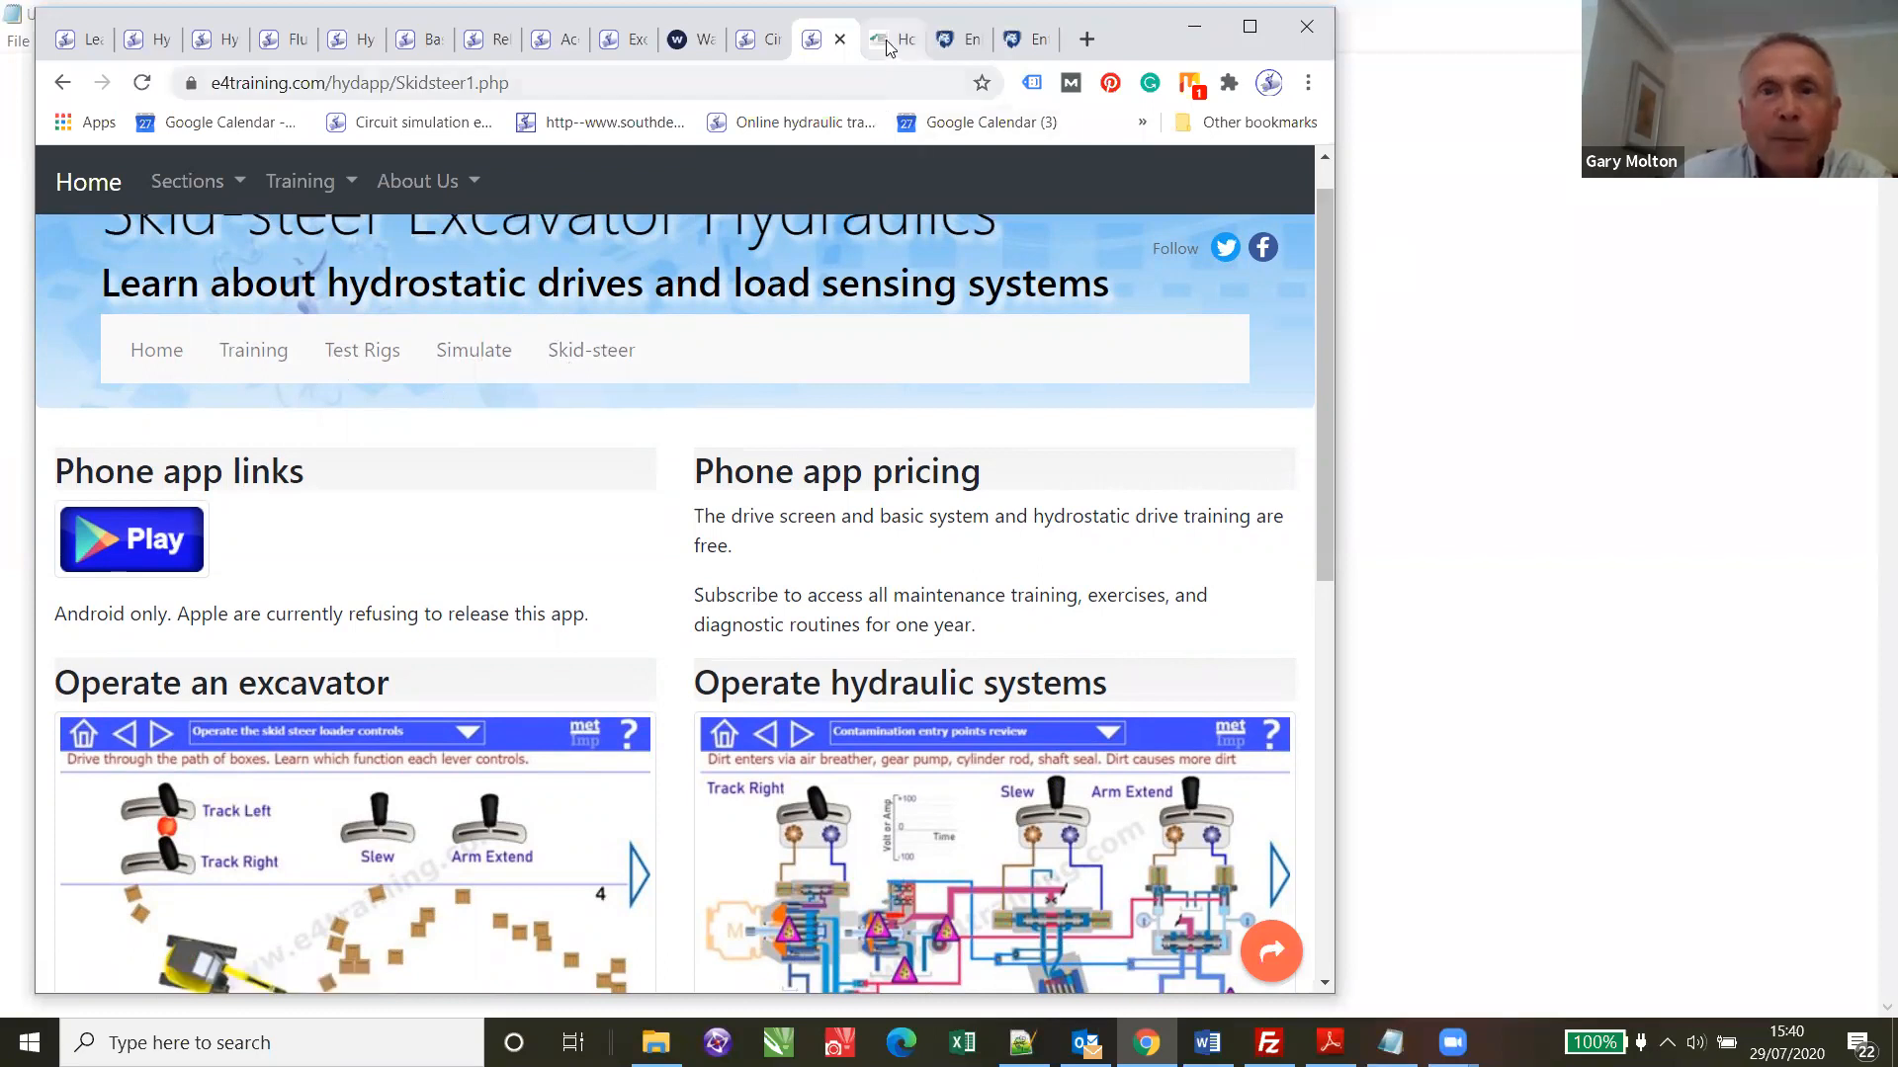
{"action": "mouse_move", "coordinate": [944, 51]}
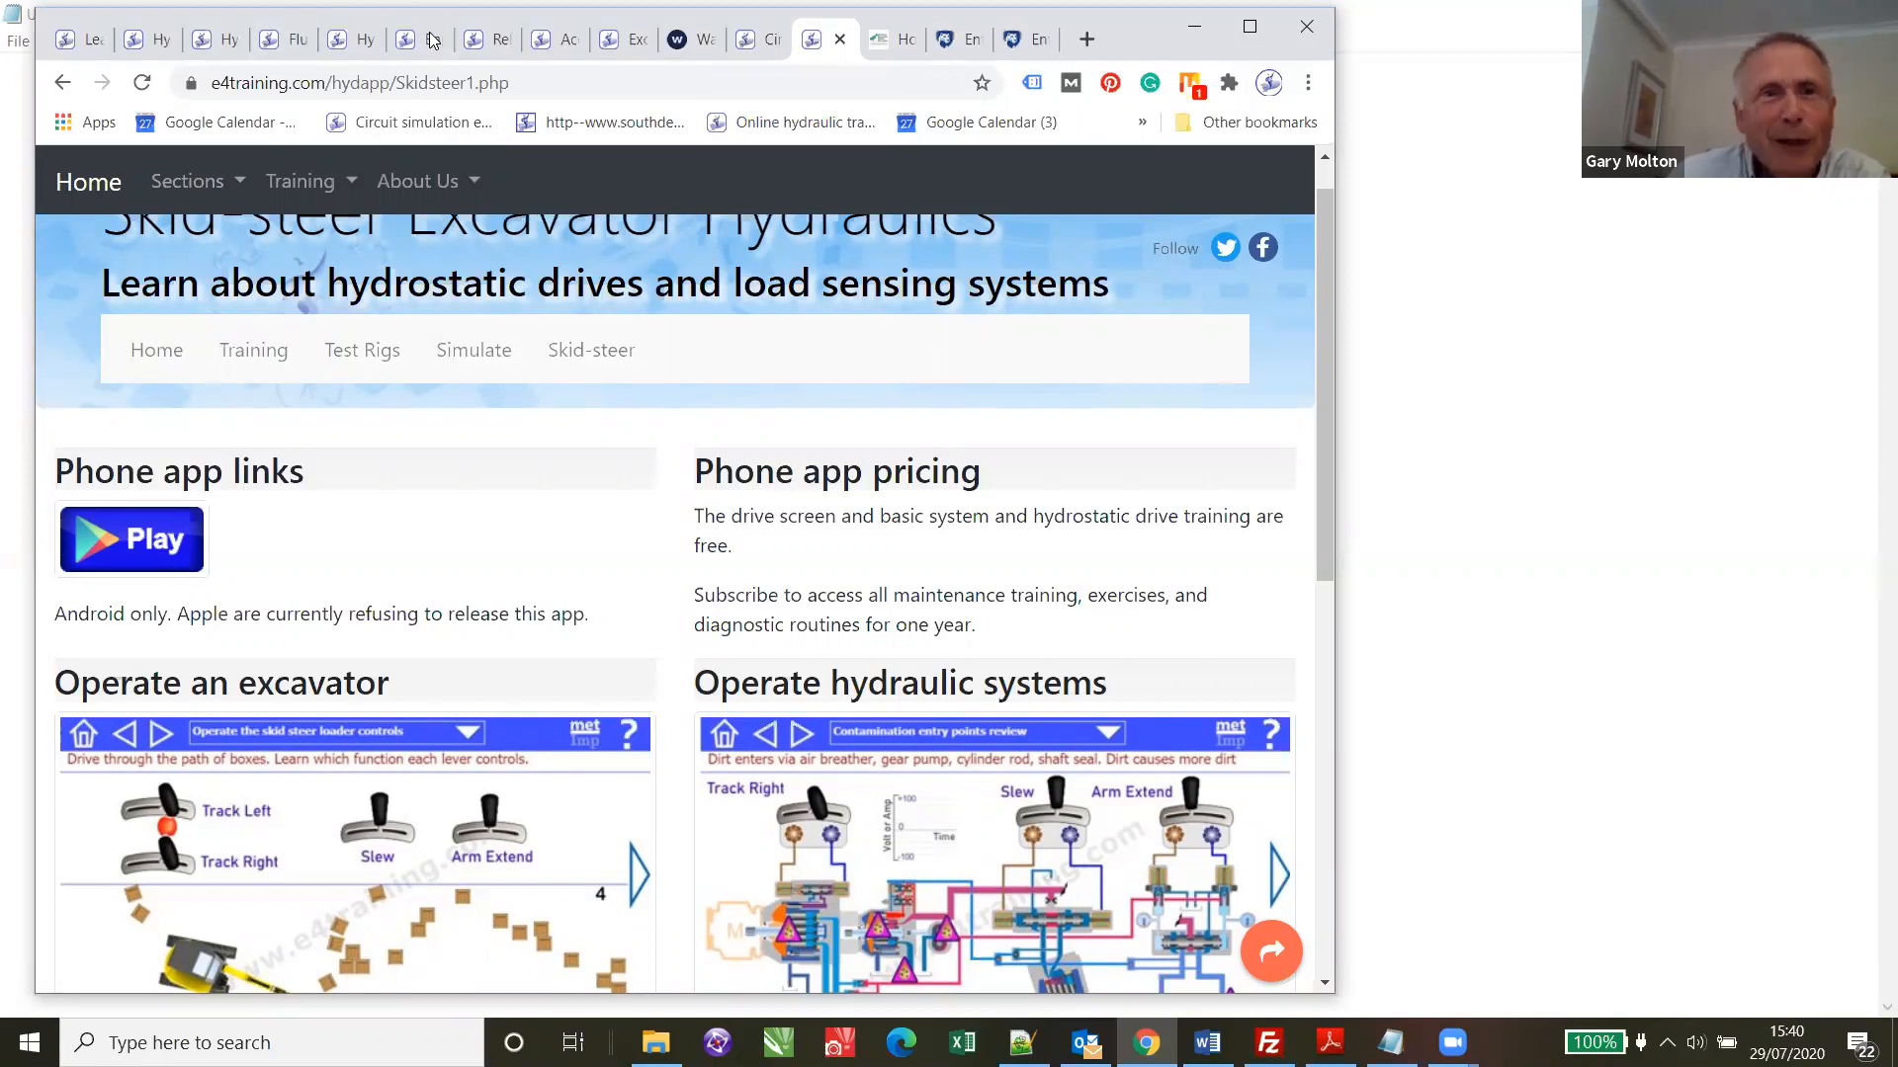
{"action": "mouse_move", "coordinate": [417, 39]}
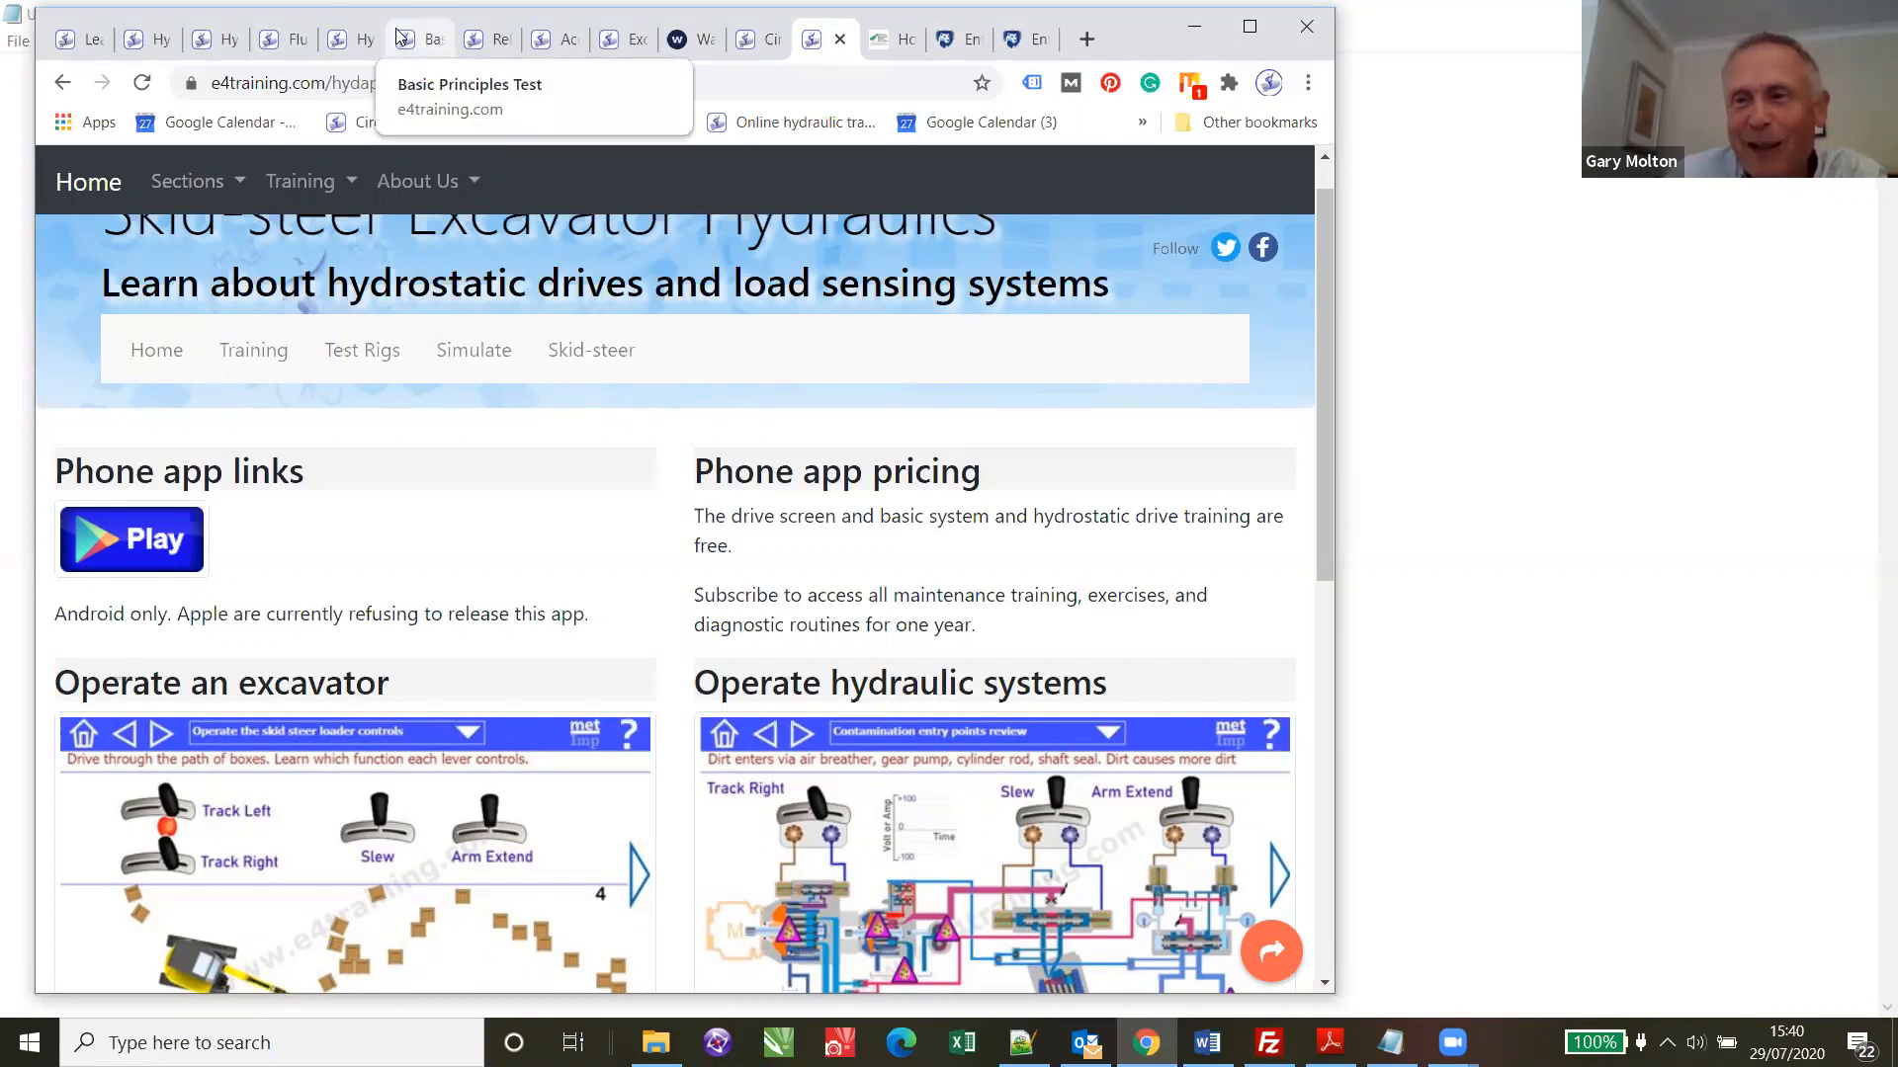
{"action": "mouse_move", "coordinate": [488, 38]}
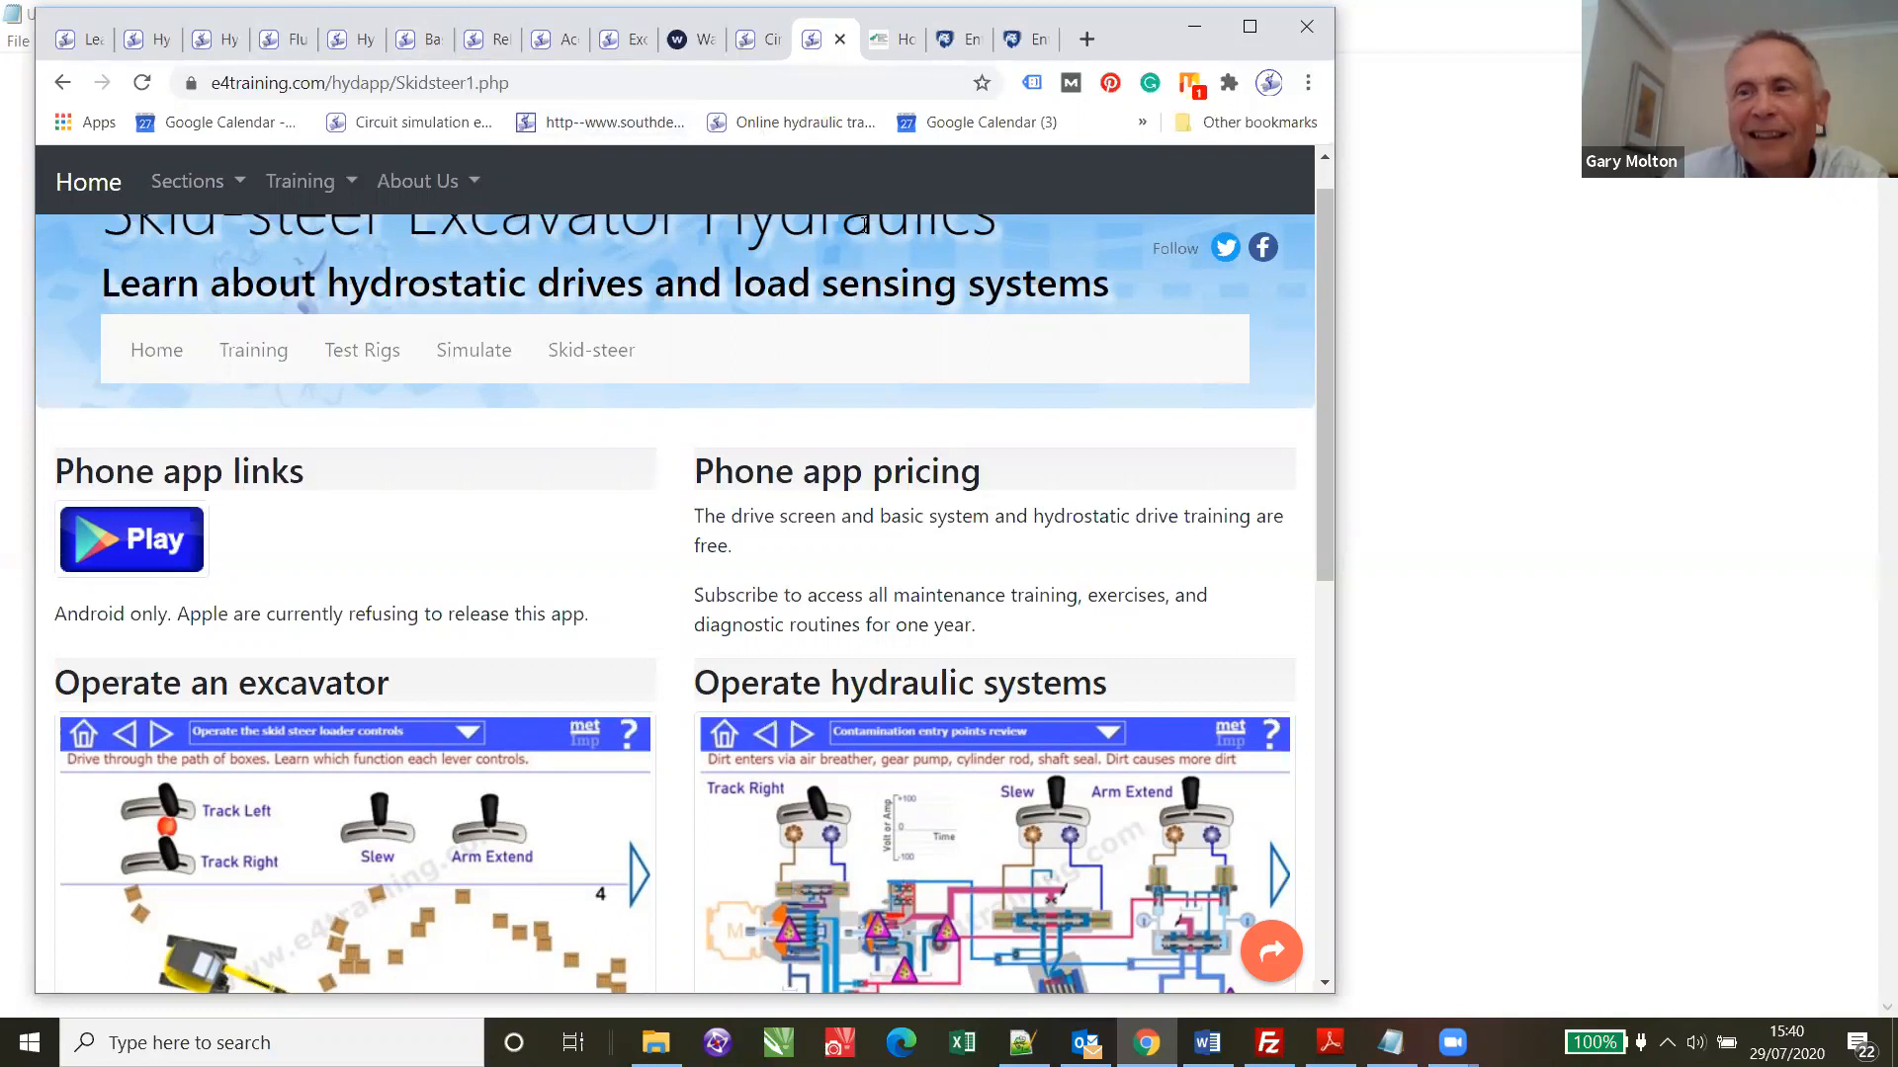
{"action": "mouse_move", "coordinate": [866, 218]}
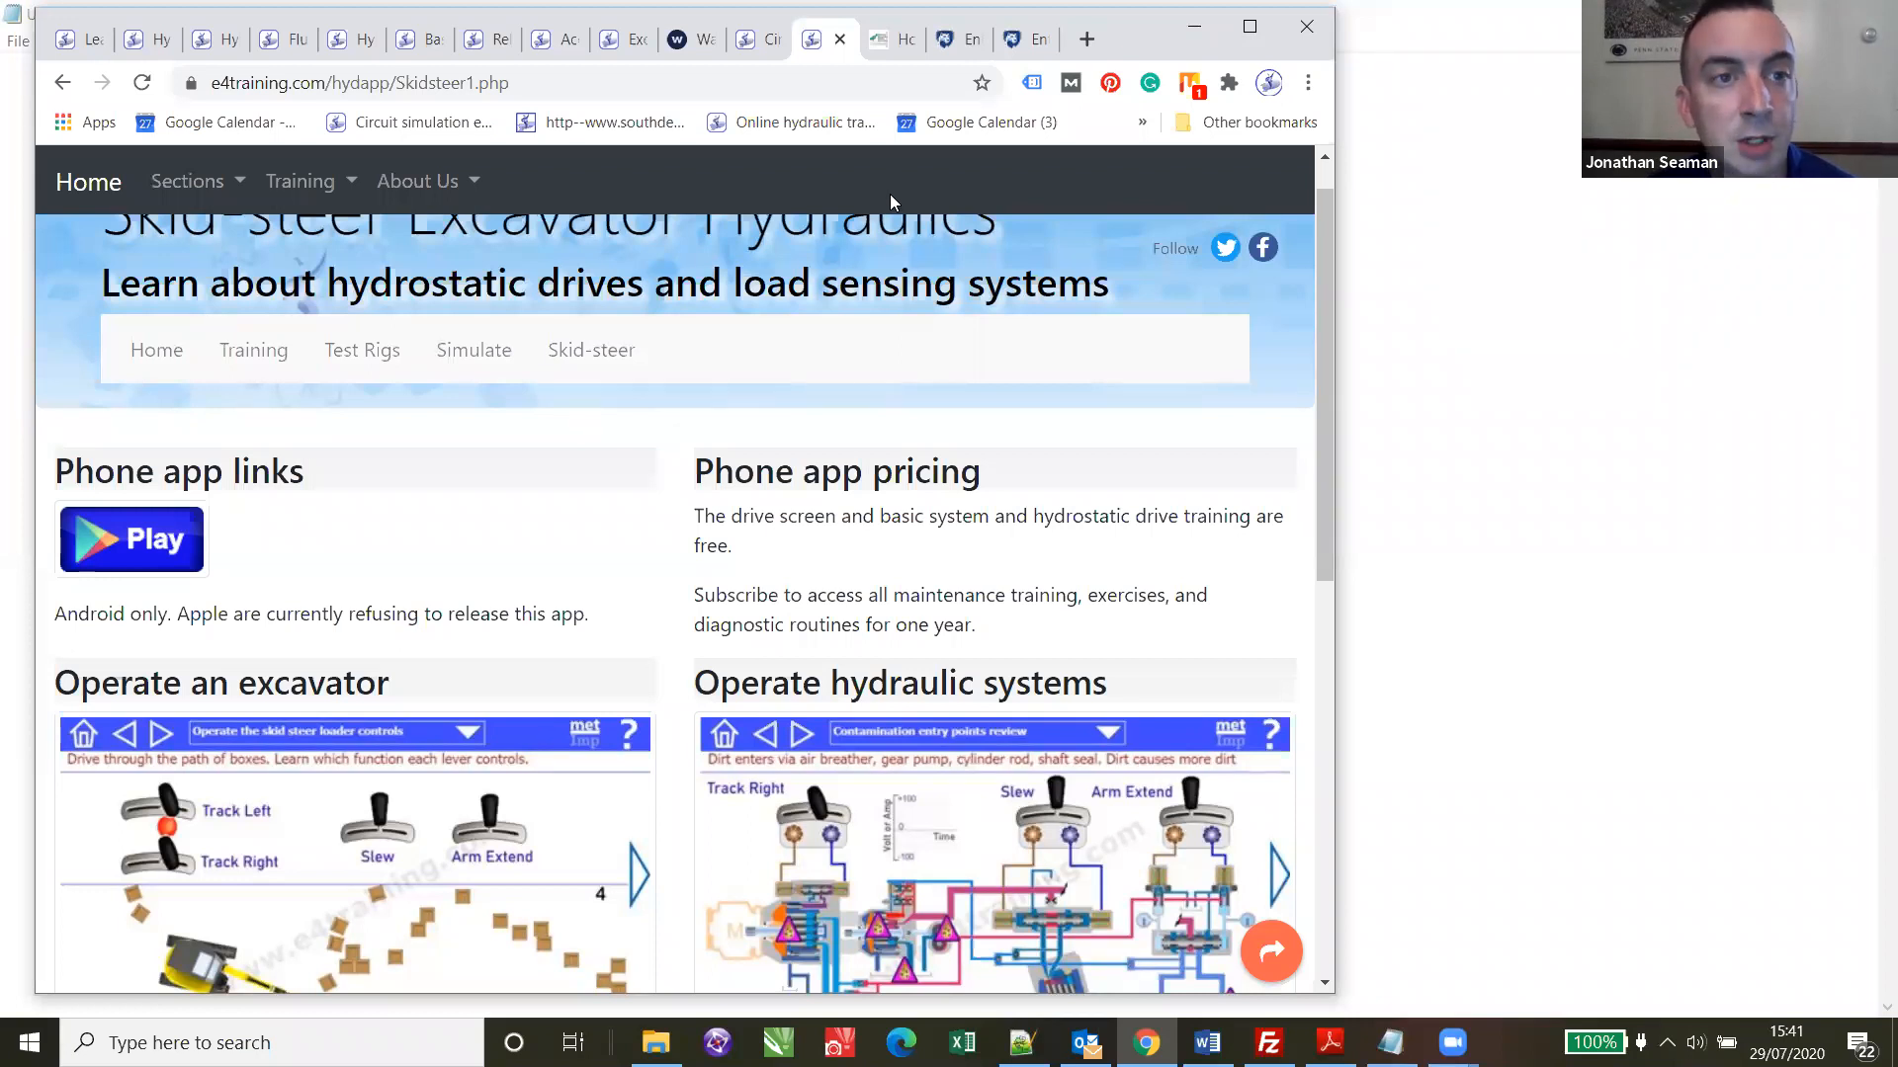
{"action": "mouse_move", "coordinate": [974, 484]}
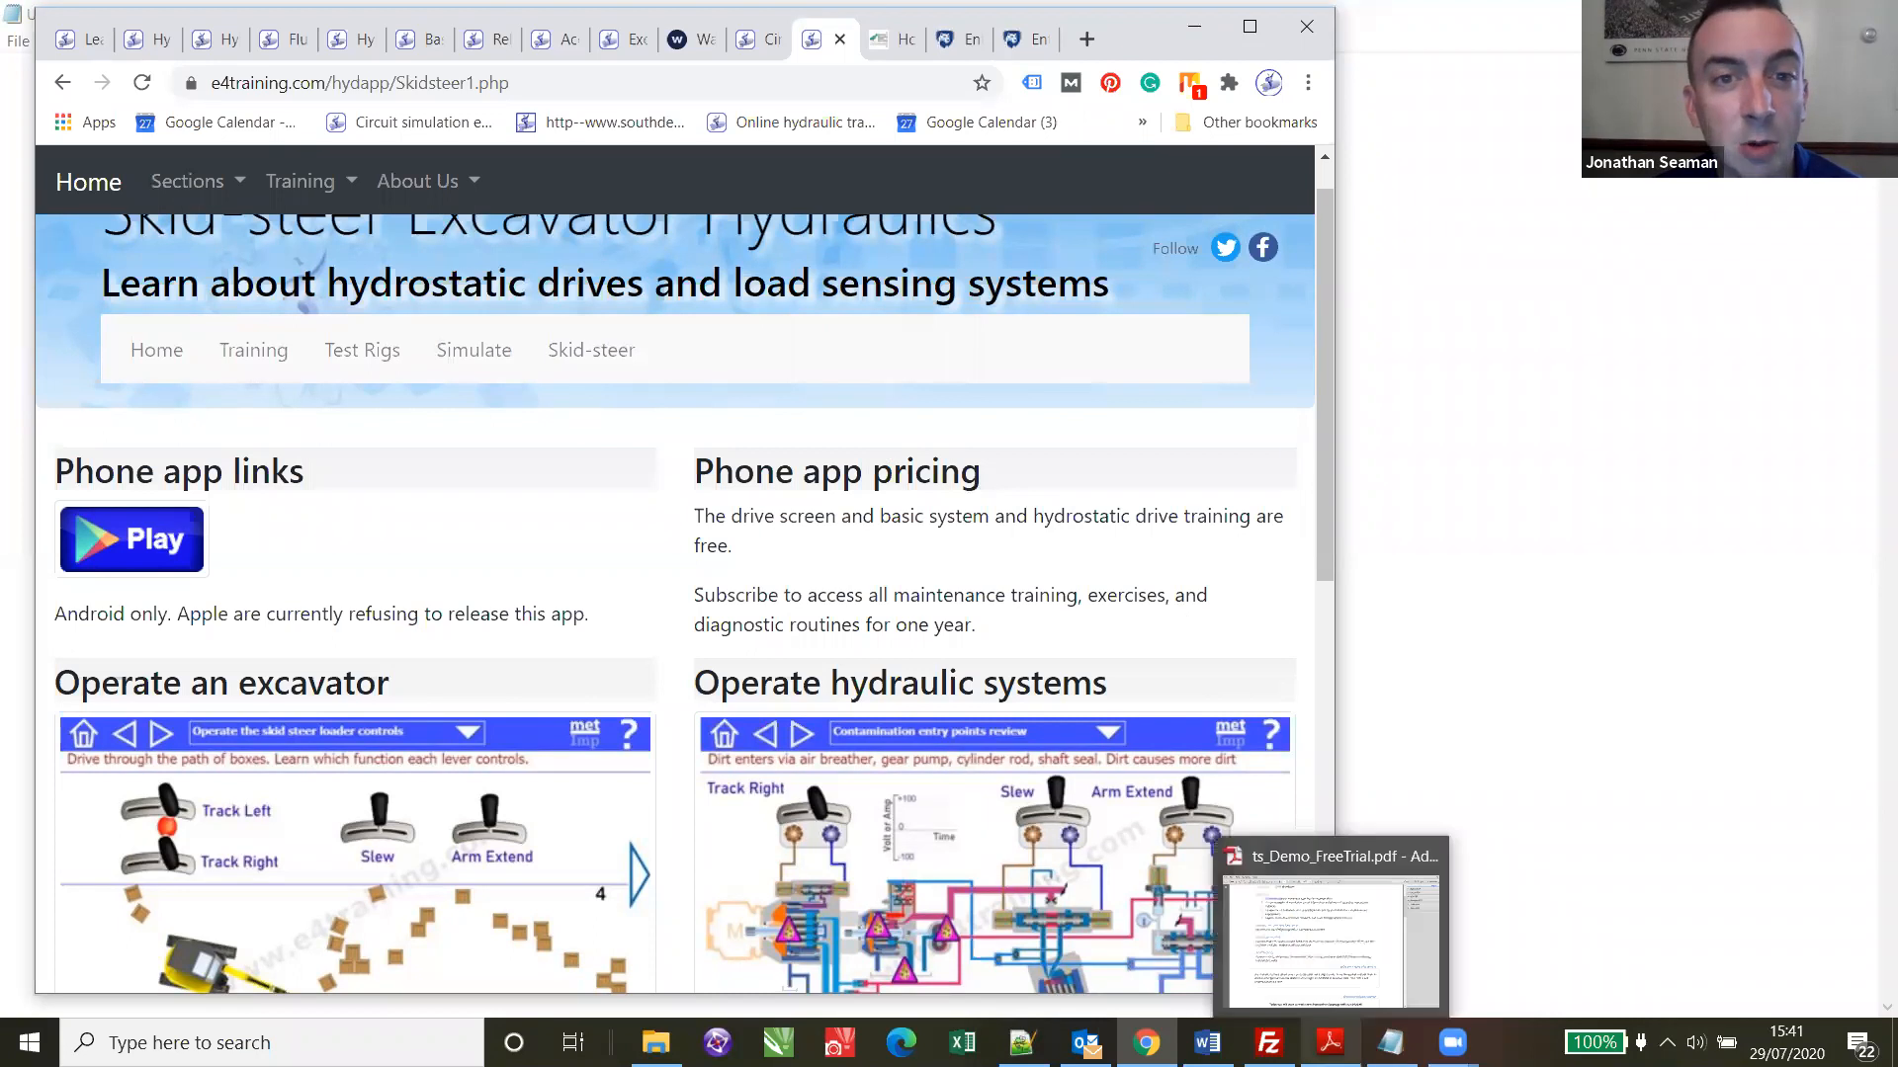
{"action": "mouse_move", "coordinate": [1328, 925]}
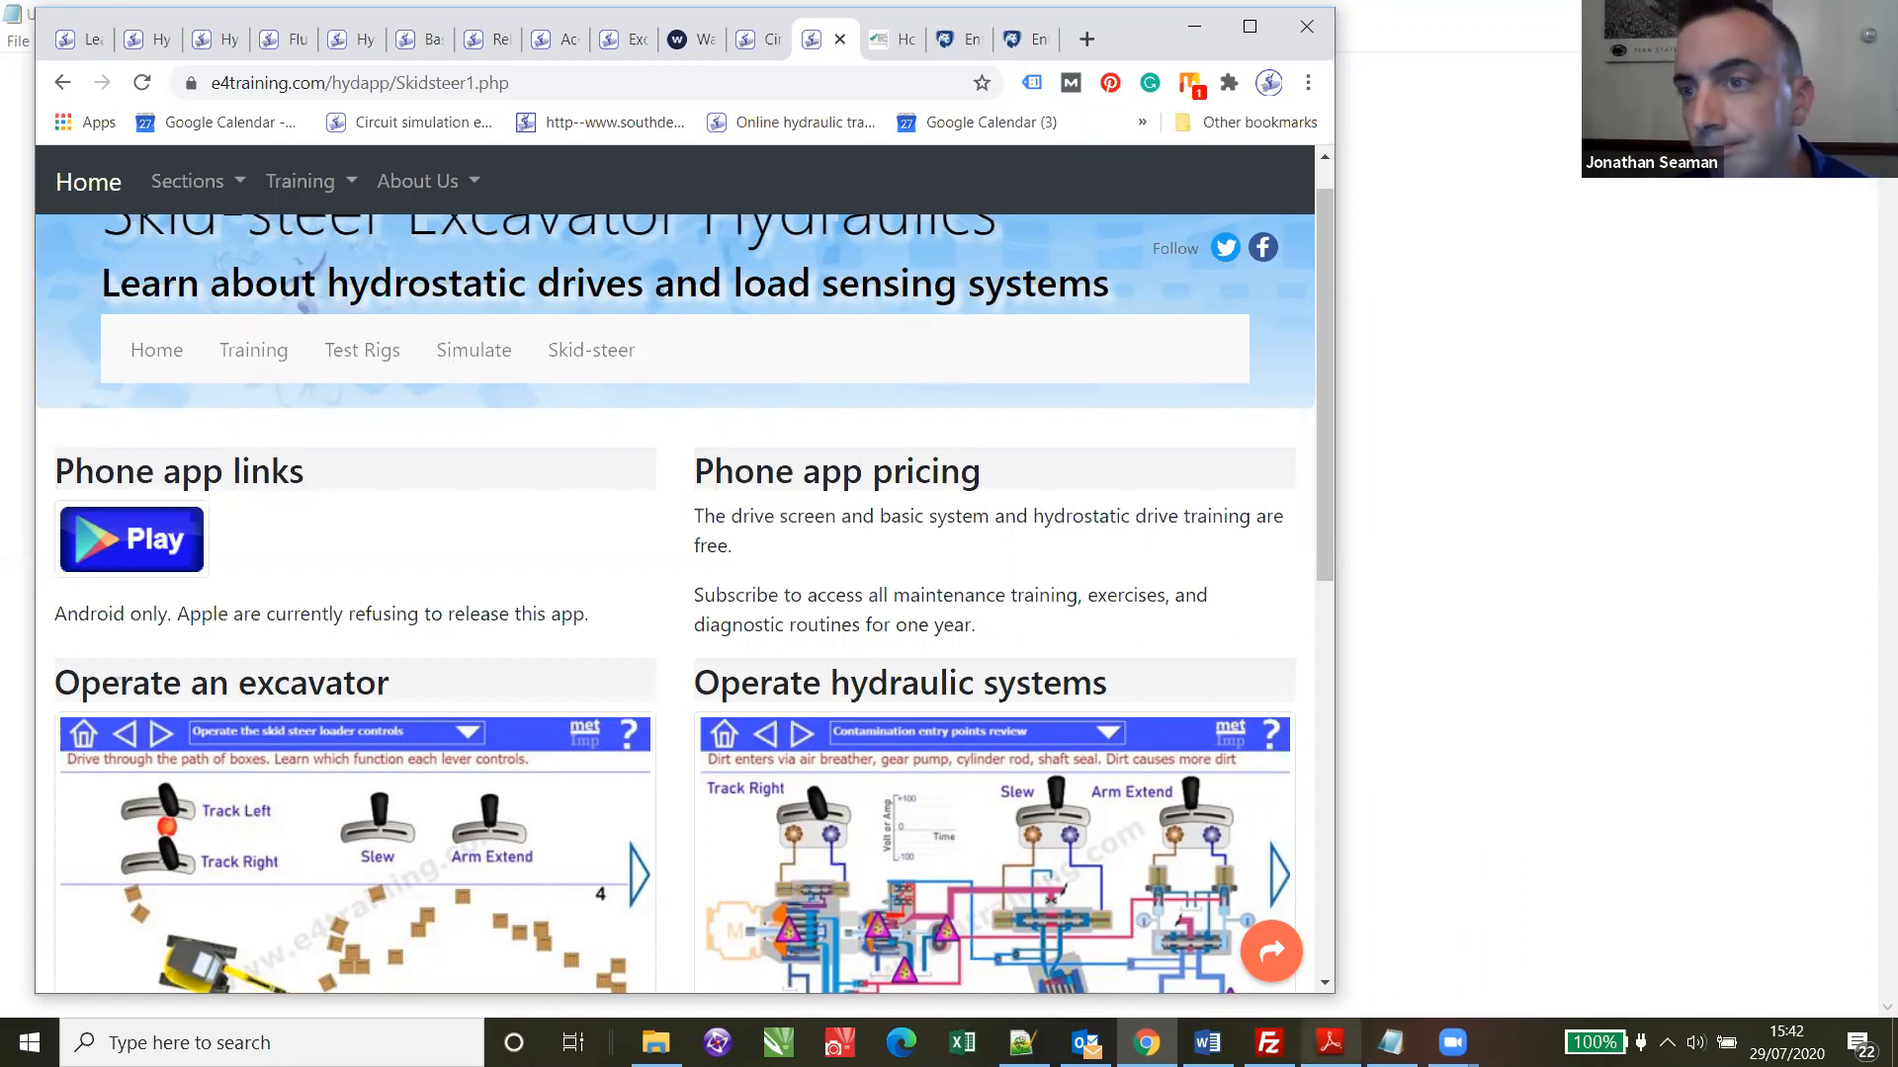
{"action": "mouse_move", "coordinate": [1328, 1042]}
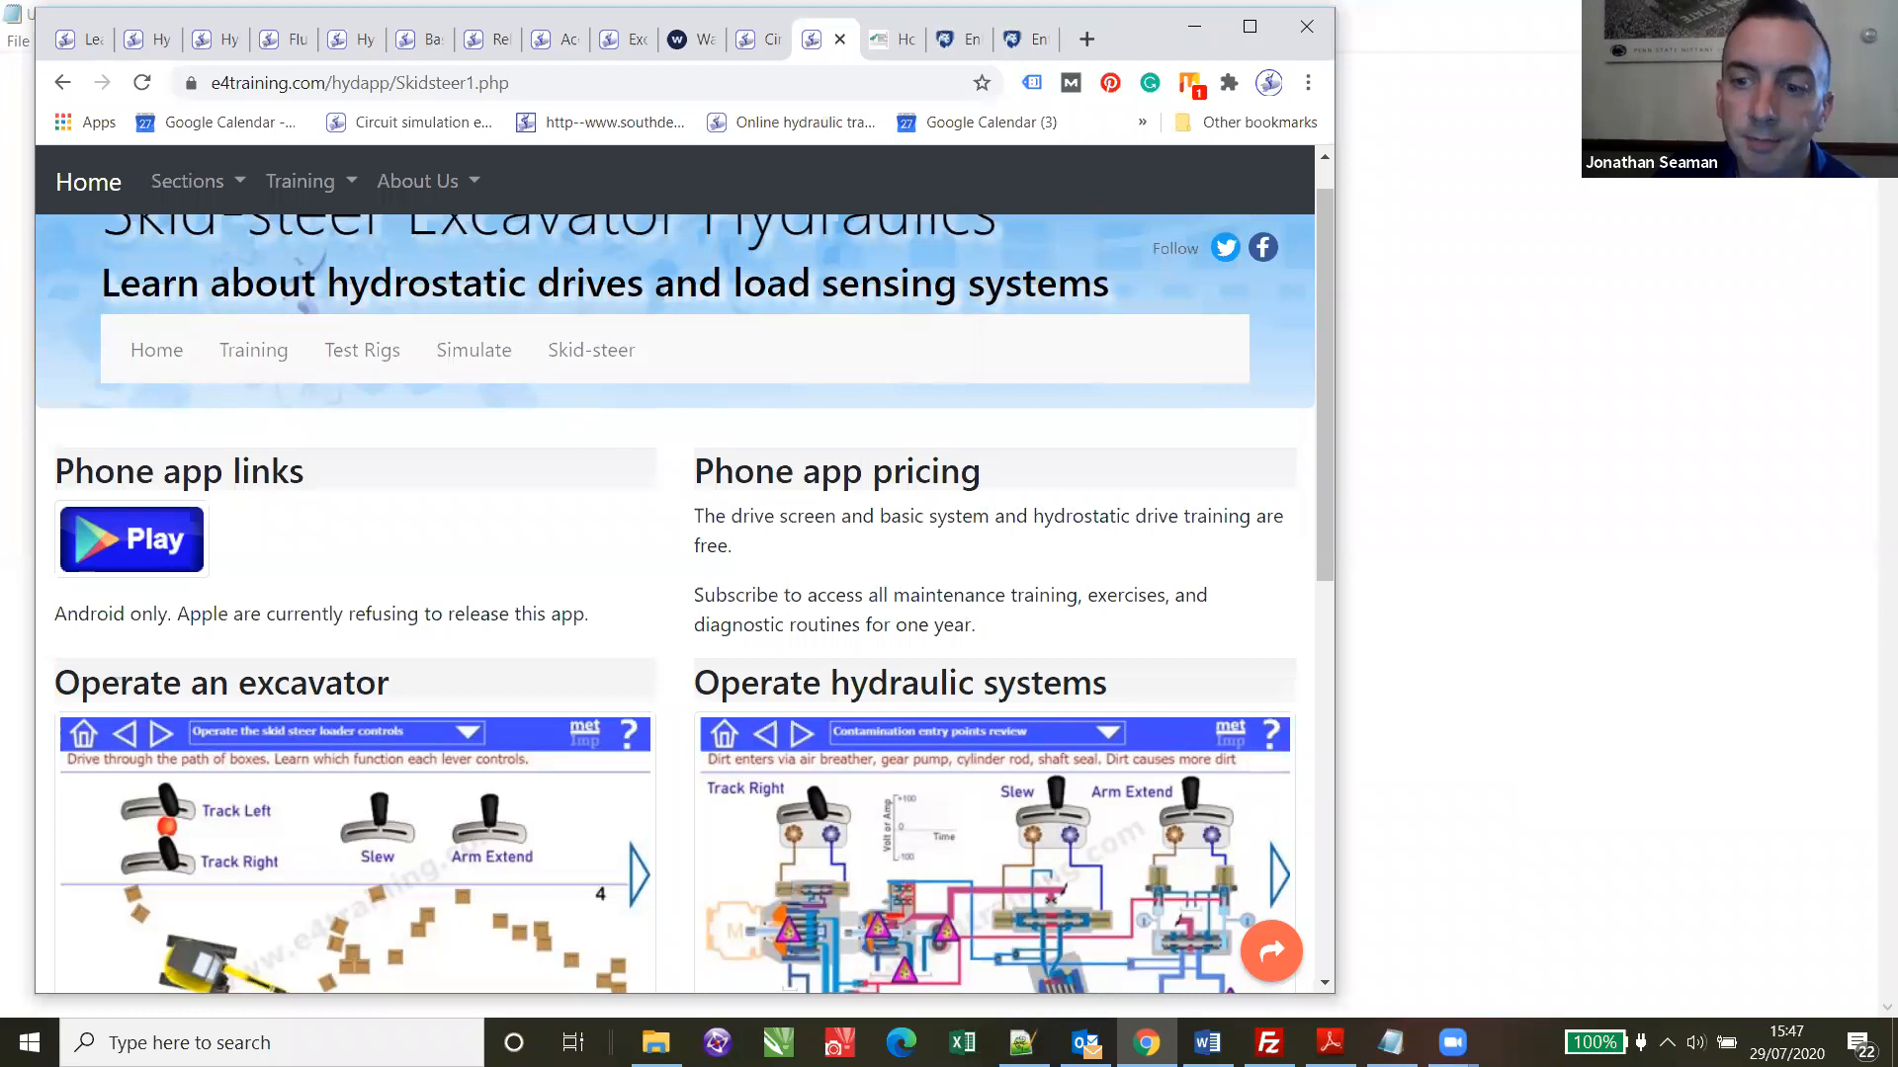
{"action": "mouse_move", "coordinate": [1198, 445]}
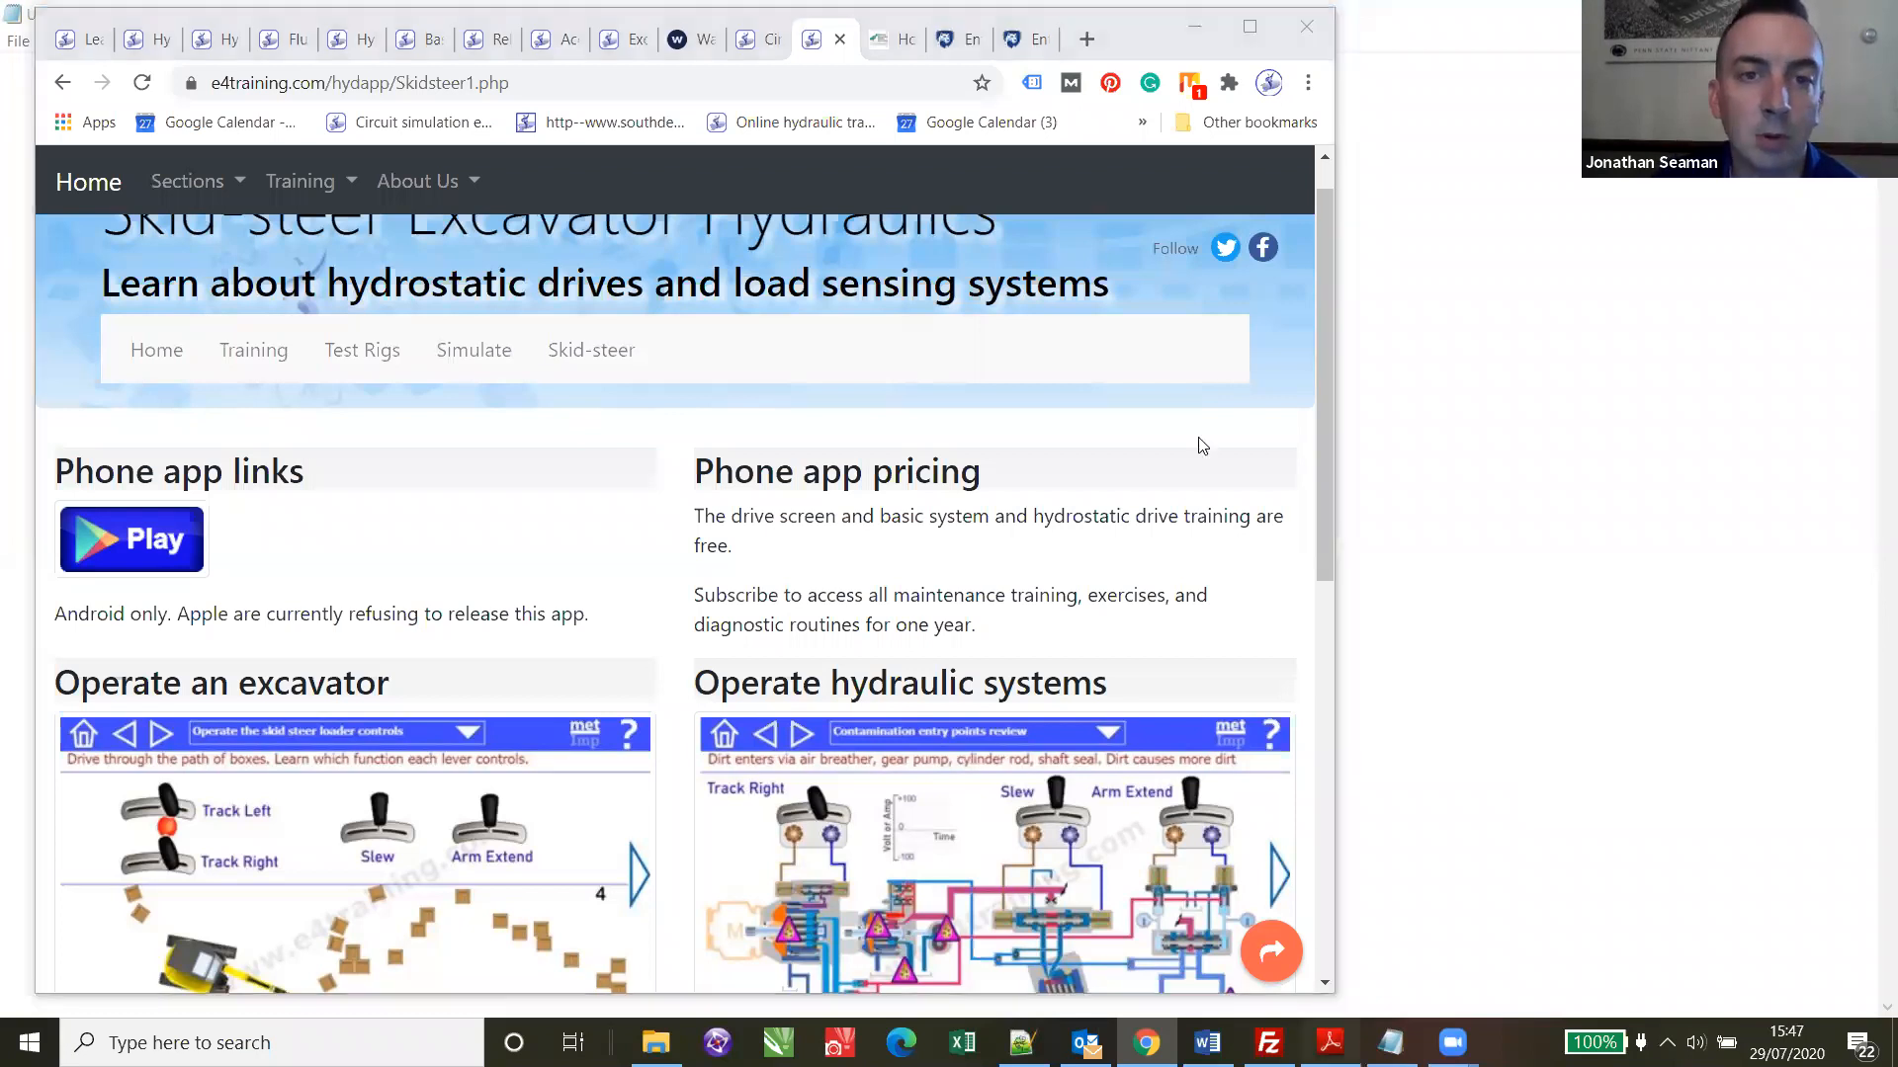
- Bring ts_Demo_FreeTrial.pdf forward and read down to the page 3 Ticket out activity
{"action": "left_click", "coordinate": [1329, 1041]}
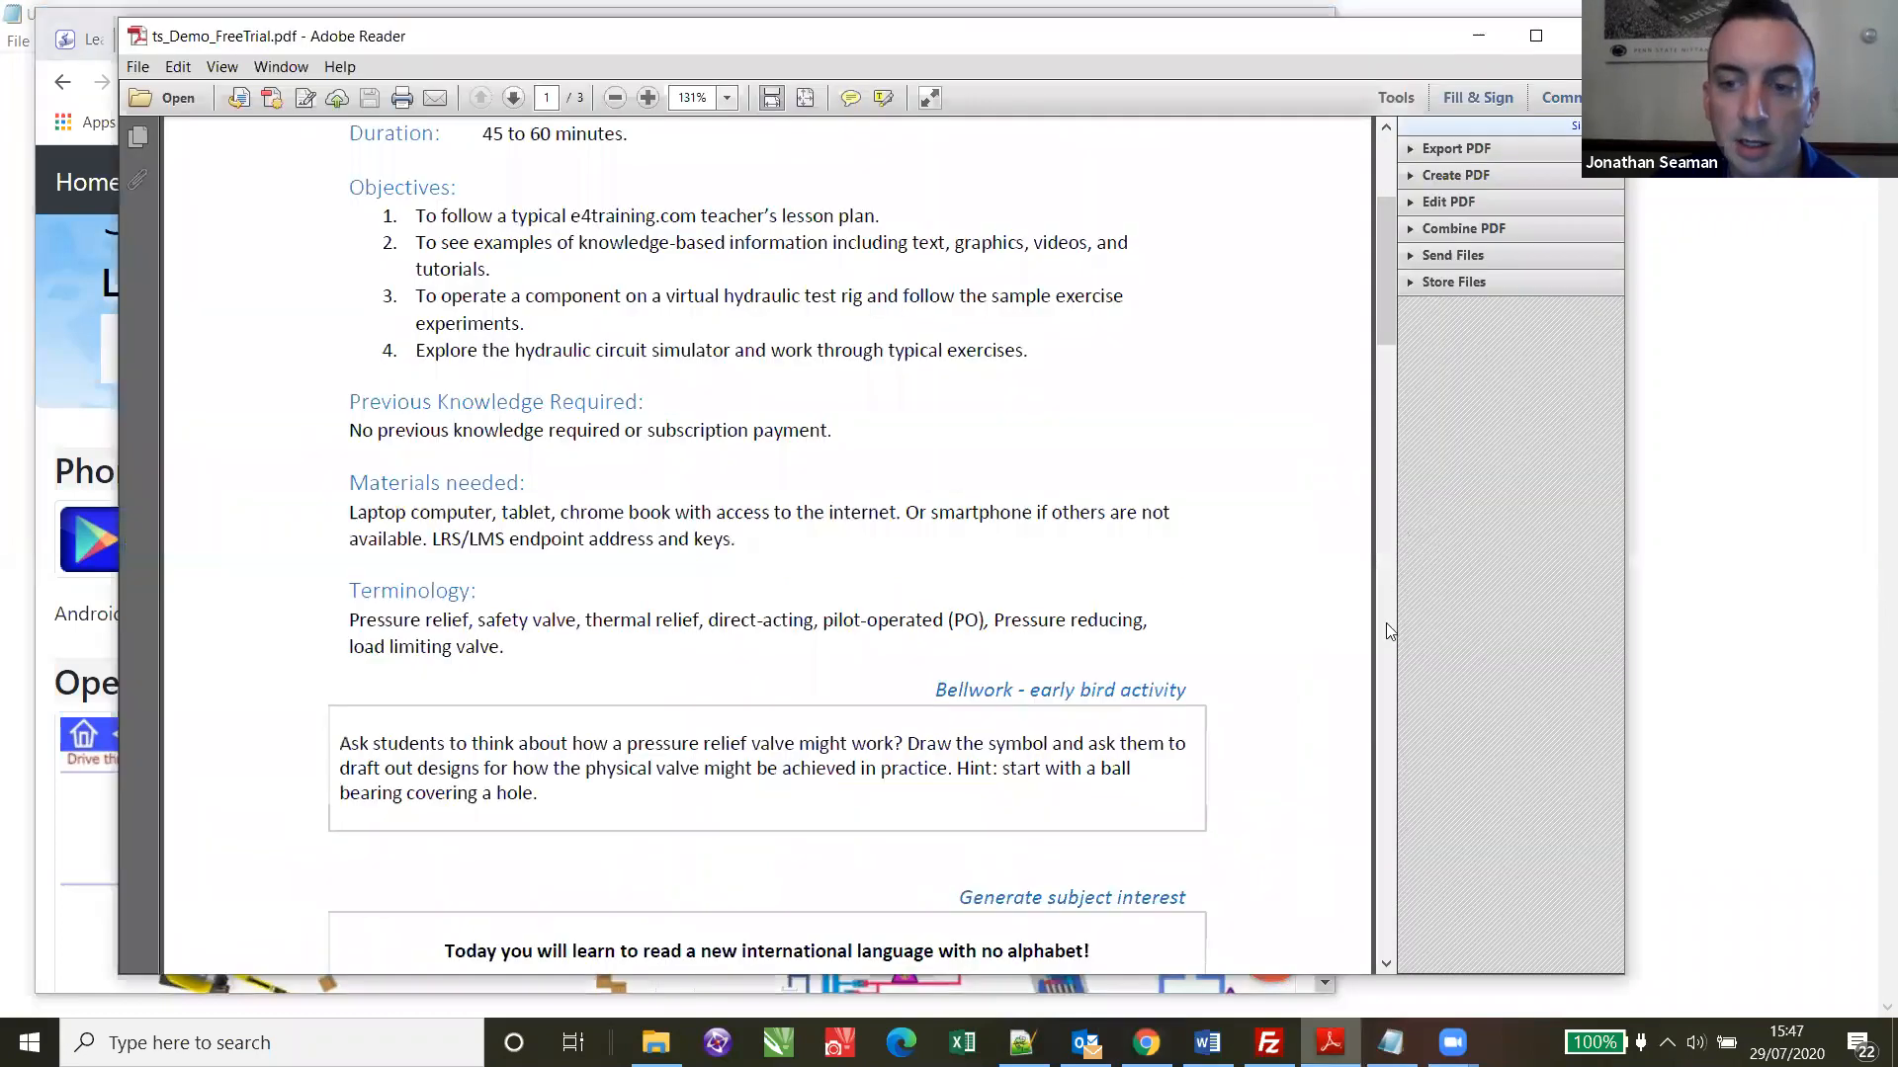
{"action": "scroll", "scroll_direction": "down", "scroll_amount": 3}
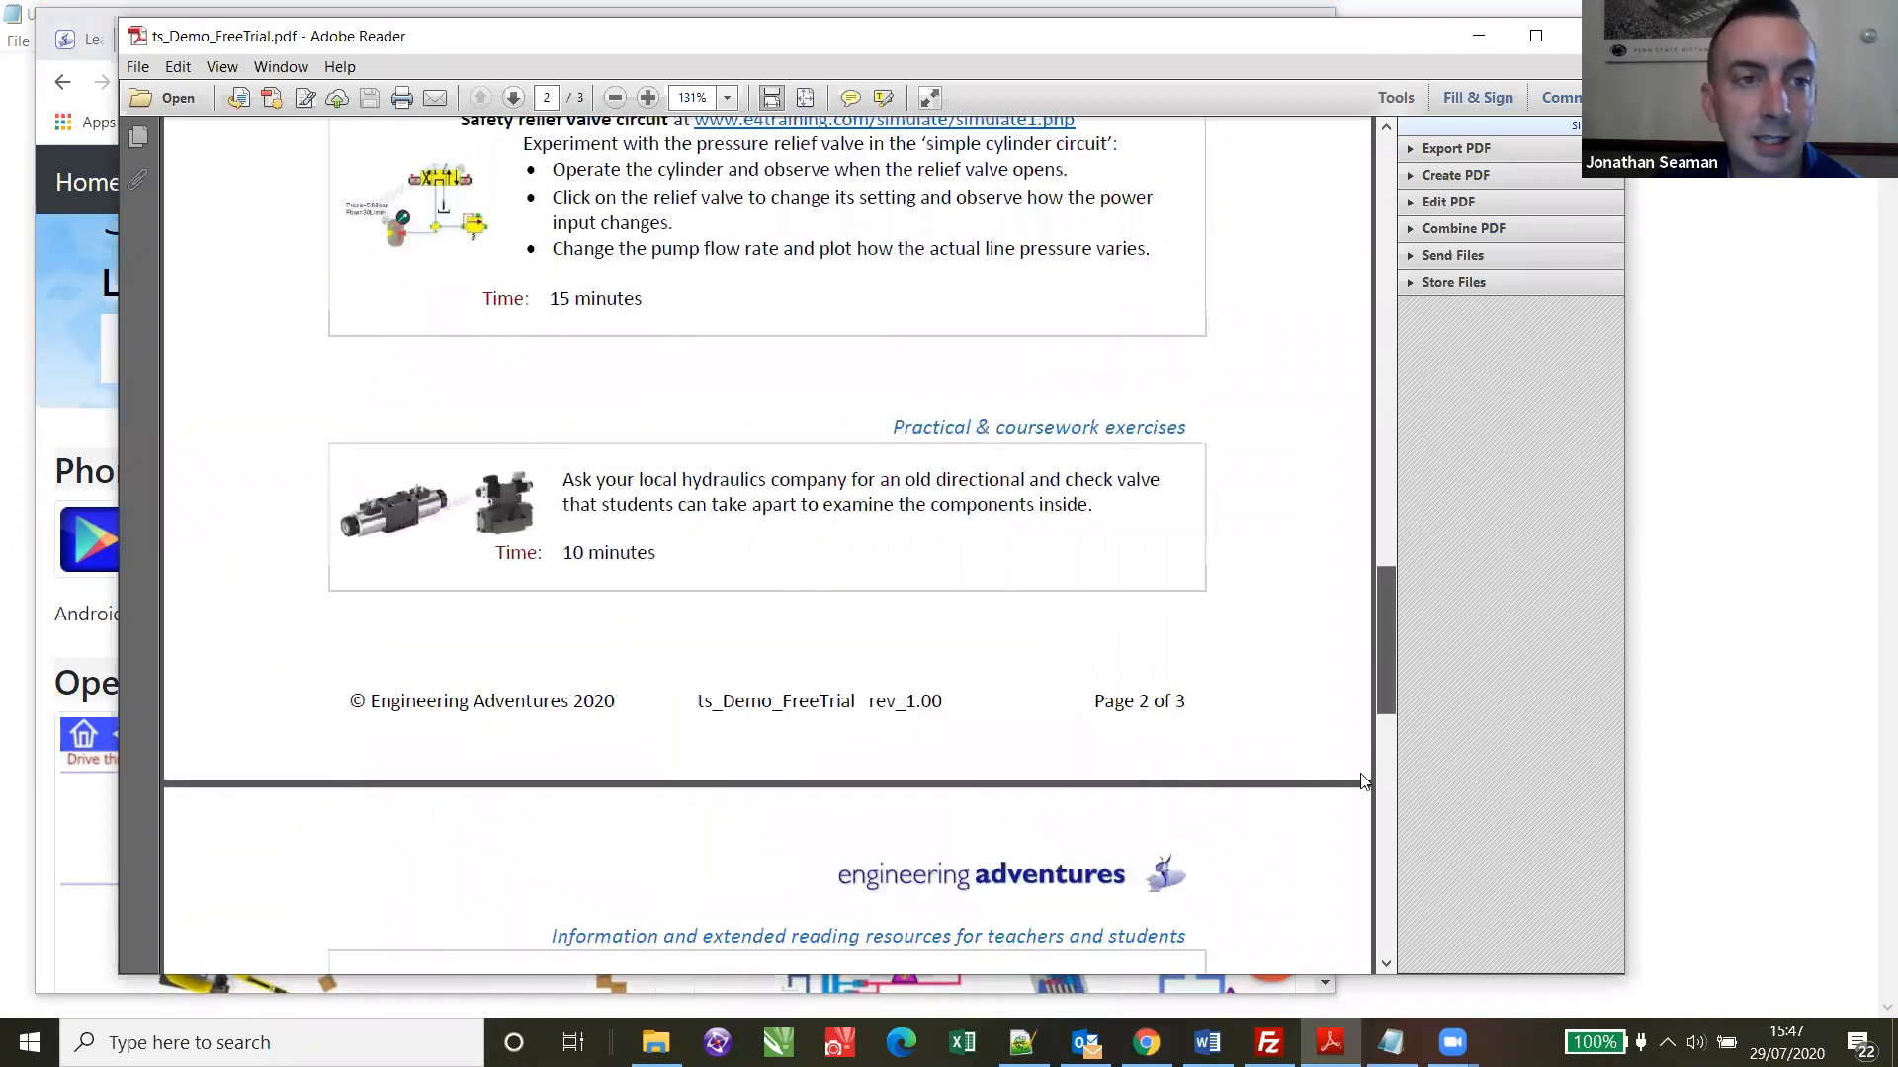
{"action": "scroll", "scroll_direction": "down", "scroll_amount": 3}
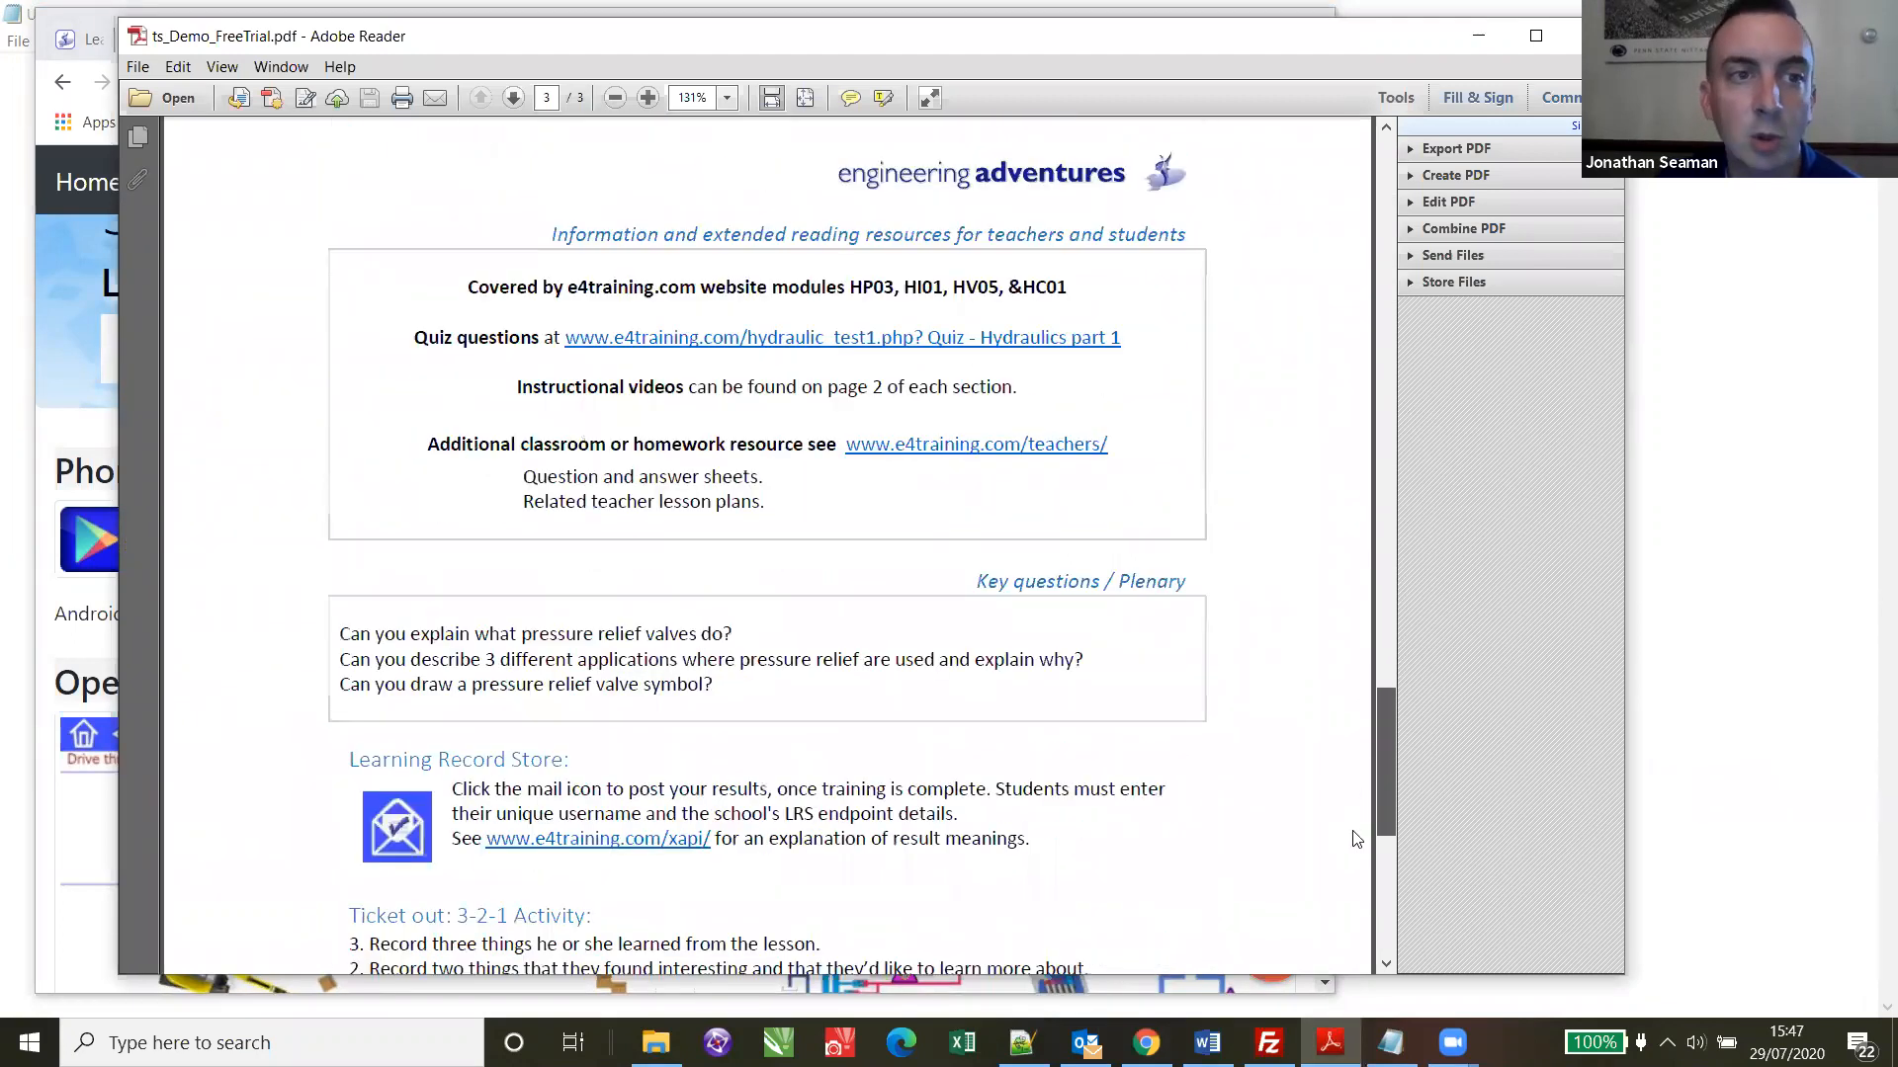
{"action": "scroll", "scroll_direction": "down", "scroll_amount": 3}
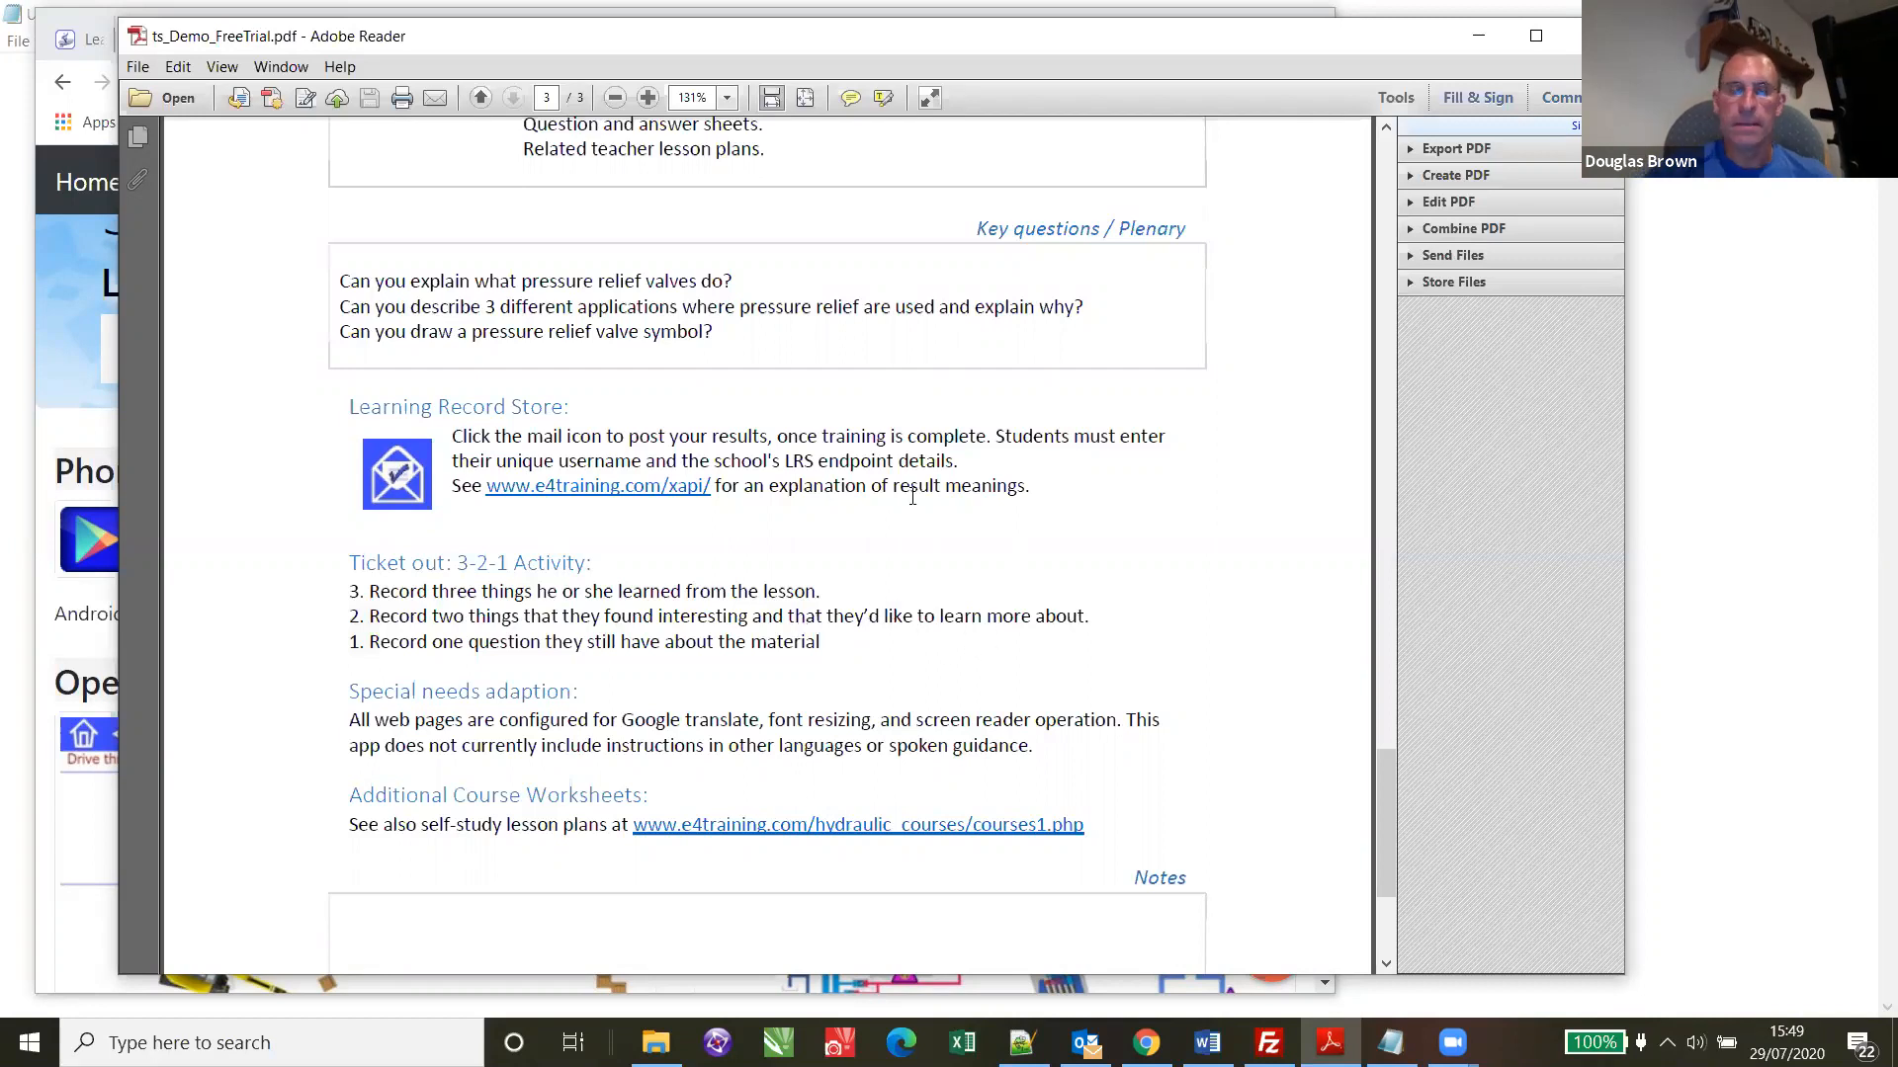
{"action": "mouse_move", "coordinate": [542, 55]}
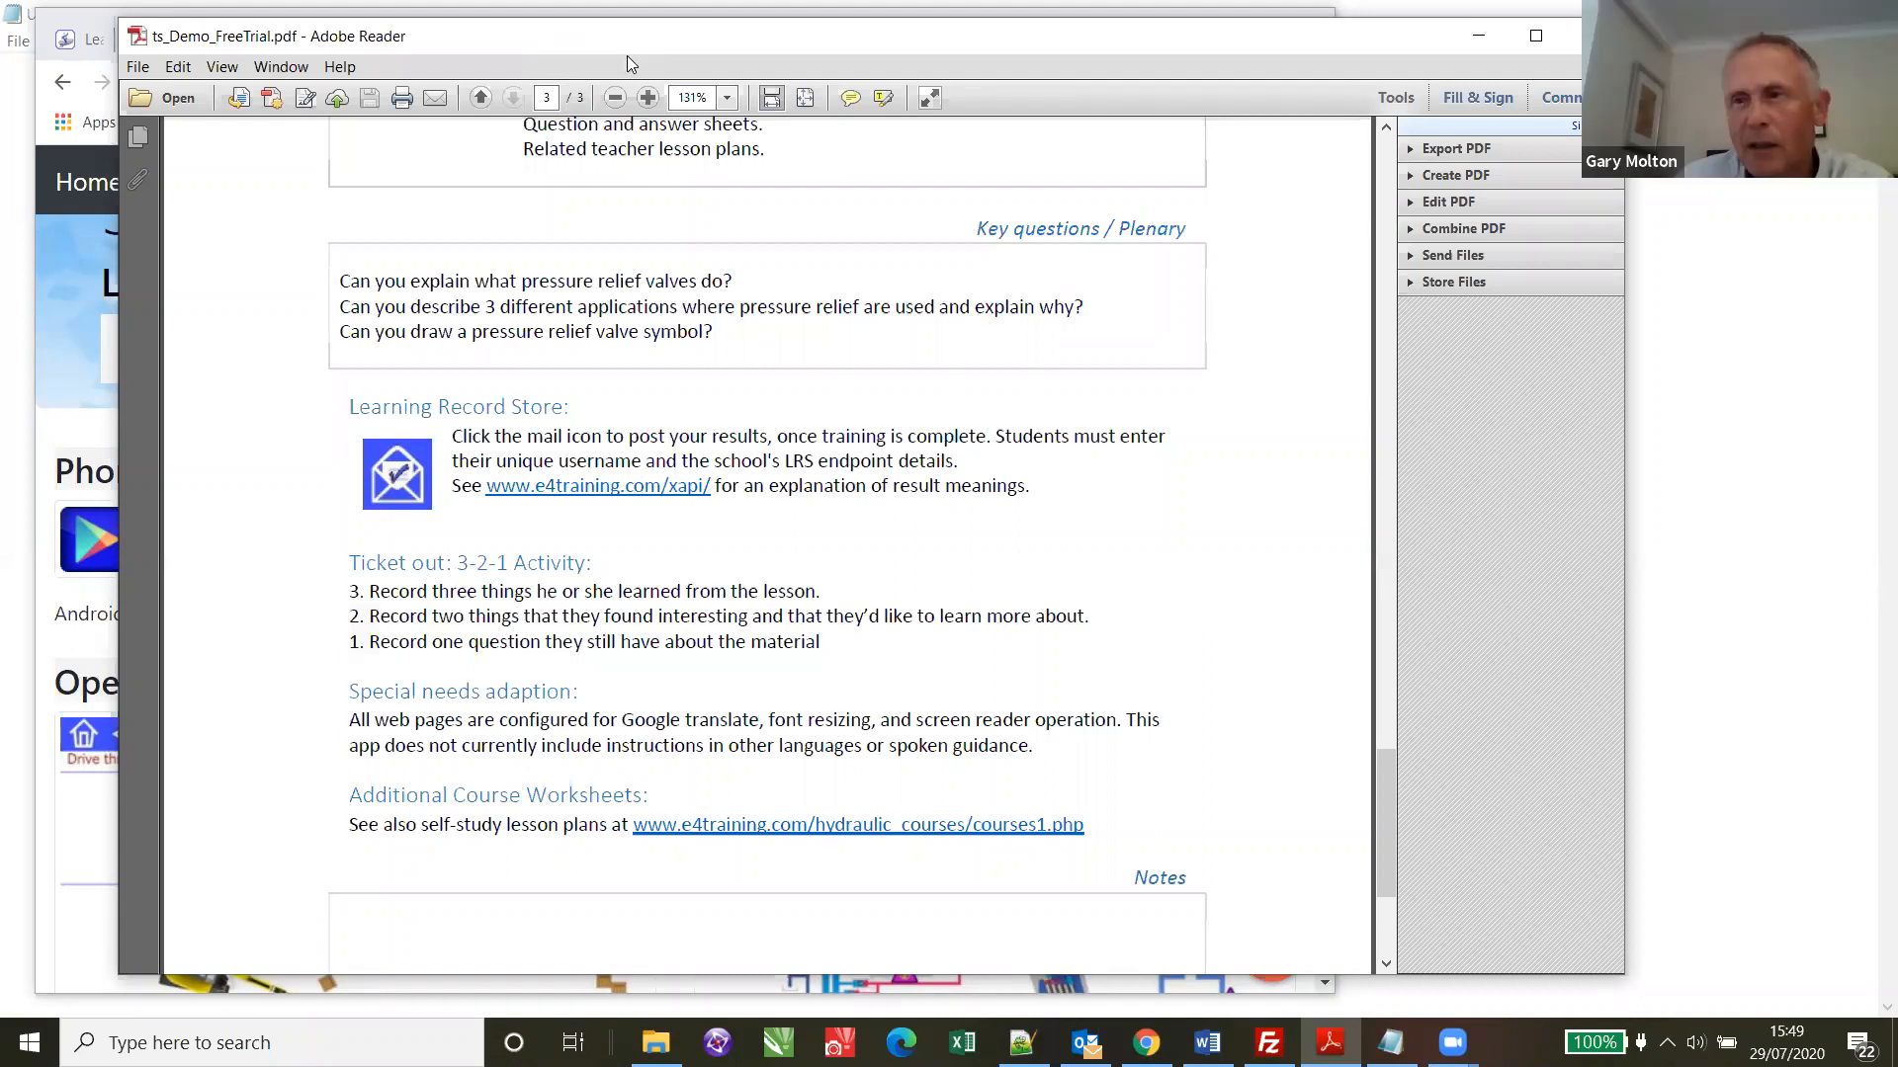
{"action": "mouse_move", "coordinate": [593, 50]}
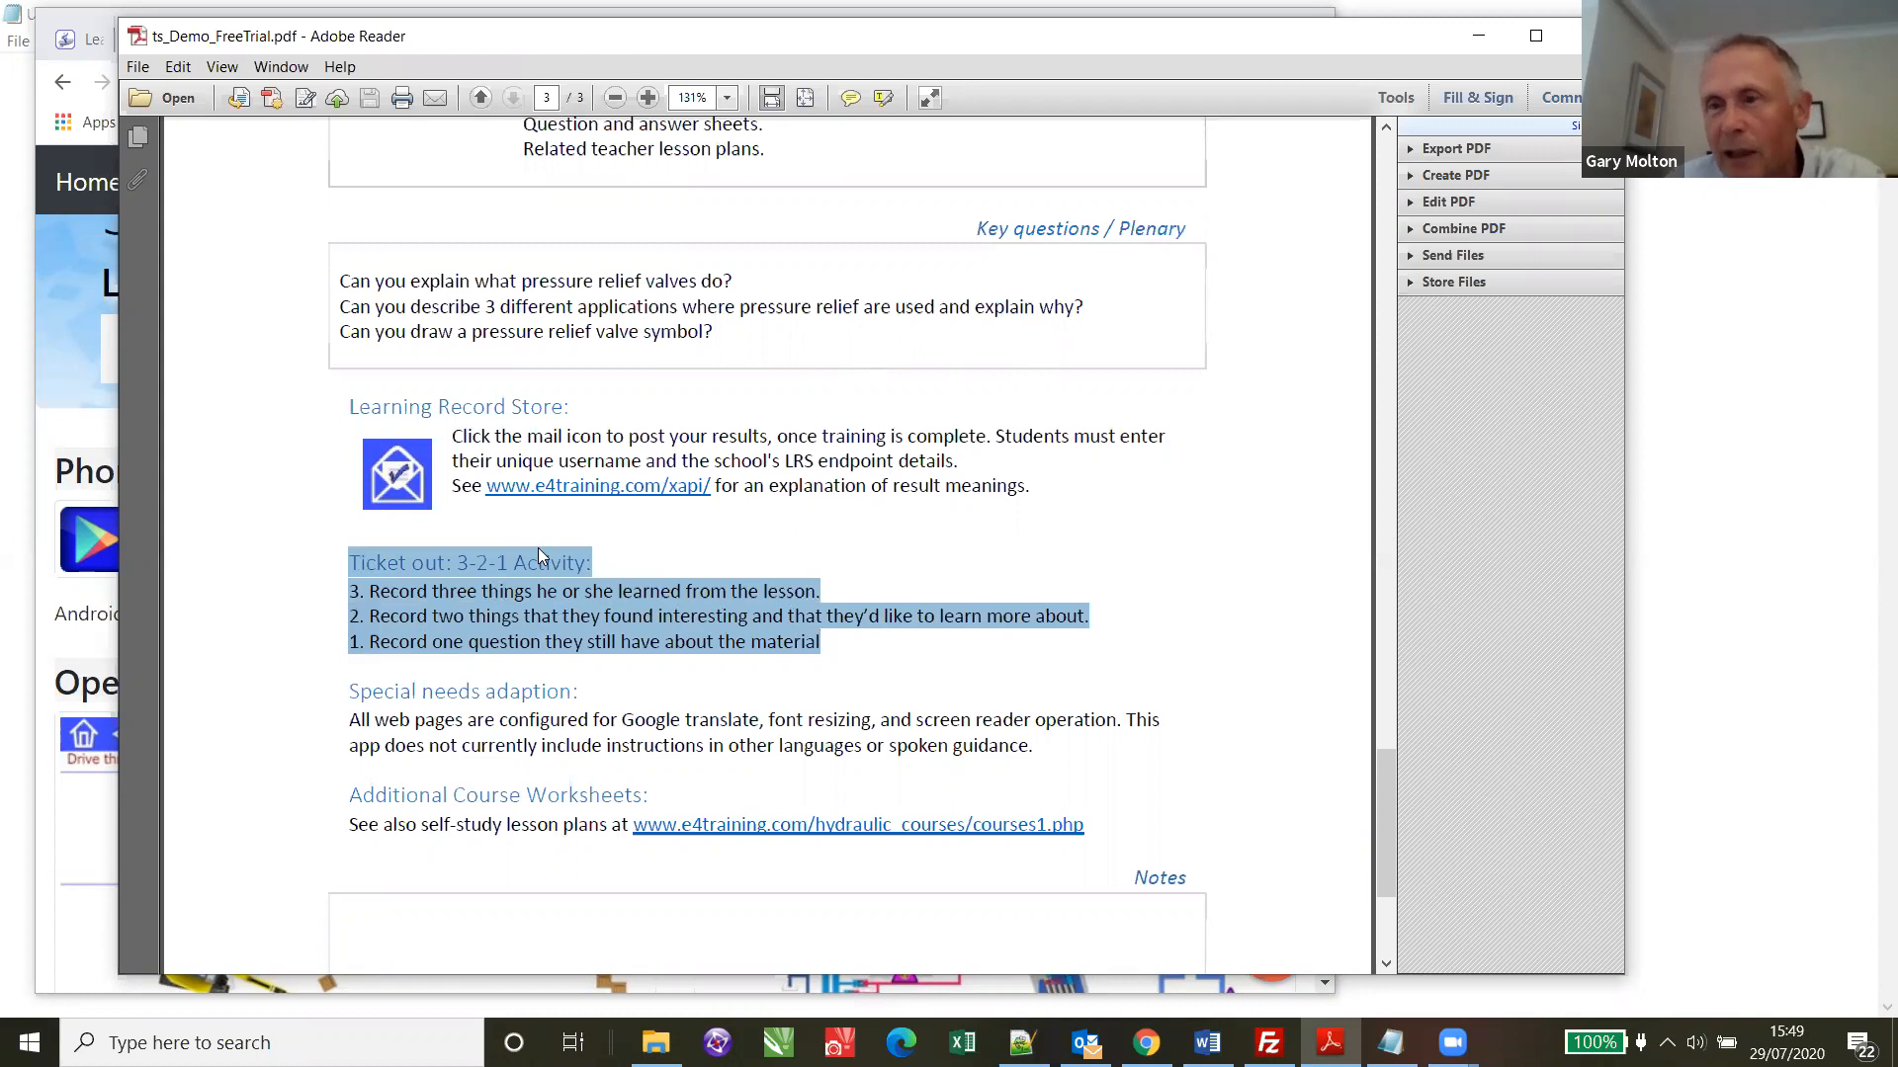
- Deselect the Ticket out text and return the lesson plan to page 1 bellwork activities
{"action": "left_click", "coordinate": [769, 614]}
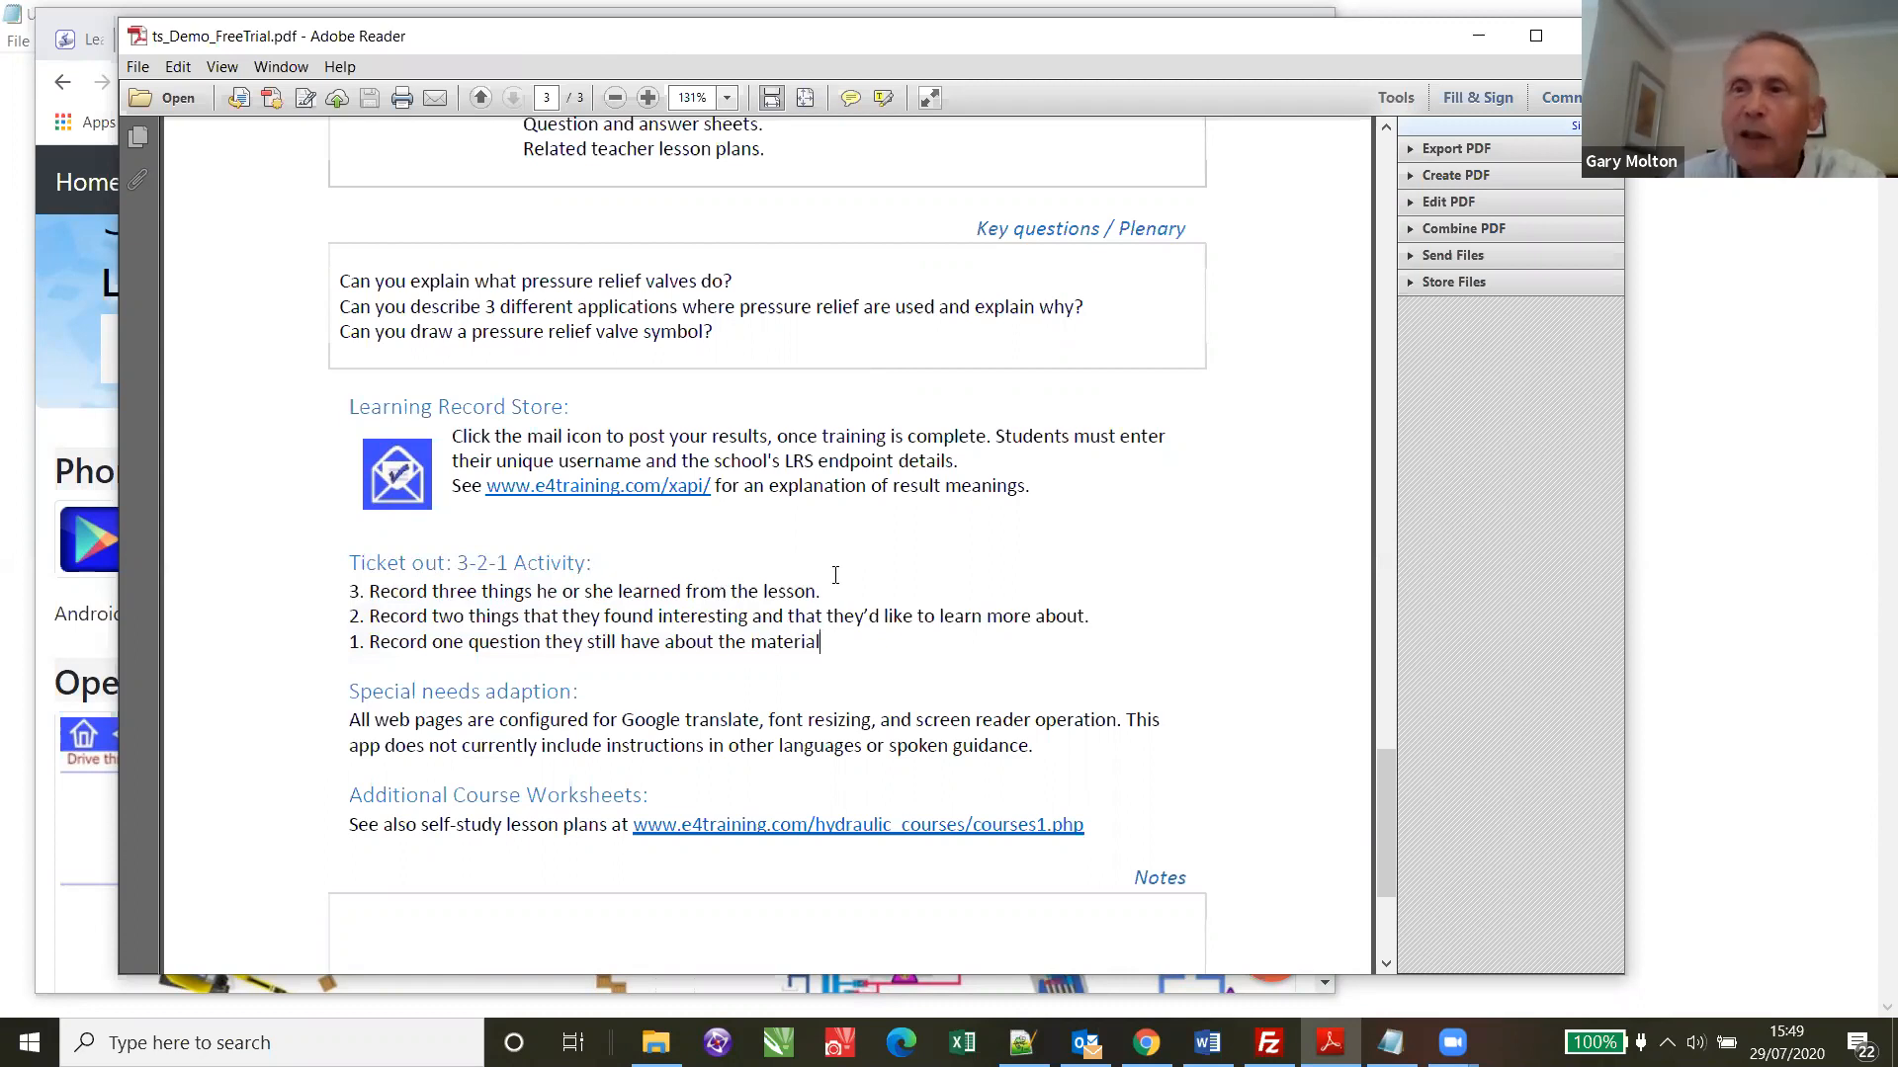
{"action": "mouse_move", "coordinate": [838, 551]}
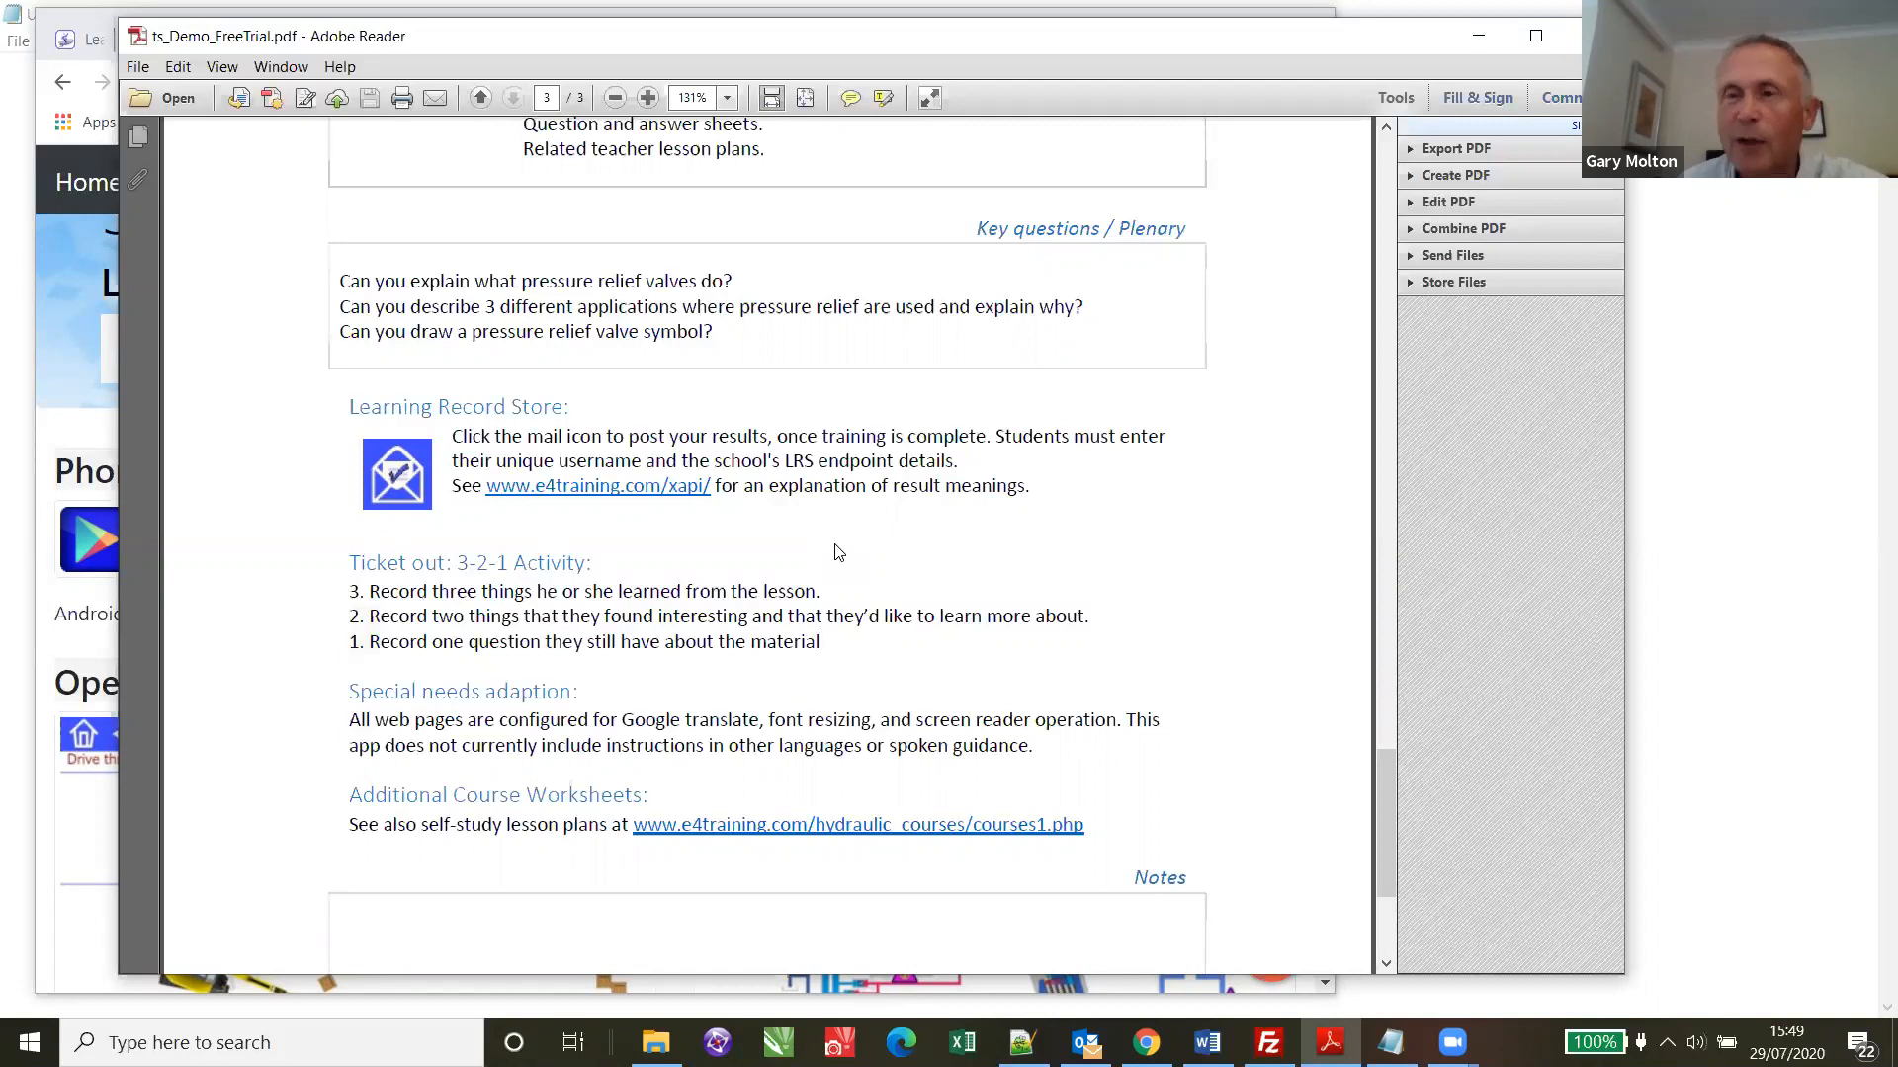
{"action": "mouse_move", "coordinate": [1295, 751]}
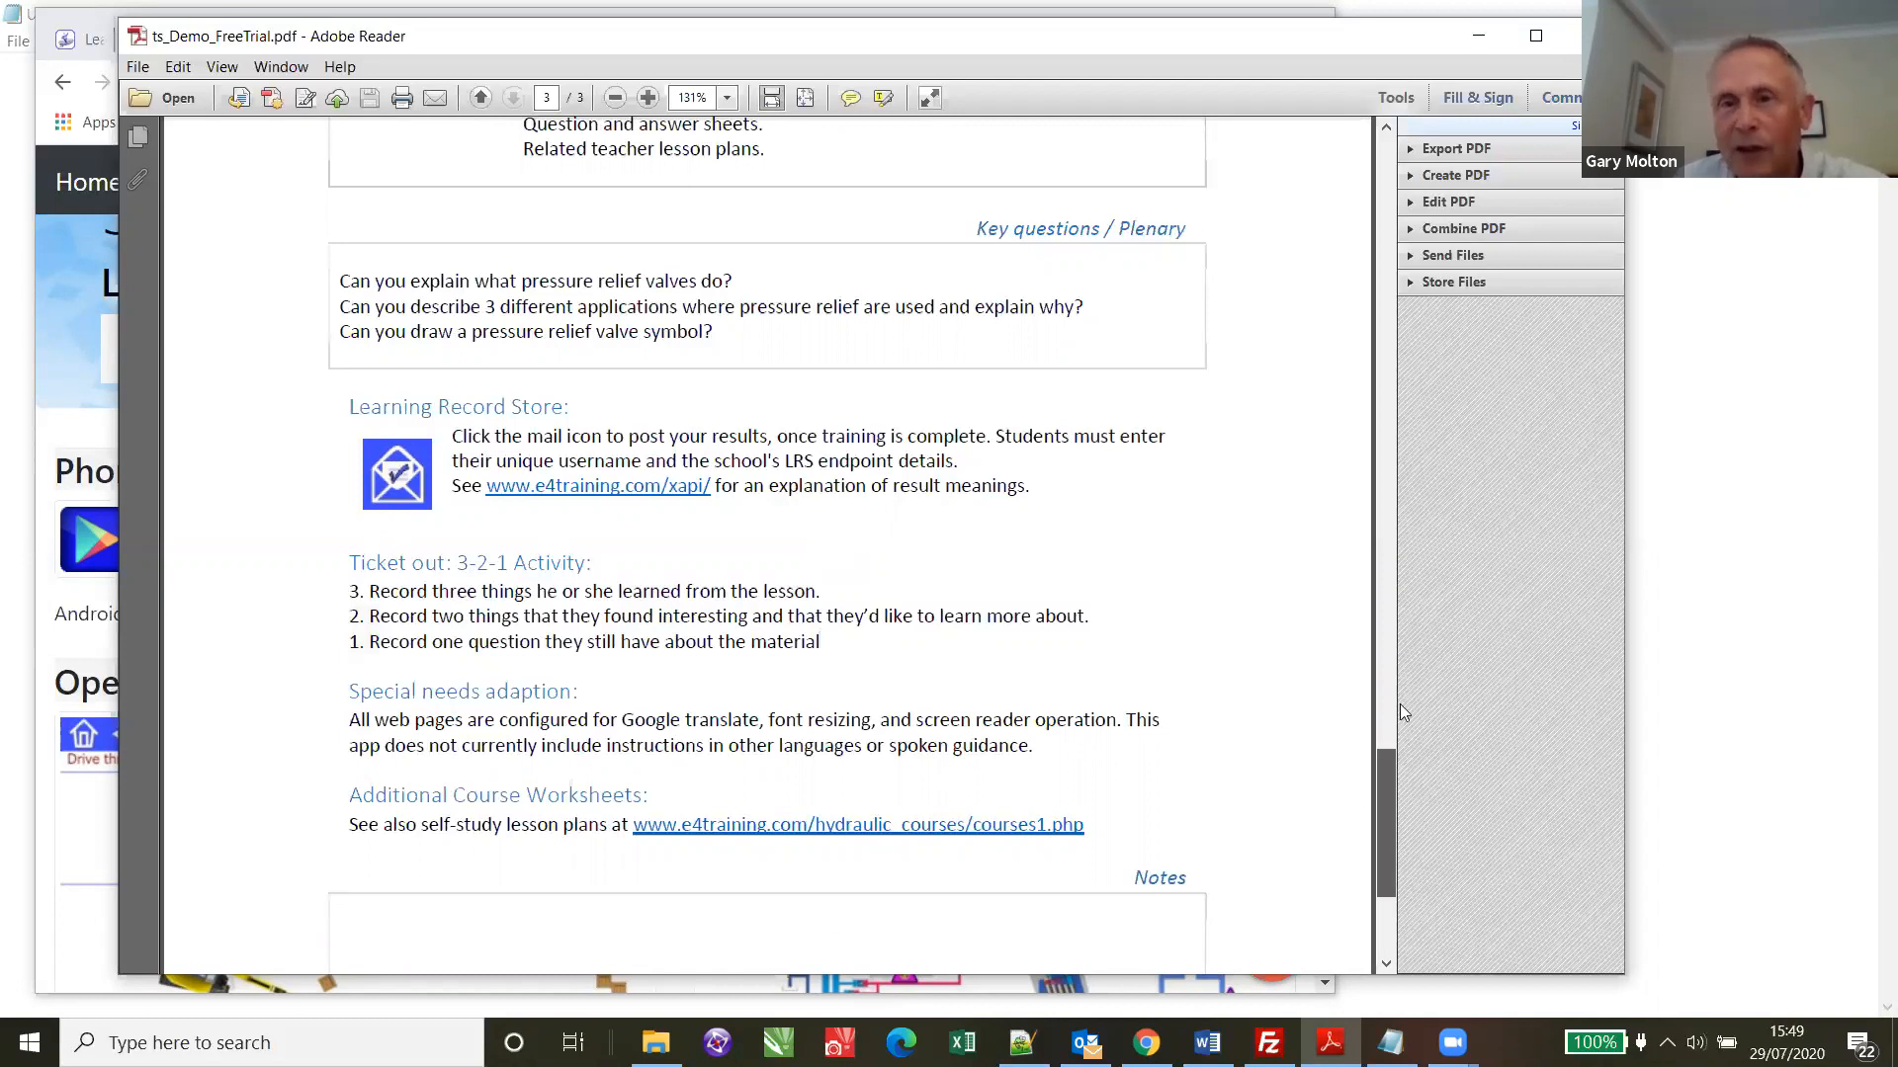
{"action": "scroll", "scroll_direction": "up", "scroll_amount": 3}
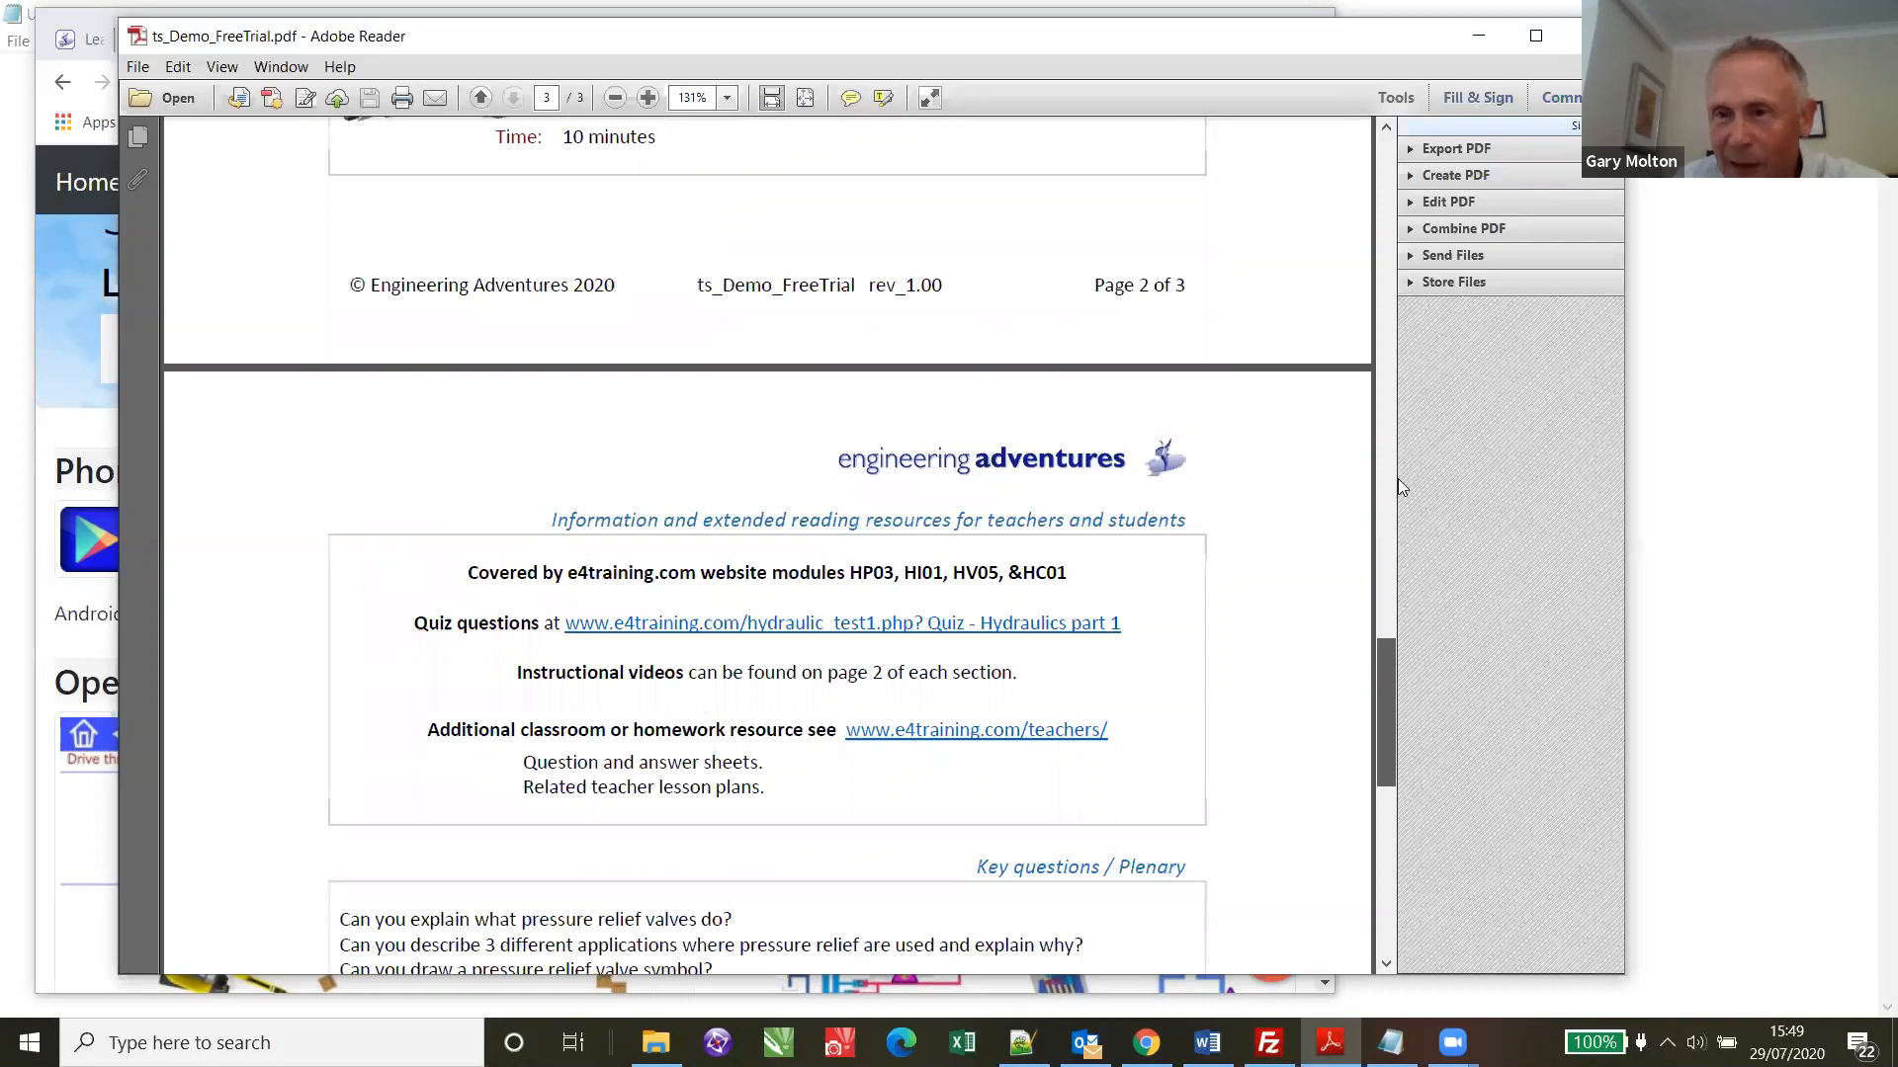
{"action": "scroll", "scroll_direction": "up", "scroll_amount": 3}
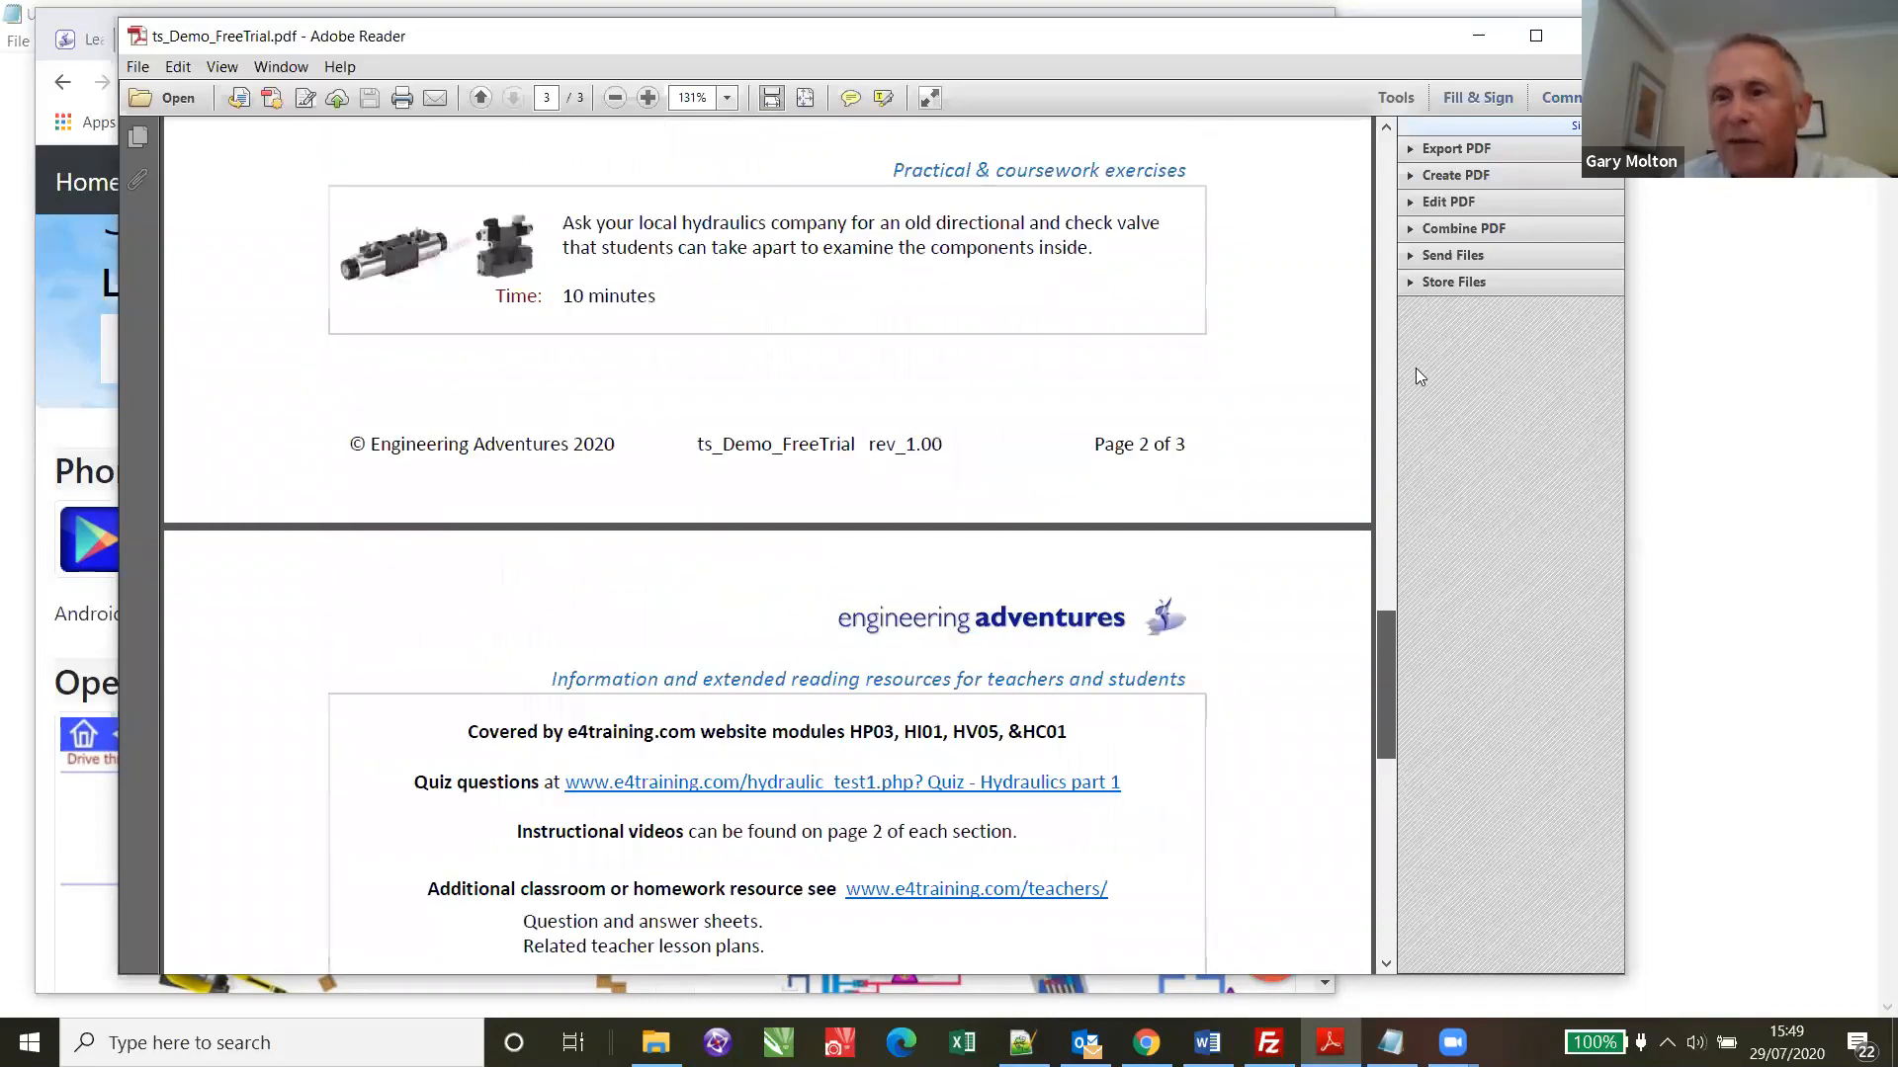
{"action": "scroll", "scroll_direction": "up", "scroll_amount": 3}
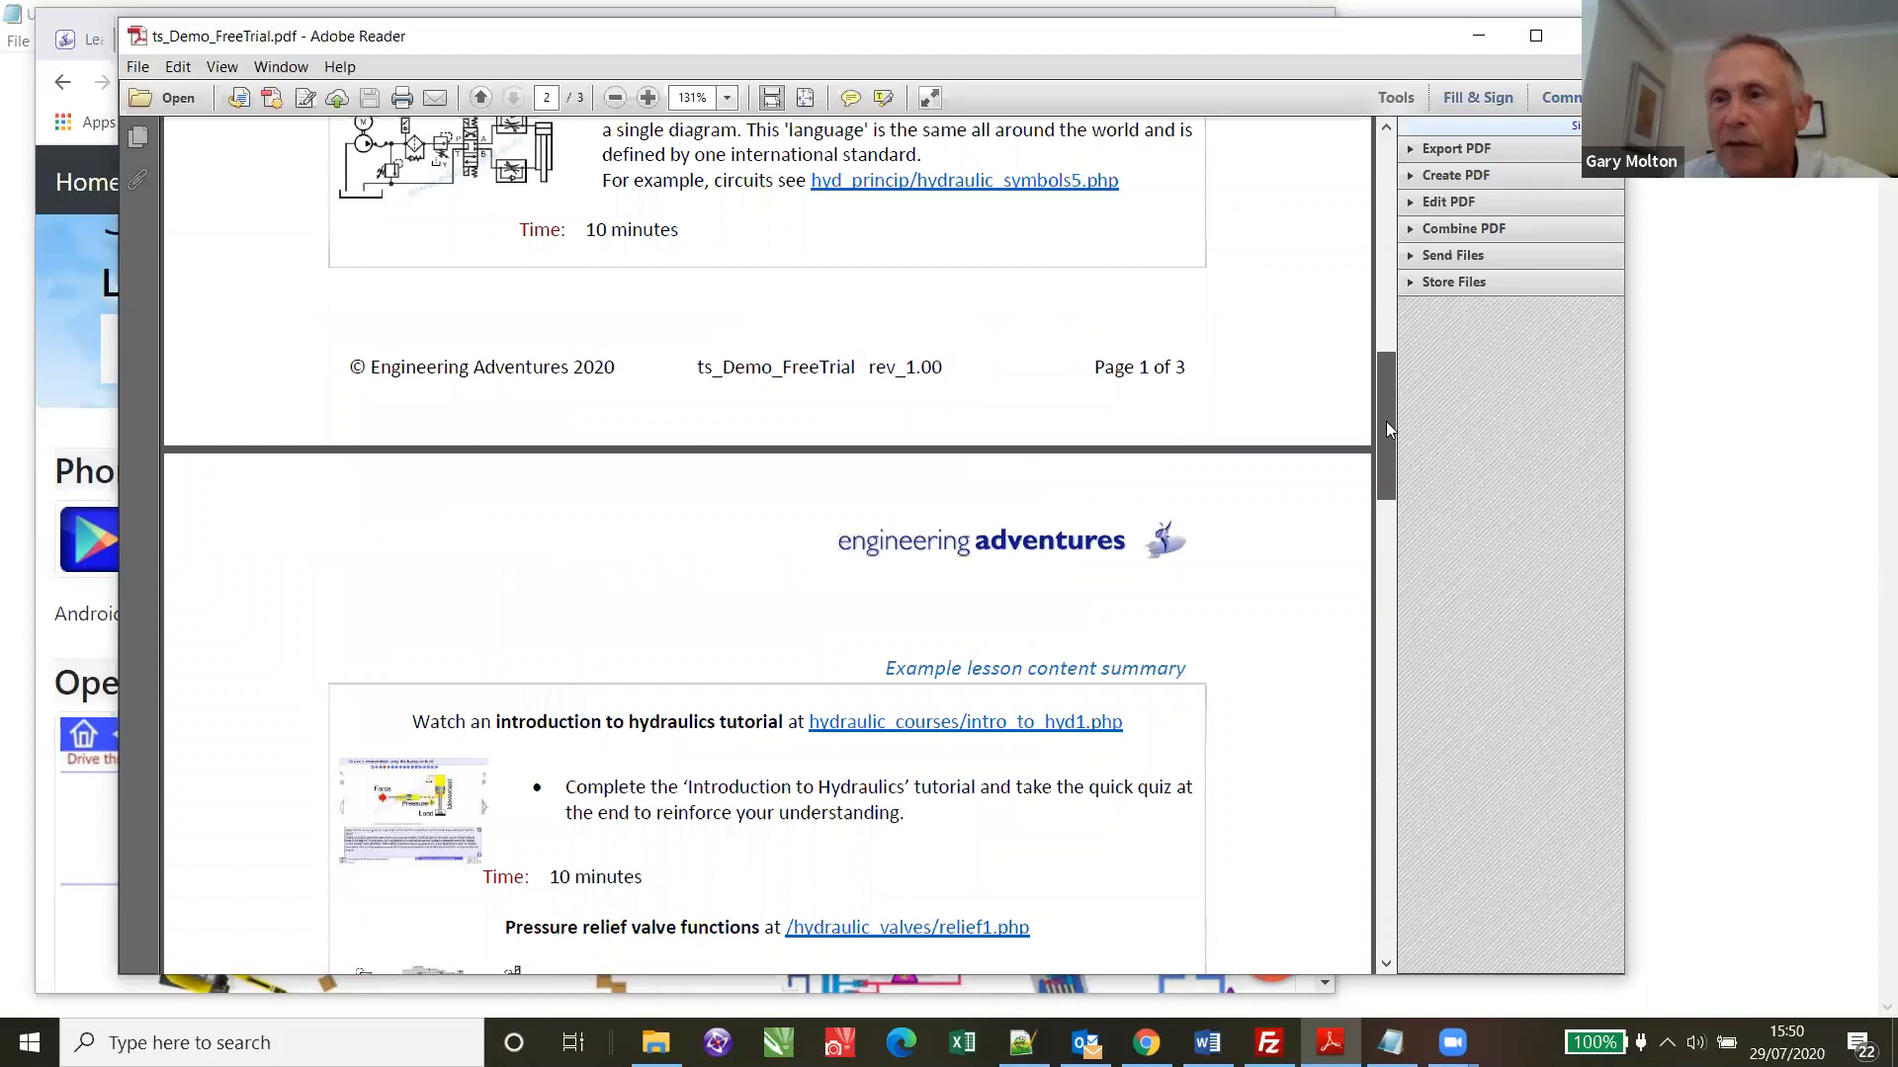
{"action": "scroll", "scroll_direction": "up", "scroll_amount": 3}
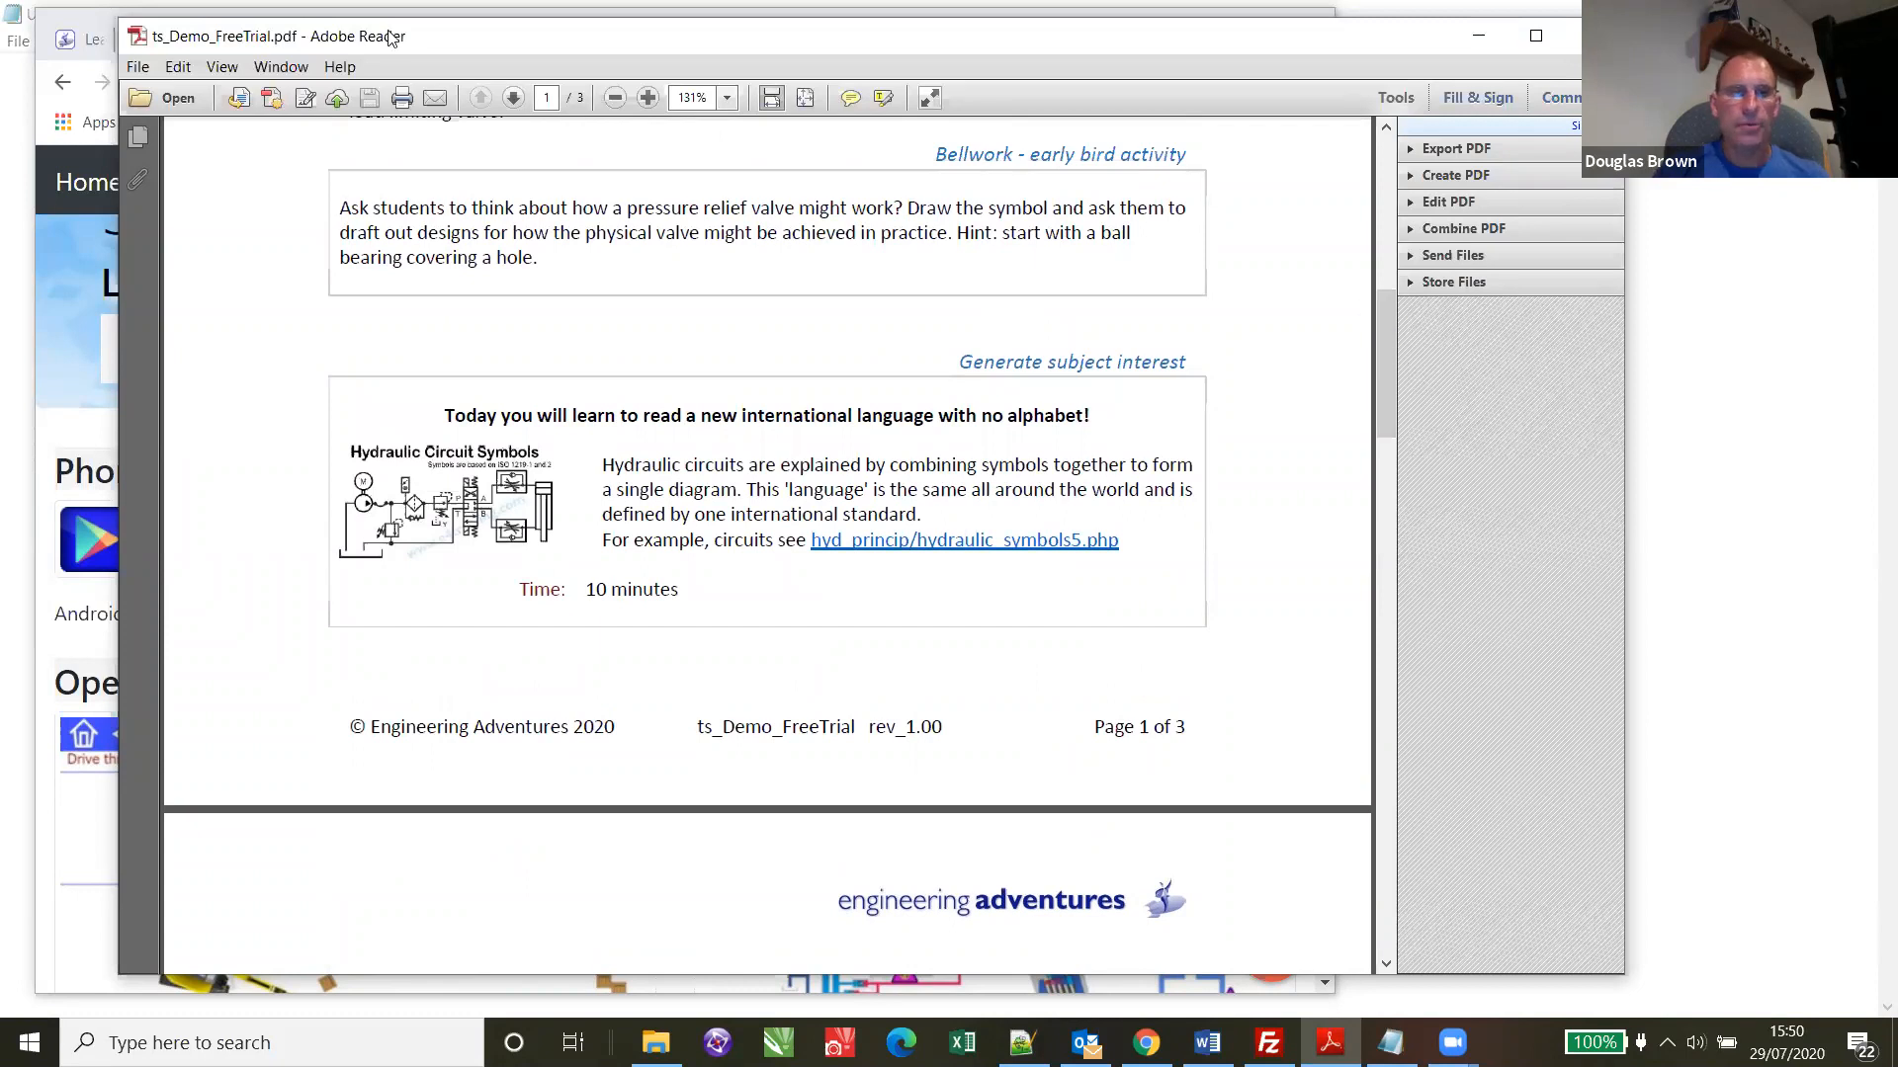
{"action": "mouse_move", "coordinate": [1221, 47]}
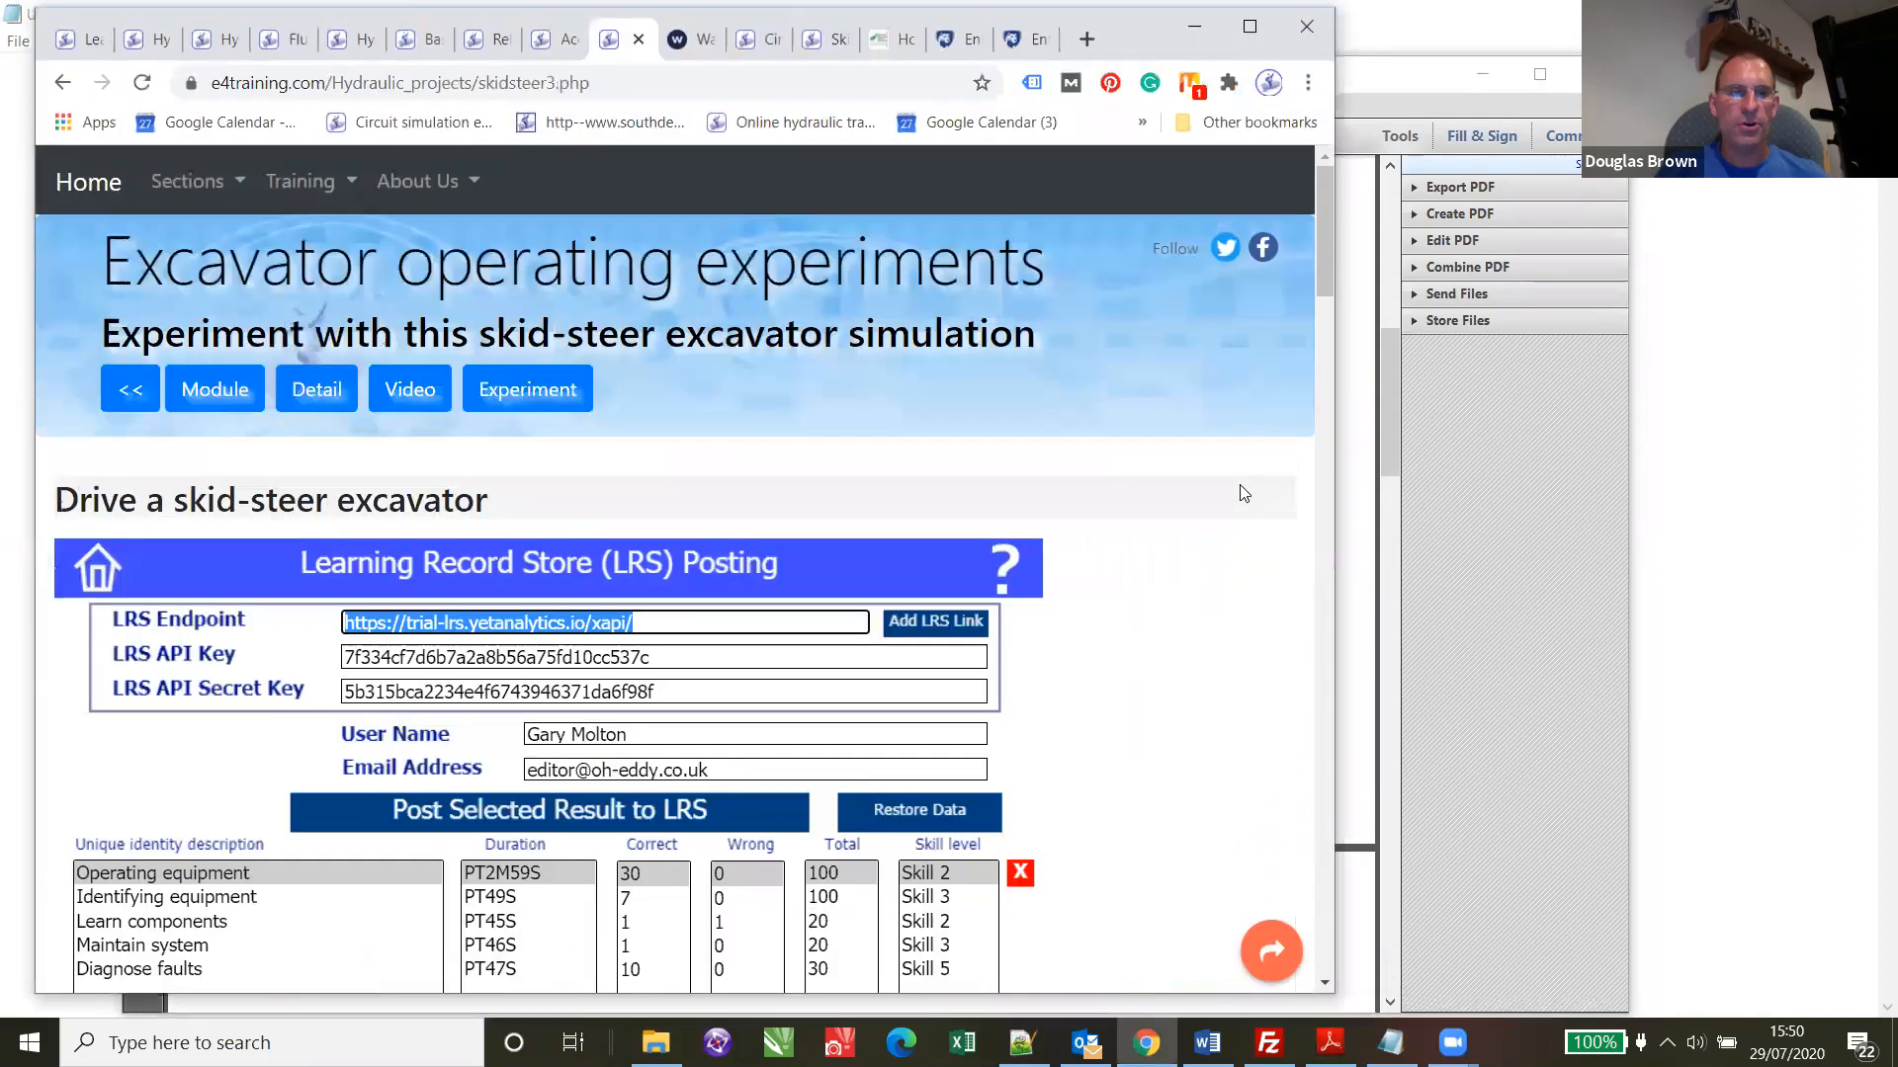
- Scroll the skid-steer page to the Drive a Skid Steer Excavator simulation launcher
{"action": "scroll", "scroll_direction": "up", "scroll_amount": 3}
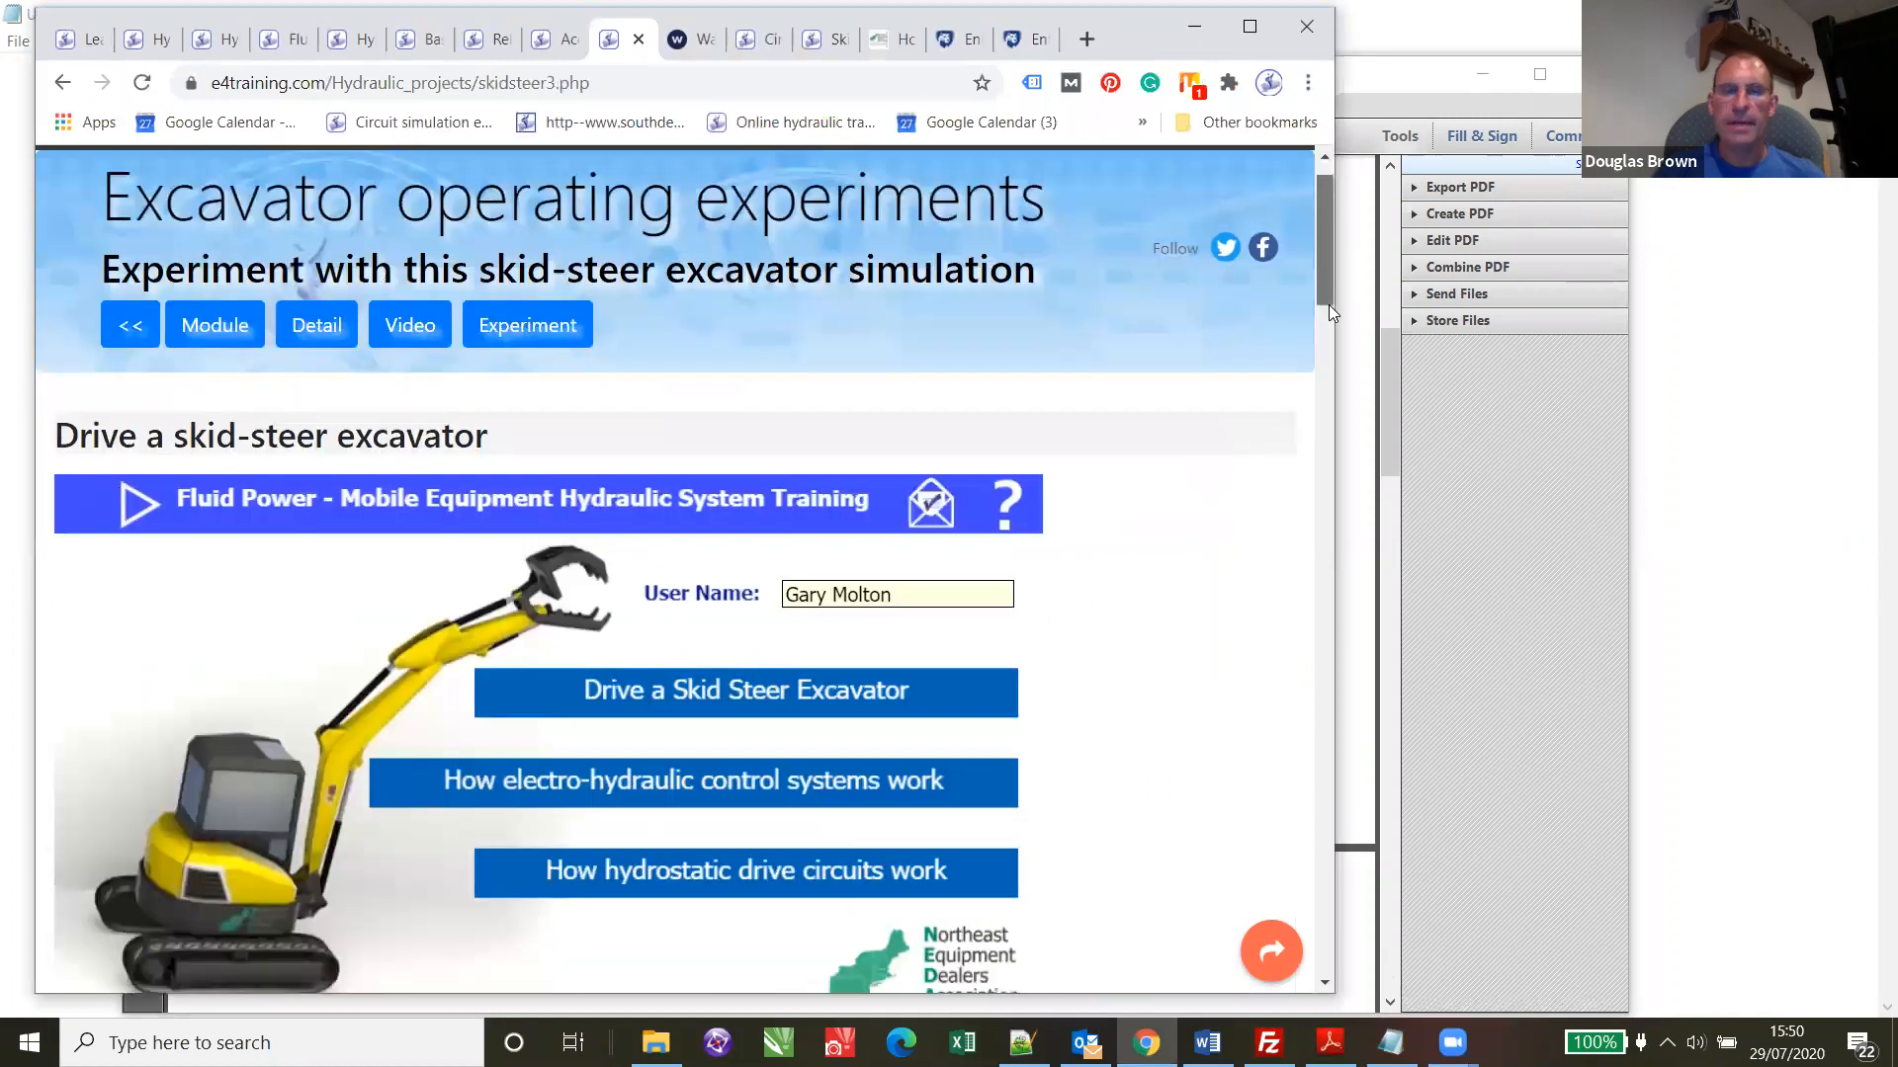
{"action": "scroll", "scroll_direction": "down", "scroll_amount": 3}
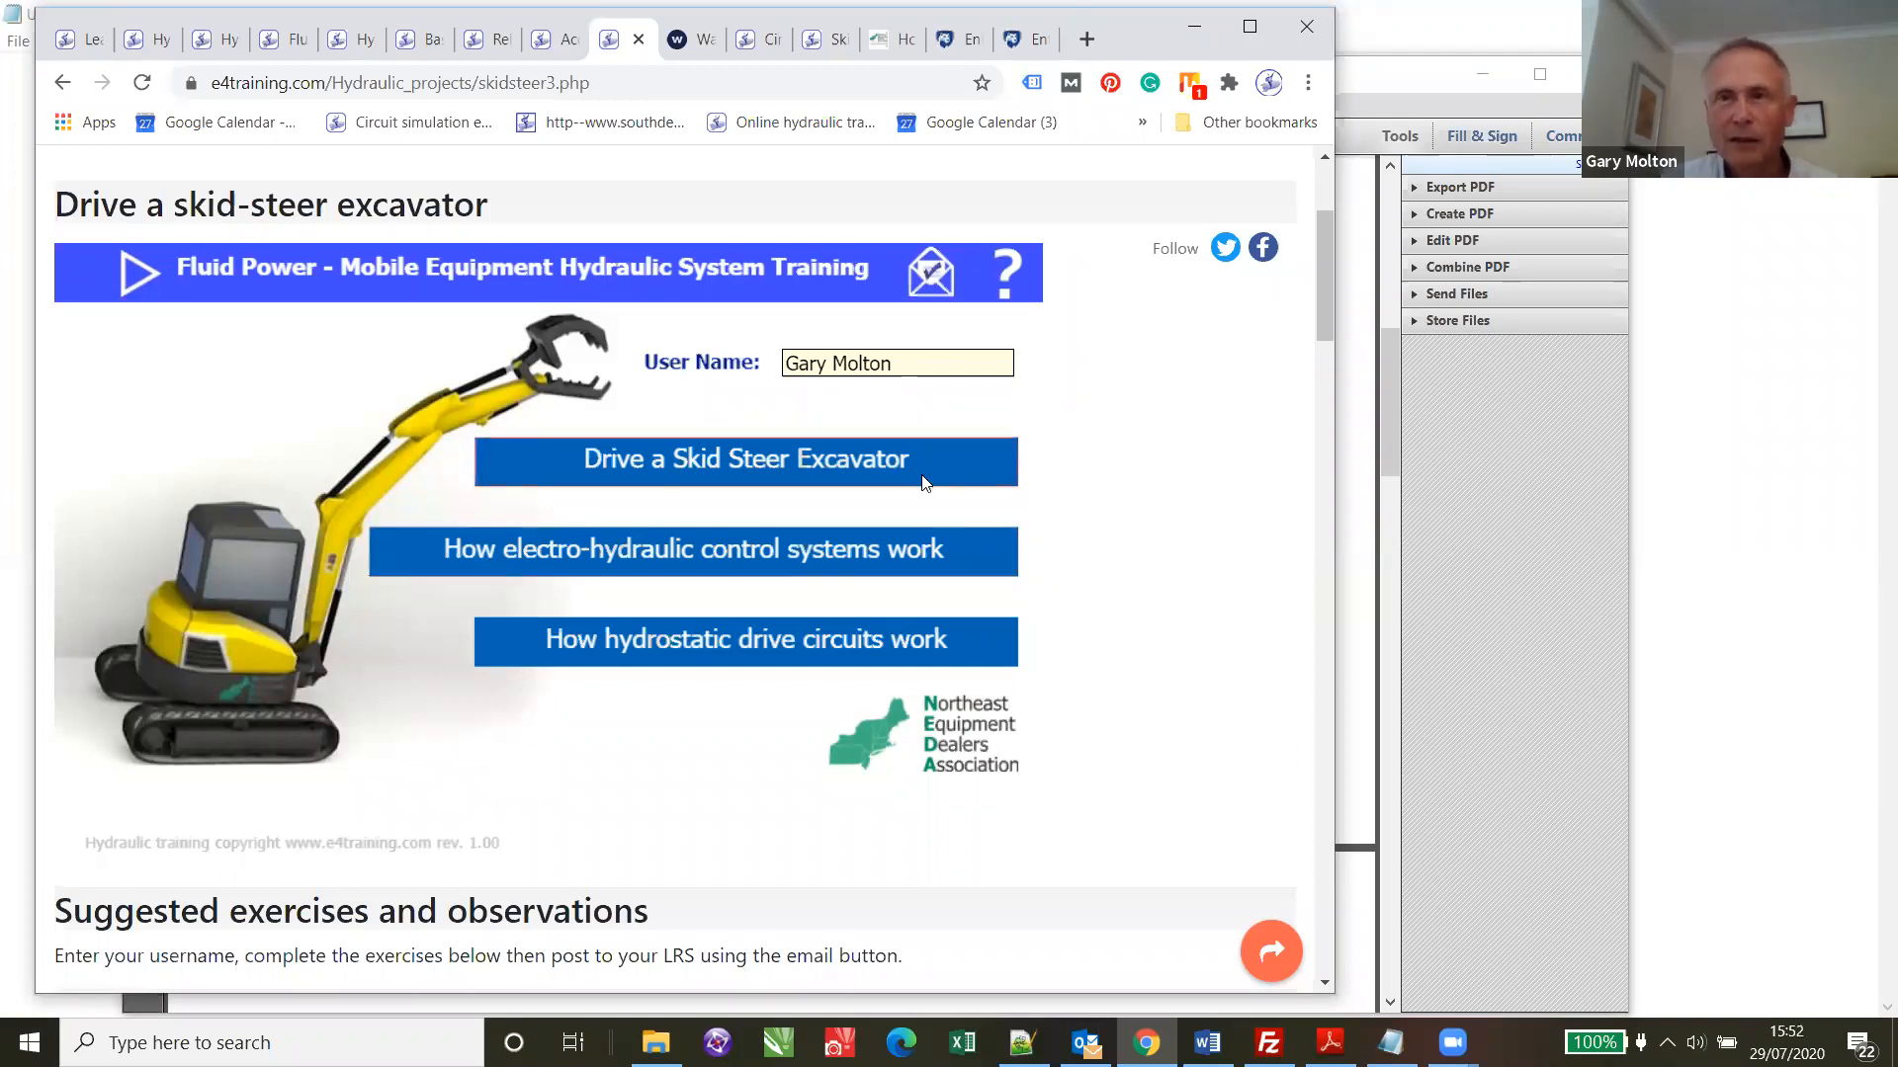
{"action": "mouse_move", "coordinate": [1221, 305]}
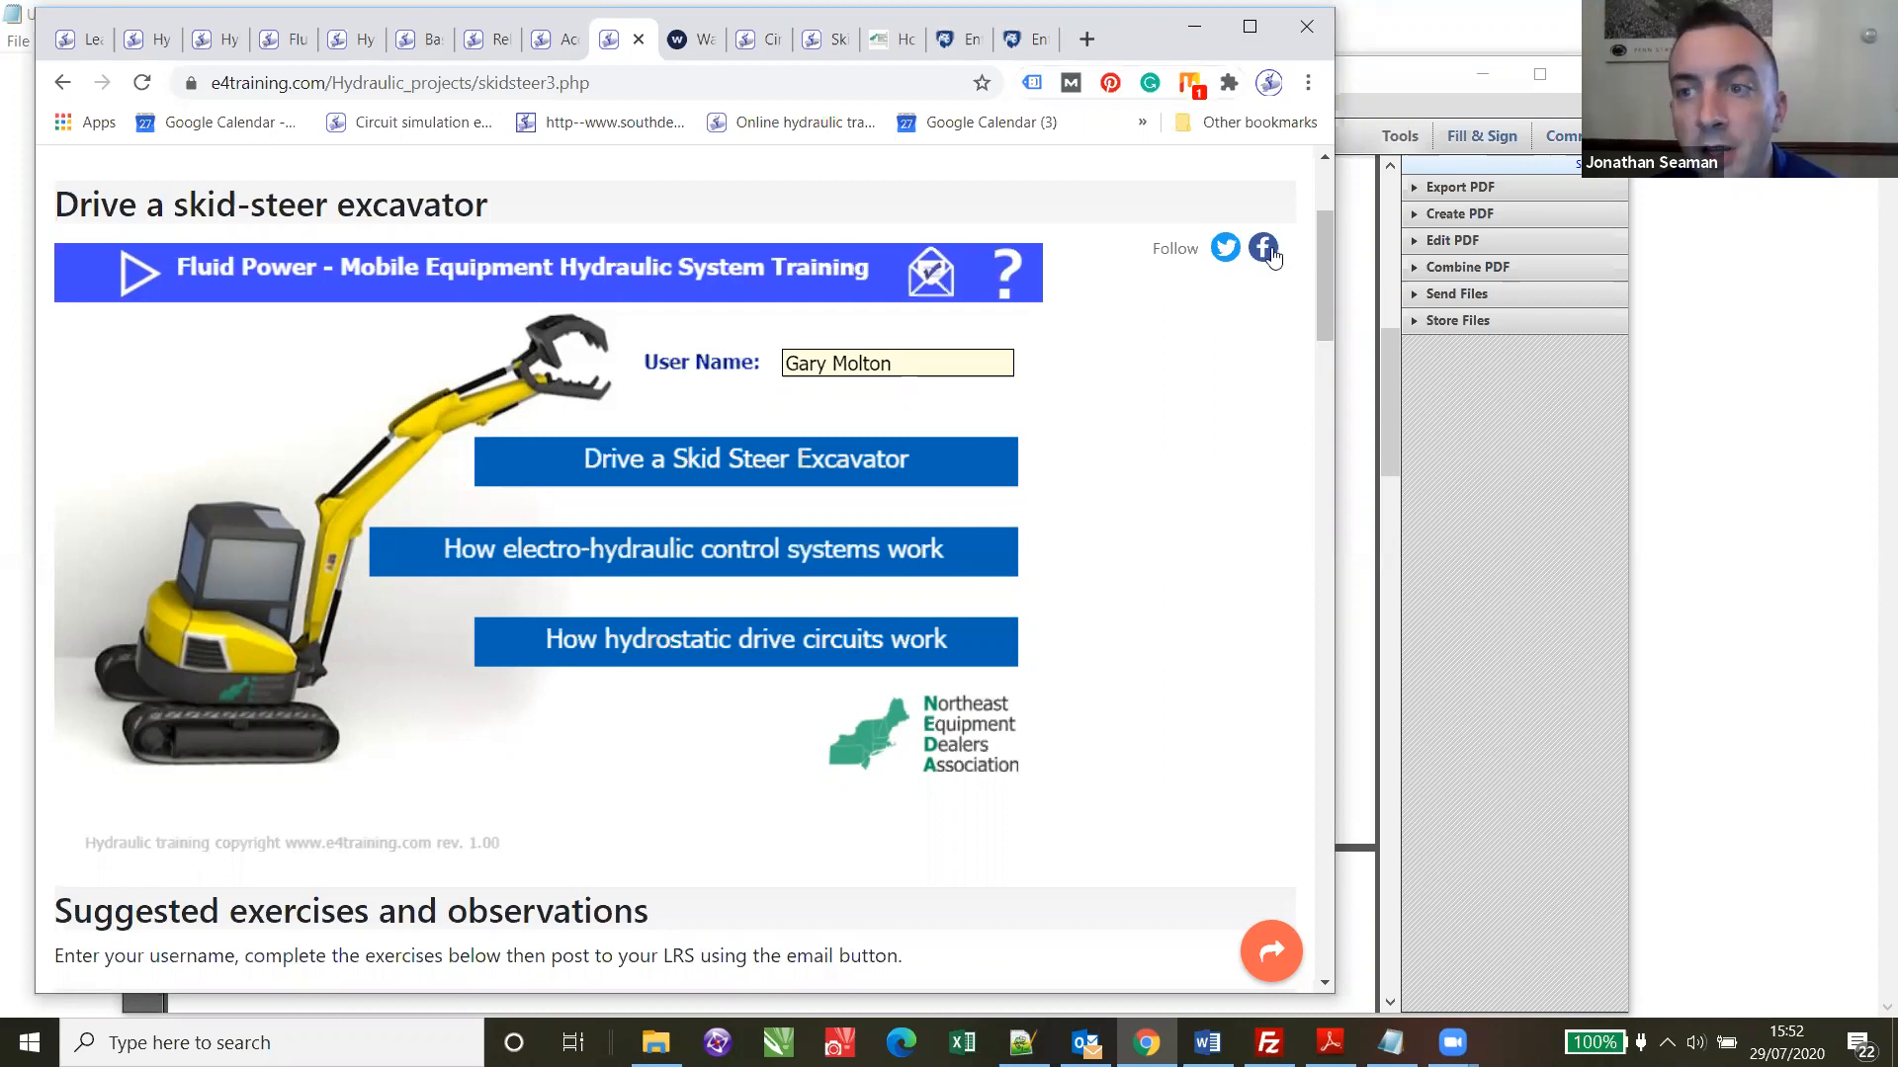
{"action": "mouse_move", "coordinate": [1263, 247]}
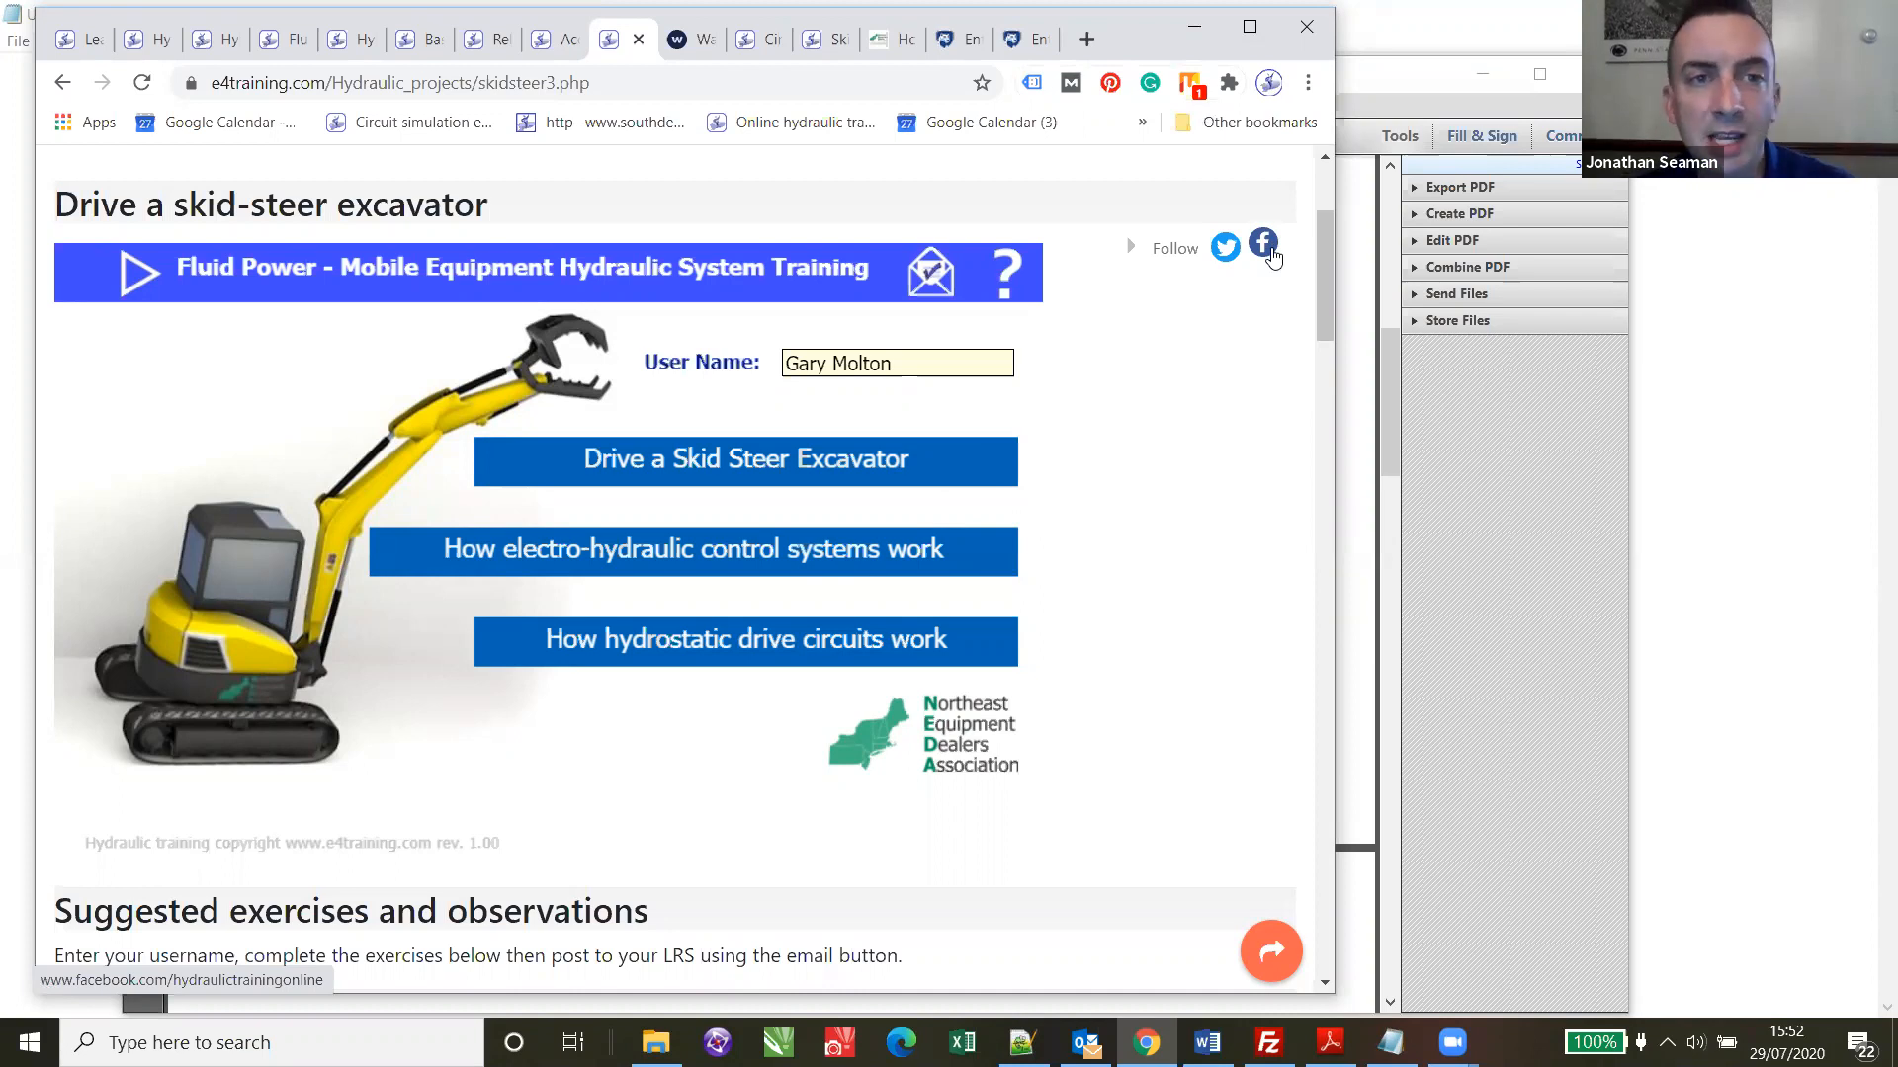
{"action": "mouse_move", "coordinate": [1354, 589]}
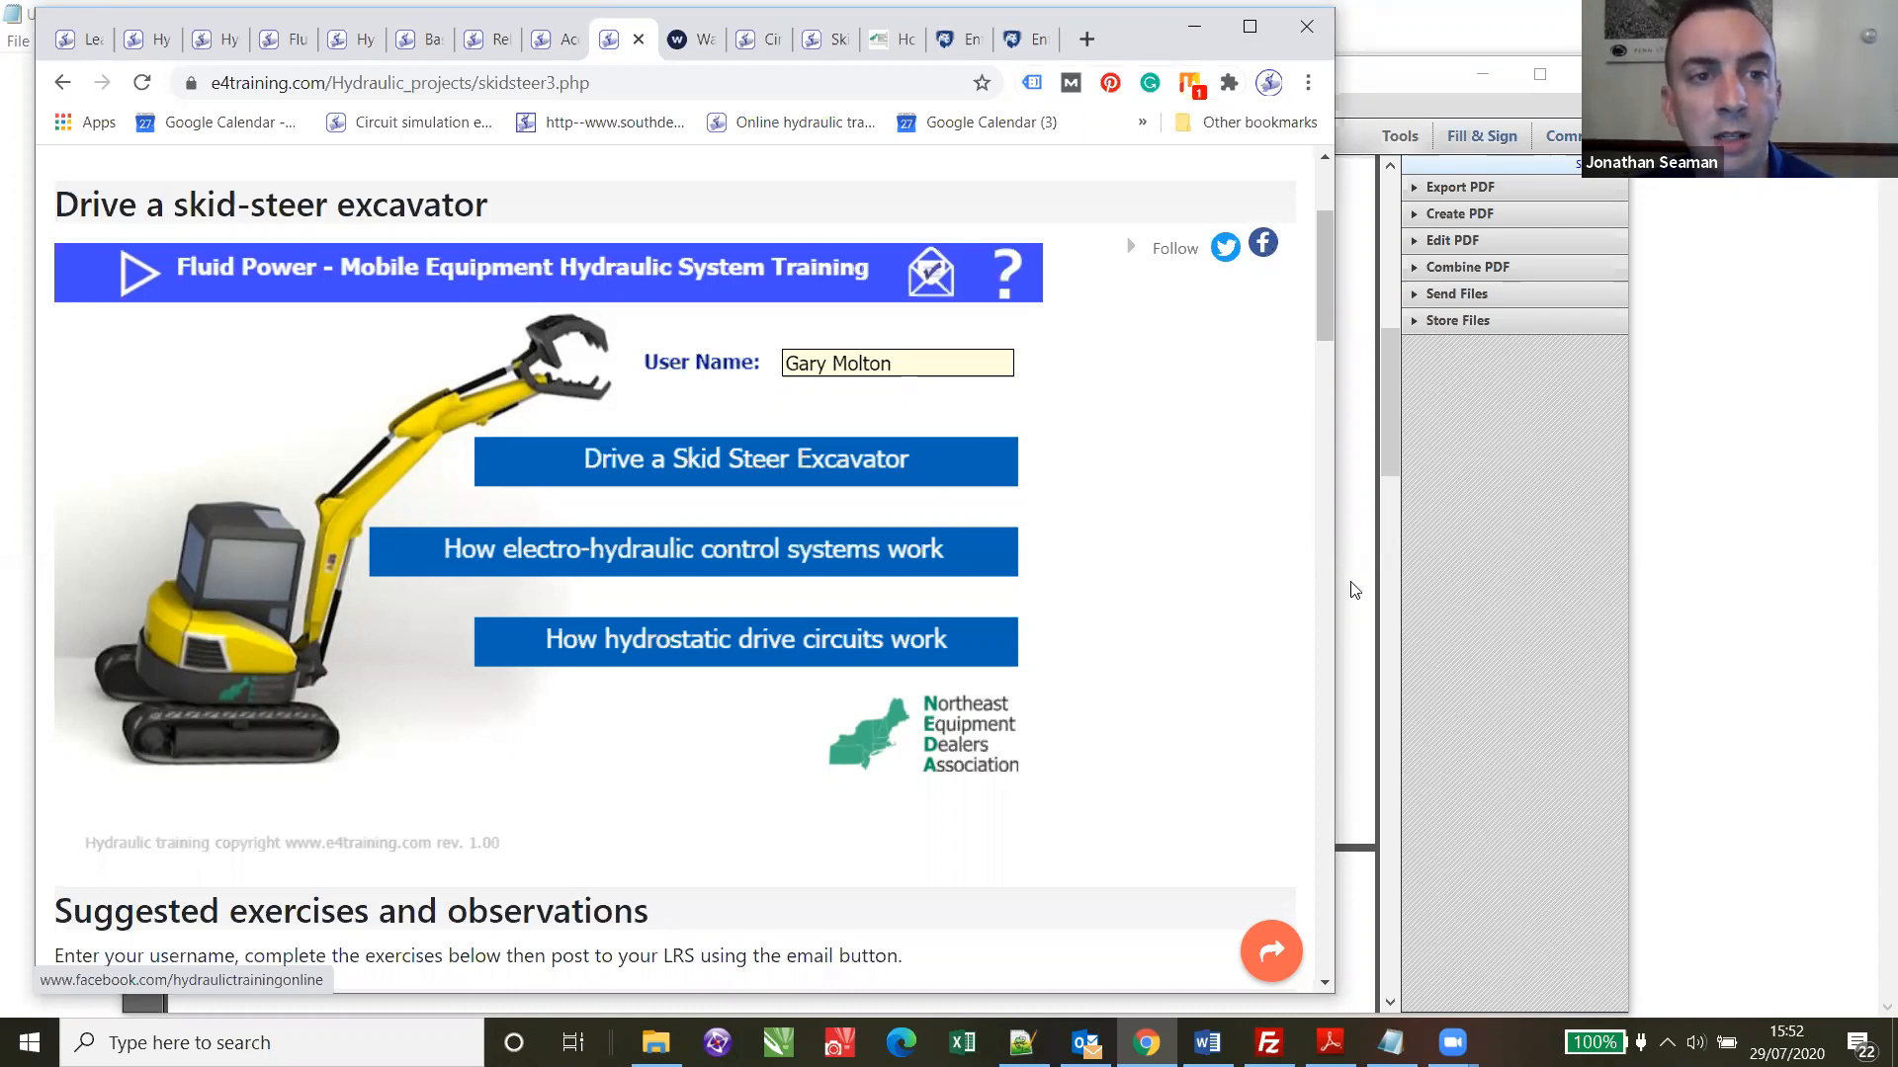
{"action": "mouse_move", "coordinate": [1334, 524]}
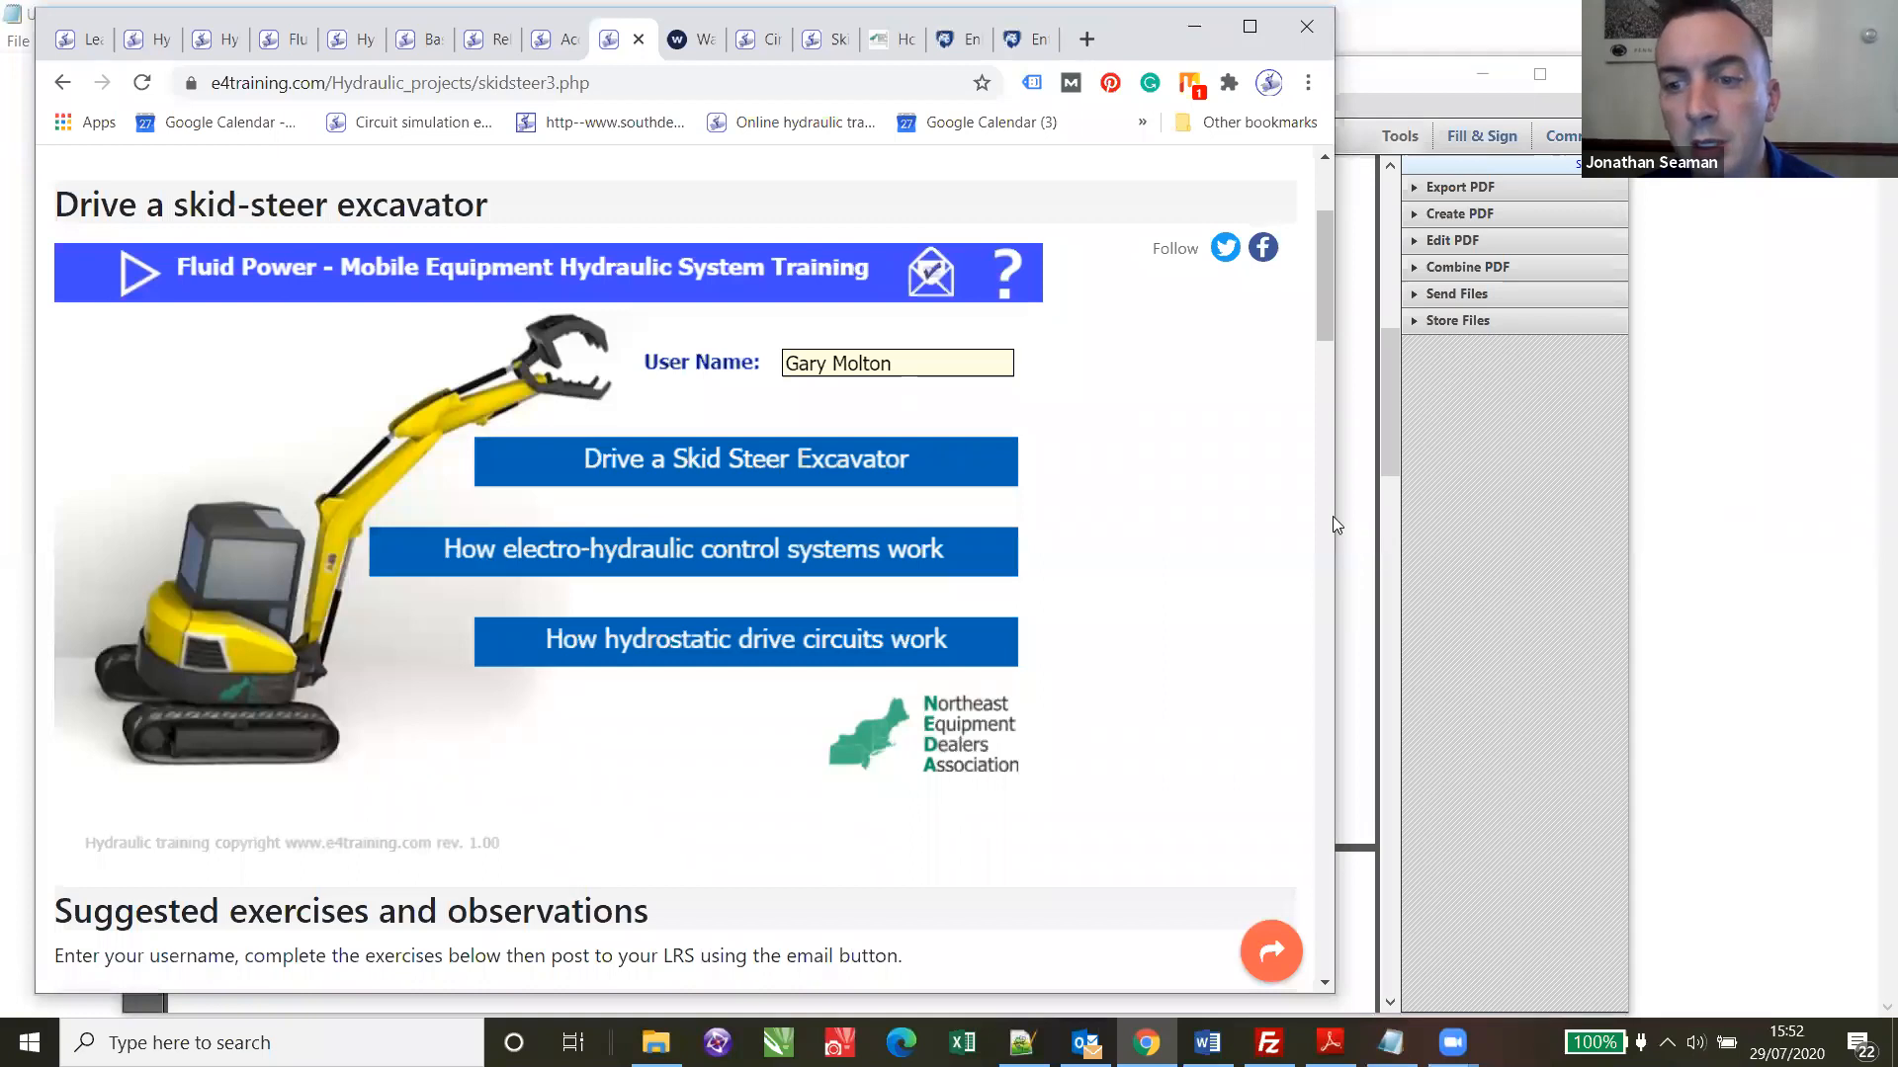
{"action": "mouse_move", "coordinate": [1334, 518]}
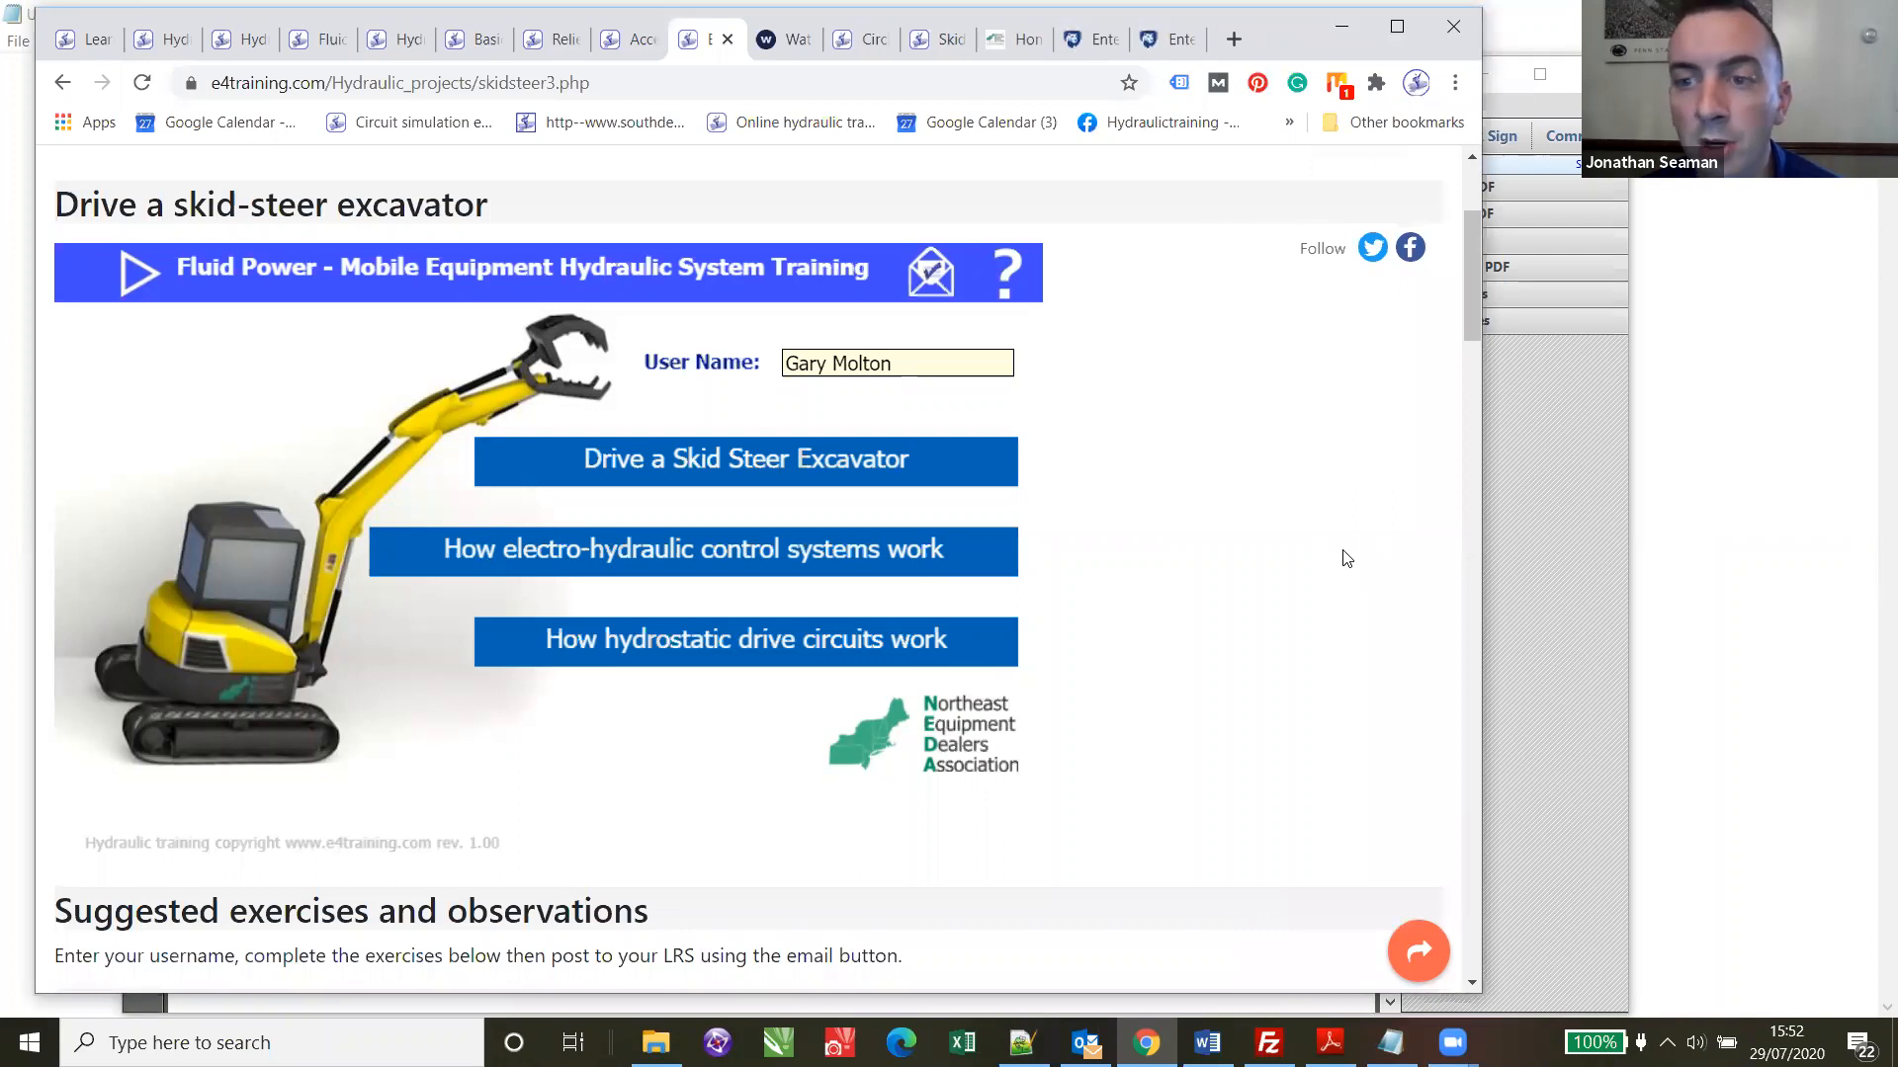
{"action": "mouse_move", "coordinate": [1297, 573]}
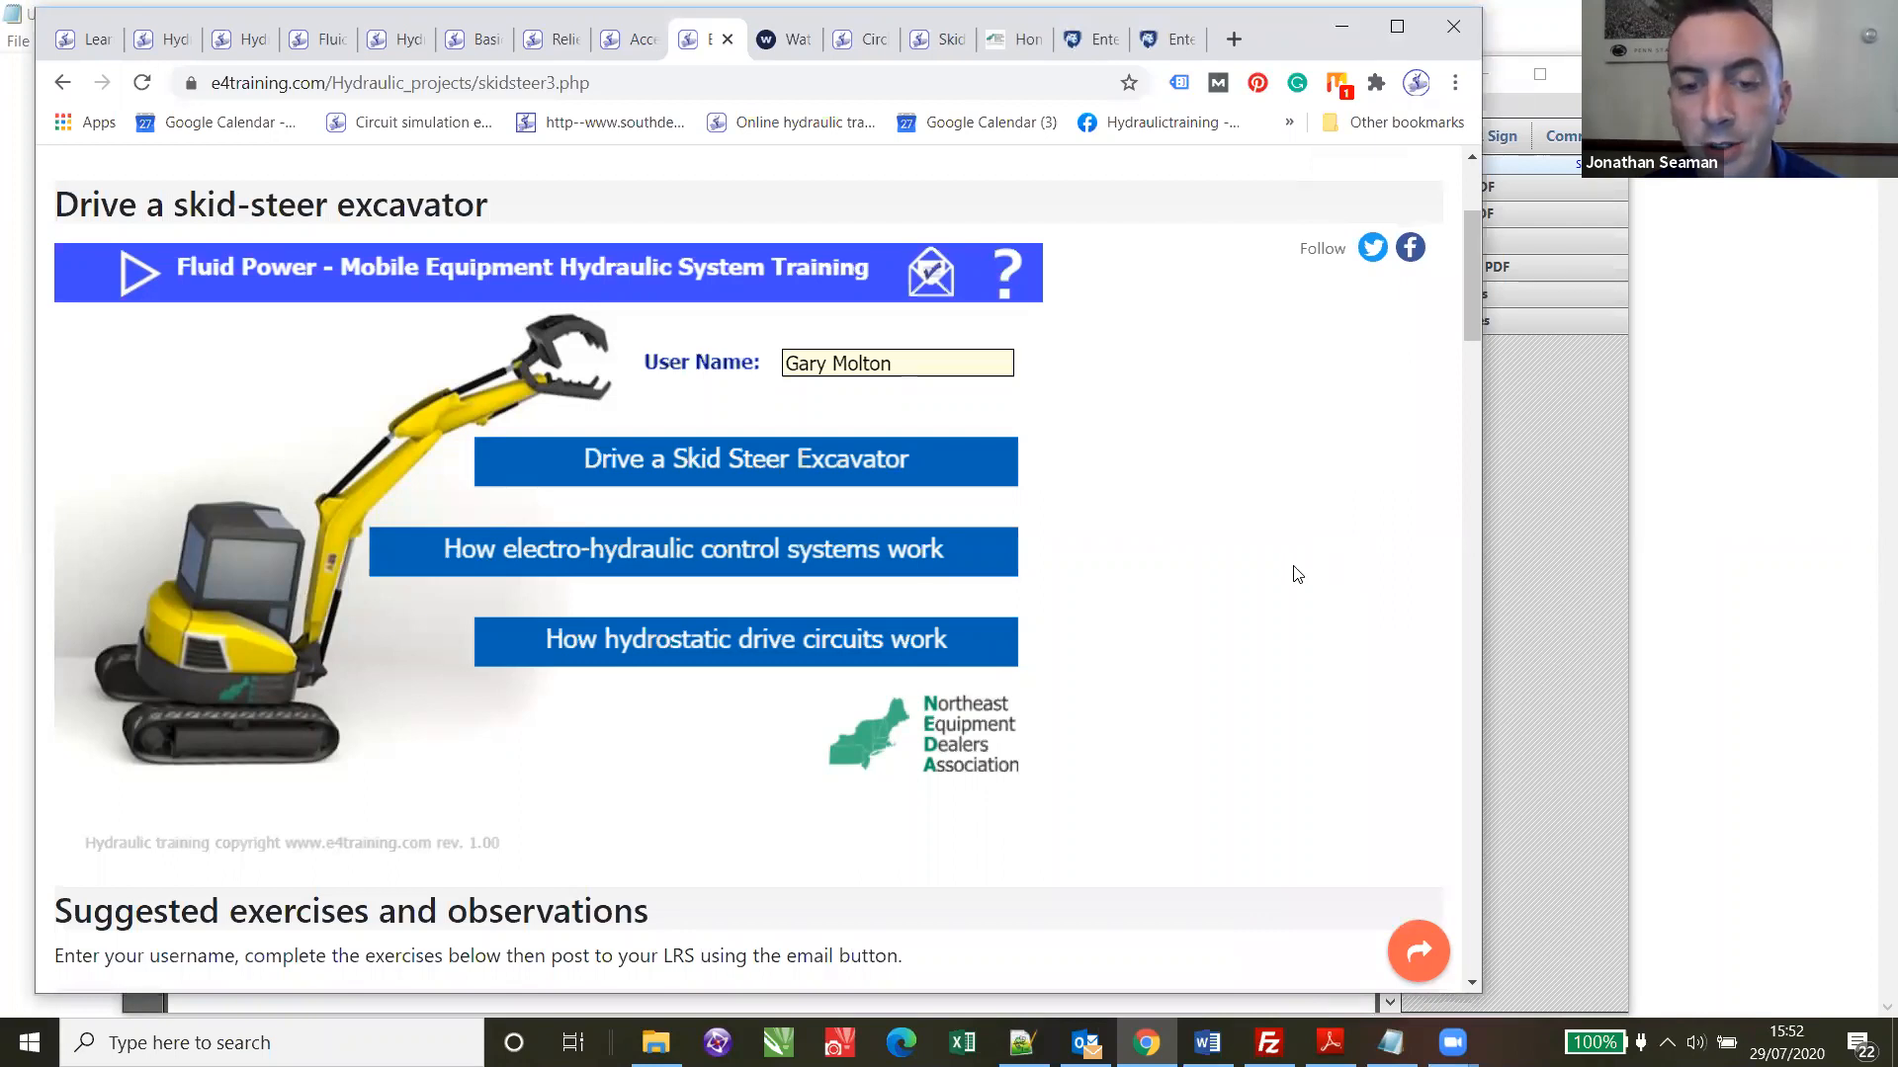
{"action": "mouse_move", "coordinate": [740, 206]}
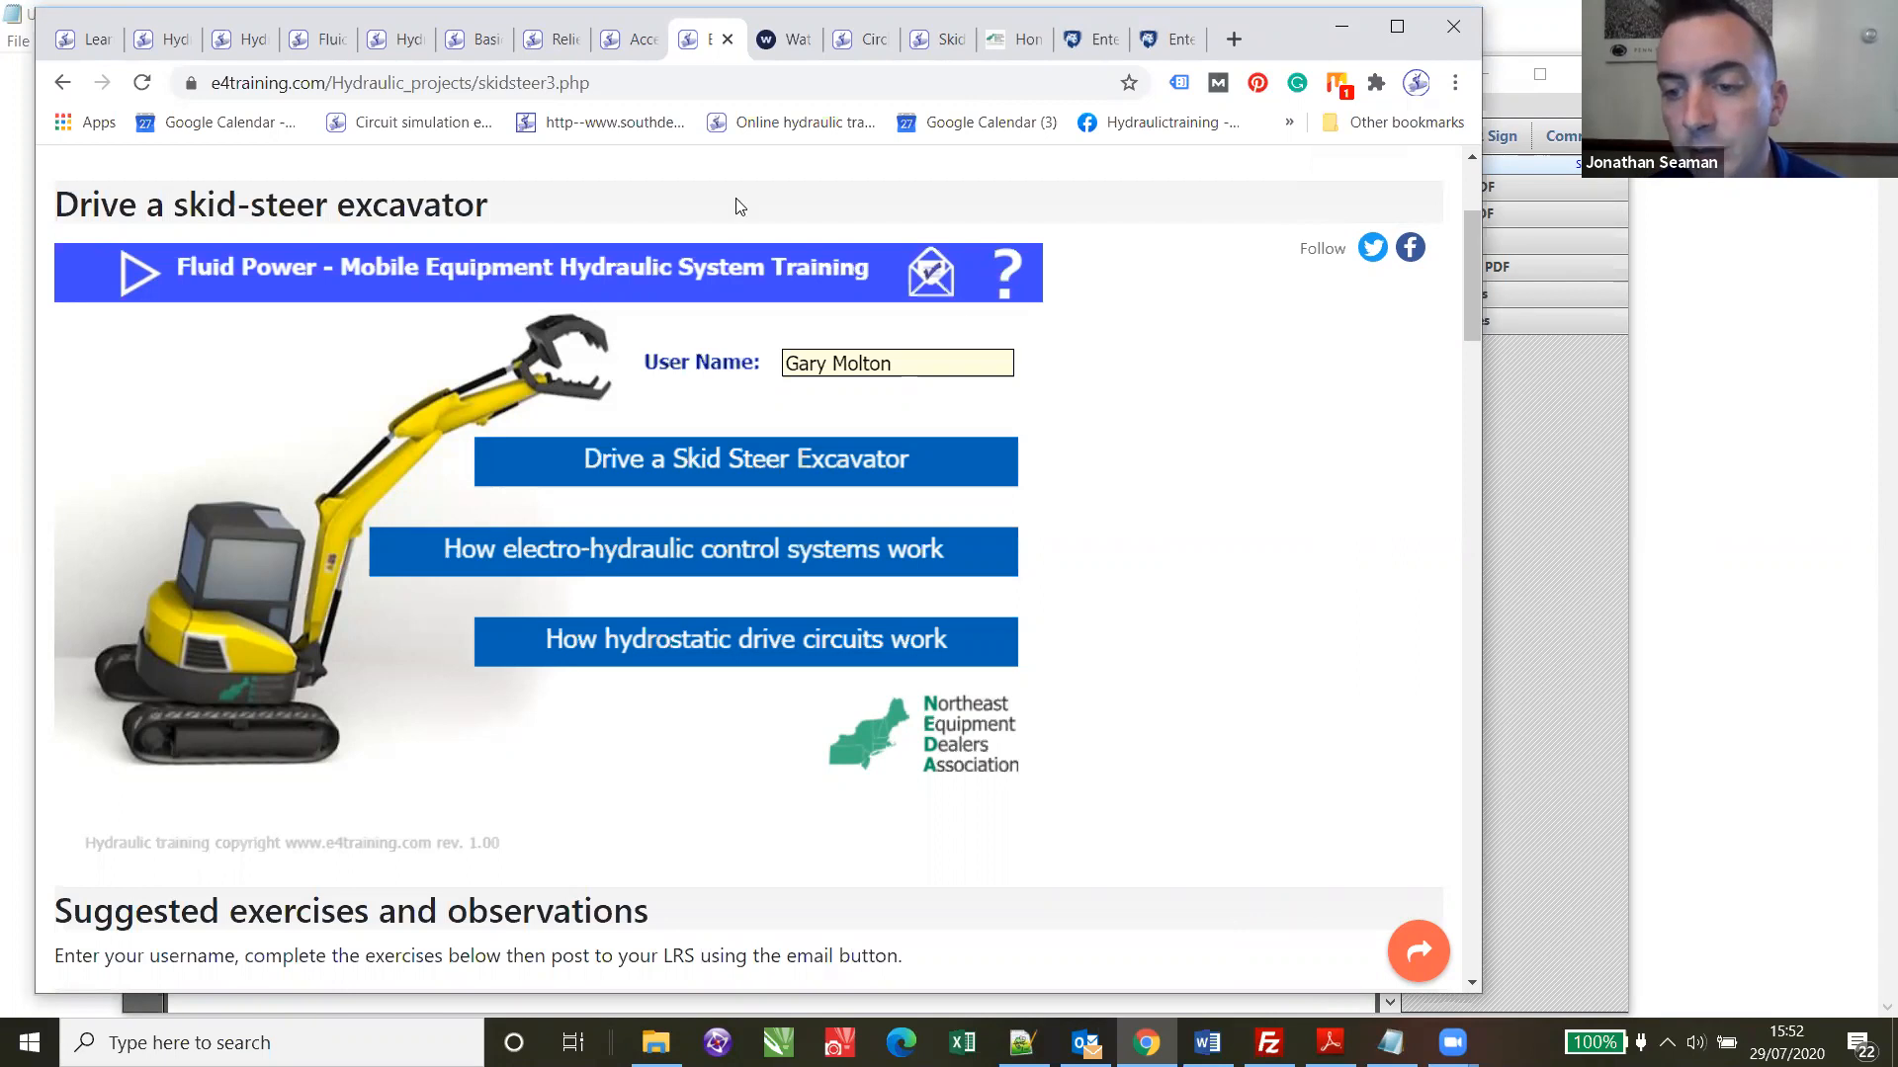
{"action": "mouse_move", "coordinate": [253, 40]}
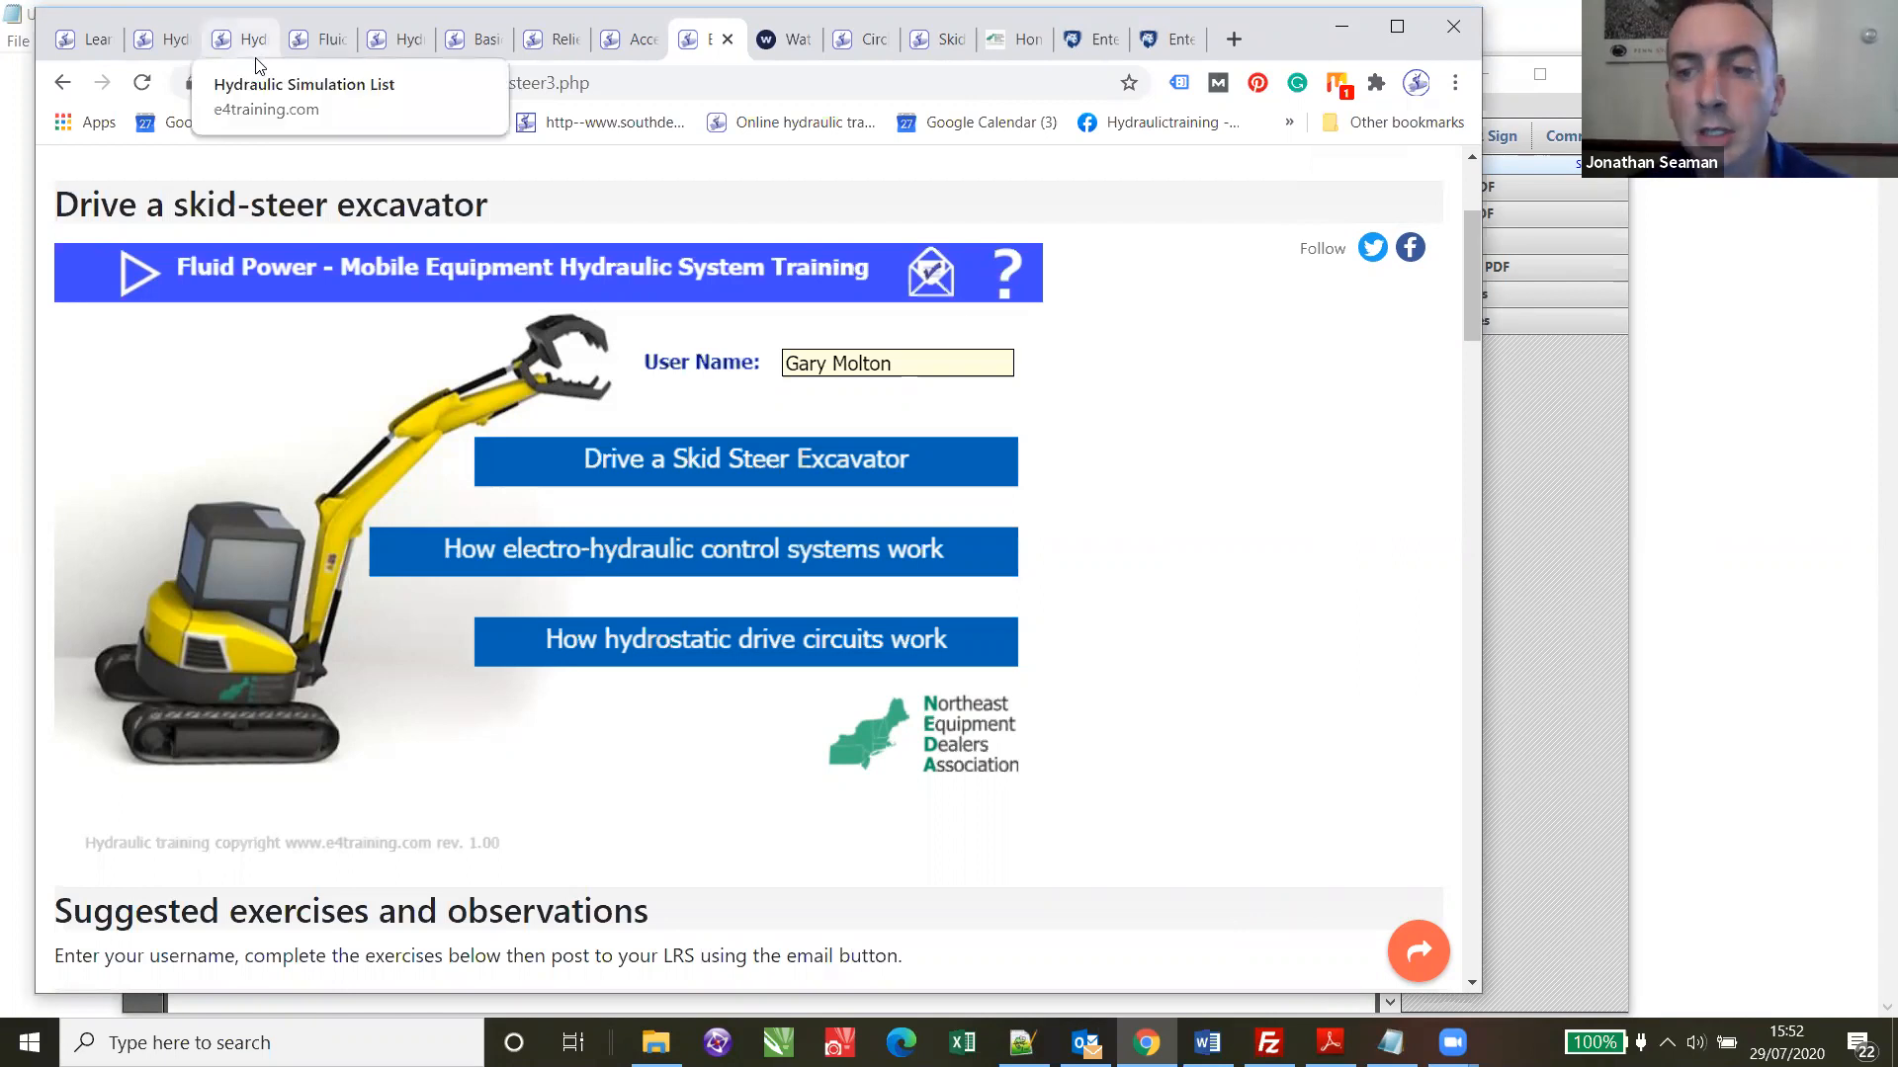
{"action": "mouse_move", "coordinate": [253, 40]}
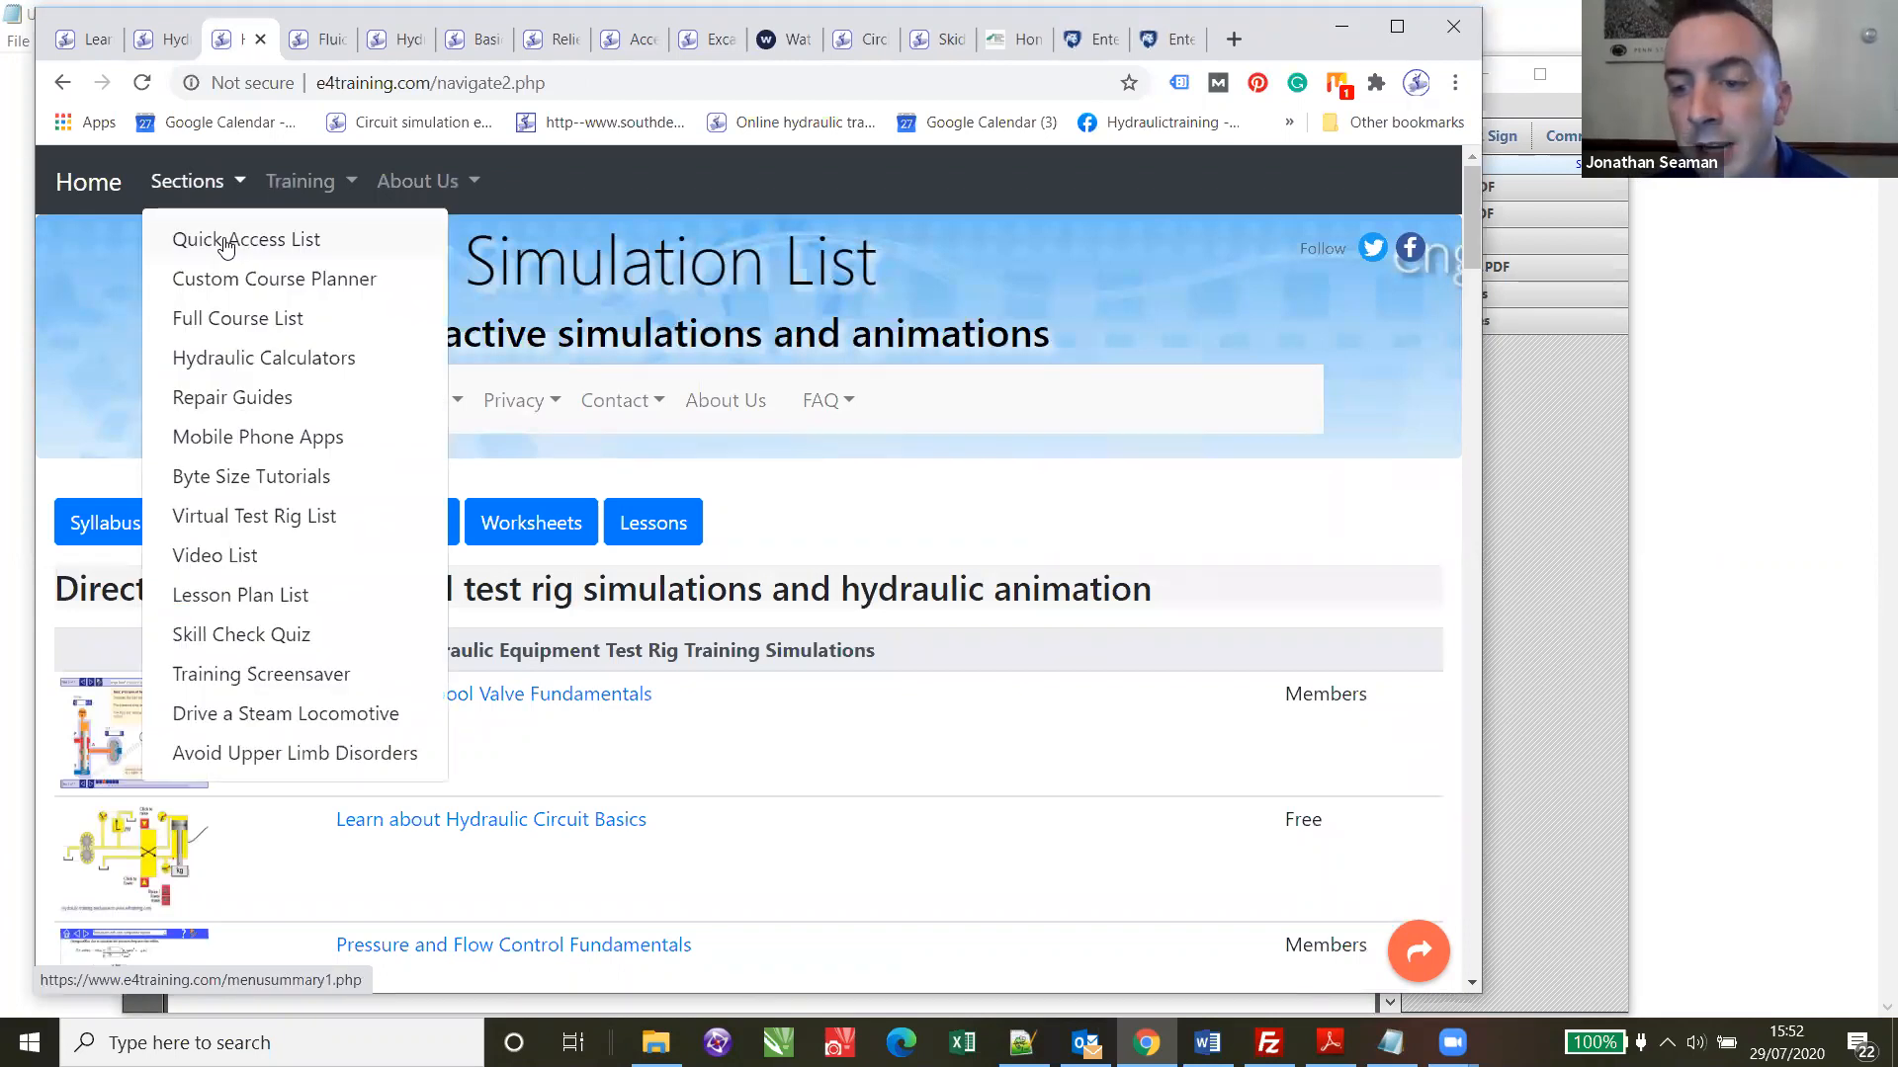
- Show the Hydraulic System Lessons quick access list via Sections and look through it
{"action": "left_click", "coordinate": [247, 239]}
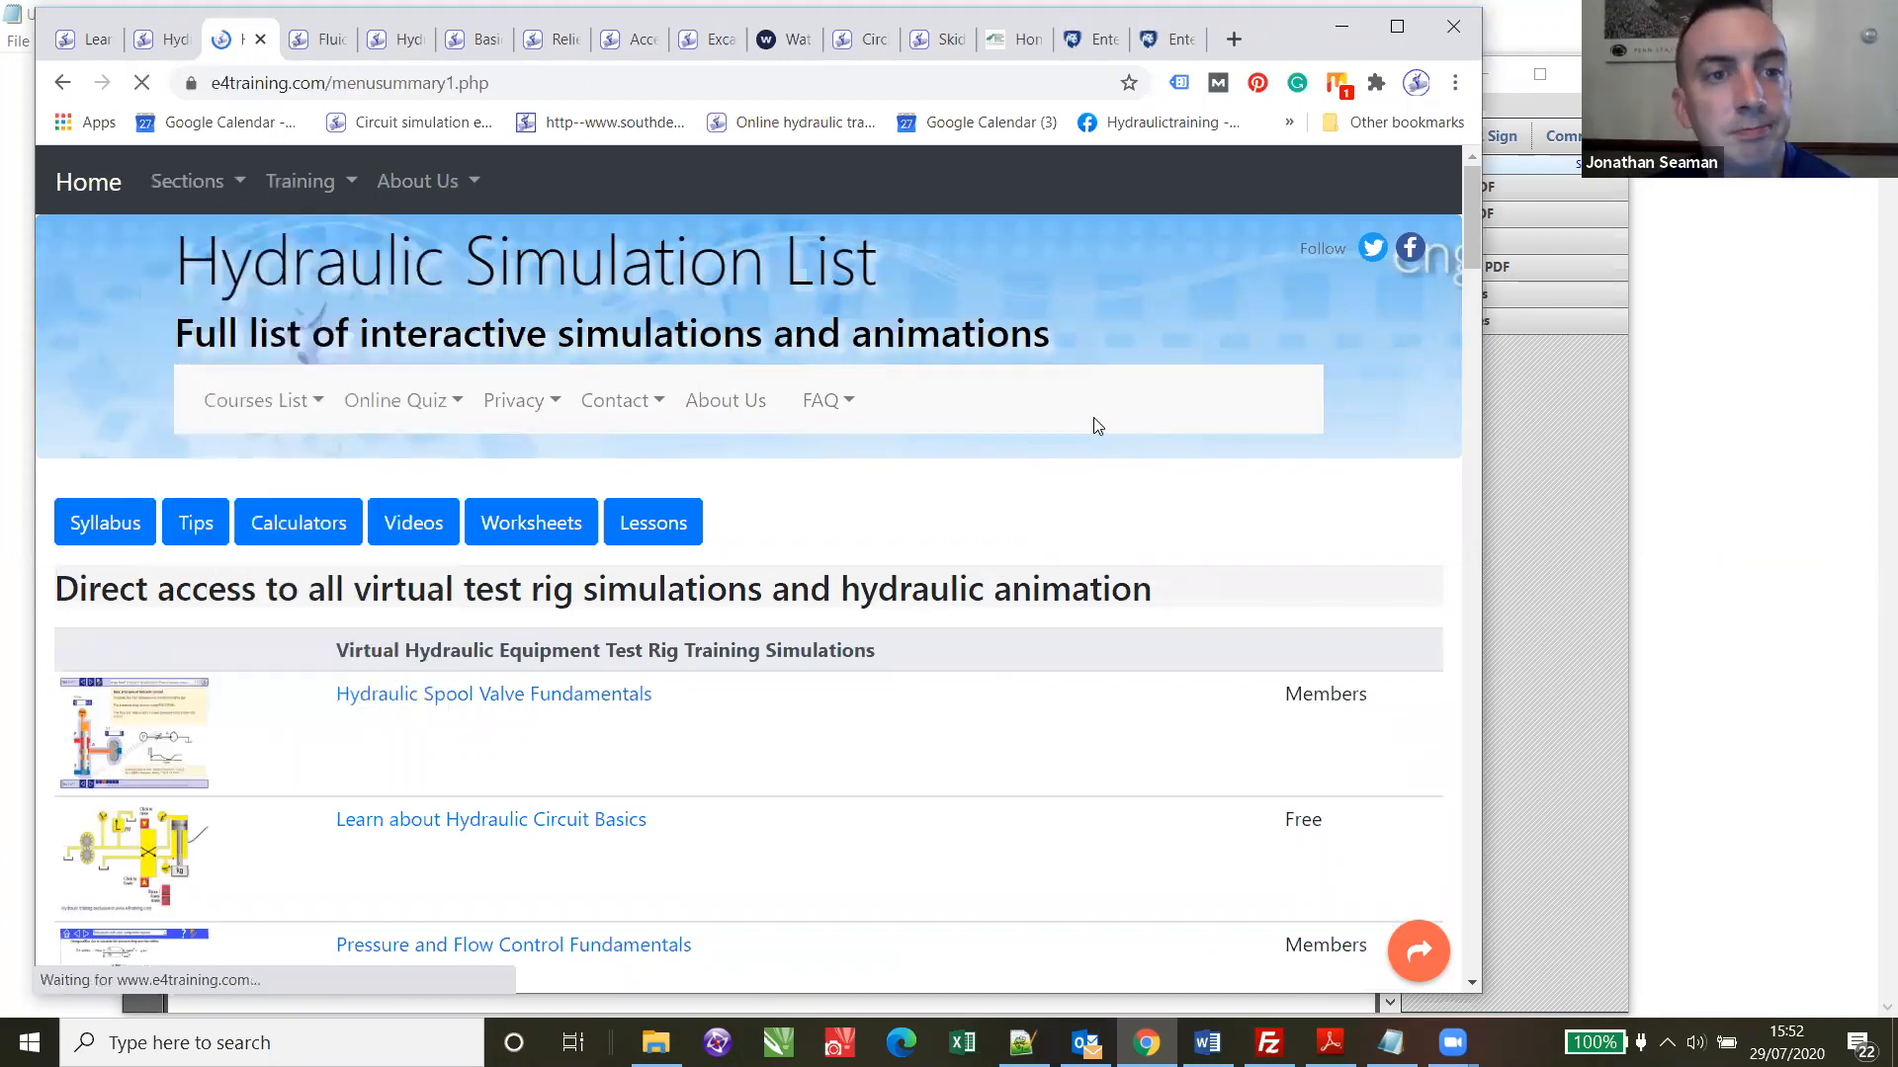
{"action": "left_click", "coordinate": [652, 522]}
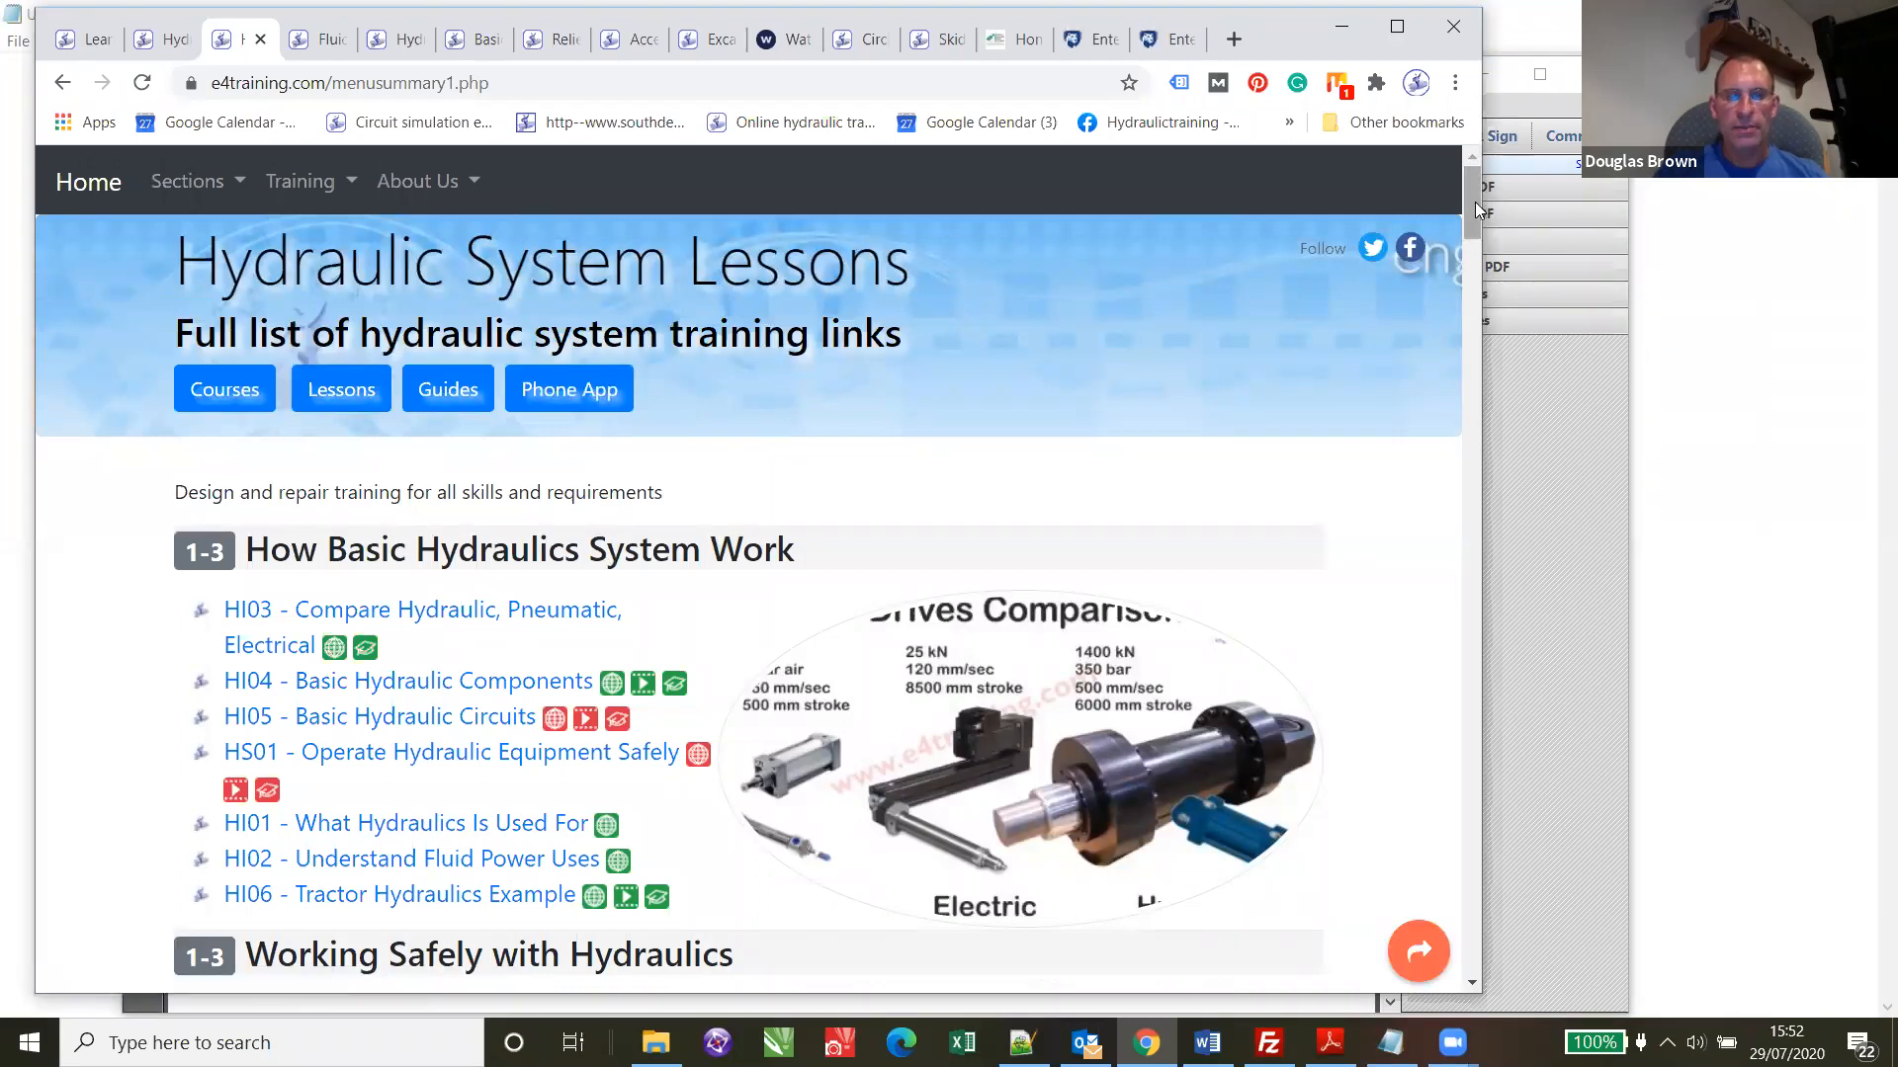
{"action": "scroll", "scroll_direction": "down", "scroll_amount": 3}
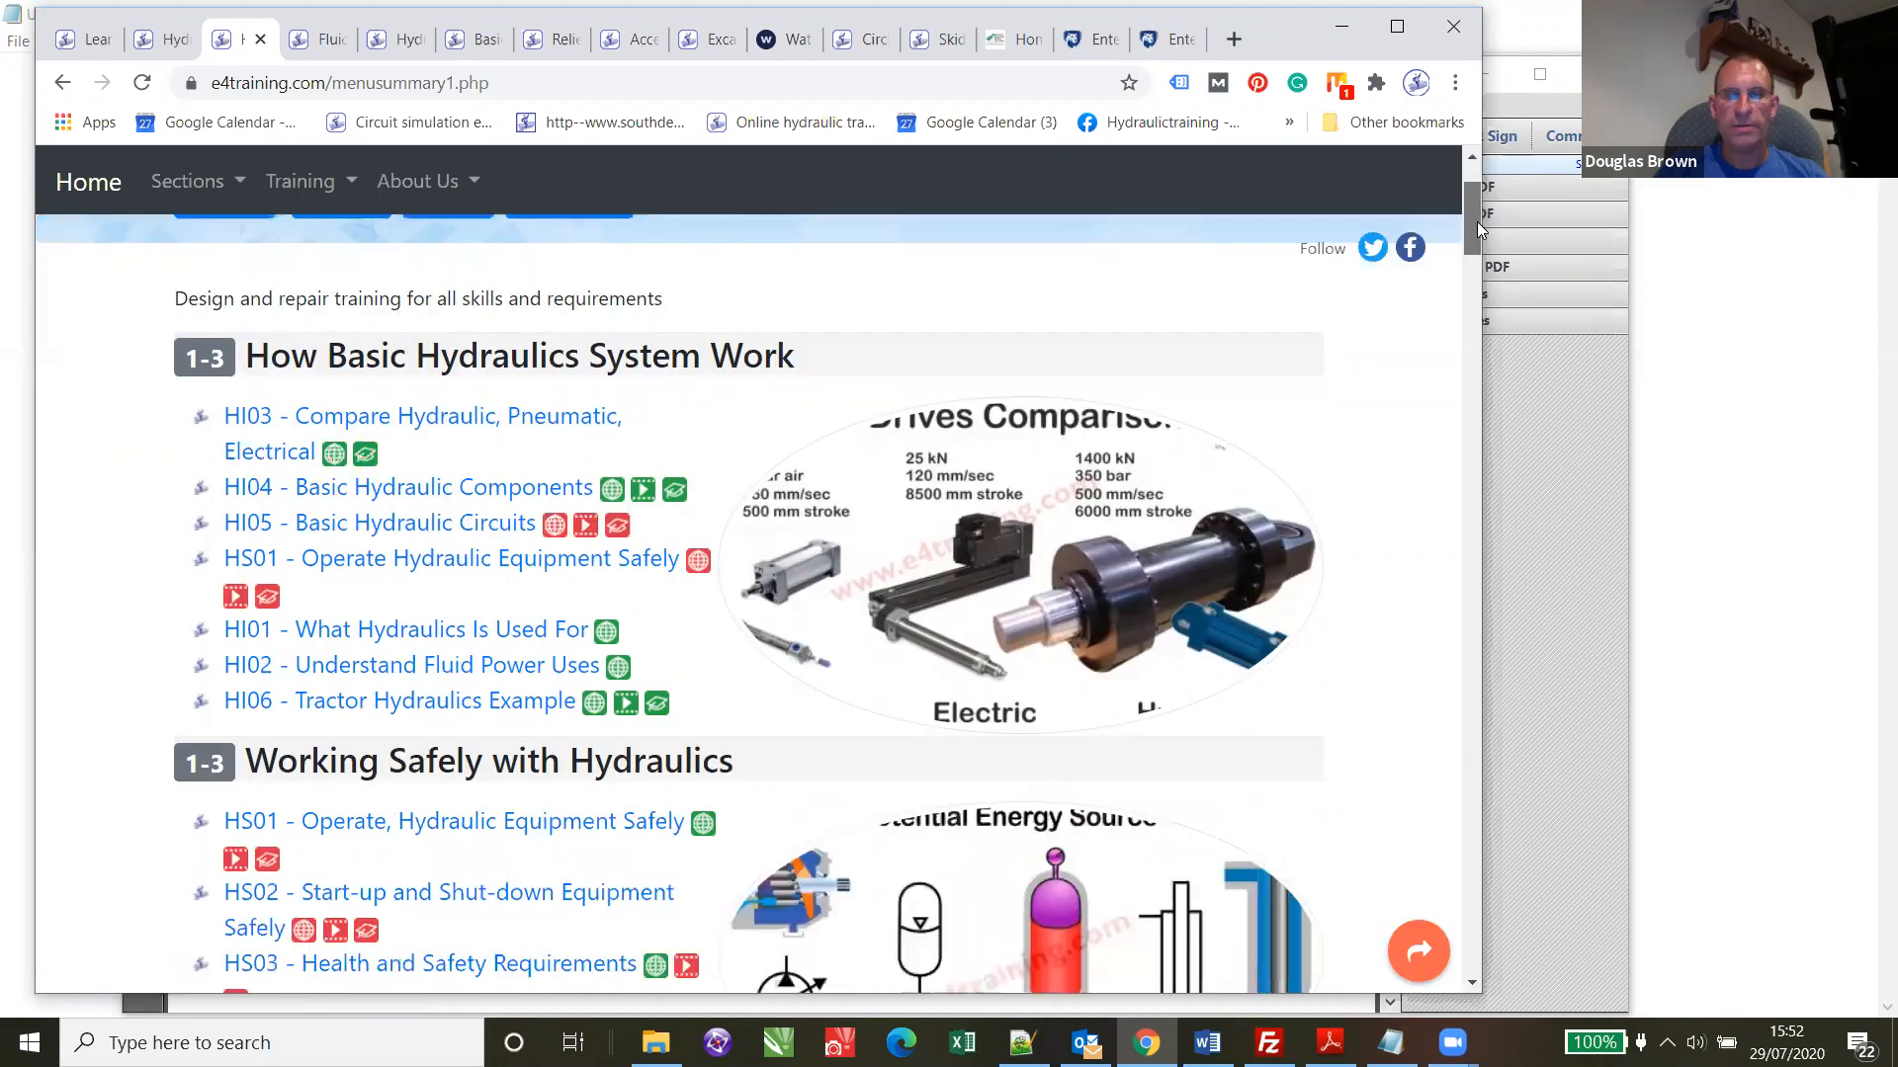
{"action": "scroll", "scroll_direction": "down", "scroll_amount": 3}
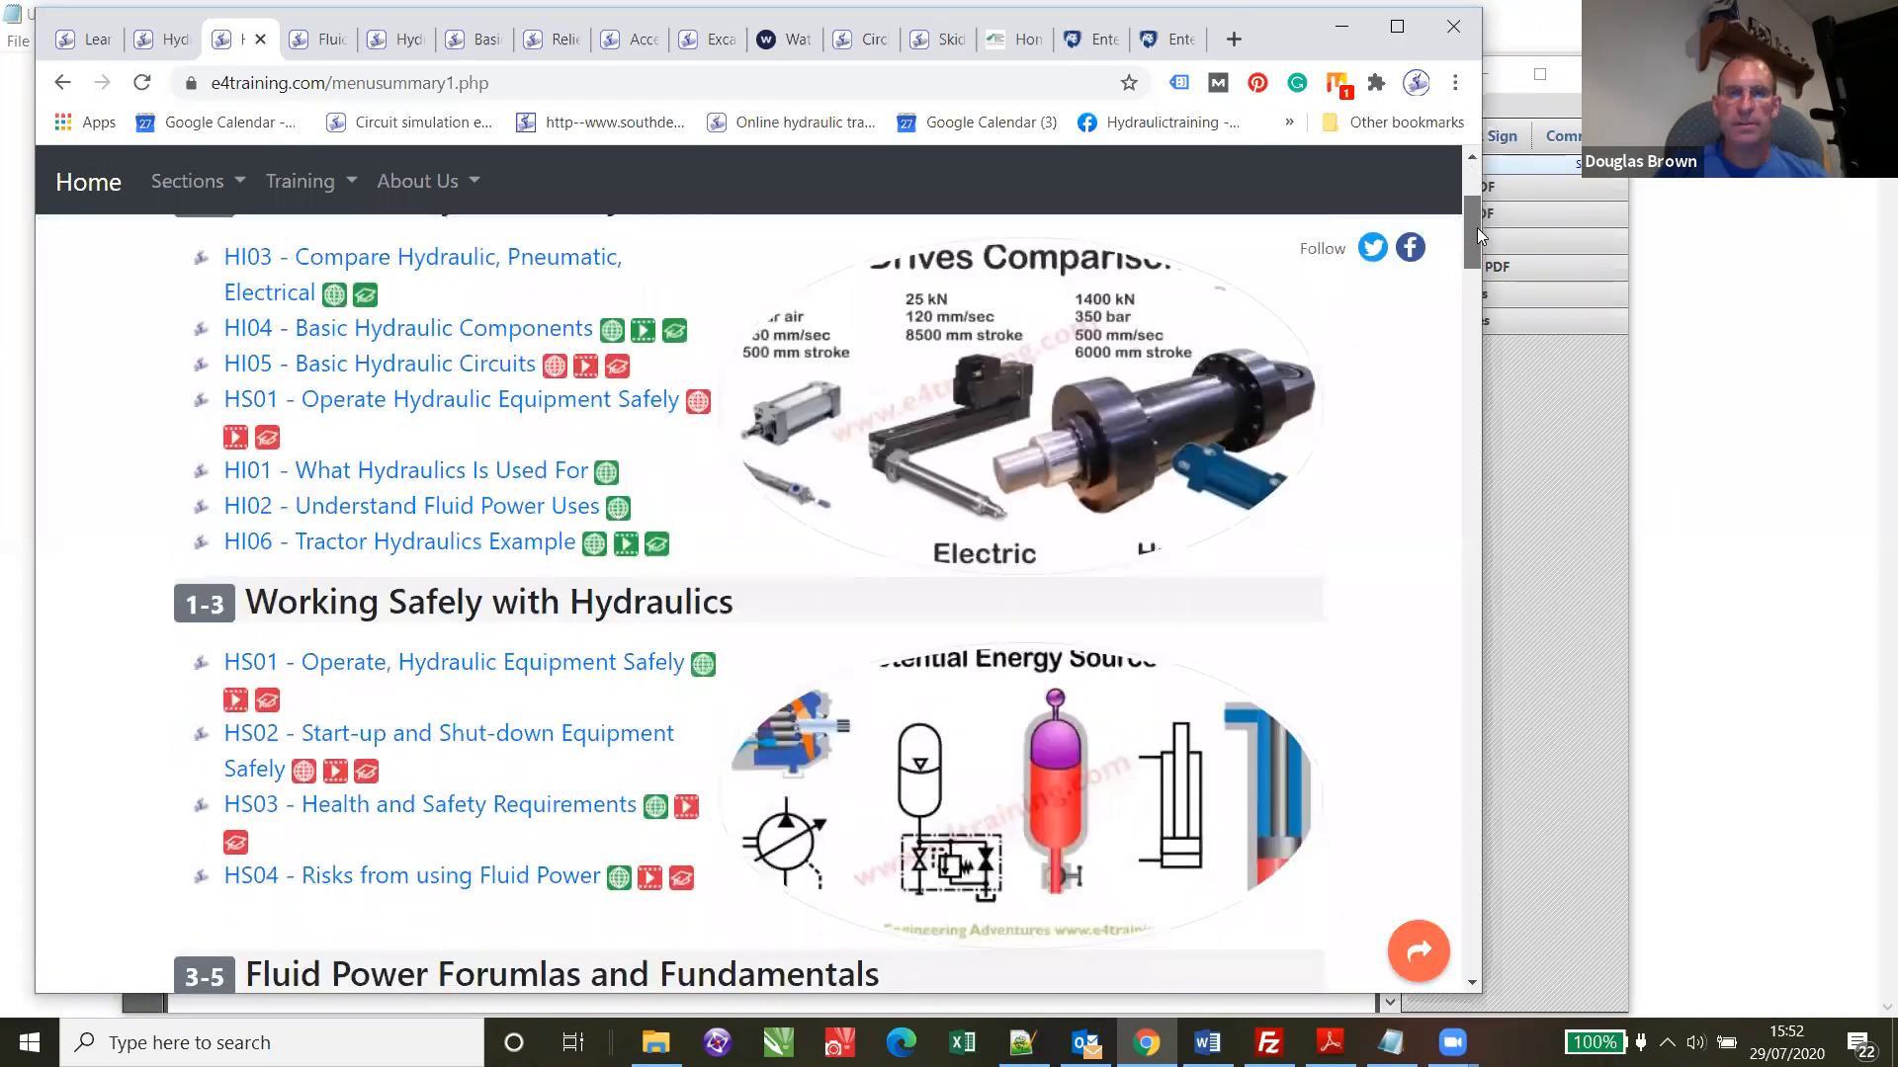
{"action": "scroll", "scroll_direction": "up", "scroll_amount": 3}
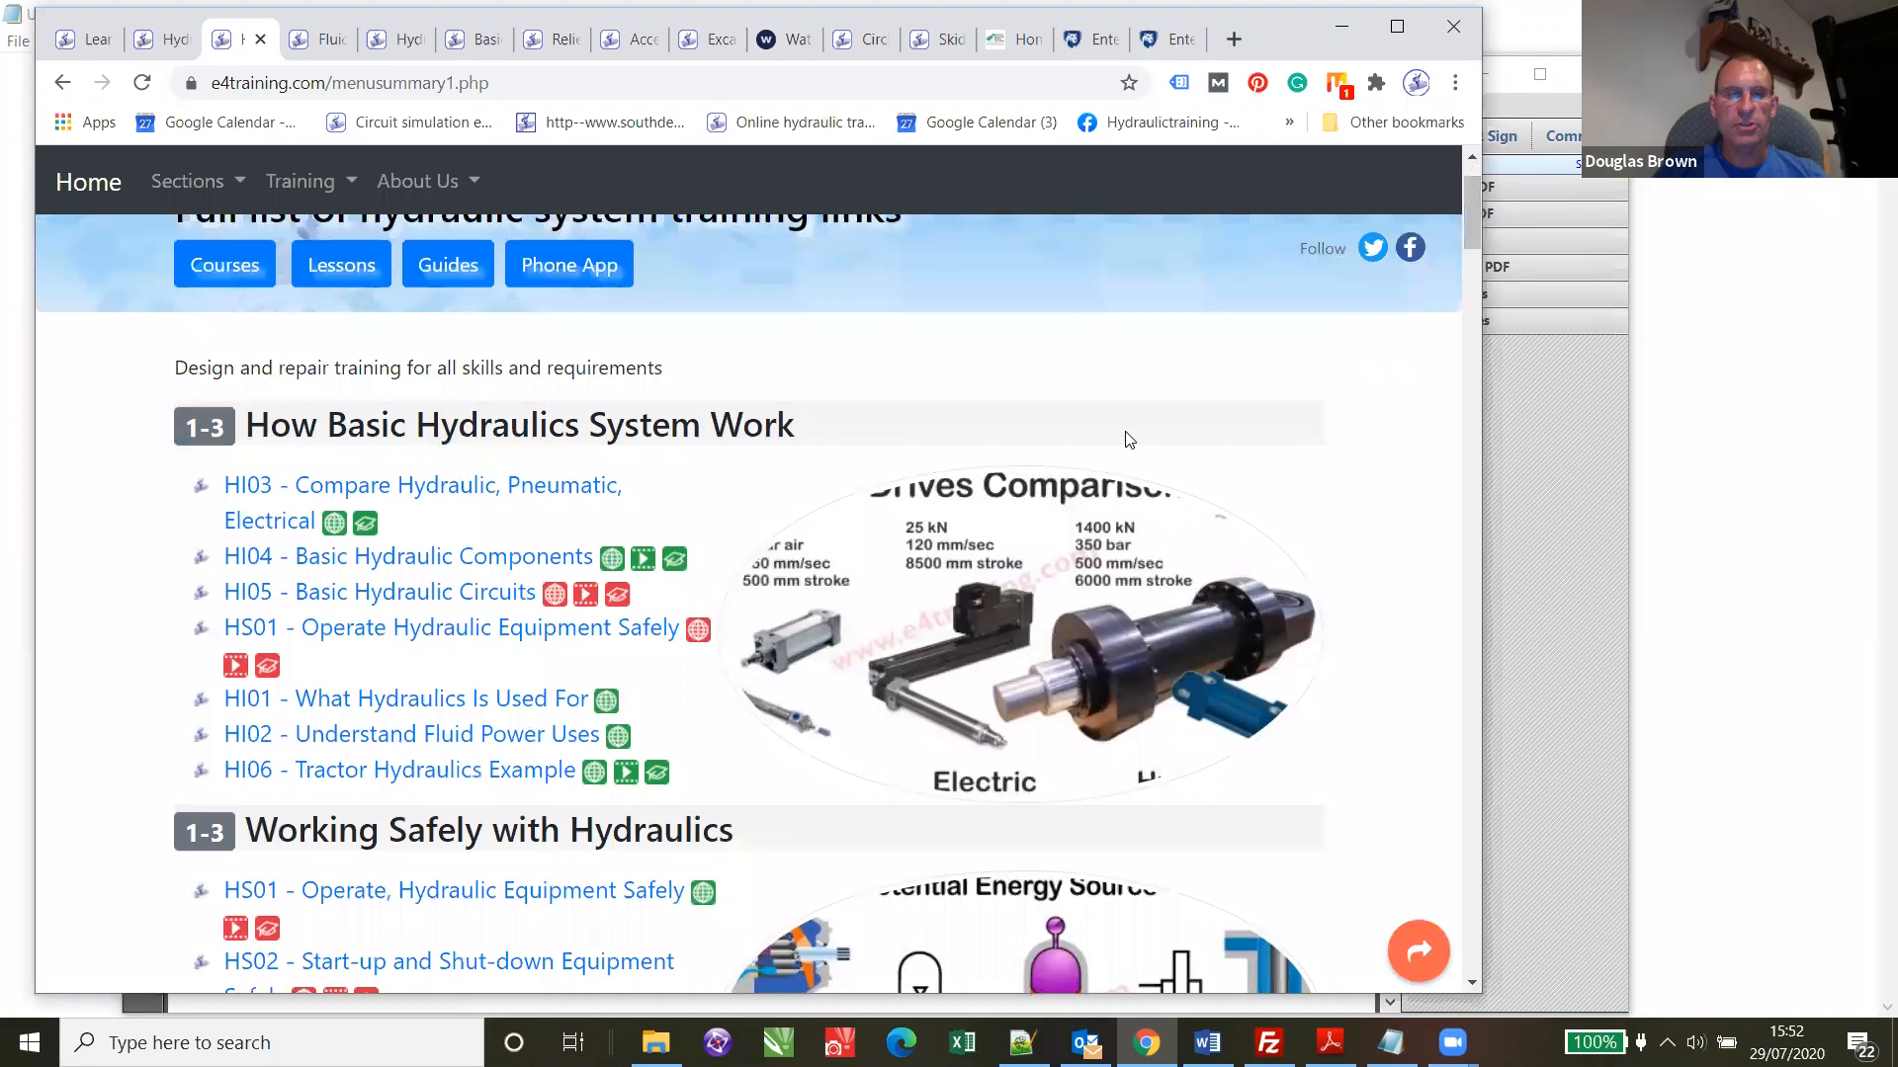
{"action": "mouse_move", "coordinate": [992, 638]}
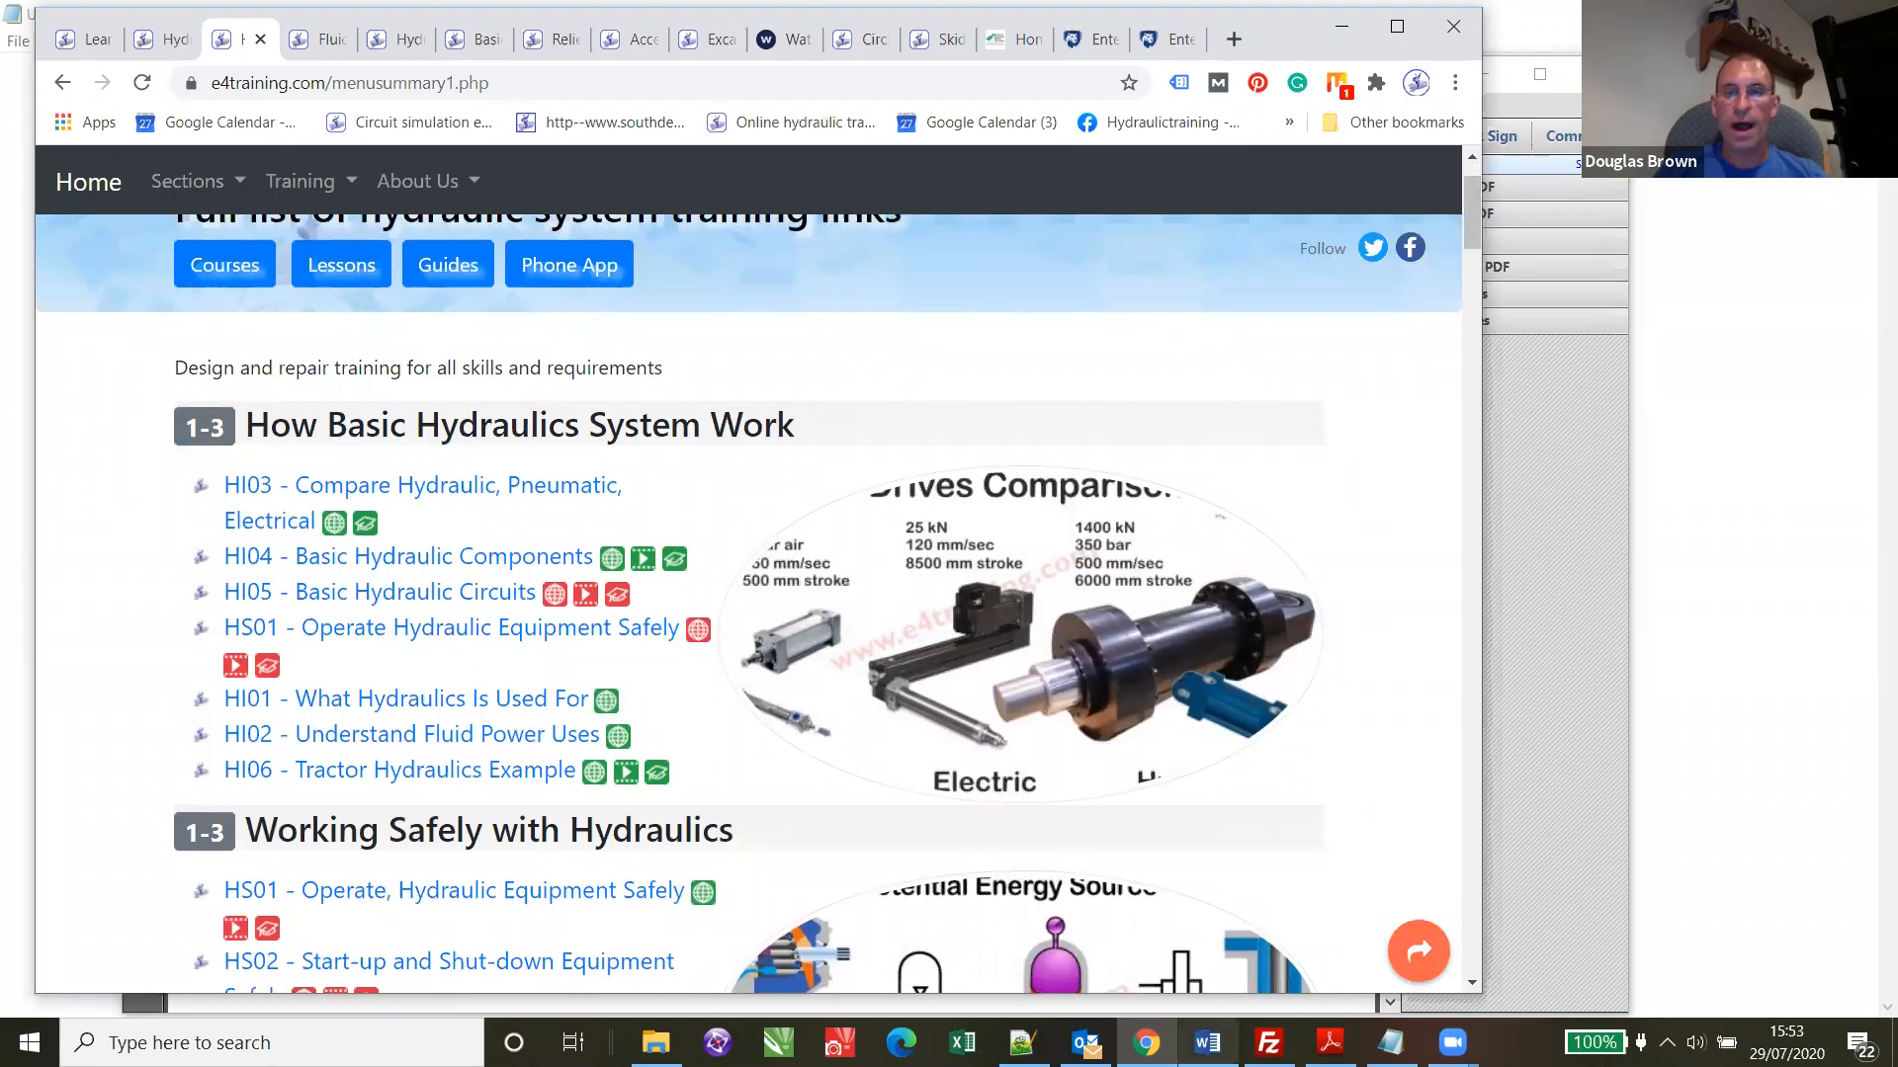
- Bring the webinar2 Word document to the front from the taskbar
{"action": "left_click", "coordinate": [1203, 1041]}
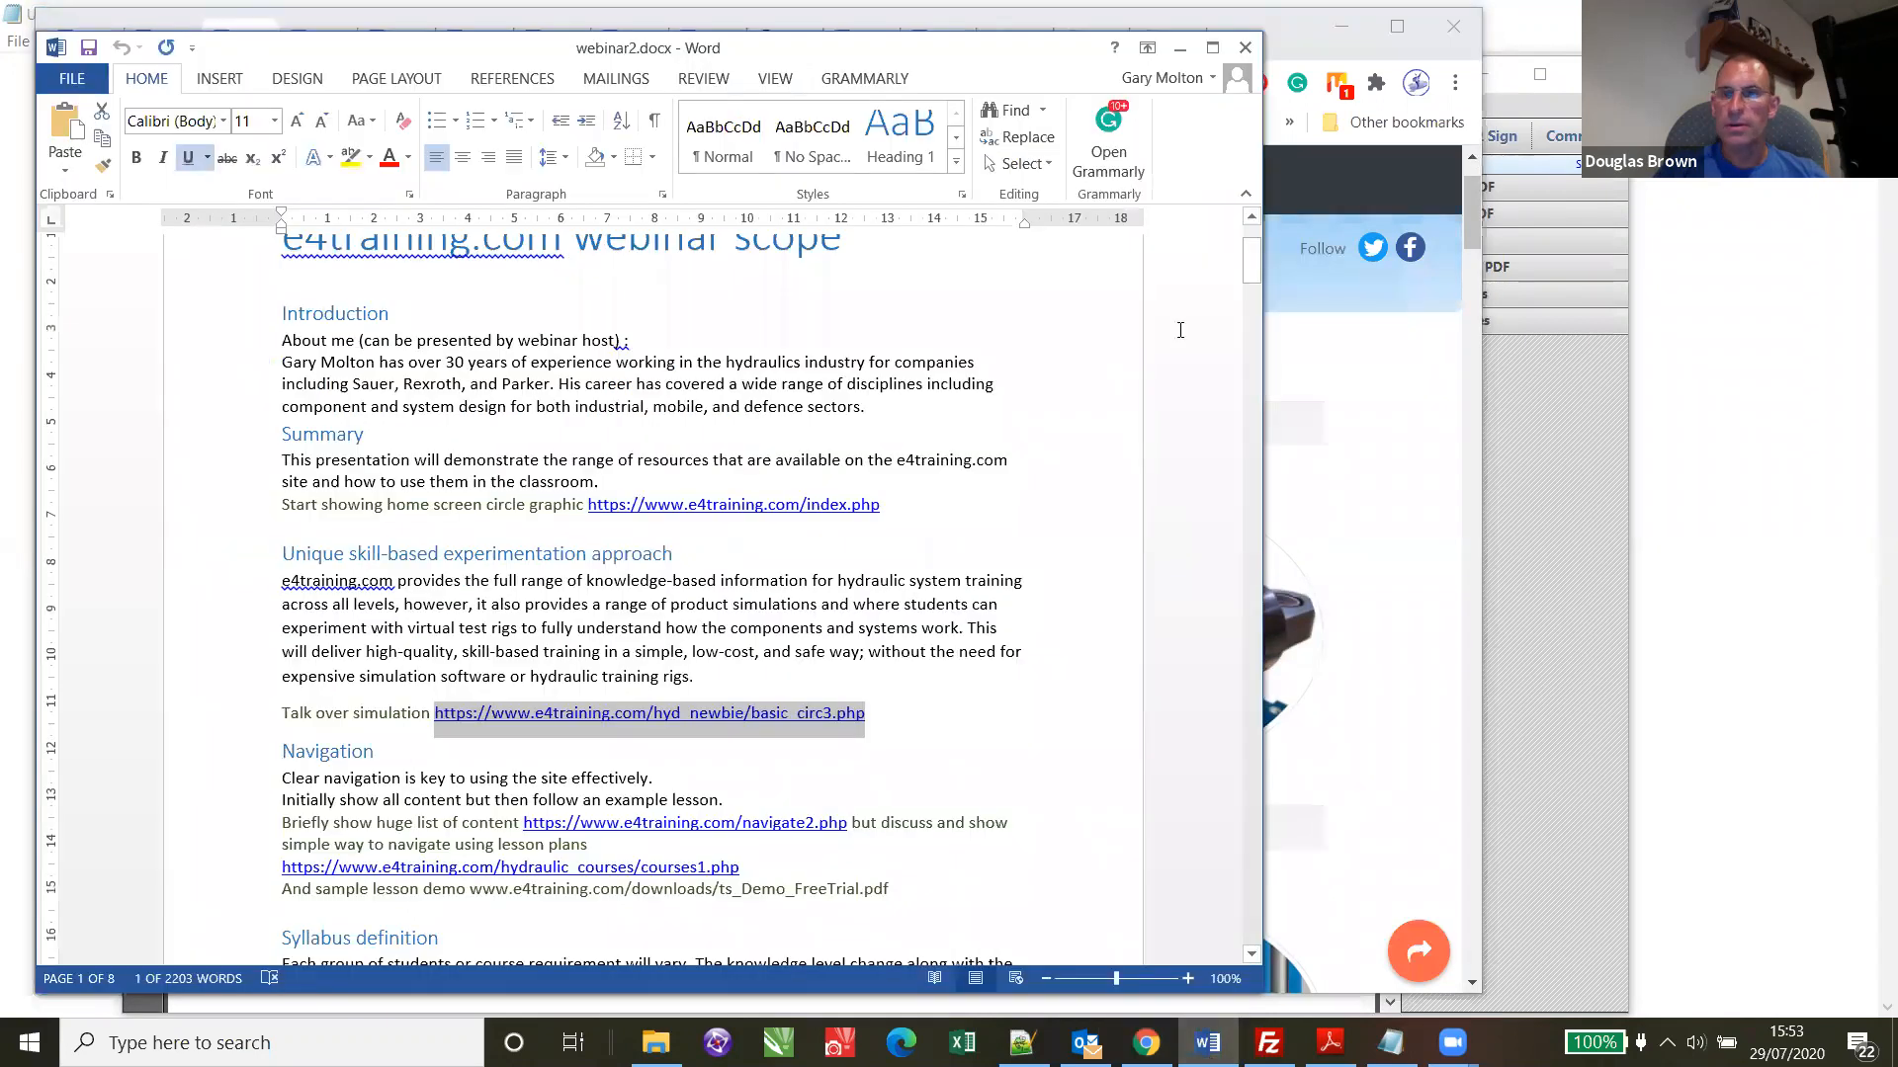
{"action": "scroll", "scroll_direction": "down", "scroll_amount": 3}
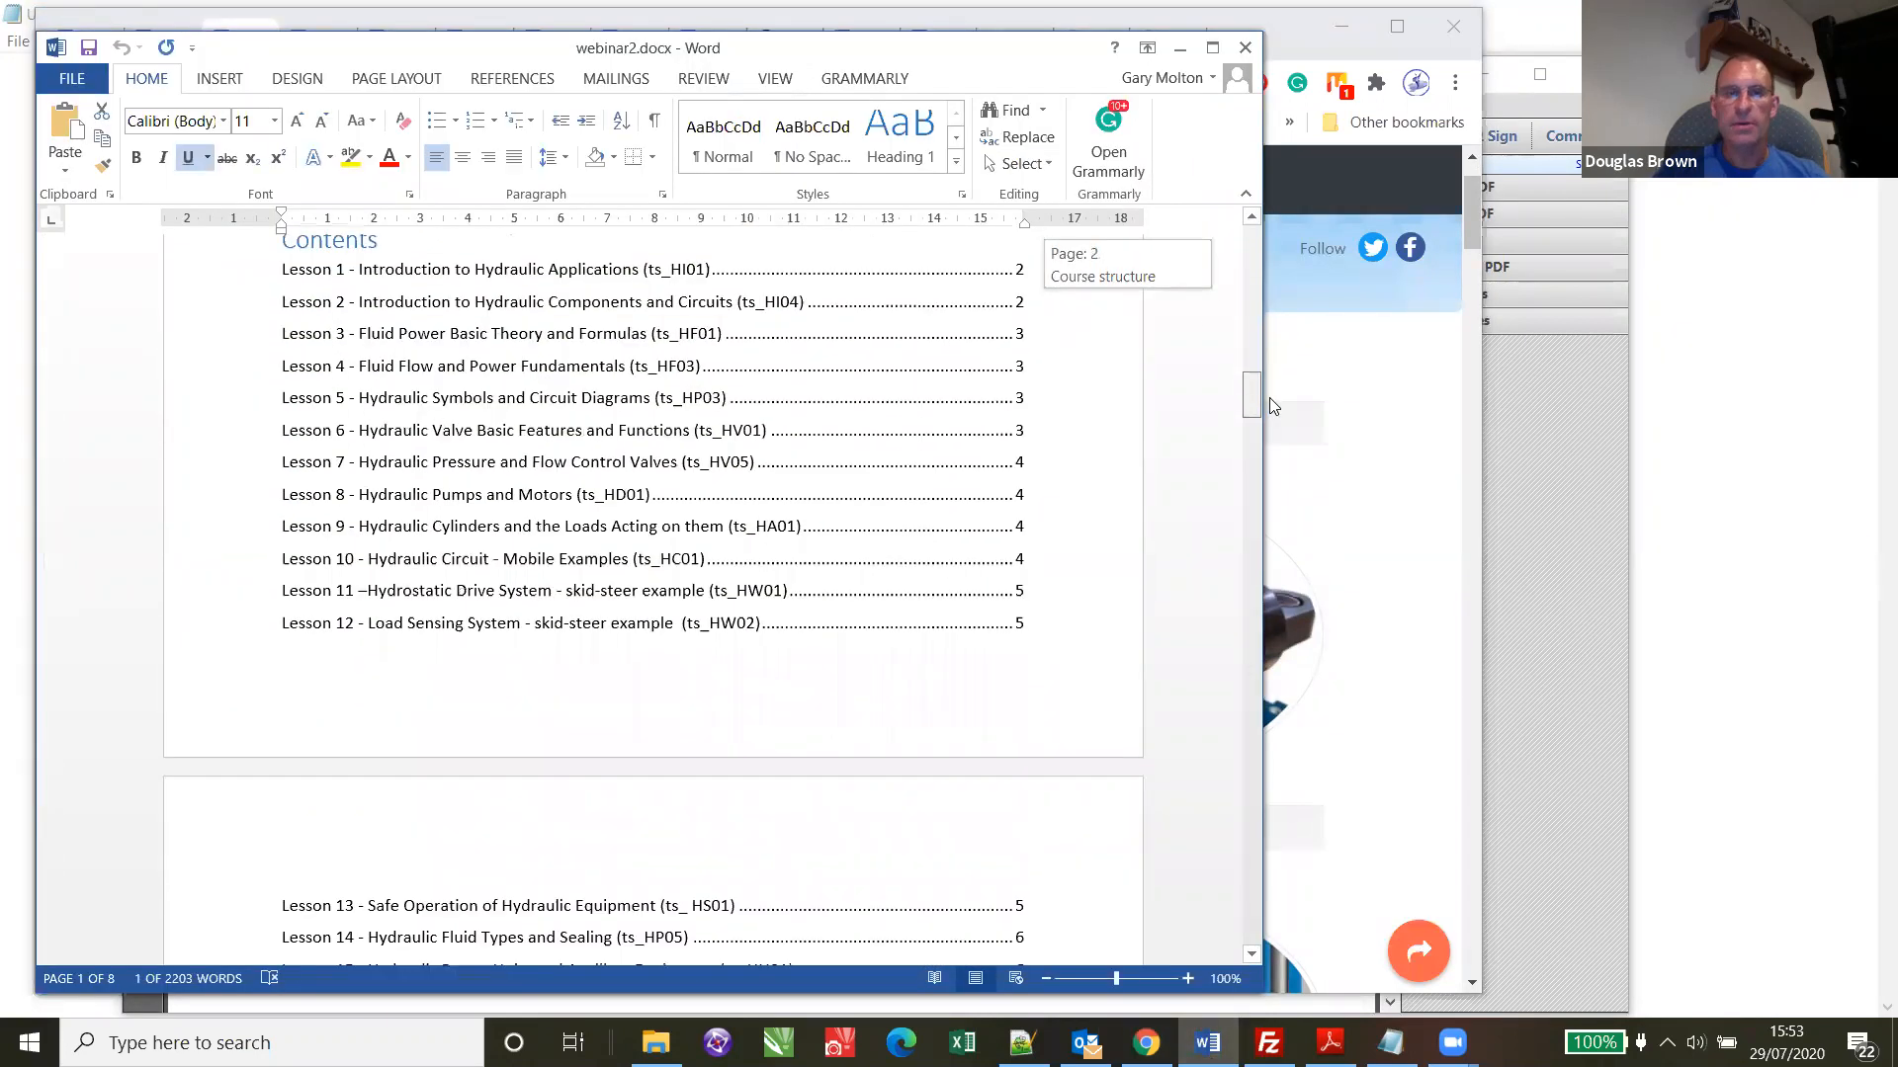
{"action": "scroll", "scroll_direction": "up", "scroll_amount": 3}
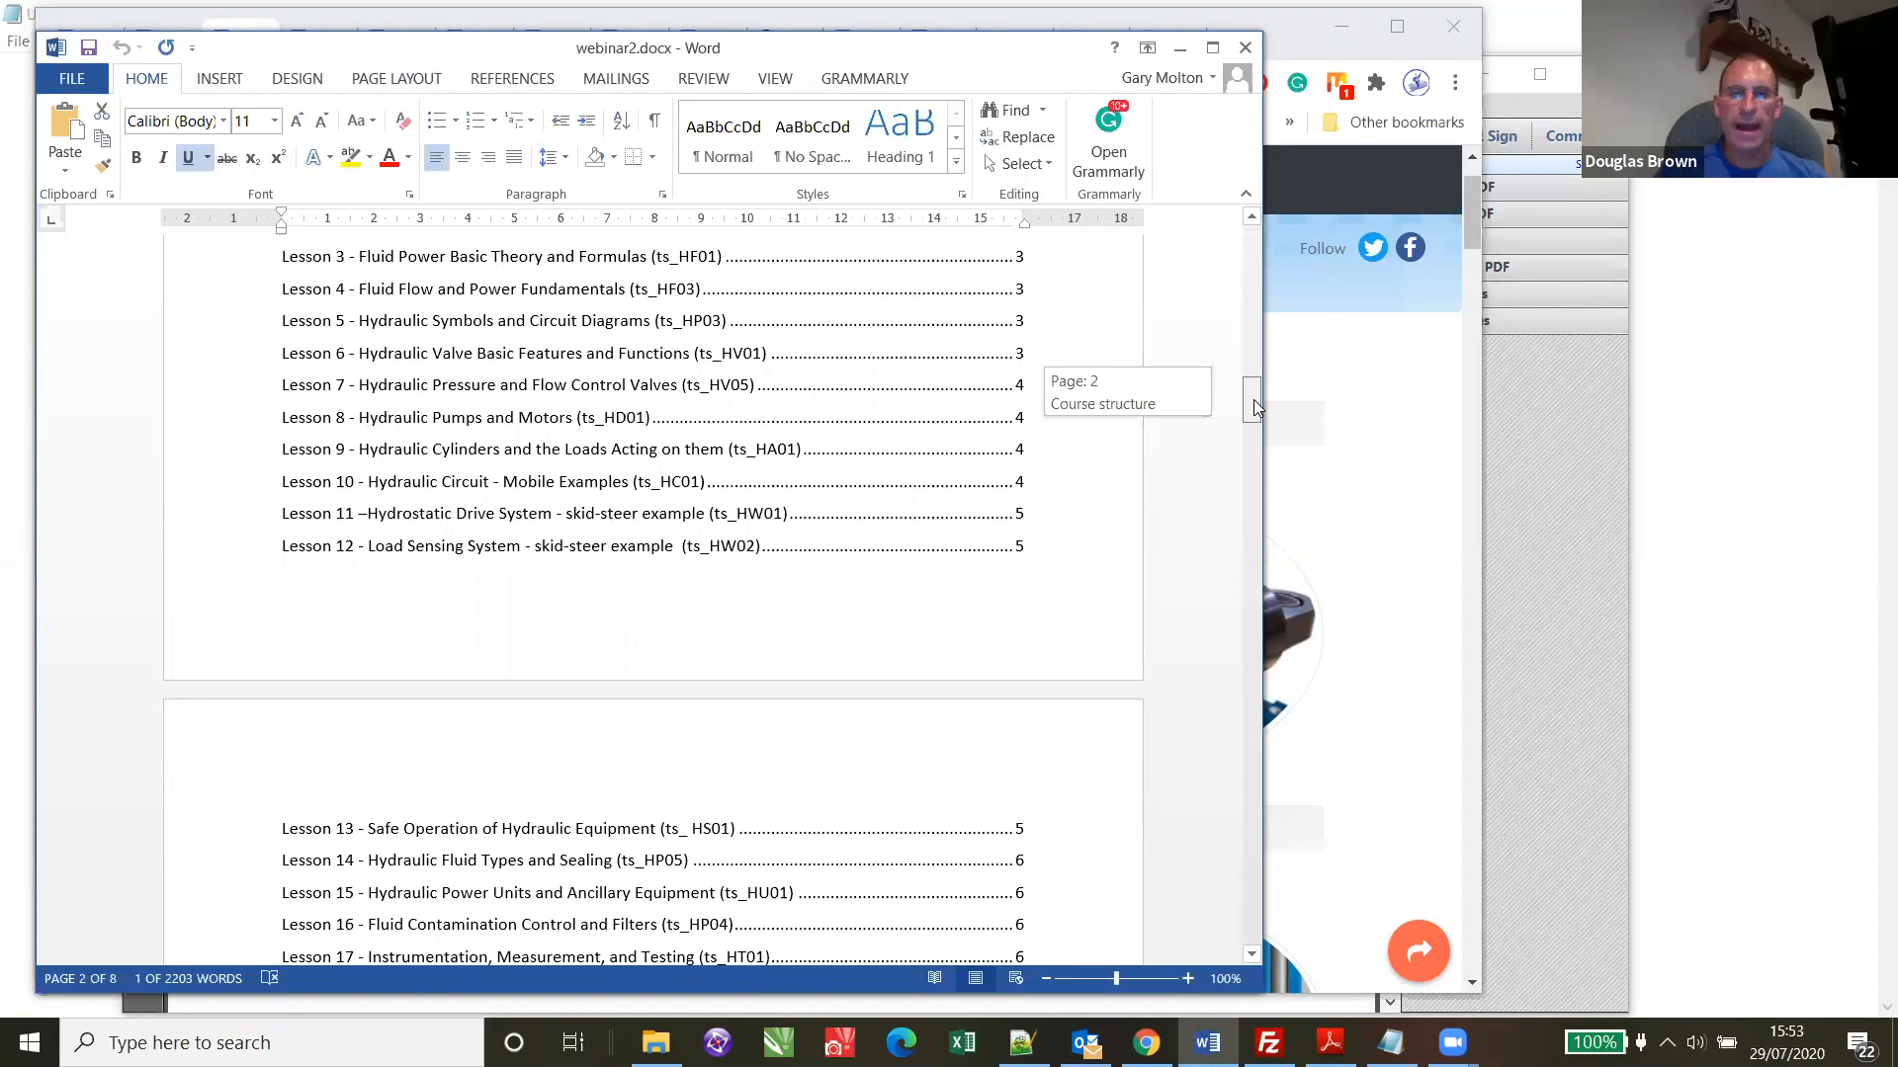
{"action": "scroll", "scroll_direction": "up", "scroll_amount": 3}
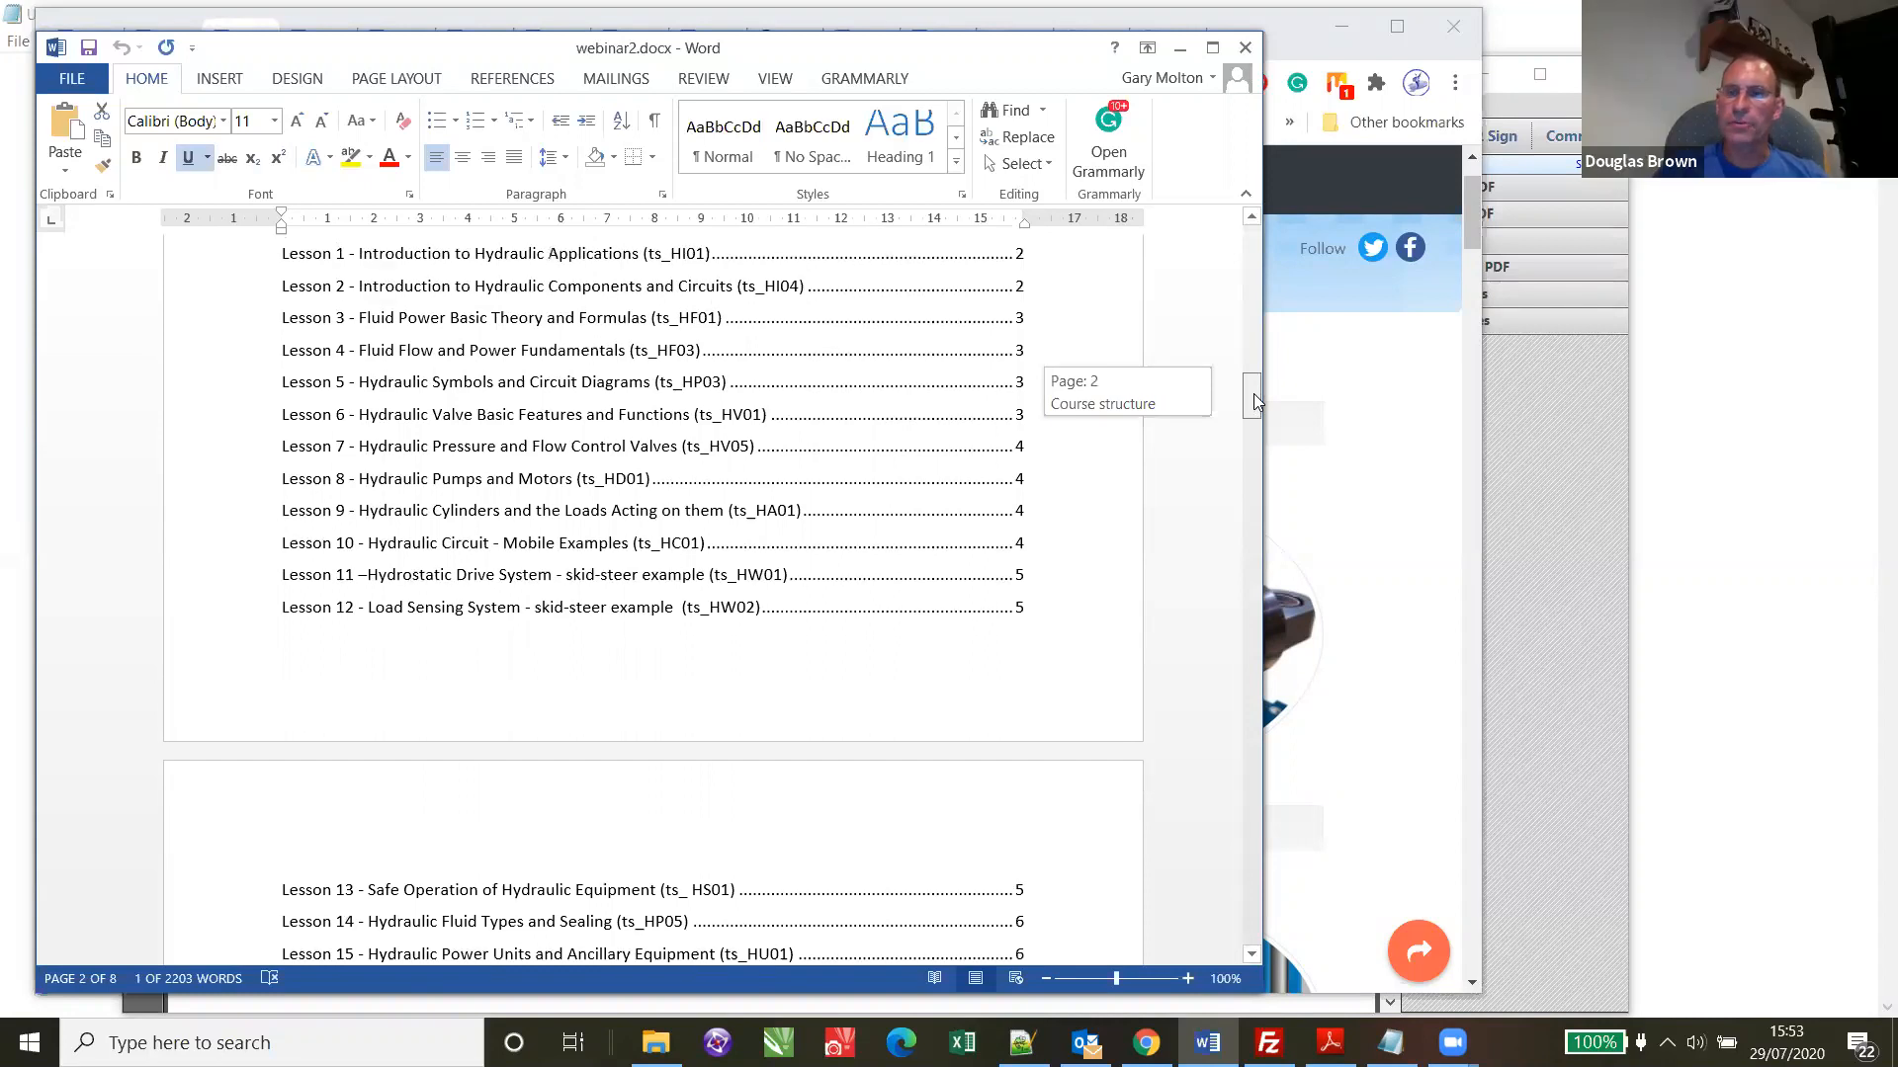
{"action": "scroll", "scroll_direction": "up", "scroll_amount": 3}
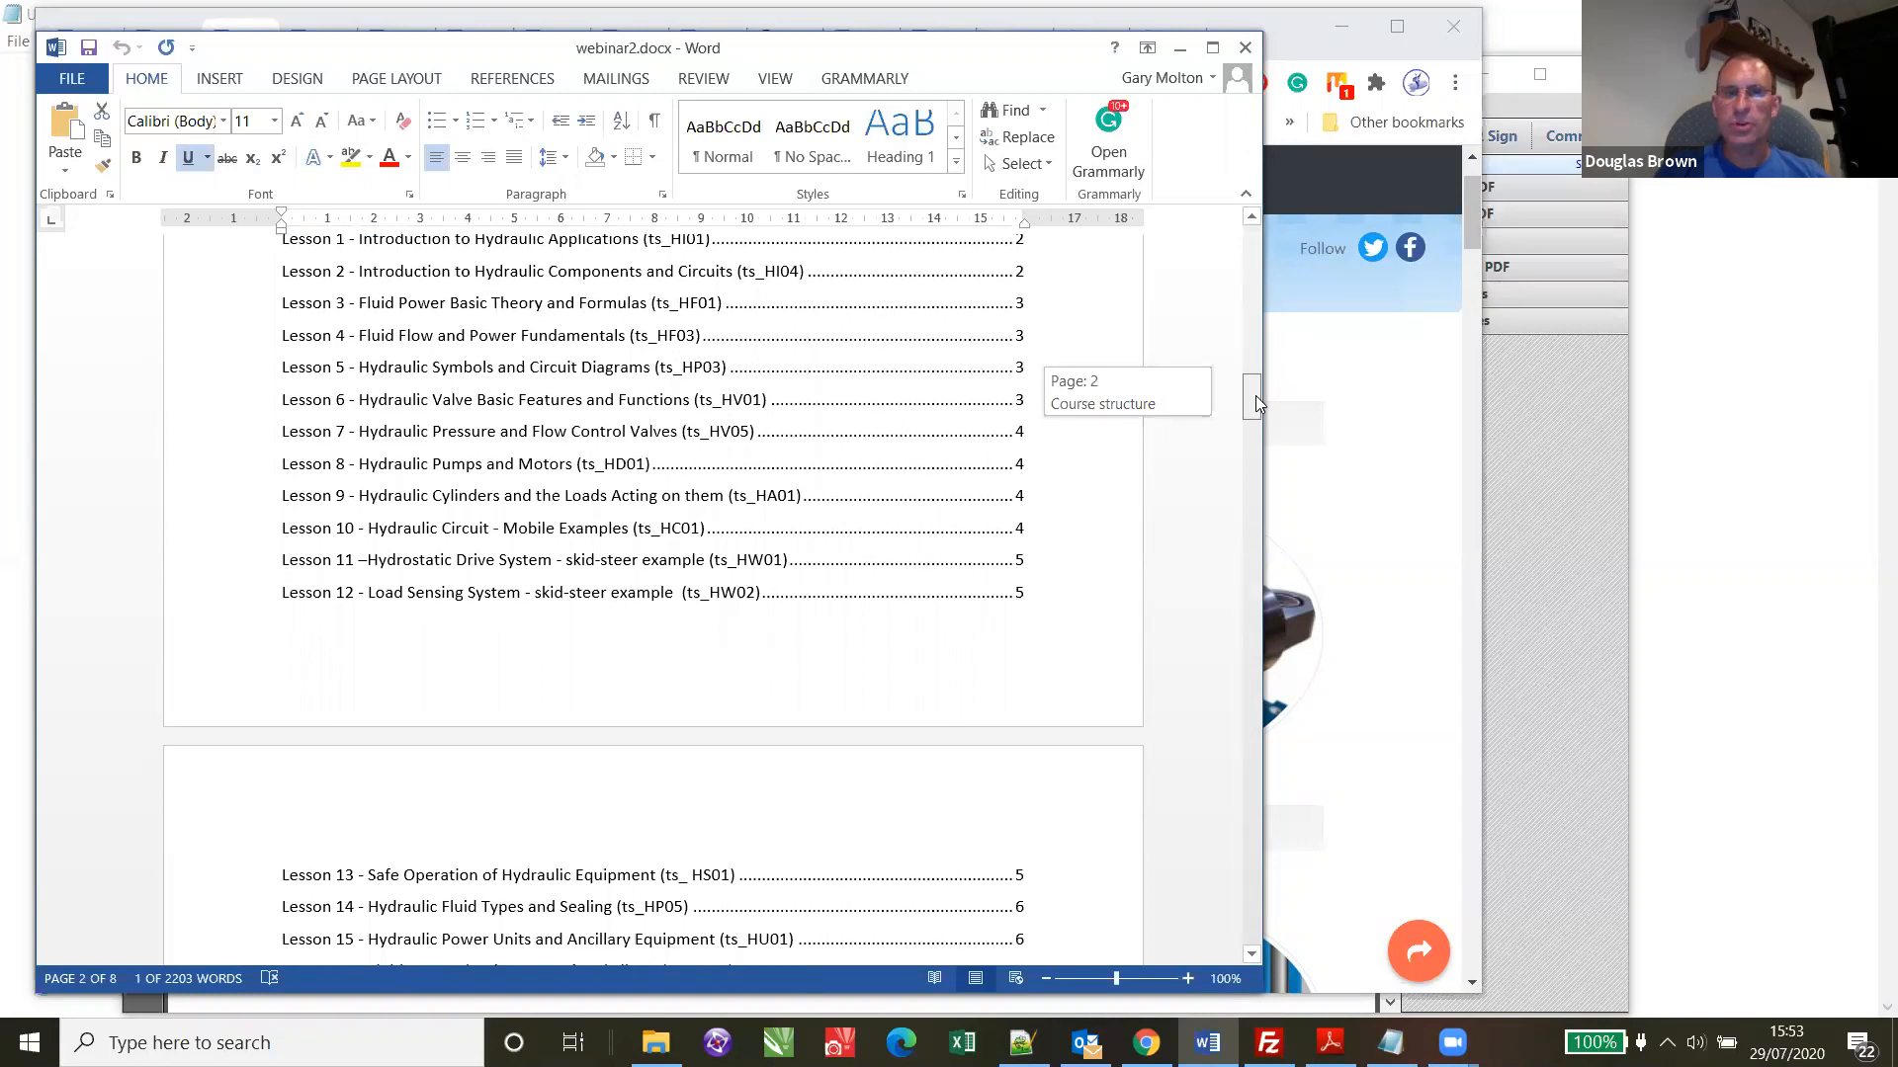
{"action": "scroll", "scroll_direction": "up", "scroll_amount": 3}
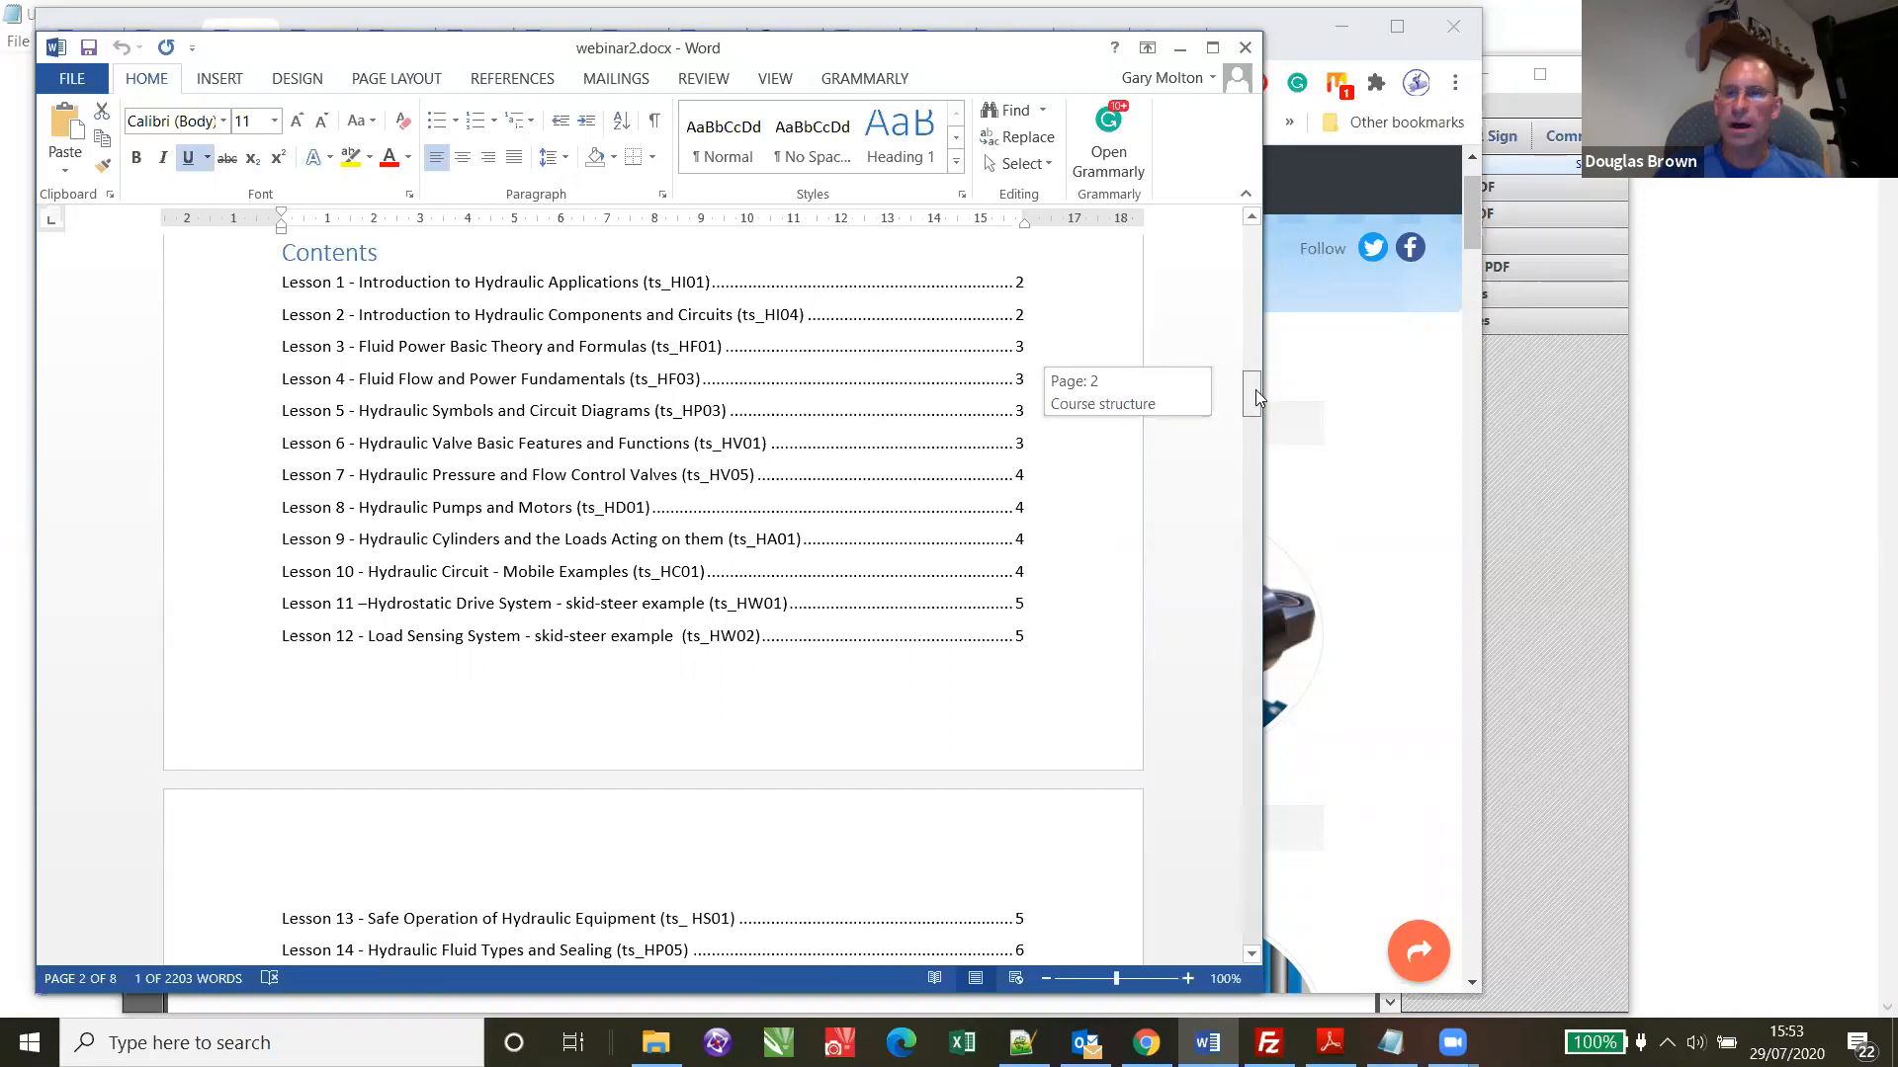
{"action": "scroll", "scroll_direction": "up", "scroll_amount": 3}
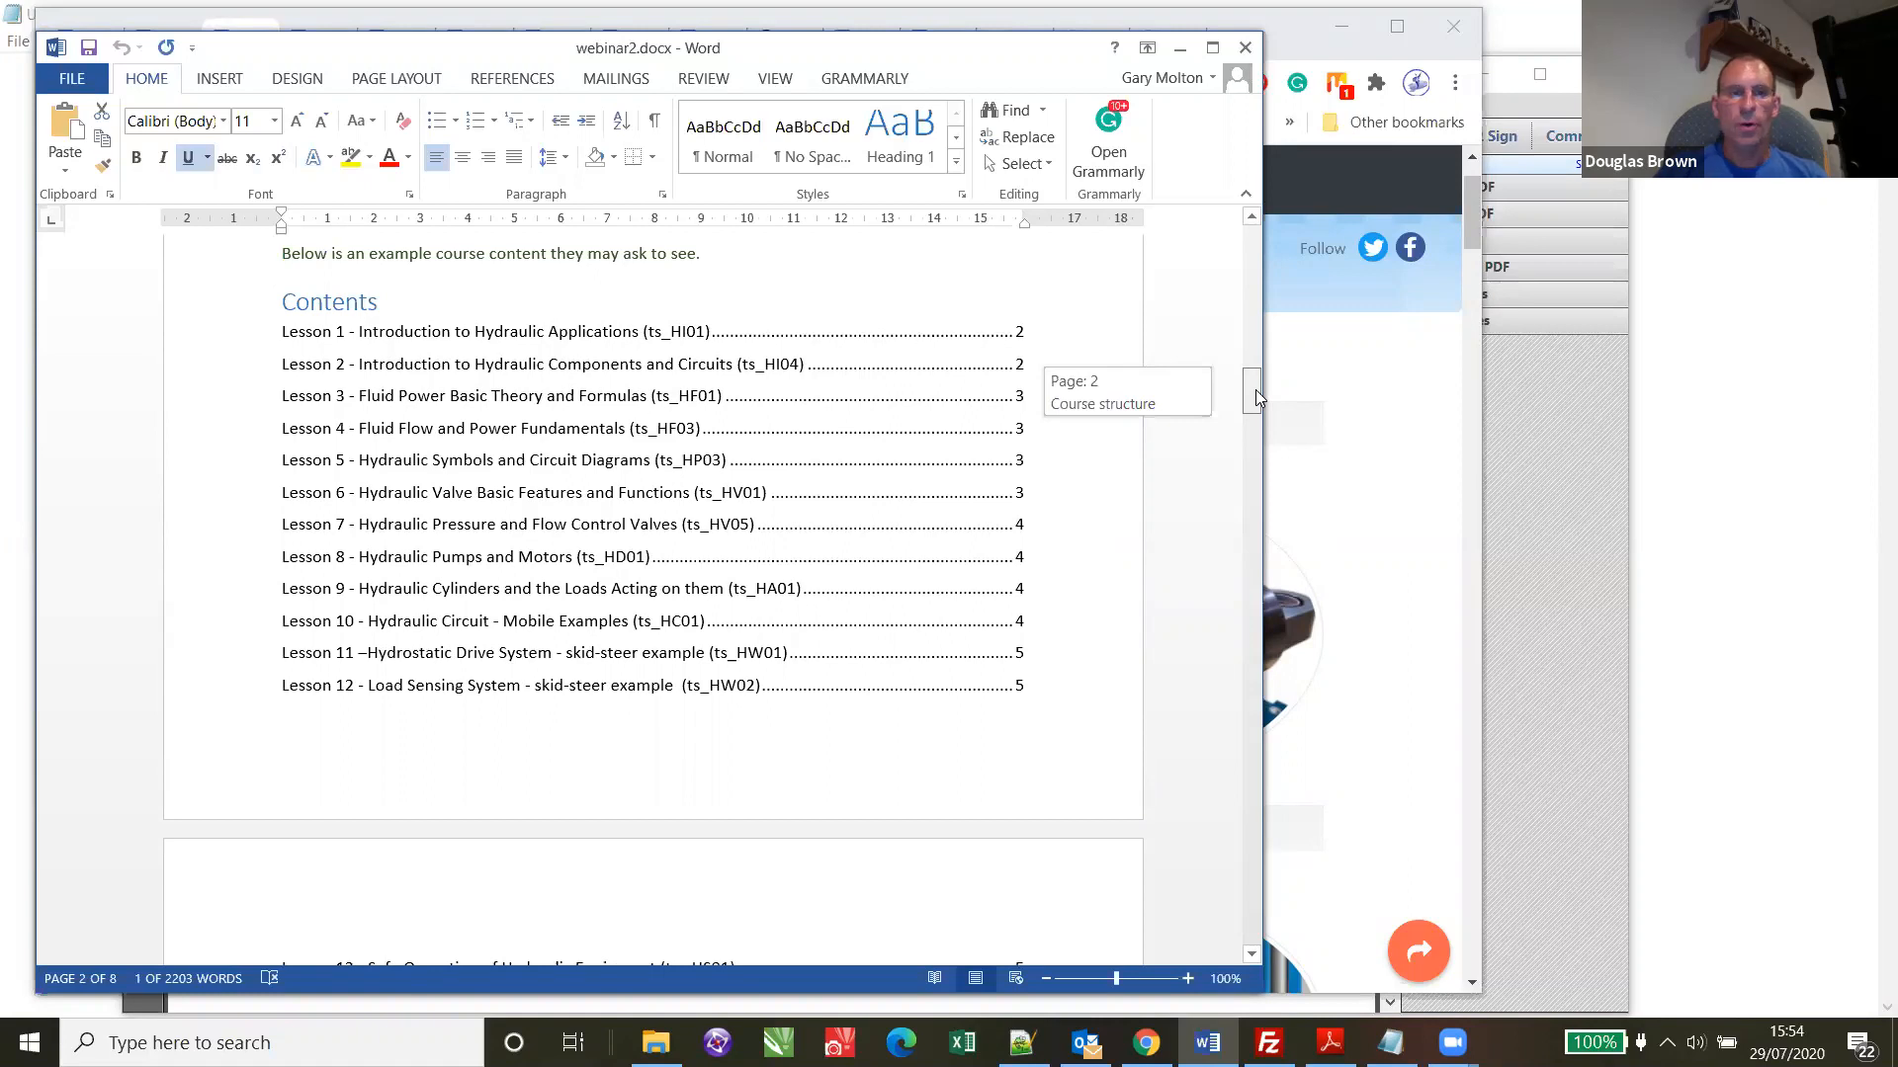
{"action": "scroll", "scroll_direction": "down", "scroll_amount": 3}
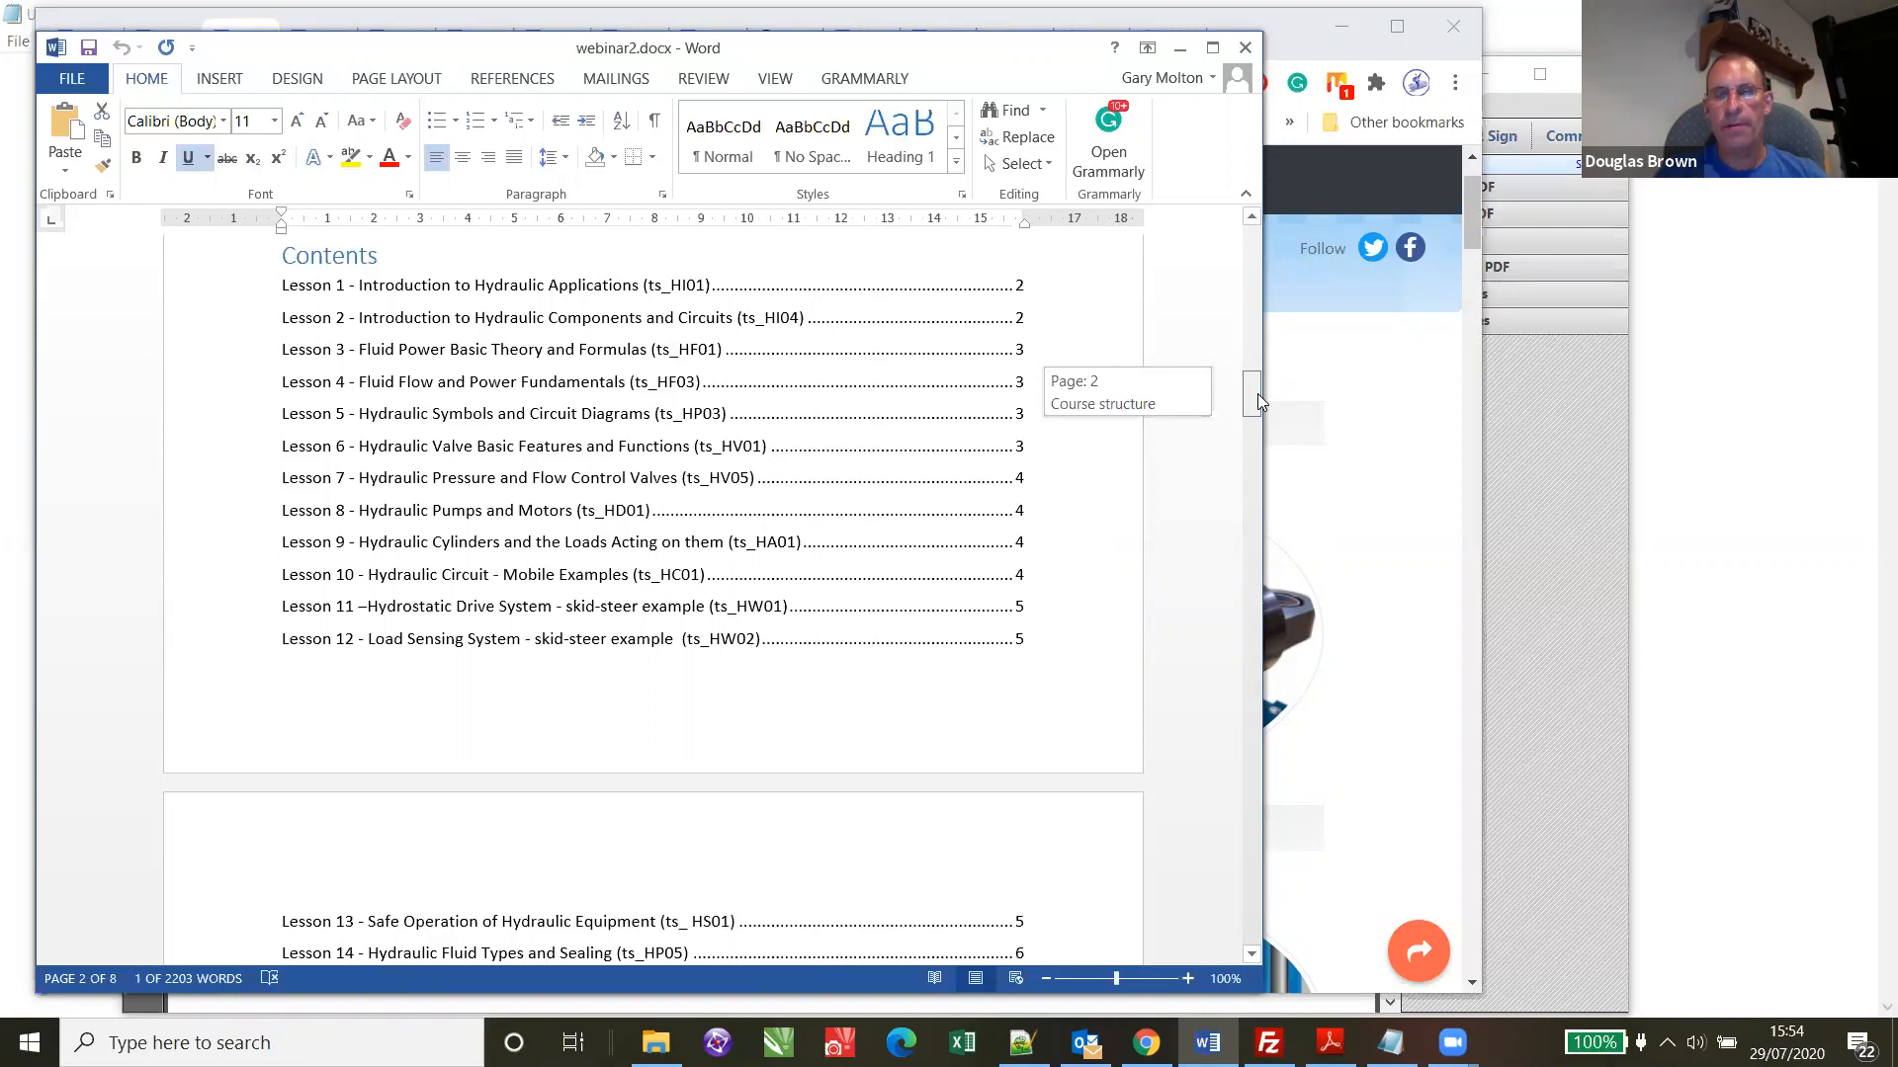
{"action": "mouse_move", "coordinate": [1171, 393]}
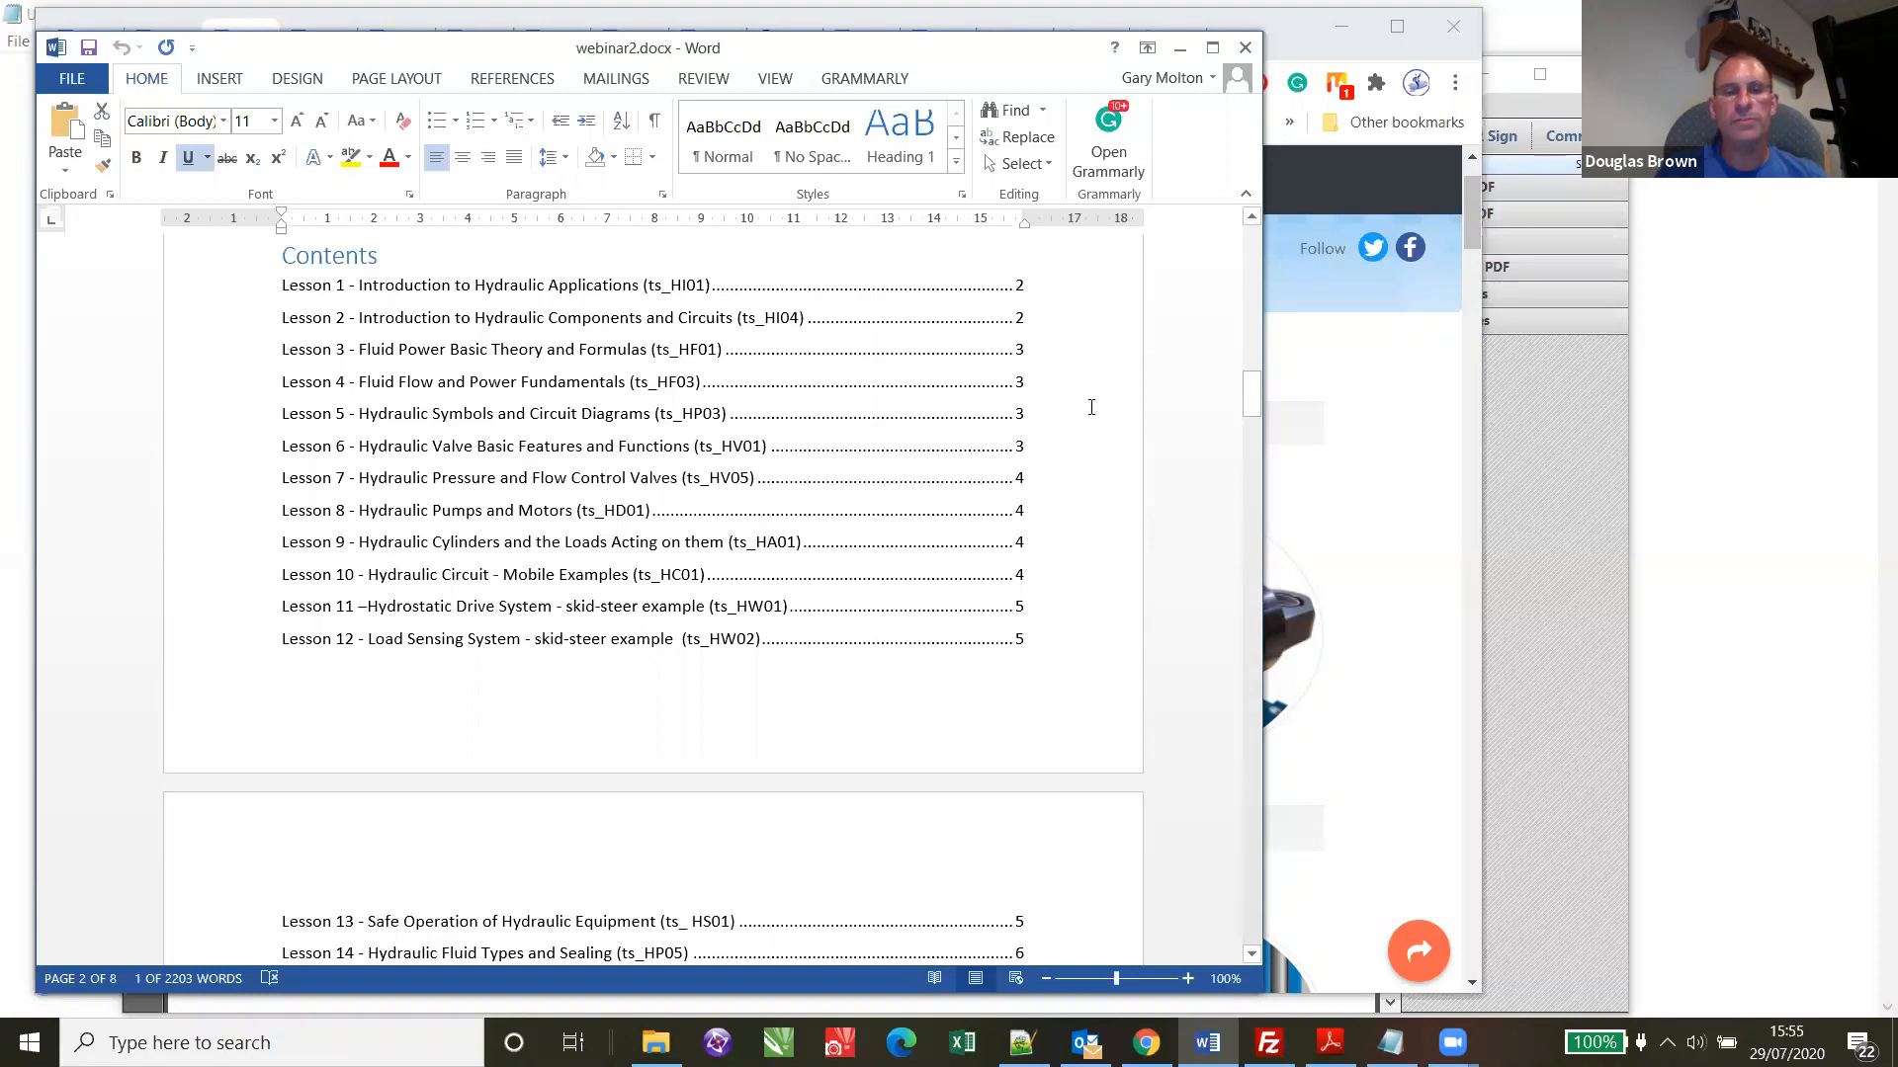
{"action": "mouse_move", "coordinate": [1119, 400]}
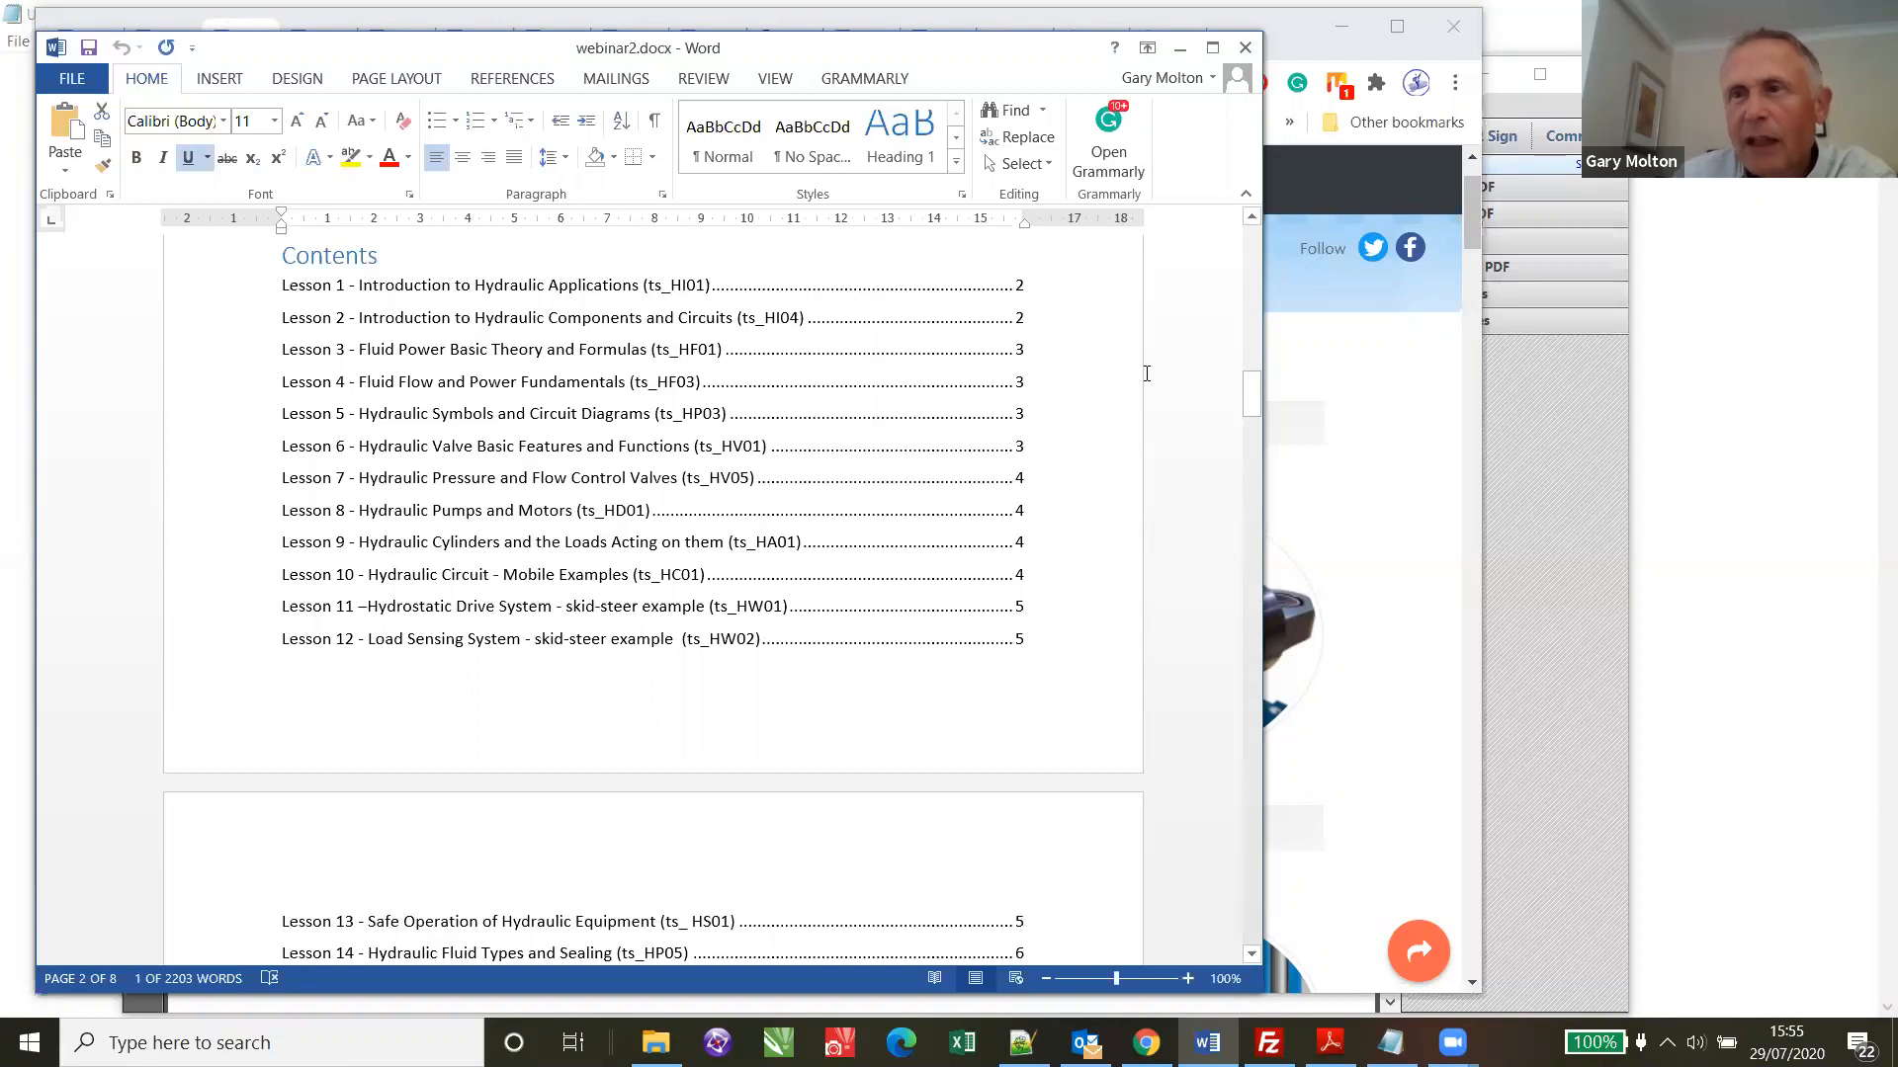
{"action": "mouse_move", "coordinate": [1158, 369]}
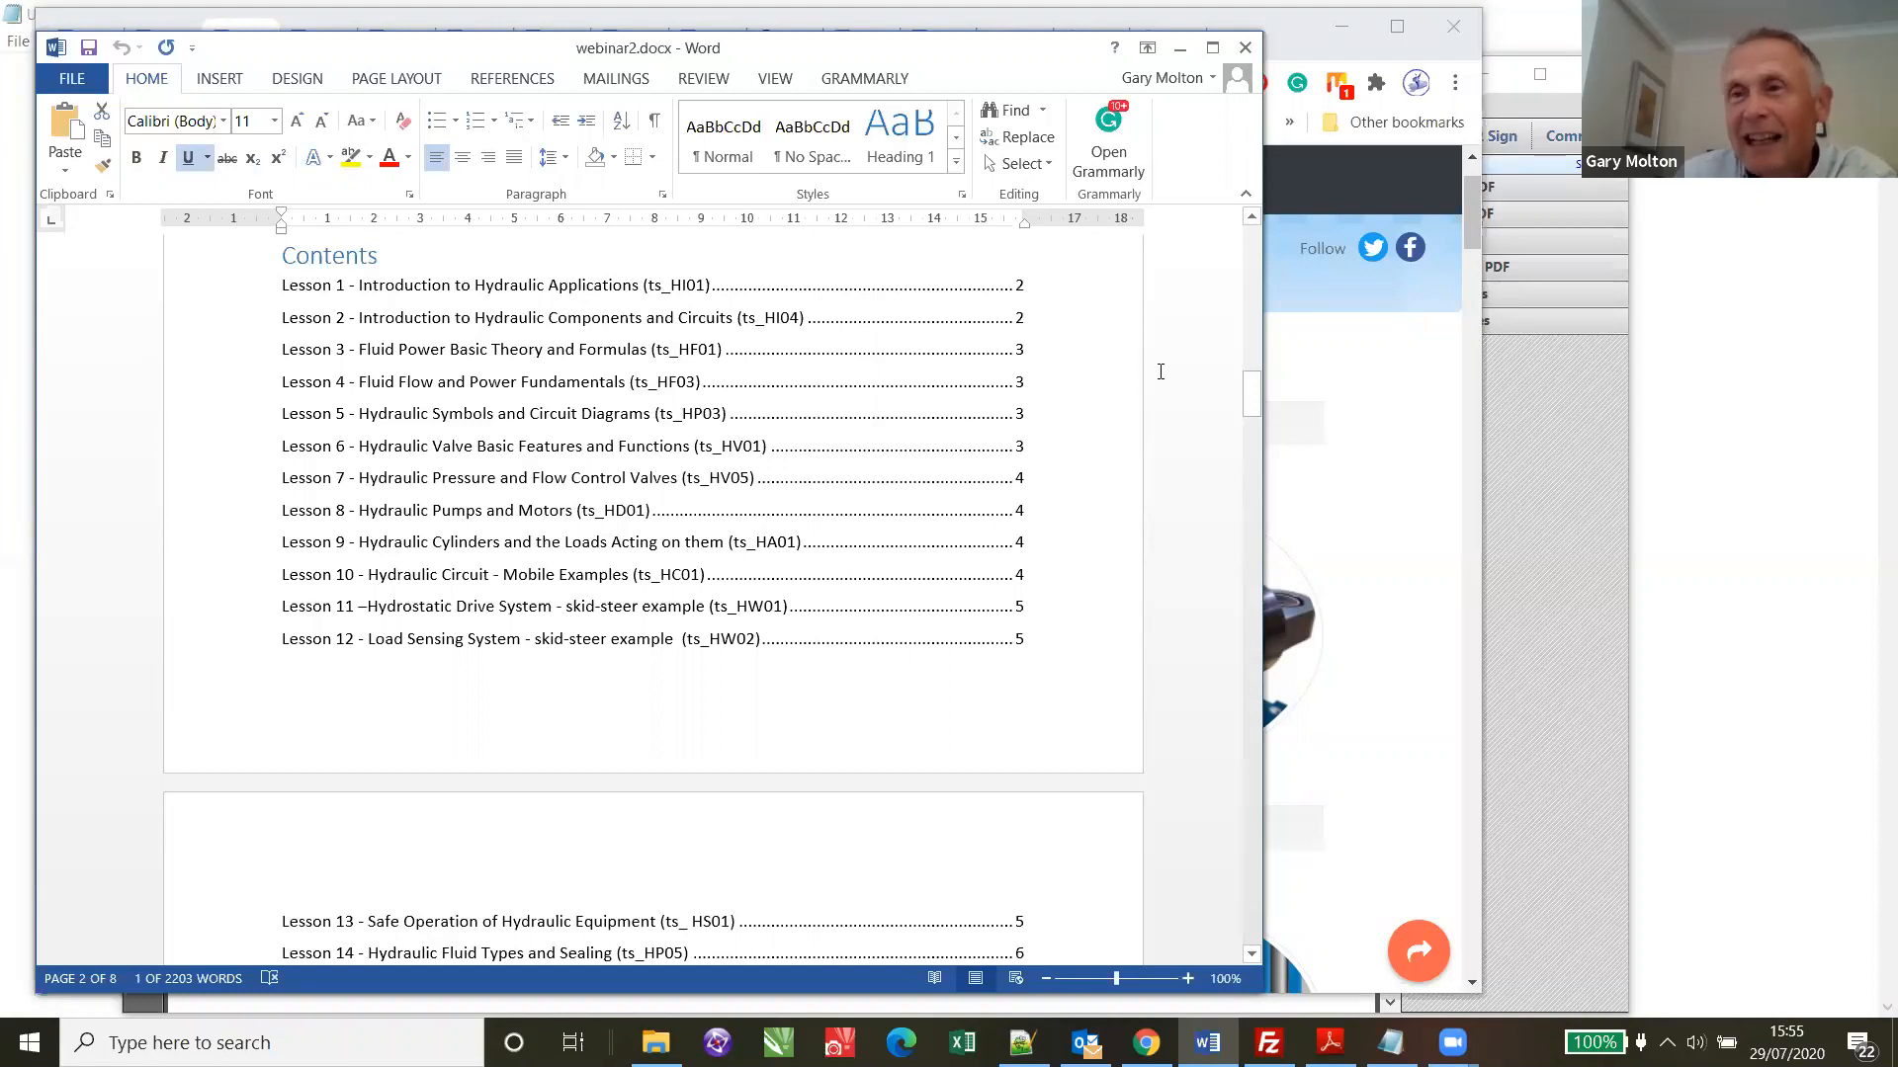
{"action": "mouse_move", "coordinate": [1166, 368]}
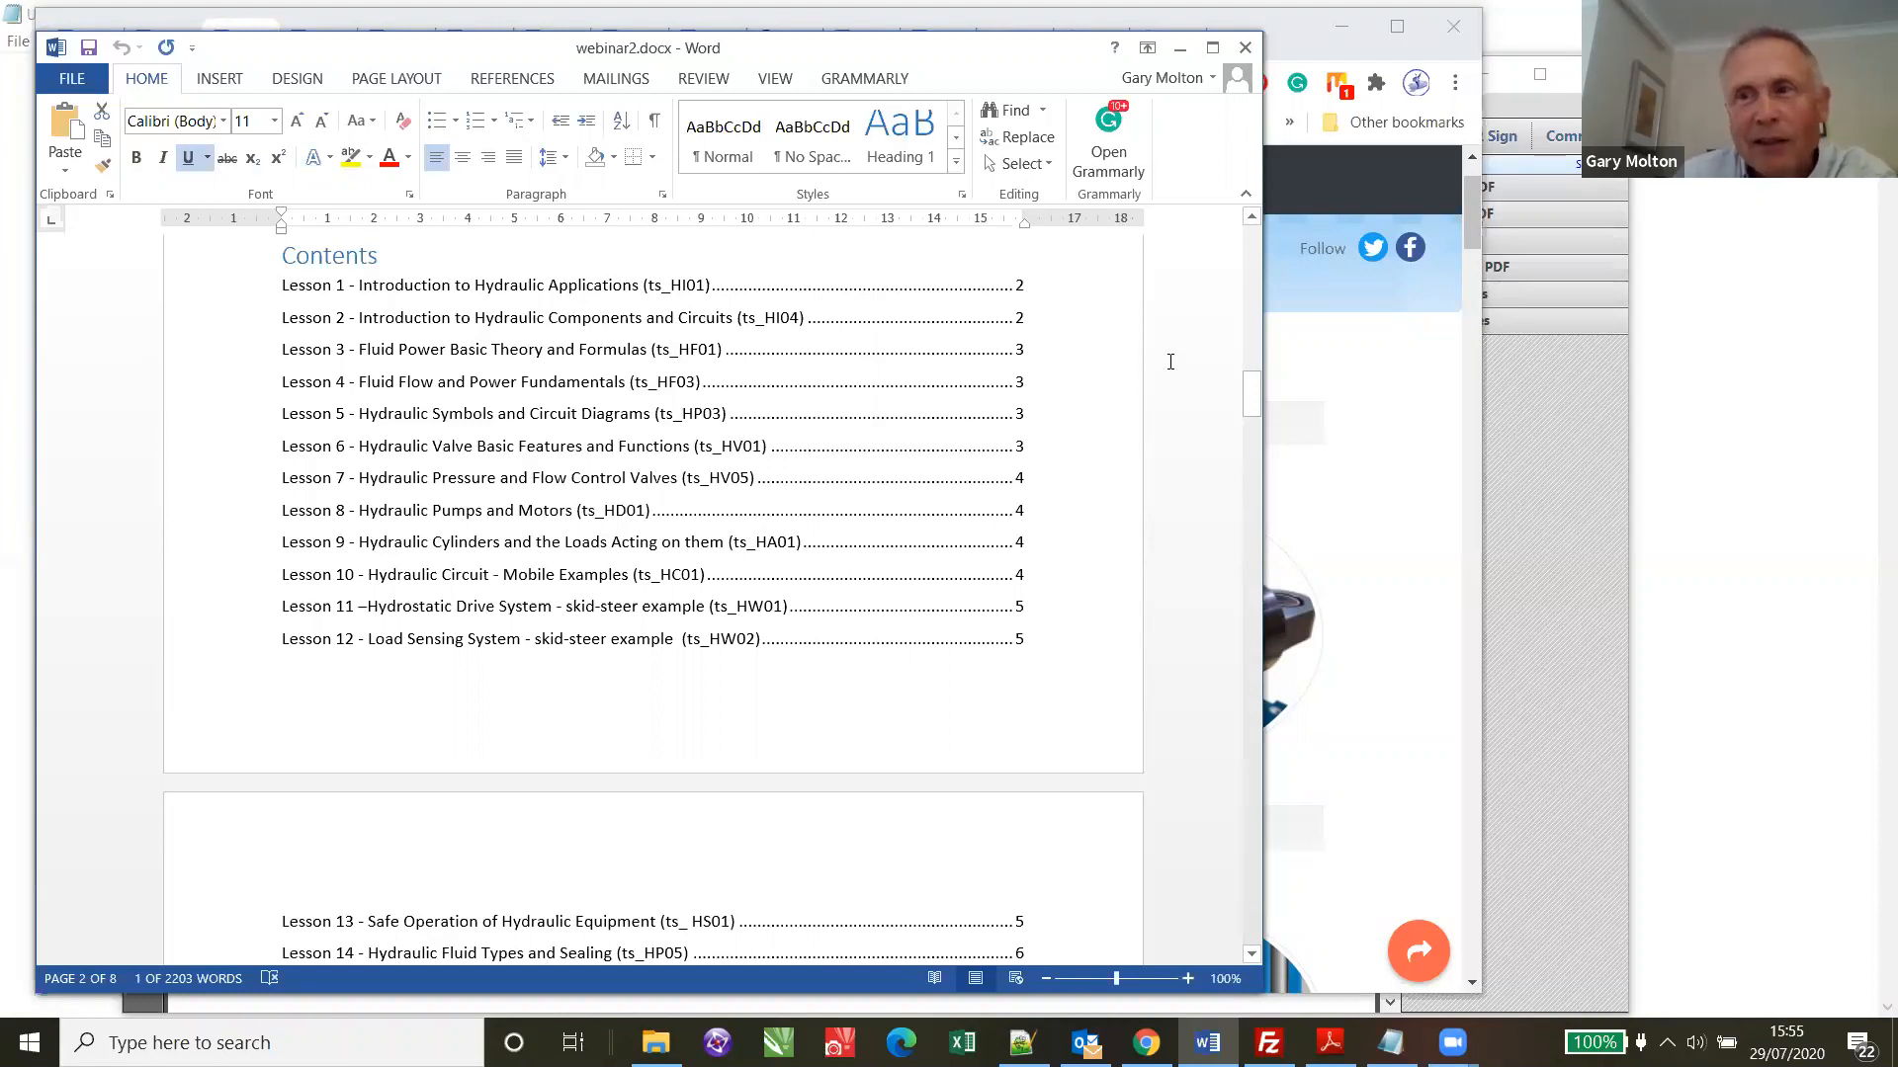
{"action": "mouse_move", "coordinate": [1184, 338]}
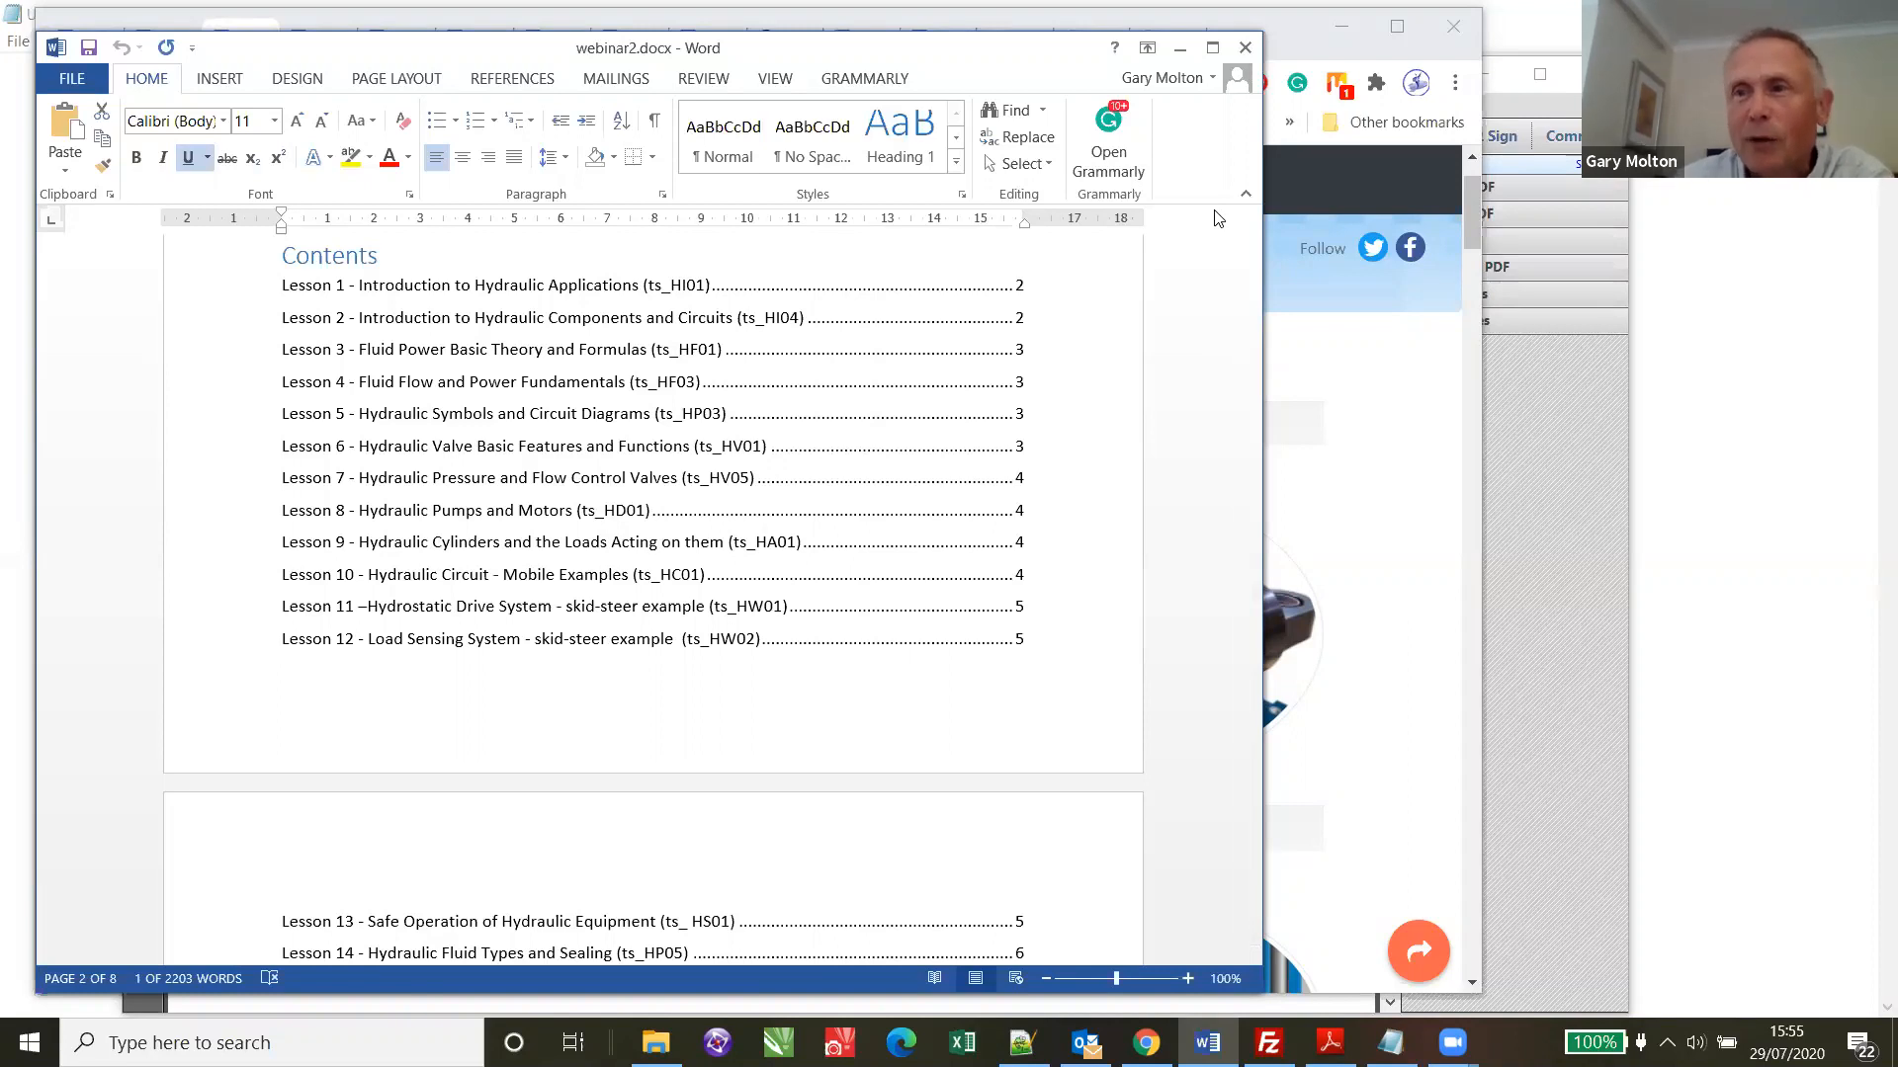
{"action": "mouse_move", "coordinate": [1219, 207]}
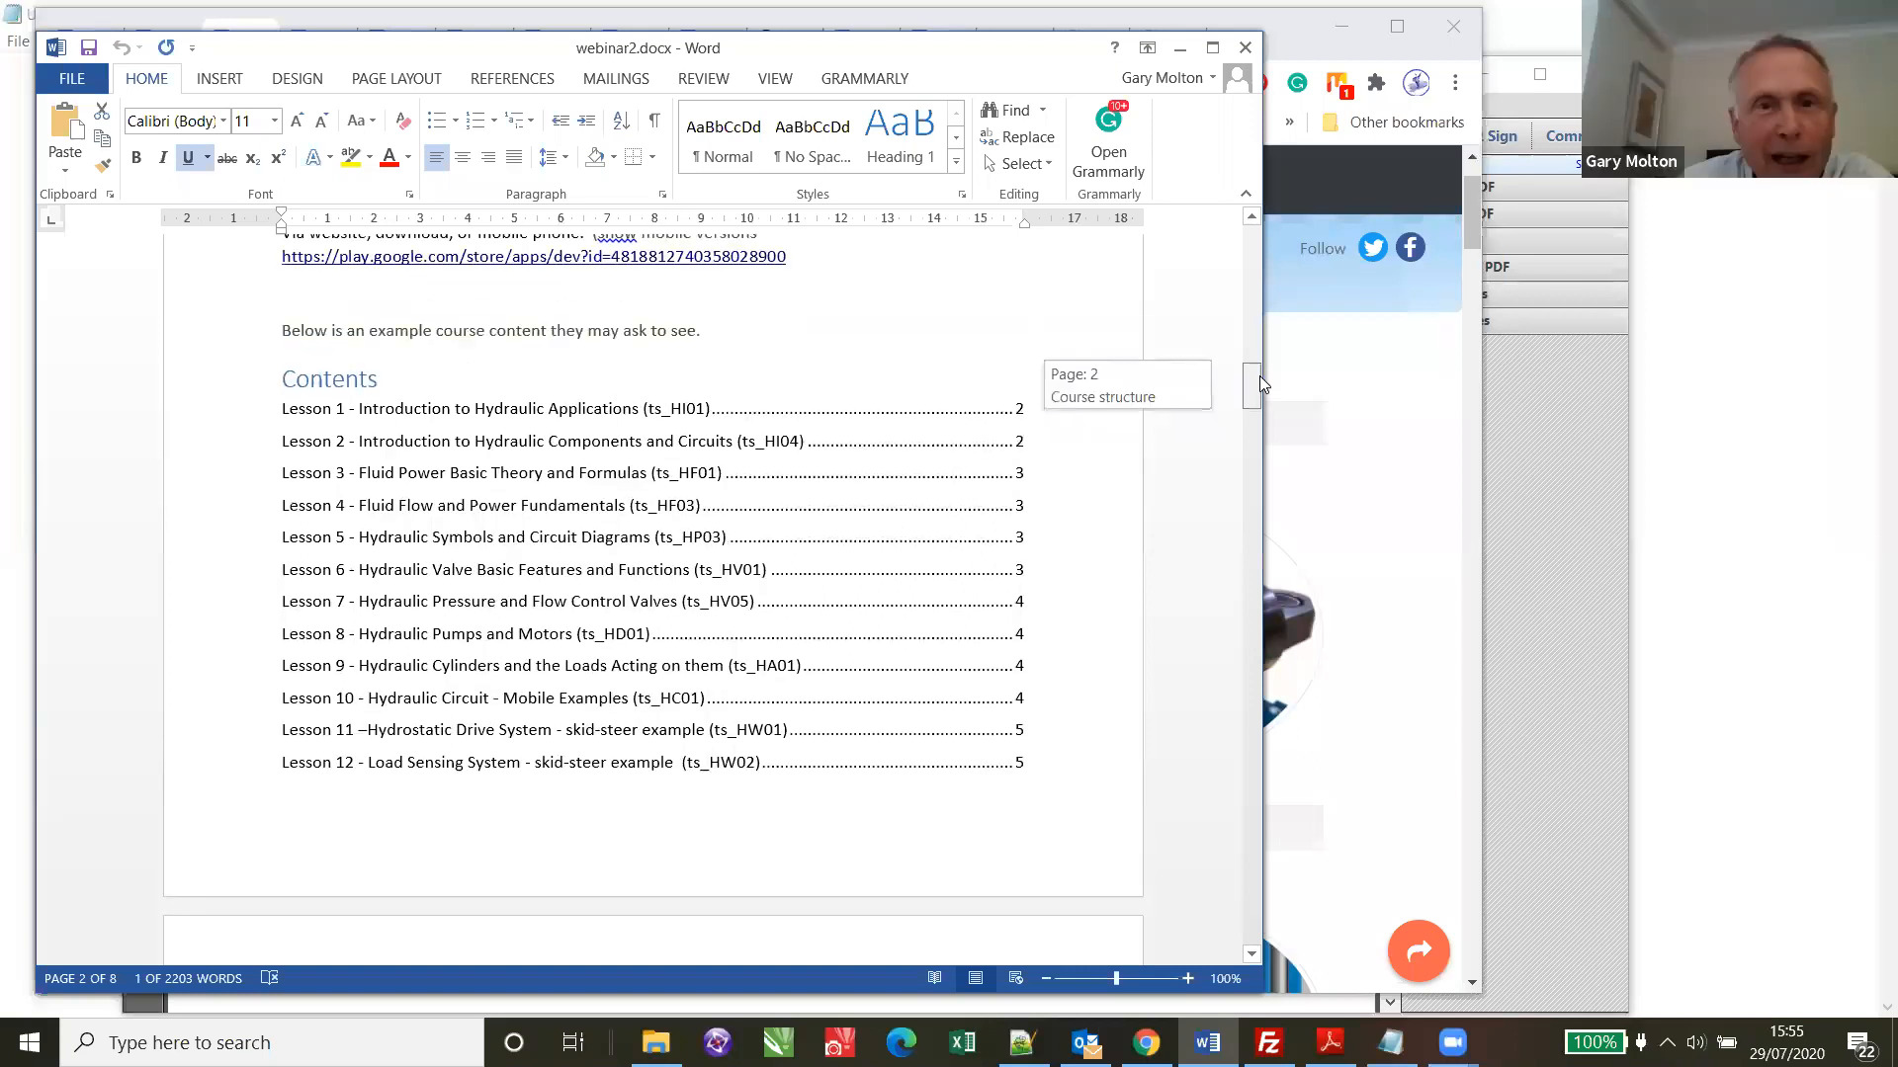
- Move through the contents list to show lessons 13 to 20, ending with Fault Diagnosis Exercises
{"action": "scroll", "scroll_direction": "down", "scroll_amount": 3}
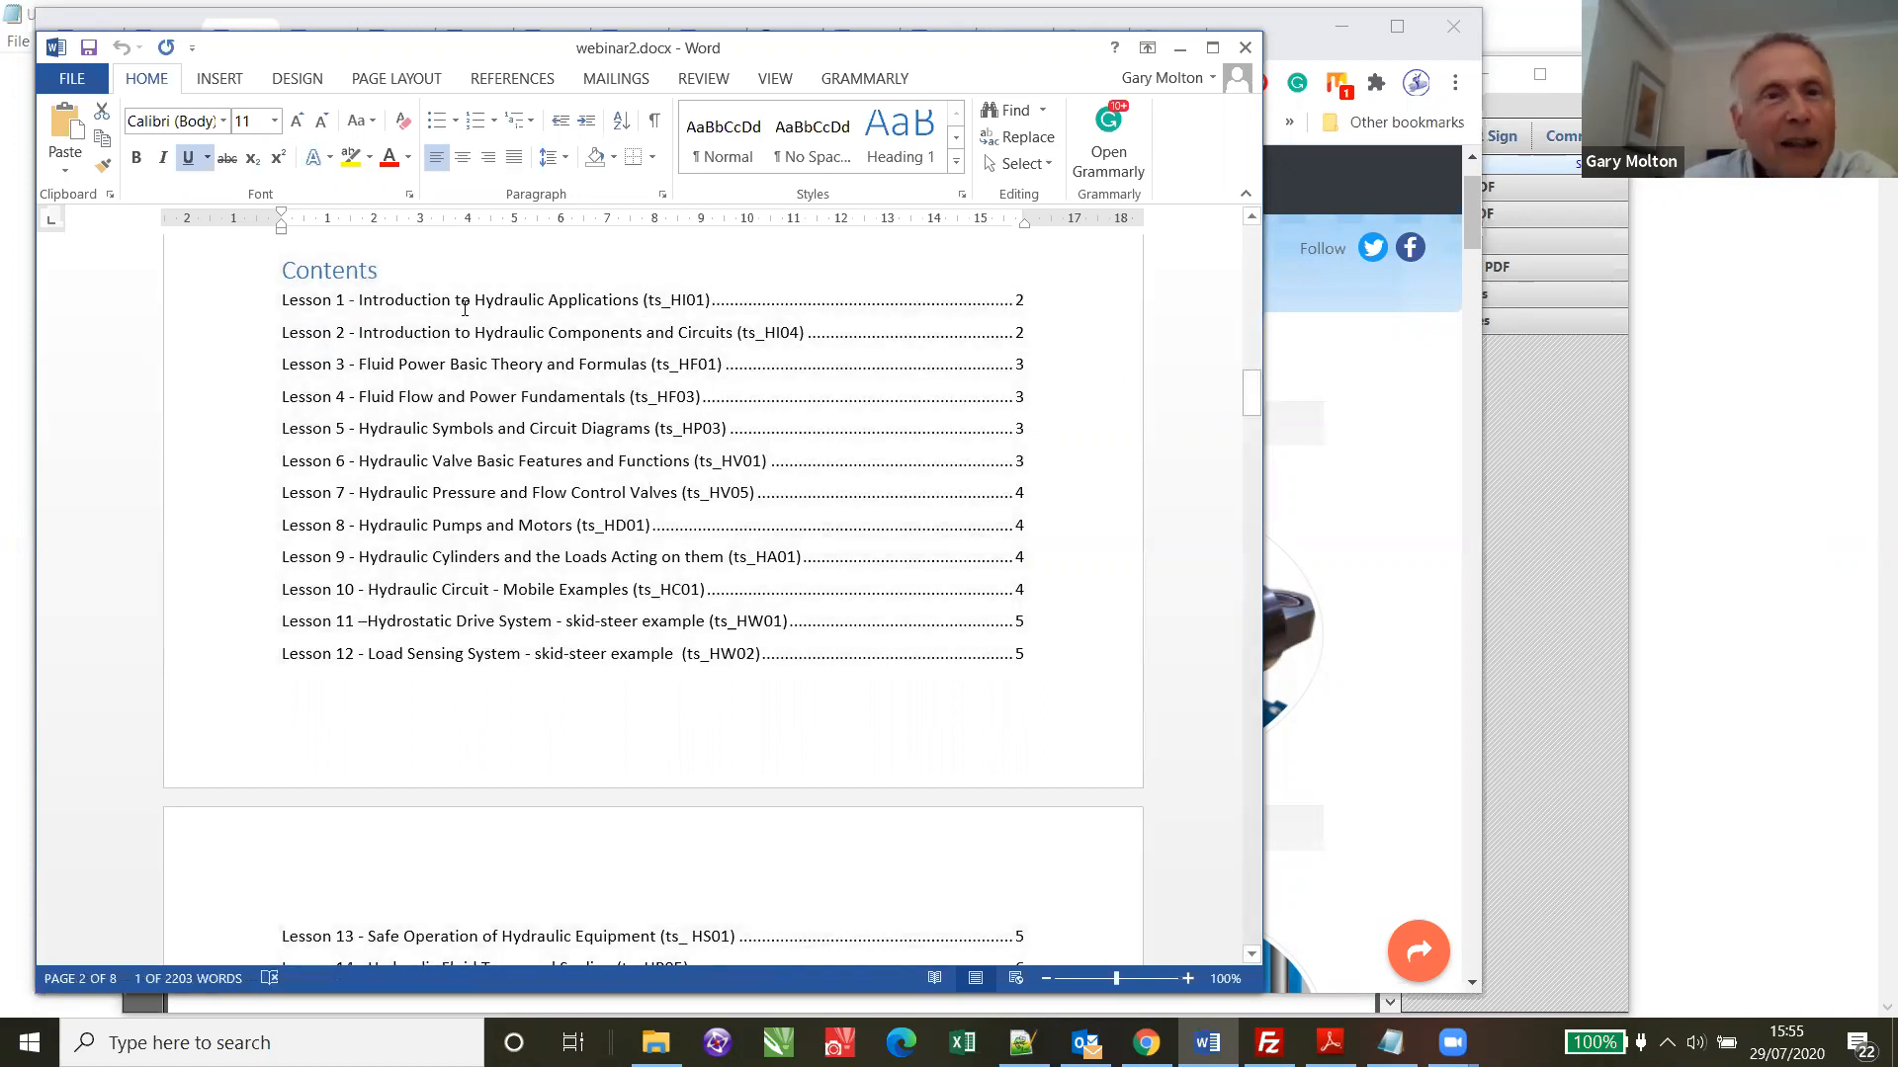
{"action": "left_click", "coordinate": [557, 300]}
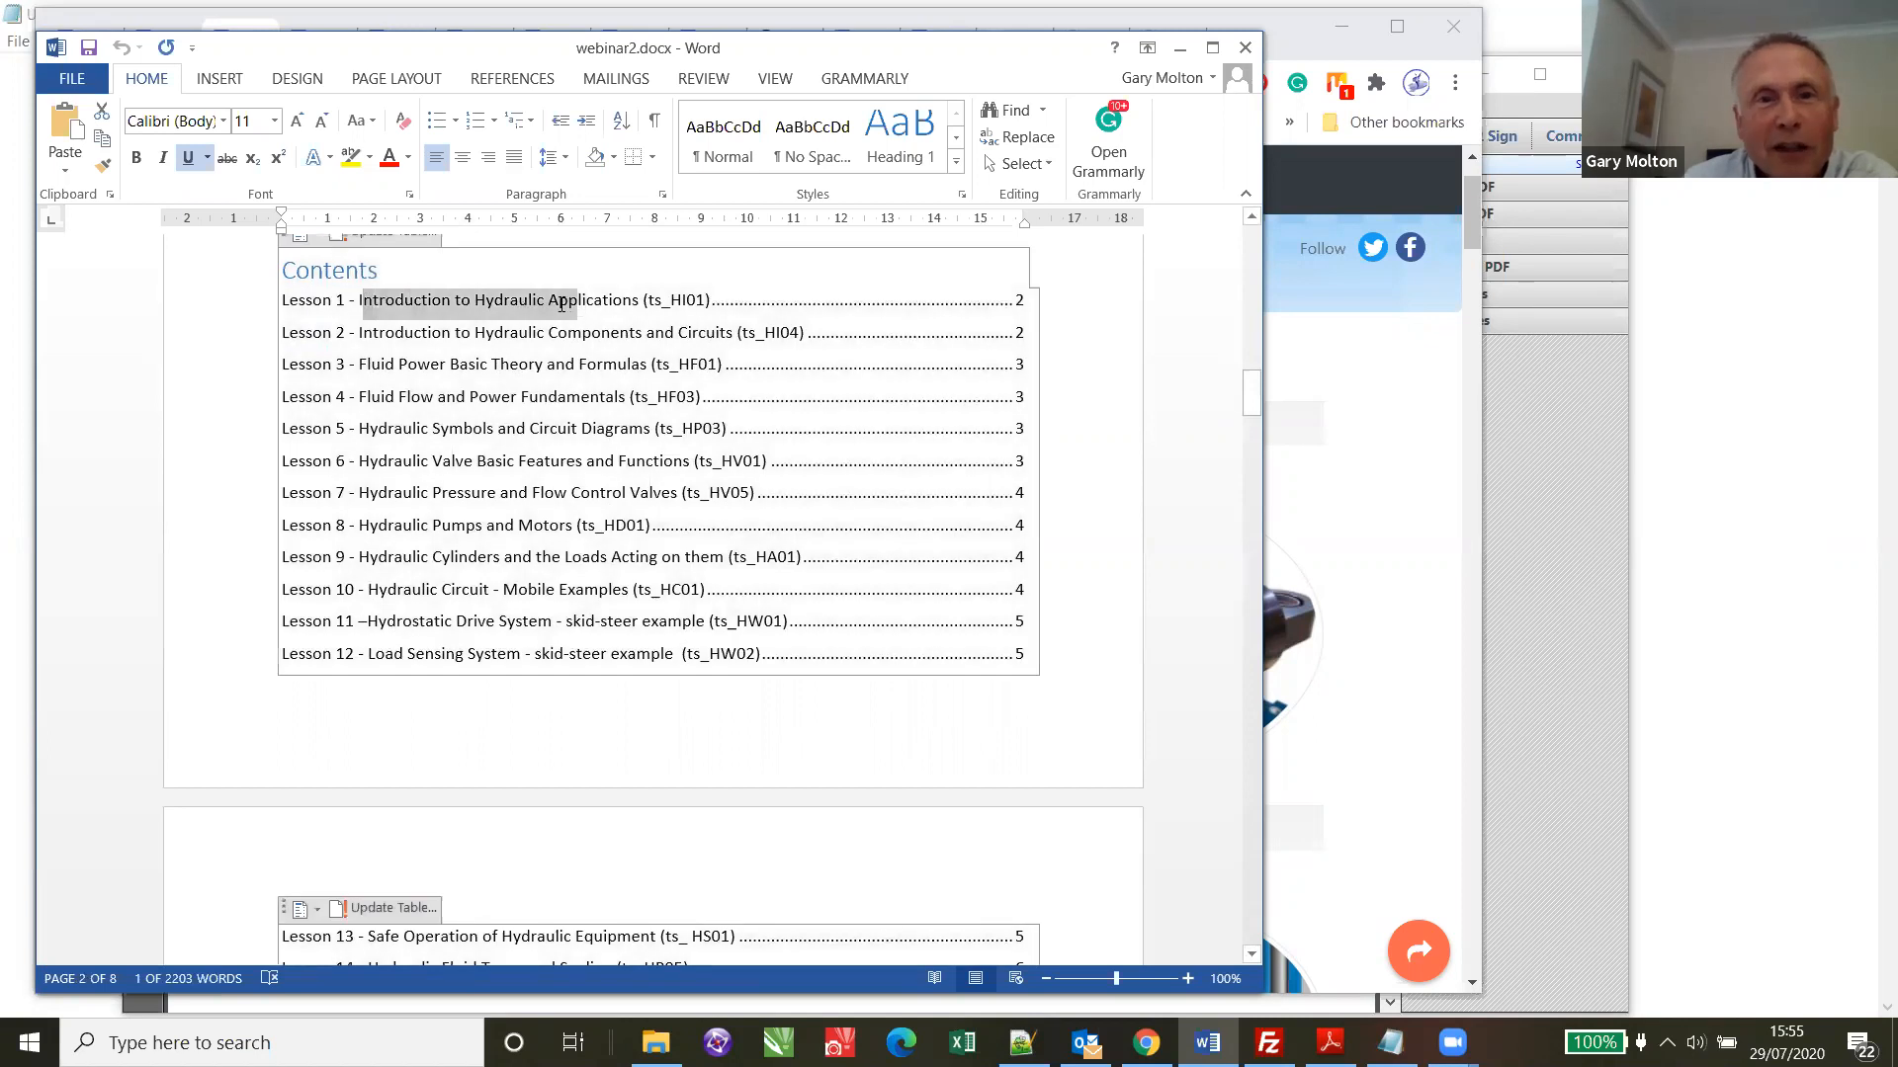
{"action": "mouse_move", "coordinate": [557, 300]}
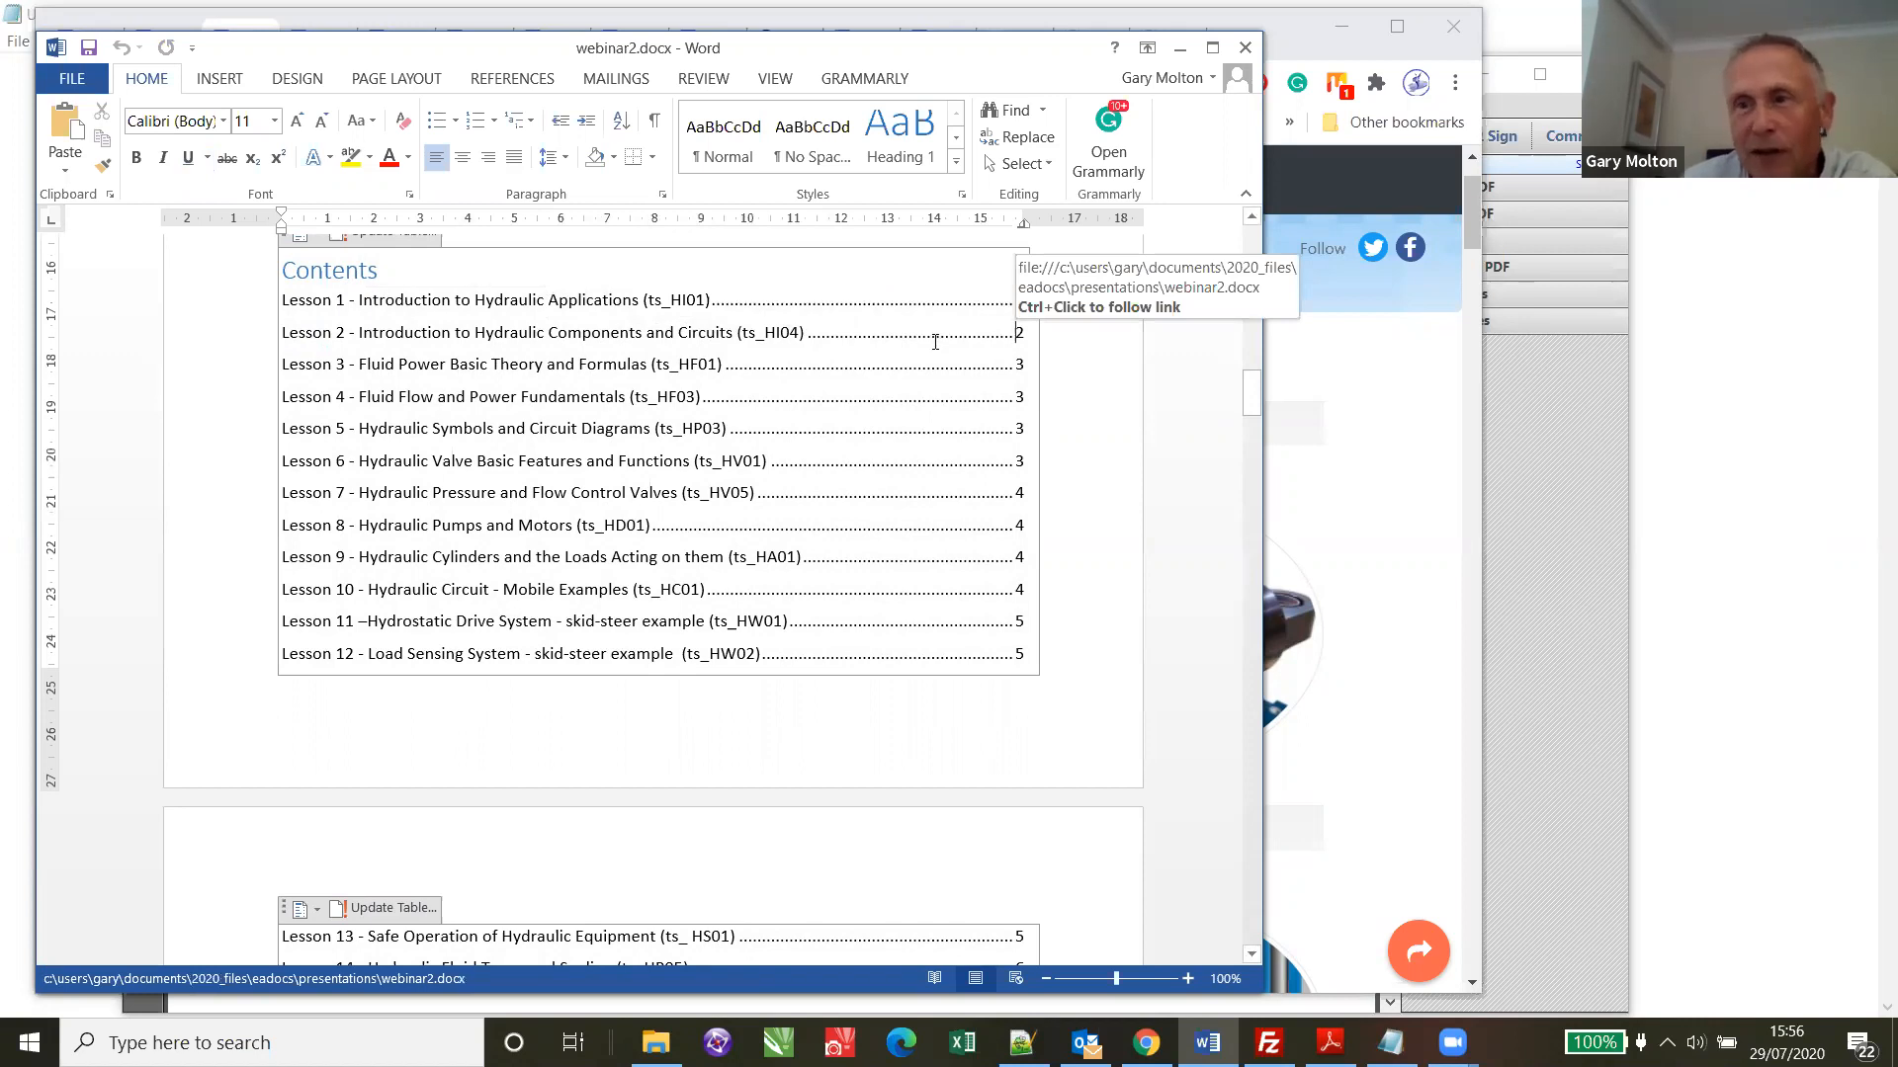
{"action": "mouse_move", "coordinate": [846, 359]}
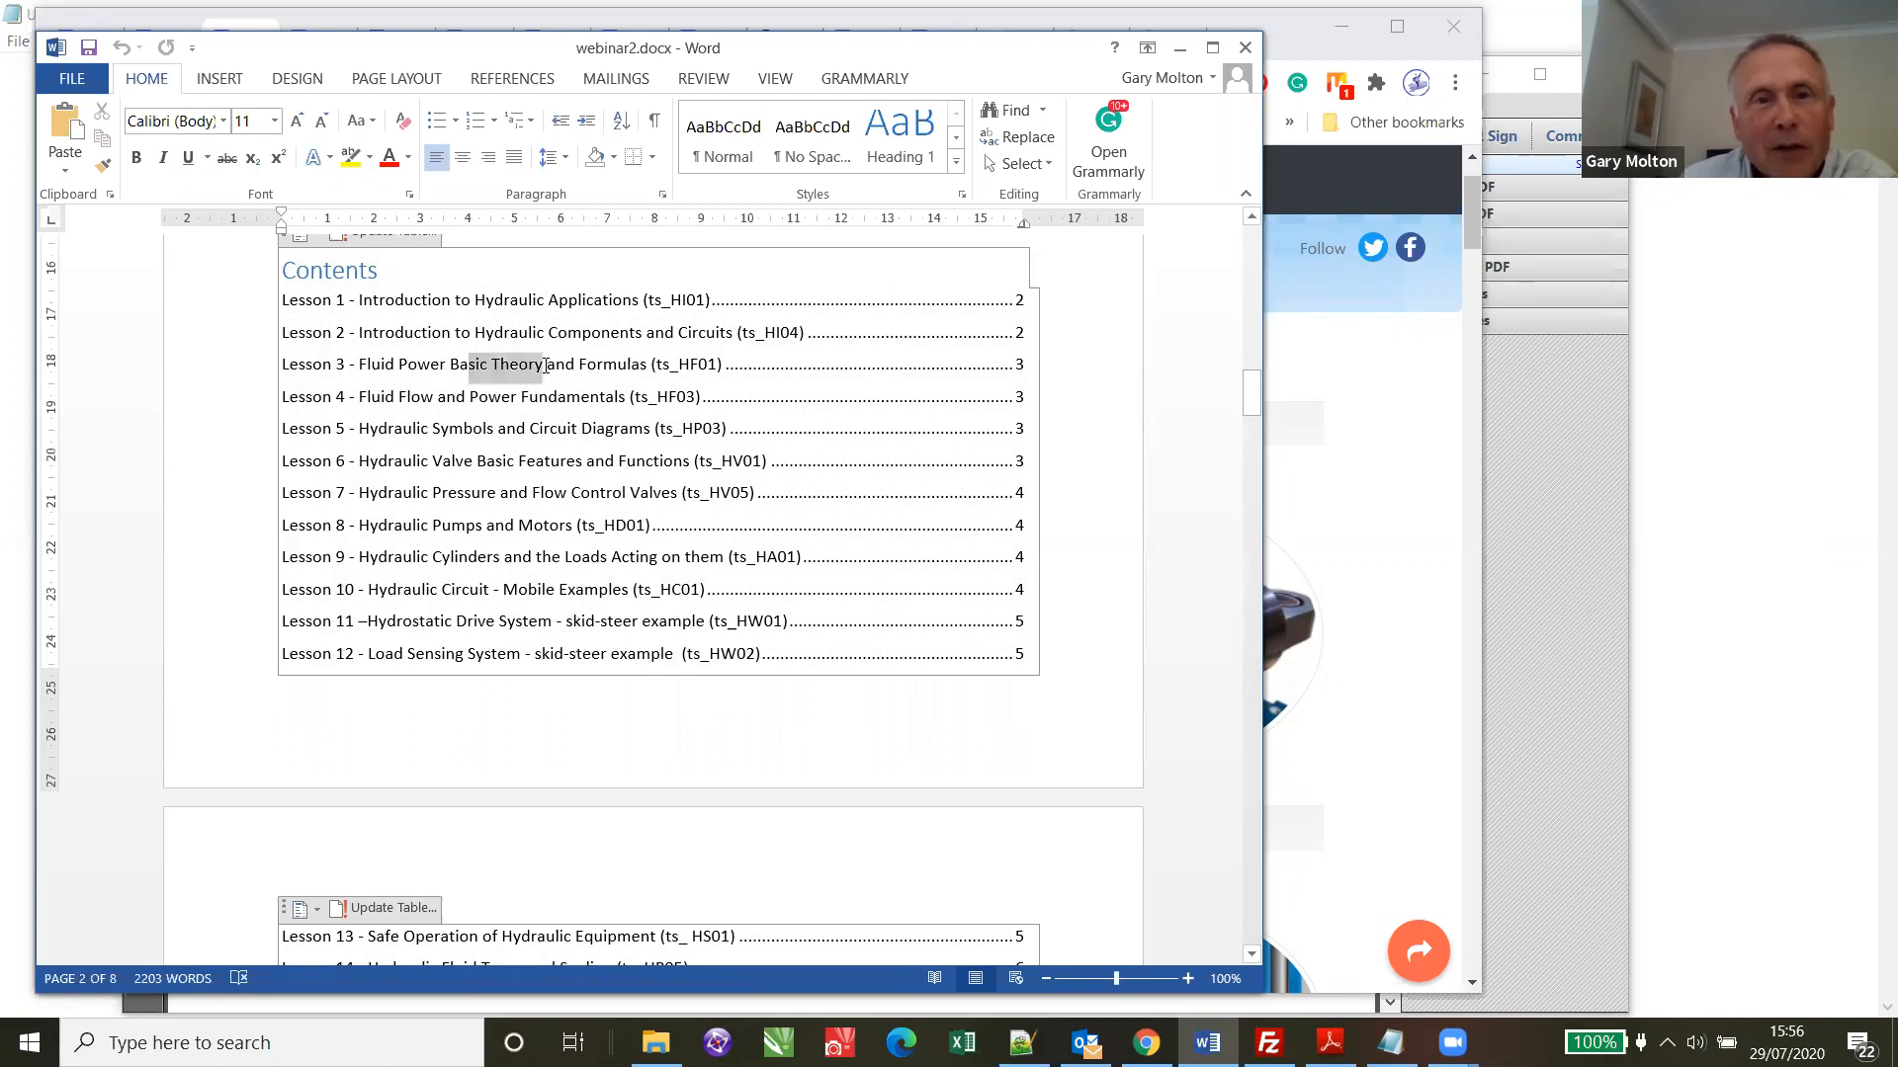
{"action": "mouse_move", "coordinate": [471, 391]}
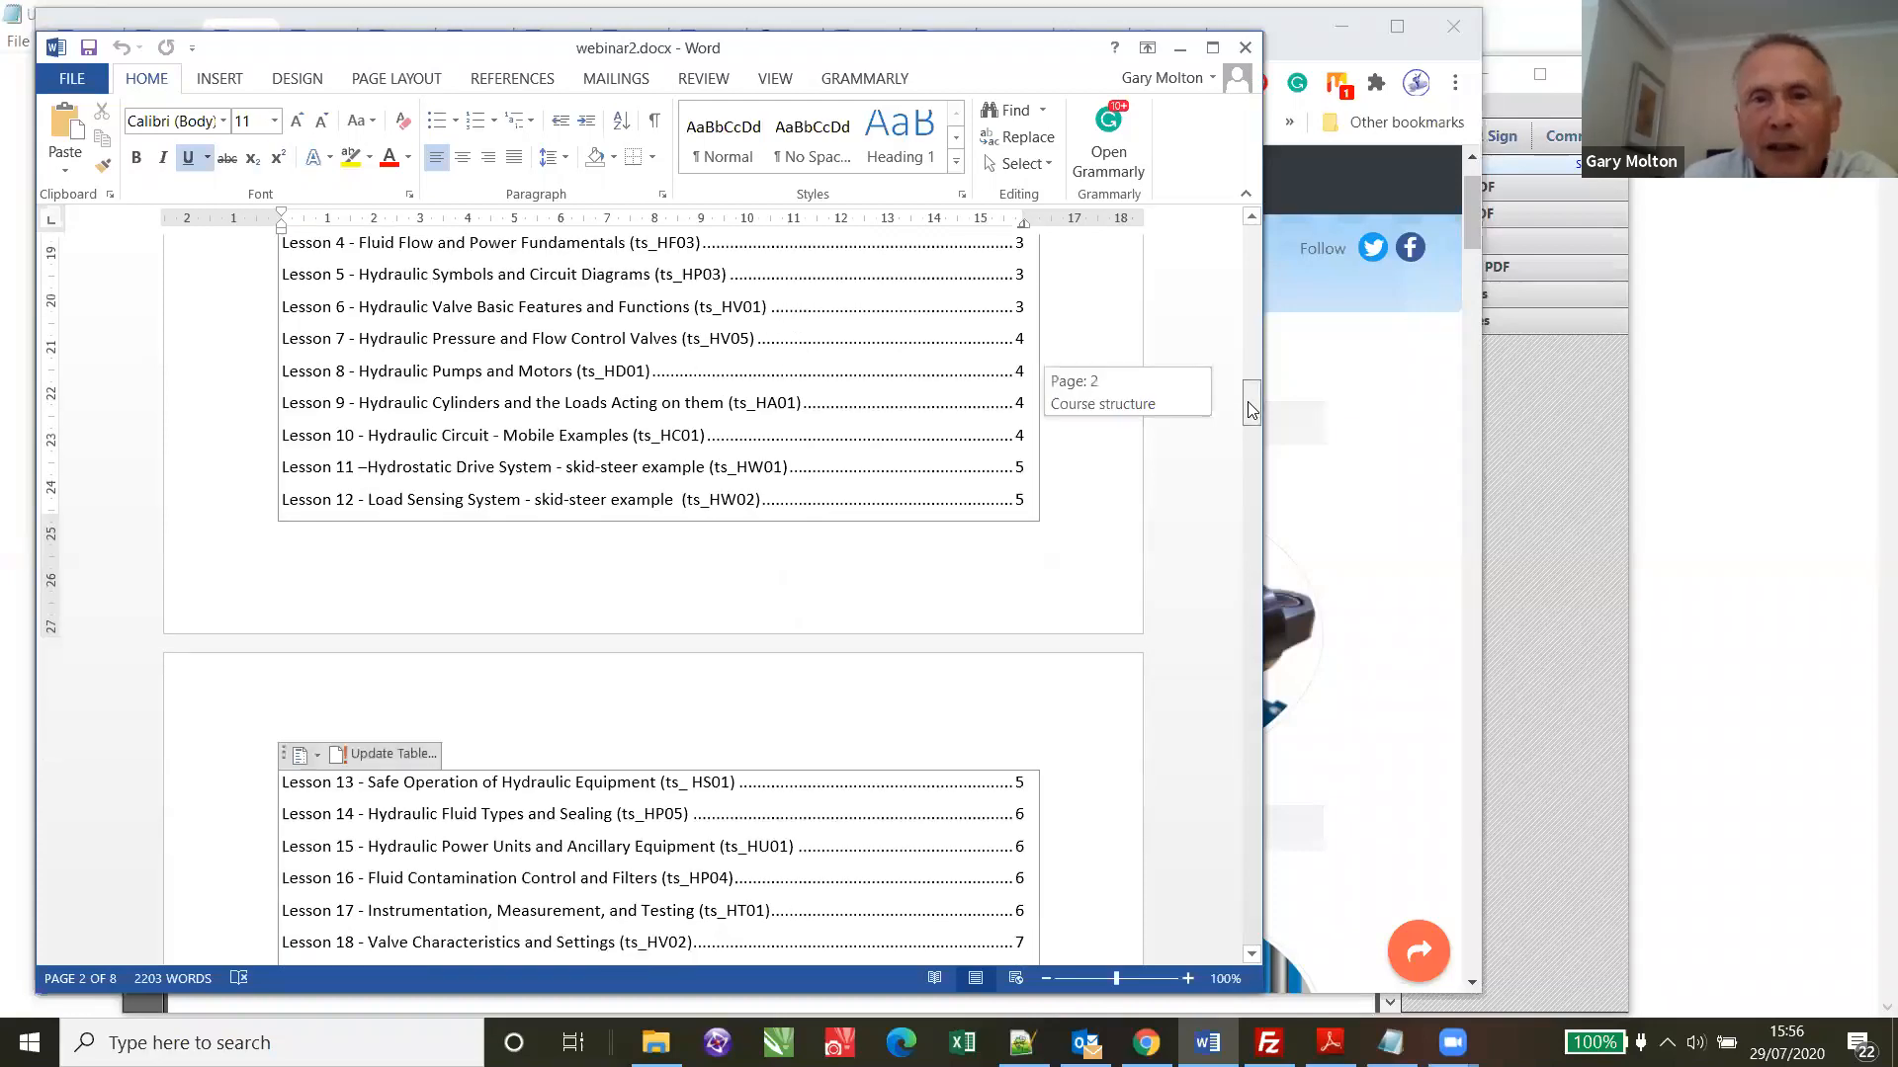
{"action": "scroll", "scroll_direction": "up", "scroll_amount": 3}
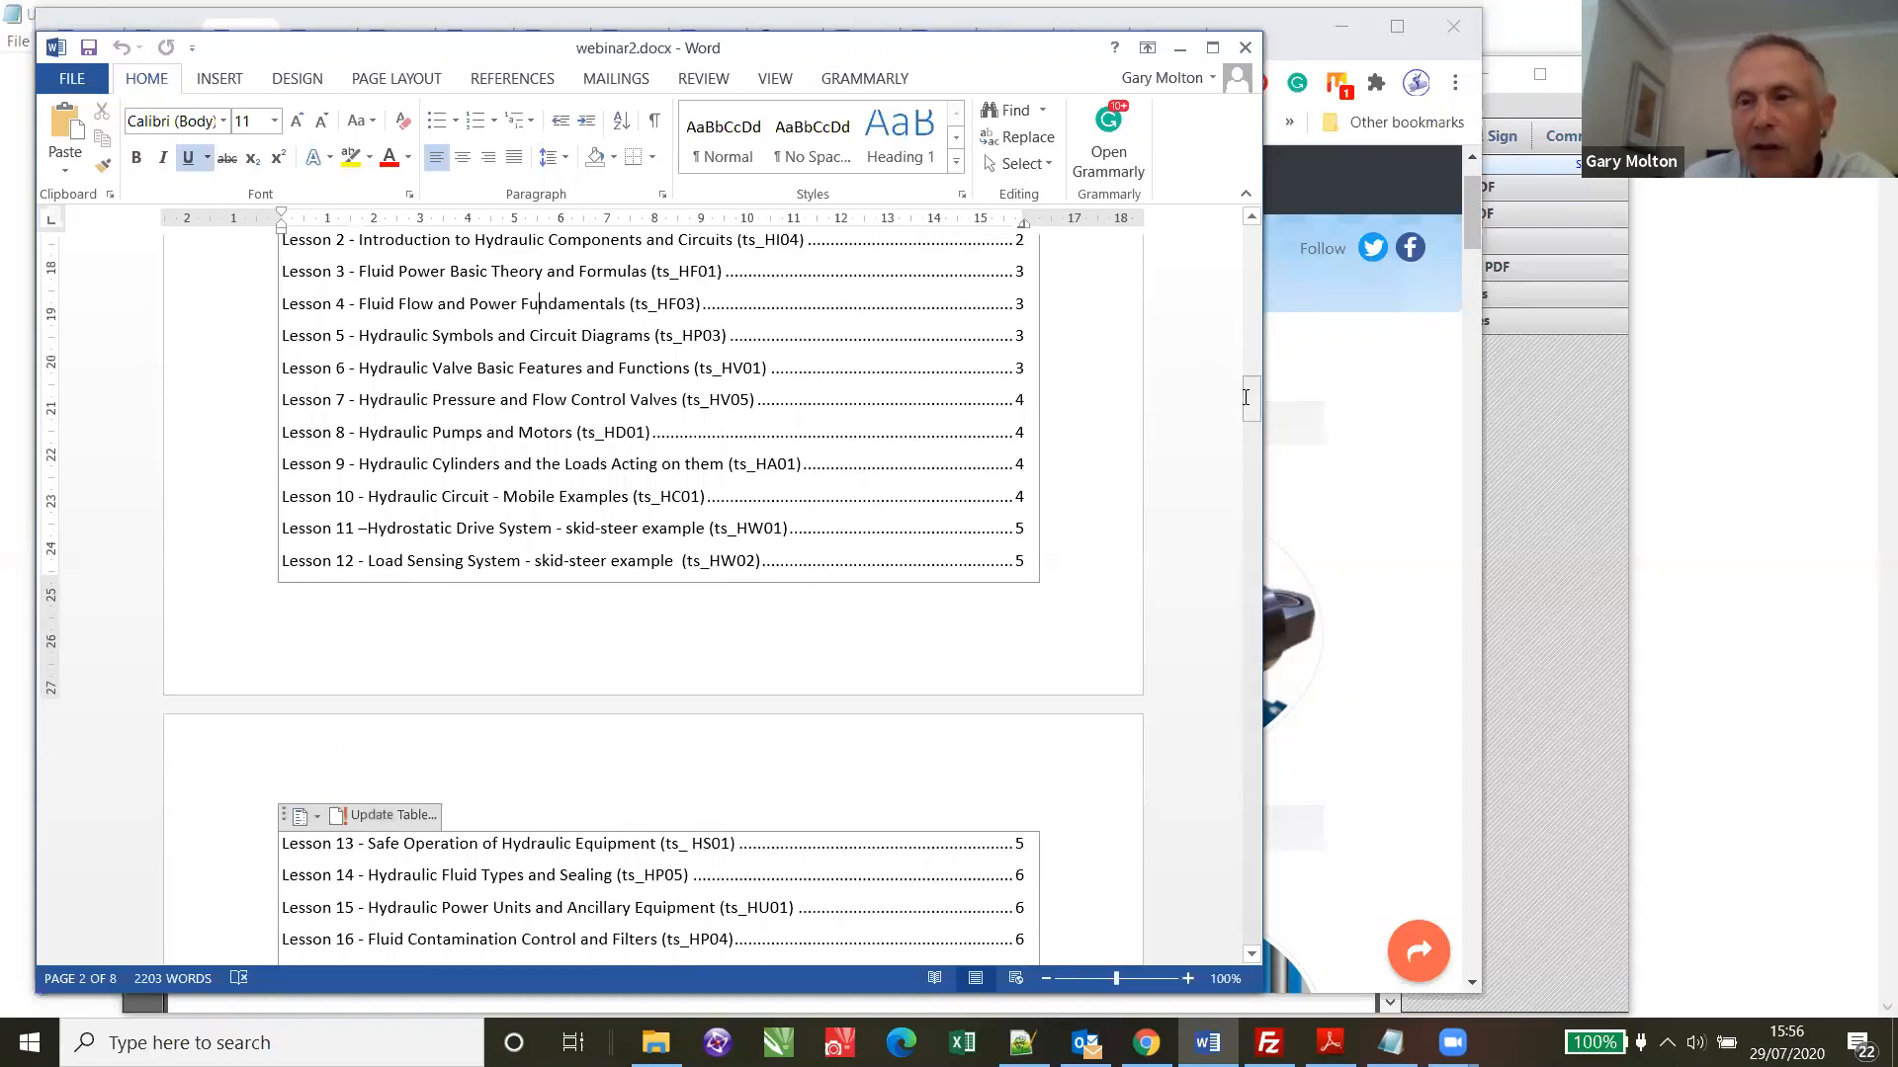
{"action": "mouse_move", "coordinate": [694, 371]}
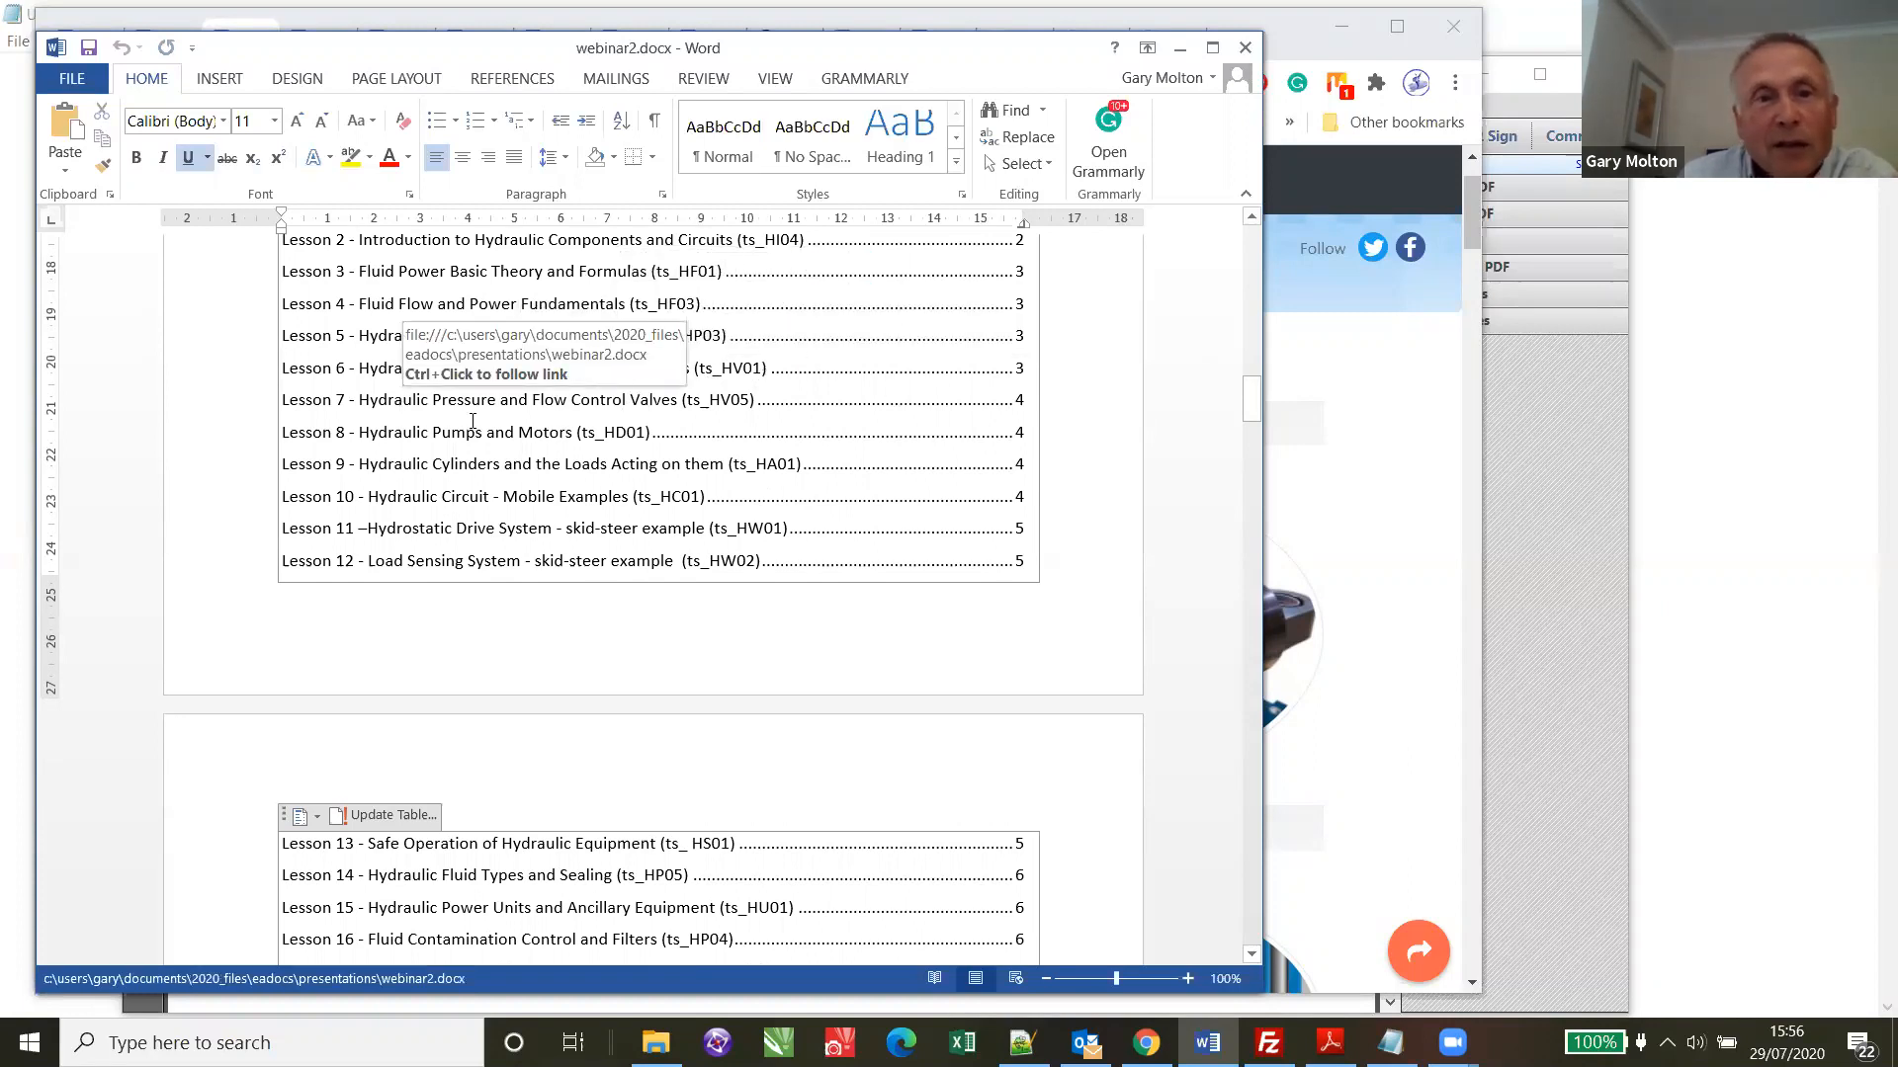
{"action": "mouse_move", "coordinate": [1155, 371]}
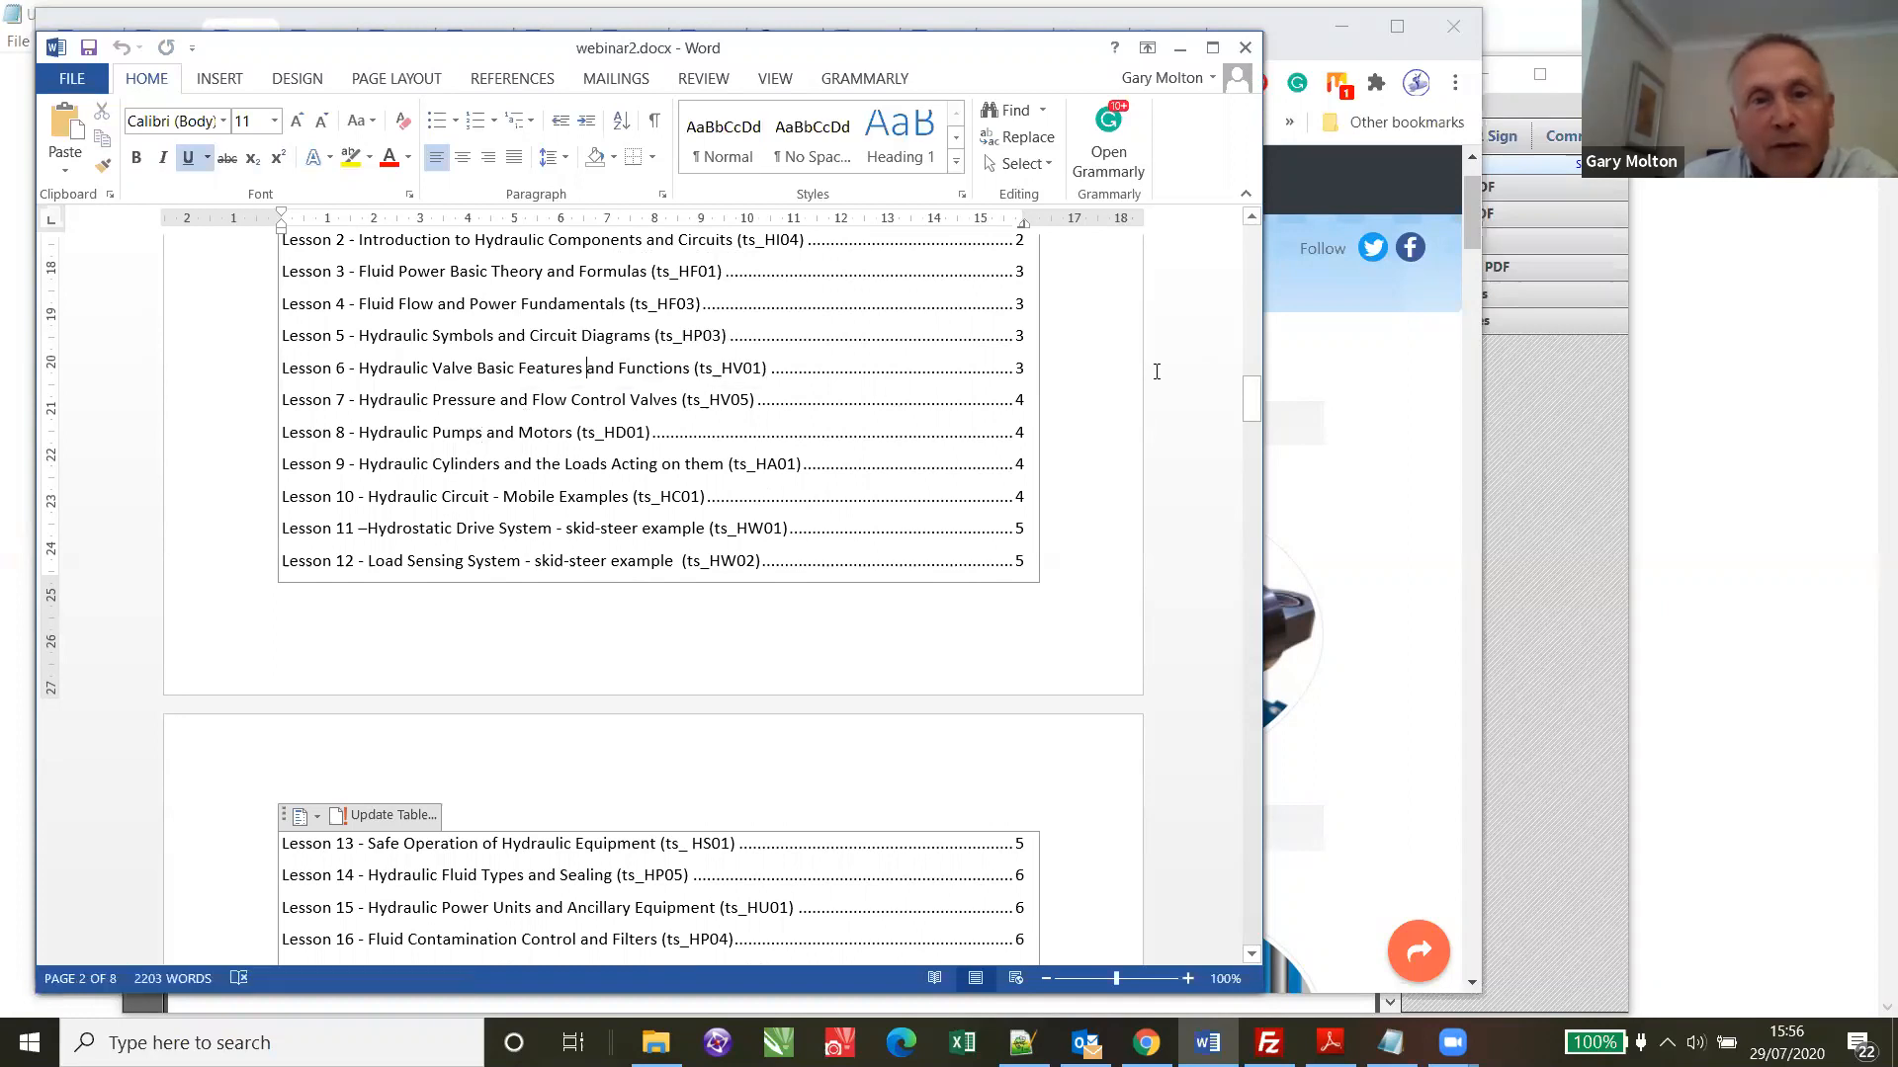
{"action": "mouse_move", "coordinate": [1227, 498]}
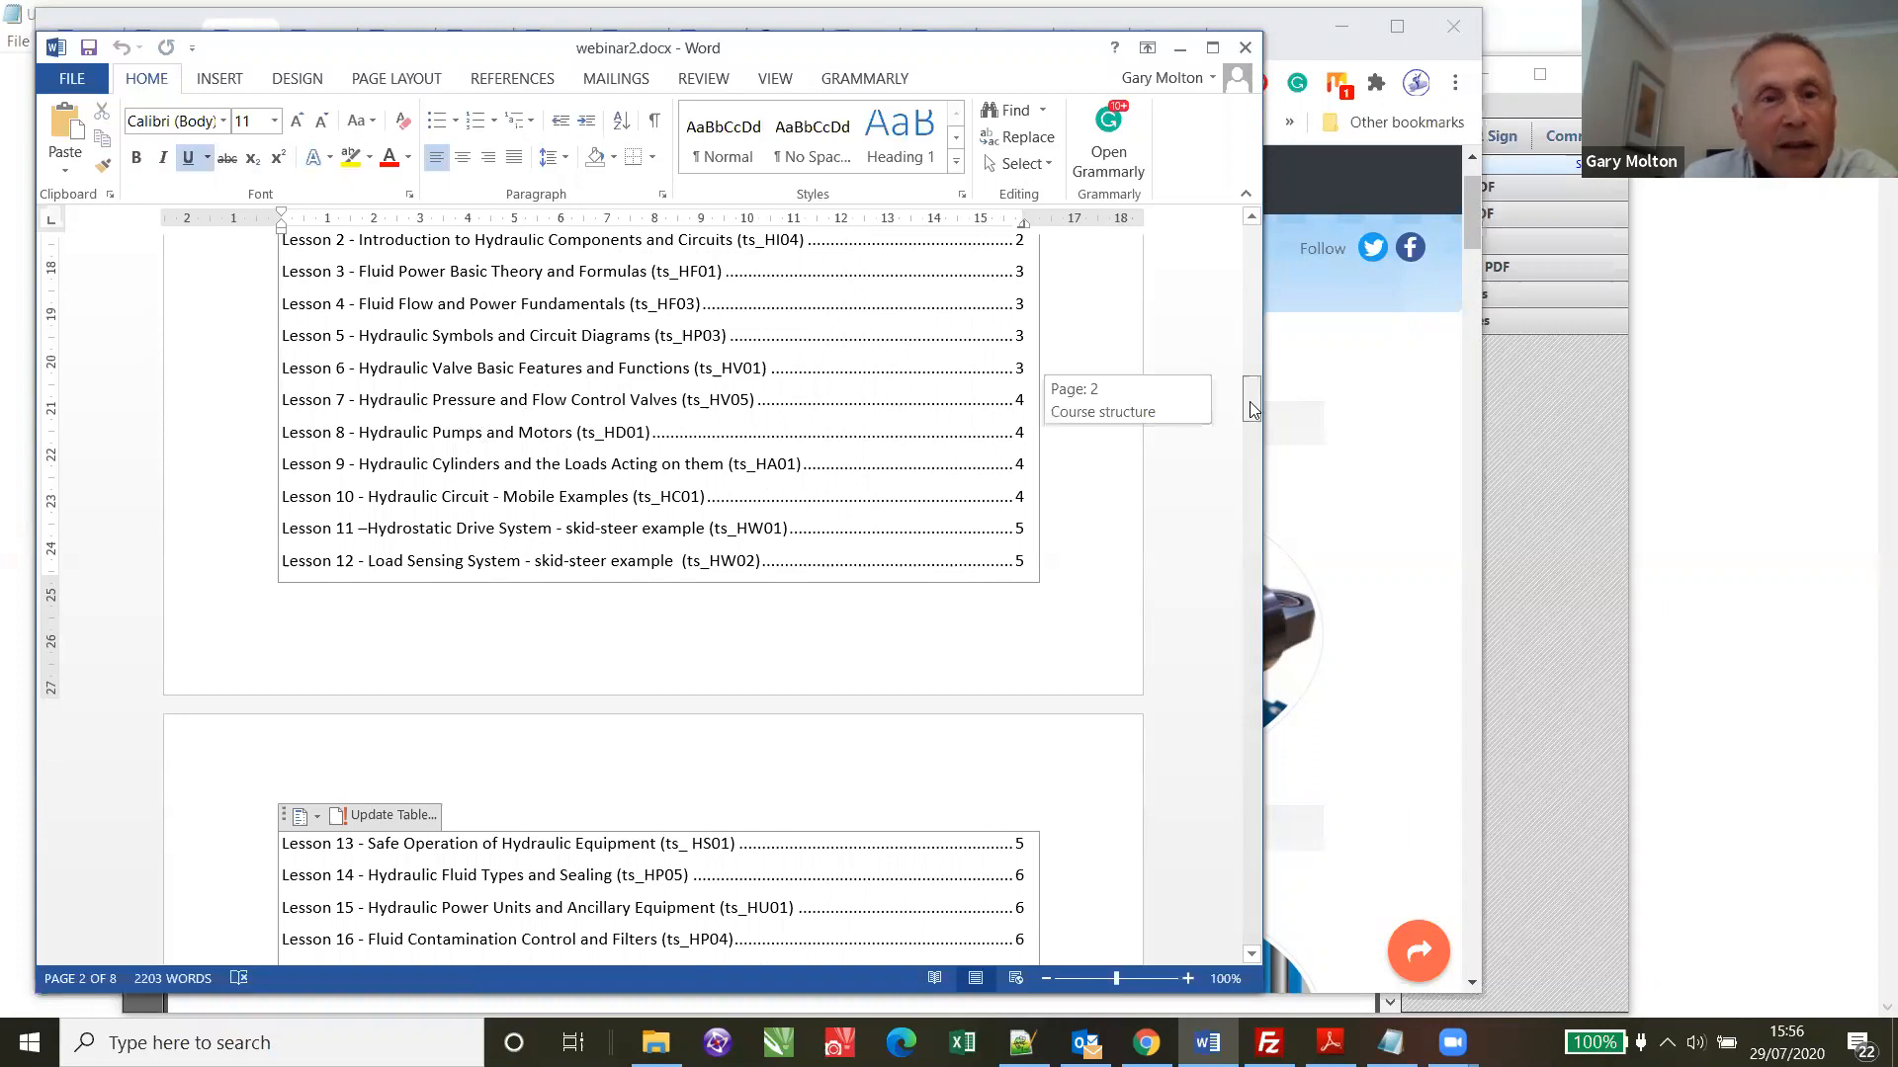
{"action": "scroll", "scroll_direction": "down", "scroll_amount": 3}
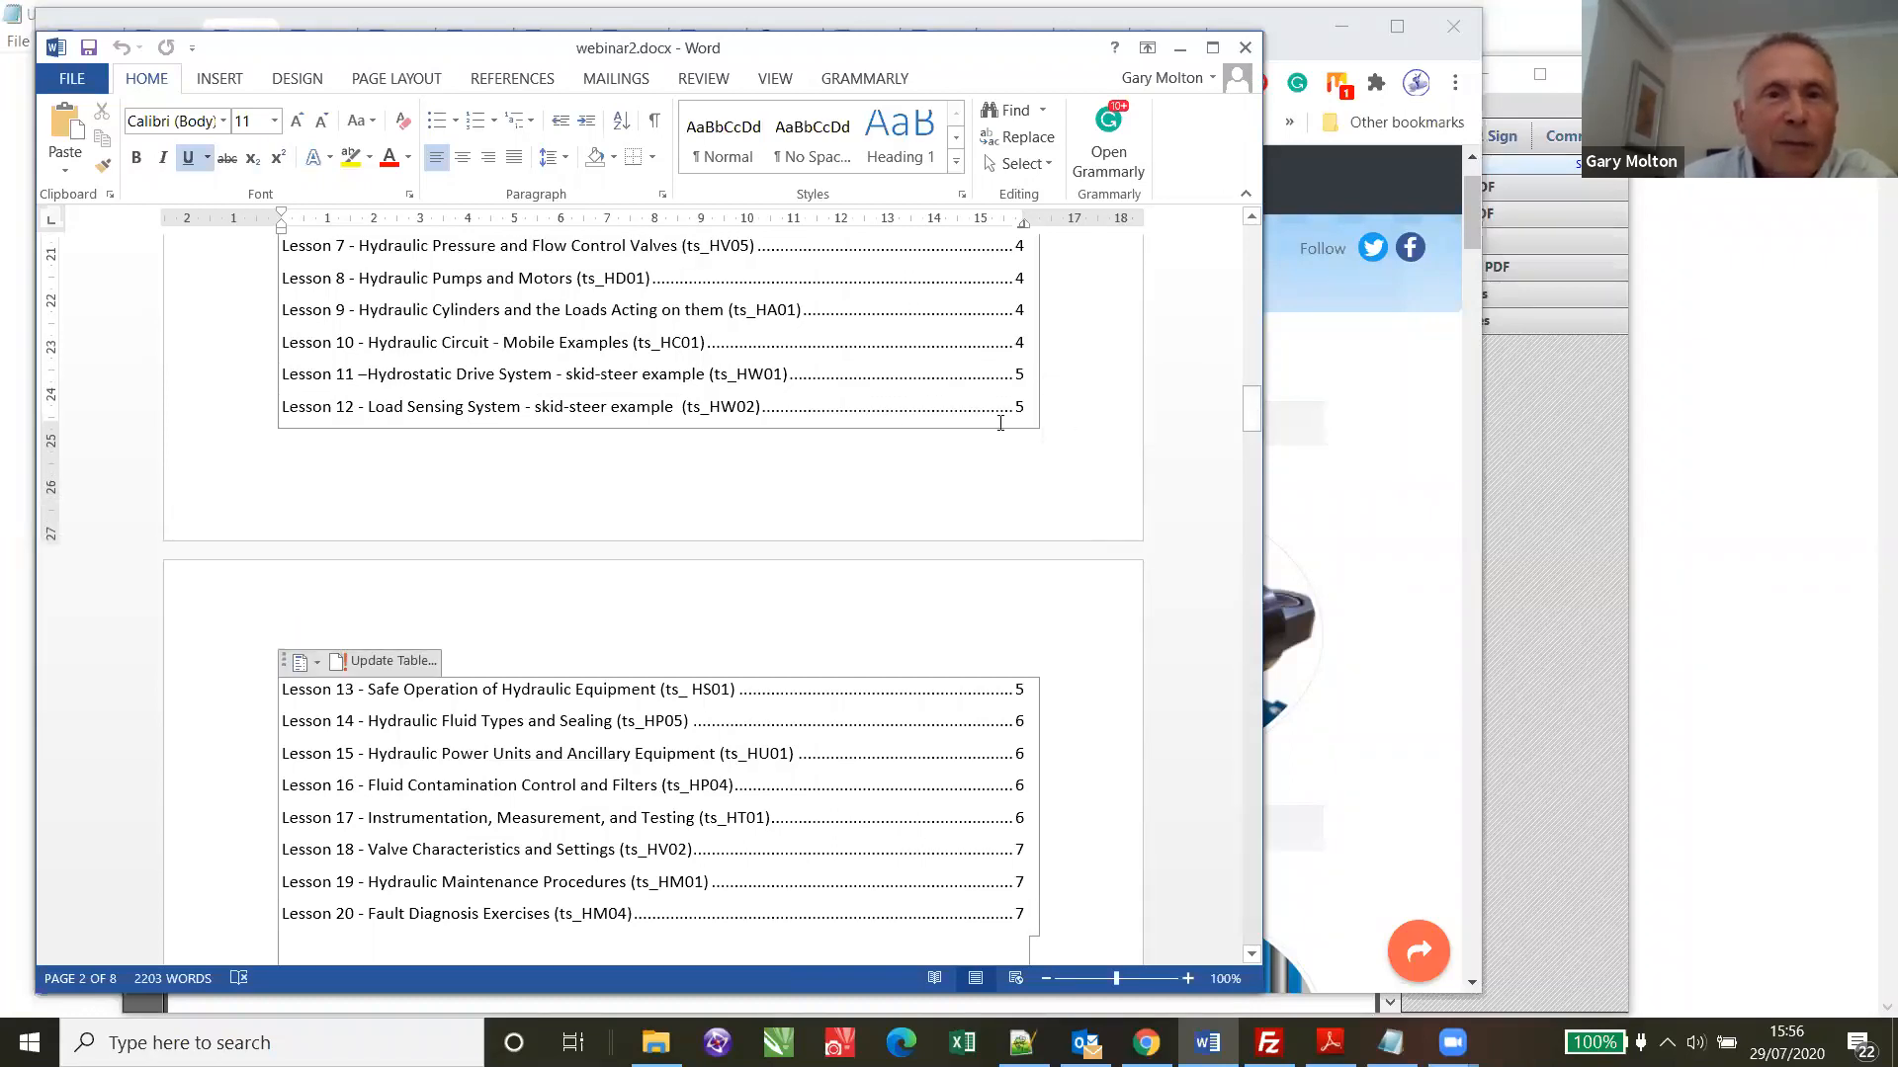
{"action": "mouse_move", "coordinate": [844, 360]}
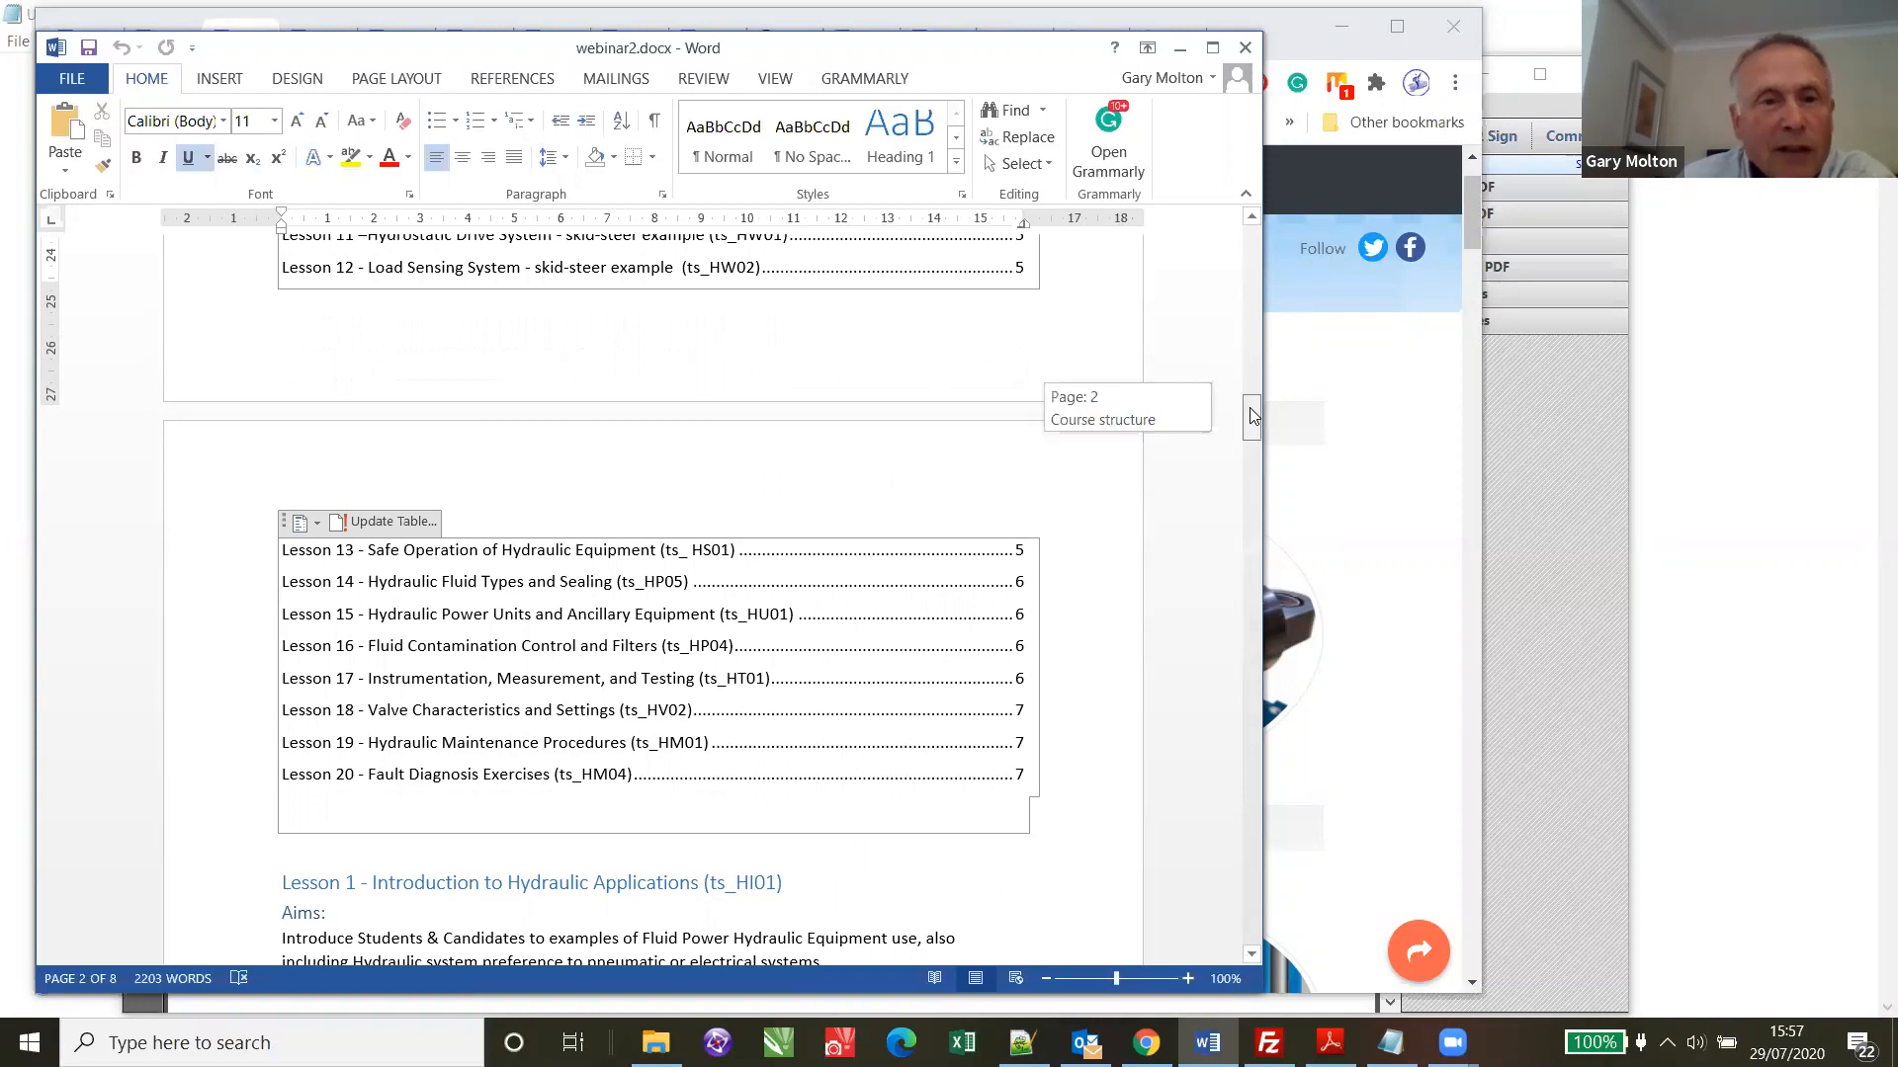
{"action": "mouse_move", "coordinate": [844, 581]}
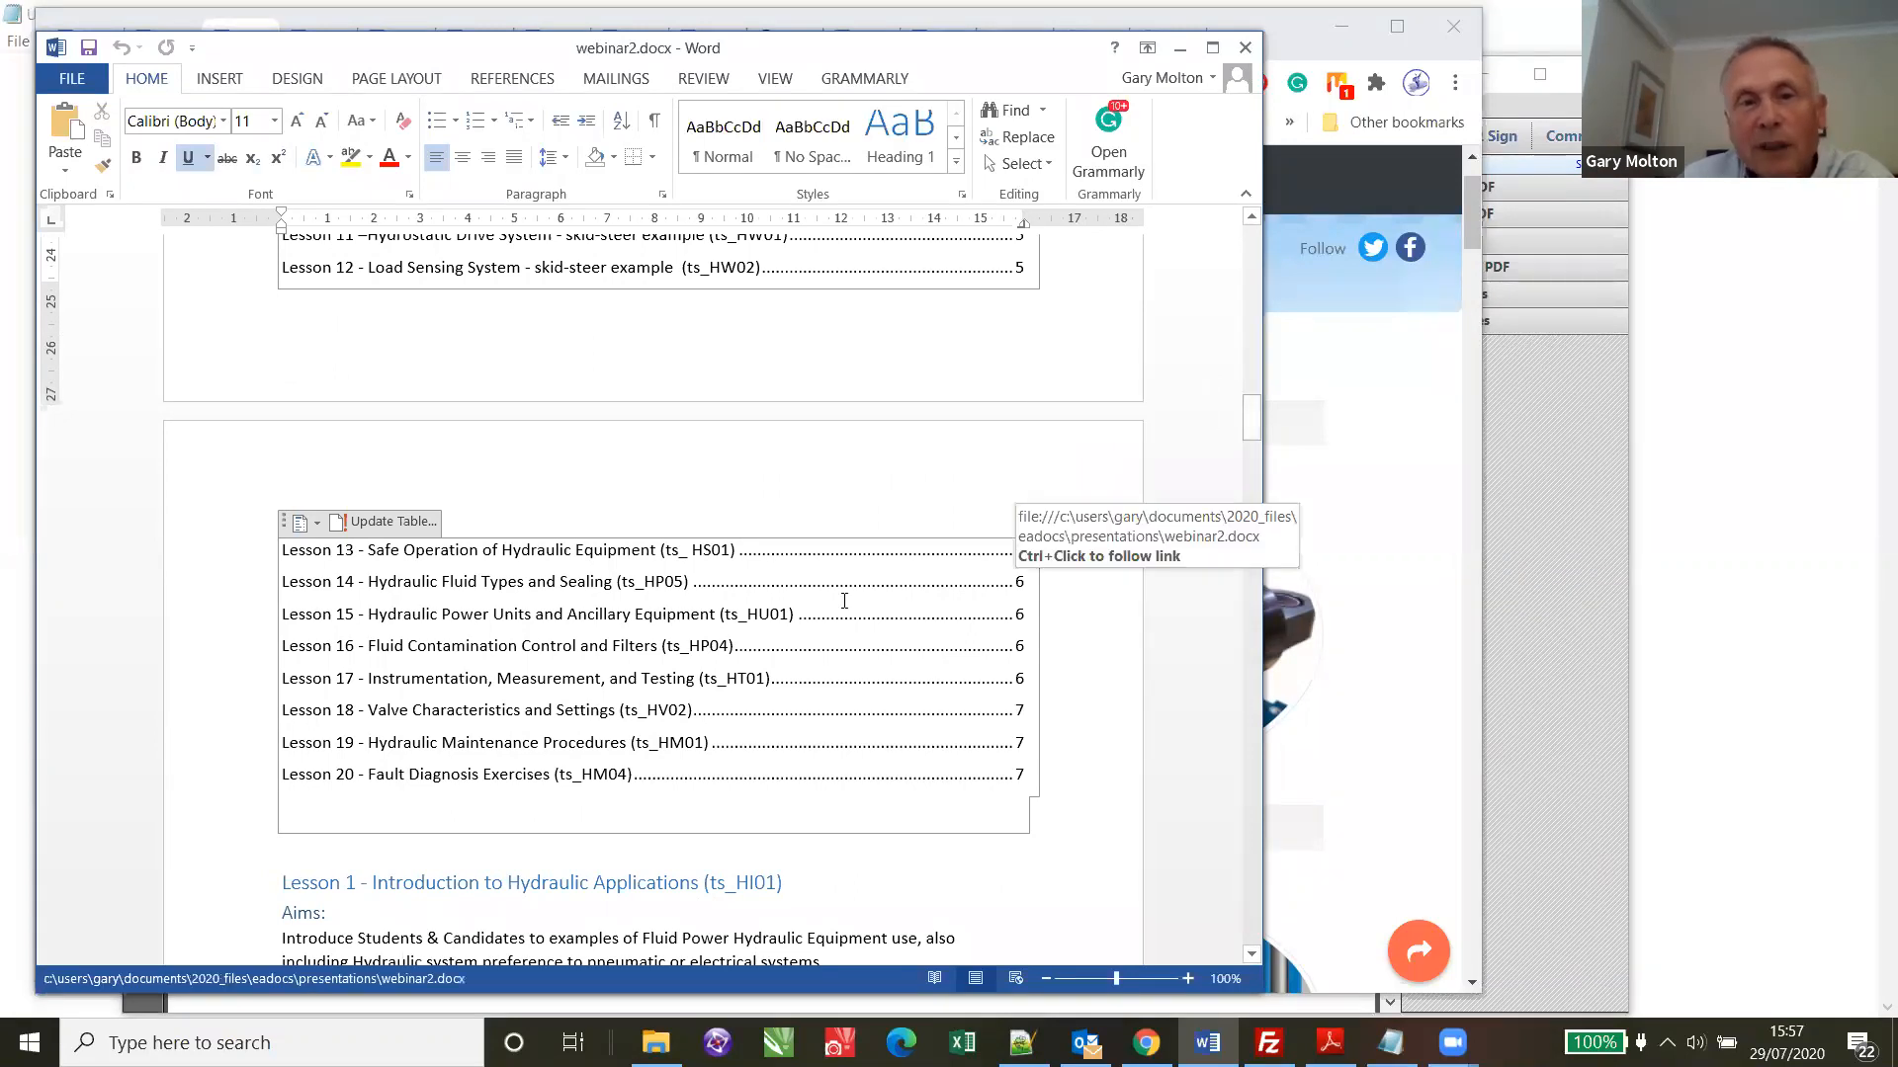
{"action": "mouse_move", "coordinate": [417, 682]}
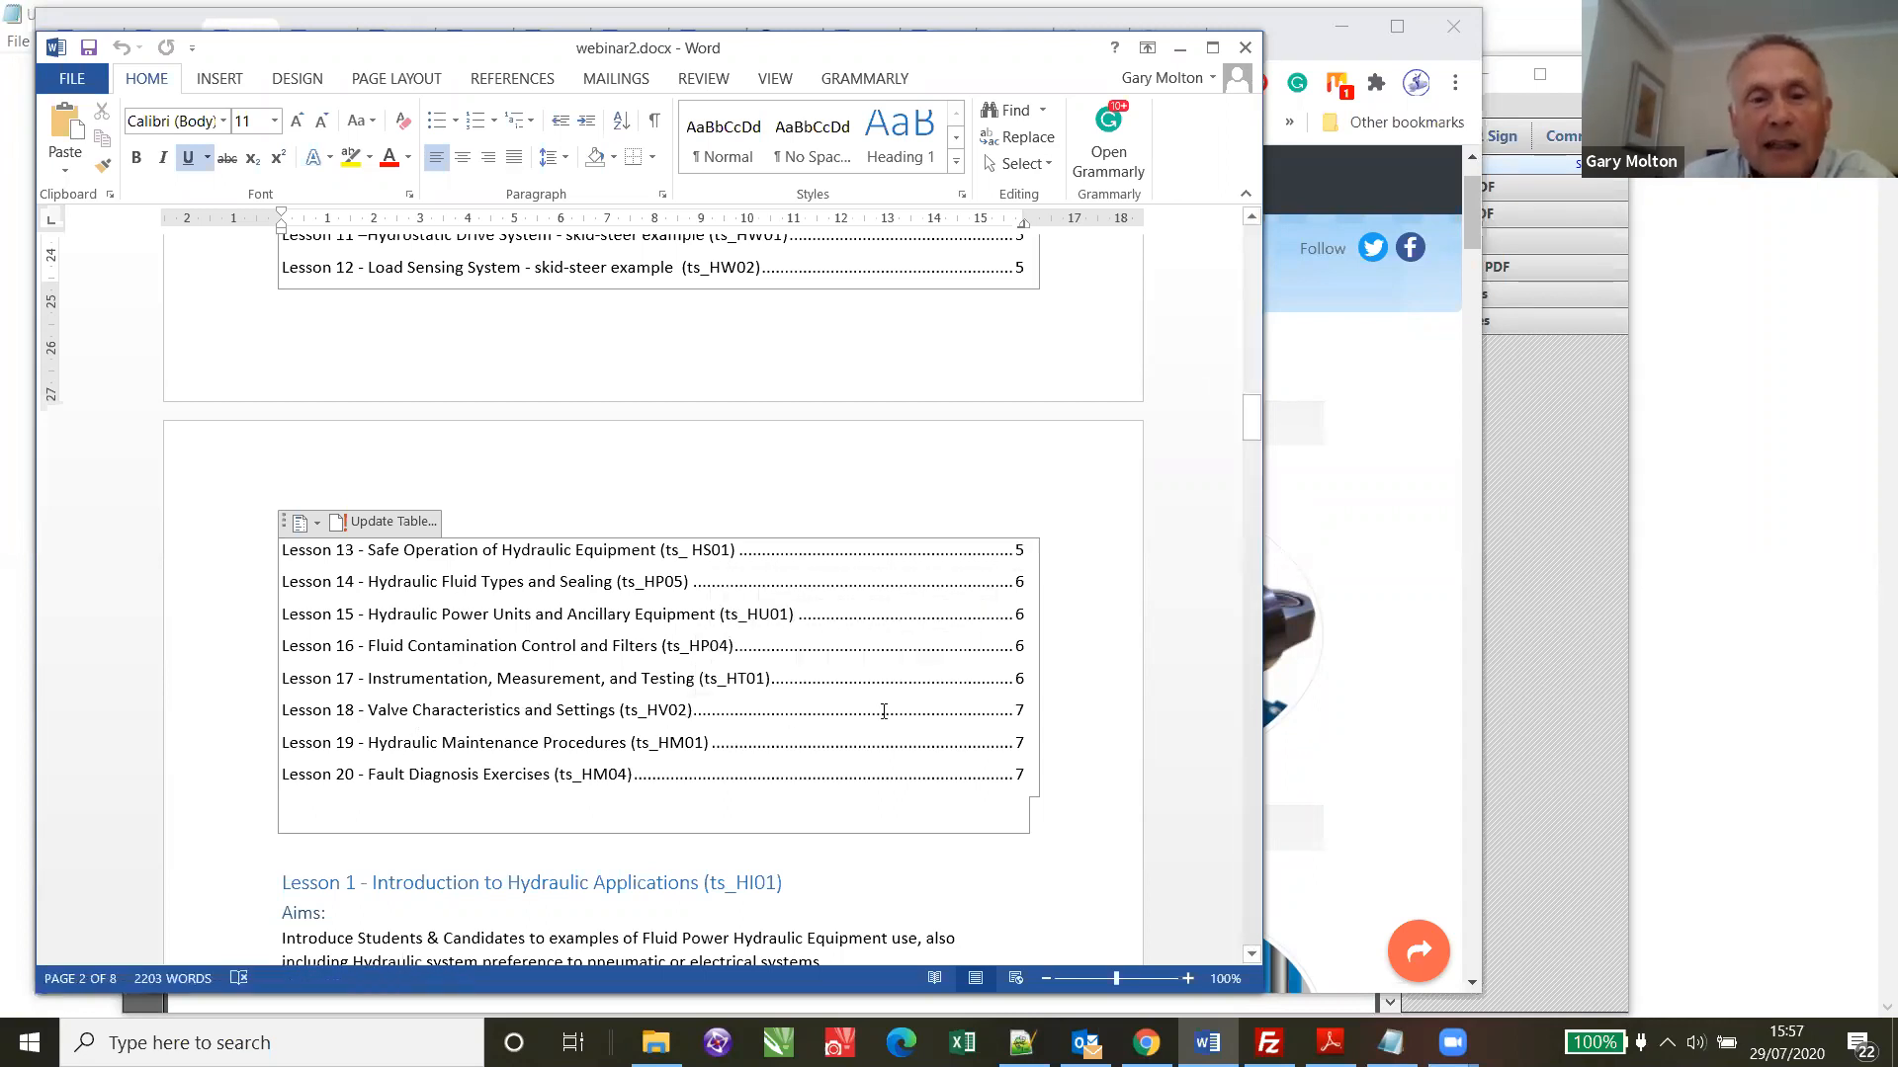
{"action": "mouse_move", "coordinate": [488, 622]}
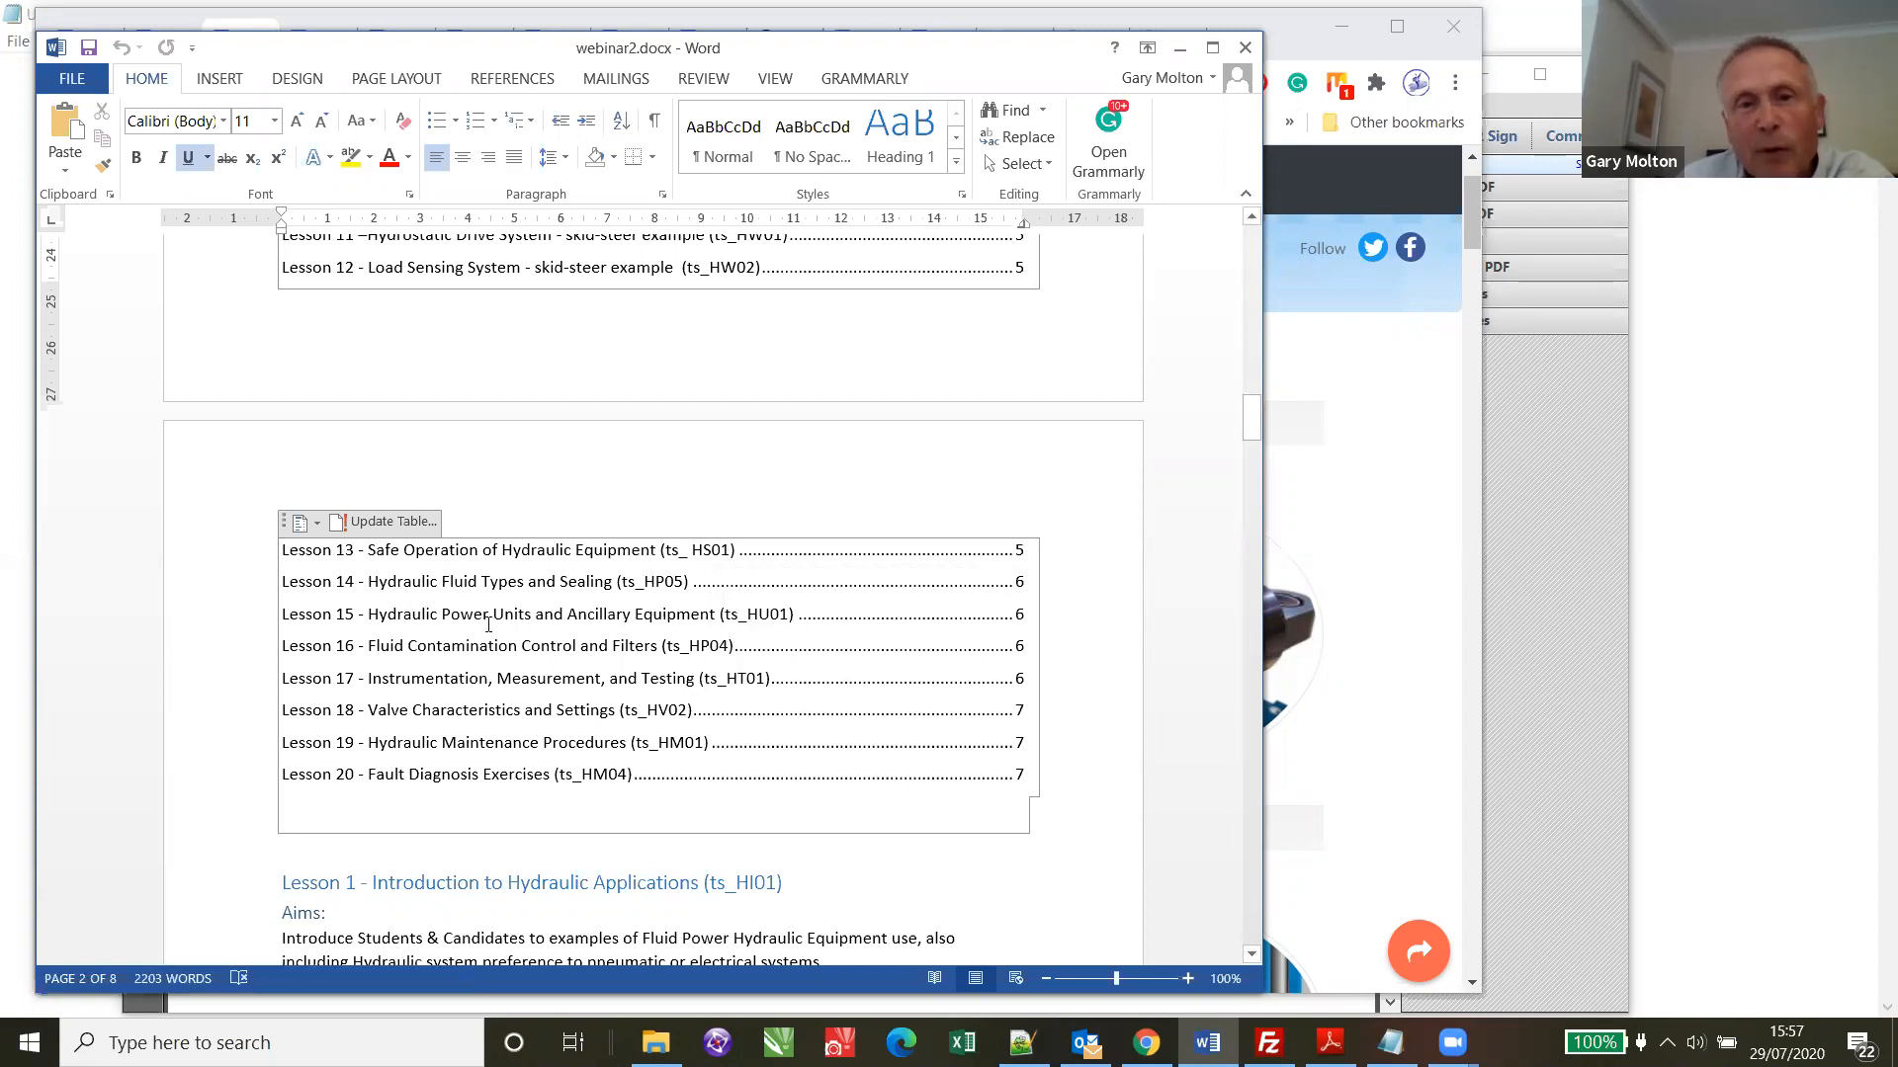
{"action": "mouse_move", "coordinate": [519, 678]}
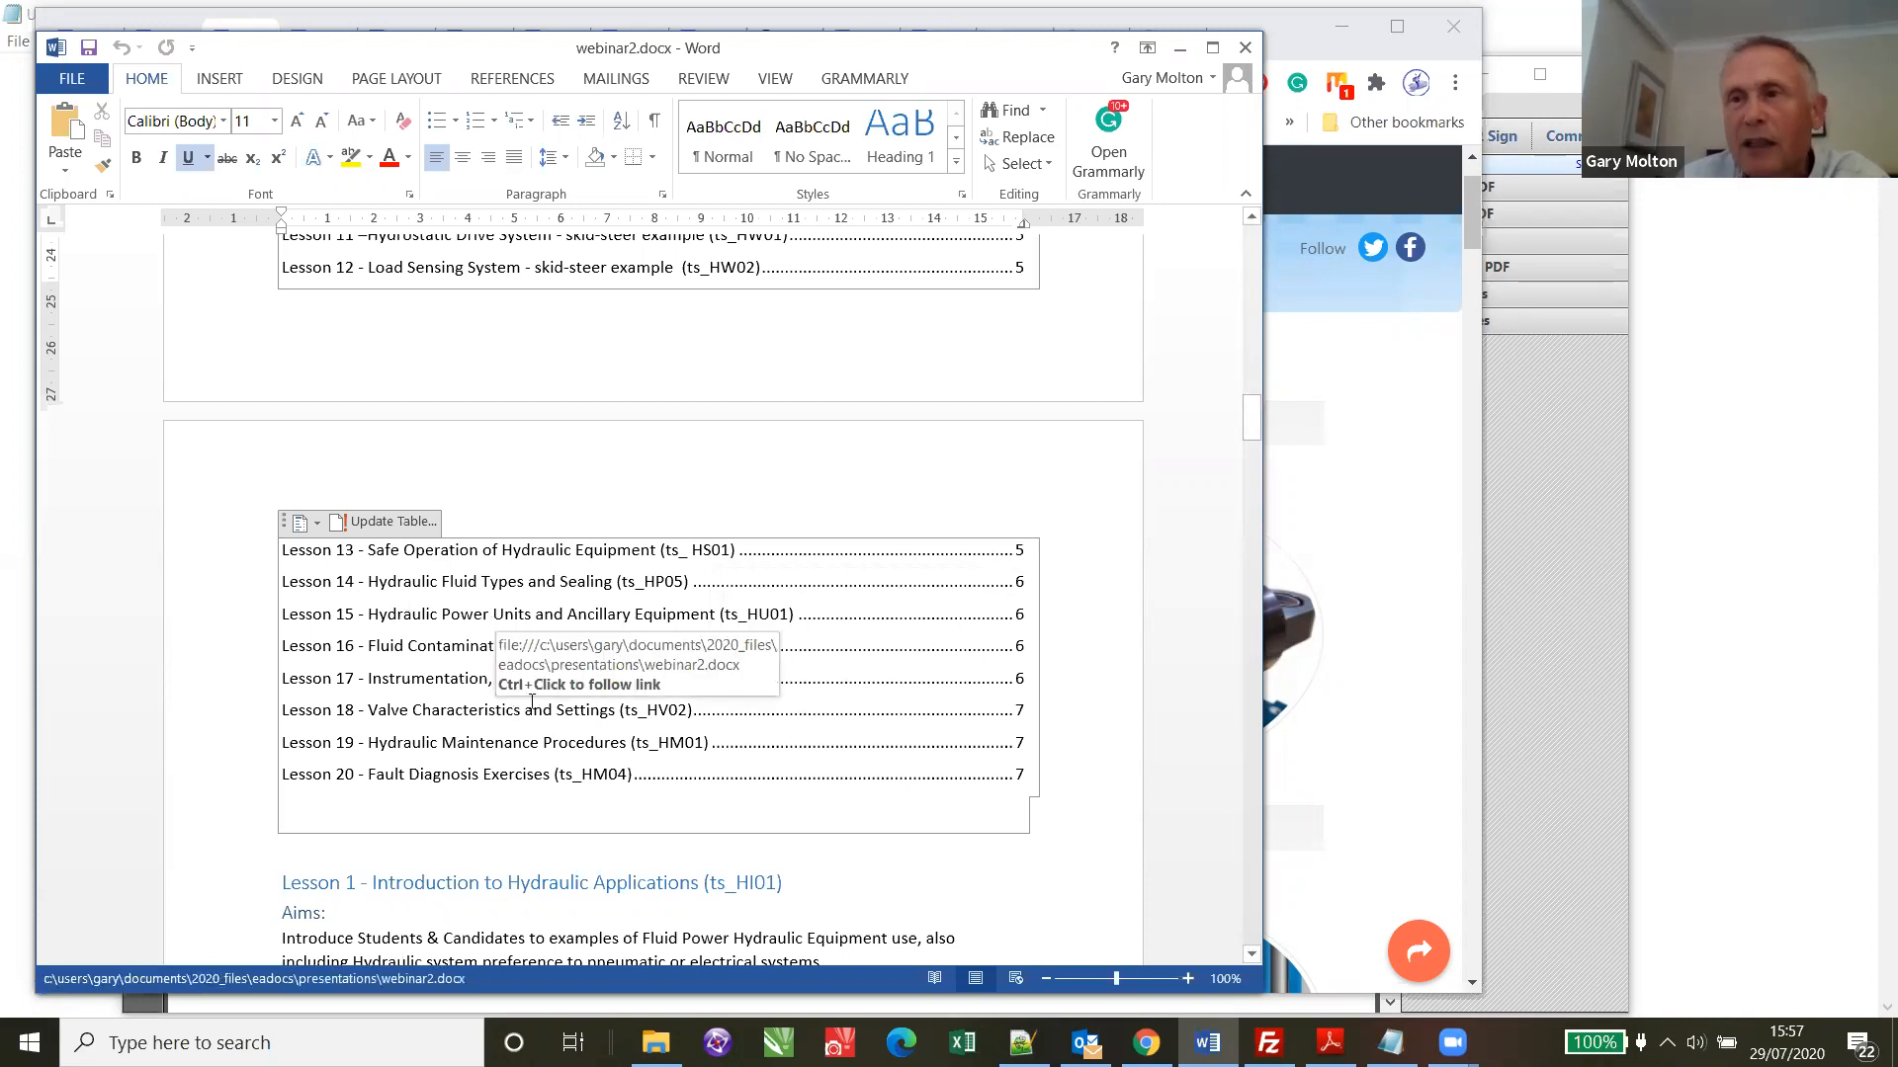
{"action": "mouse_move", "coordinate": [661, 626]}
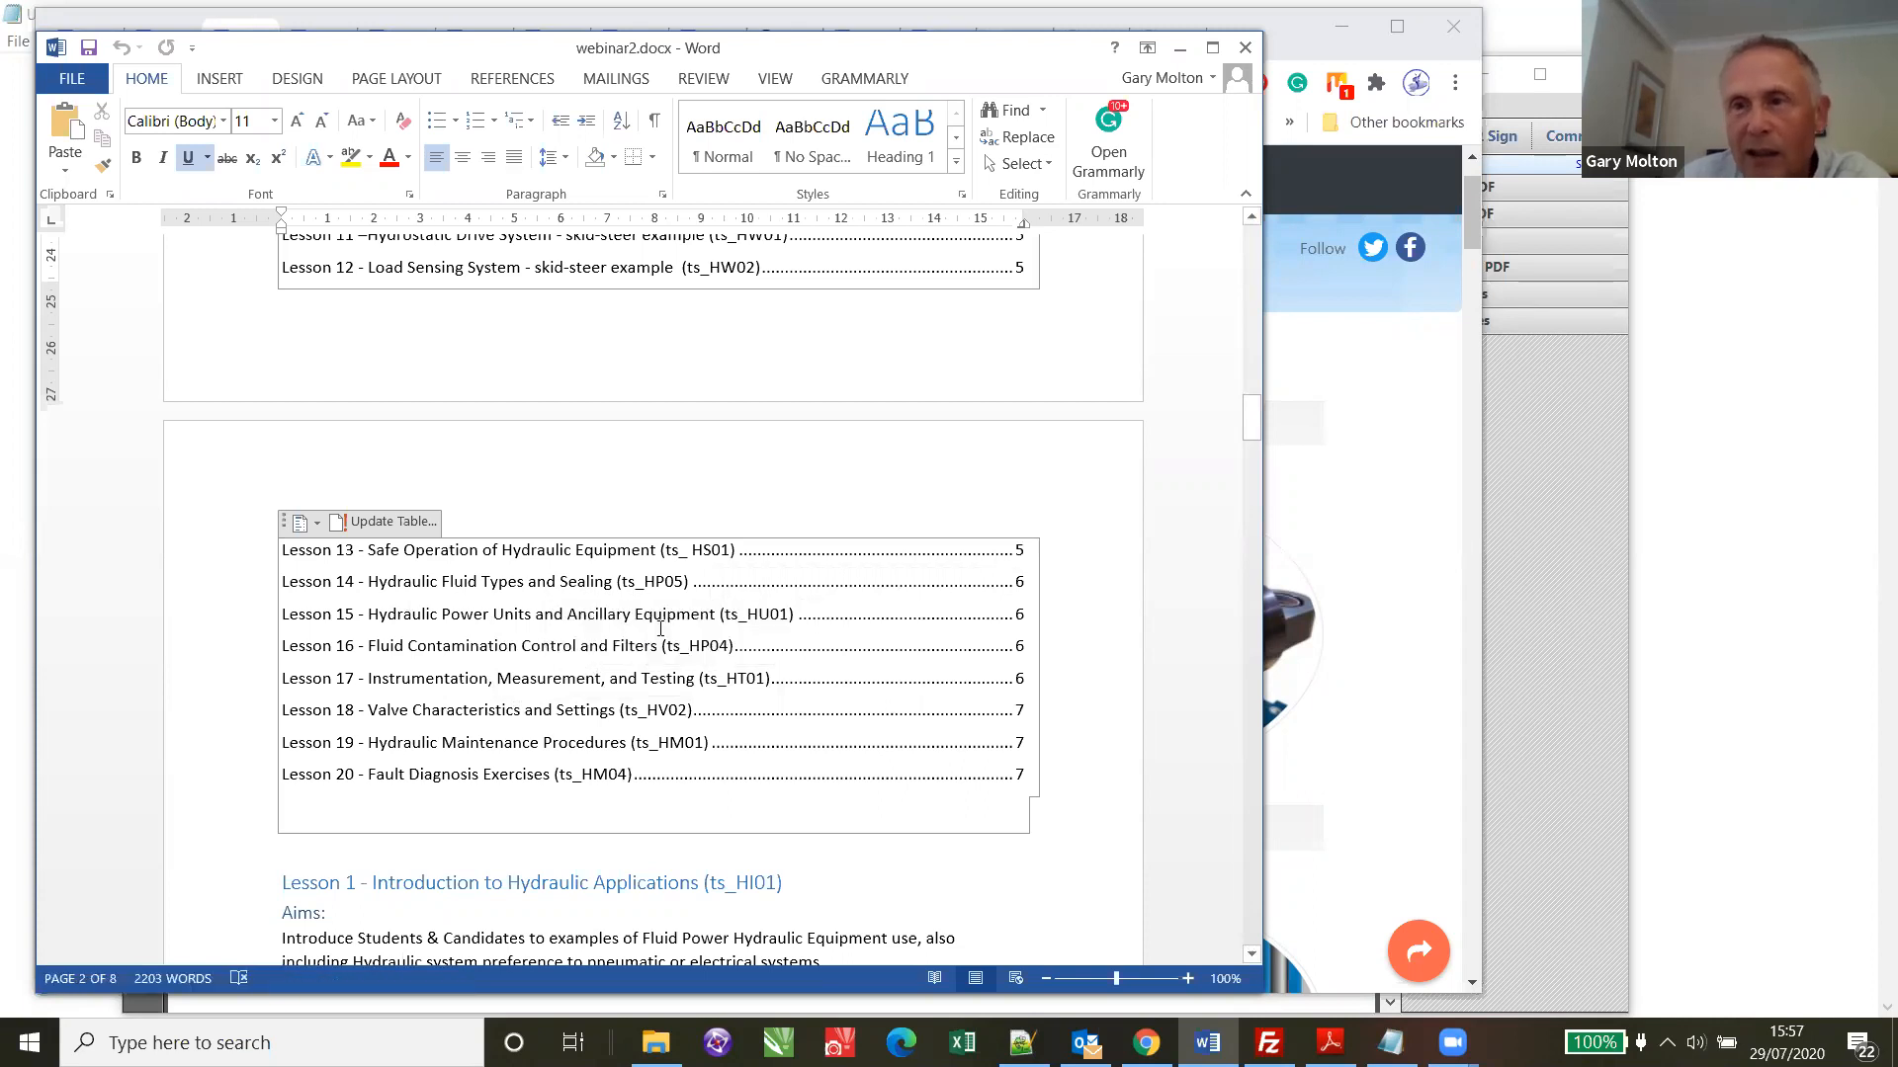
{"action": "mouse_move", "coordinate": [654, 581]}
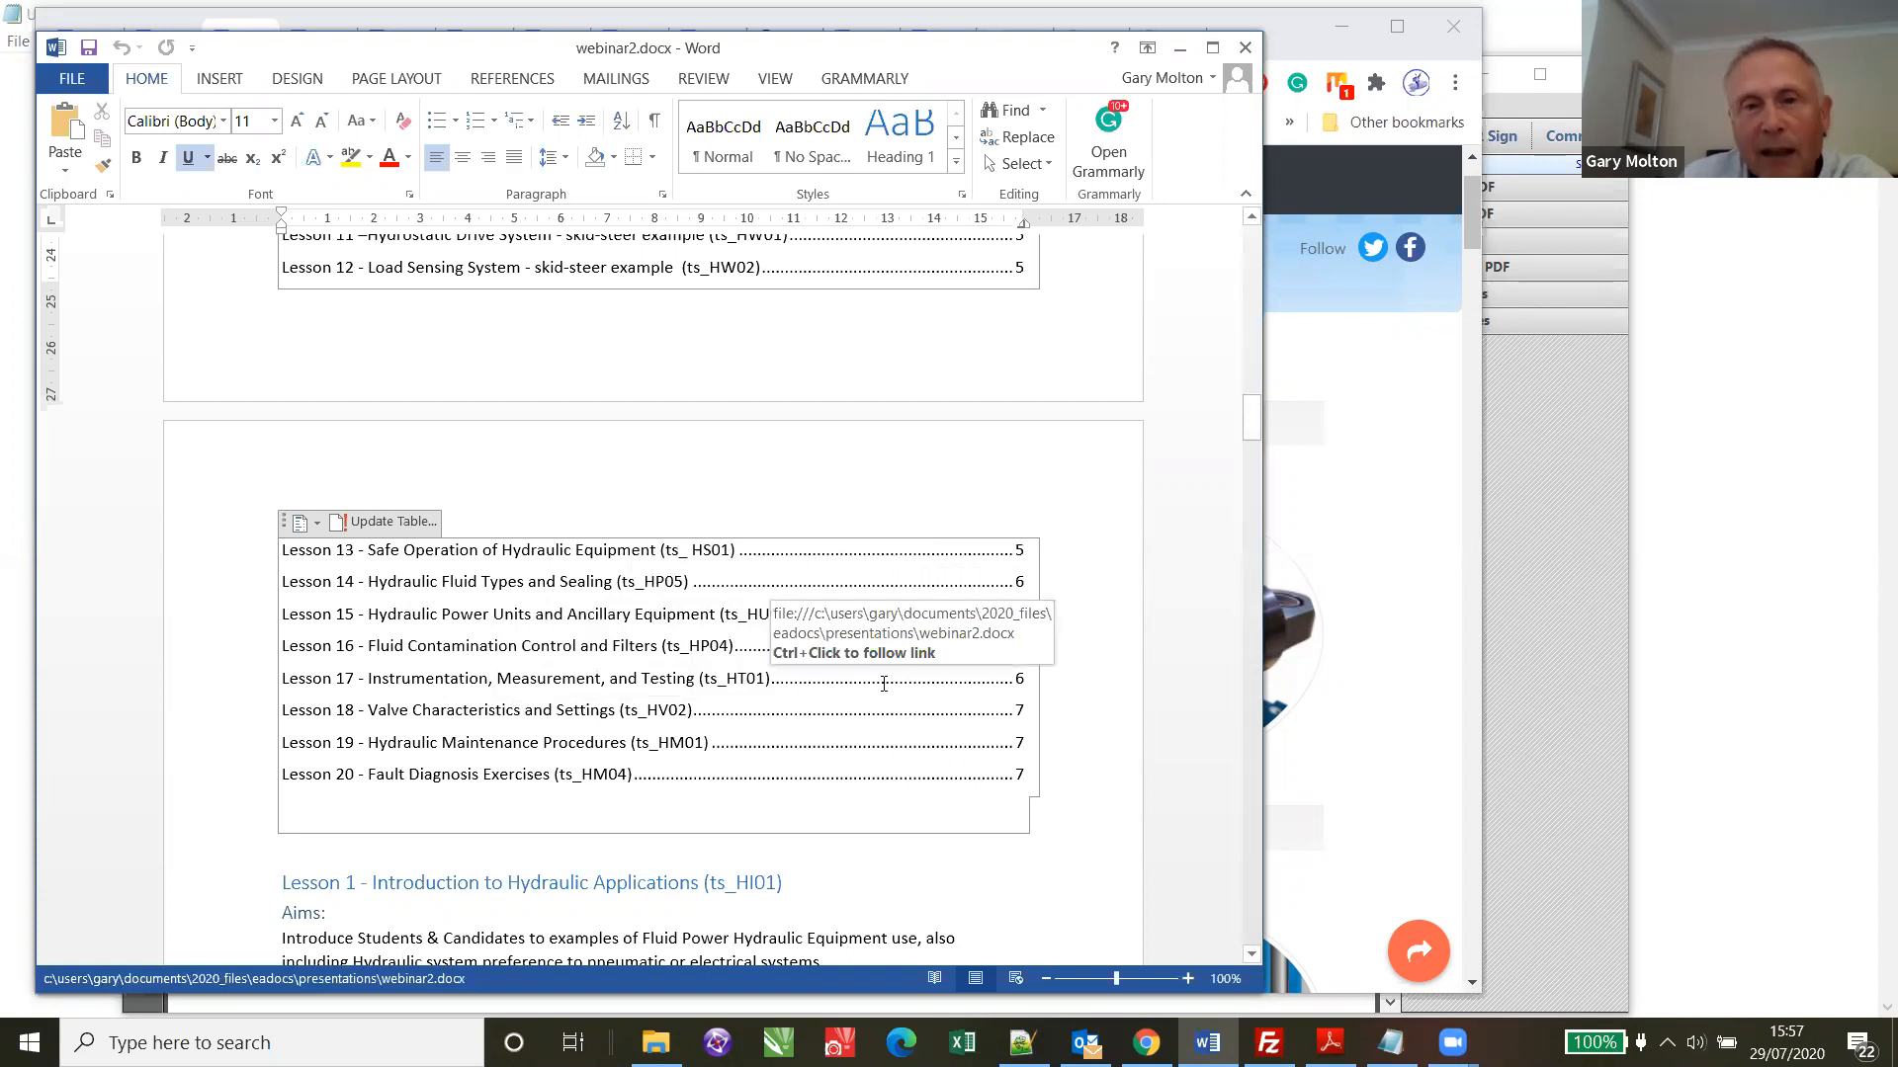
{"action": "mouse_move", "coordinate": [961, 532]}
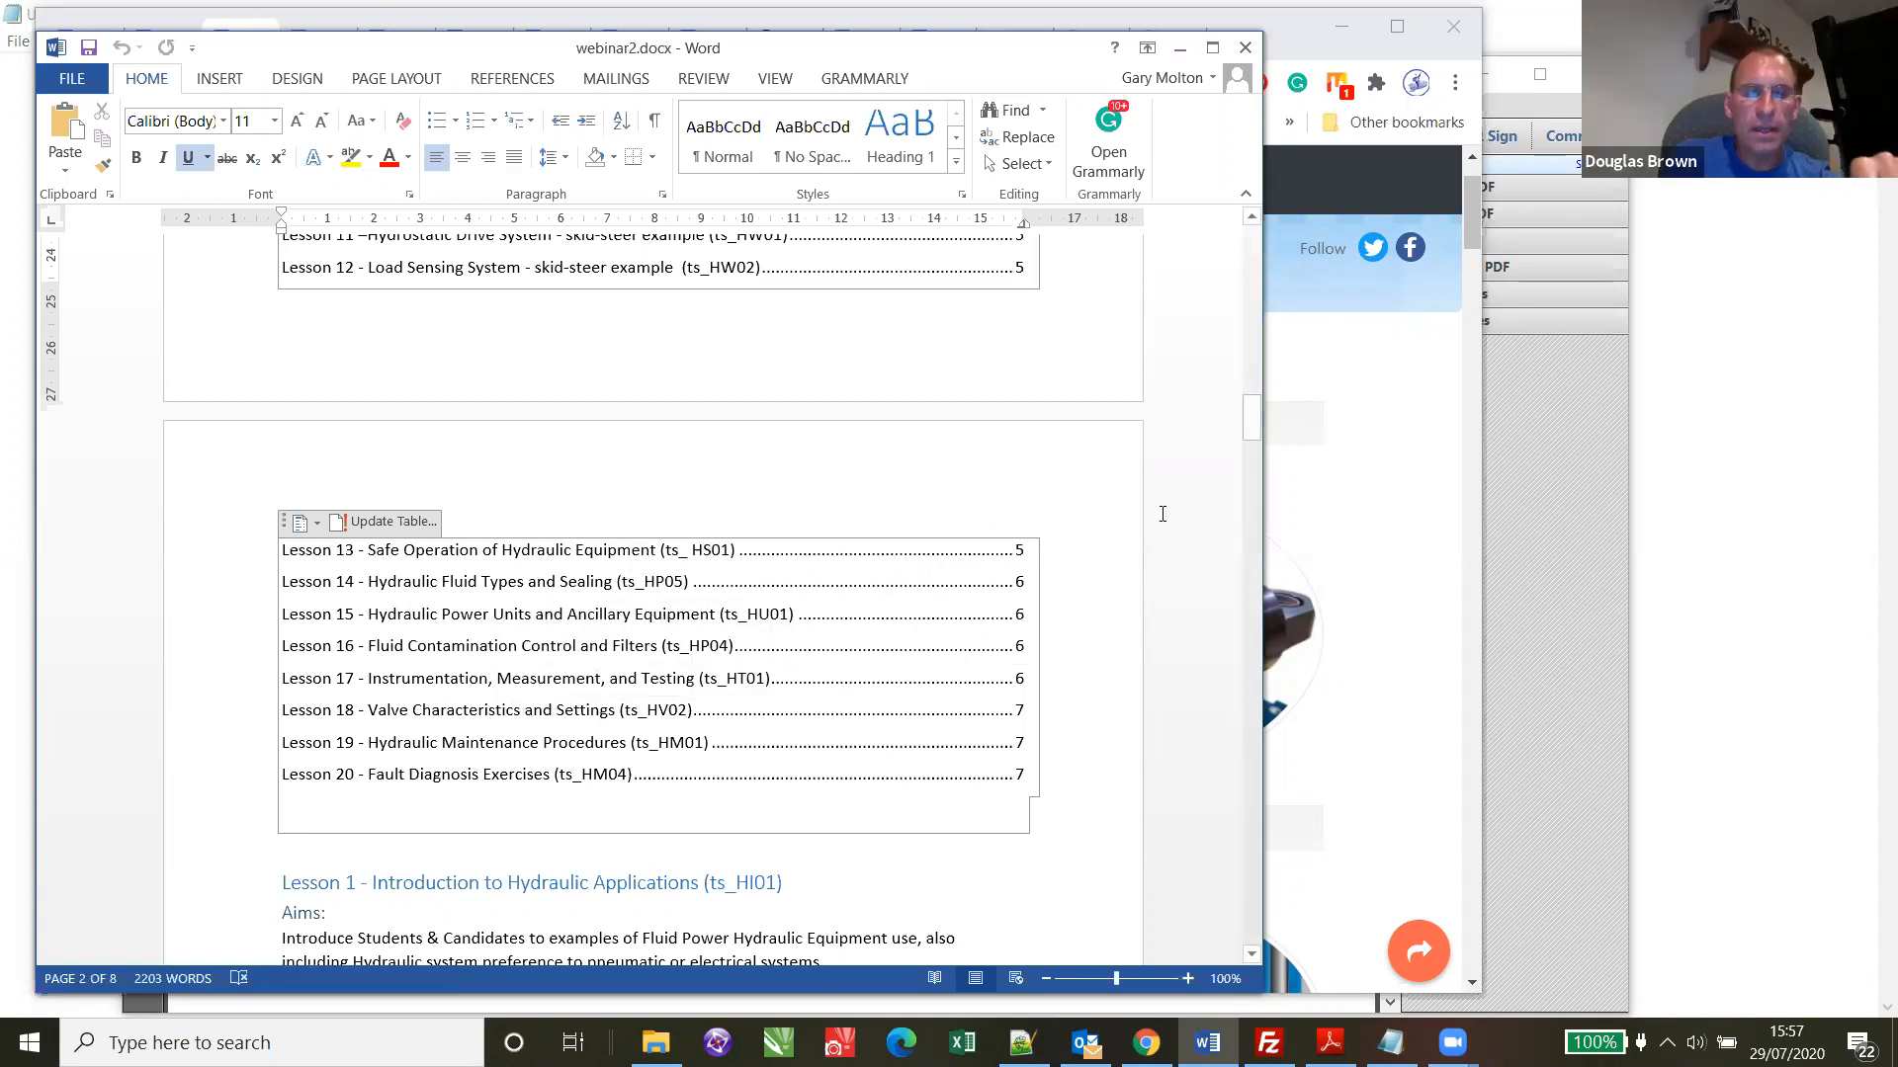
{"action": "mouse_move", "coordinate": [1237, 510]}
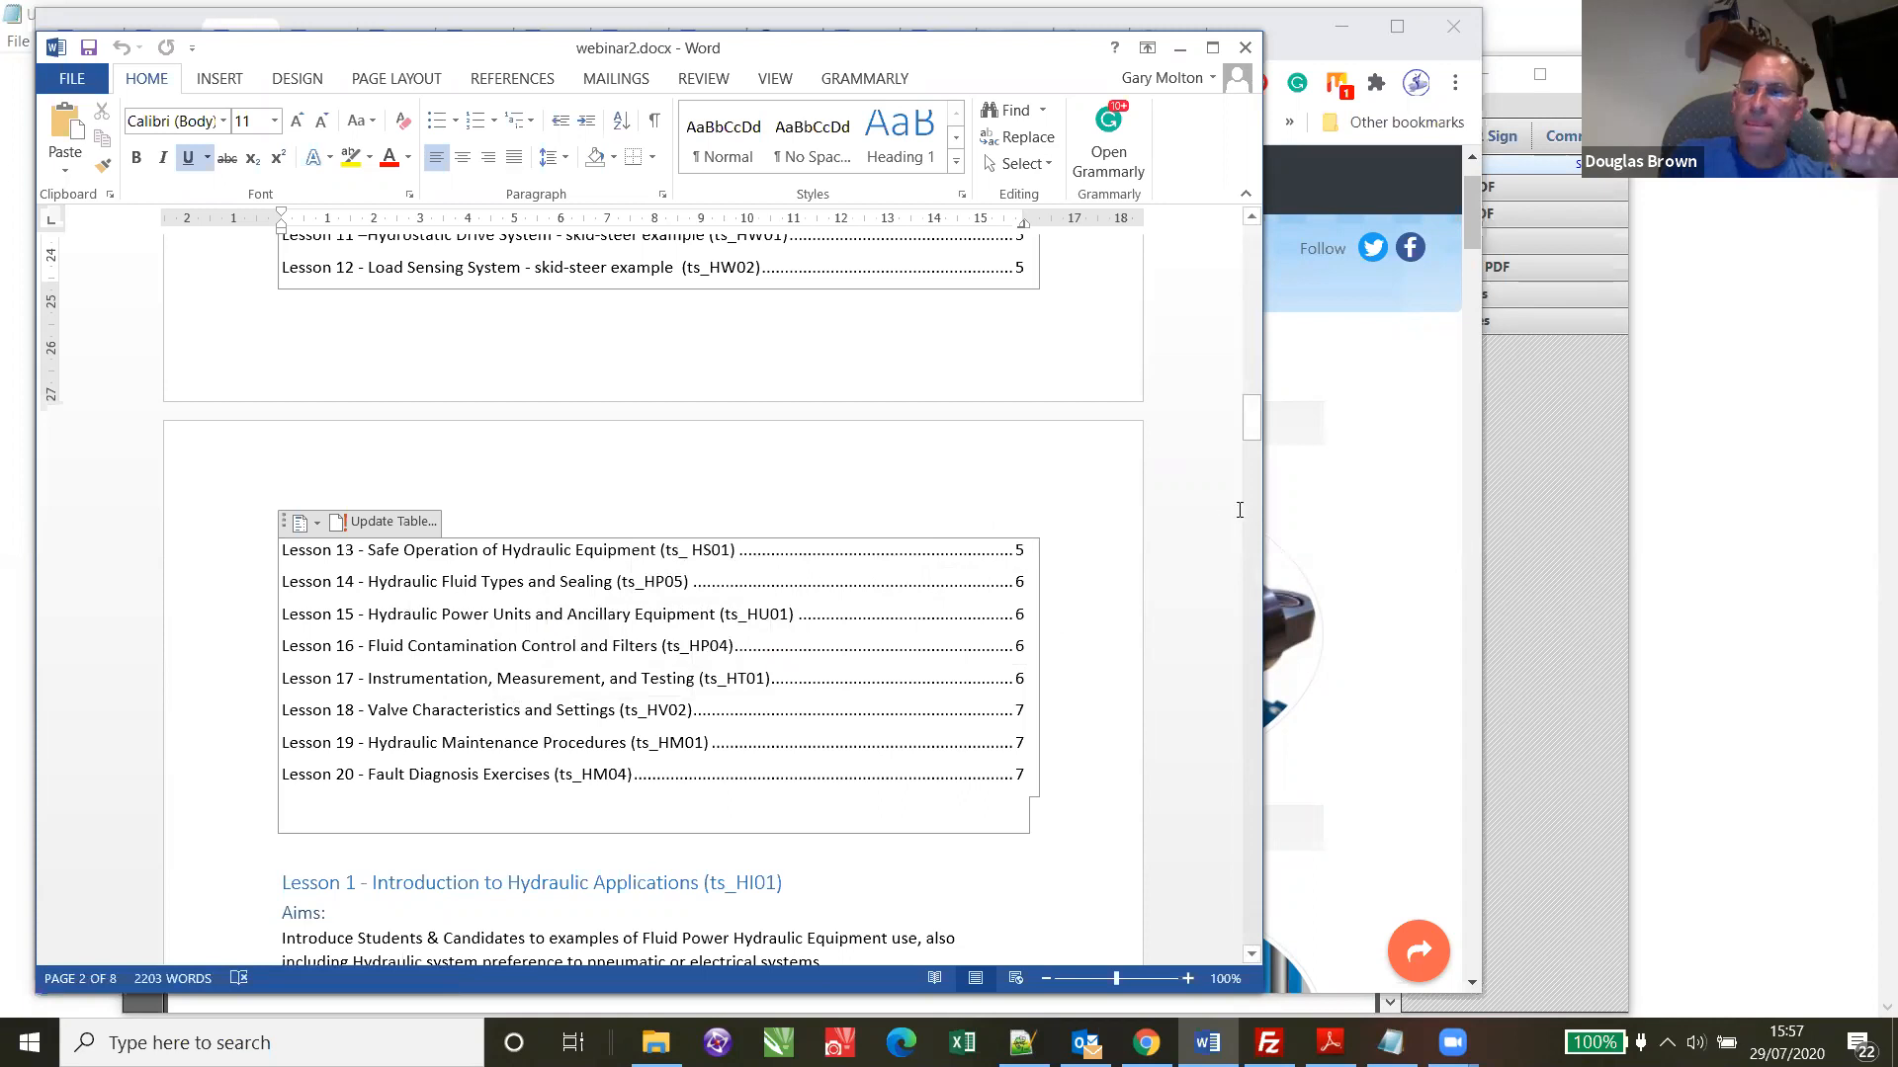
{"action": "mouse_move", "coordinate": [1113, 512]}
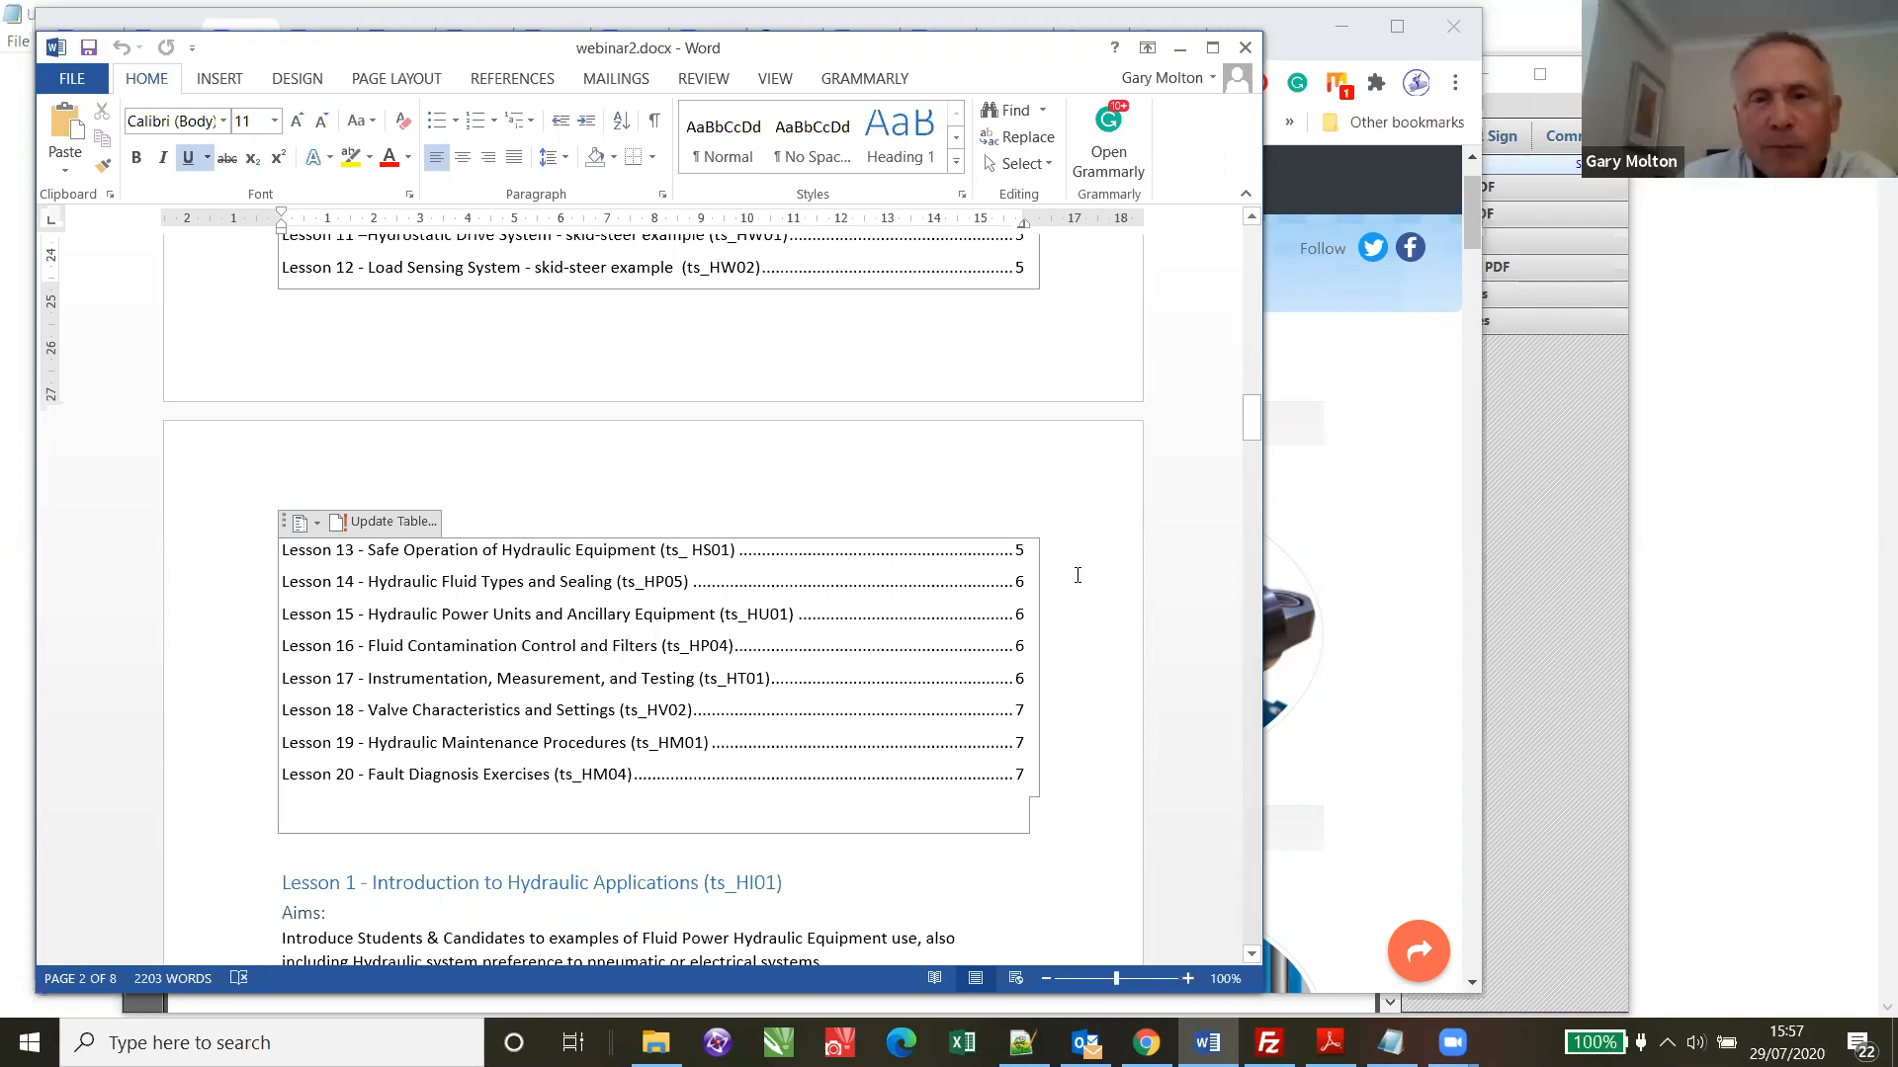
{"action": "mouse_move", "coordinate": [1208, 571]}
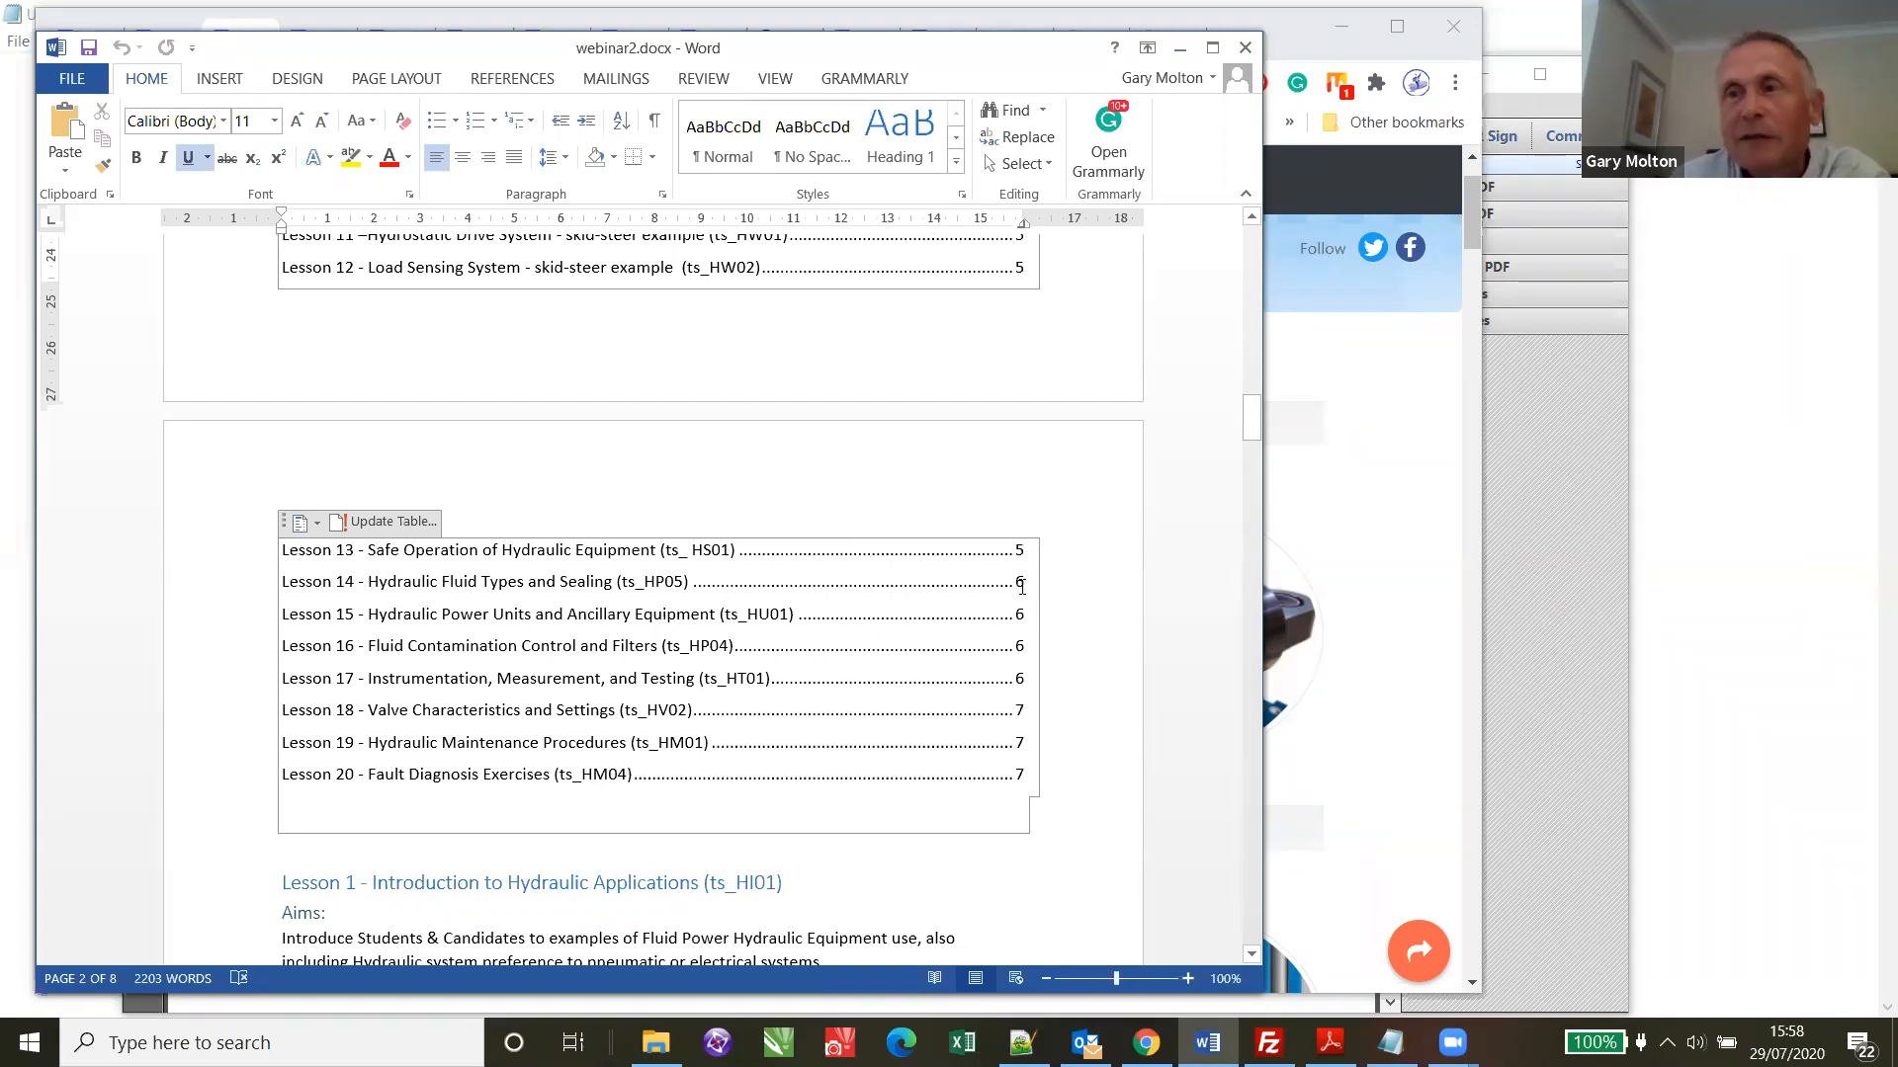
{"action": "mouse_move", "coordinate": [1038, 597]}
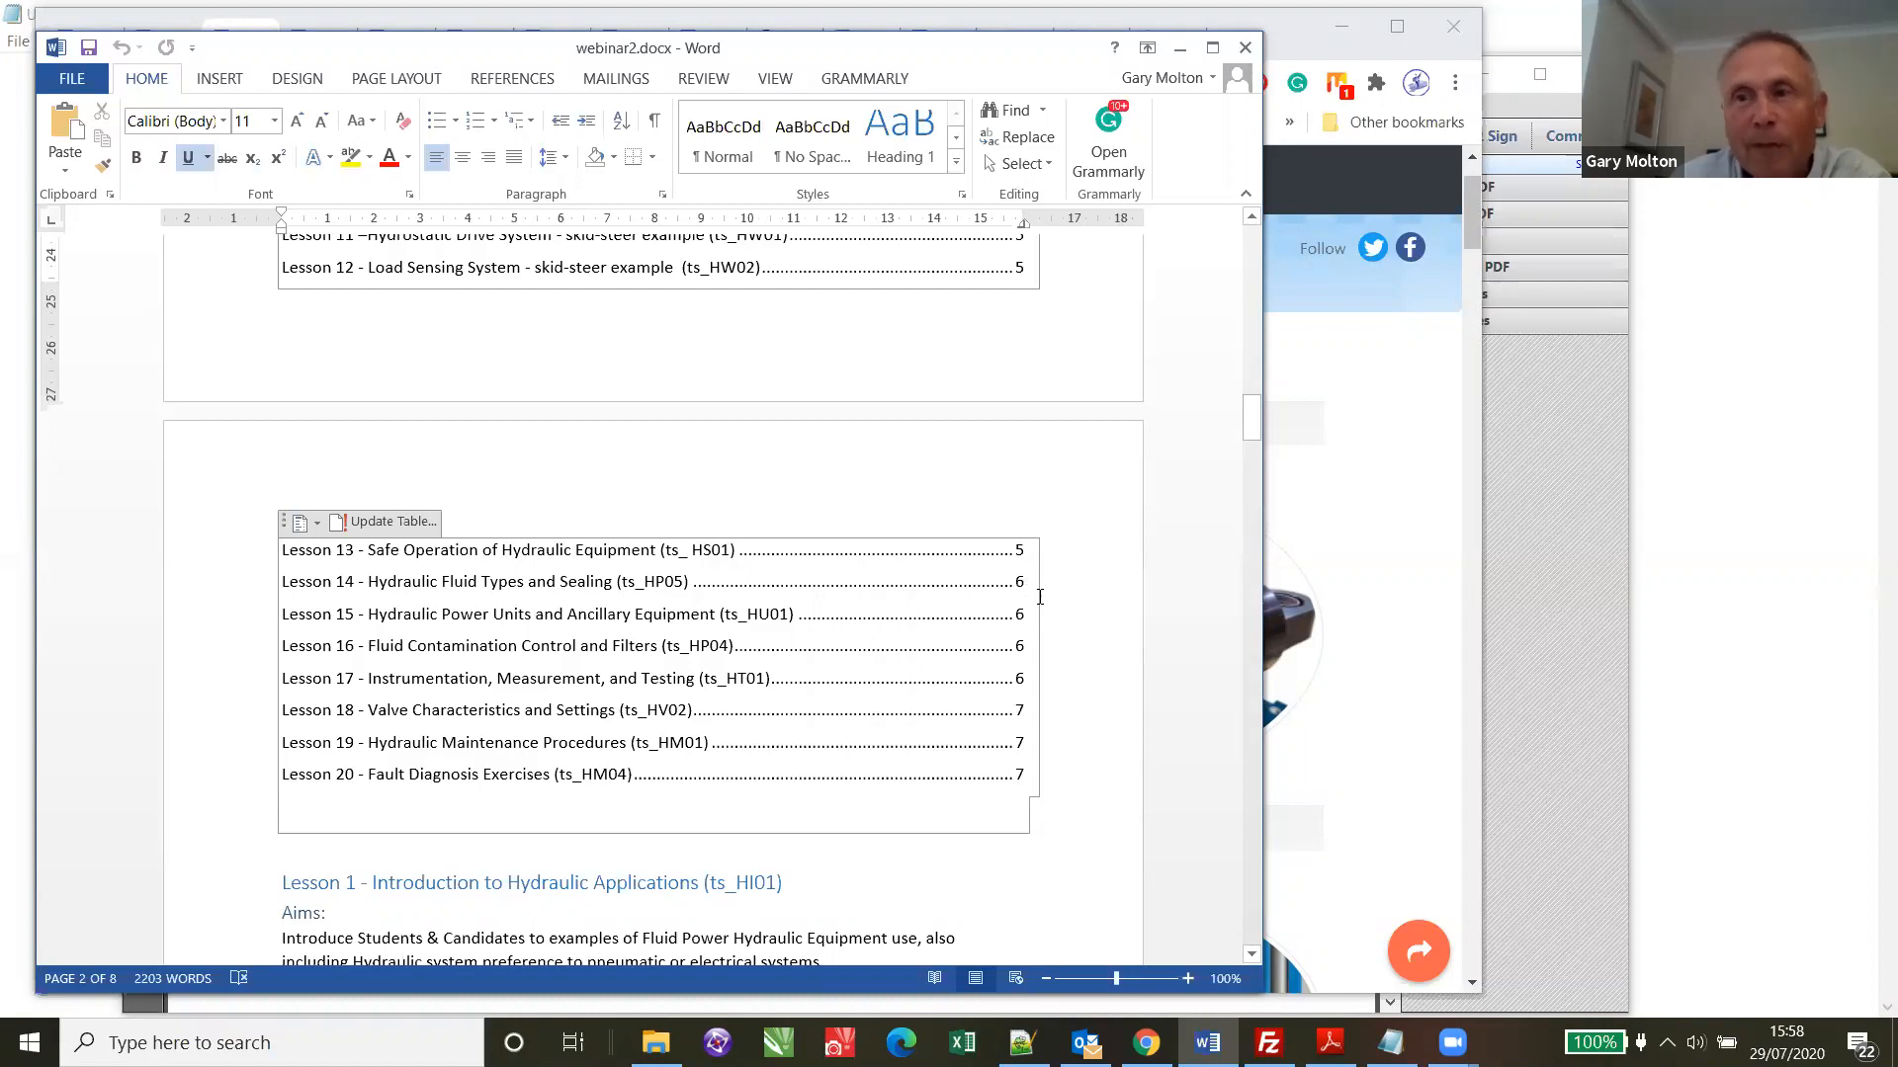